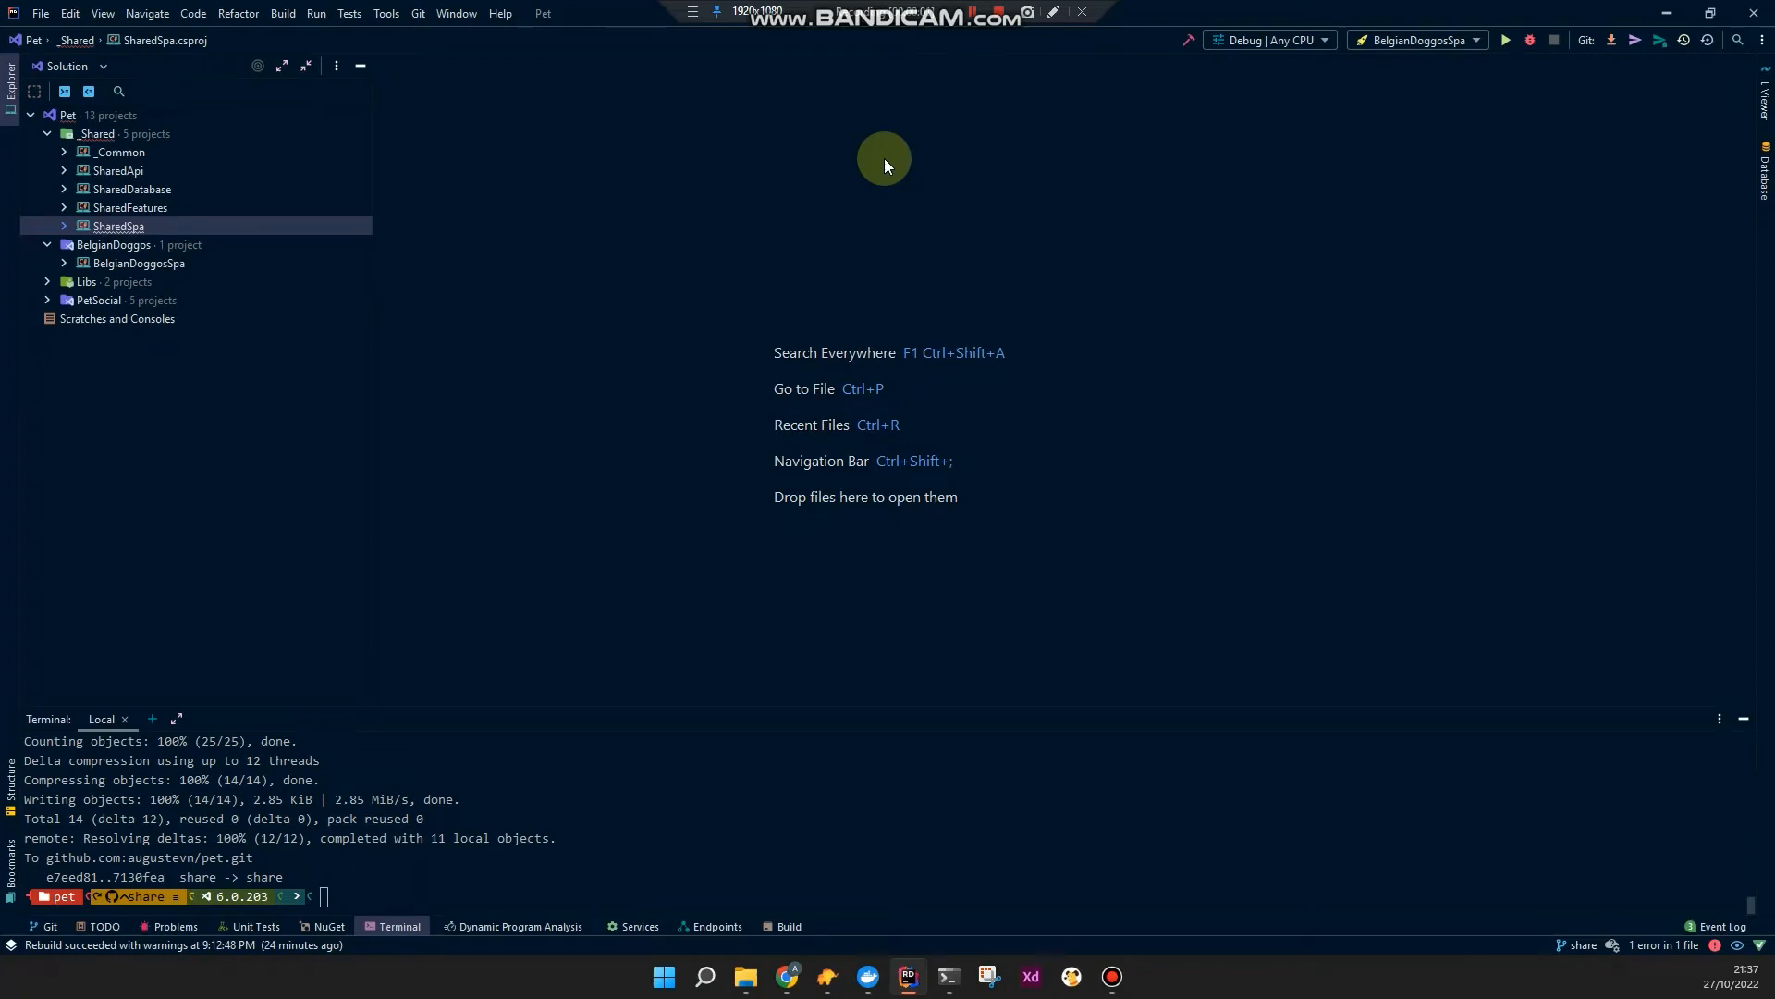
mouse_move(631, 218)
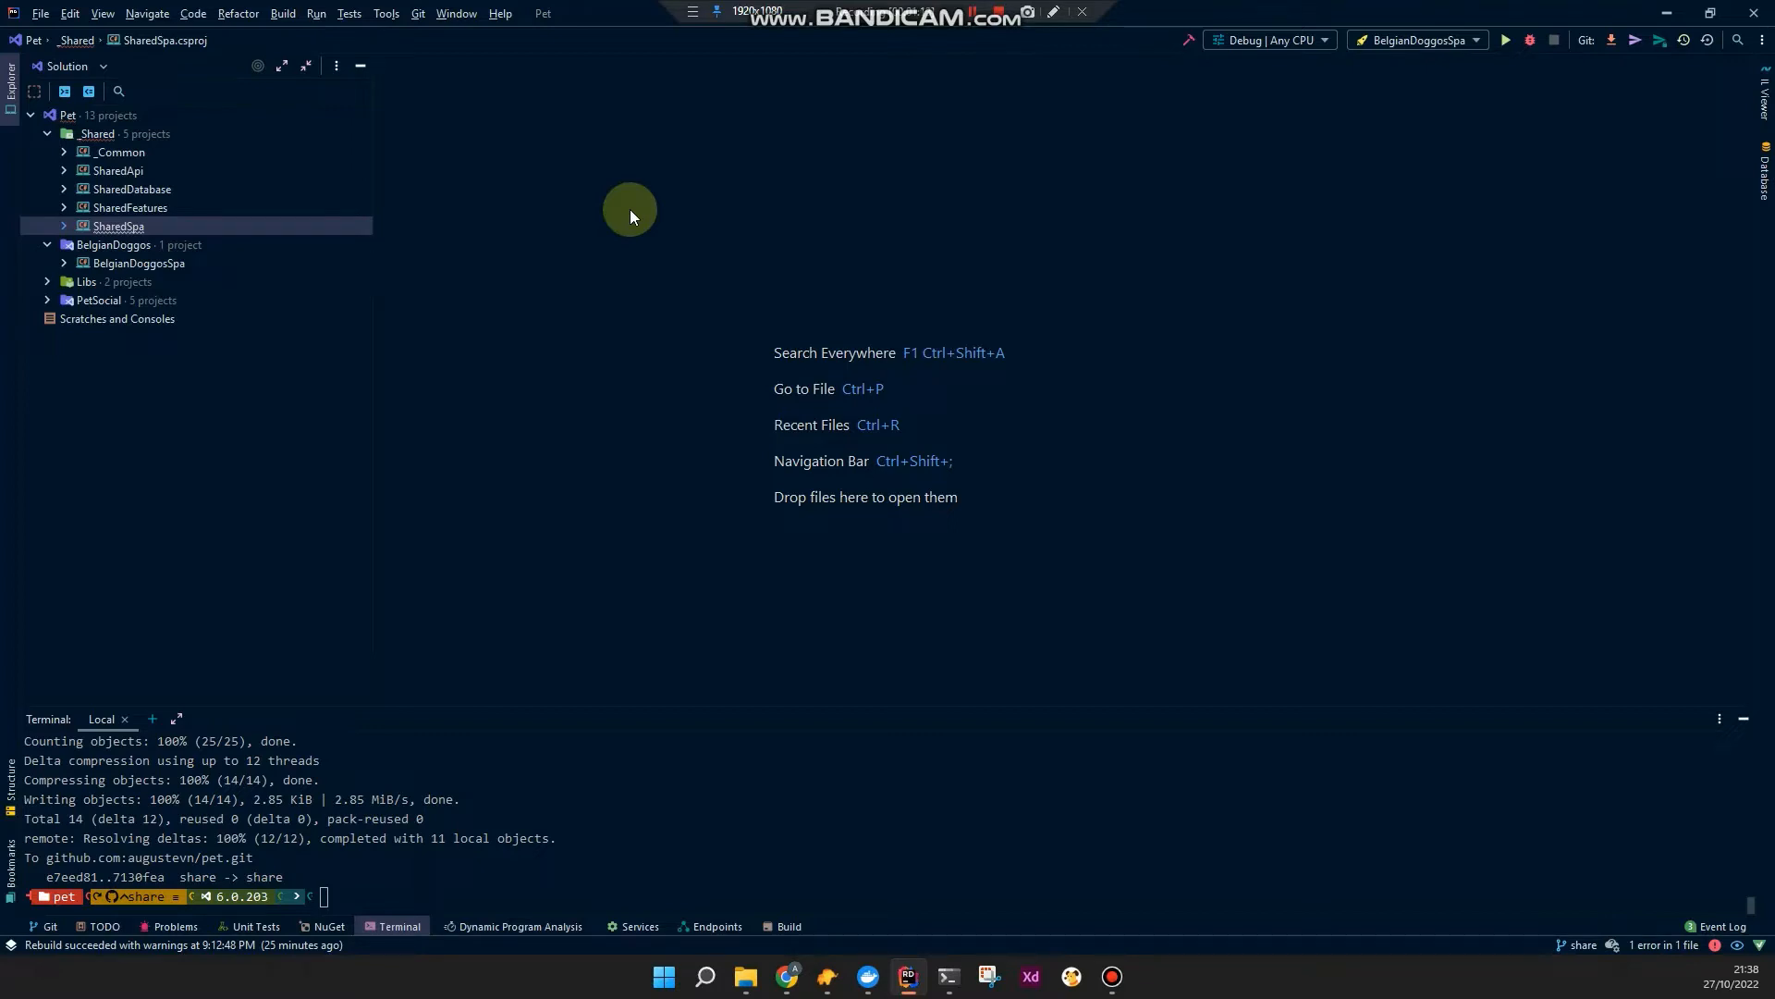
mouse_move(507, 207)
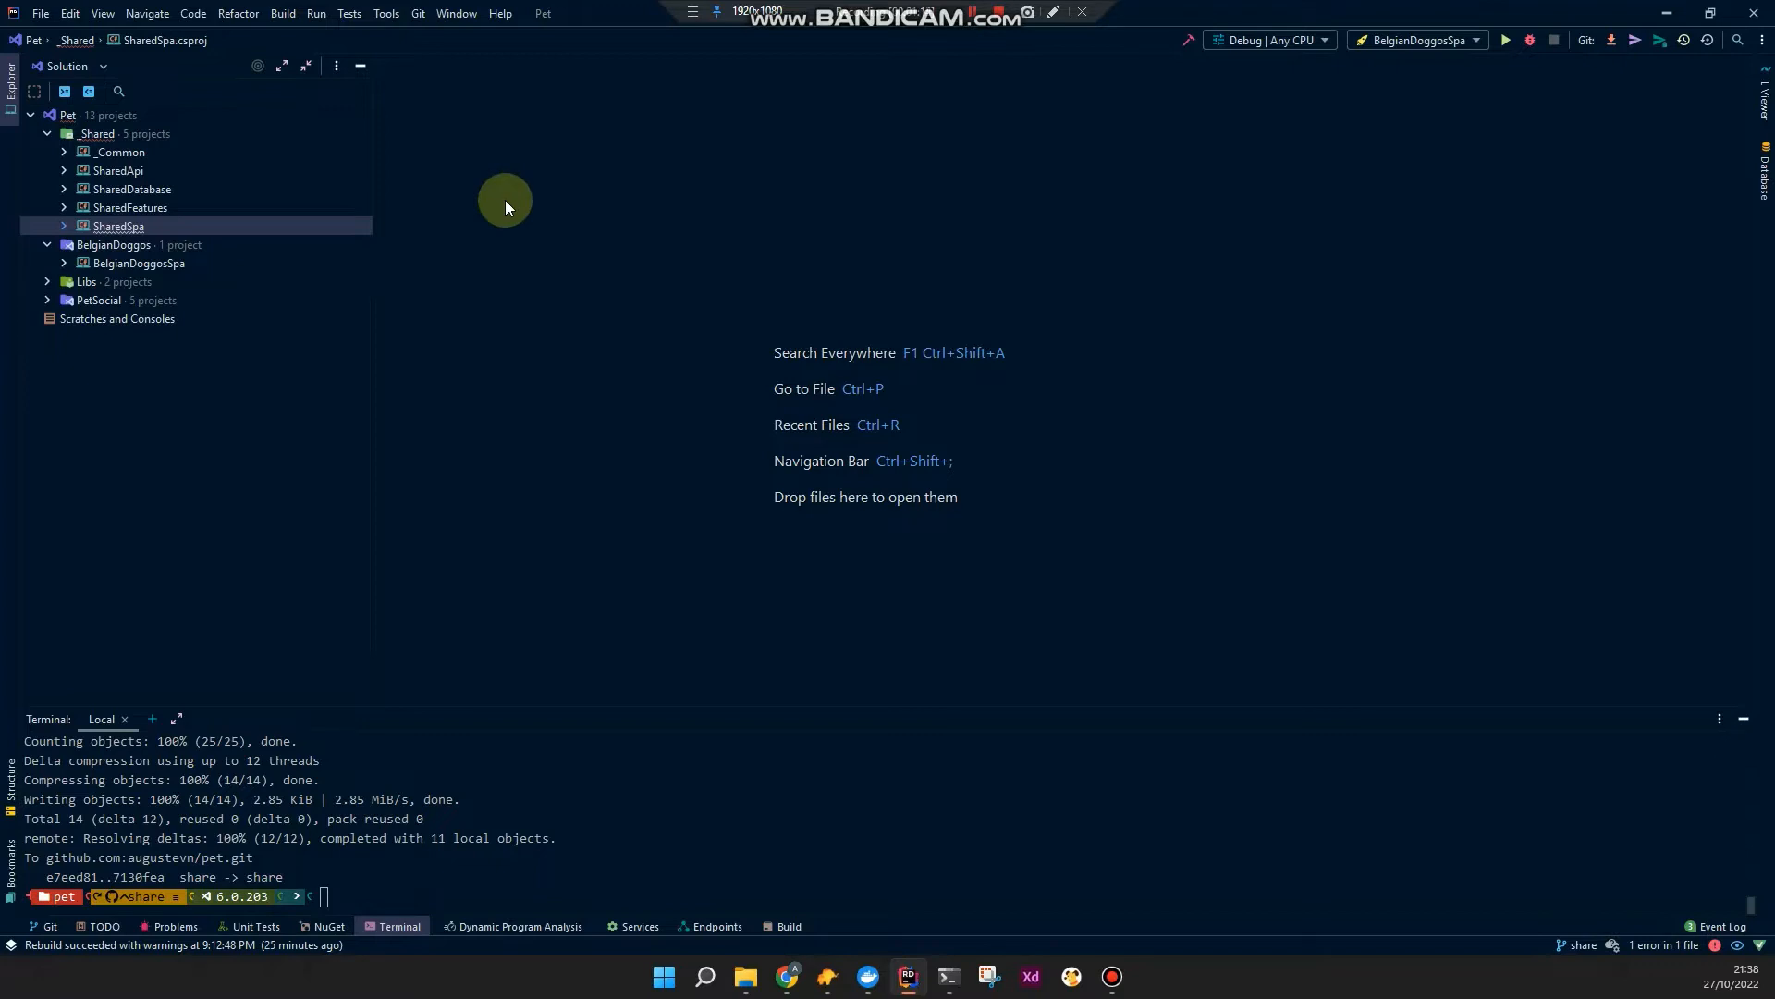
mouse_move(555, 181)
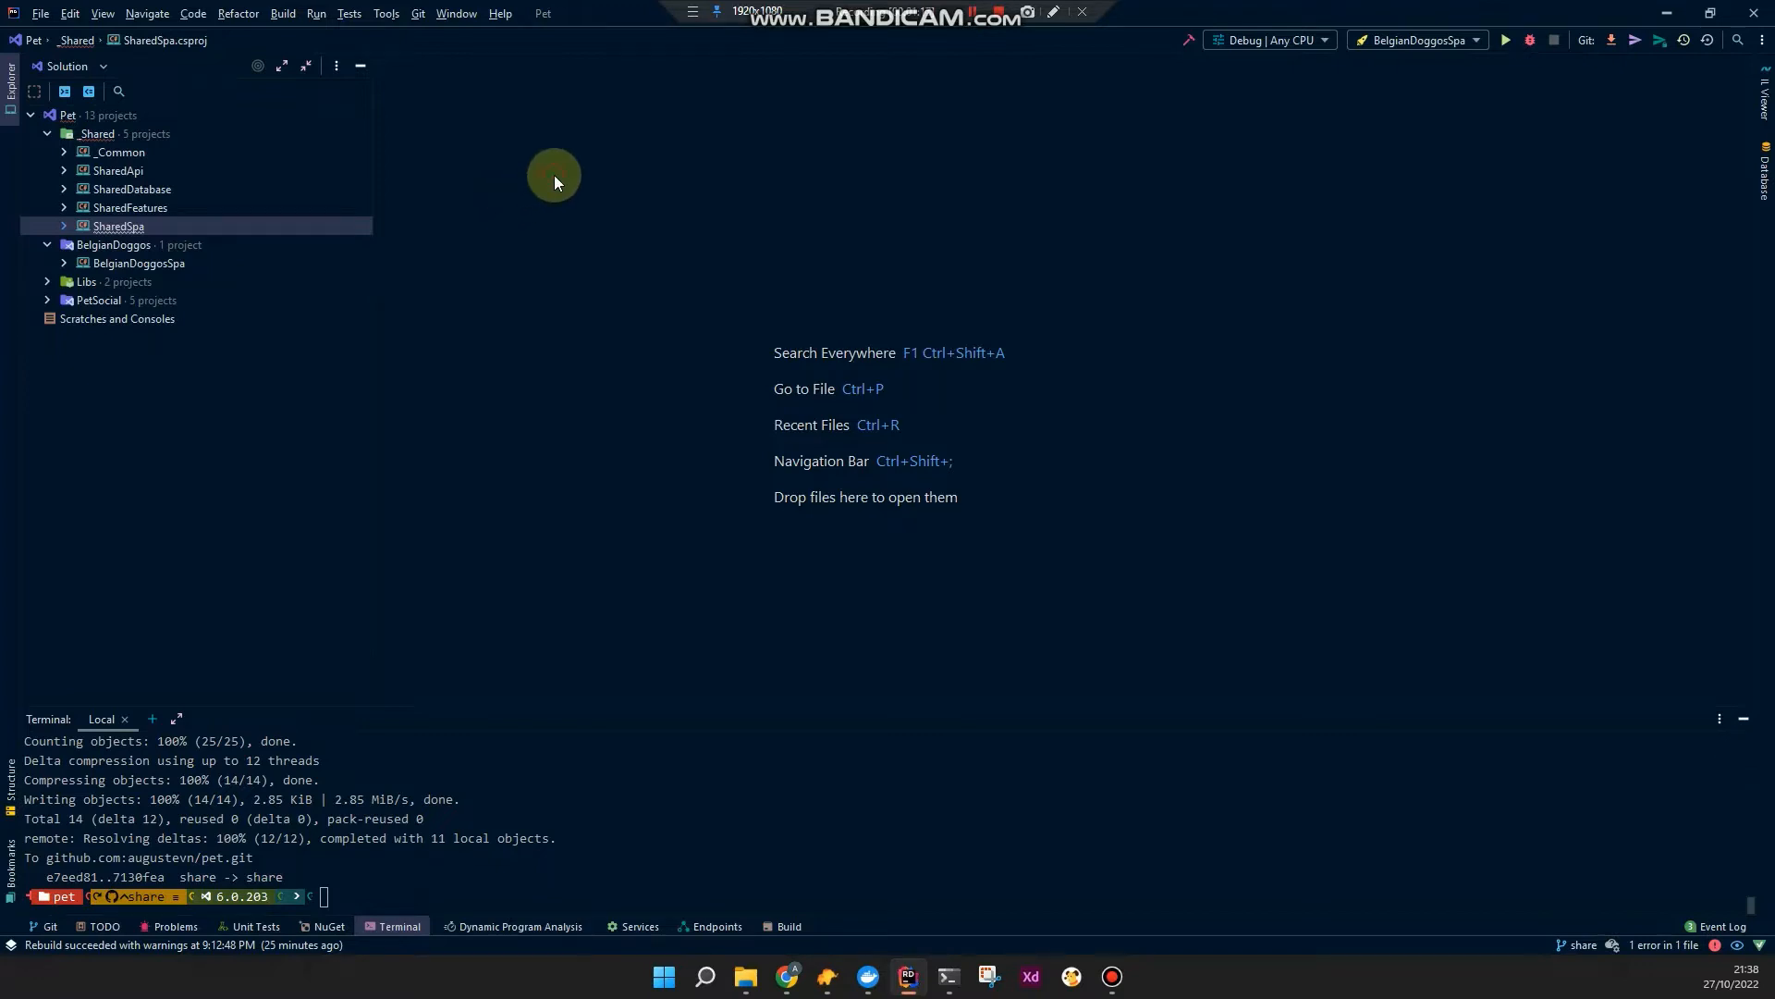
Peek into SharedSpa's Services folder, then fold the SharedSpa project back up
left_click(64, 226)
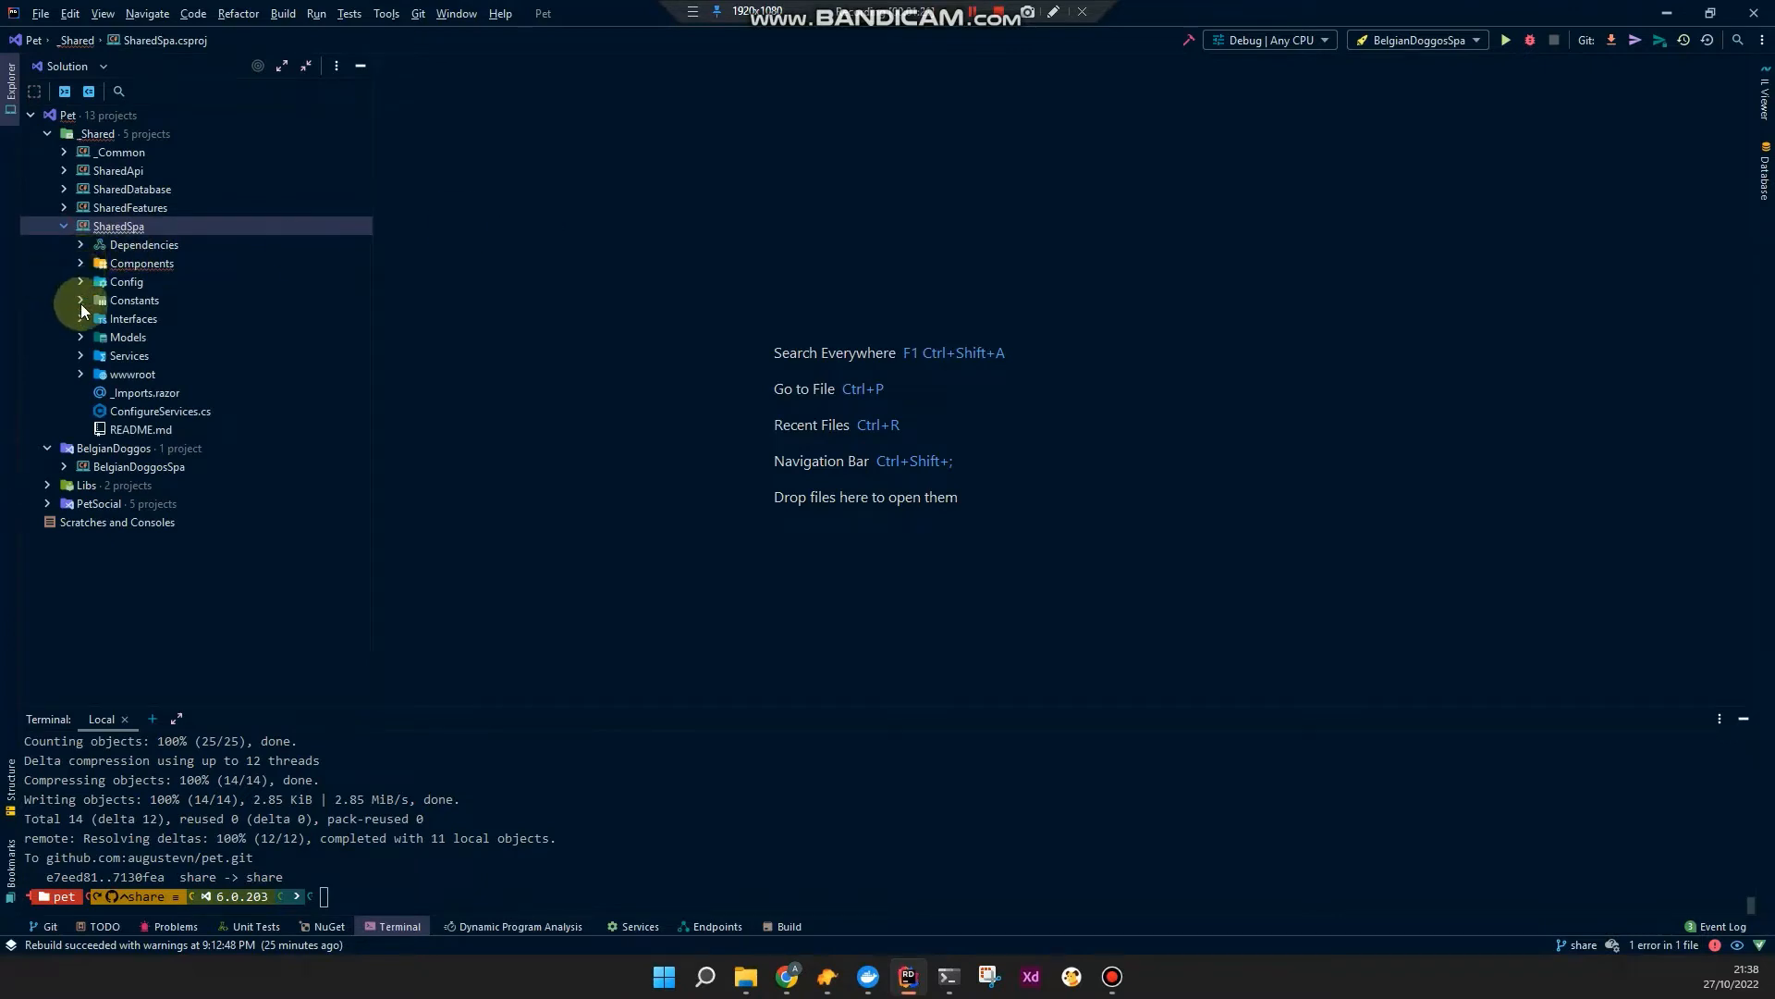
left_click(79, 355)
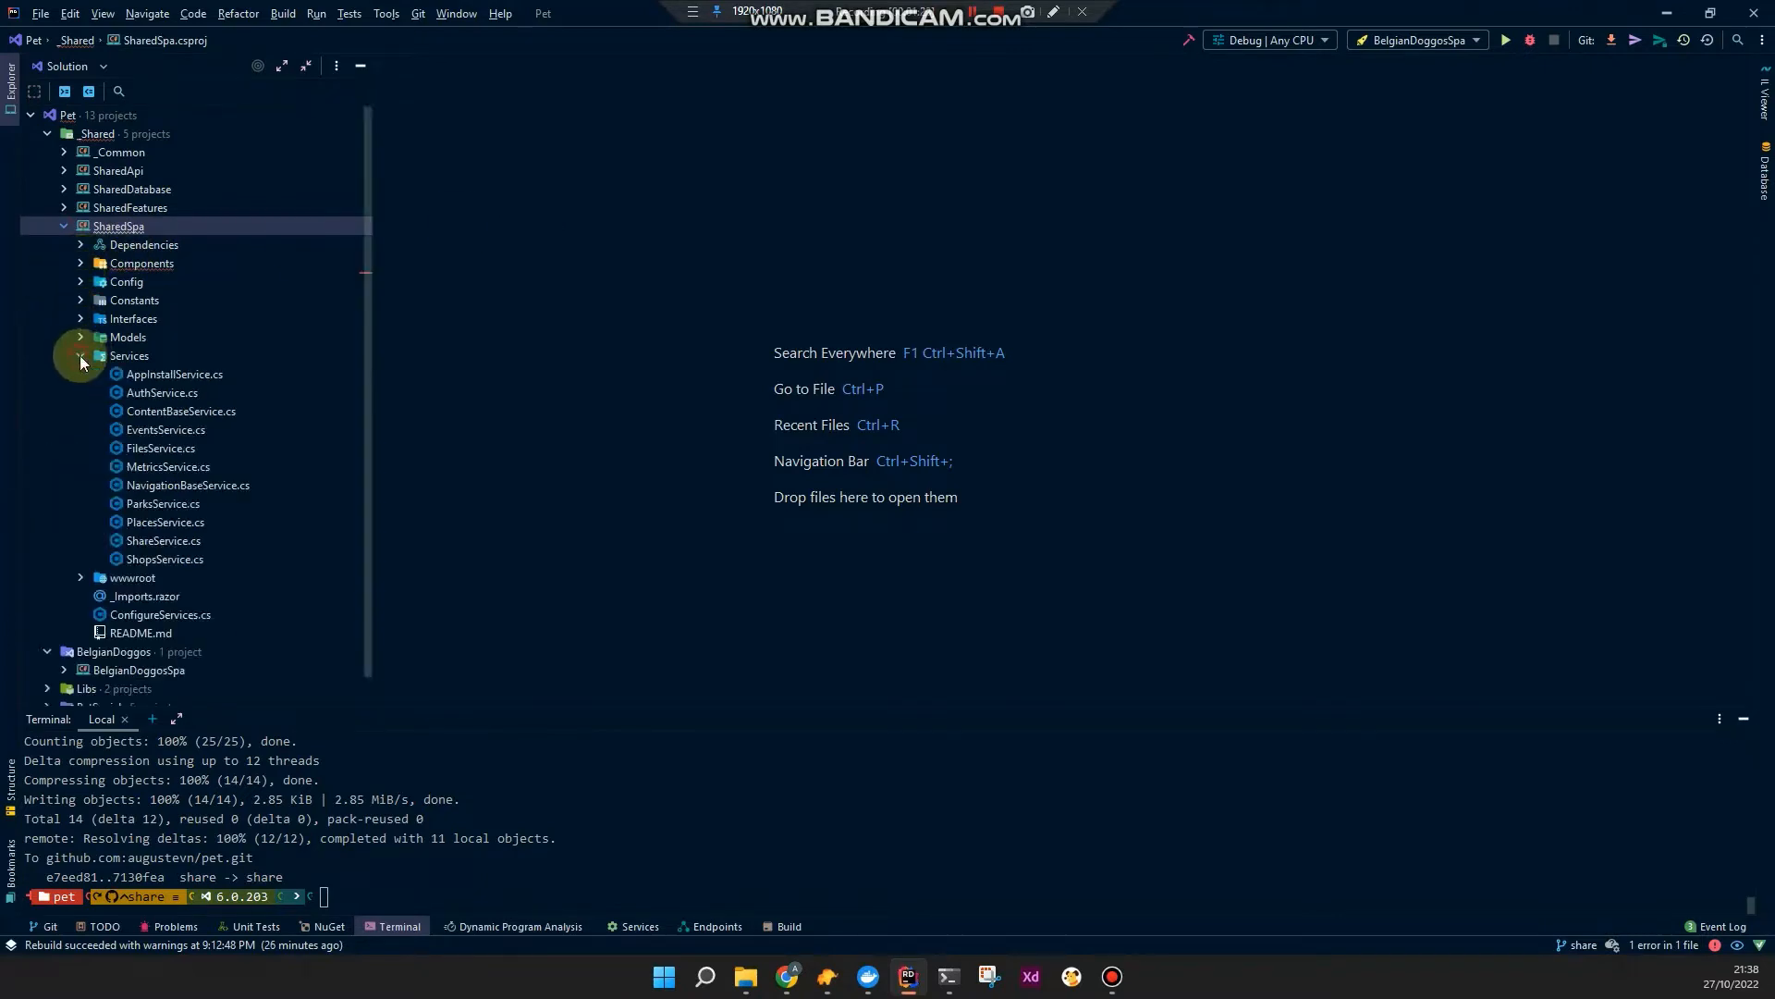
left_click(79, 355)
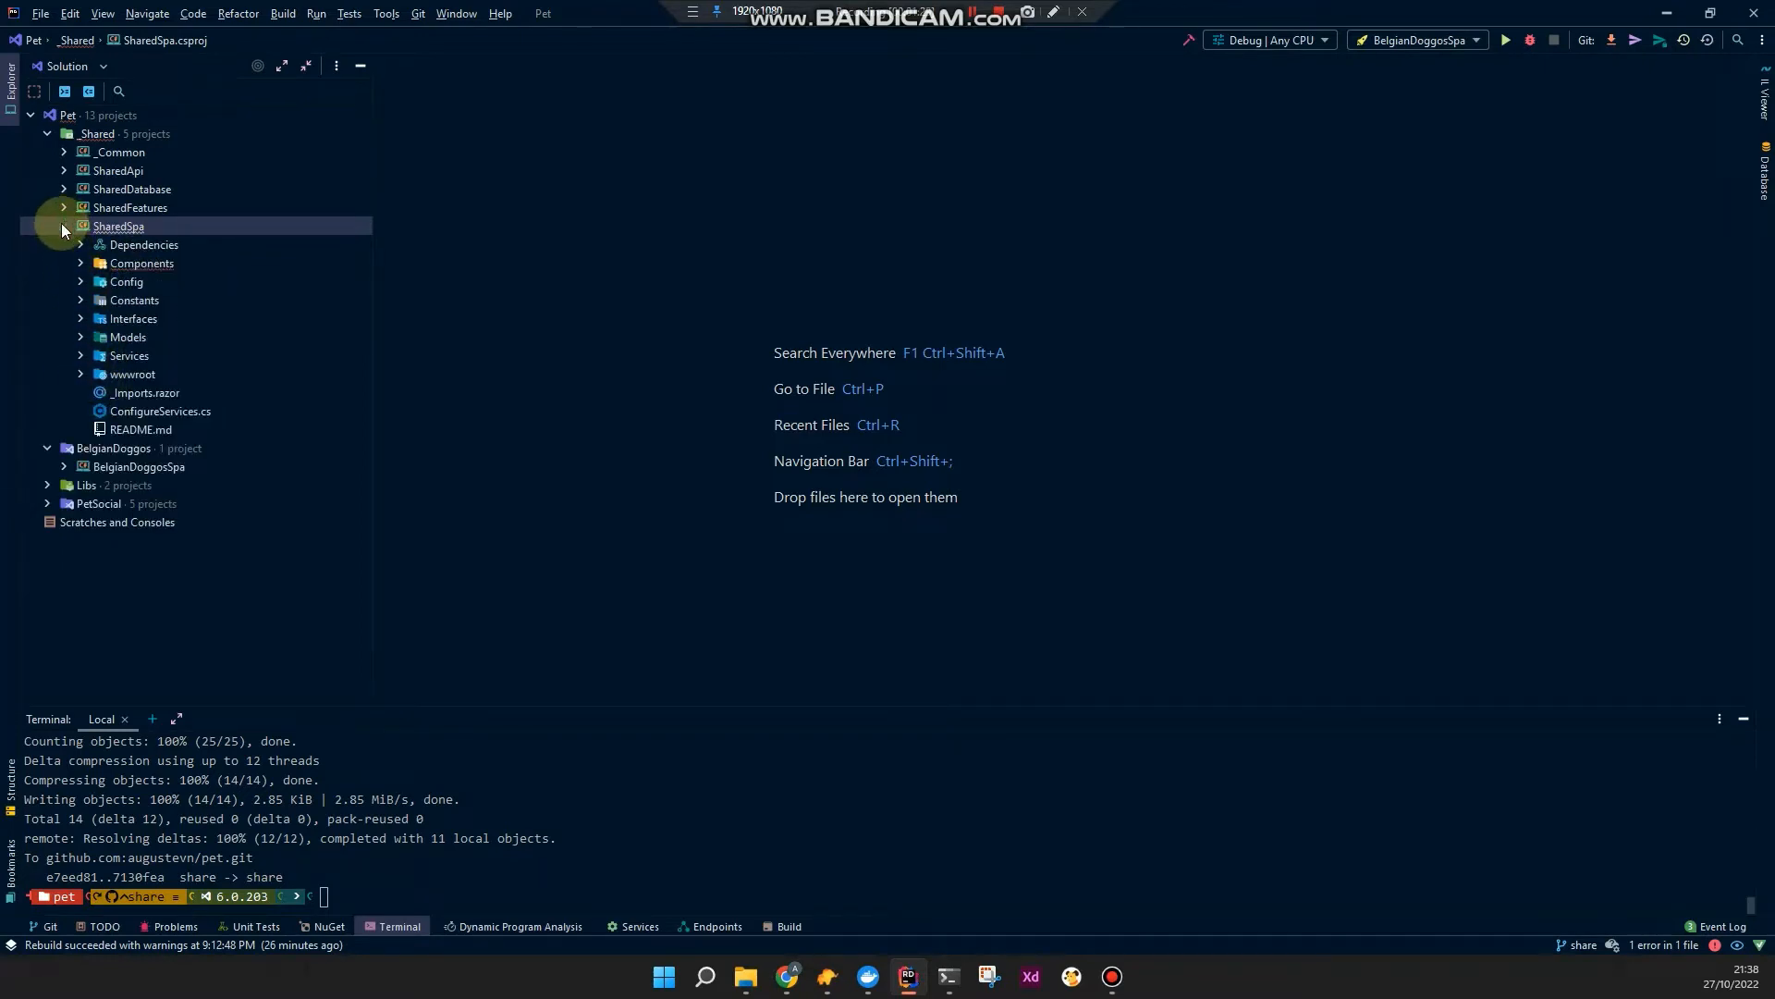
left_click(63, 225)
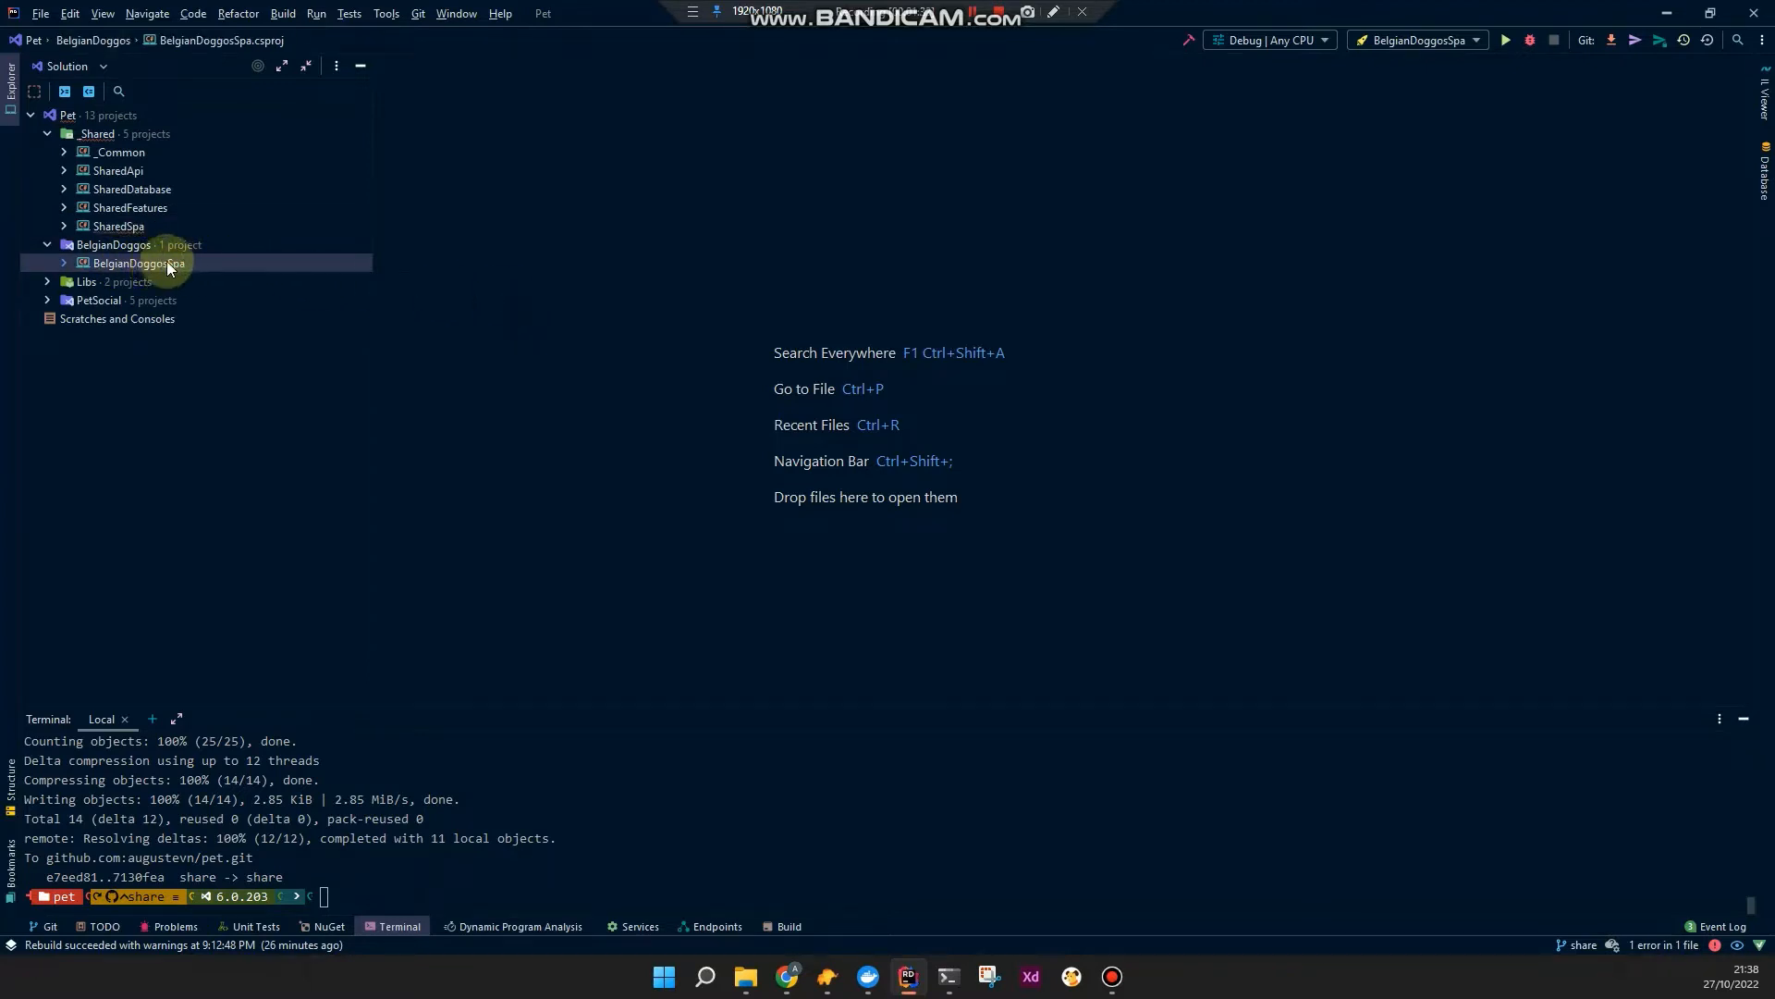
Expand the PetSocial group and select its PetSocialSpa and BelgianDoggosSpa projects
left_click(52, 300)
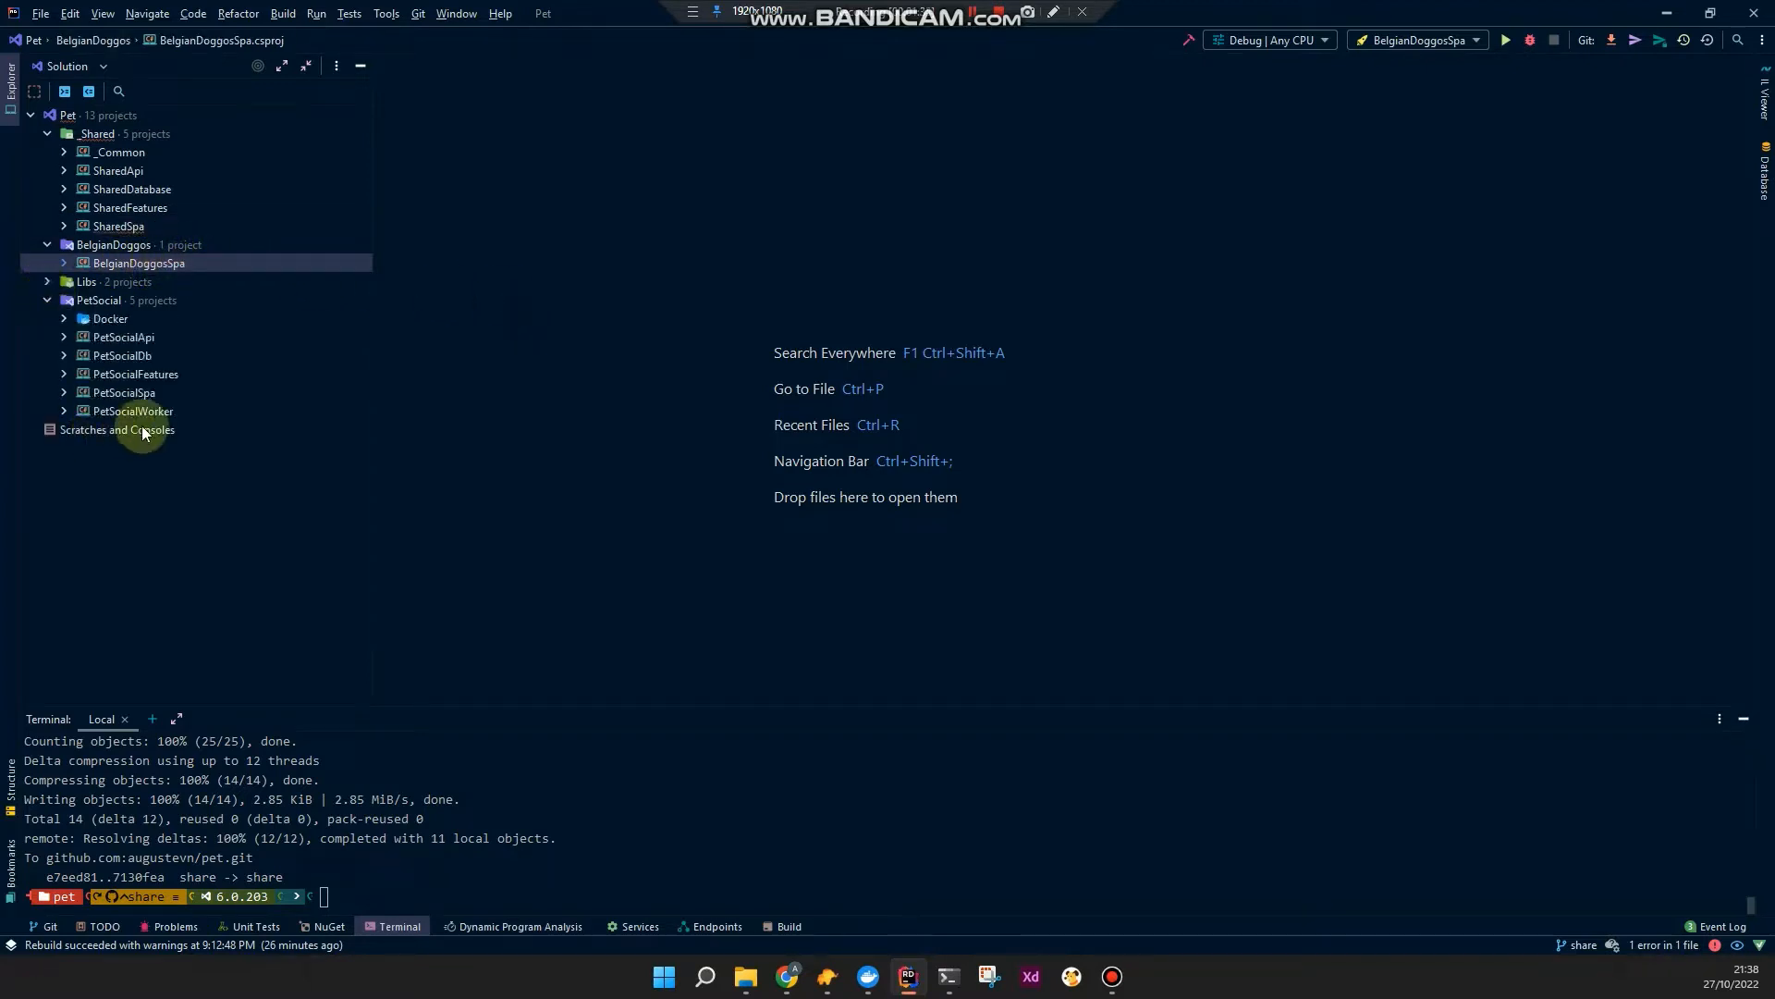
left_click(124, 392)
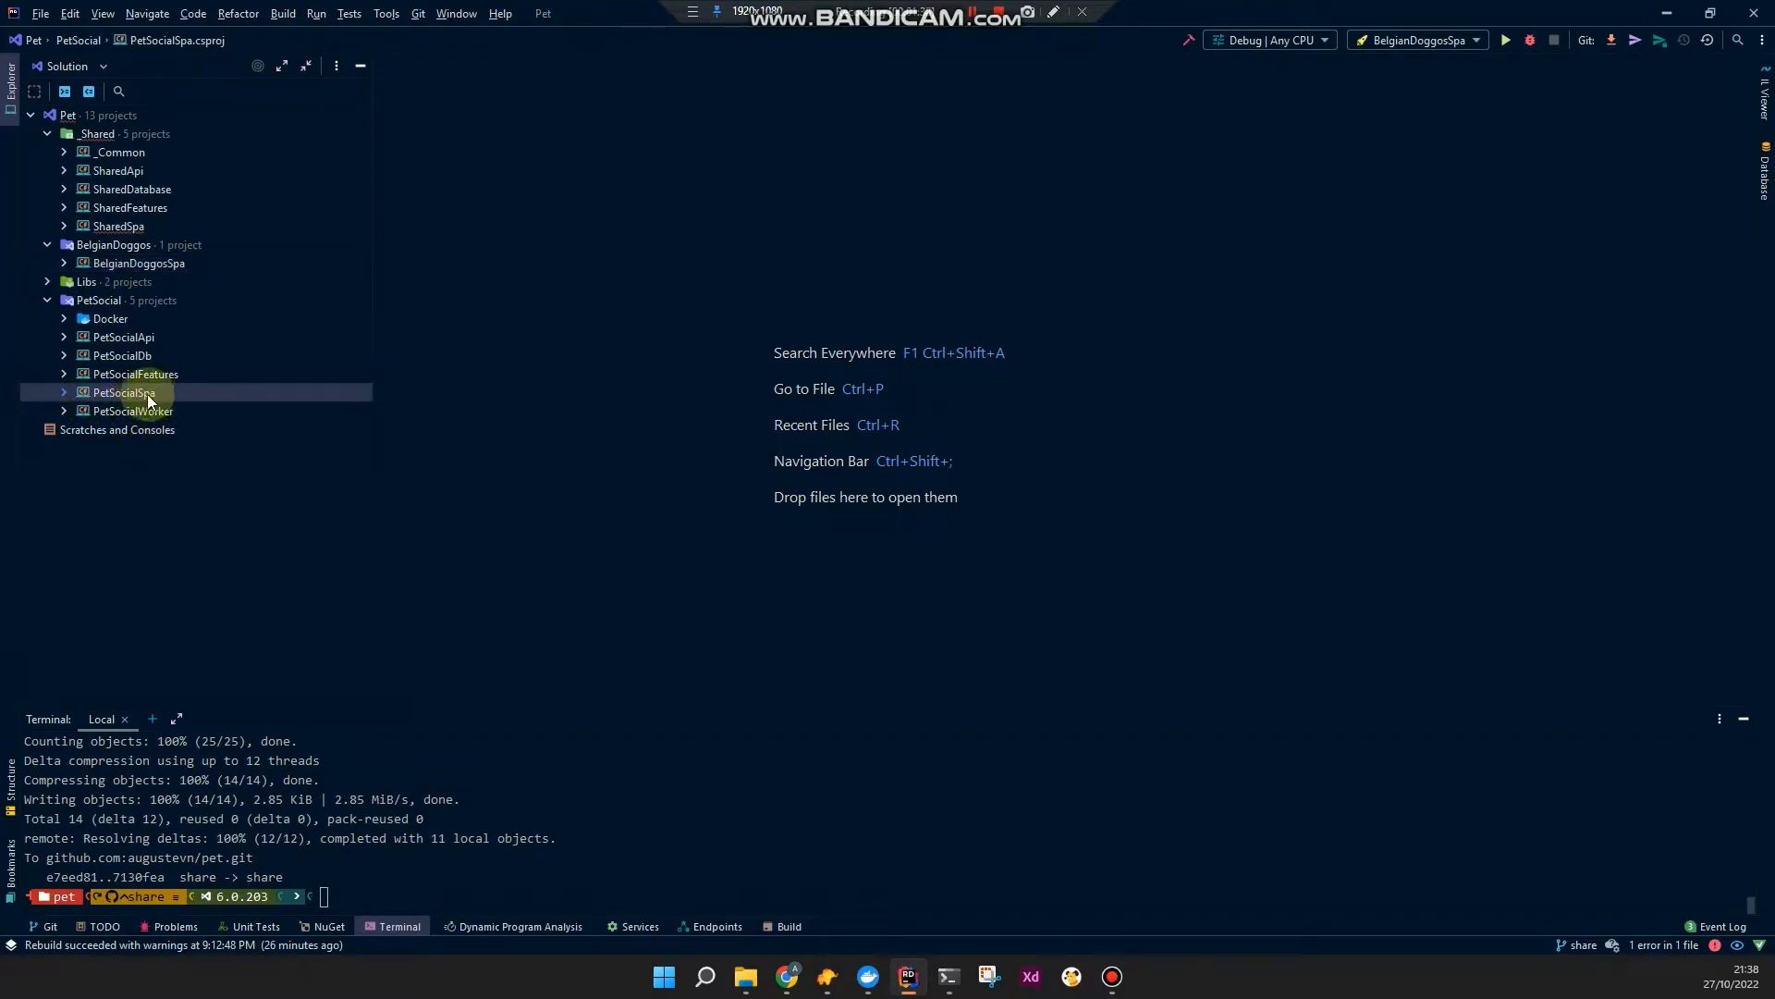
left_click(139, 263)
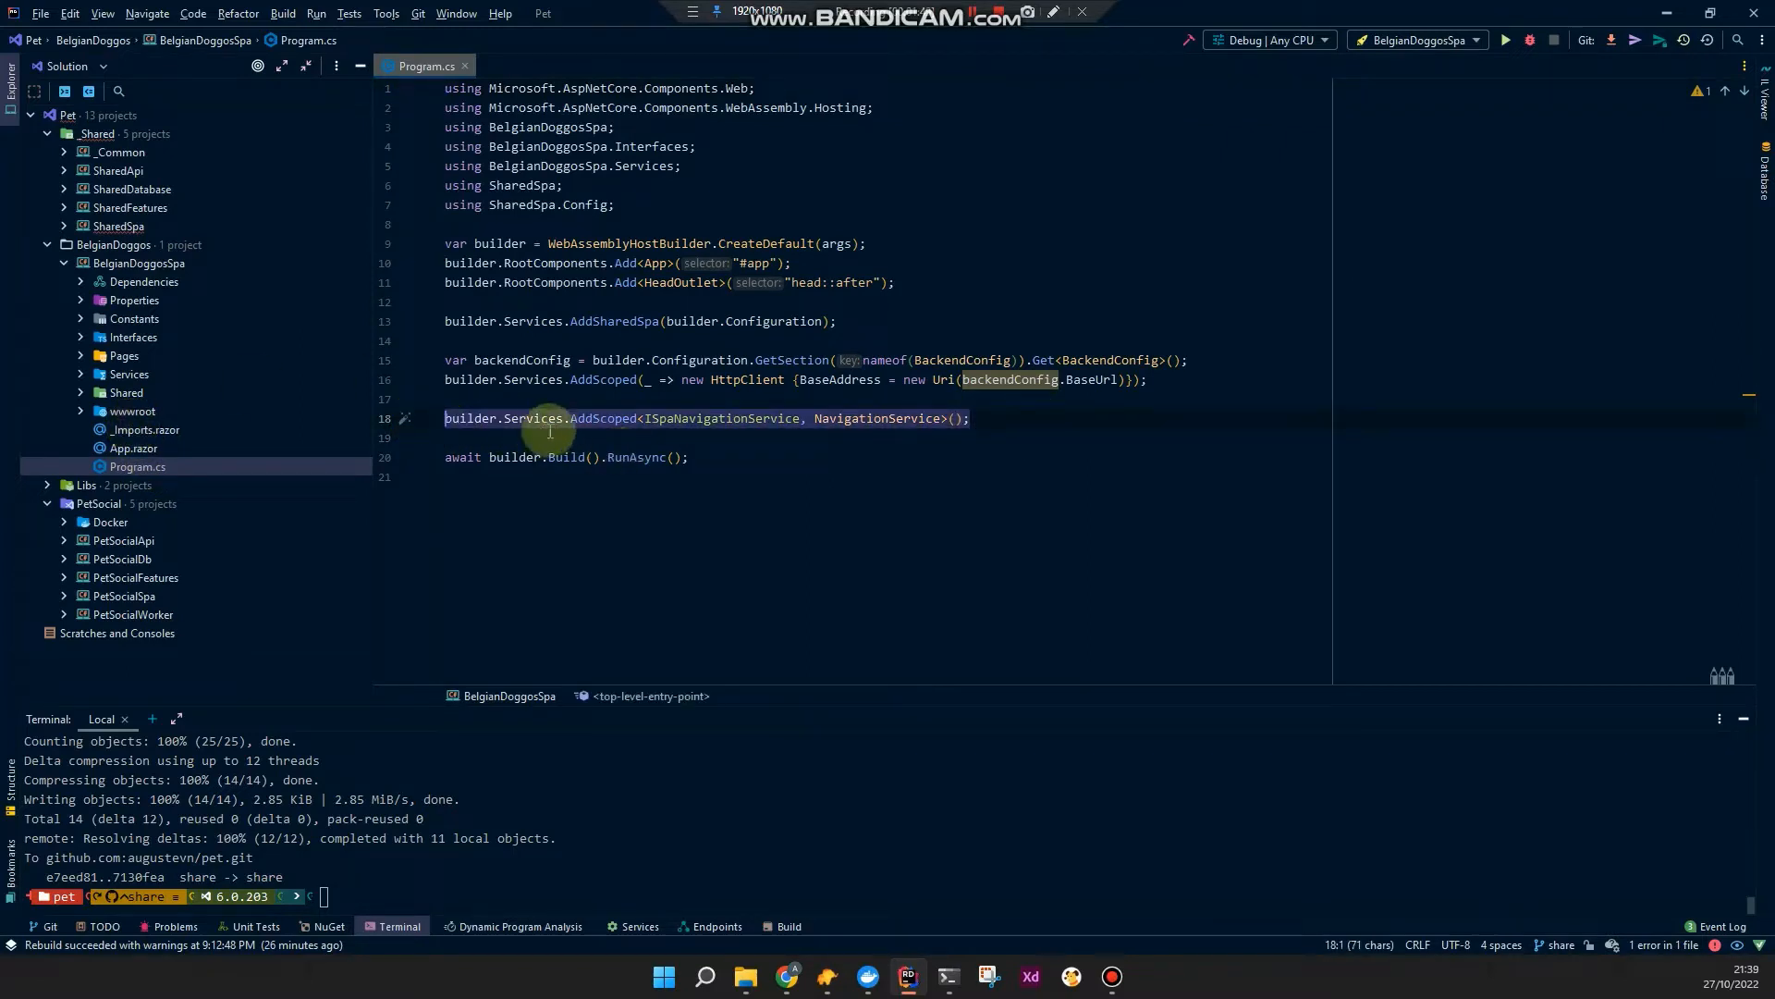
mouse_move(588, 427)
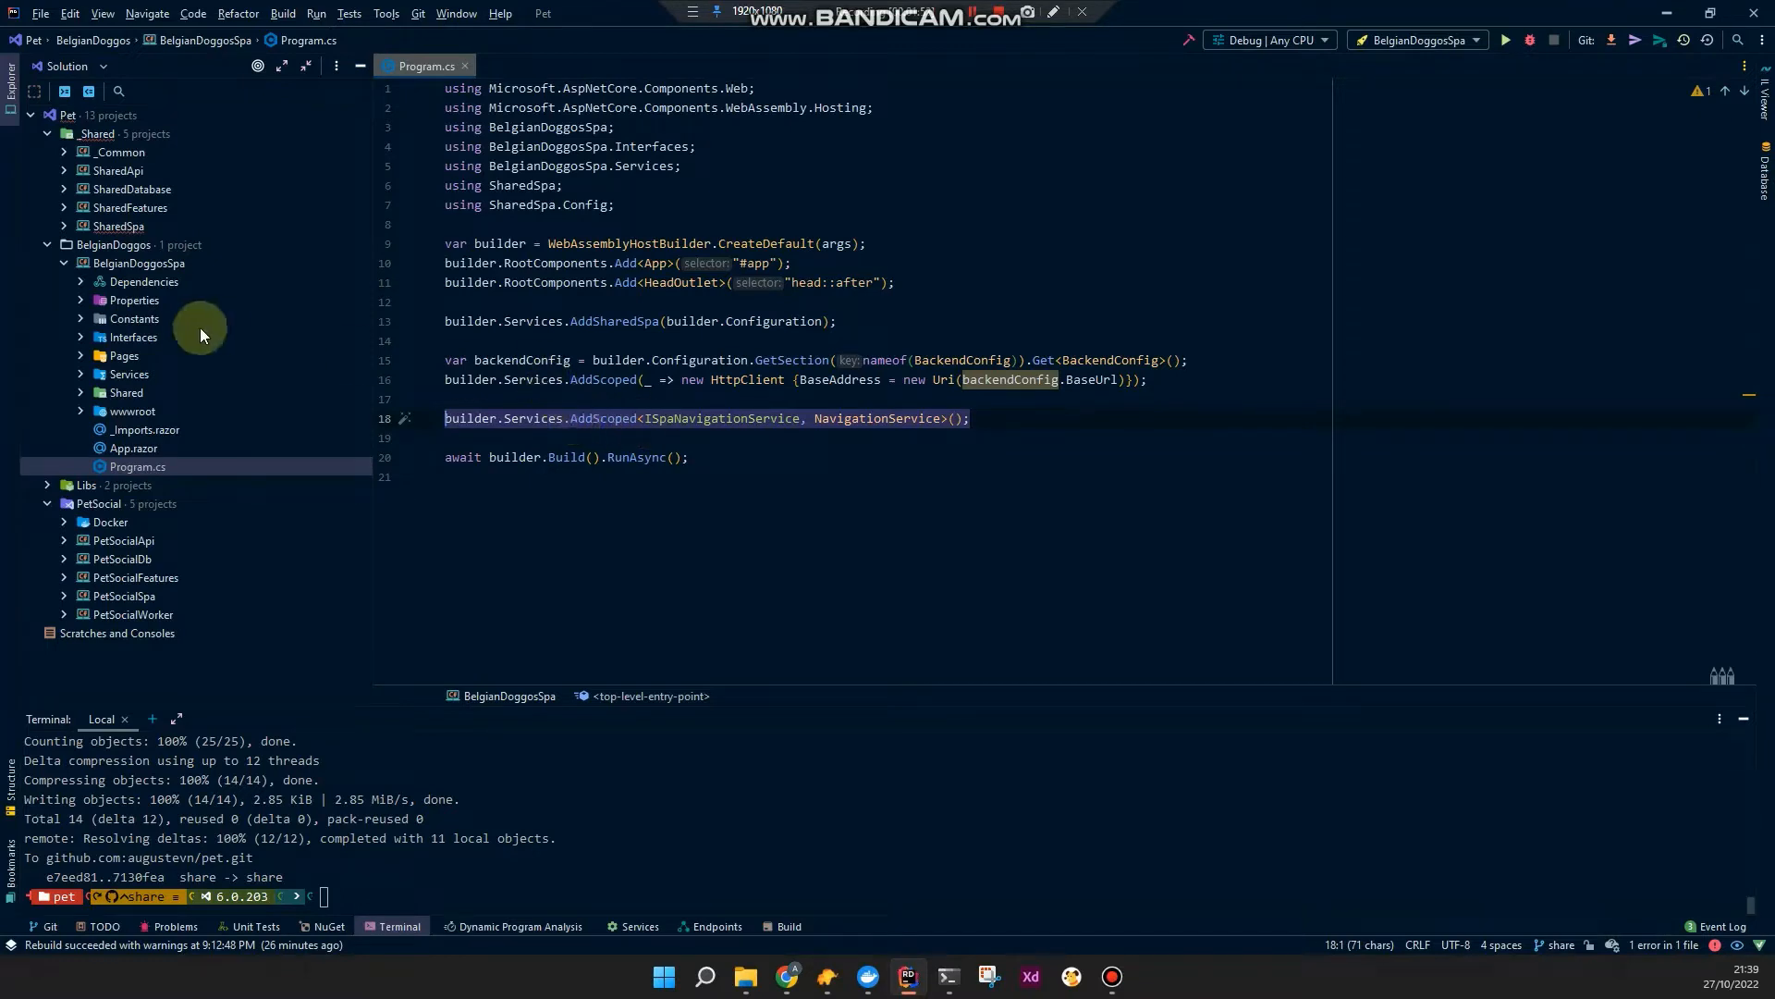
mouse_move(122, 303)
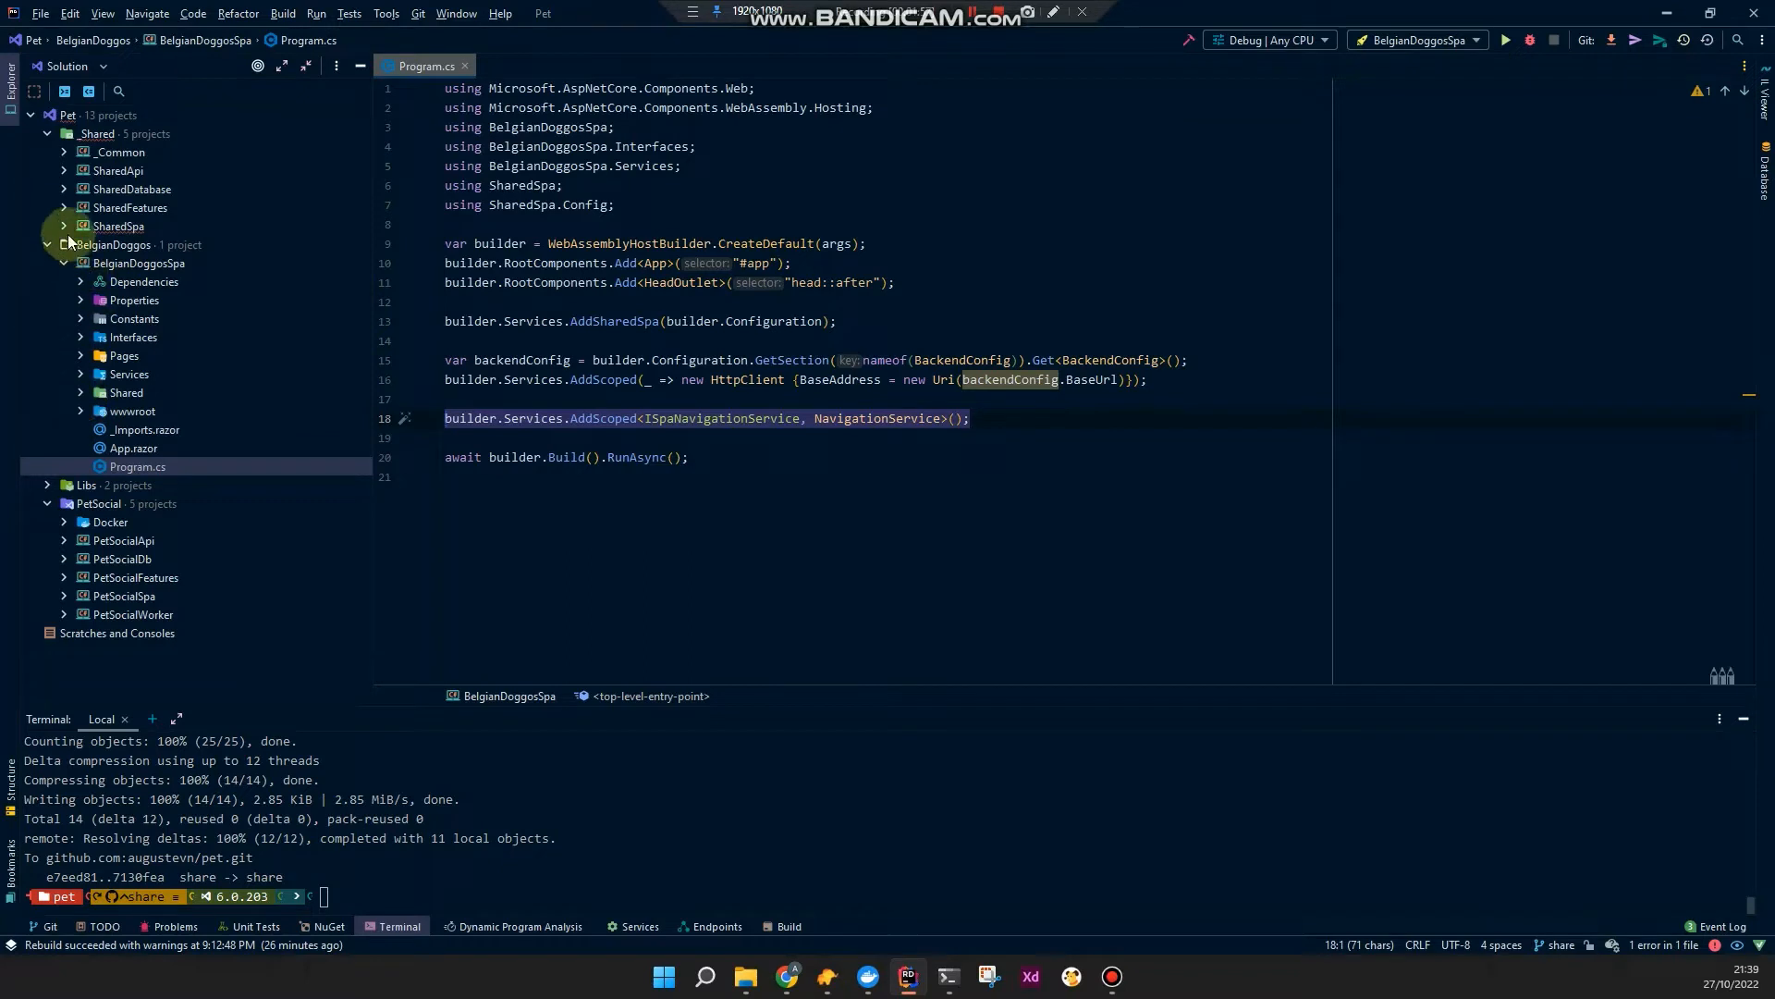
Expand SharedSpa to show its folders, ConfigureServices.cs and README.md alongside PetSocialSpa
left_click(118, 225)
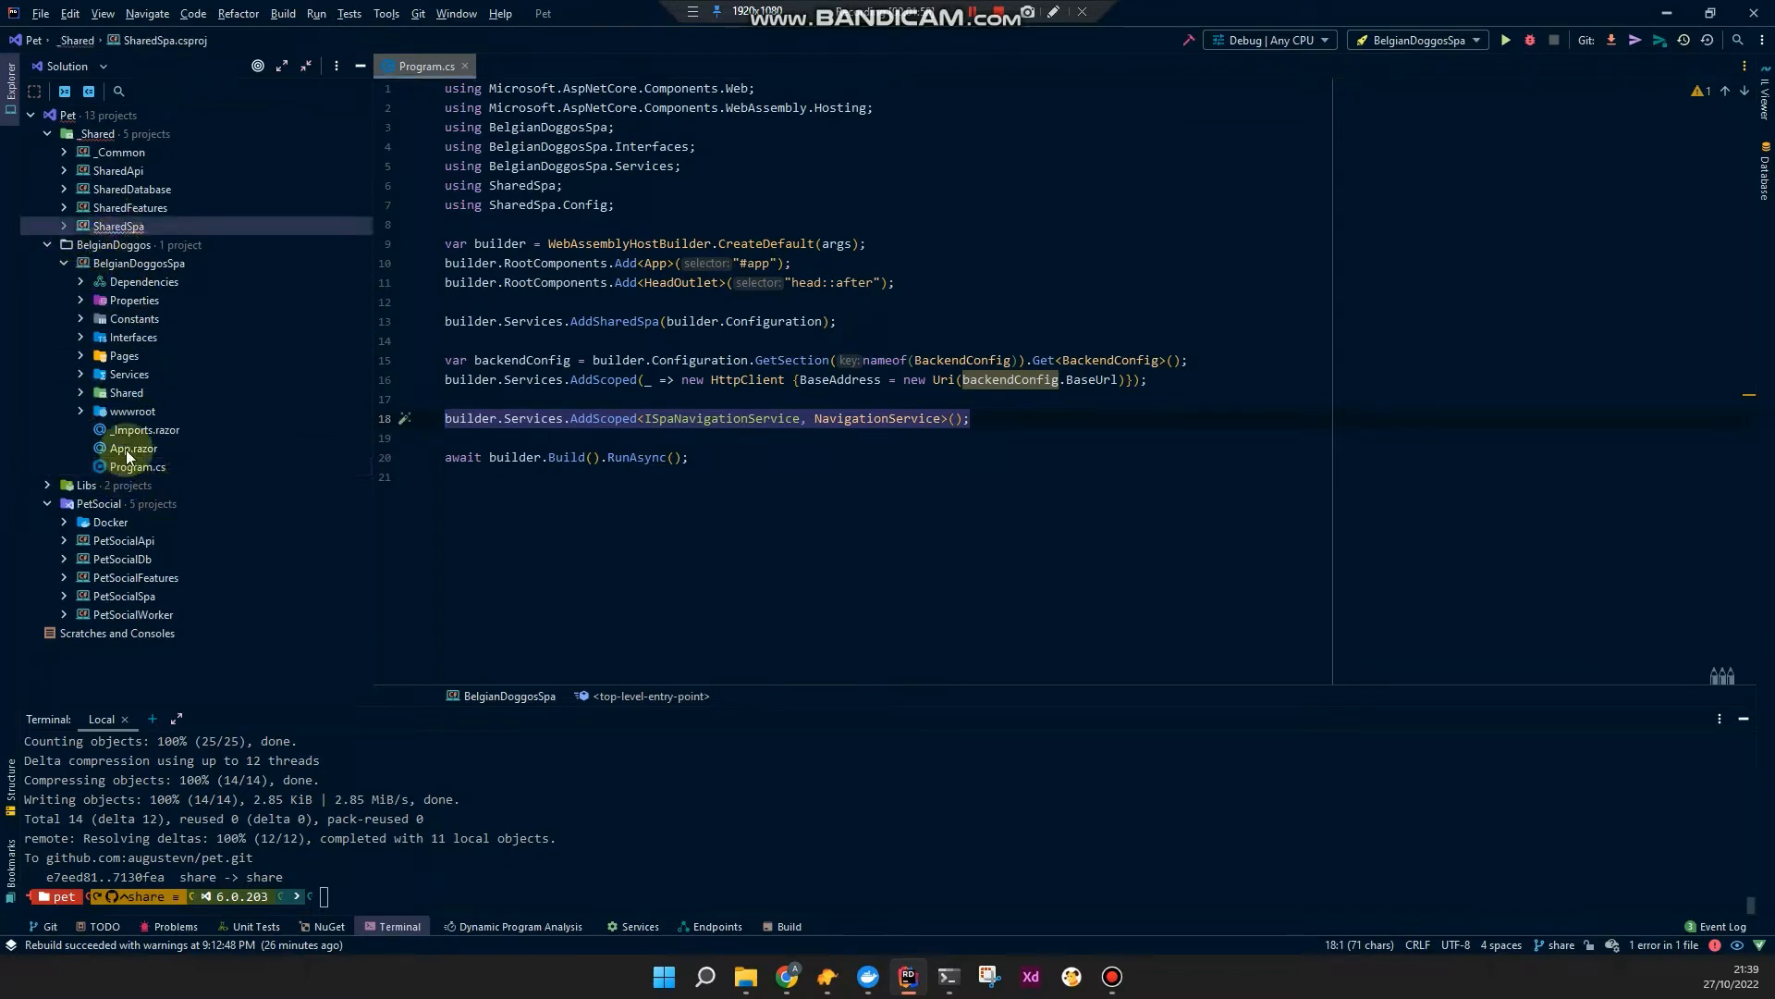
left_click(124, 596)
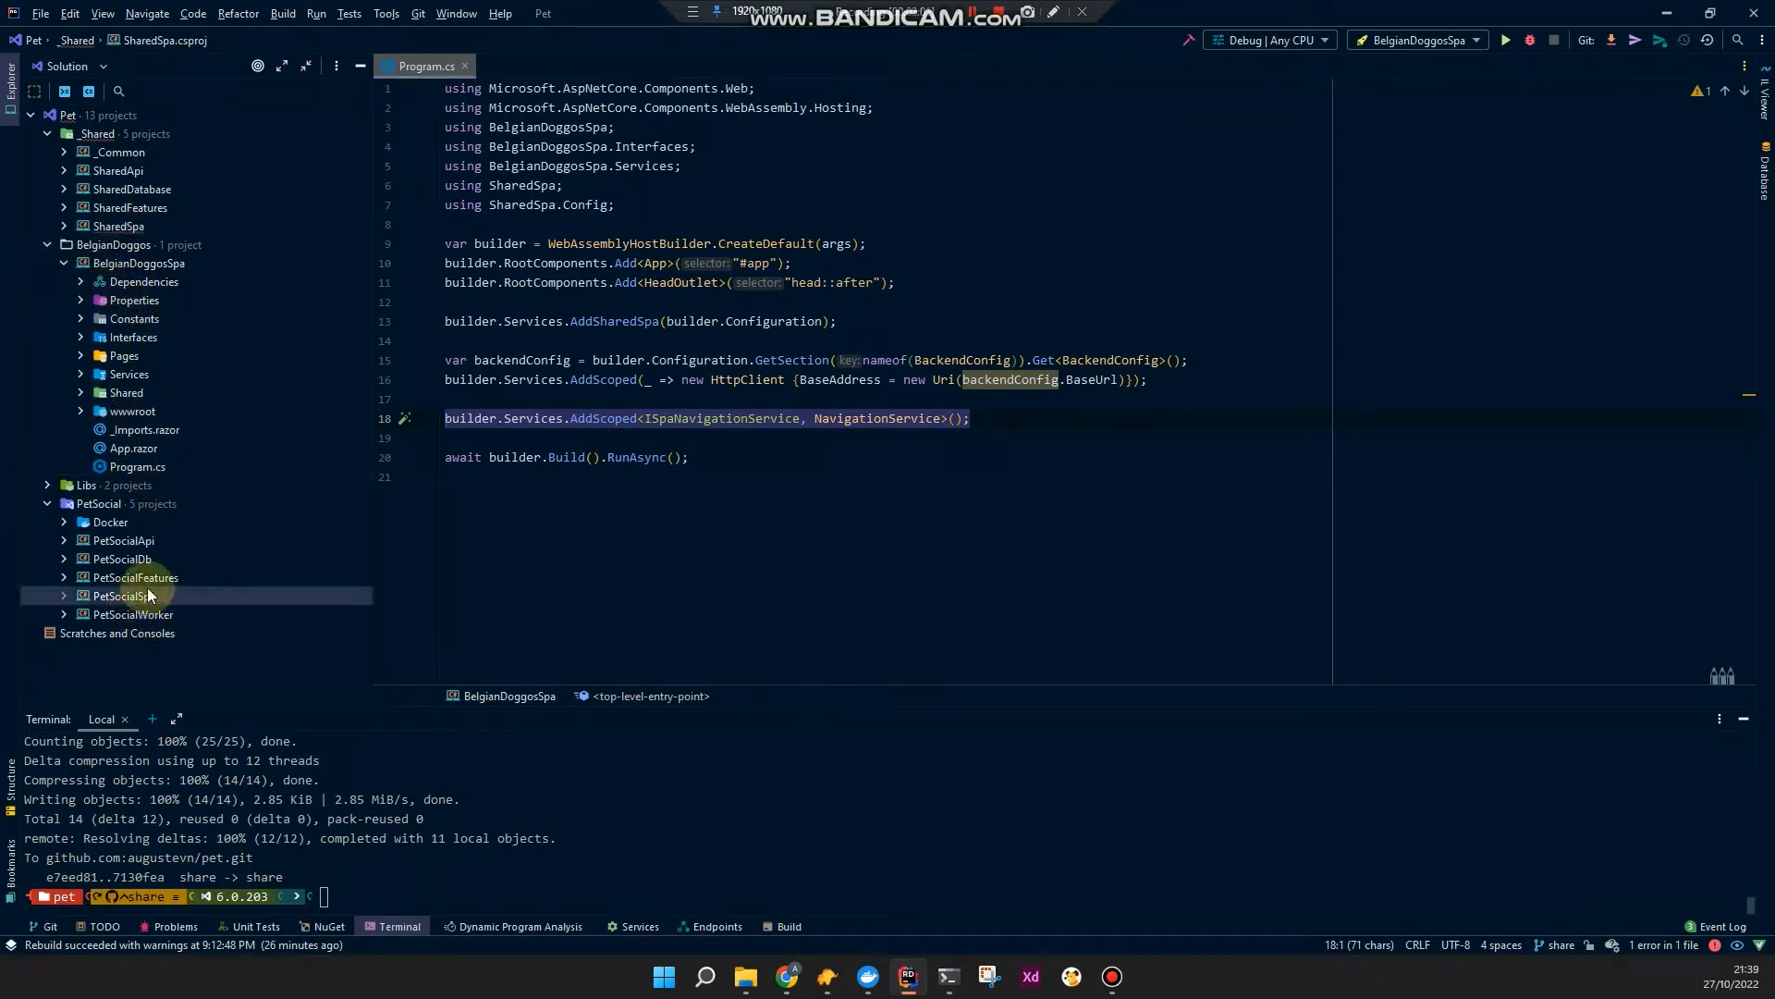
left_click(117, 226)
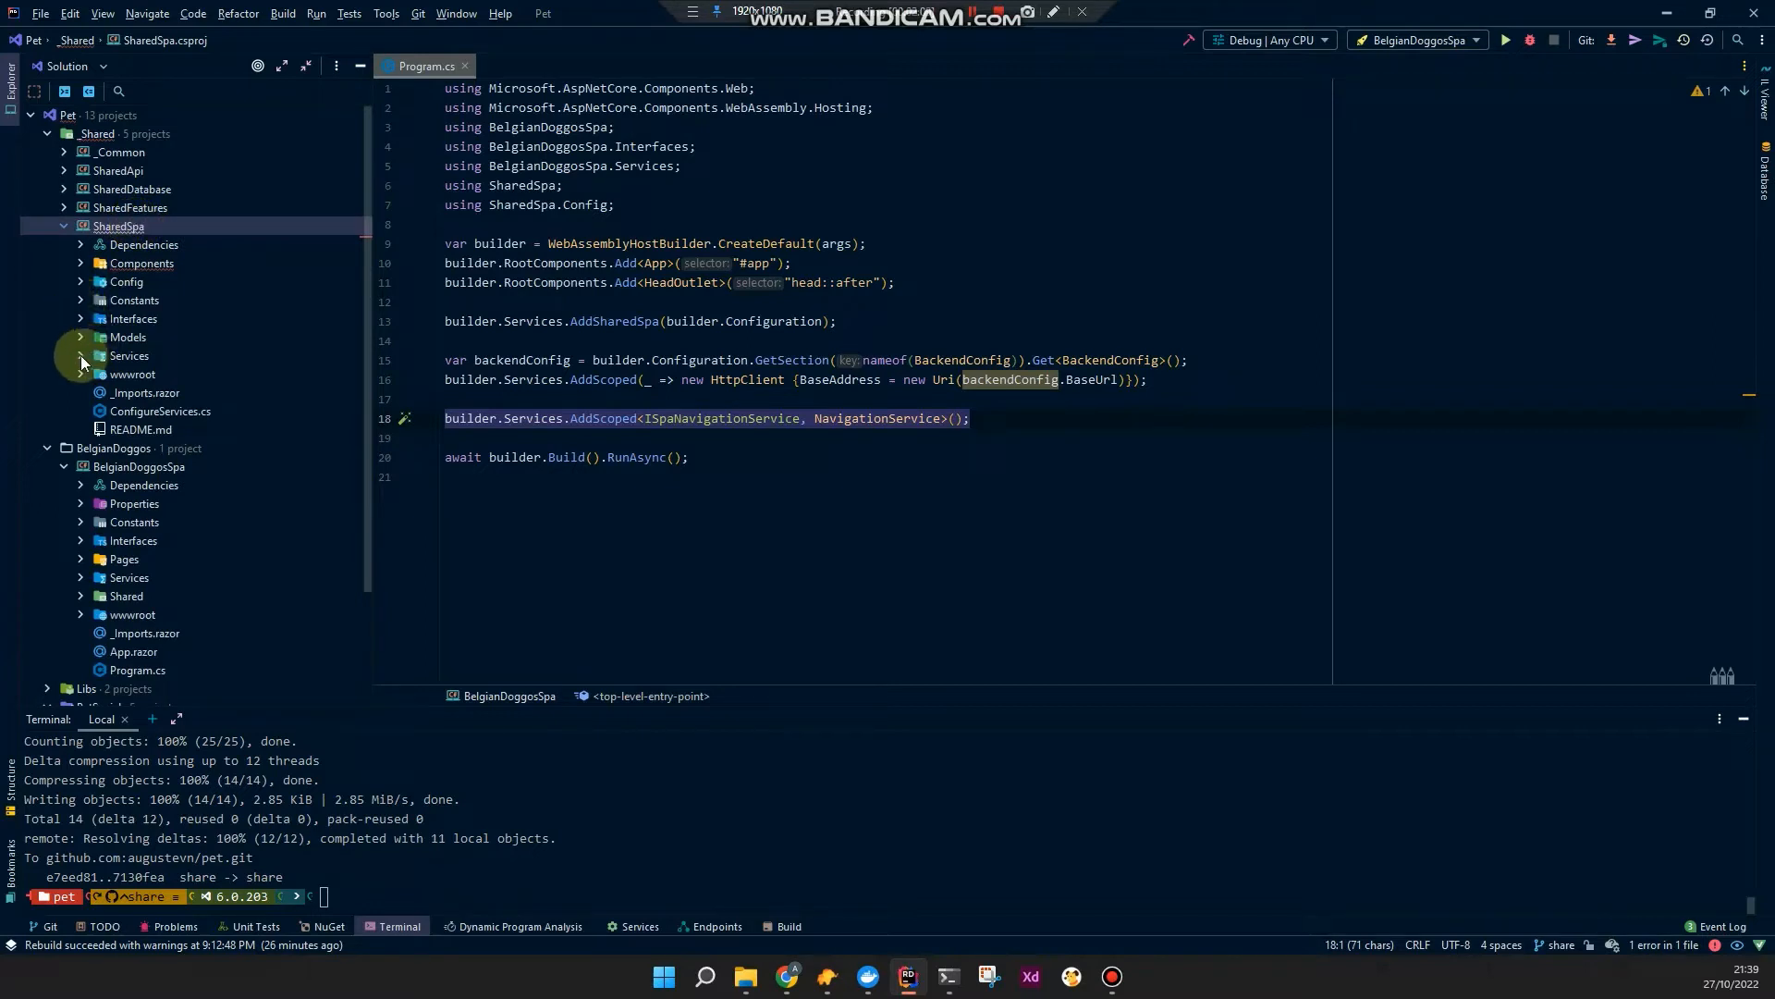
left_click(79, 355)
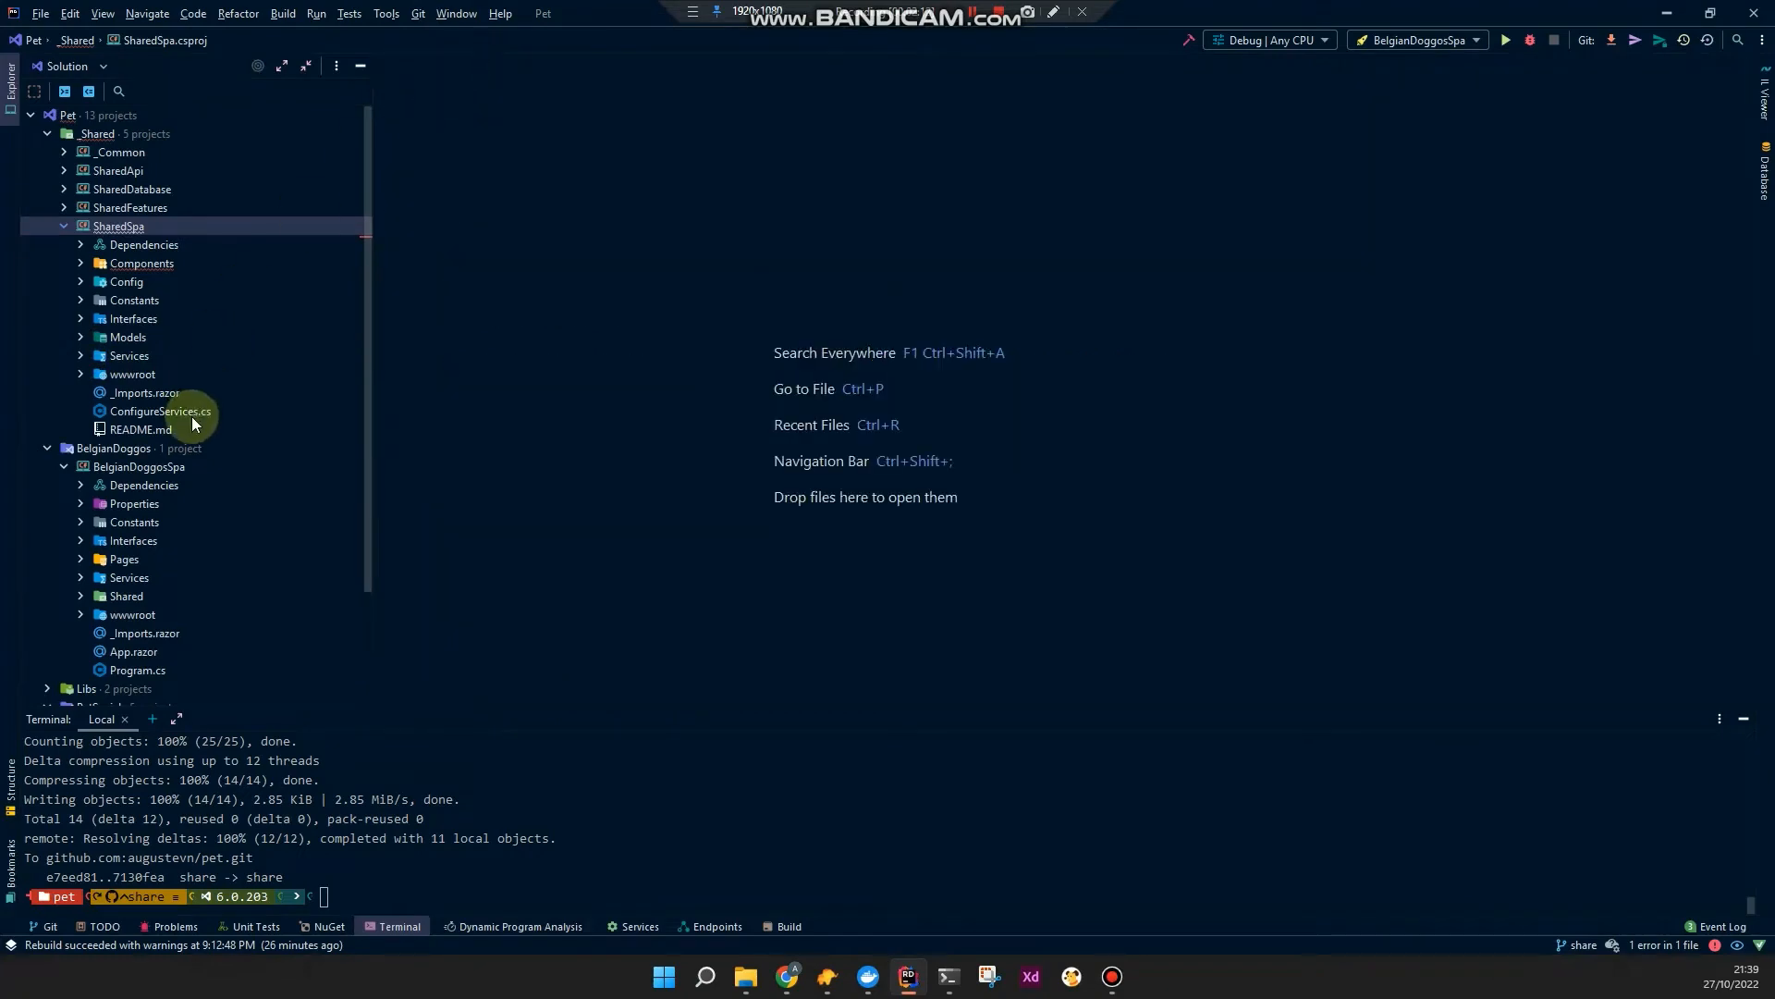
Open ConfigureServices.cs and review the NavigationBaseService and AuthService scoped registrations
double_click(161, 418)
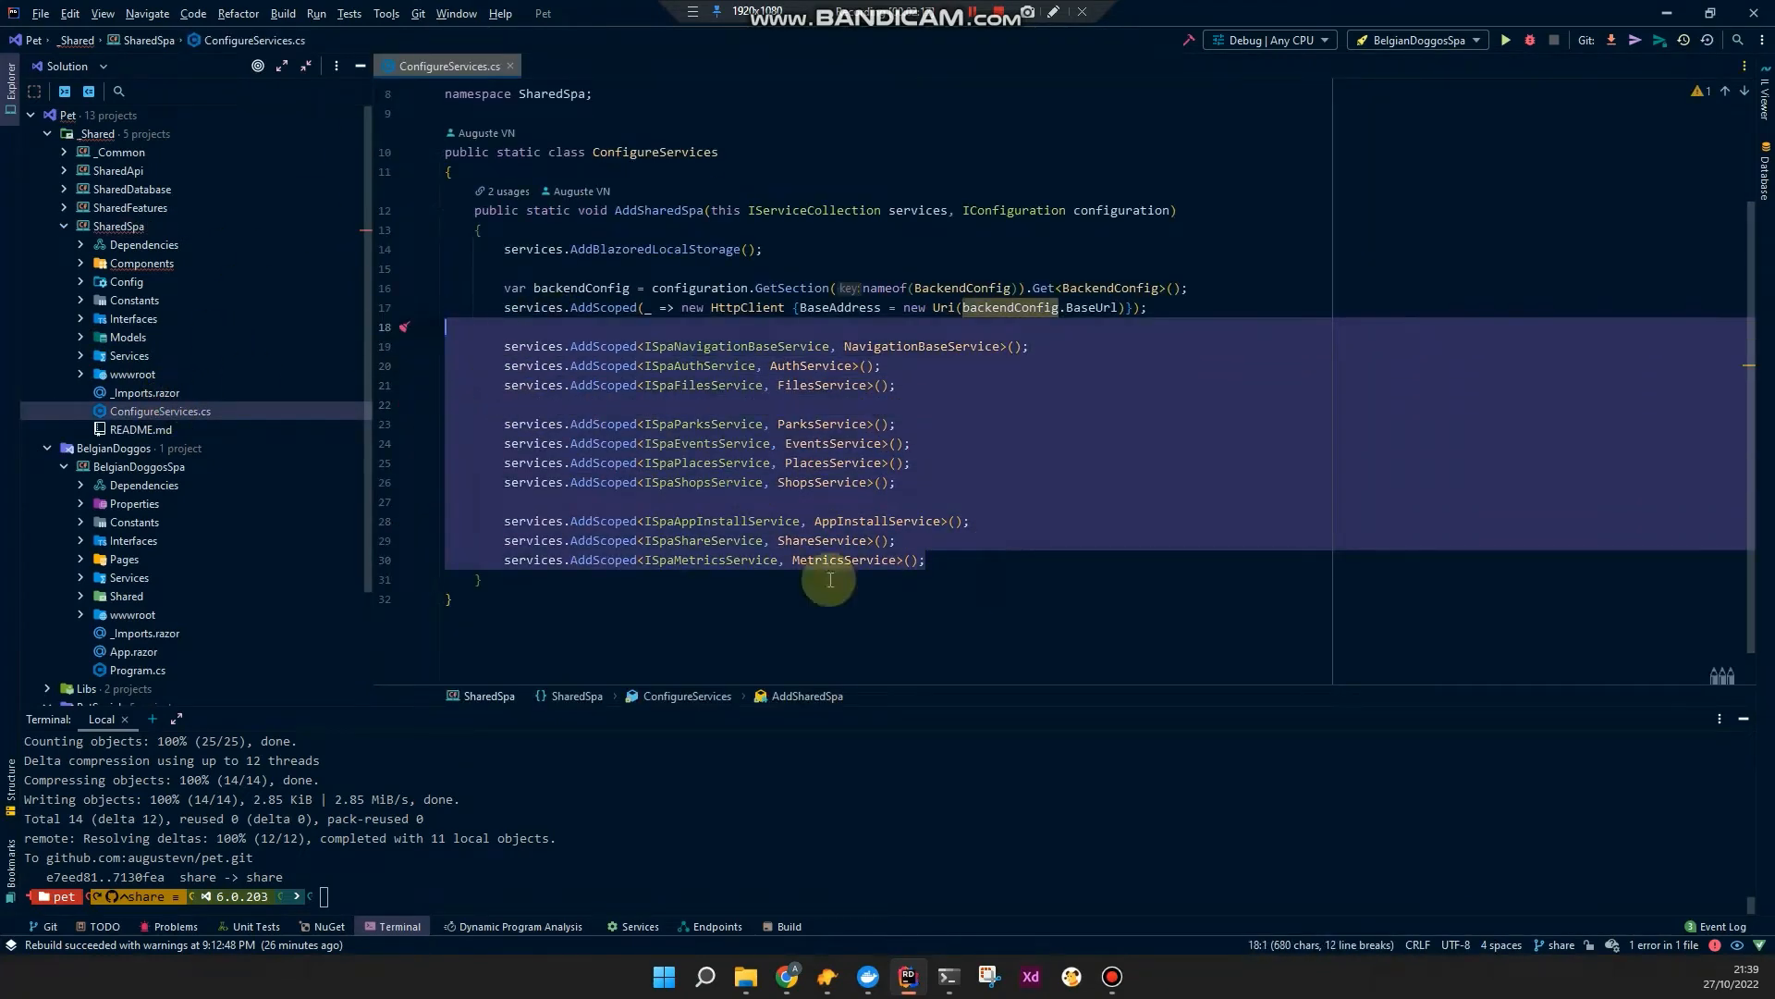
left_click(1073, 350)
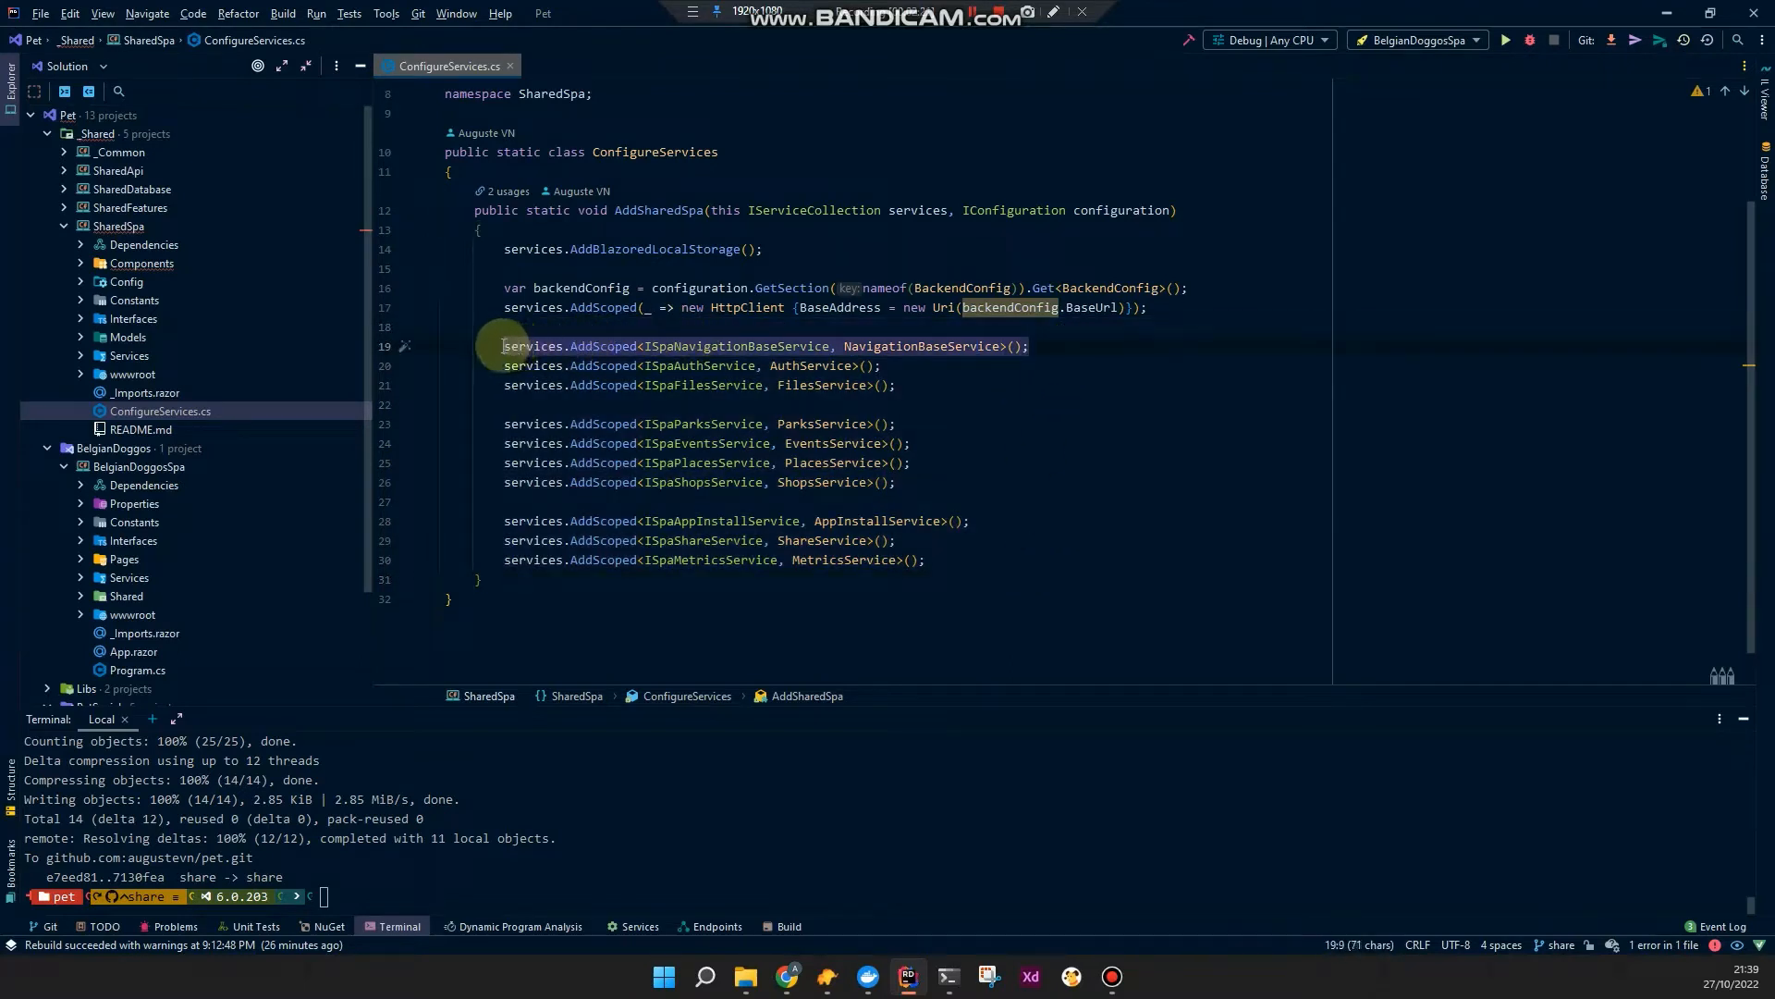
mouse_move(899, 350)
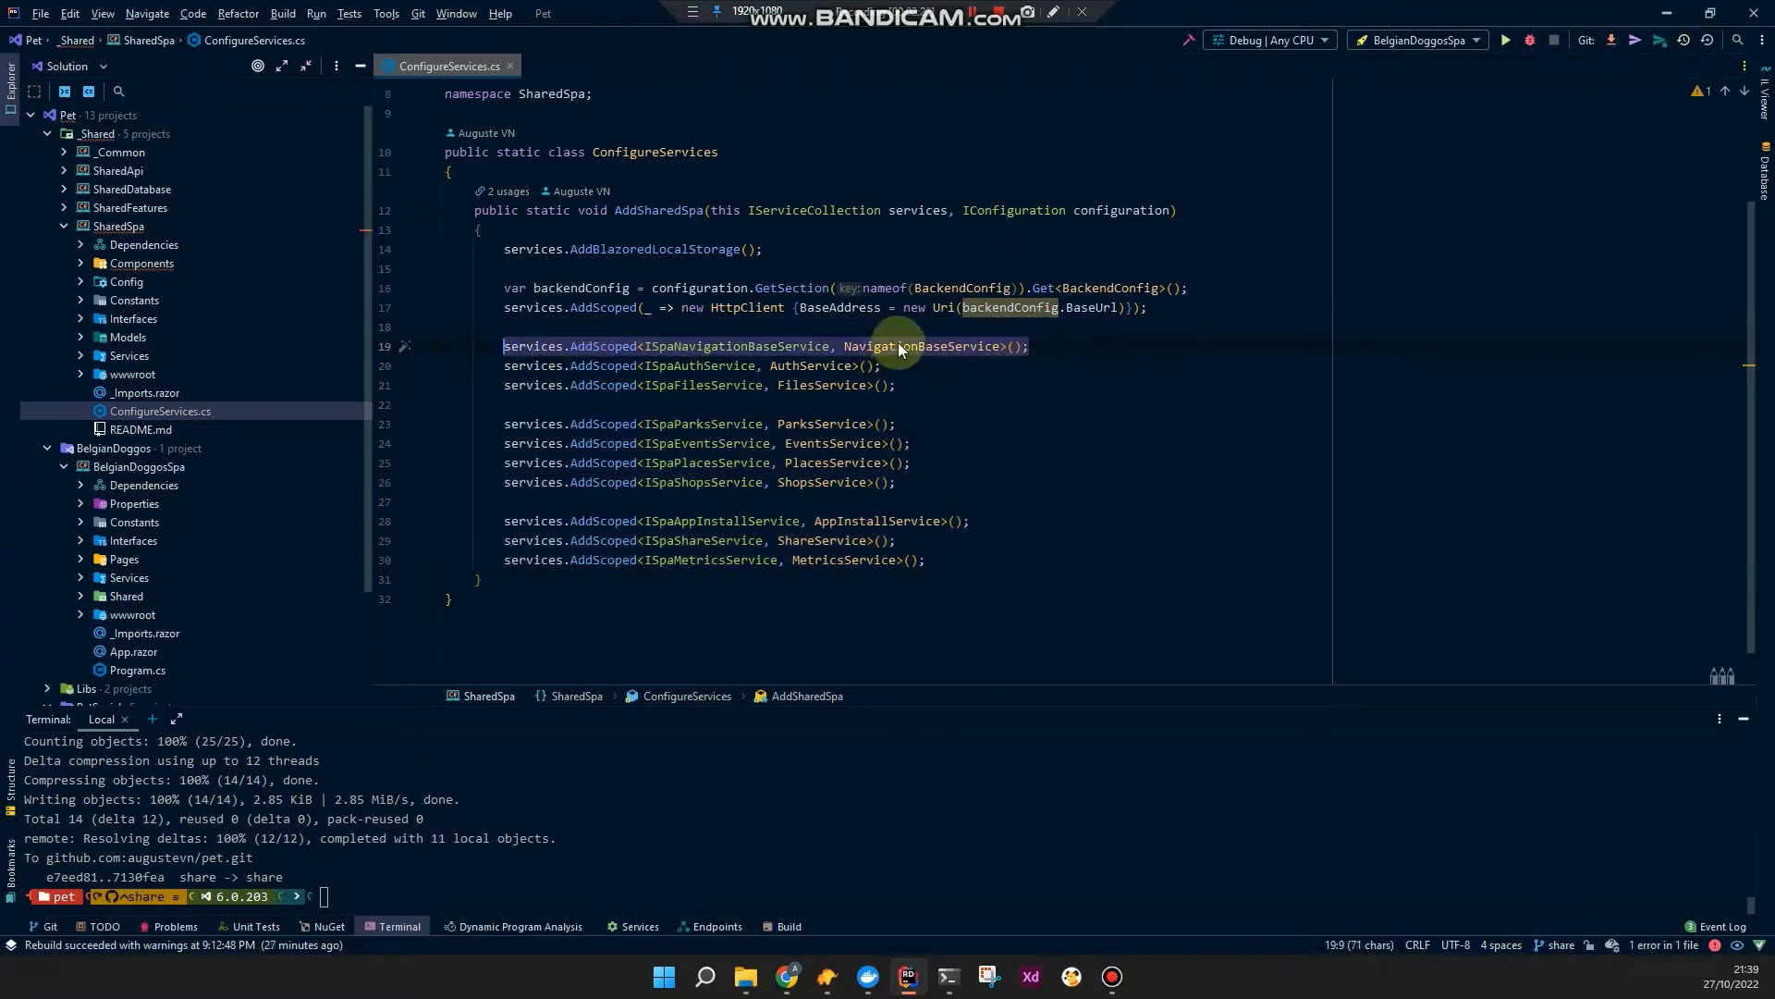
mouse_move(899, 347)
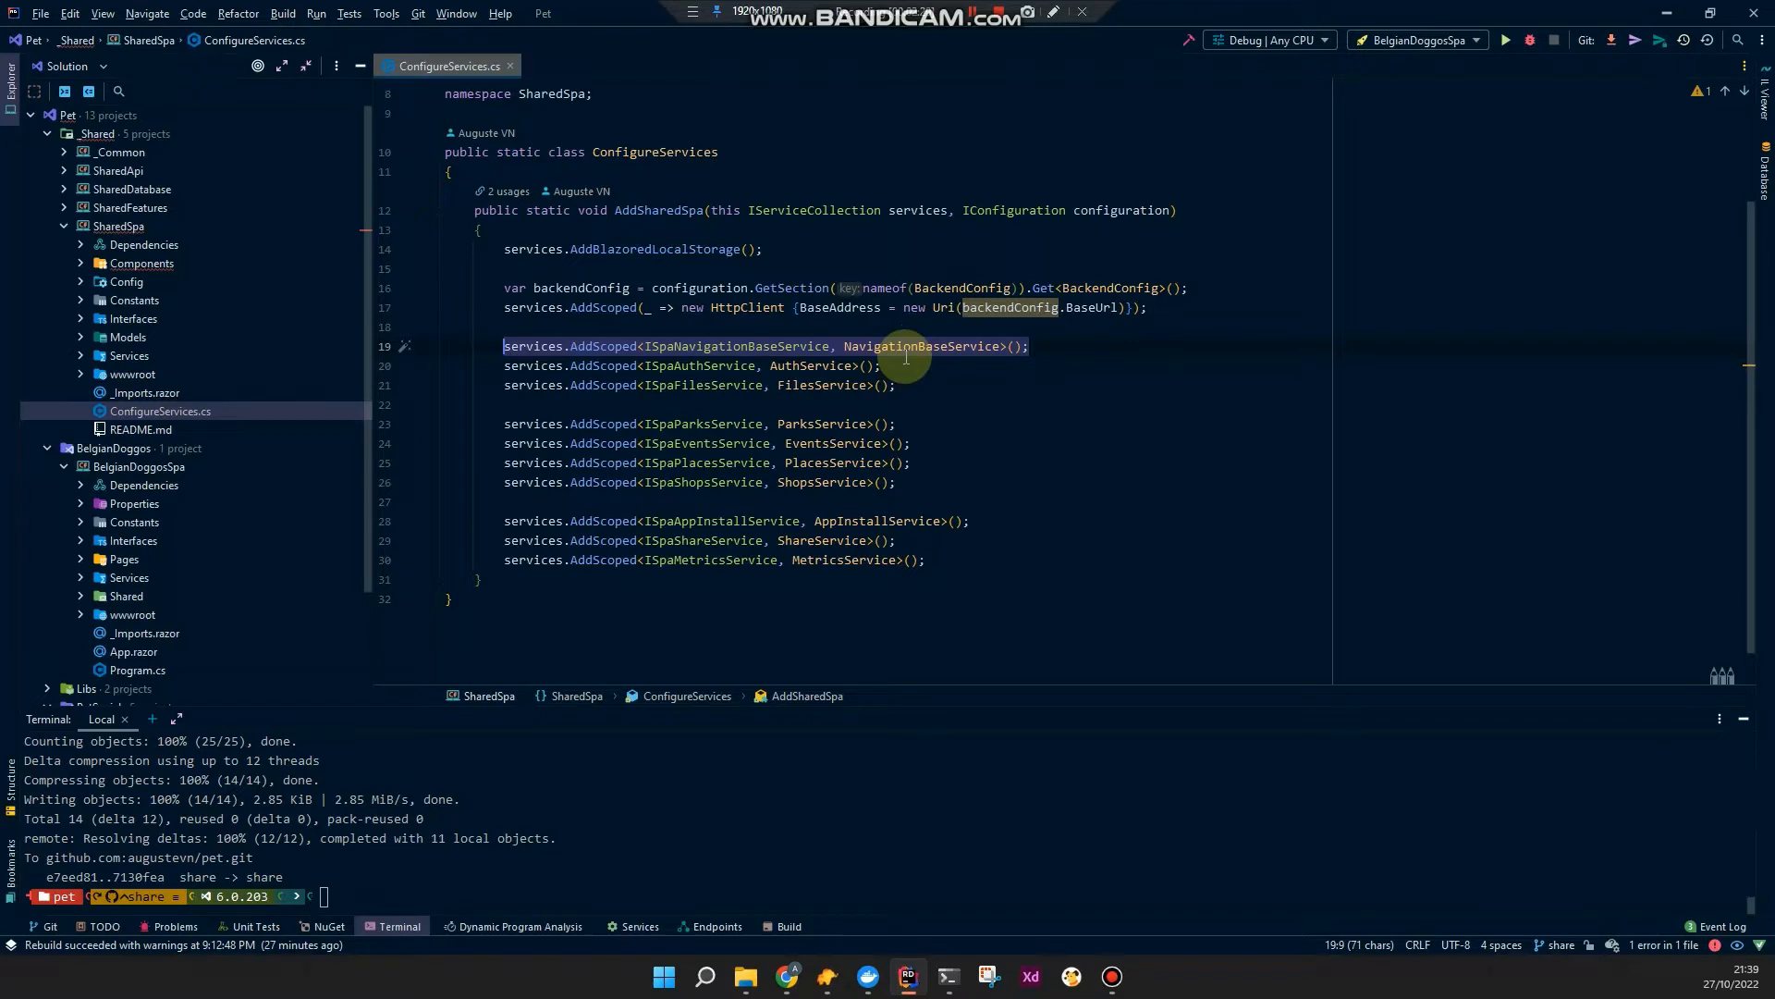
mouse_move(967, 334)
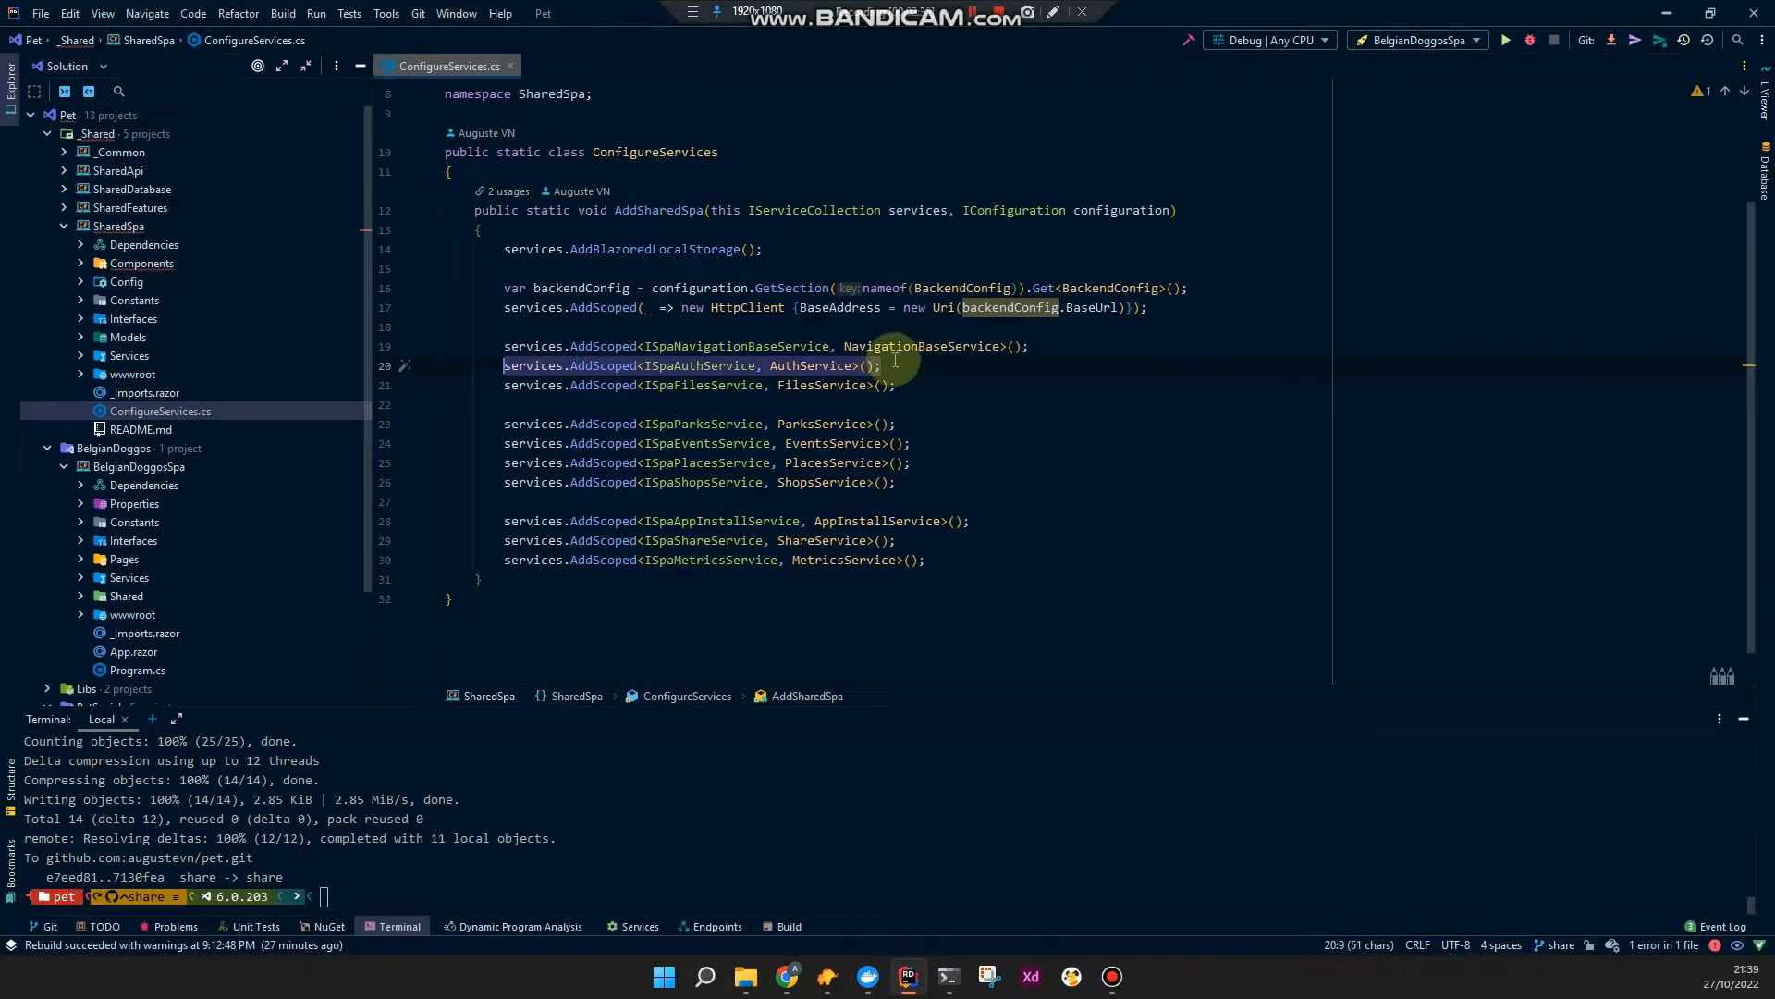
left_click(882, 365)
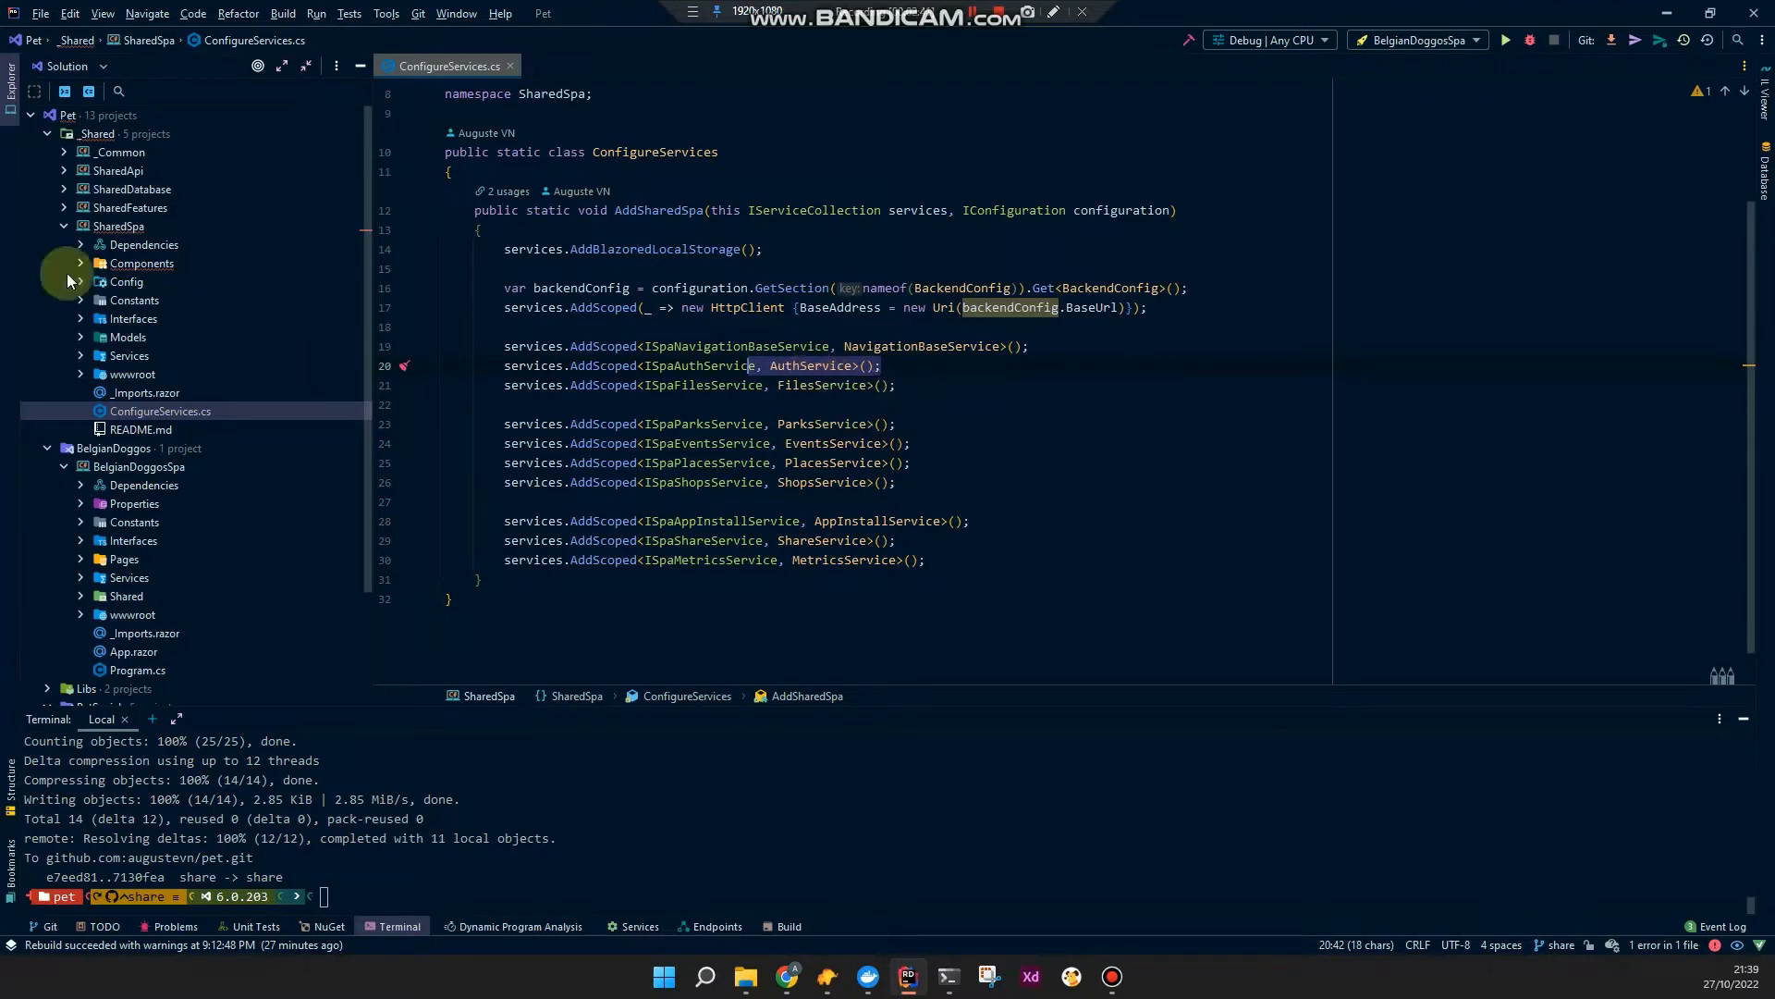
Collapse SharedSpa and select the BelgianDoggosSpa project in the PetSocial group
left_click(65, 226)
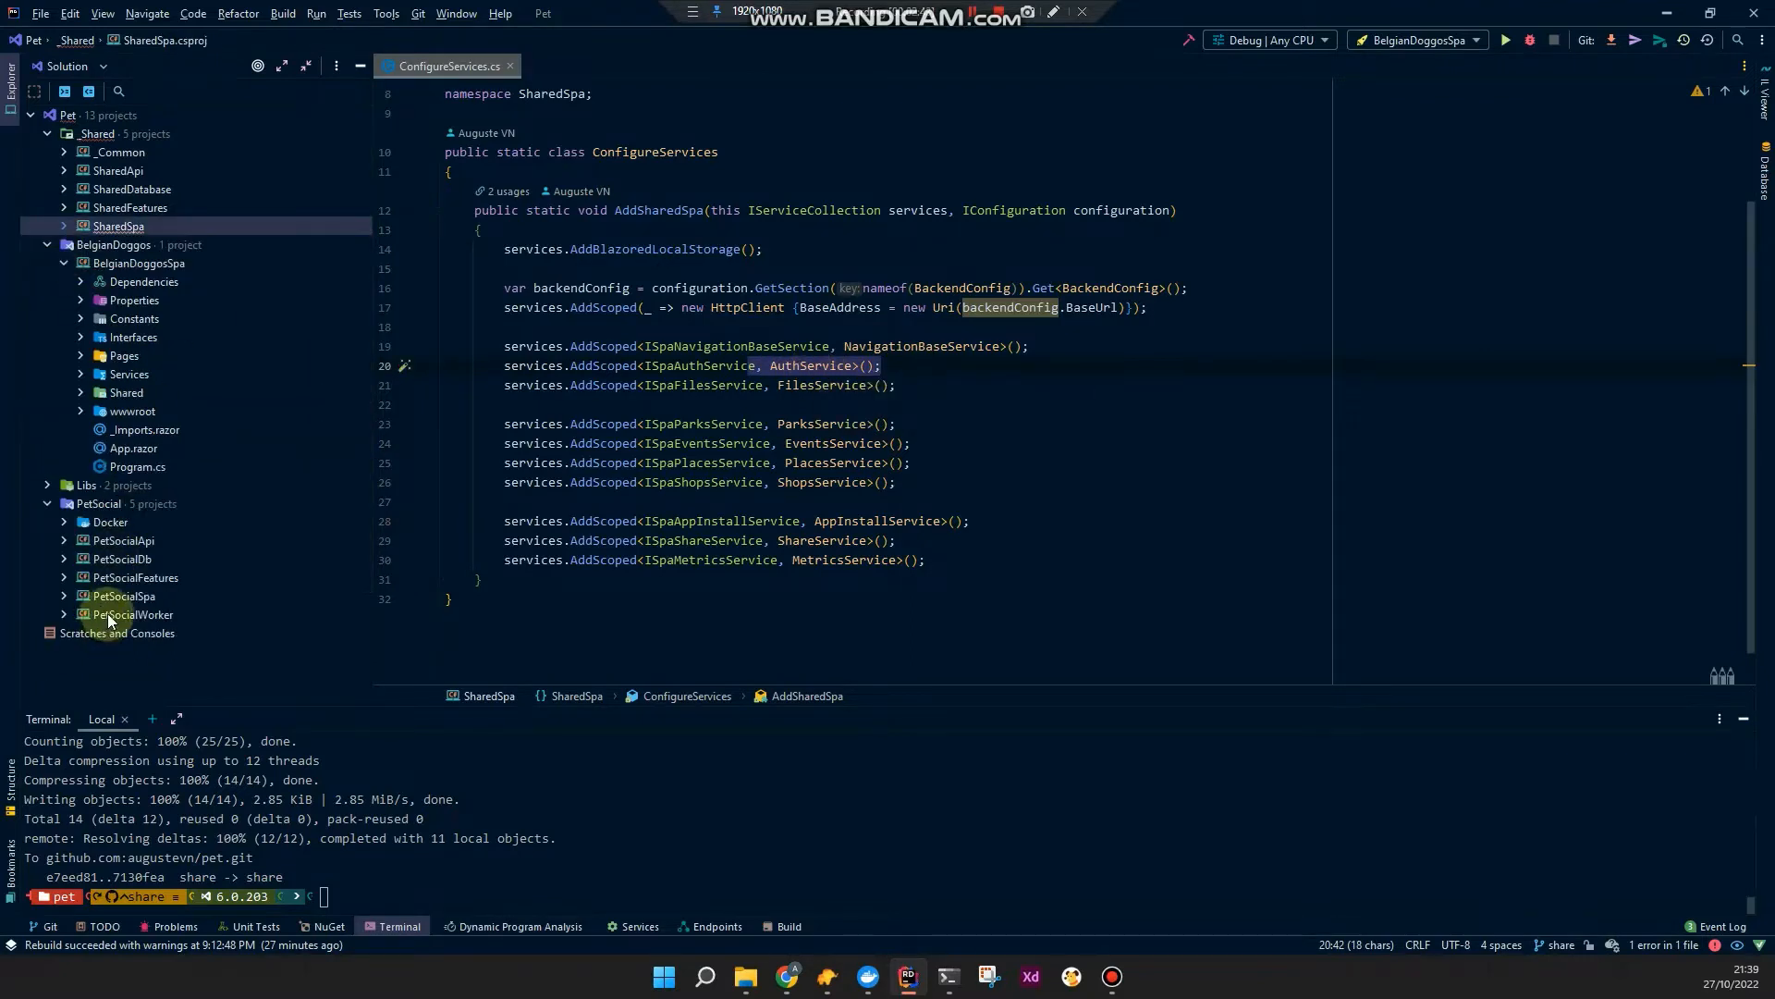
left_click(139, 263)
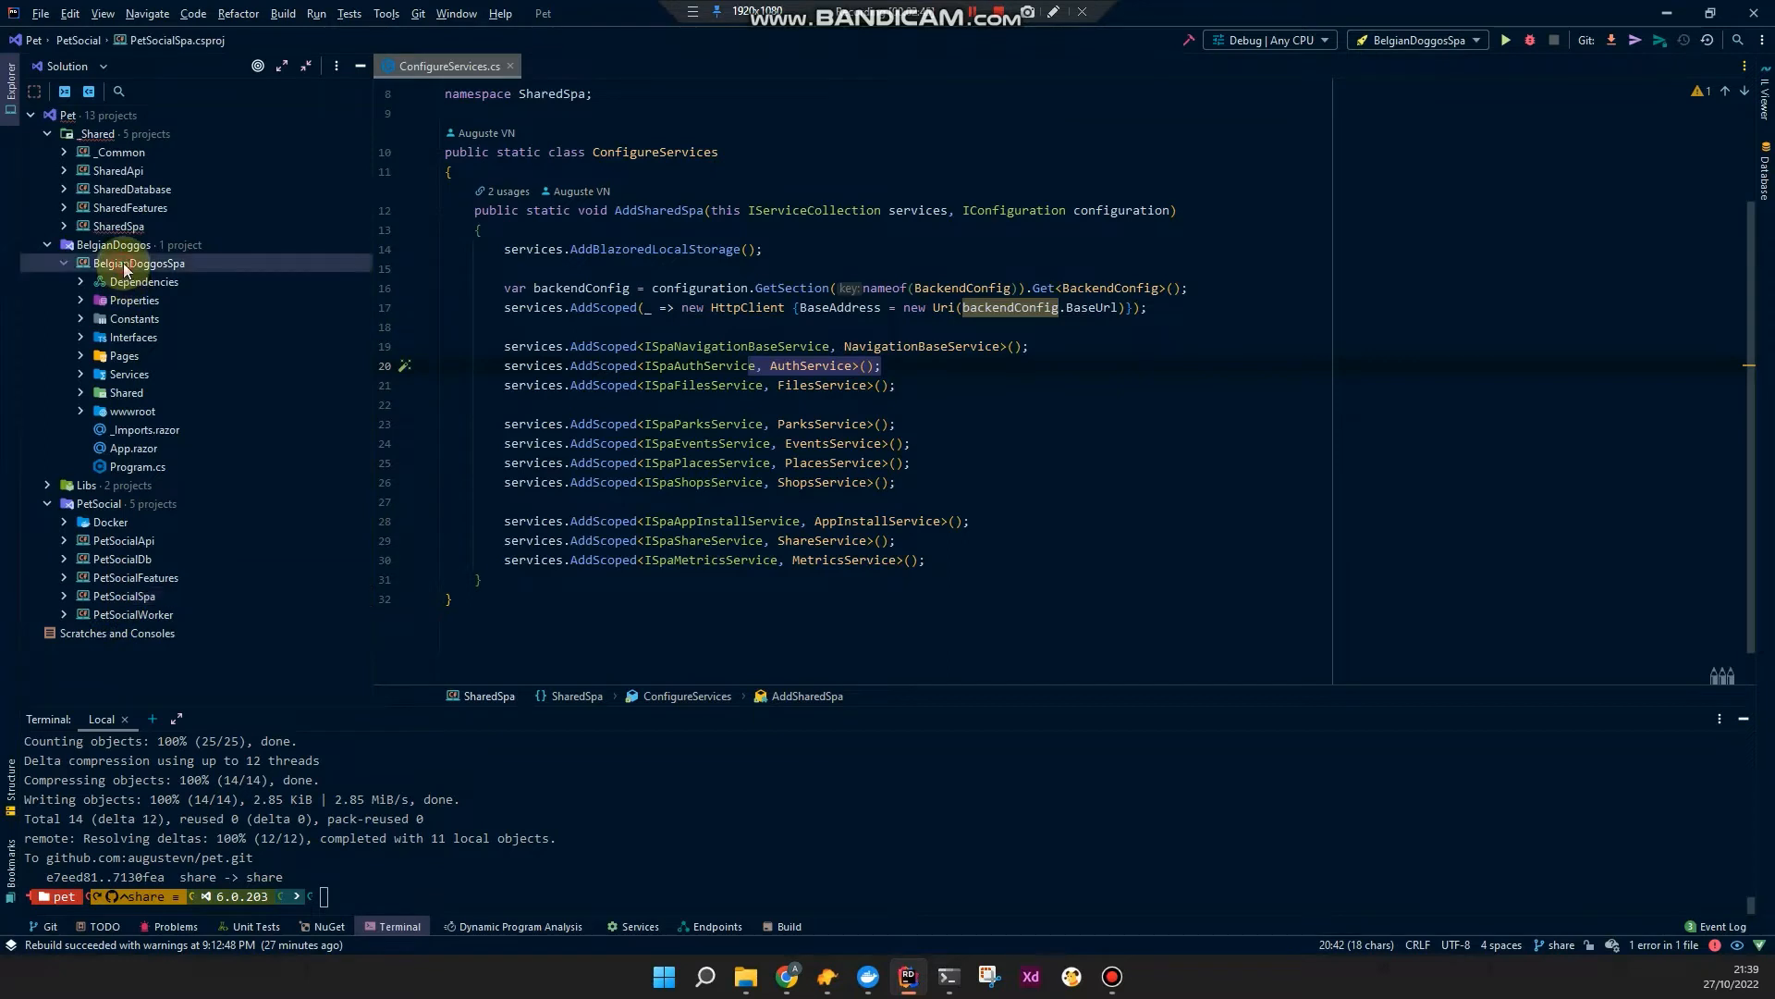
left_click(141, 263)
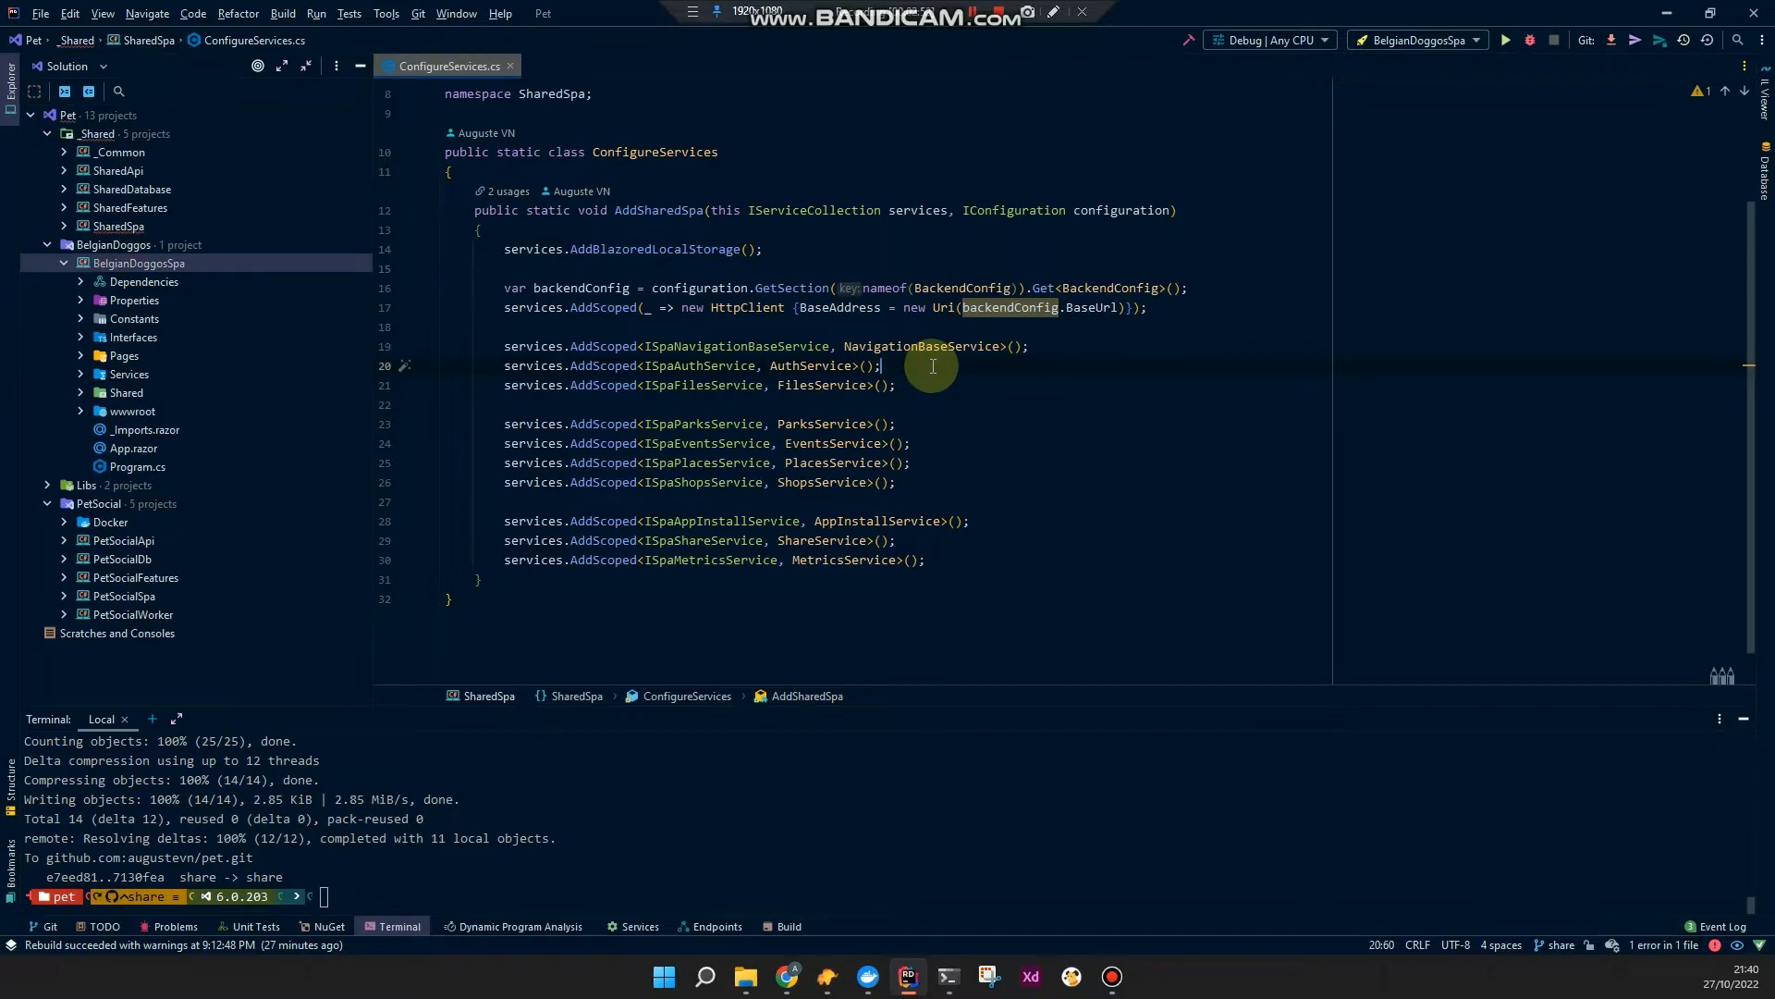
mouse_move(920, 345)
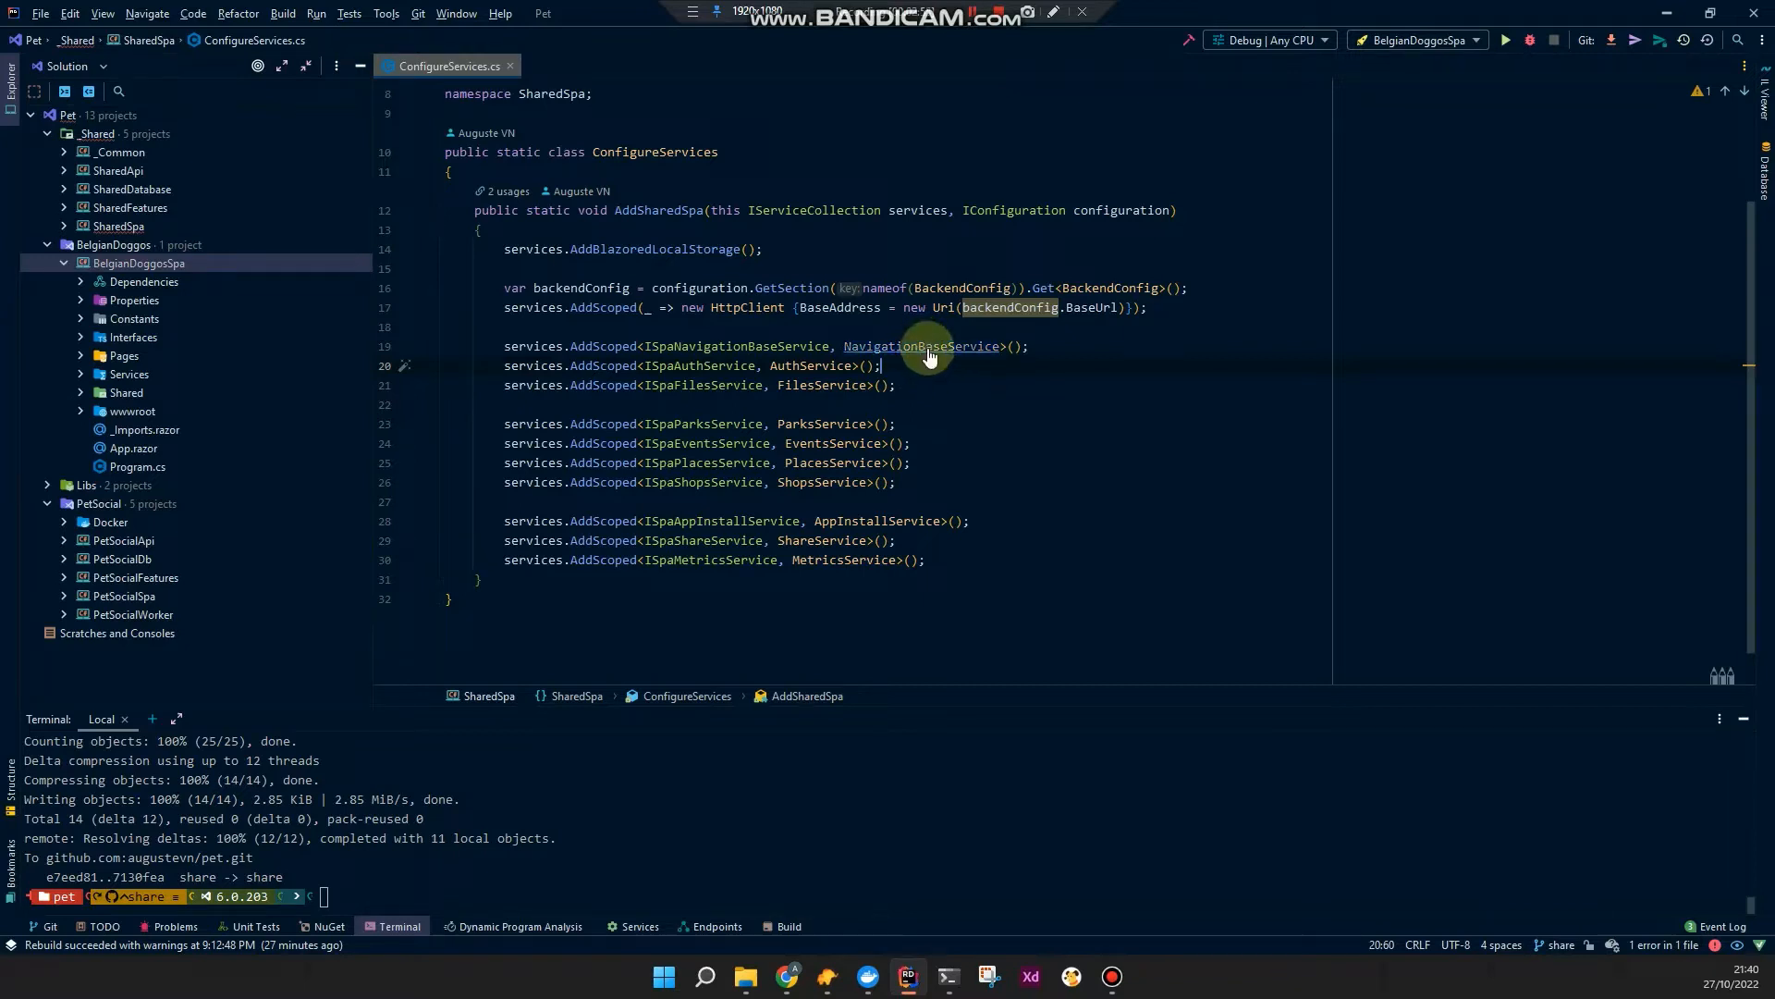
left_click(921, 346)
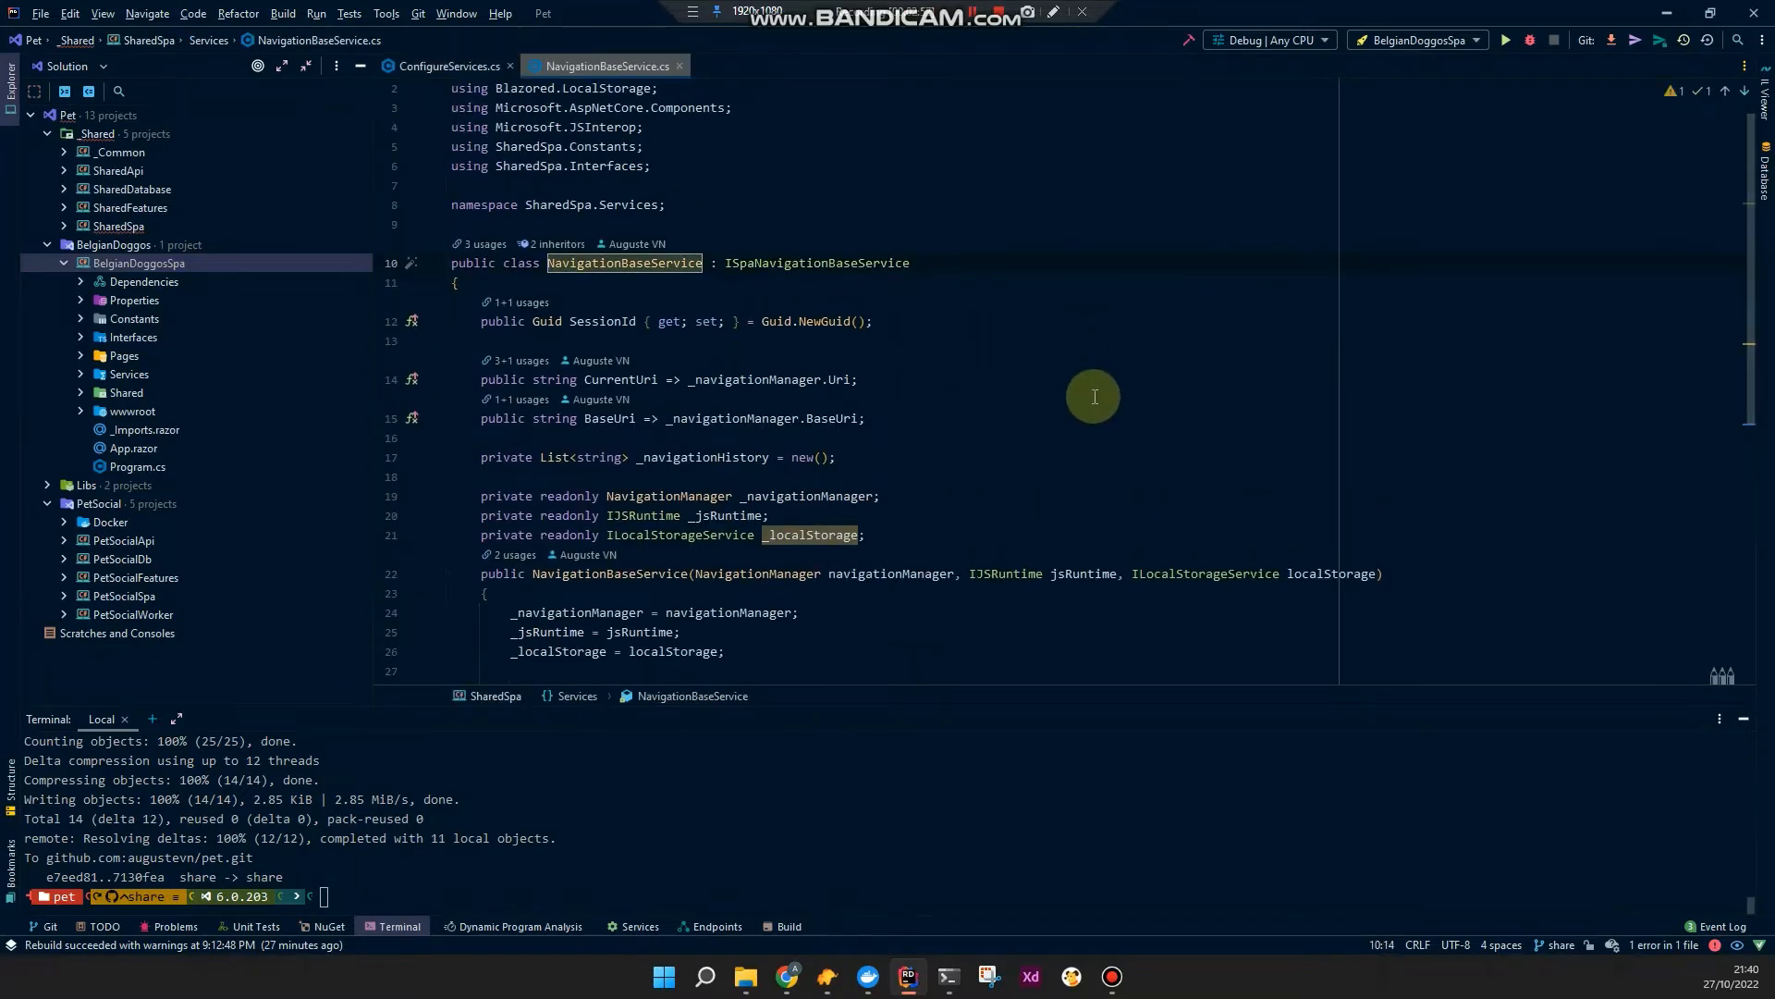
mouse_move(892, 320)
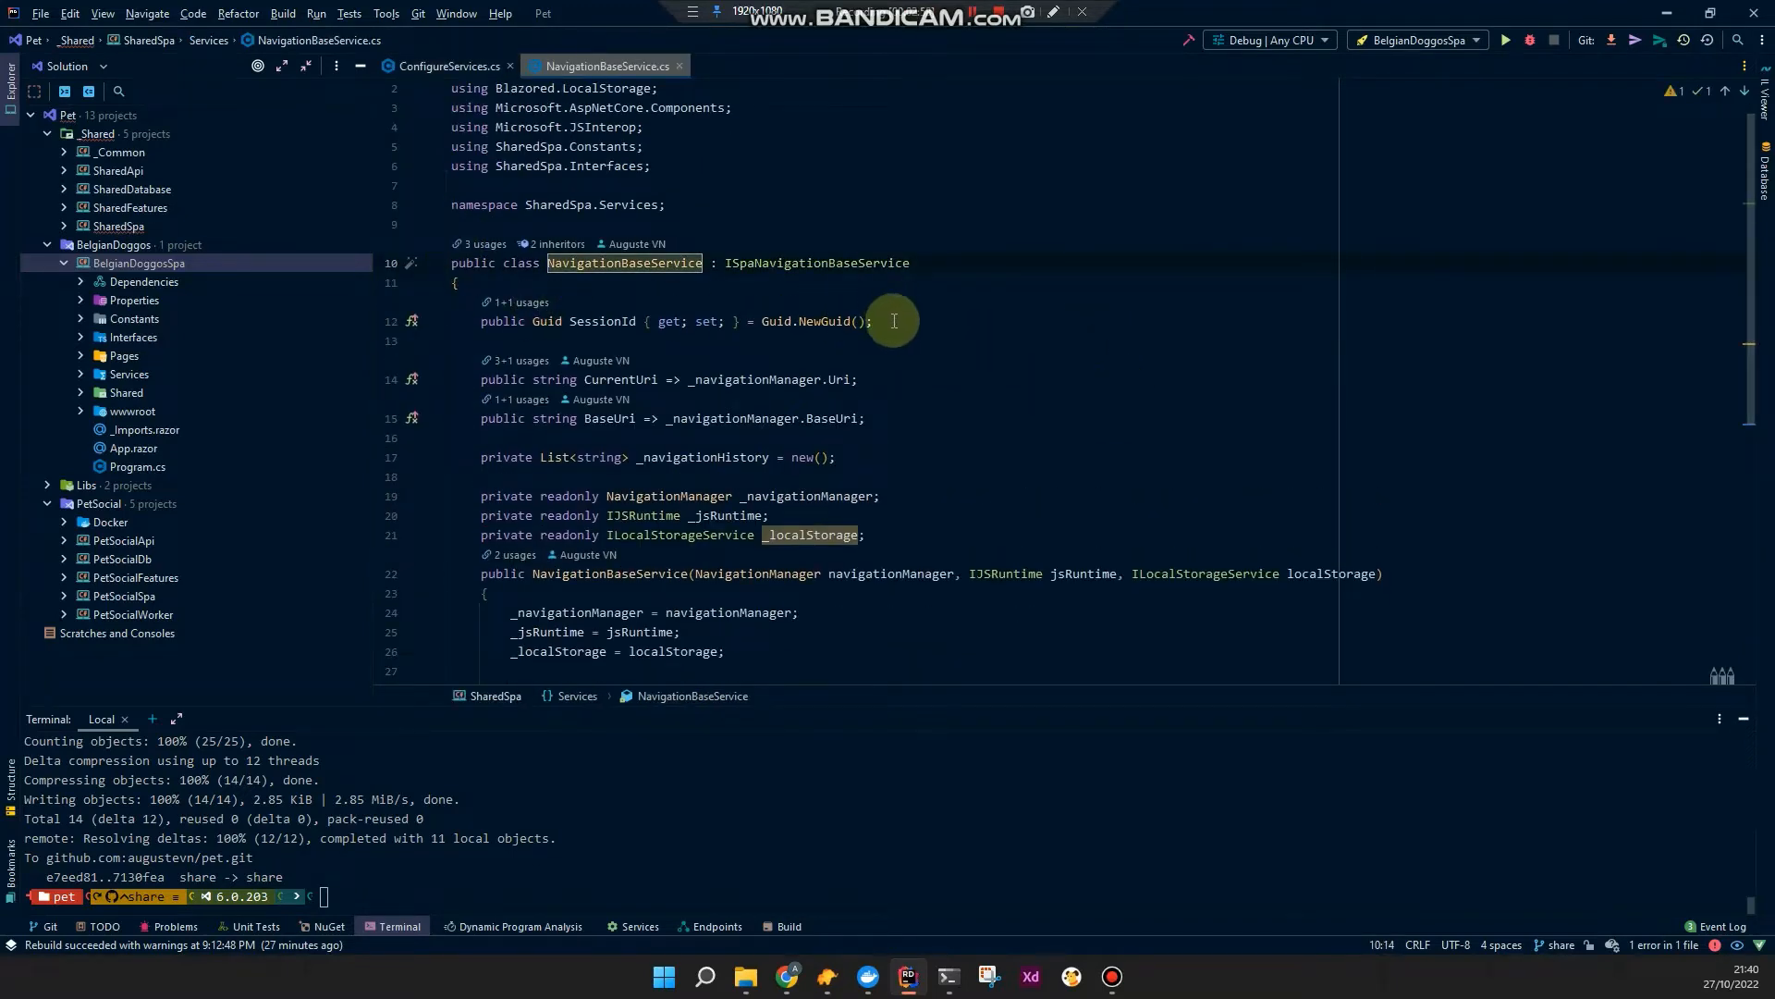
triple_click(673, 320)
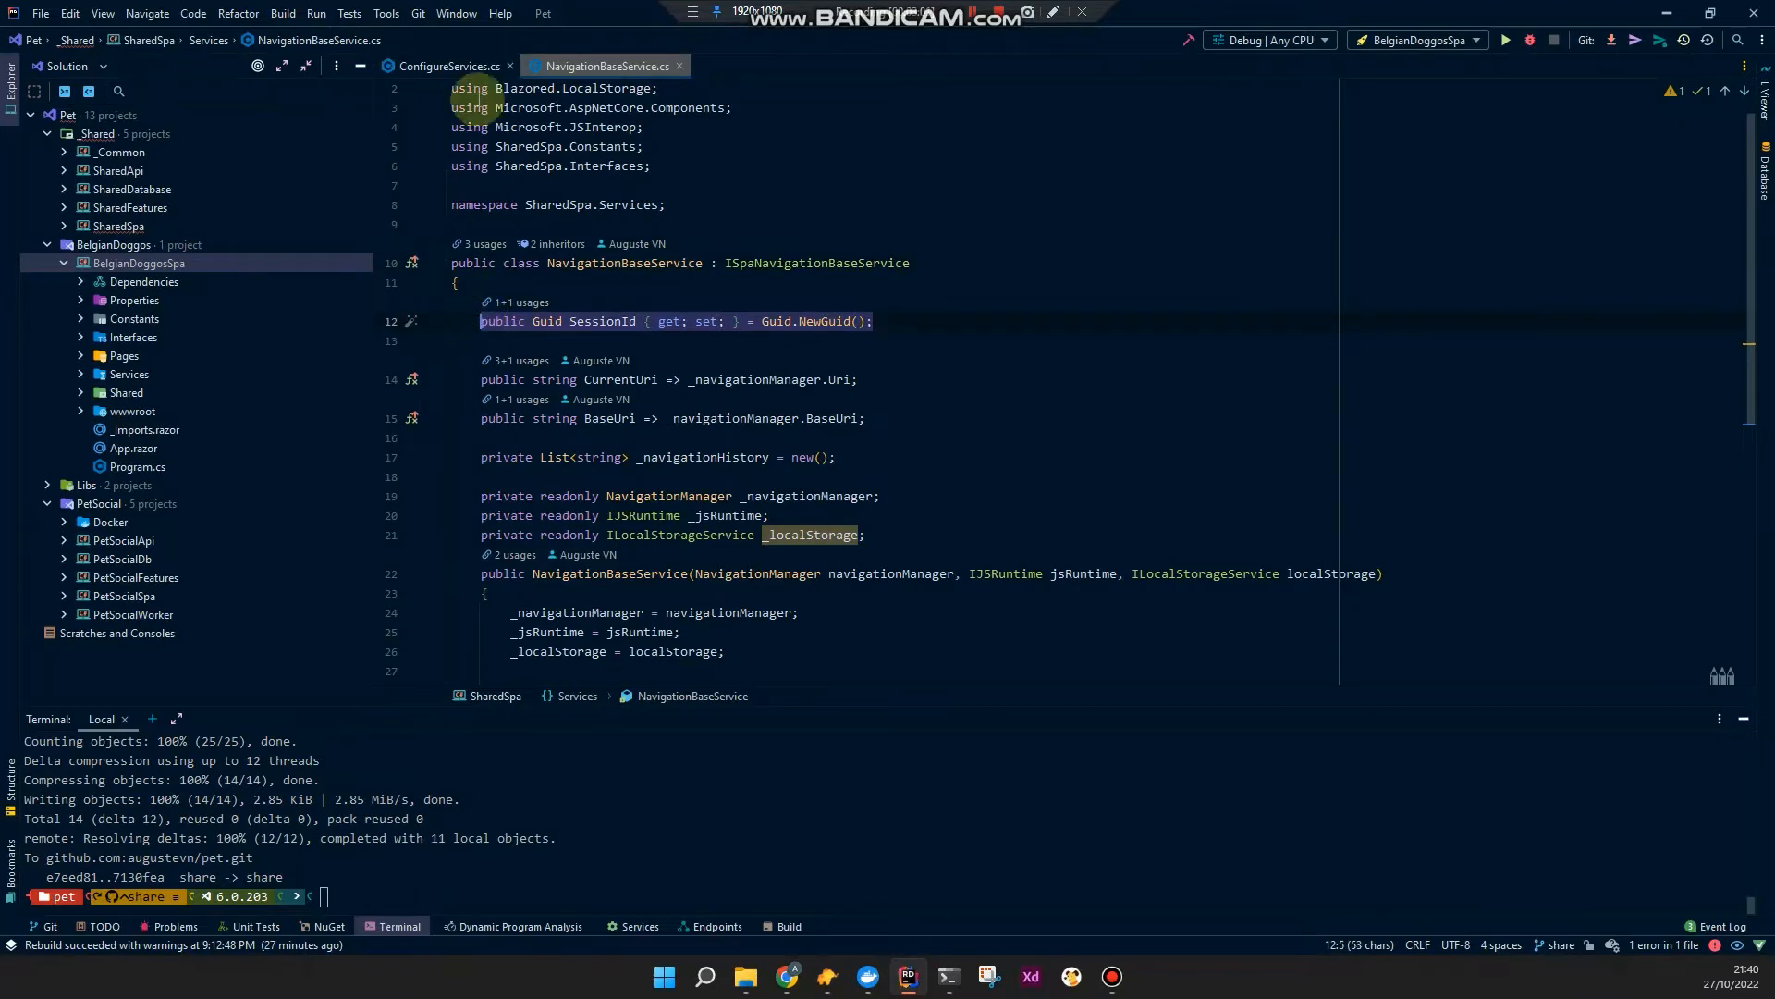
left_click(450, 67)
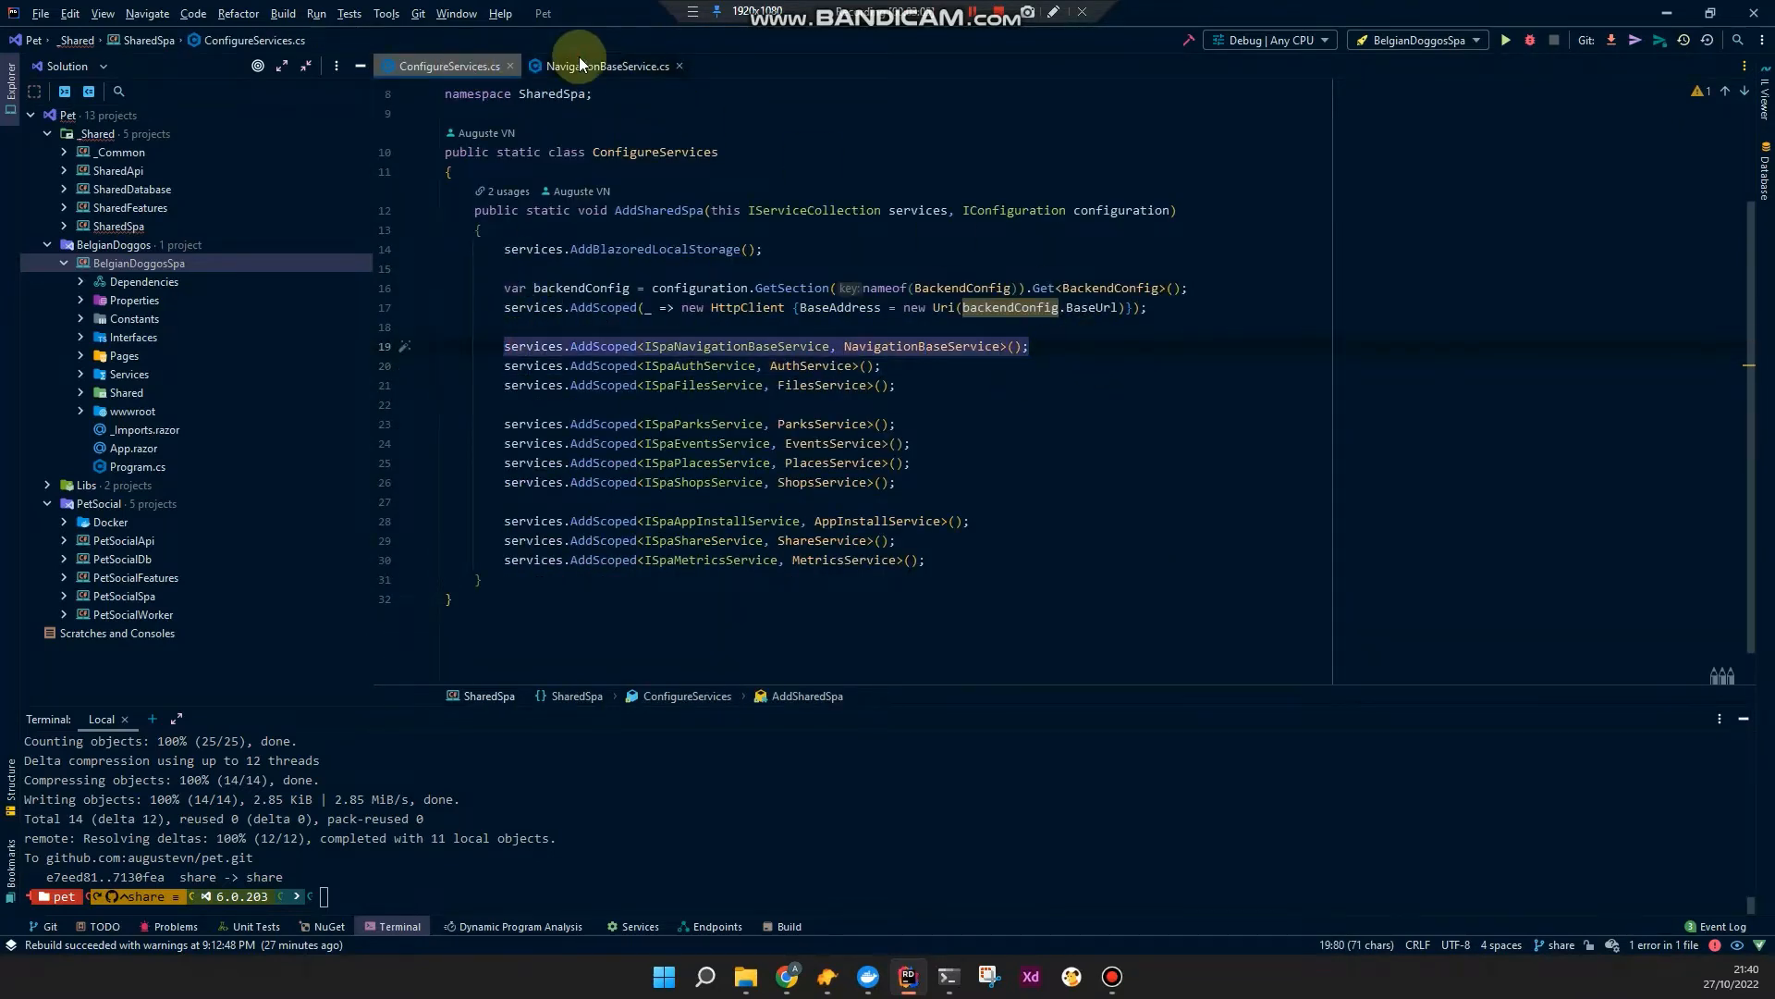
left_click(603, 67)
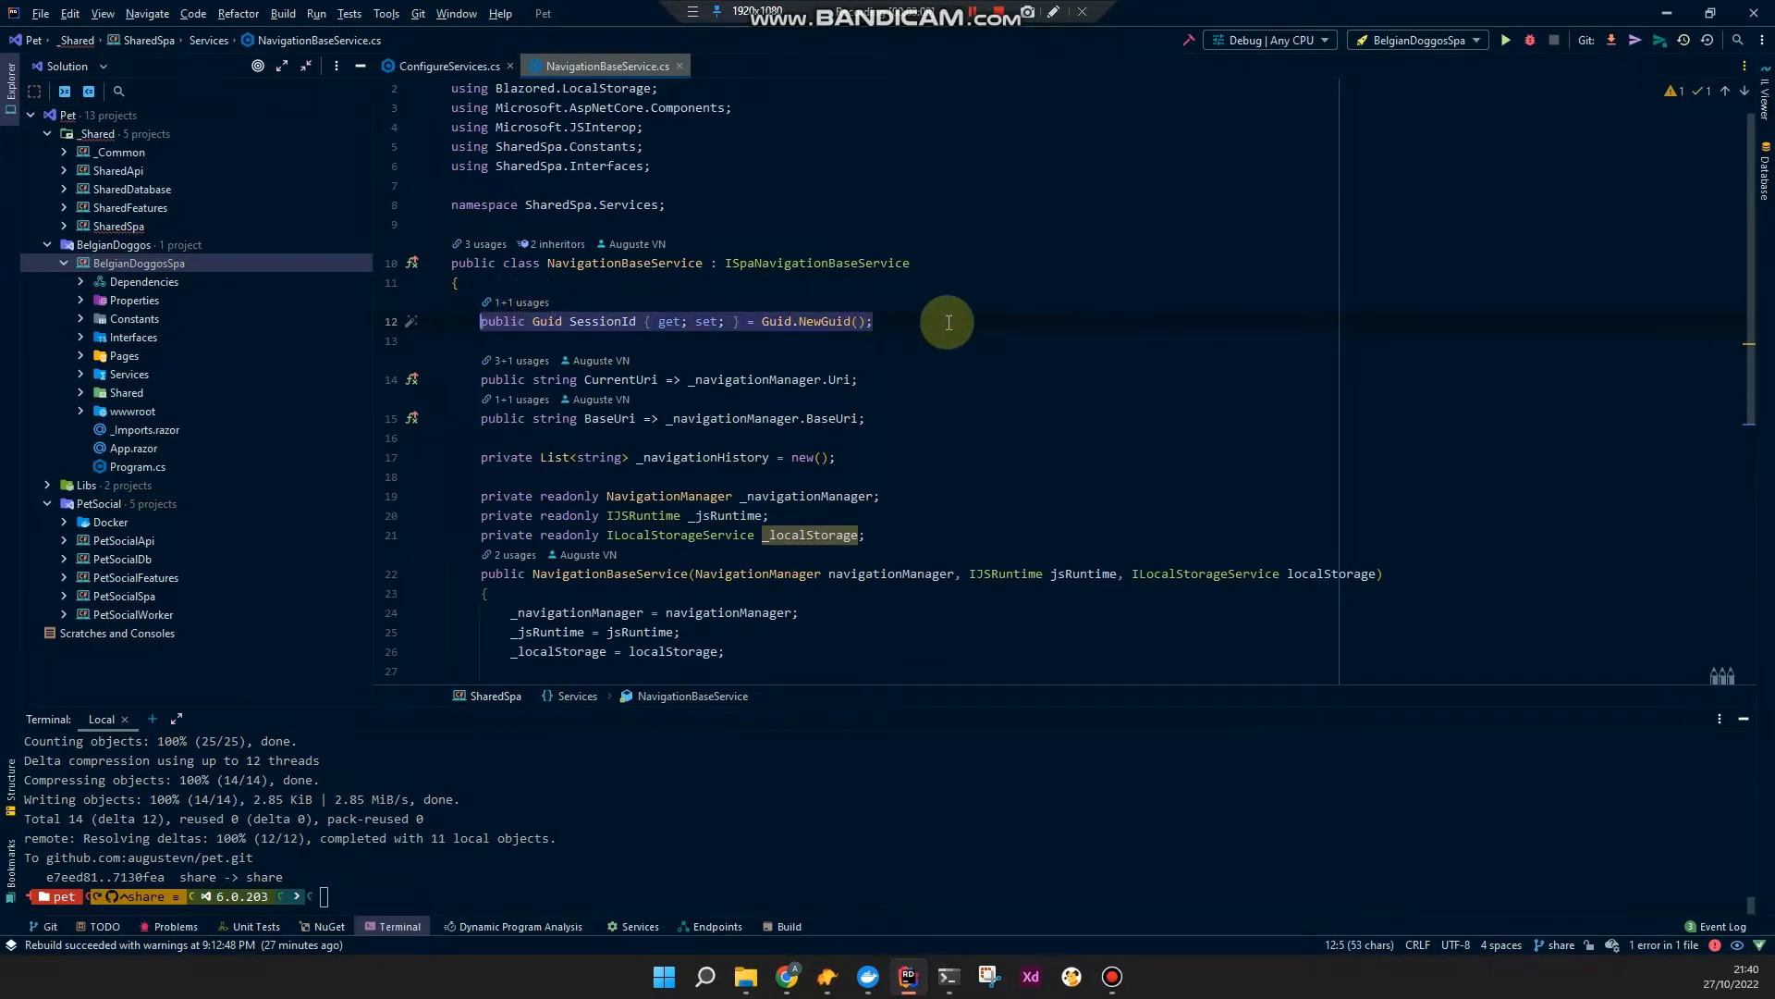
mouse_move(994, 407)
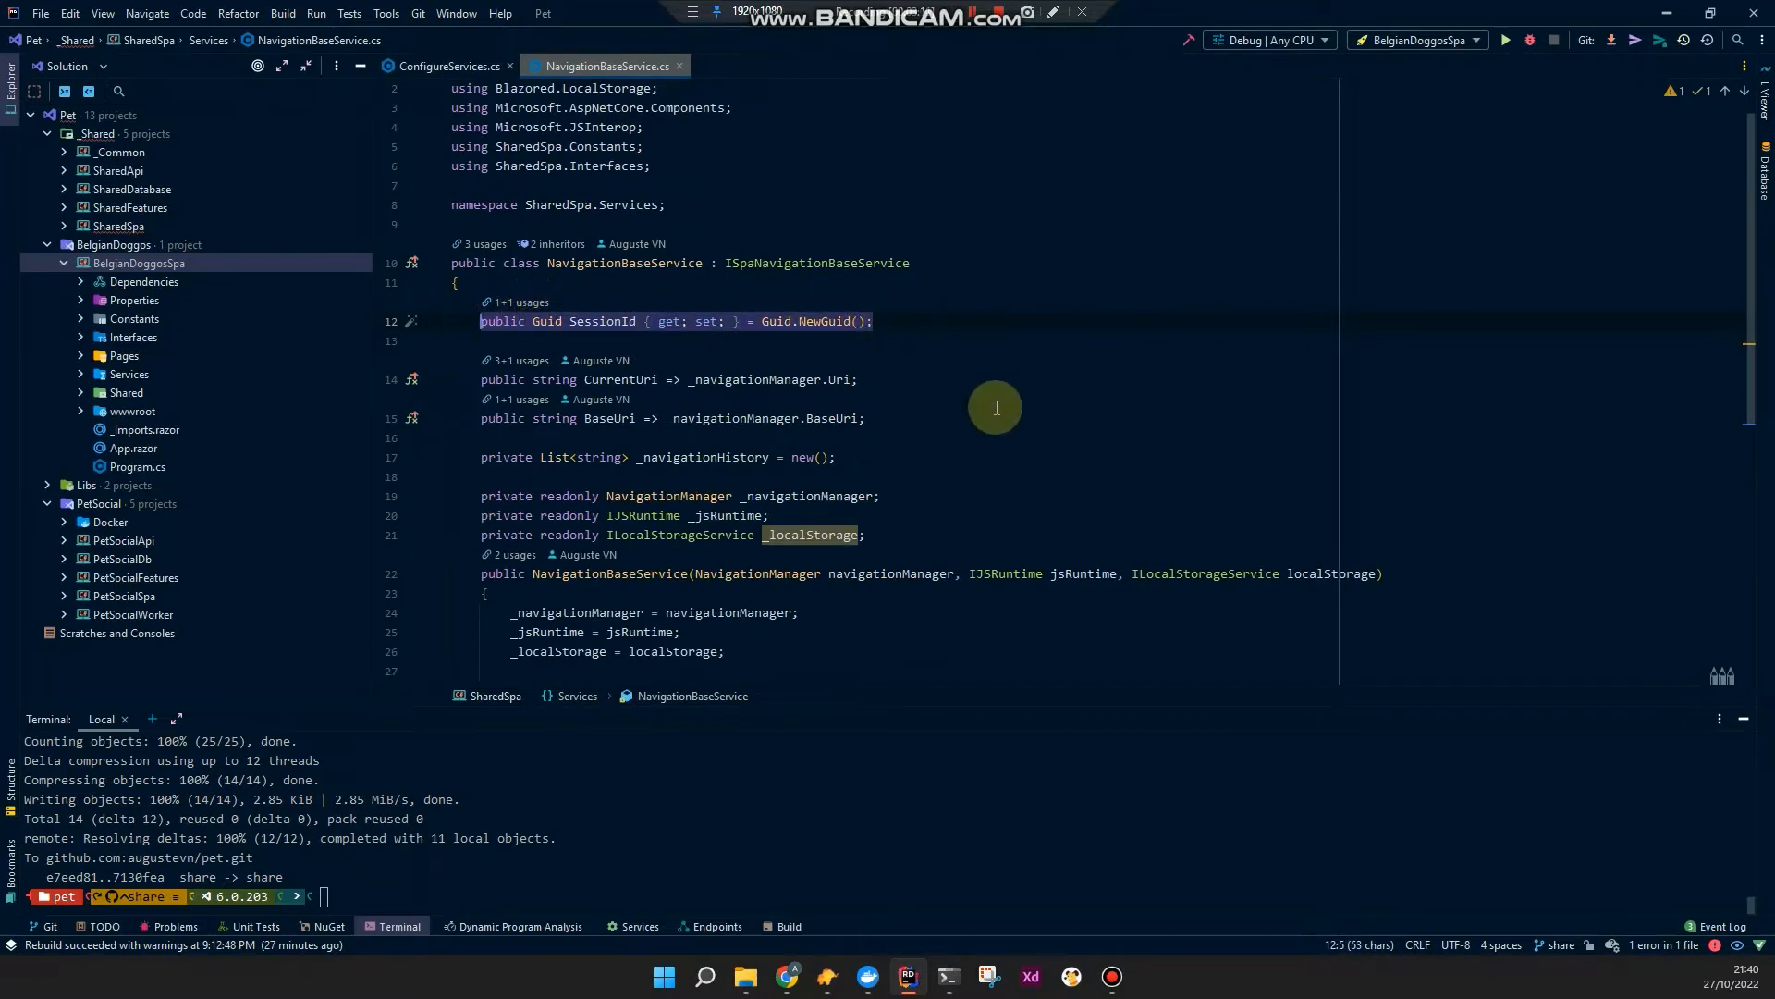
left_click(873, 322)
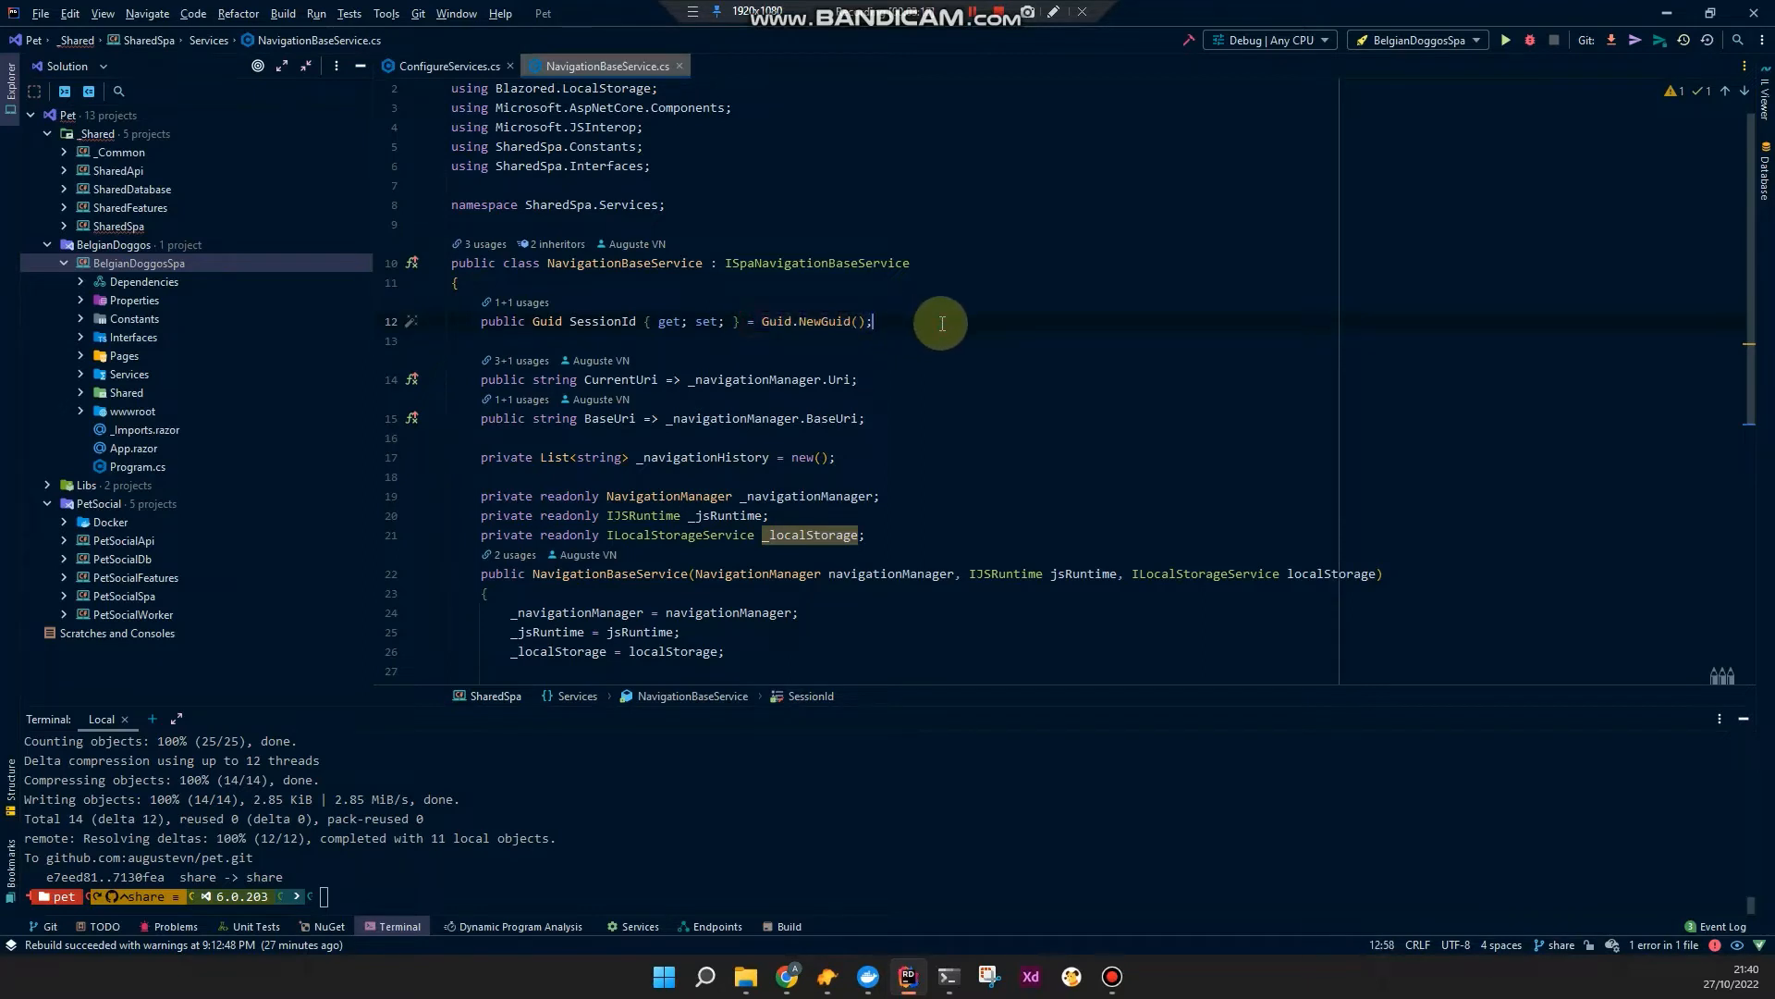
mouse_move(928, 321)
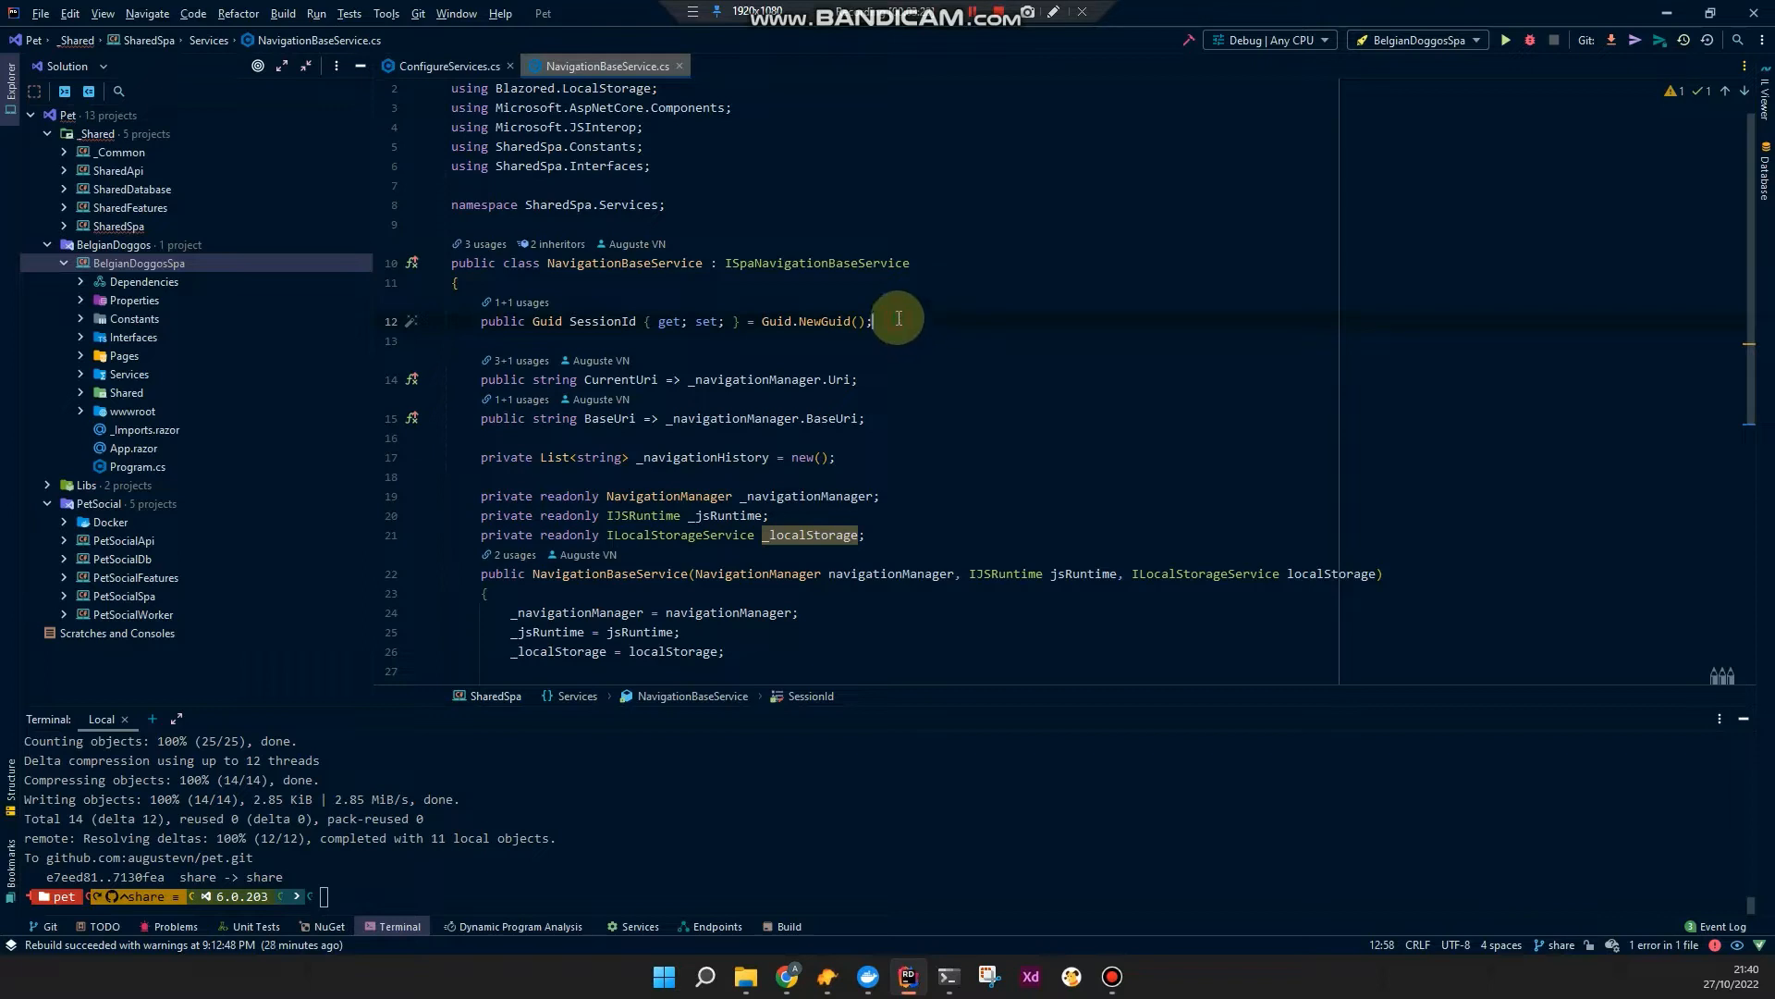
mouse_move(892, 320)
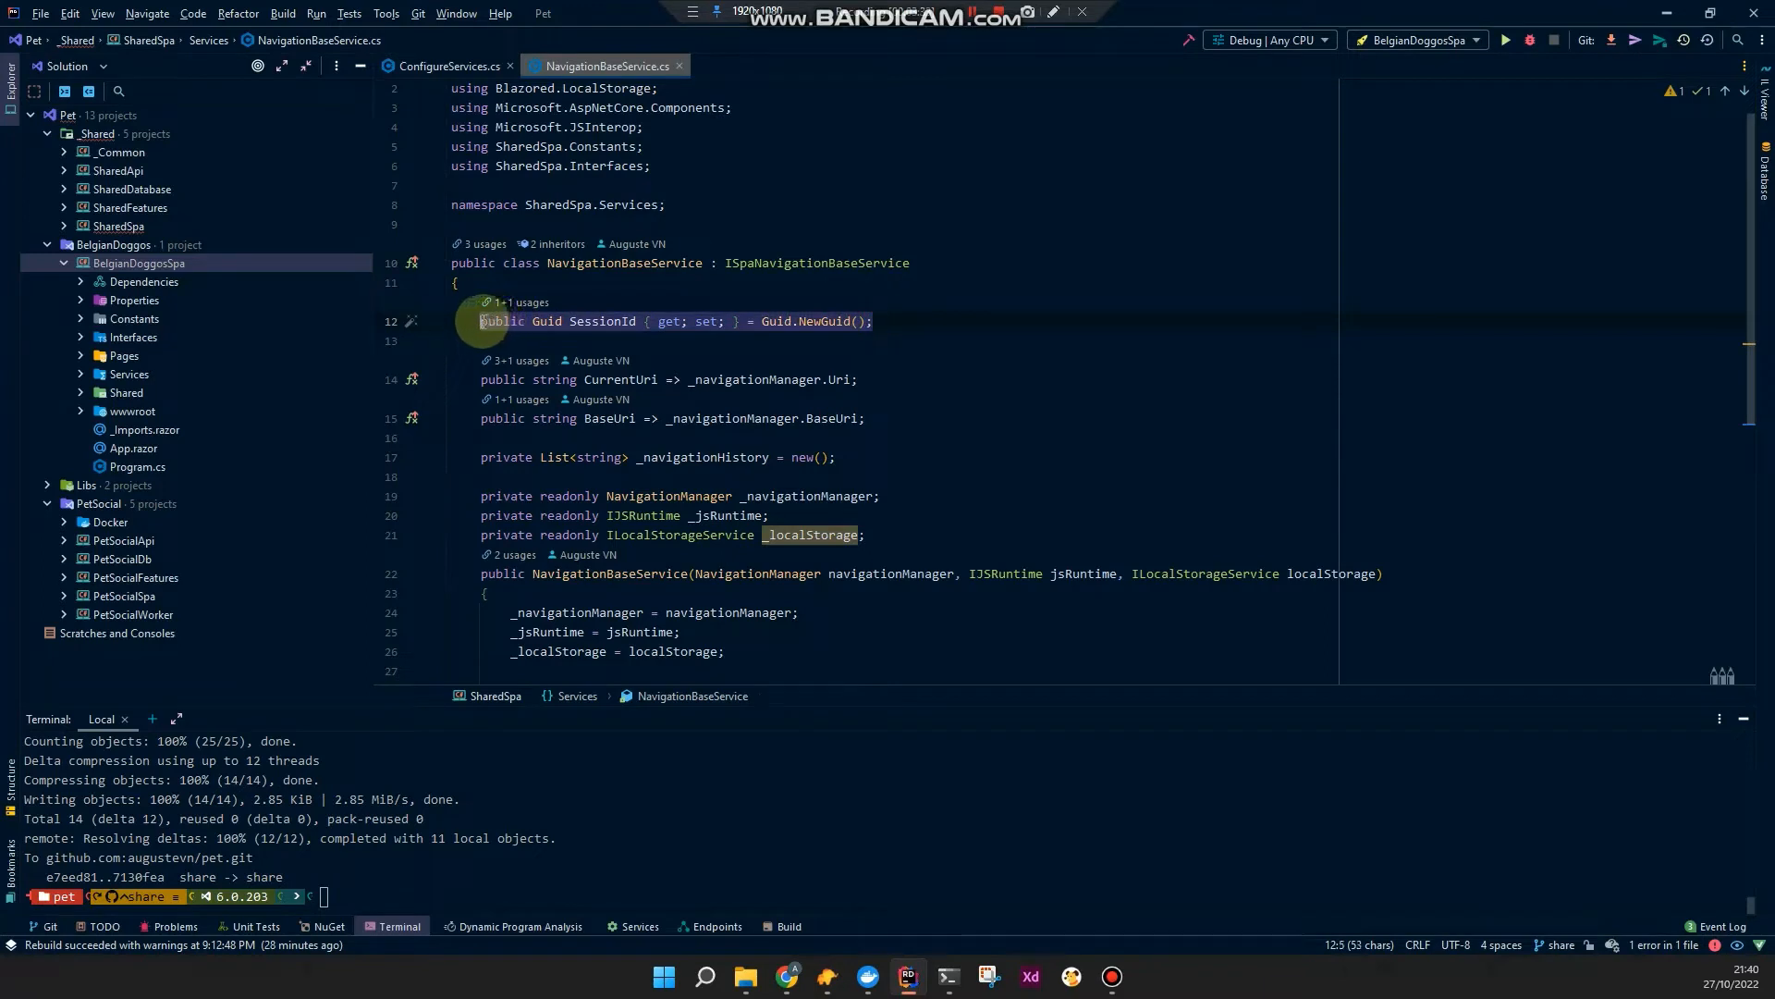
left_click(950, 322)
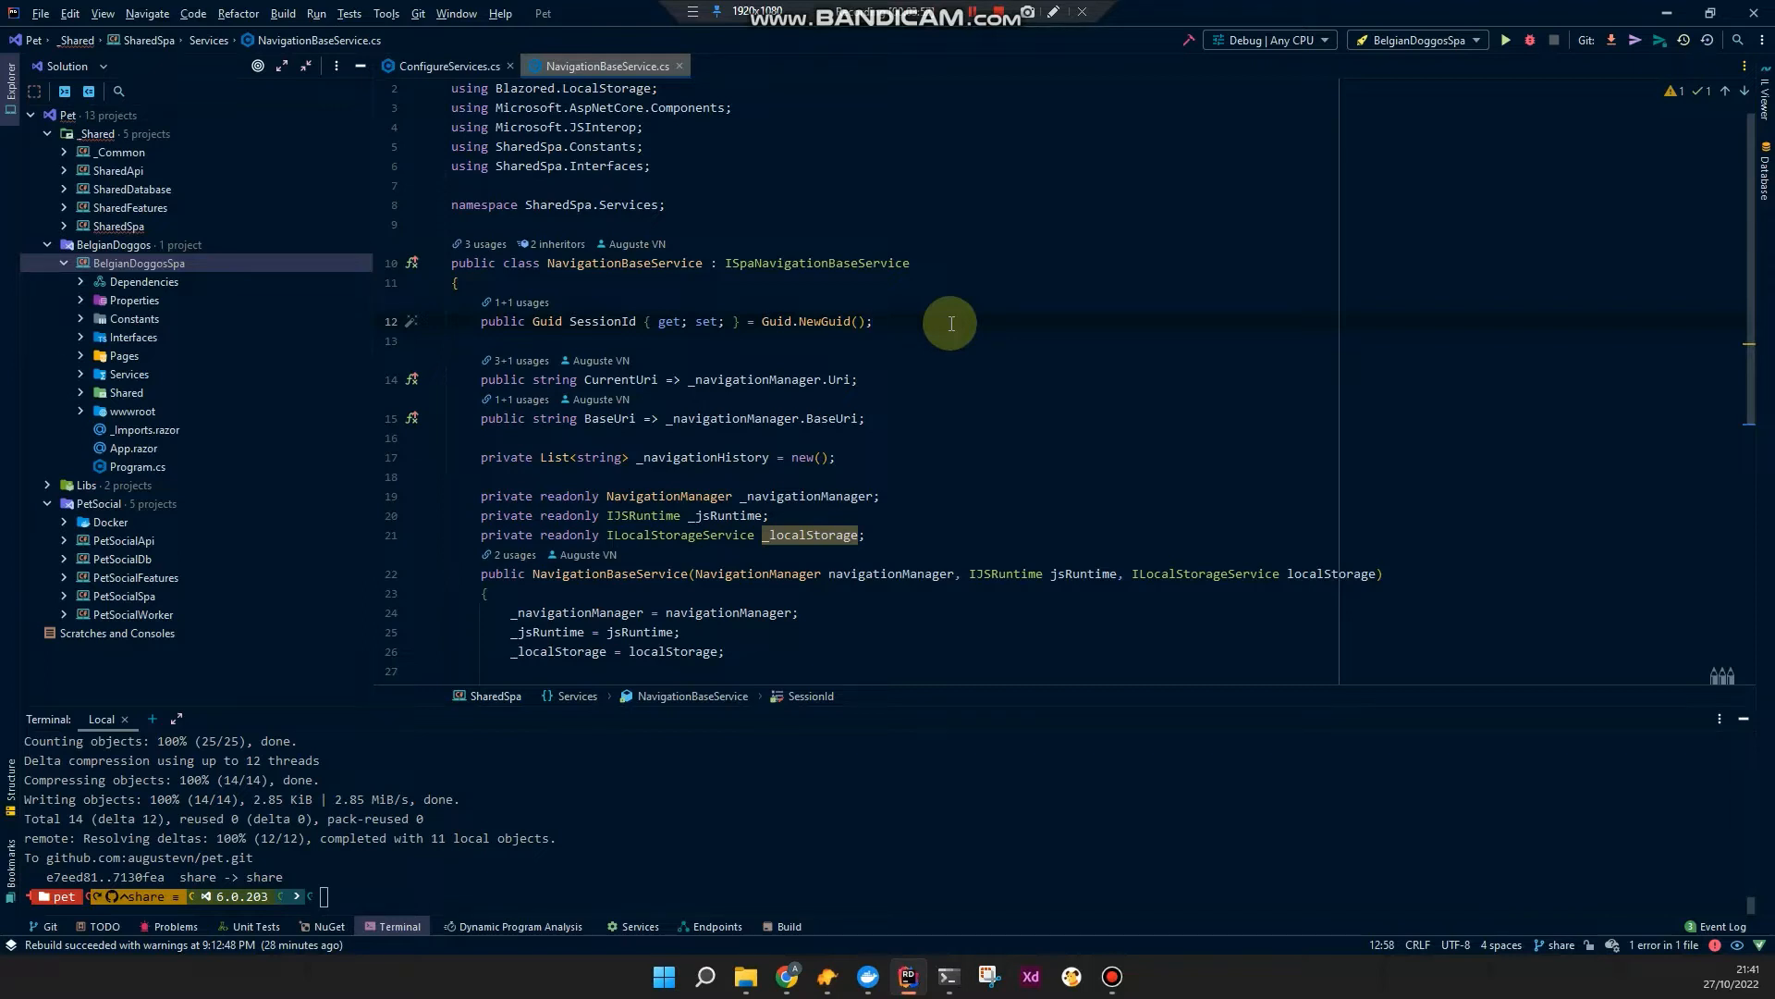
mouse_move(871, 329)
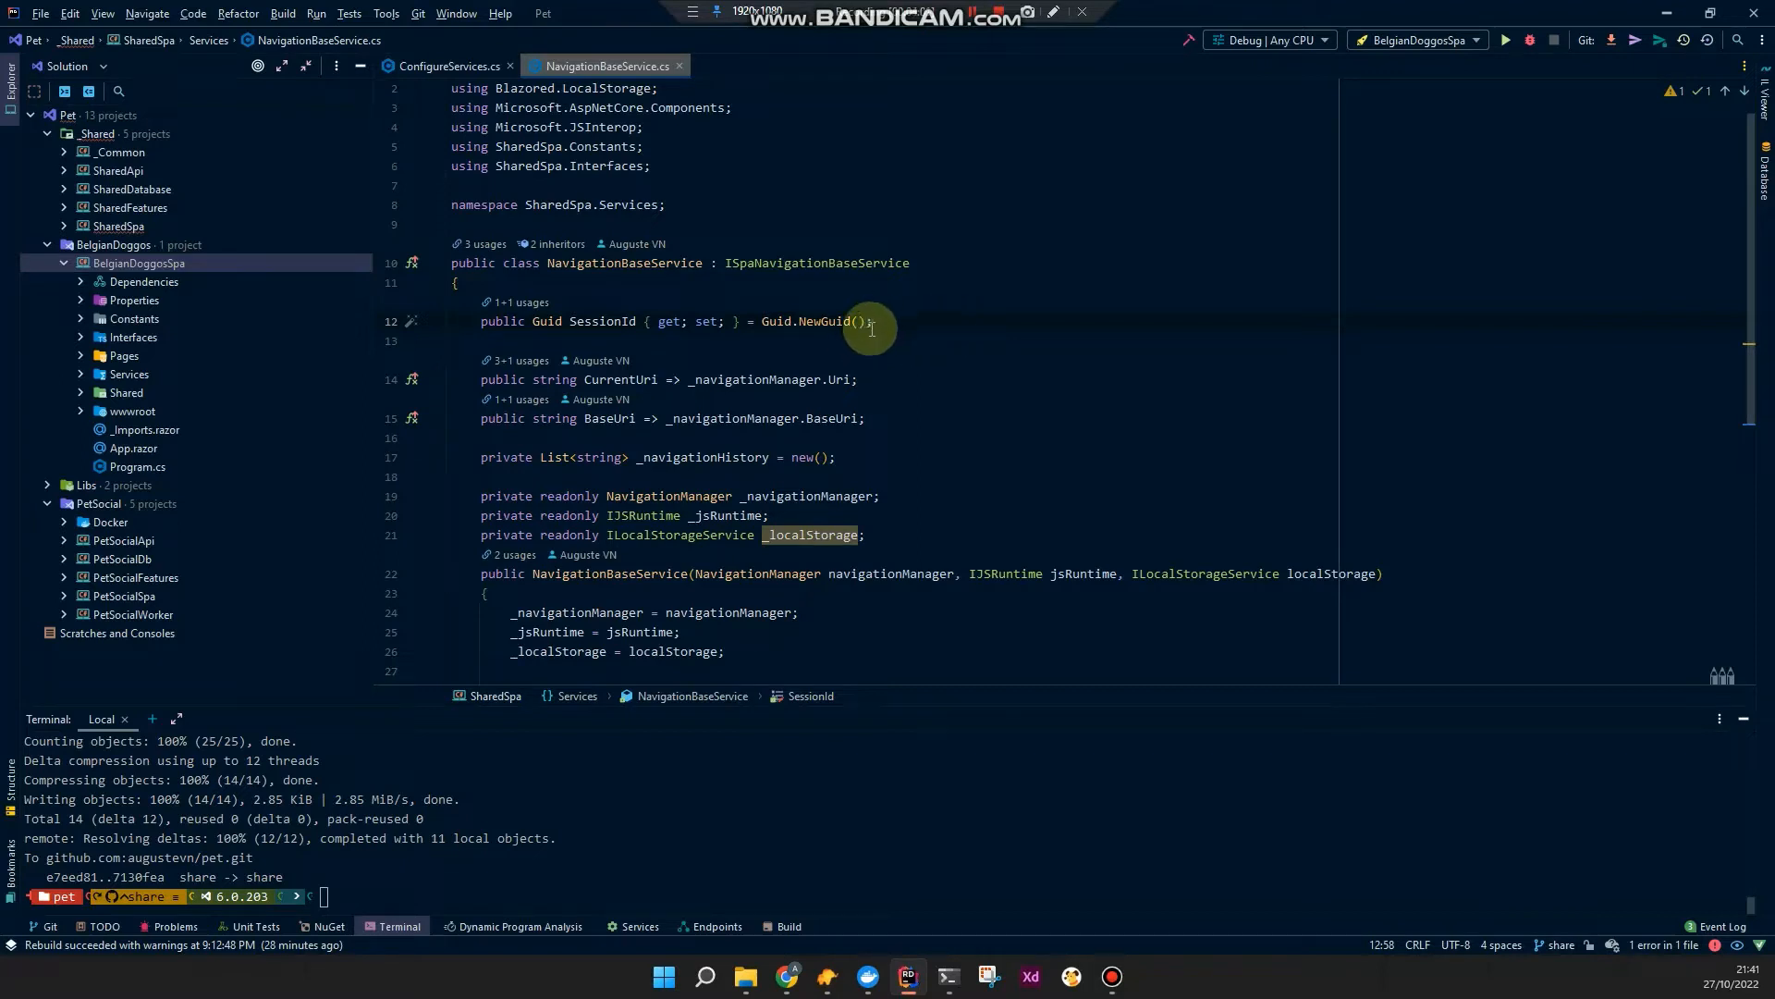
triple_click(677, 320)
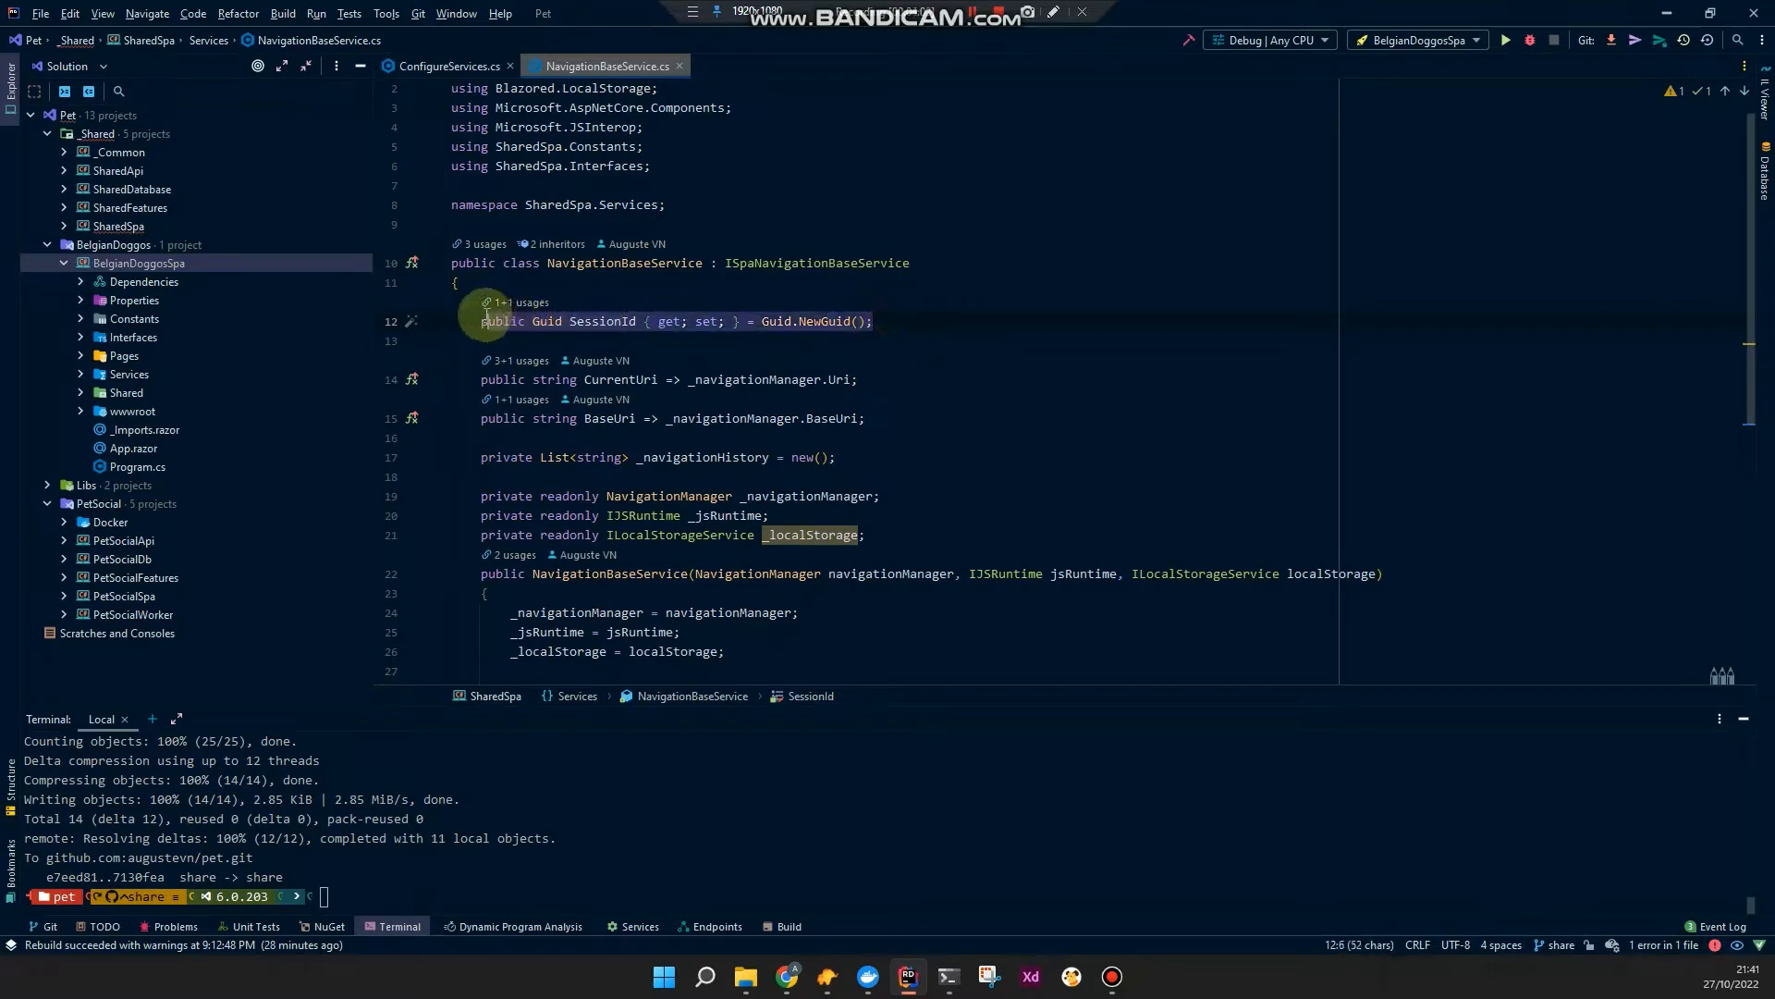
left_click(889, 322)
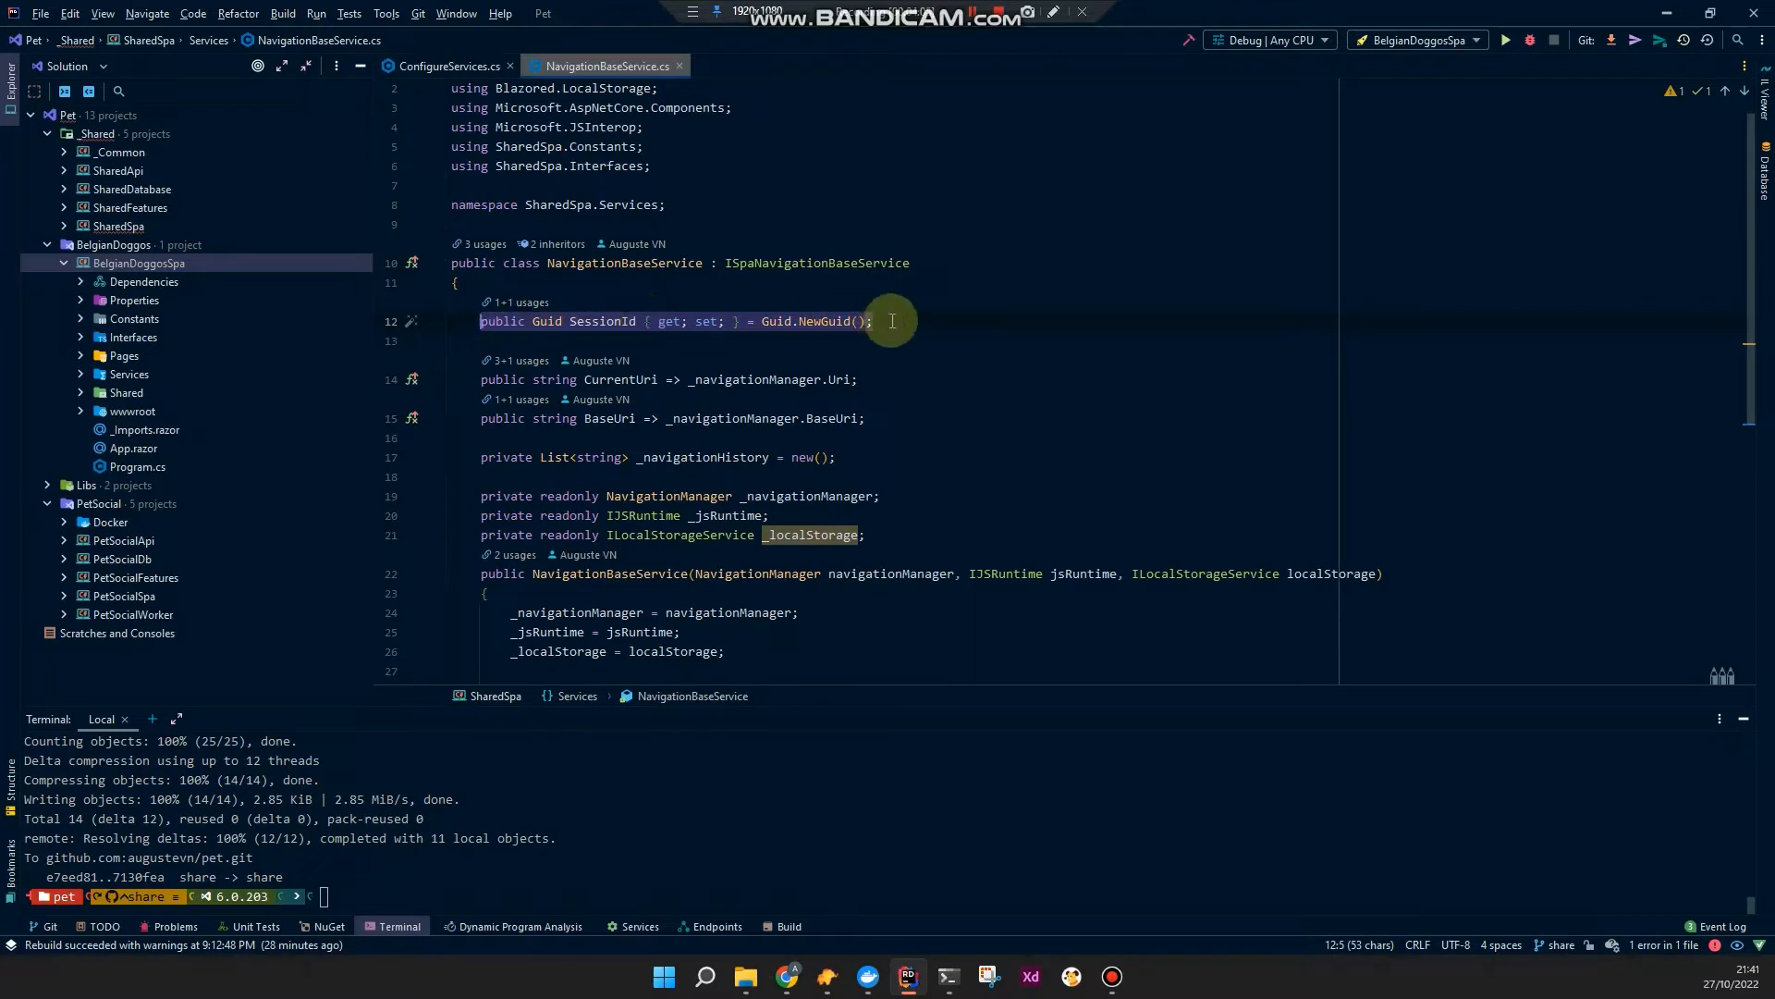
left_click(871, 322)
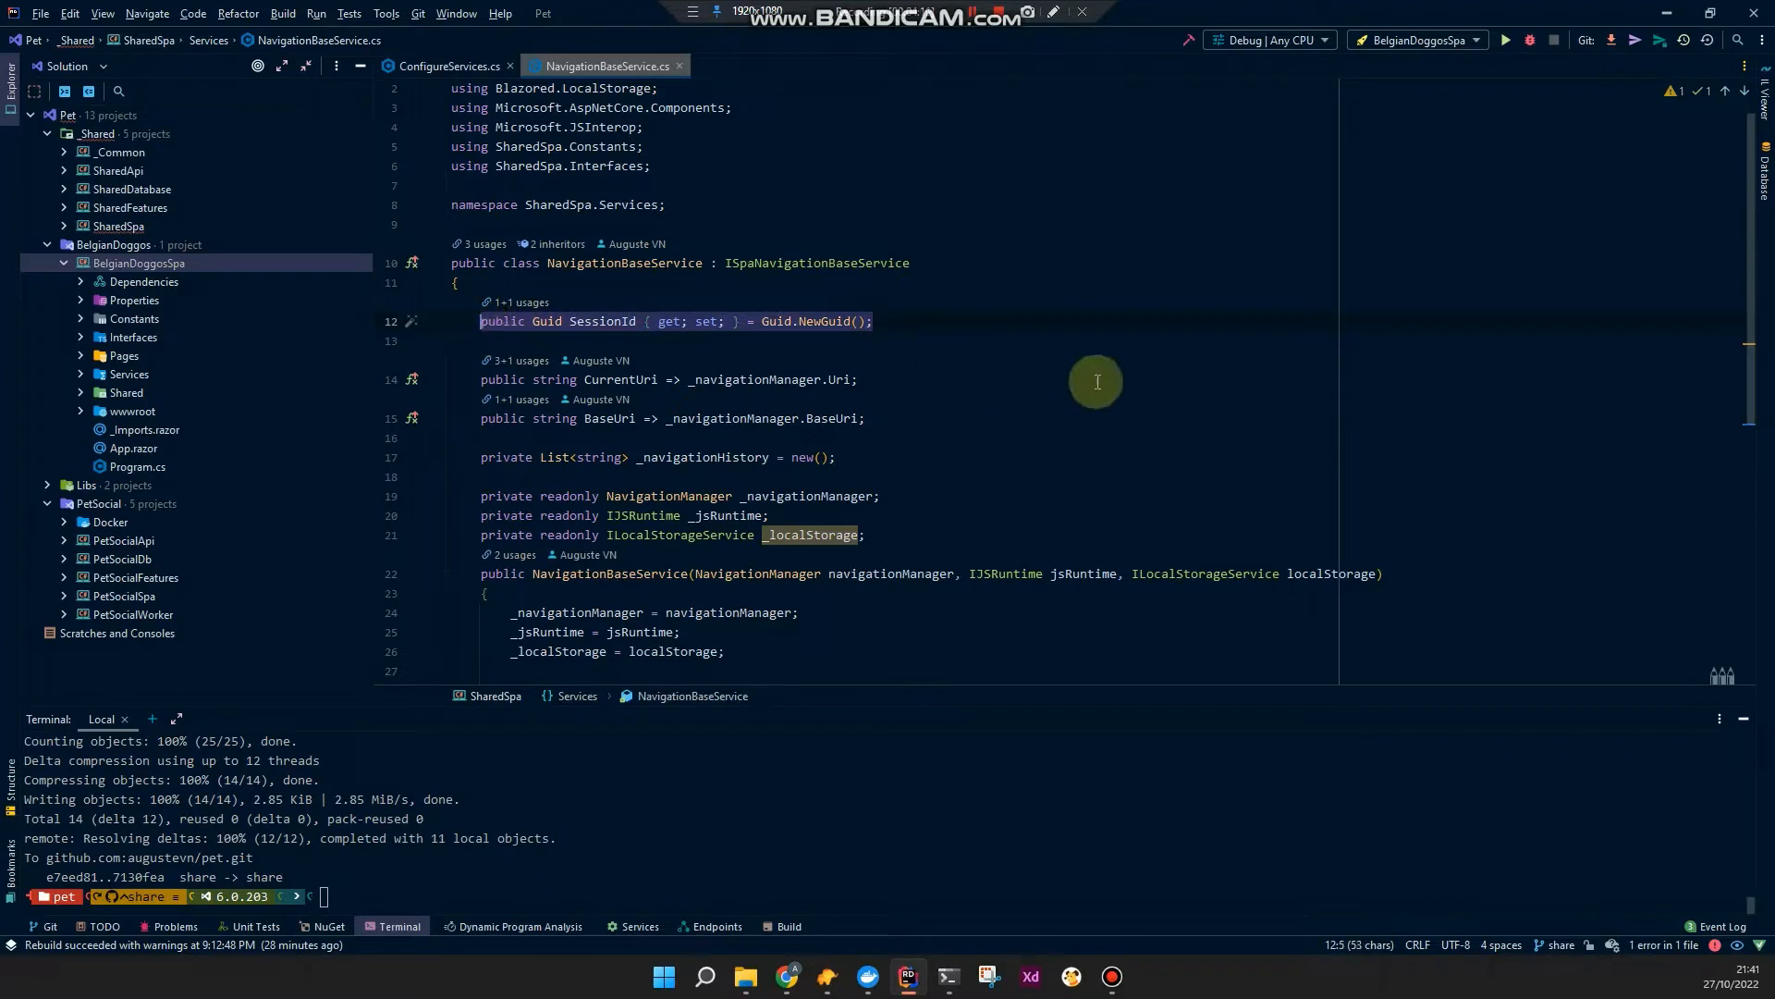
mouse_move(773, 323)
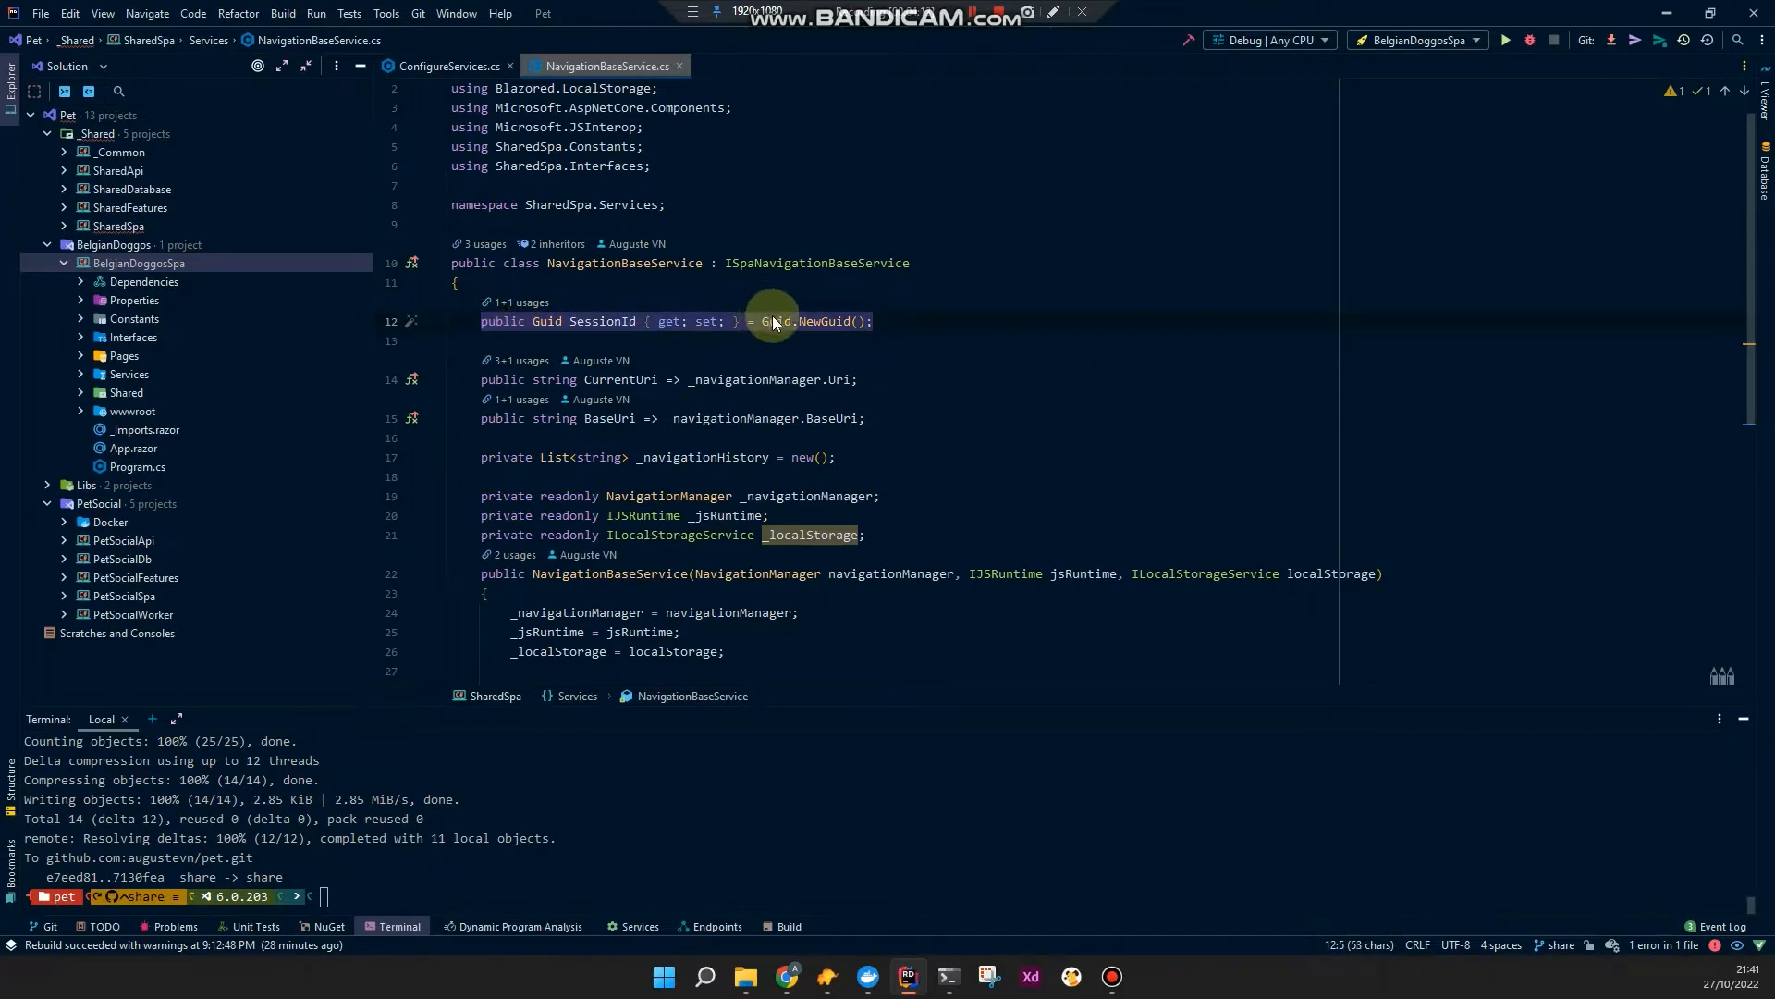
mouse_move(85, 368)
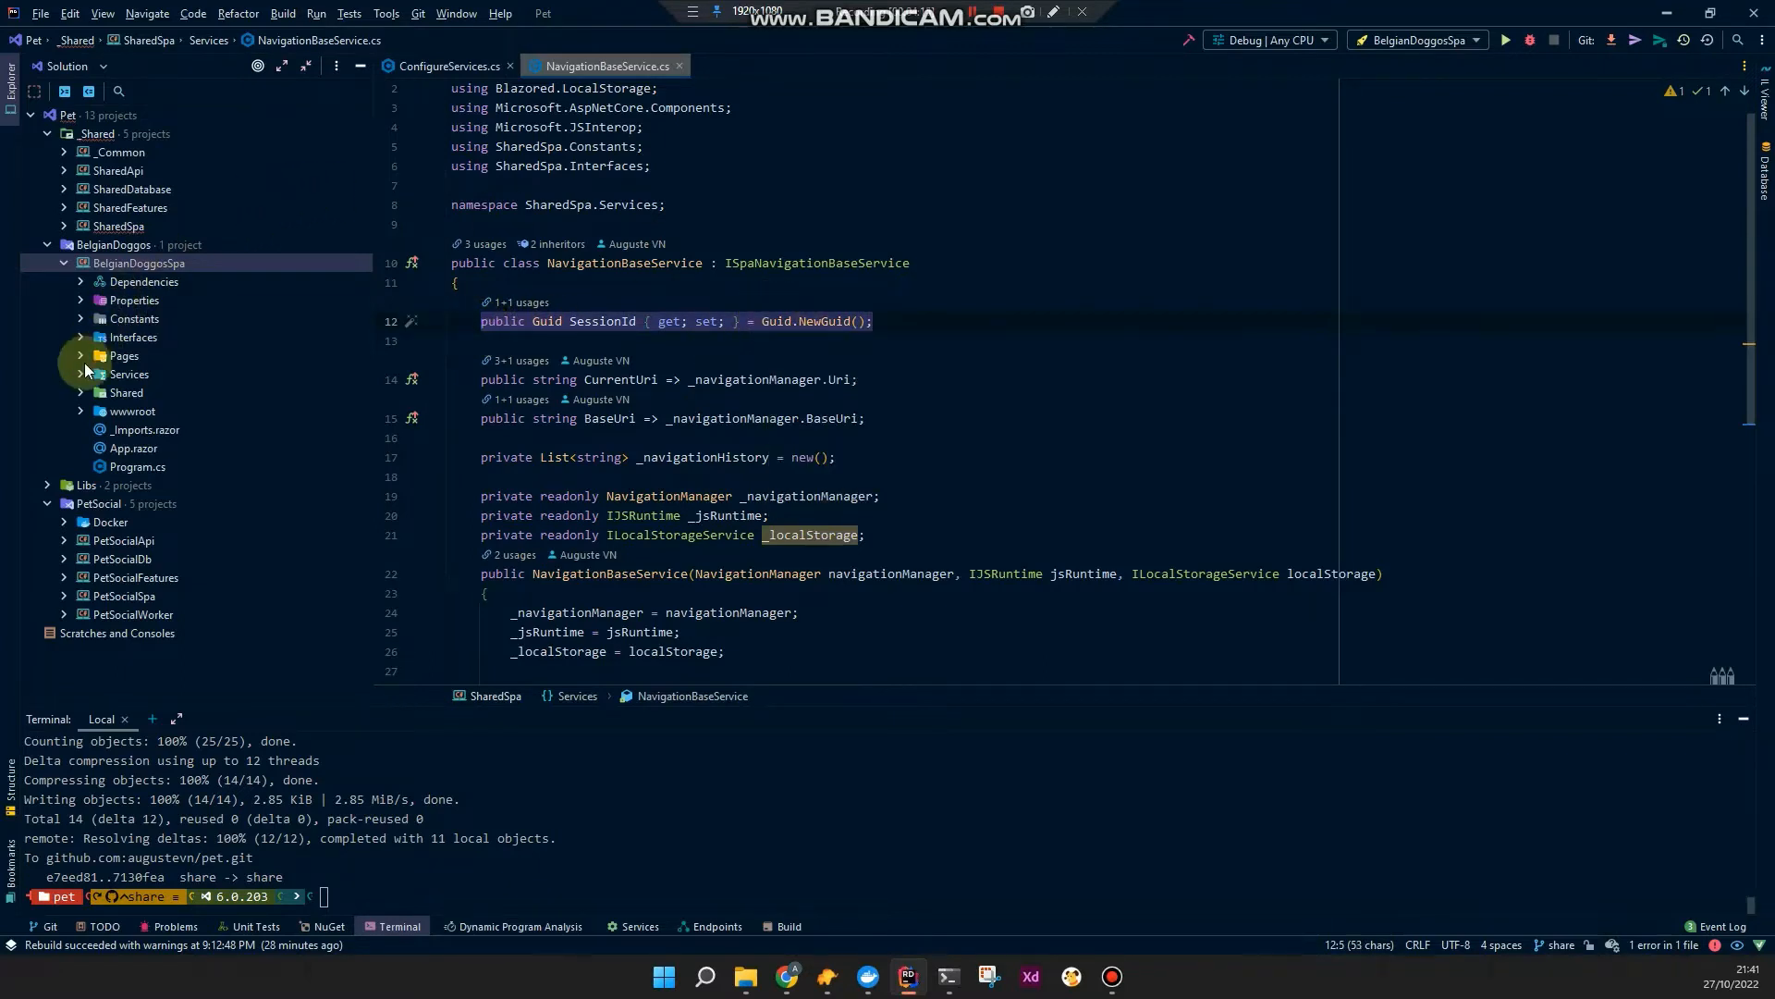
mouse_move(81, 357)
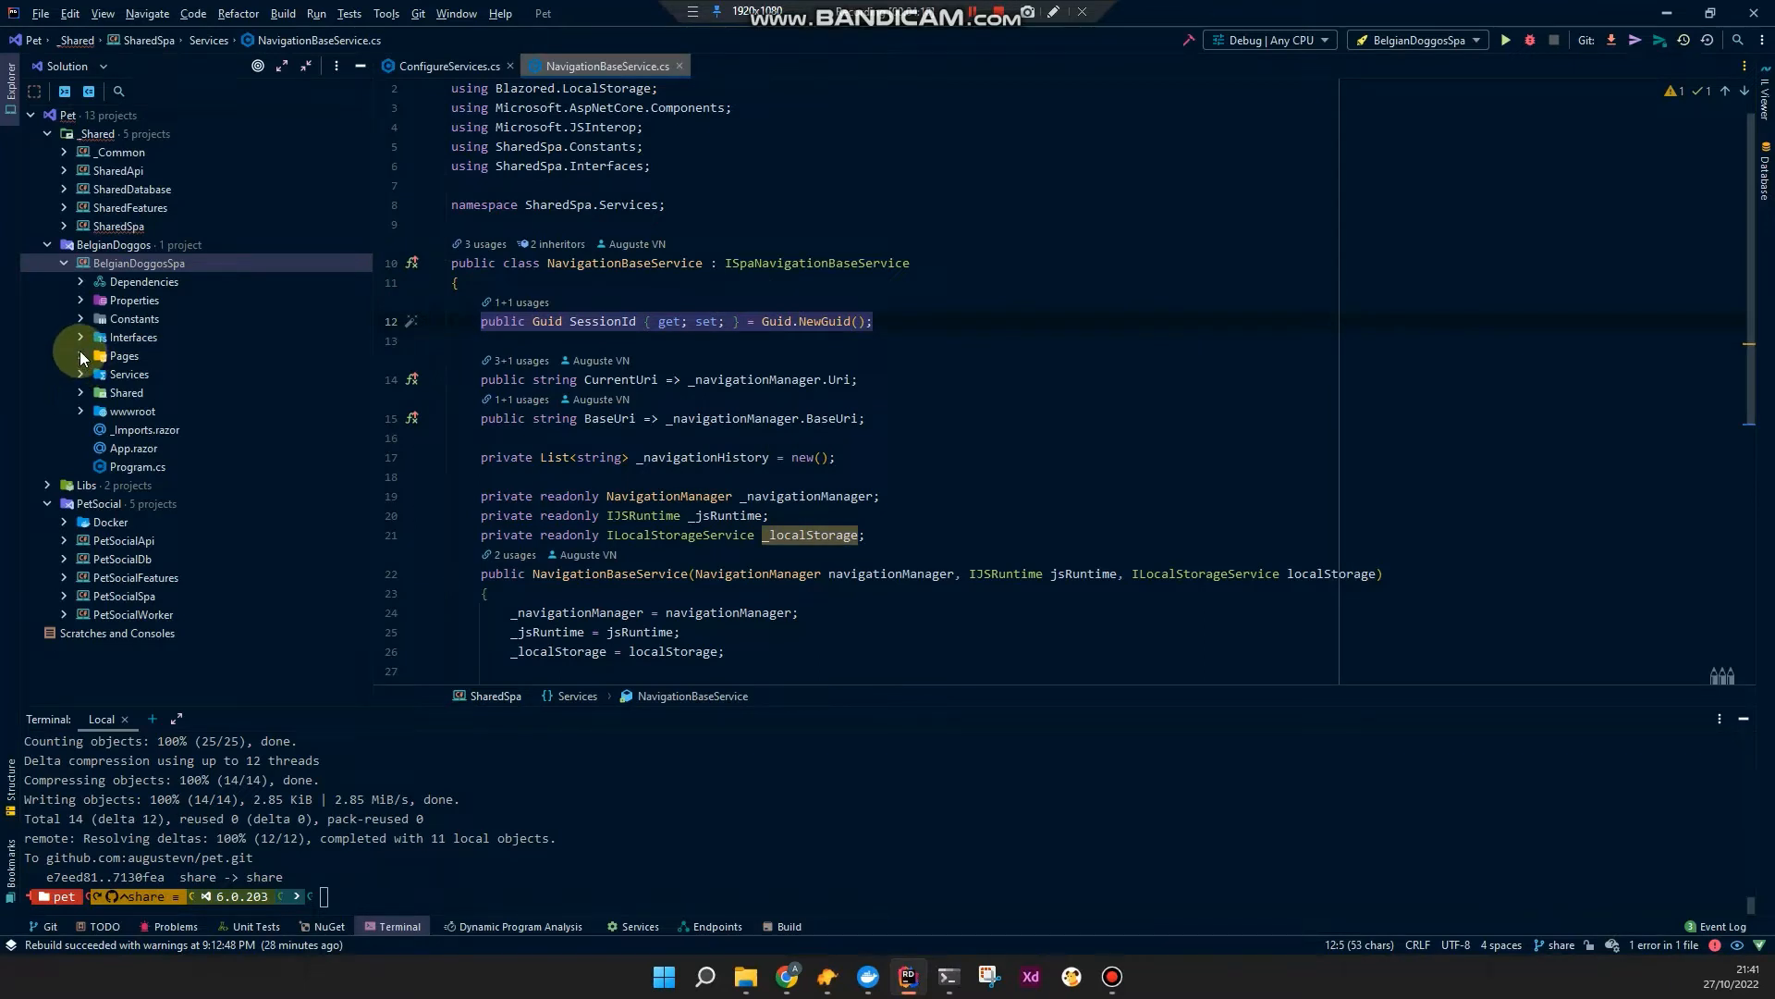
left_click(581, 321)
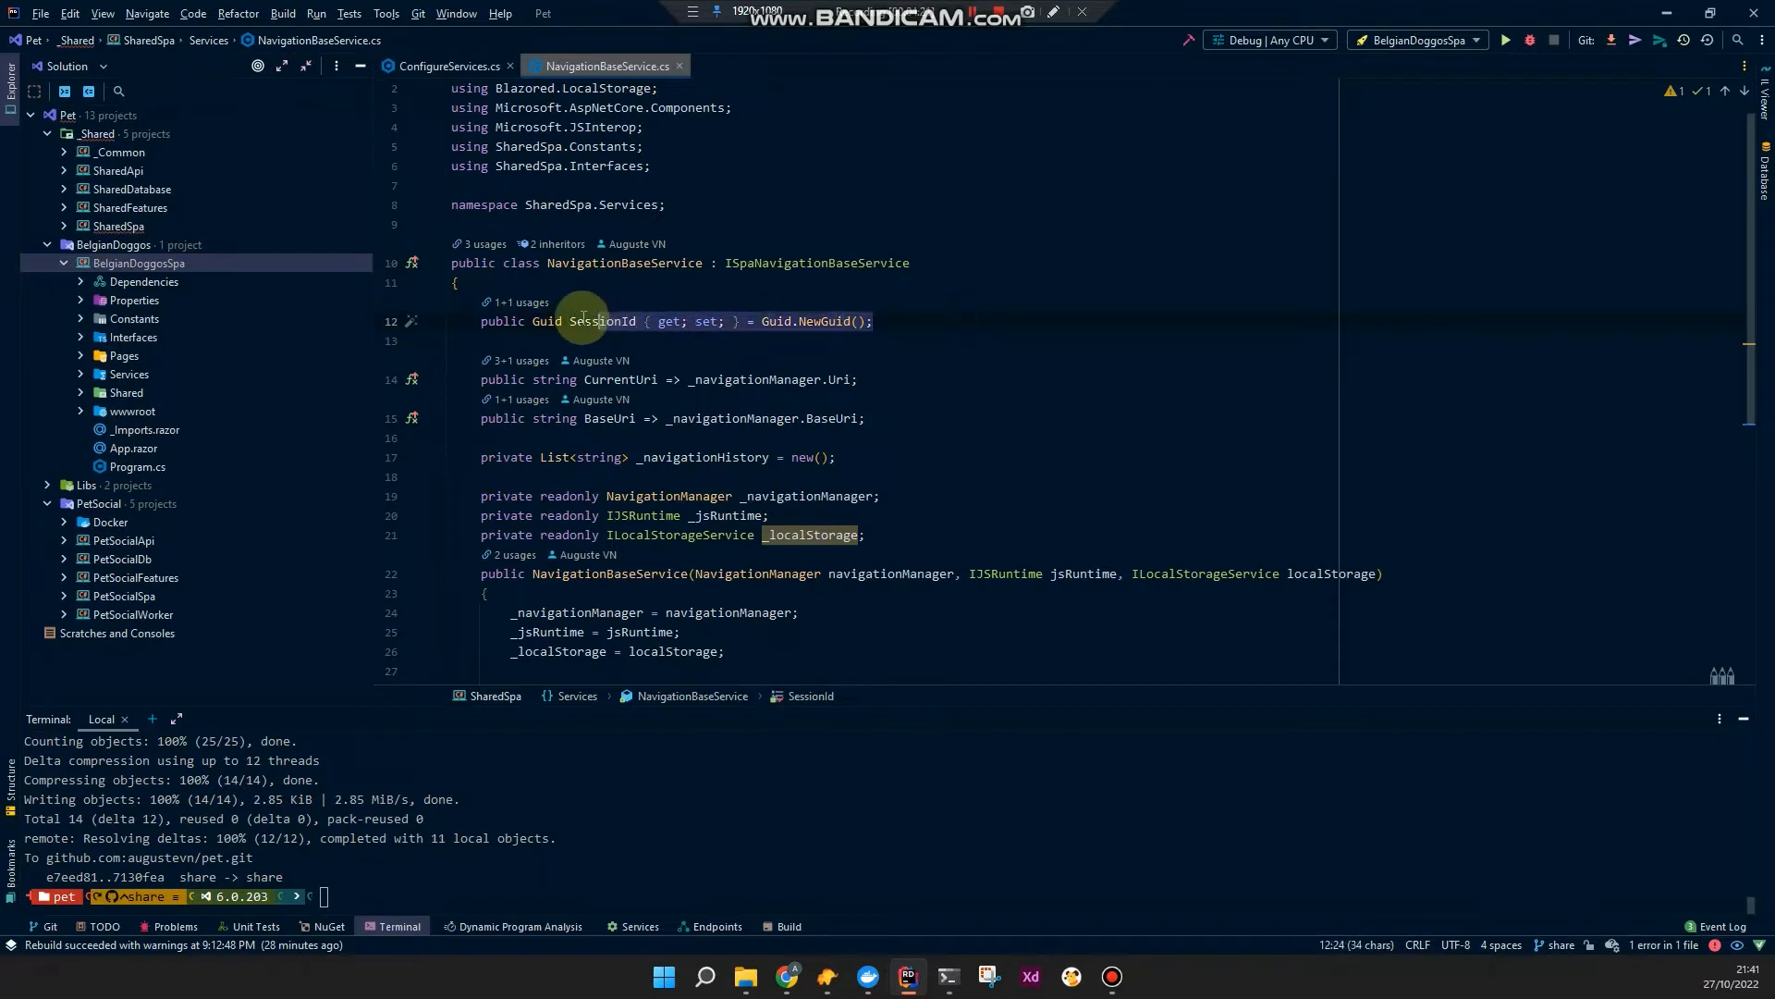
triple_click(566, 322)
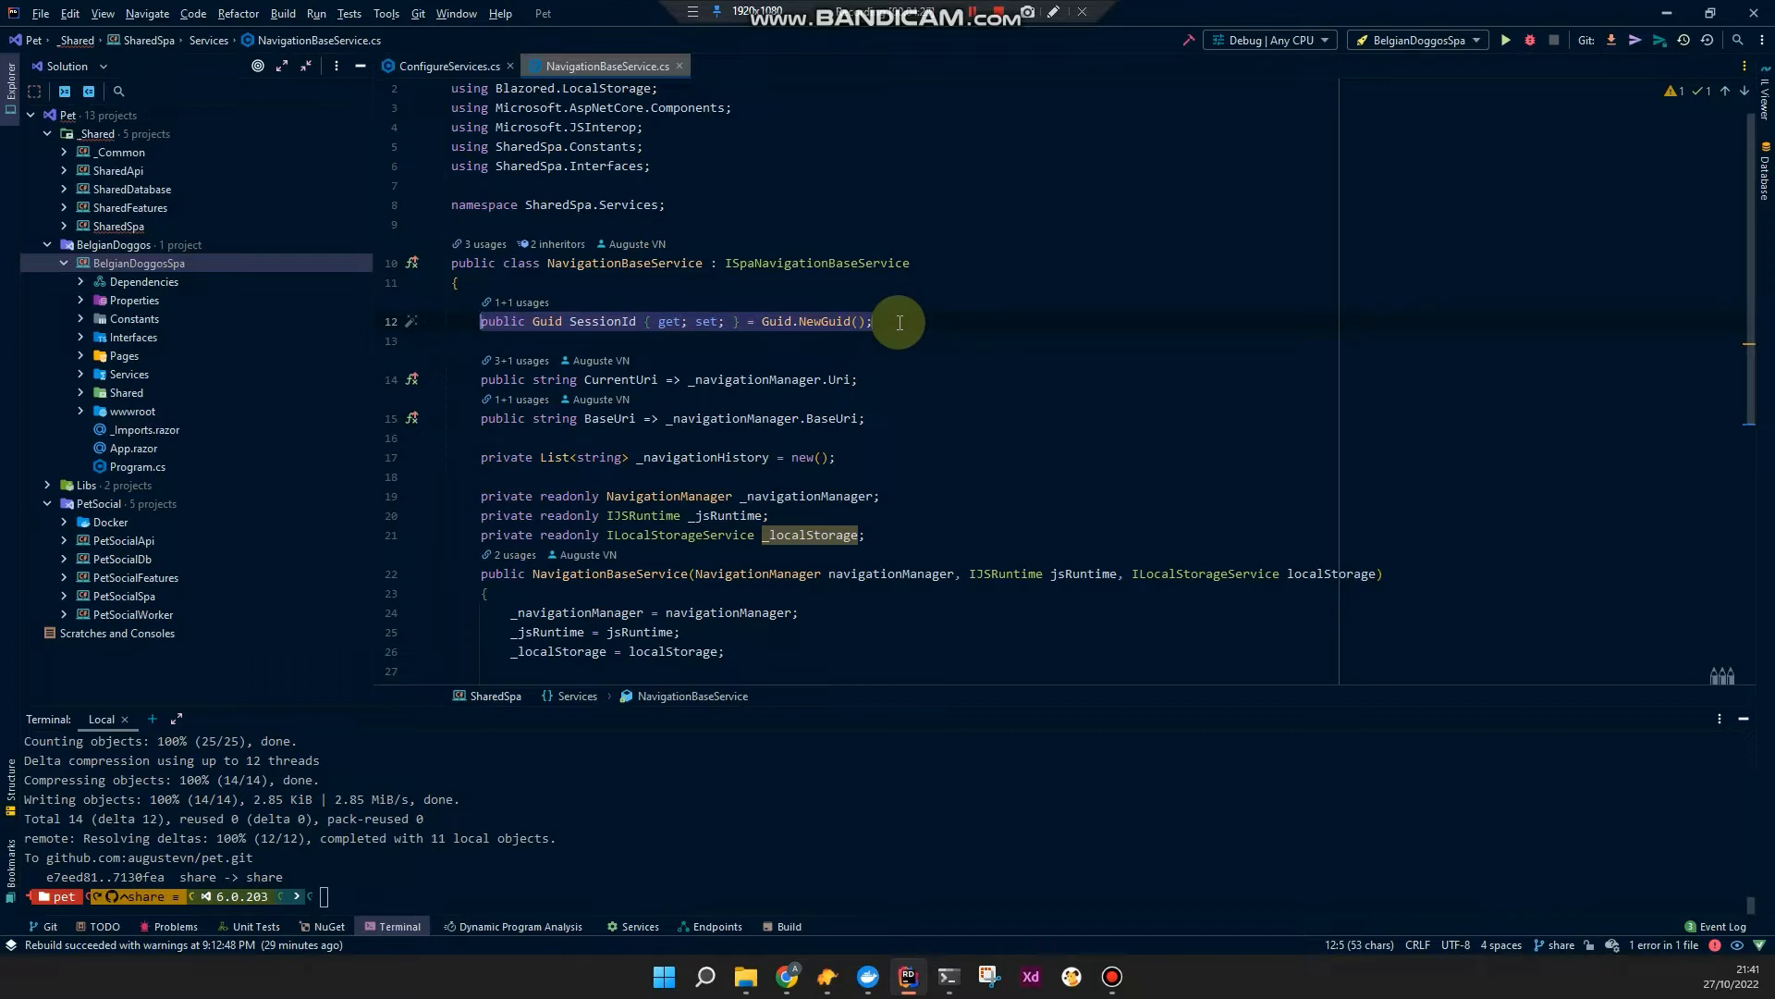
mouse_move(883, 828)
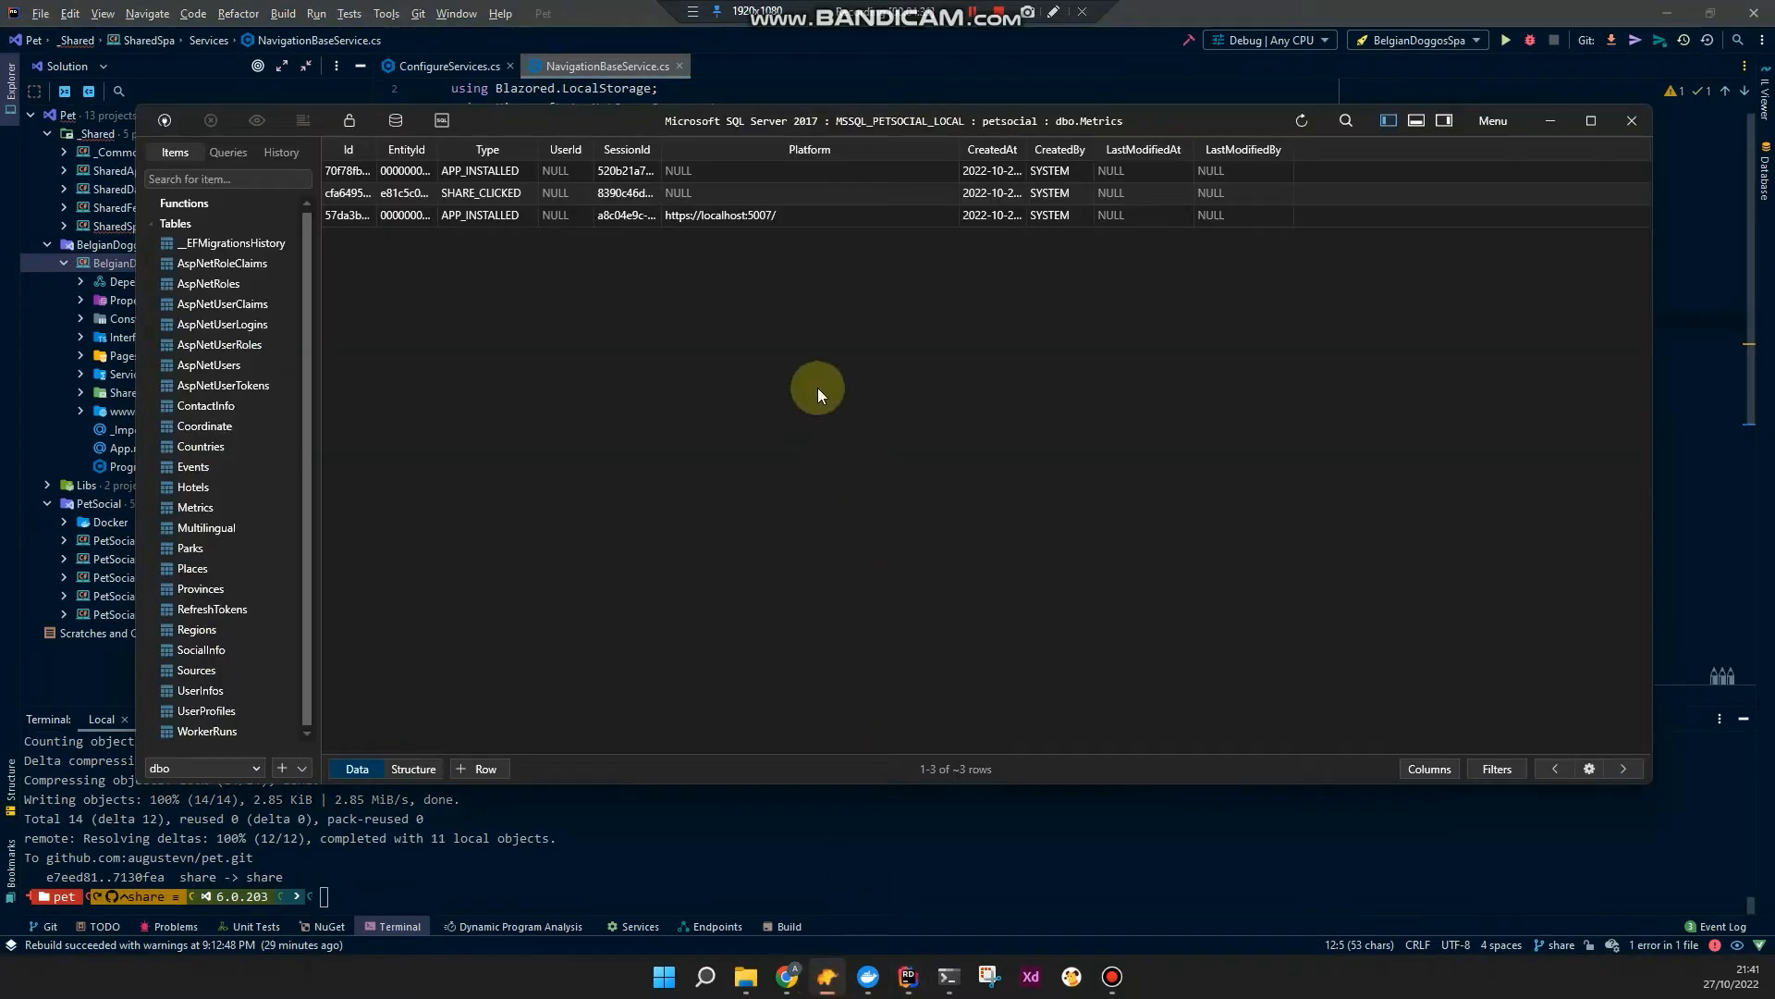
mouse_move(259, 503)
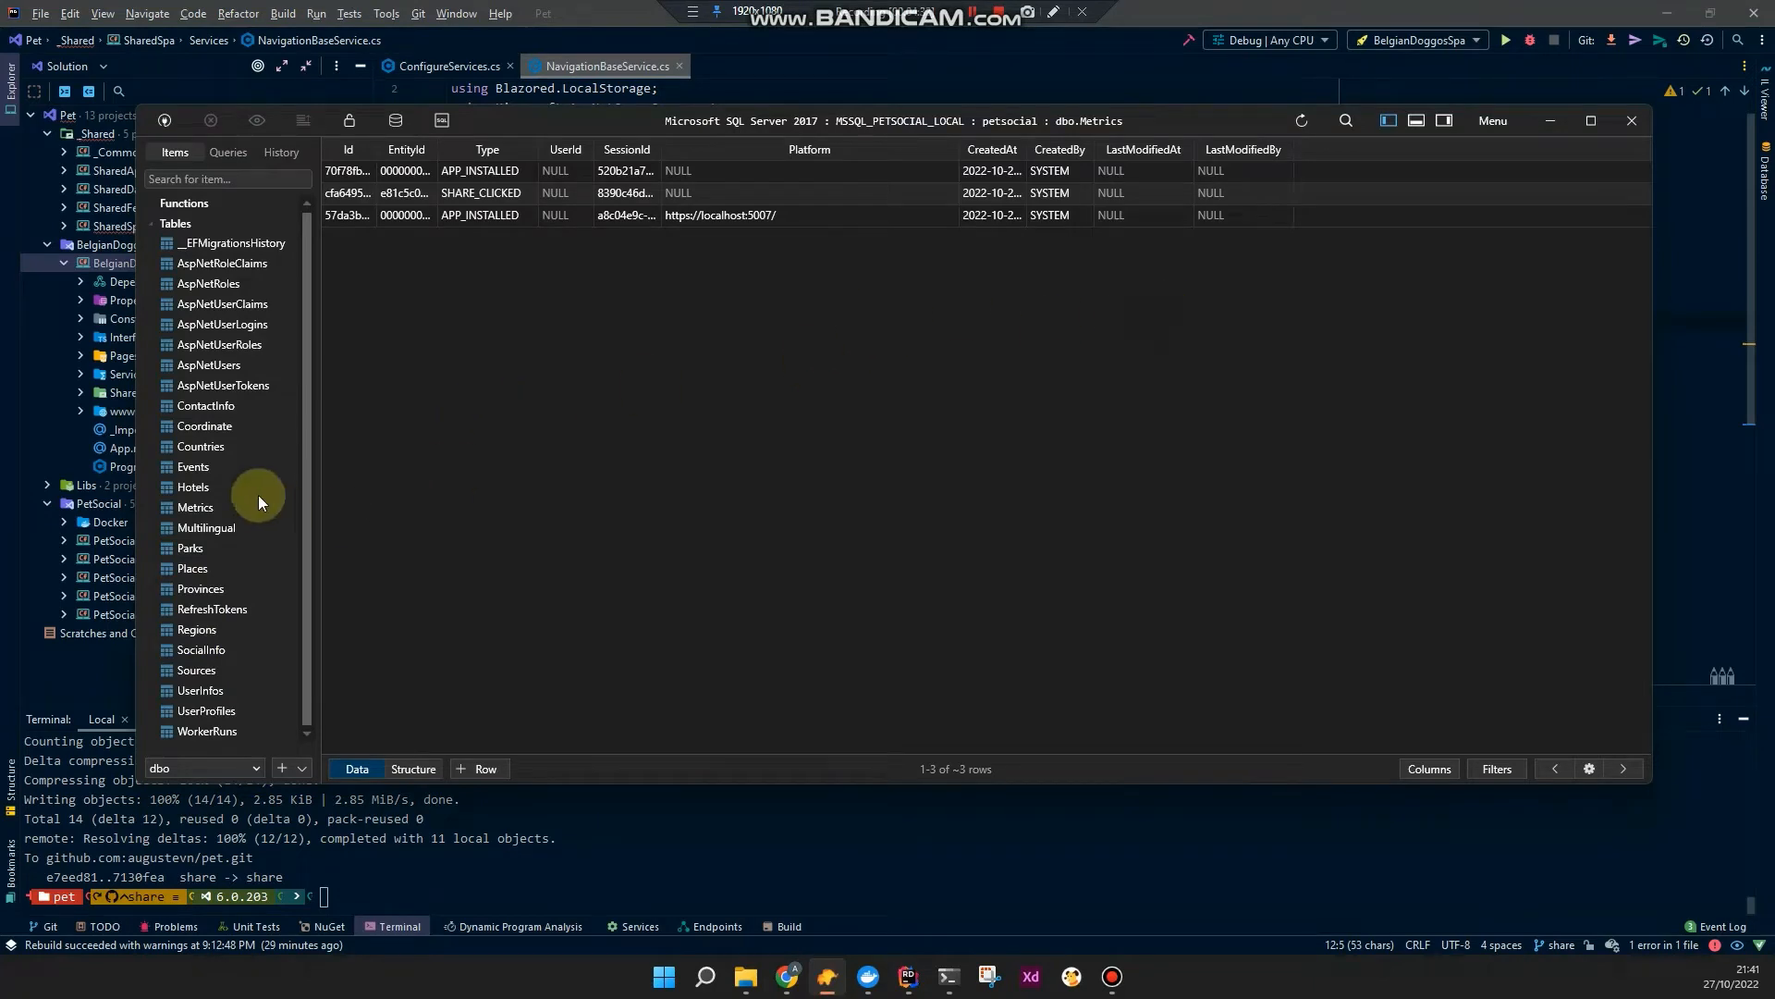
Load dbo.Metrics showing two APP_INSTALLED rows and one SHARE_CLICKED row
left_click(195, 506)
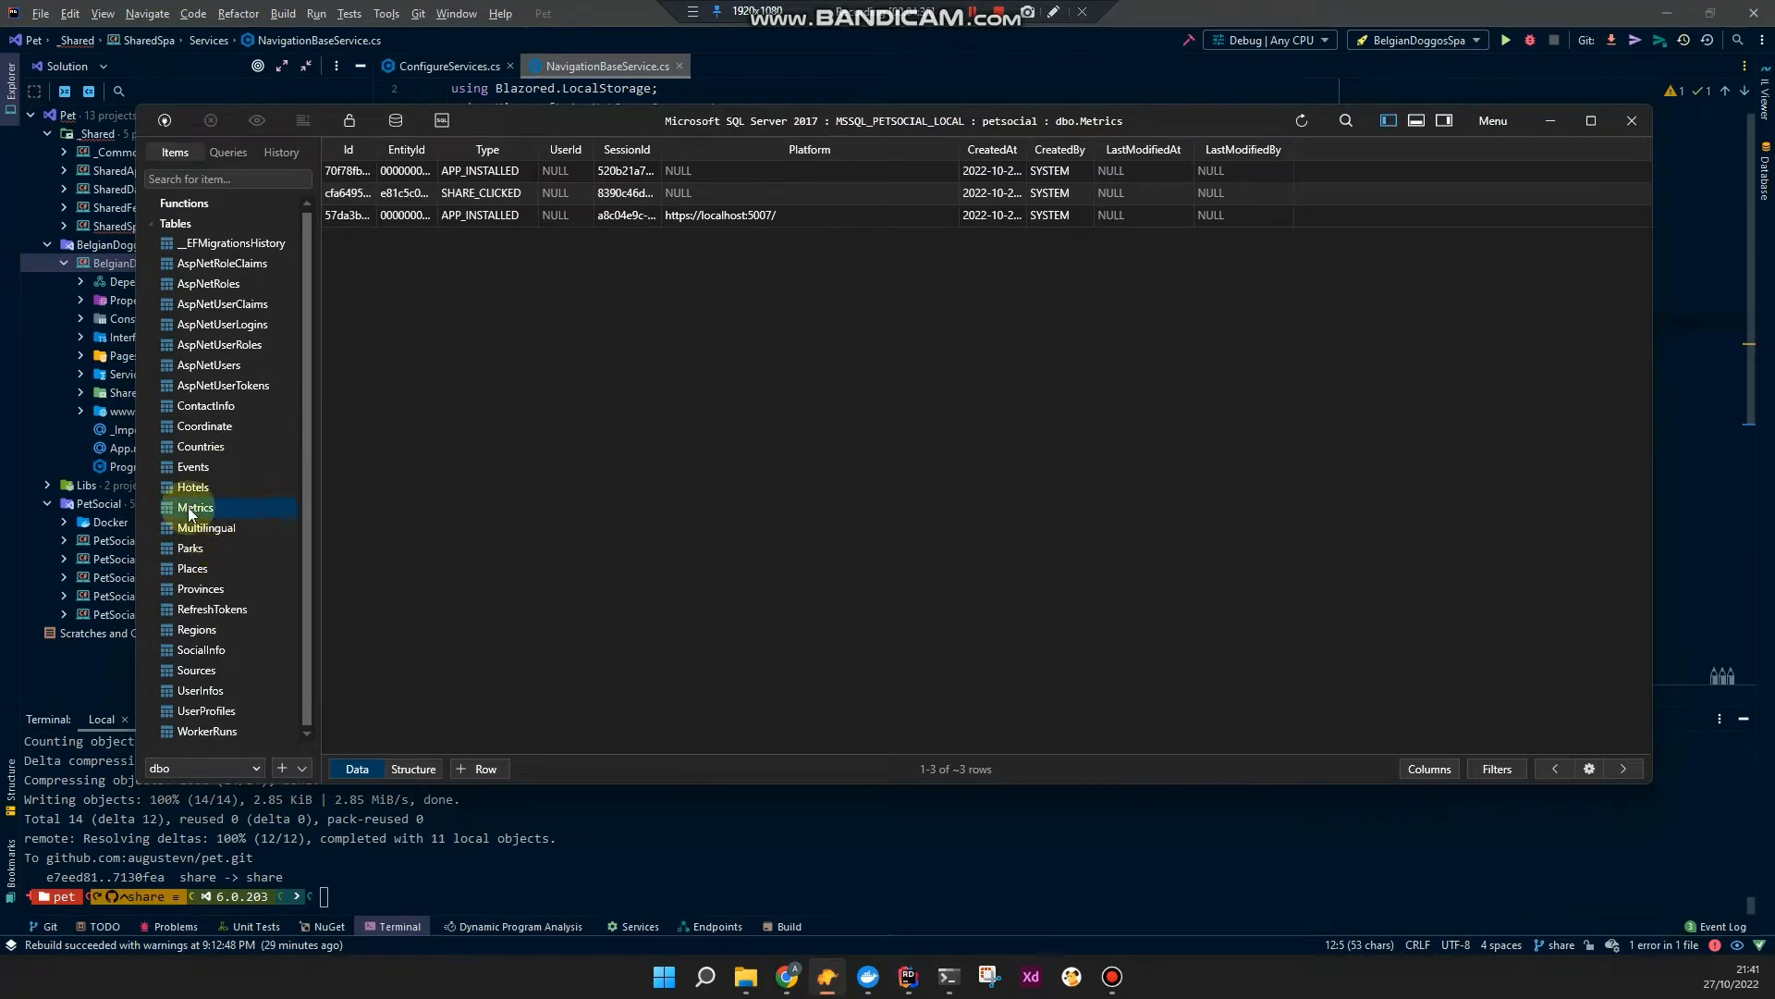
mouse_move(562, 295)
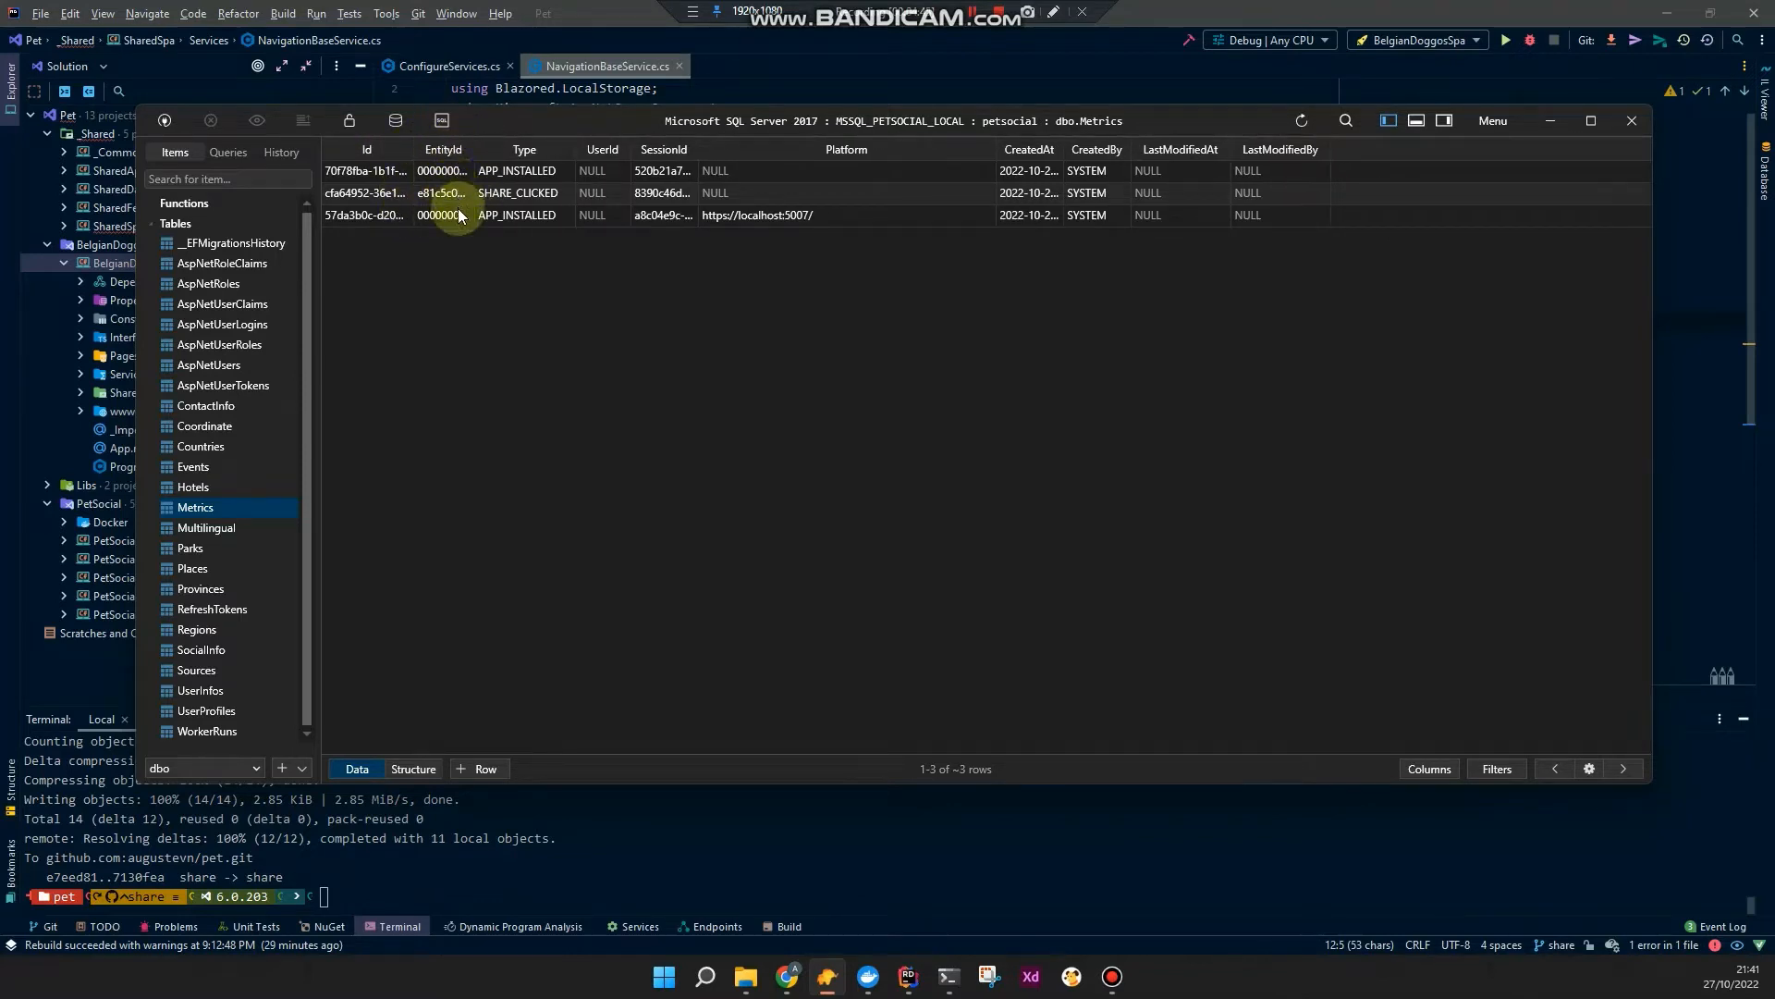
mouse_move(440, 135)
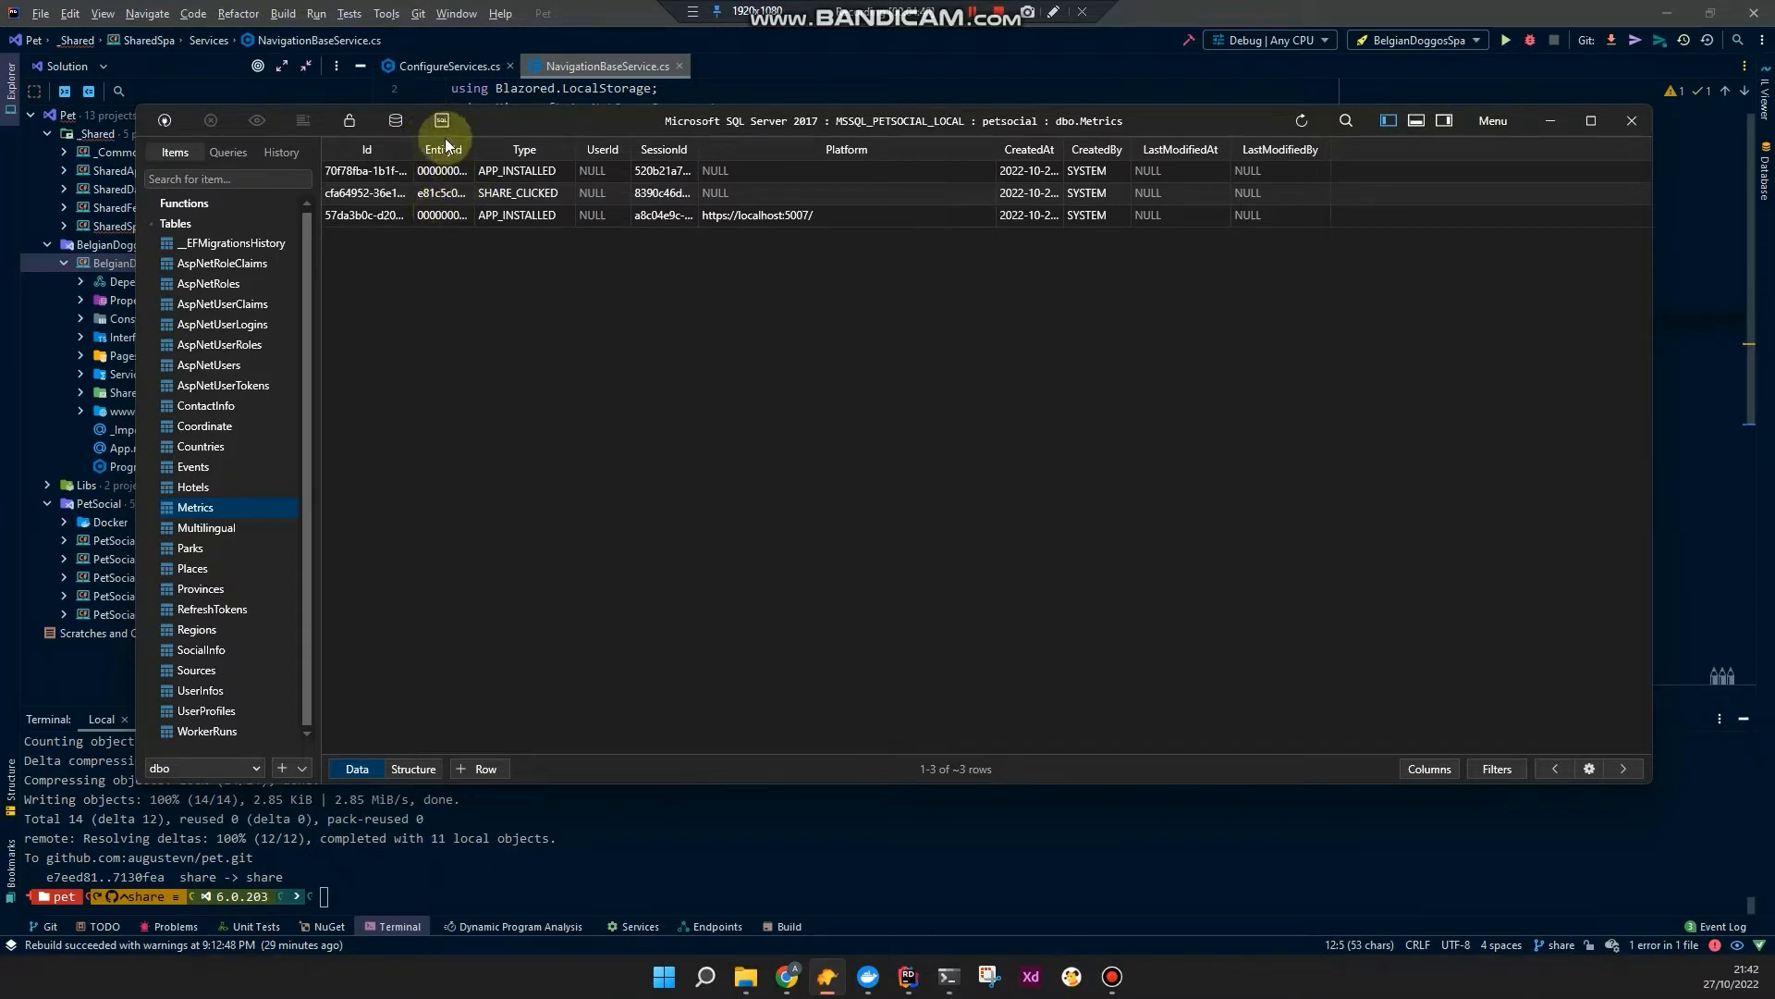
mouse_move(407, 193)
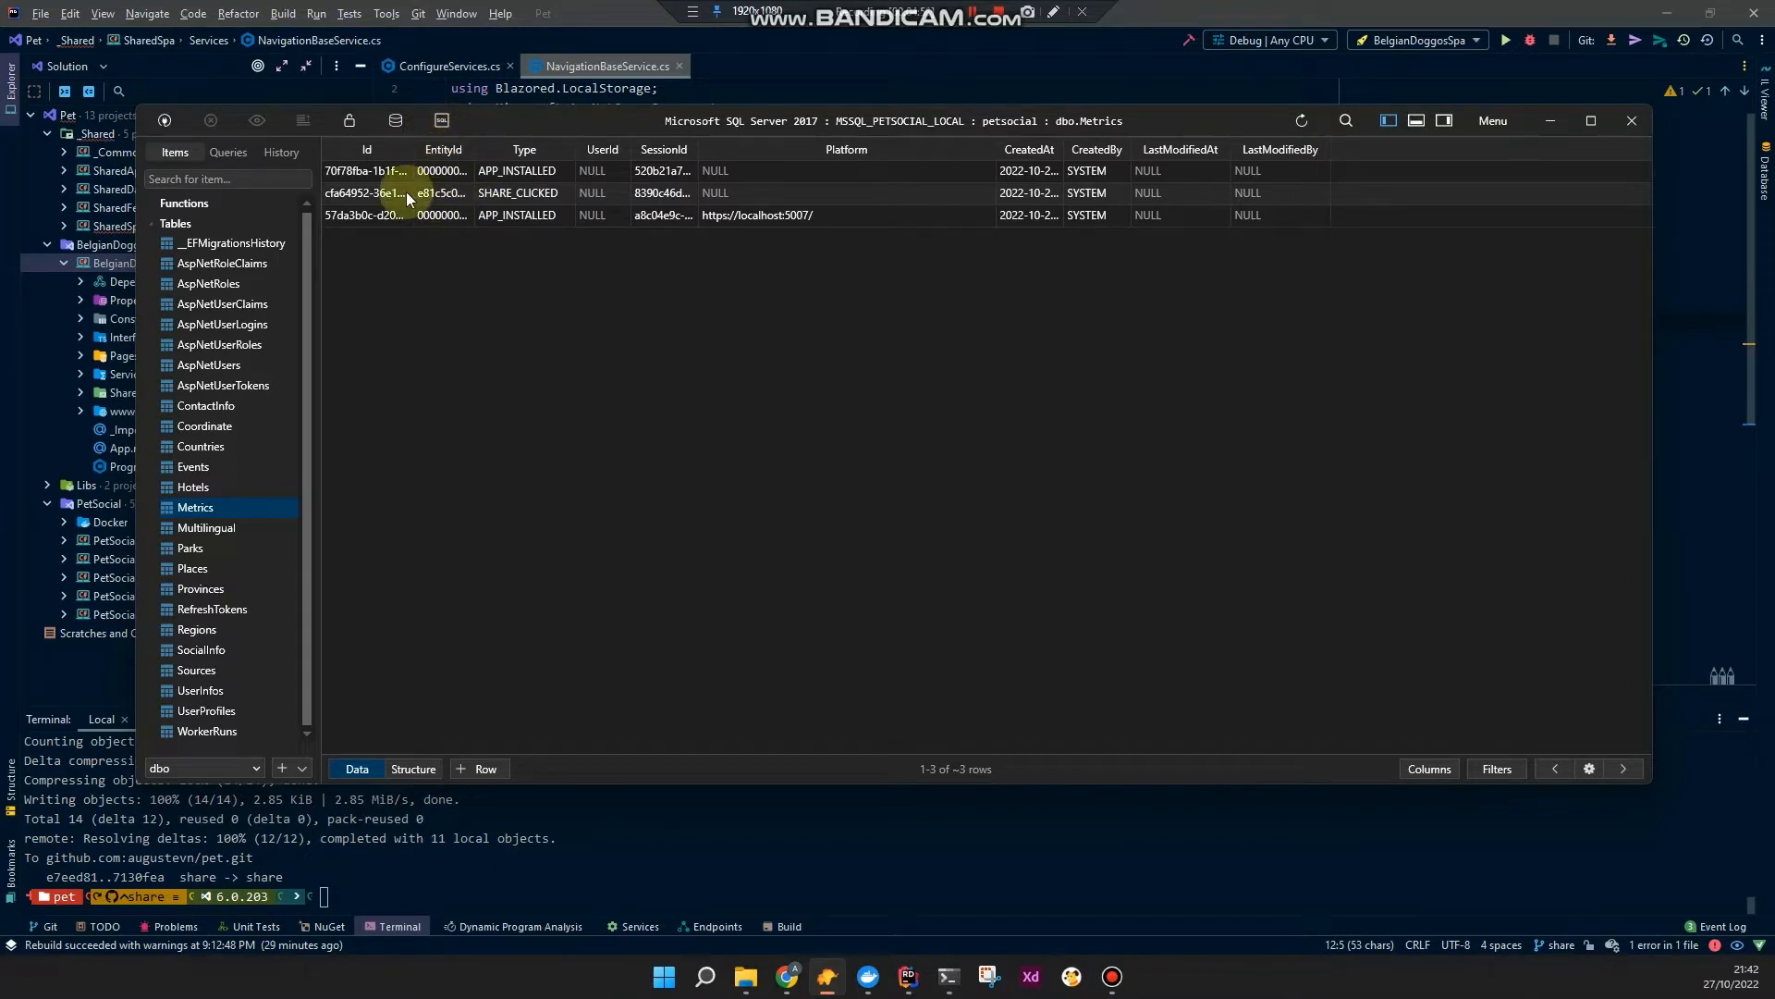
mouse_move(440, 215)
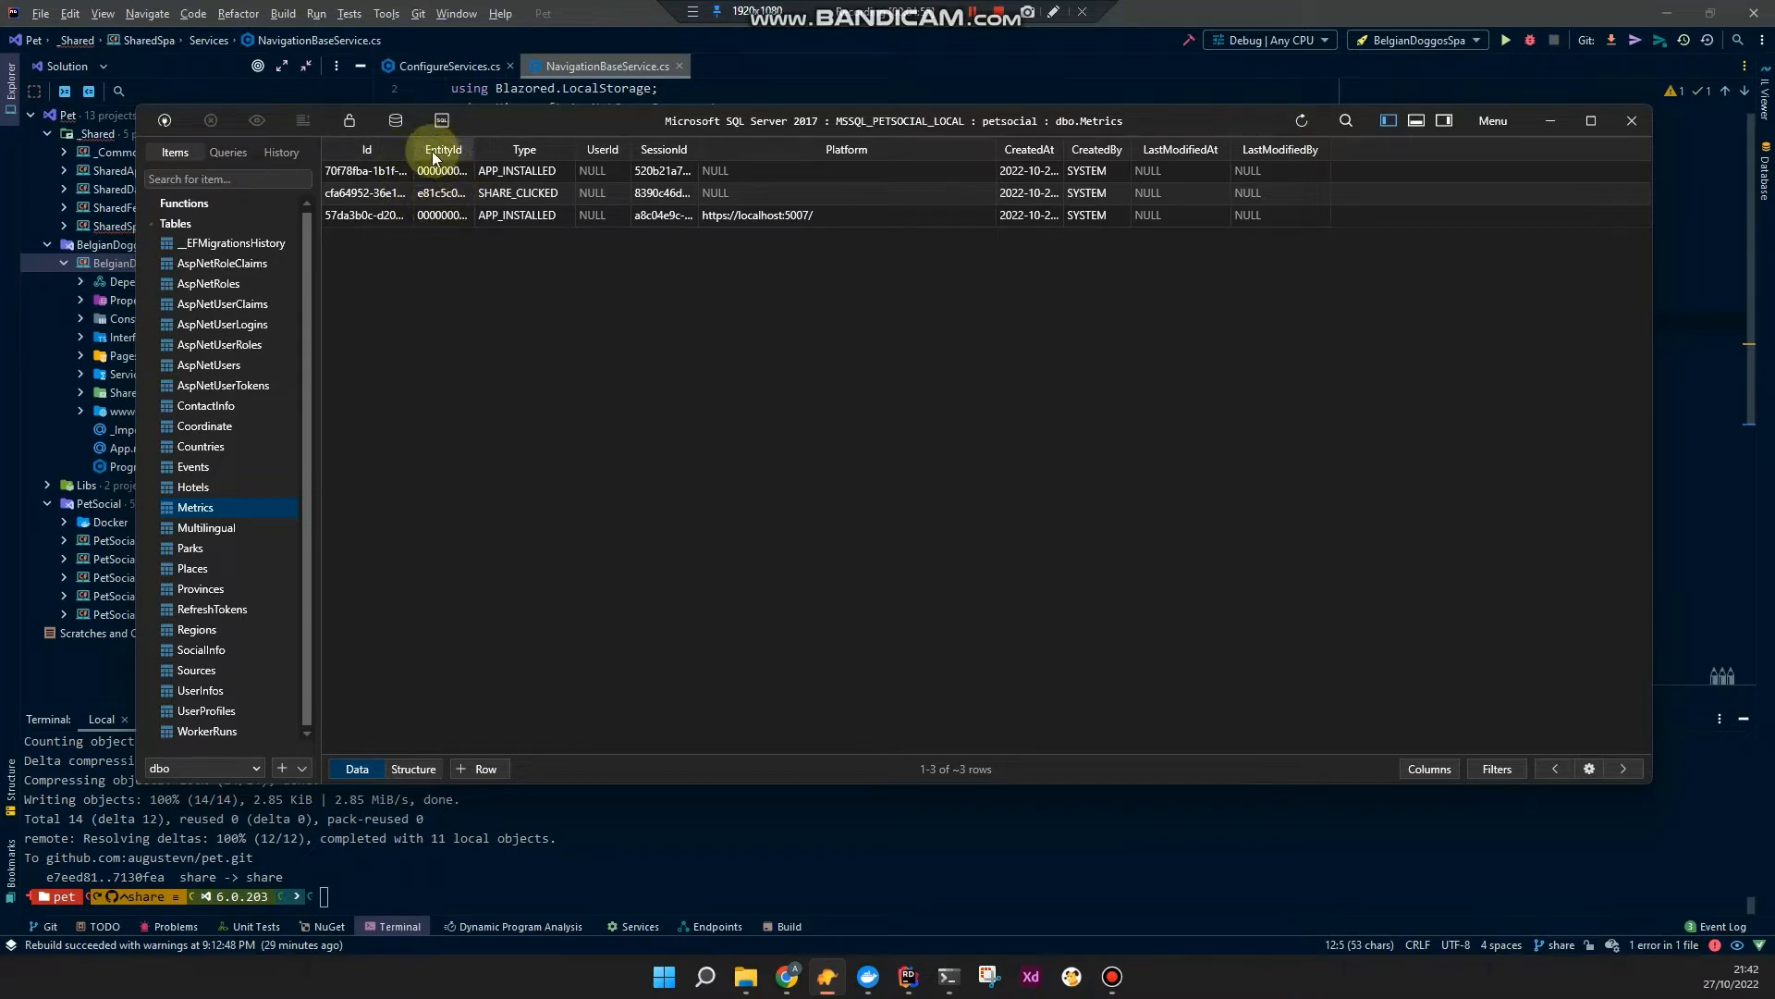
mouse_move(571, 118)
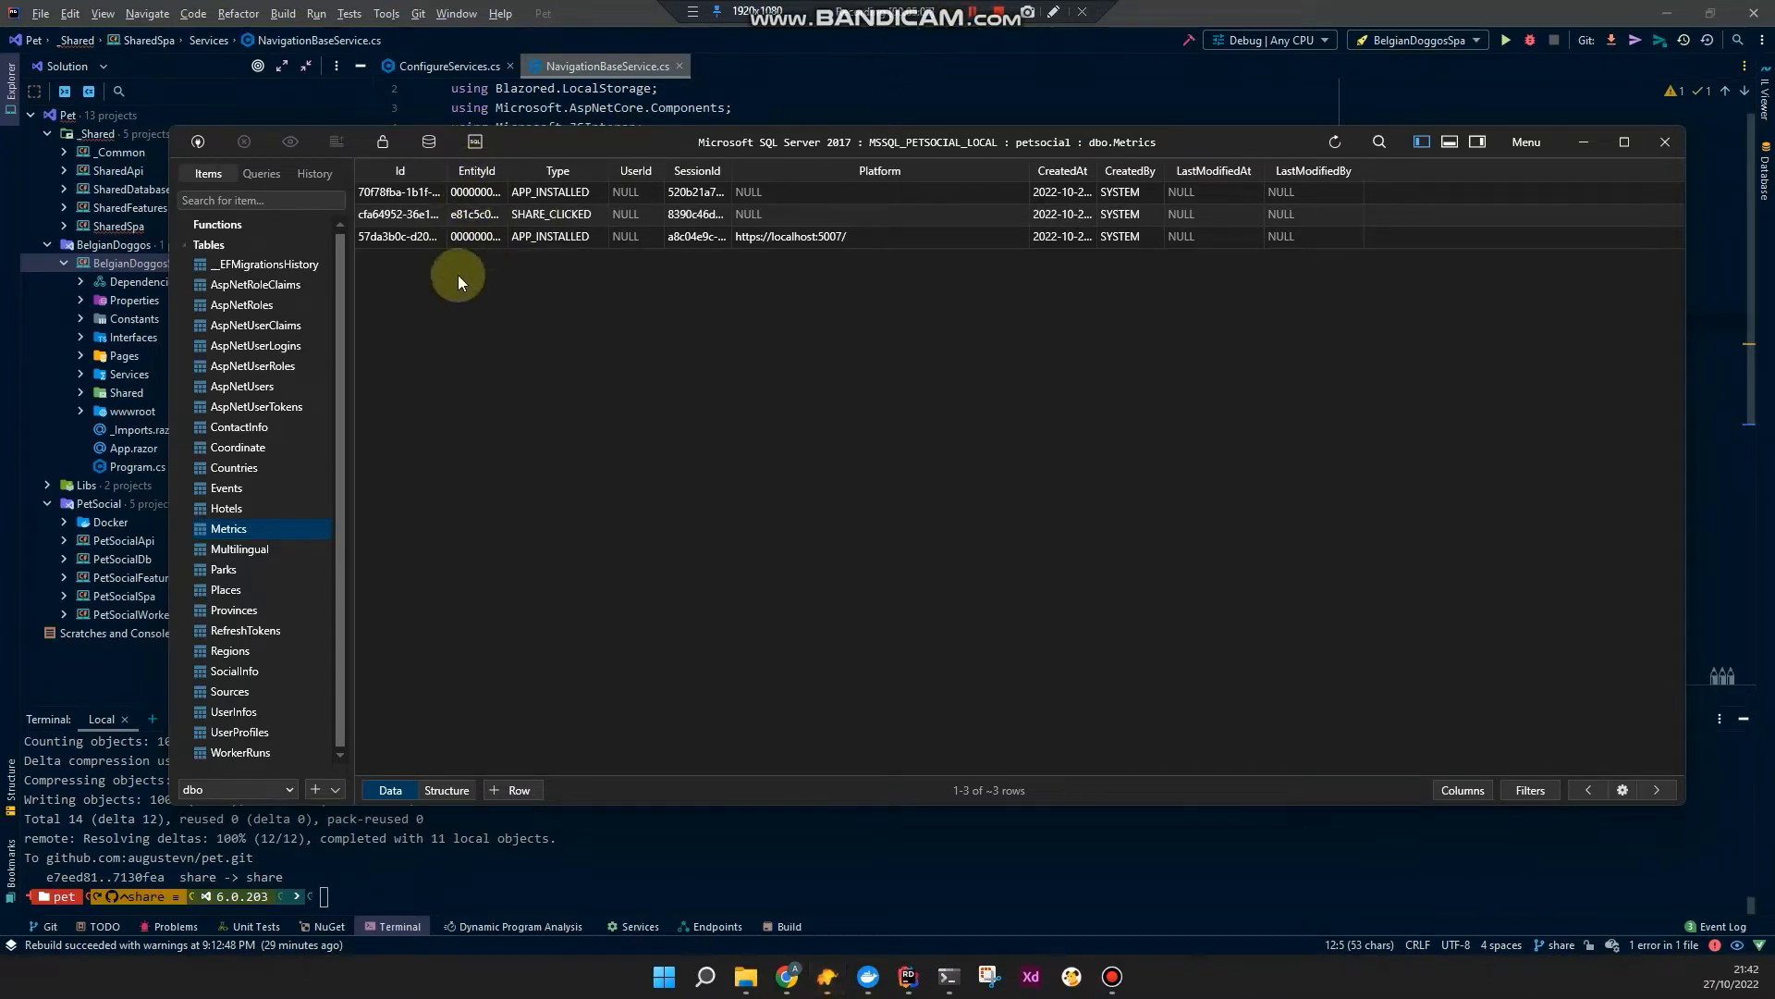
left_click(475, 191)
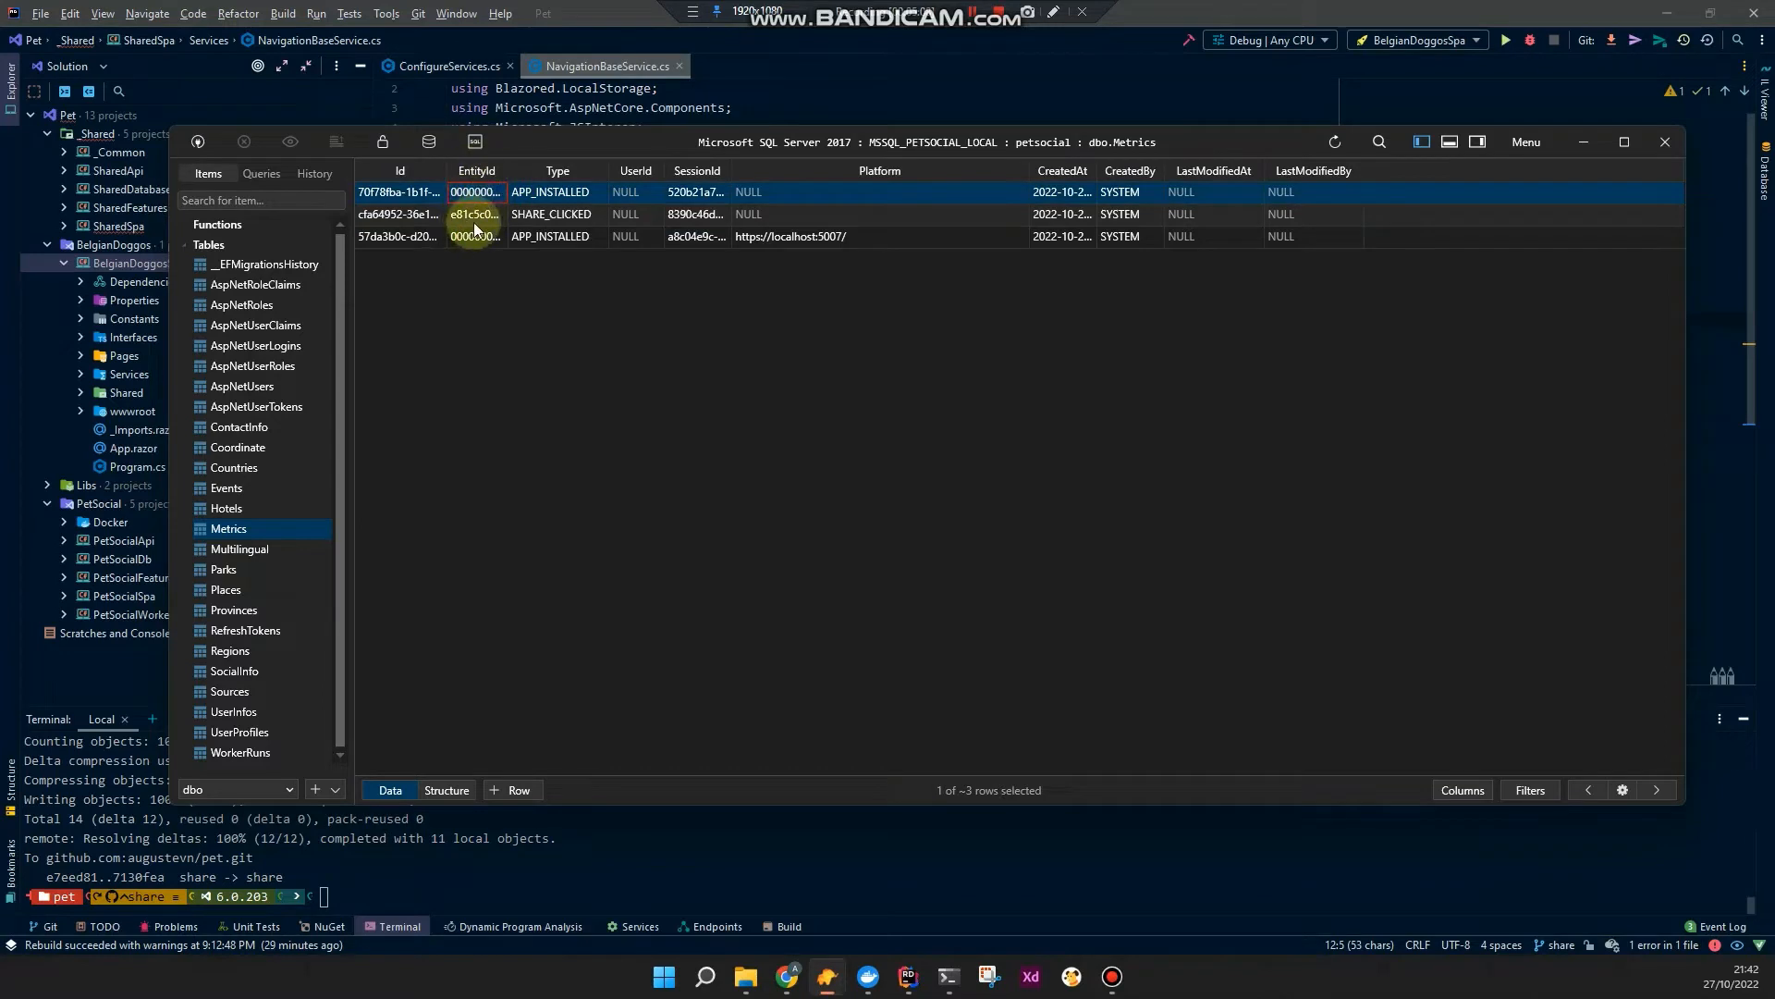
mouse_move(464, 229)
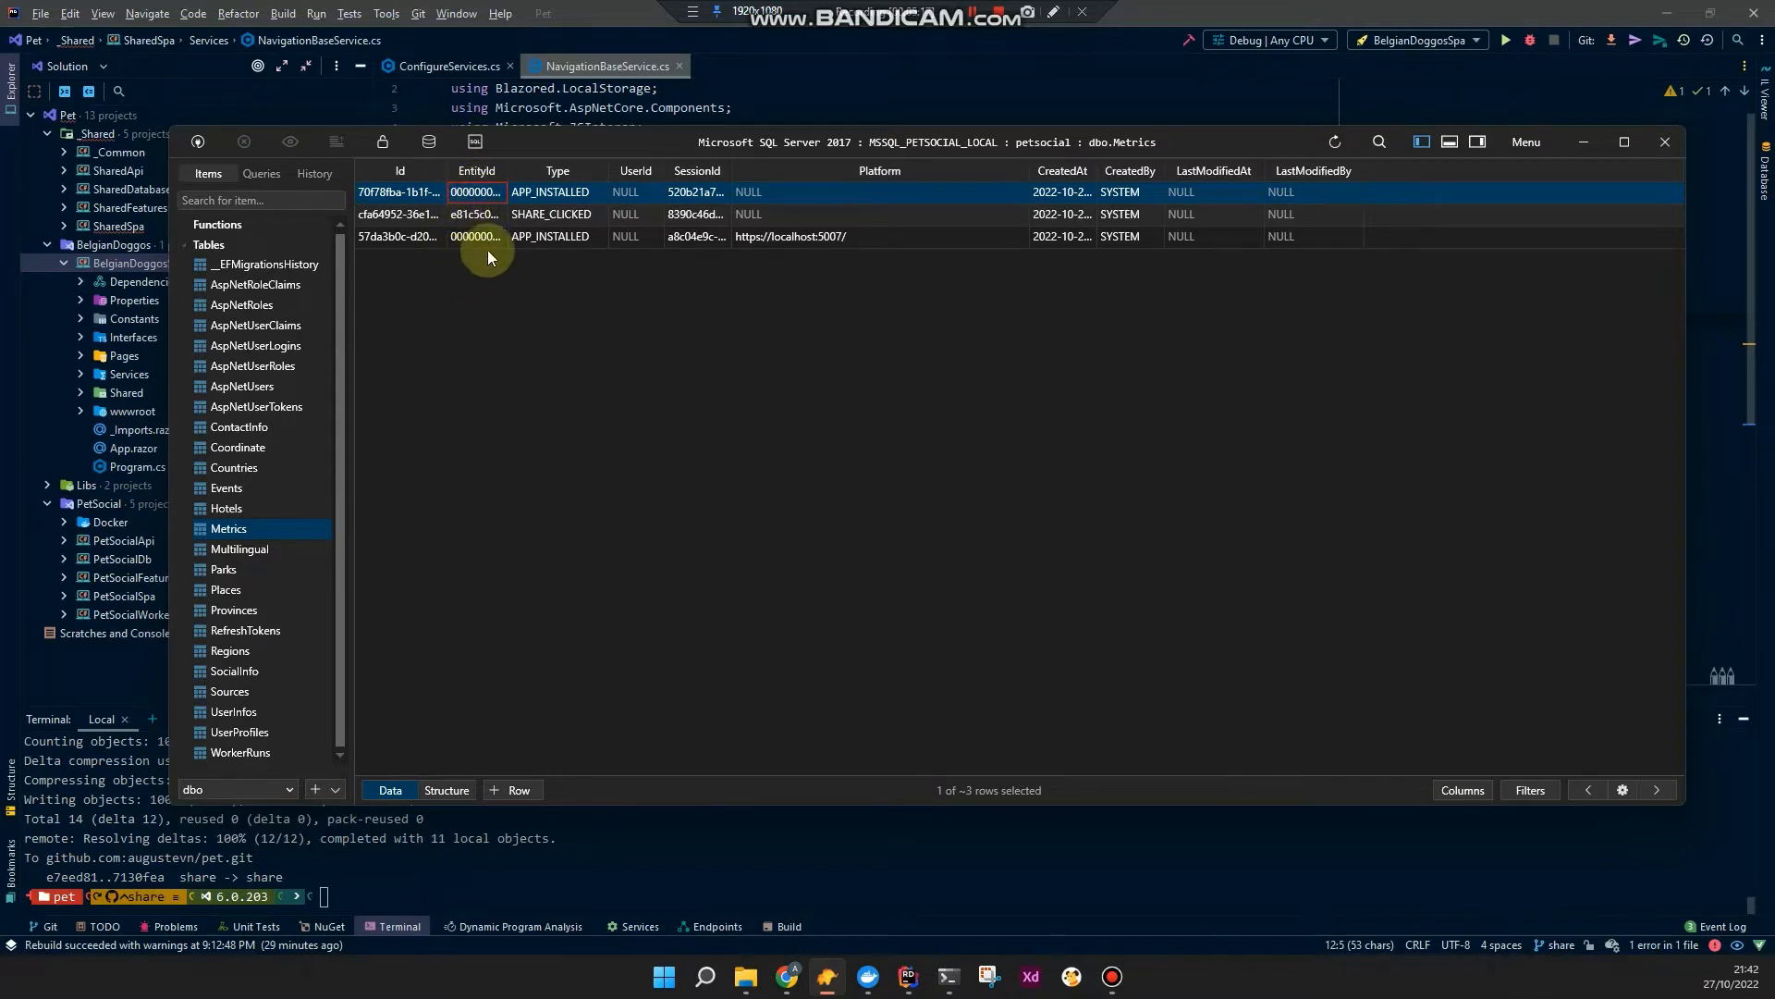
mouse_move(502, 211)
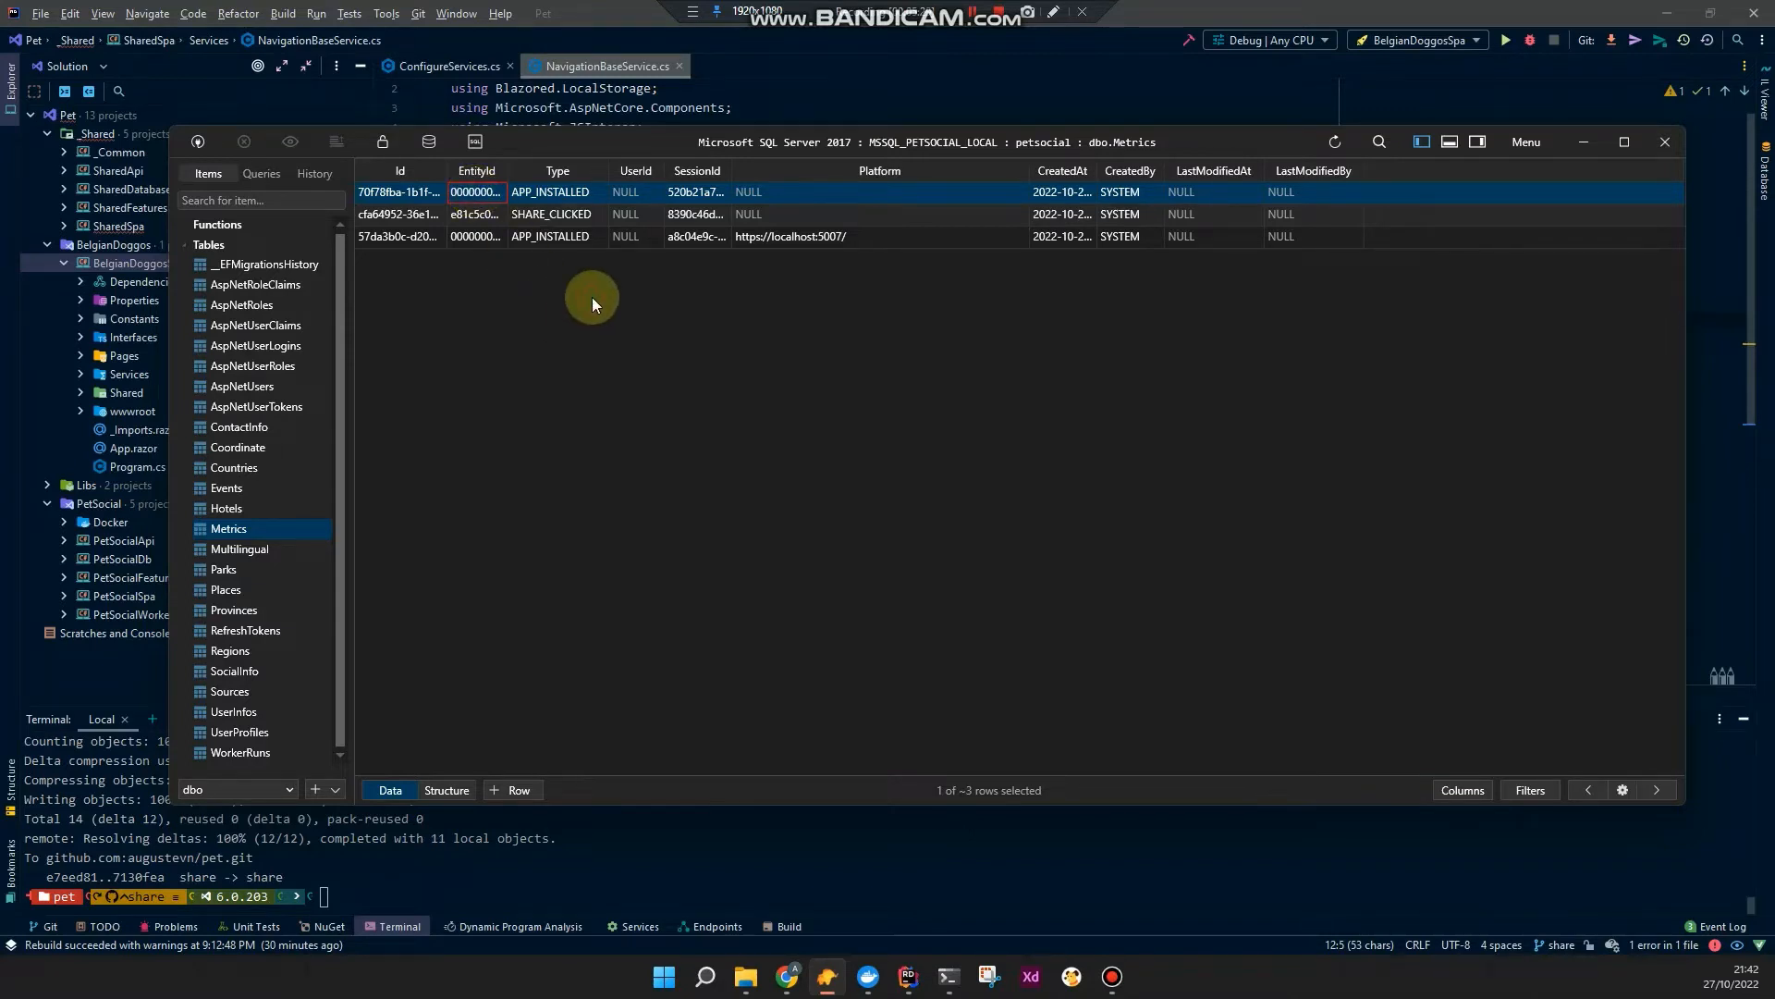
mouse_move(971, 39)
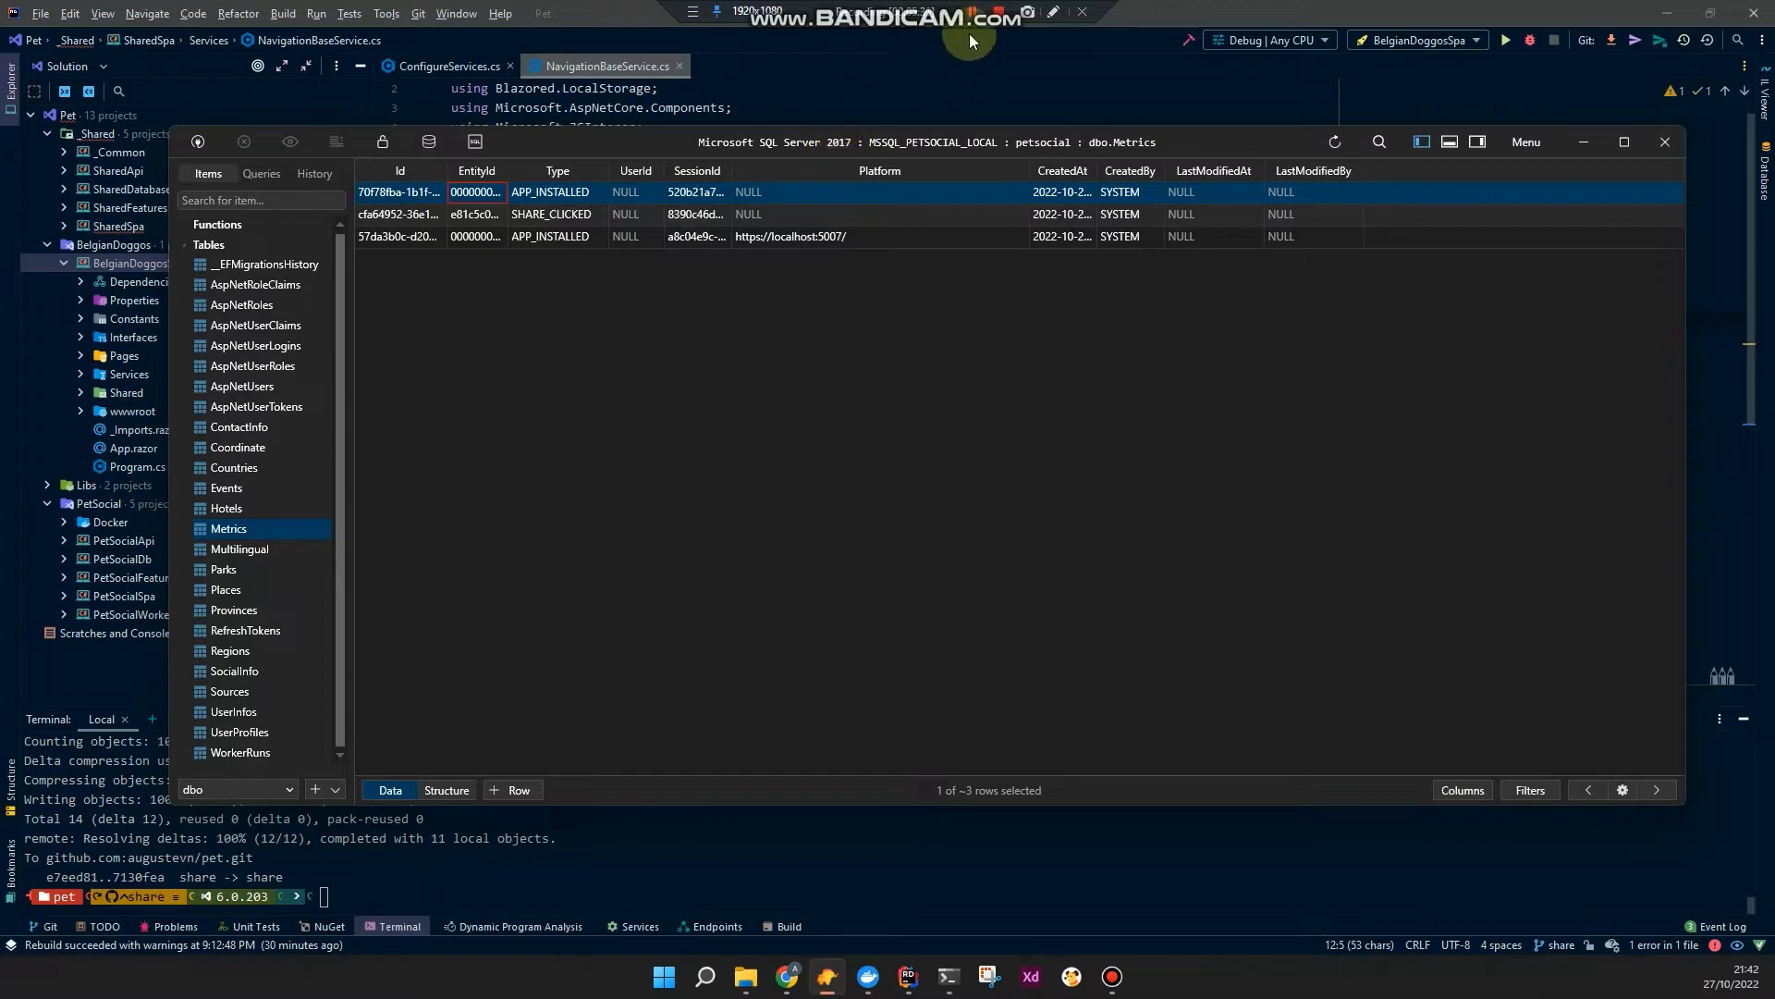
mouse_move(927, 149)
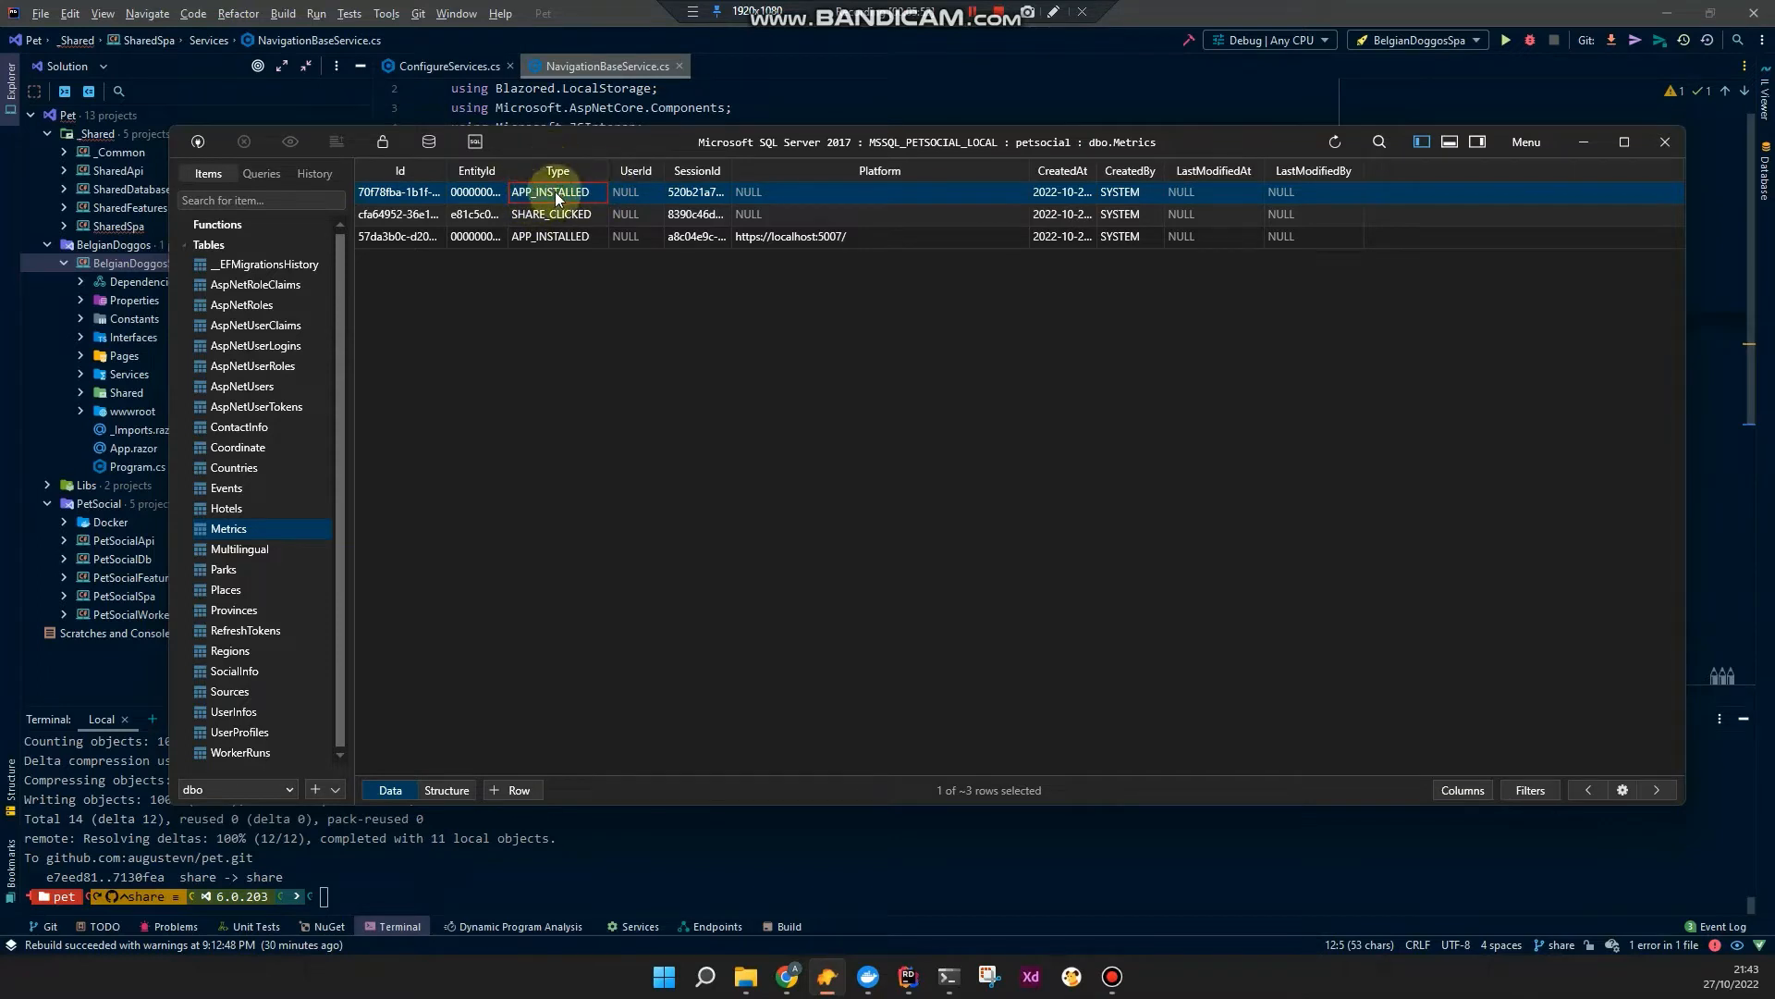
Focus the SHARE_CLICKED row to read its full SessionId
left_click(553, 214)
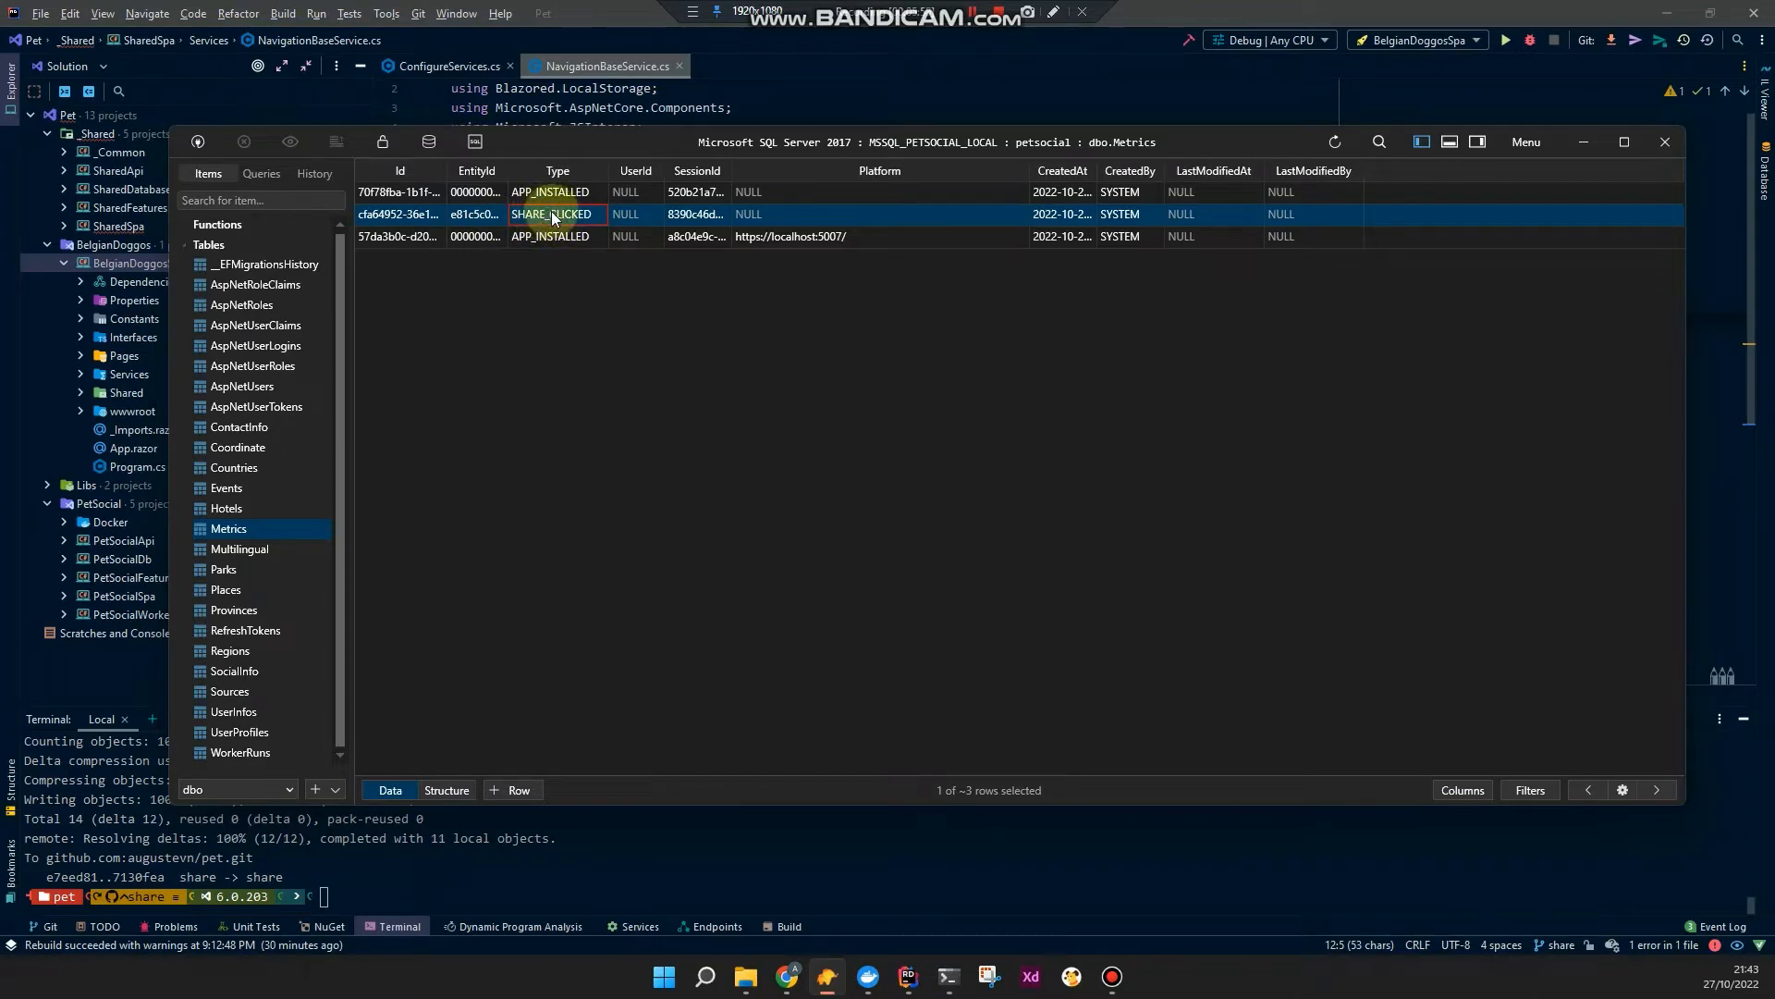
mouse_move(551, 244)
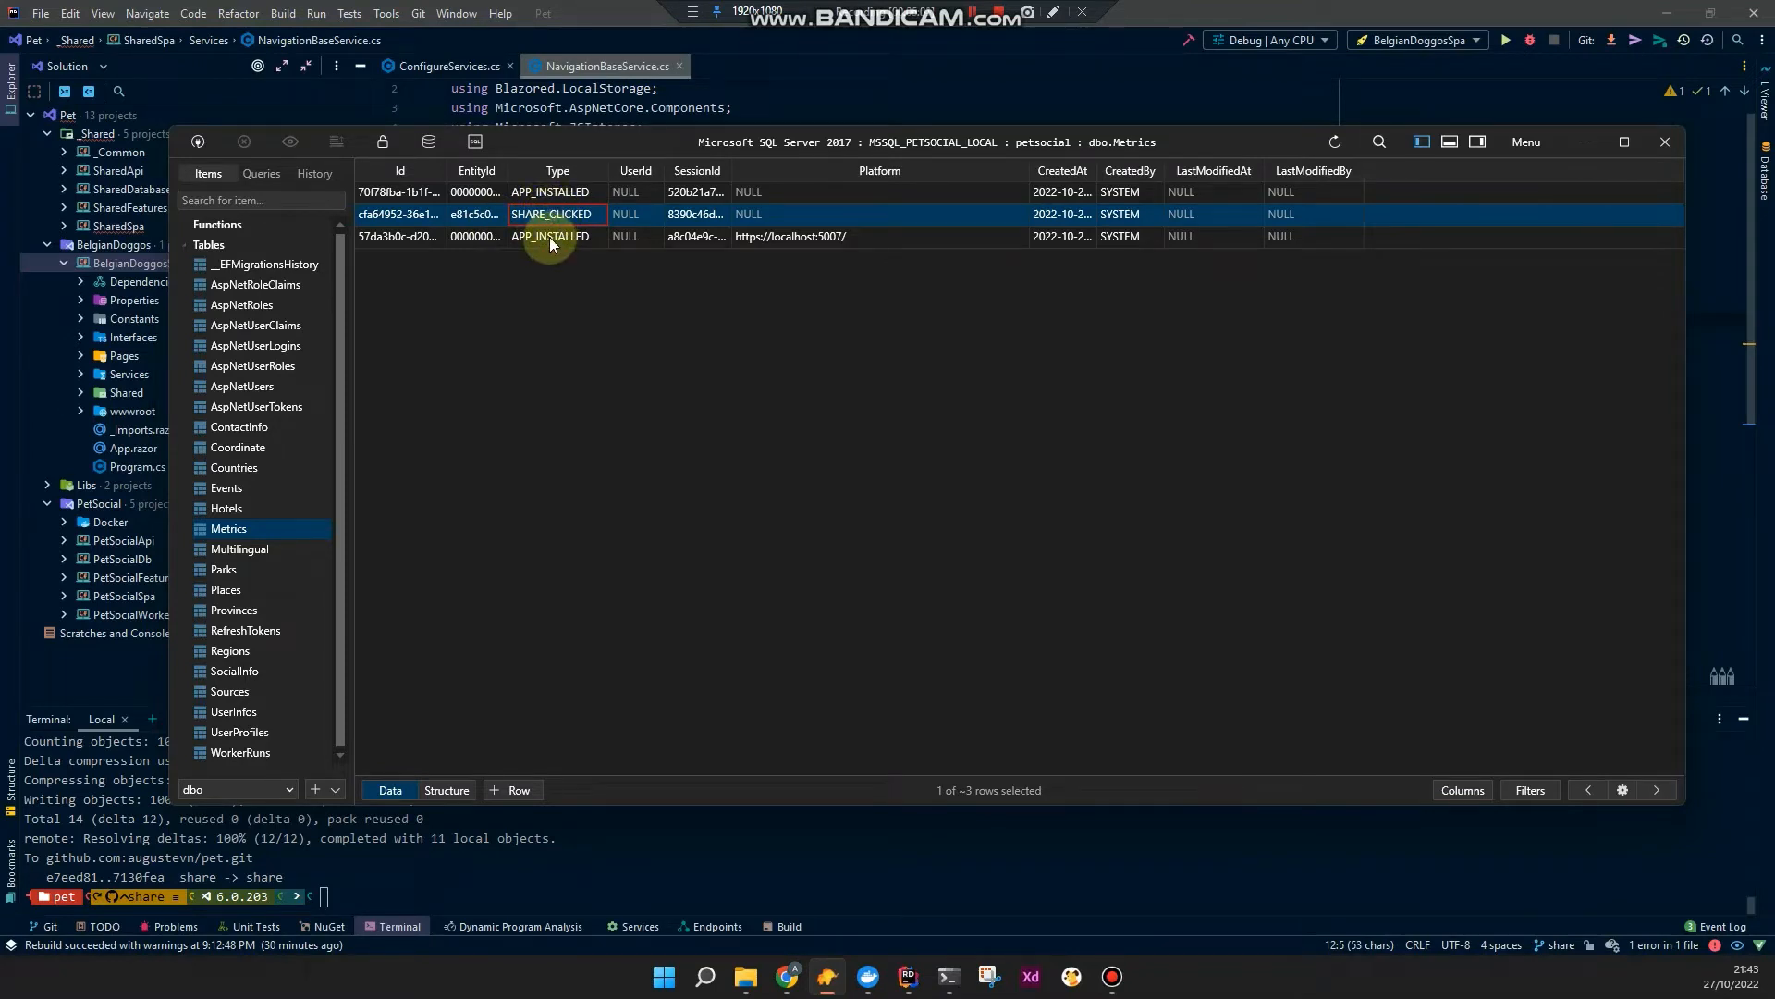
mouse_move(544, 292)
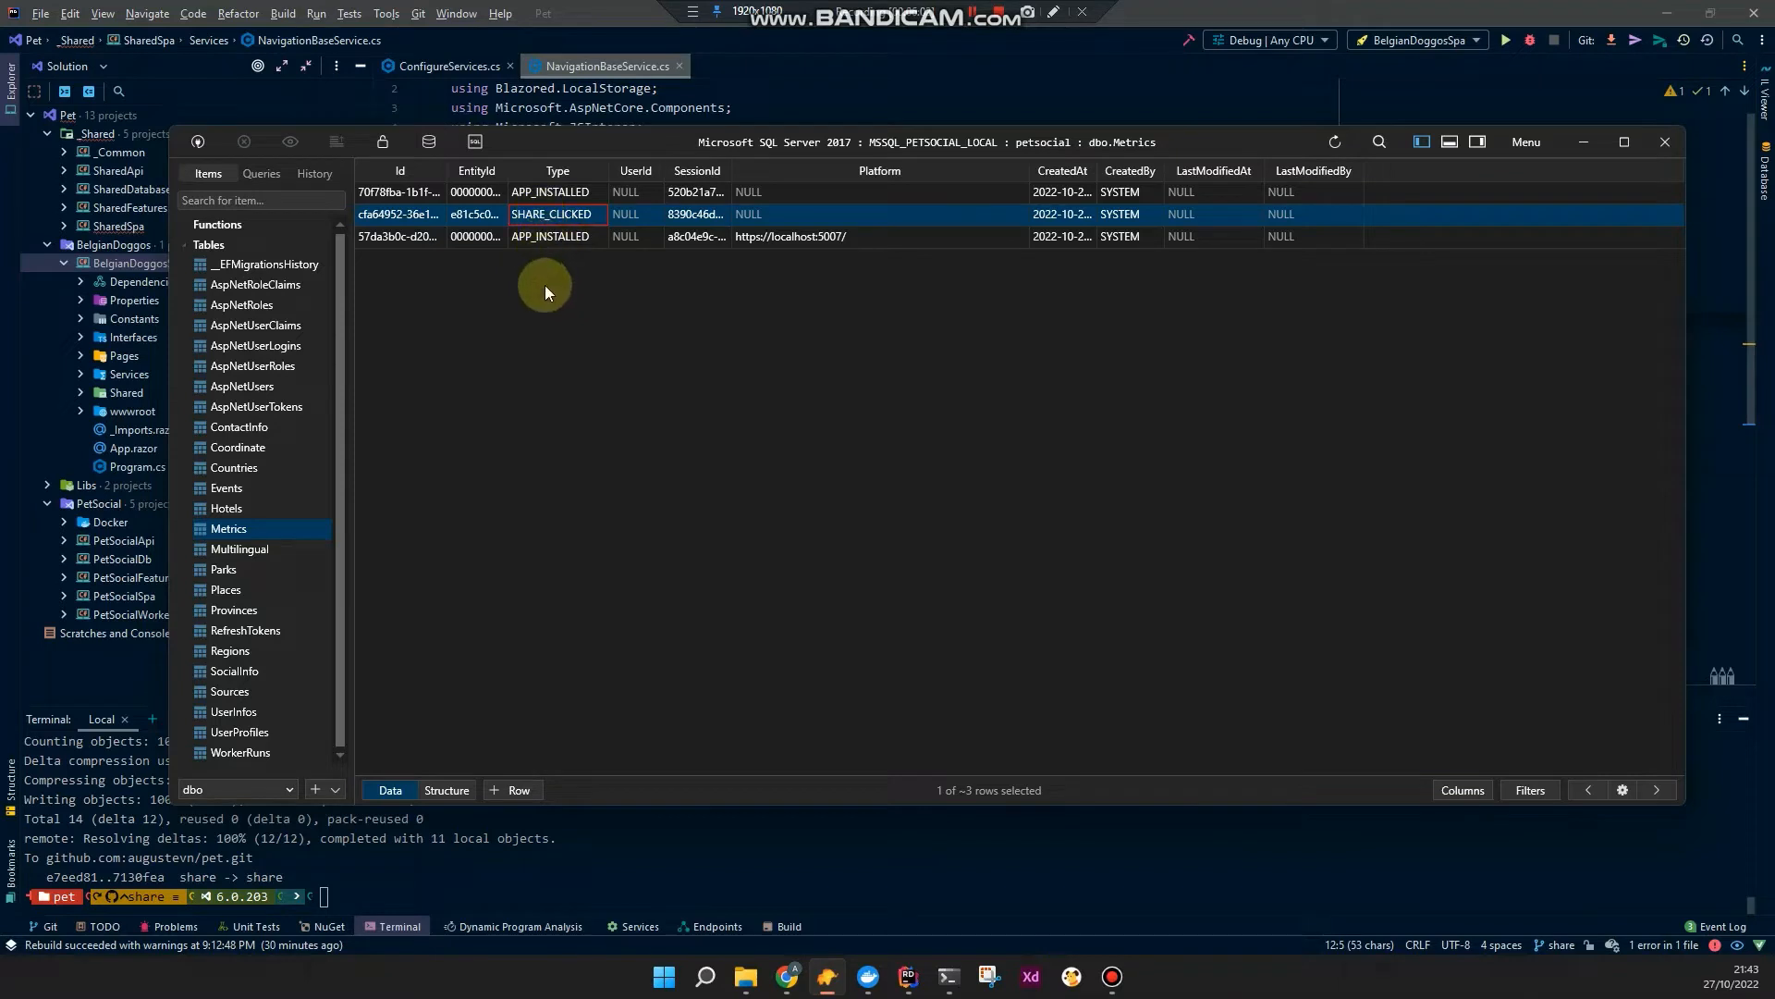
mouse_move(552, 460)
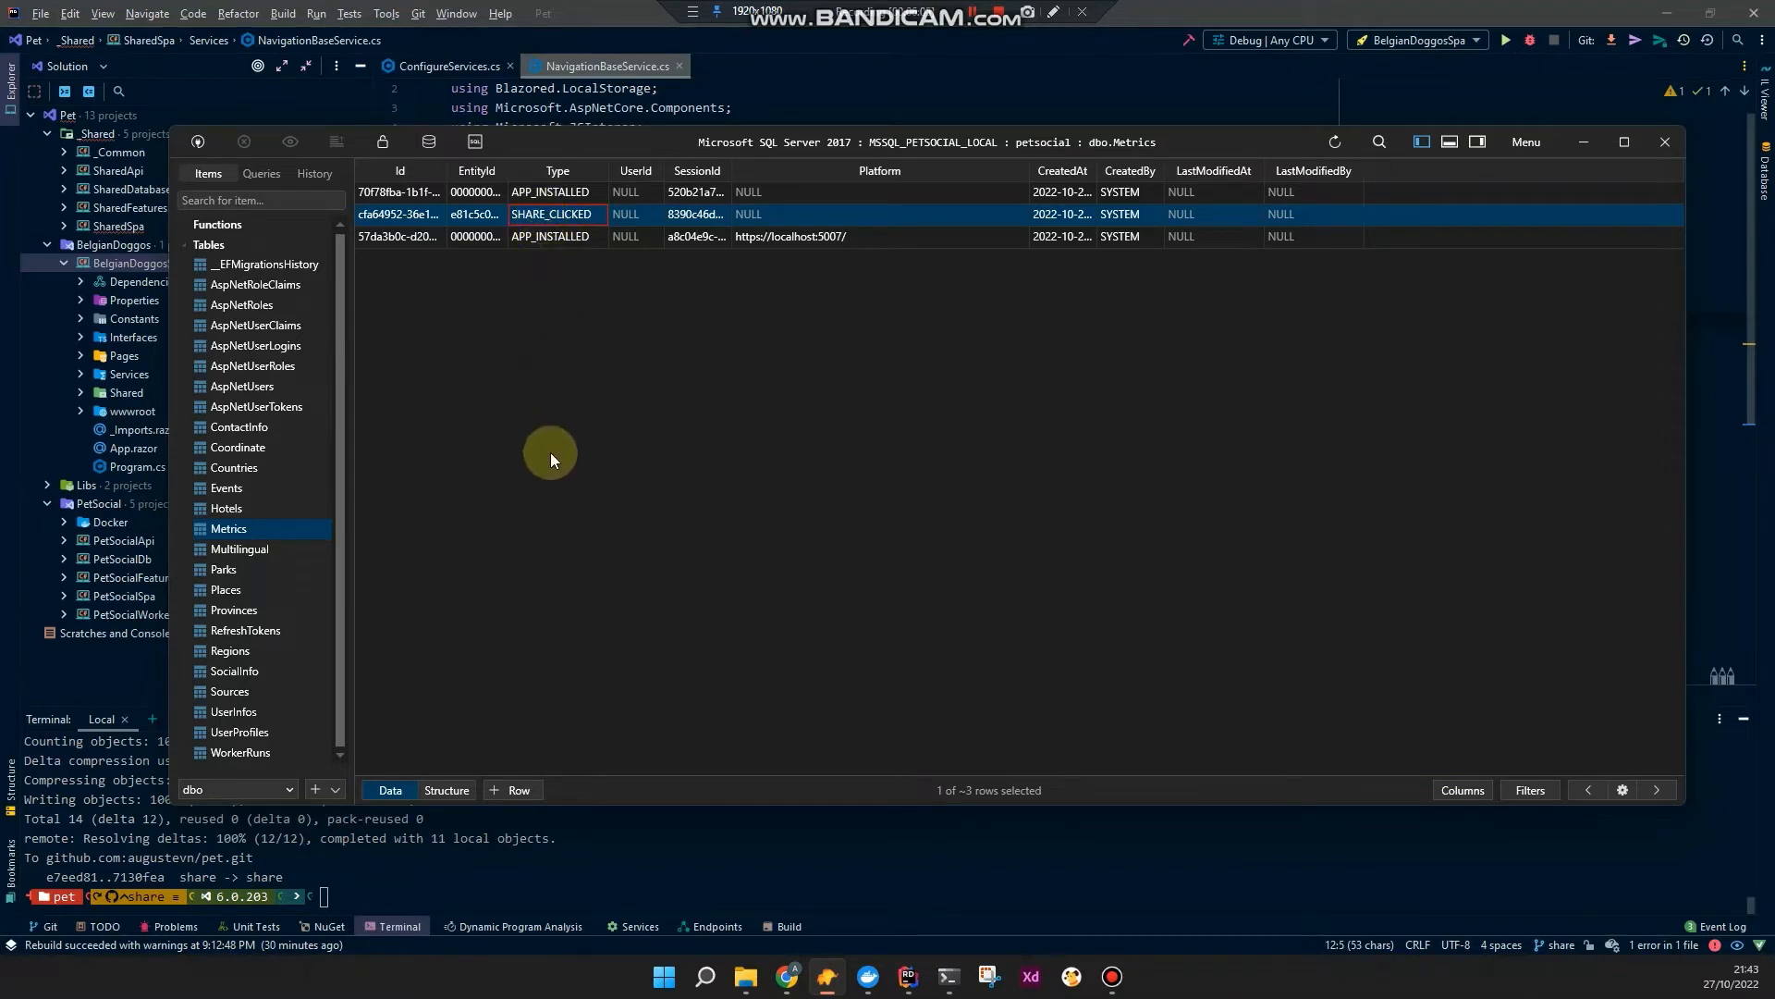
mouse_move(566, 361)
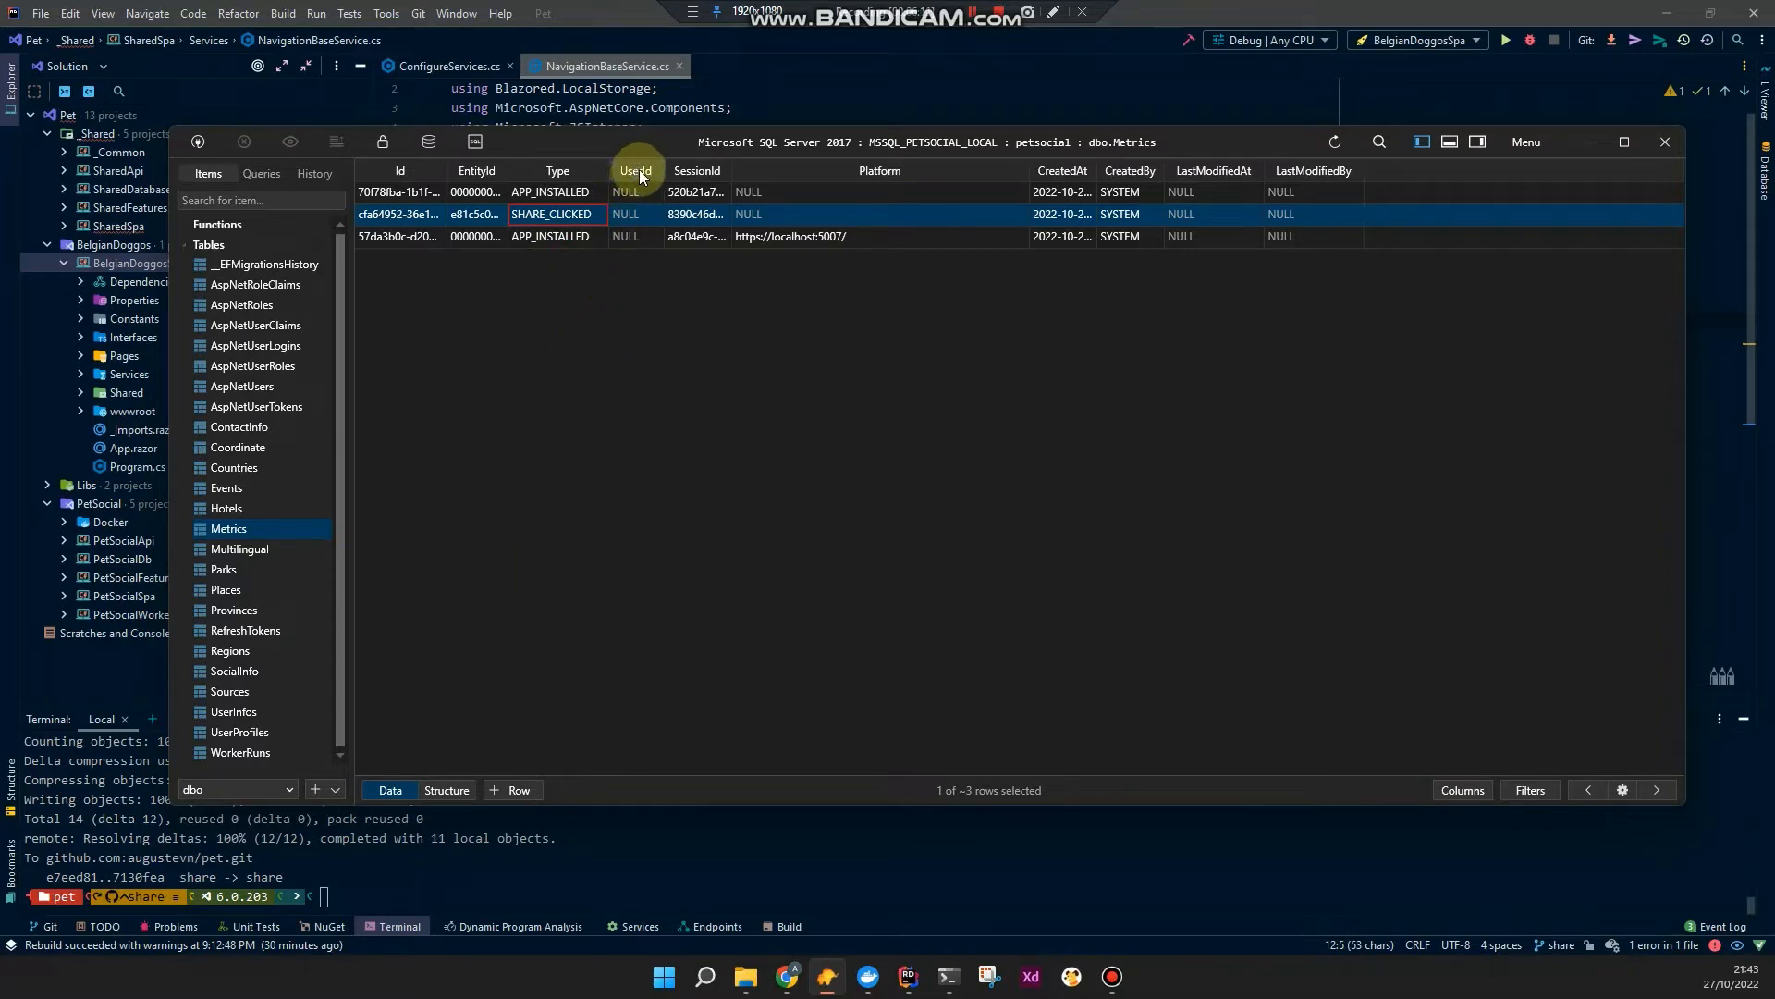
mouse_move(632, 215)
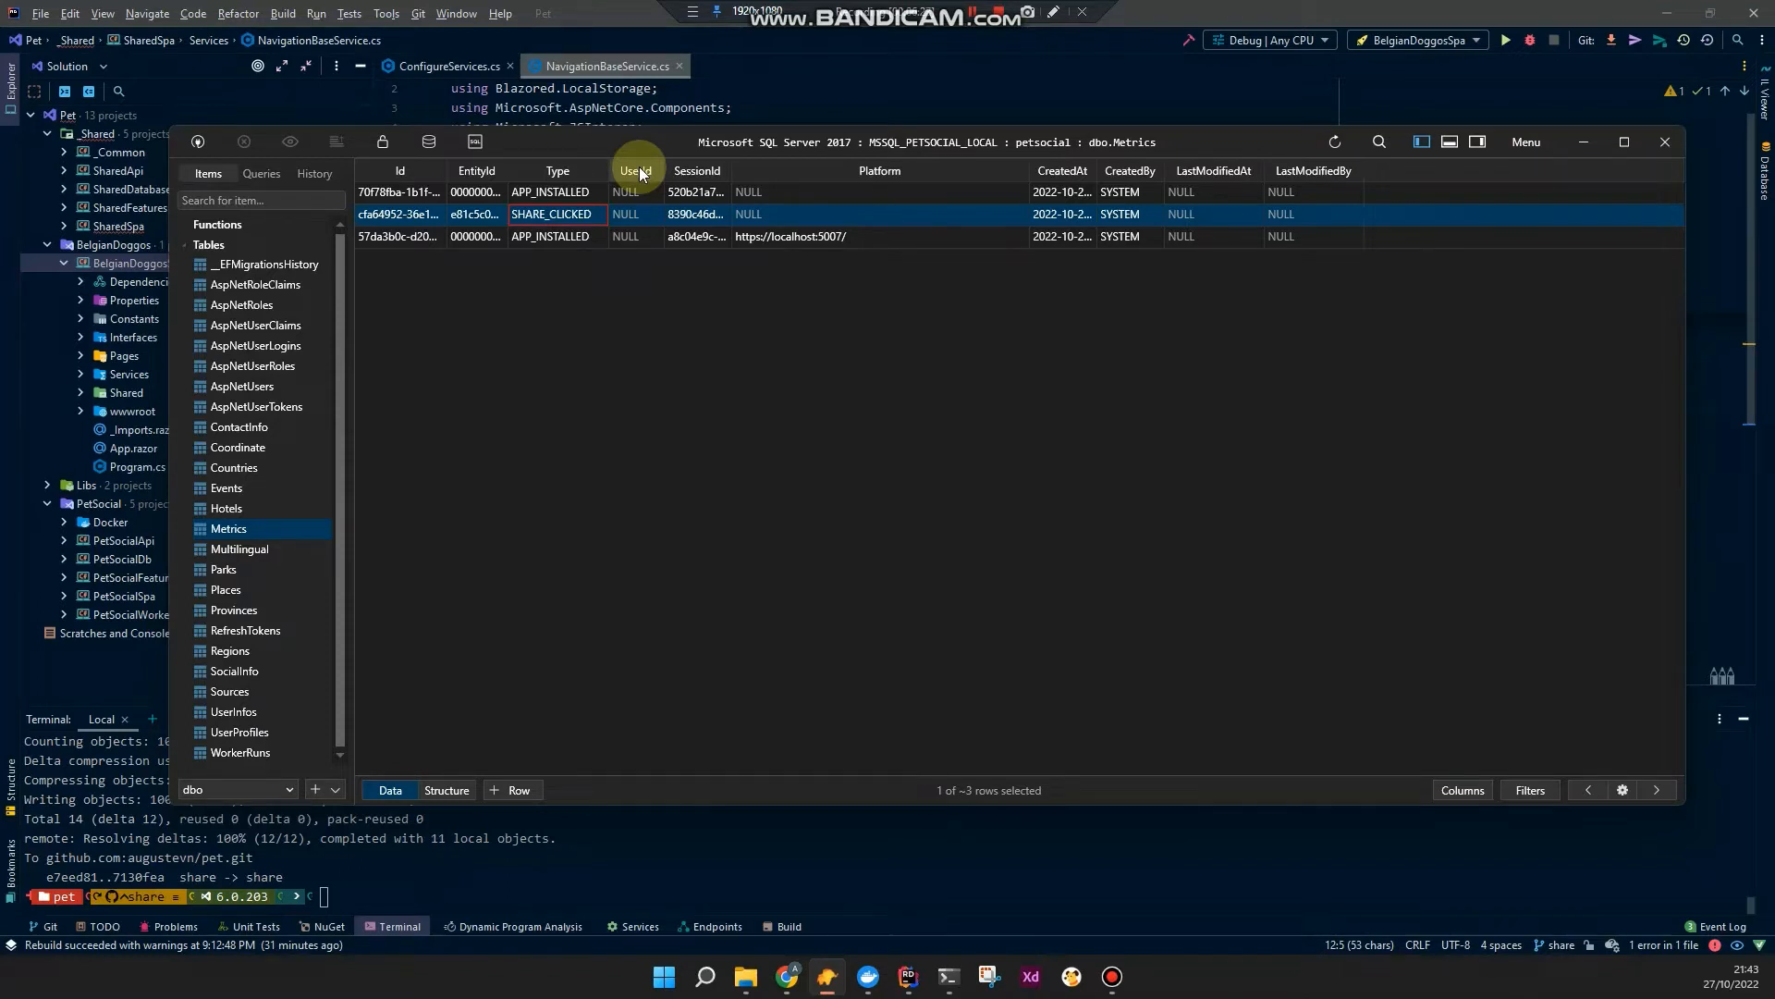
mouse_move(730, 261)
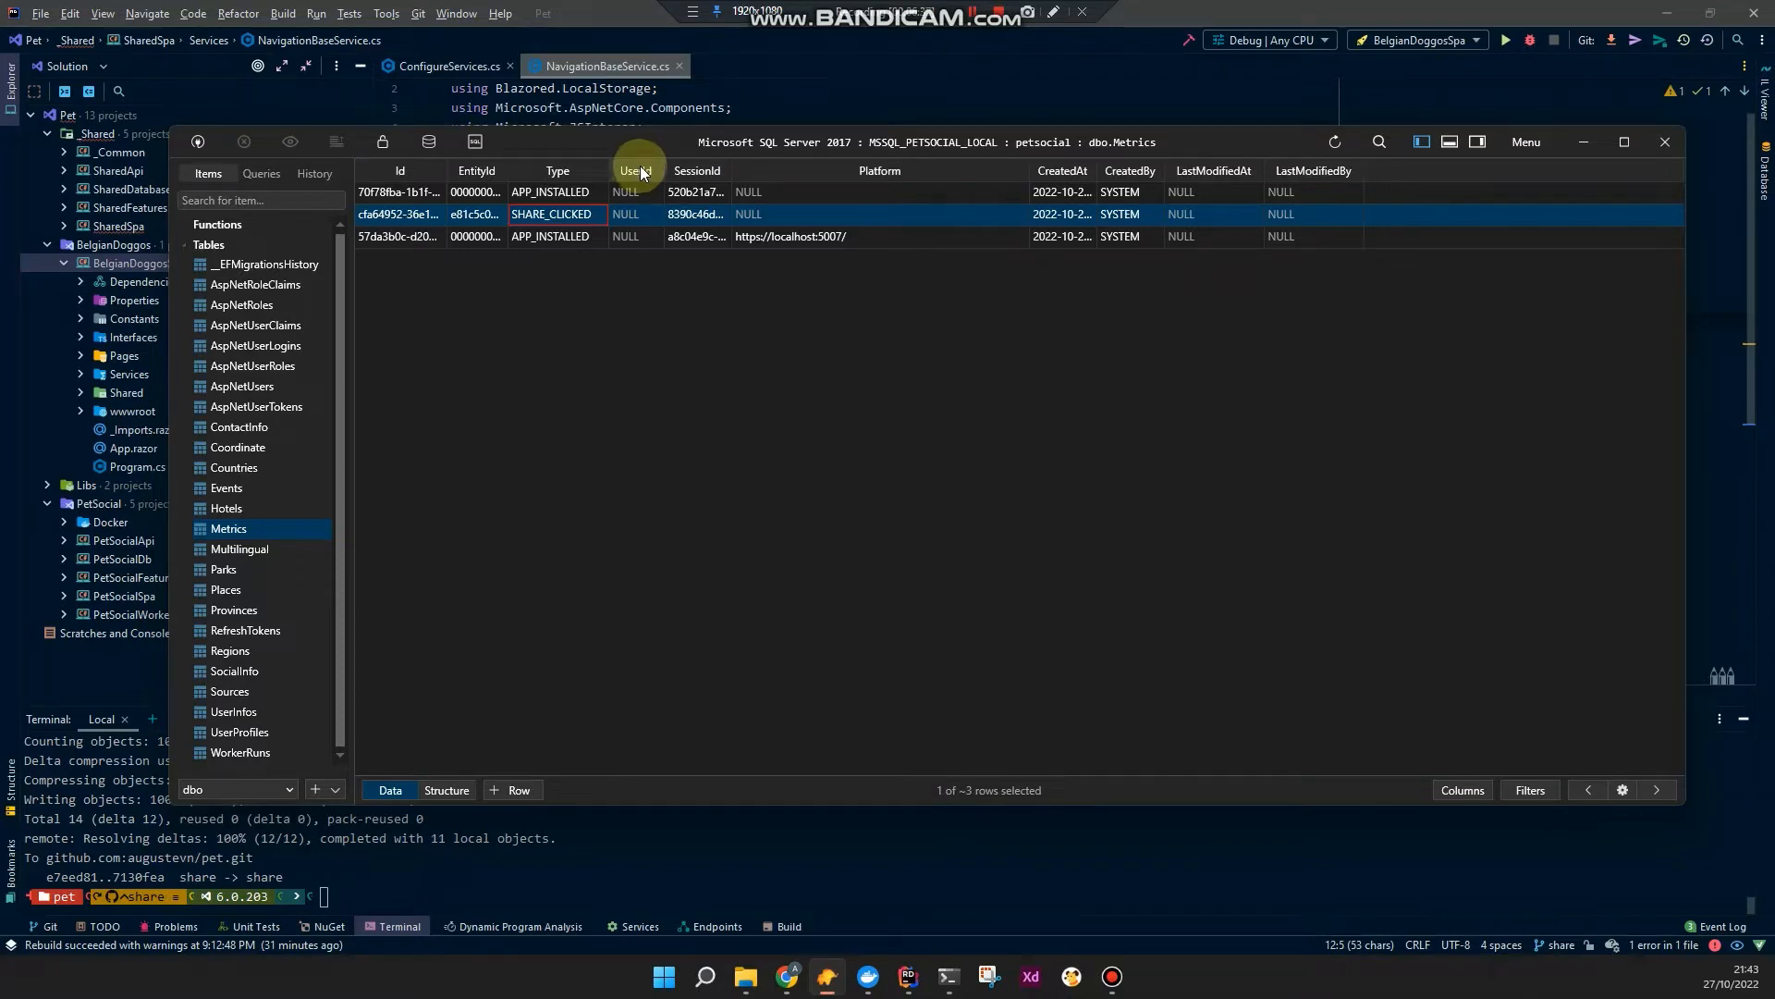
mouse_move(725, 170)
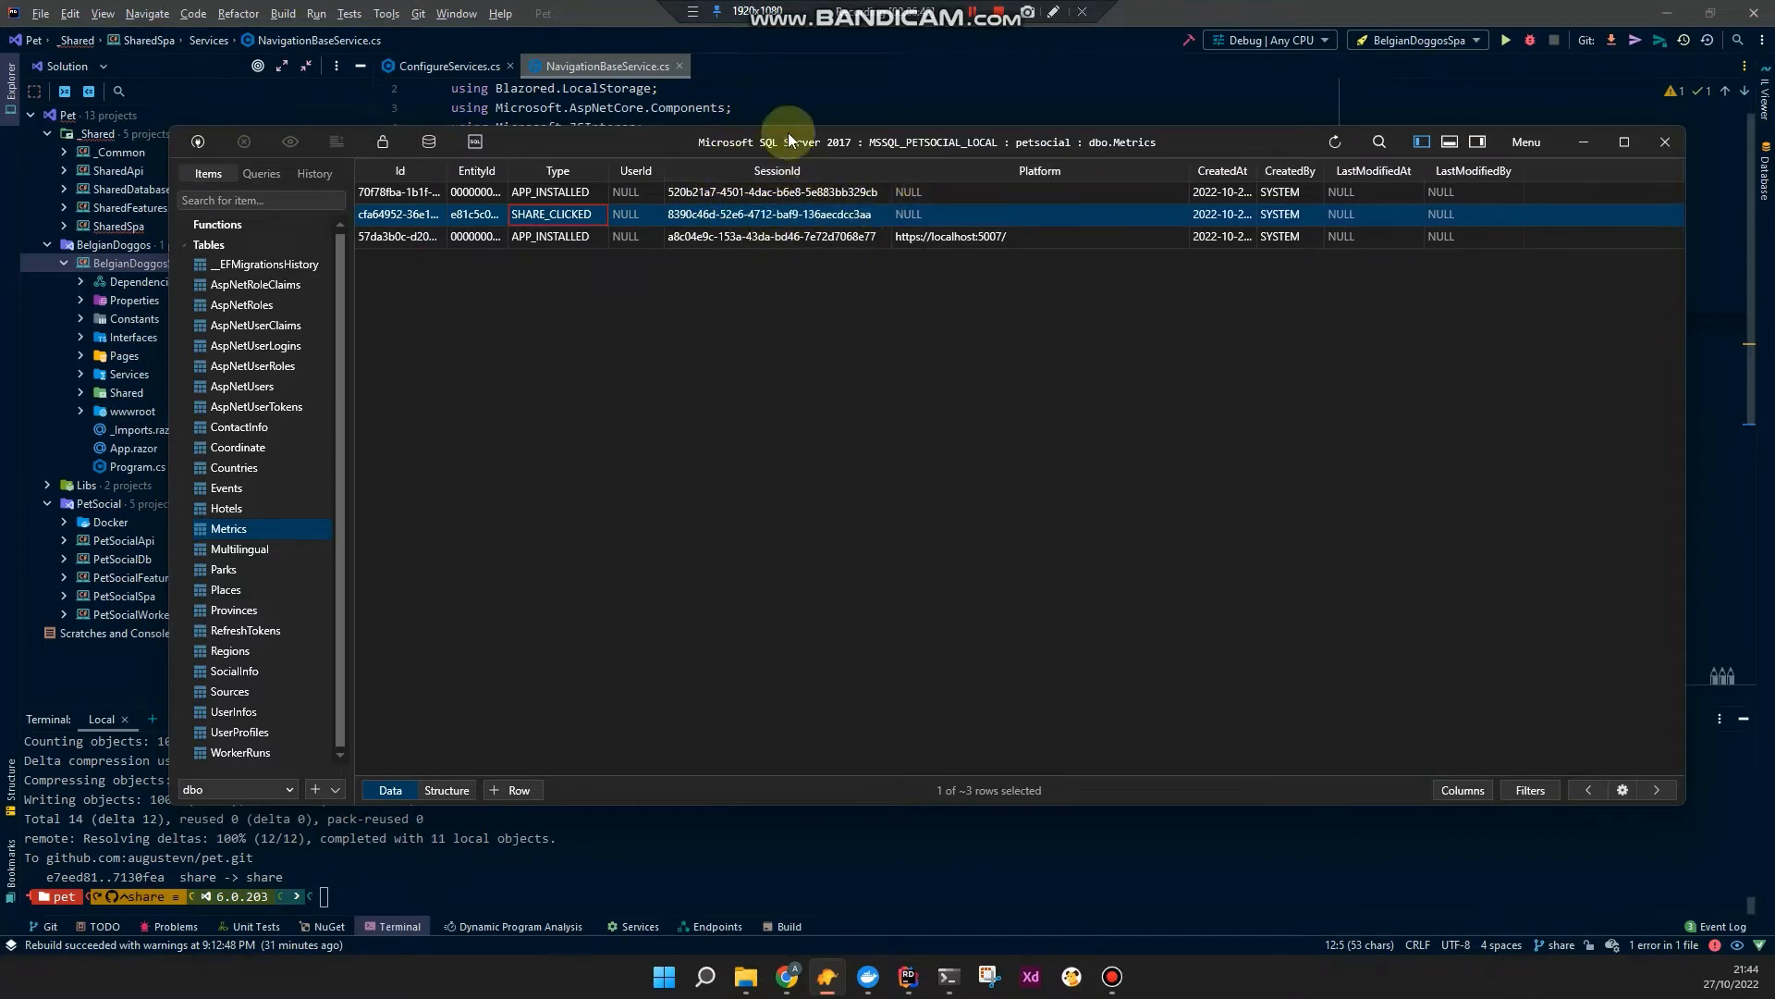
mouse_move(836, 215)
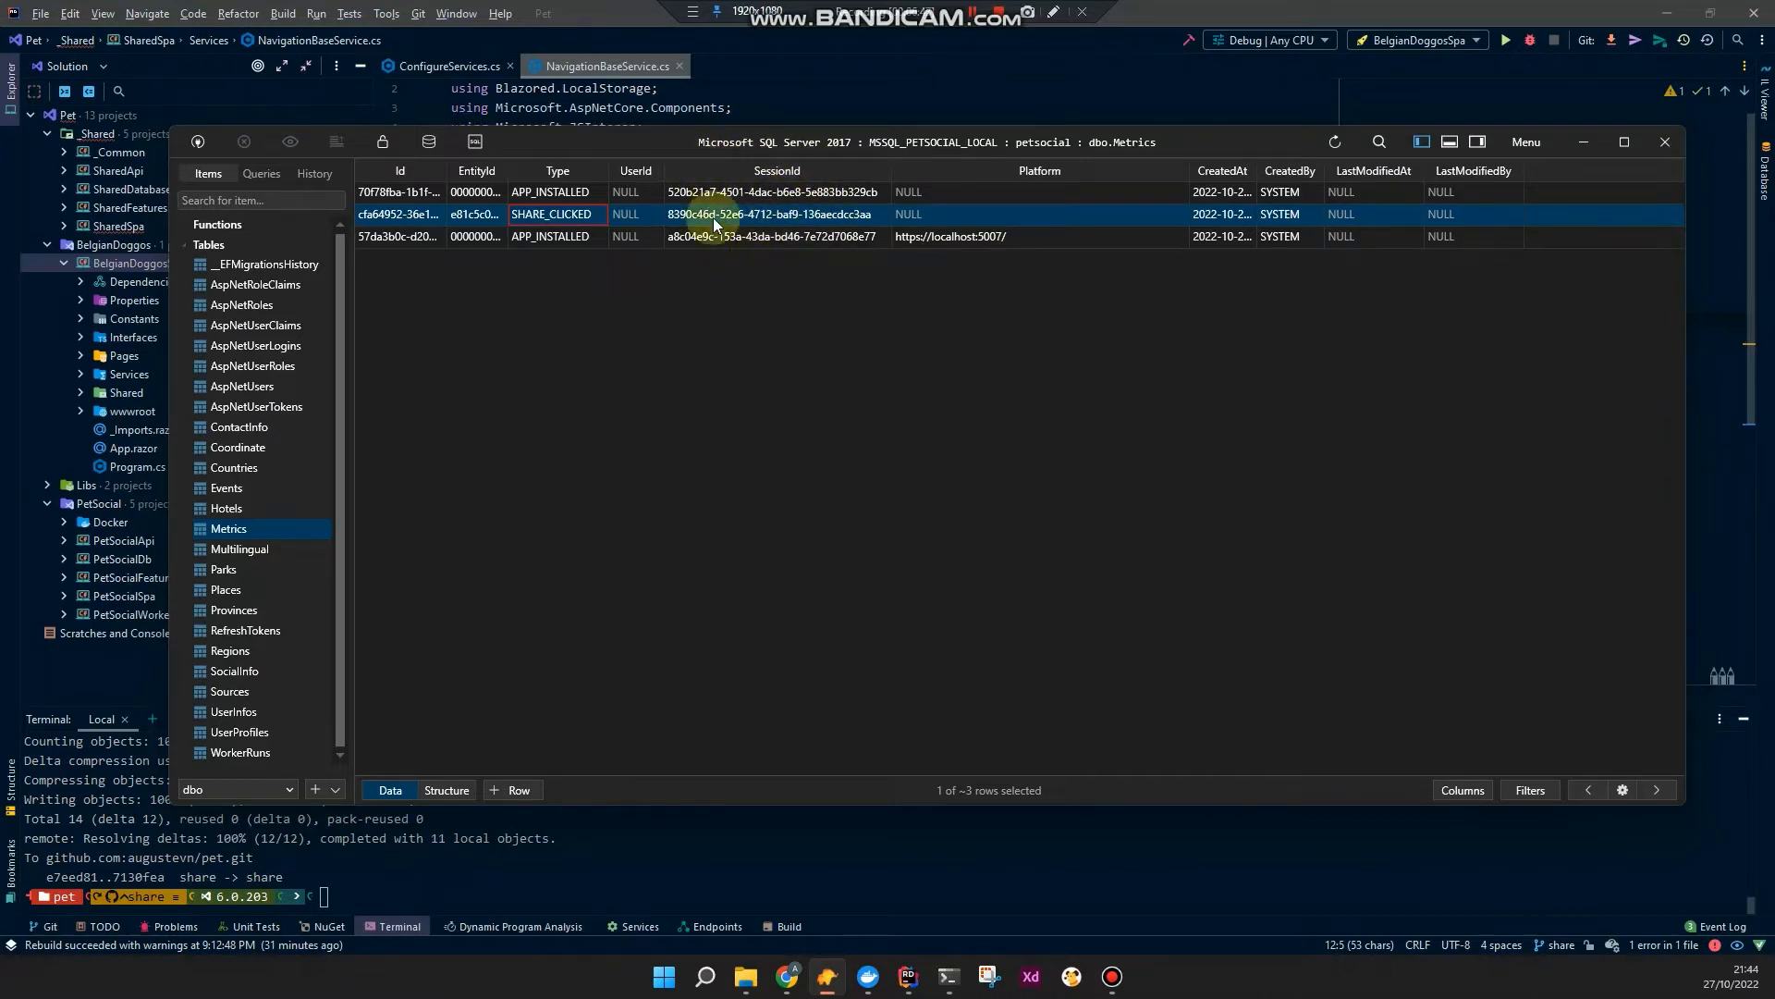
mouse_move(795, 285)
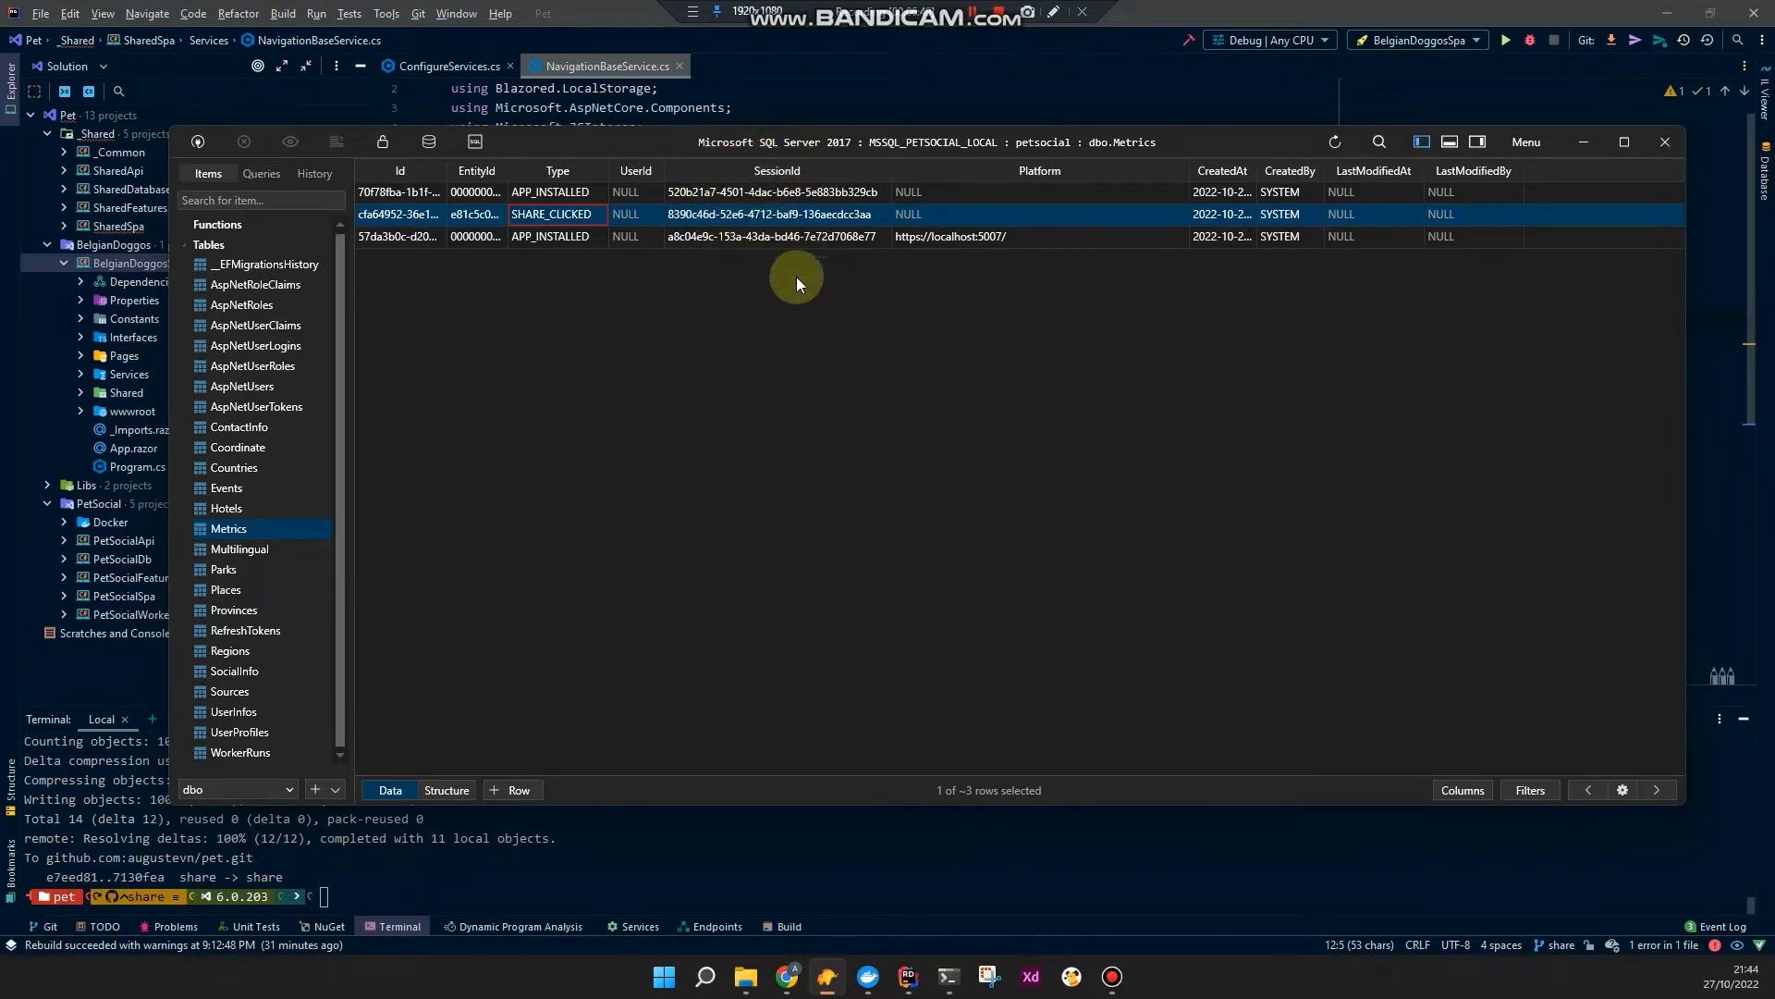
mouse_move(882, 316)
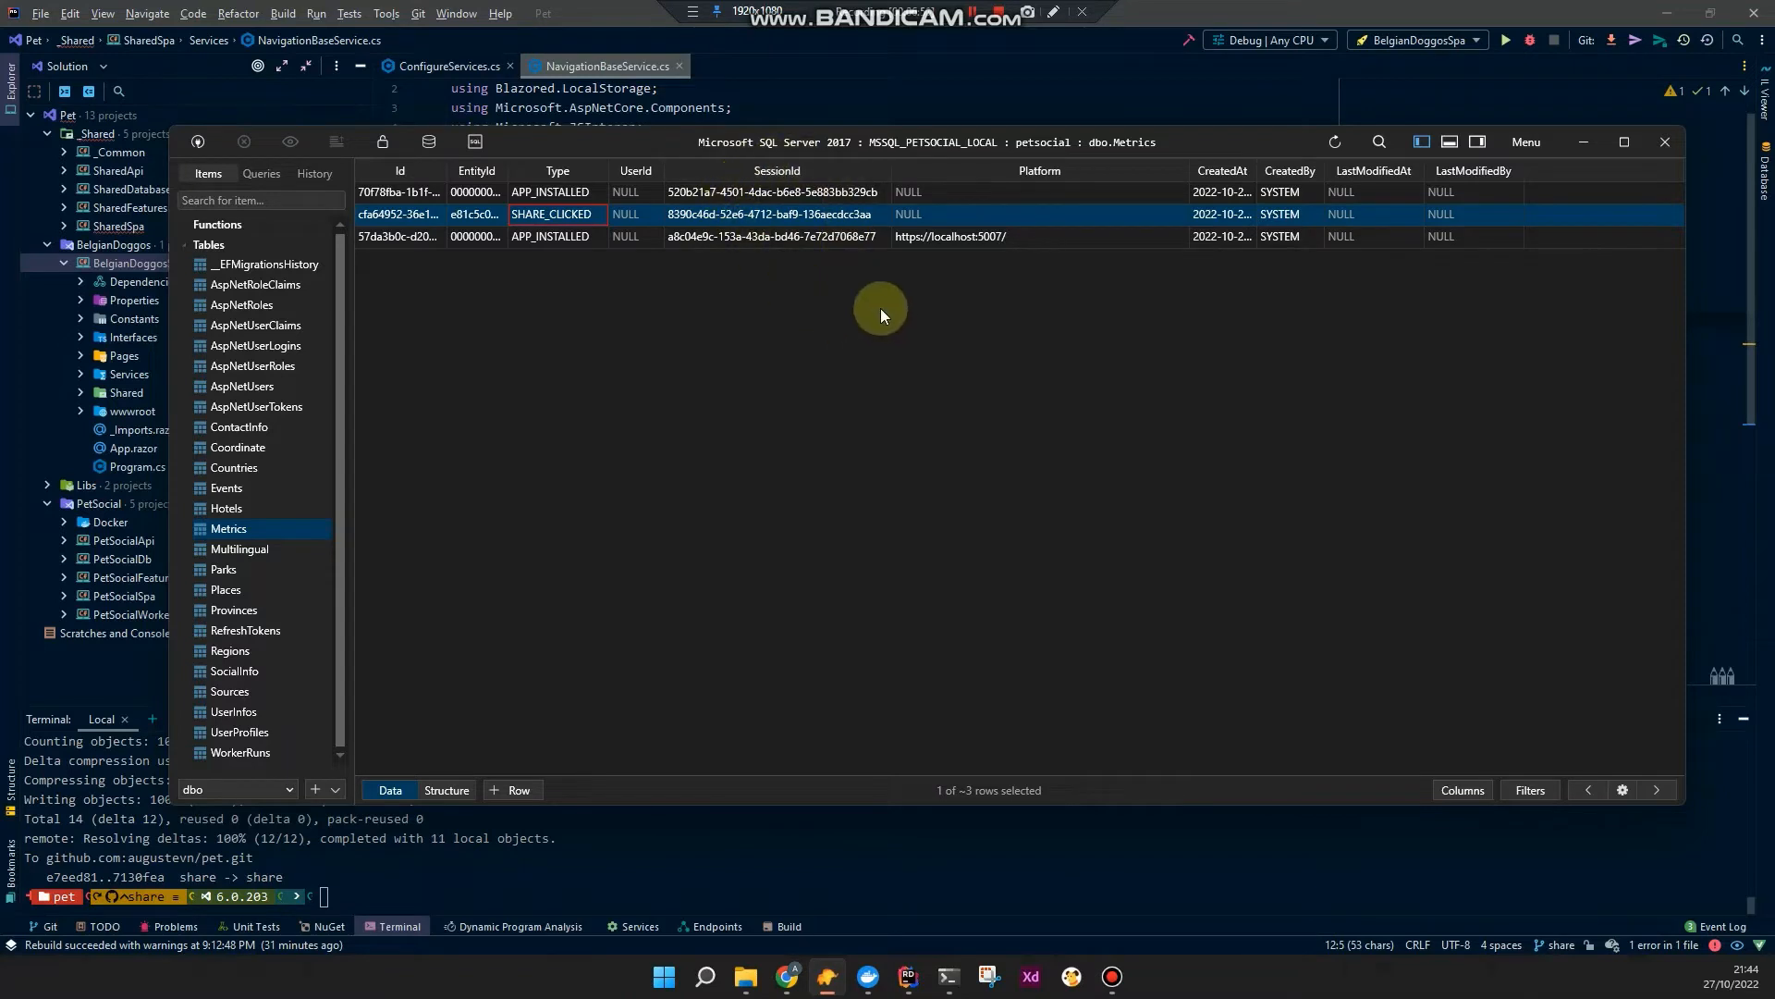
mouse_move(778, 333)
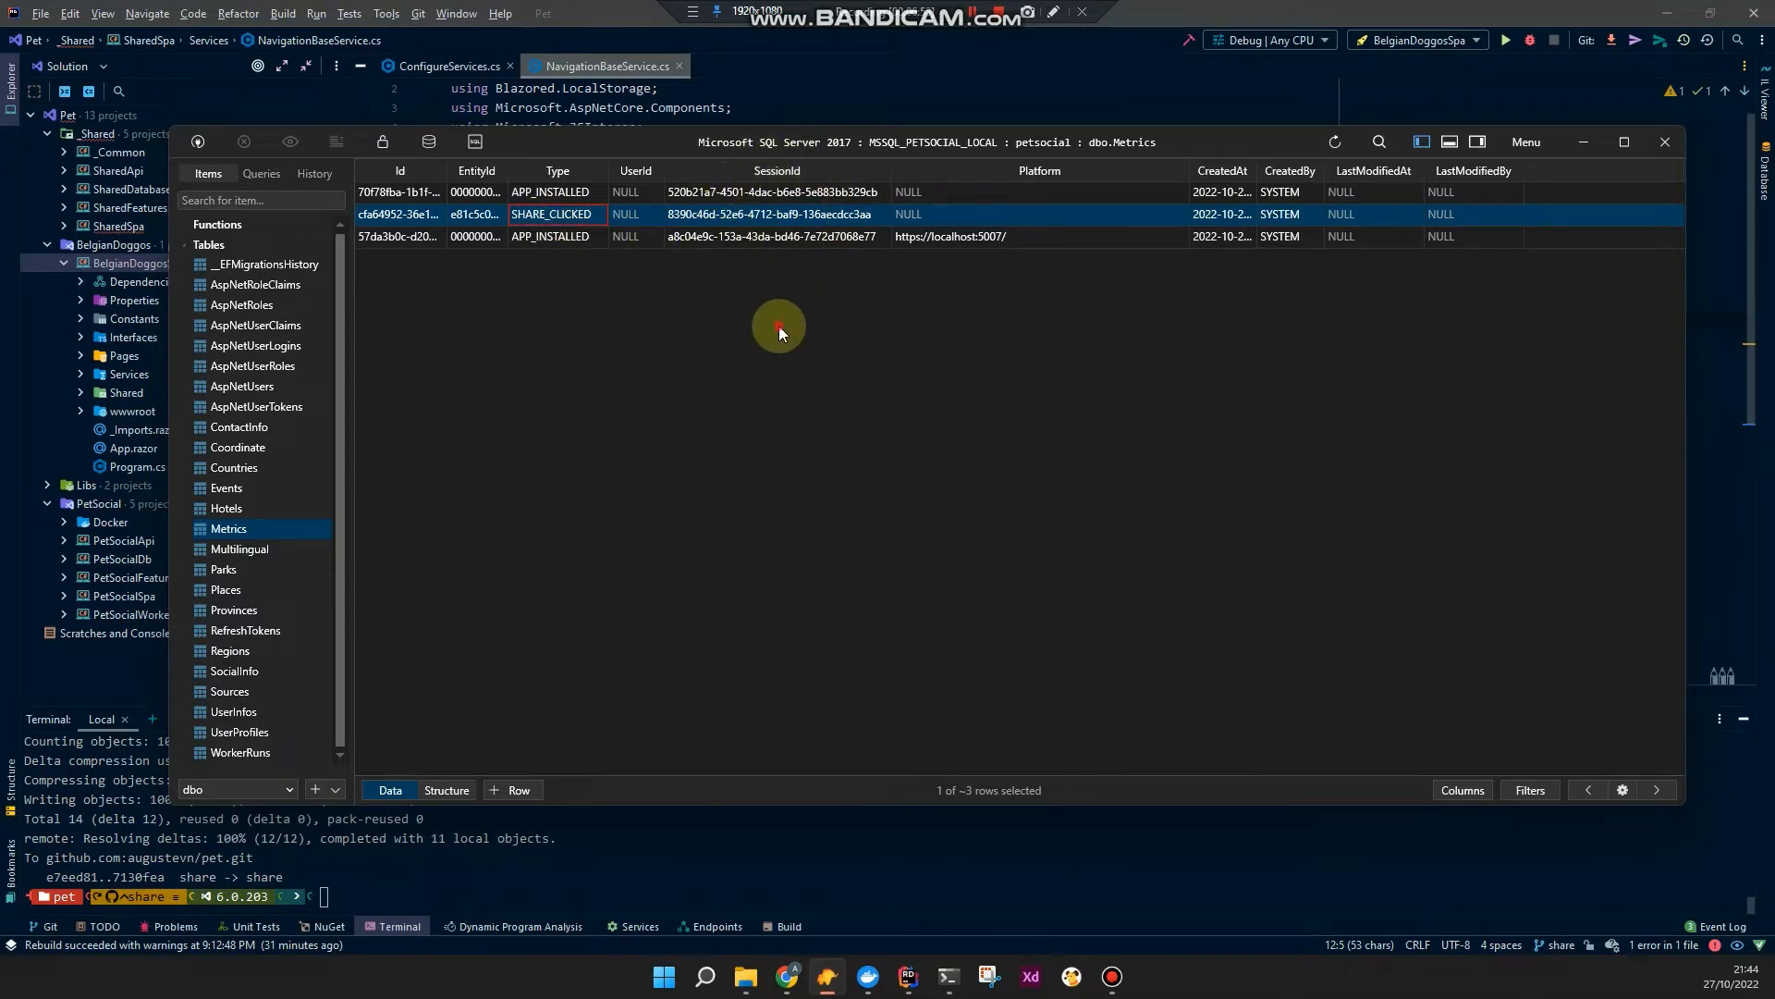
mouse_move(804, 301)
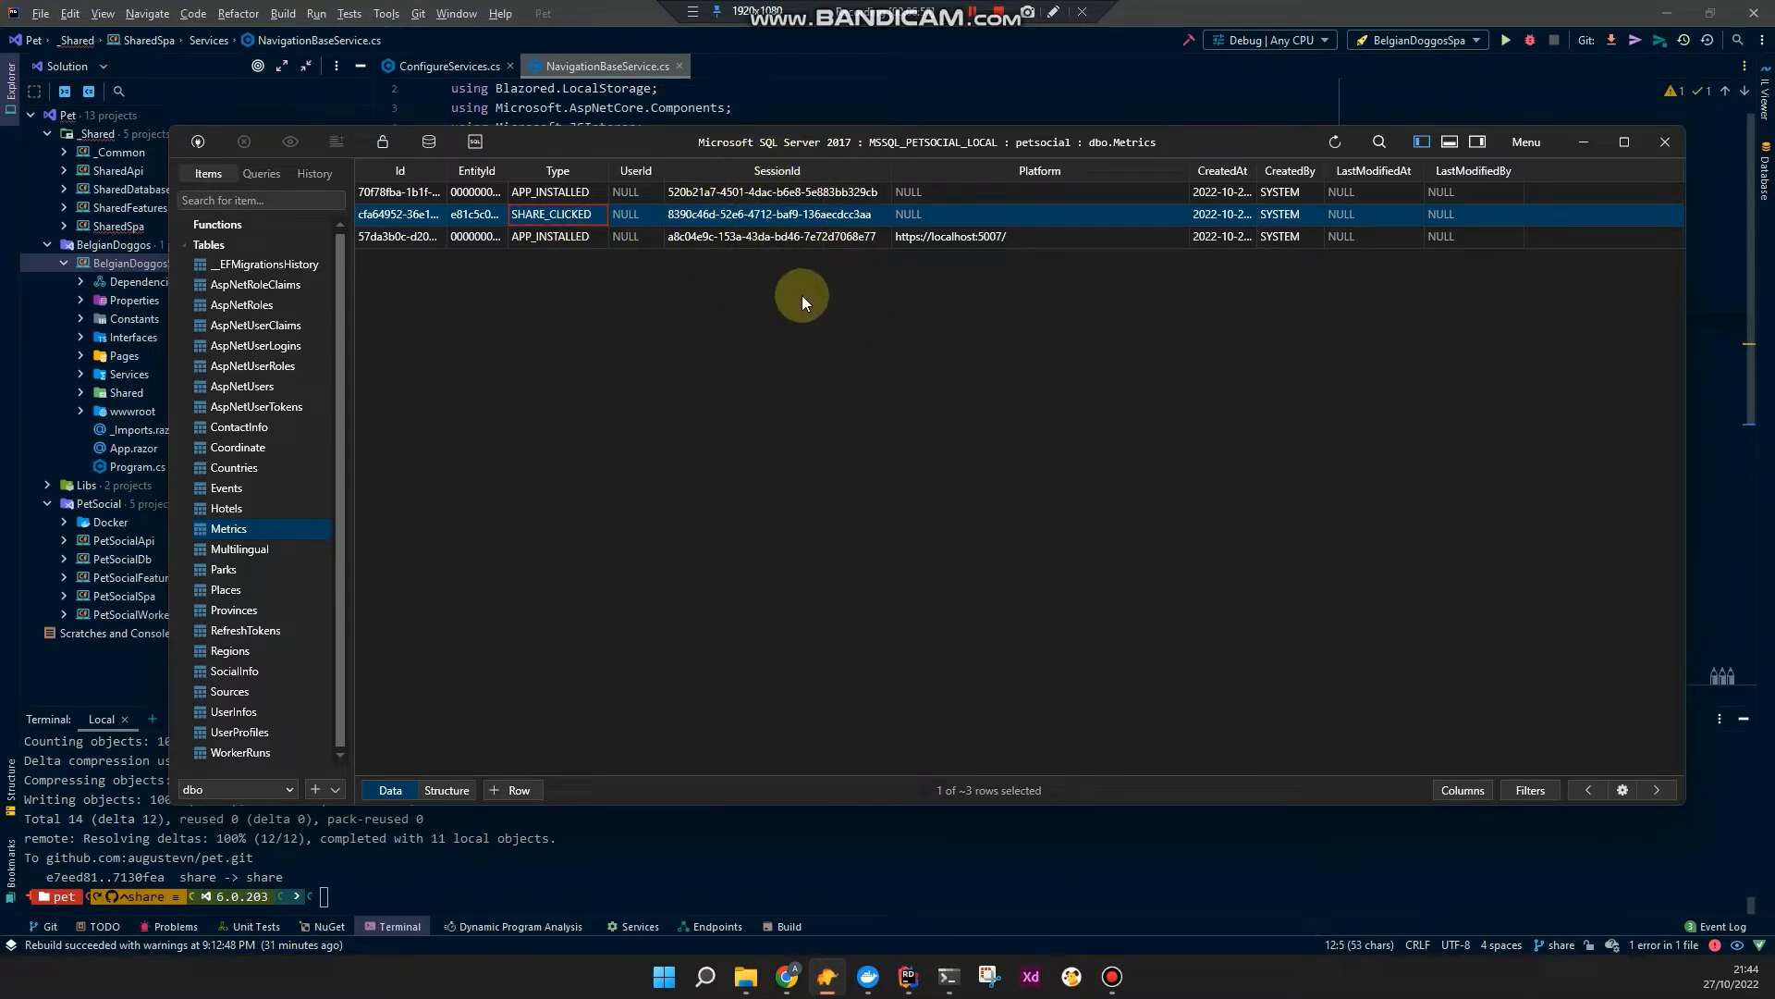
mouse_move(688, 423)
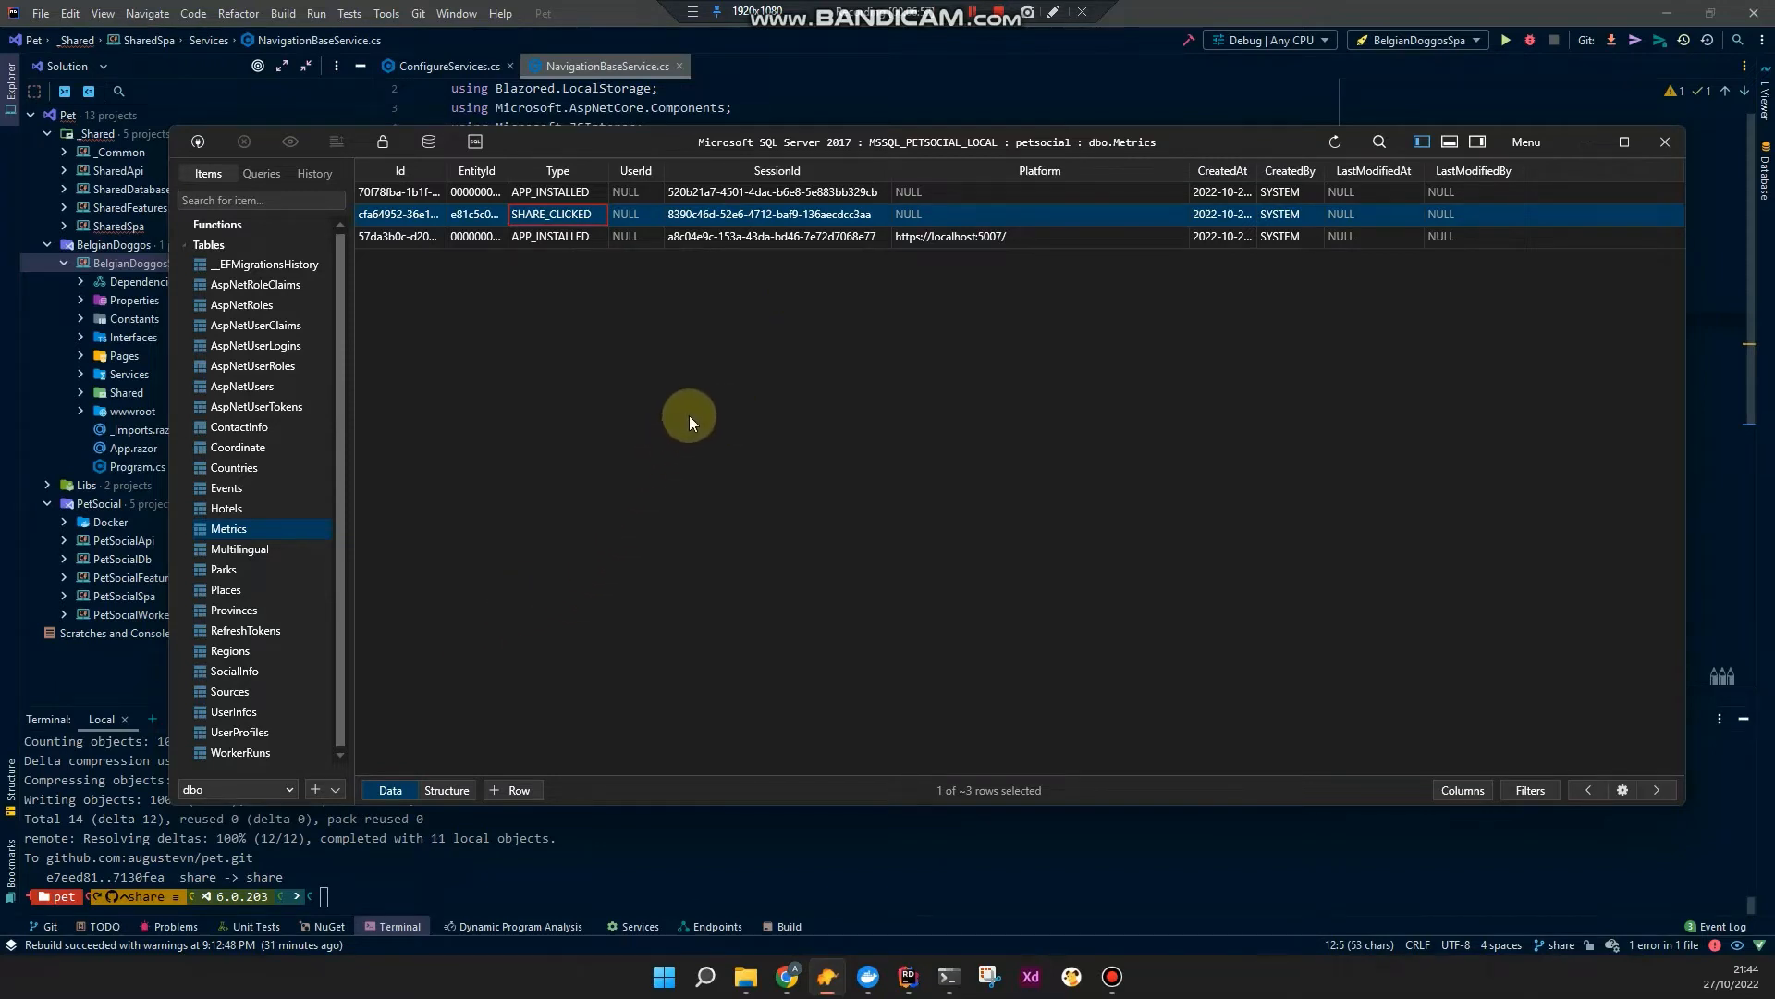
mouse_move(583, 236)
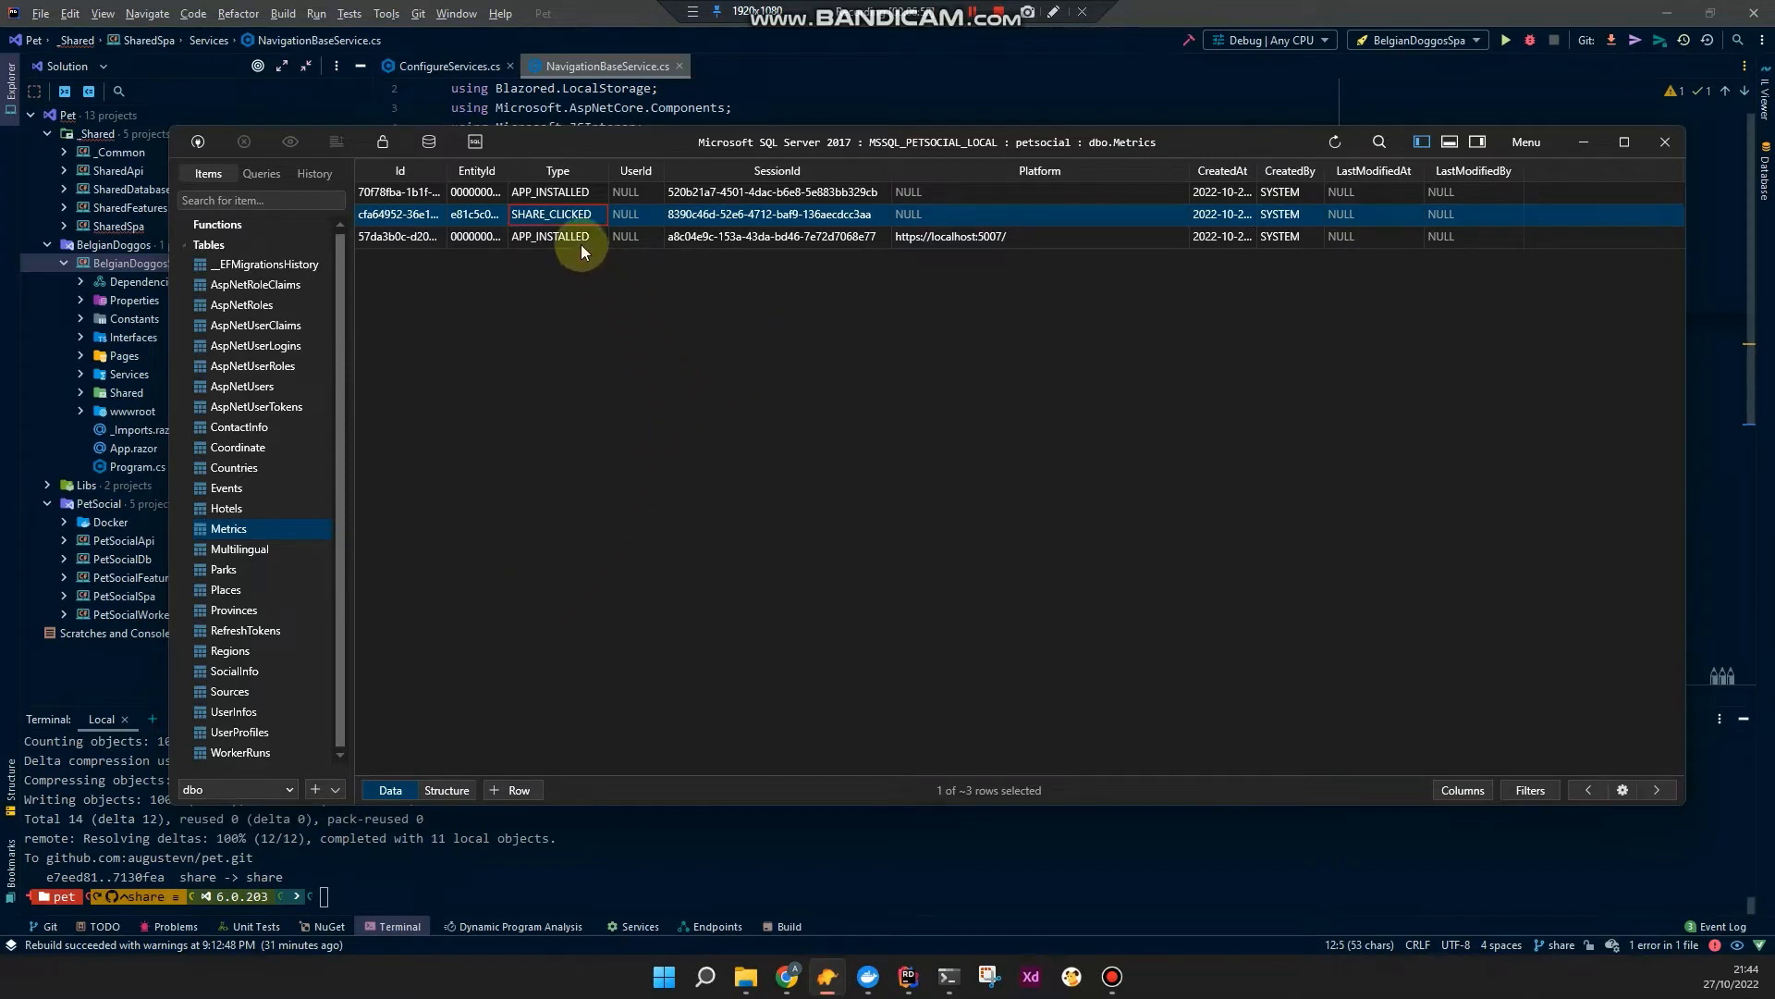
Delete all rows from dbo.Metrics so the grid reports 0 rows
left_click(635, 237)
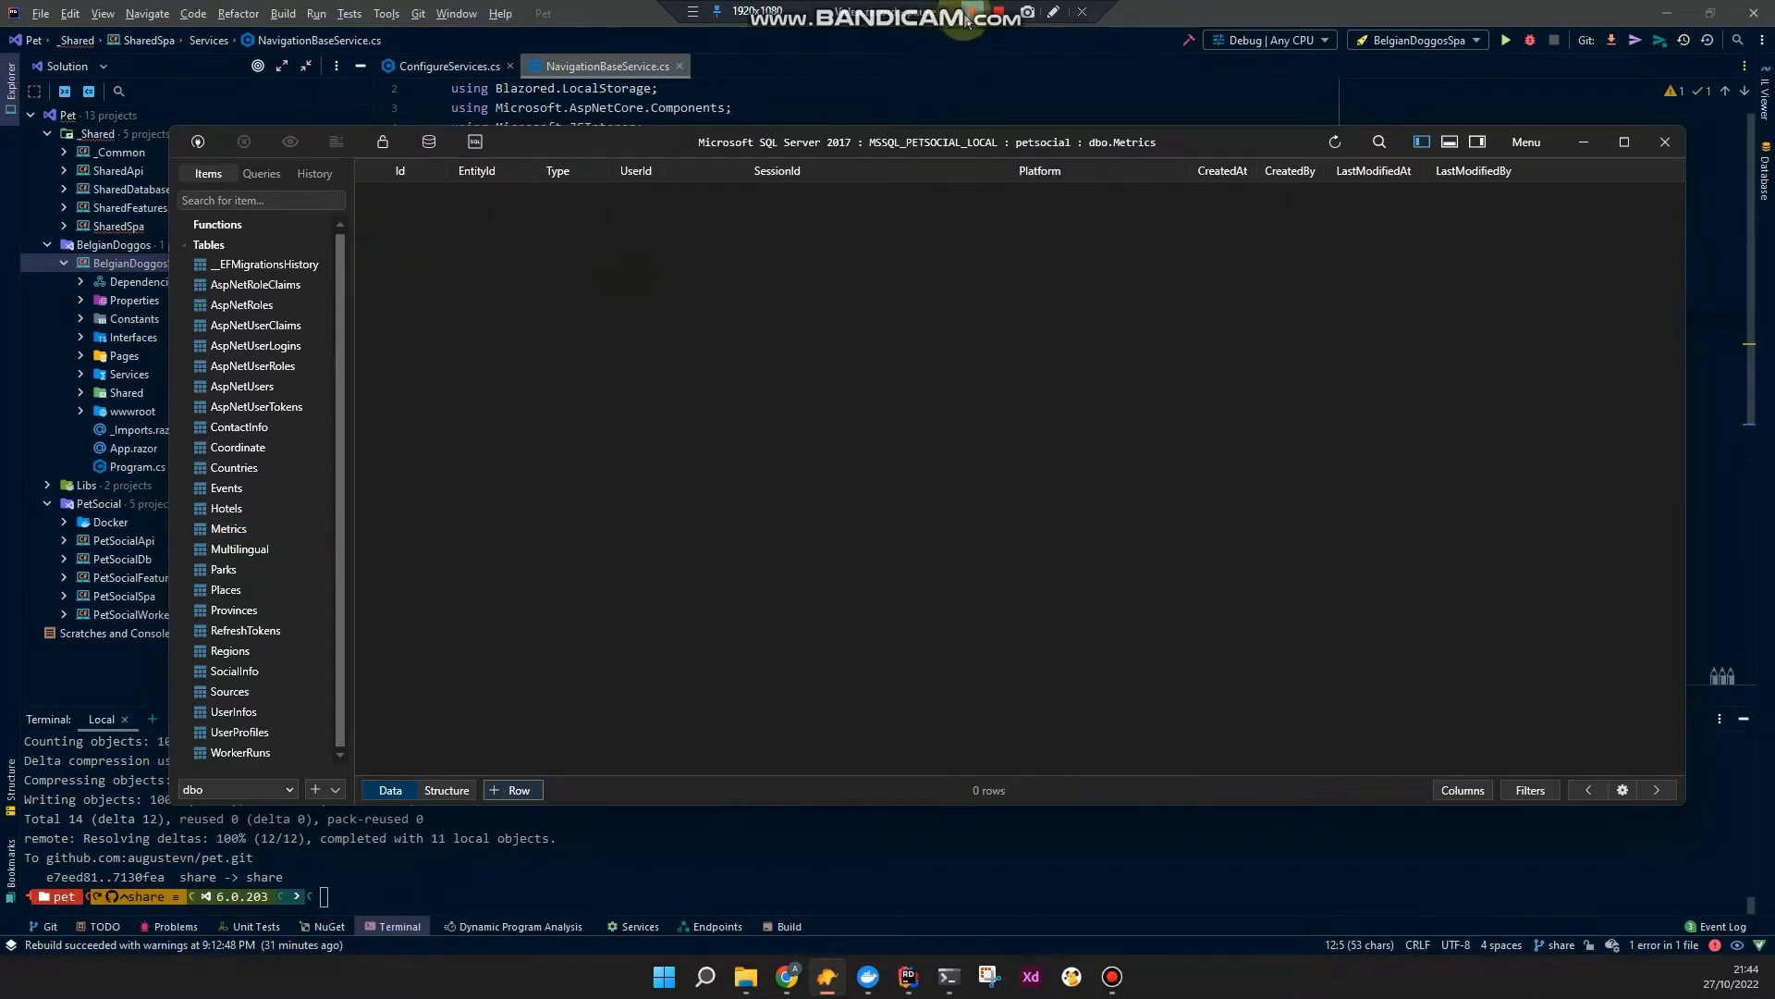
mouse_move(685, 270)
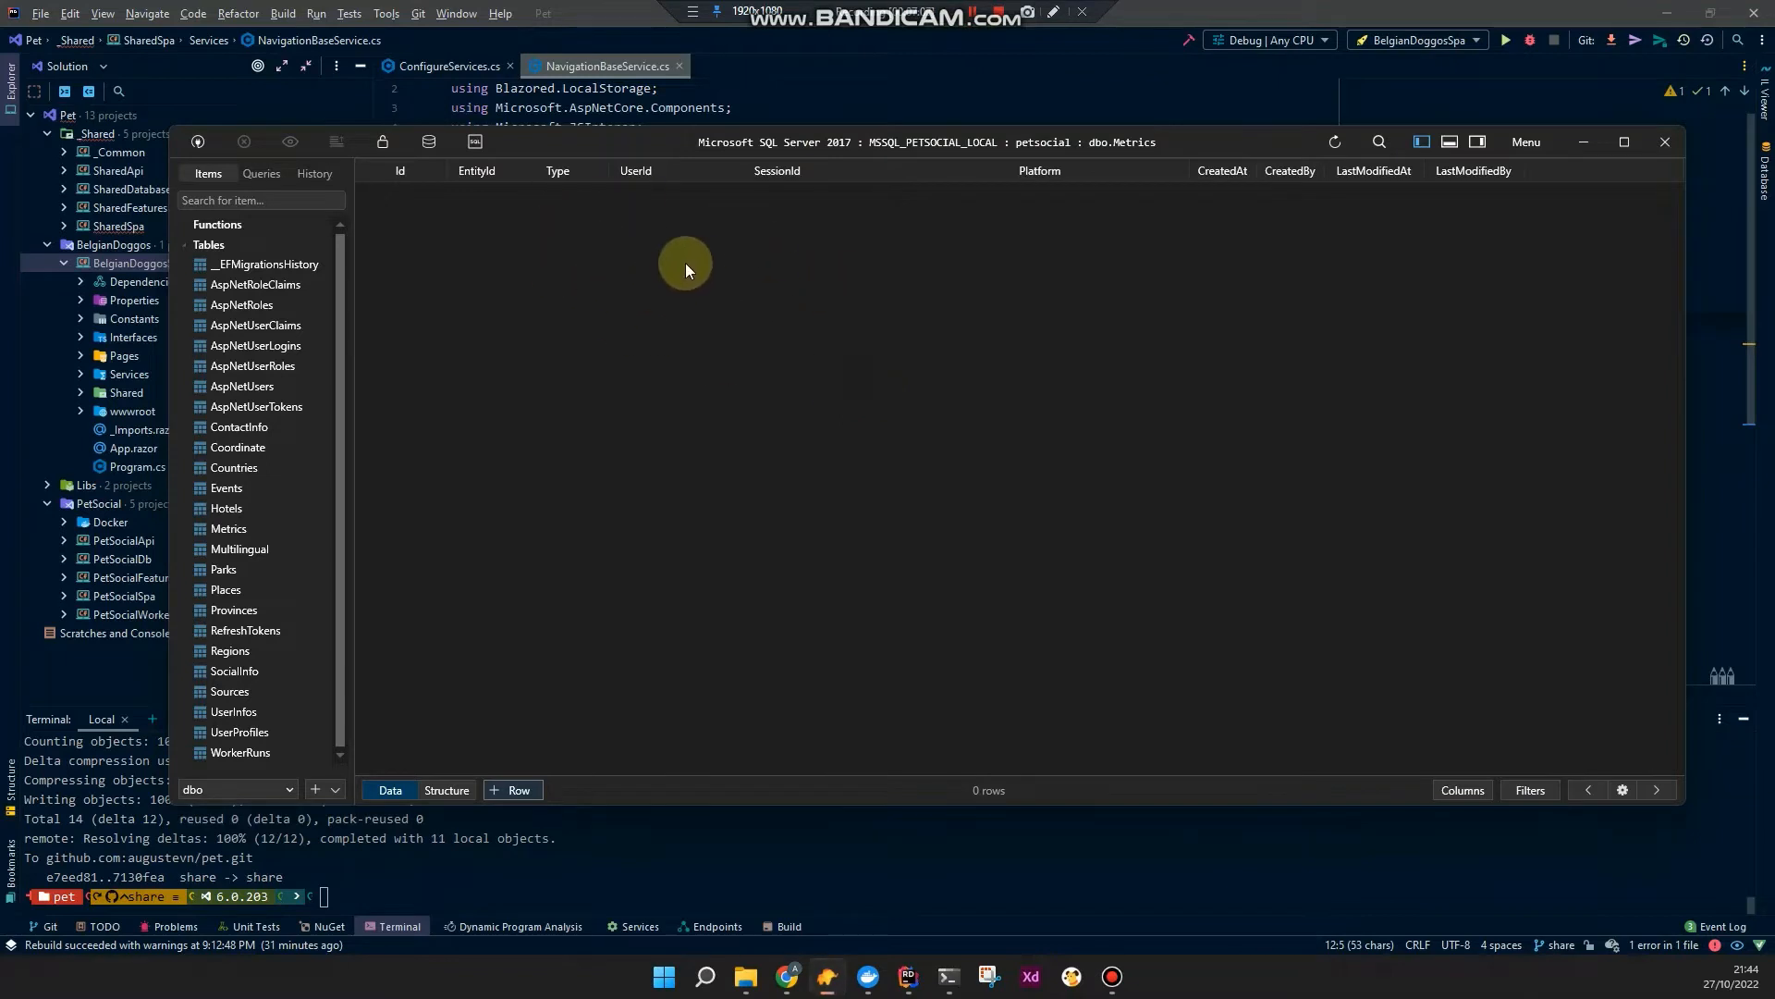
mouse_move(864, 329)
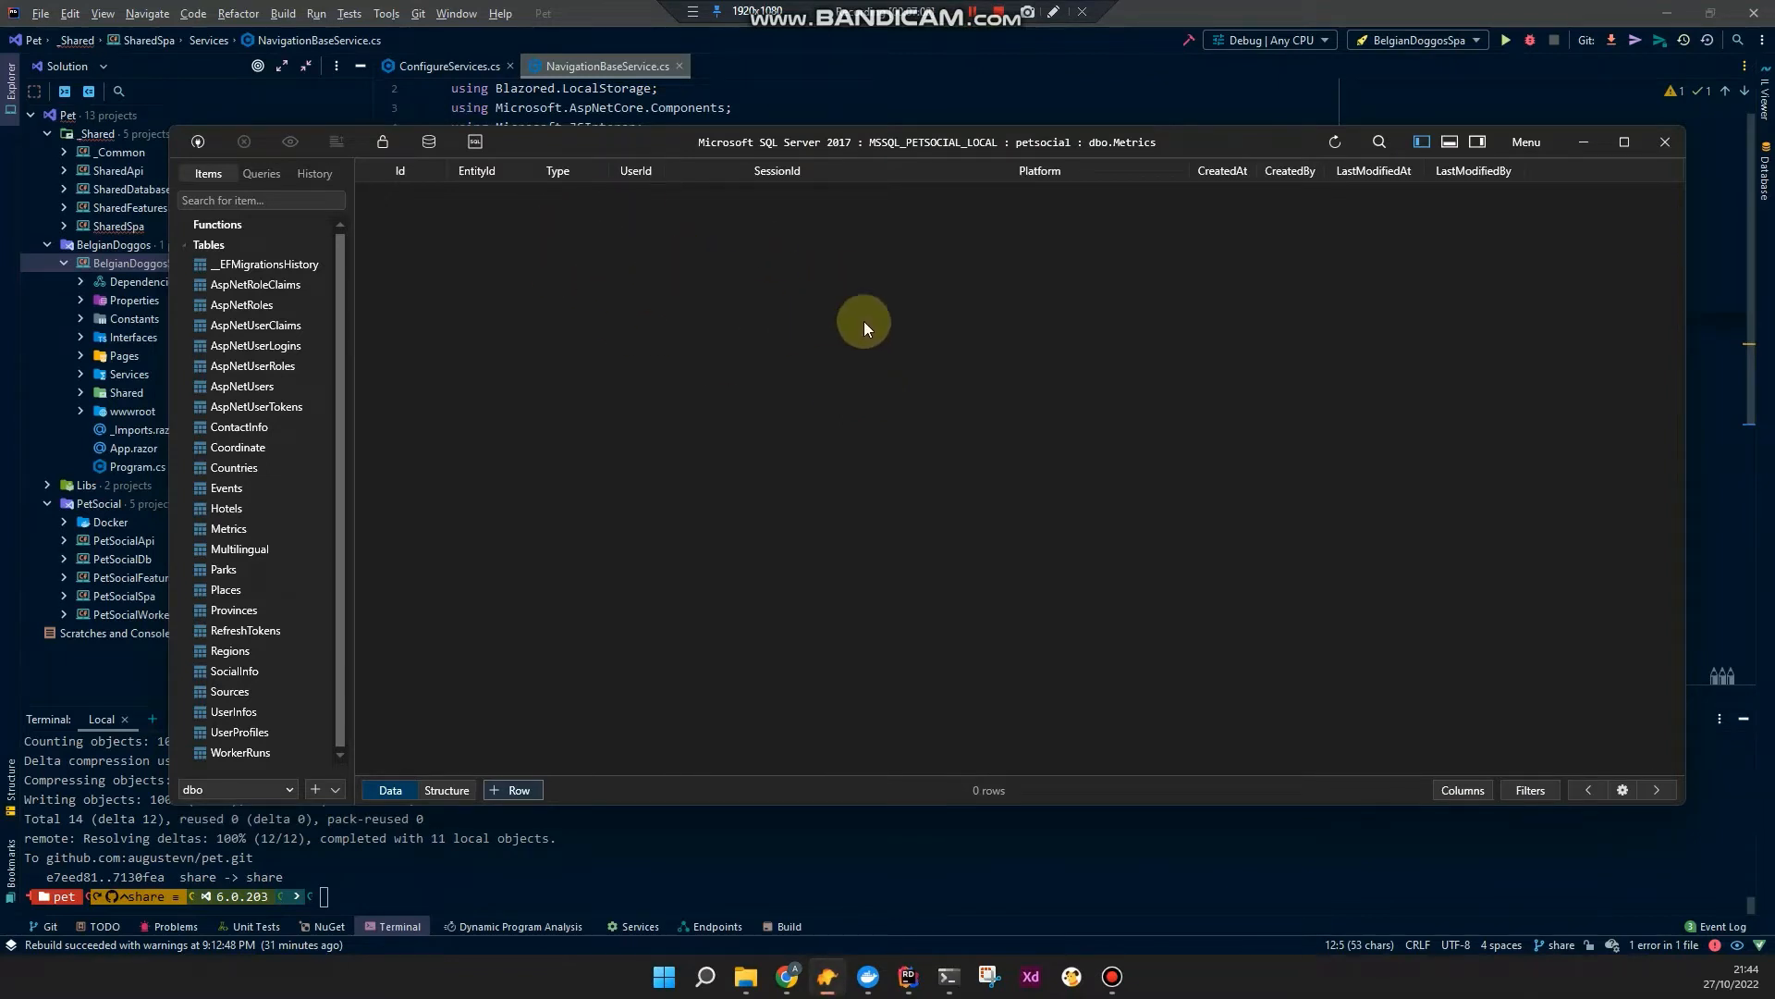
mouse_move(675, 281)
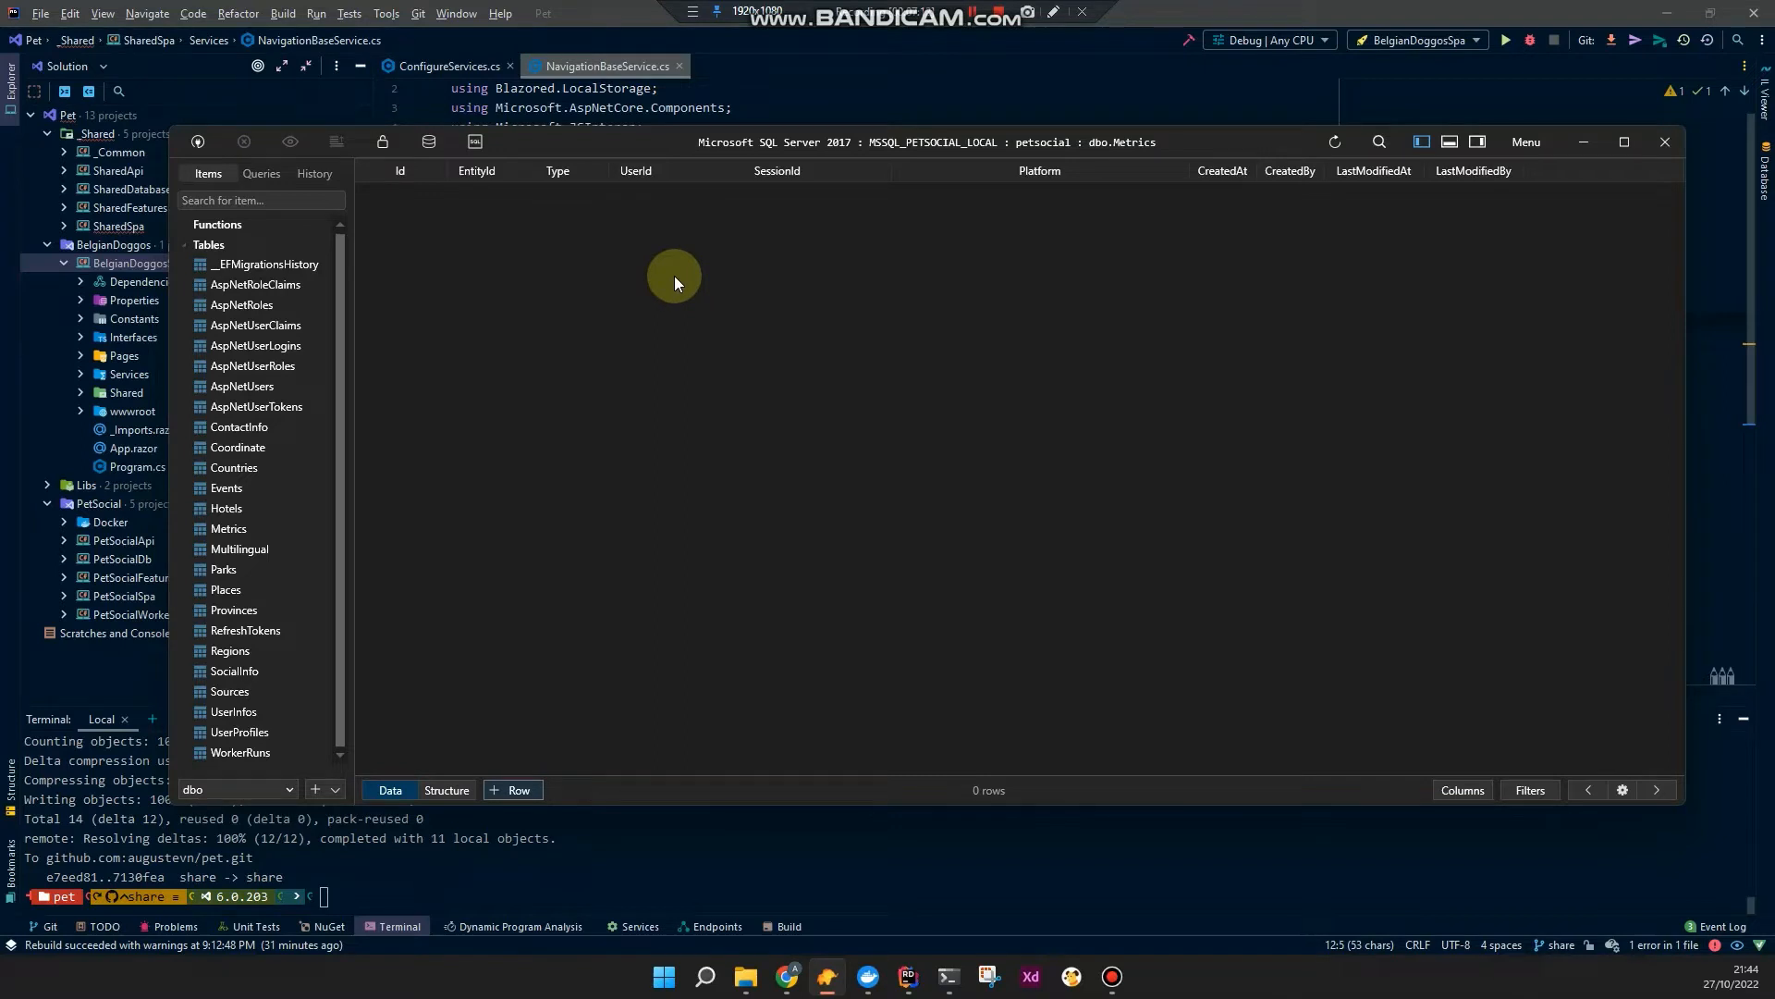
mouse_move(839, 218)
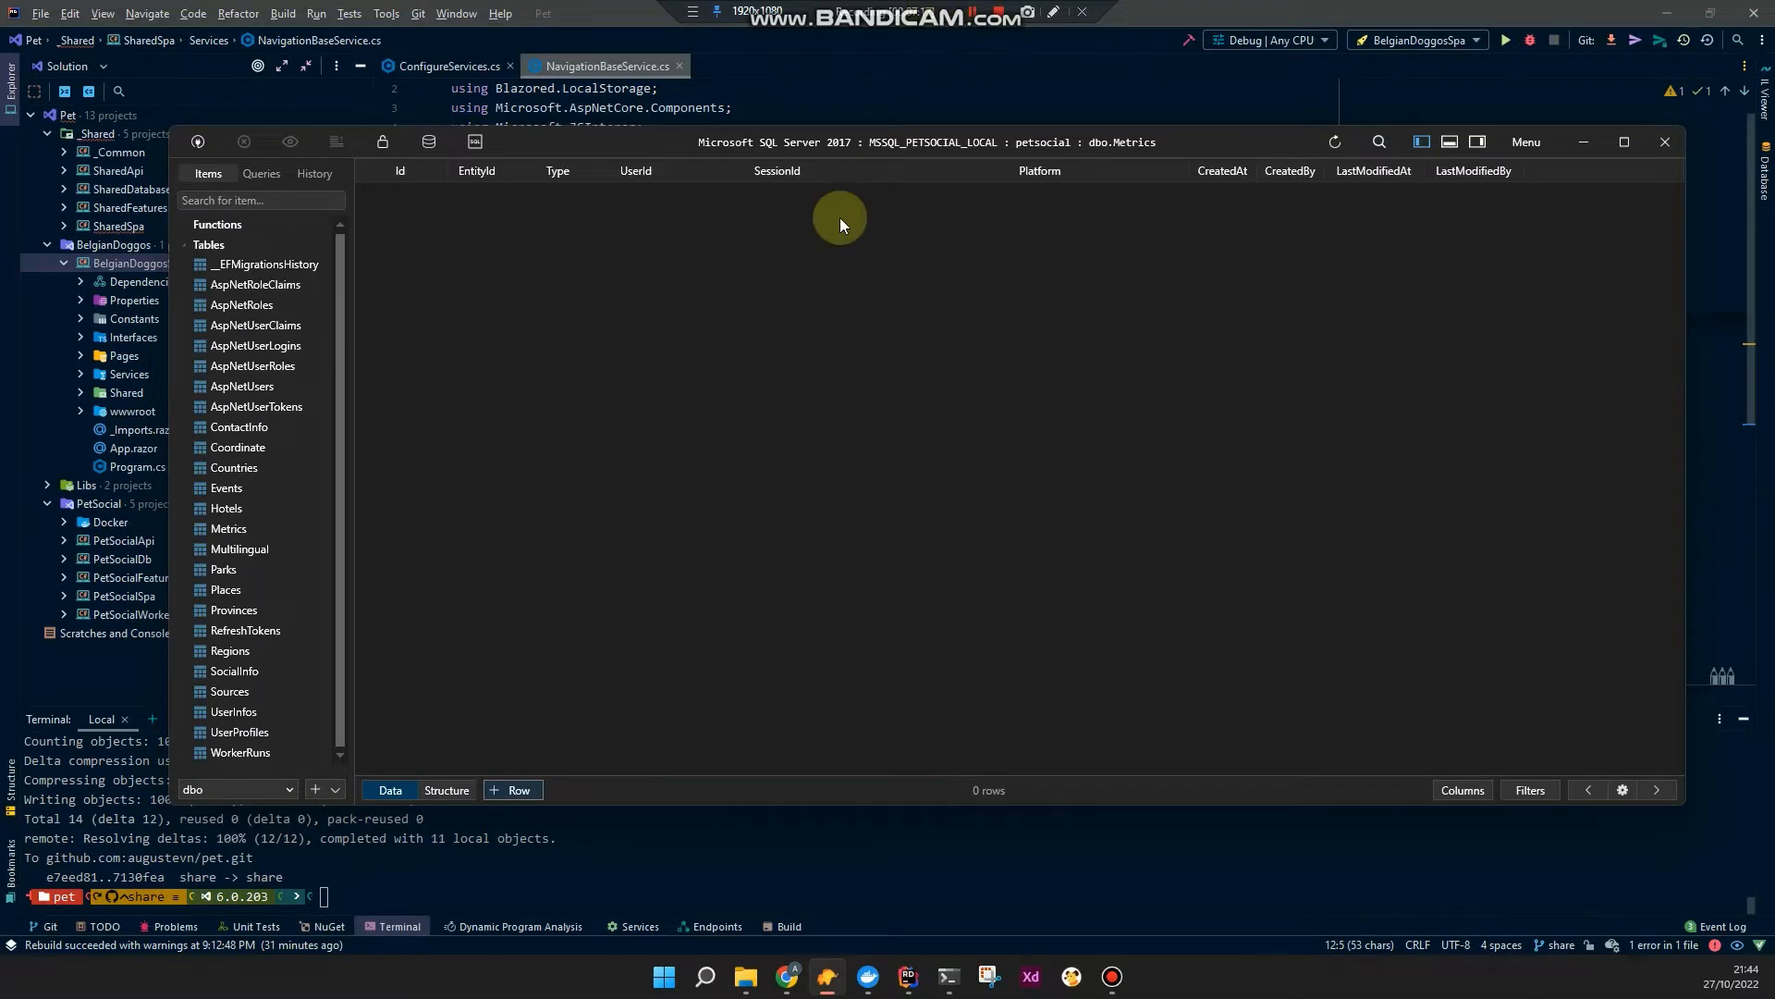
mouse_move(629, 296)
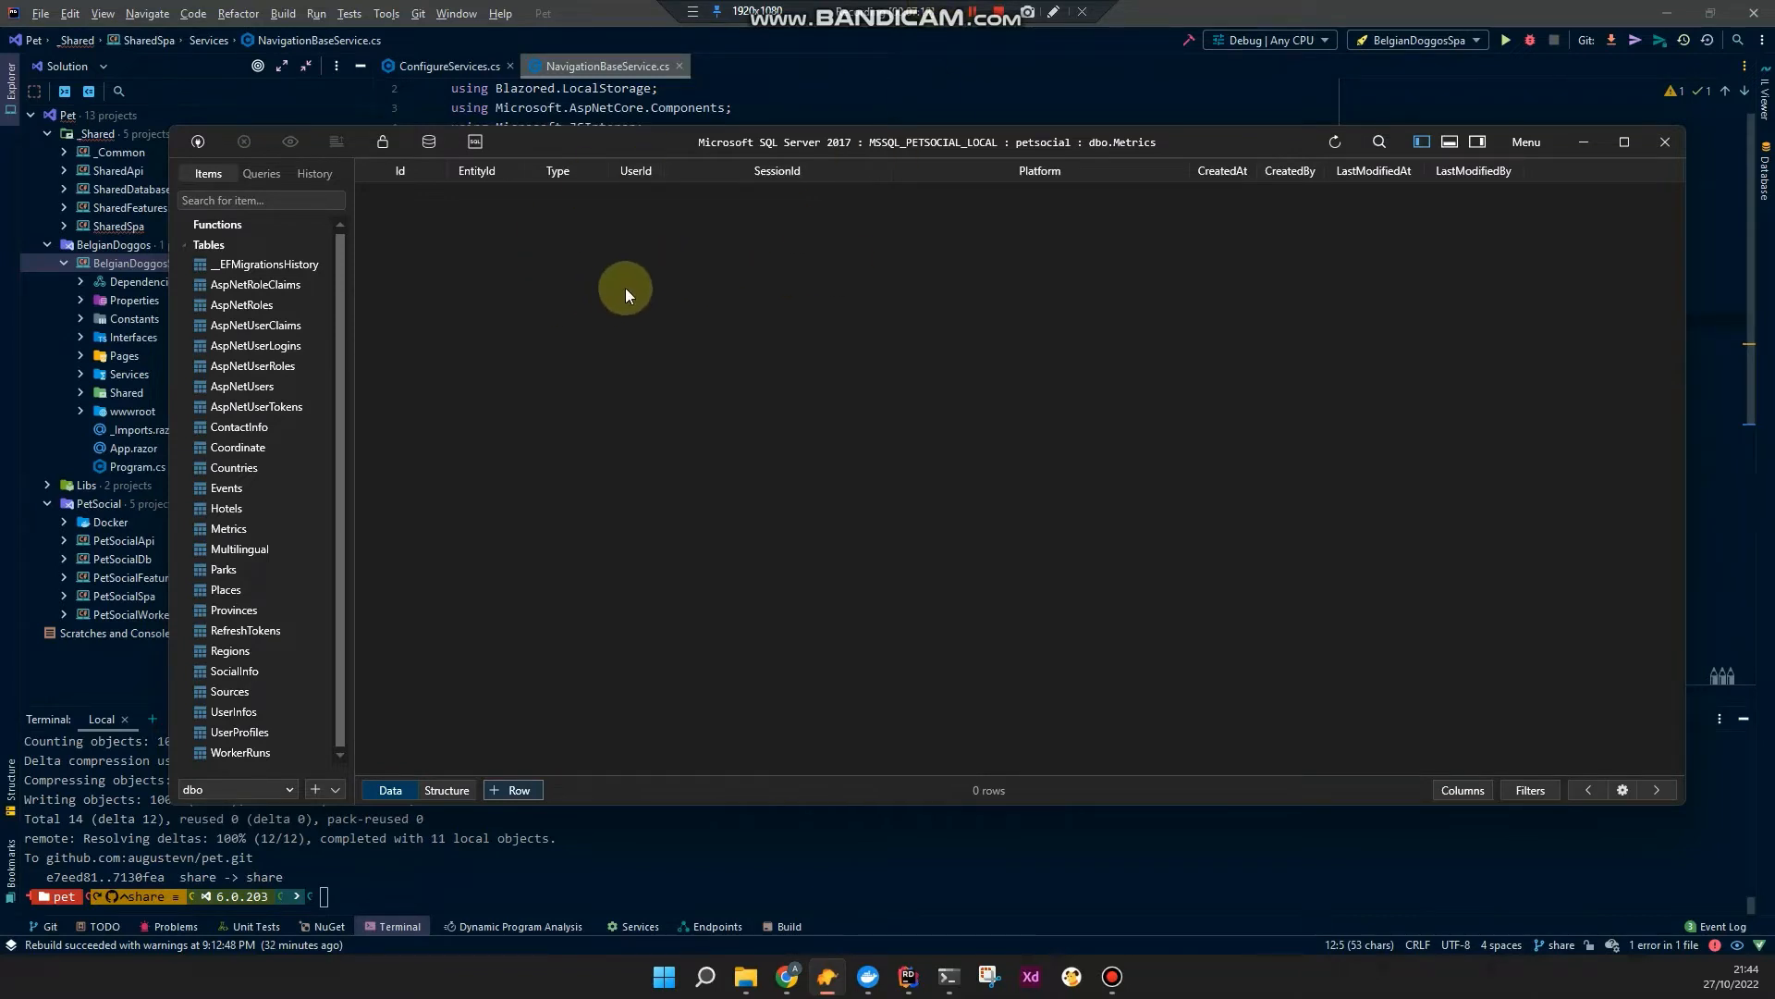
mouse_move(714, 296)
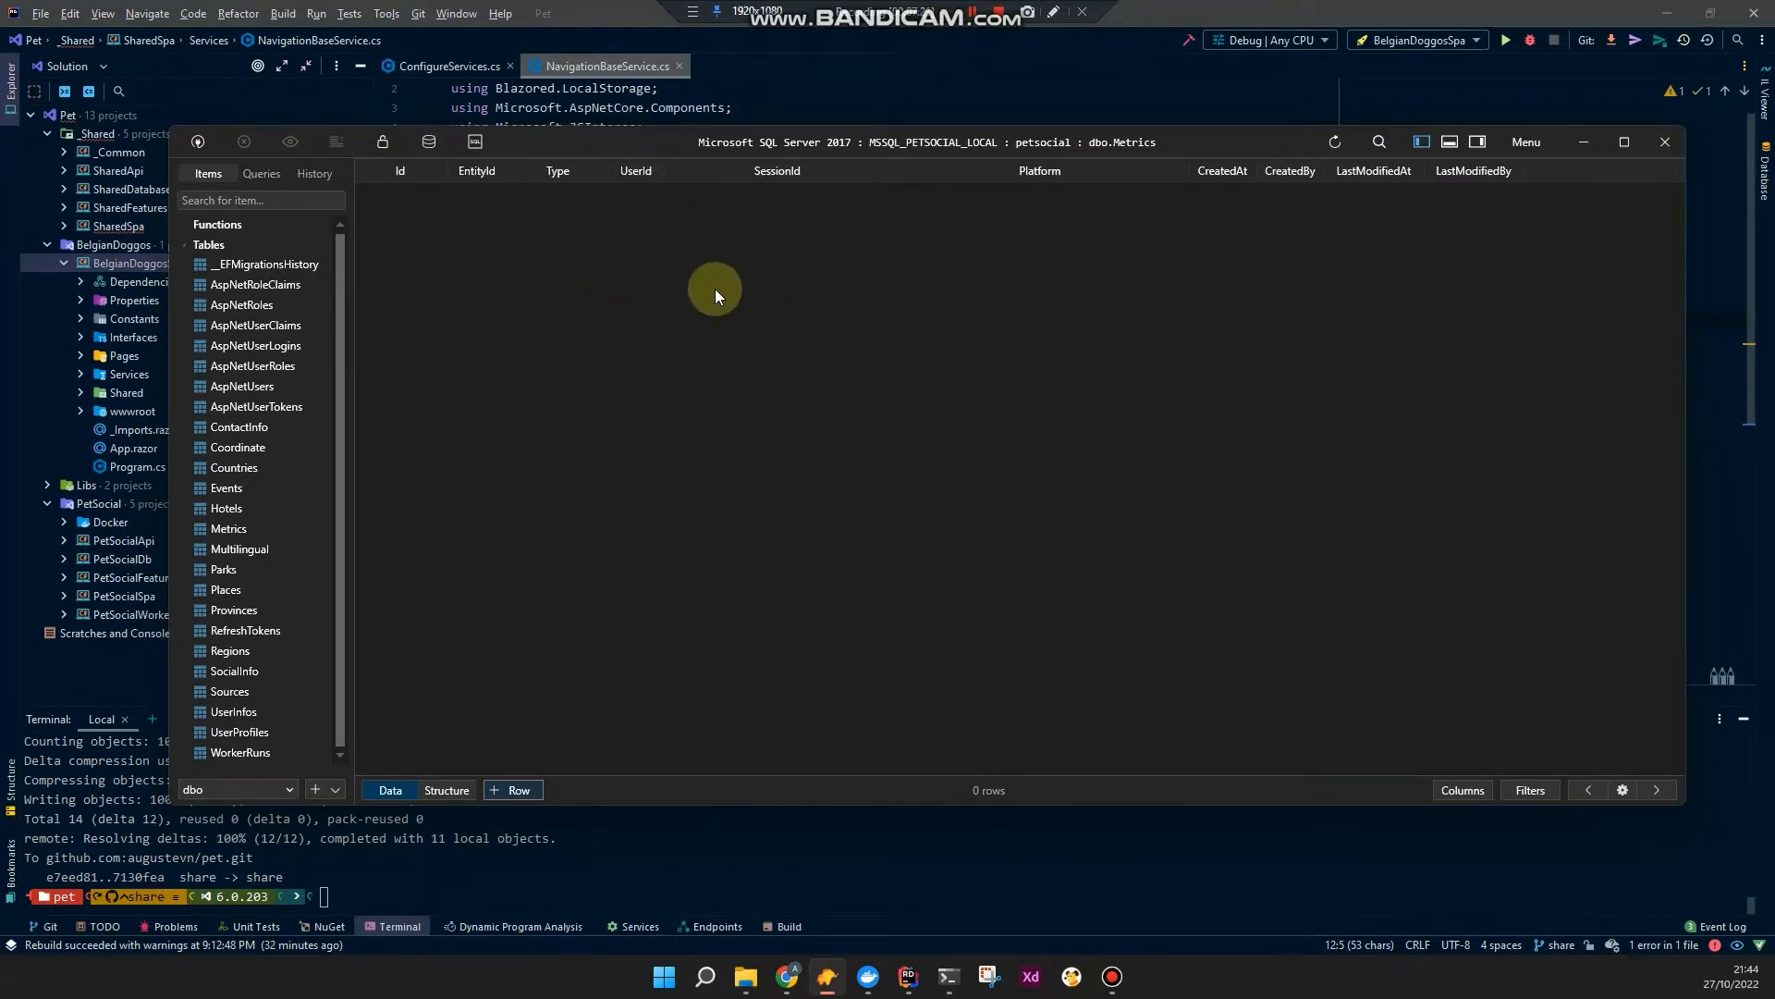
mouse_move(978, 47)
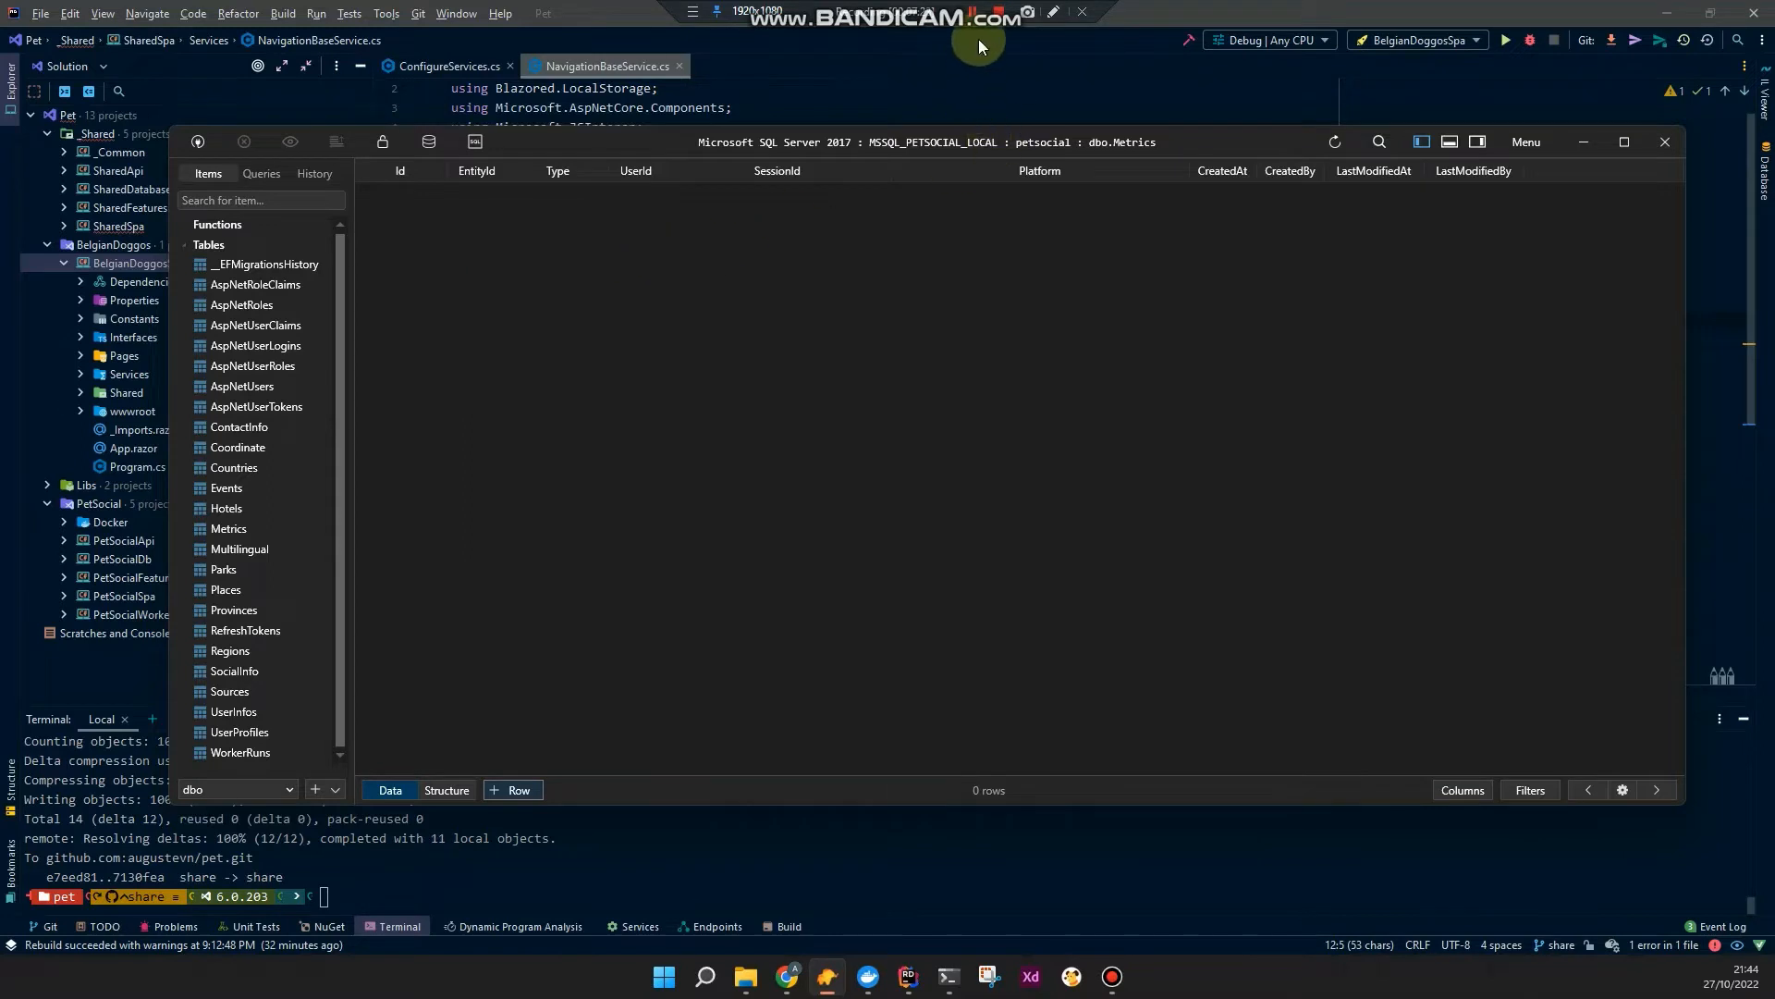
mouse_move(961, 48)
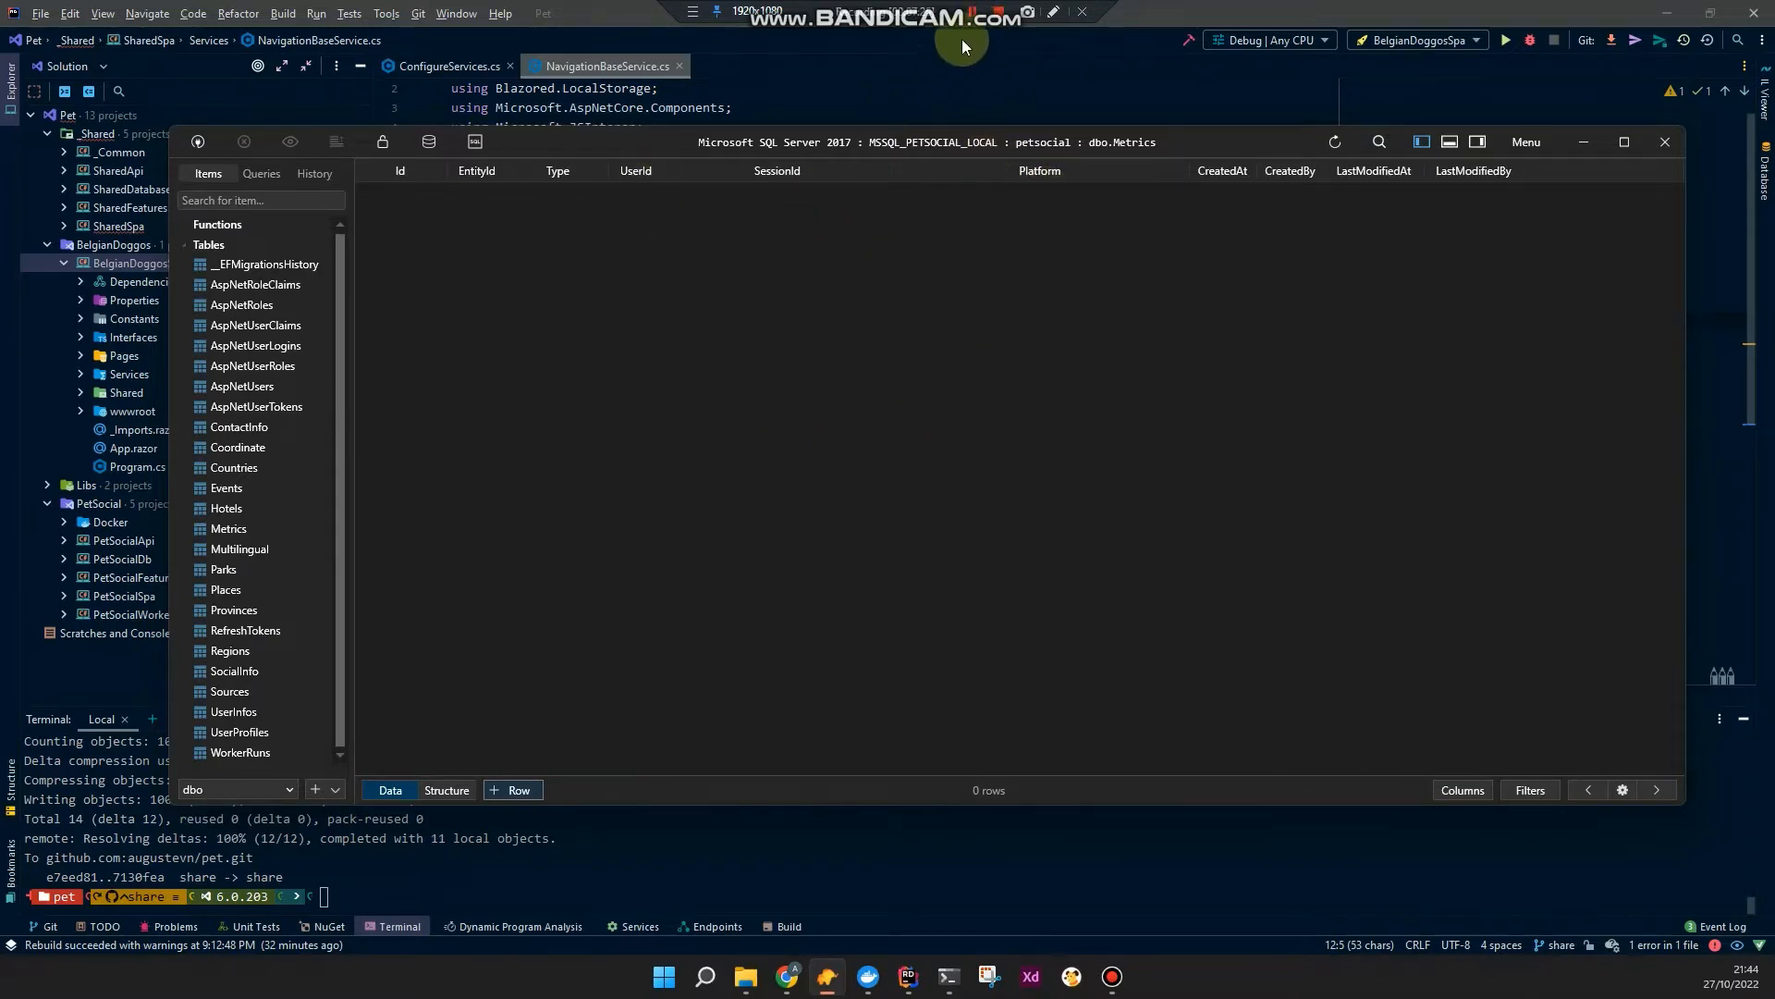
mouse_move(640, 976)
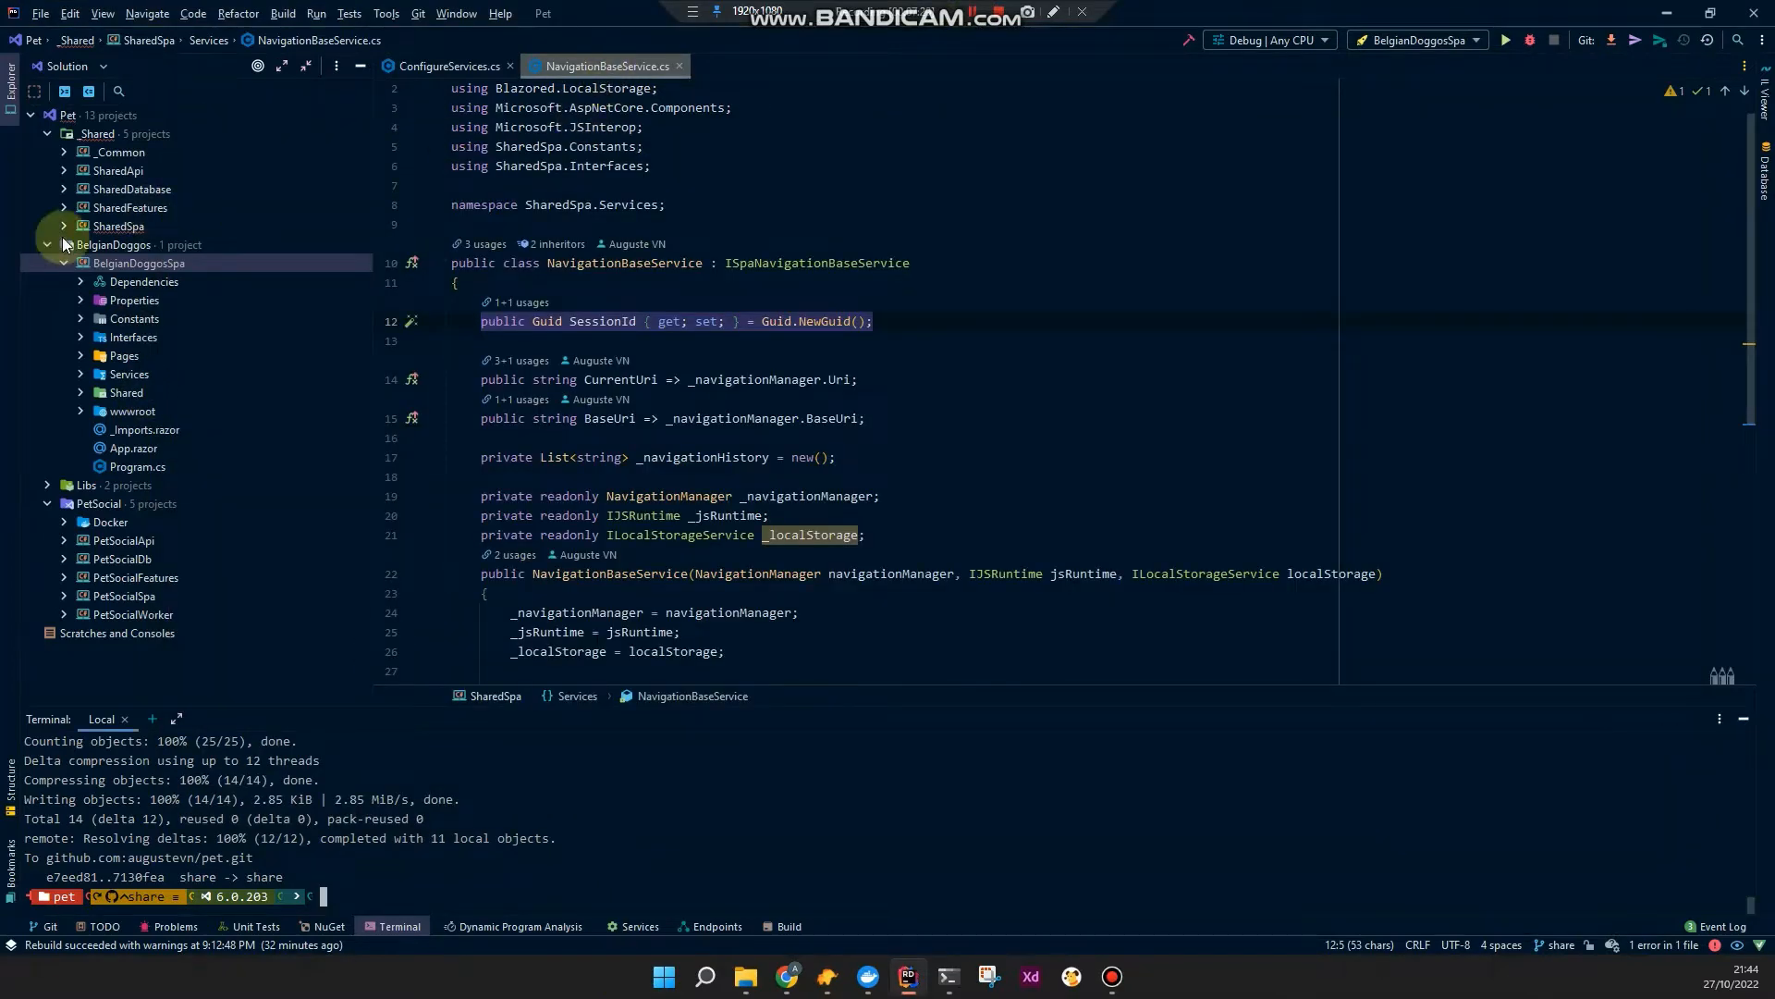
Open TrackPageVisits.razor under SharedSpa's Metrics components, then collapse the tree and close all tabs
left_click(64, 226)
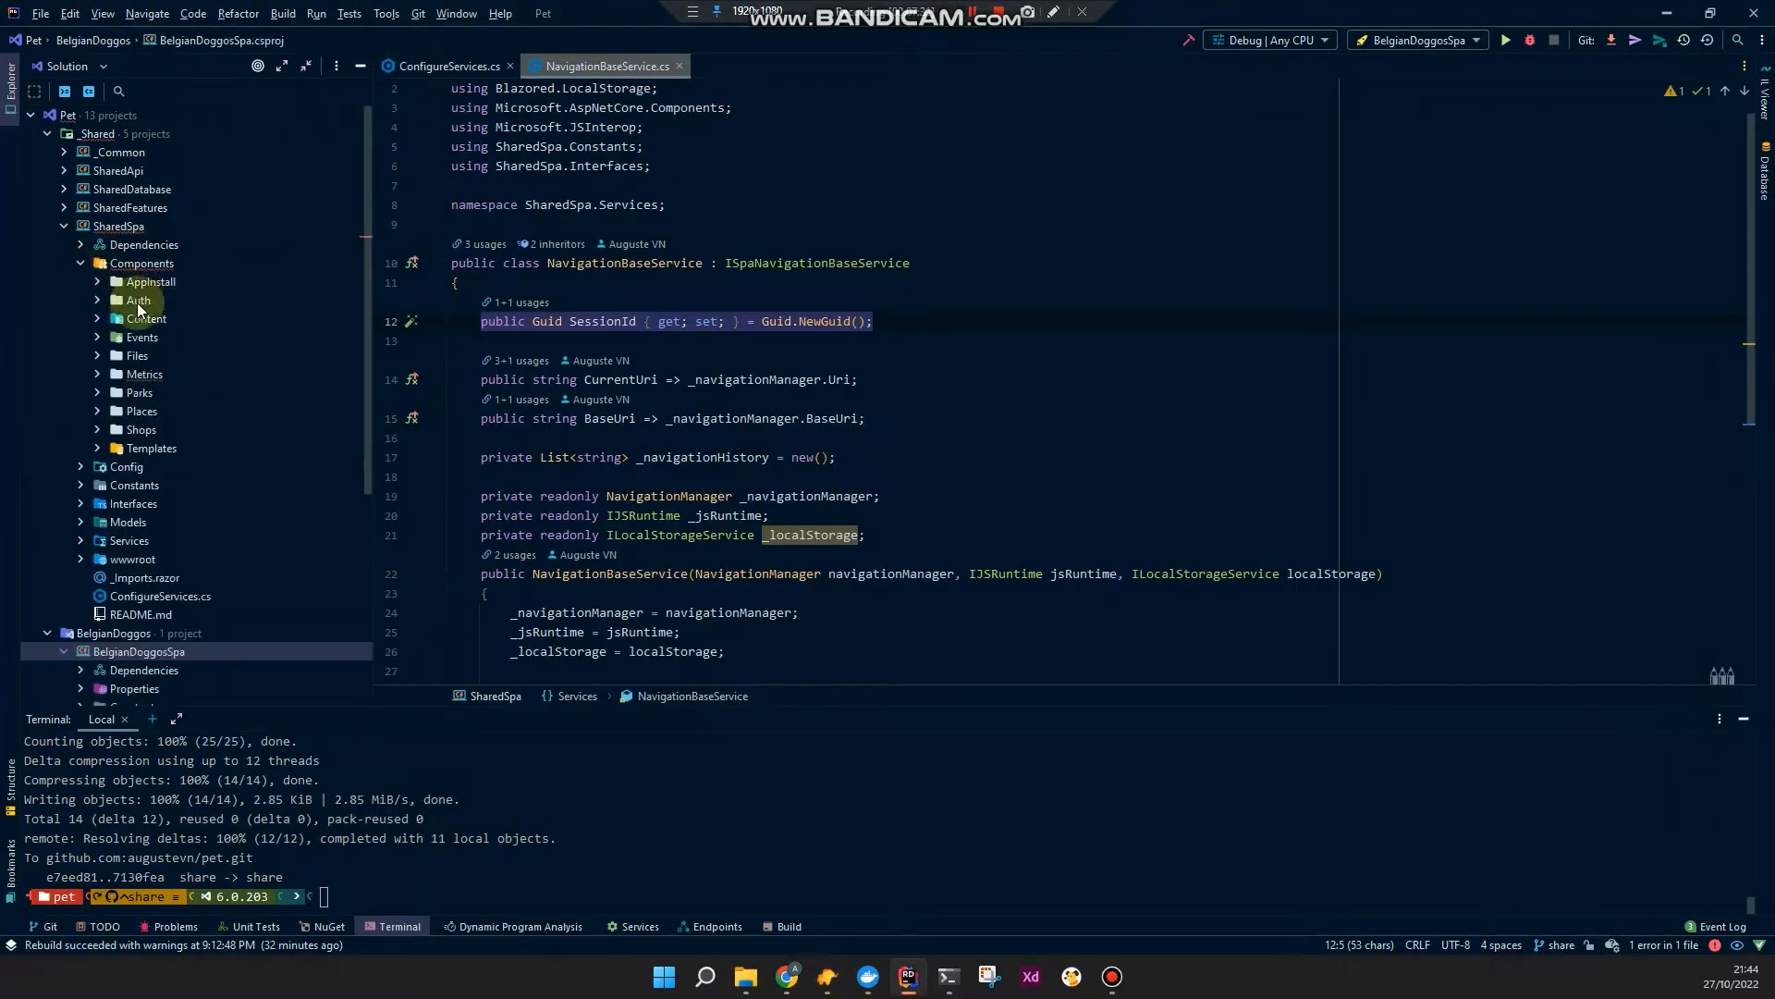
double_click(194, 392)
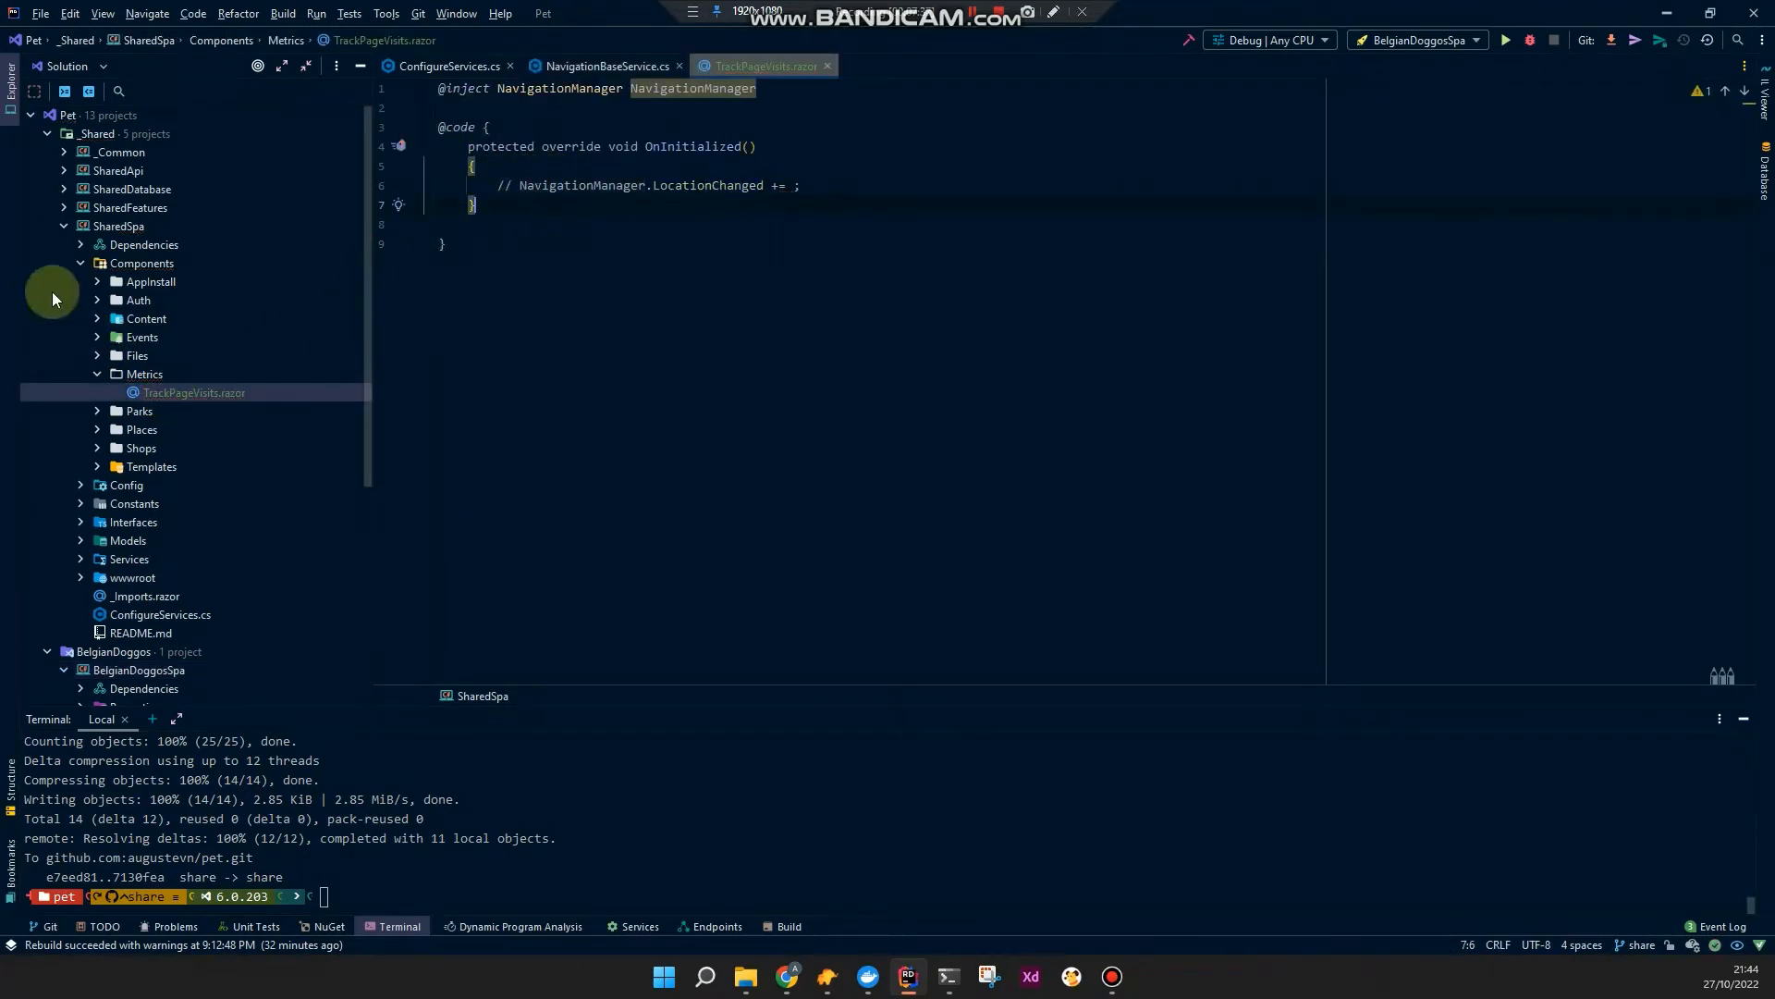
left_click(80, 263)
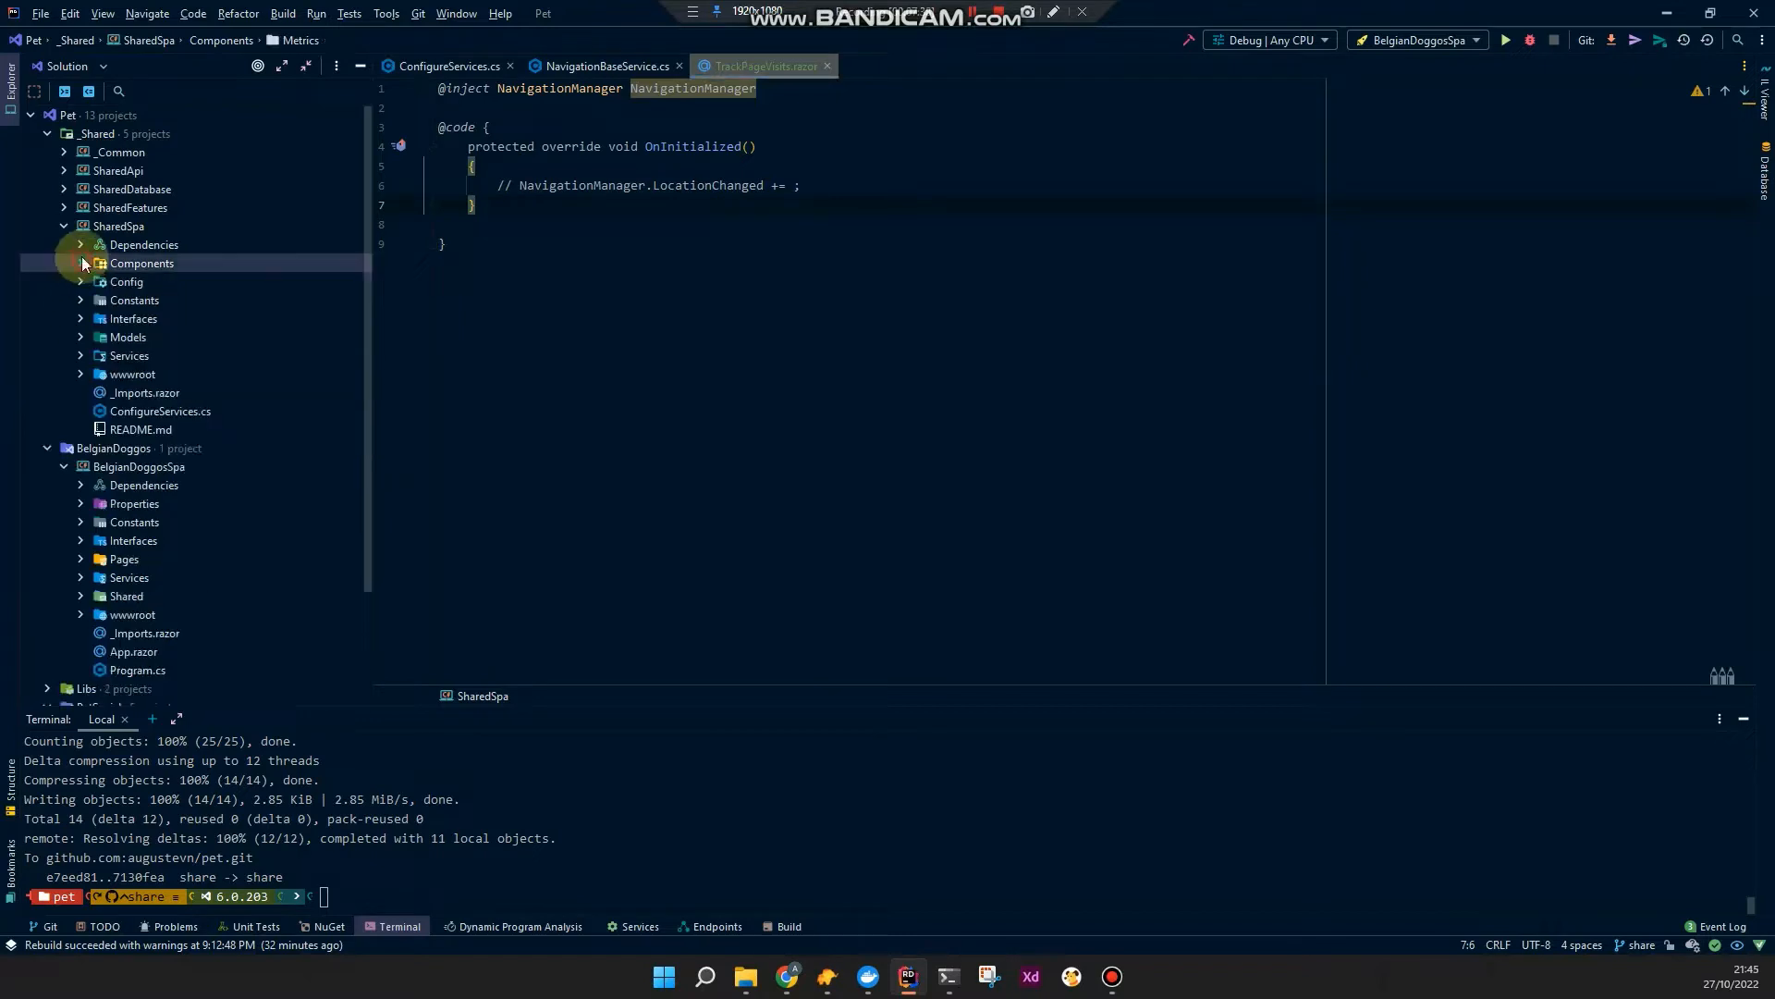
left_click(65, 225)
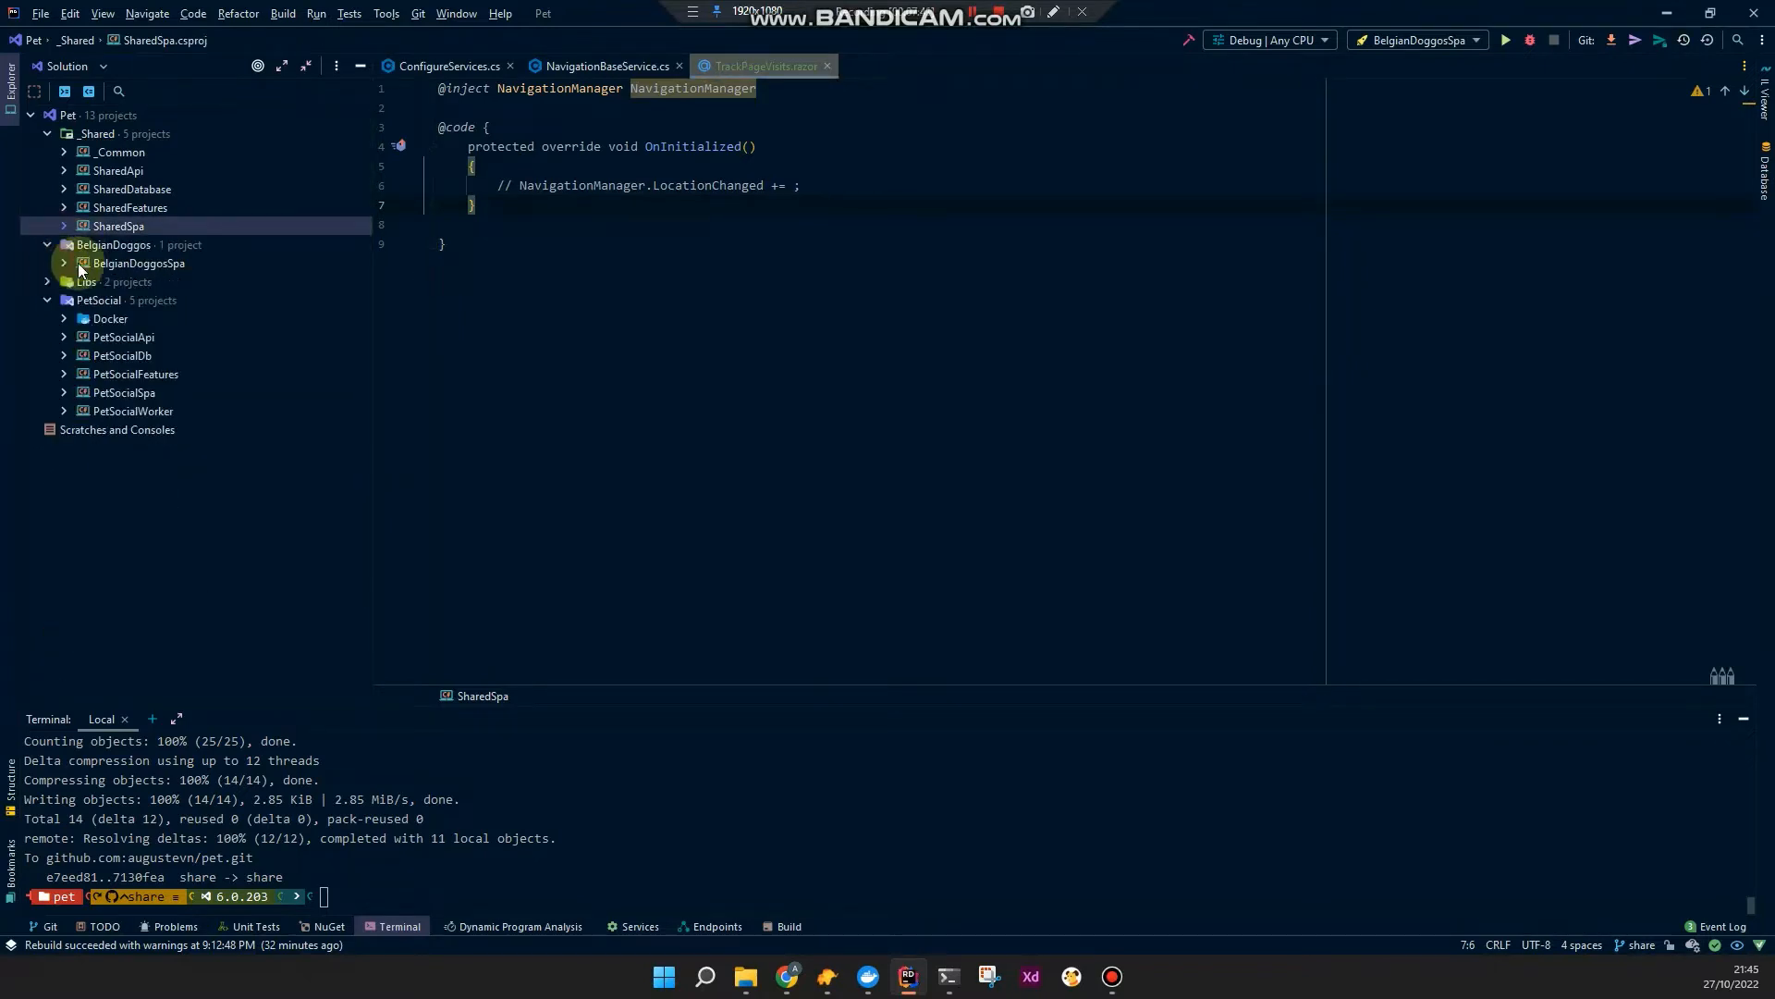
left_click(829, 67)
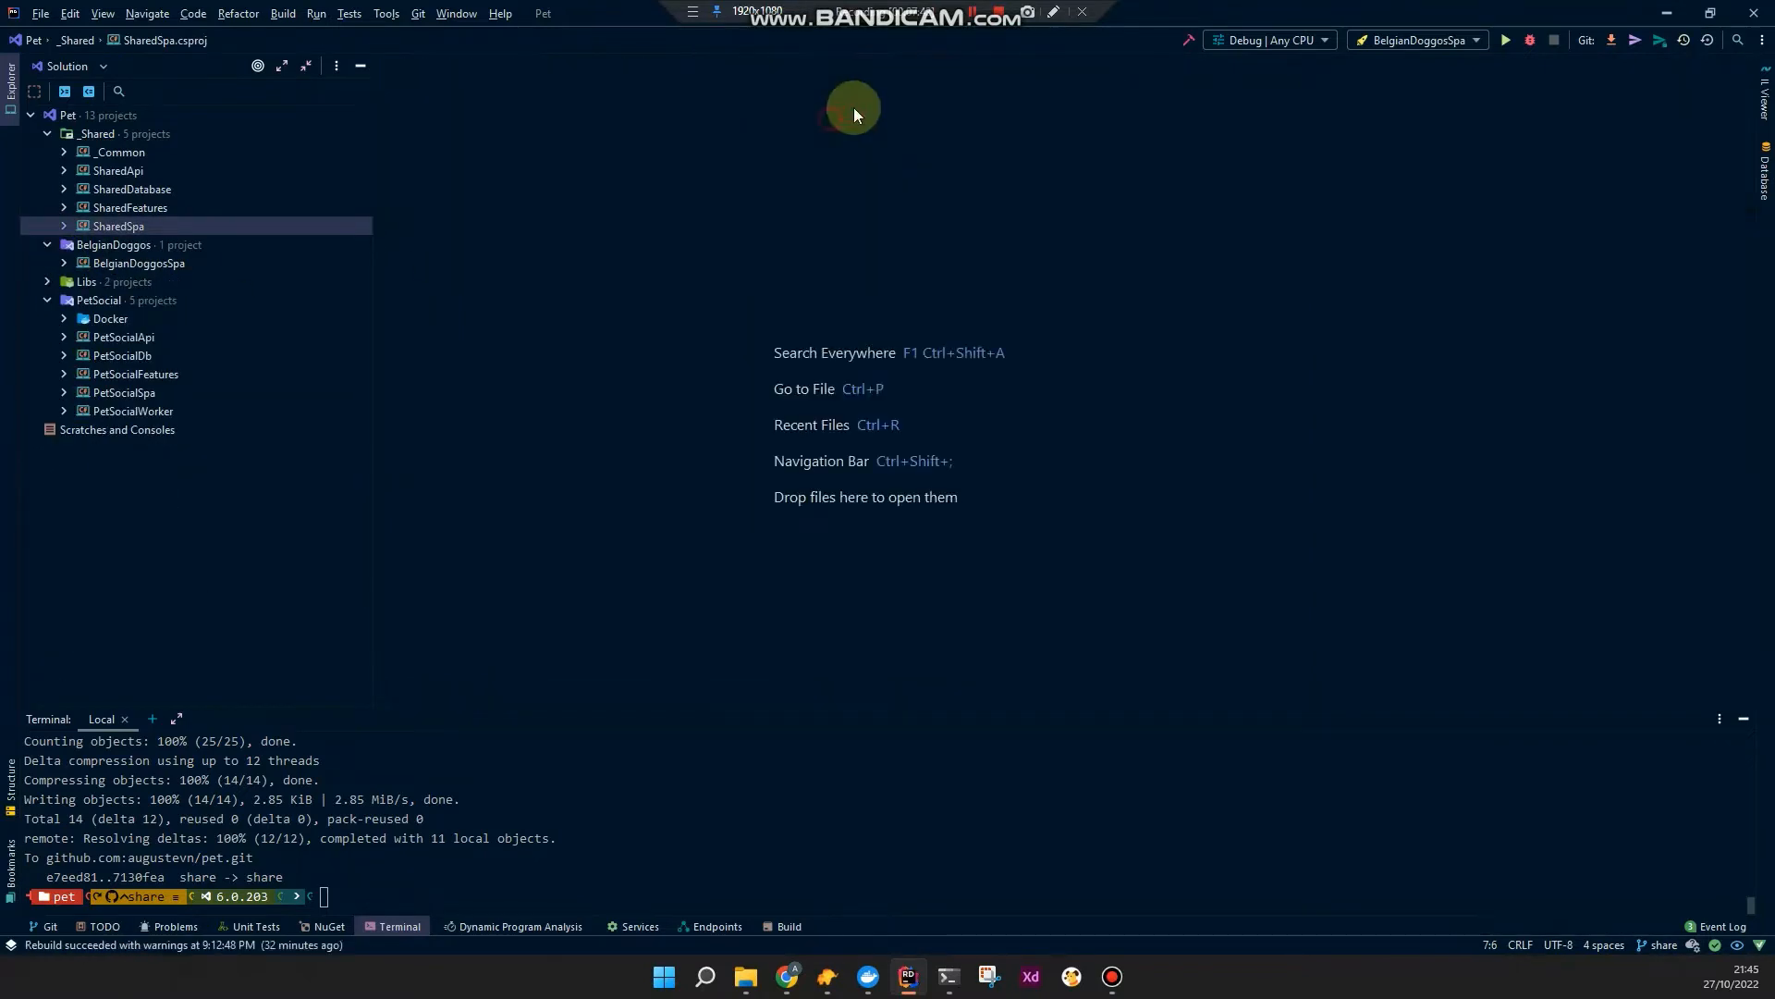
mouse_move(961, 28)
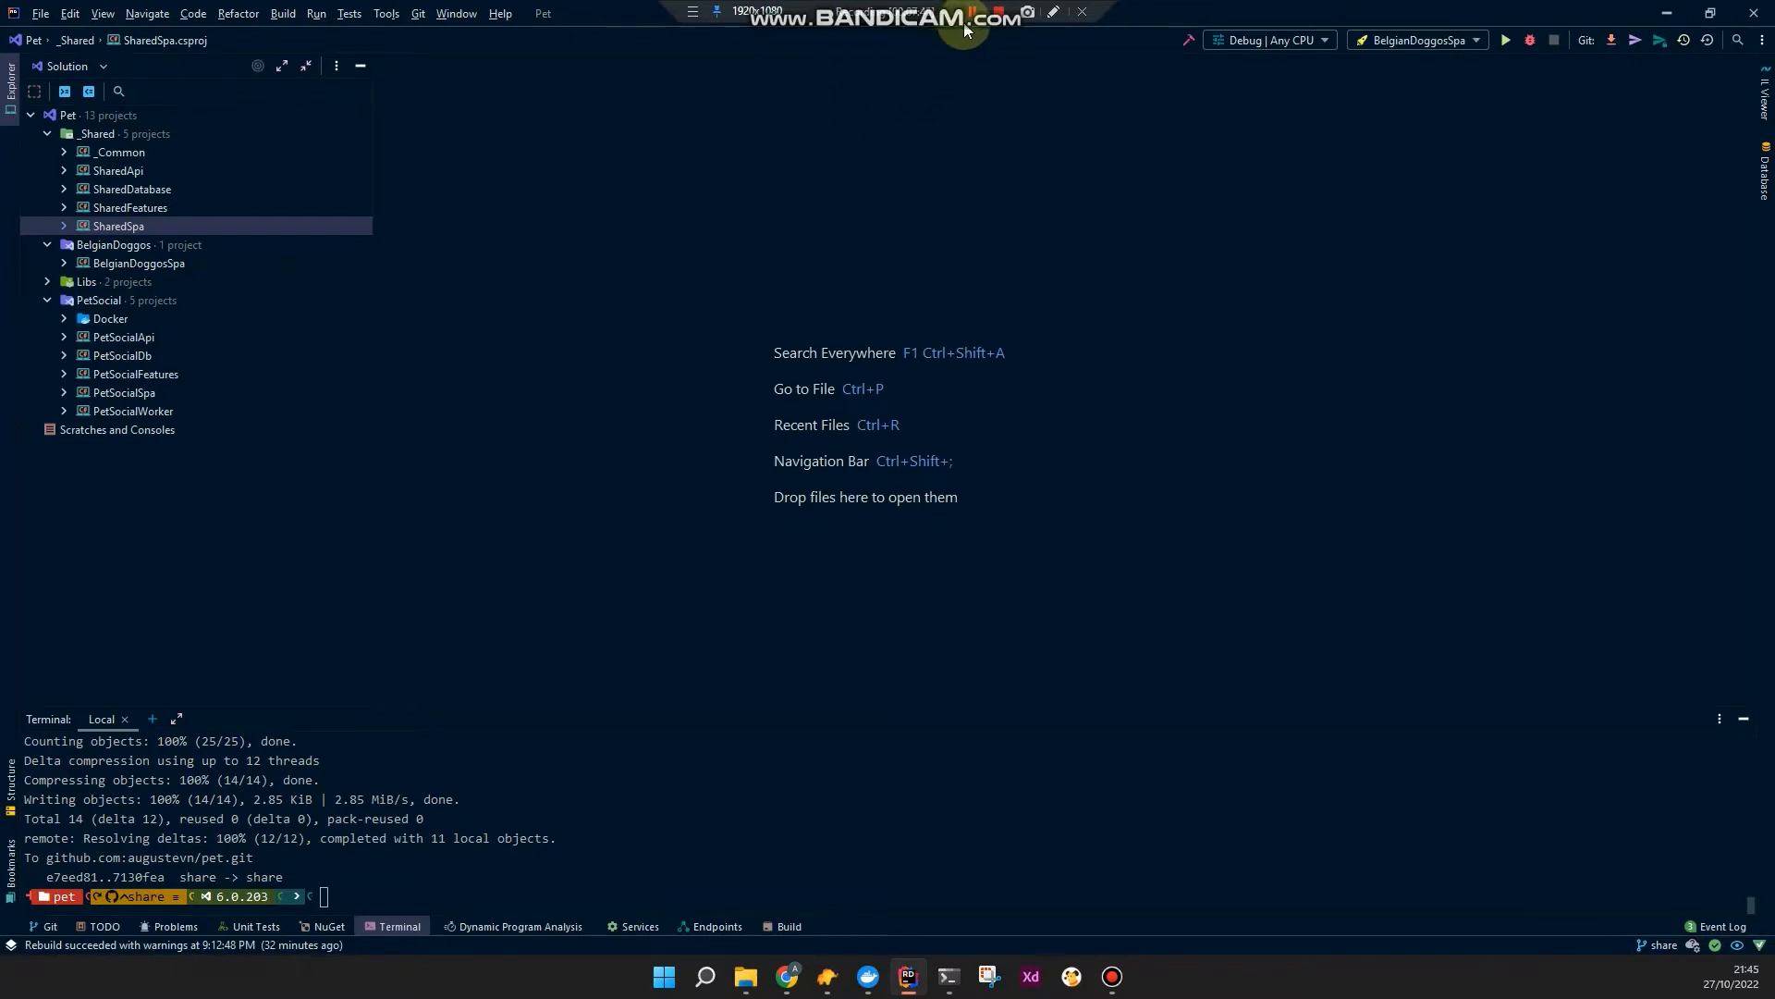
Run the PetSocialApi project and bring up BelgianDoggosSpa's context menu
right_click(124, 336)
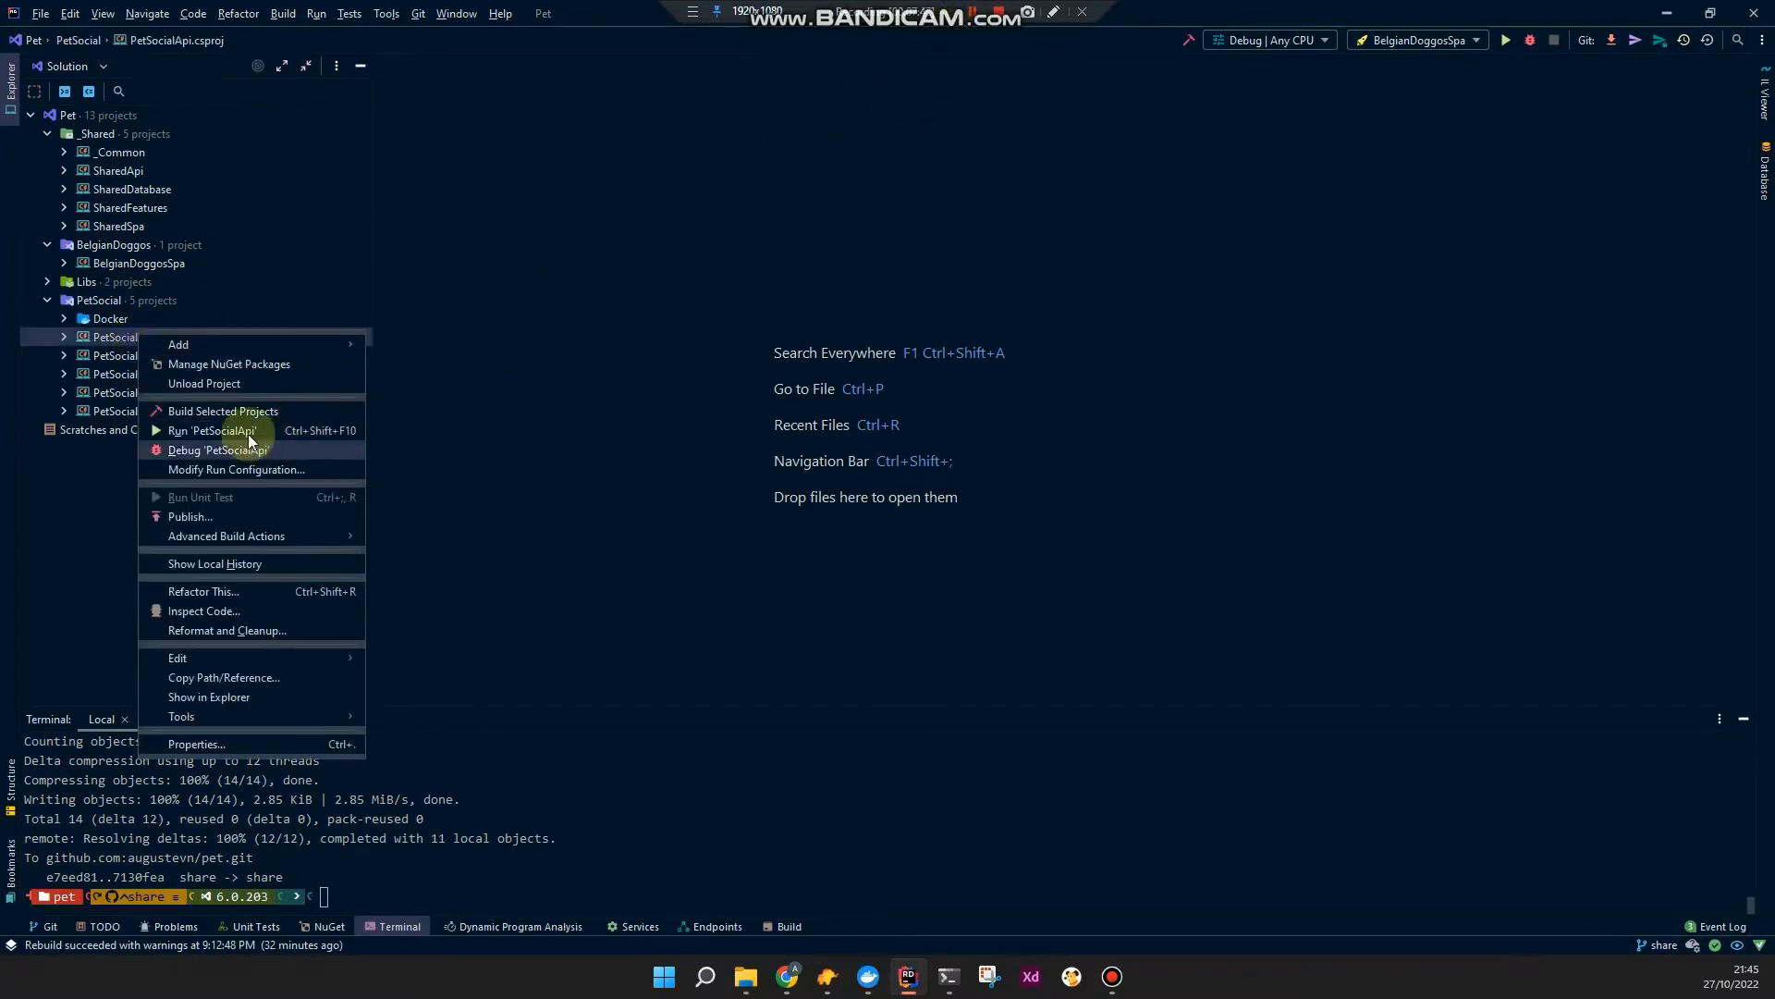
left_click(214, 450)
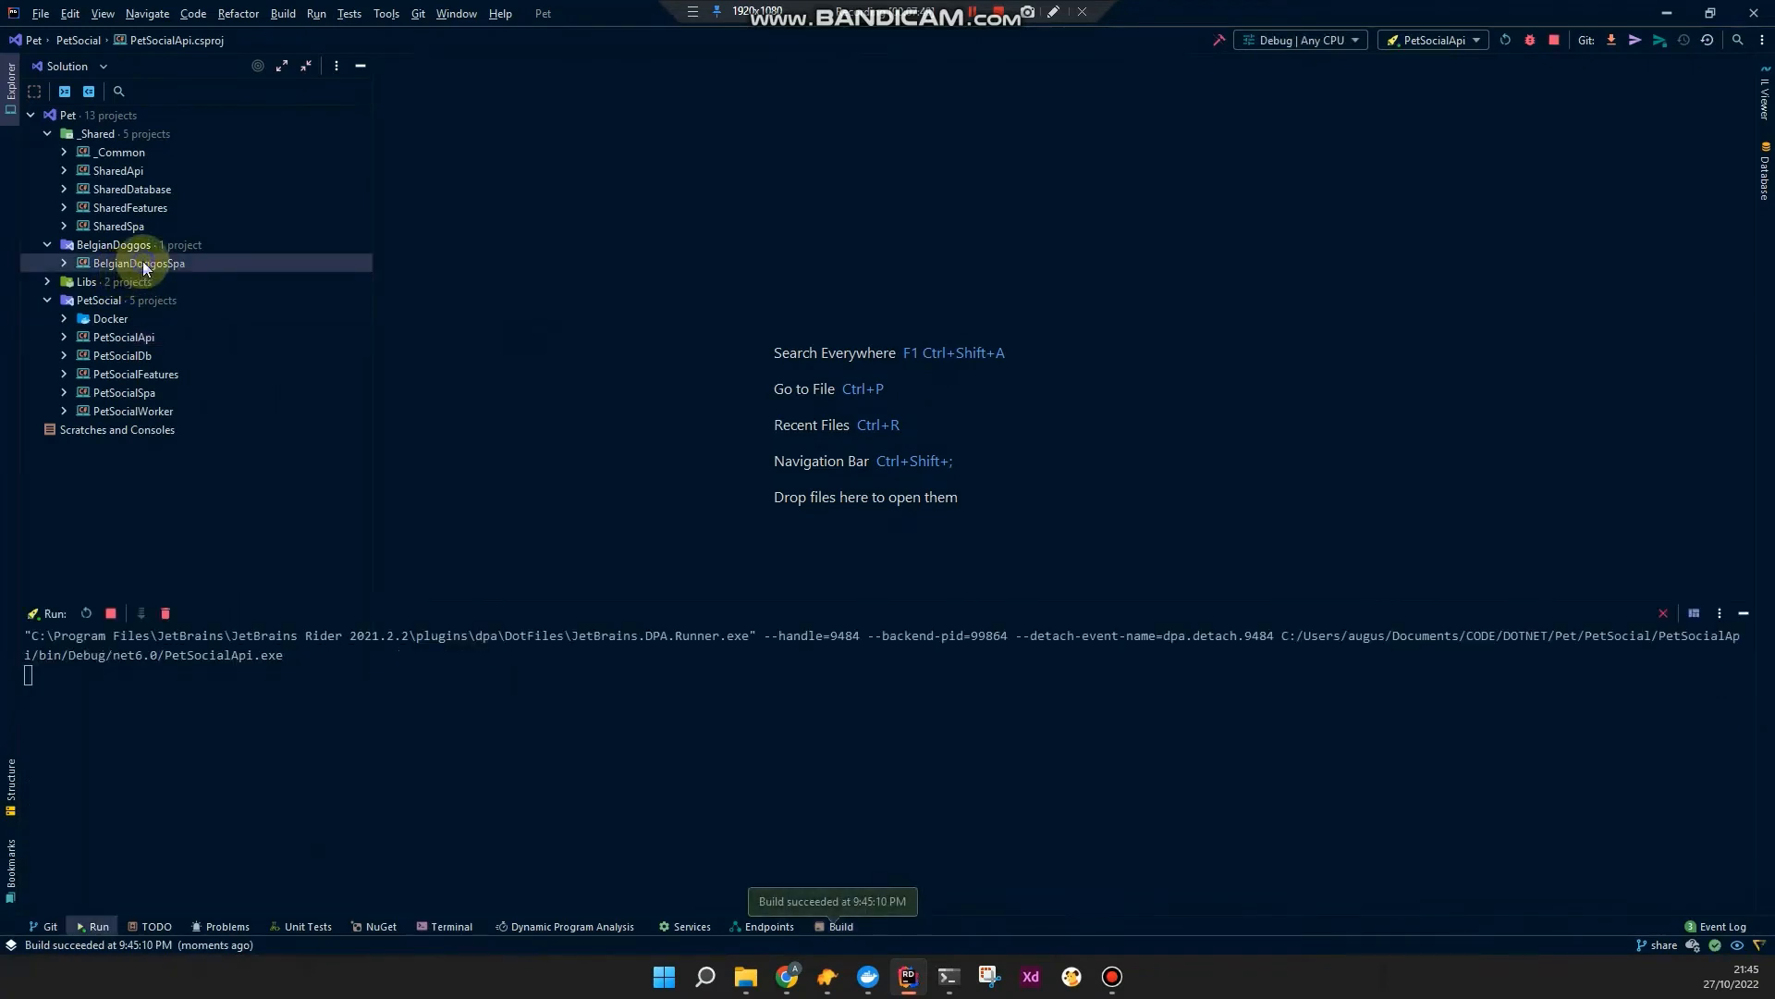
right_click(138, 262)
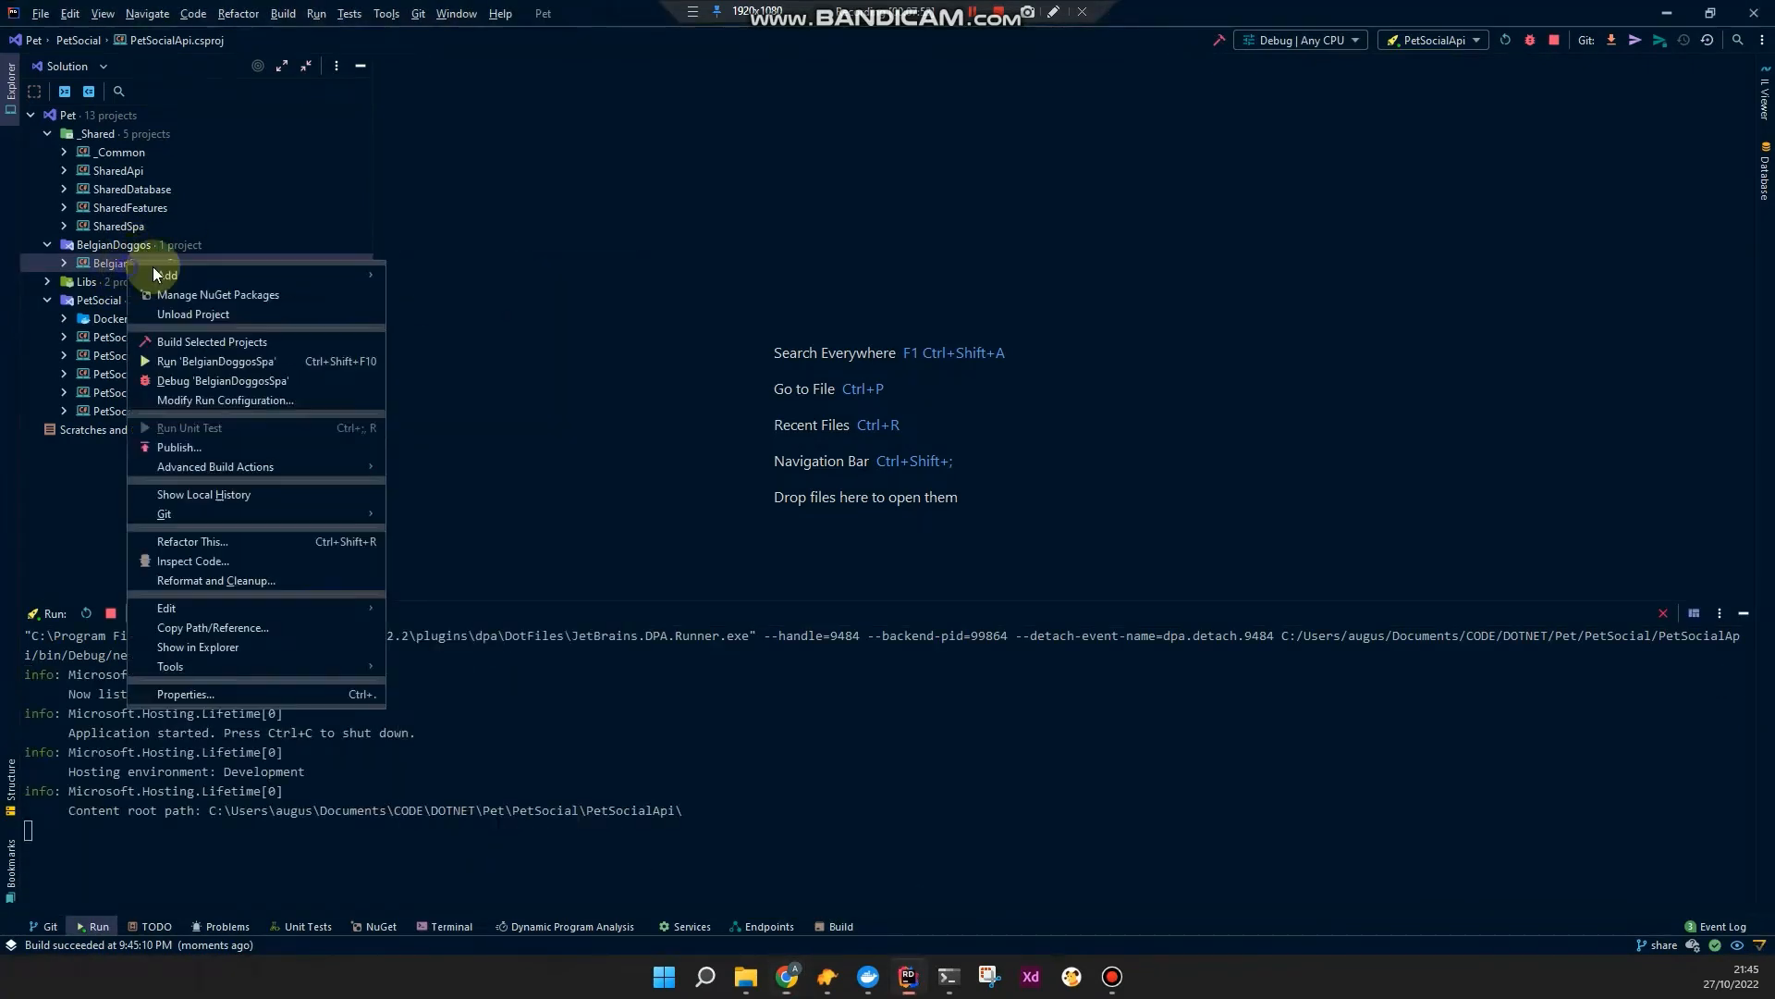
mouse_move(218, 360)
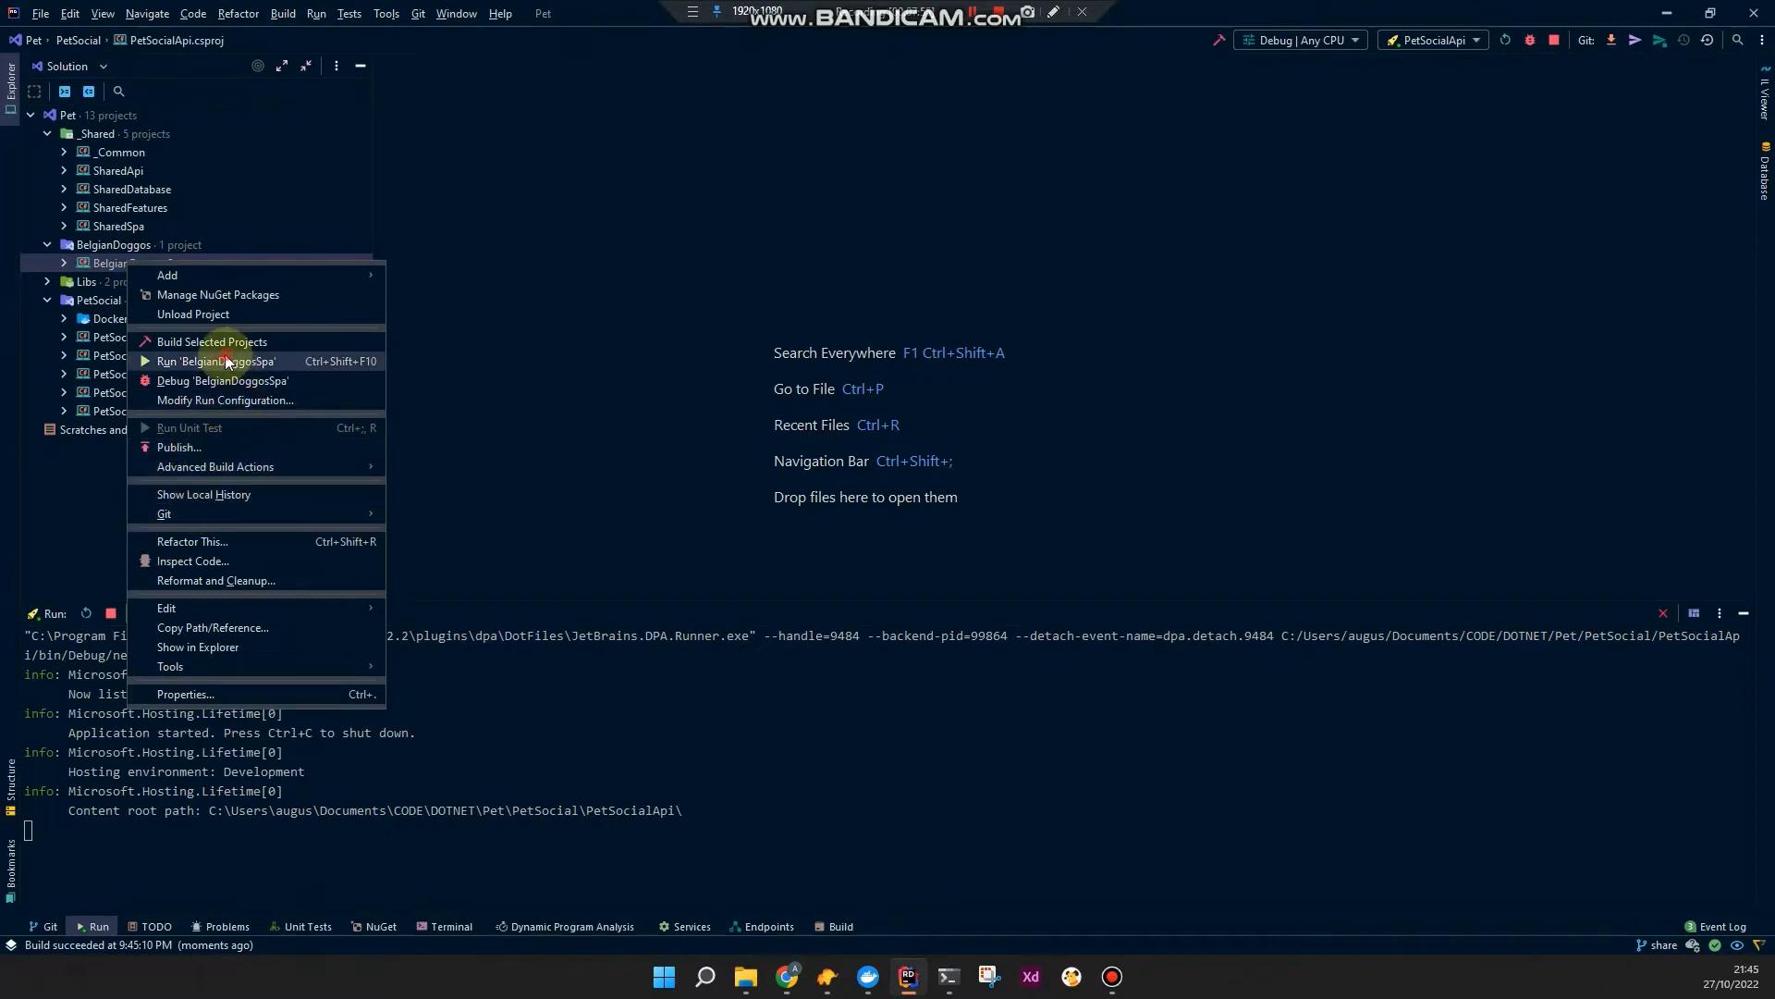
Launch BelgianDoggosSpa and expand POST /Metrics in Swagger to its example request body
left_click(214, 361)
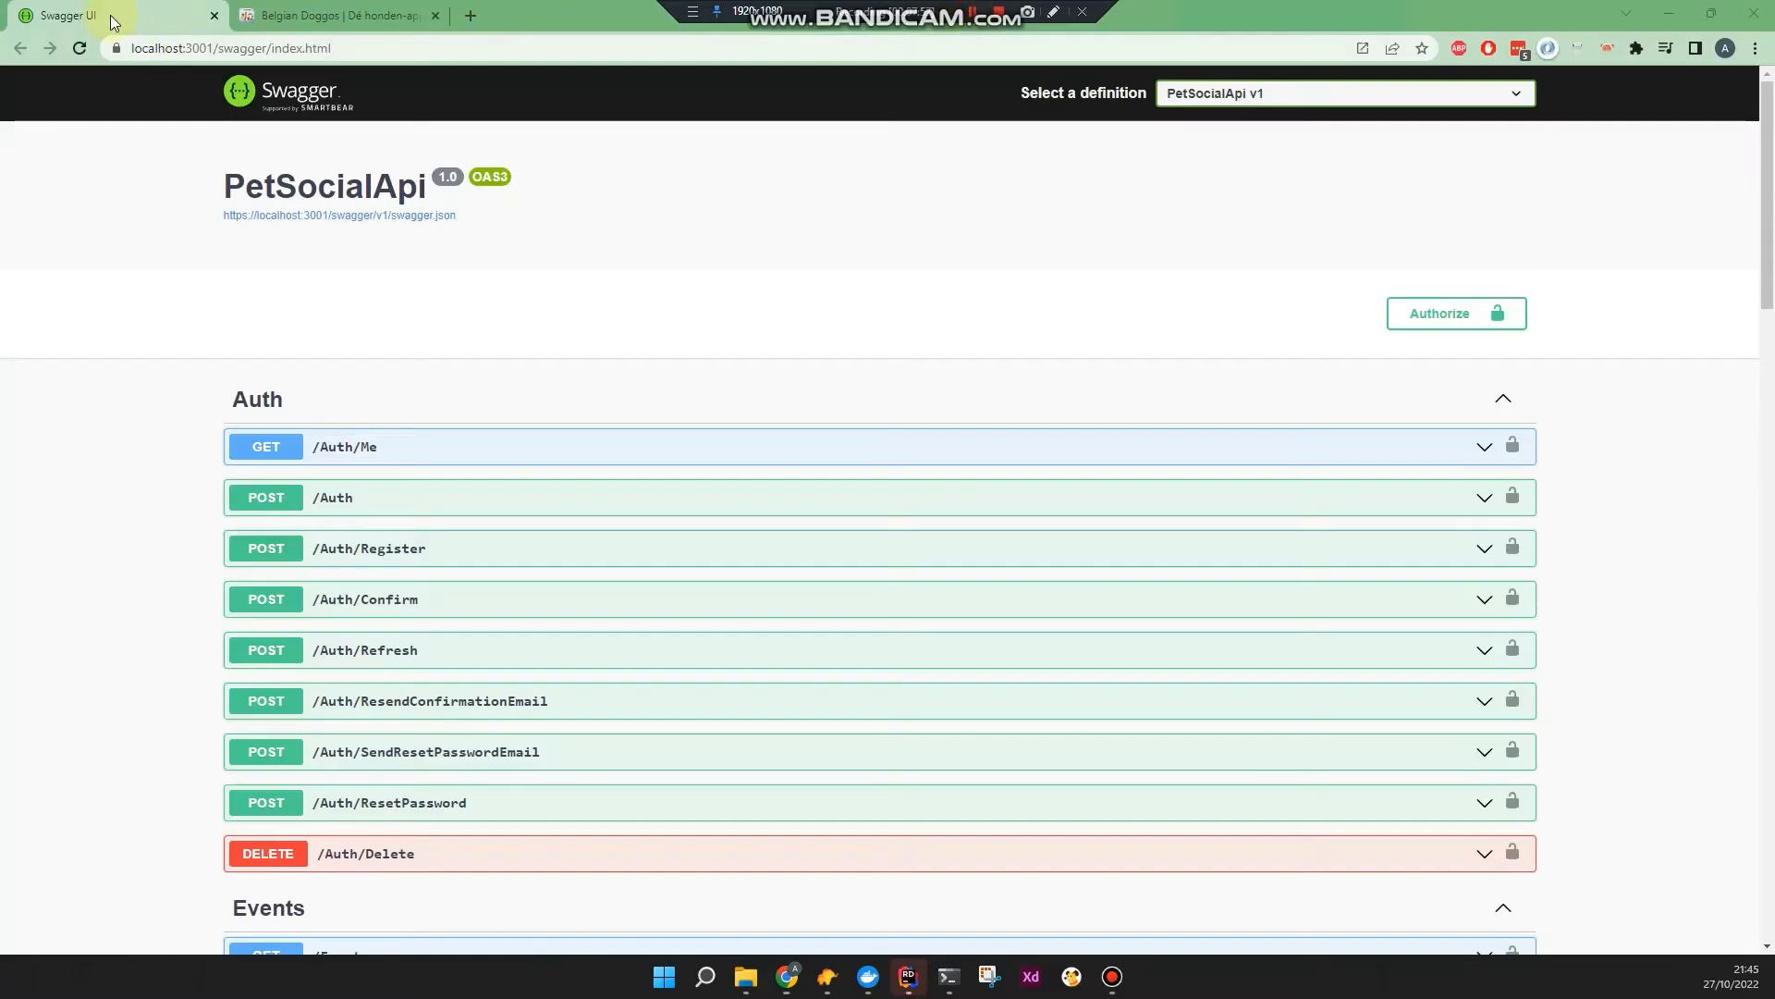
scroll("down", 3)
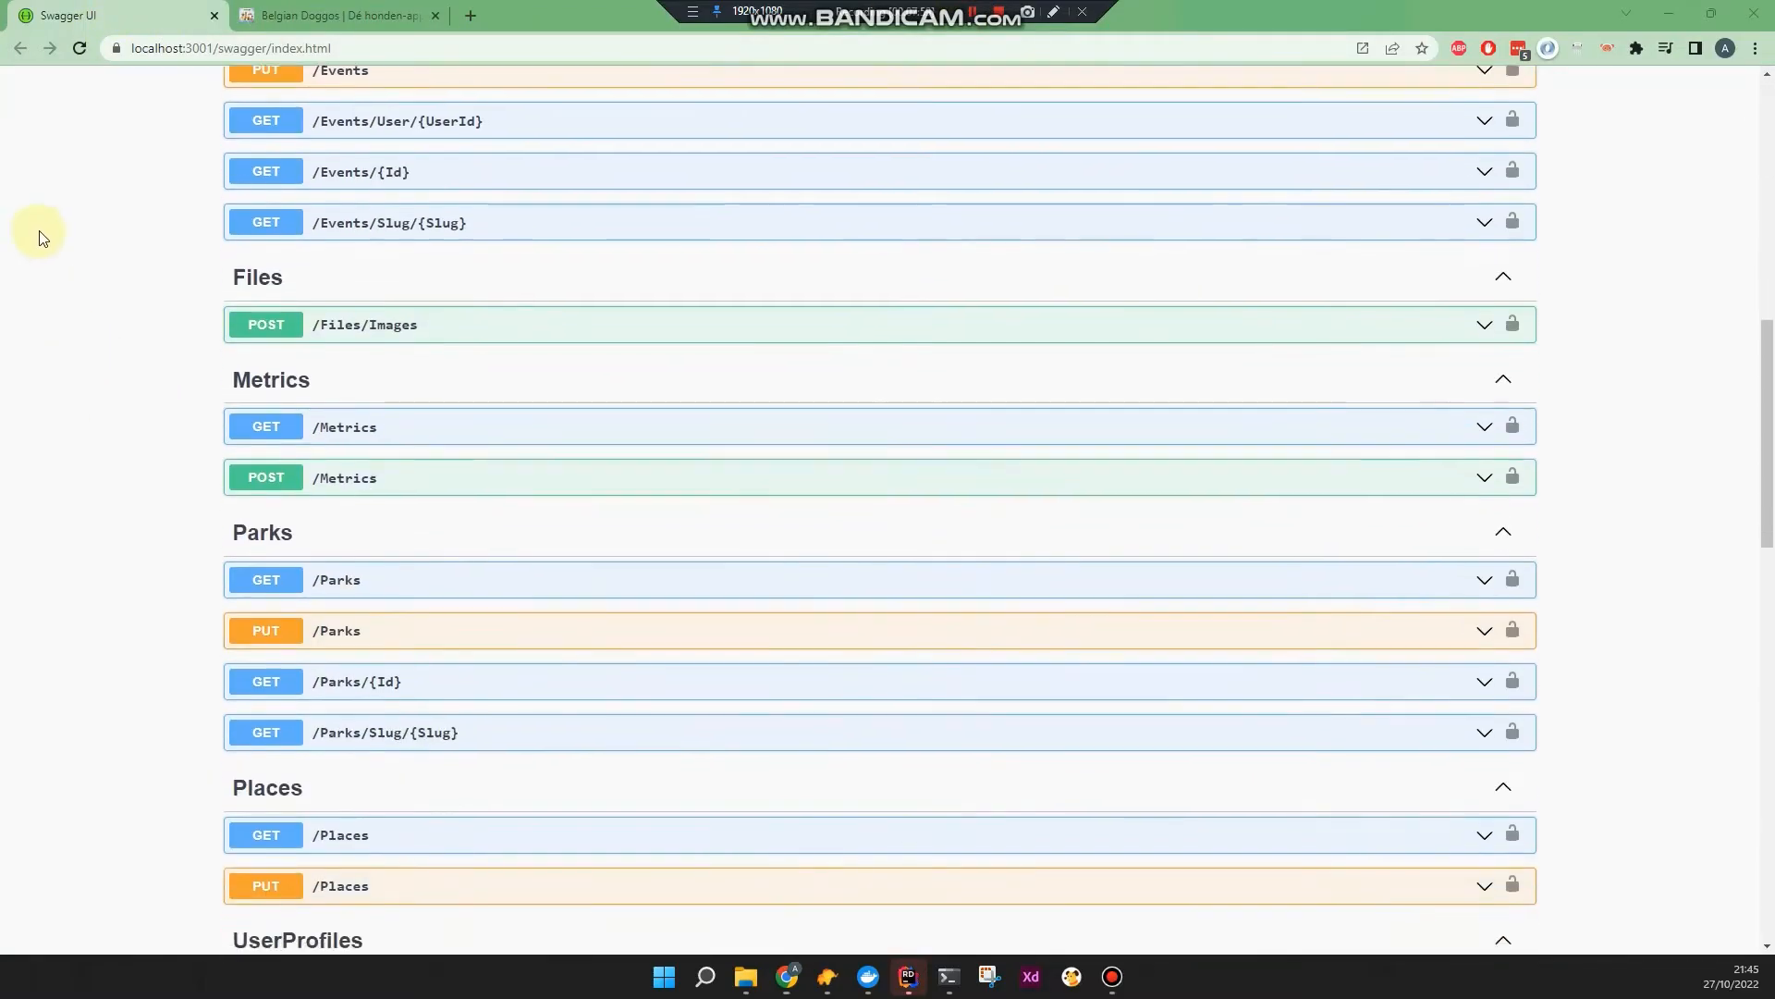
left_click(793, 477)
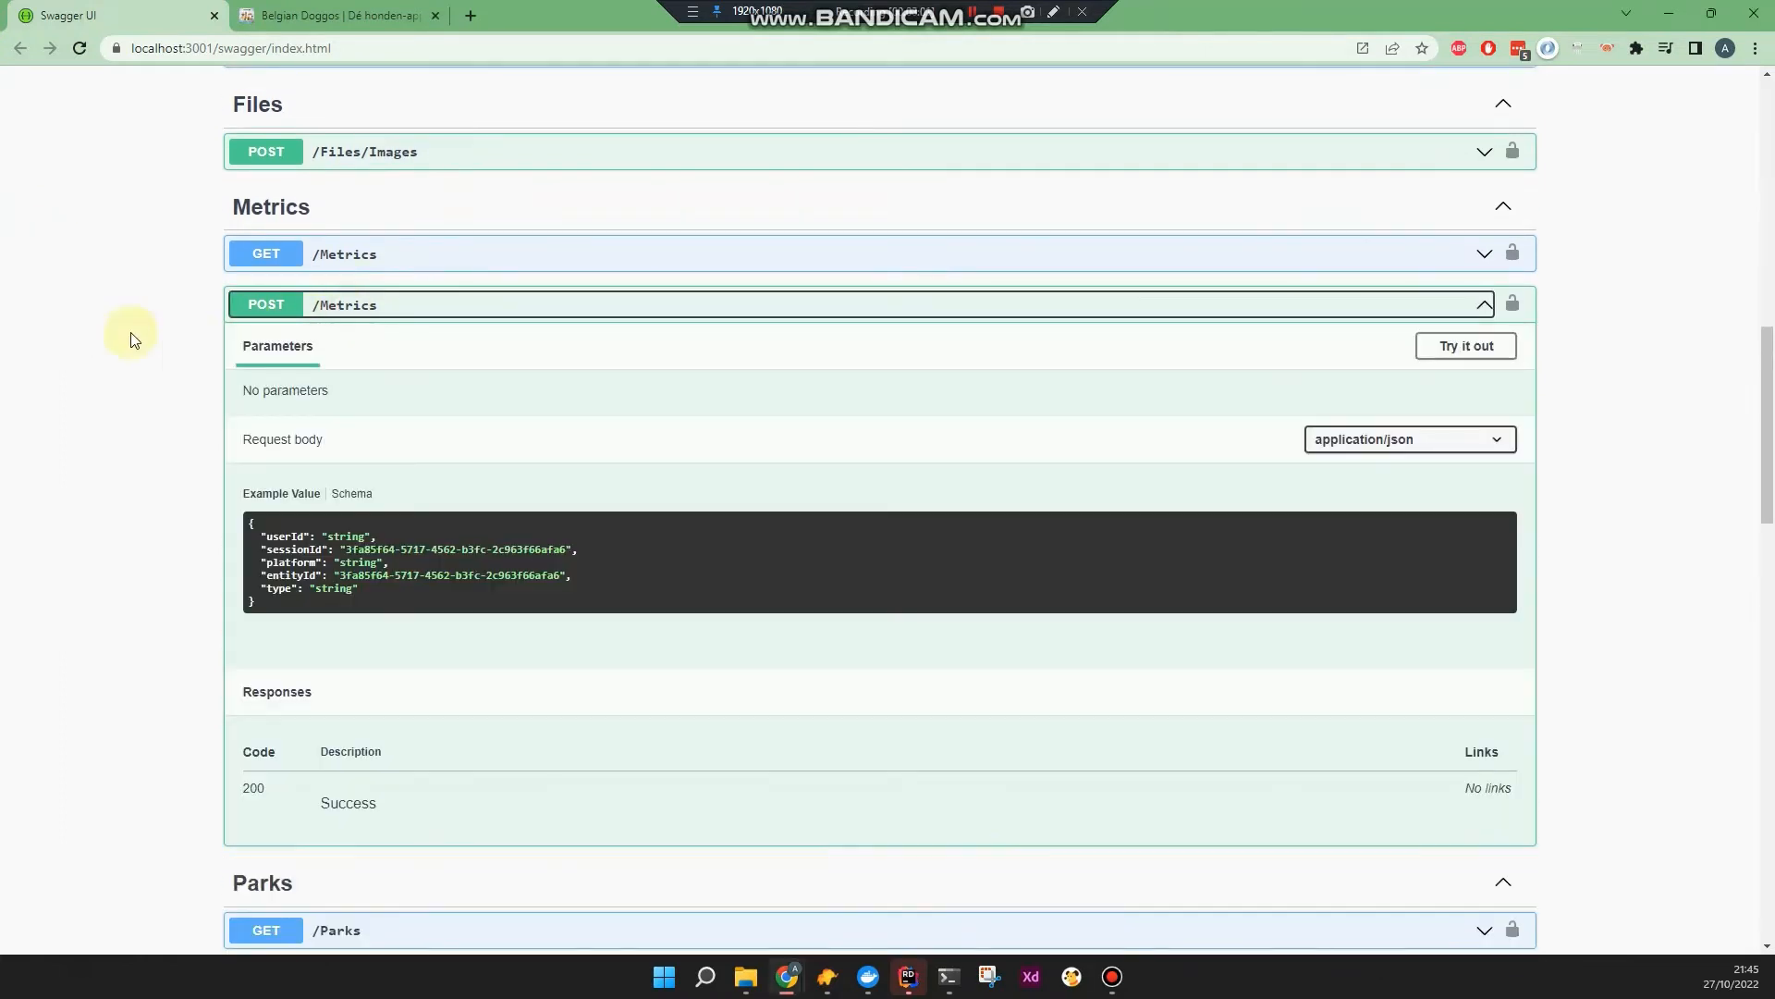
scroll("down", 3)
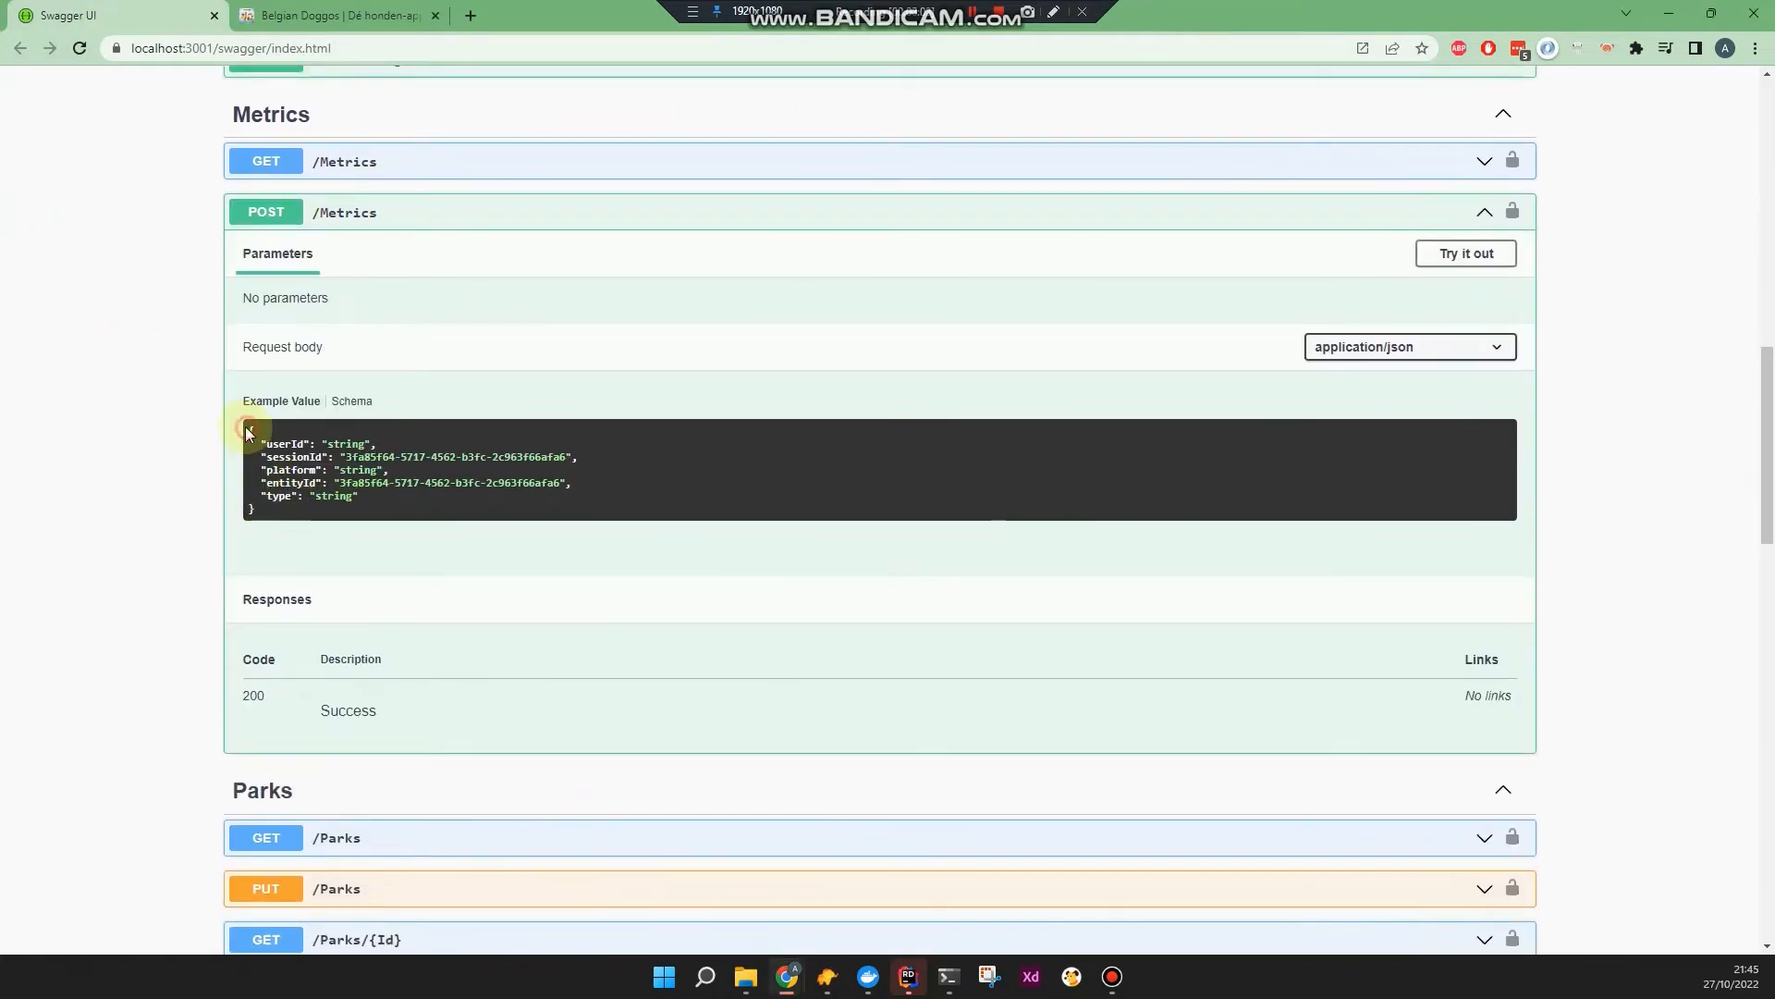
mouse_move(719, 372)
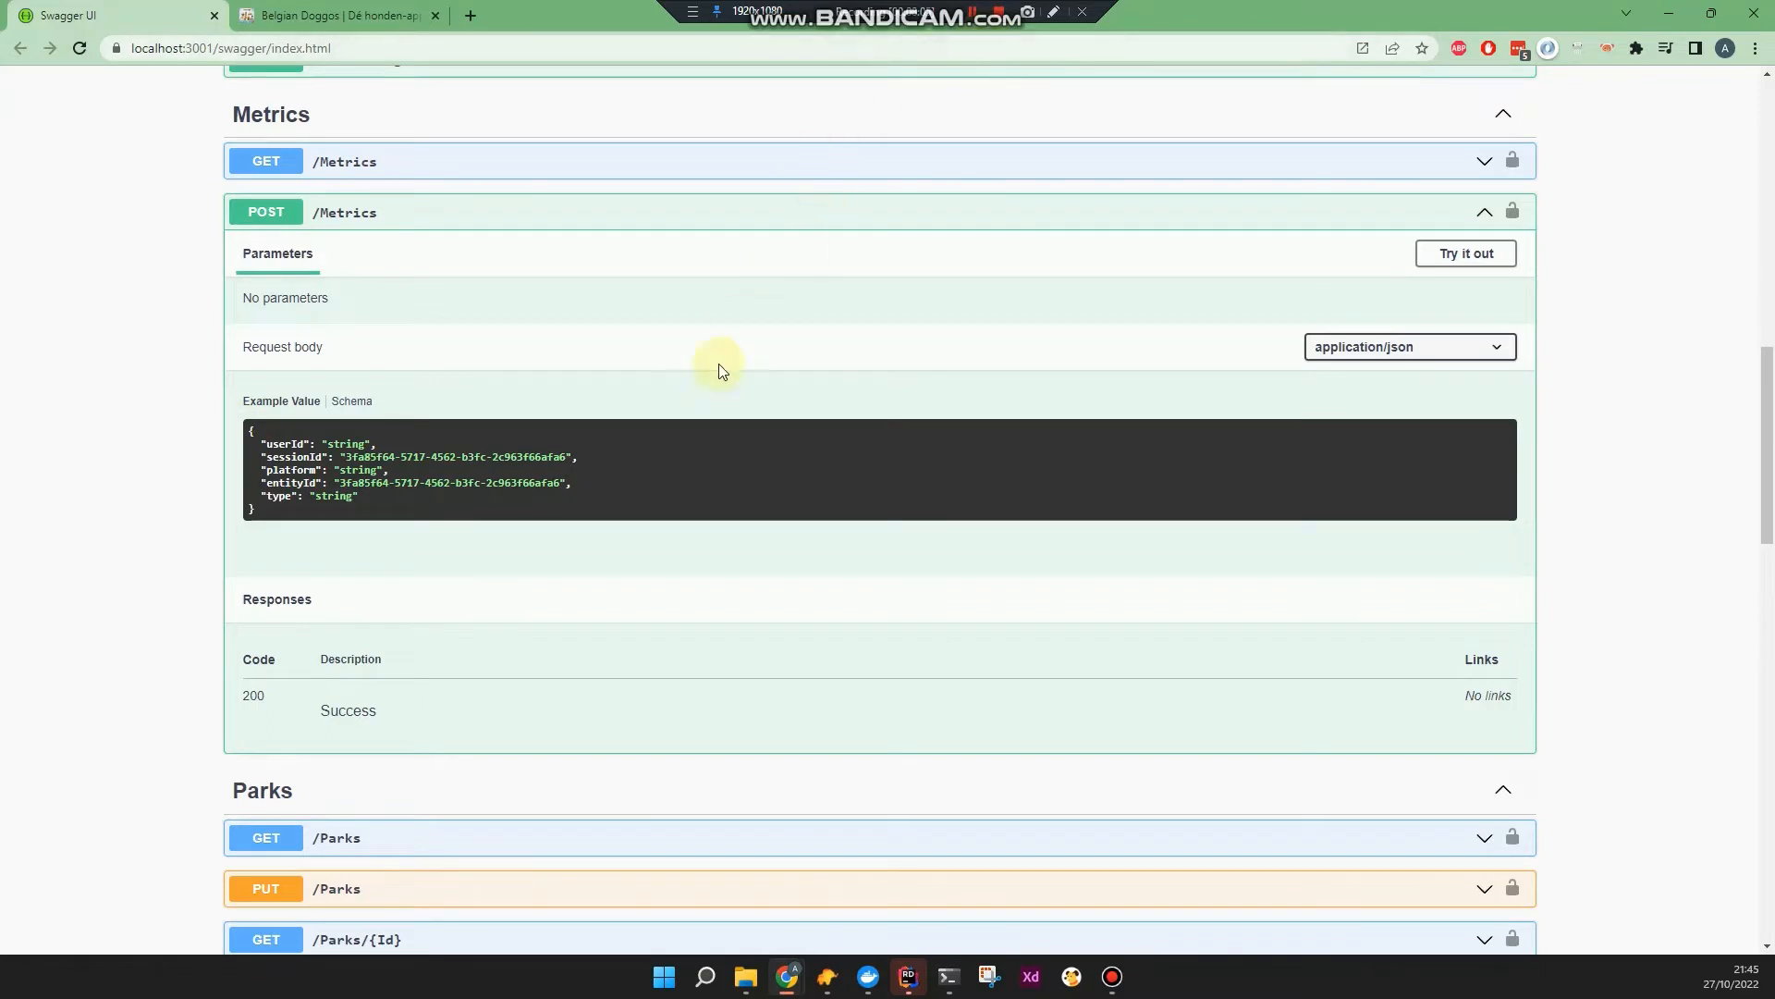
mouse_move(729, 387)
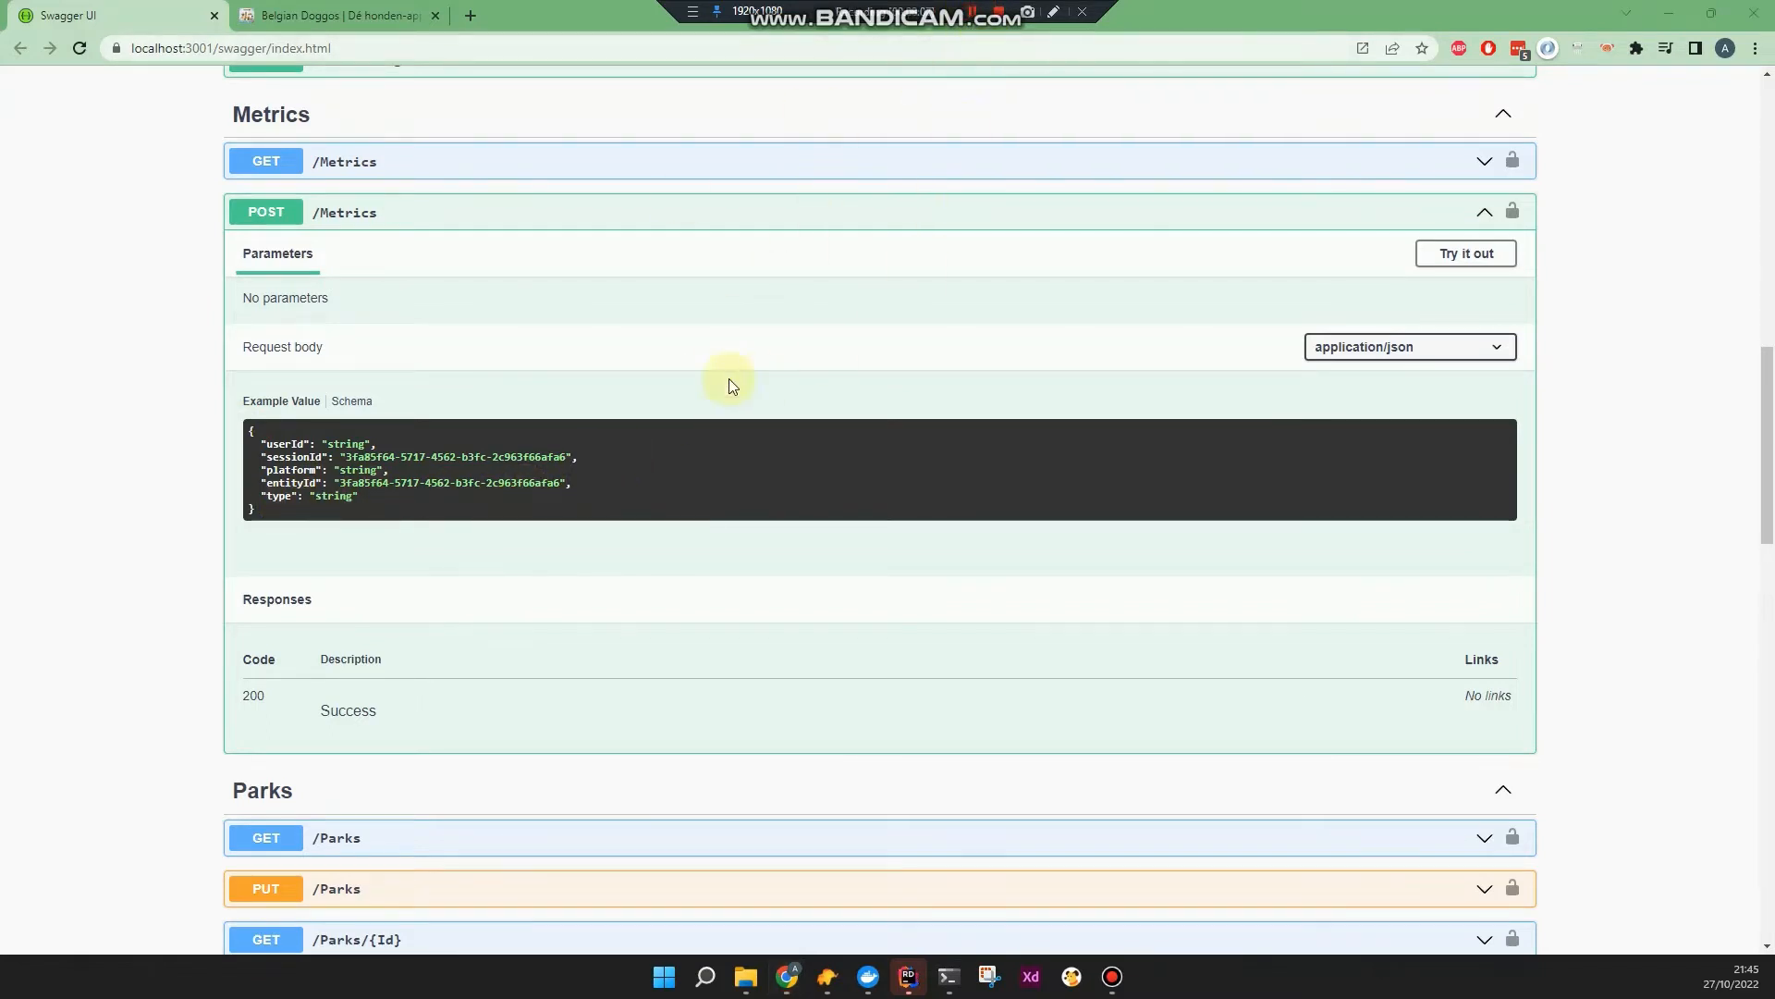
mouse_move(967, 101)
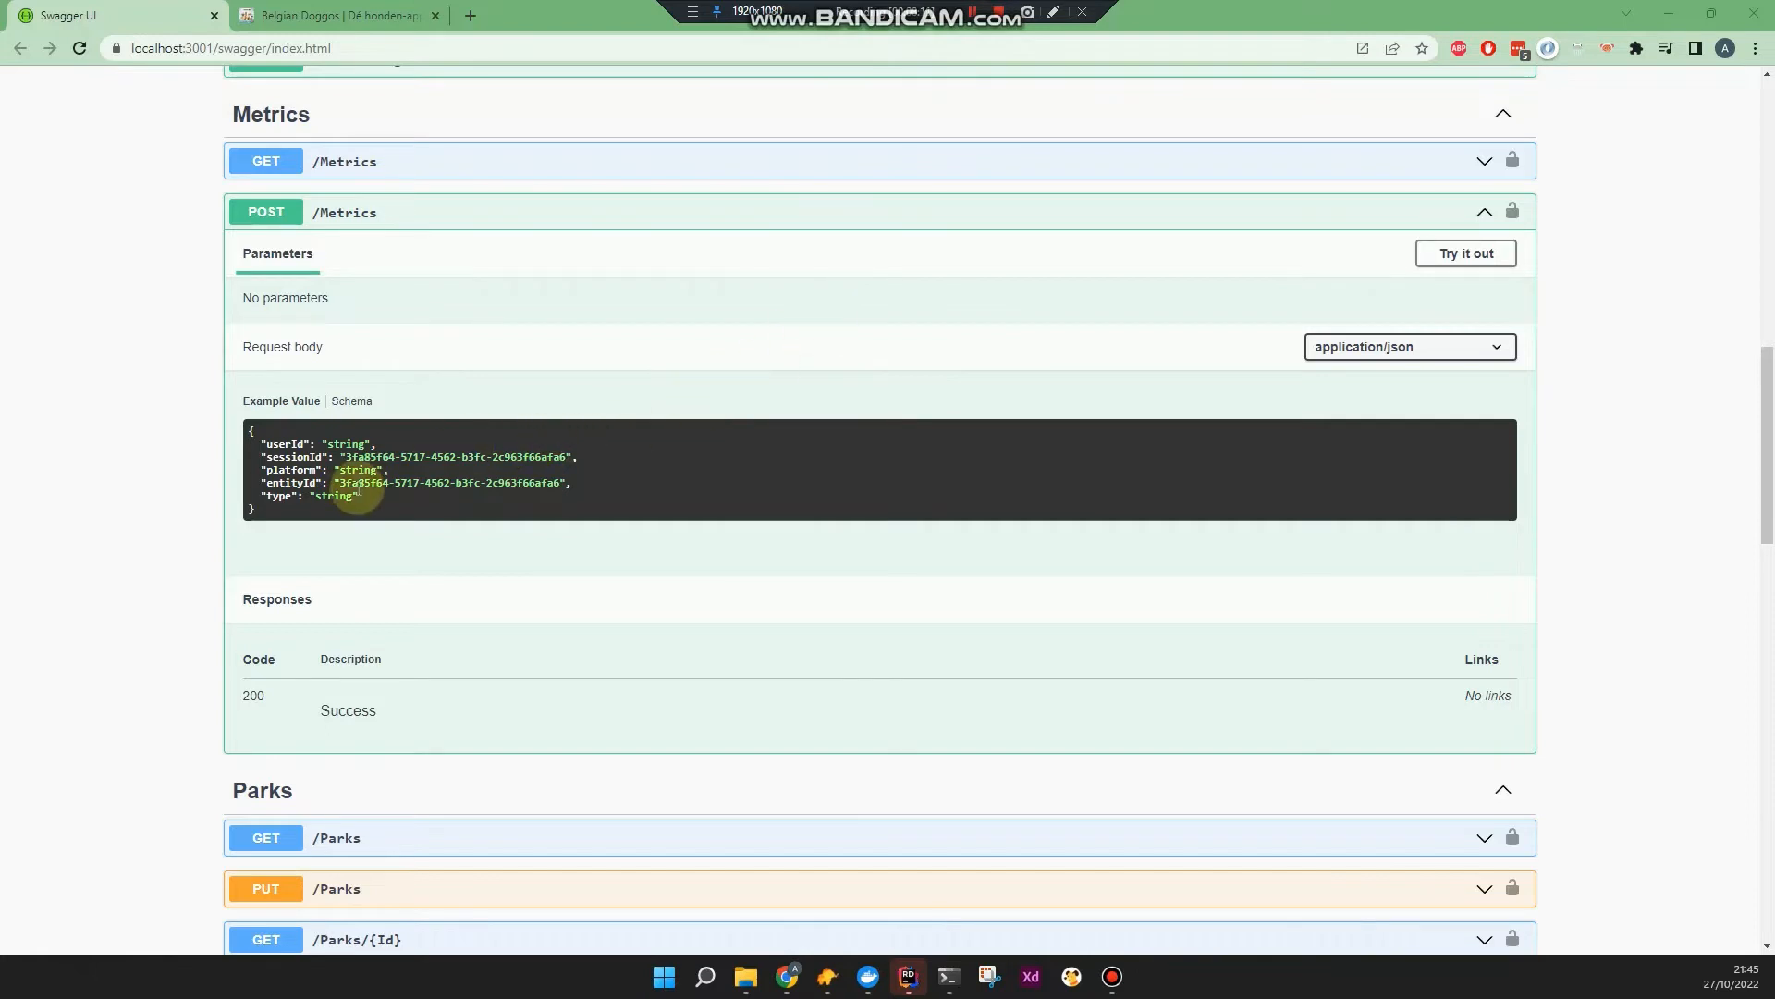
mouse_move(943, 222)
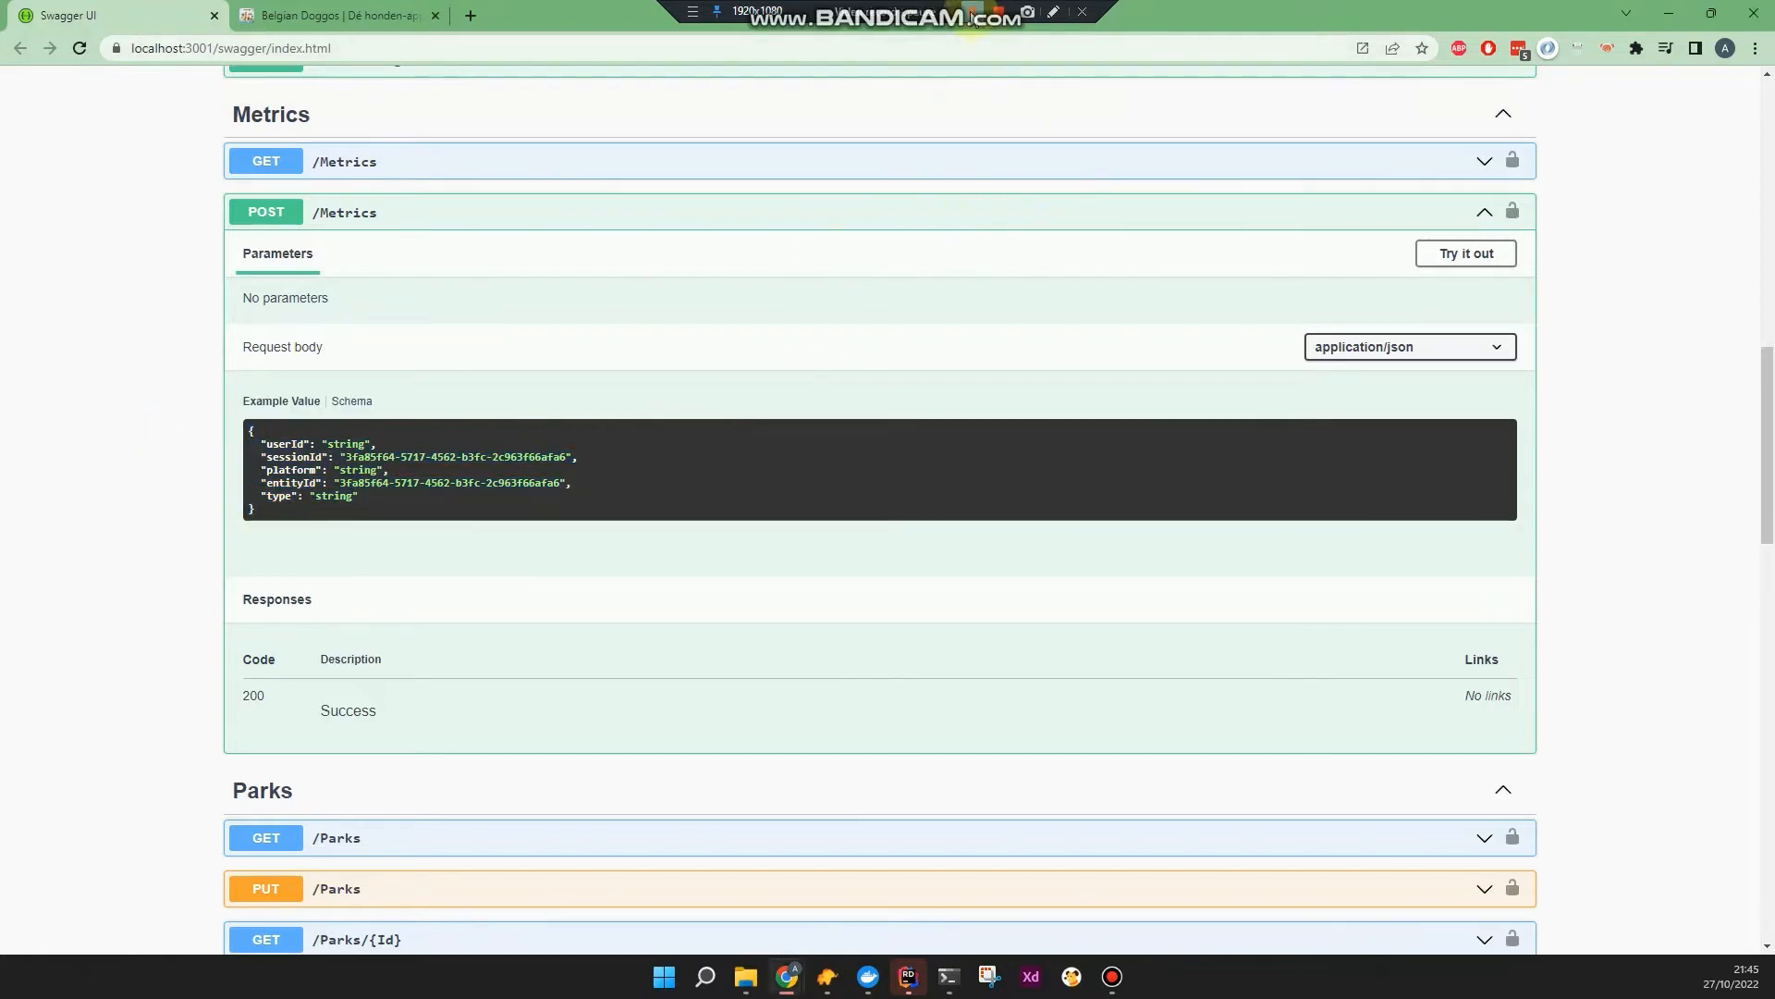
mouse_move(421, 255)
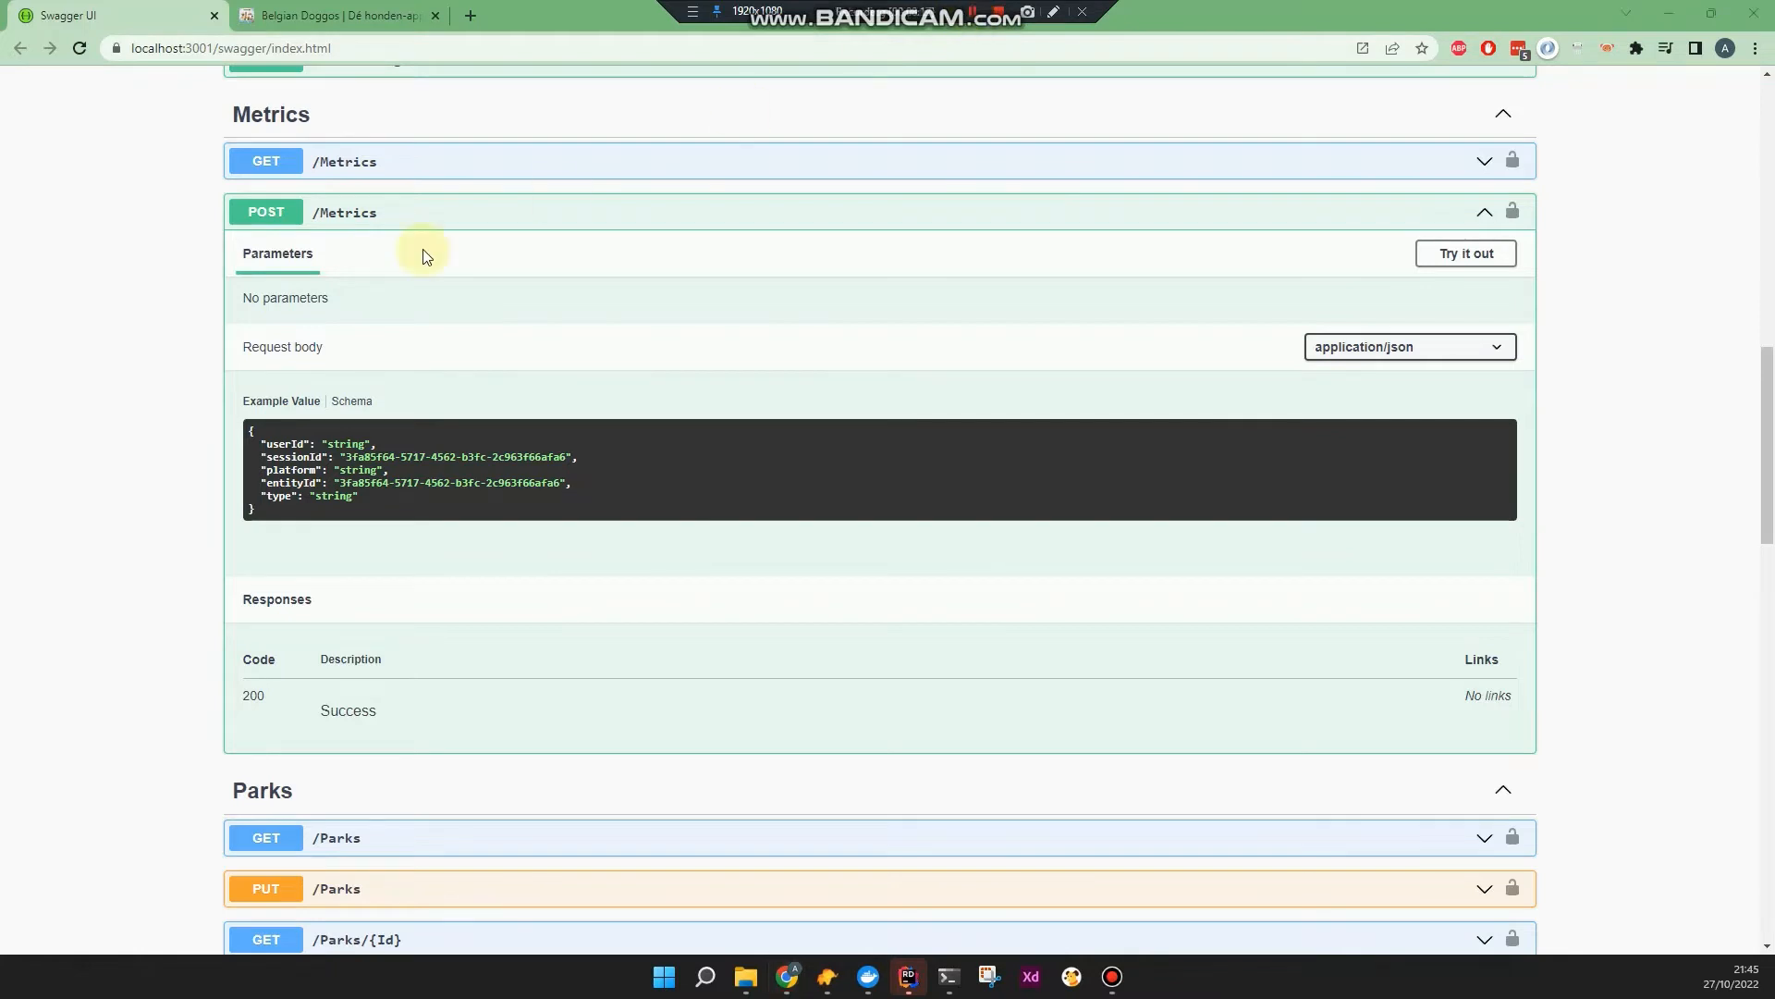
mouse_move(150, 255)
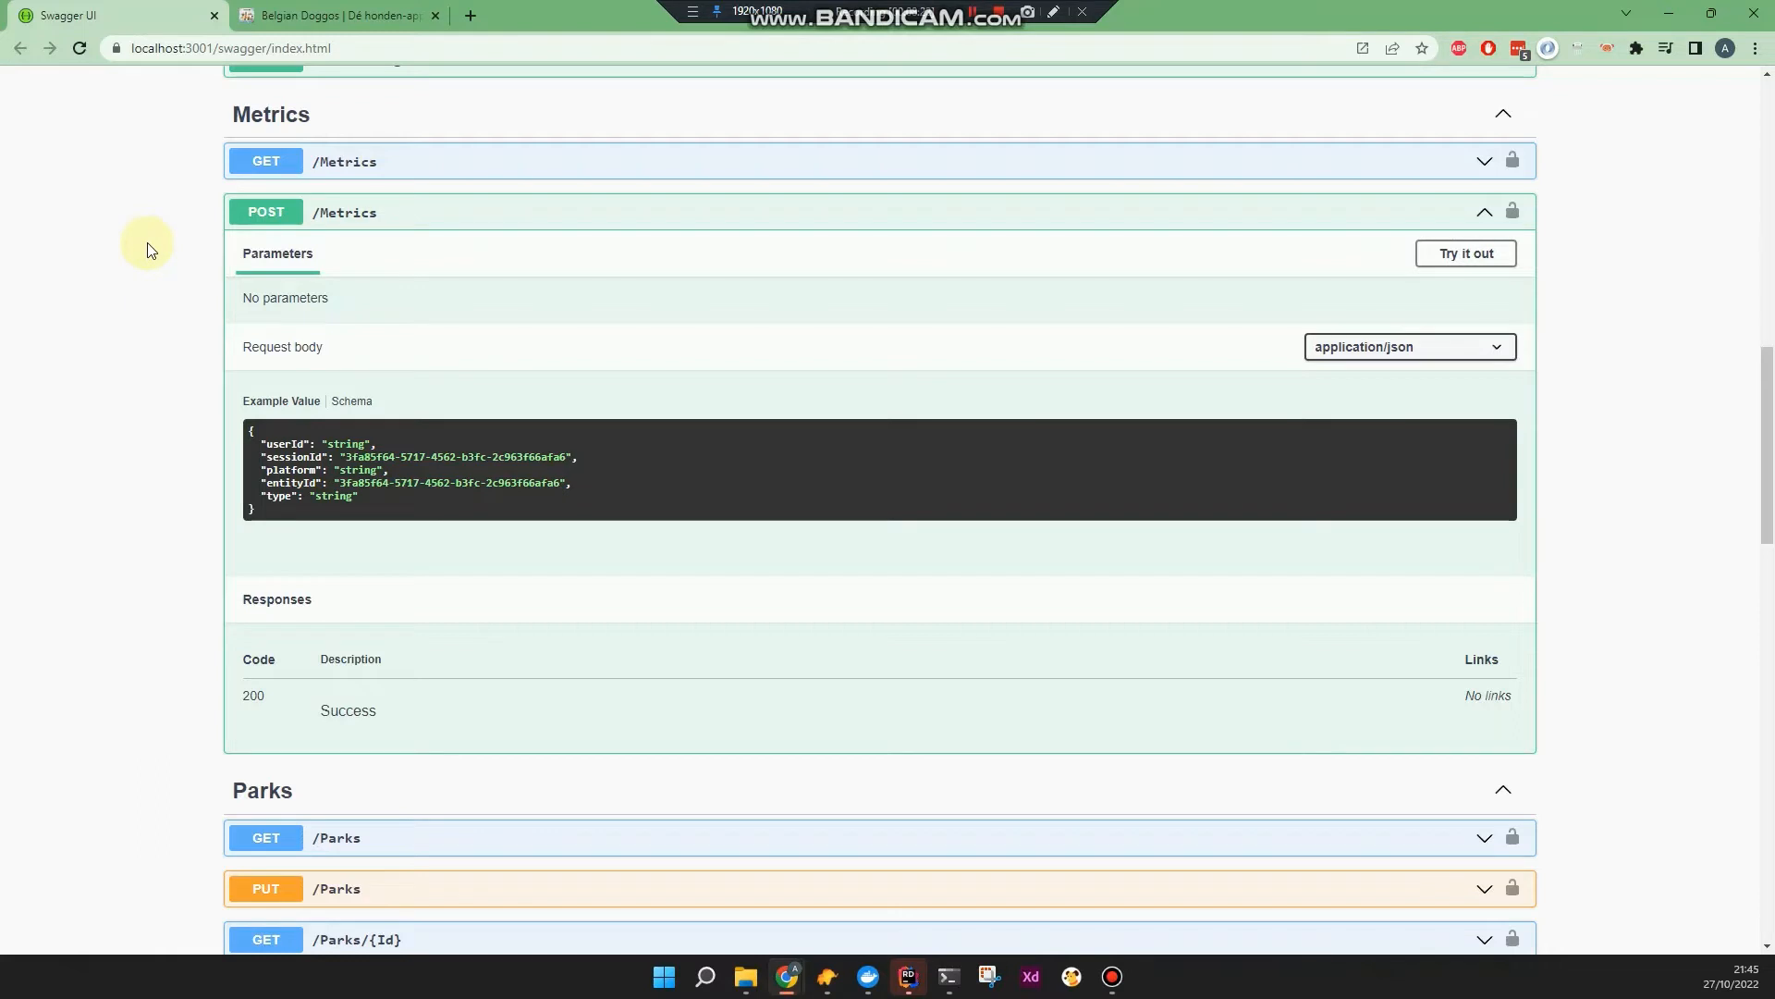
mouse_move(144, 281)
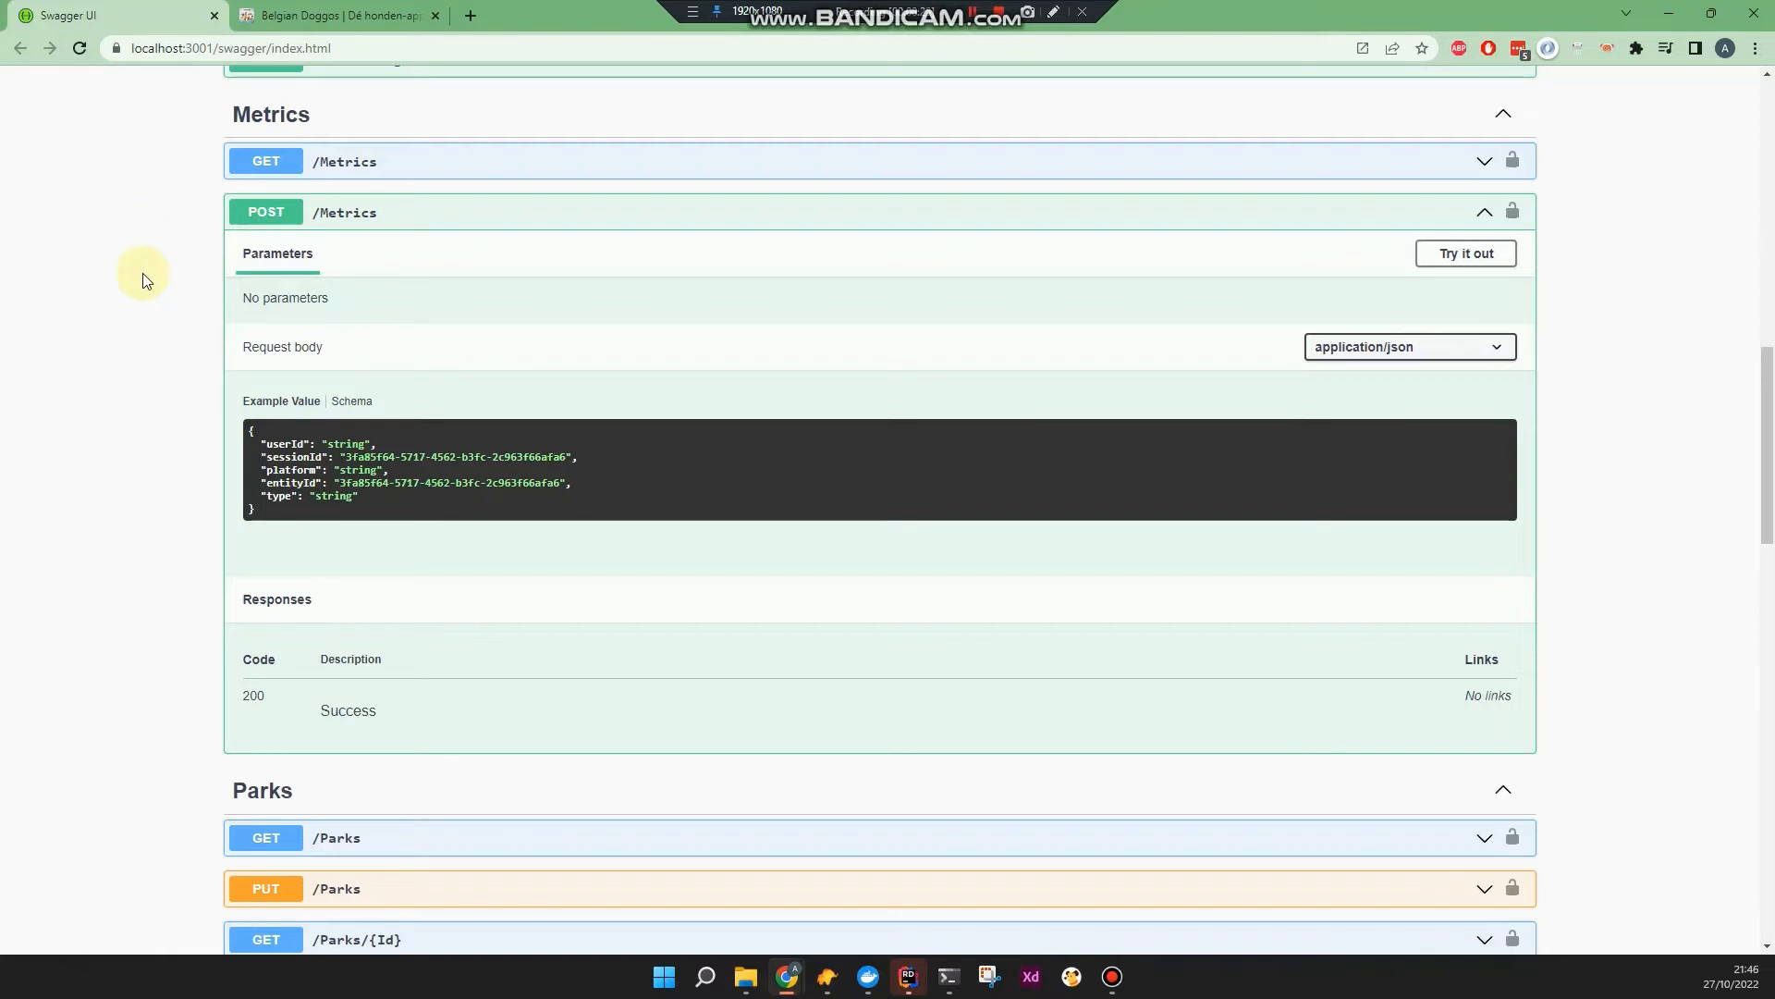
mouse_move(150, 259)
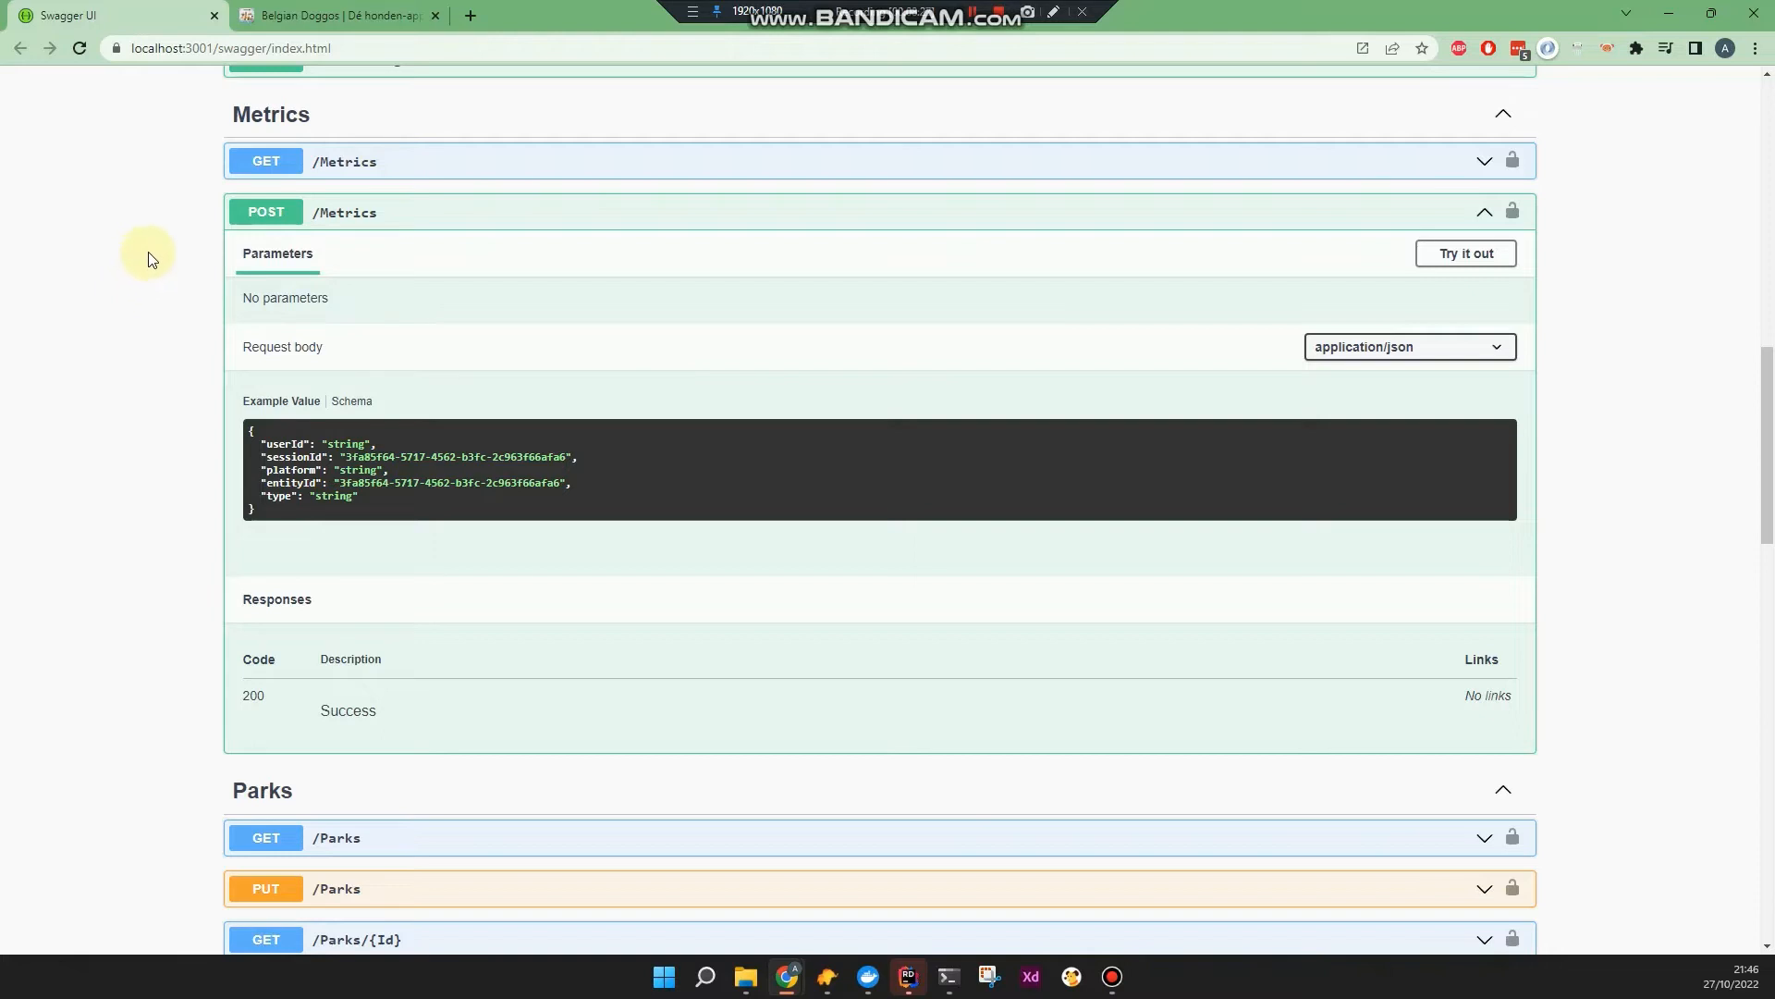
mouse_move(144, 266)
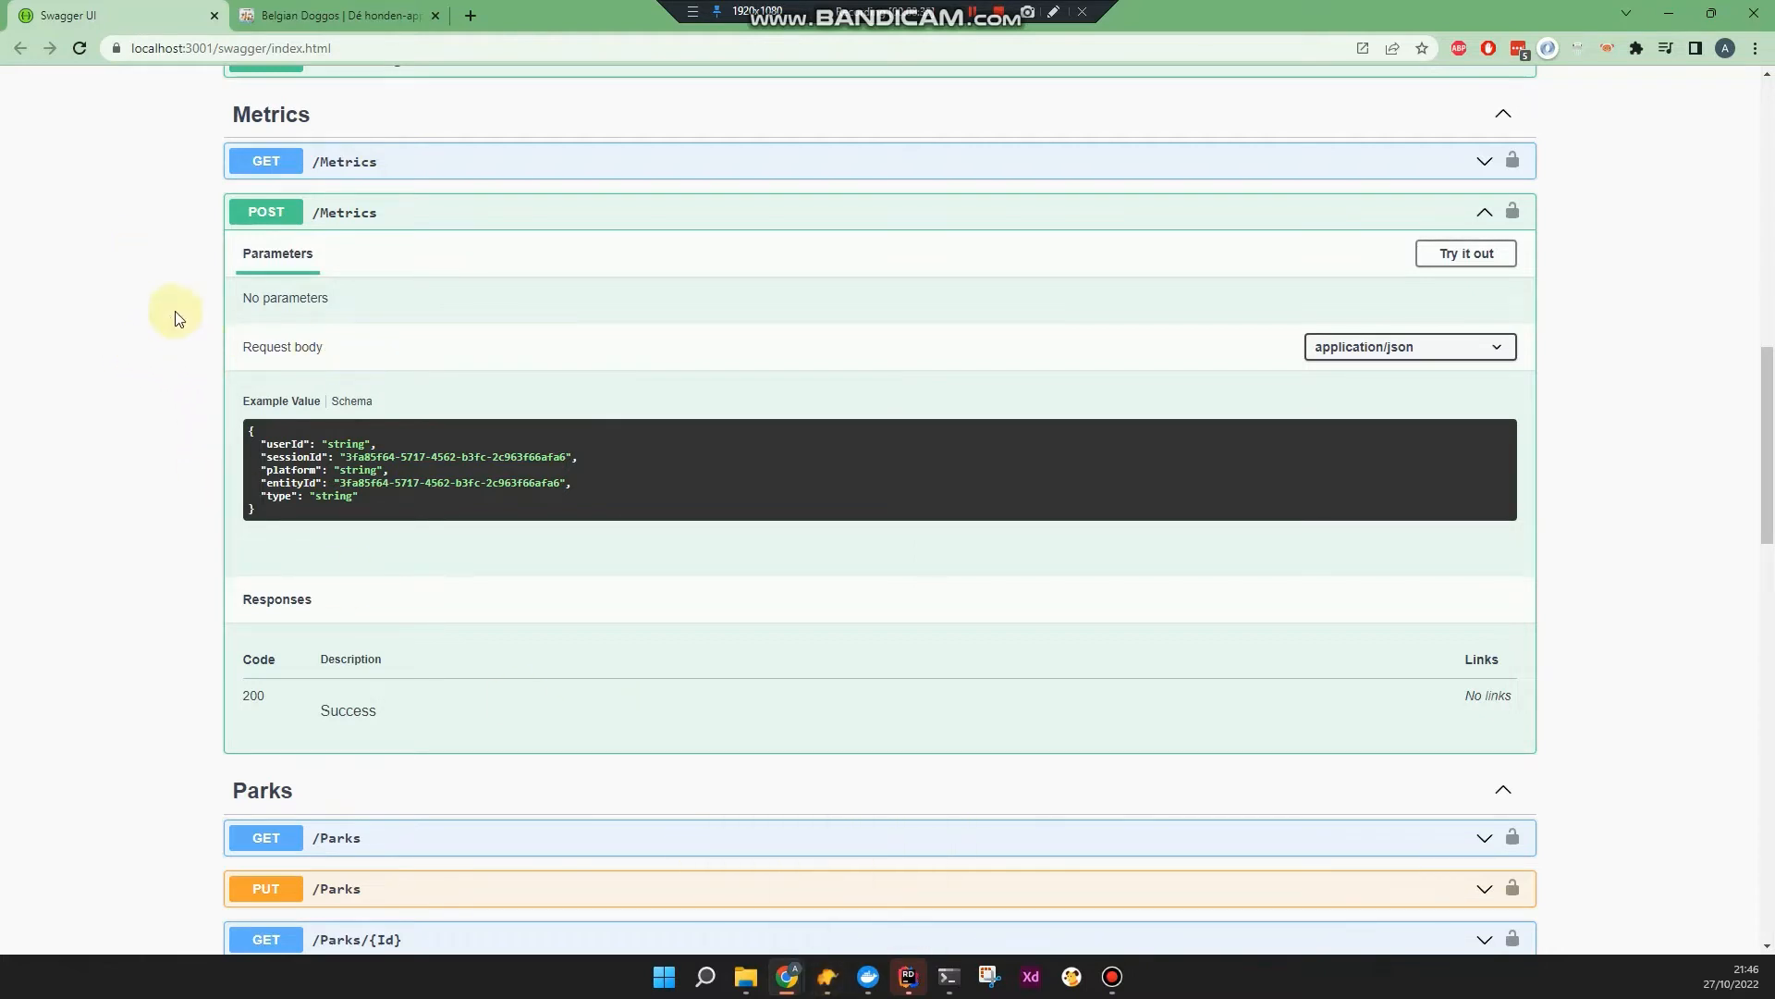
mouse_move(153, 386)
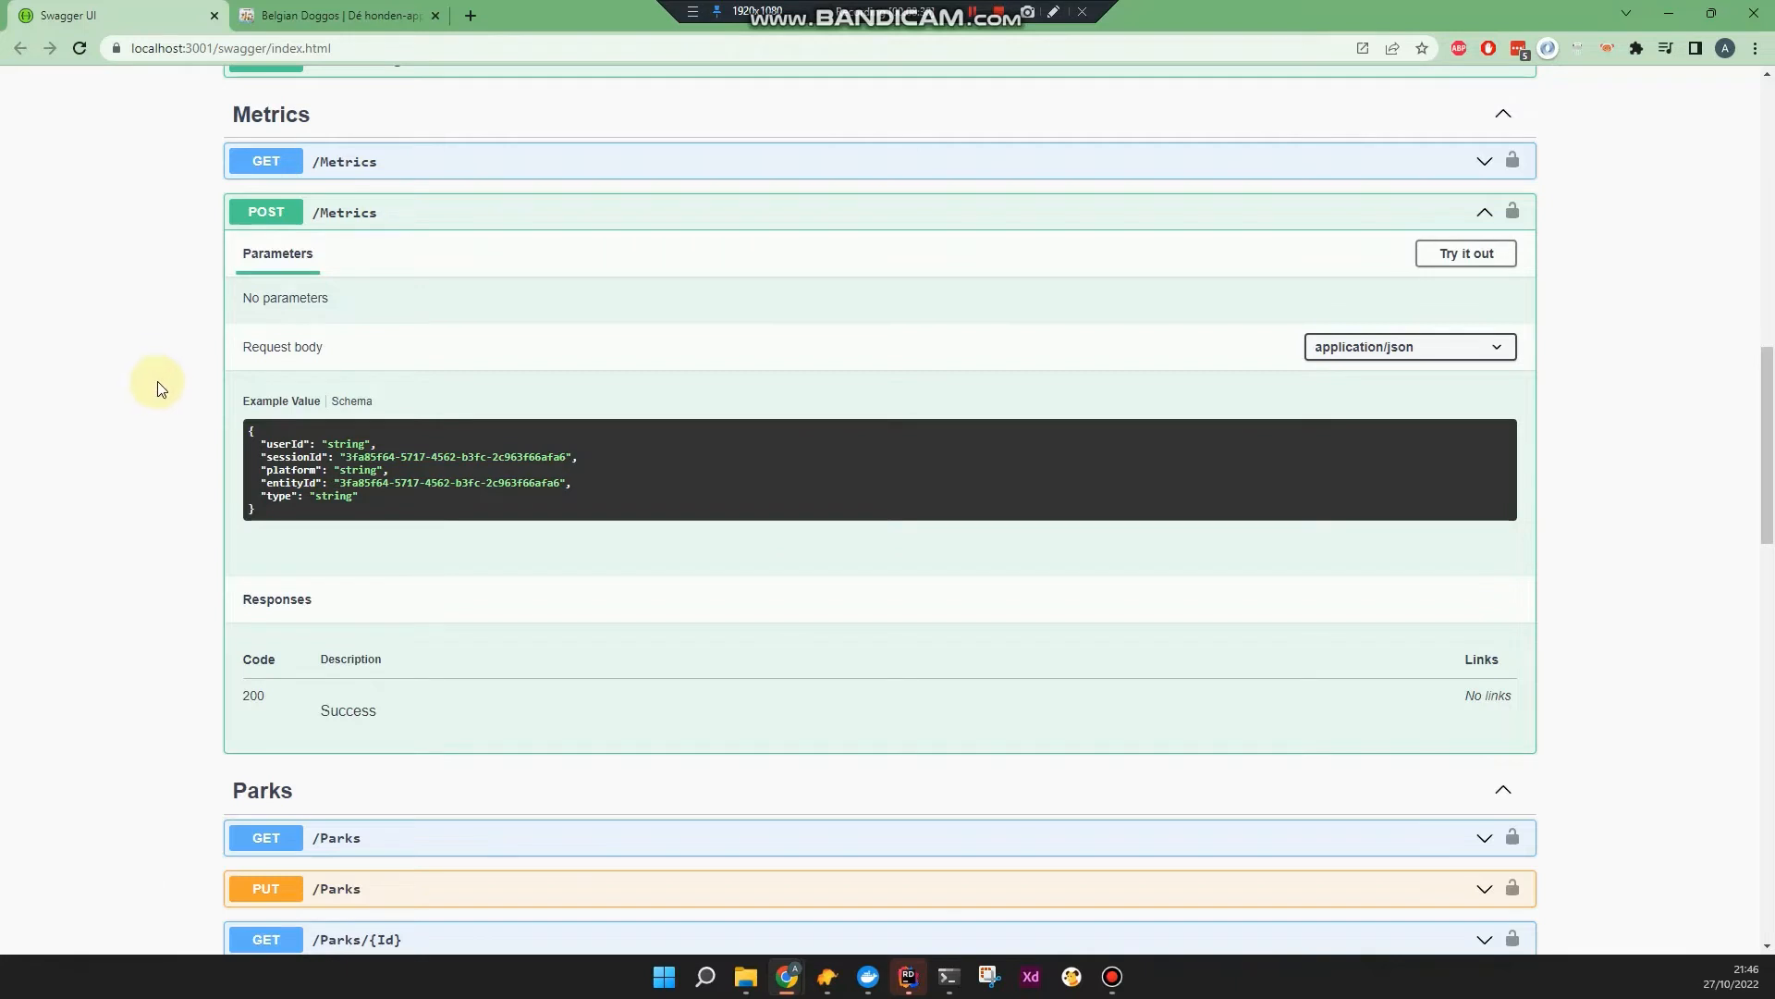
mouse_move(979, 37)
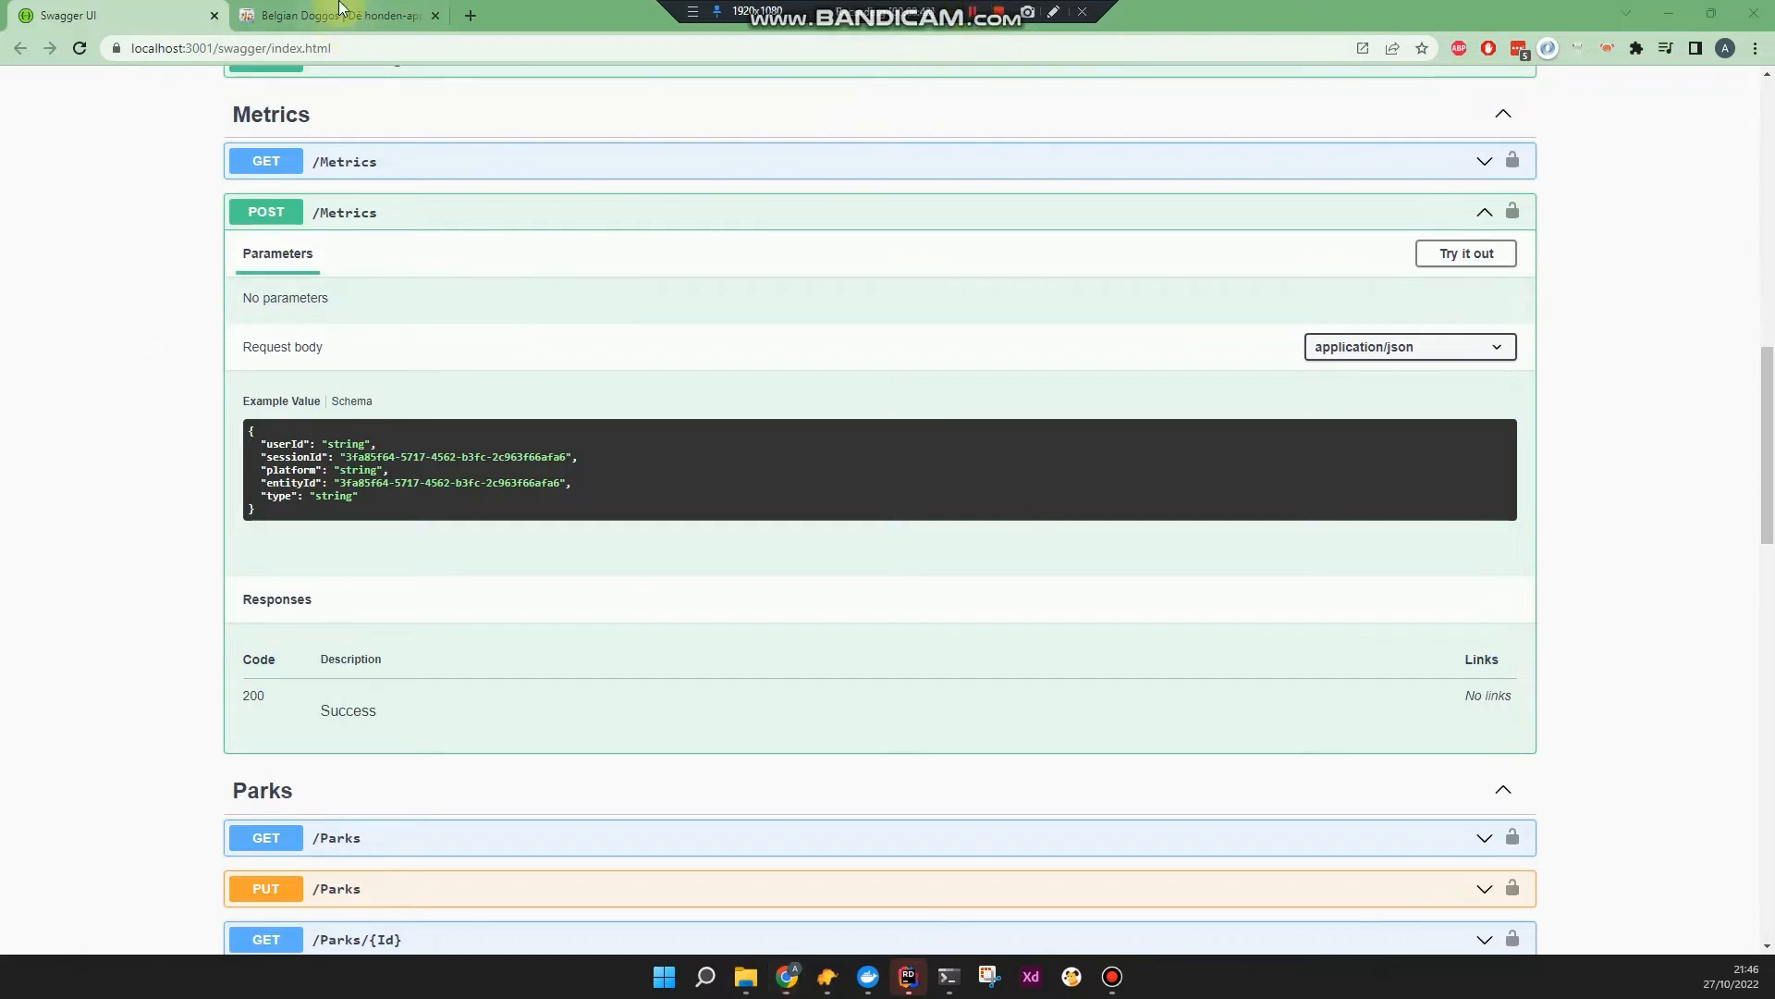
Open the Belgian Doggos home page in its installed app window via Openen
left_click(334, 15)
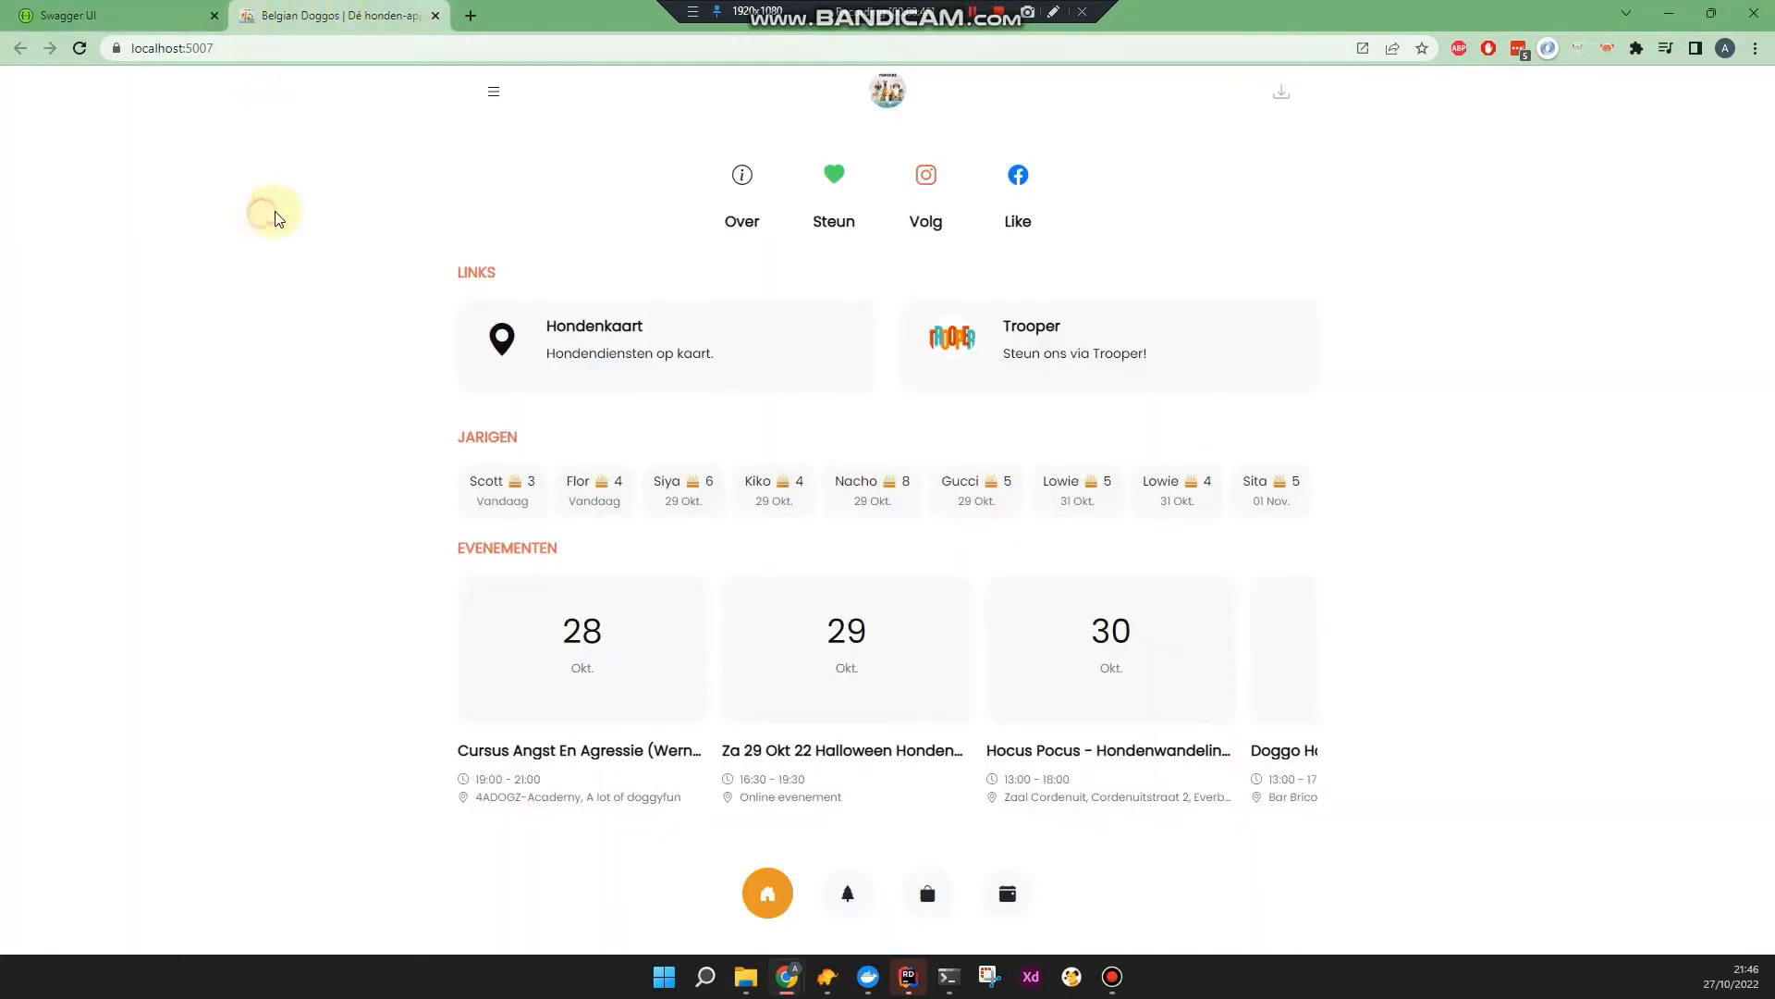
mouse_move(1349, 159)
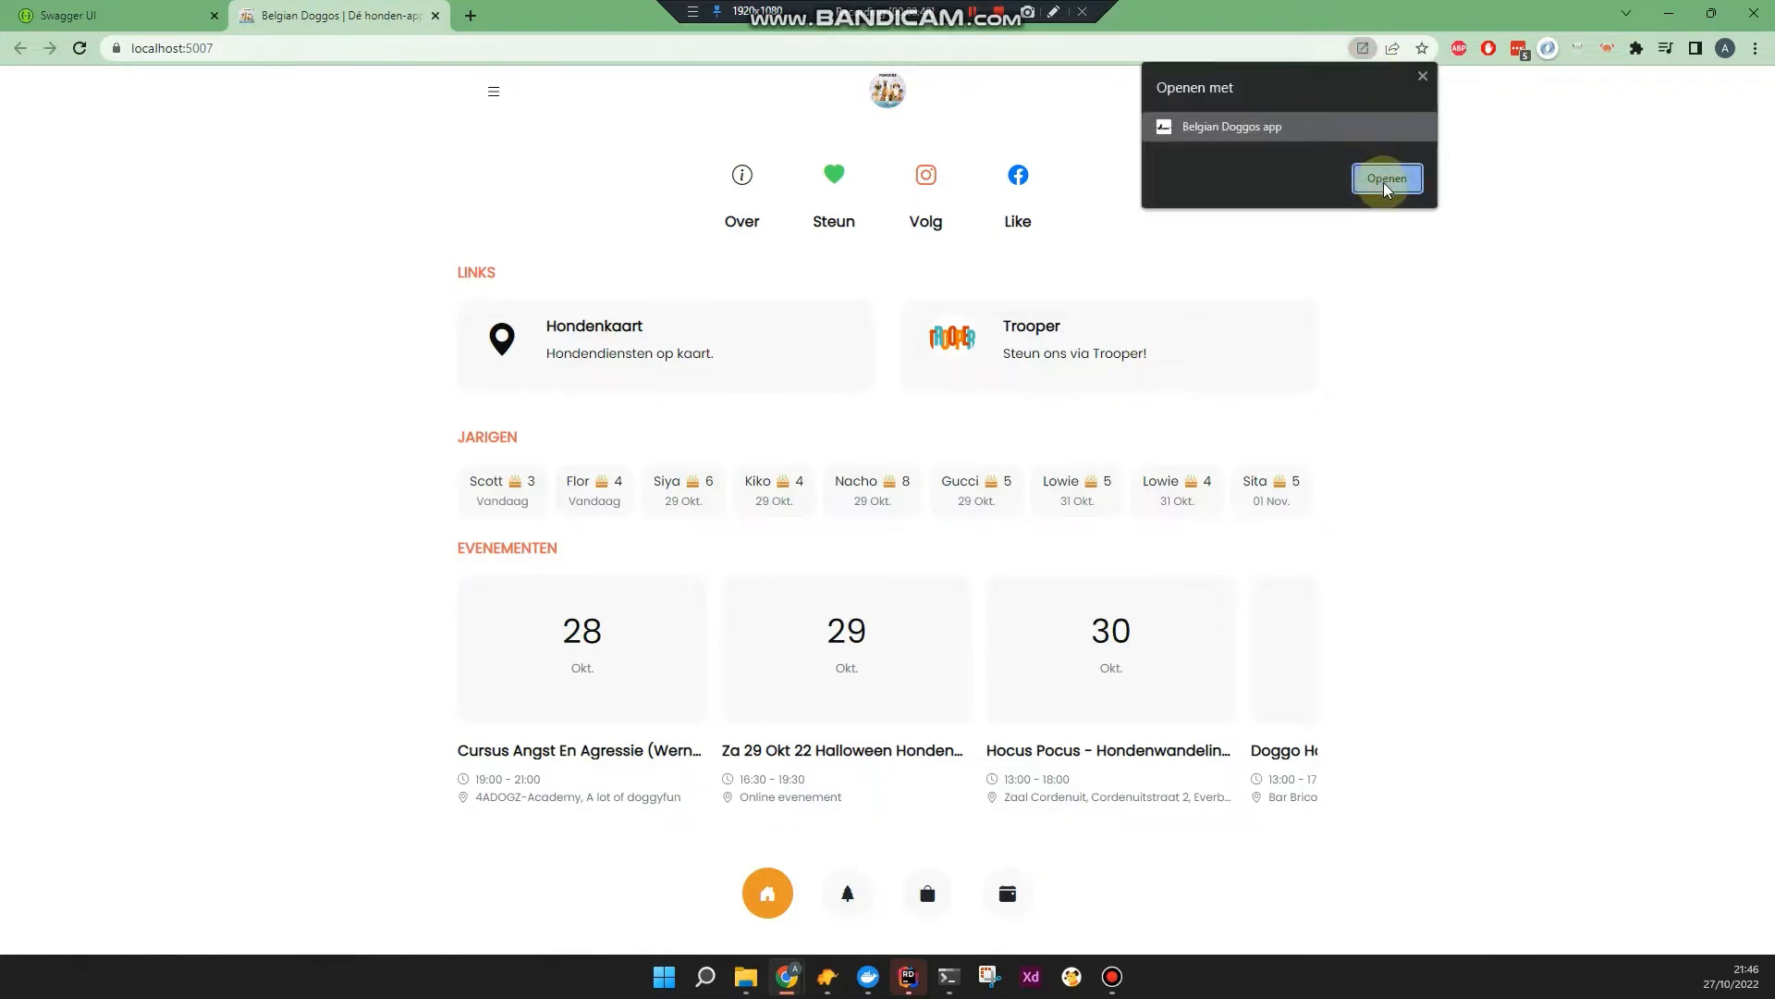
left_click(1385, 177)
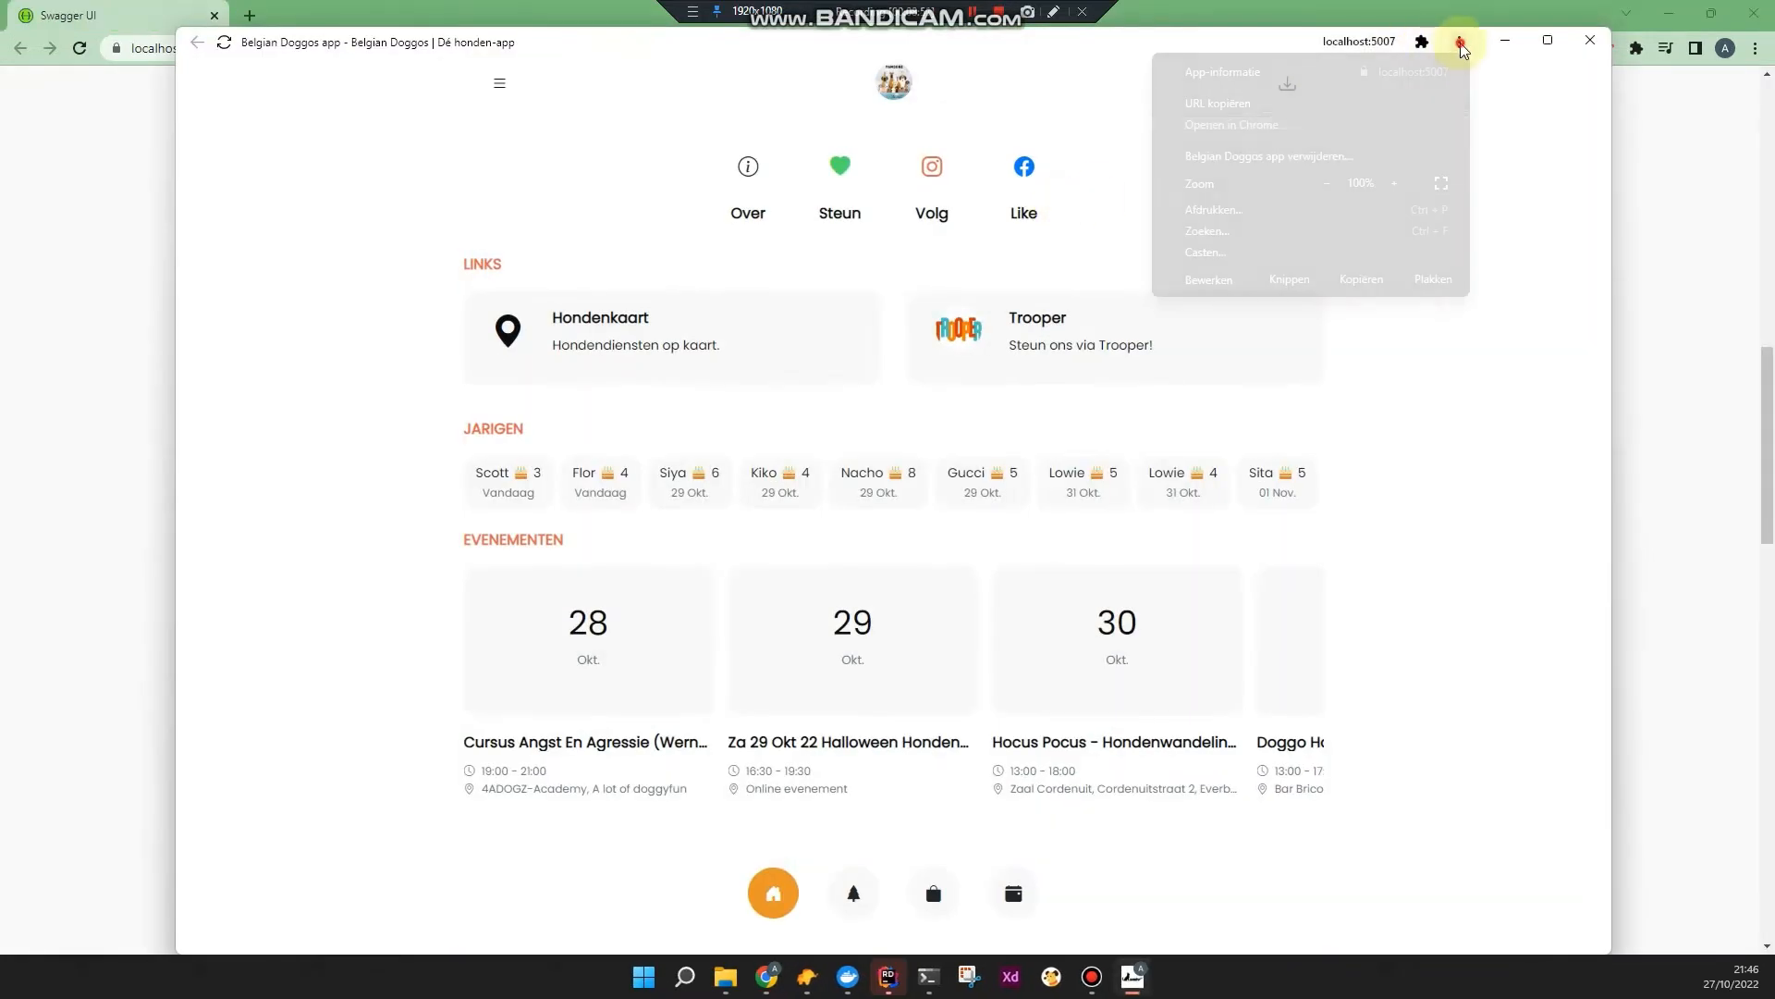
left_click(974, 187)
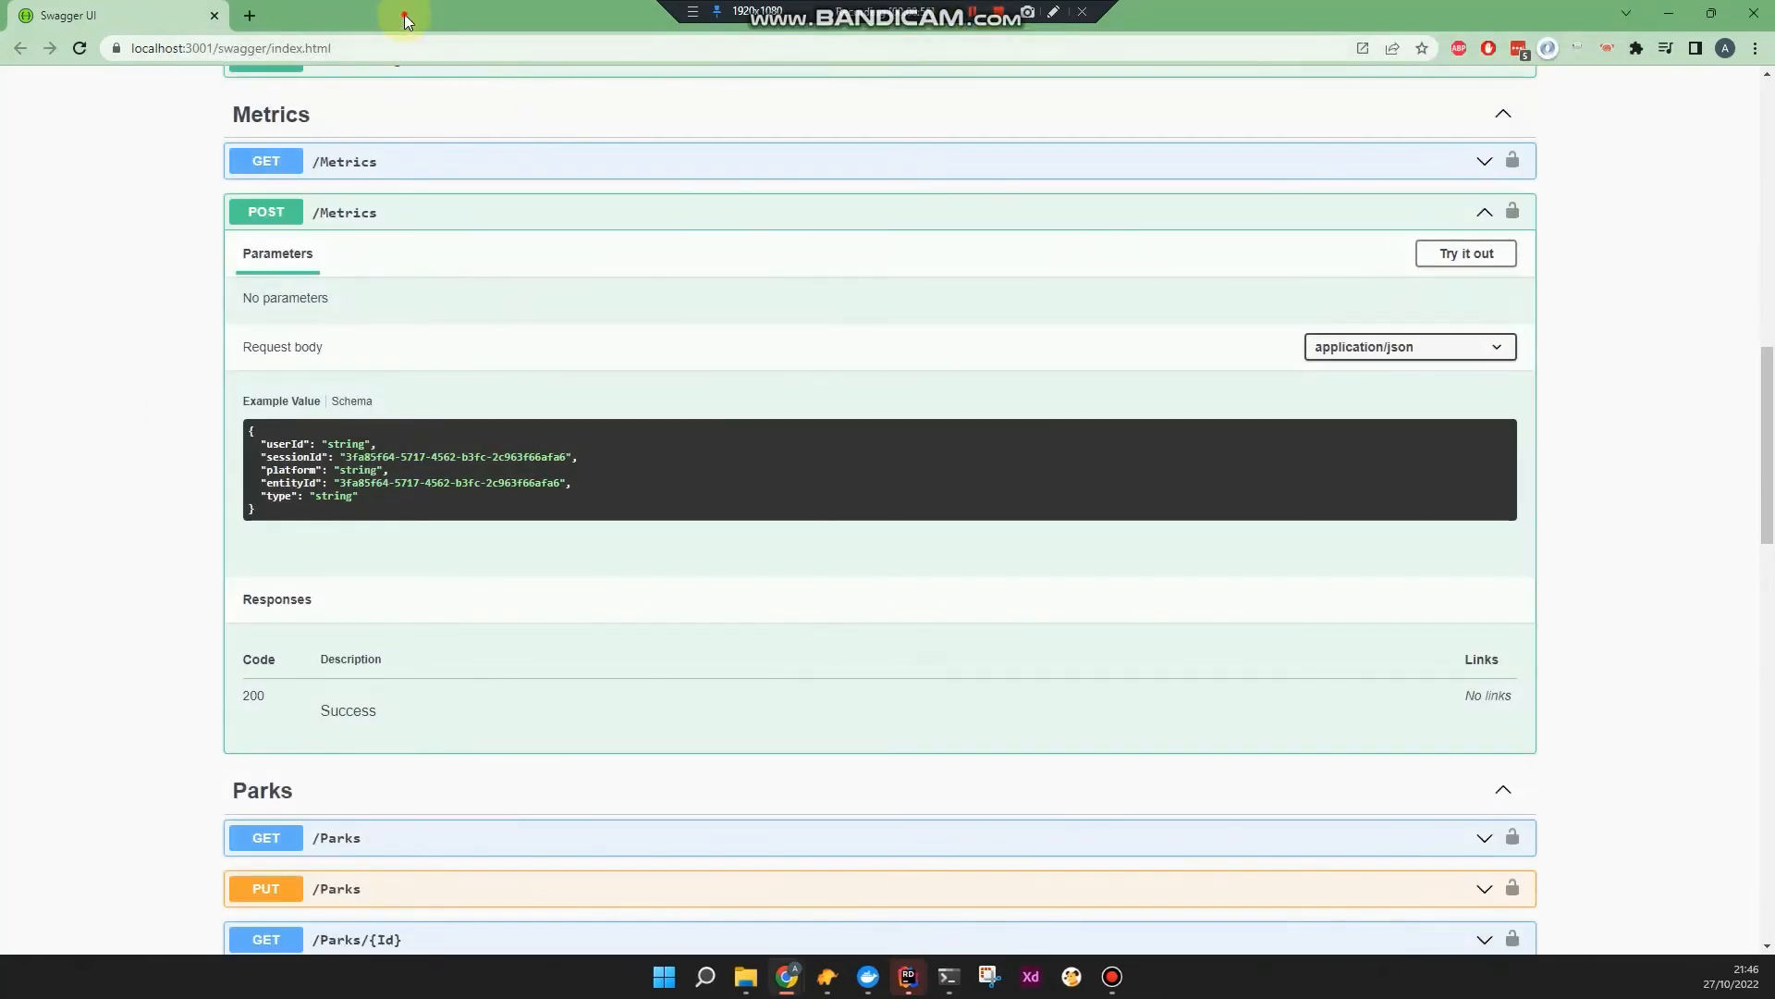
mouse_move(974, 43)
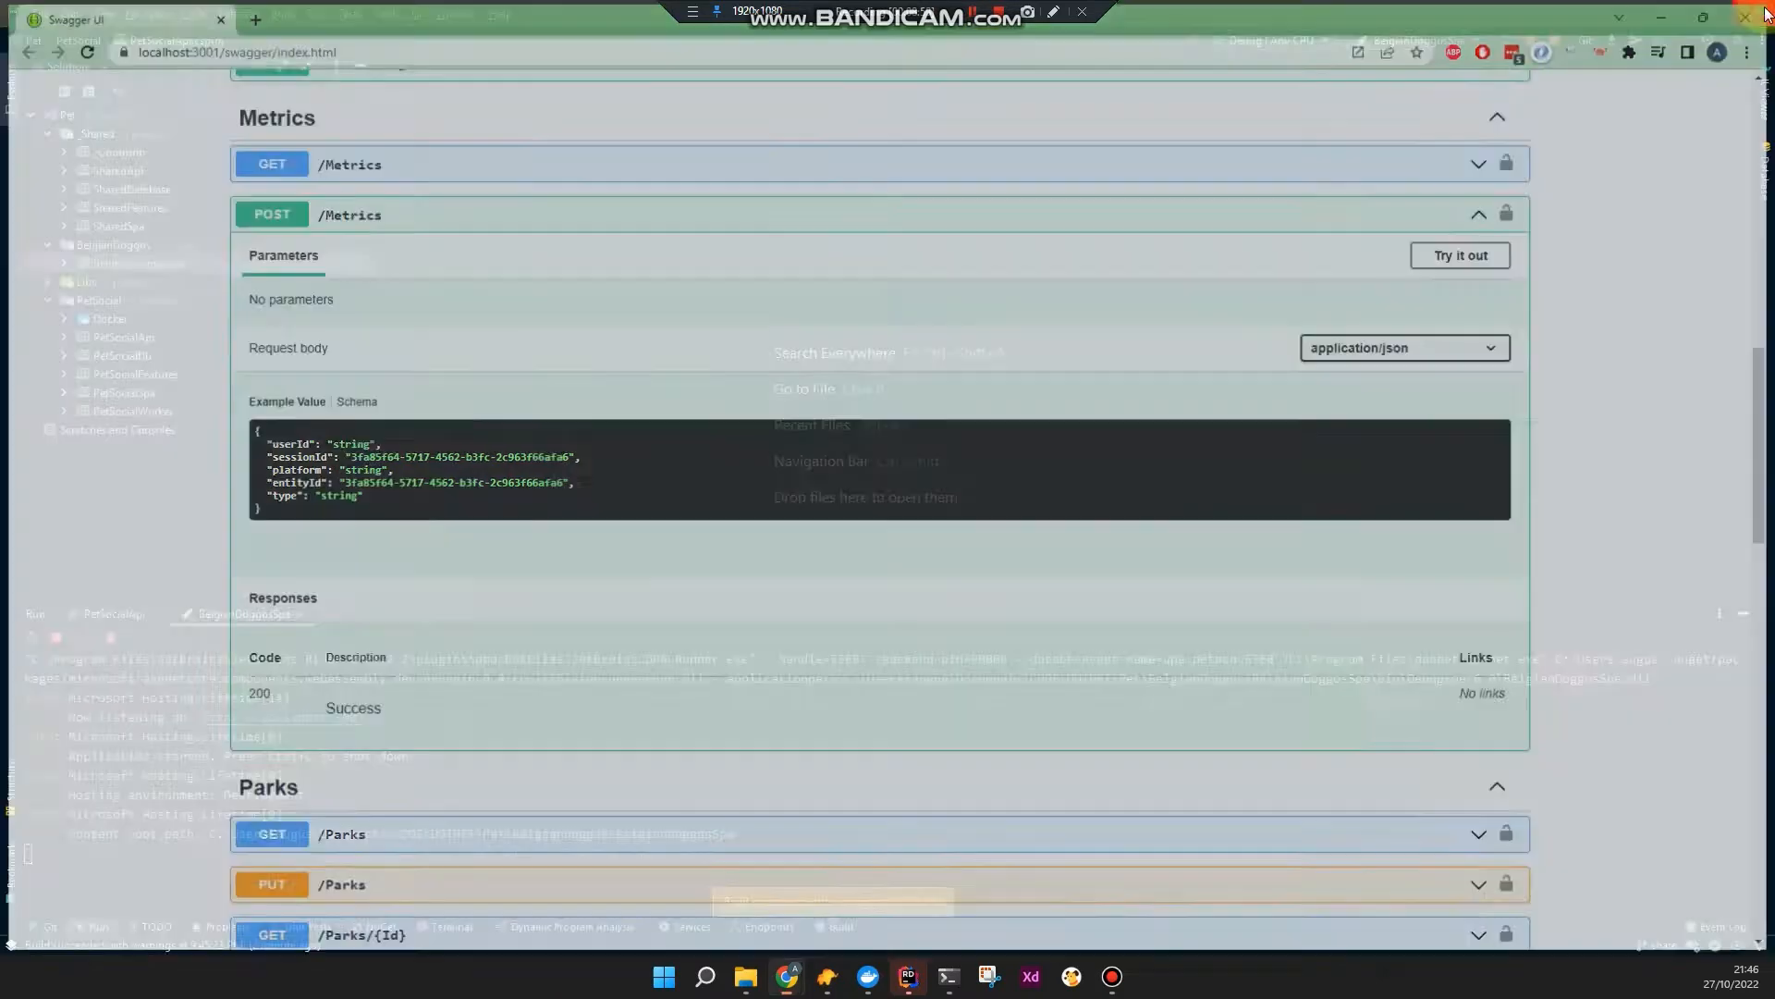
Bring the Chrome tab with the Belgian Doggos home page at localhost:5007 to the front
left_click(909, 984)
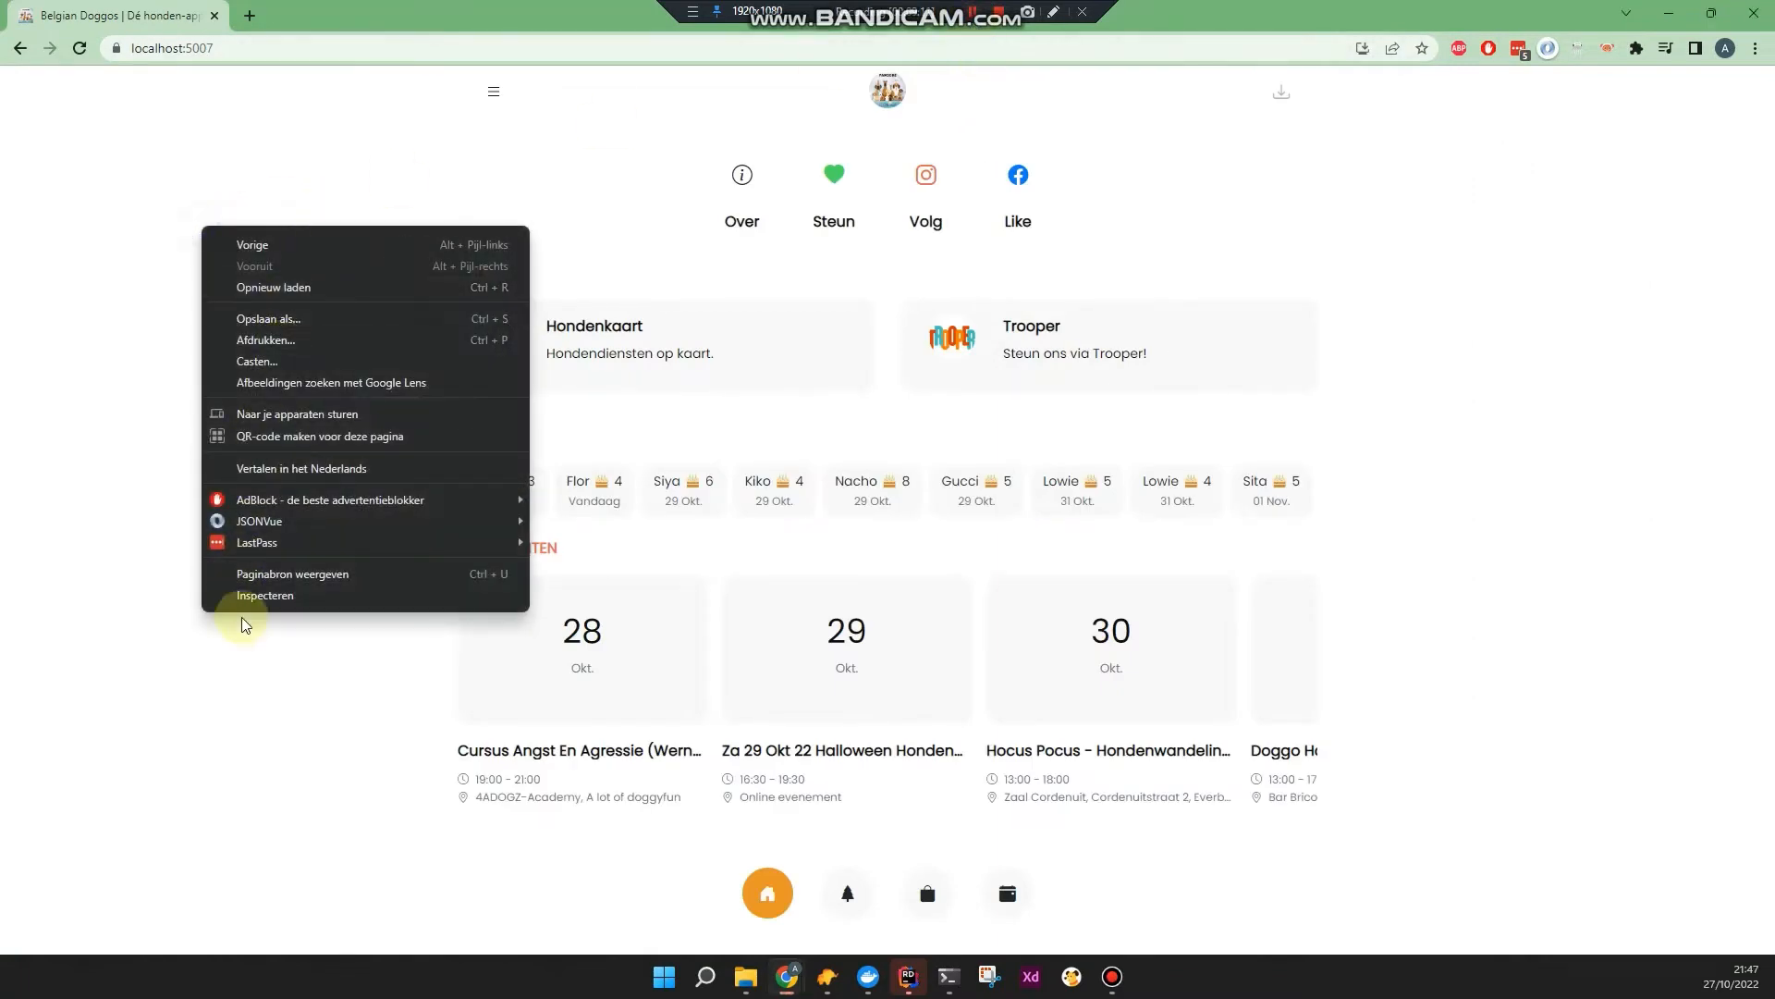
Show the Session local-storage entry with SessionId, Platform and null UserId in DevTools Application
left_click(265, 594)
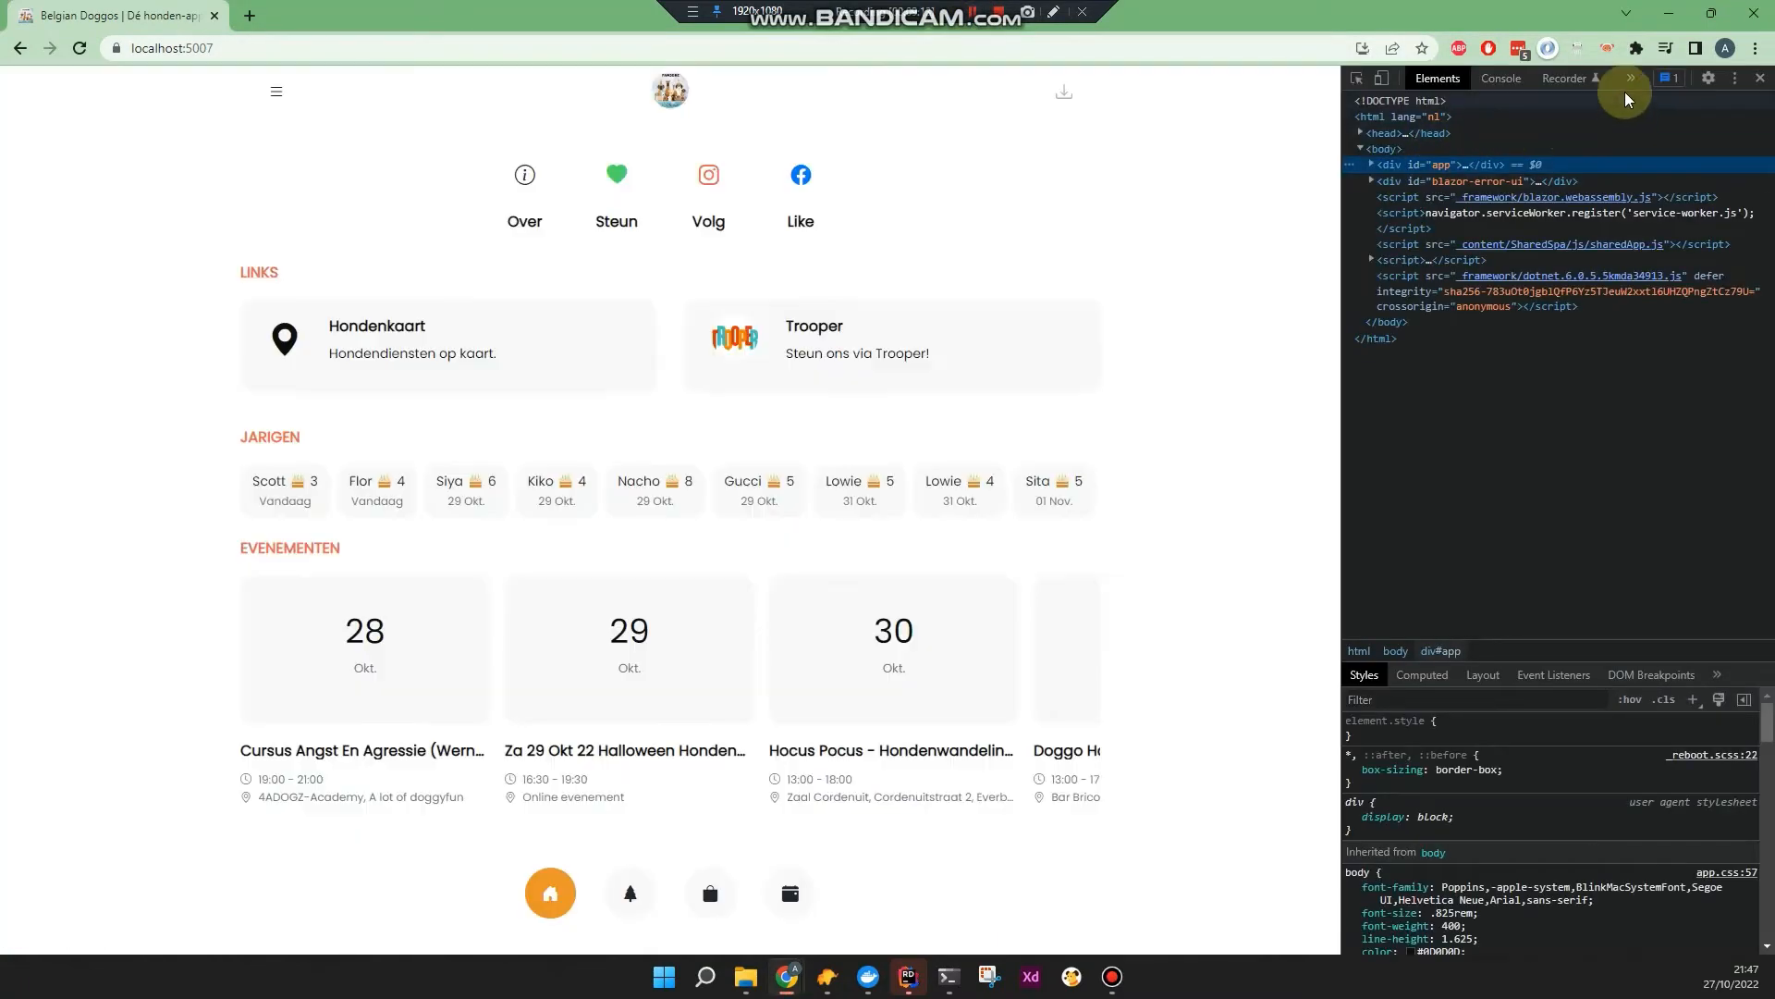
left_click(1627, 78)
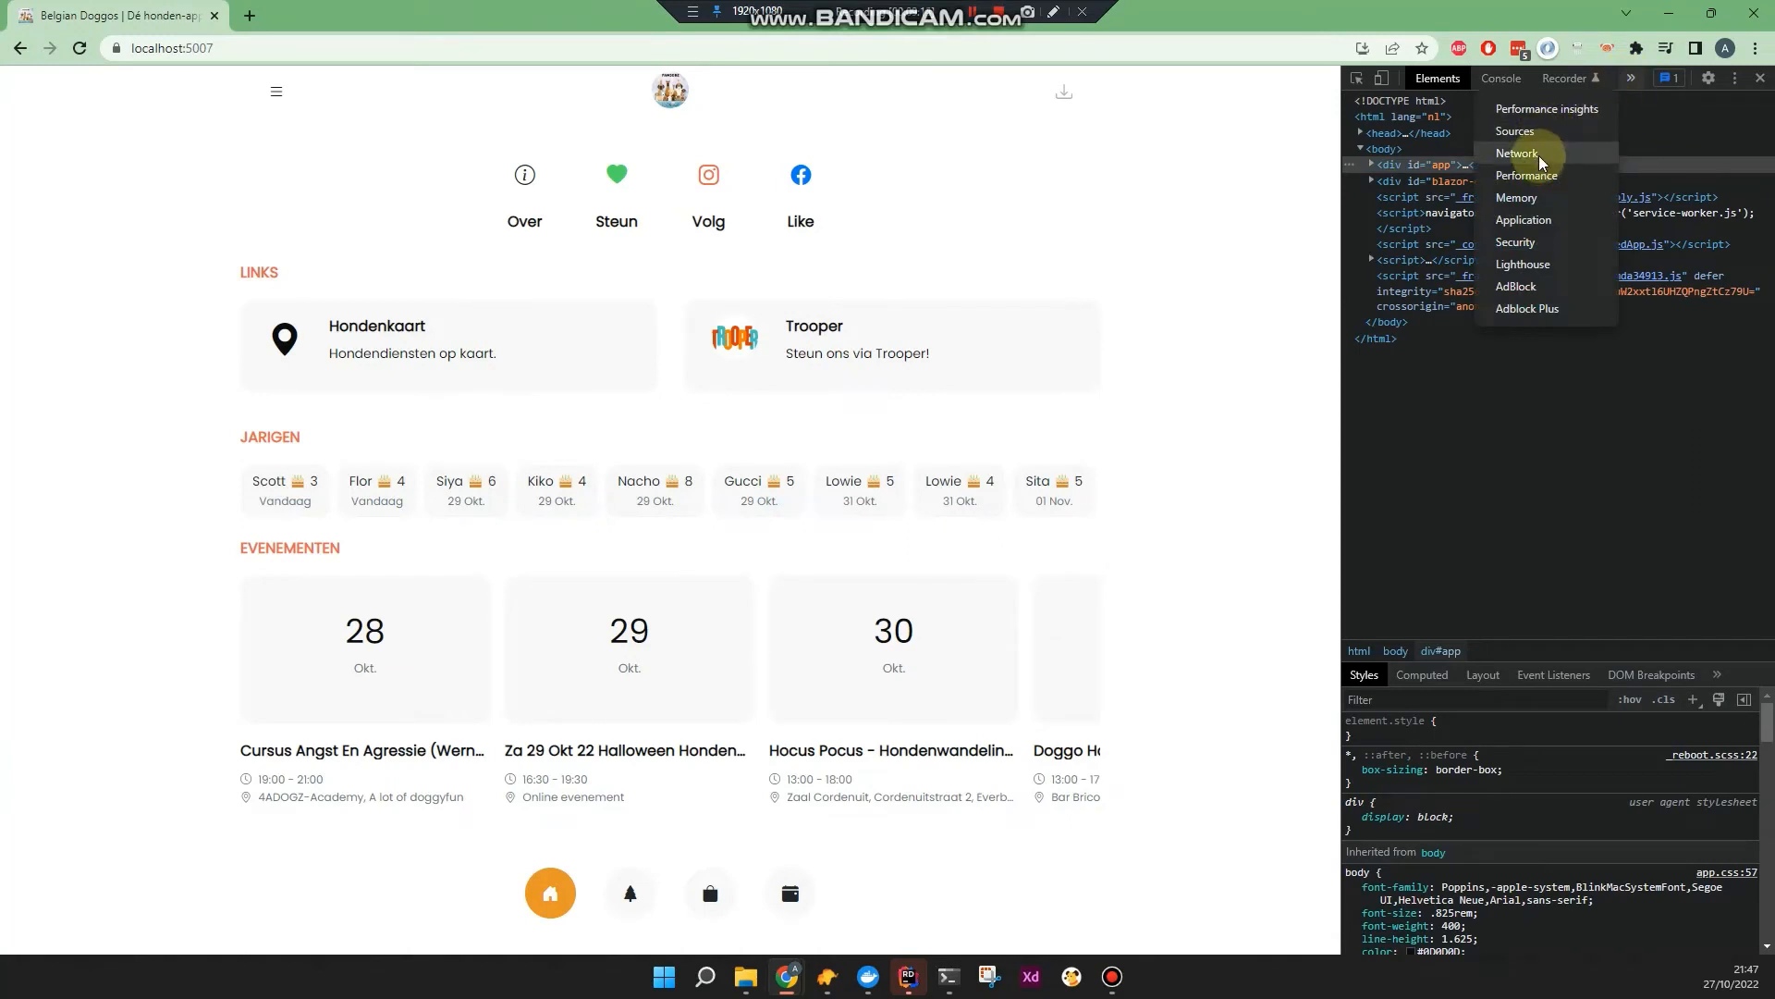
mouse_move(1541, 226)
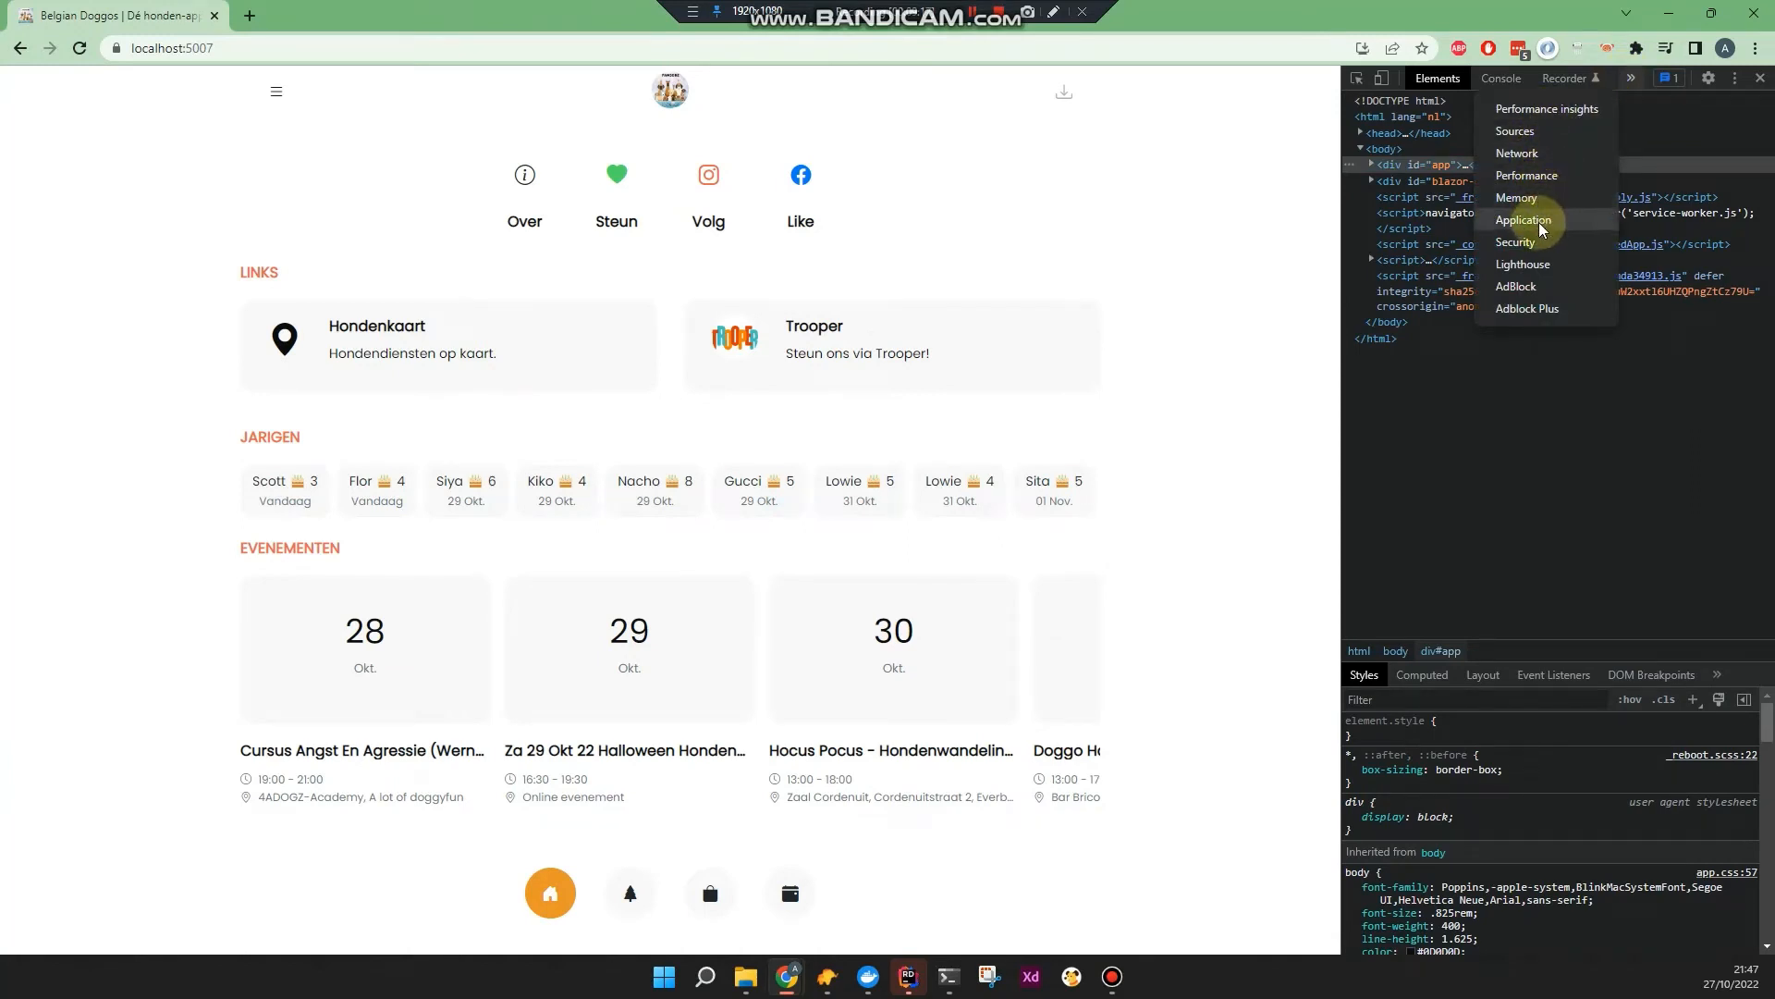
left_click(1522, 220)
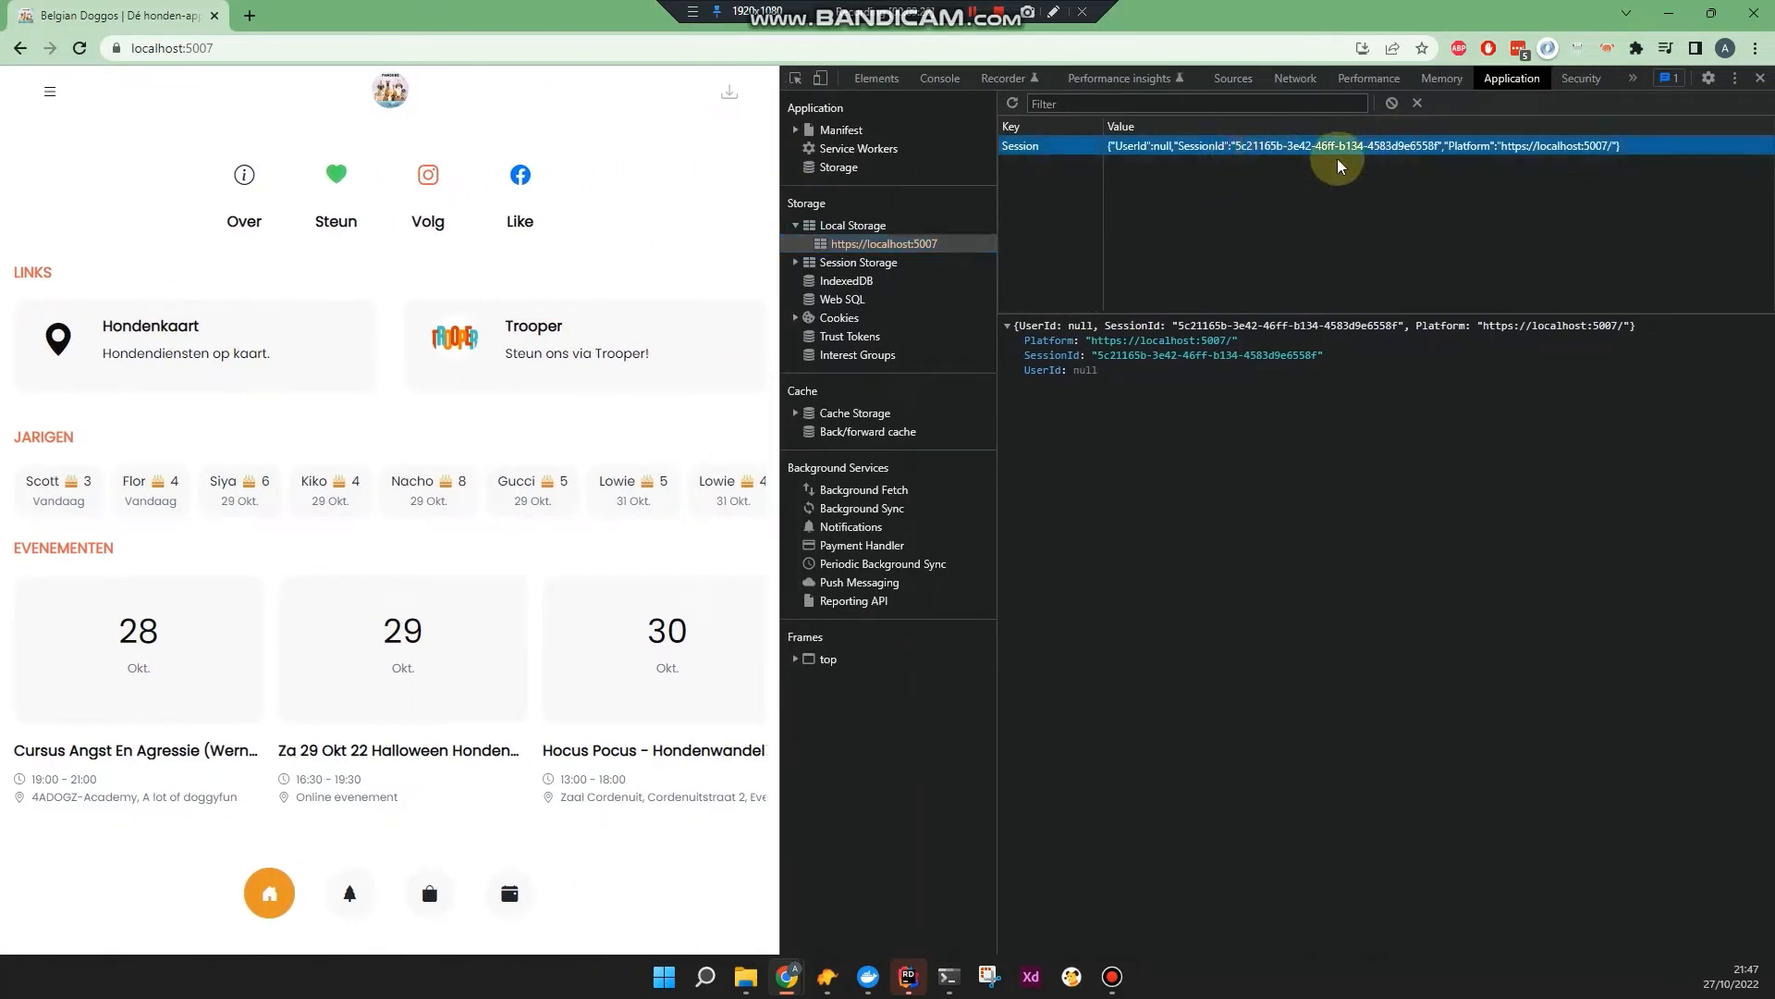
mouse_move(1324, 150)
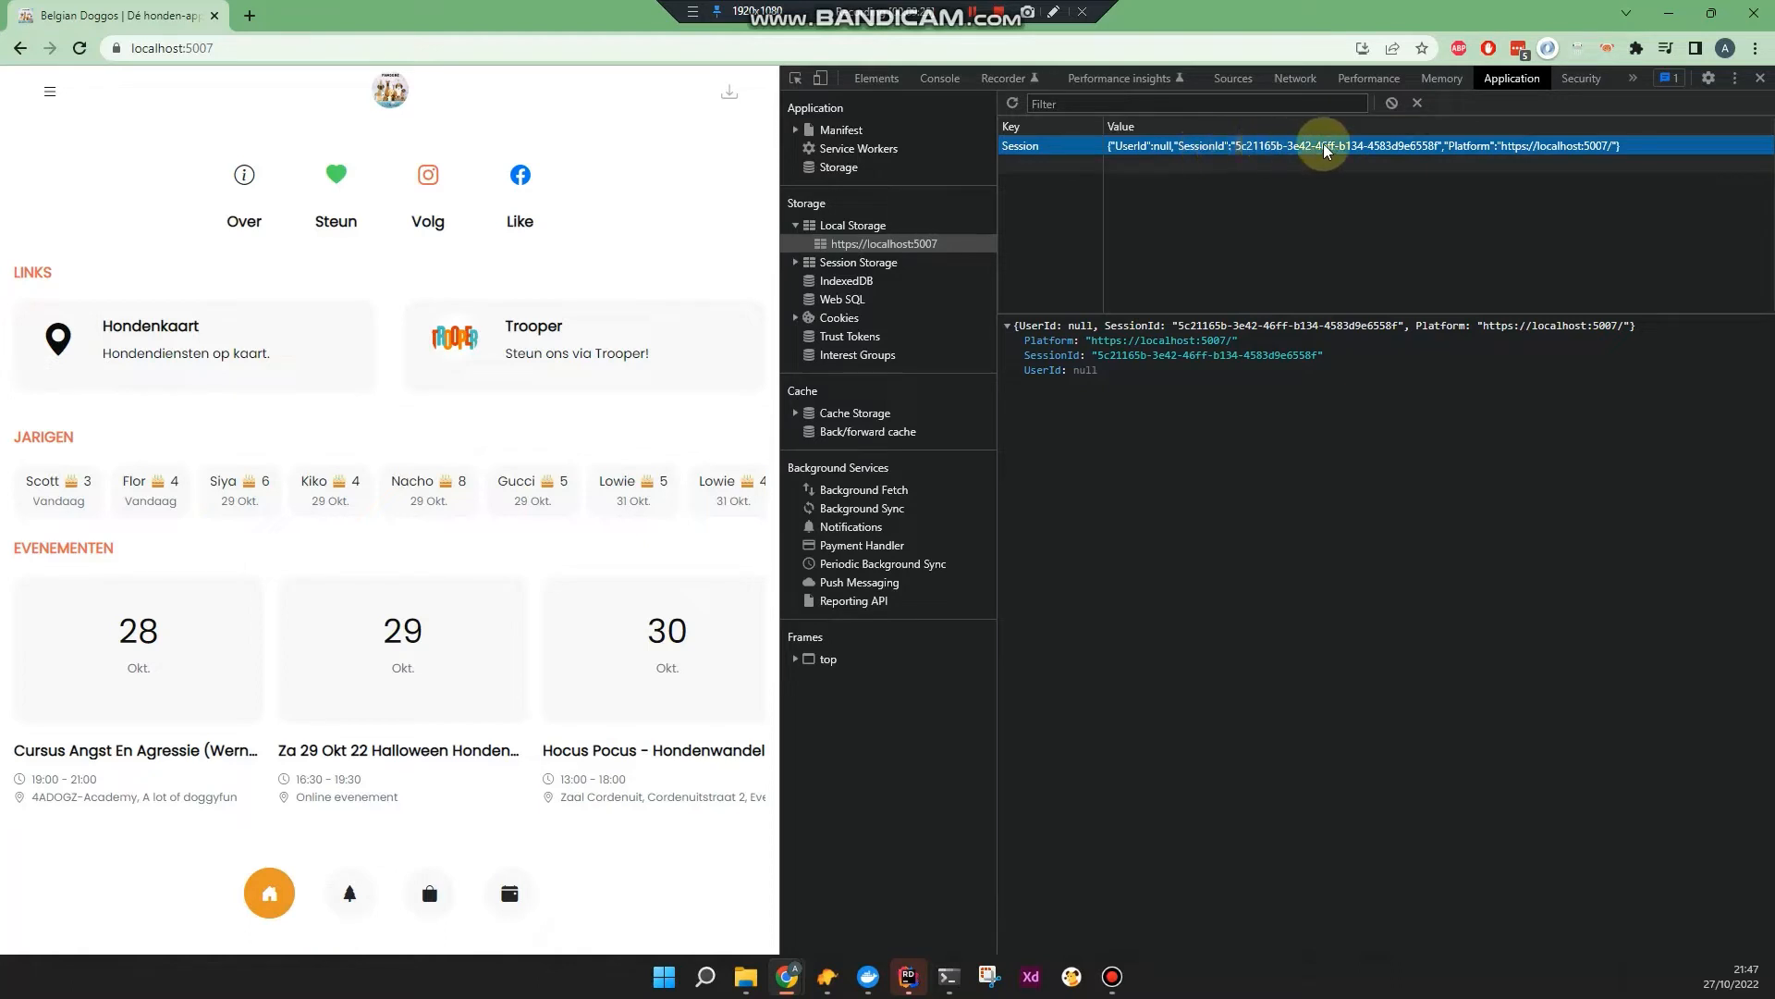
mouse_move(1550, 163)
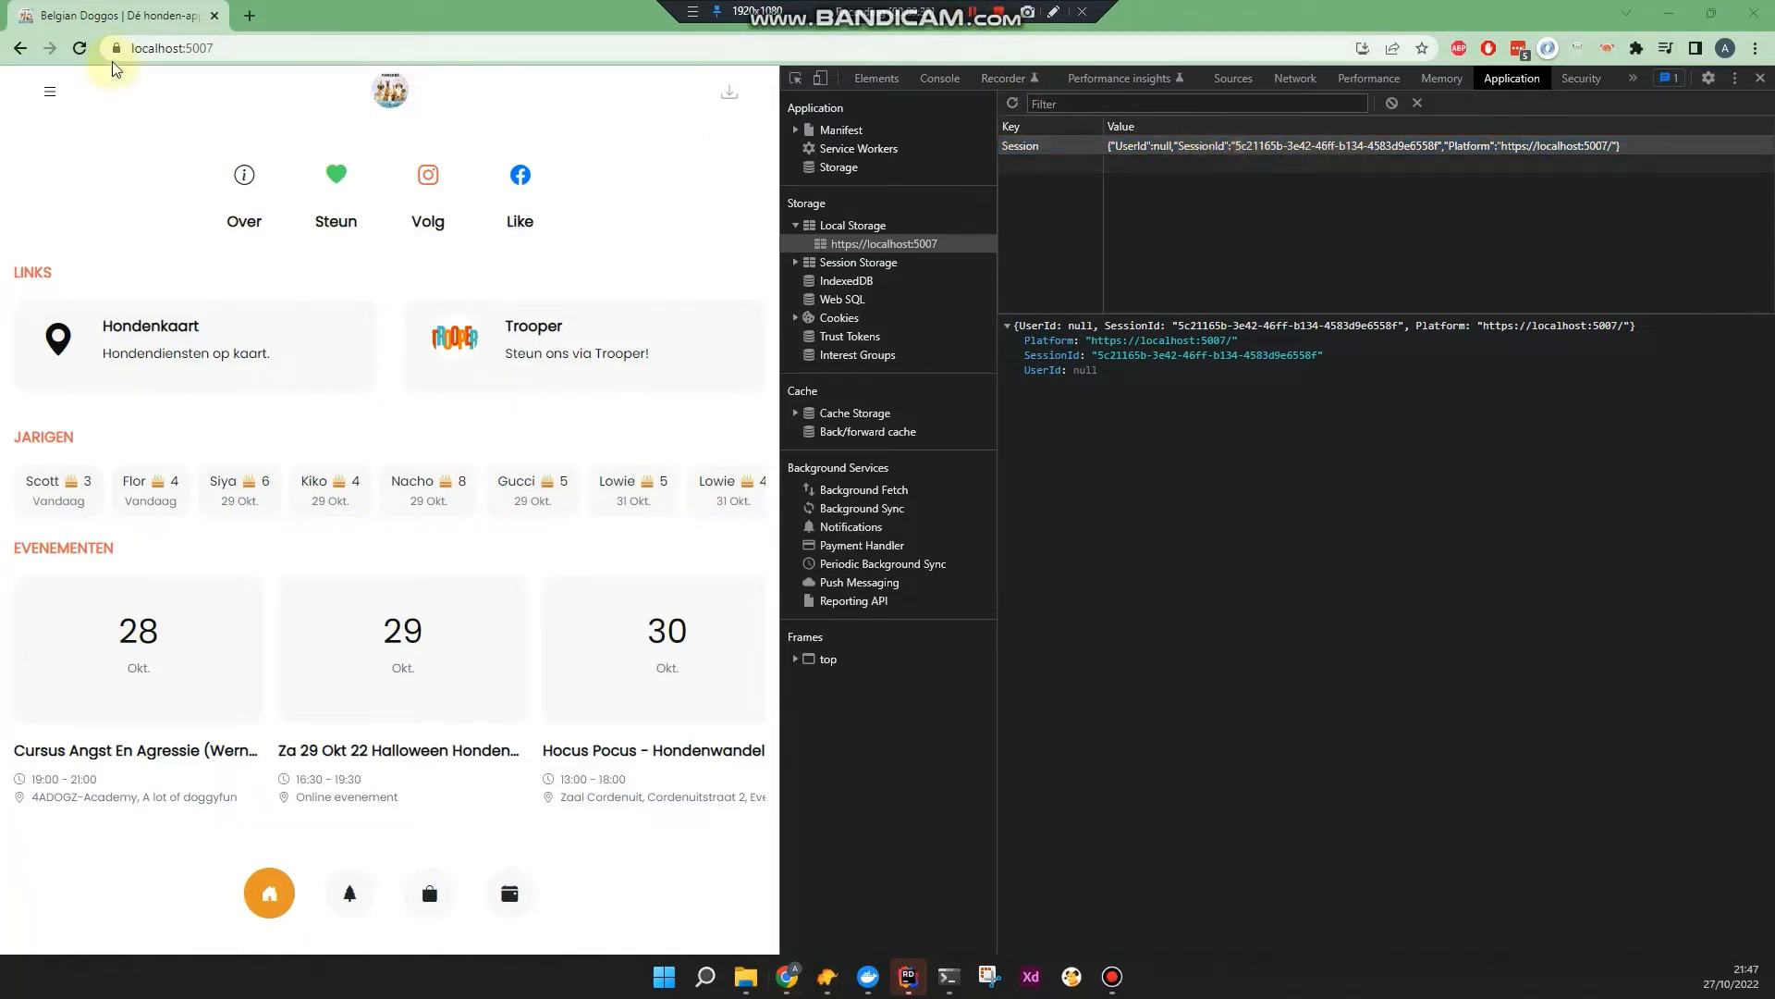
Reload the Belgian Doggos page so a new SessionId is stored with a null UserId
left_click(78, 48)
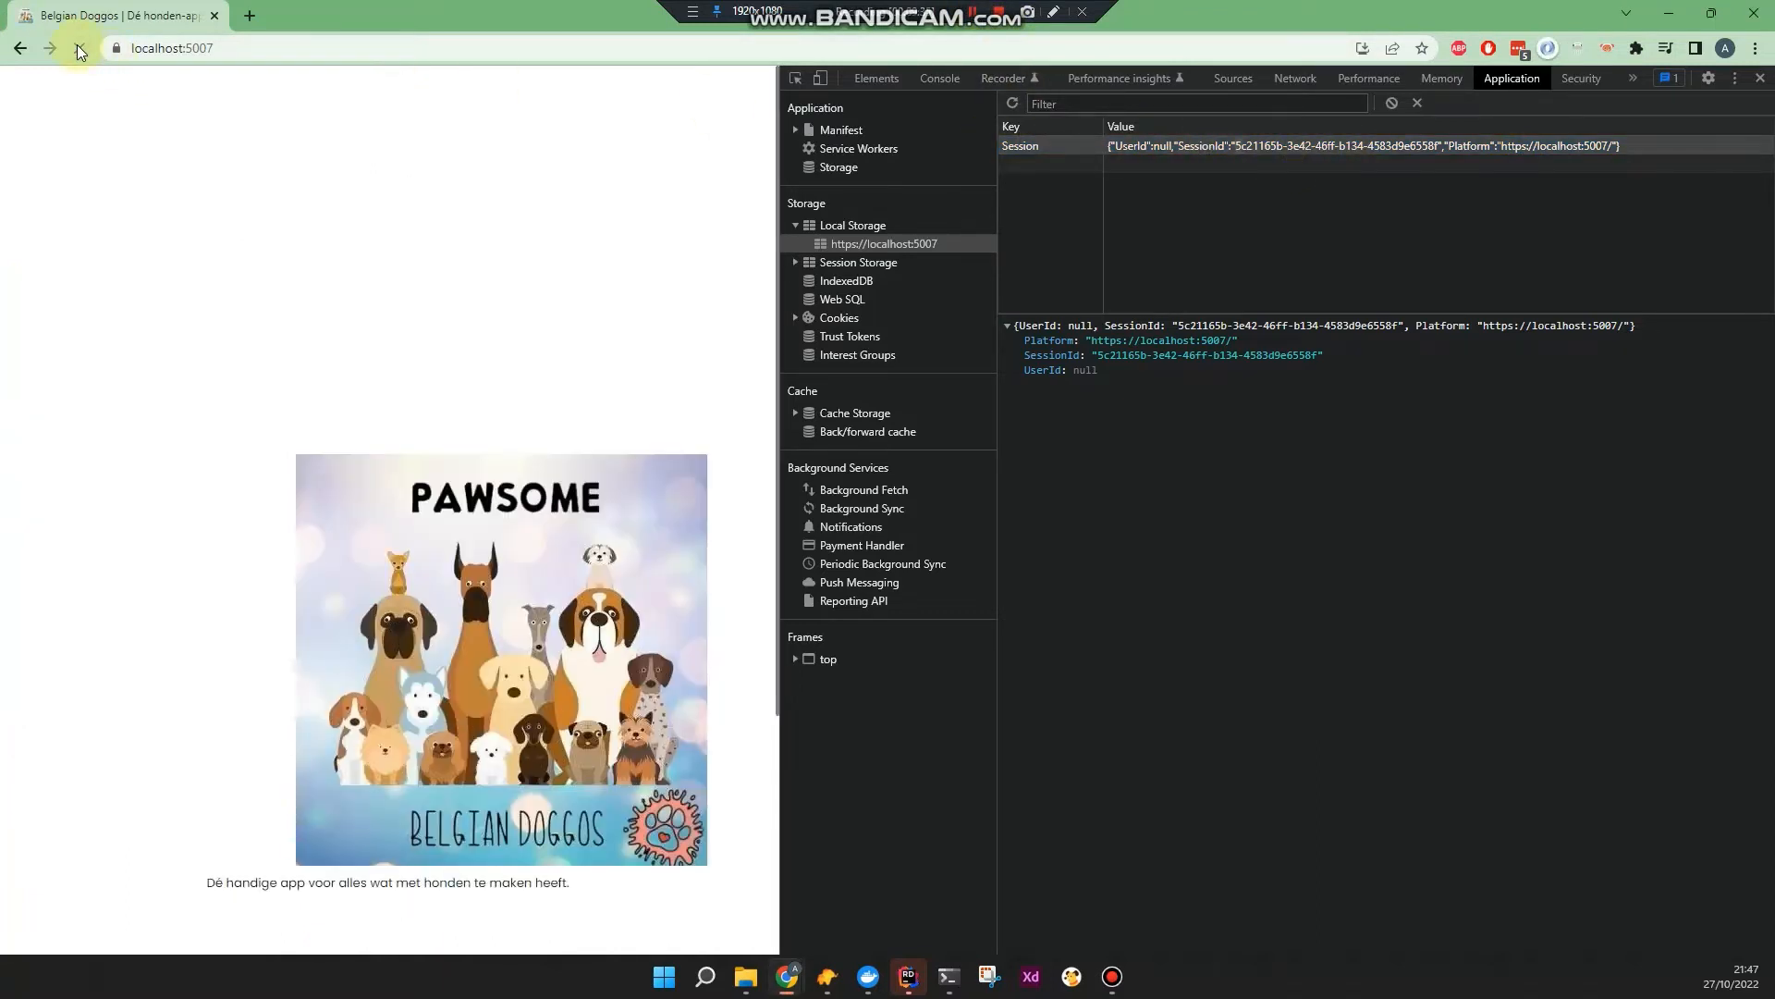
left_click(78, 48)
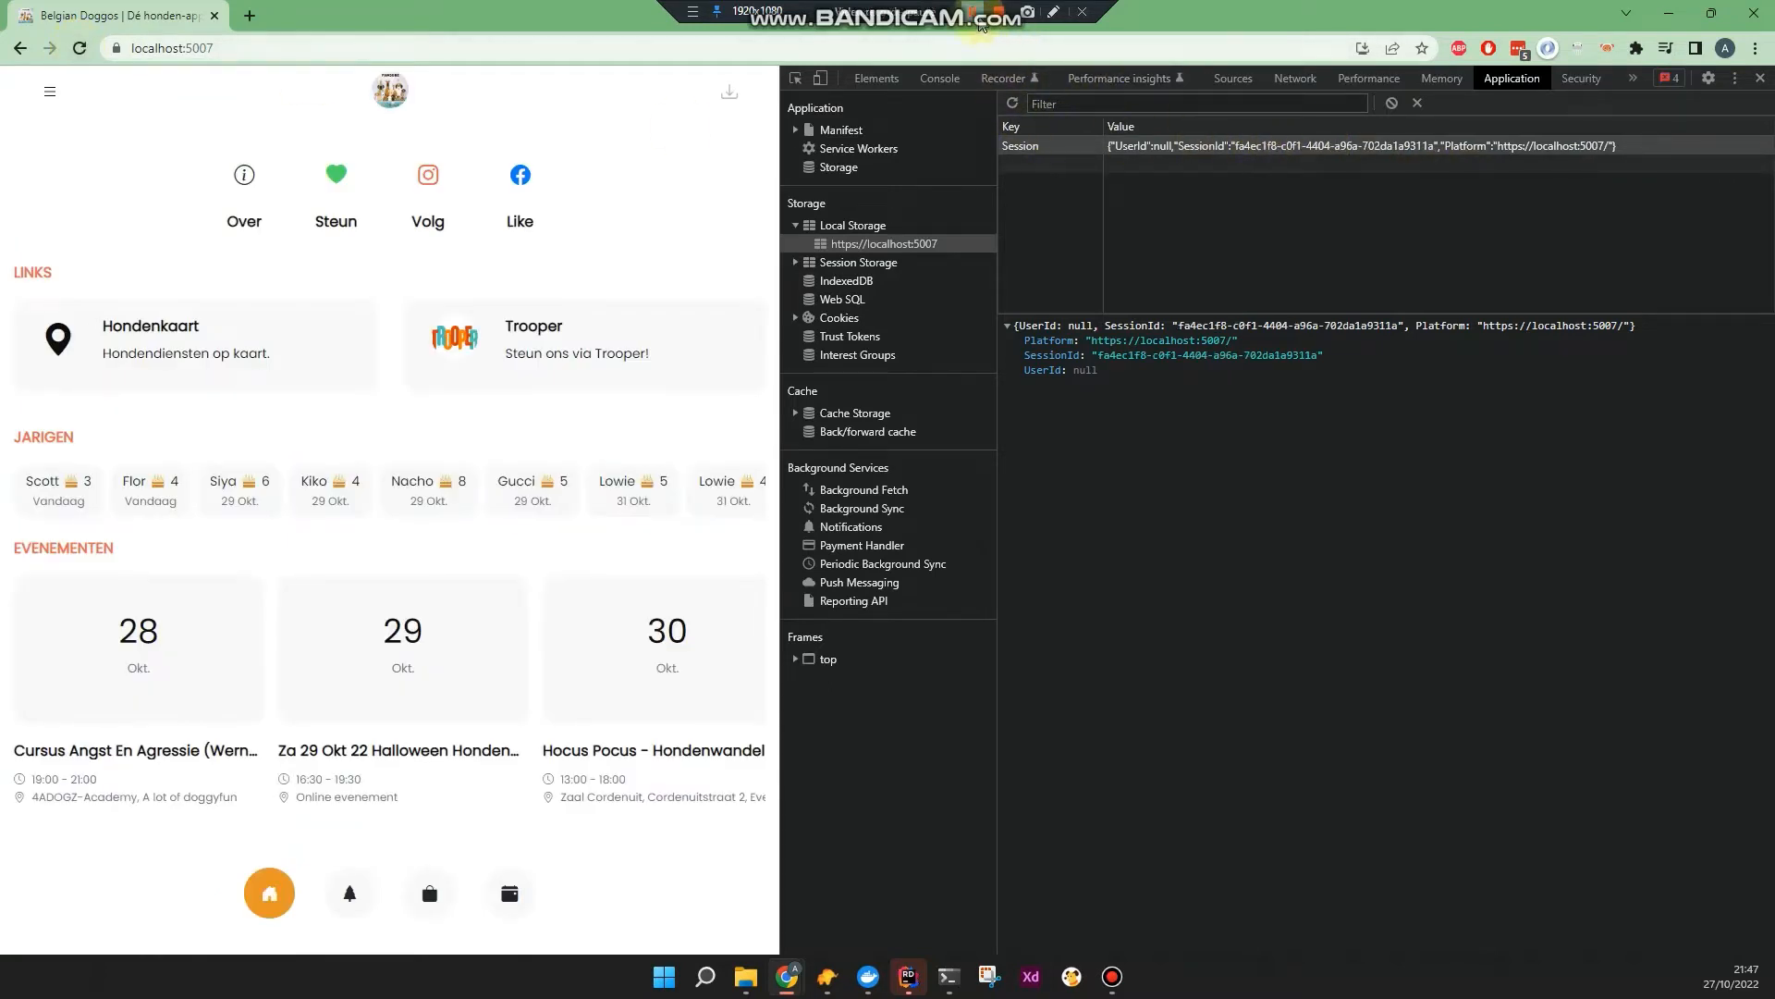
left_click(244, 176)
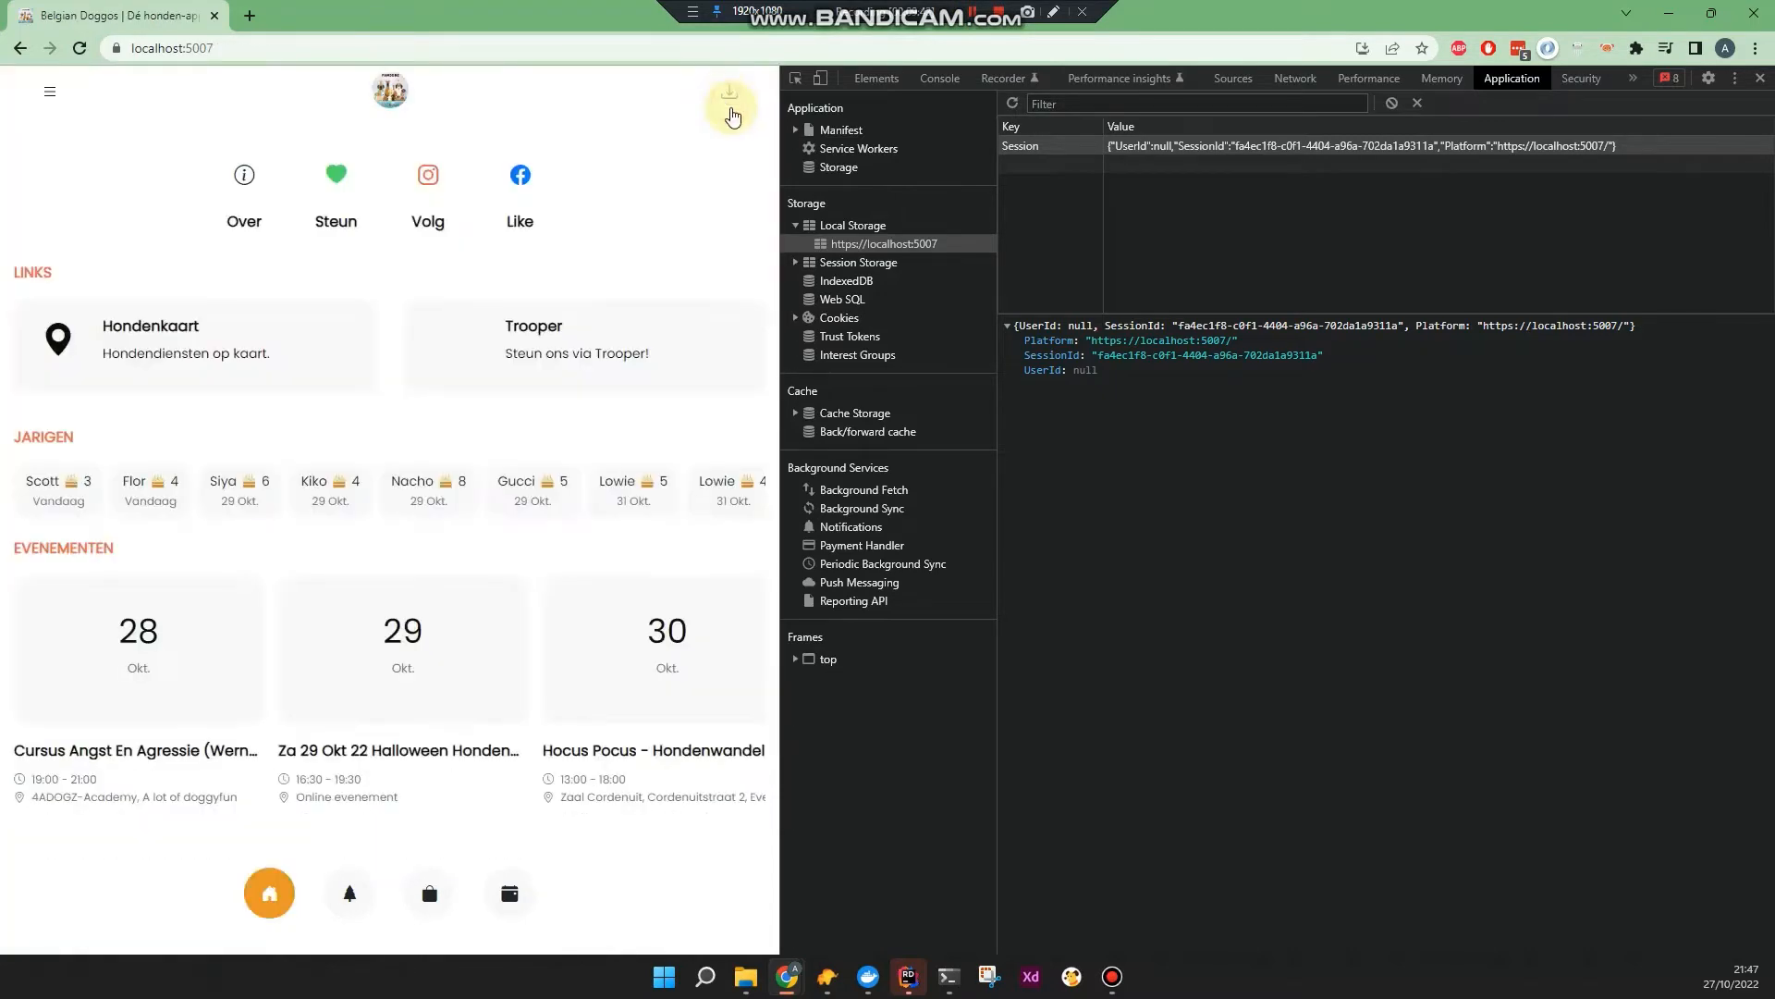
Browse the events page and the Cursus Angst en Agressie event, then return to the home page
left_click(509, 893)
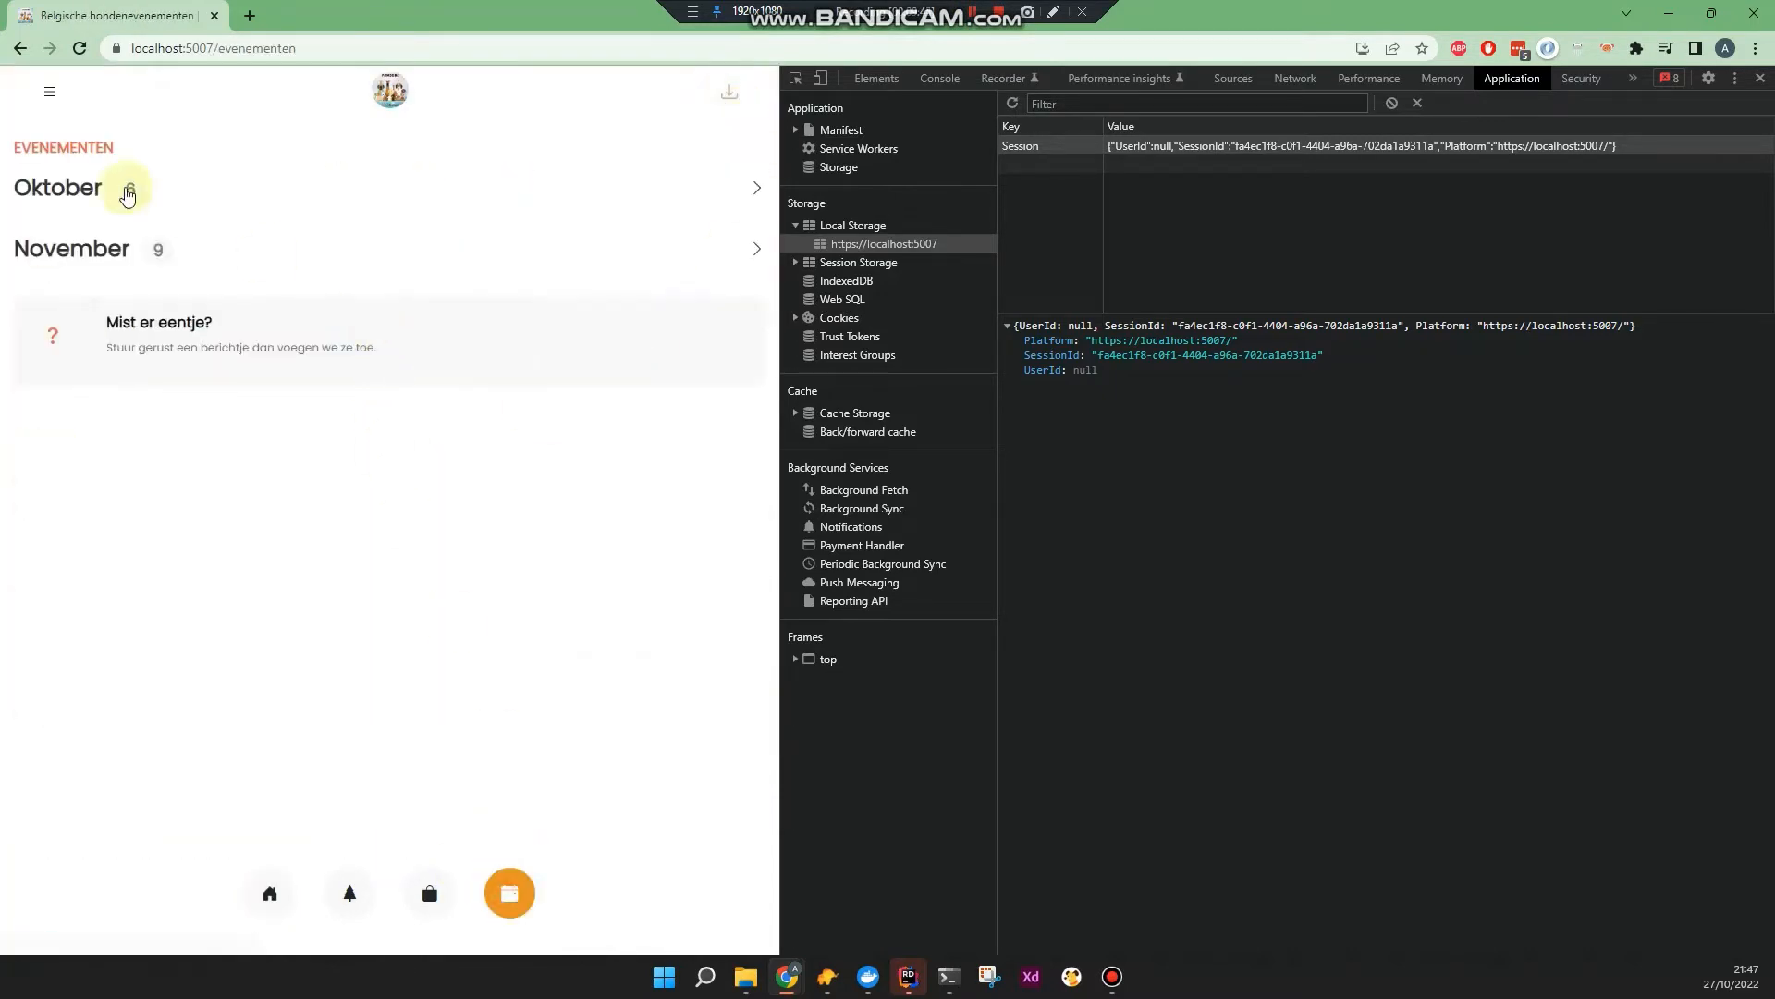
left_click(128, 186)
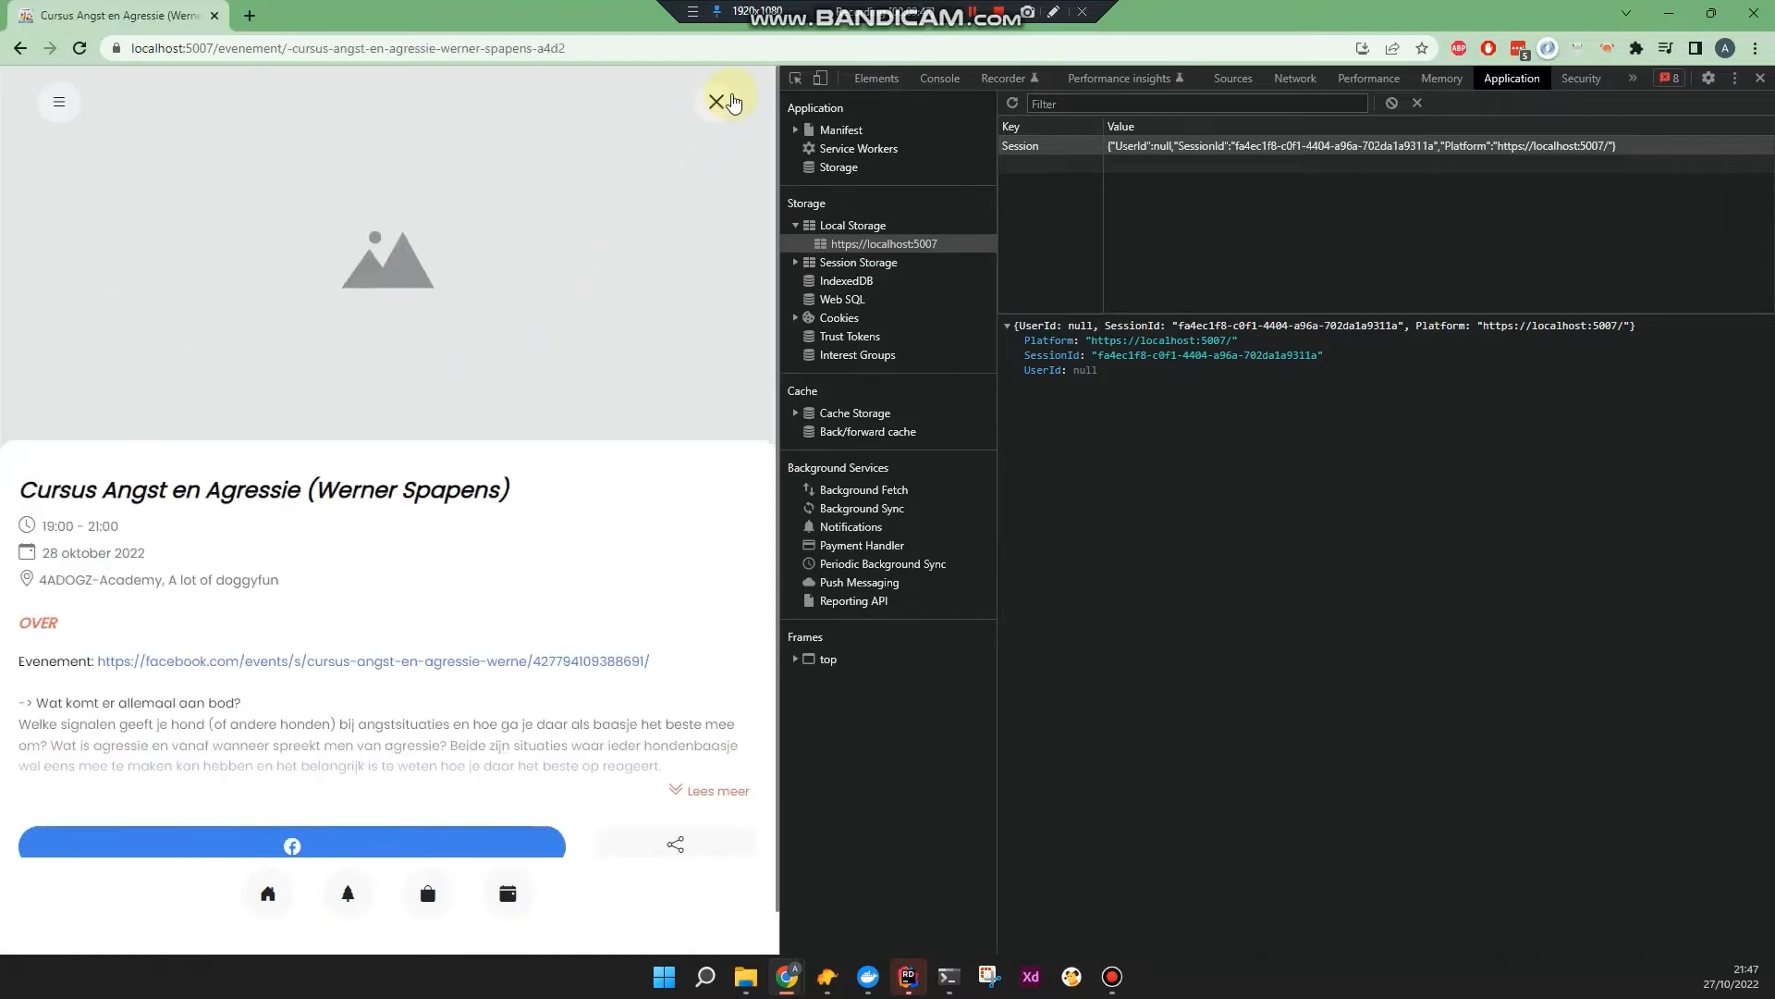
left_click(348, 893)
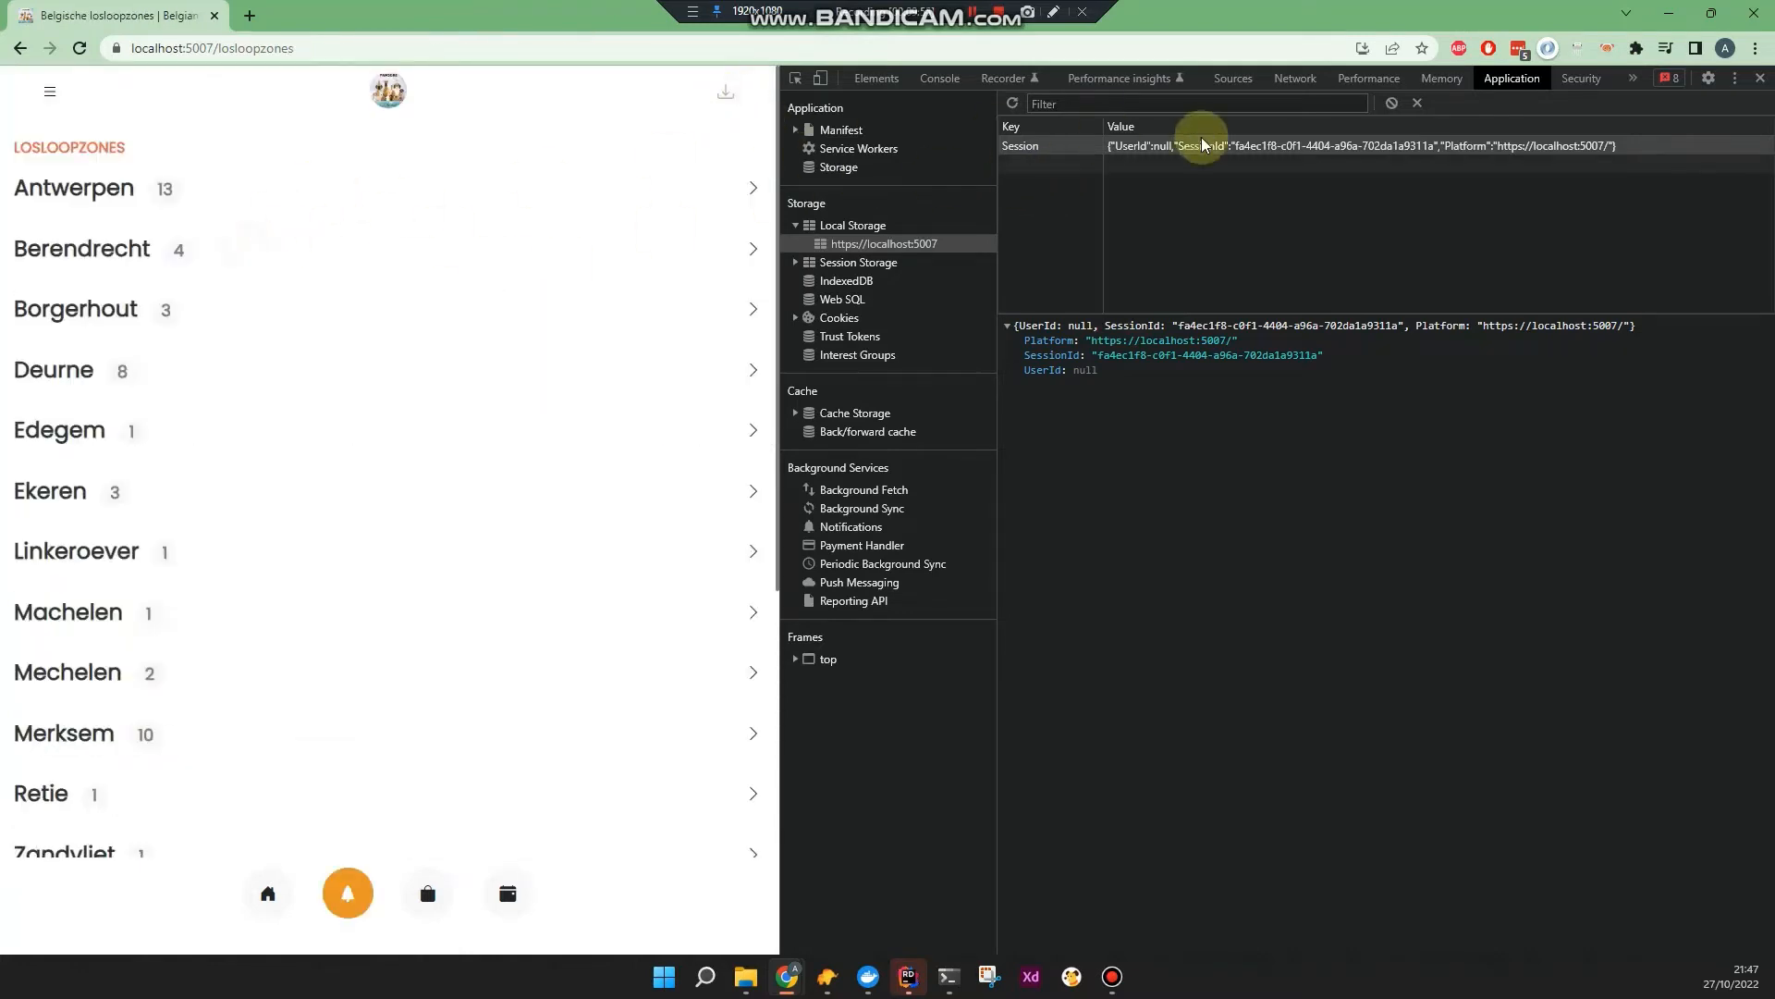
left_click(268, 893)
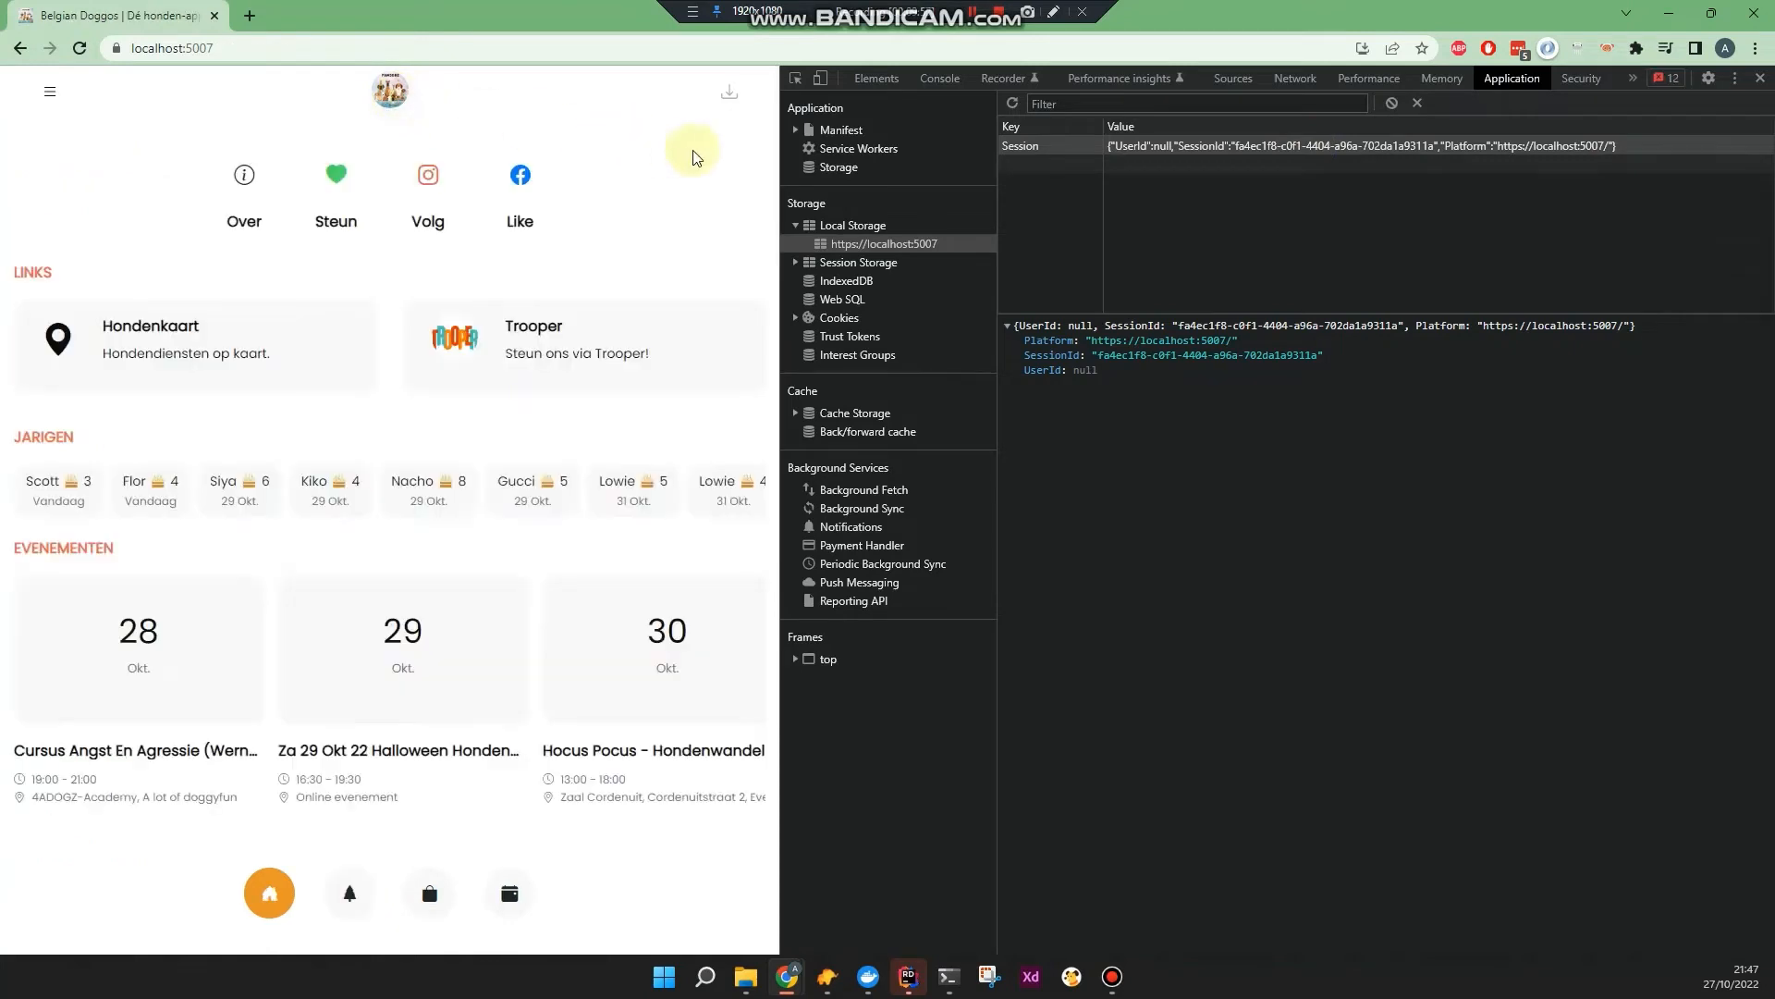
mouse_move(1030, 42)
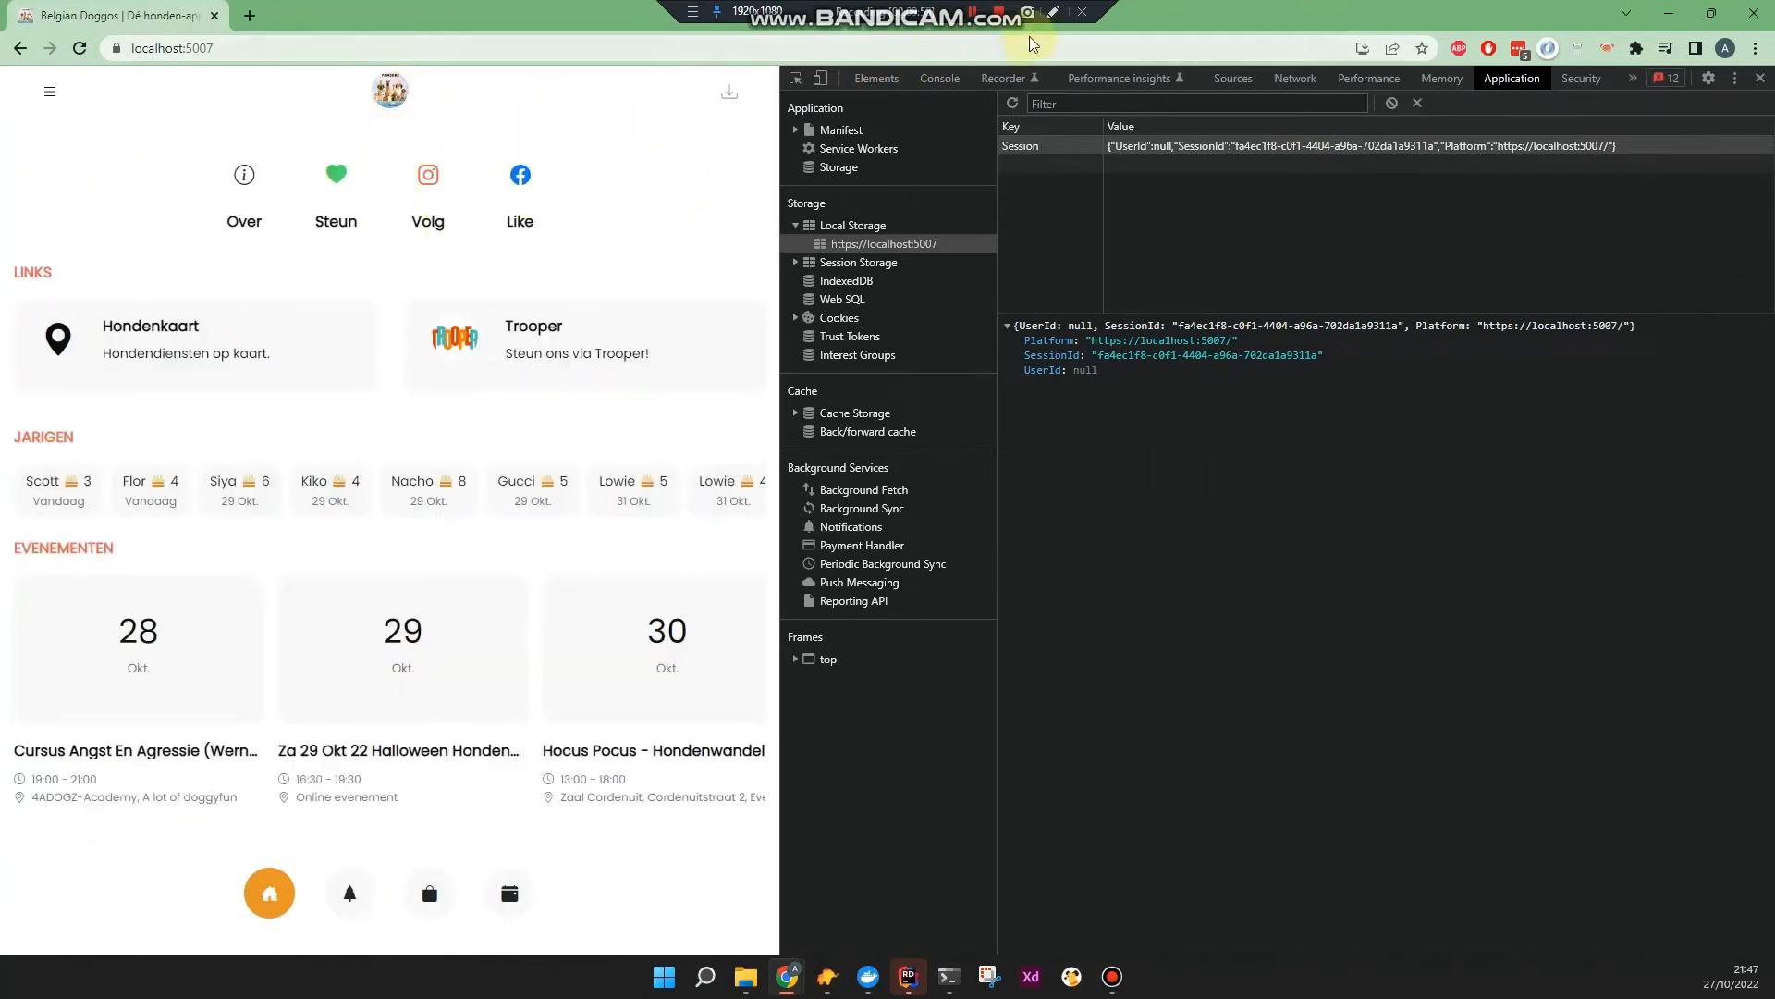
mouse_move(730, 96)
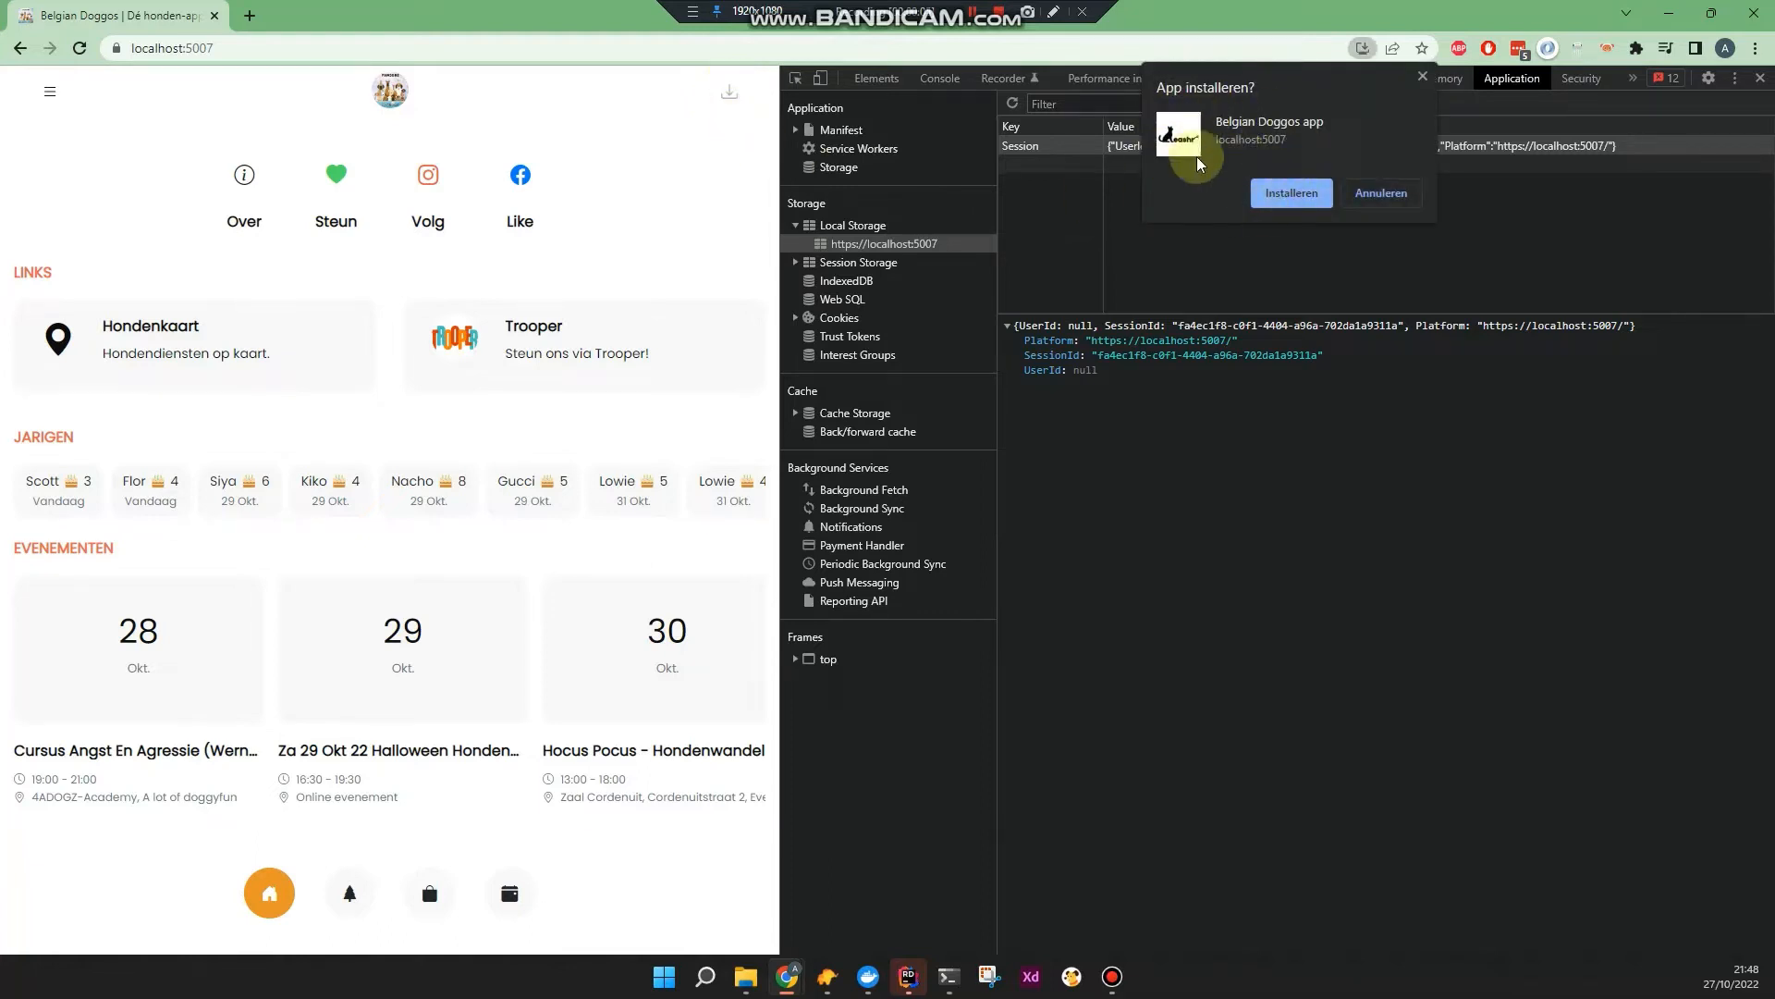
mouse_move(1288, 192)
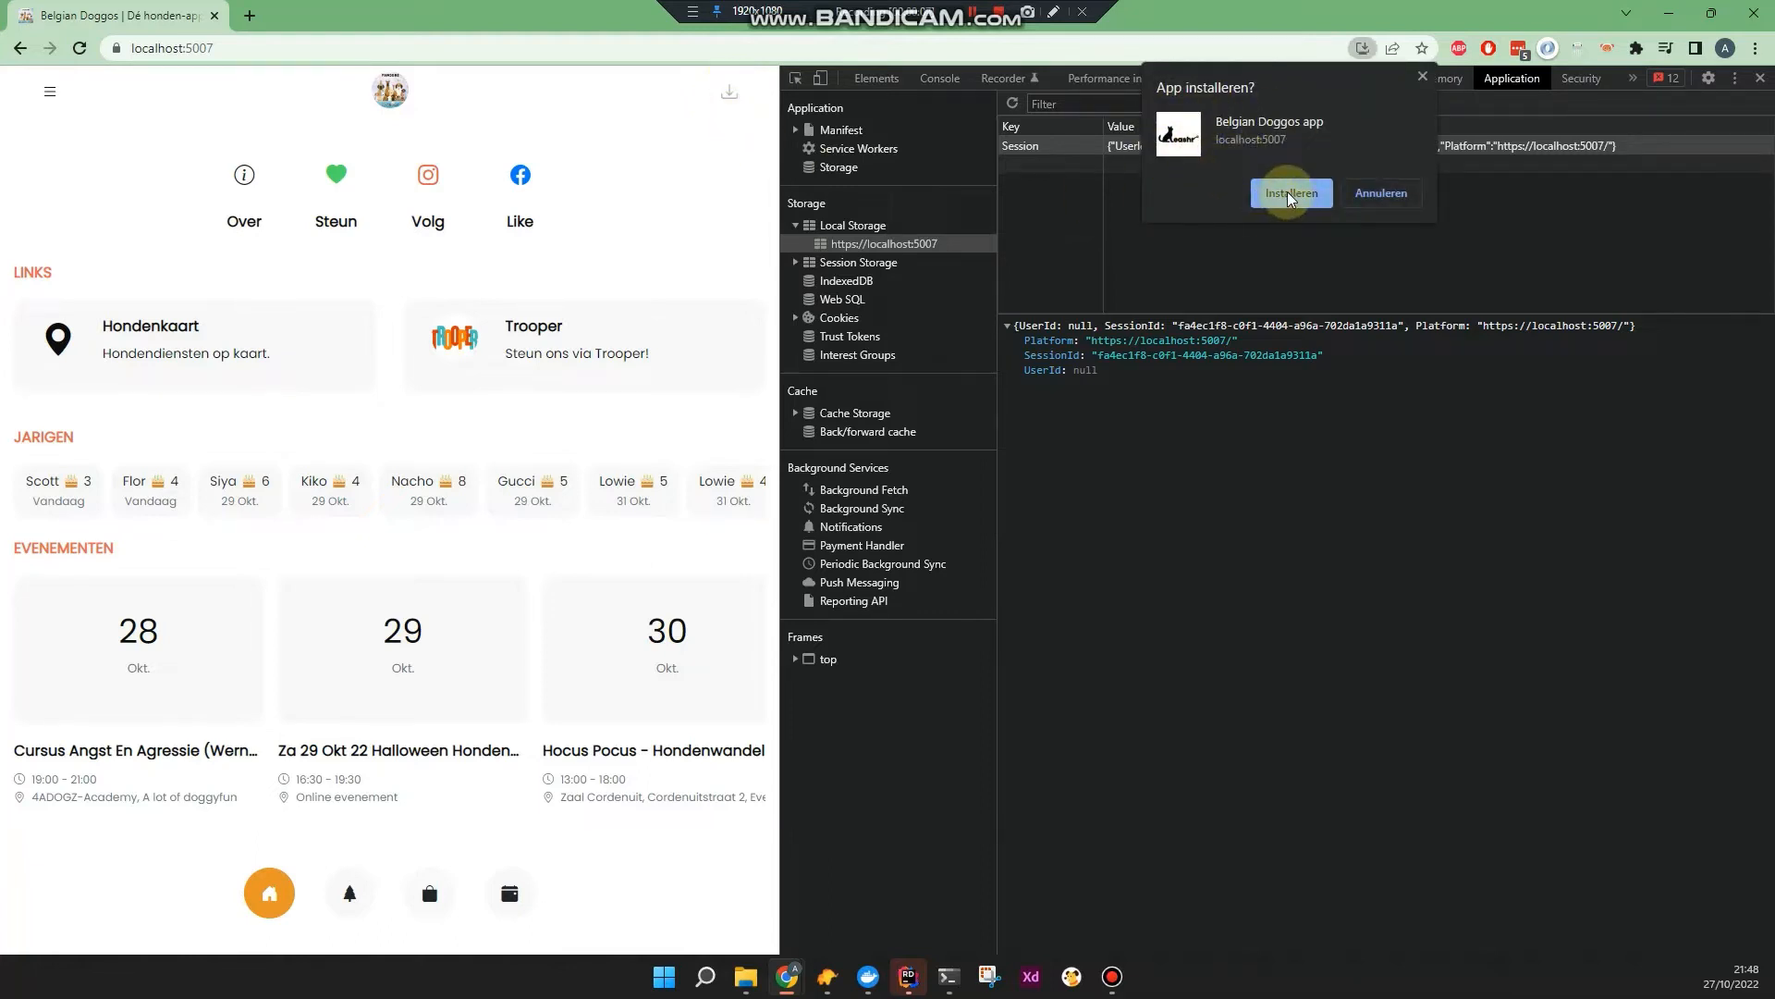
Confirm Installeren so Belgian Doggos opens as an installed app in its own window
left_click(1289, 193)
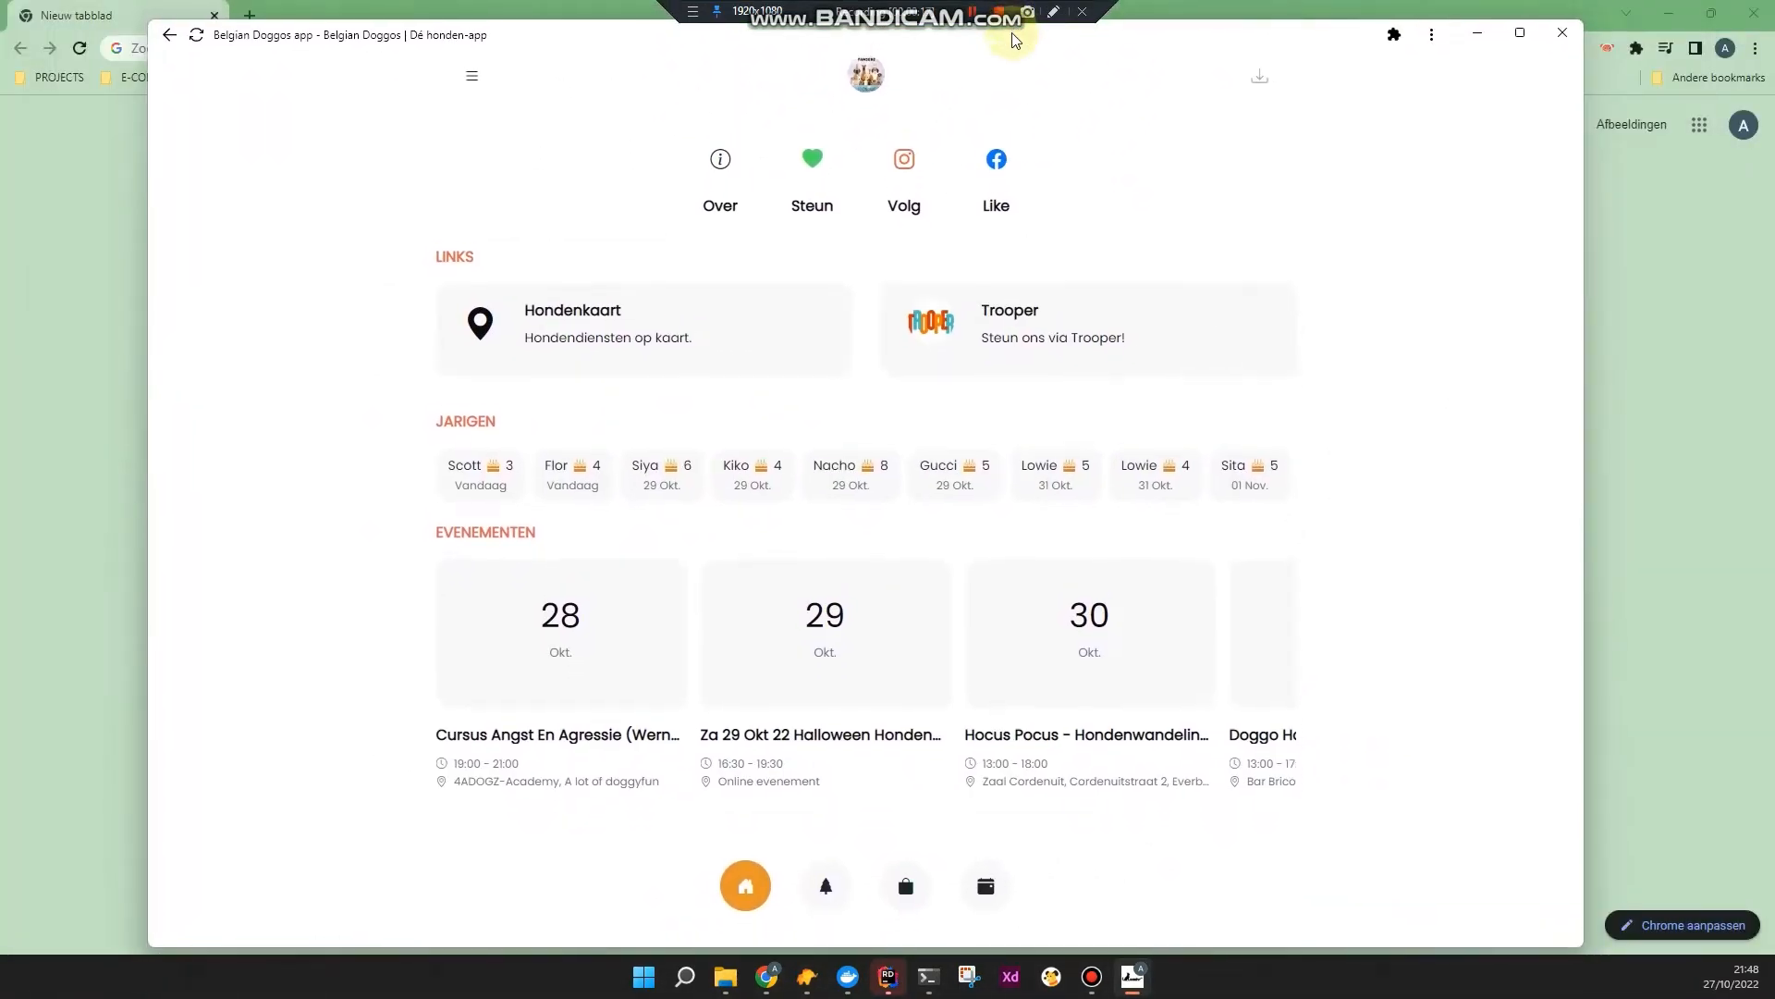
mouse_move(845, 941)
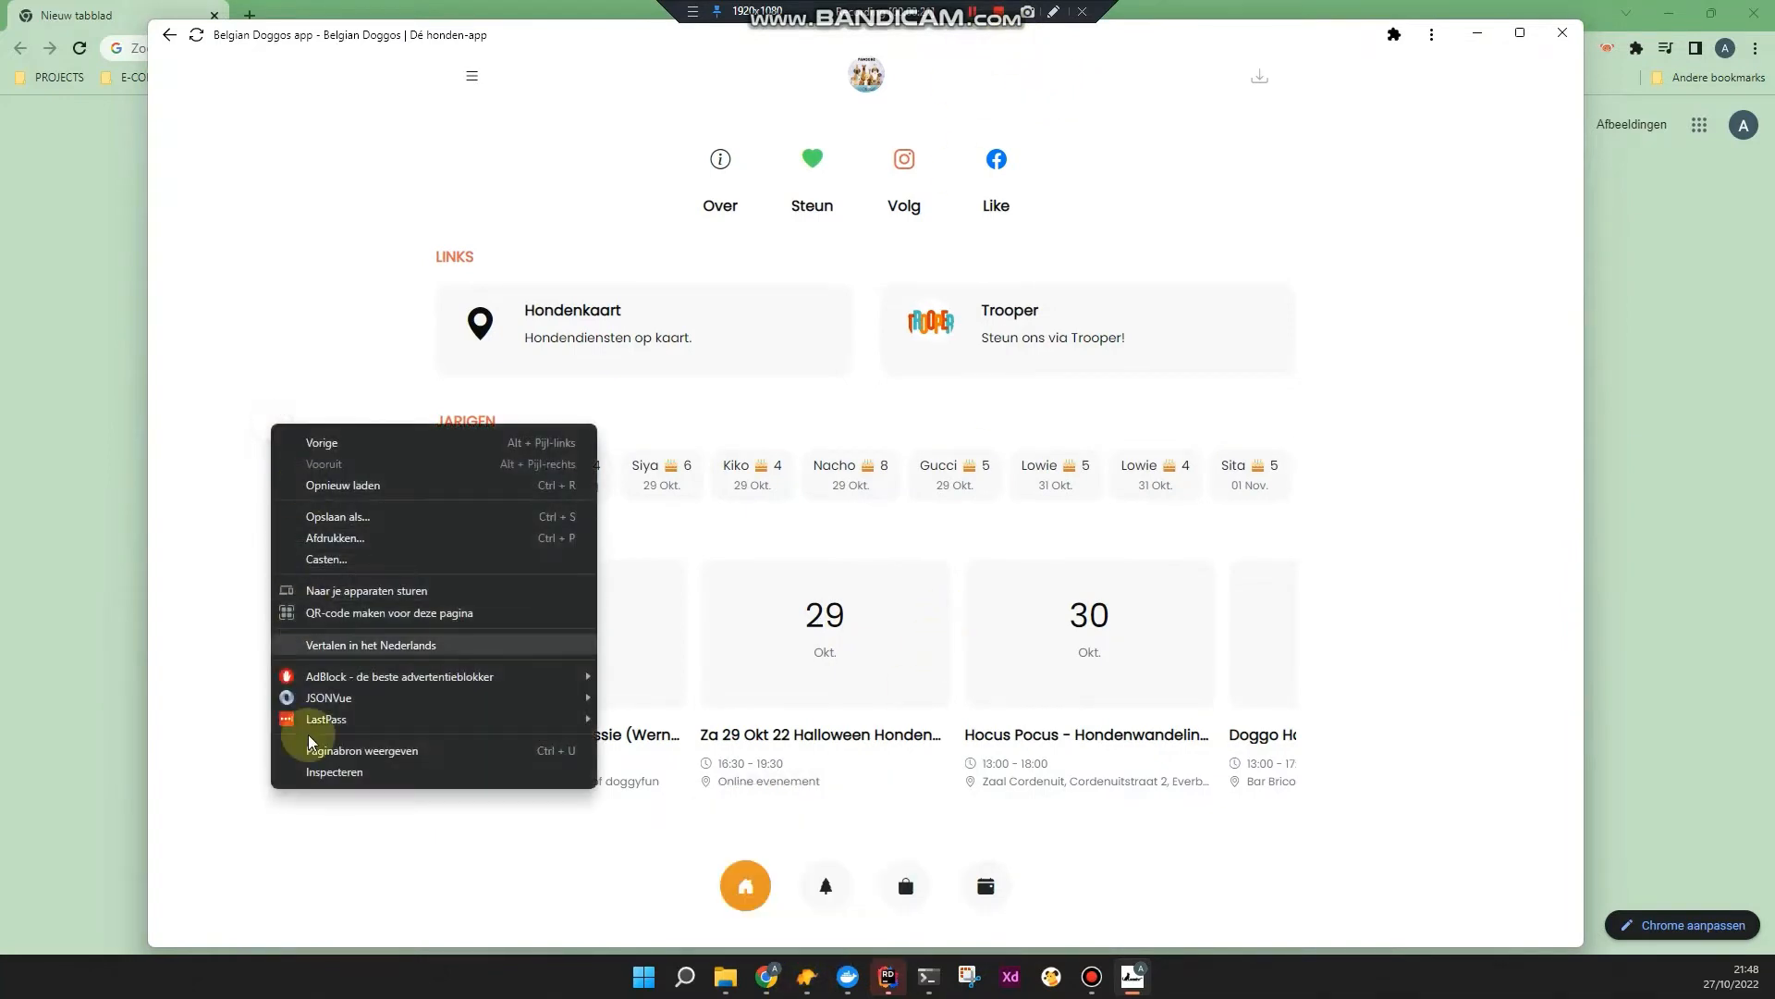
Show the installed app's local storage with the unchanged Session entry and null UserId
left_click(335, 771)
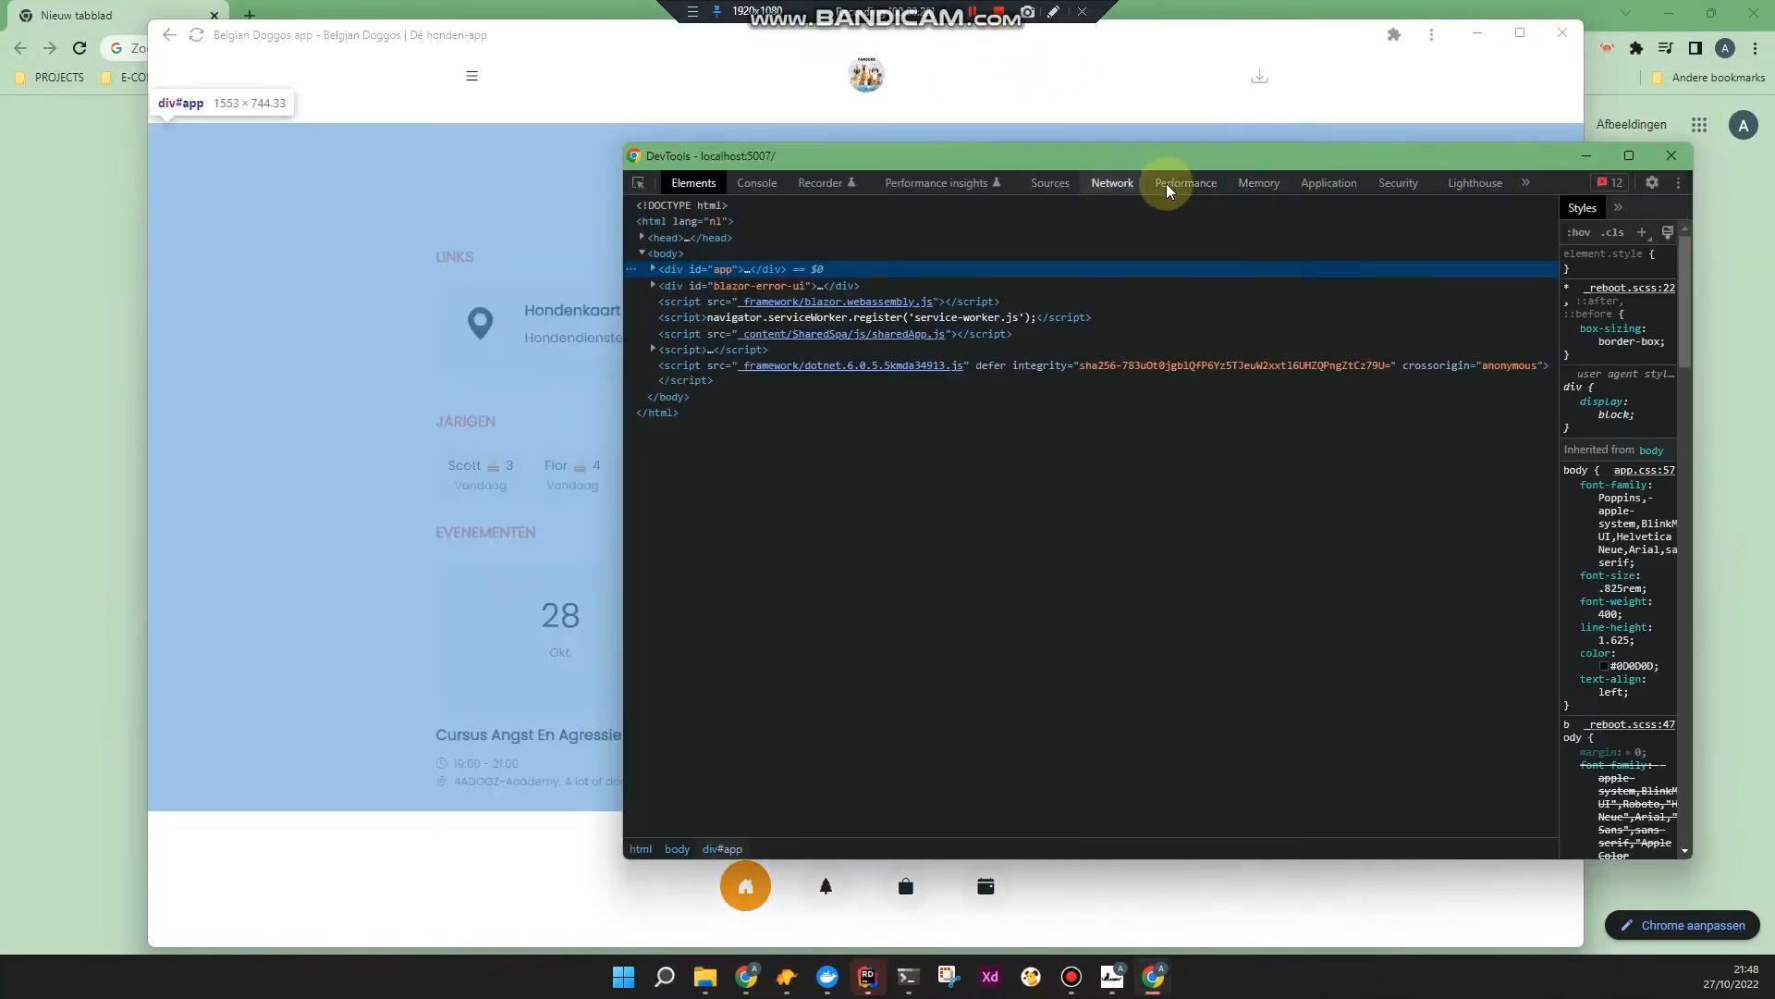
left_click(1328, 183)
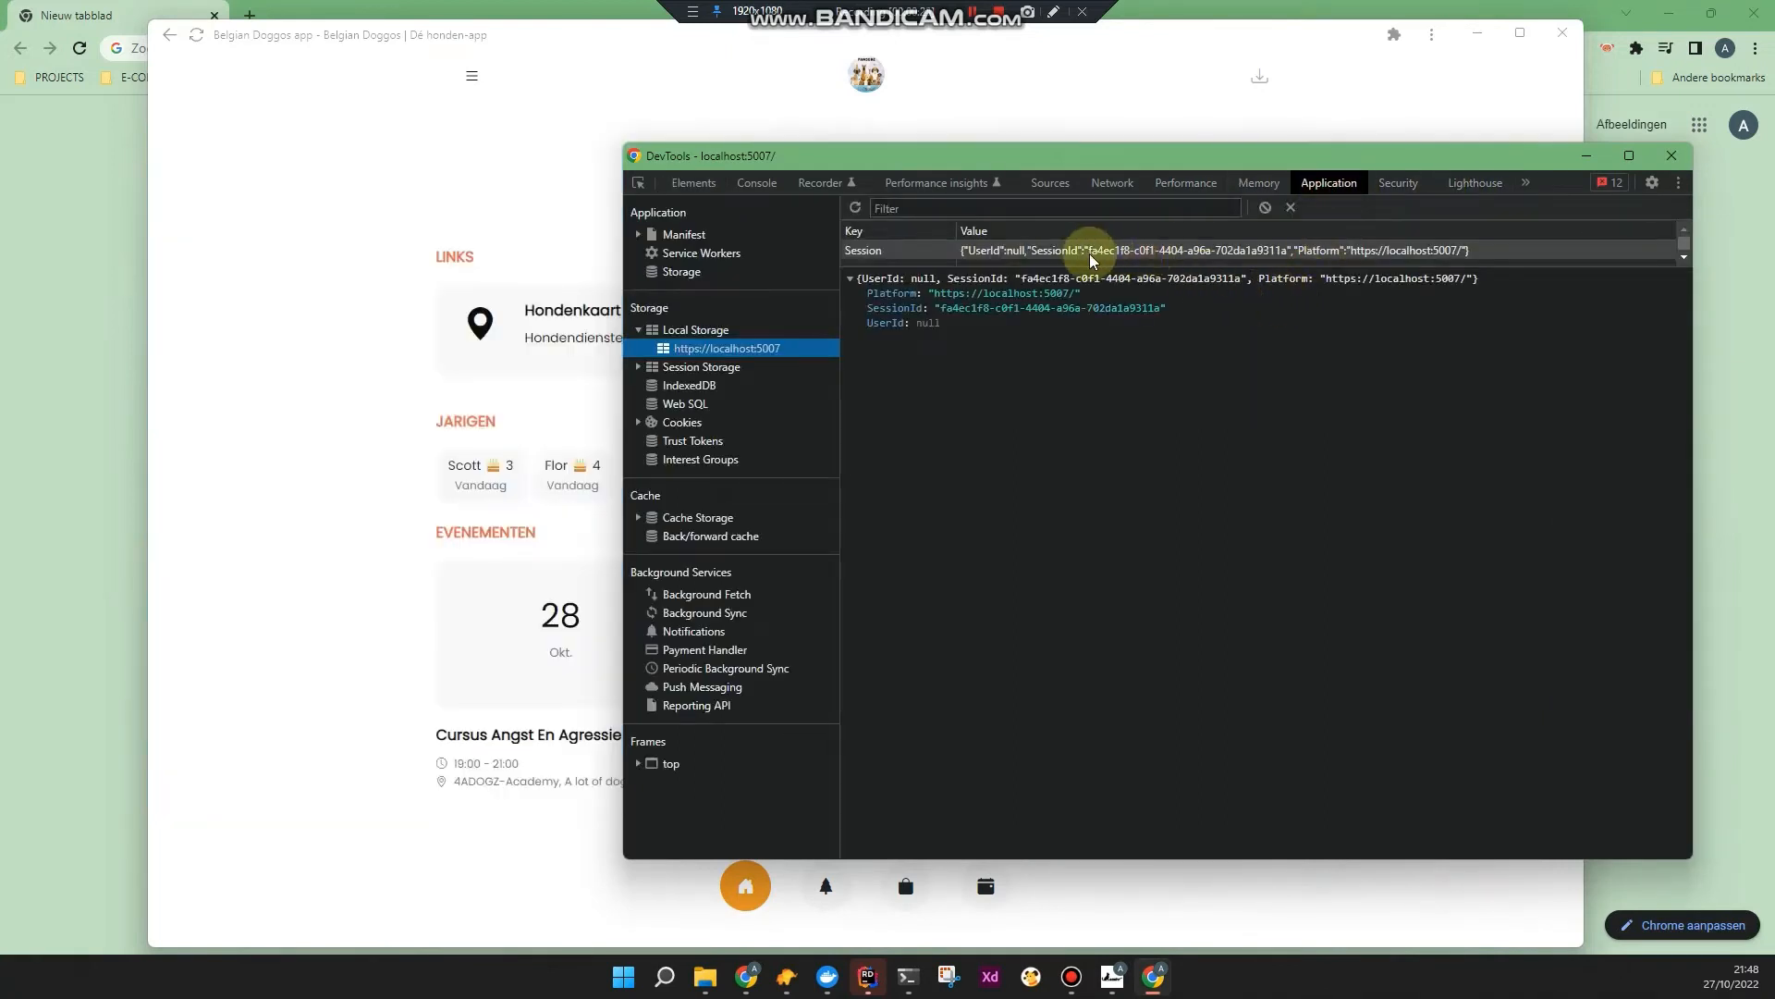
mouse_move(784, 272)
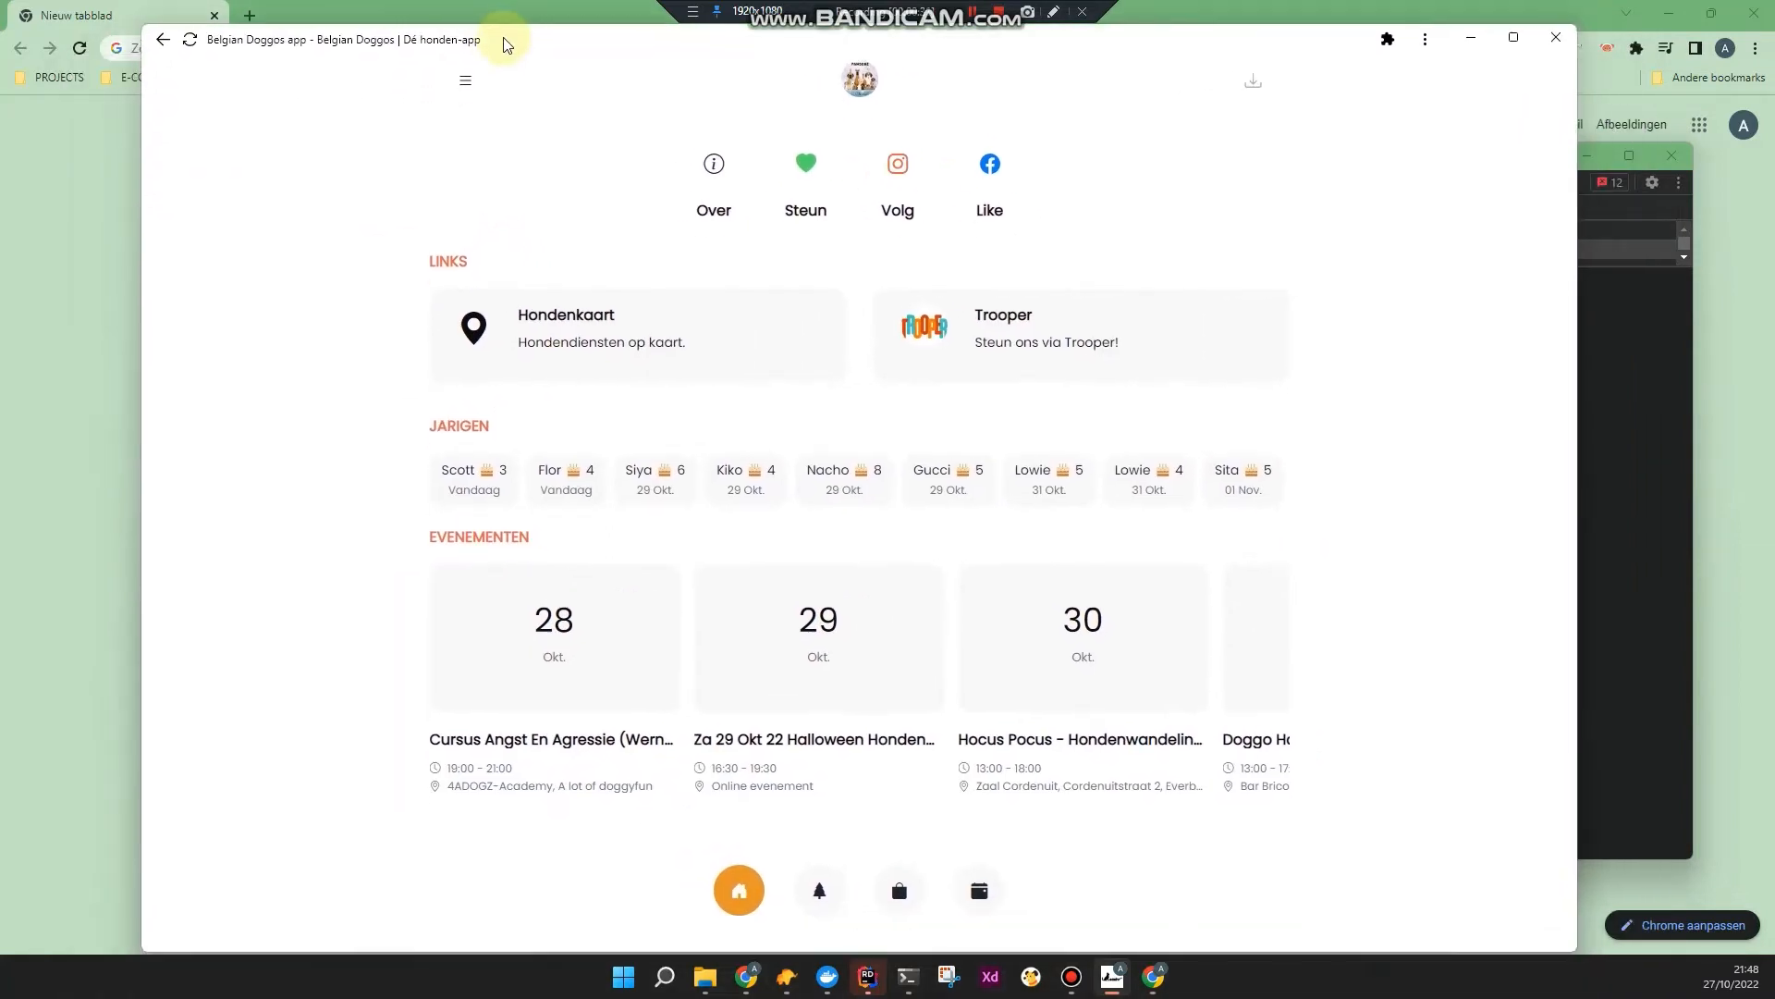
mouse_move(18, 222)
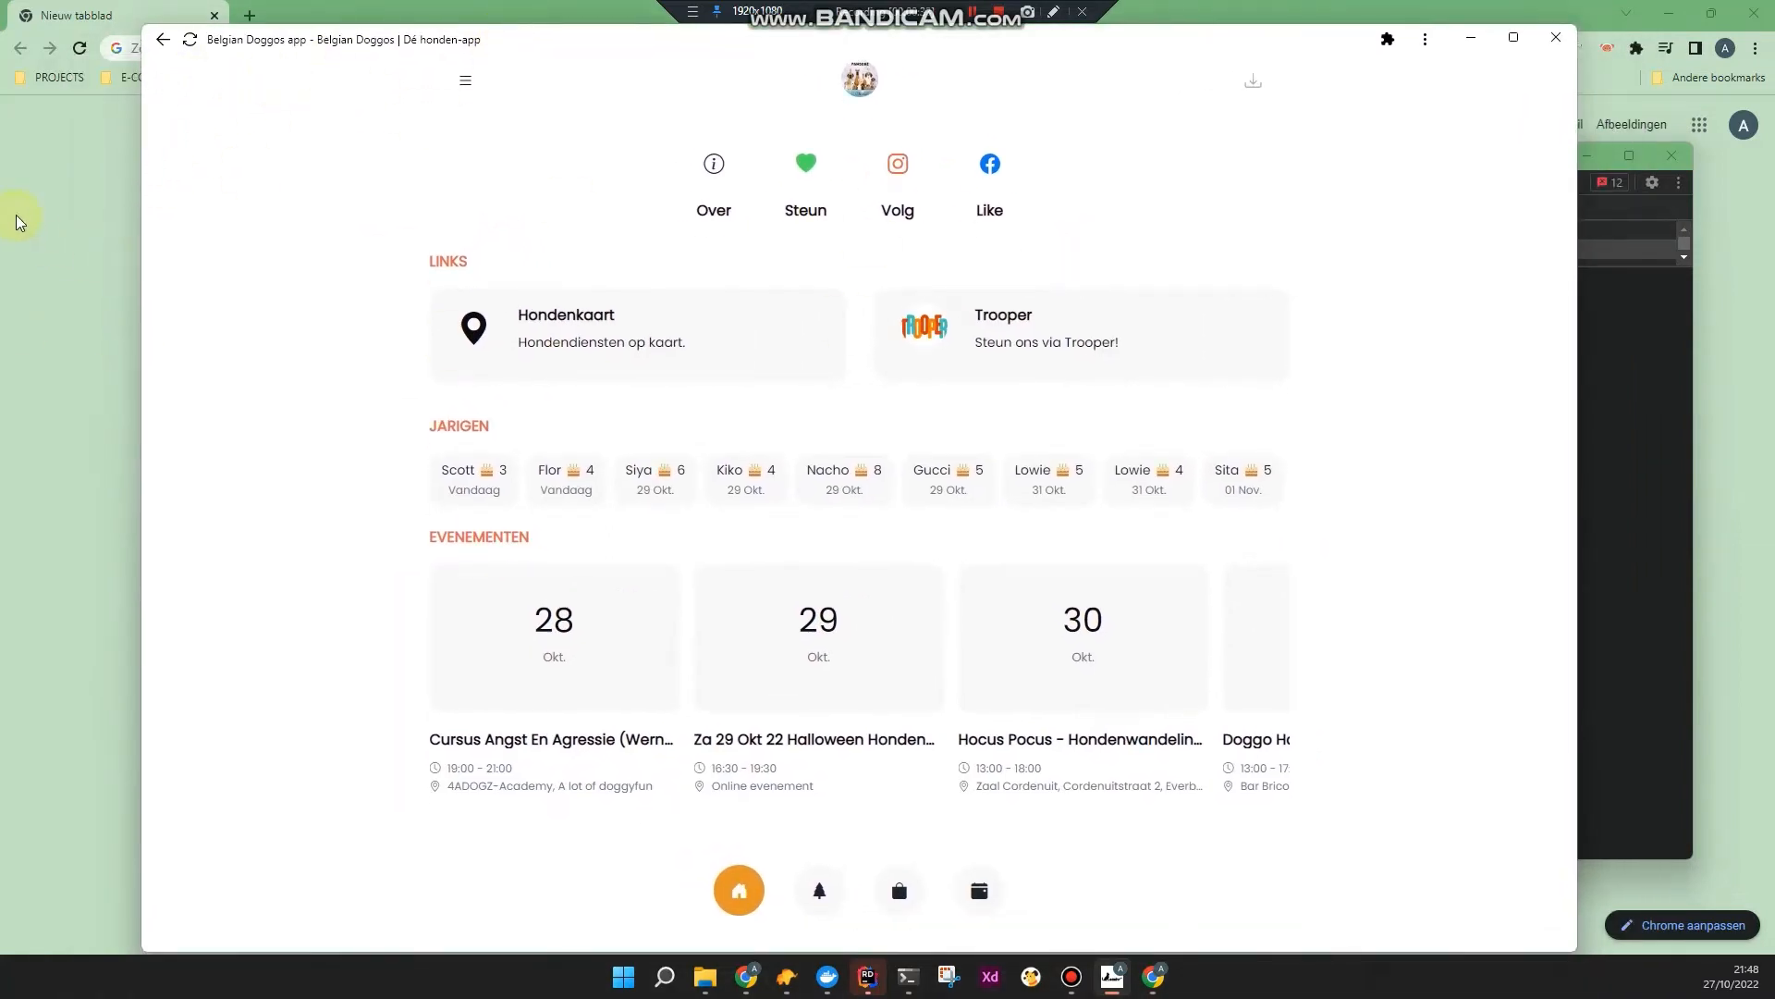
mouse_move(98, 183)
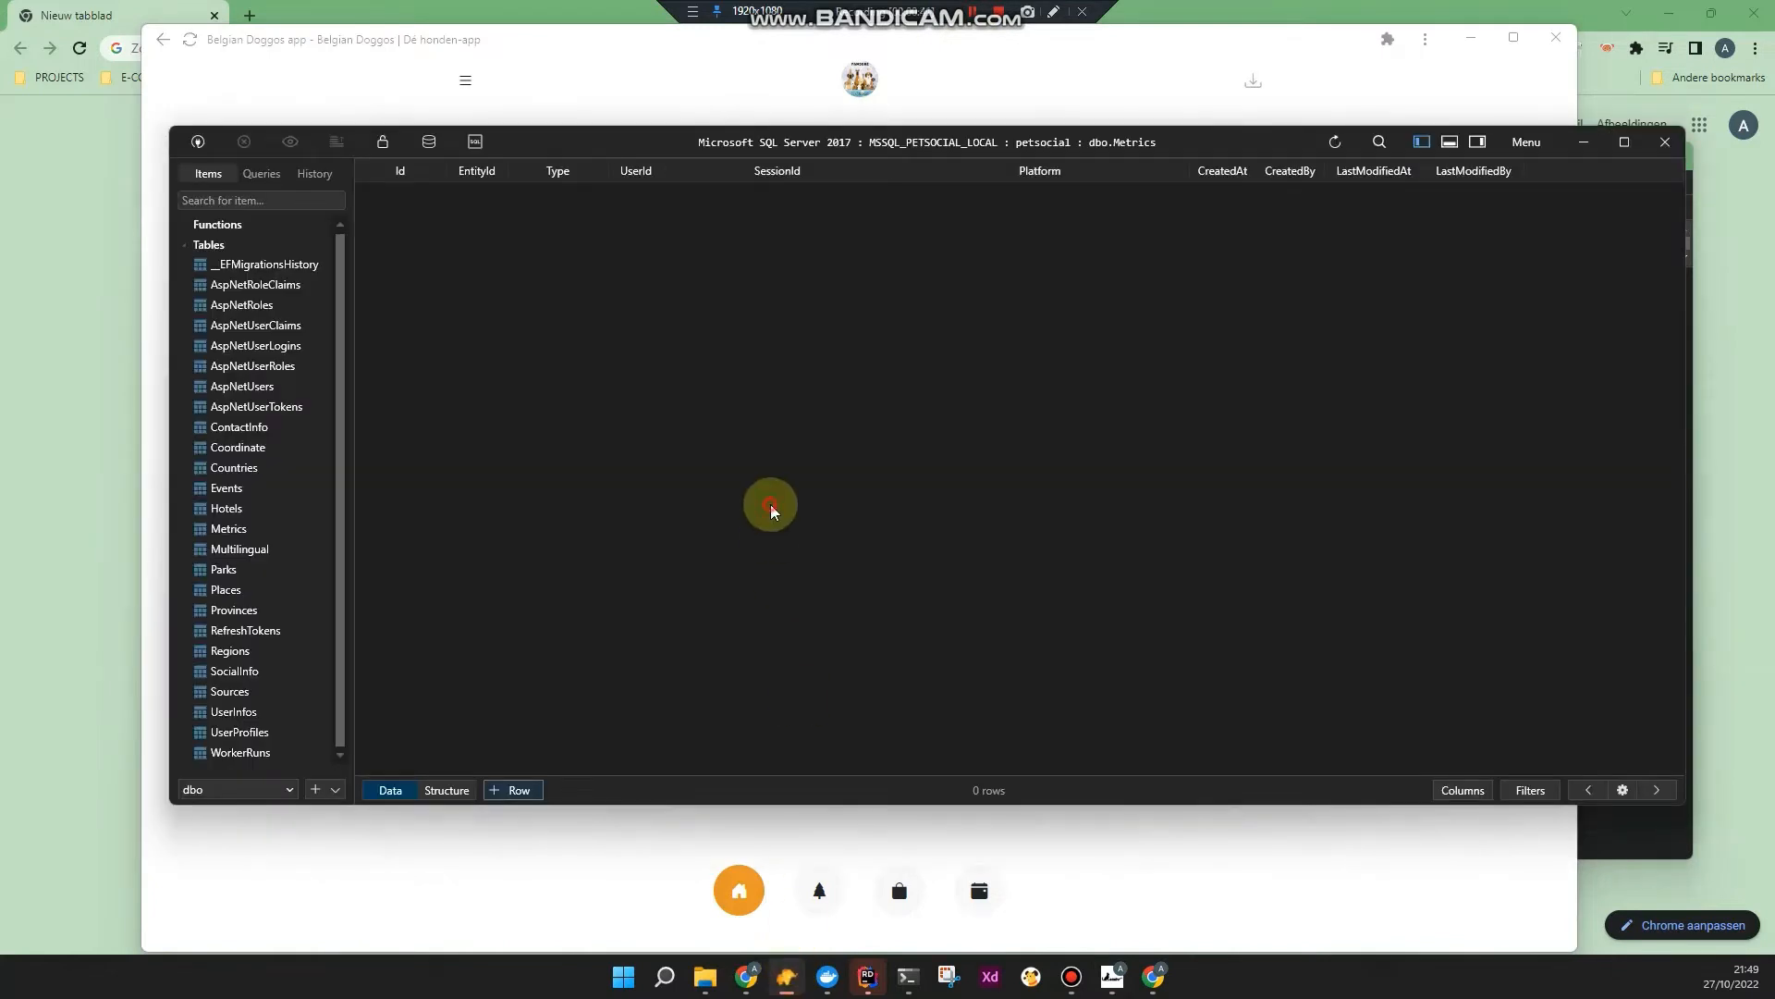
Refresh dbo.Metrics to reveal the new APP_INSTALLED row with SessionId and localhost:5007 platform
left_click(1333, 143)
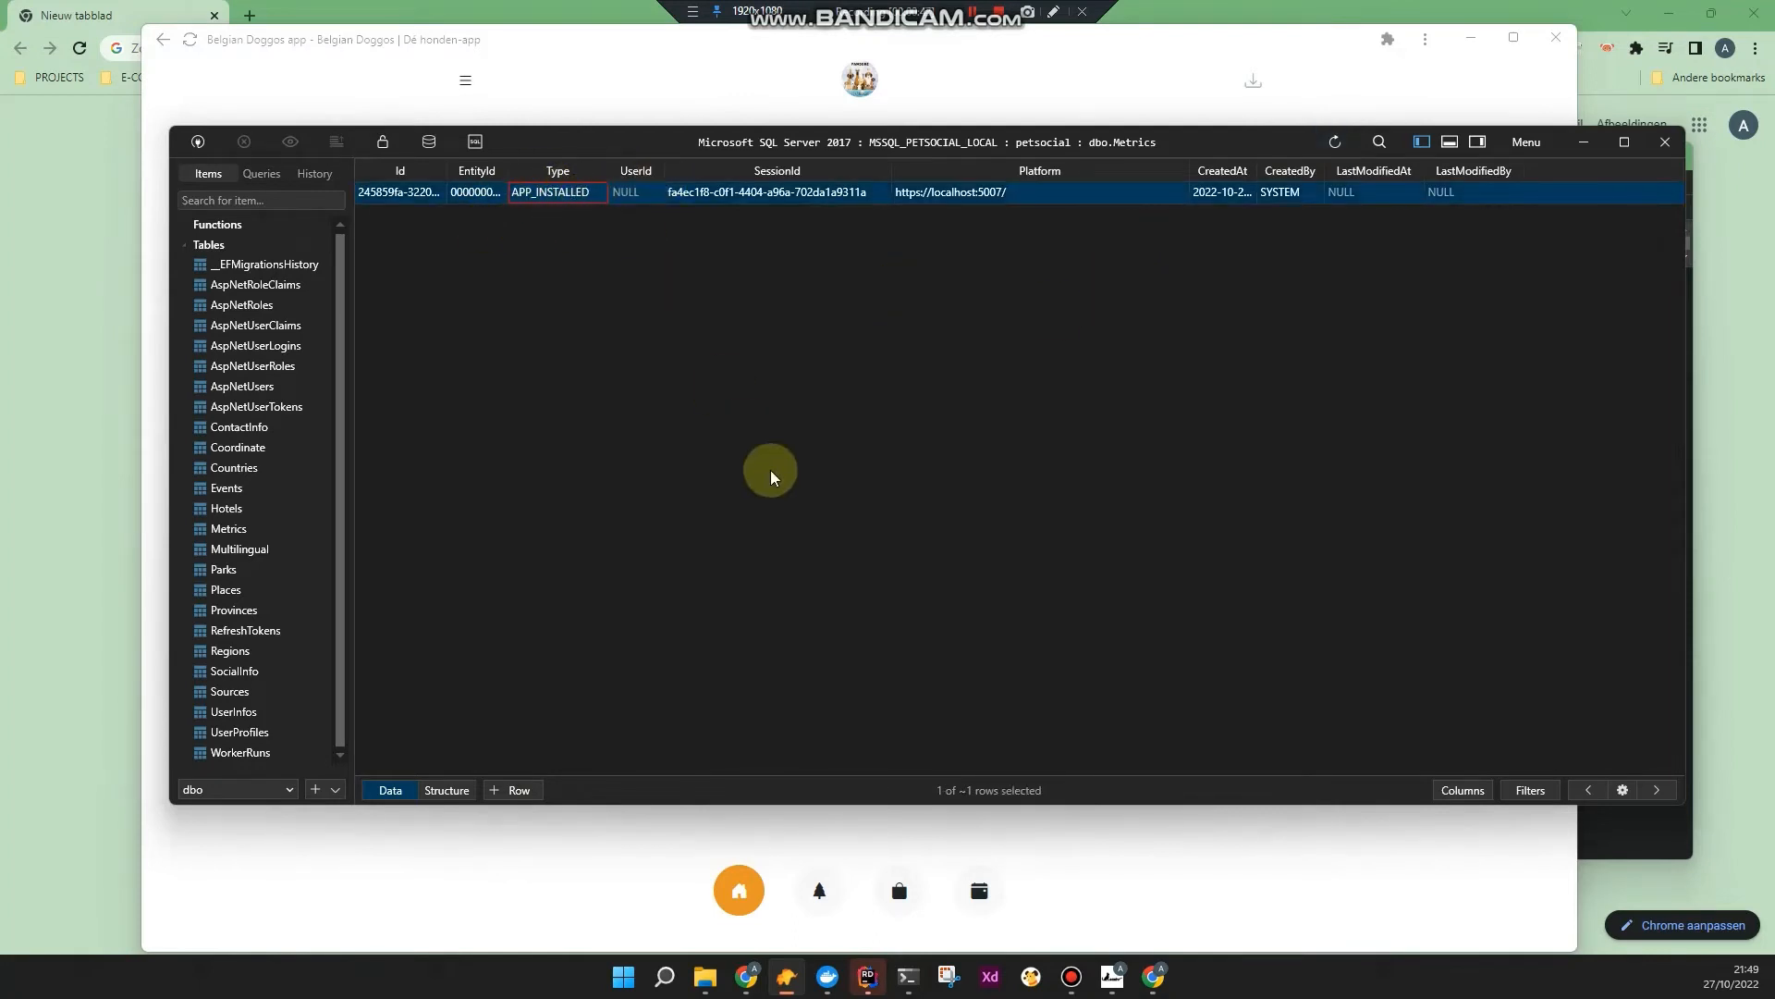
mouse_move(967, 220)
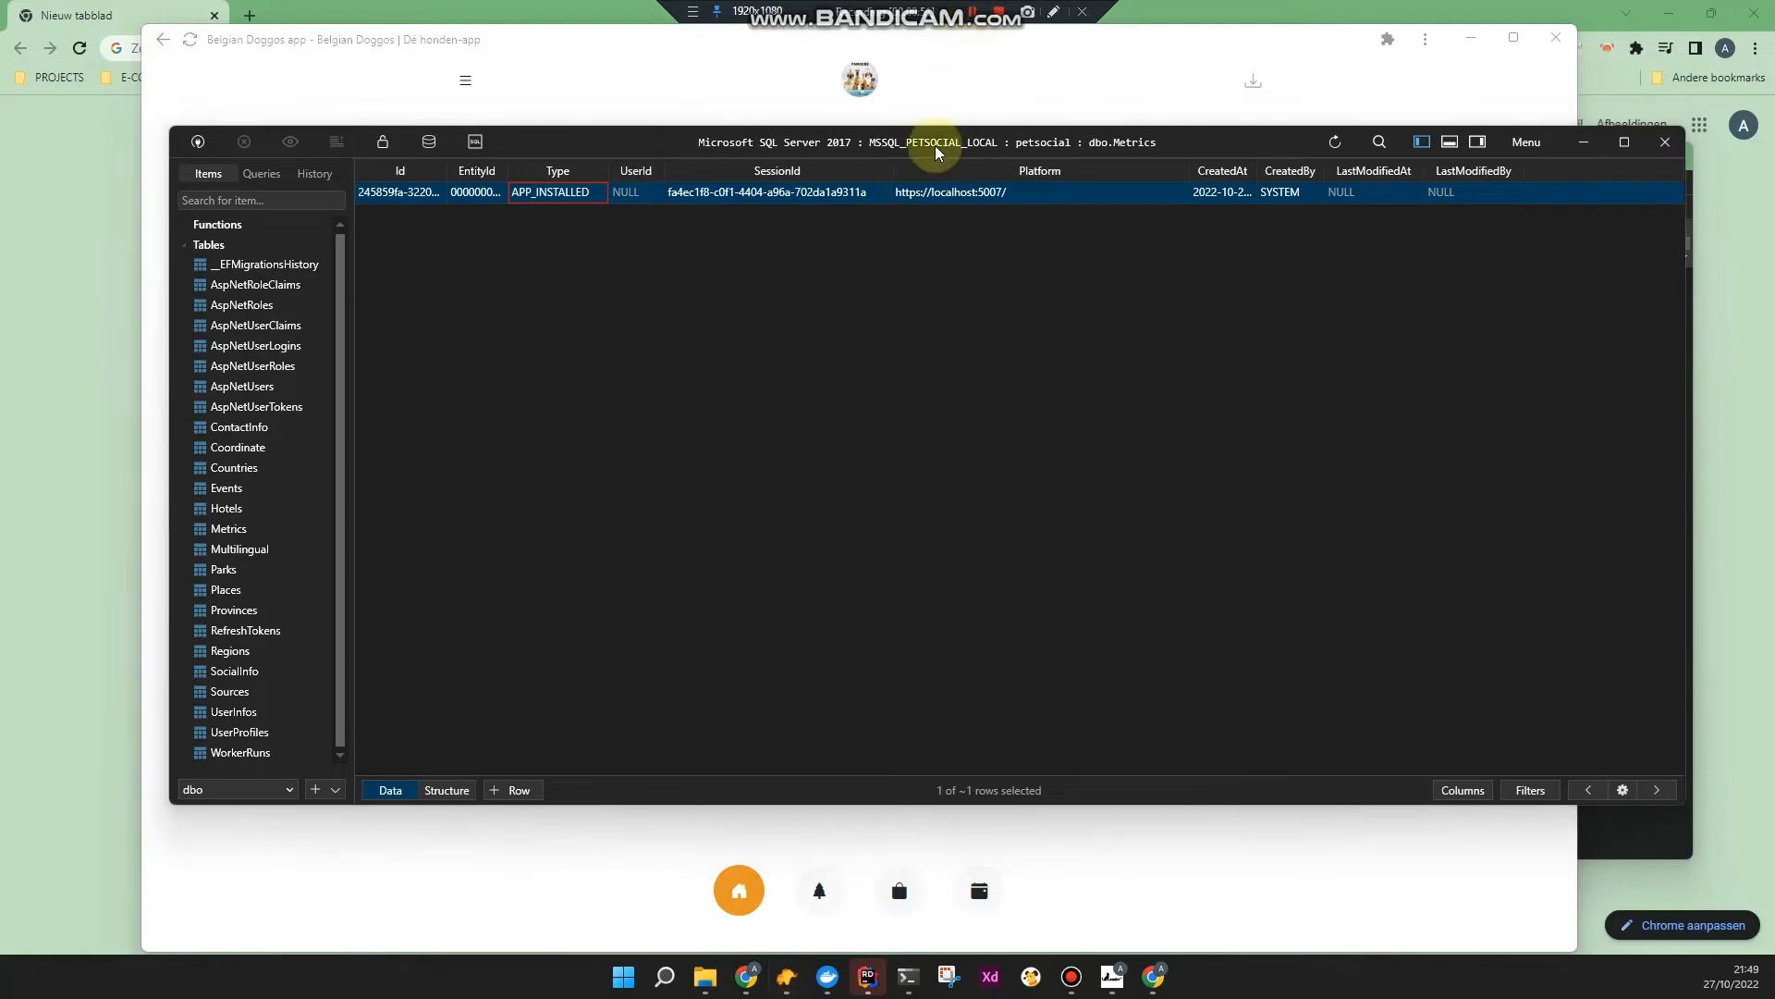
mouse_move(927, 48)
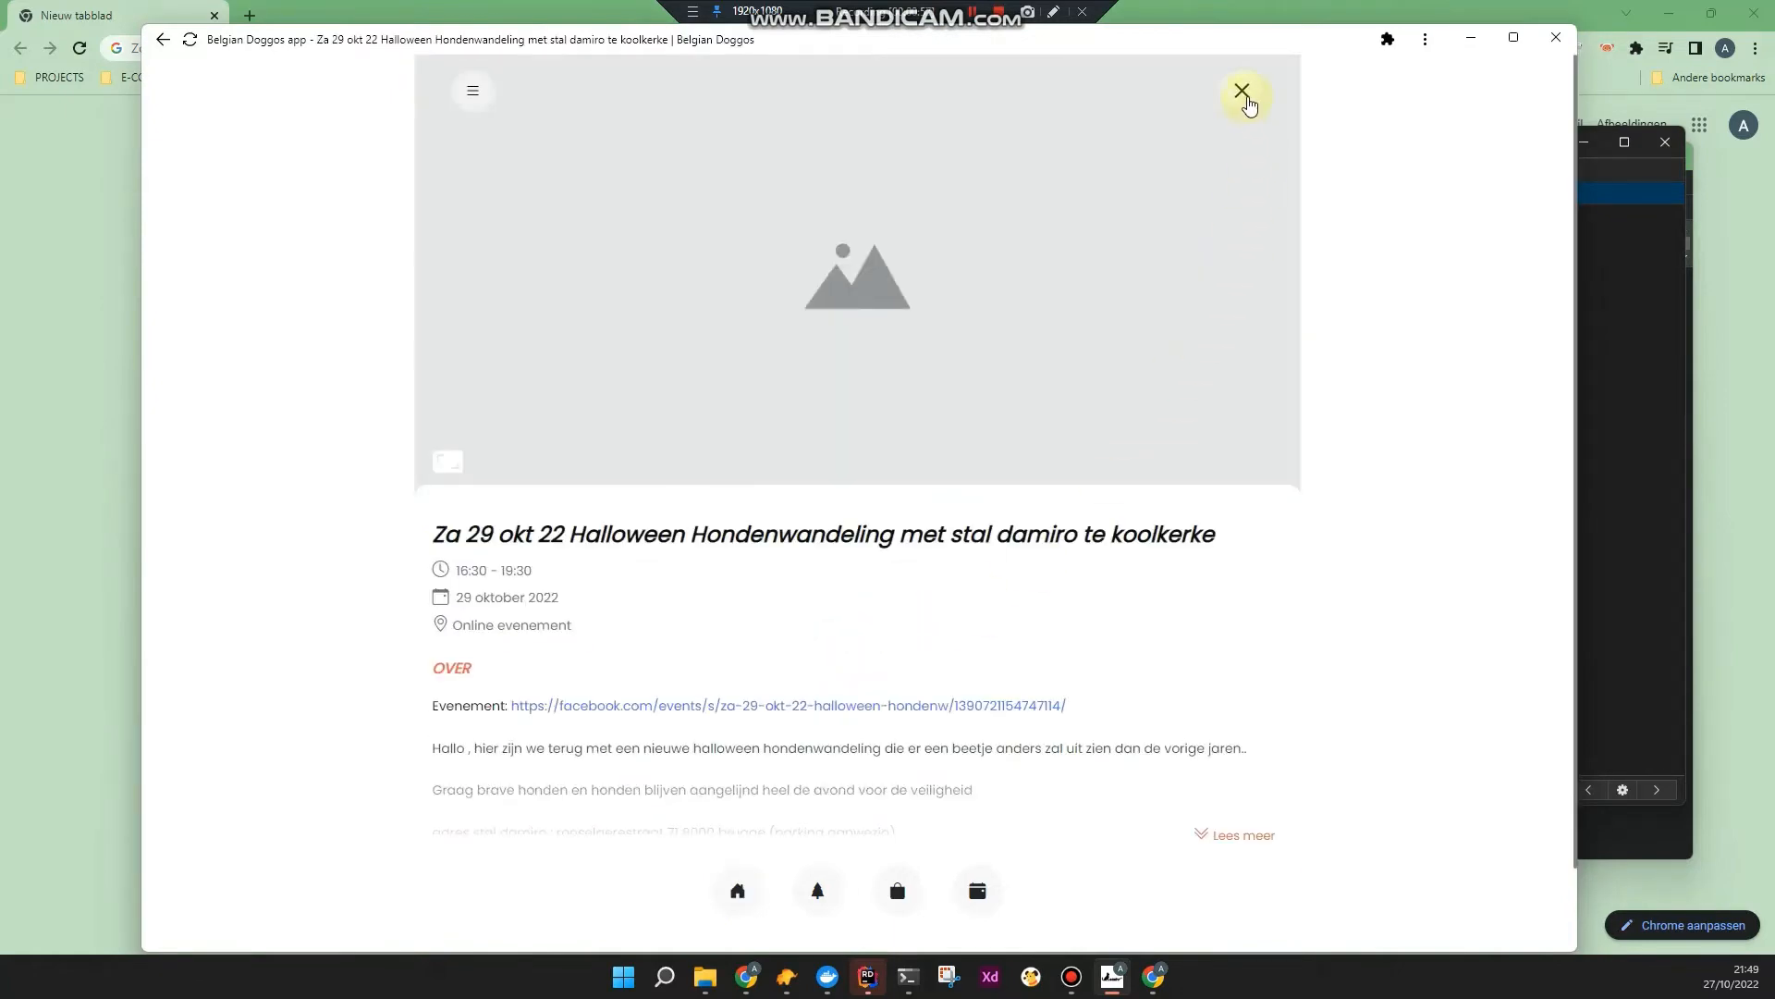
Close the Halloween walk event, visit Over ons and Losloopzones, then return home via the logo
left_click(1242, 90)
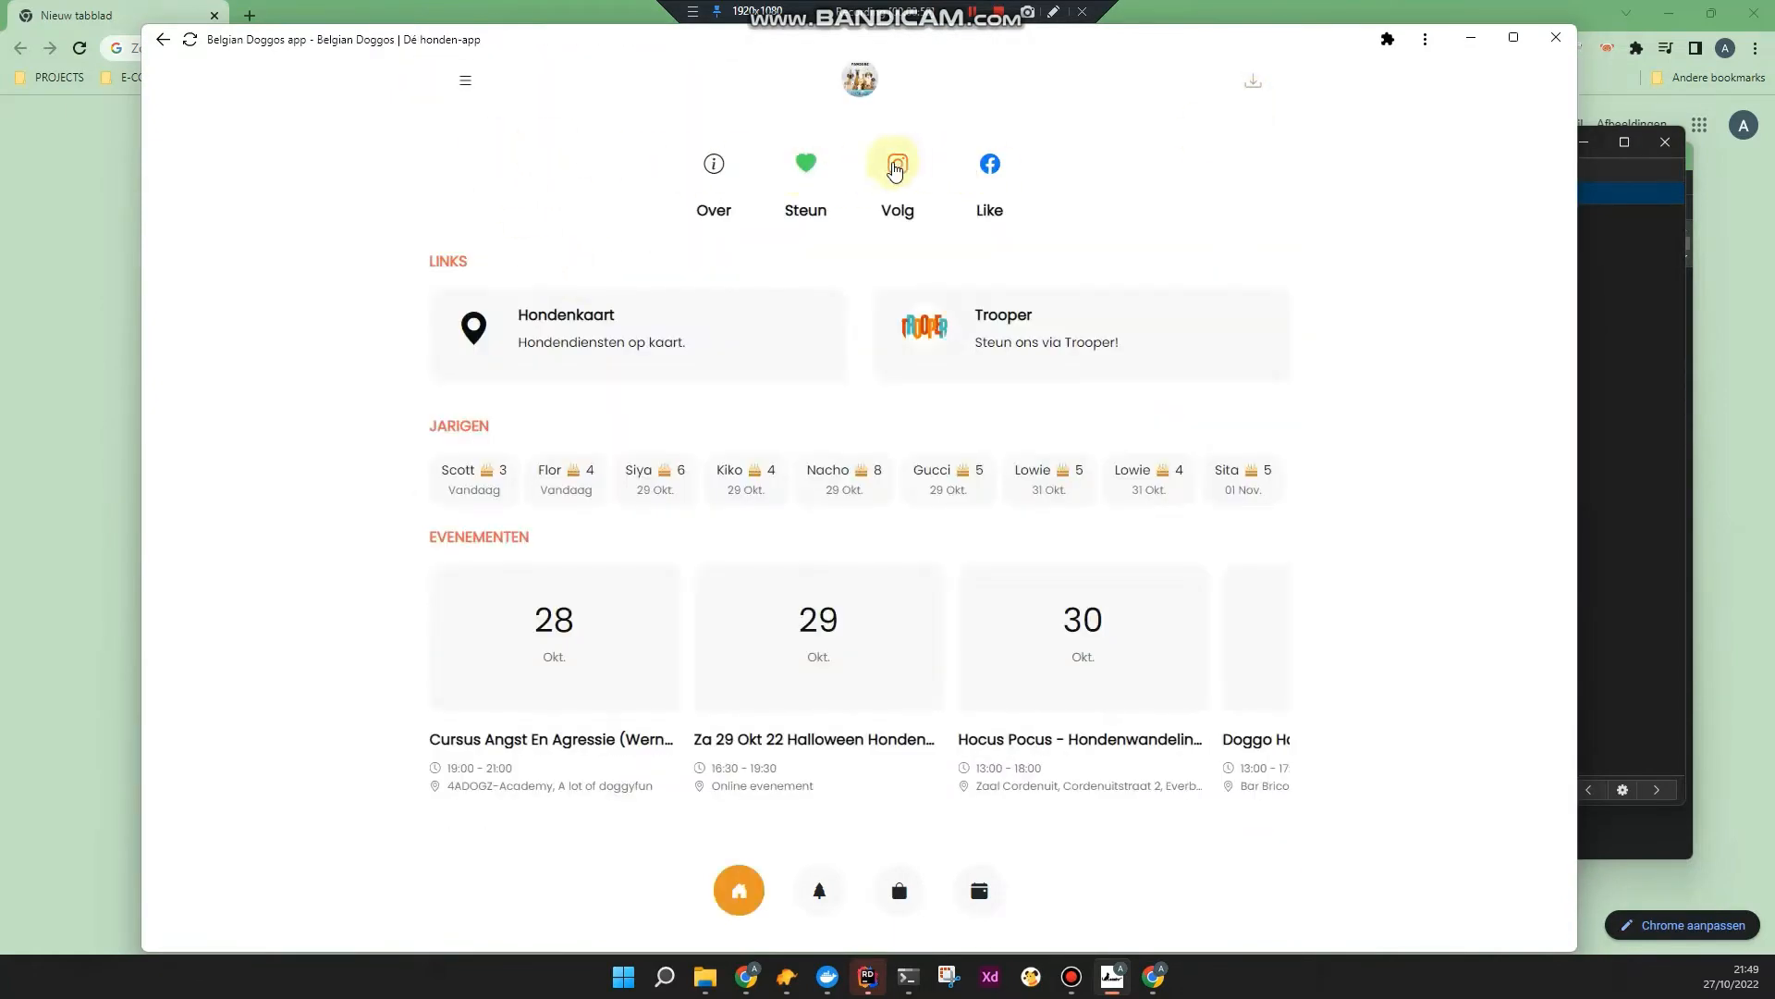
left_click(714, 162)
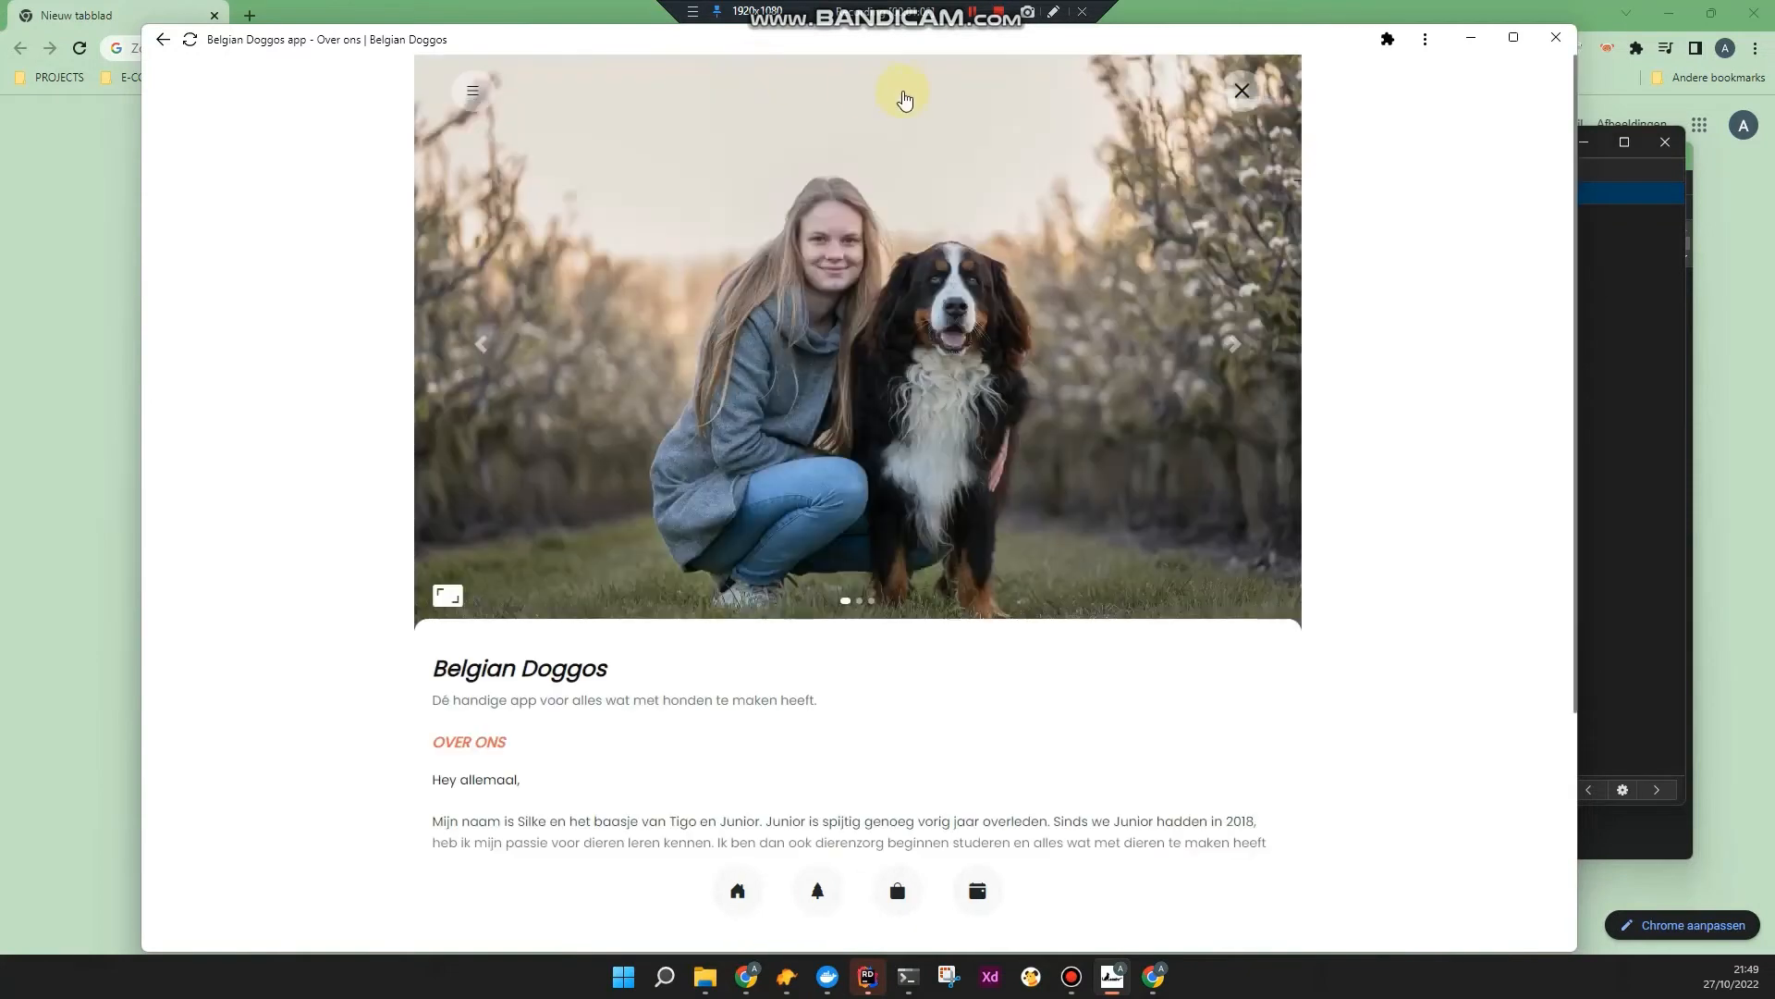
left_click(815, 889)
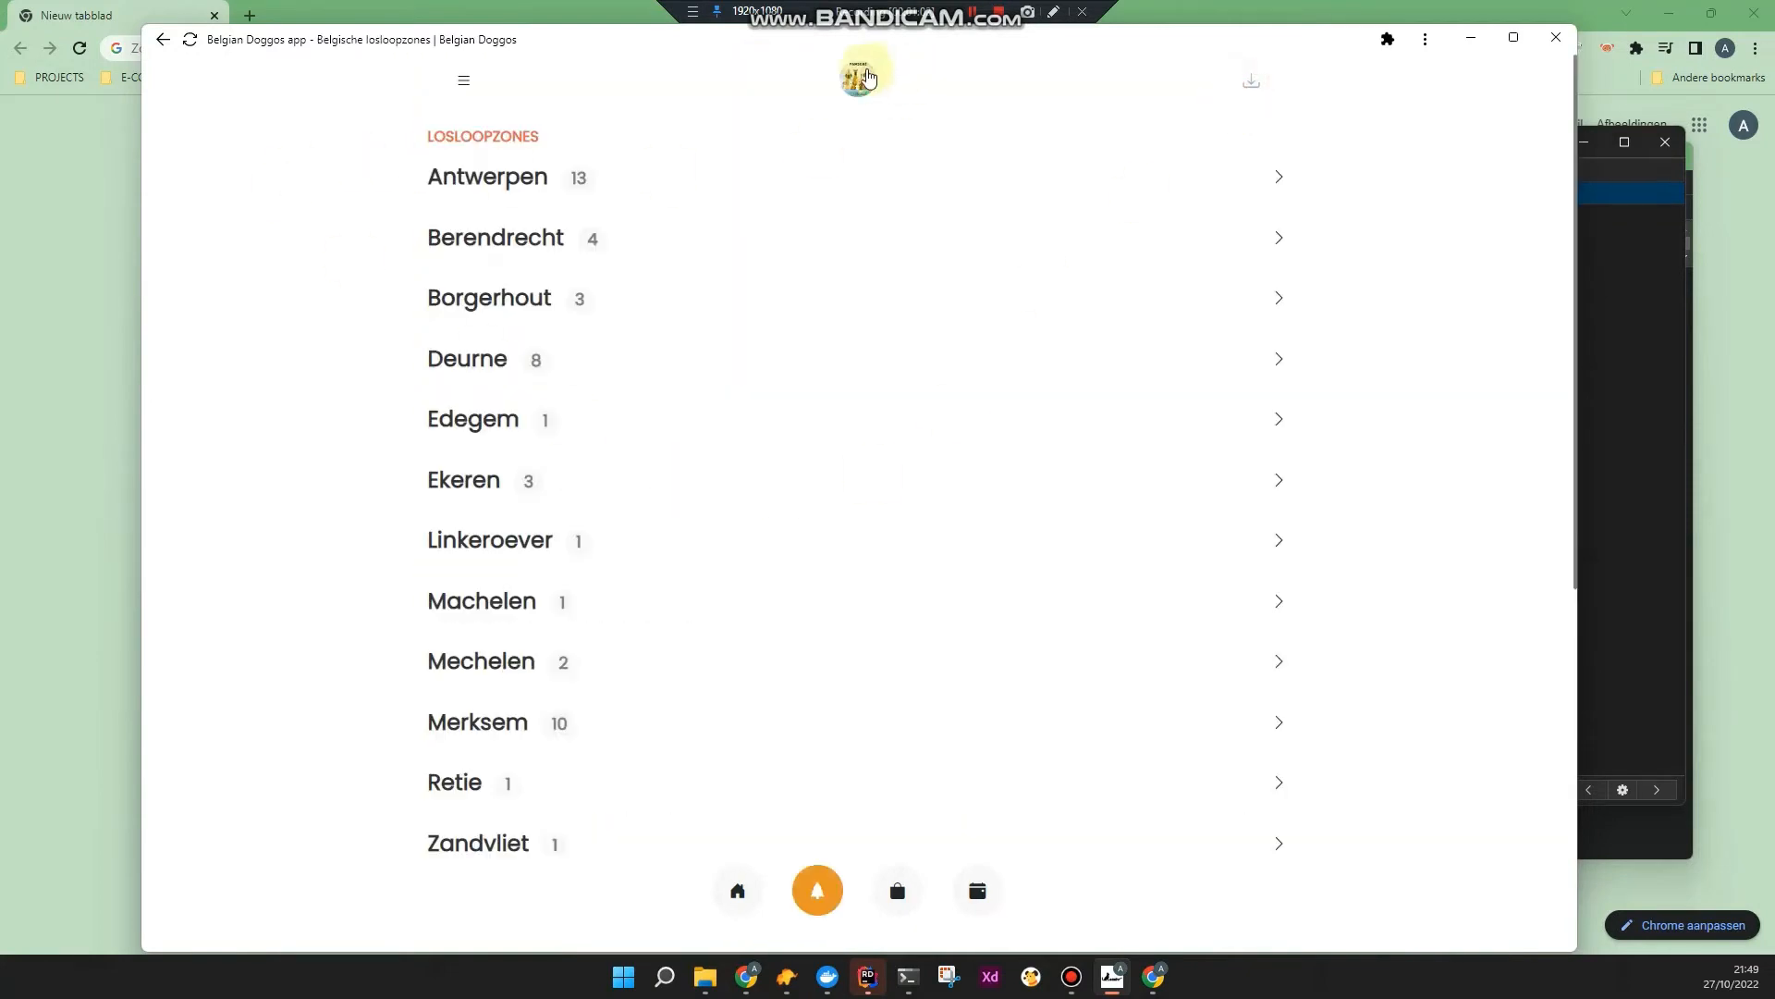
left_click(738, 889)
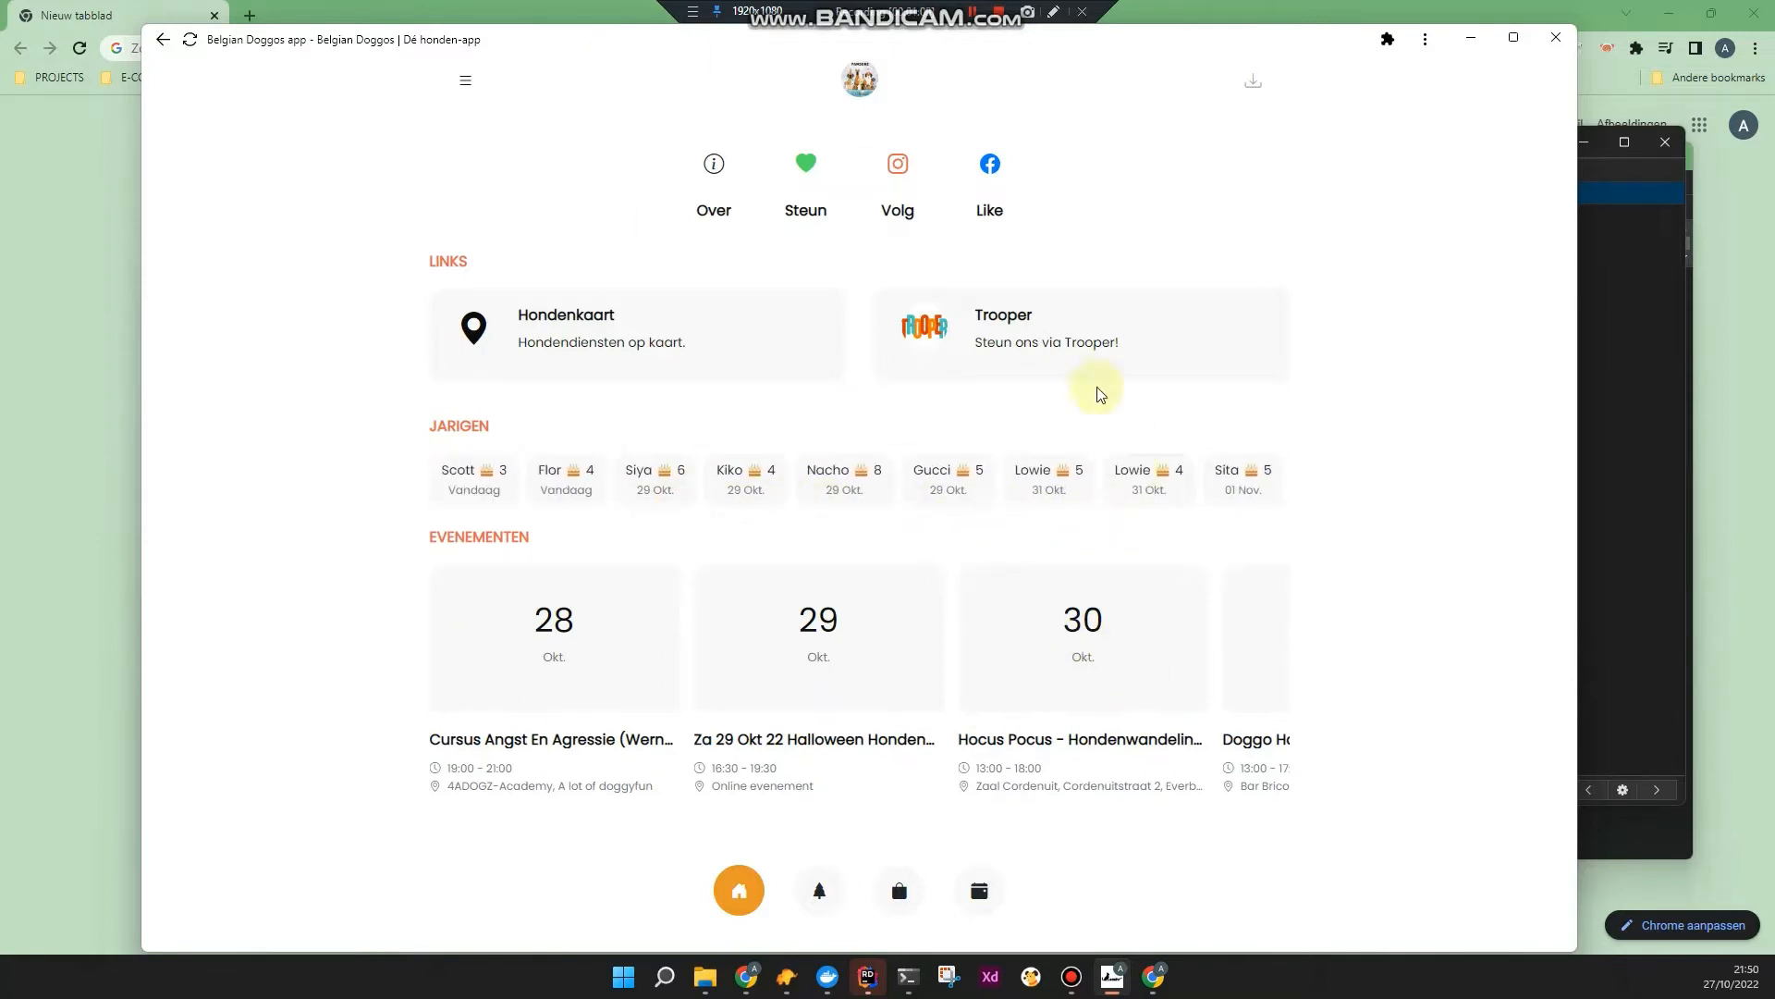
mouse_move(989, 279)
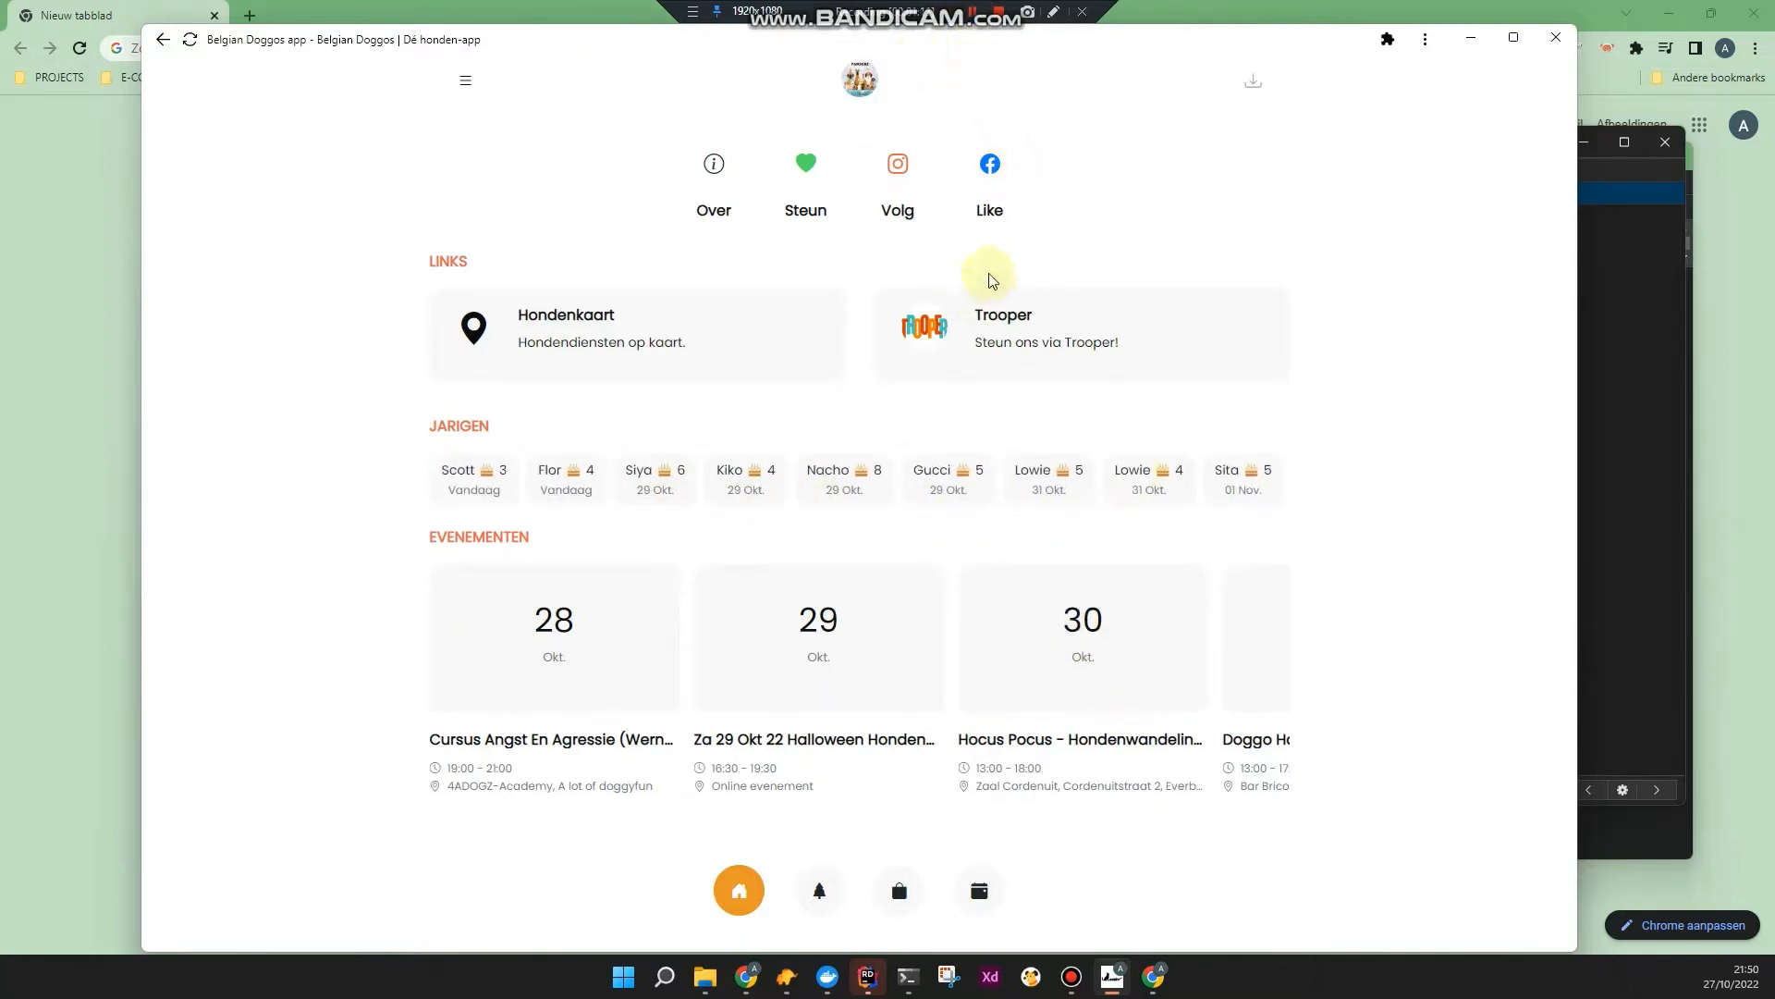
mouse_move(235, 305)
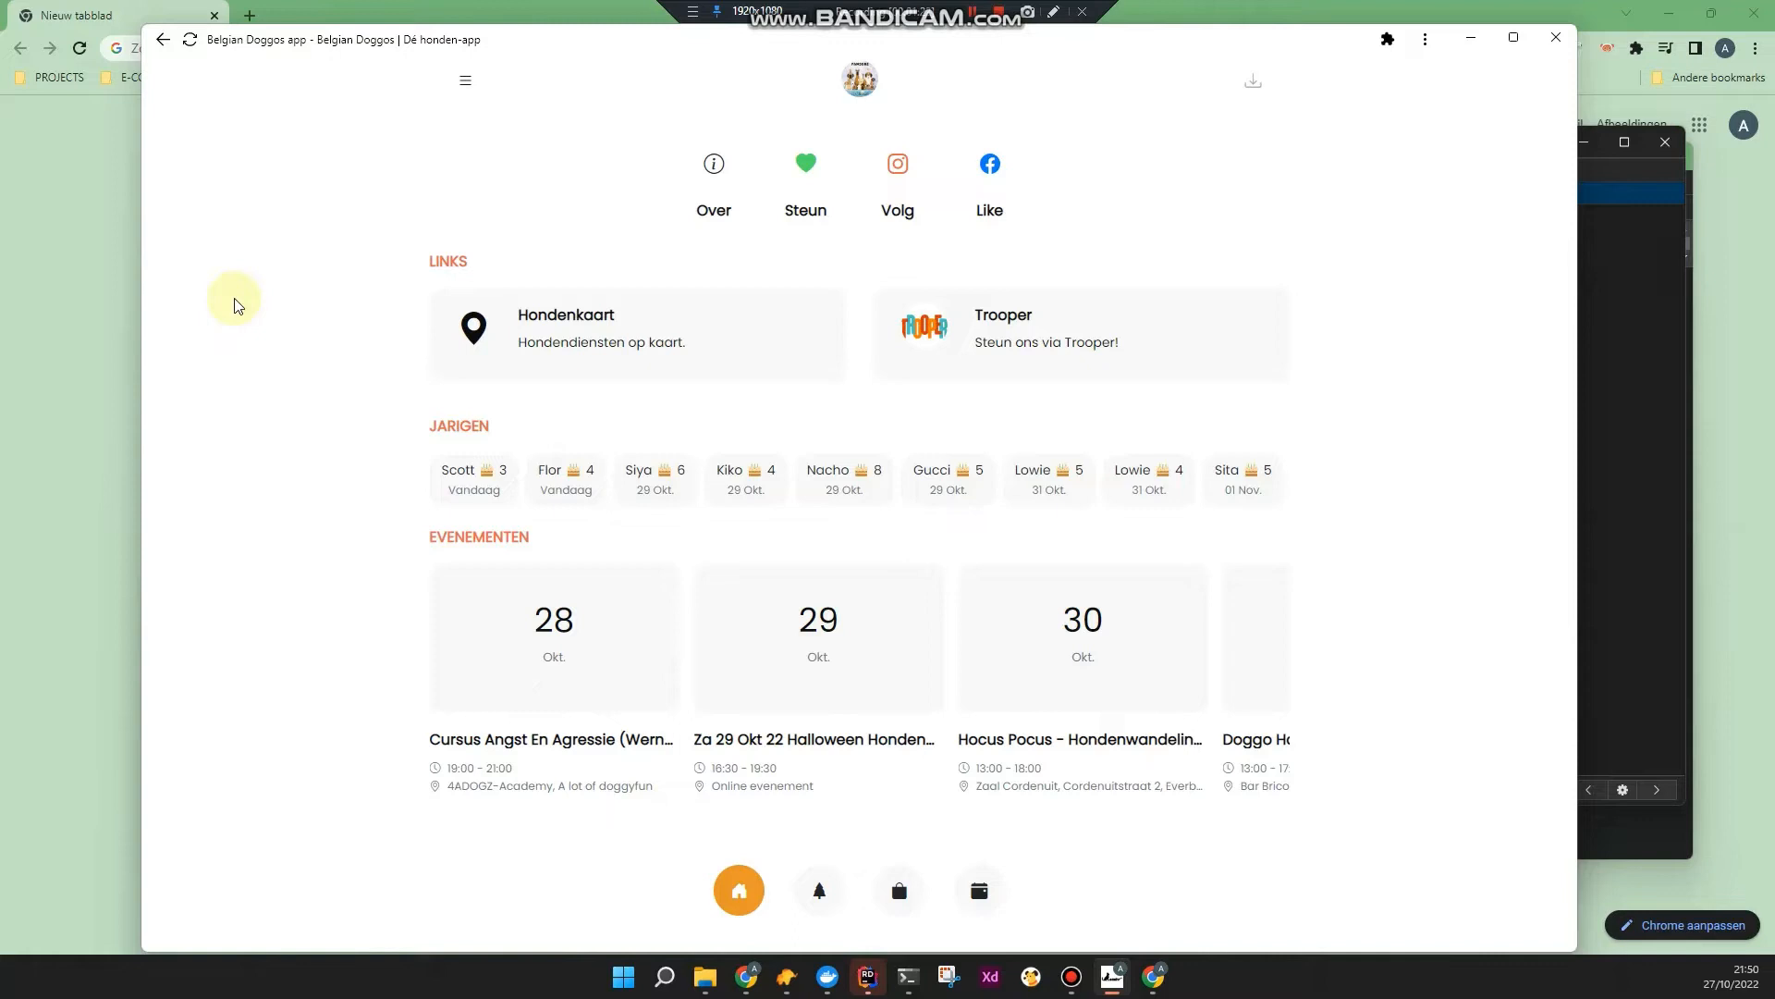
mouse_move(871, 970)
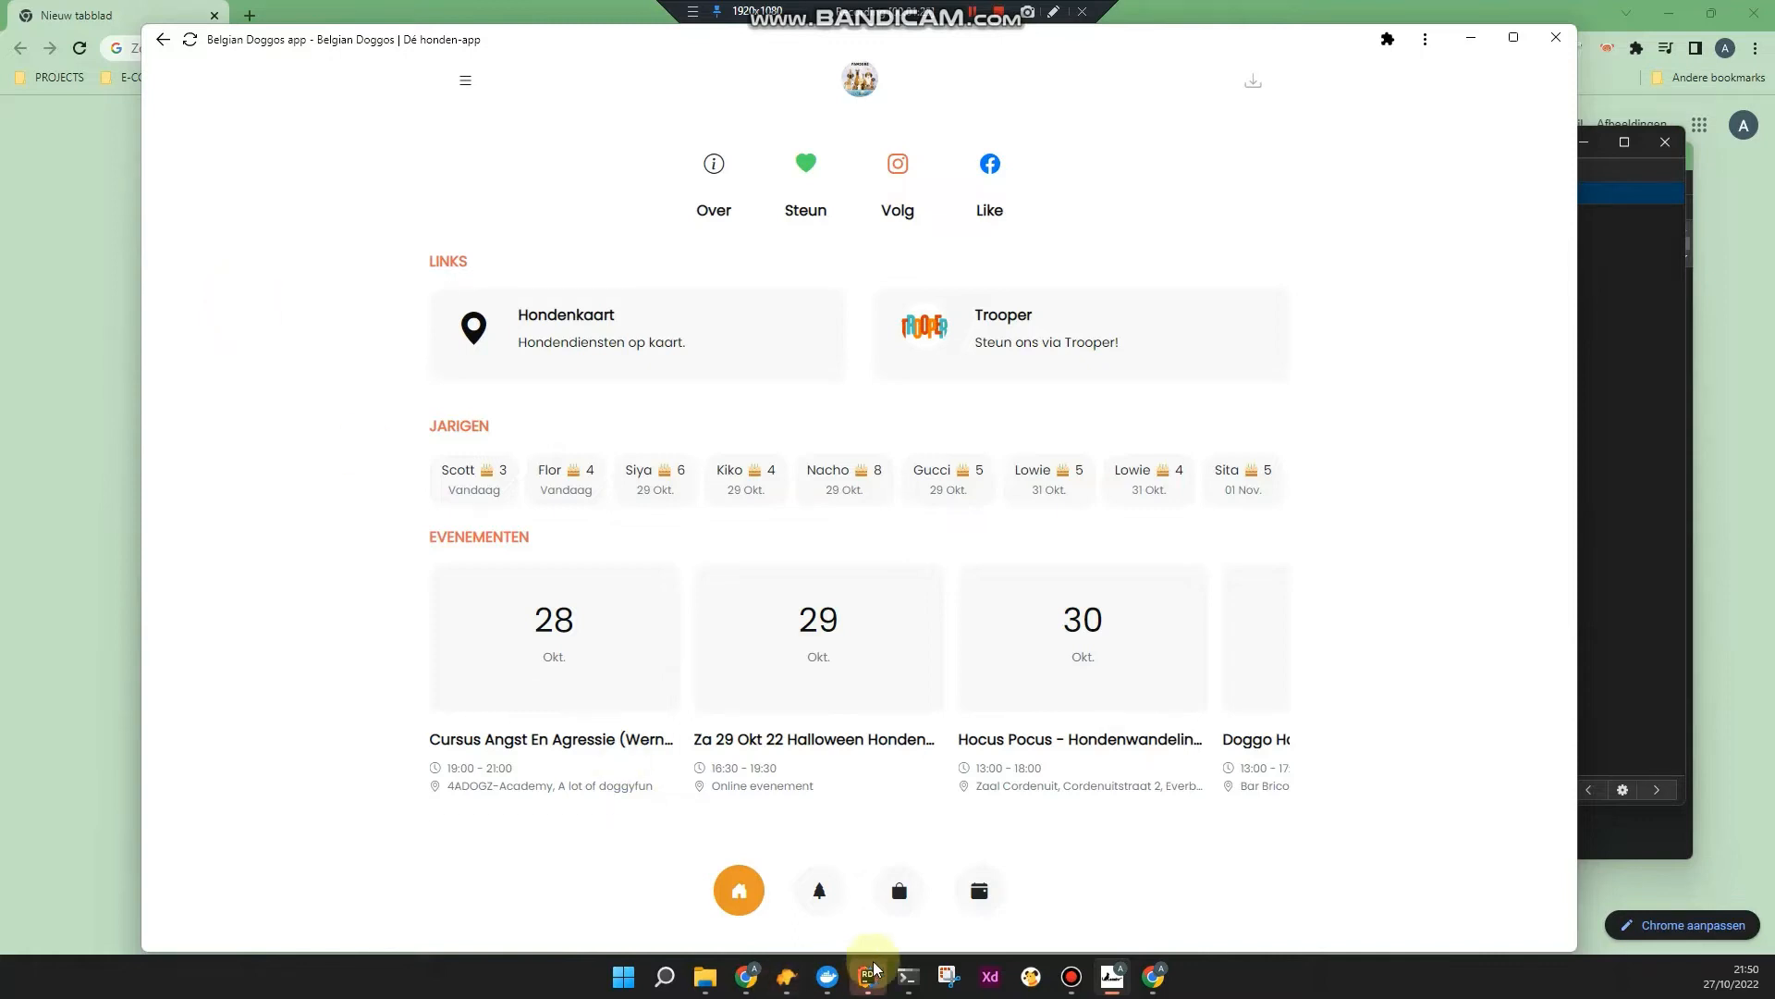
Expand SharedSpa > Components > Metrics in Rider and select TrackPageVisits.razor
left_click(865, 977)
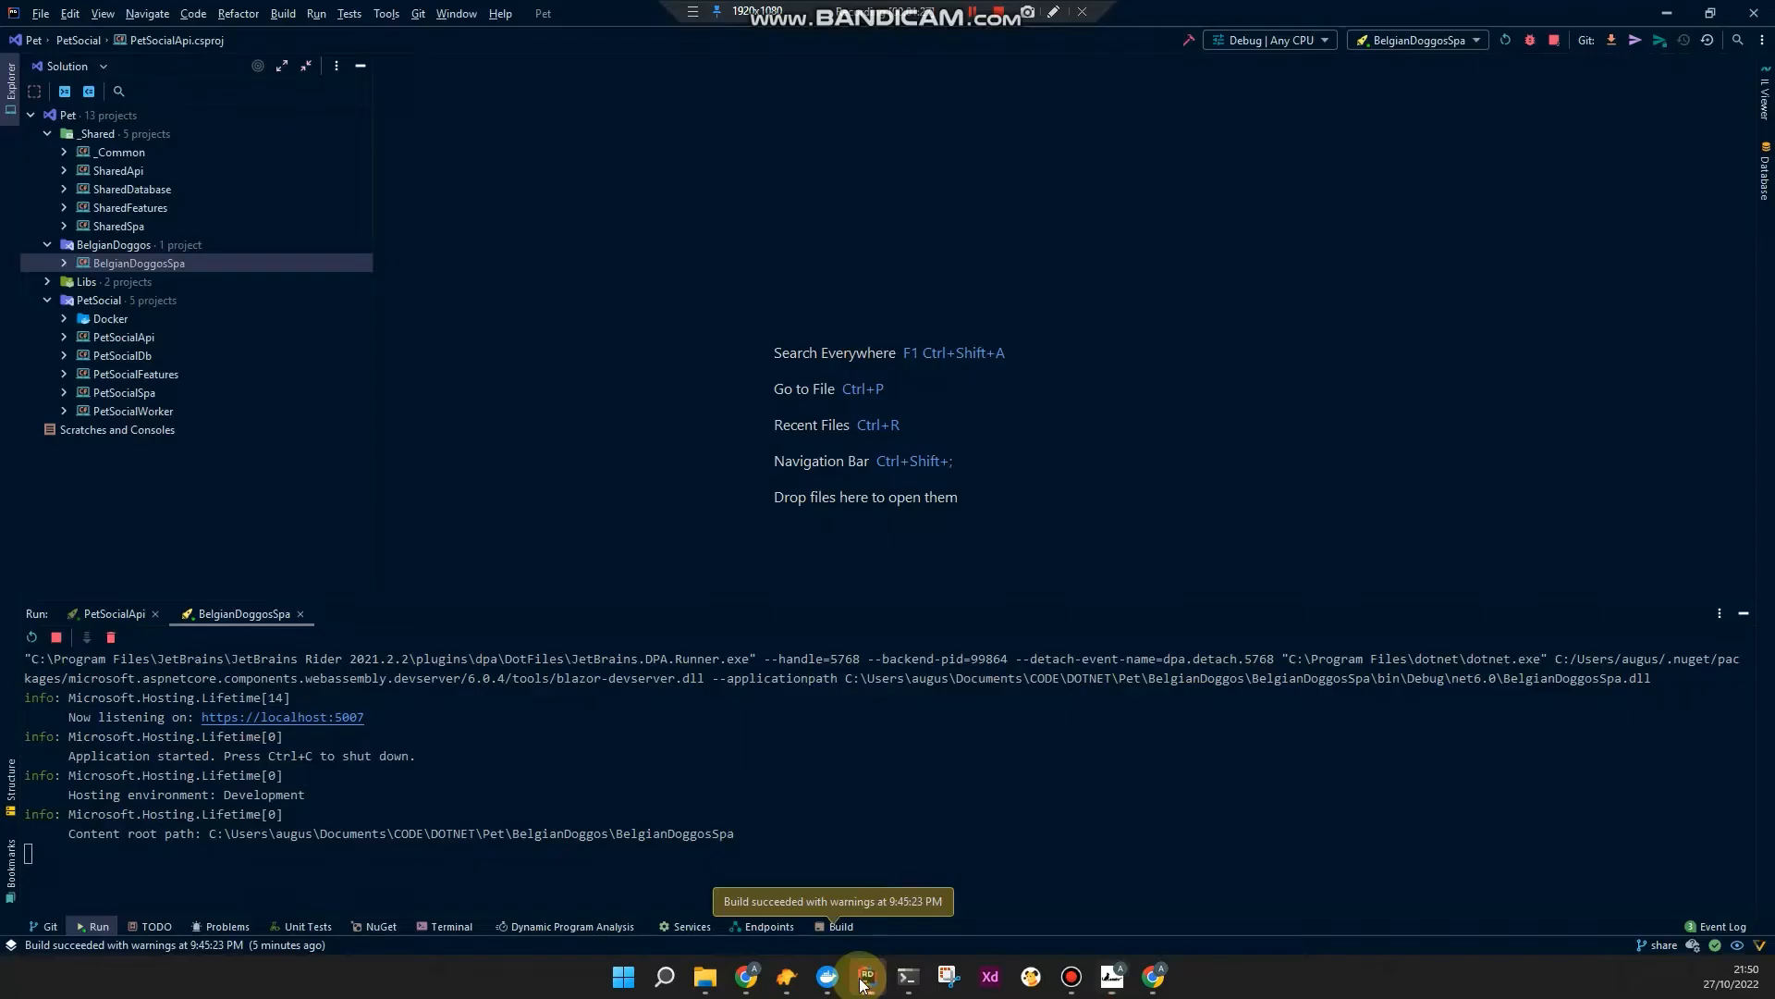
mouse_move(584, 72)
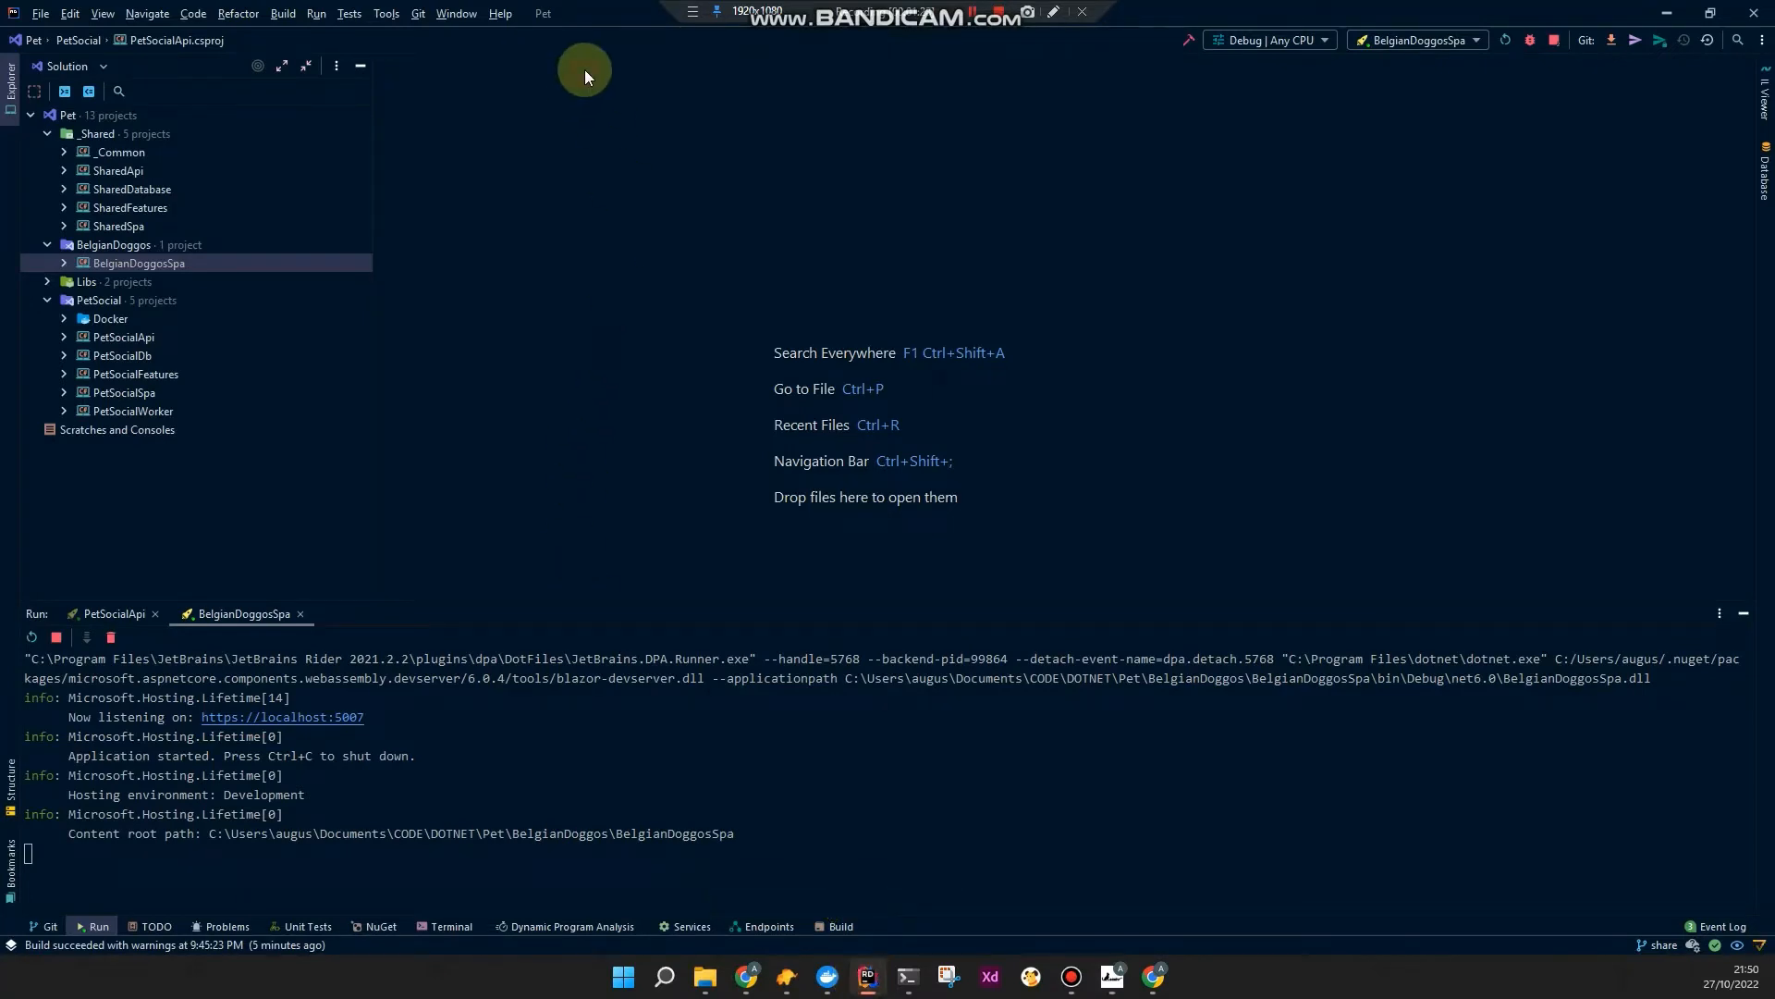
mouse_move(79, 225)
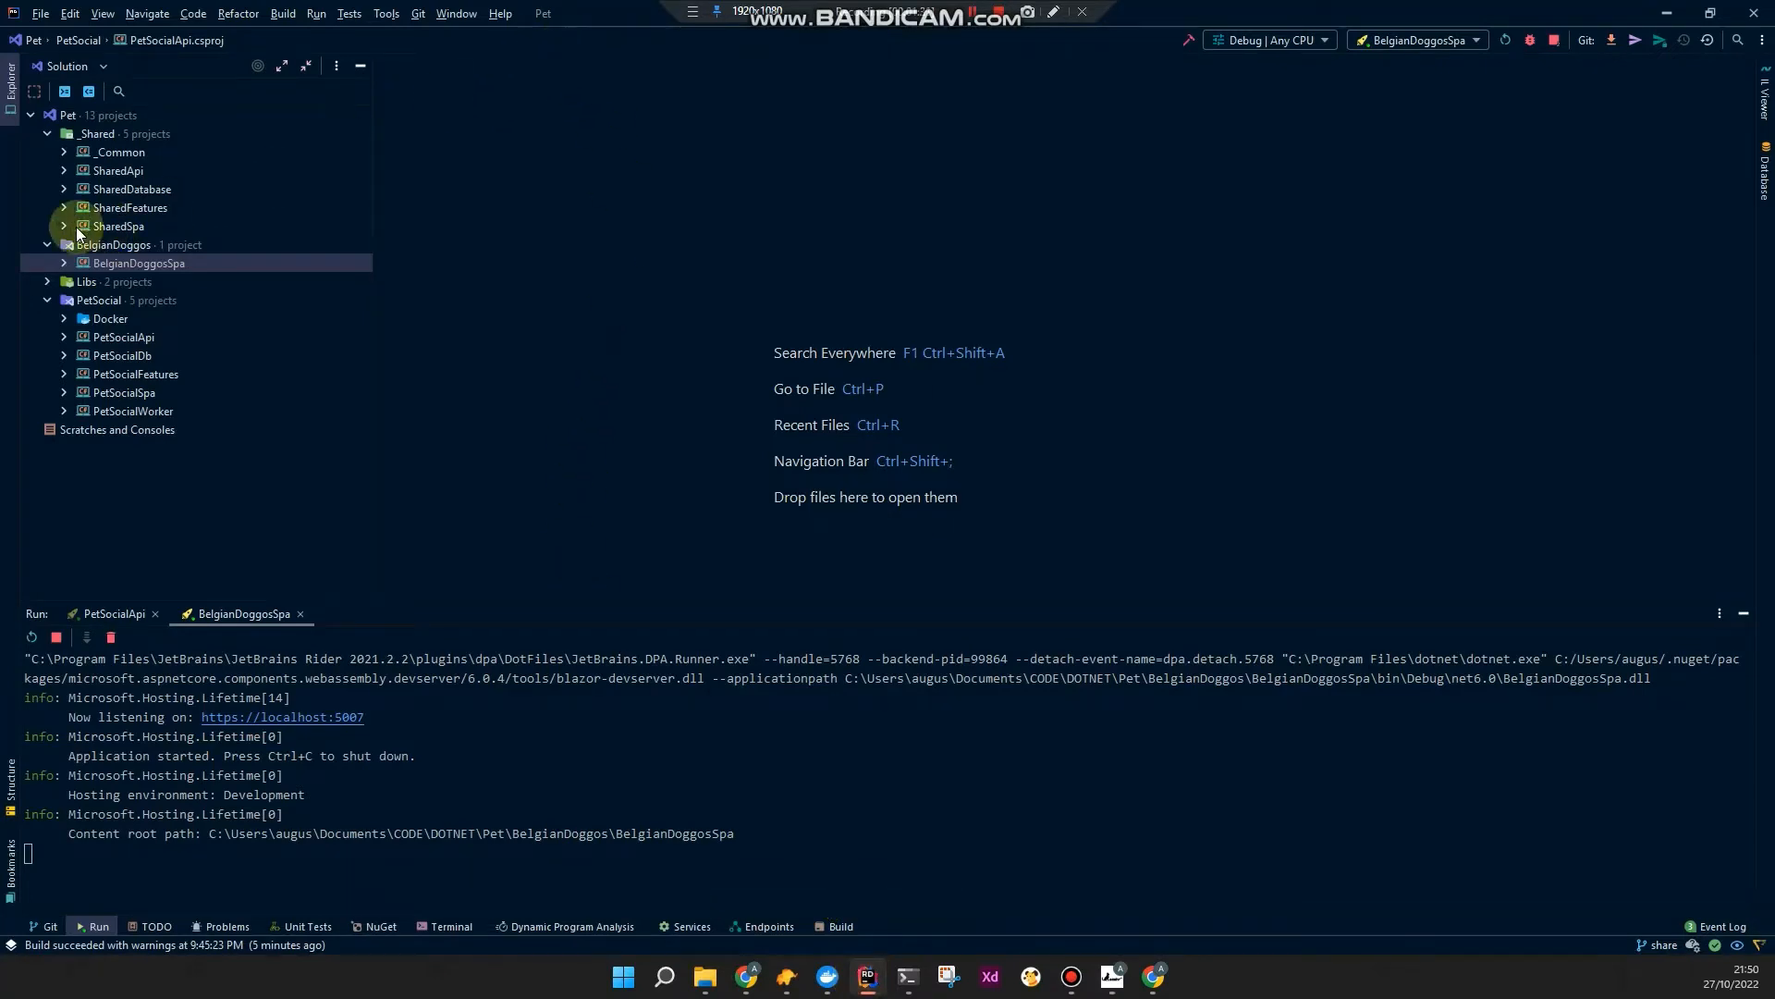
left_click(63, 226)
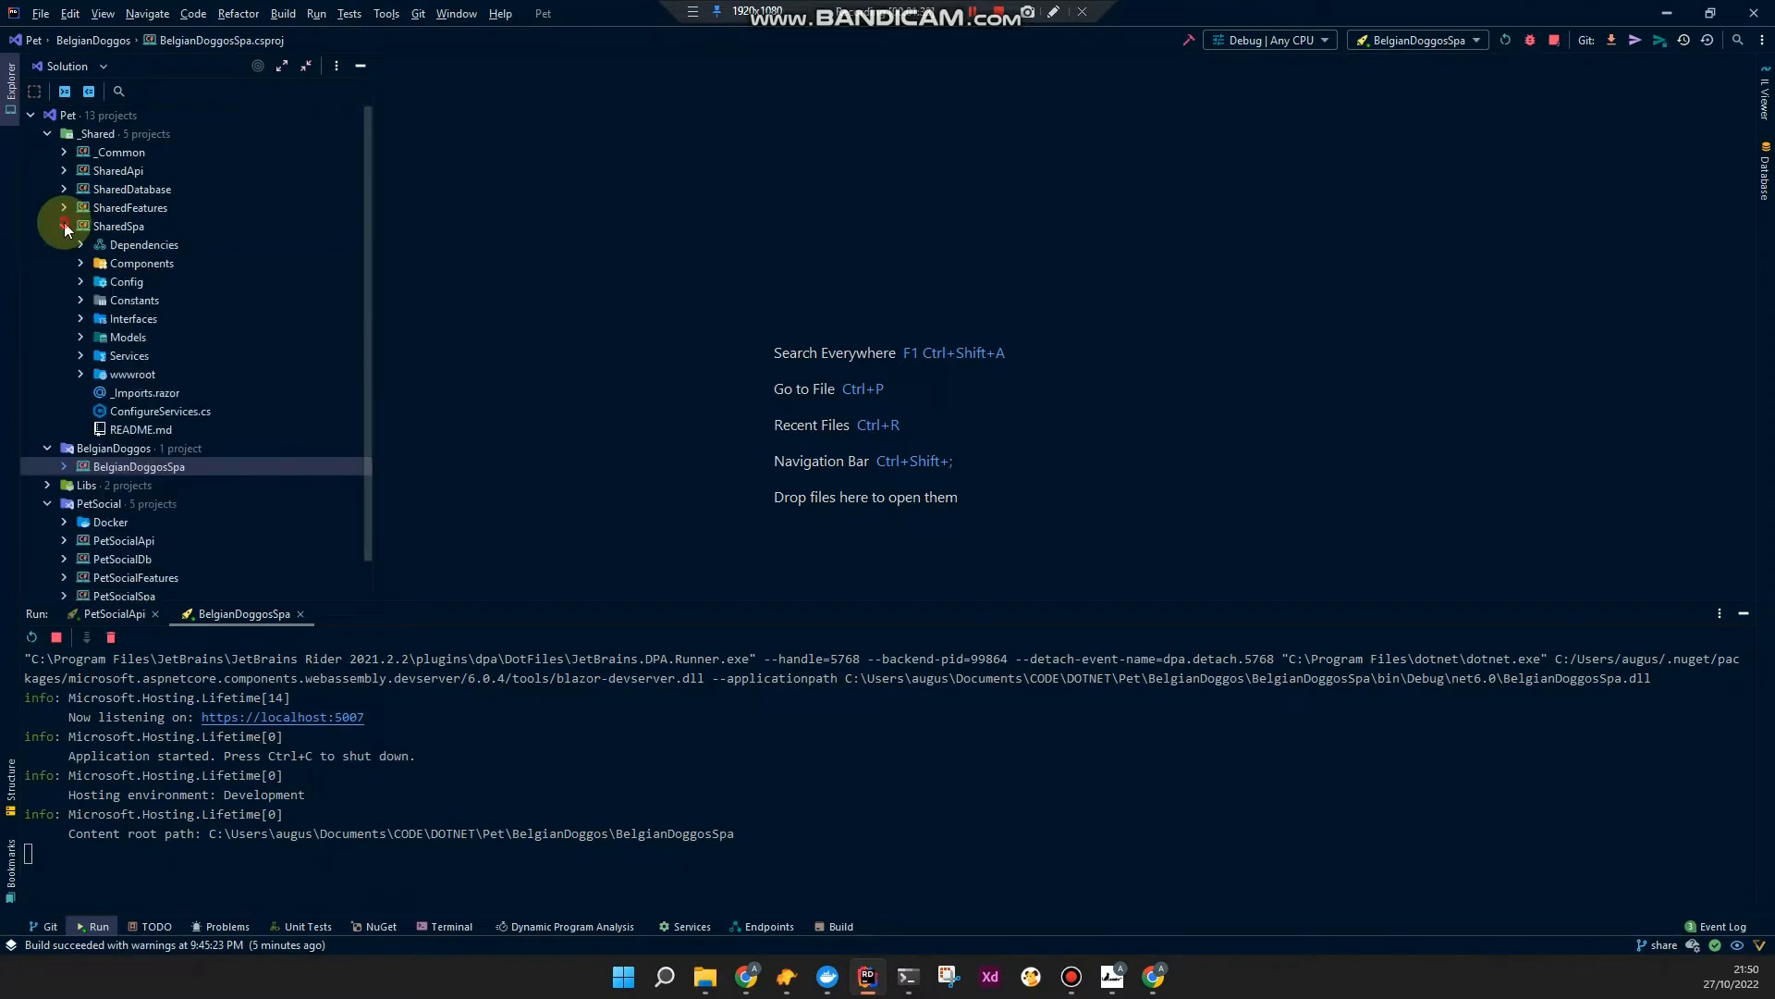
left_click(80, 262)
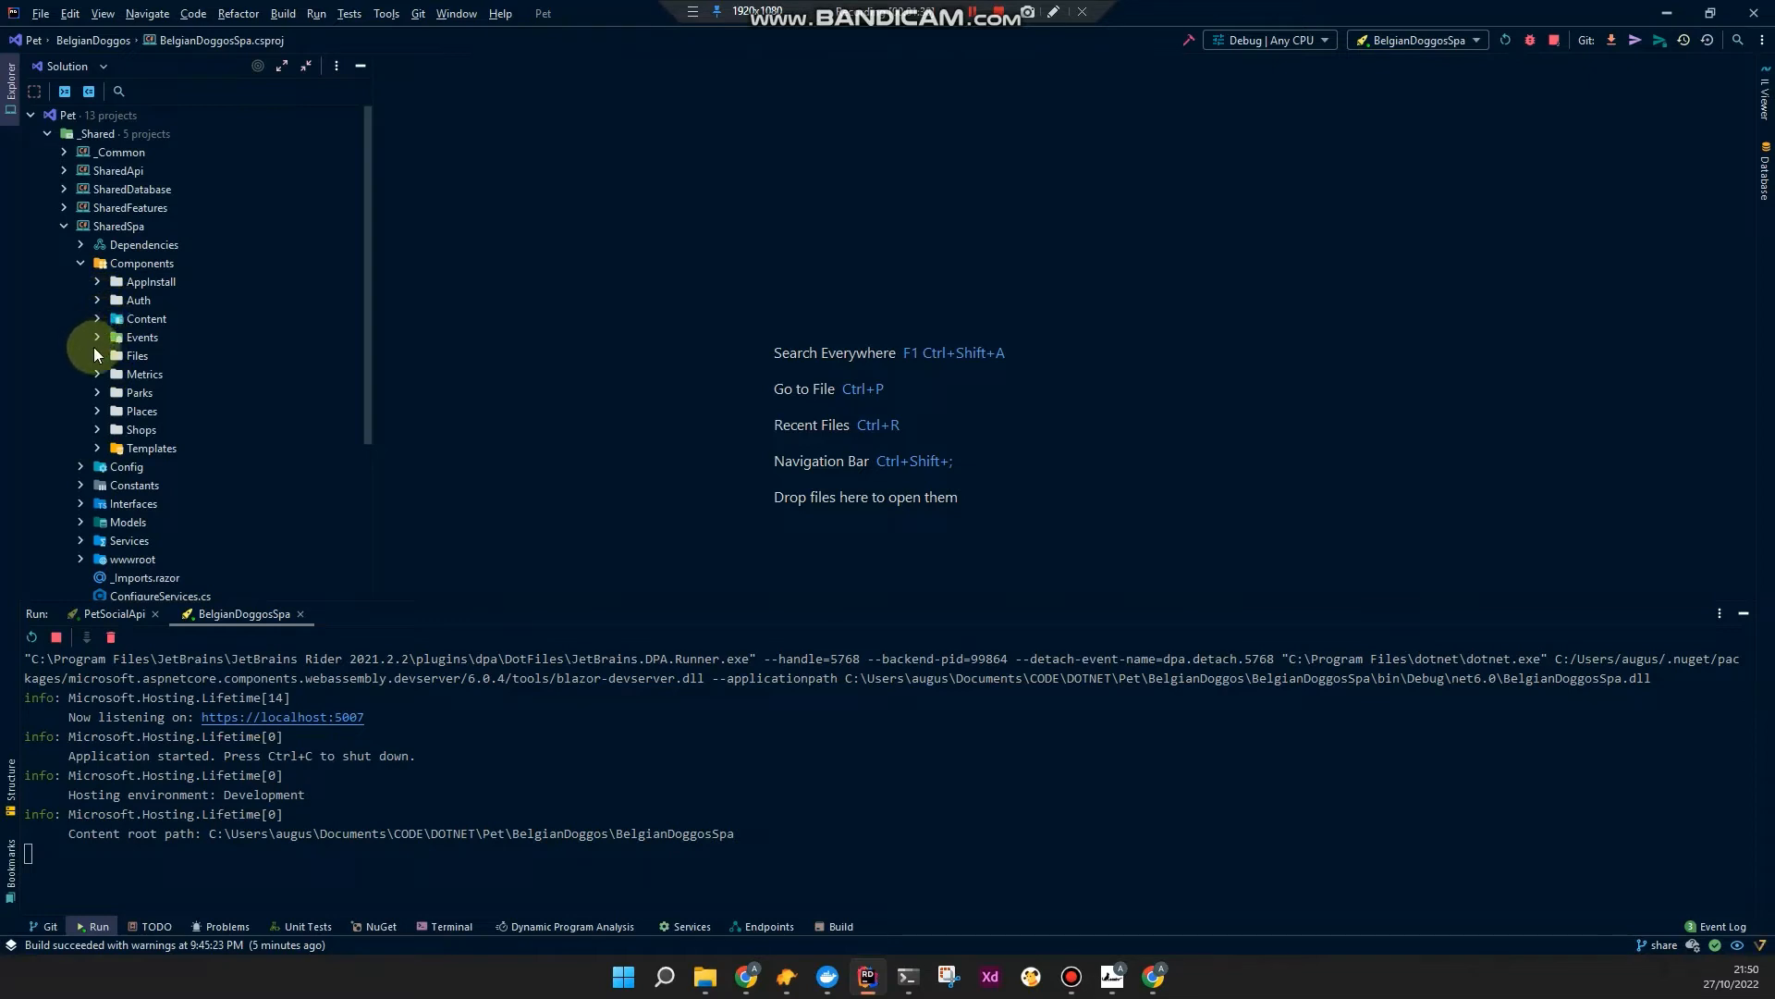
left_click(144, 373)
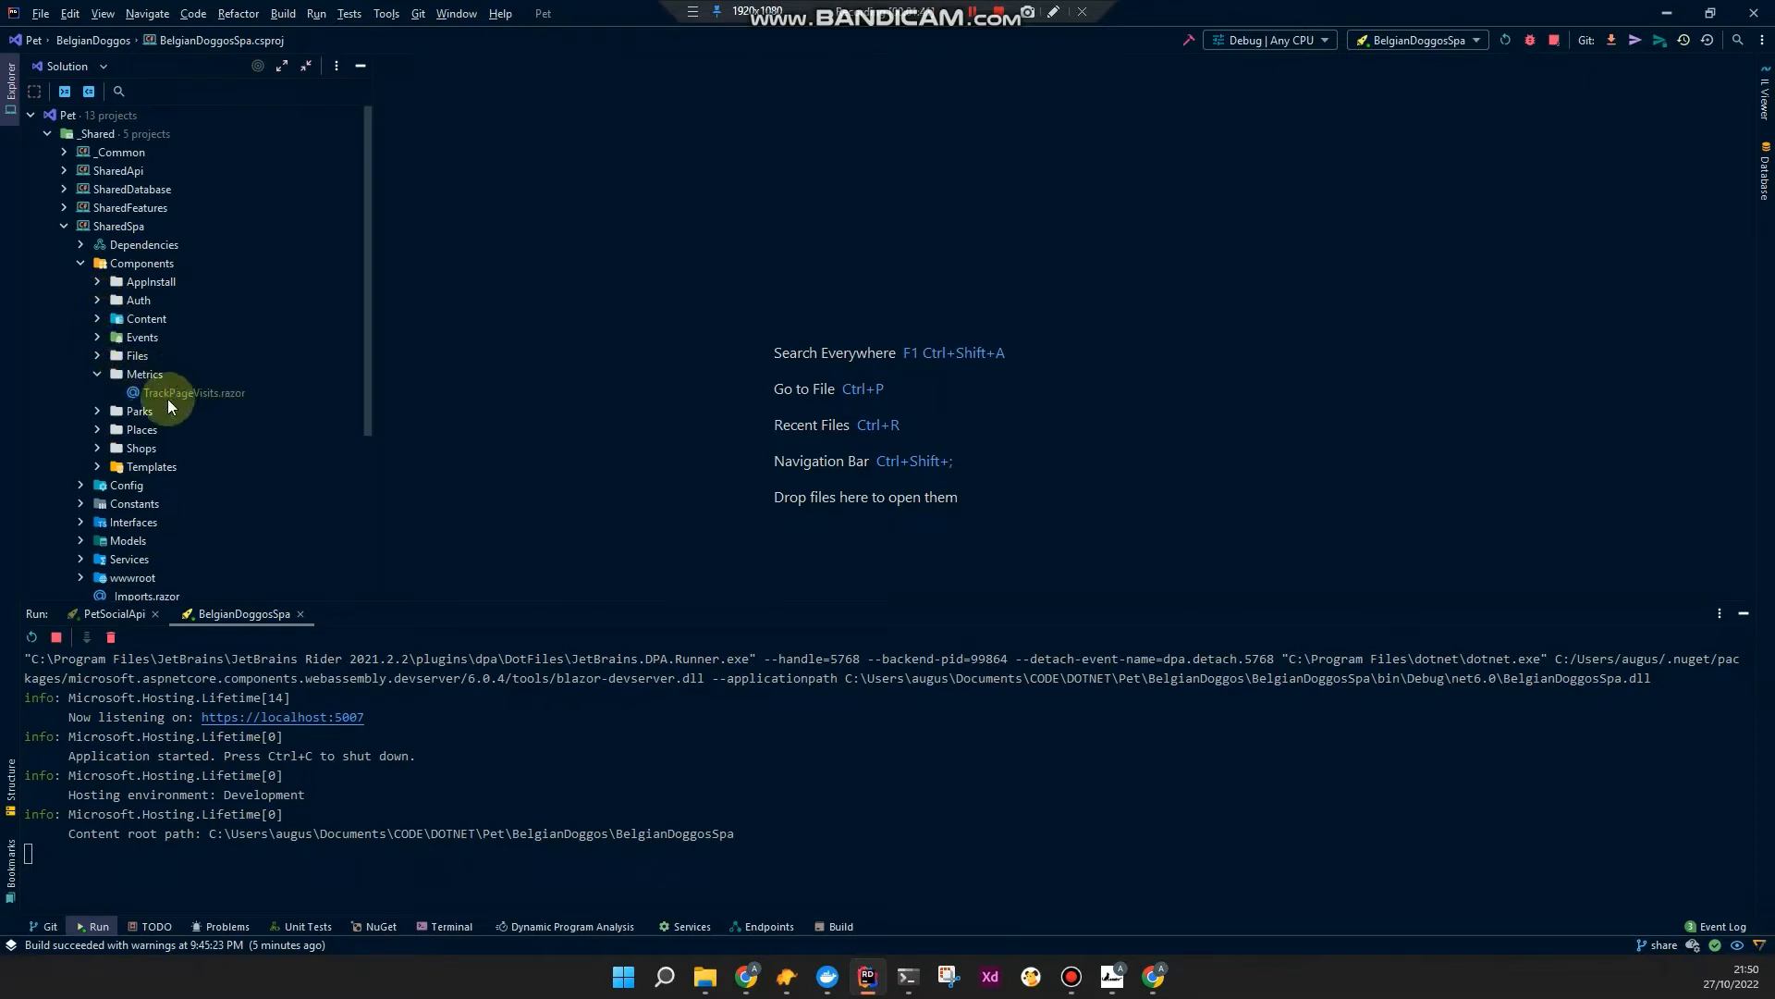
left_click(193, 392)
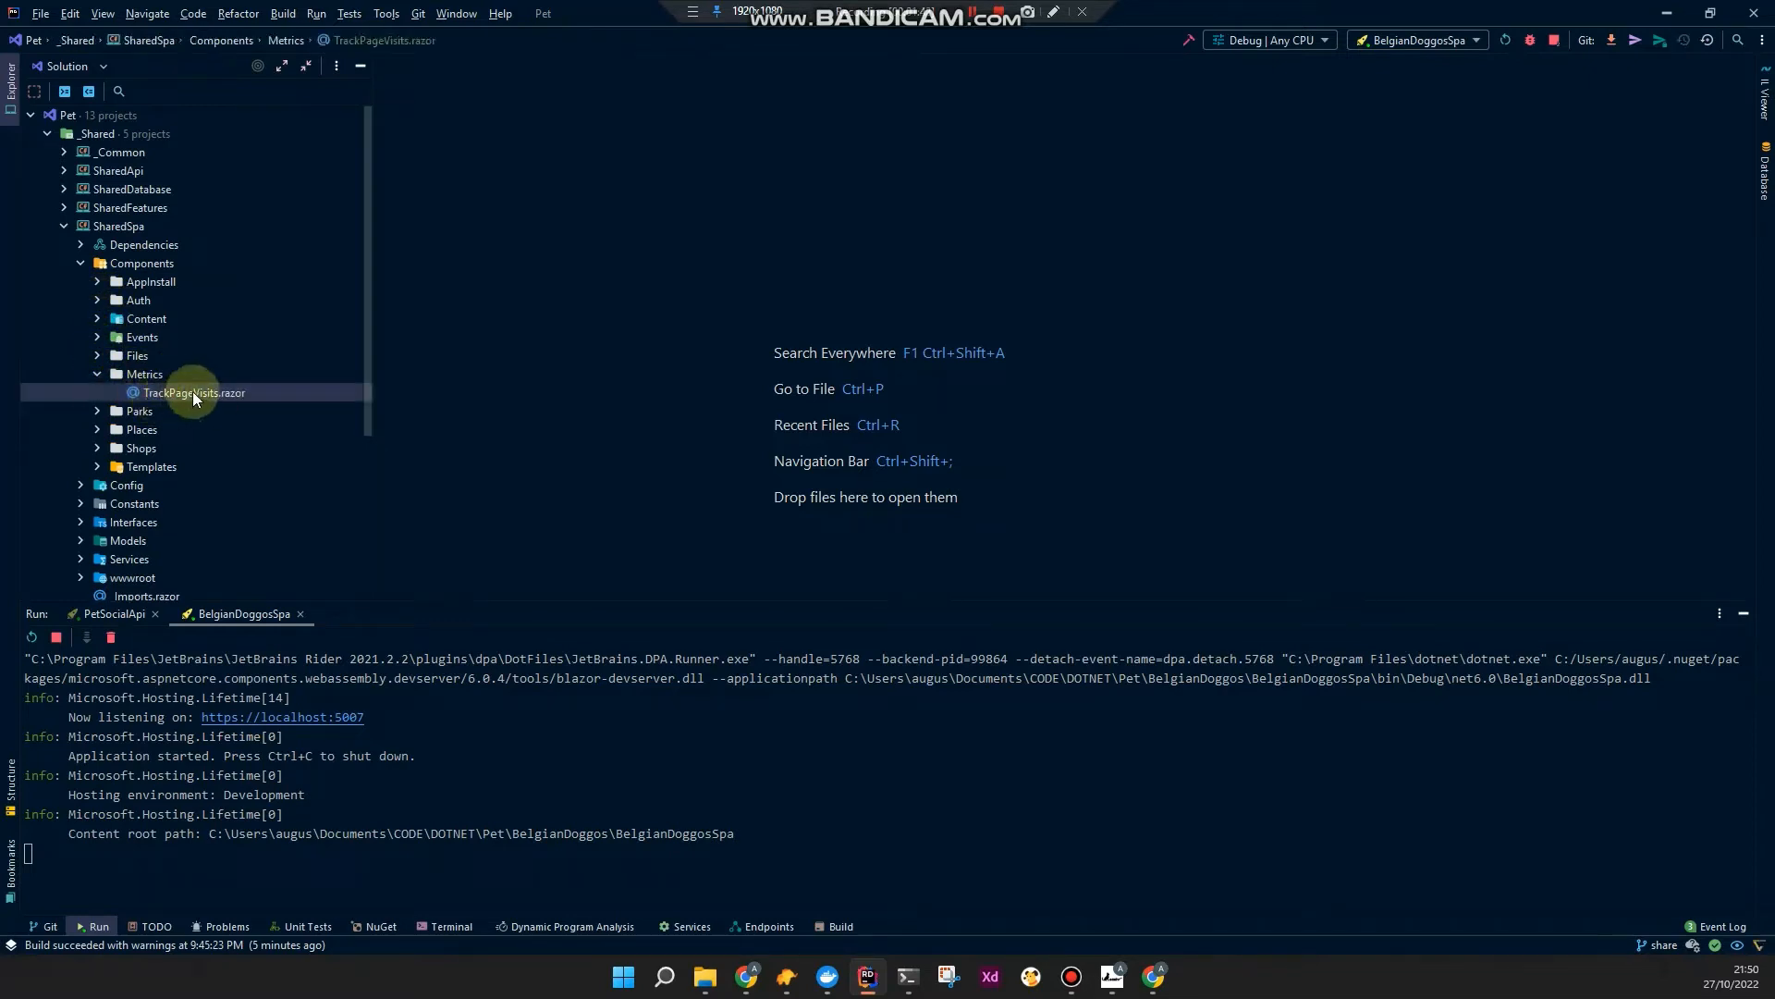
Subscribe HandleLocationChanged to LocationChanged and start a private handler in TrackPageVisits.razor
double_click(194, 396)
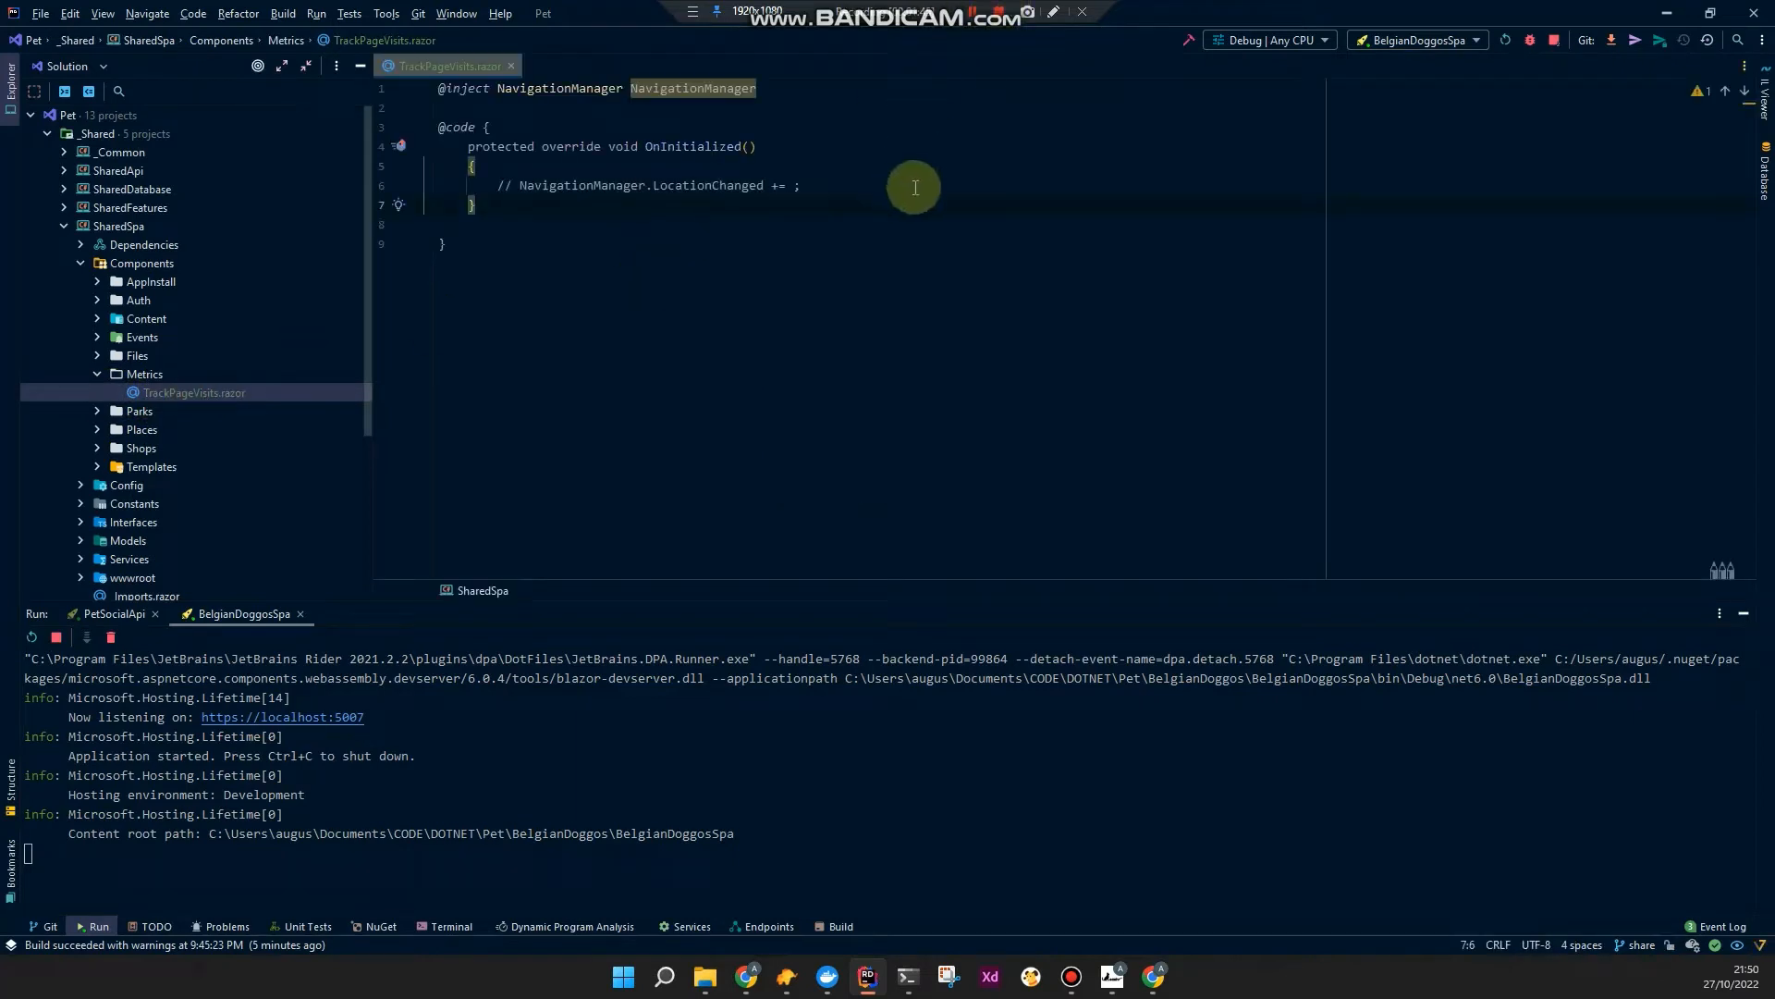
mouse_move(821, 264)
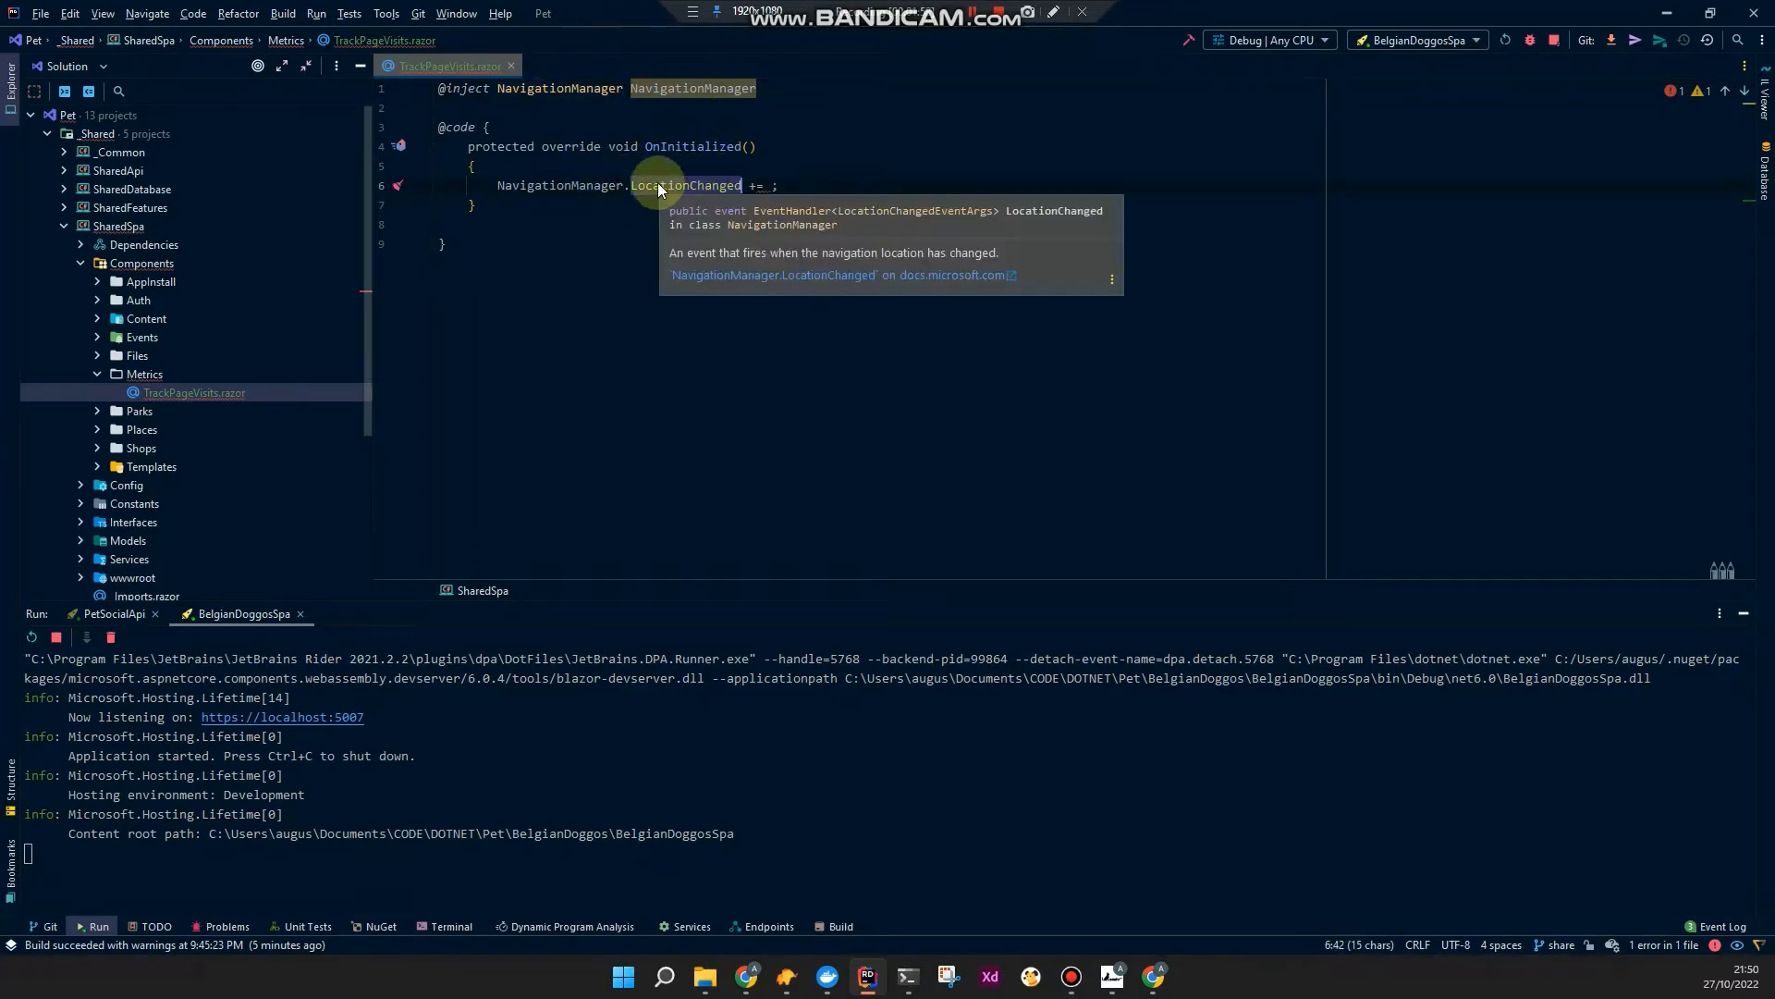
mouse_move(695, 194)
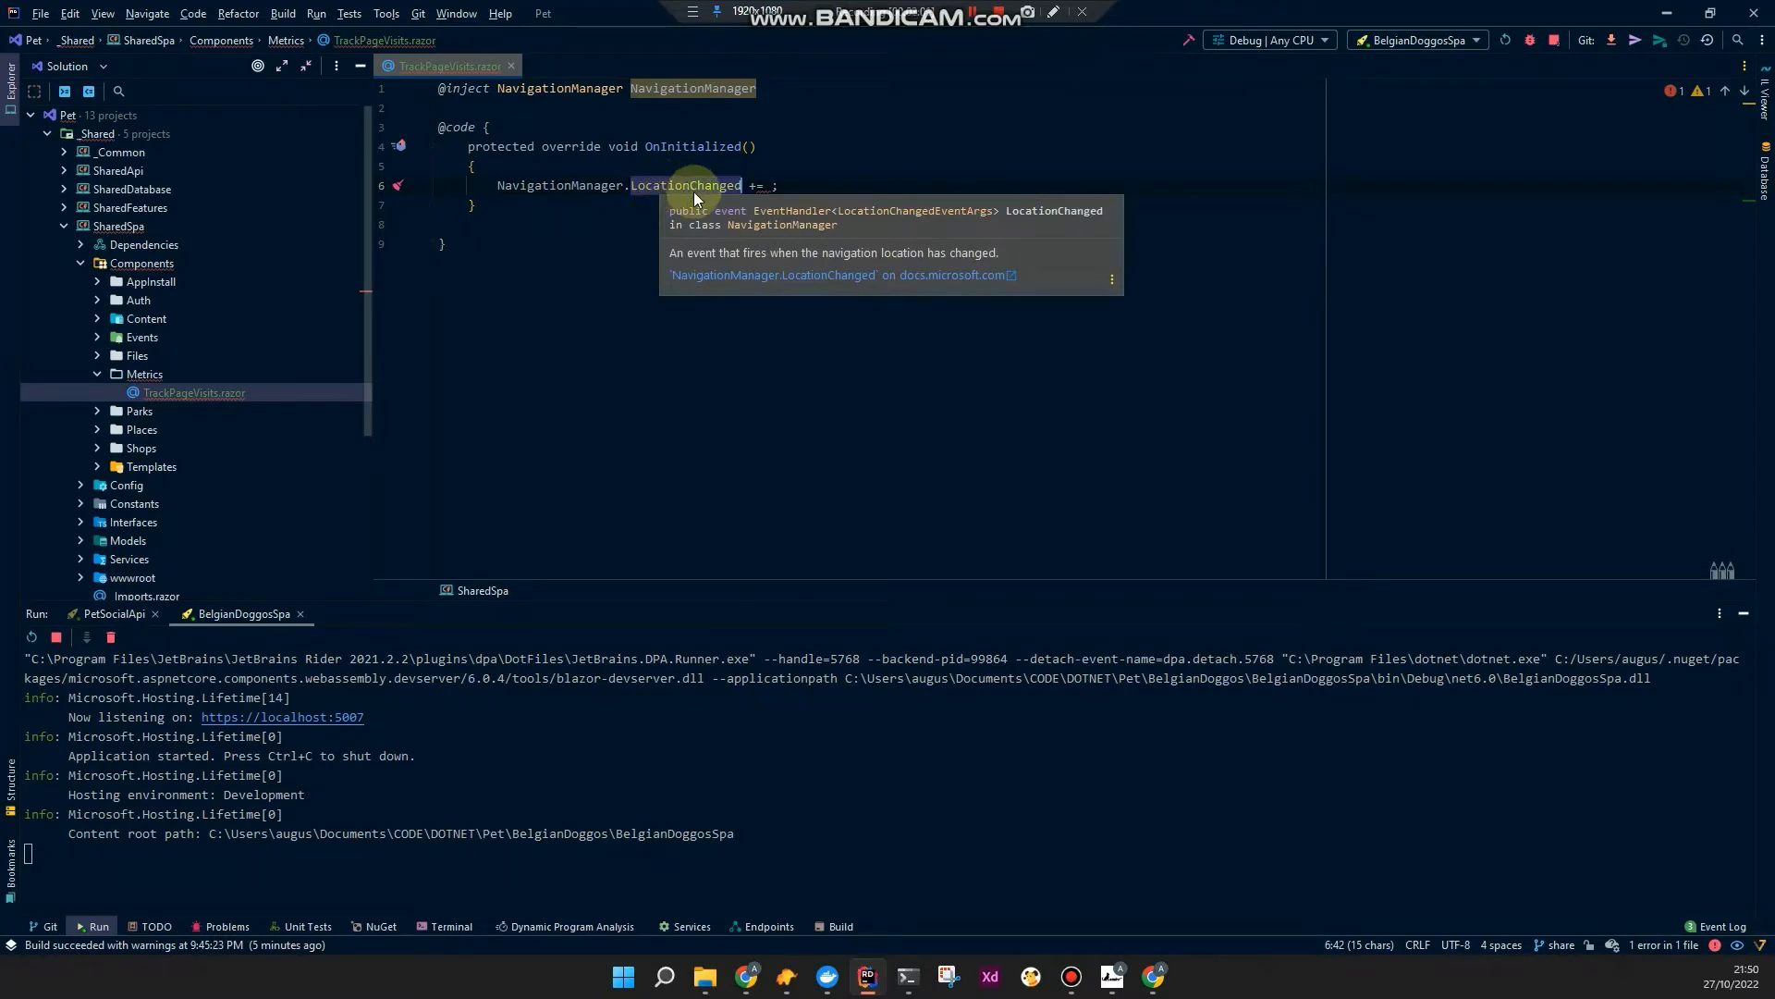
left_click(455, 88)
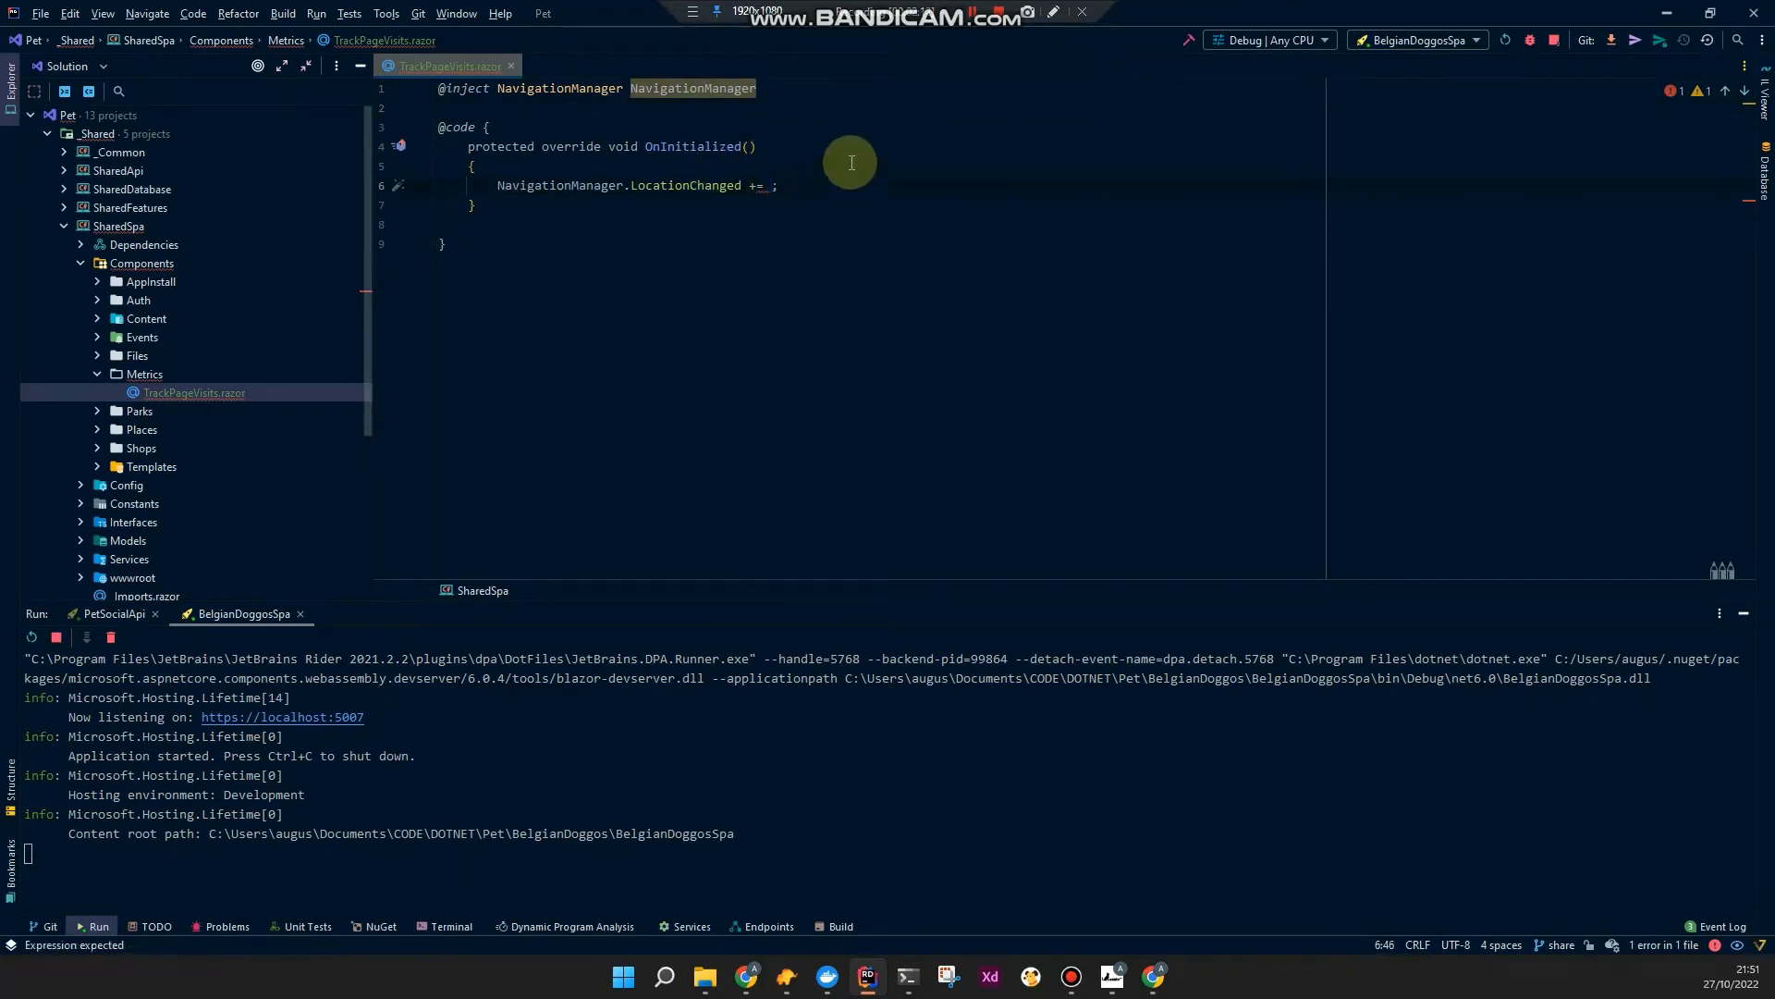
mouse_move(939, 144)
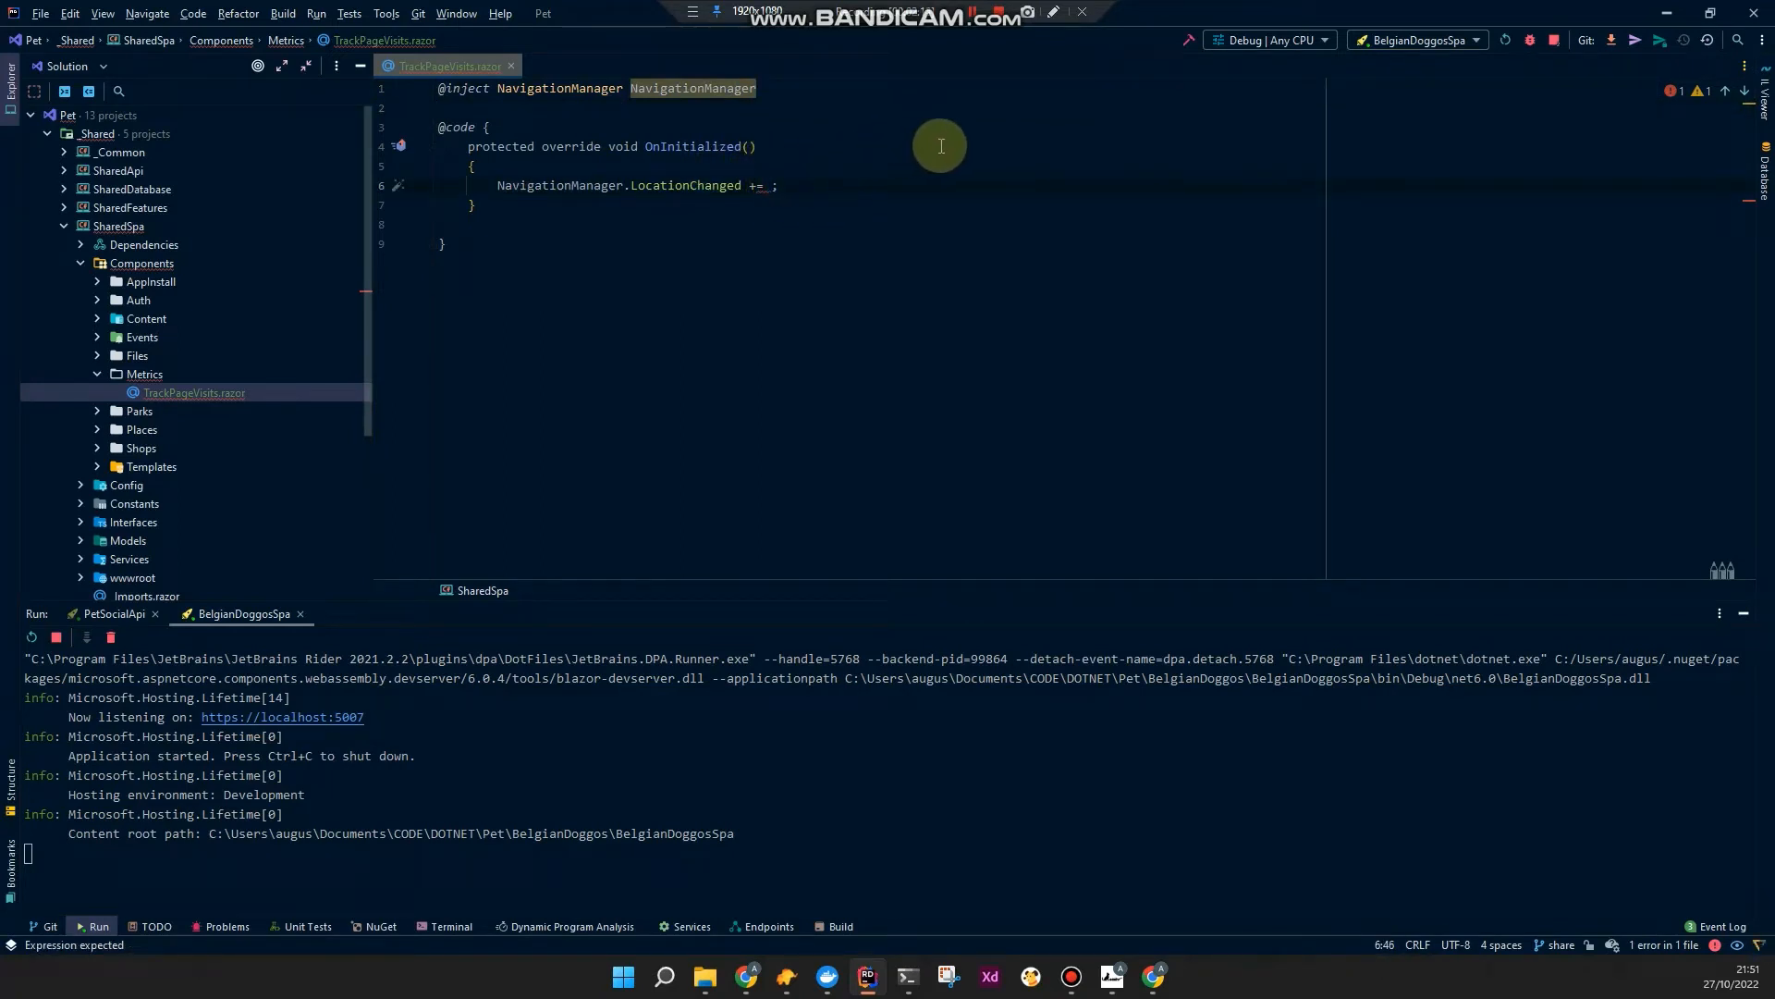
type("HandleLocationChanged")
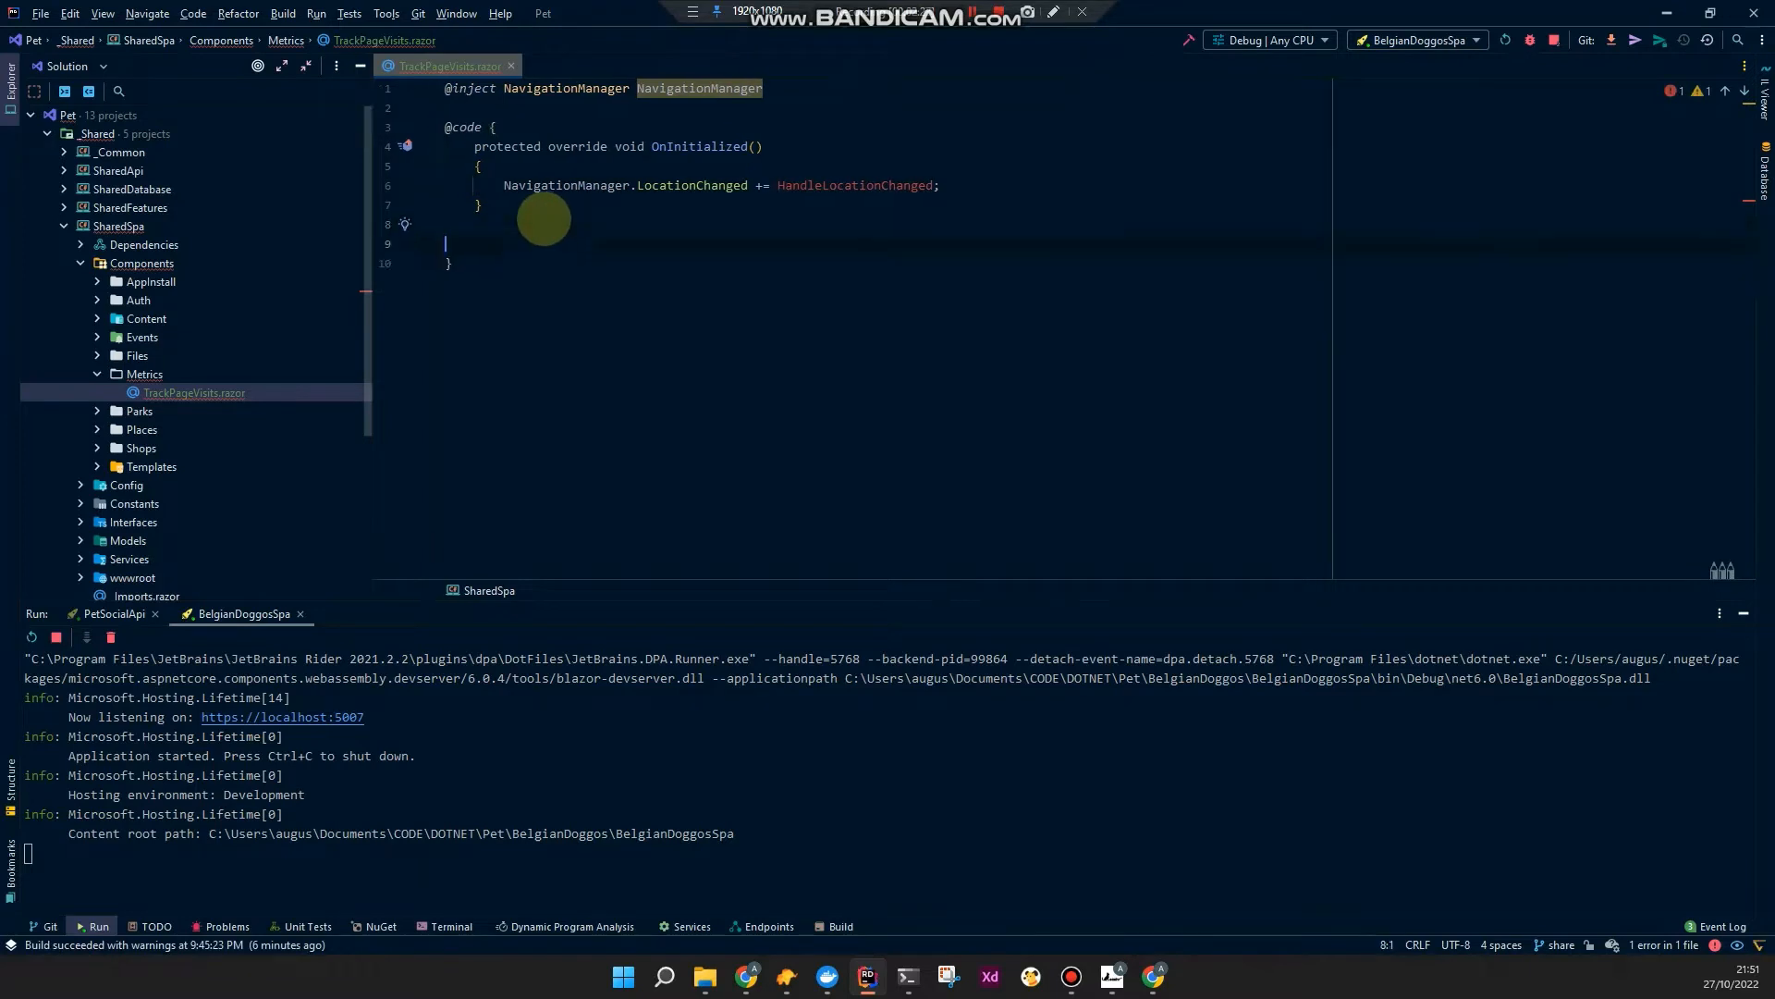
type("private void HandleLocationChange")
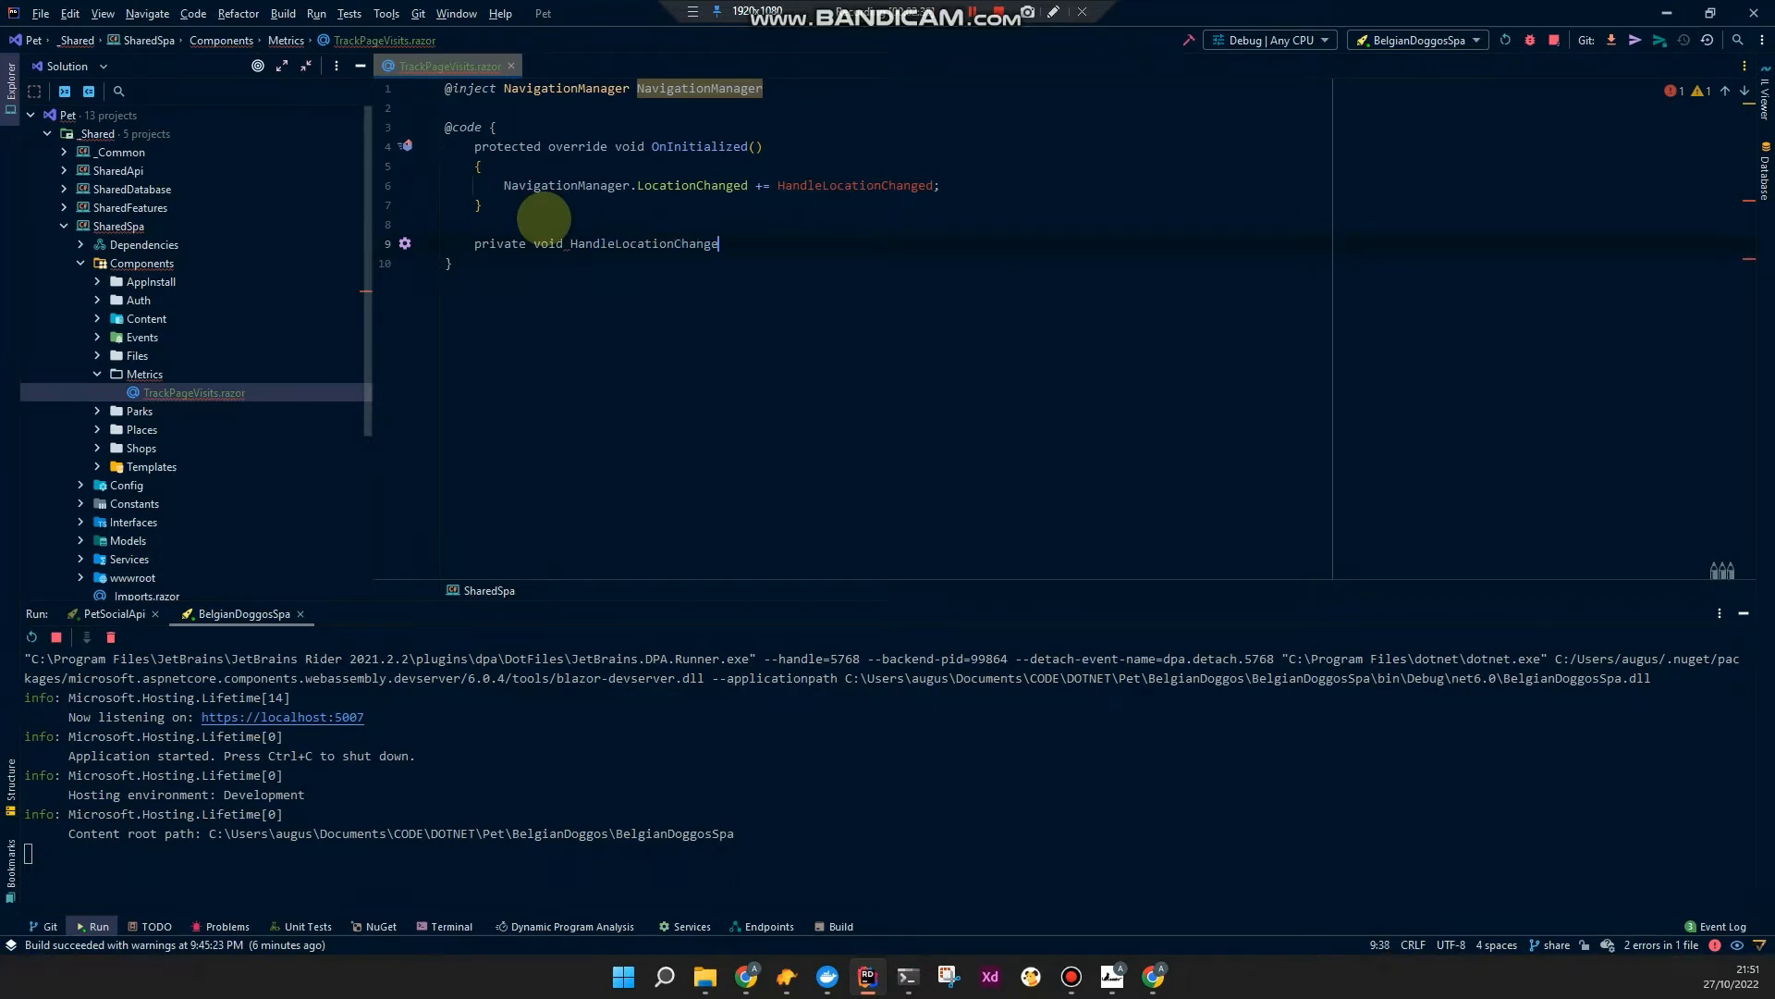
type("d()")
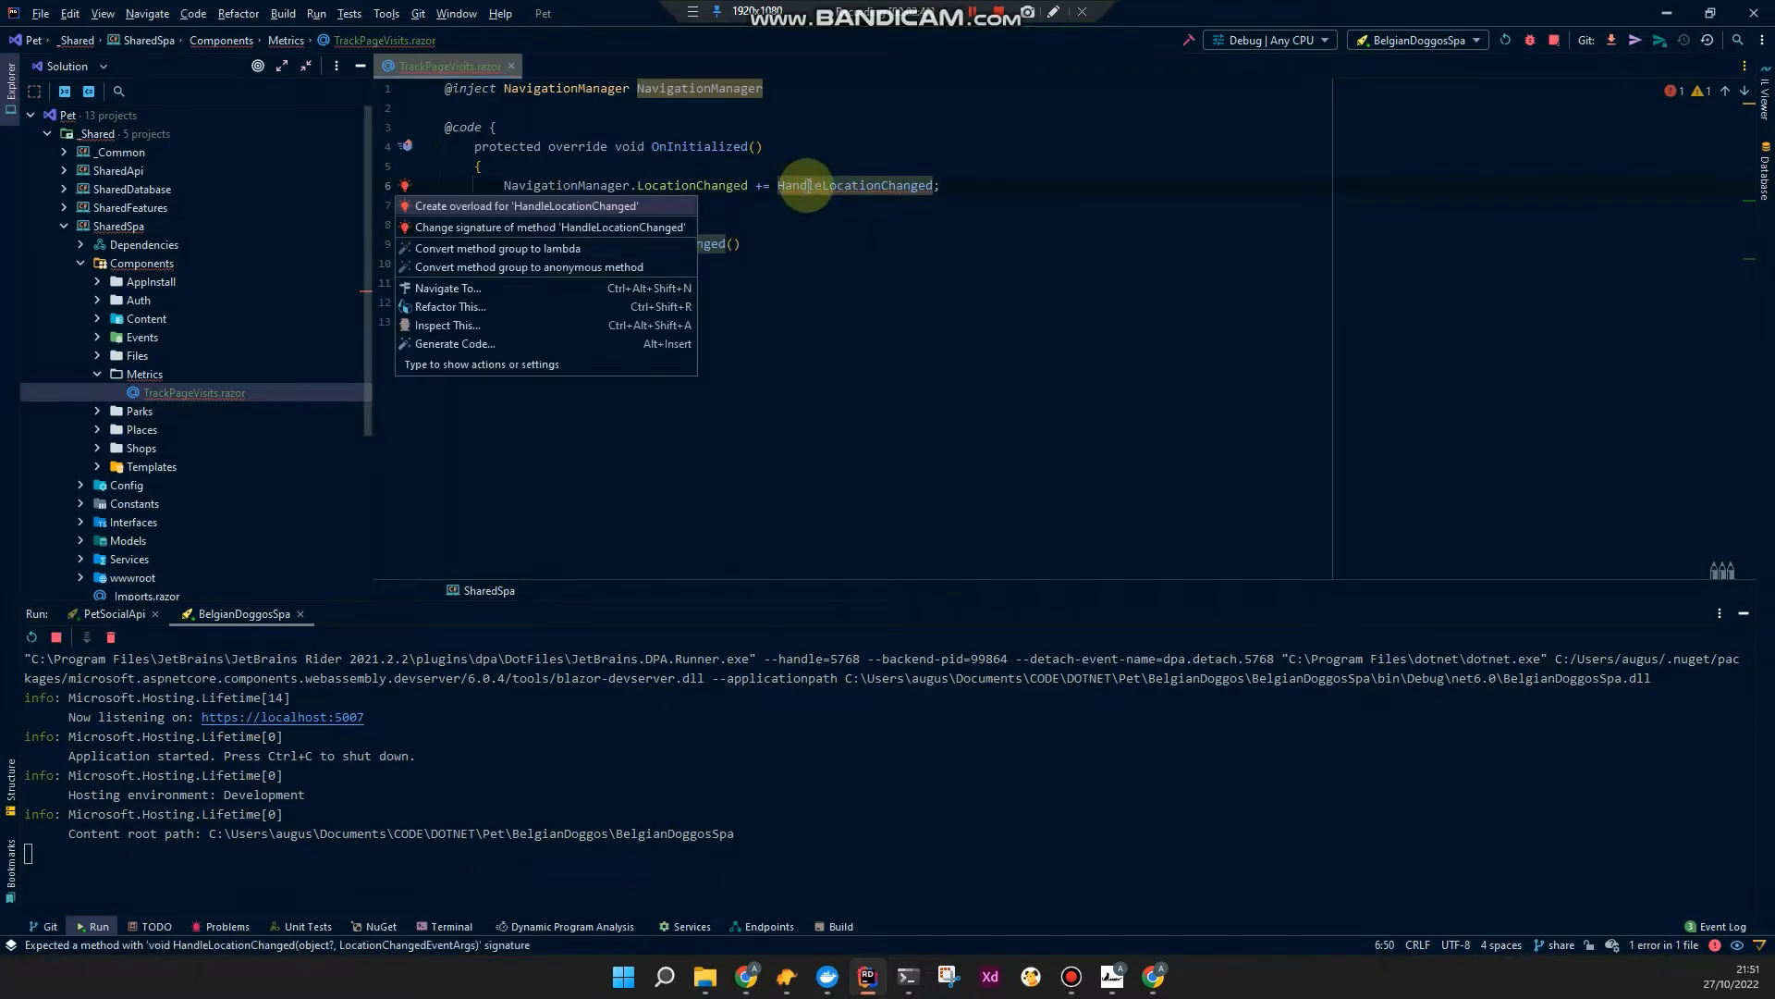
Generate the handler with sender and LocationChangedEventArgs in this component and remove the empty stub
left_click(528, 205)
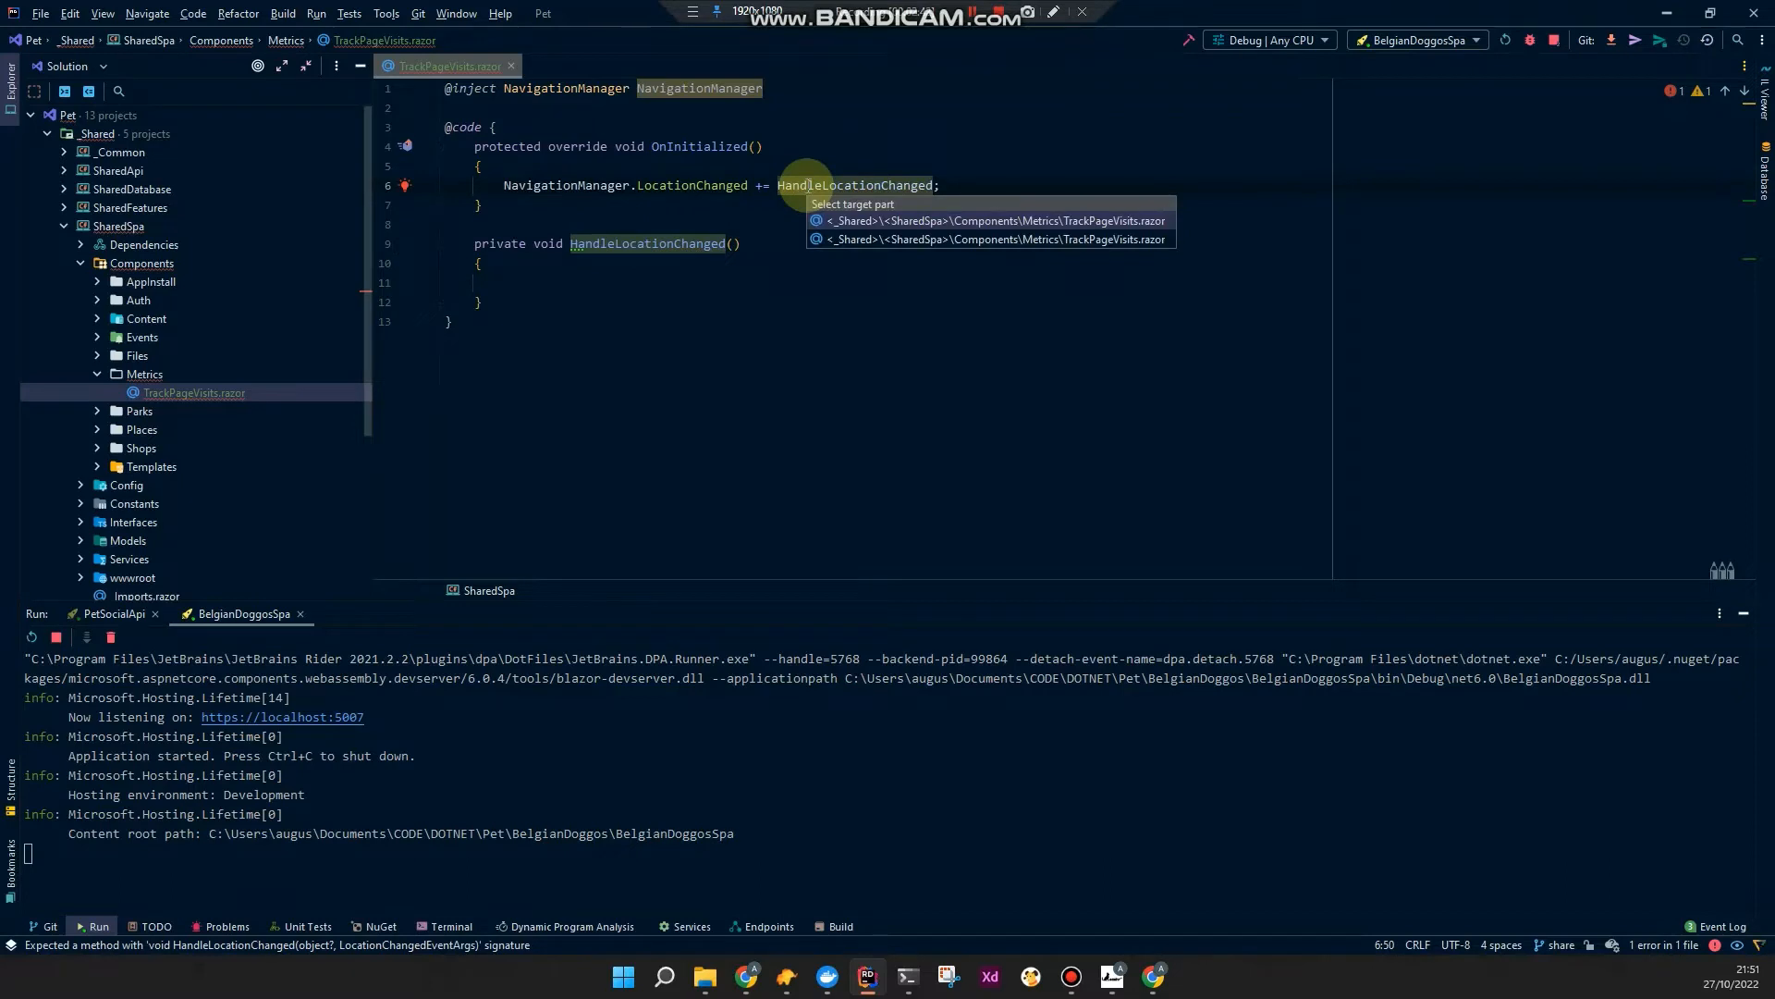
left_click(995, 220)
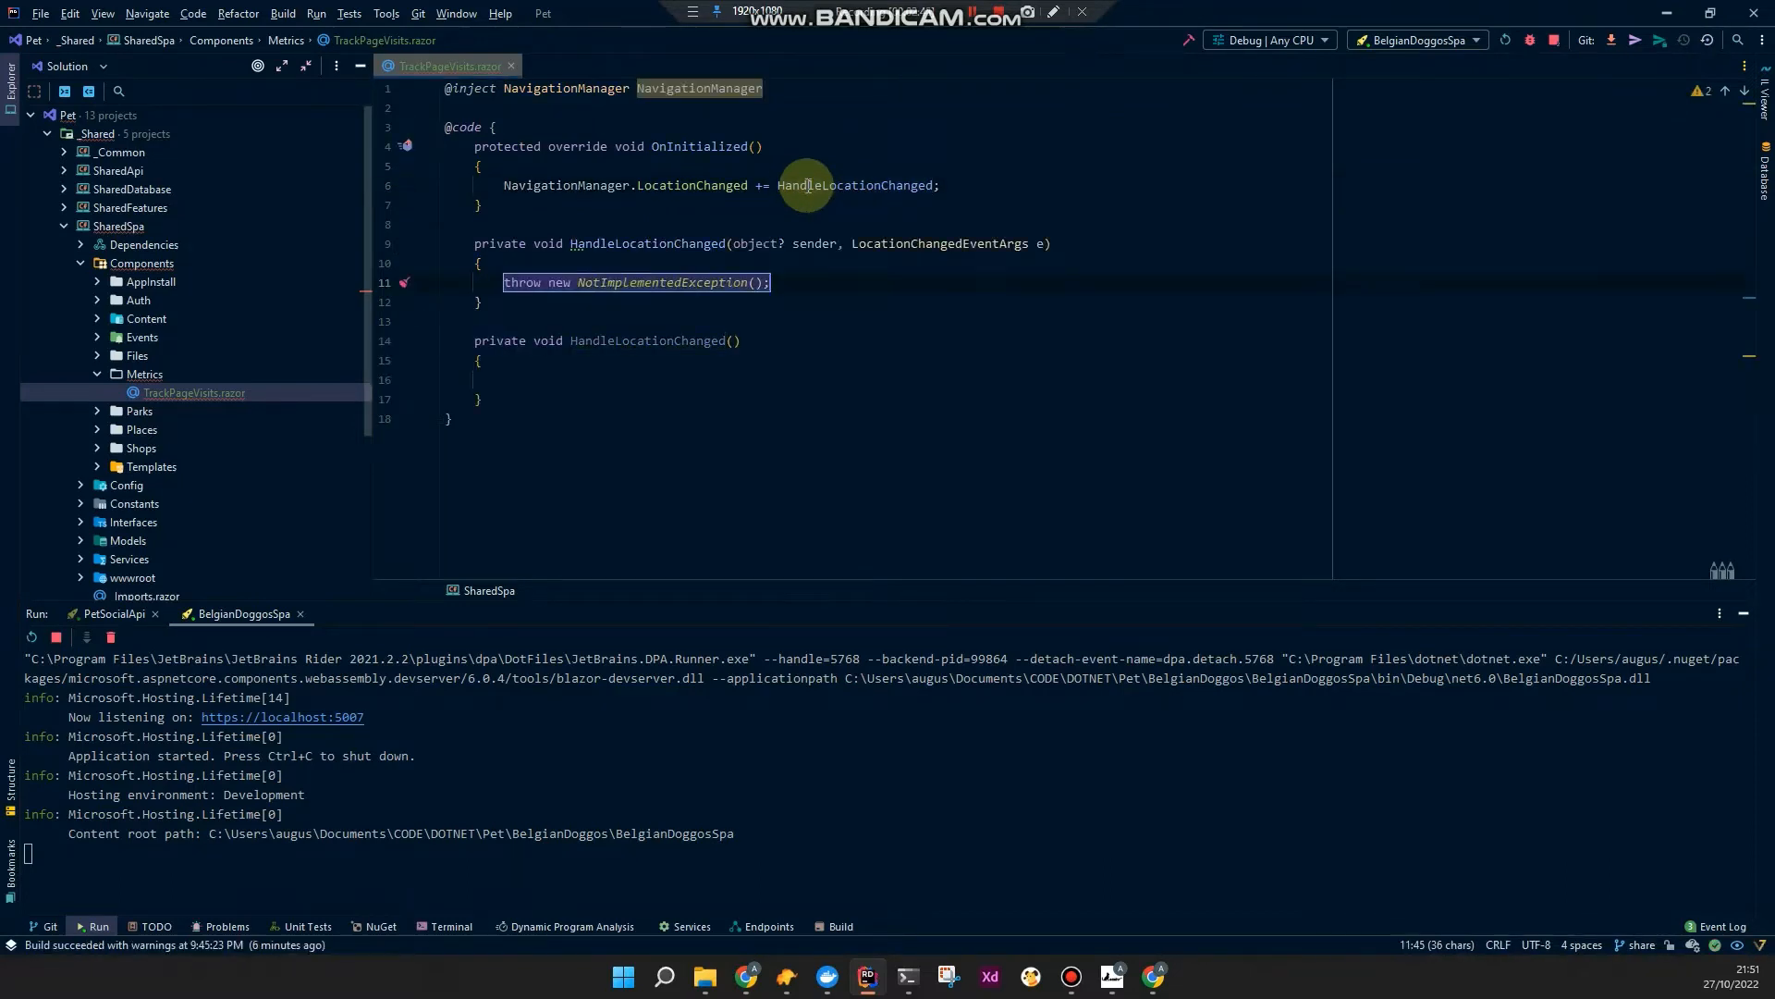
left_click(400, 326)
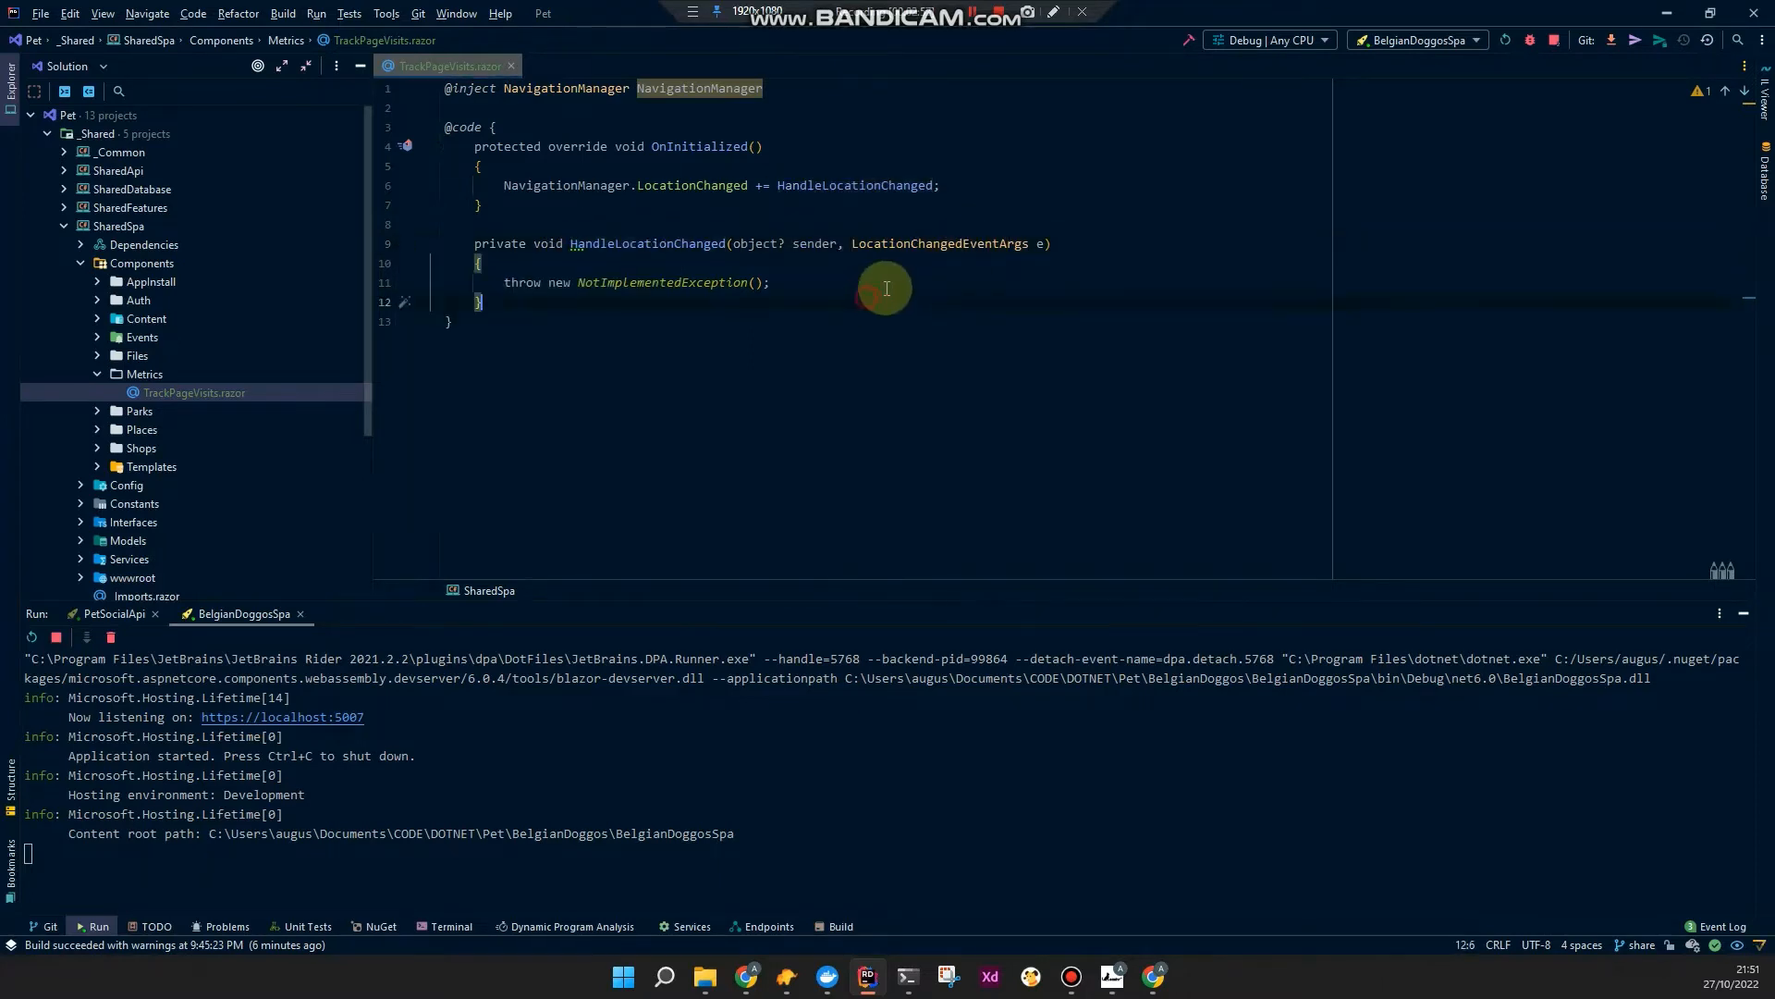
mouse_move(1030, 109)
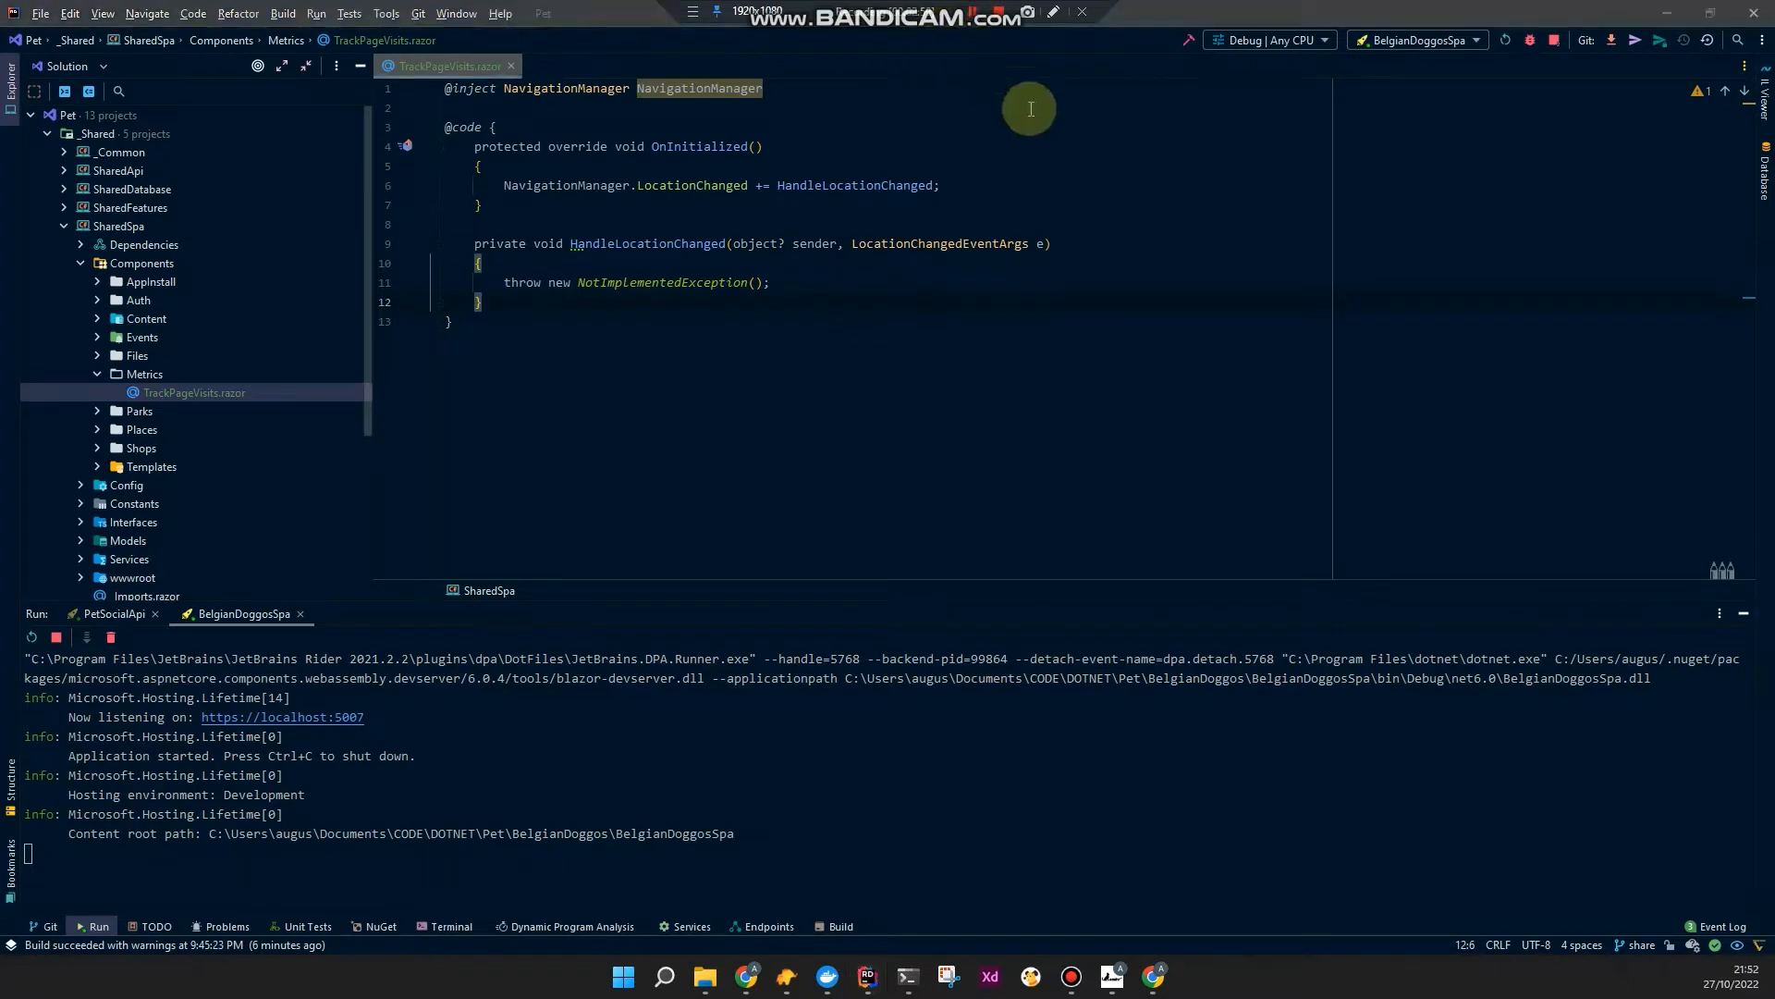
mouse_move(447, 98)
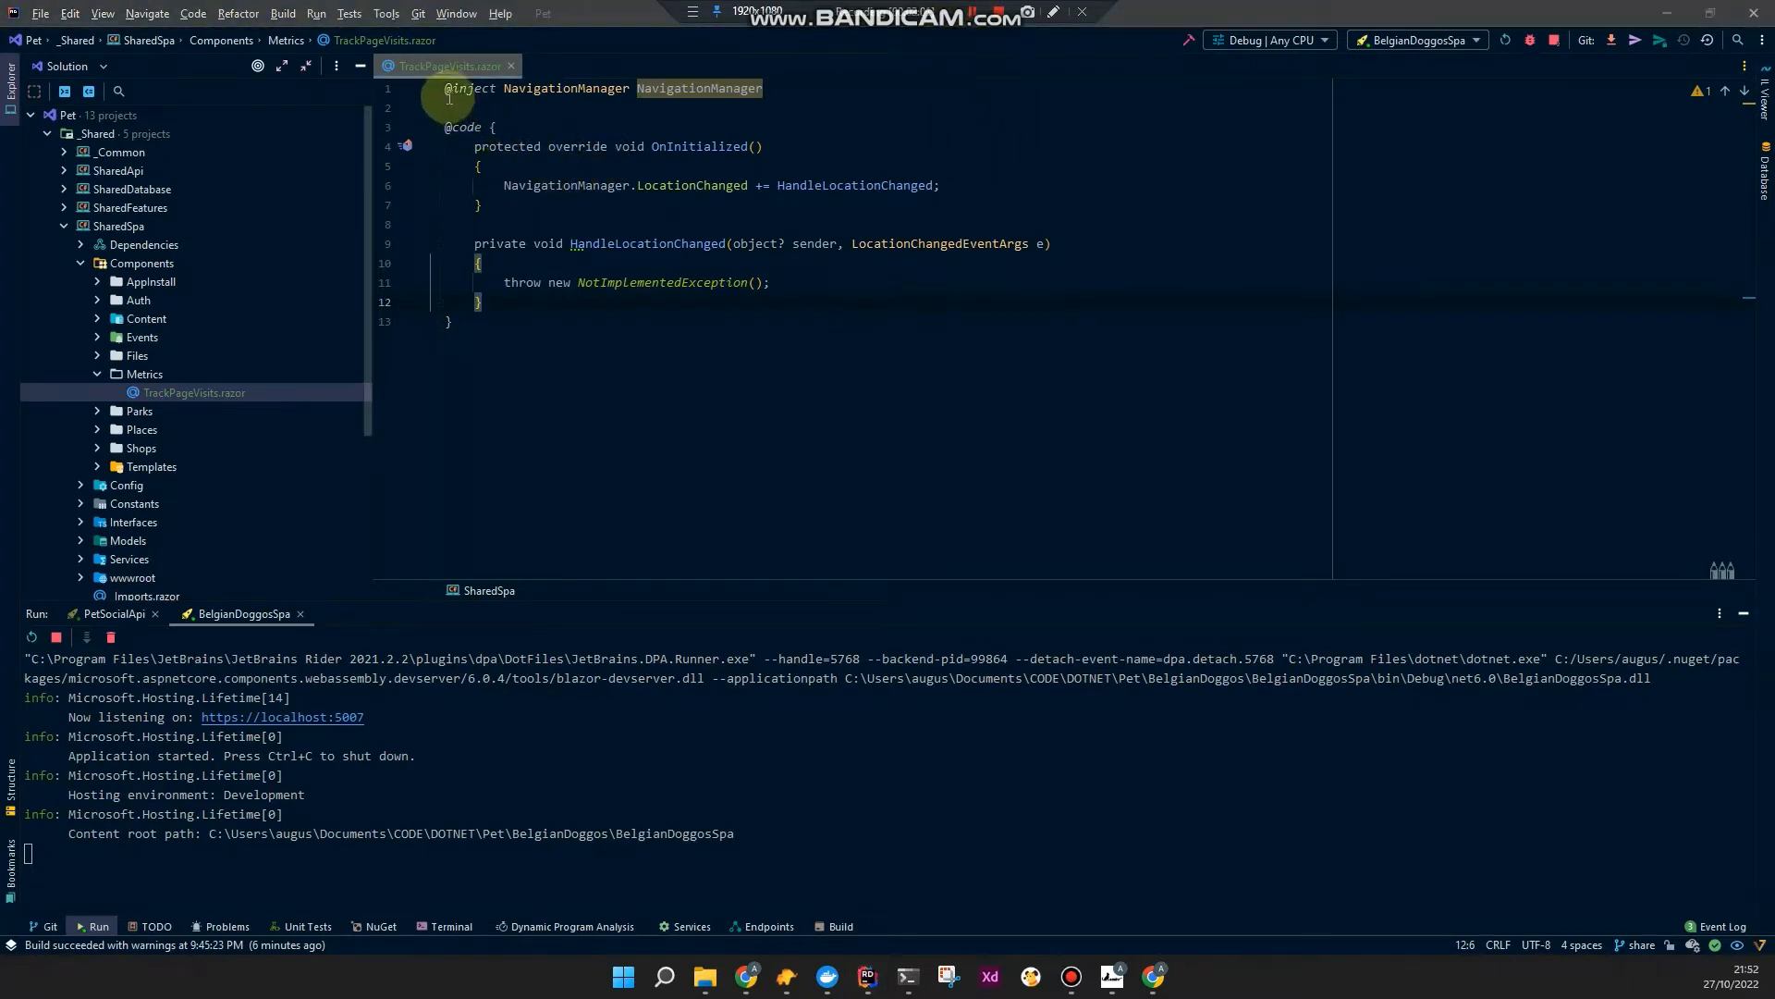
key("Enter")
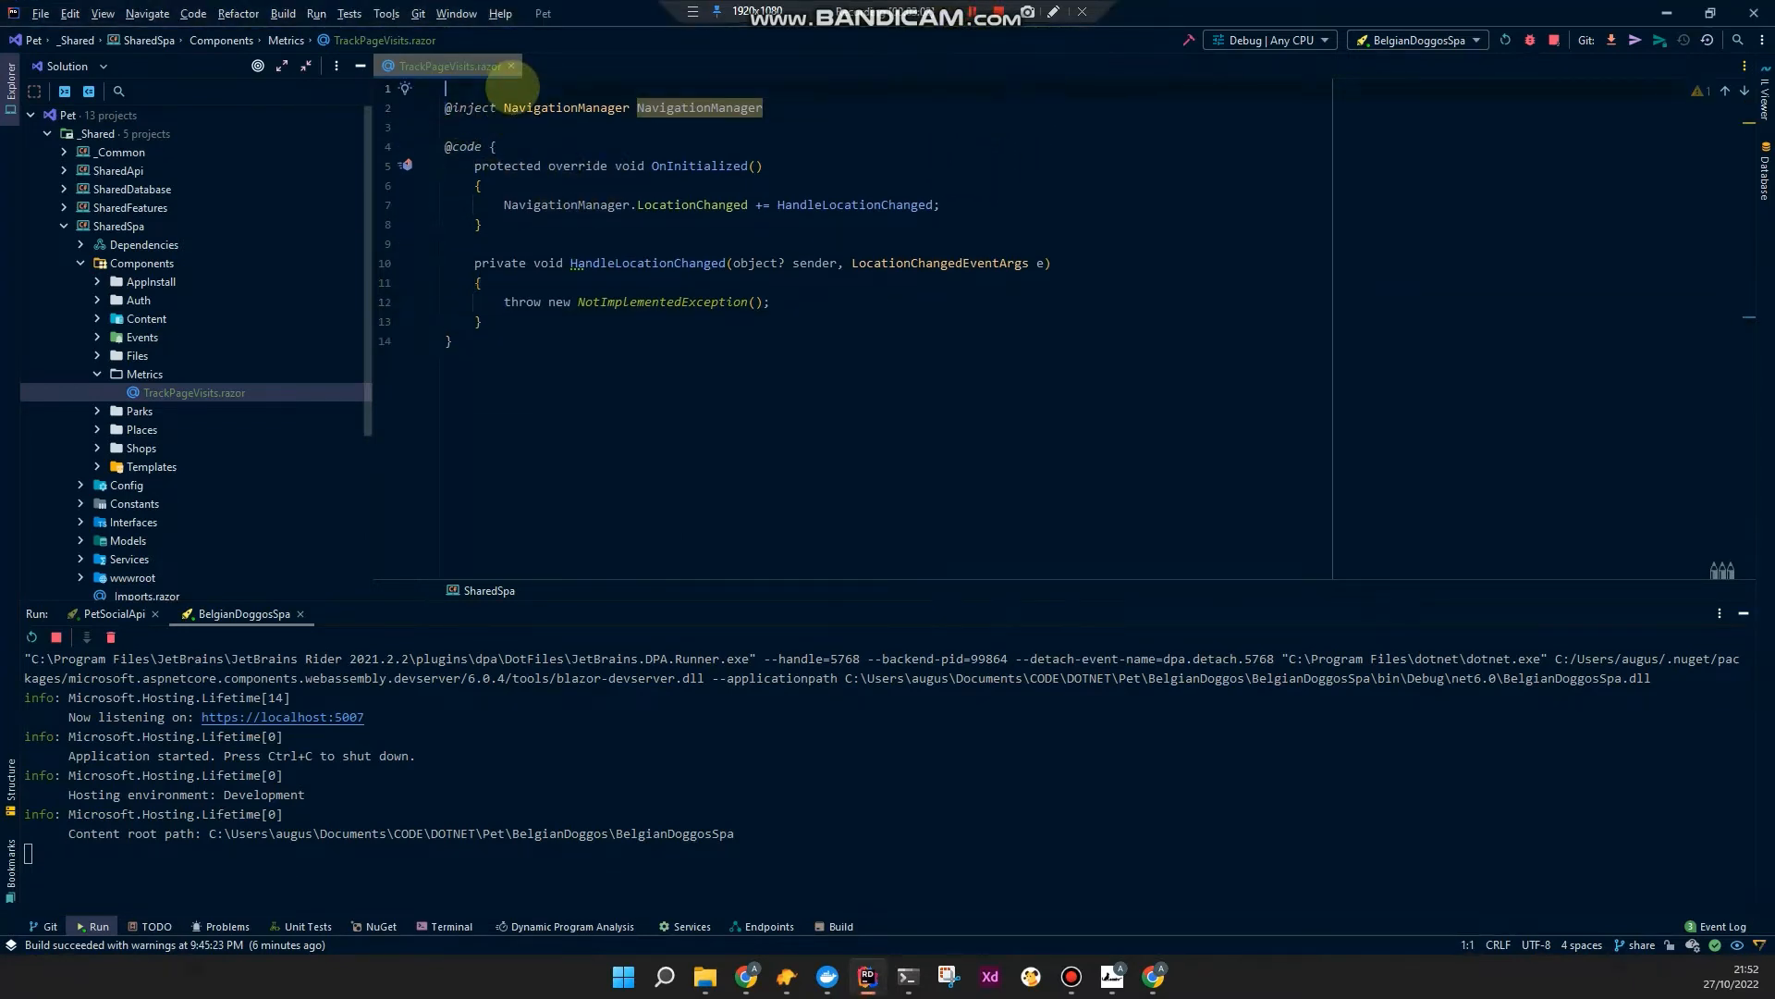
type("@")
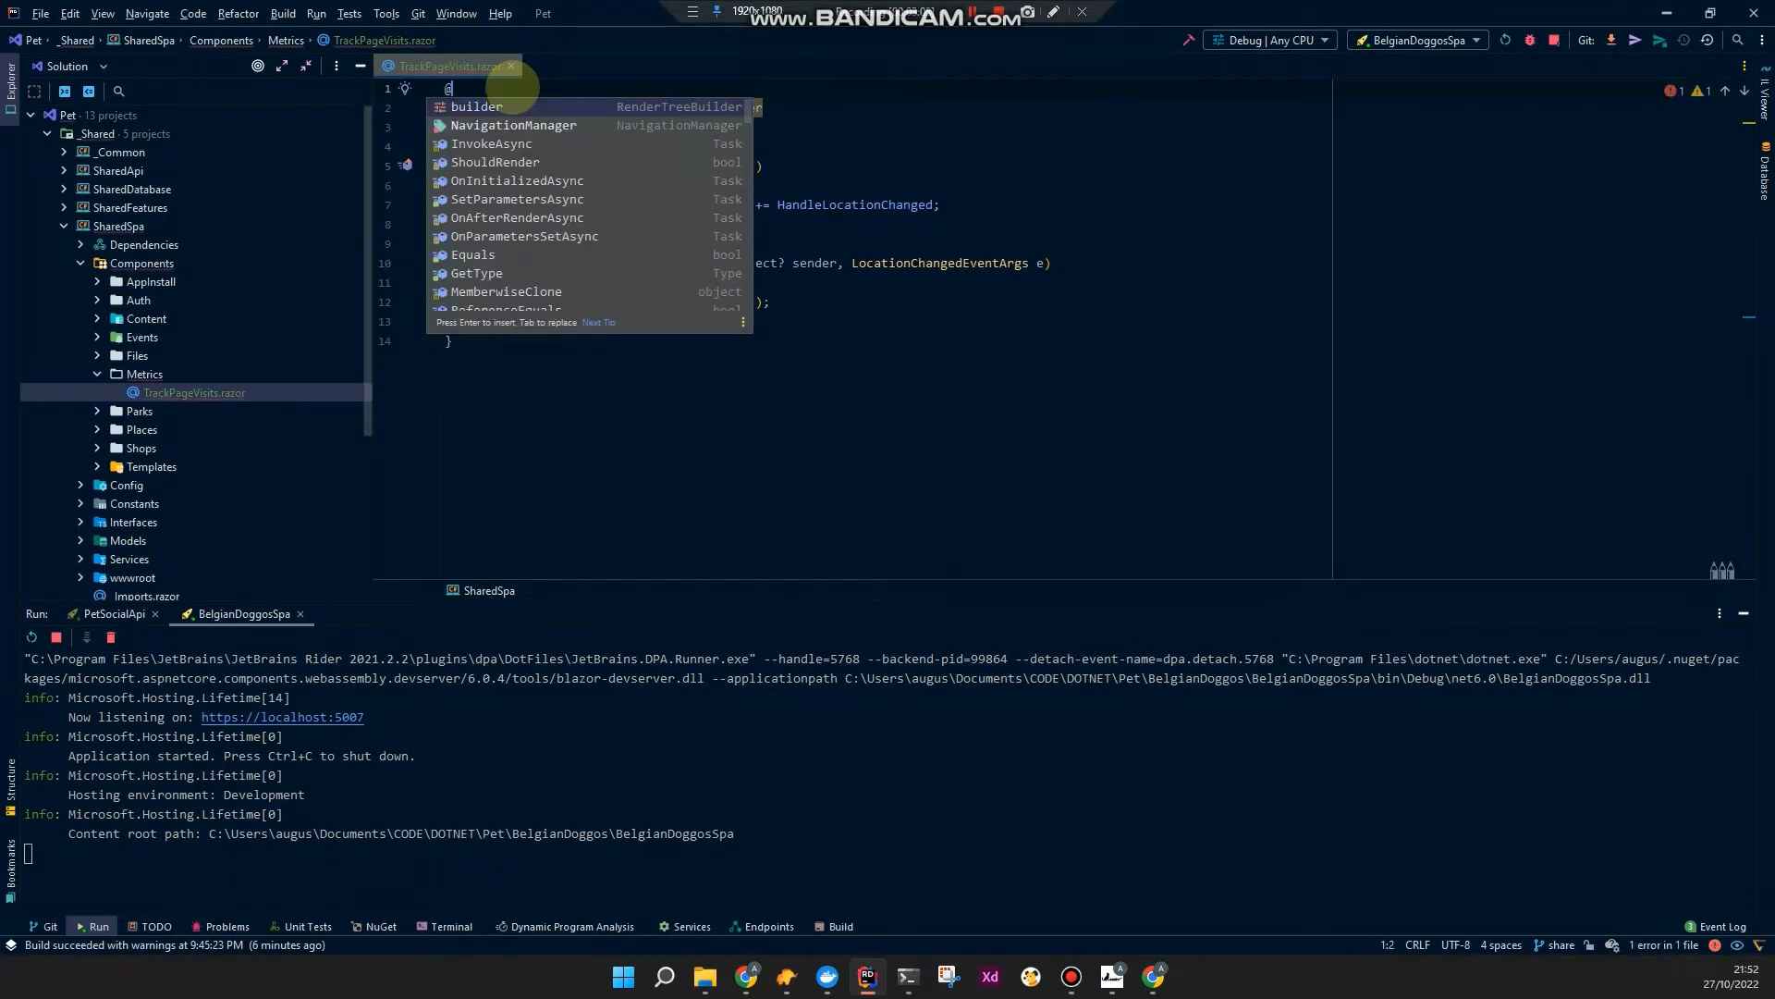
type("implements I")
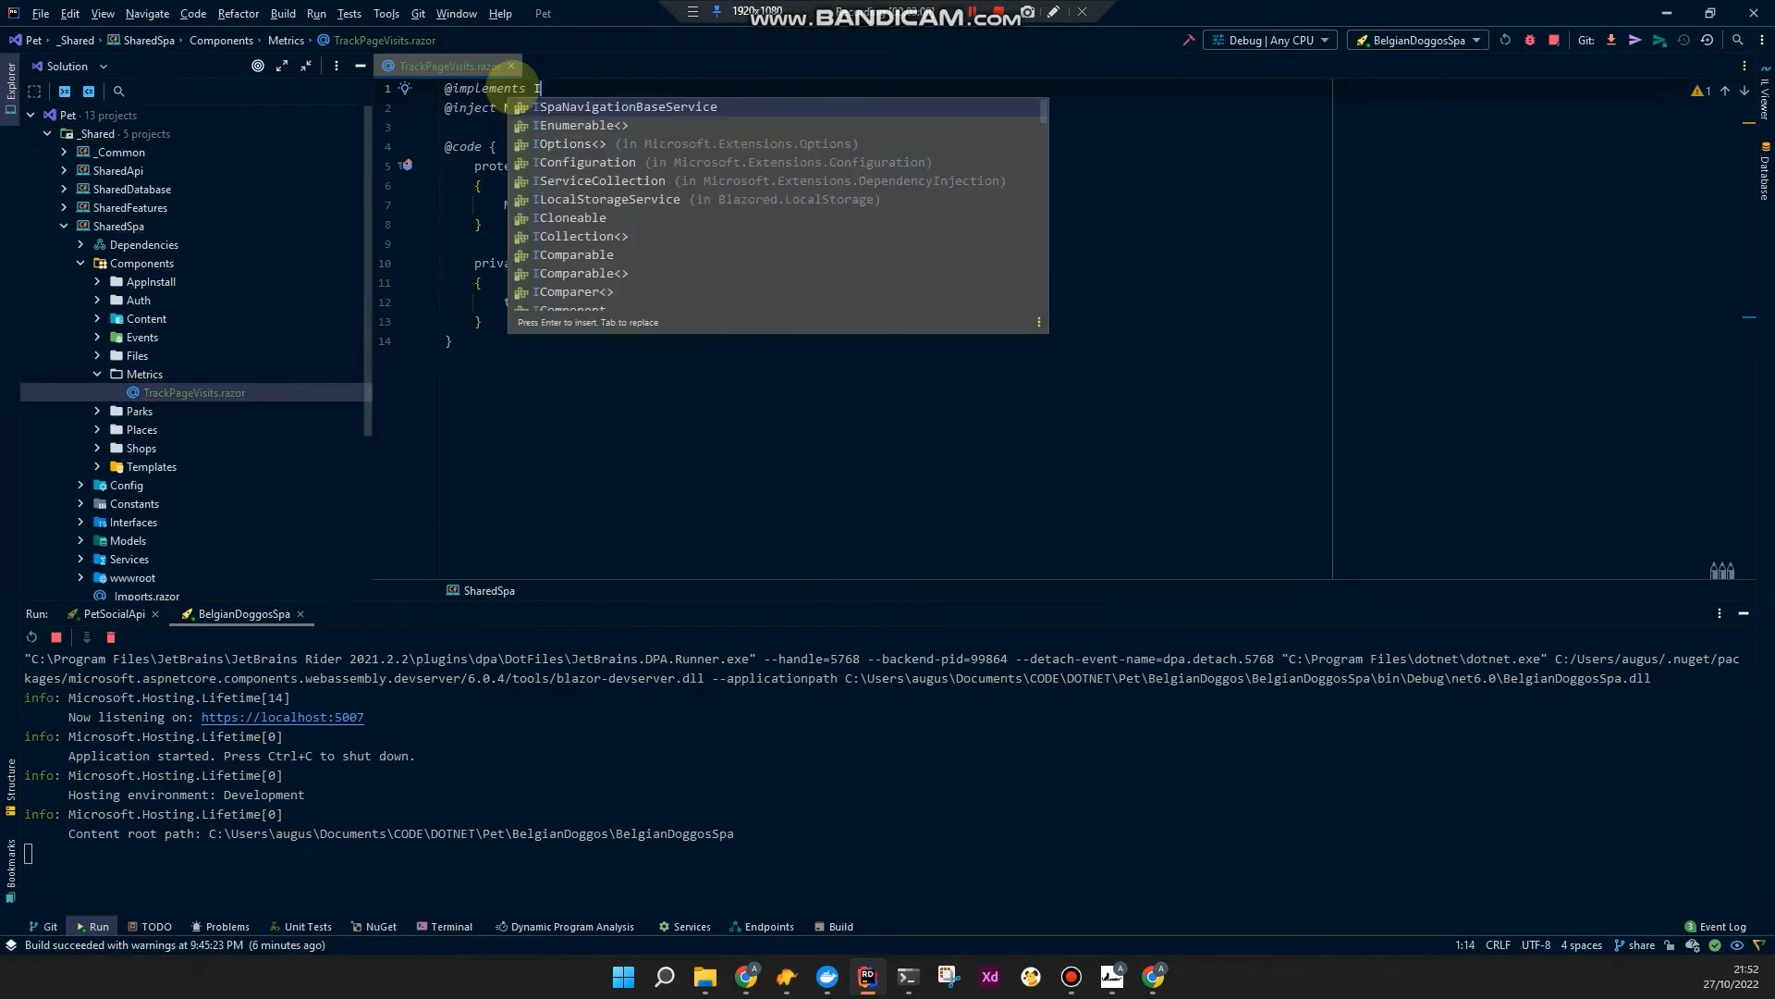
type("Disposable")
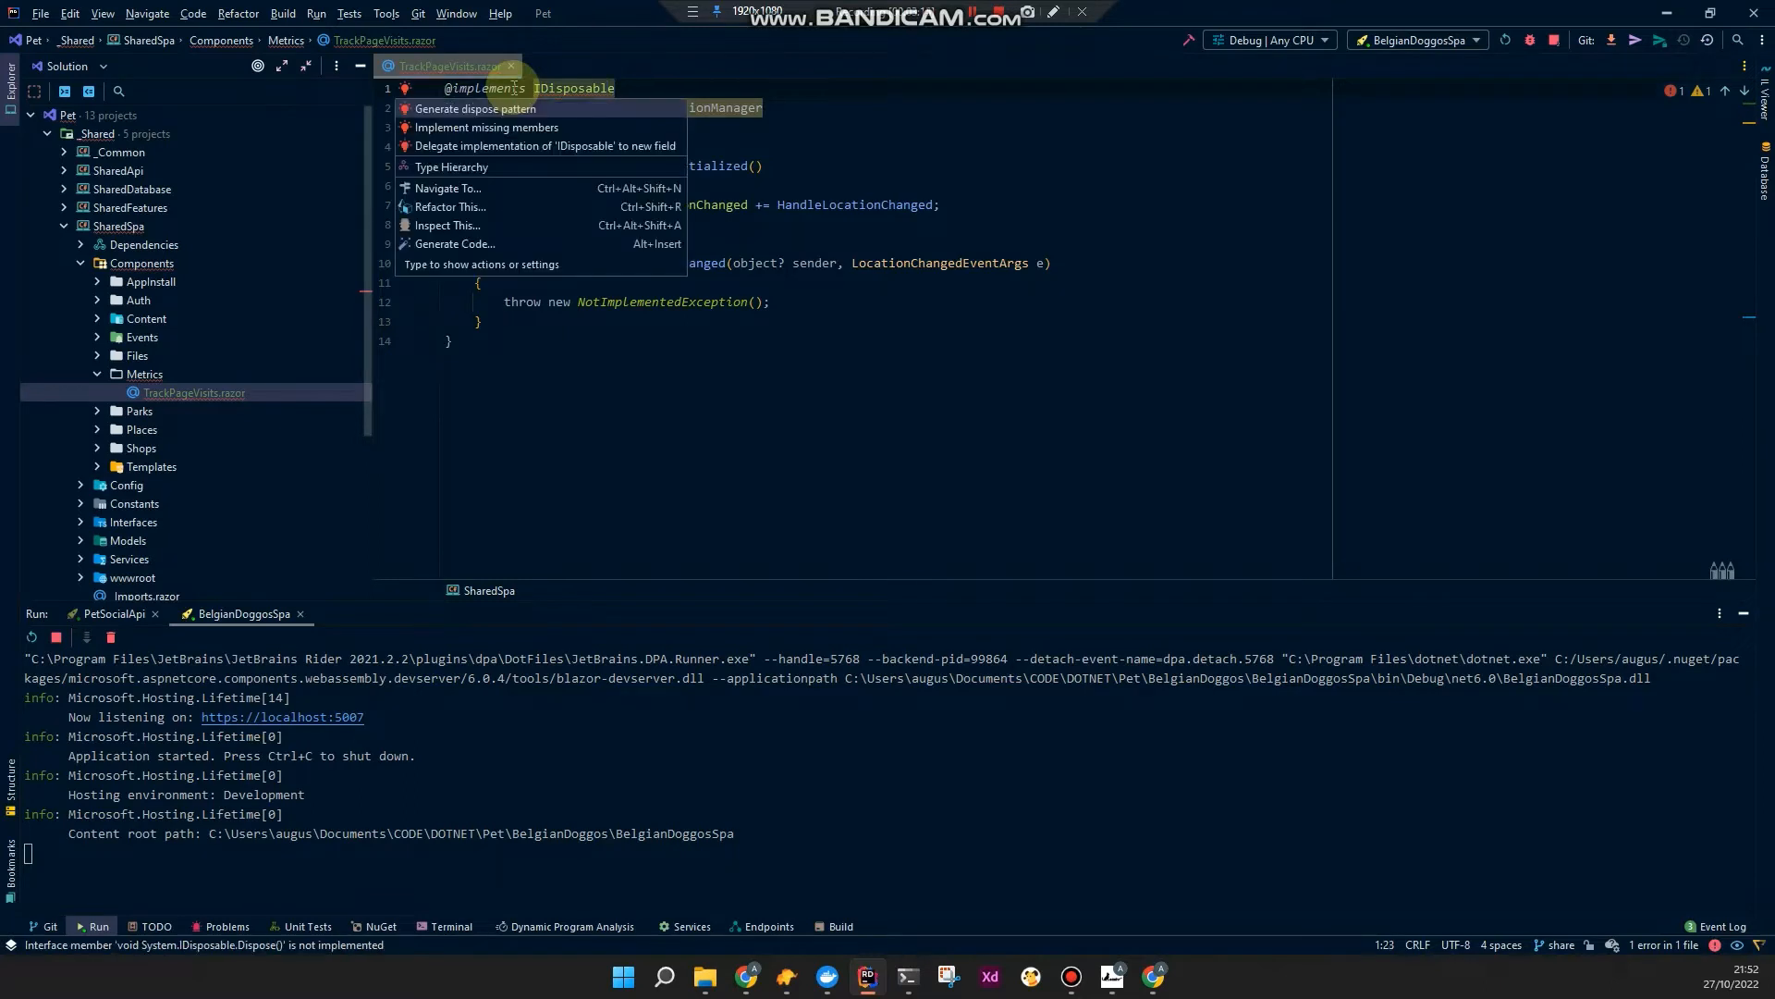
Generate the dispose pattern and ready Dispose to unsubscribe HandleLocationChanged from LocationChanged
left_click(473, 109)
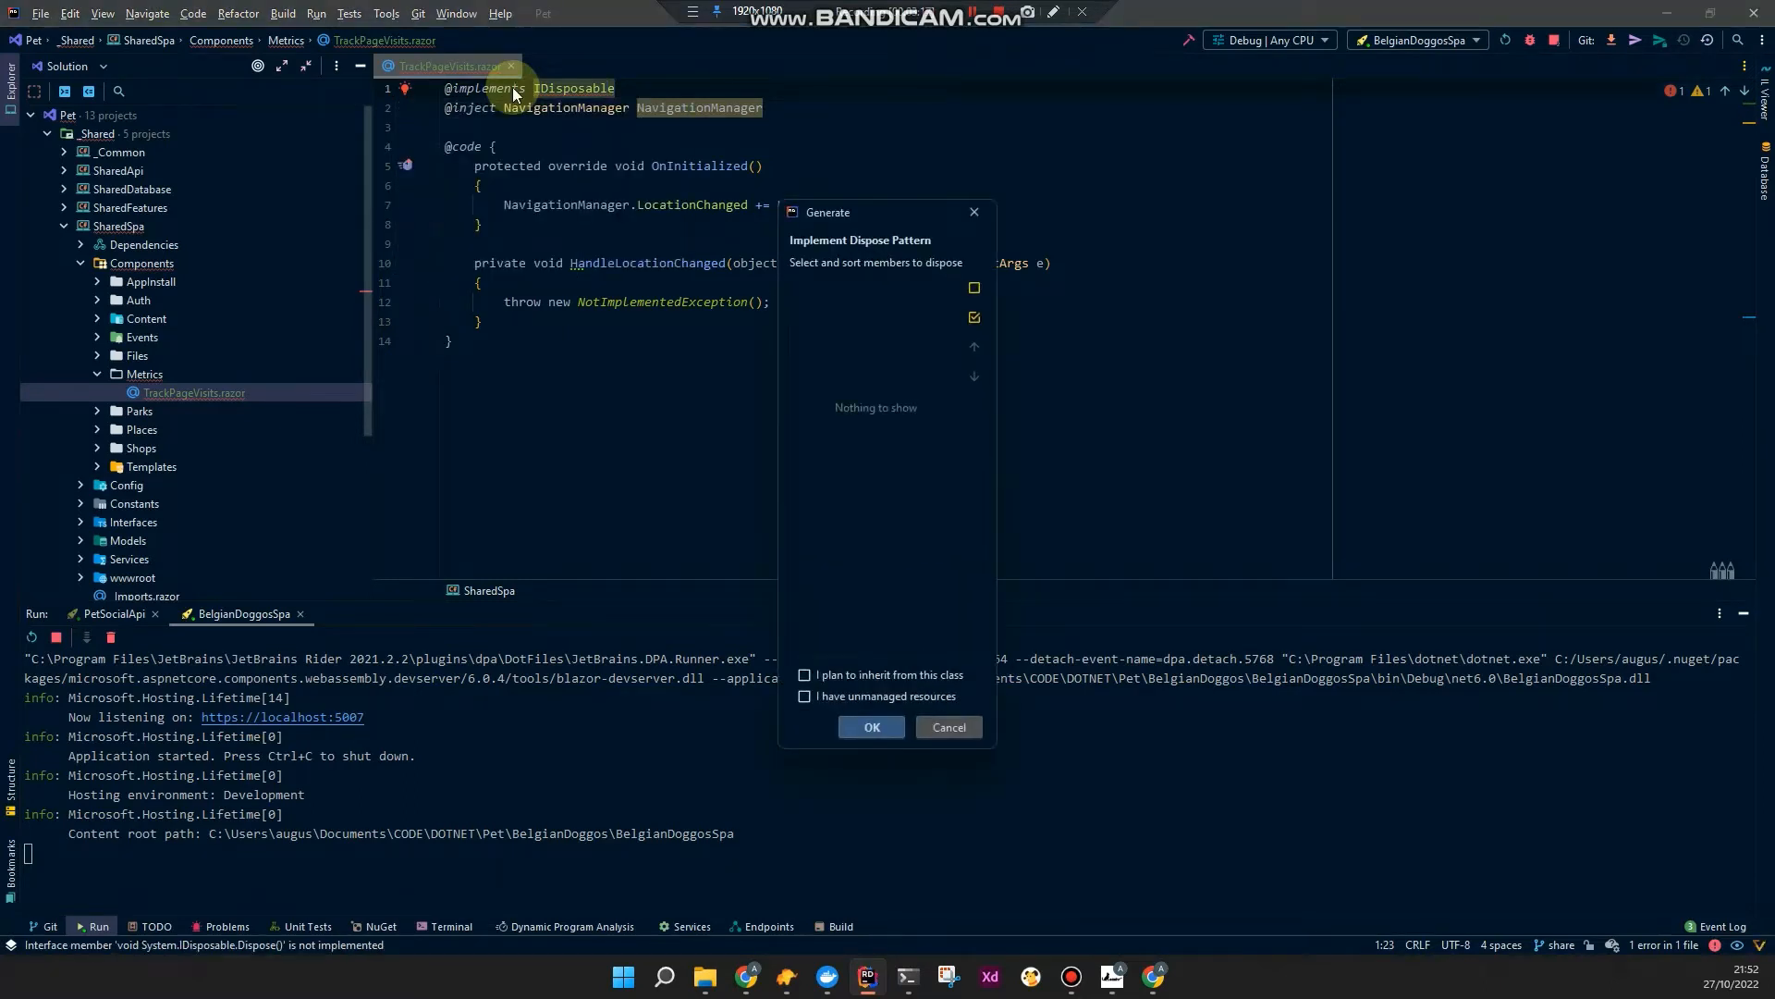
left_click(871, 724)
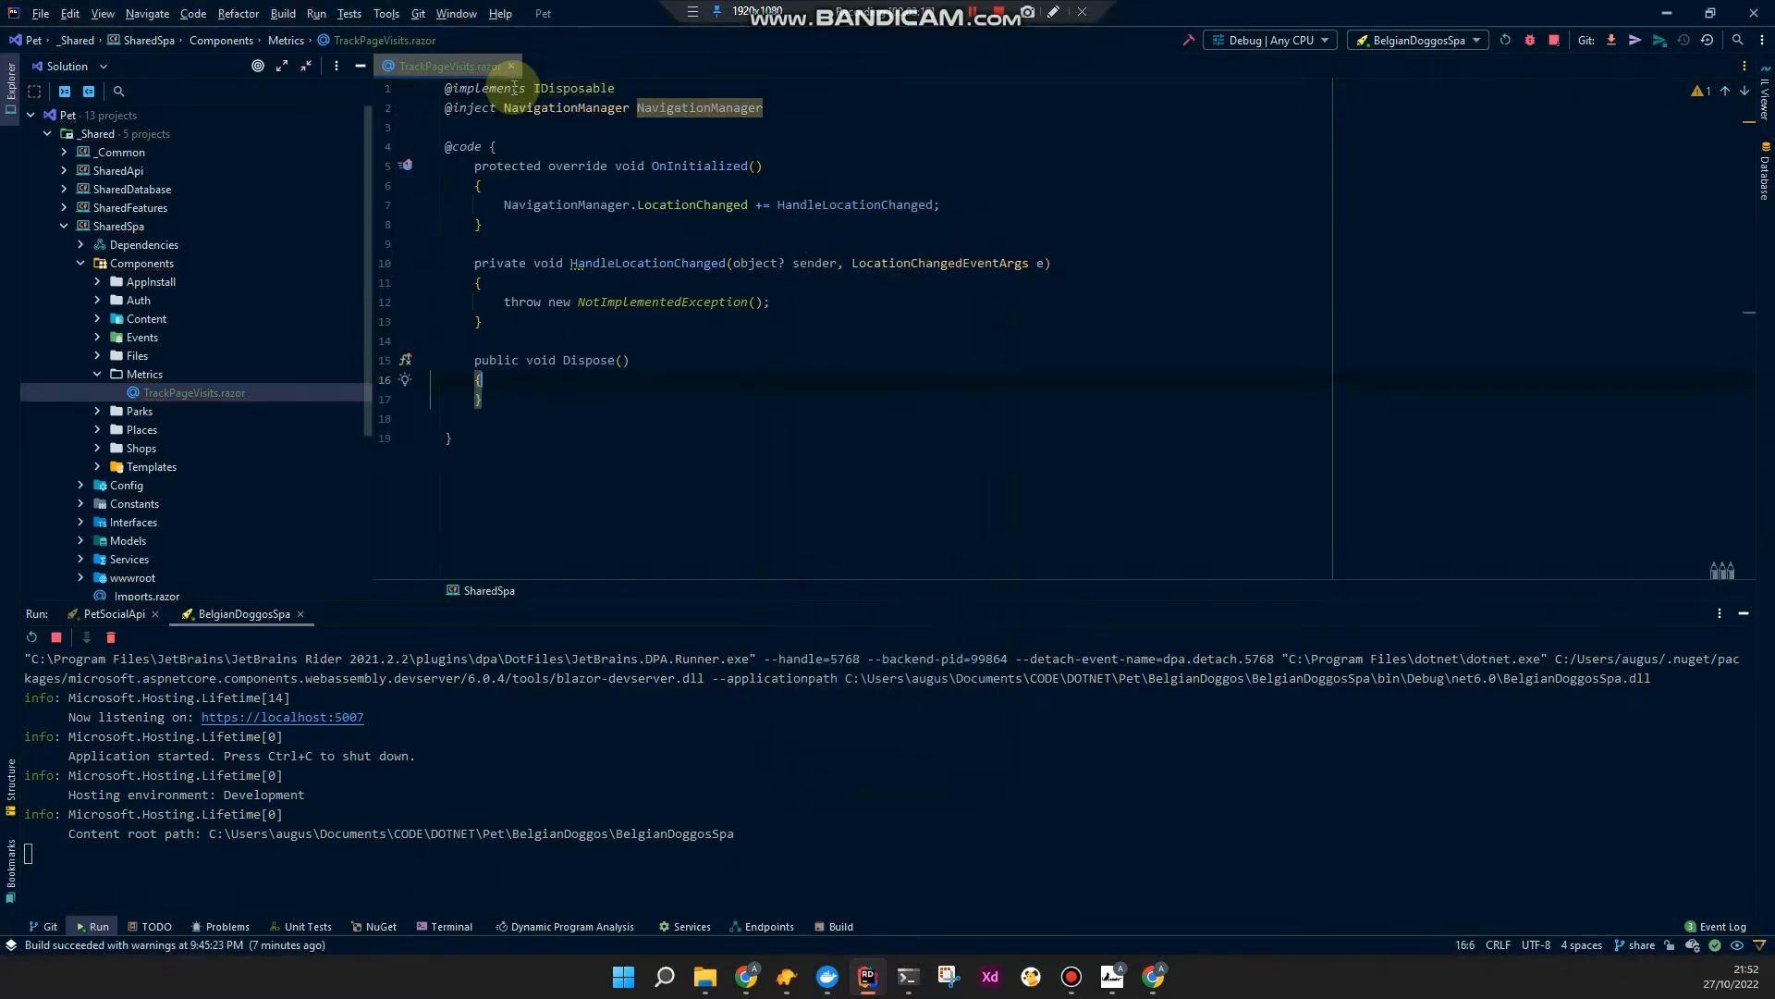
key("Return")
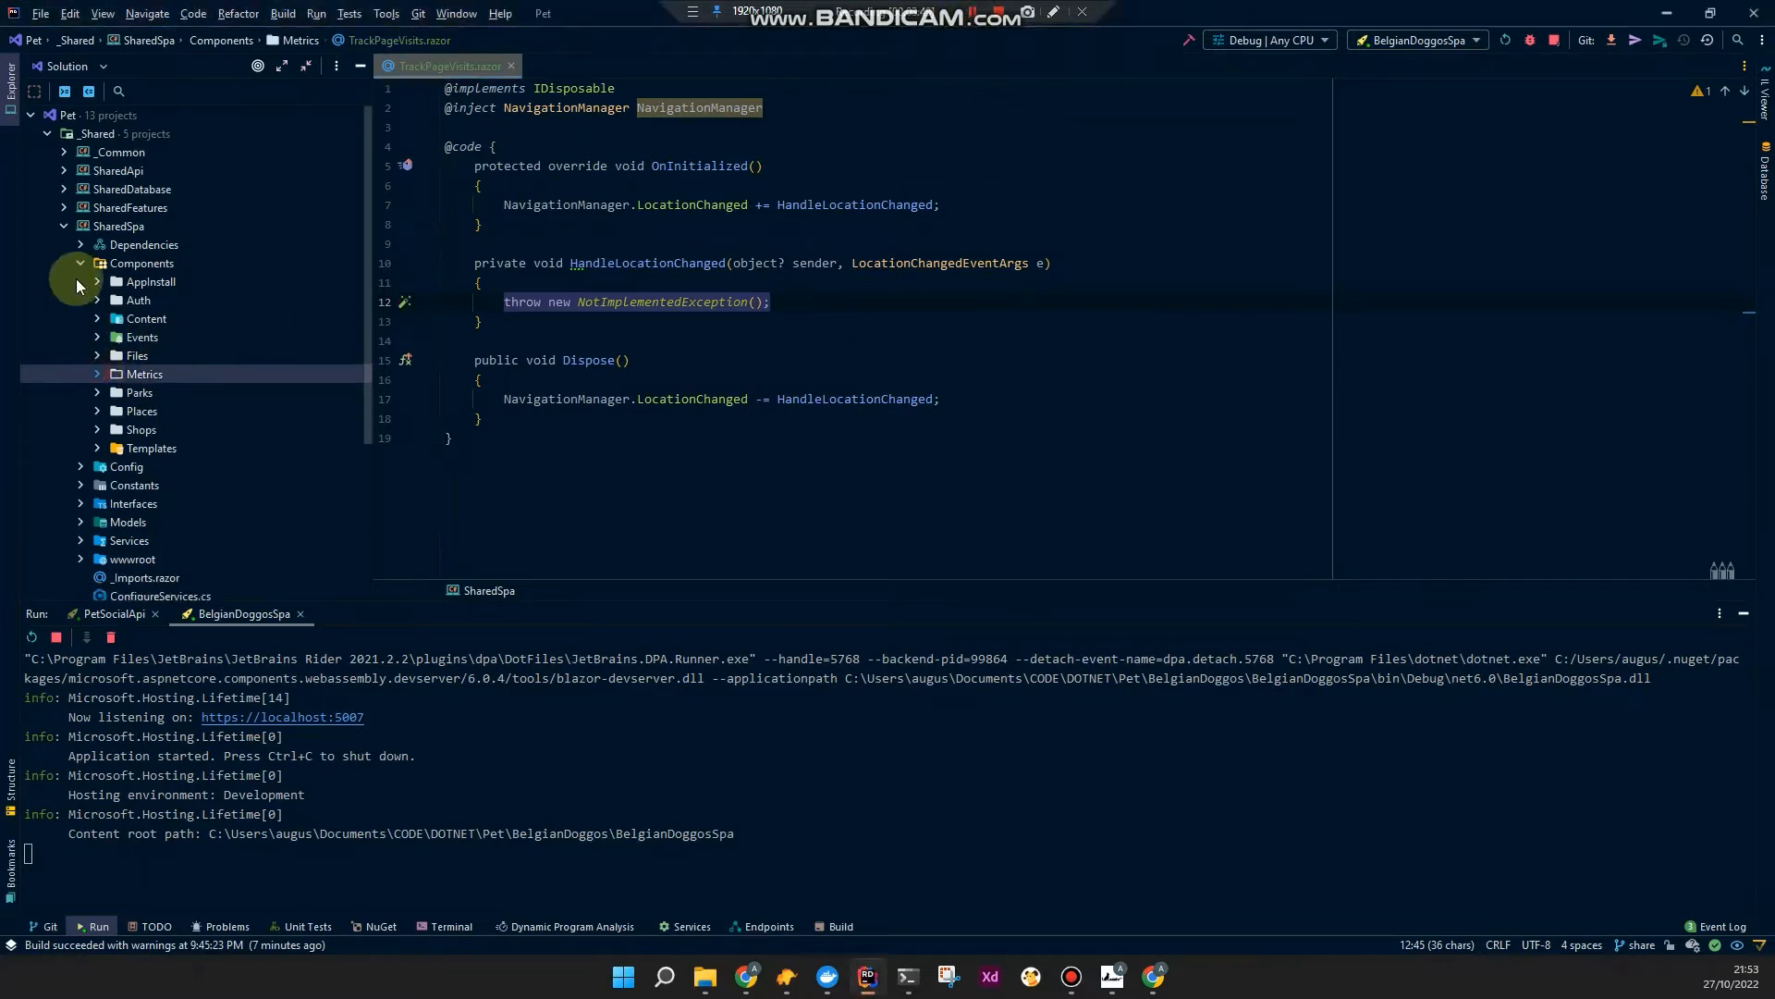
Open MetricsService.cs from the Services folder and scroll to its CreateMetric method
left_click(80, 262)
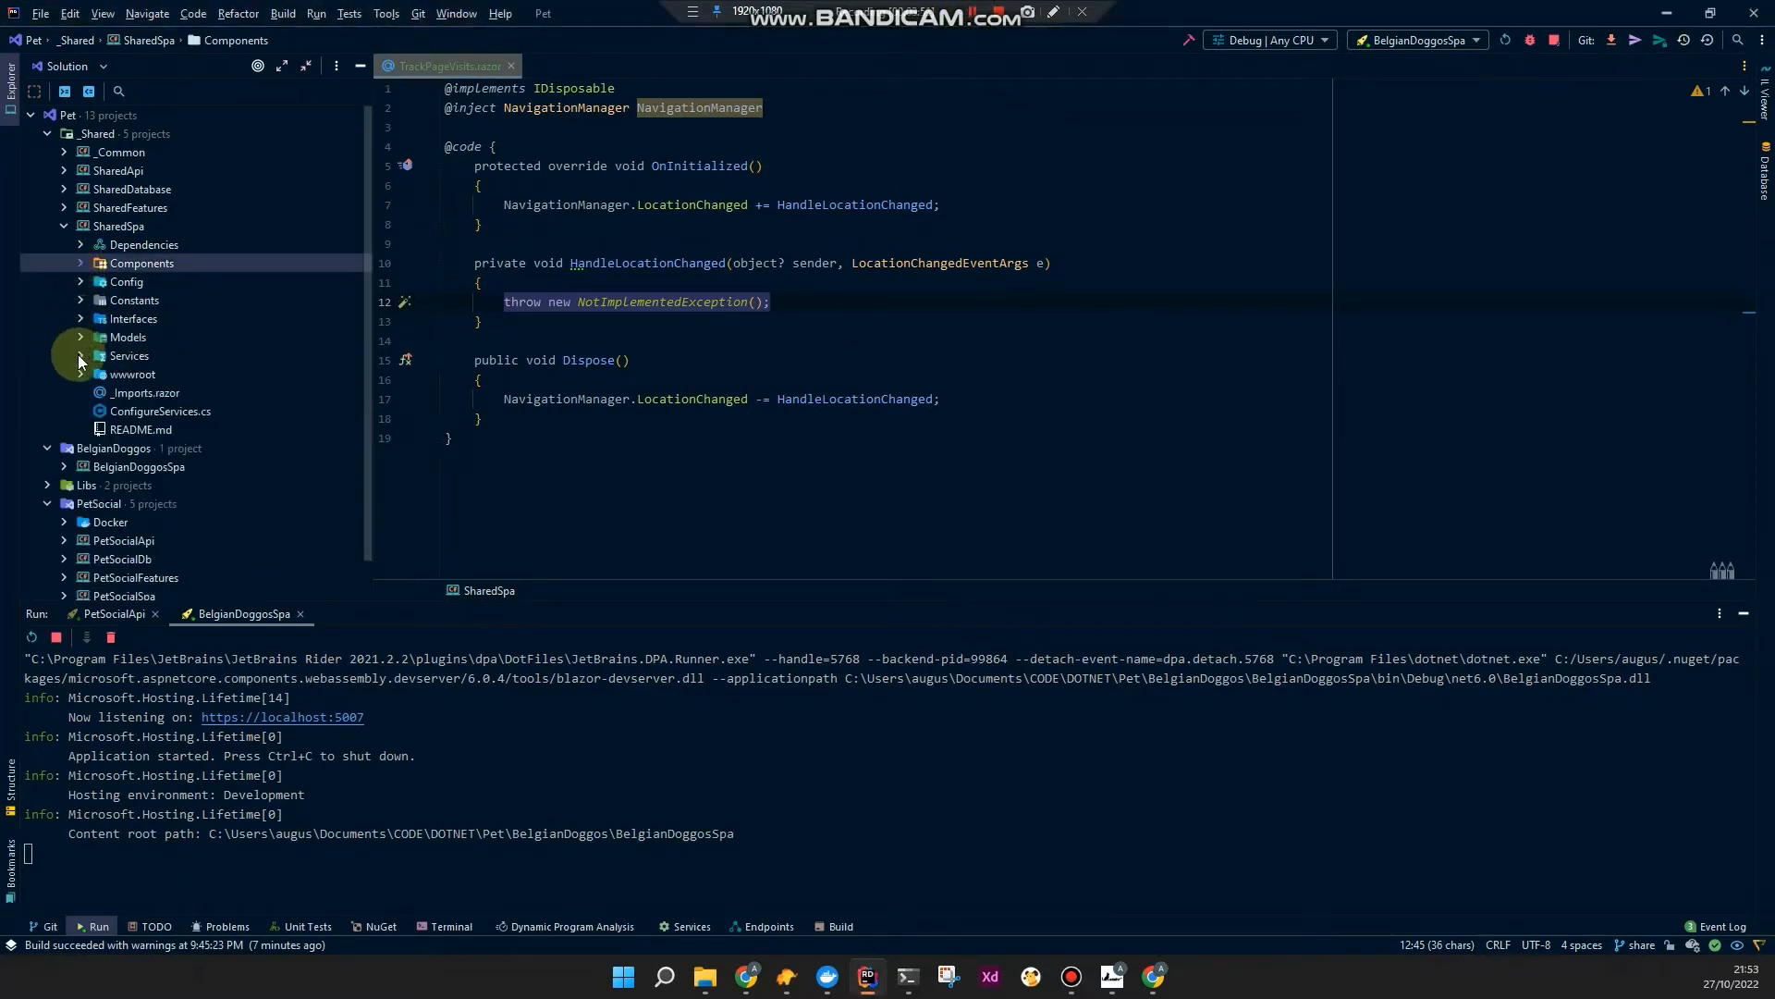
left_click(80, 355)
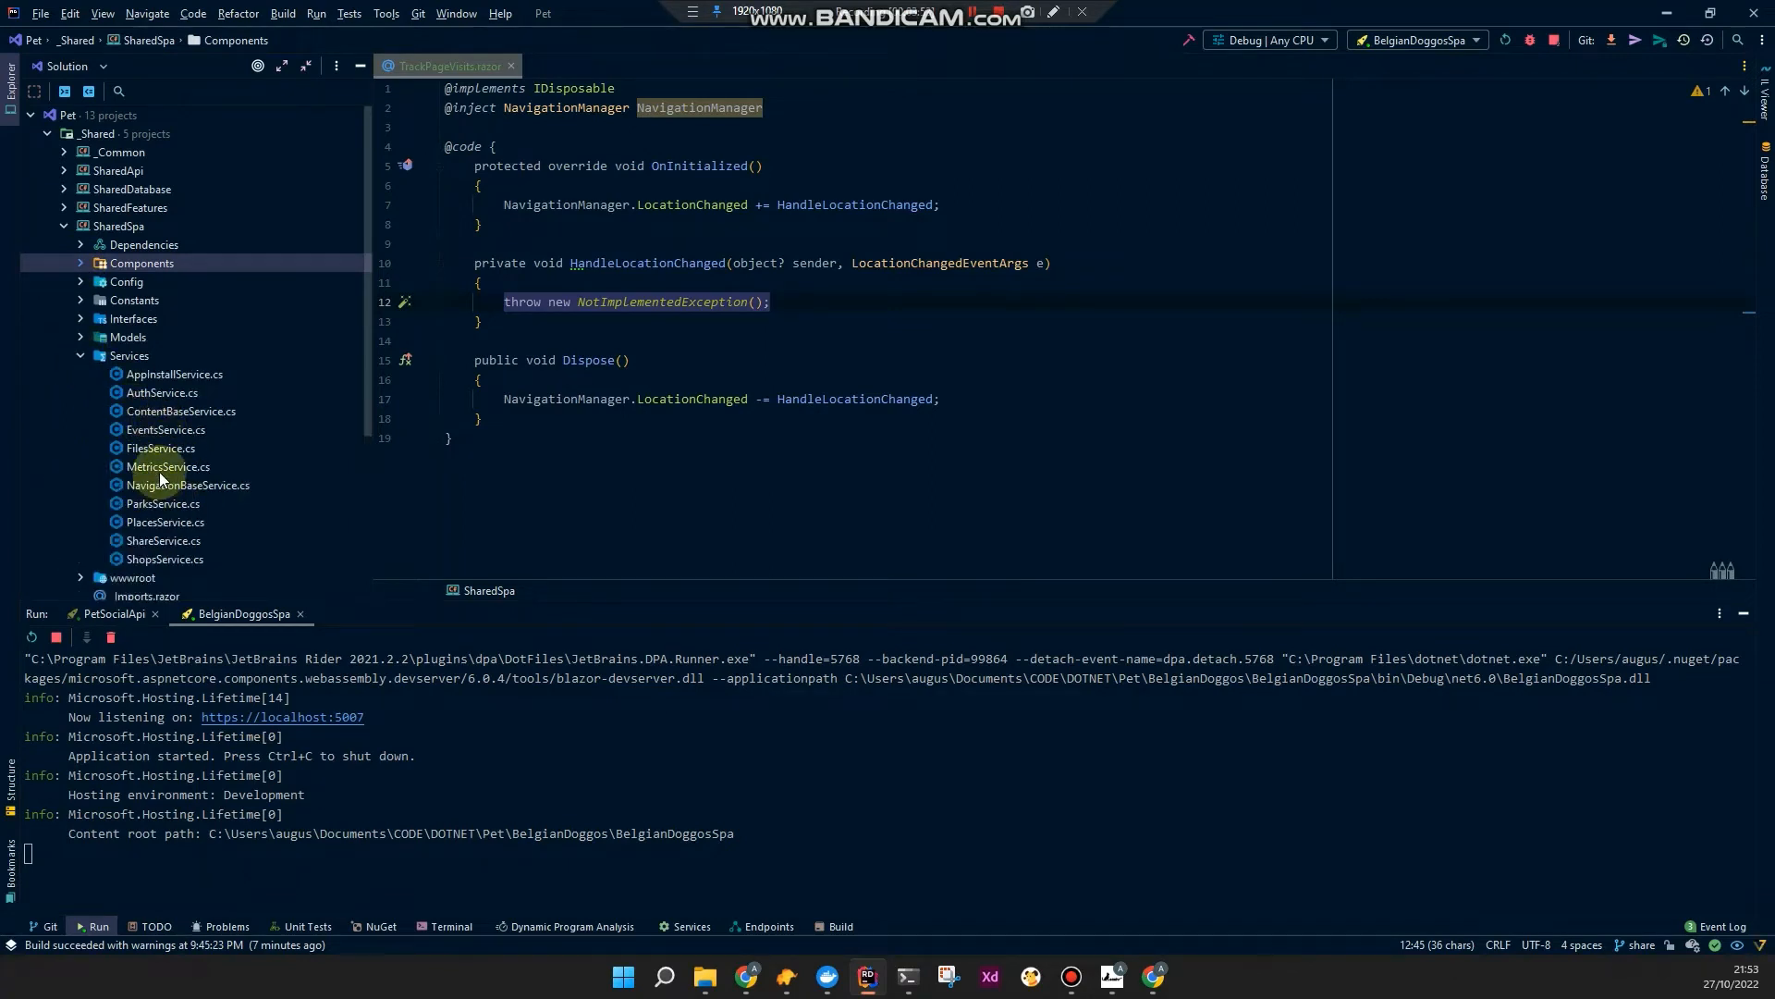
double_click(169, 466)
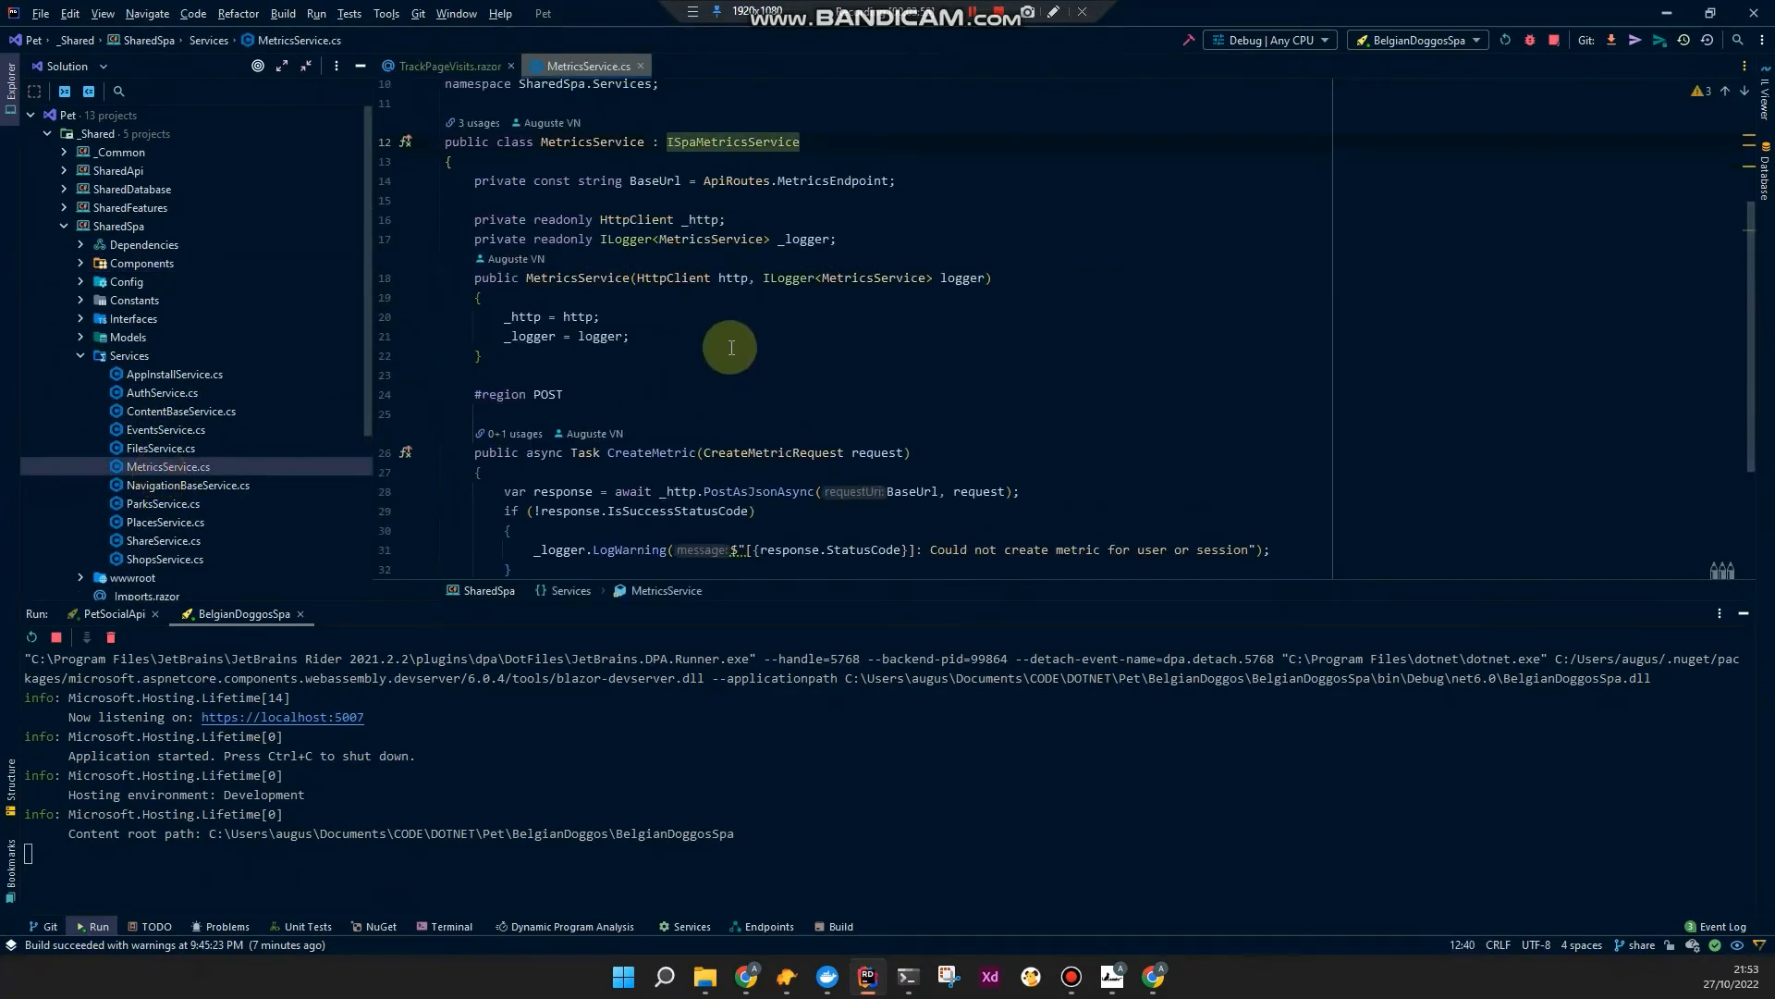
scroll("down", 3)
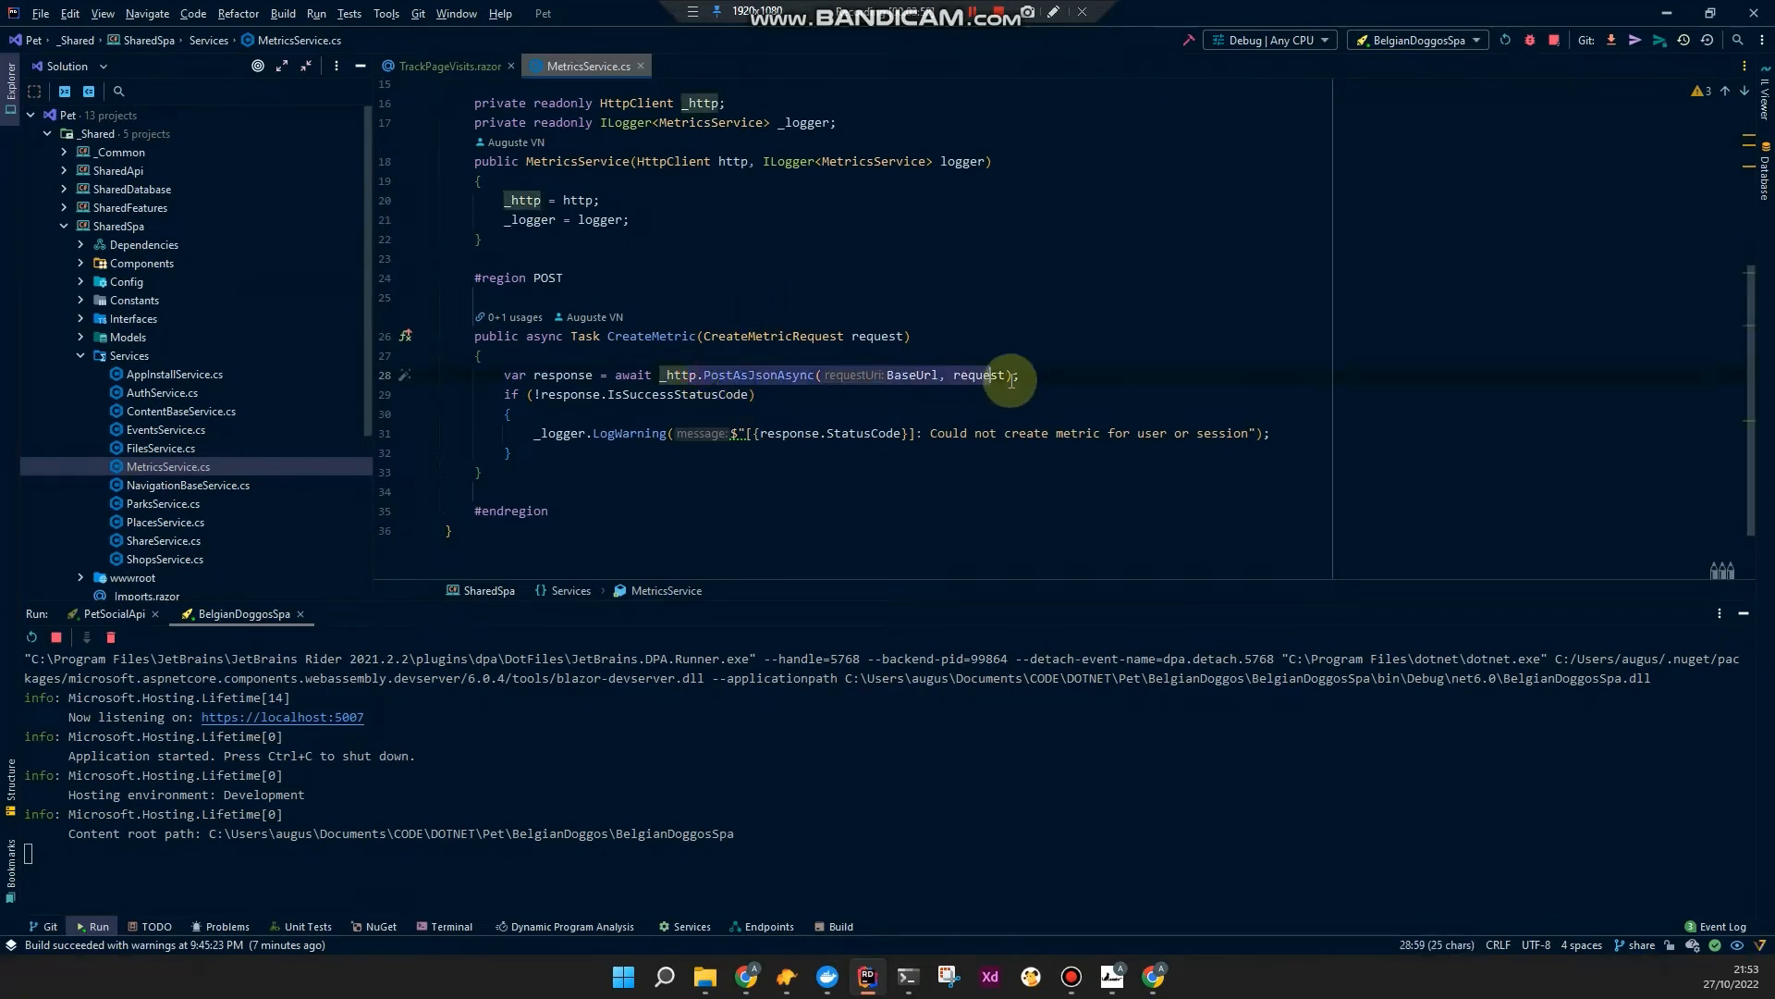
left_click(705, 335)
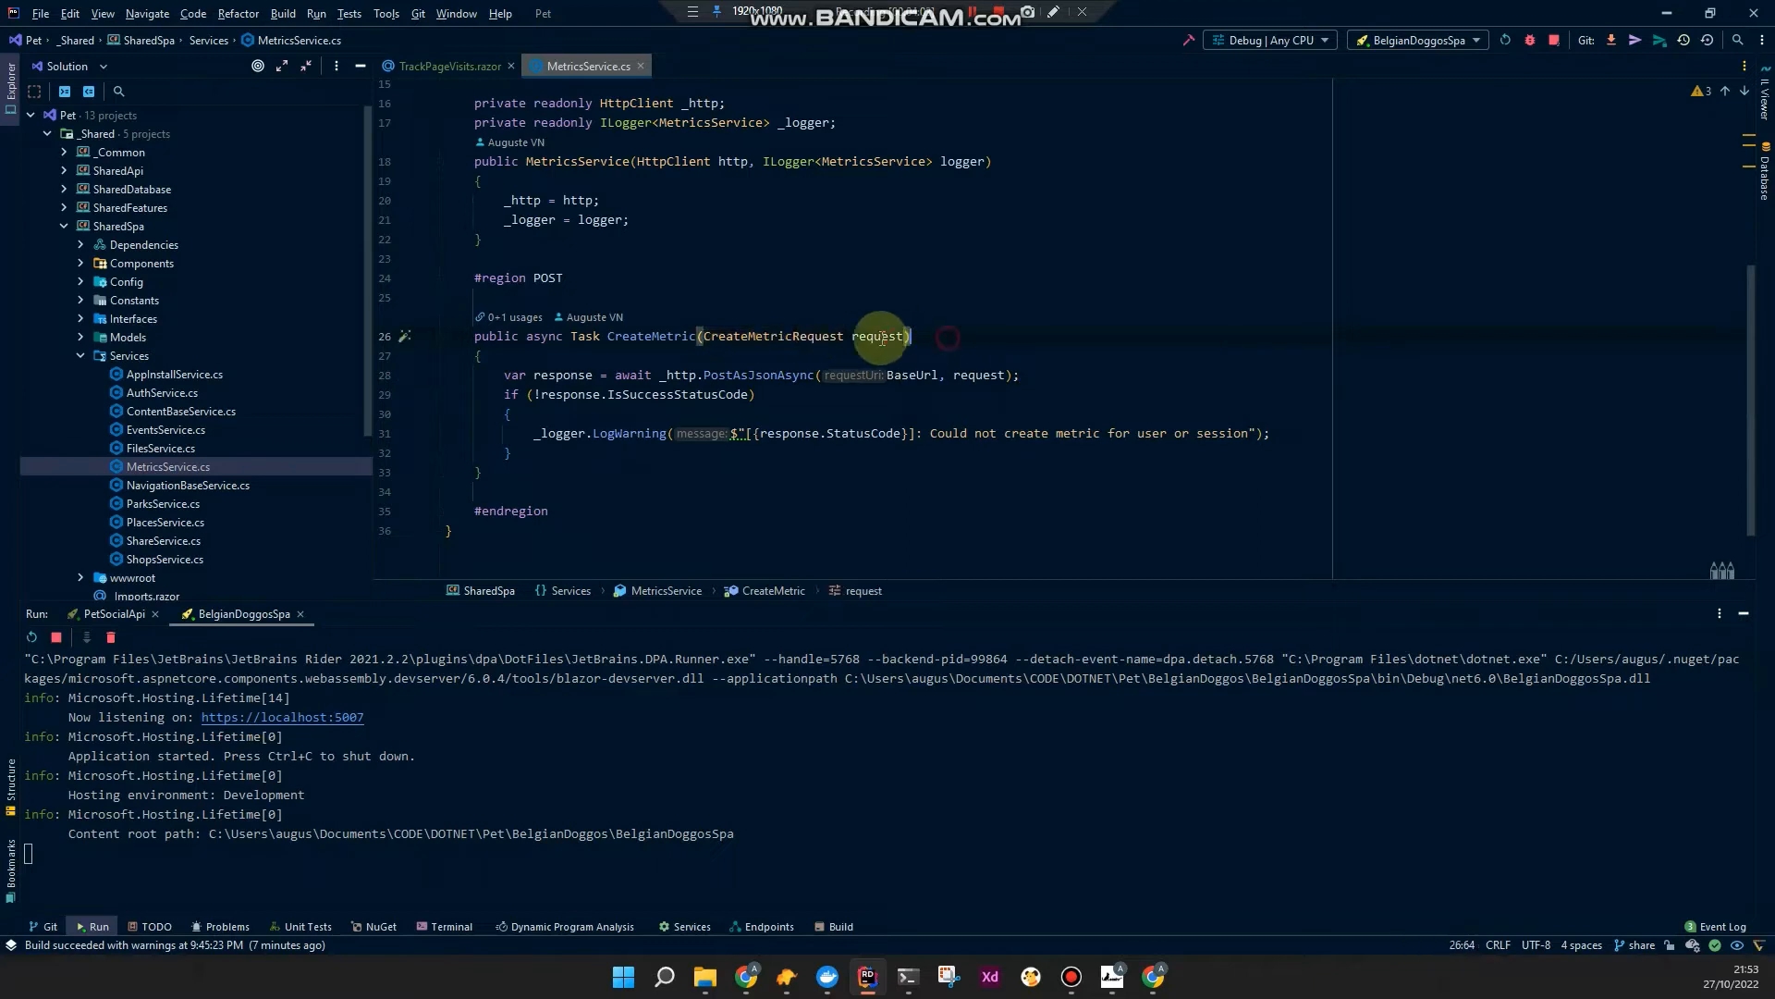
mouse_move(779, 336)
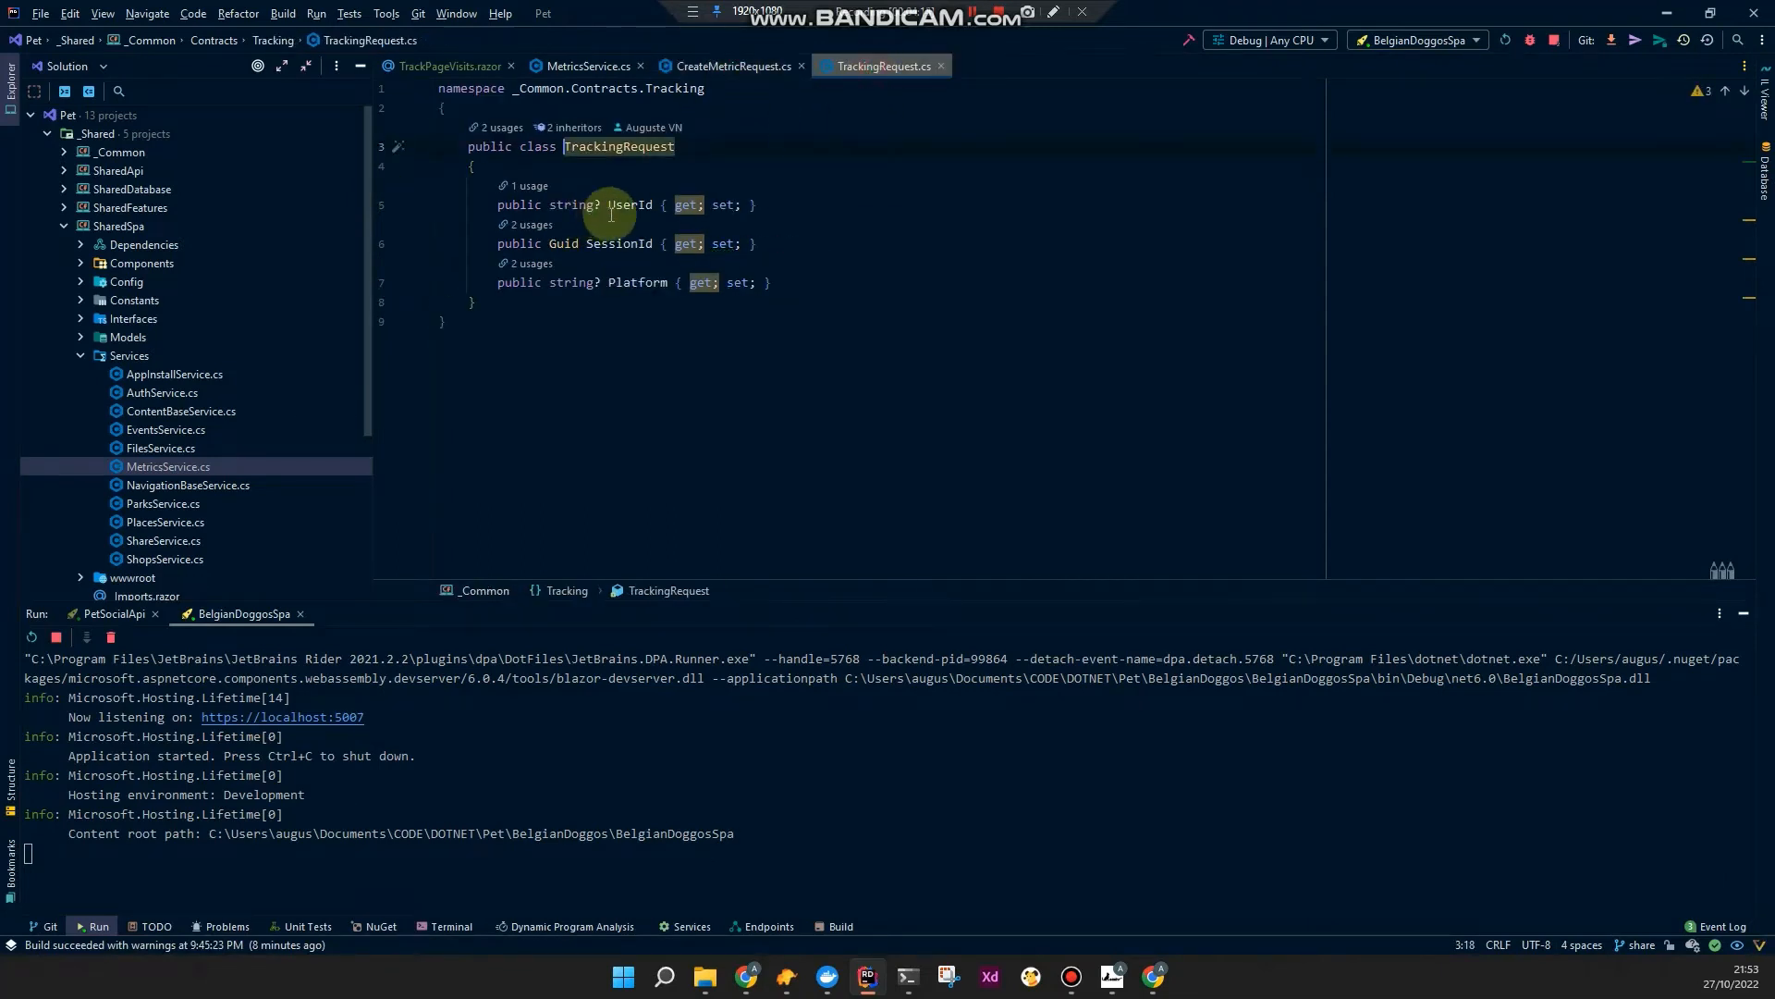
Review SessionId and Platform in TrackingRequest, briefly renaming Platform to Url and back
left_click(627, 205)
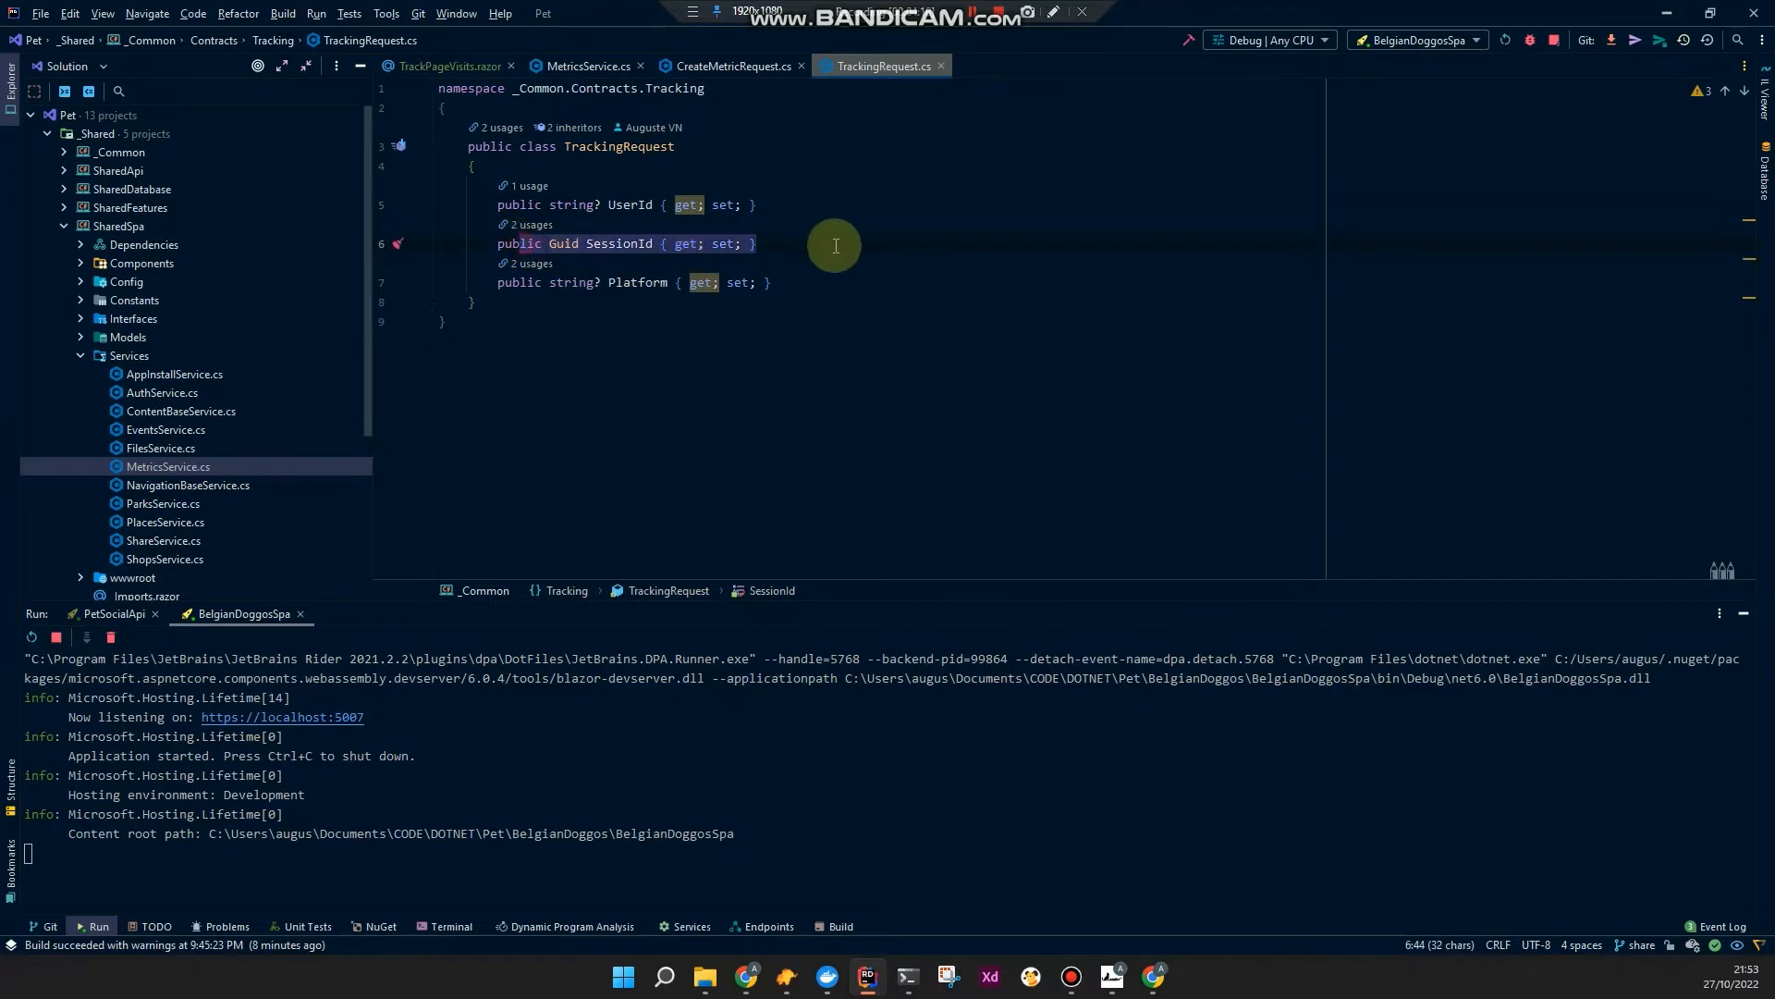
mouse_move(617, 255)
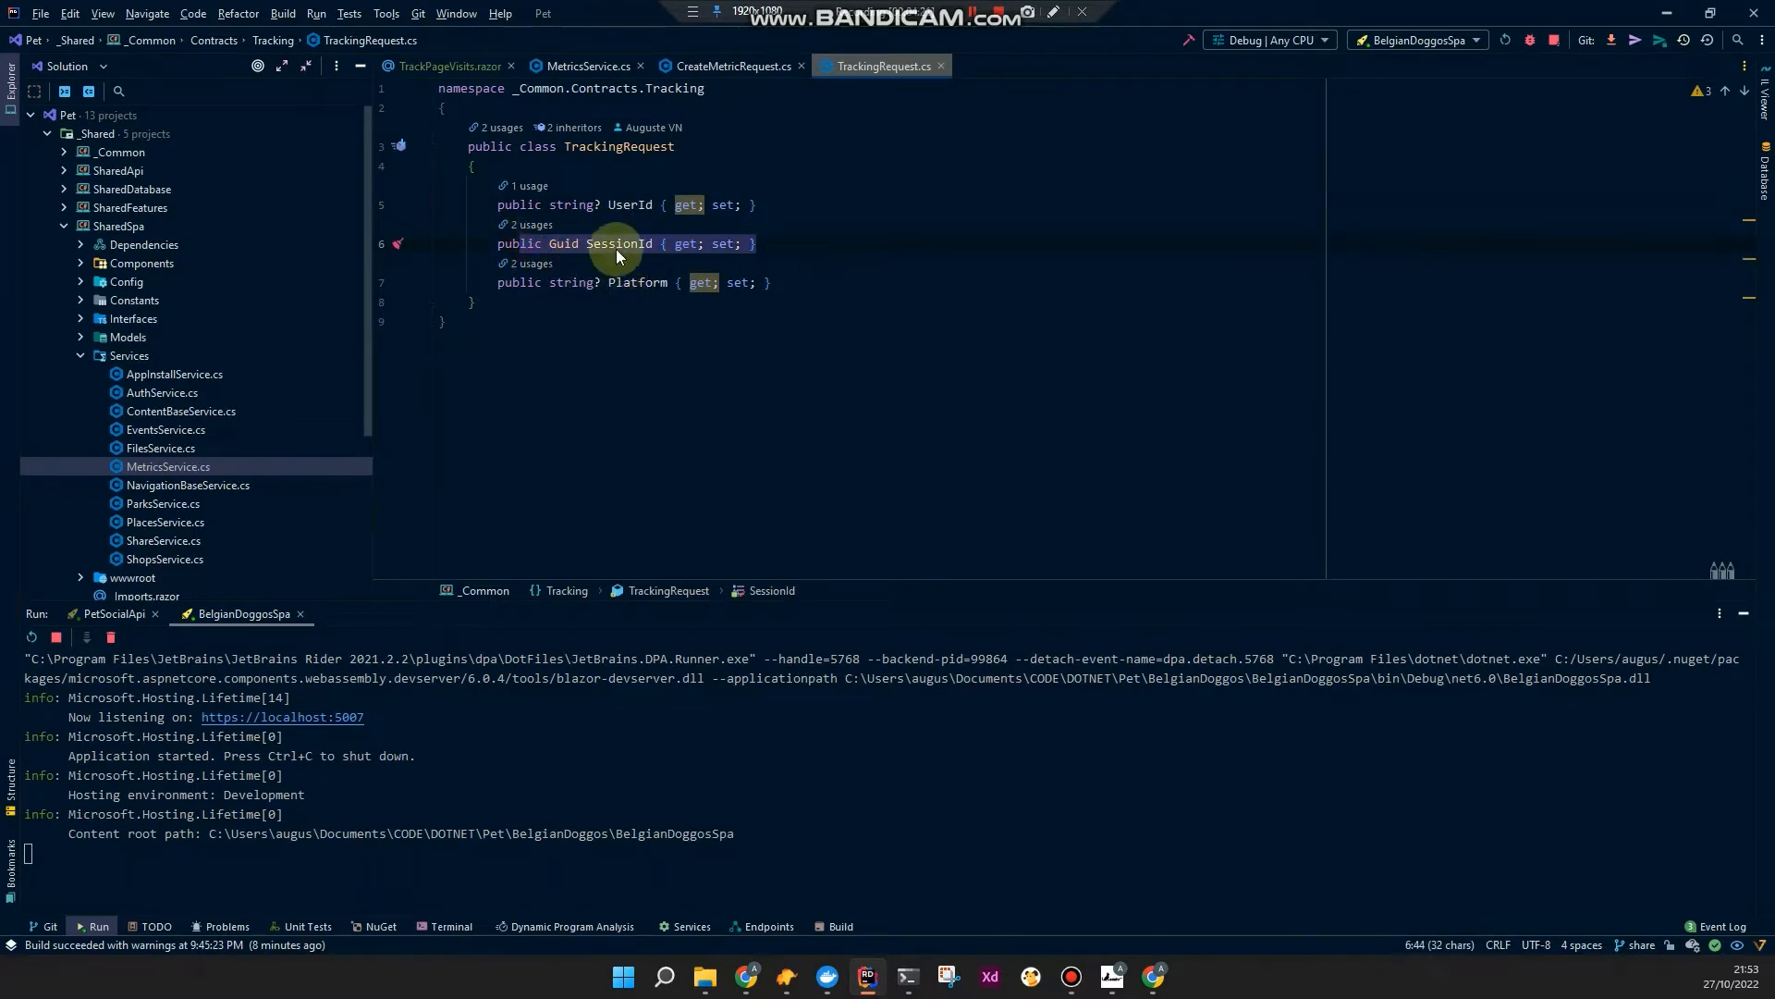
left_click(571, 283)
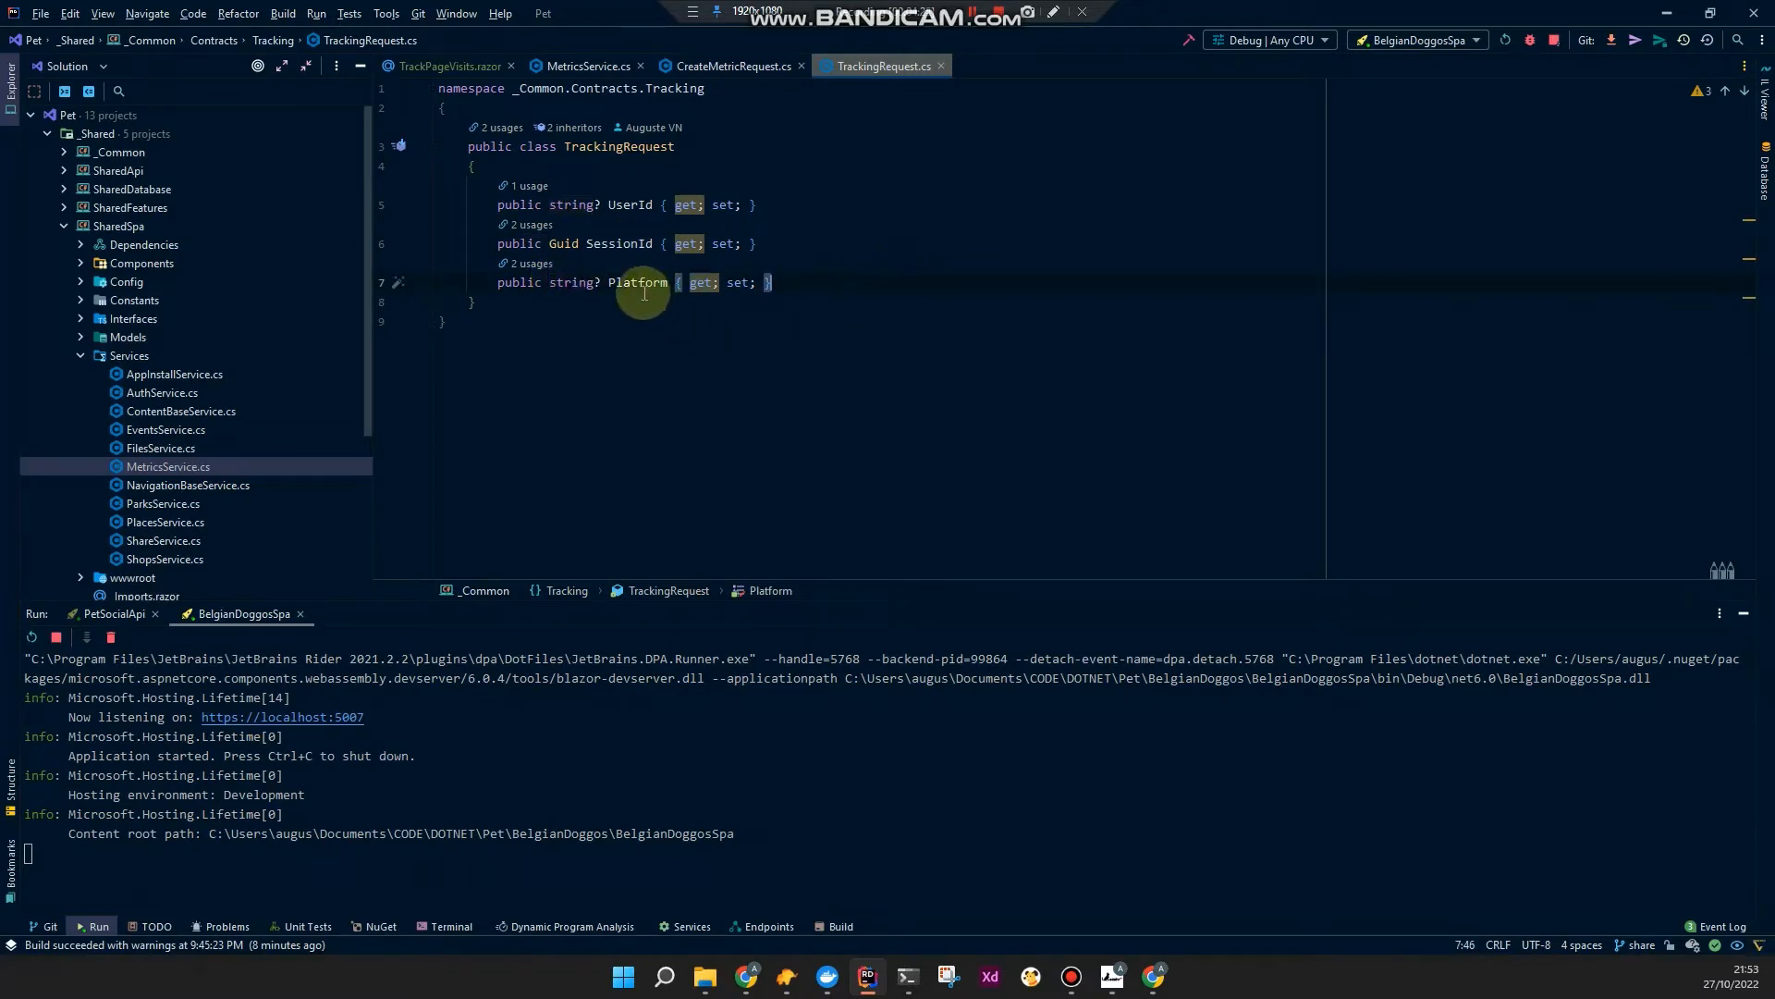
mouse_move(702, 281)
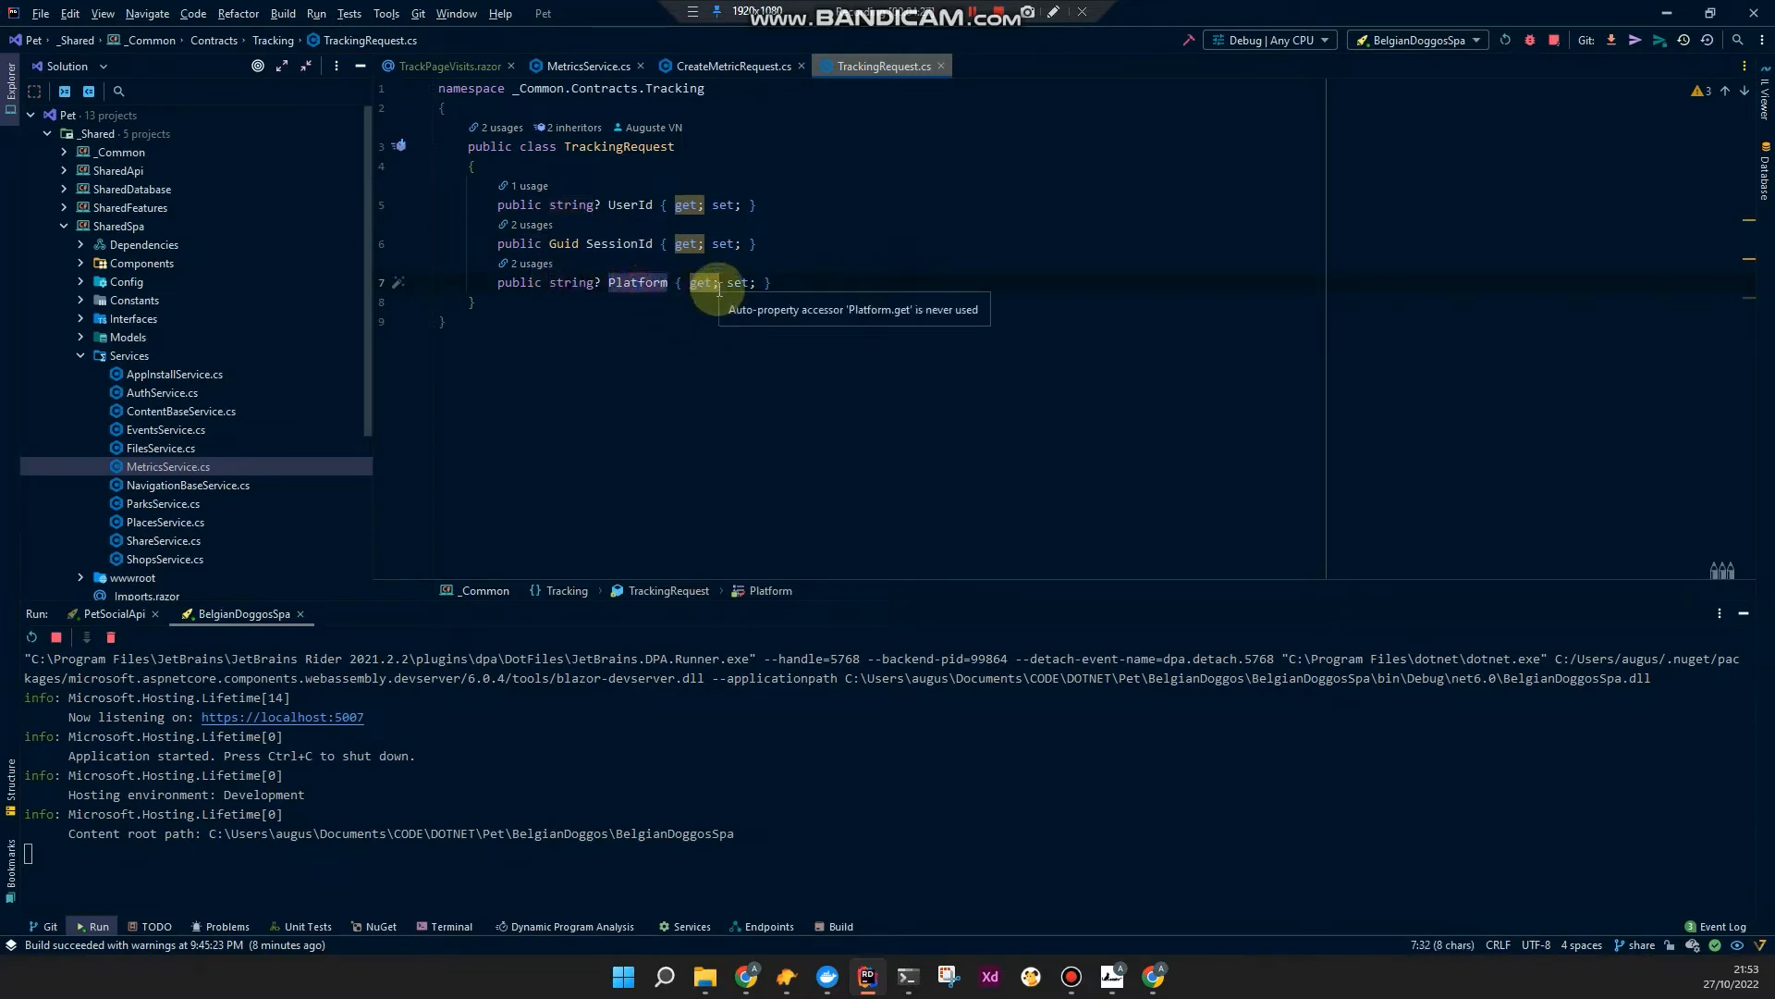
type("Url")
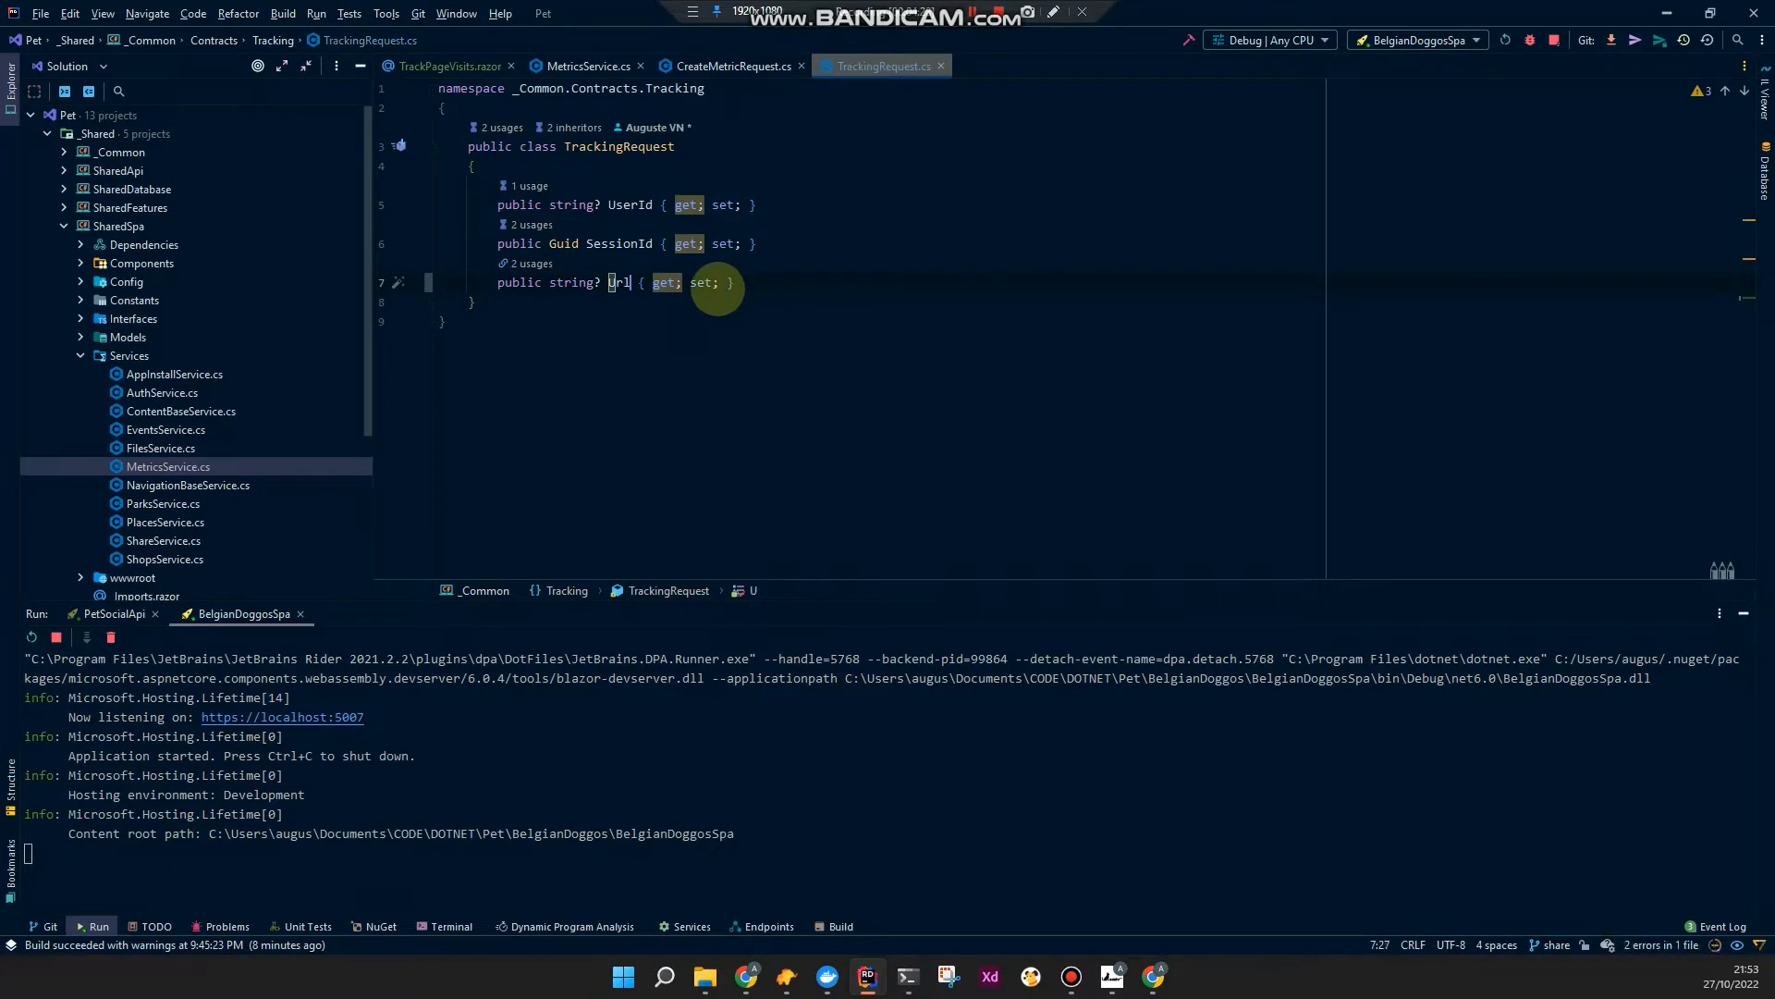
type("Platform")
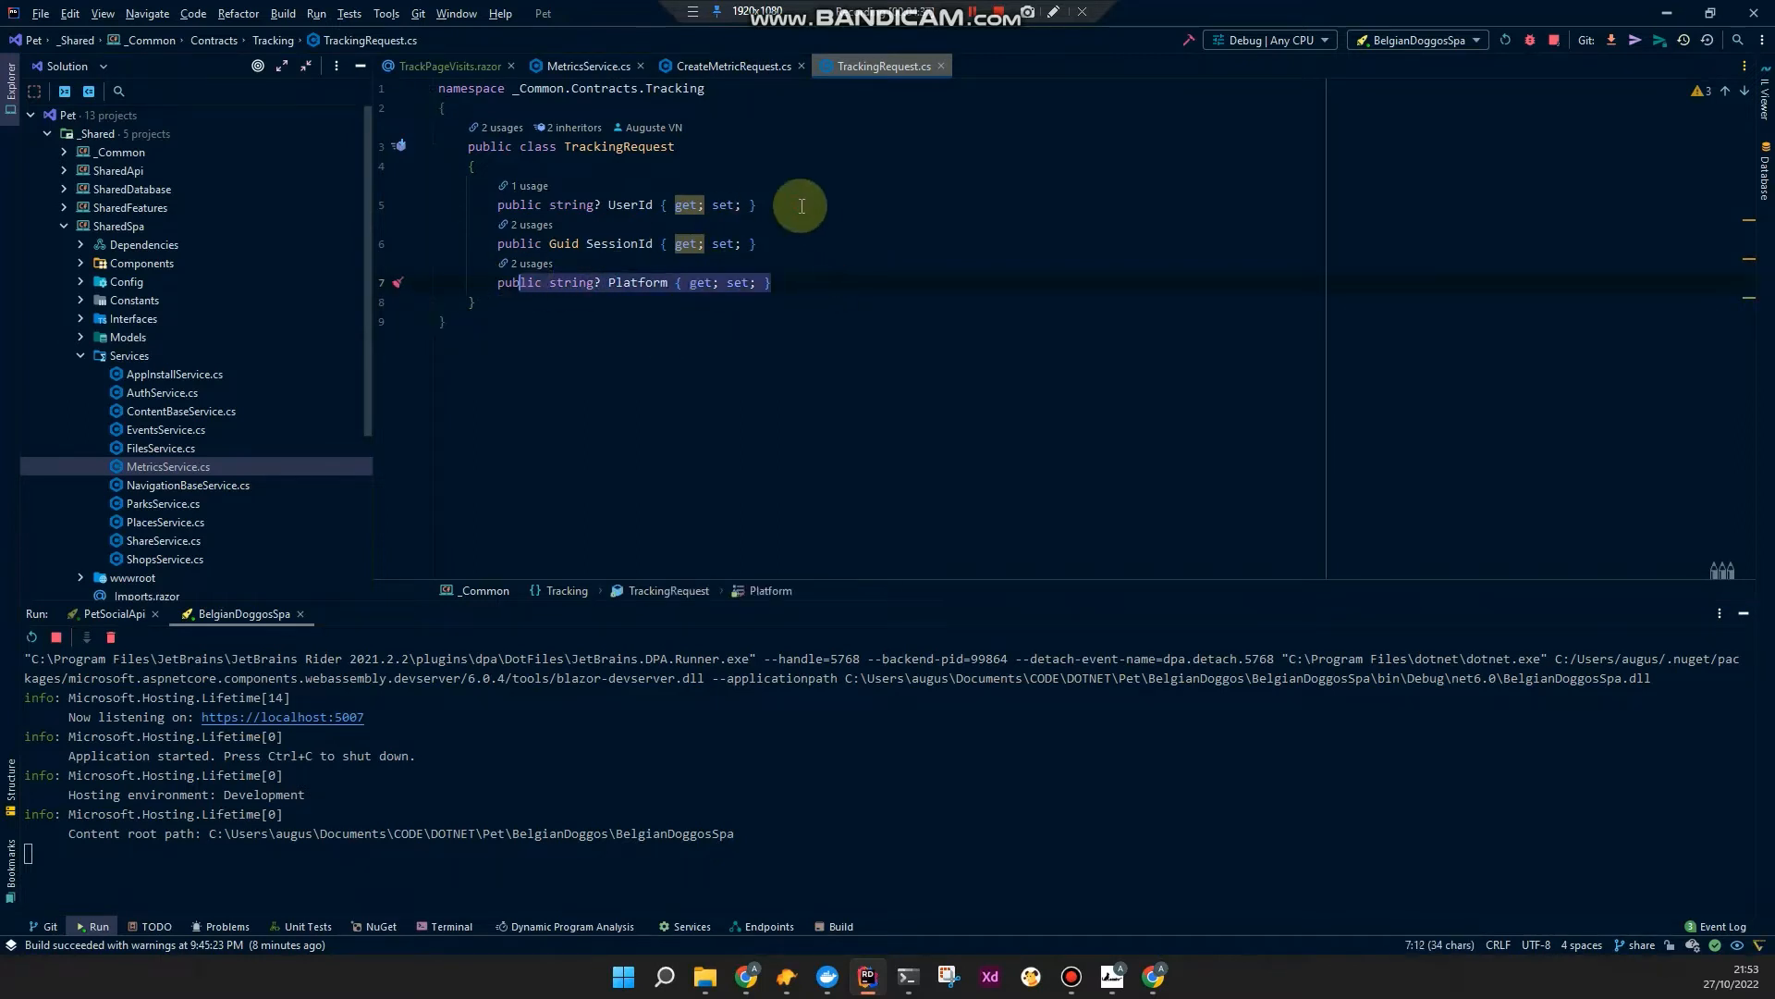
mouse_move(832, 291)
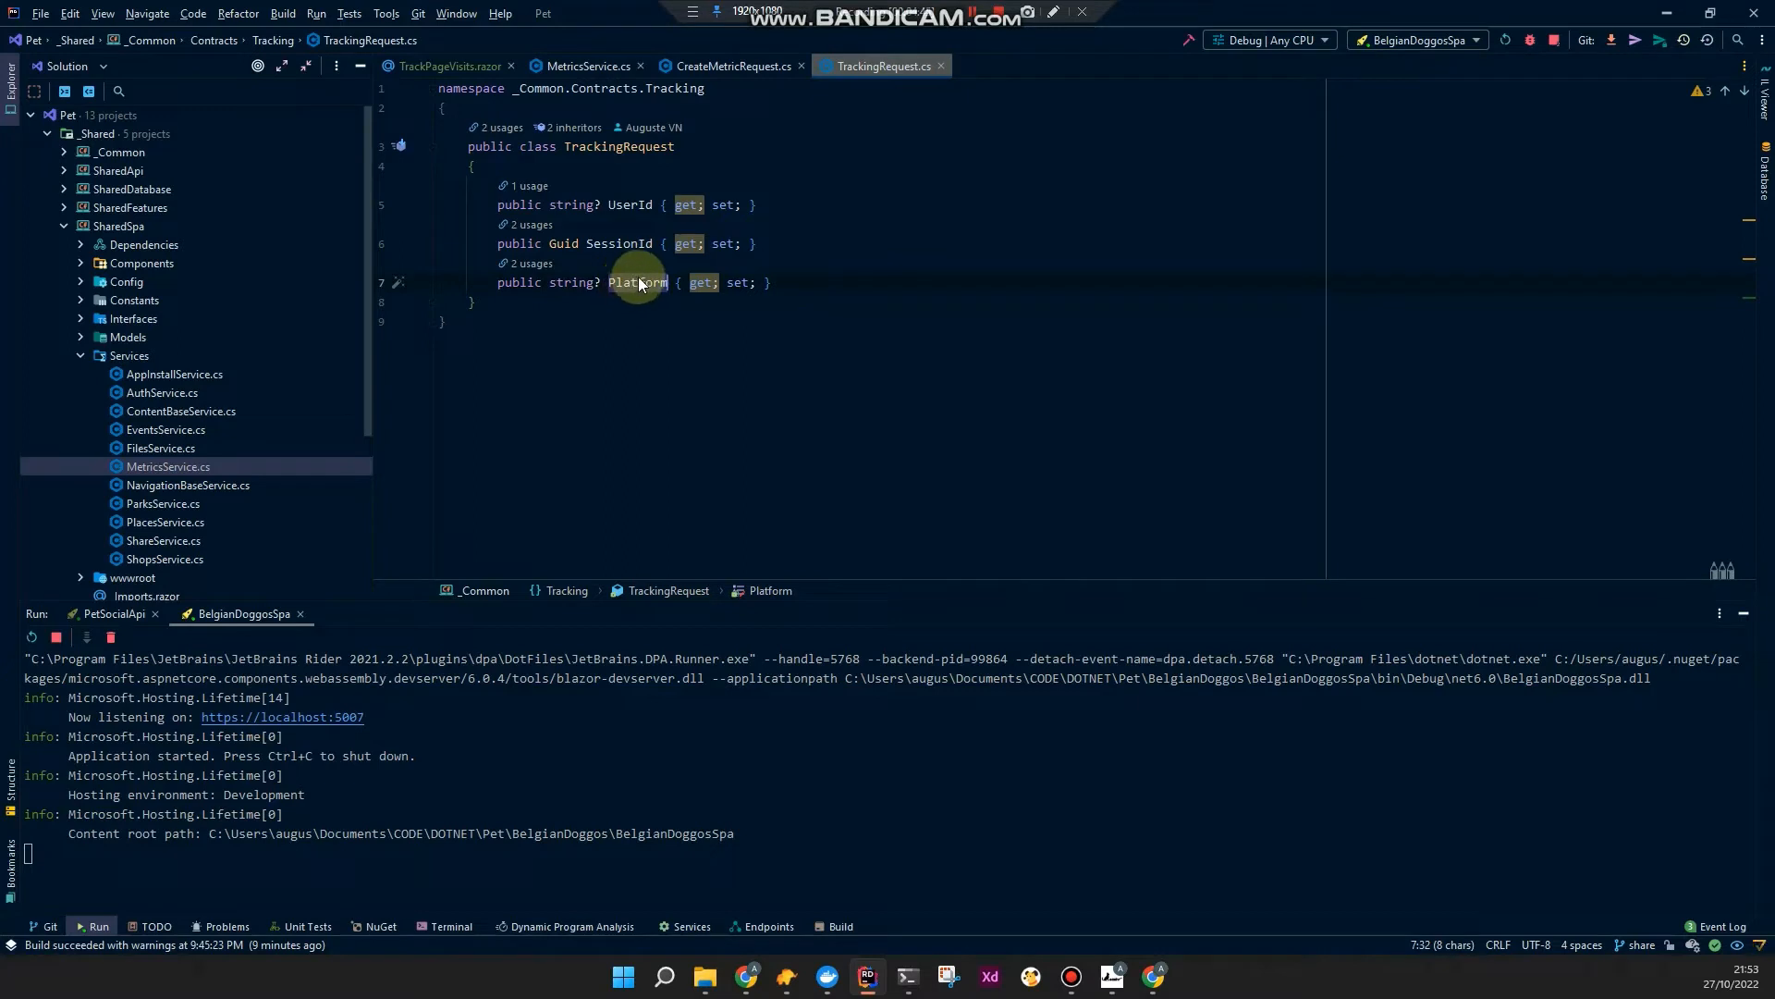
mouse_move(640, 281)
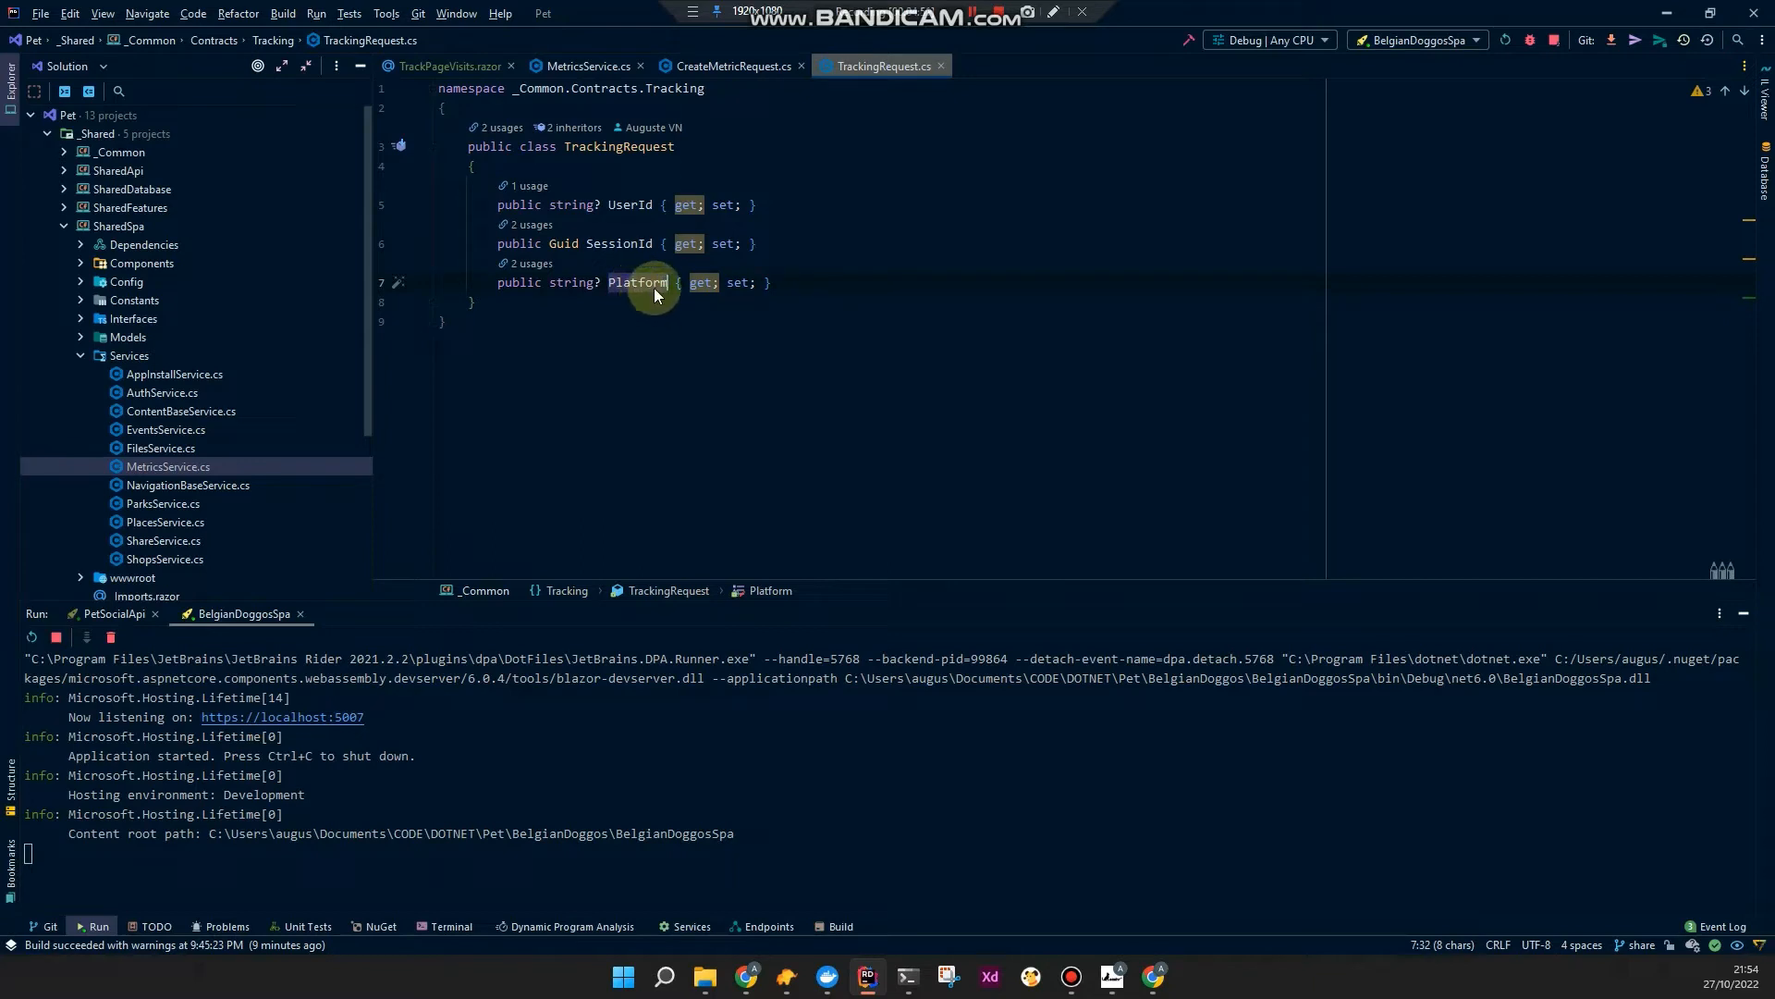
Finish inspecting the Platform property and return to the CreateMetricRequest class
left_click(767, 283)
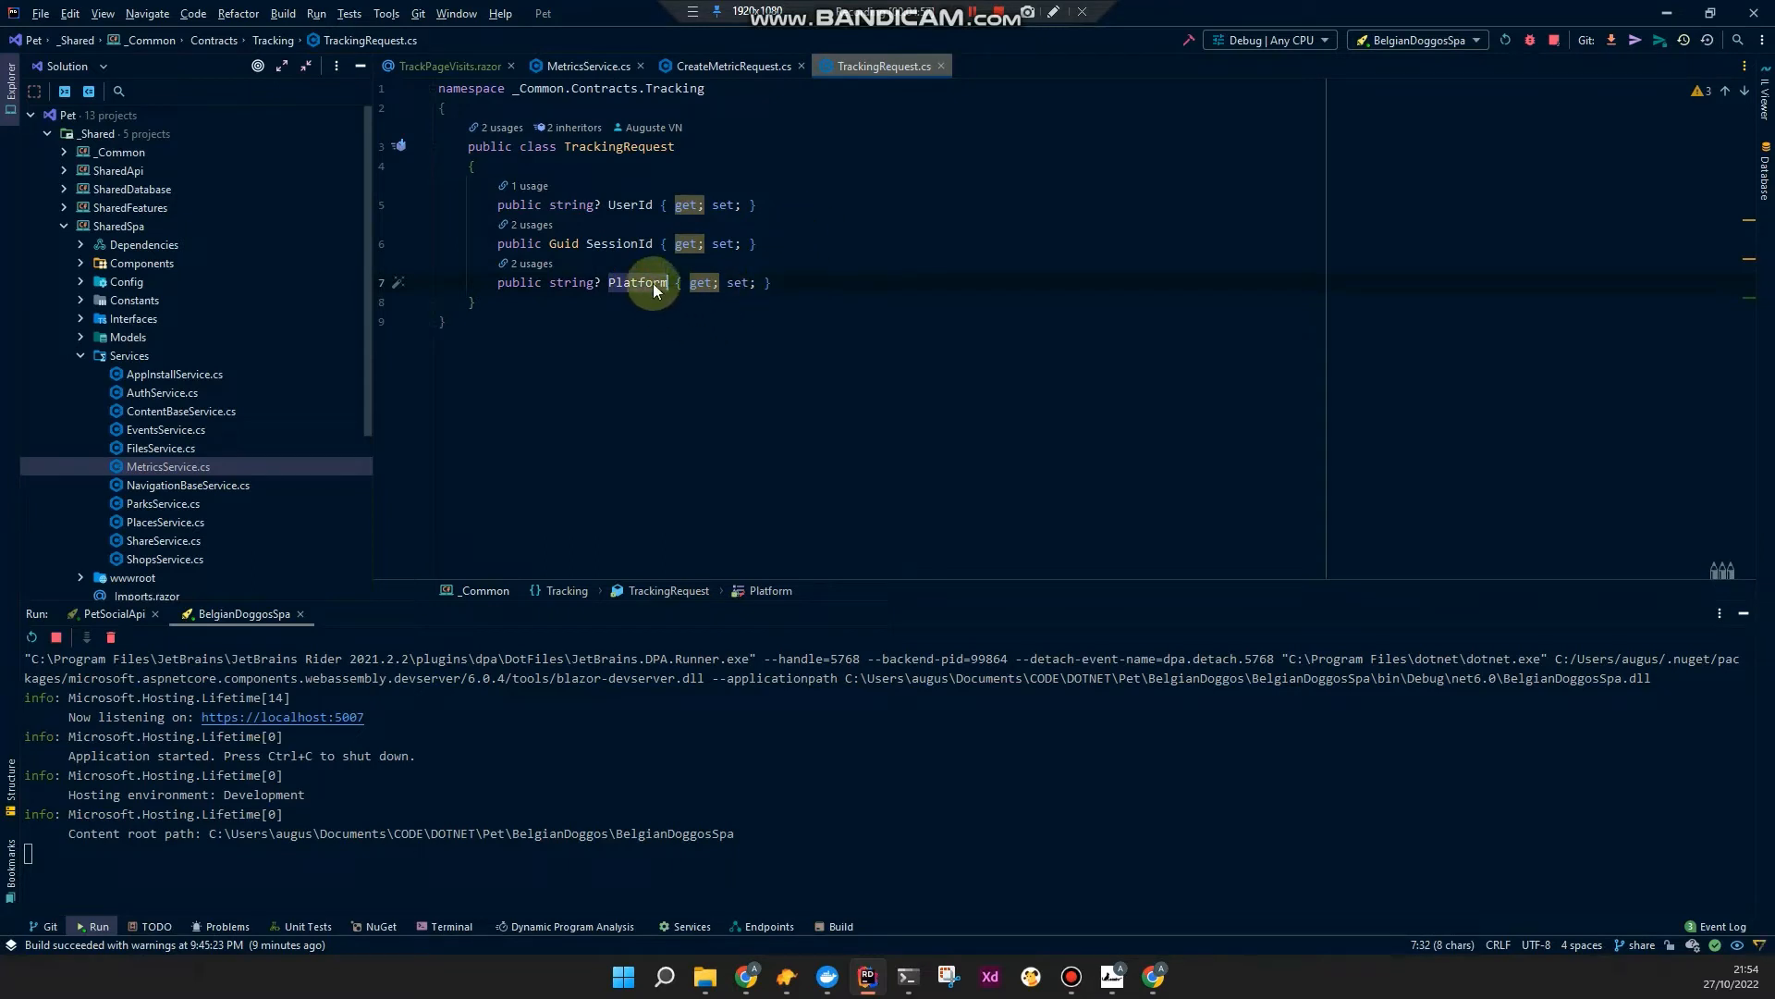
mouse_move(836, 167)
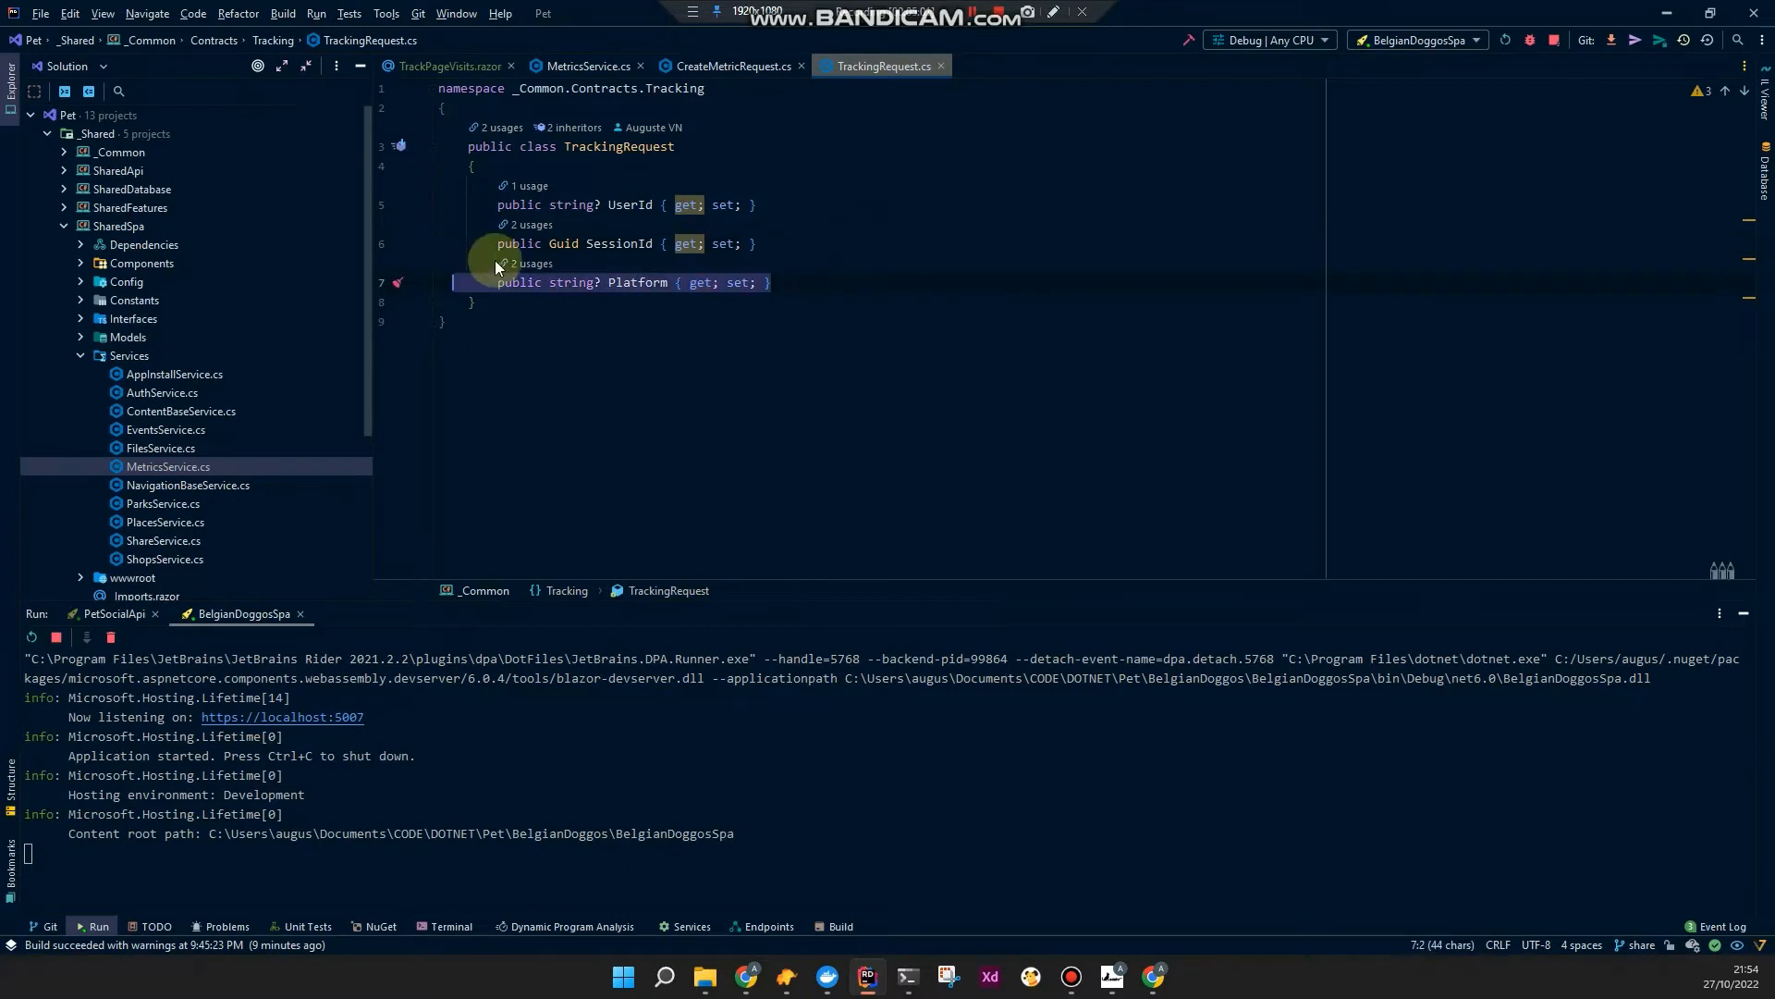
left_click(638, 281)
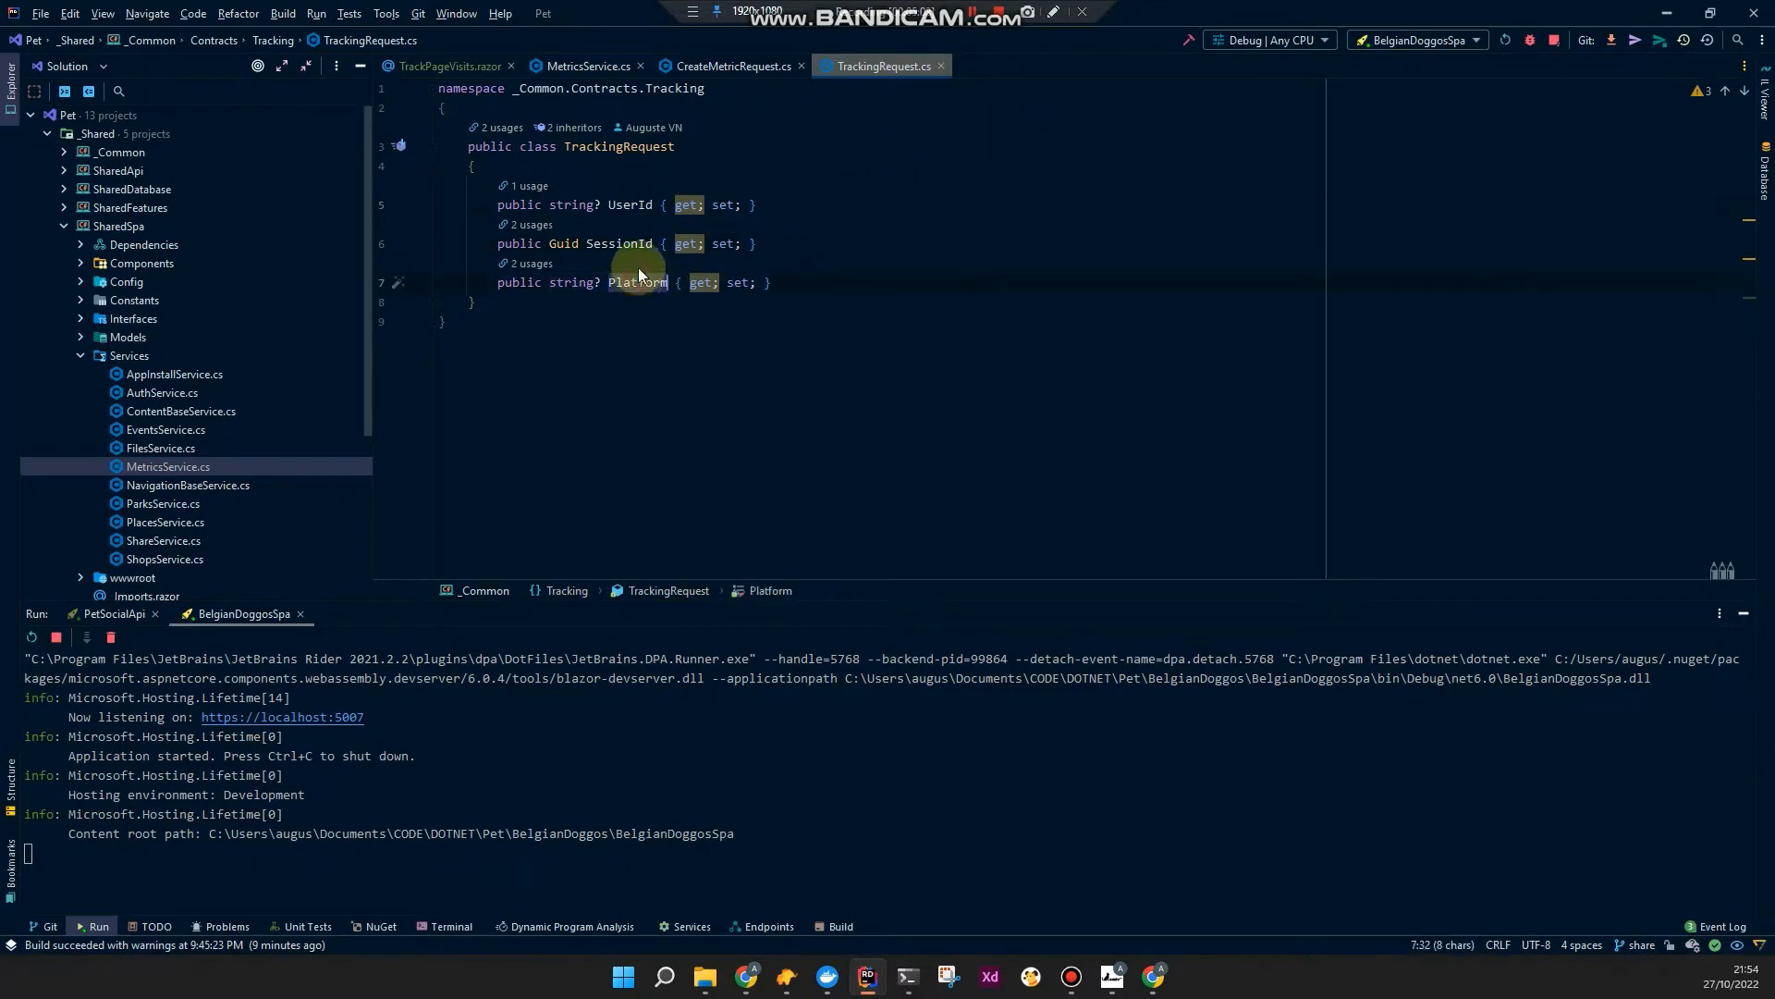
left_click(733, 67)
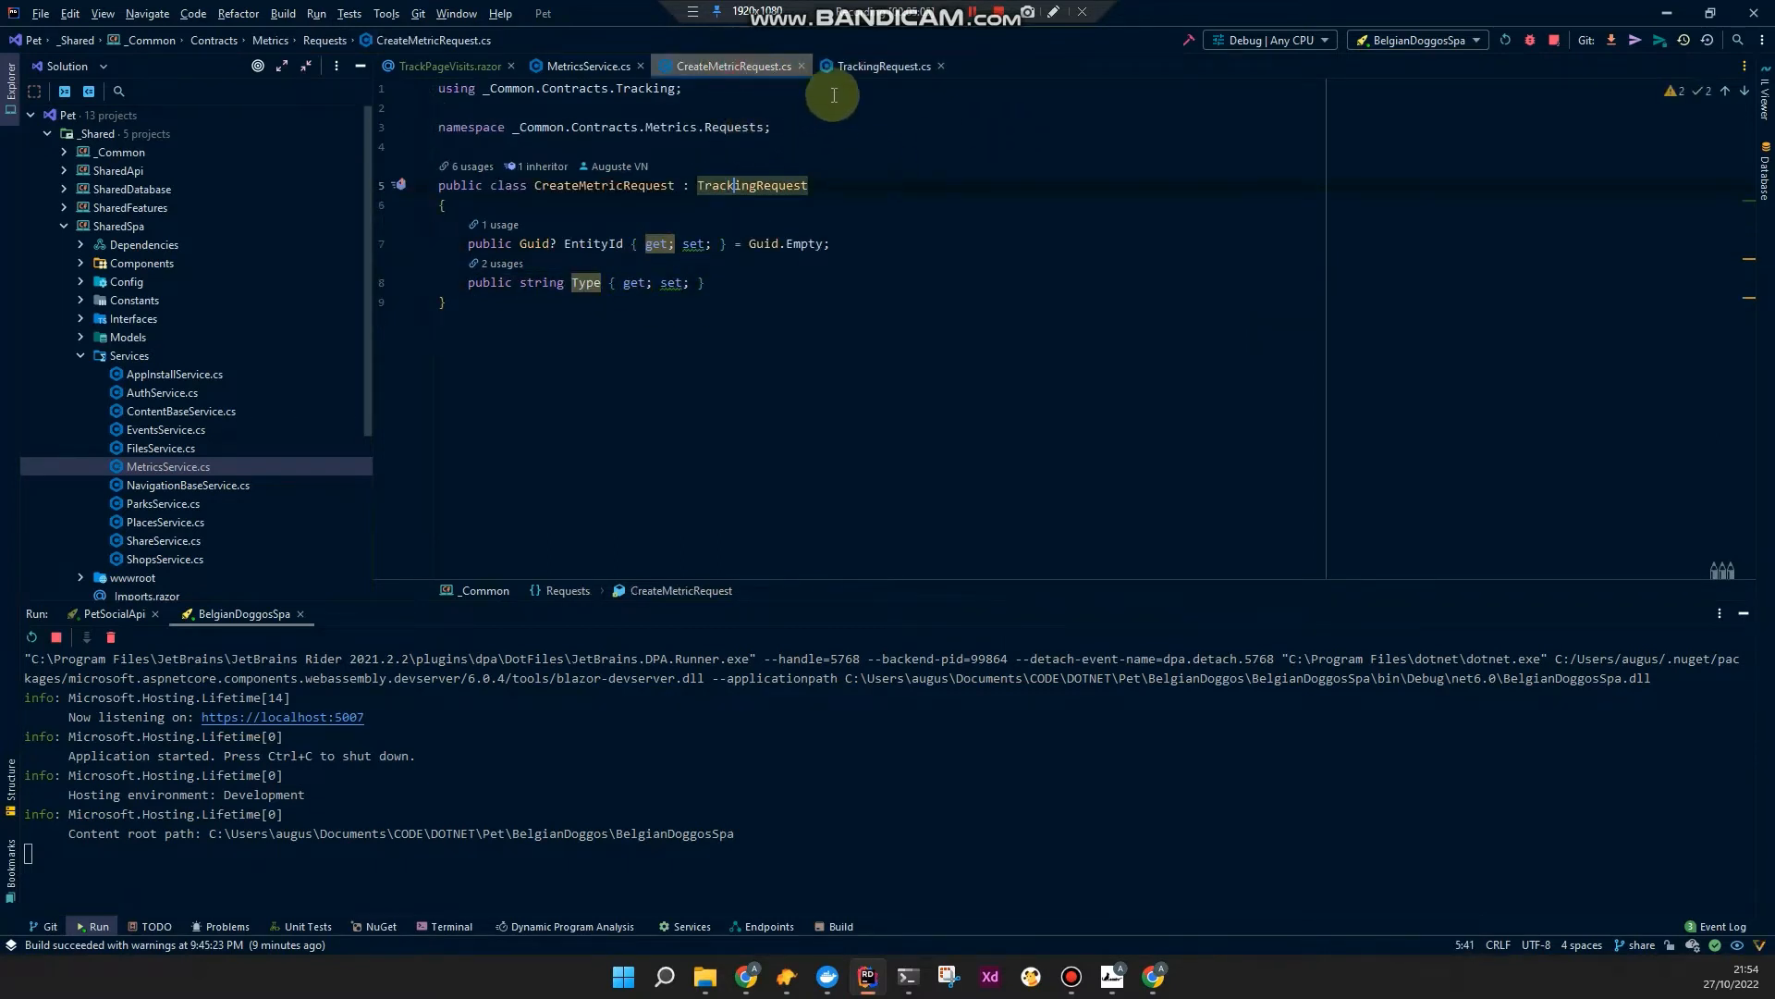
Open MetricsController.cs from SharedApi > Controllers after viewing MetricsService
left_click(582, 67)
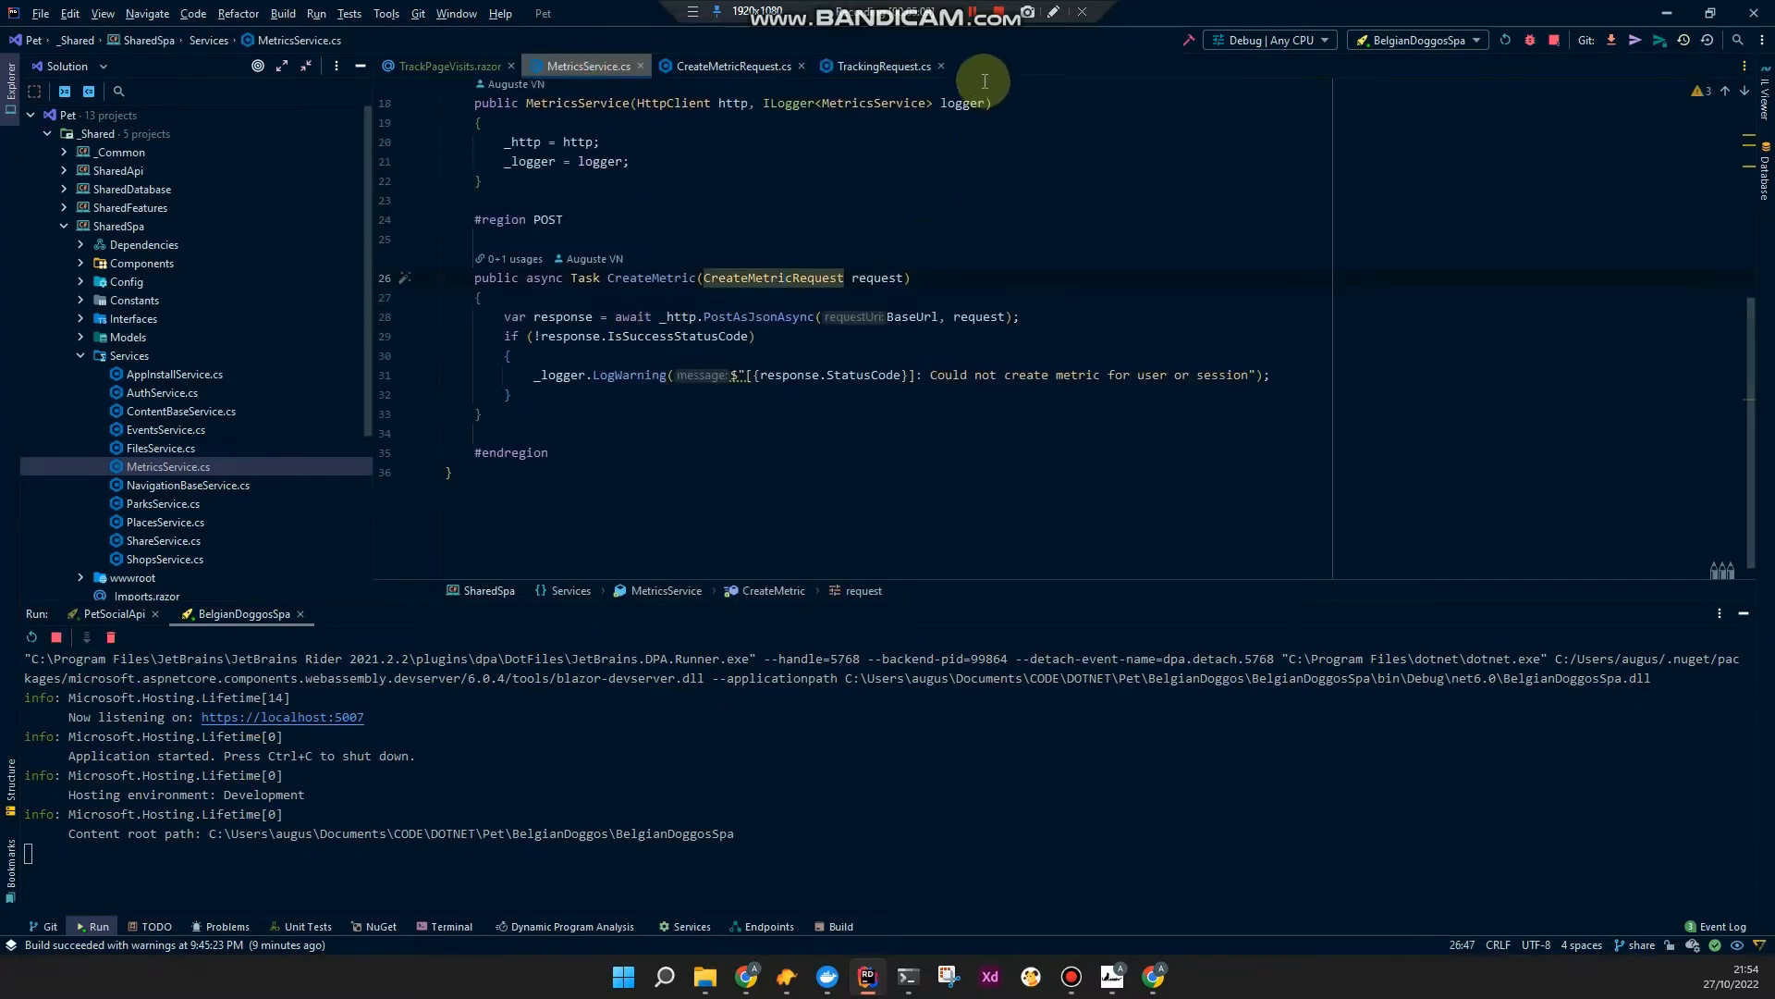
mouse_move(139, 392)
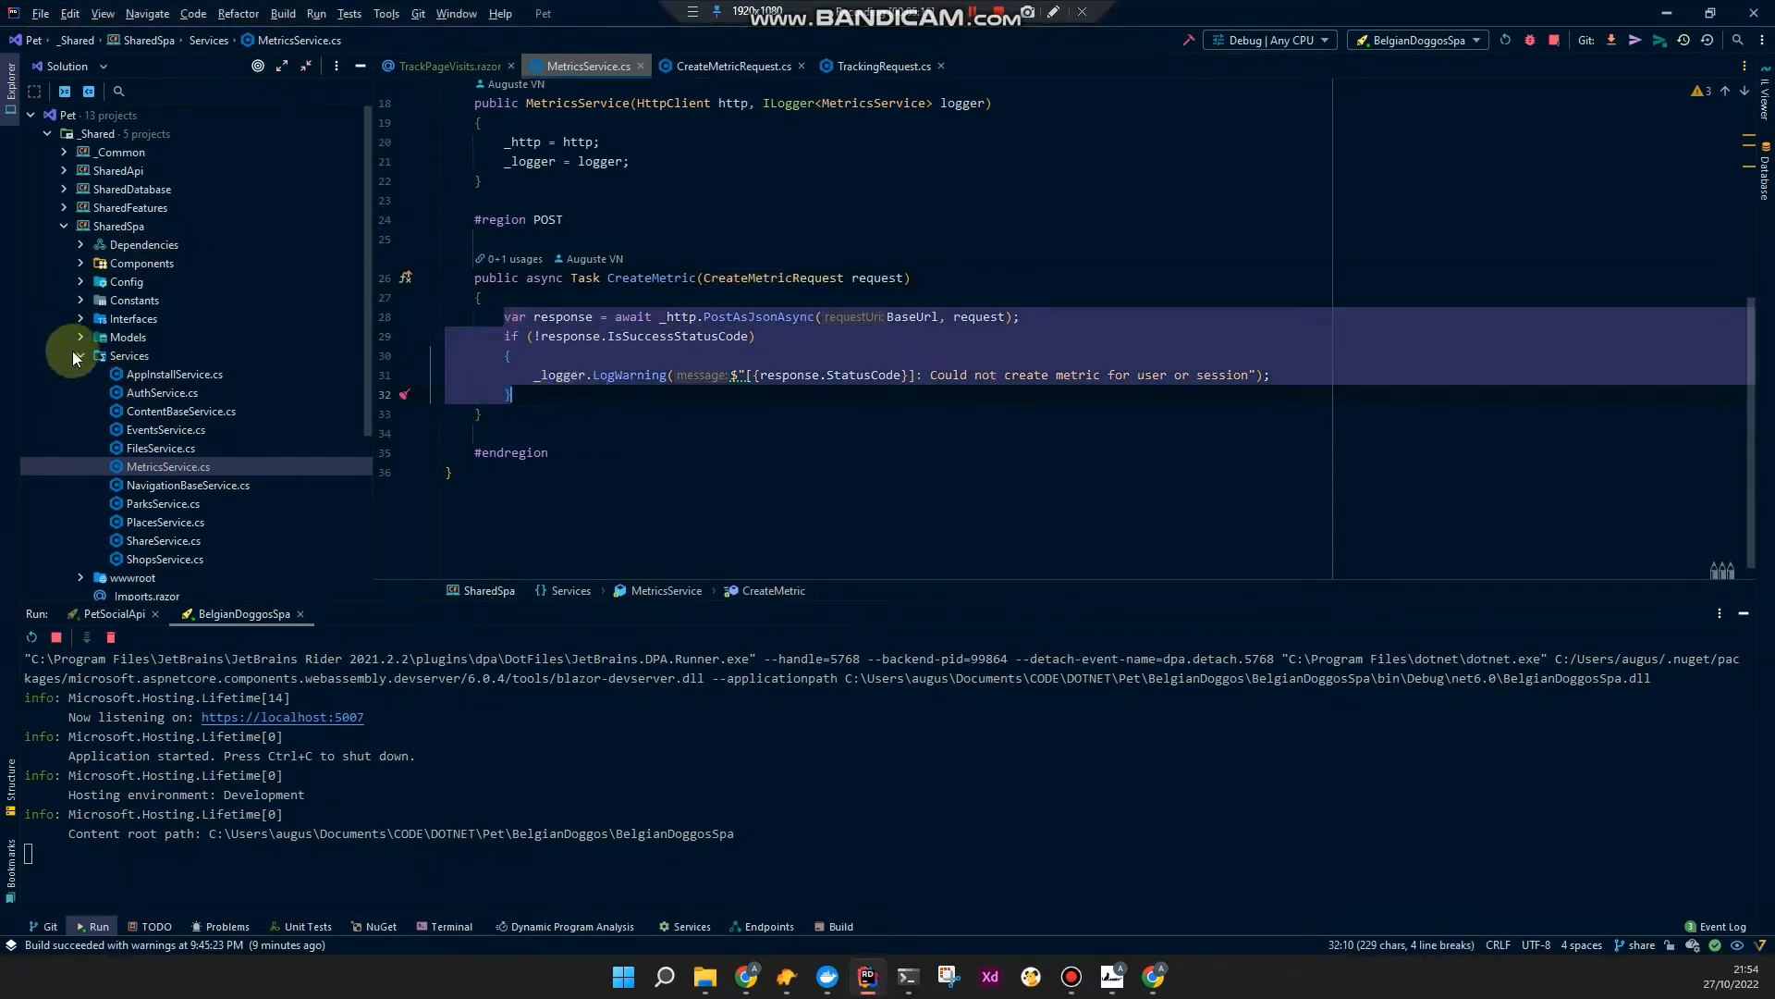
left_click(65, 226)
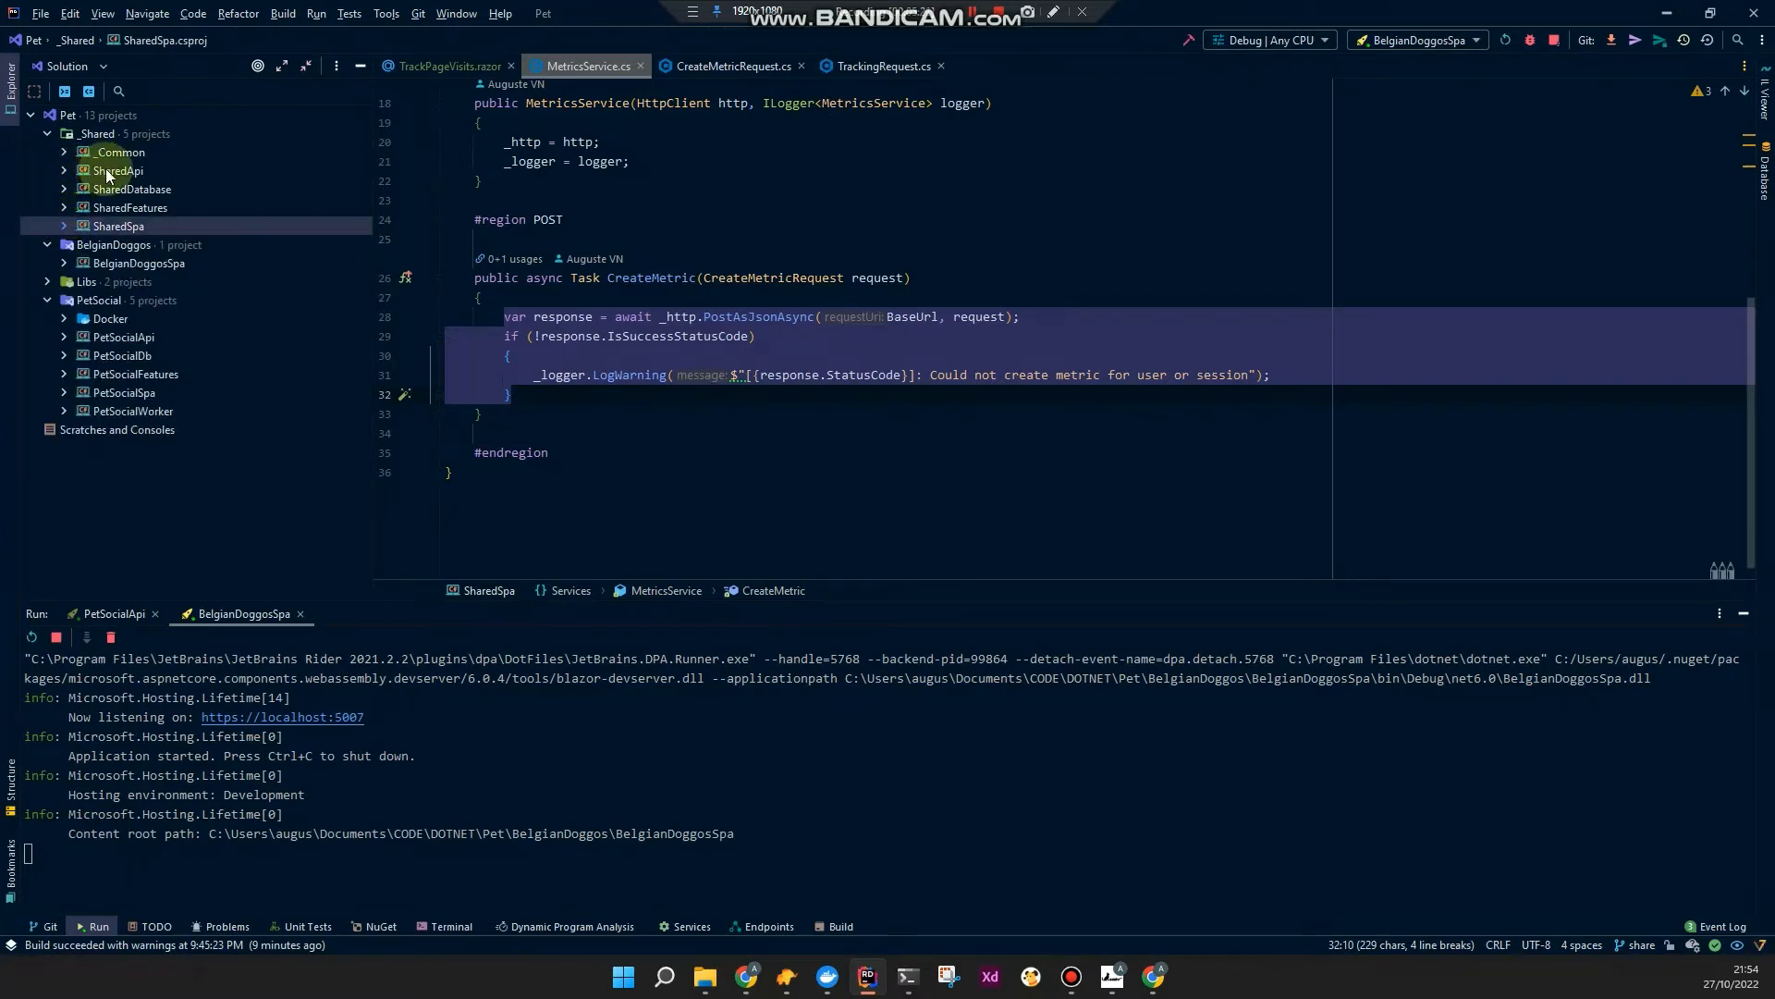
left_click(65, 170)
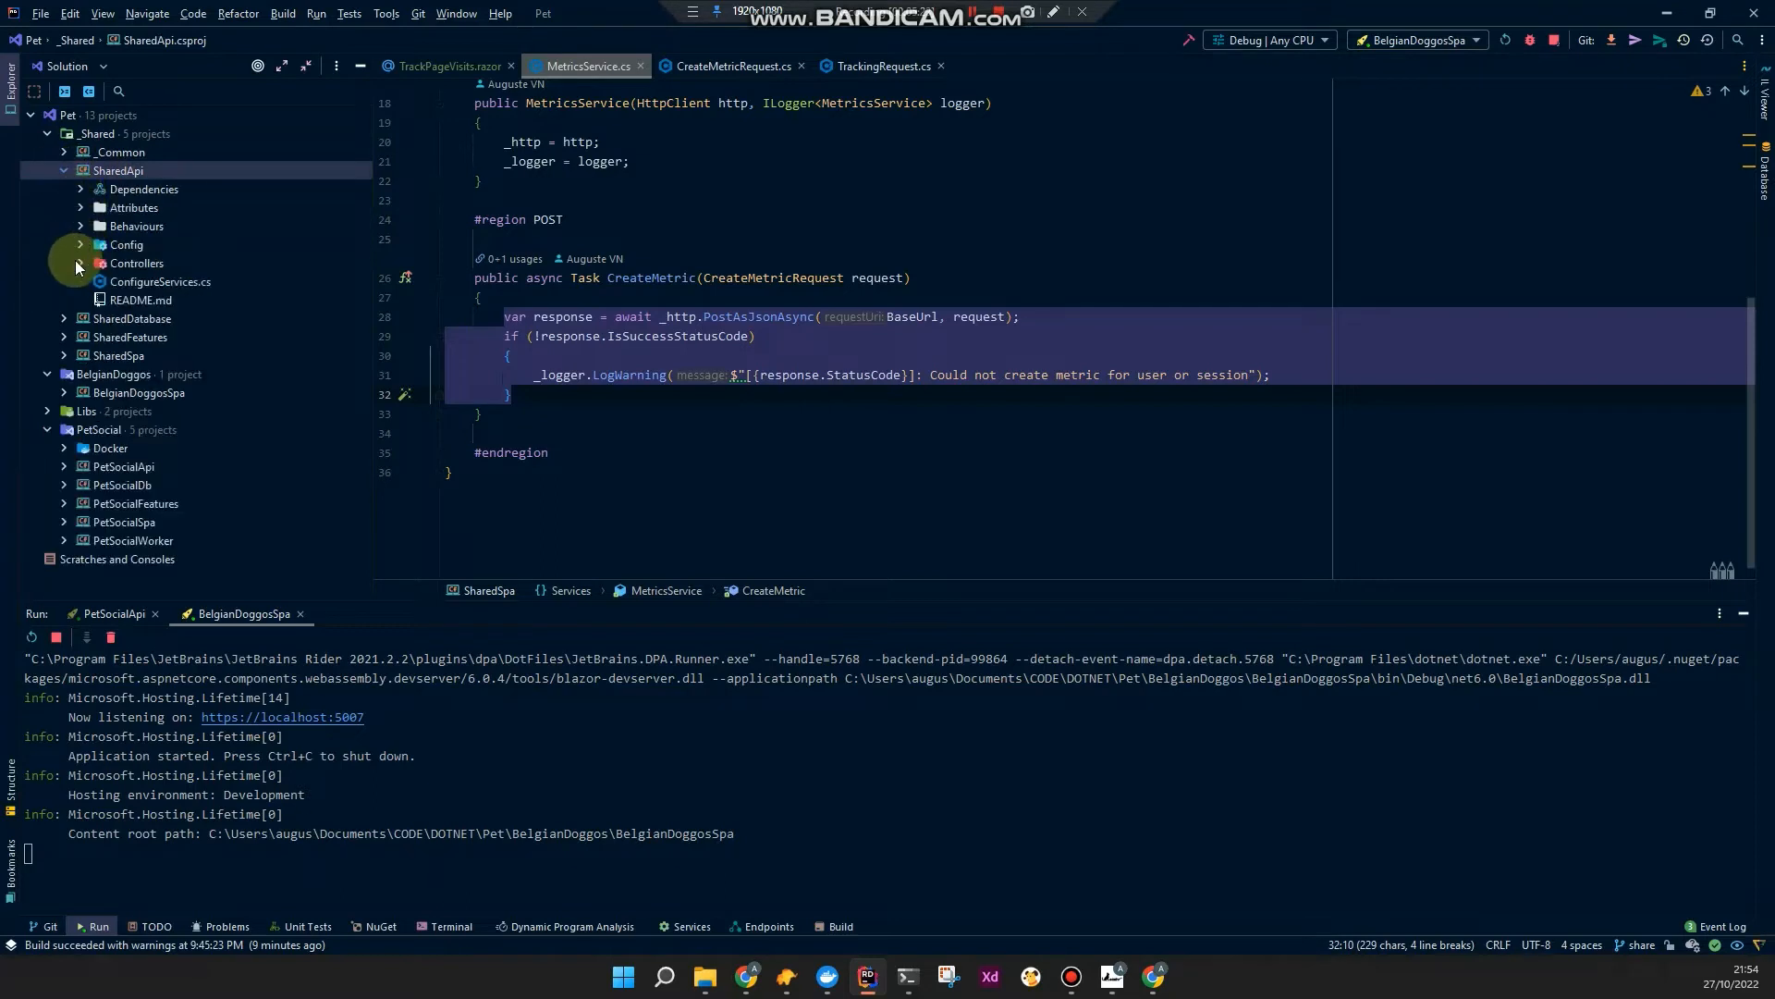
left_click(78, 263)
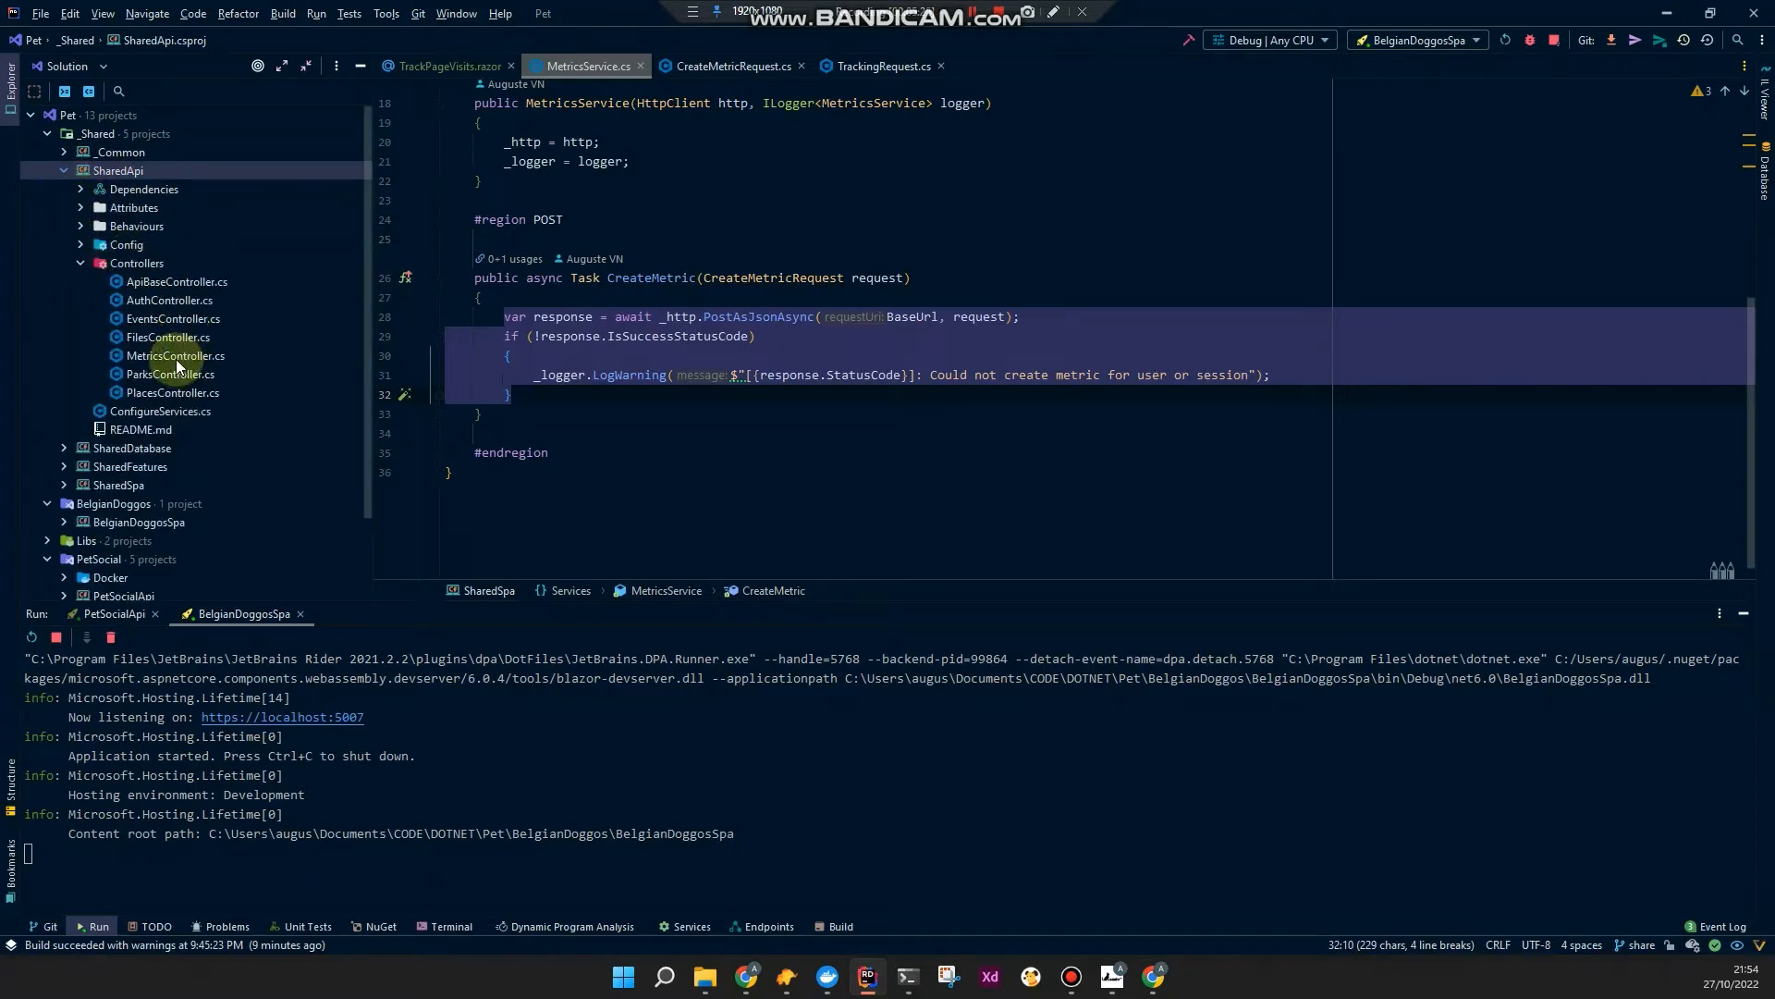
left_click(174, 355)
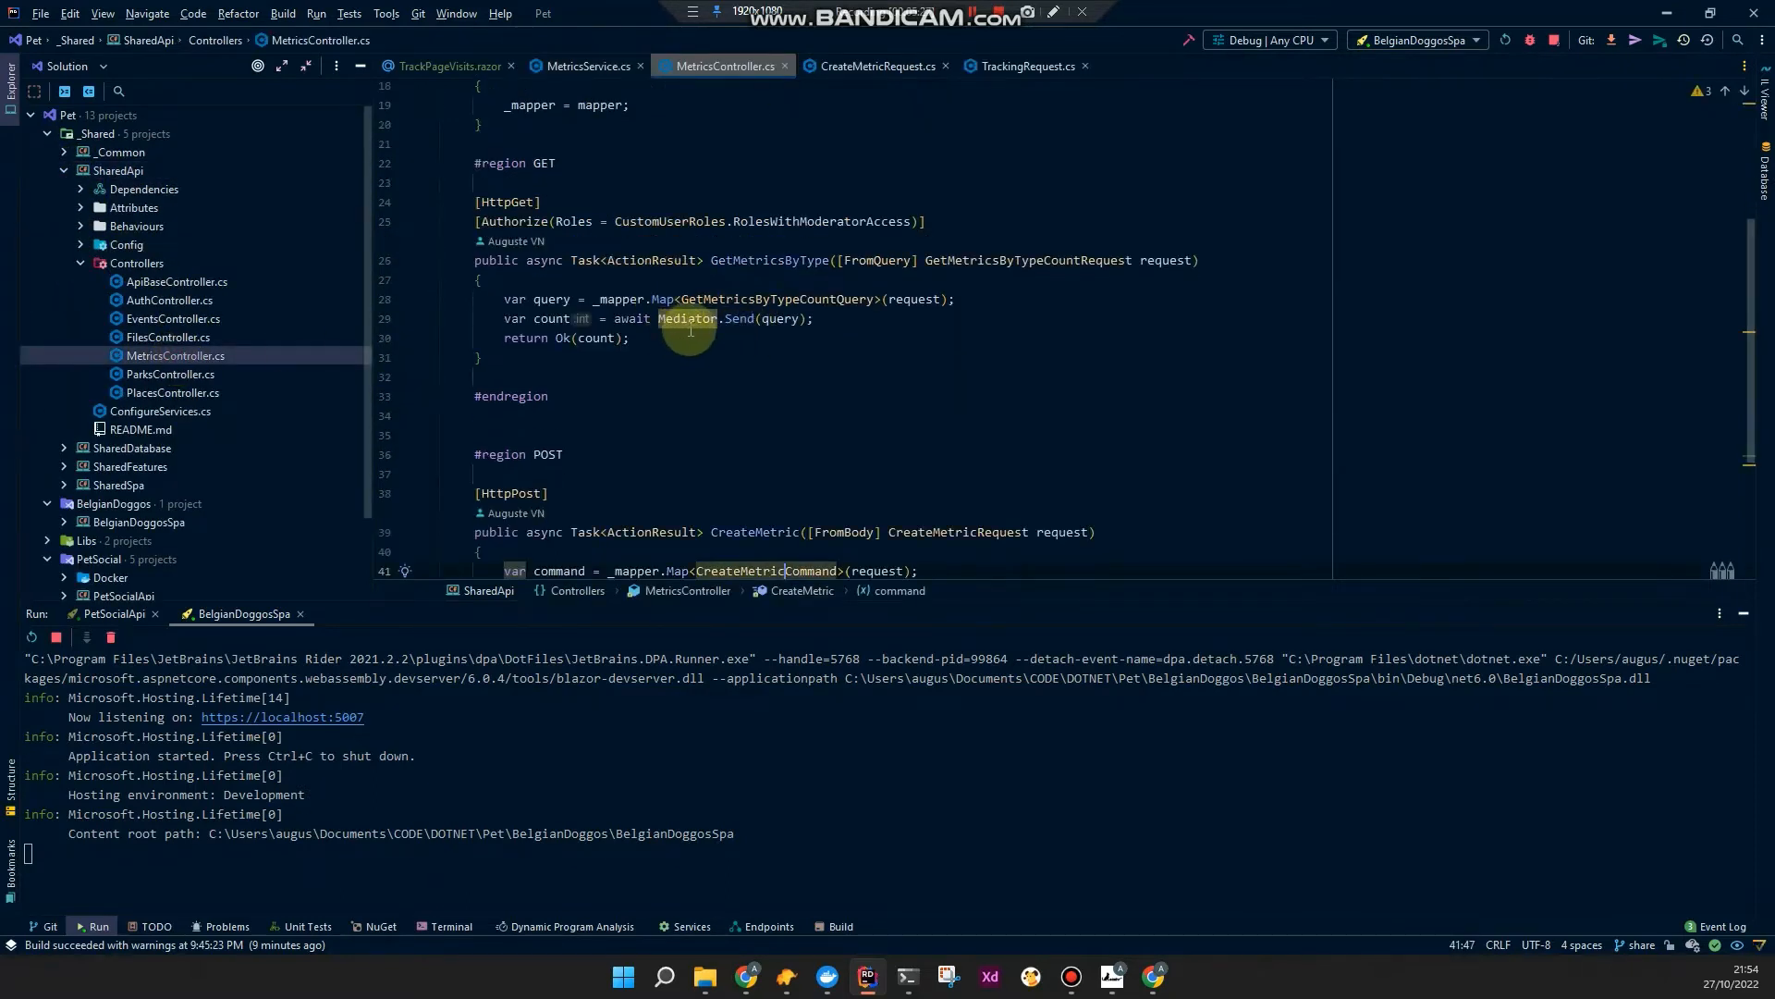
Scroll to the POST CreateMetric action and inspect its mapping and Mediator.Send lines
scroll("down", 3)
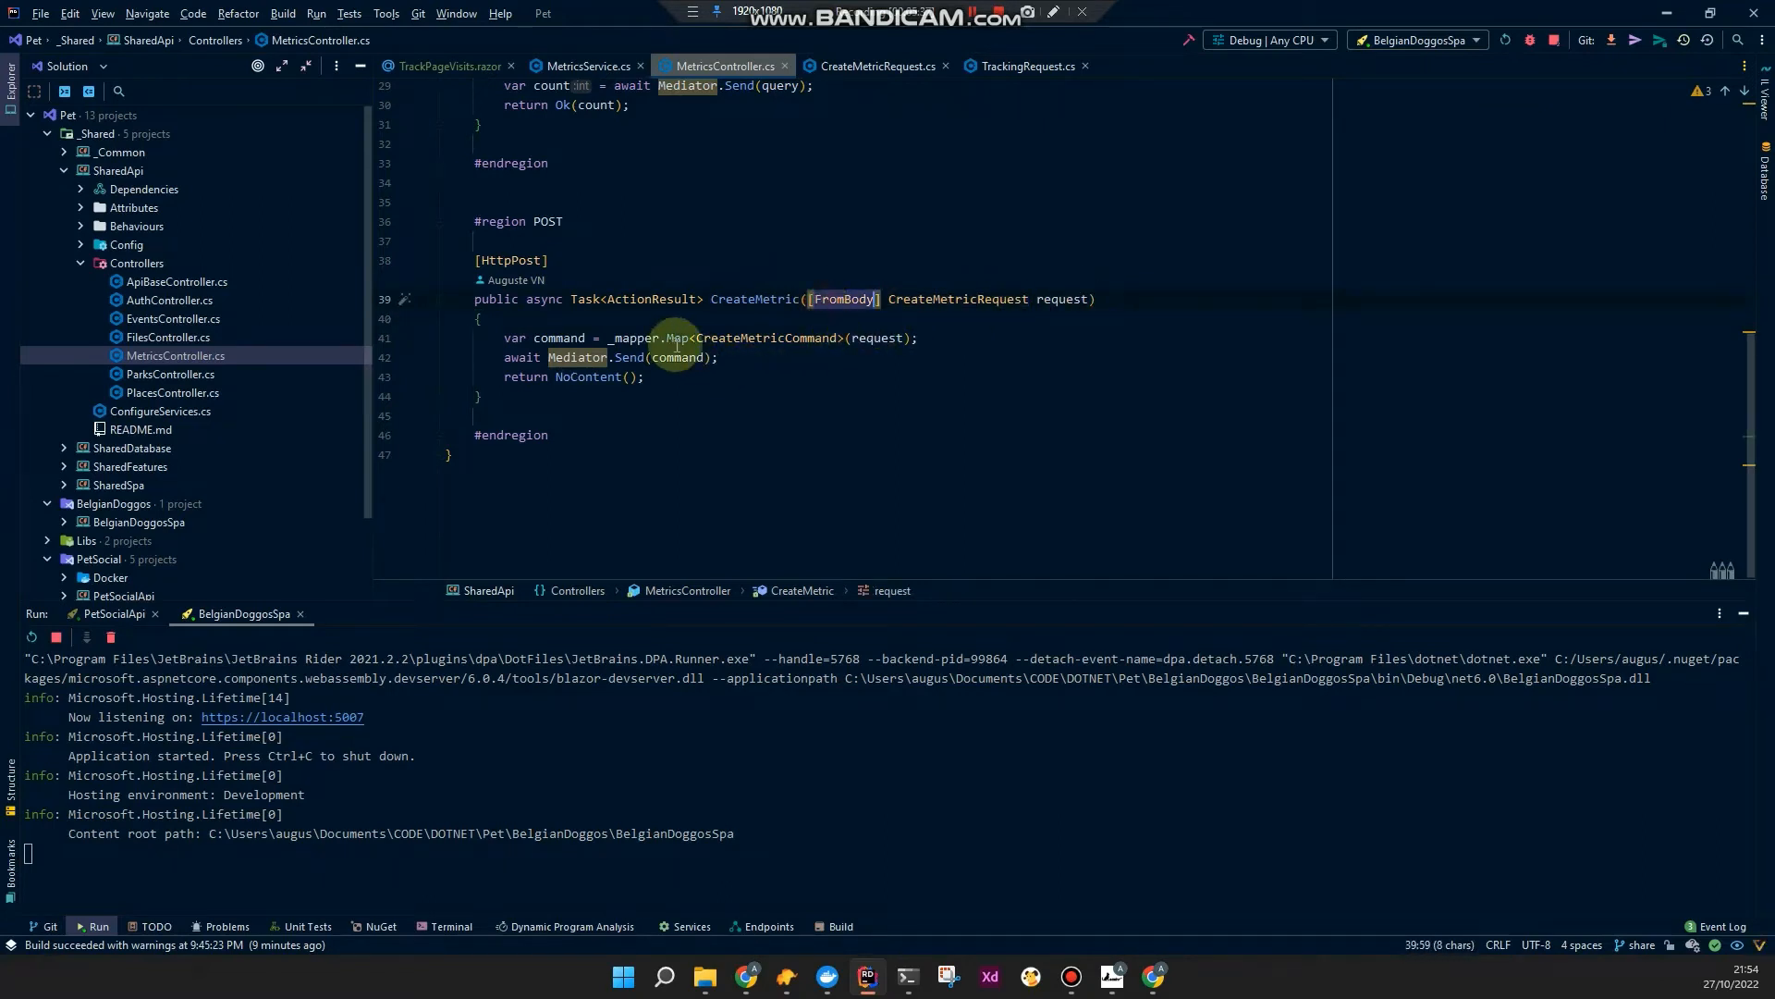
left_click(708, 336)
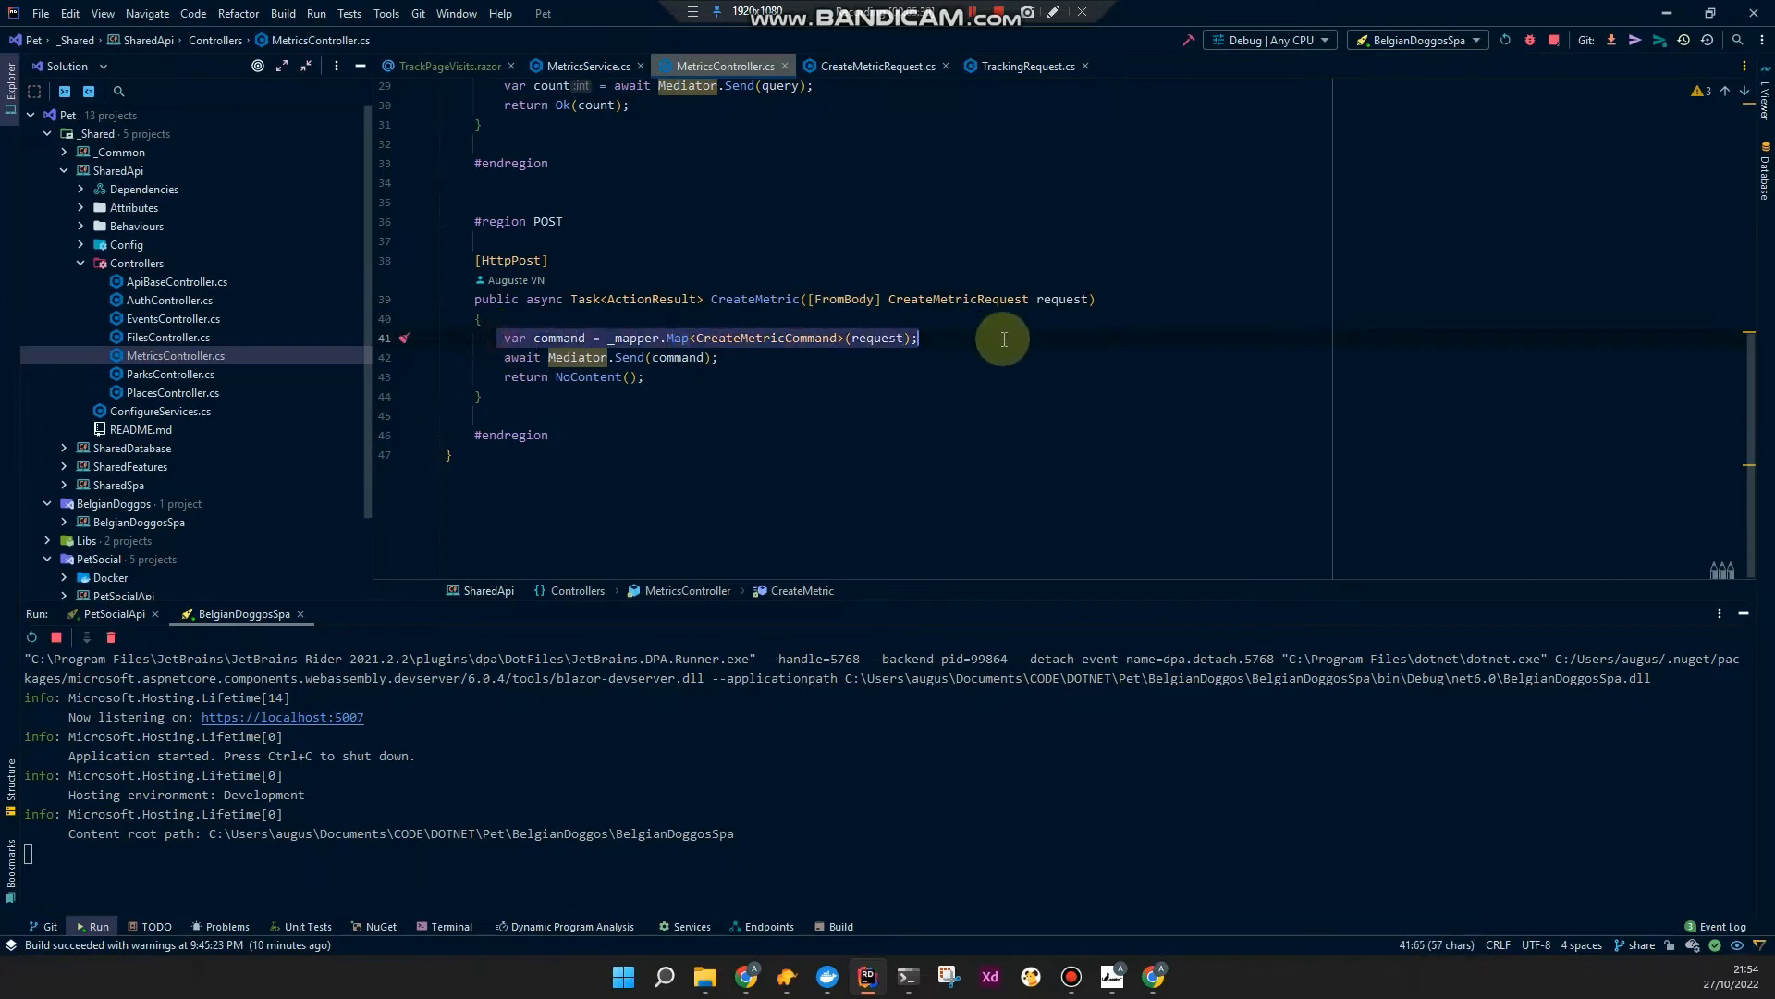
mouse_move(799, 336)
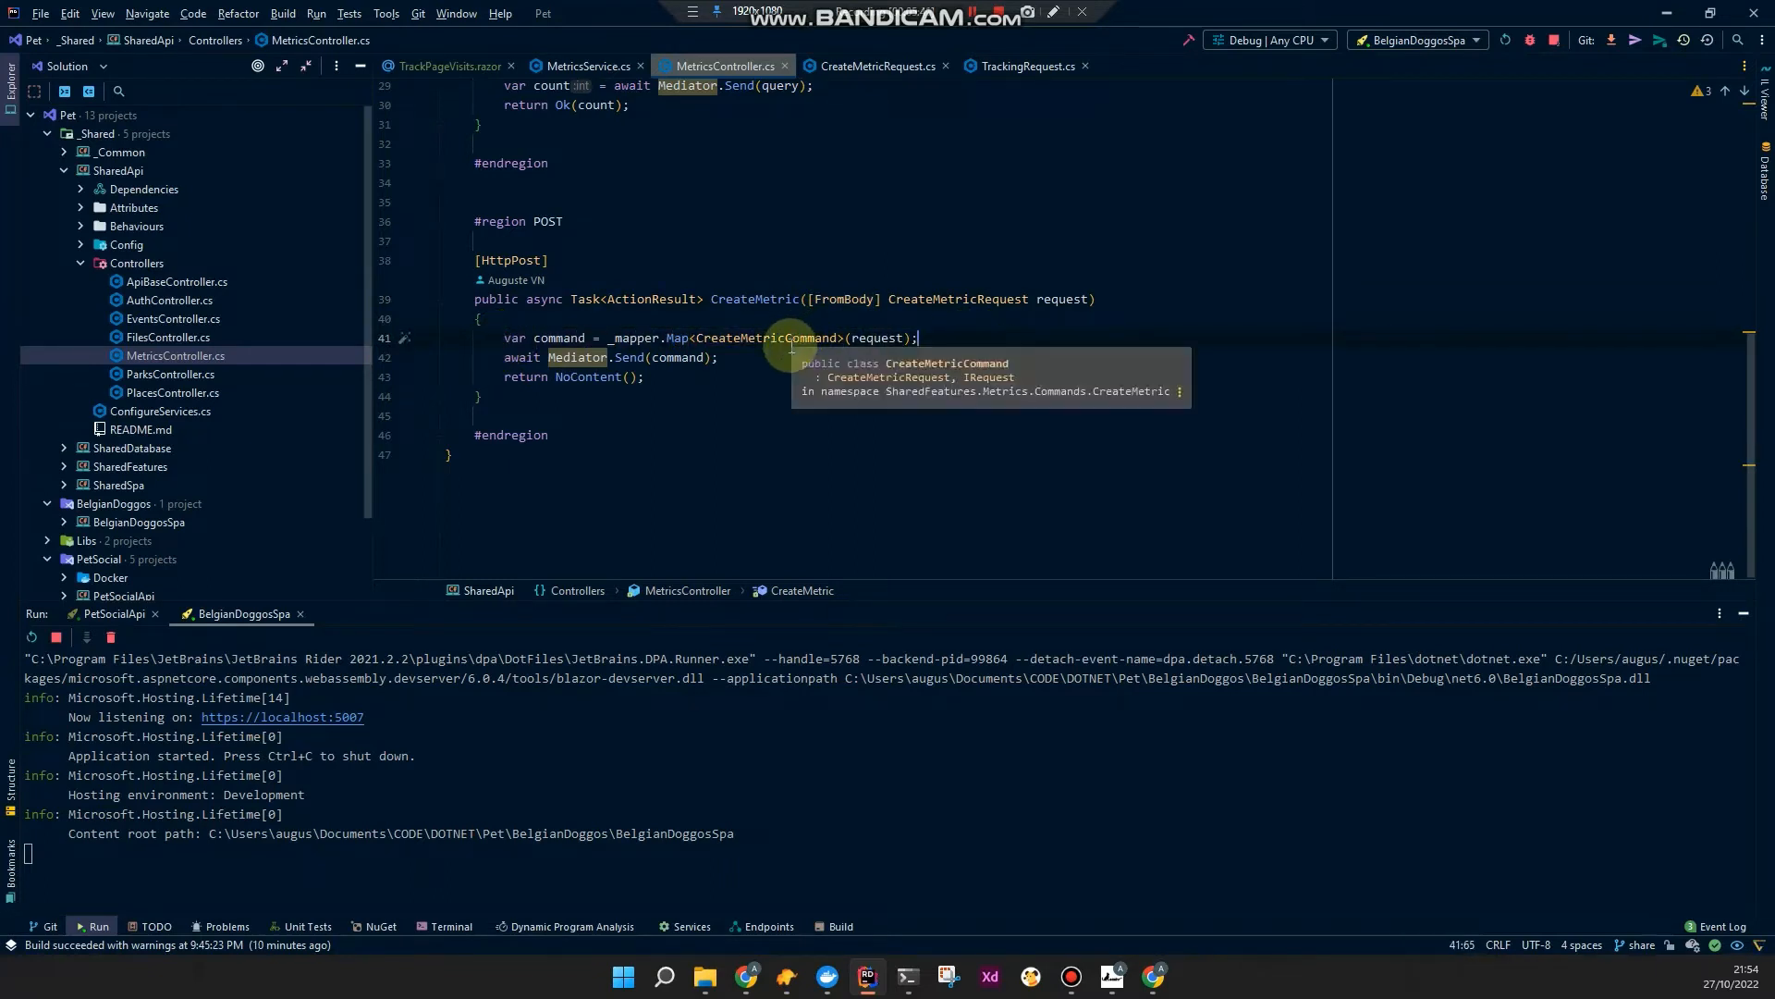
mouse_move(784, 340)
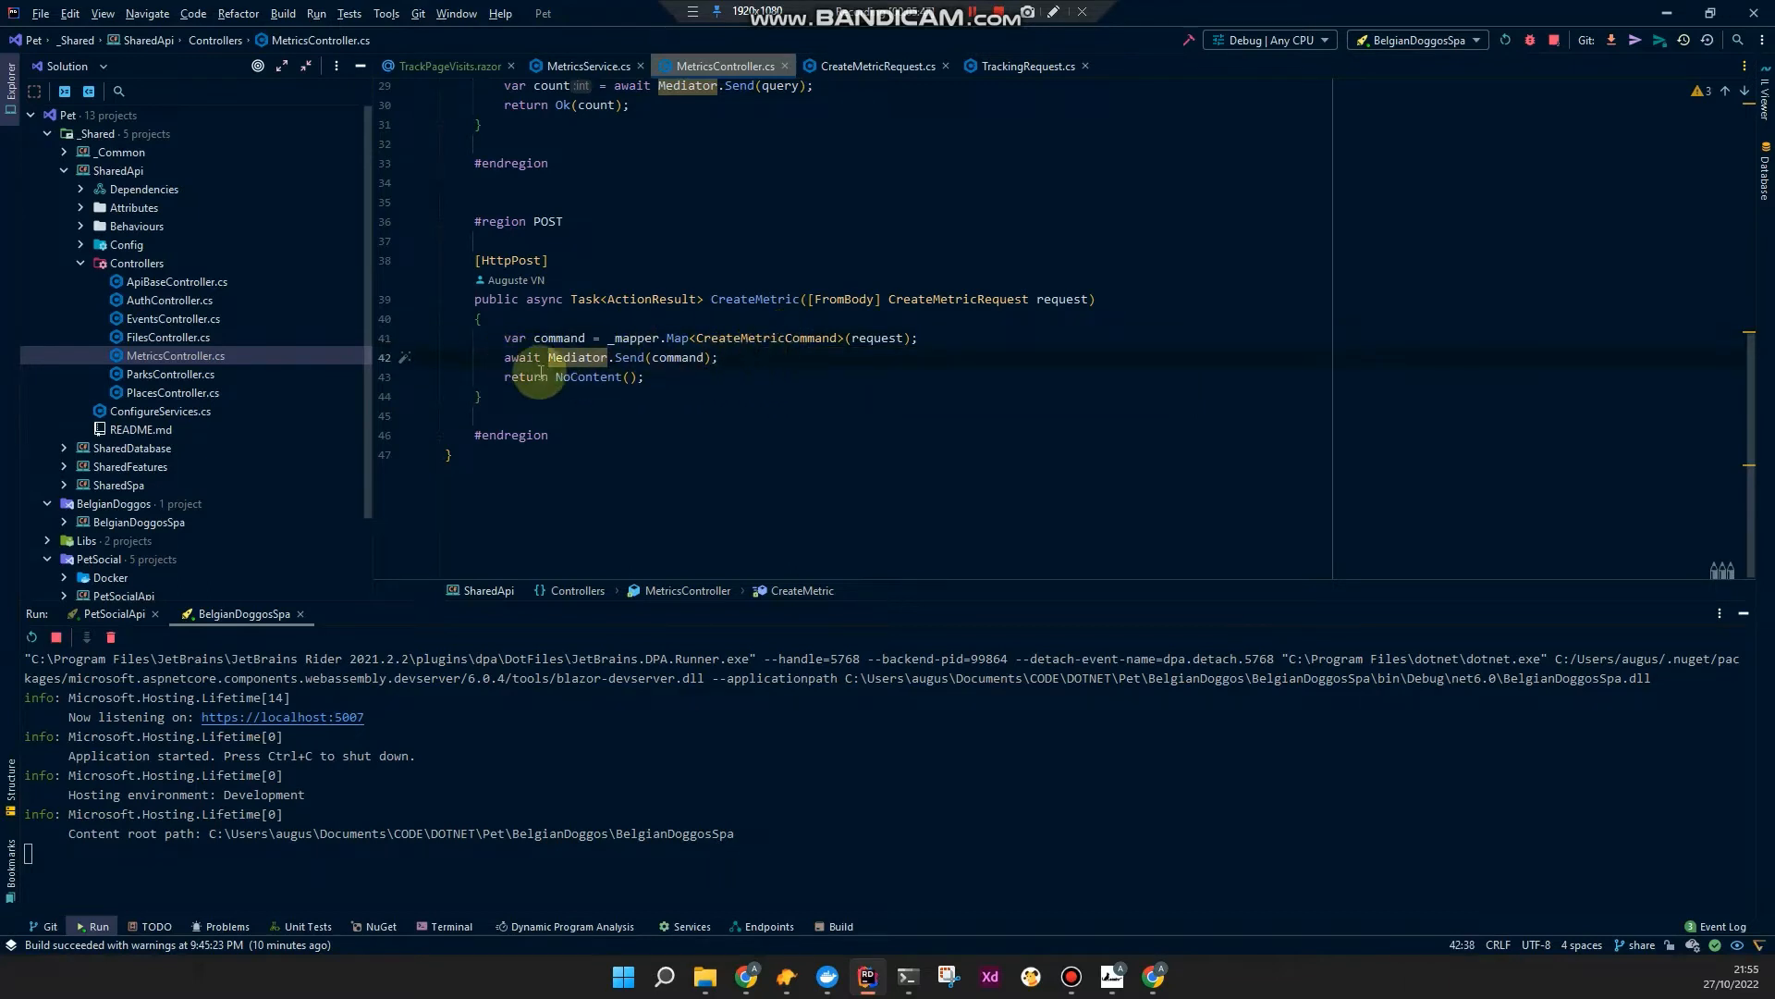
triple_click(612, 357)
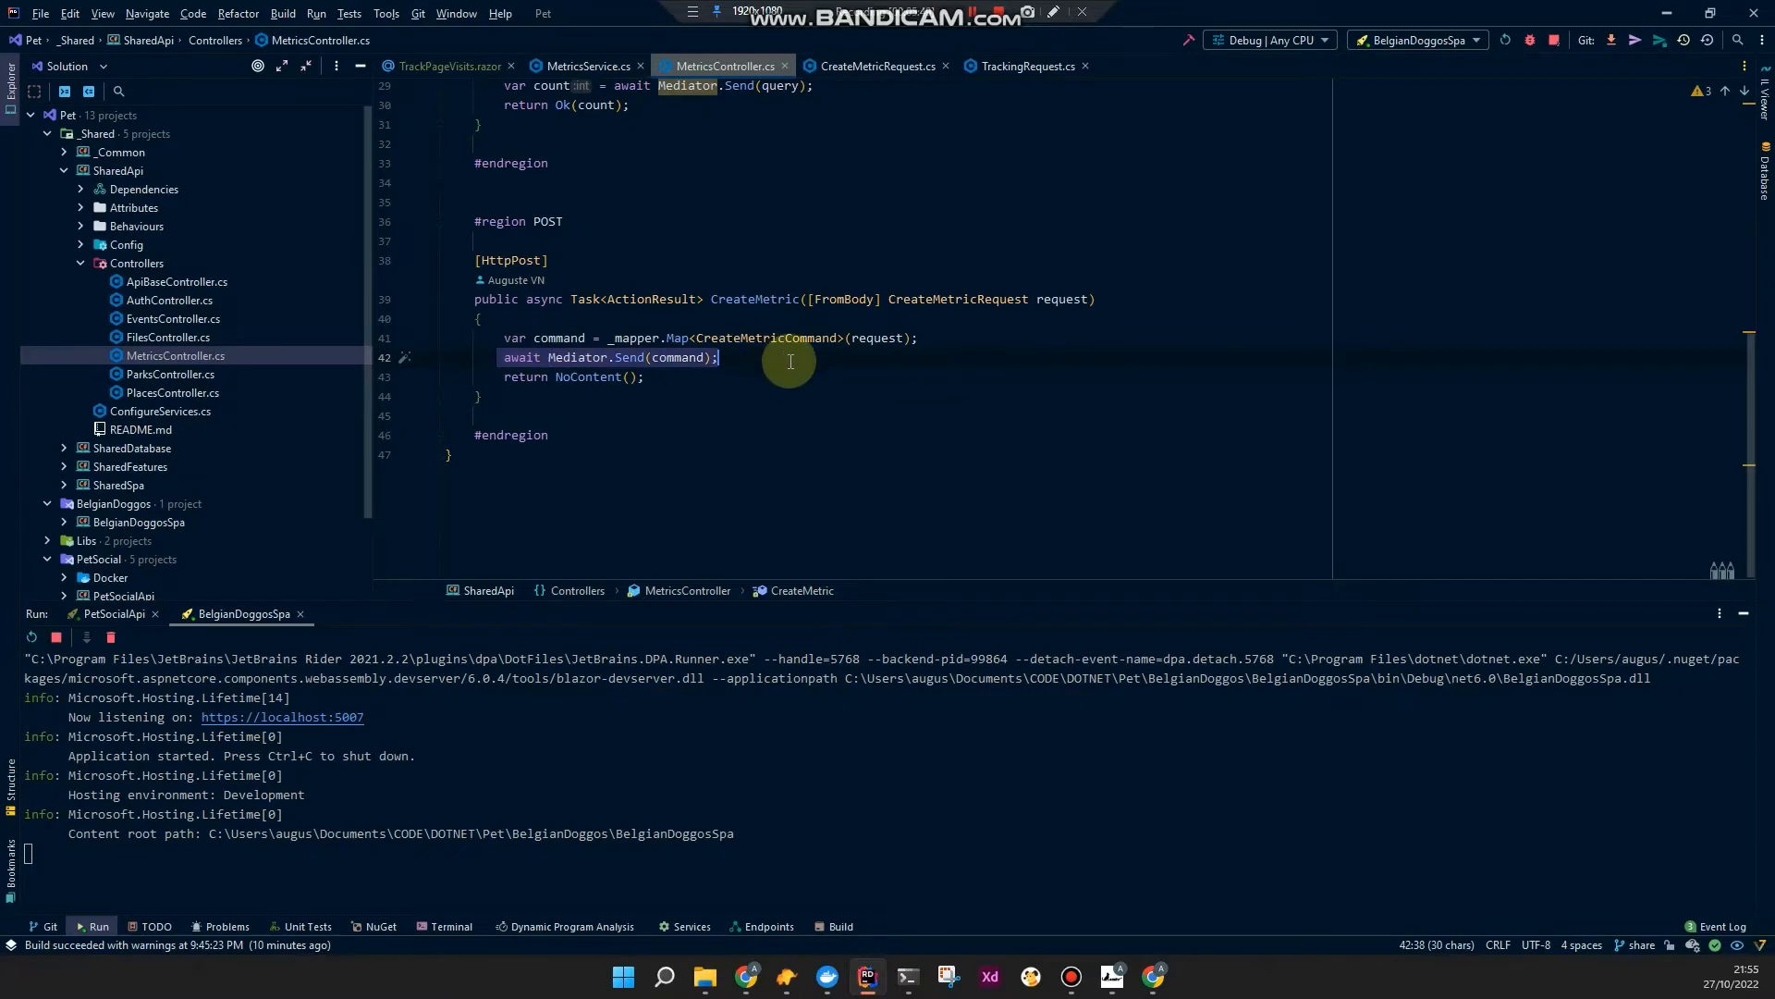
mouse_move(764, 383)
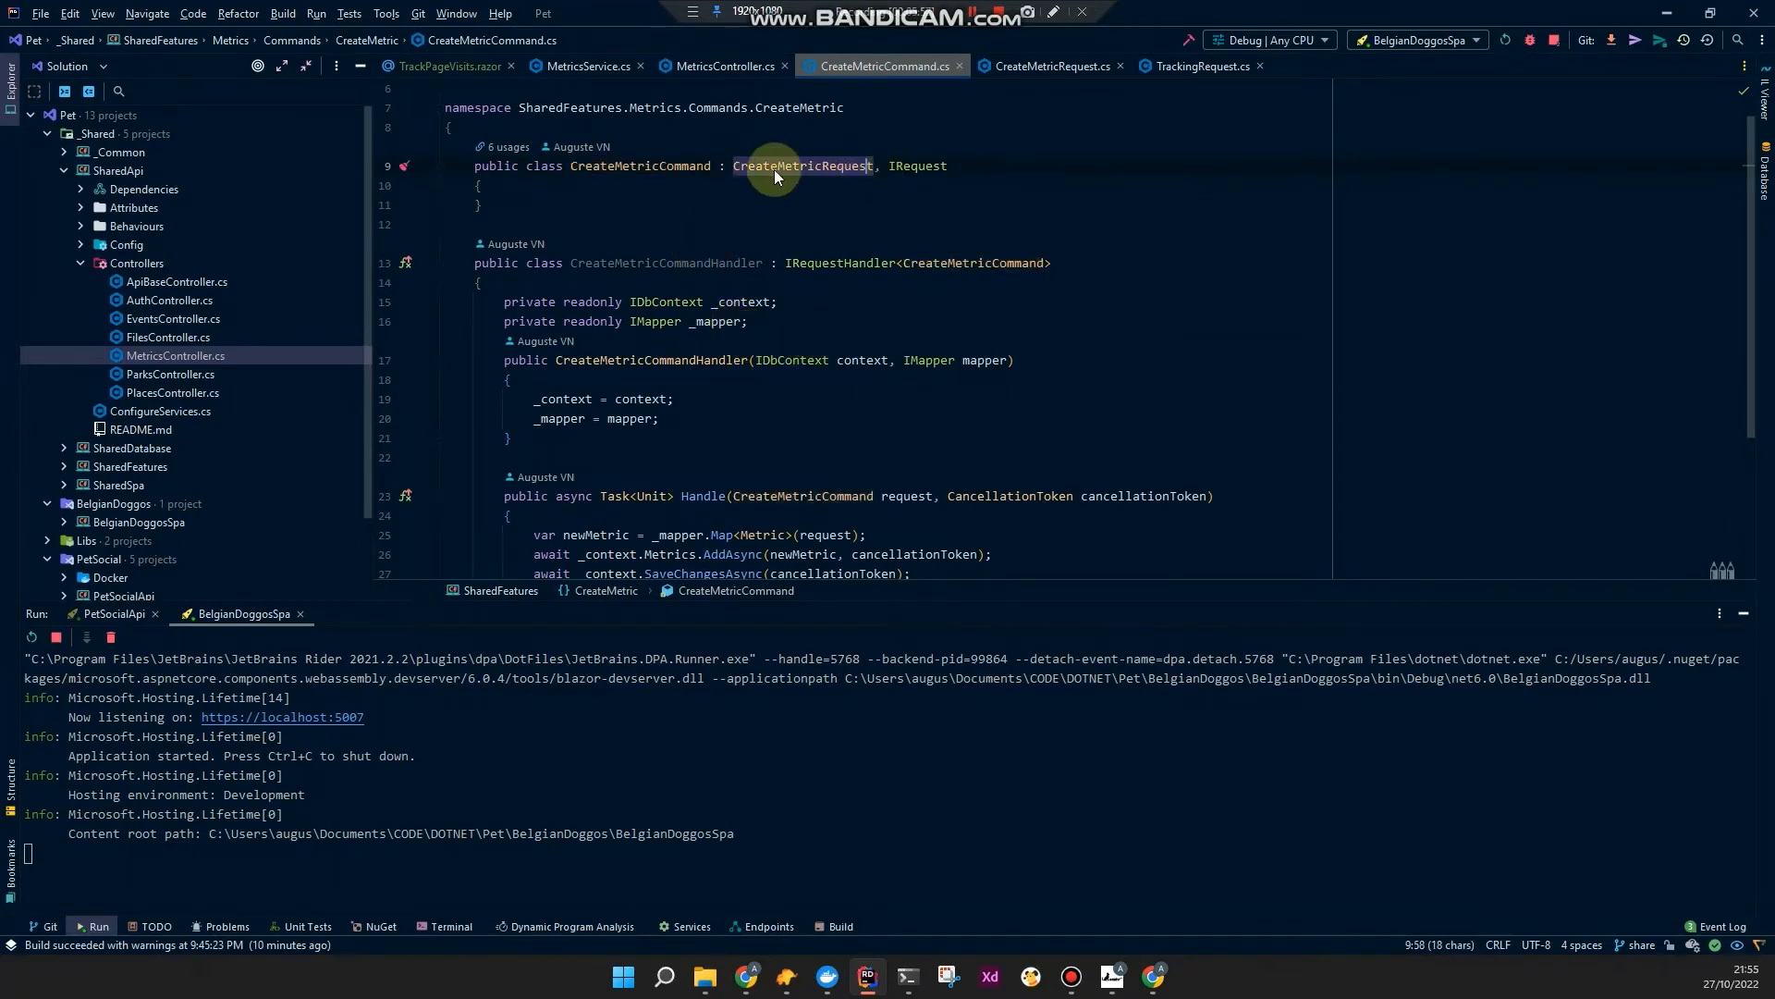
mouse_move(795, 168)
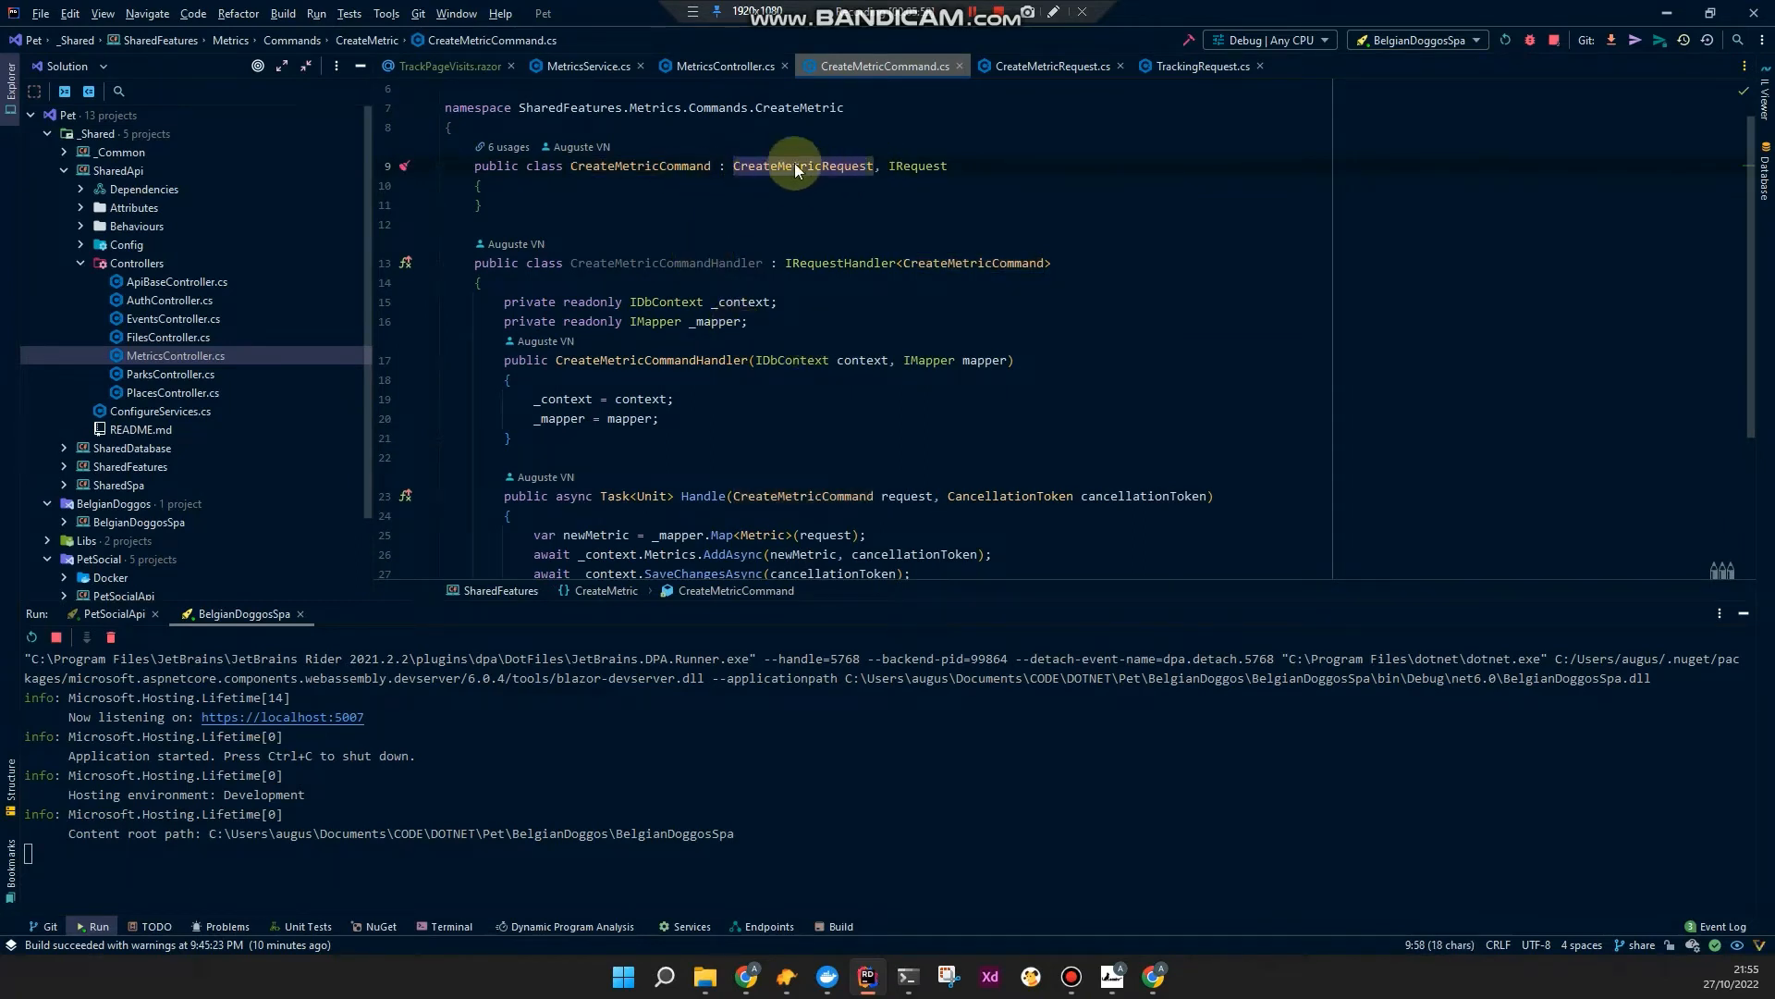
mouse_move(834, 176)
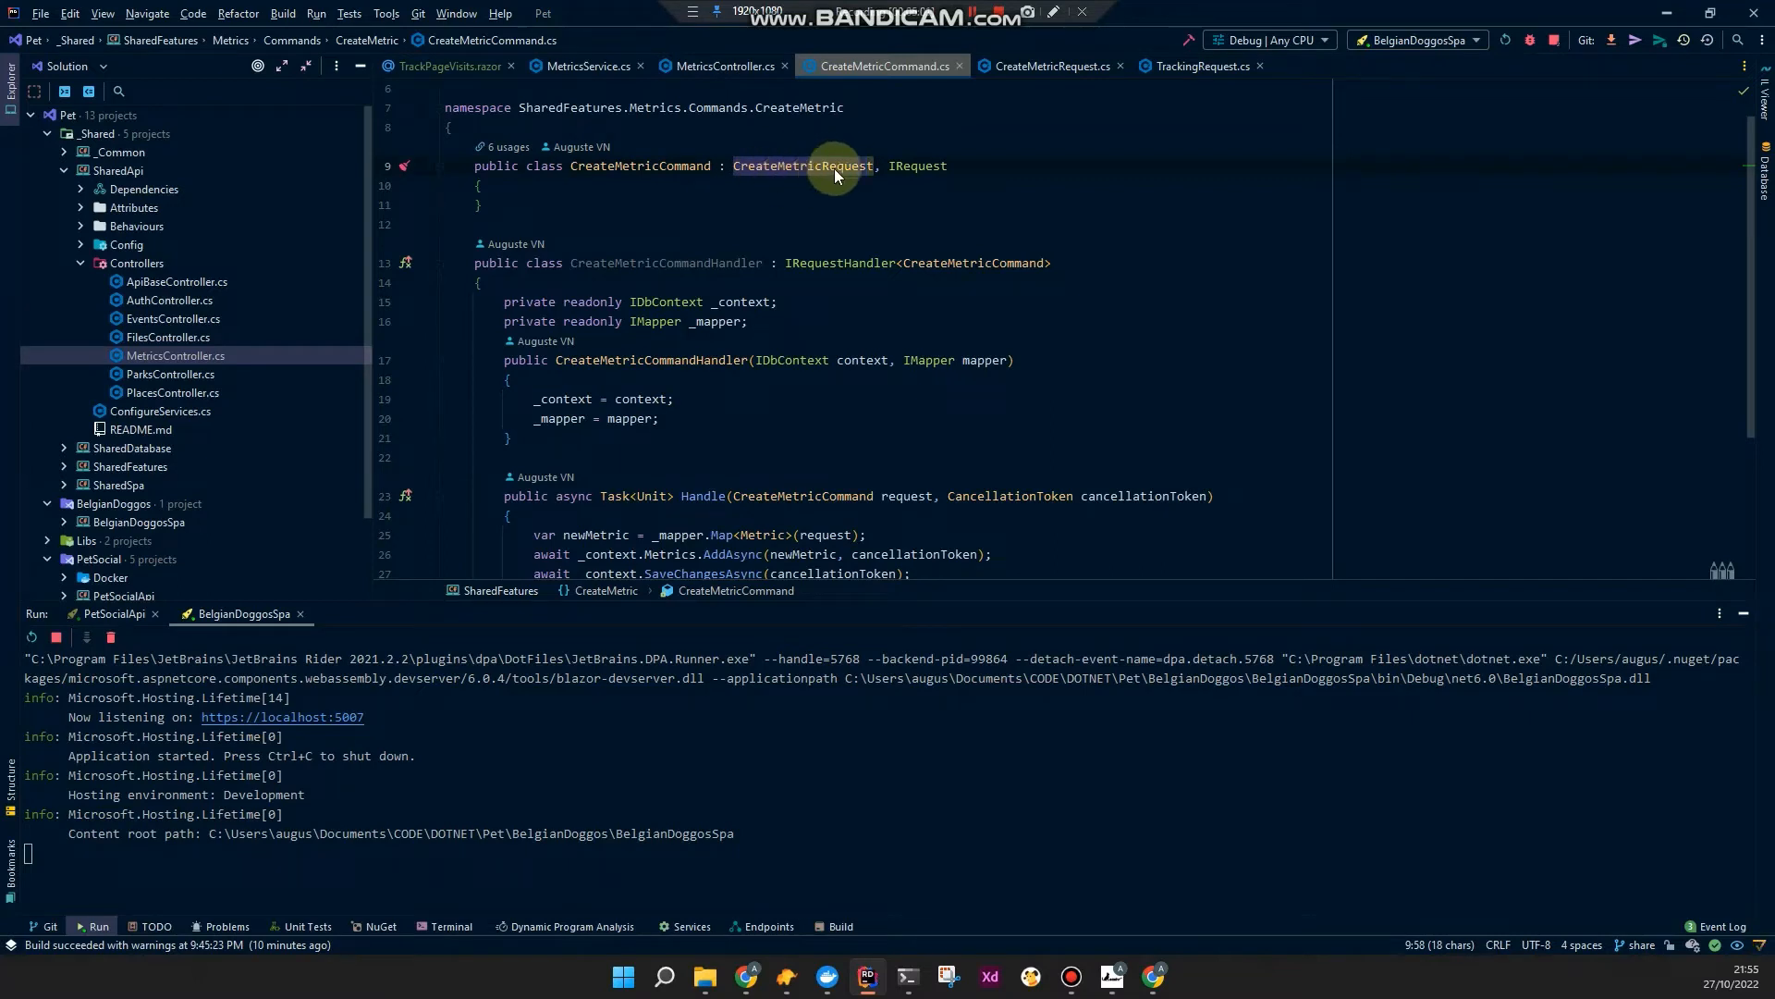
scroll("down", 3)
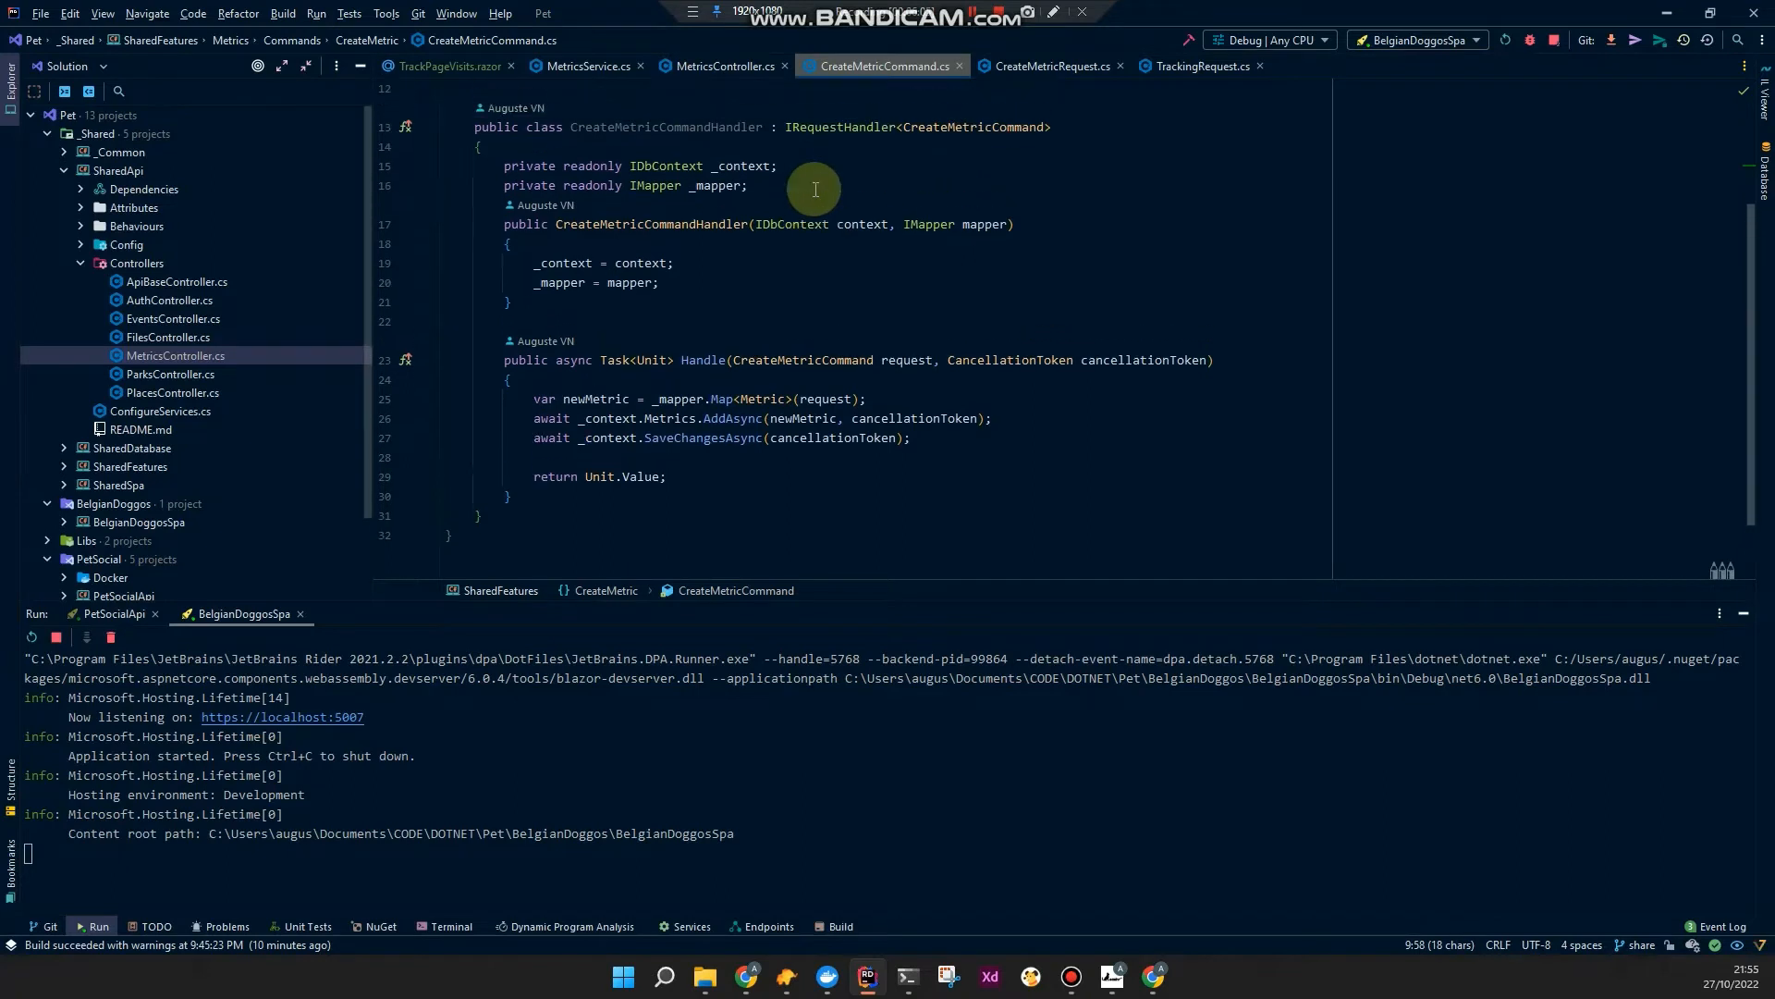
left_click(736, 418)
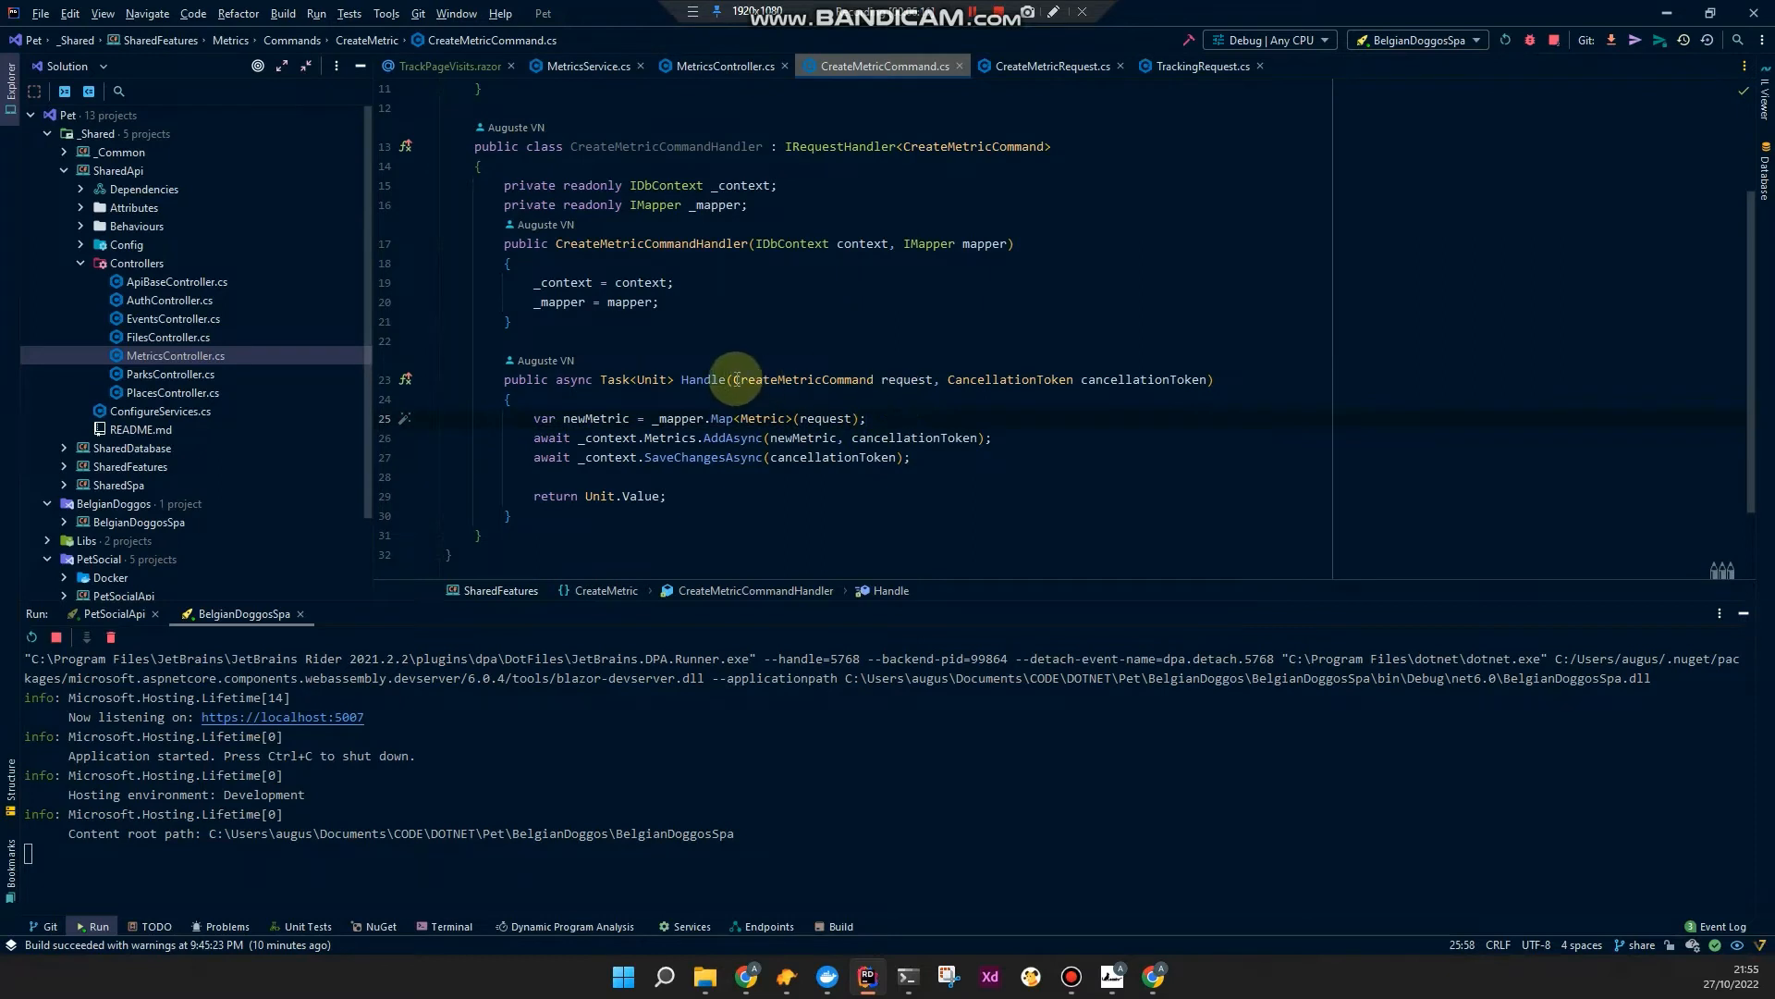
double_click(799, 380)
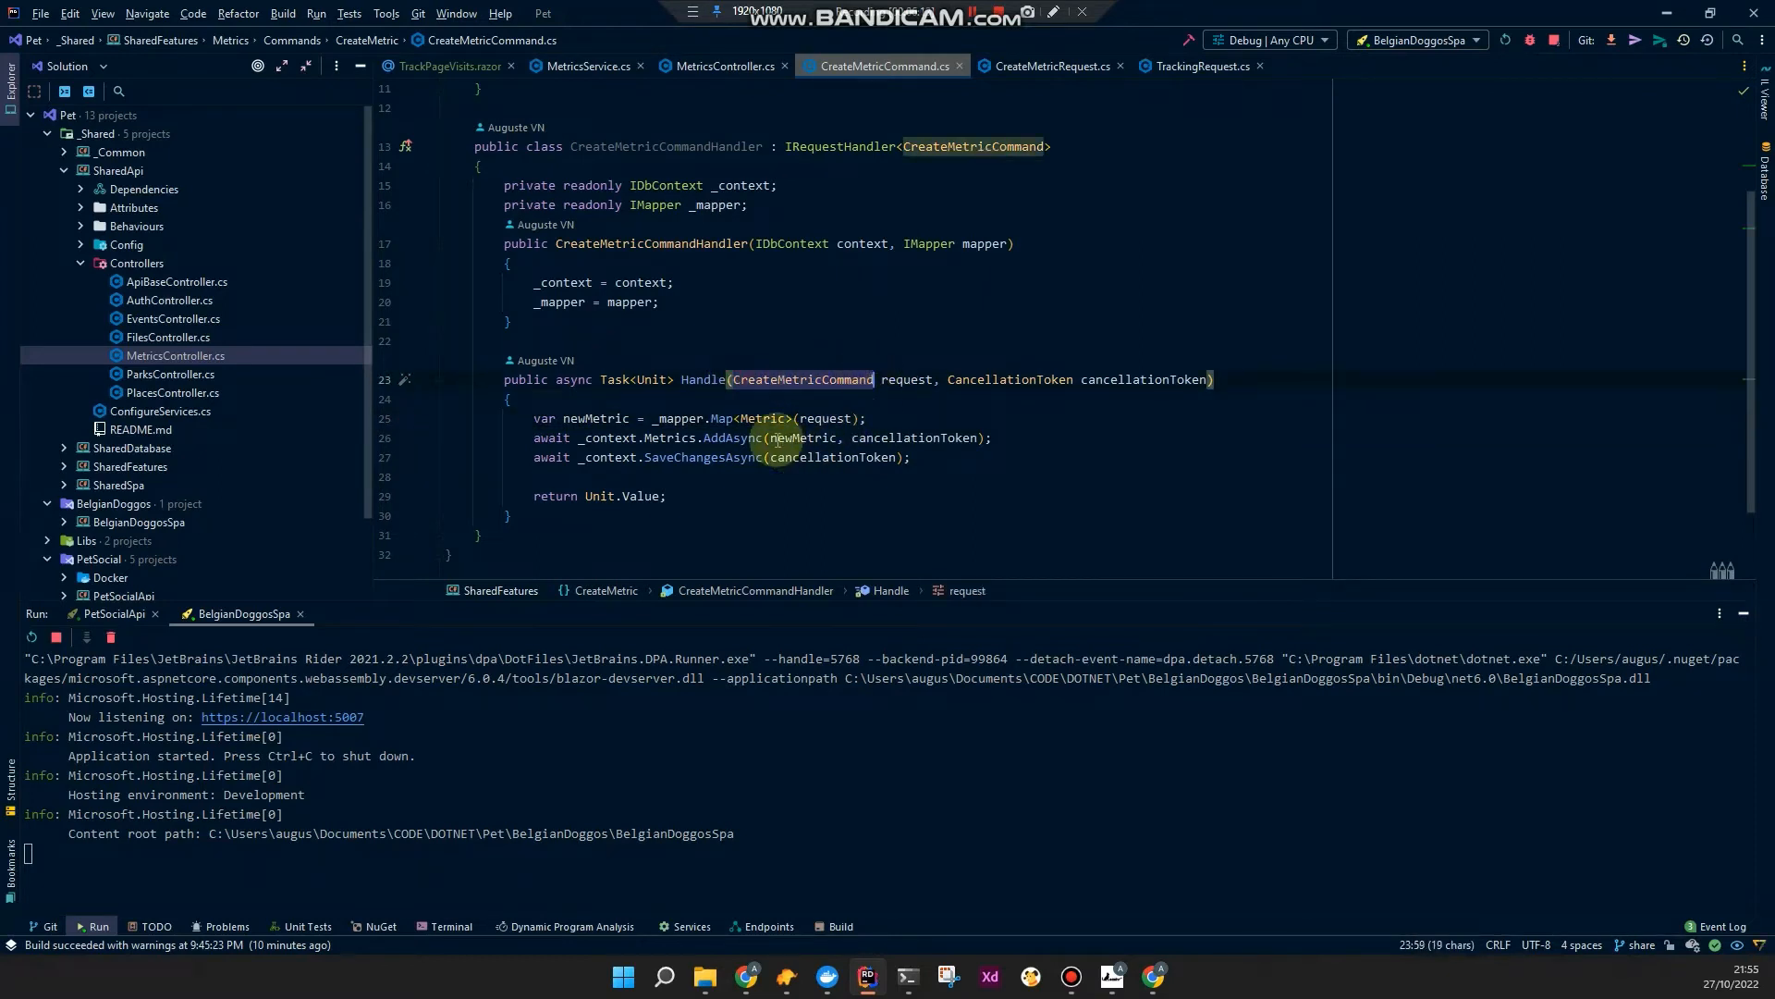
left_click(866, 417)
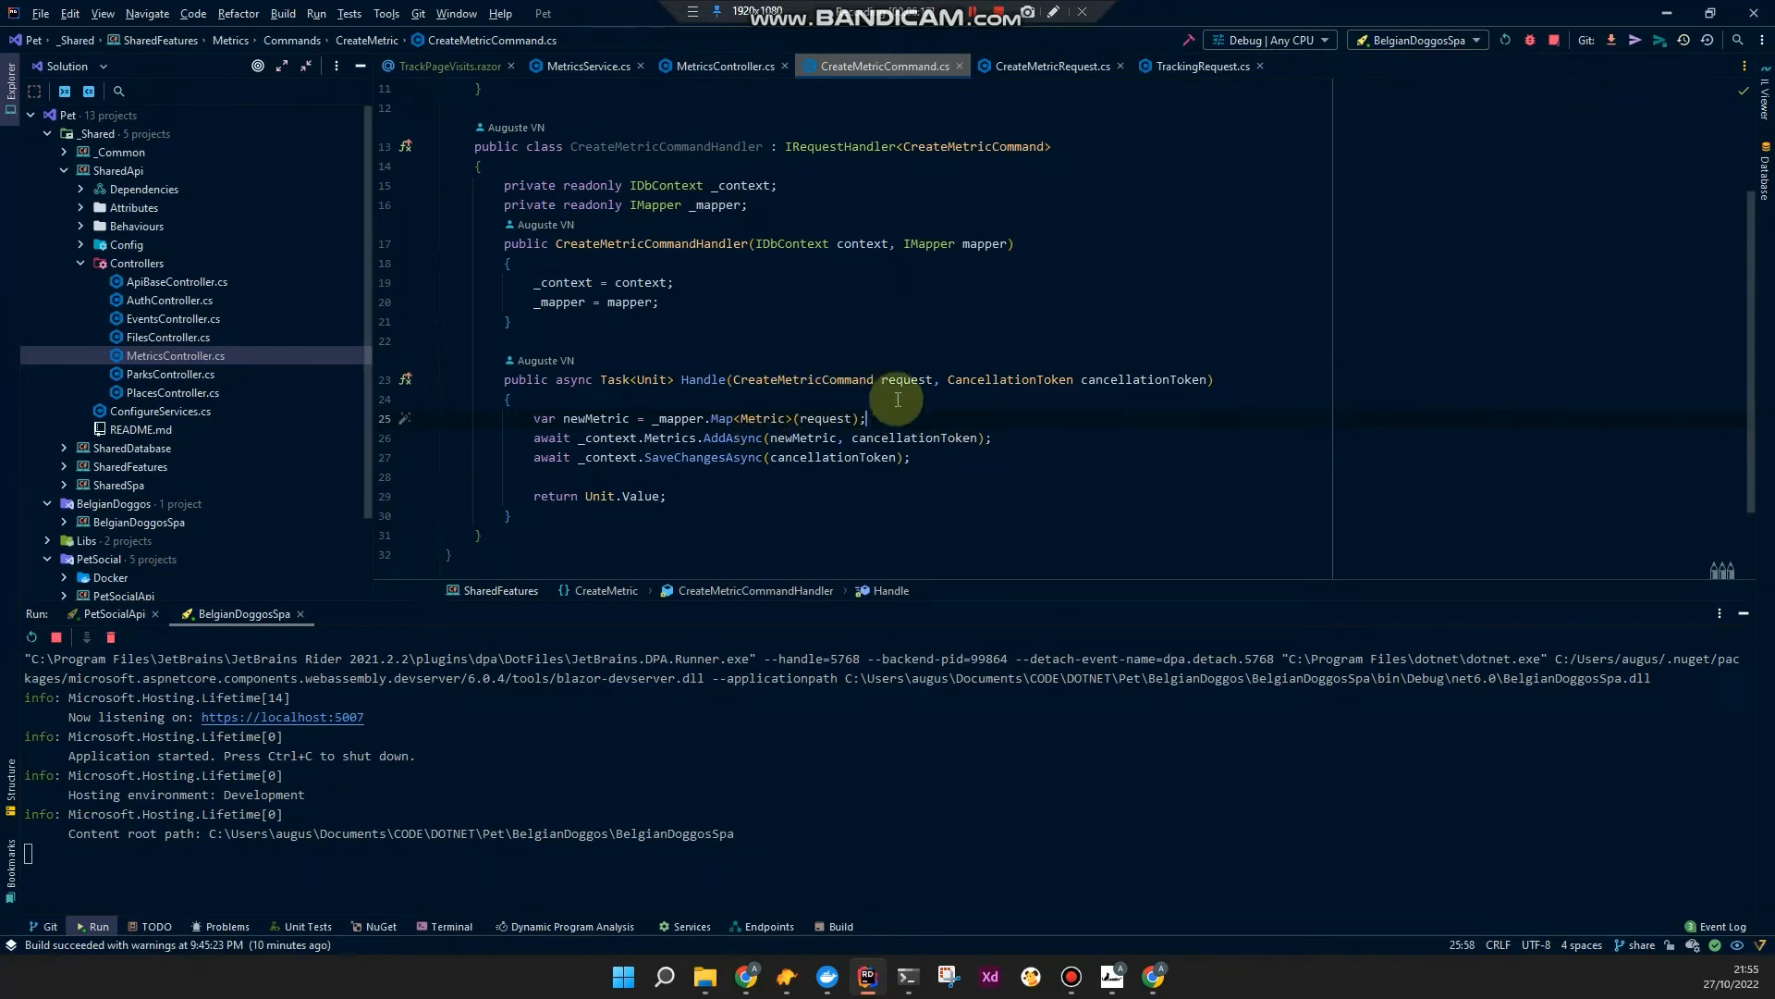
mouse_move(895, 437)
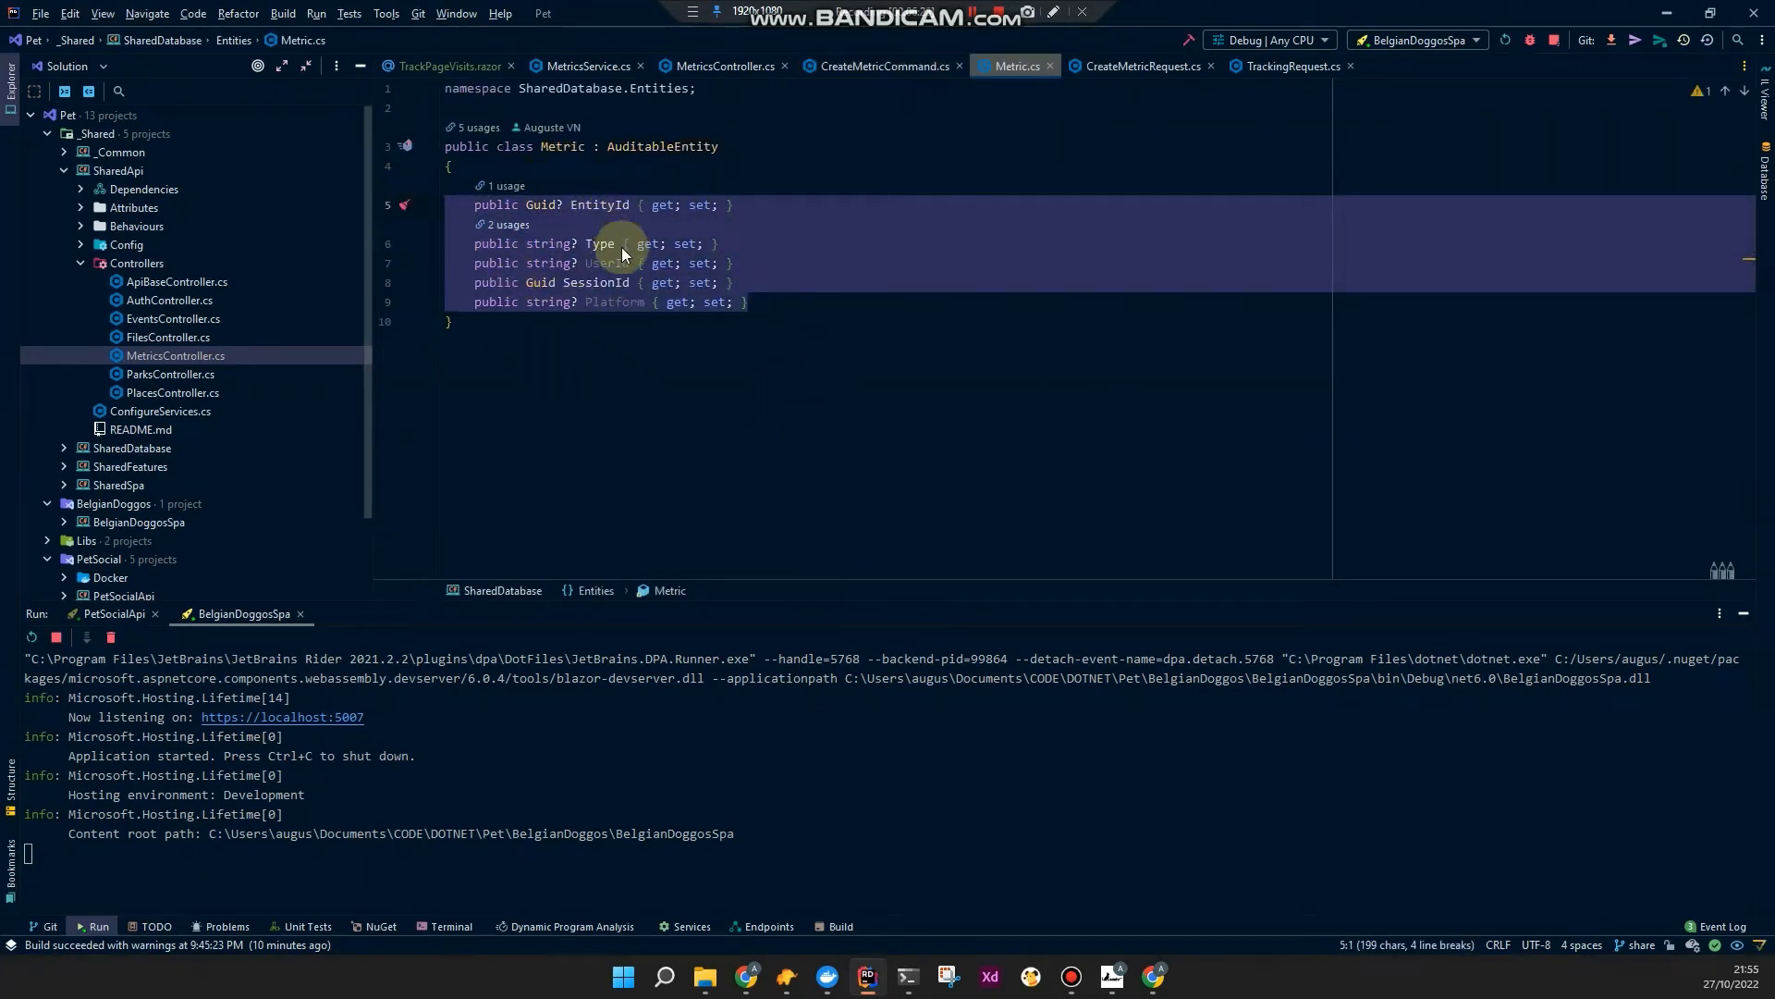
left_click(743, 302)
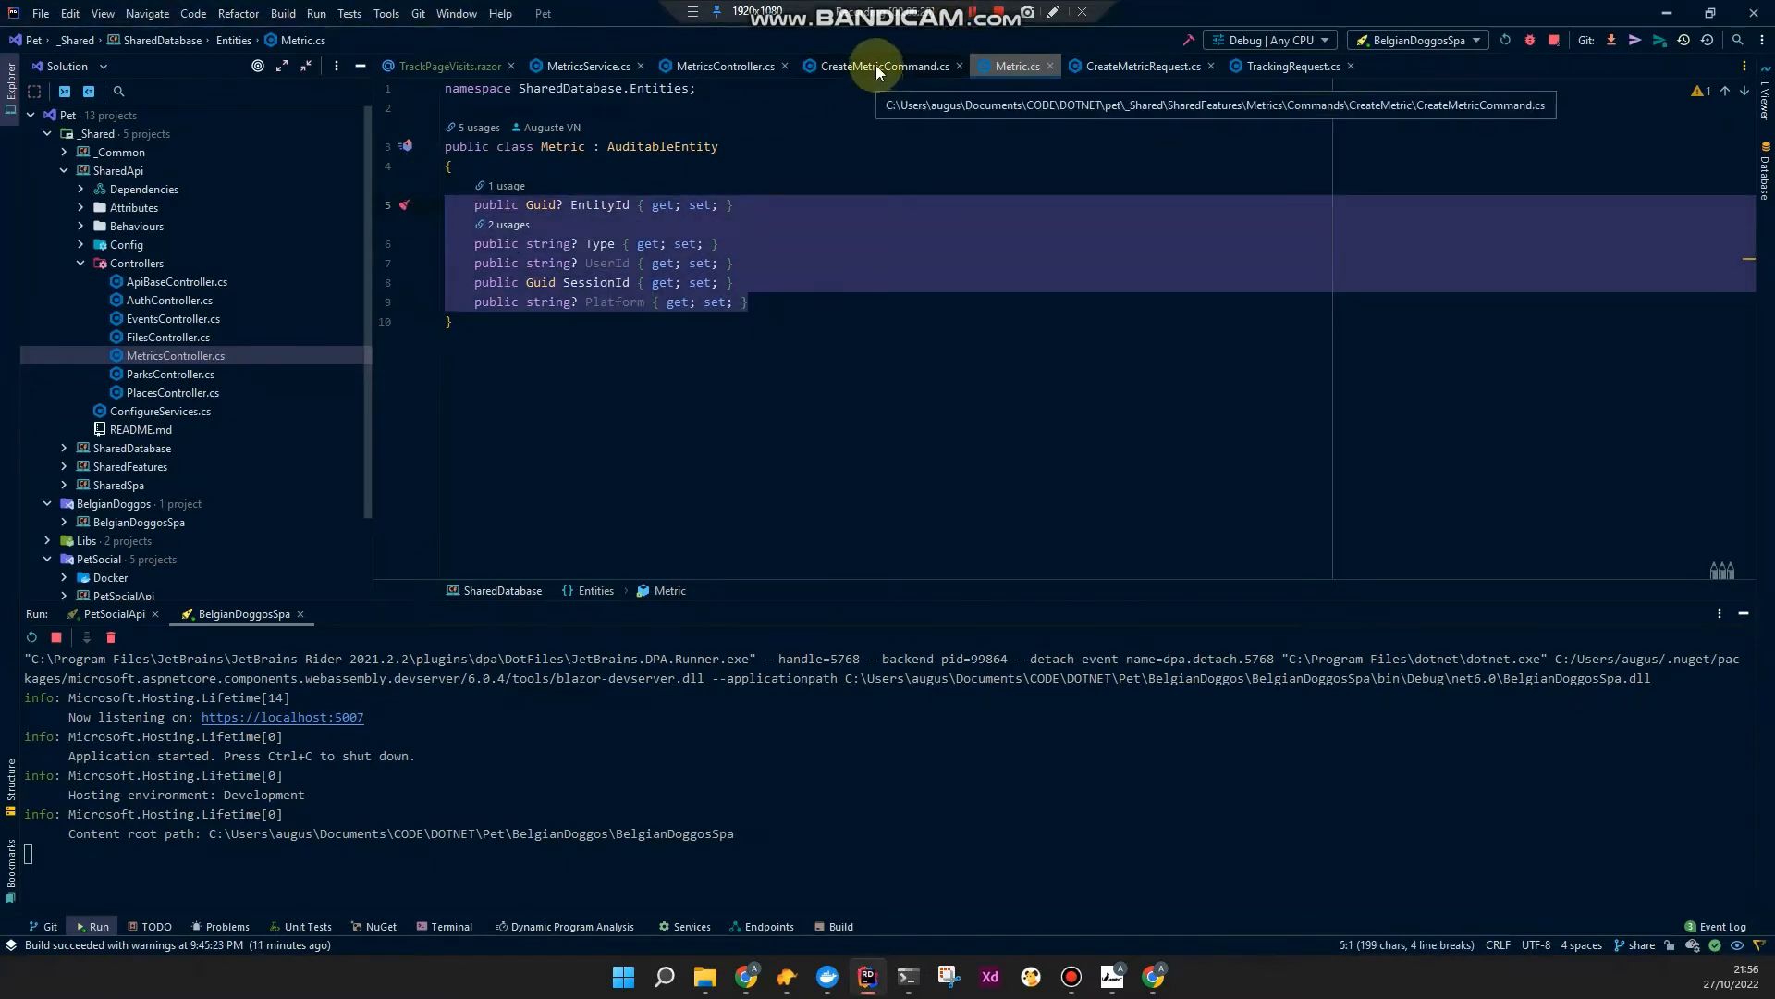
left_click(881, 67)
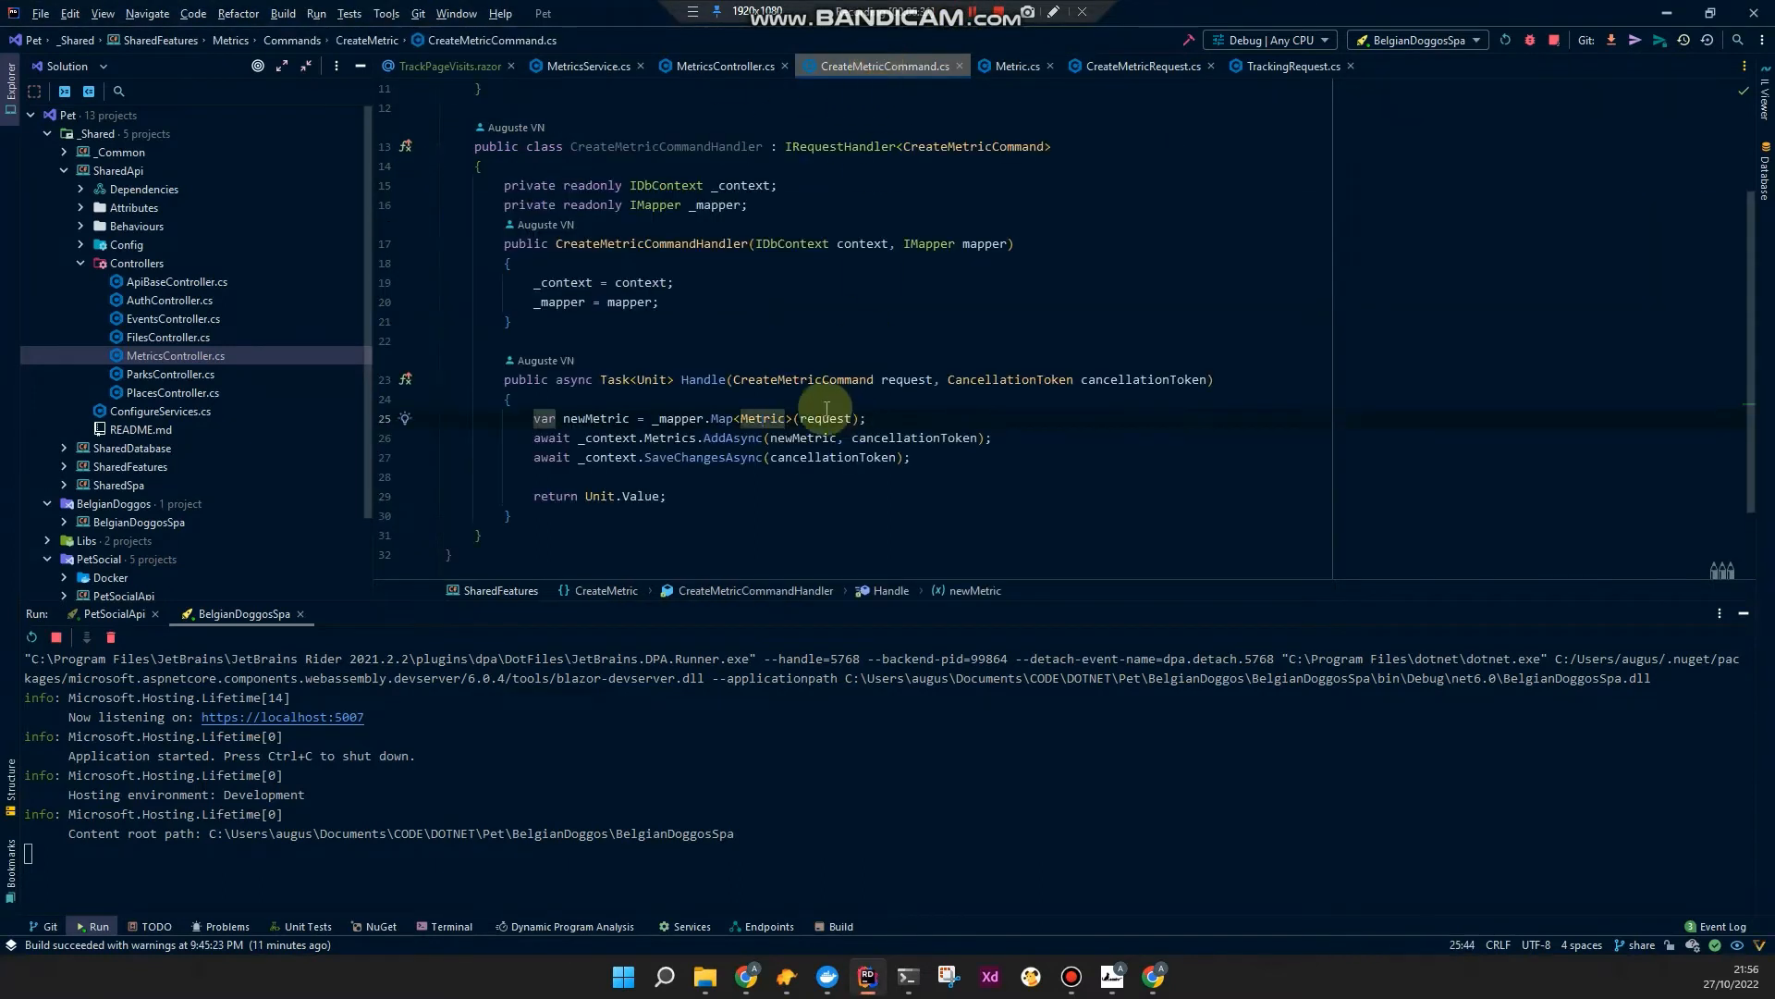
scroll("up", 3)
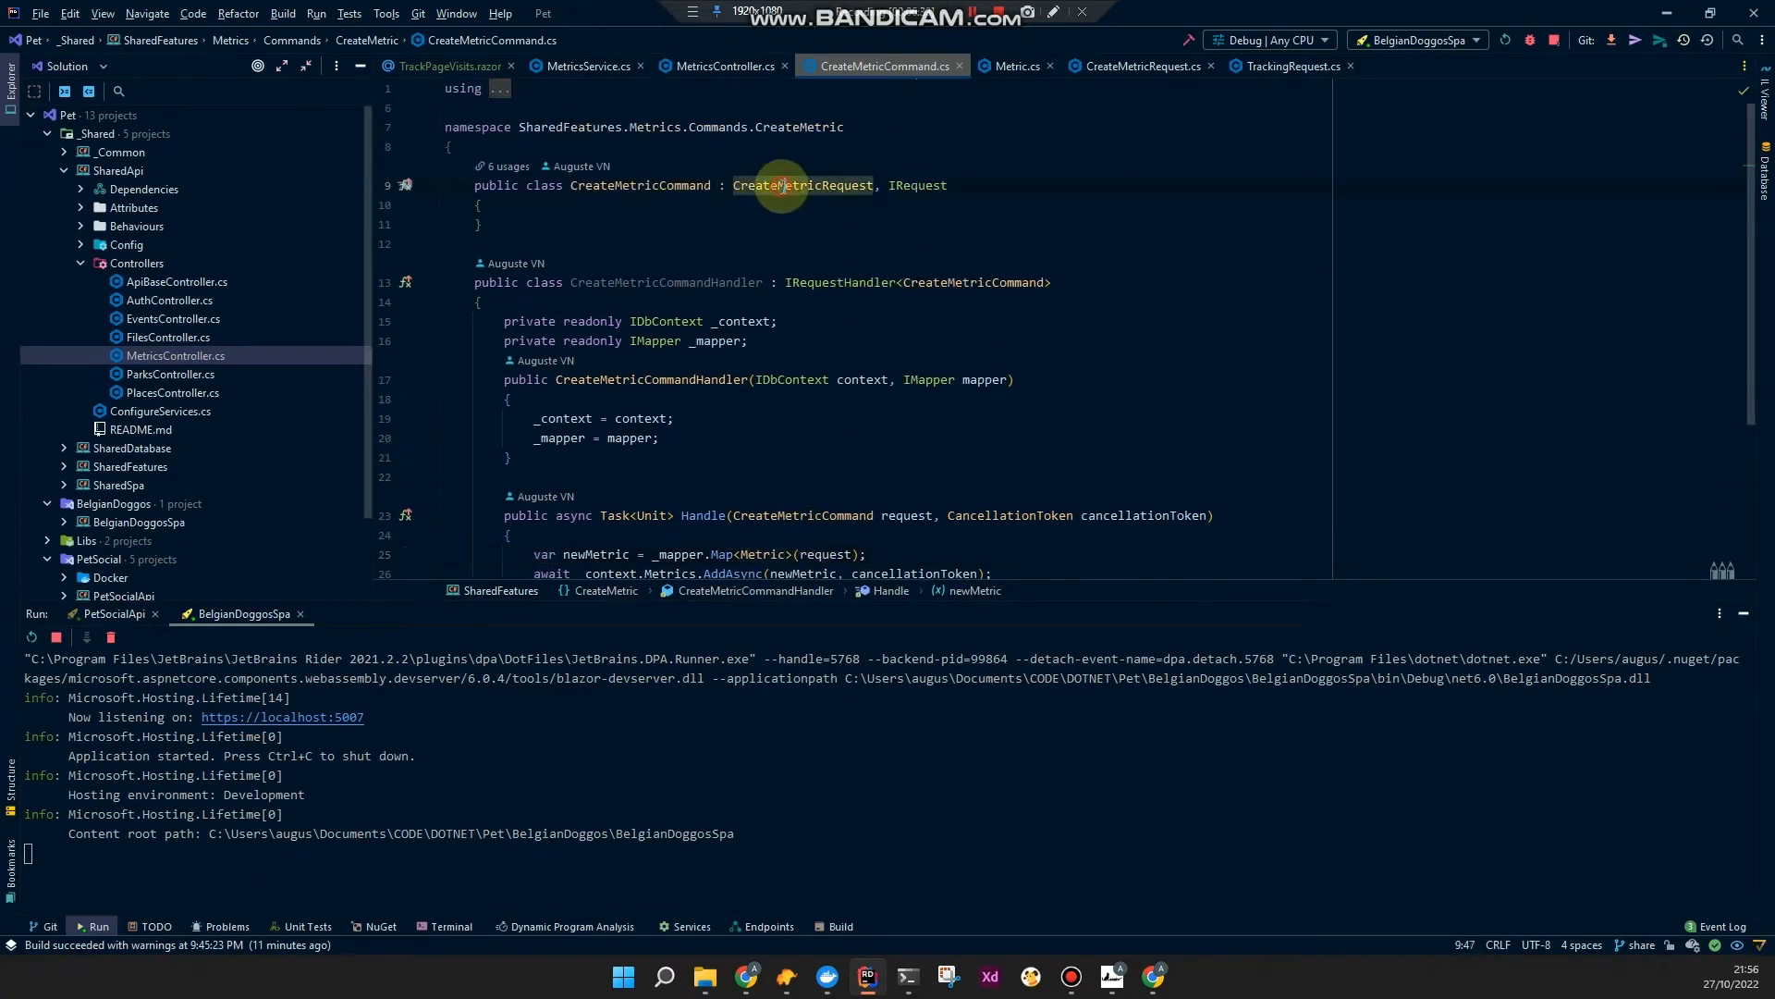
scroll("down", 3)
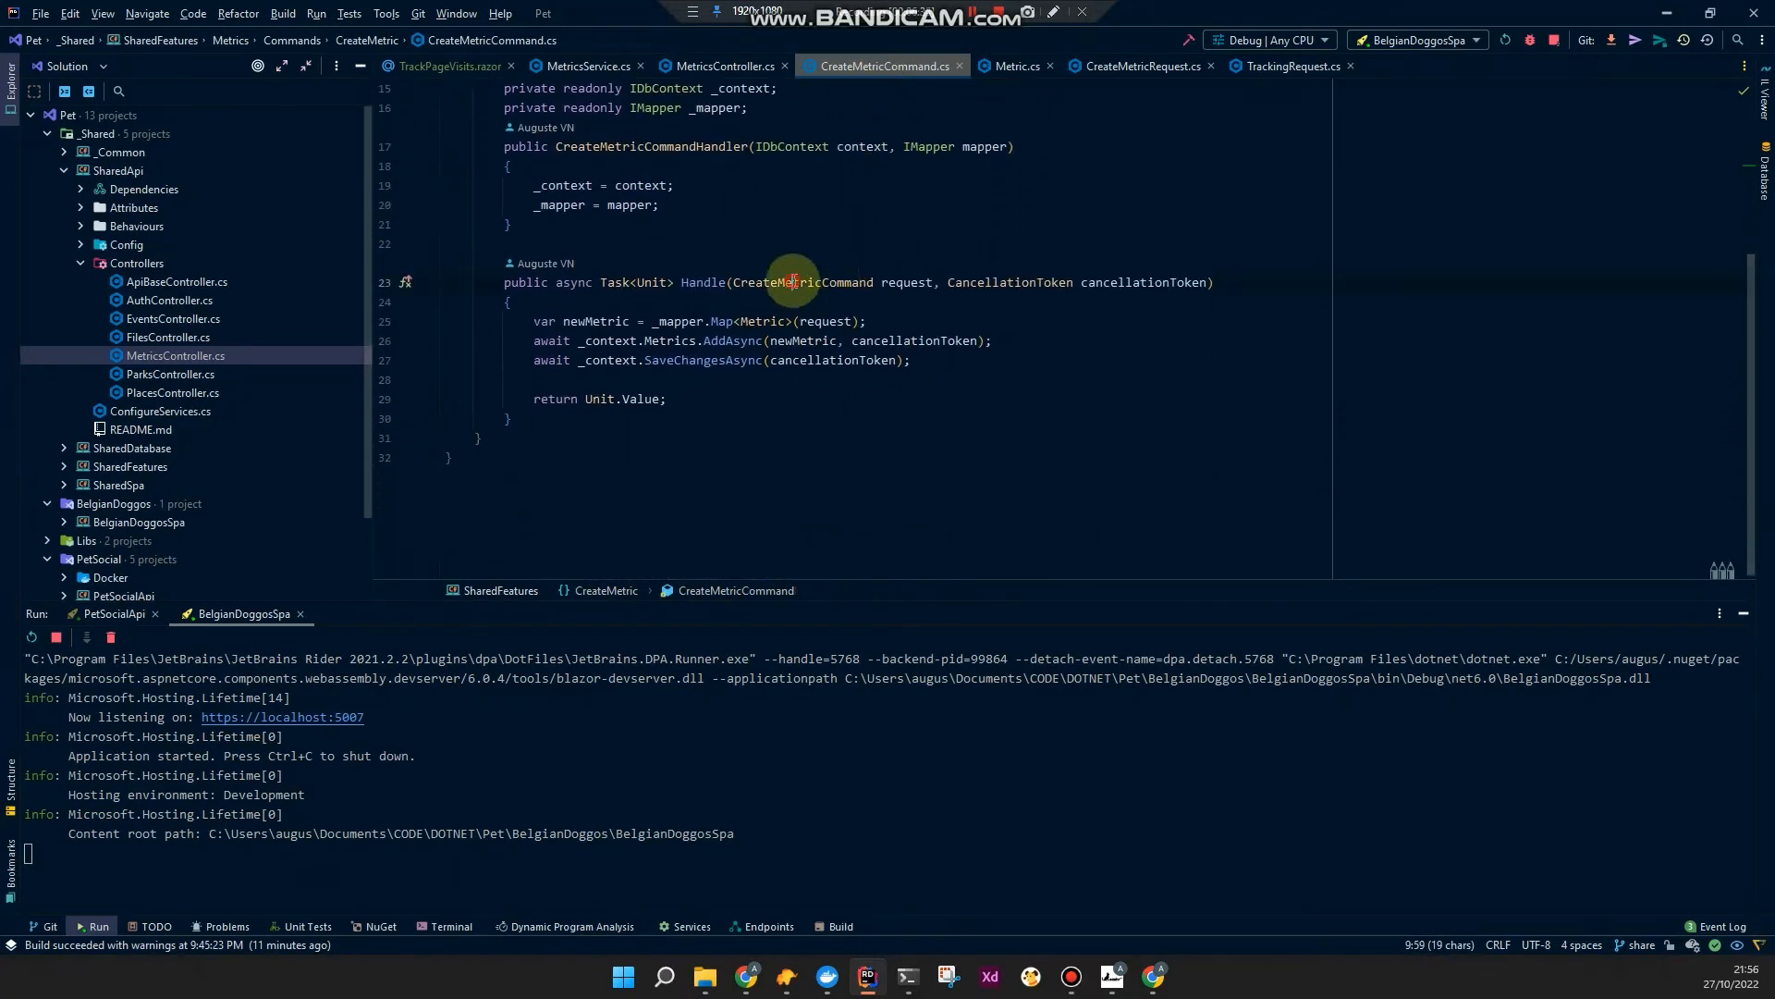
scroll("up", 3)
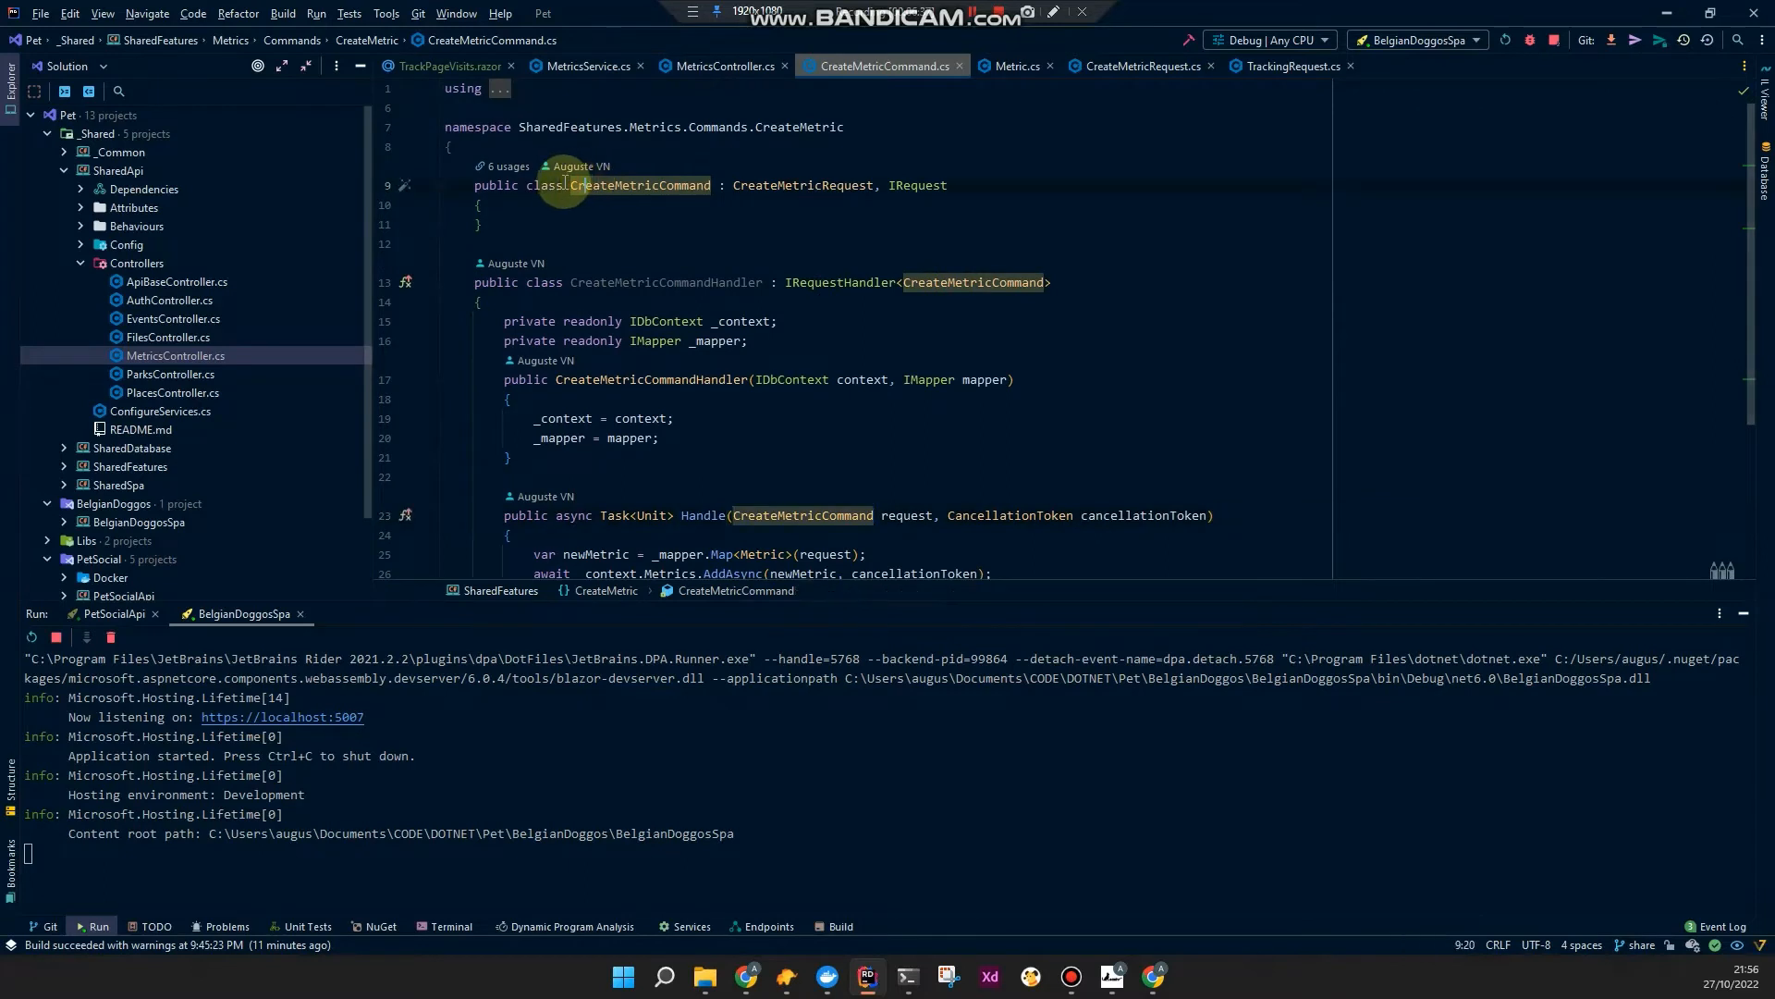
scroll("down", 3)
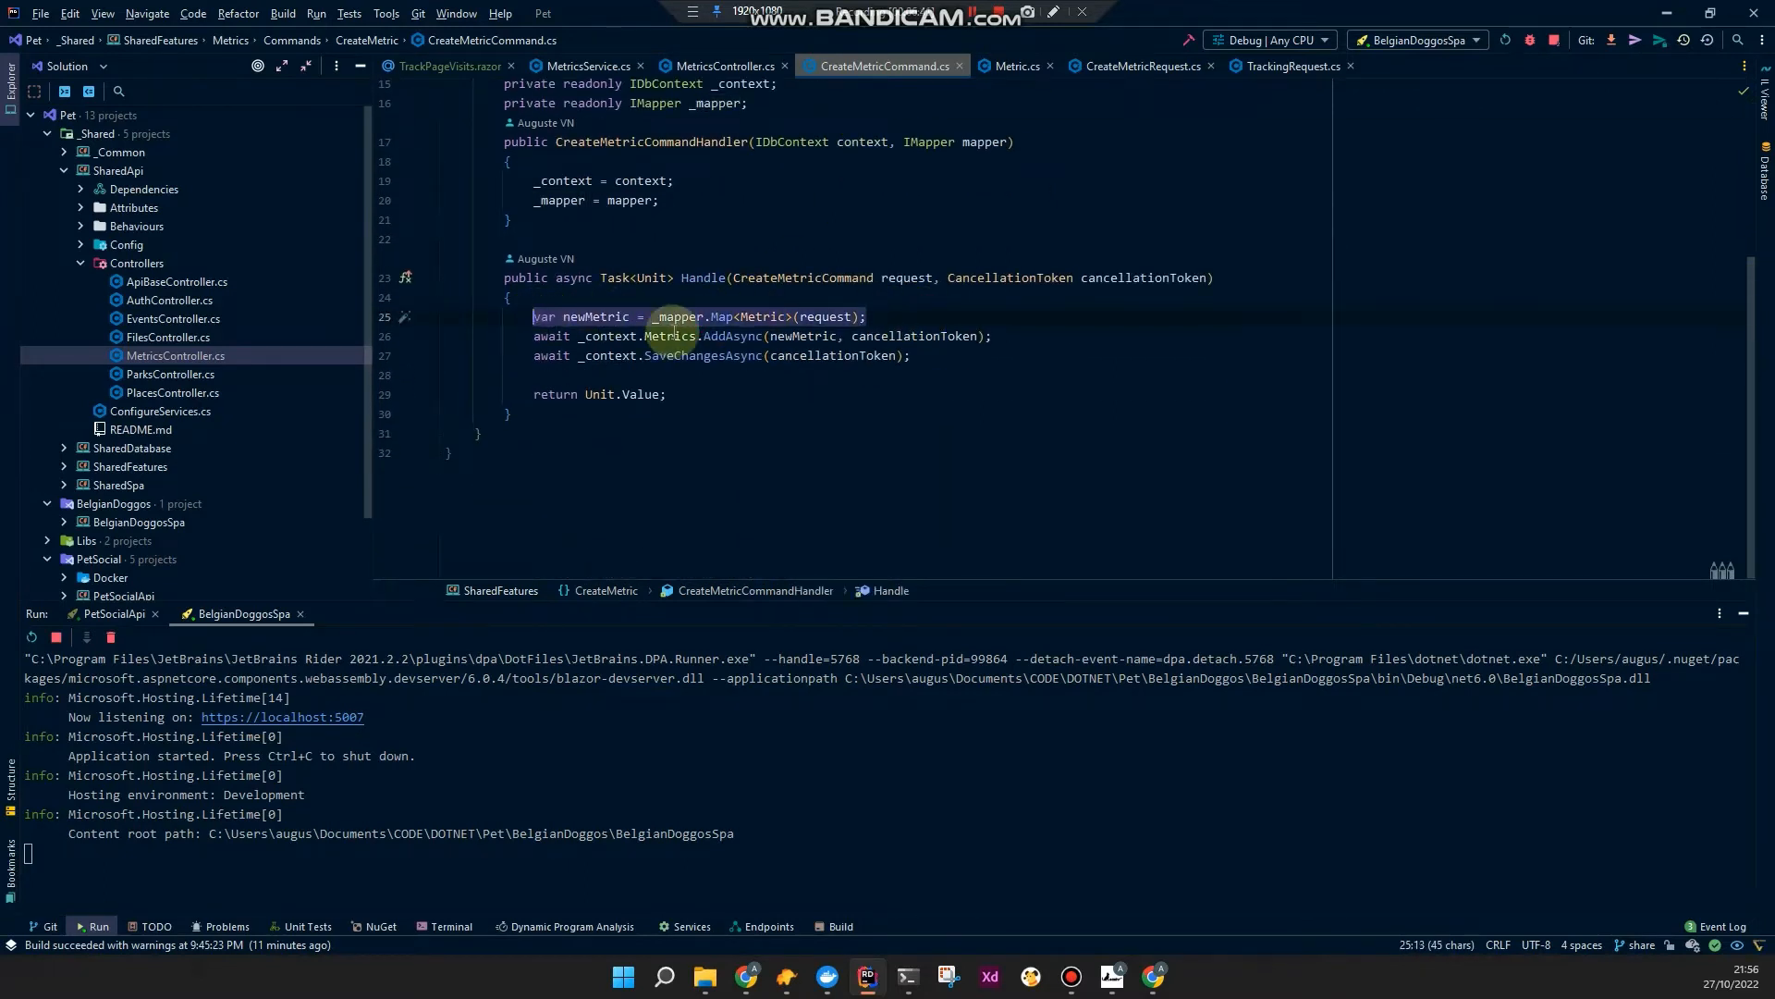
left_click(769, 316)
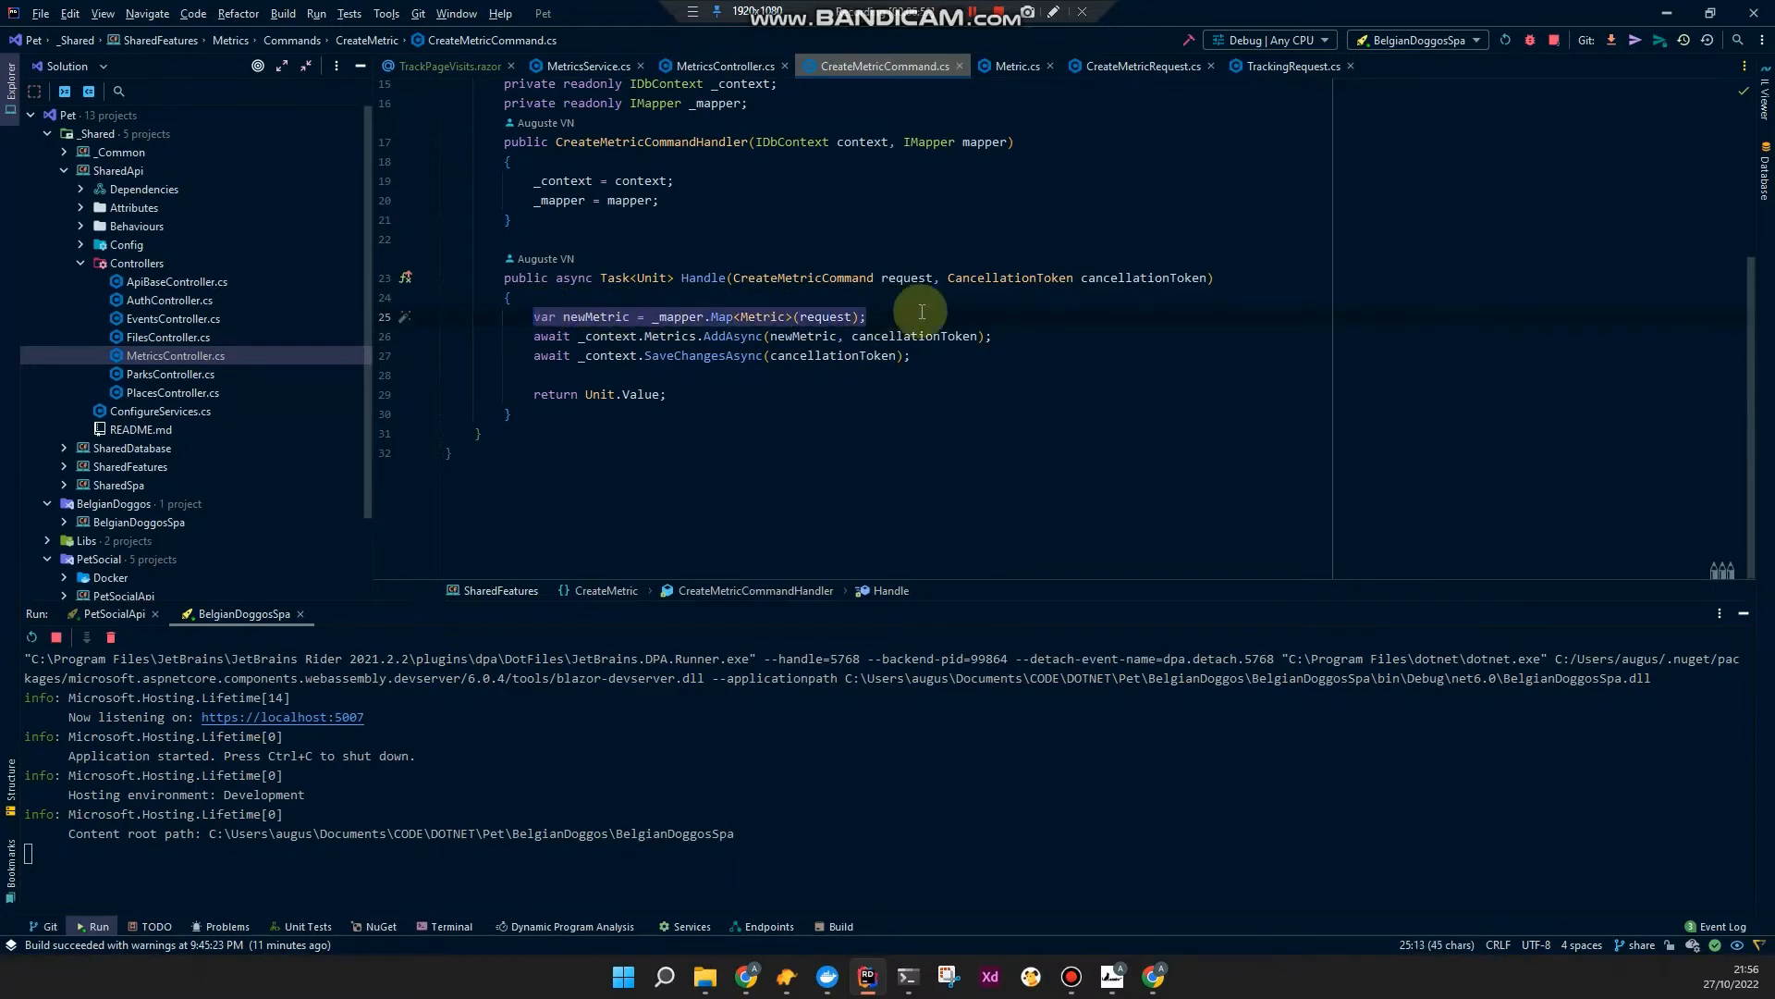
mouse_move(877, 335)
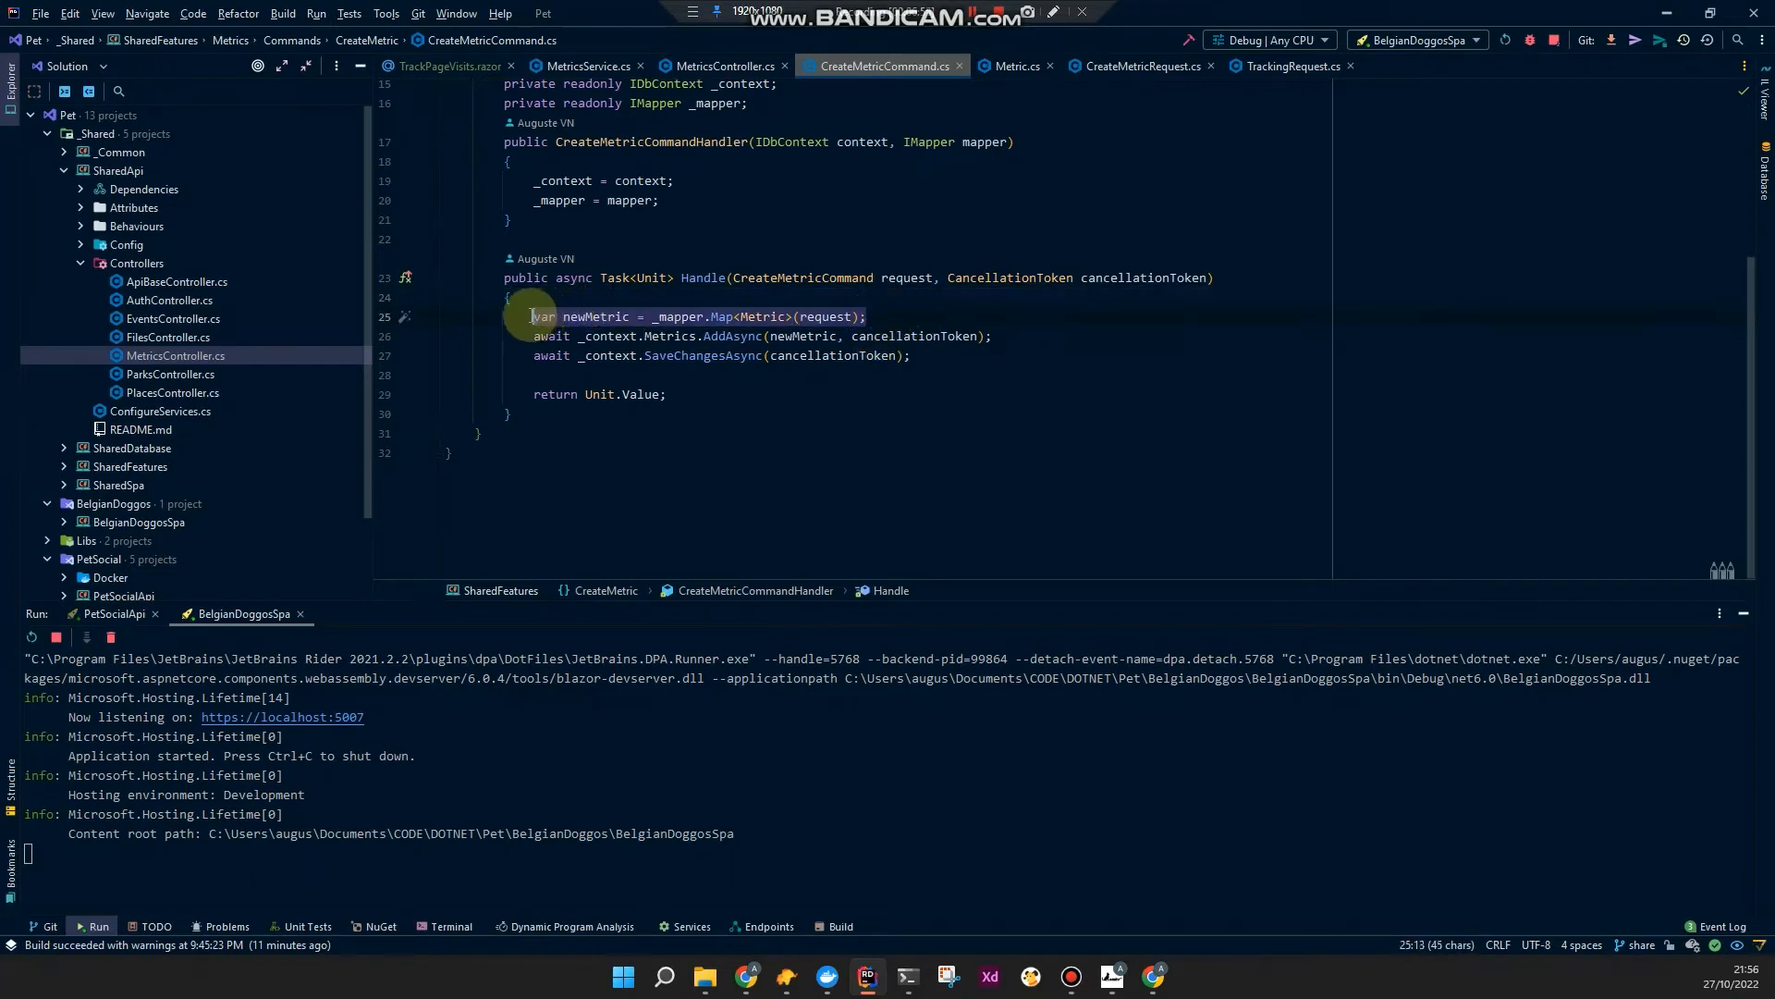
left_click(895, 317)
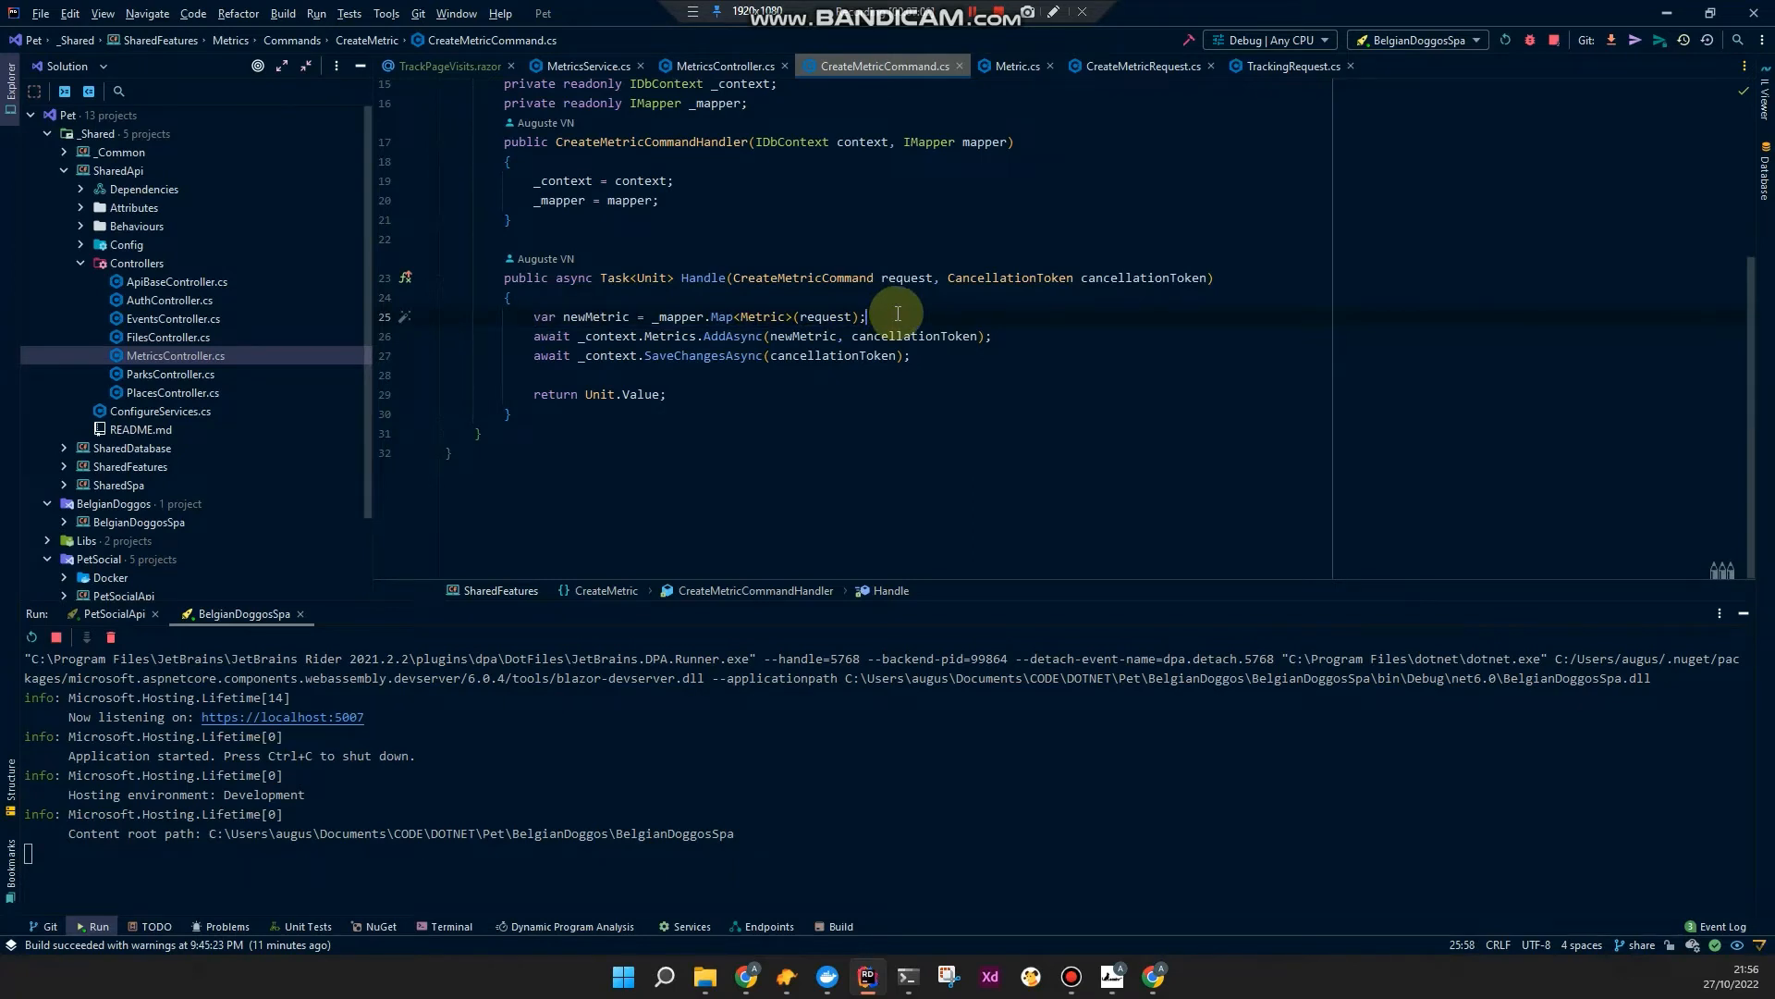
mouse_move(924, 266)
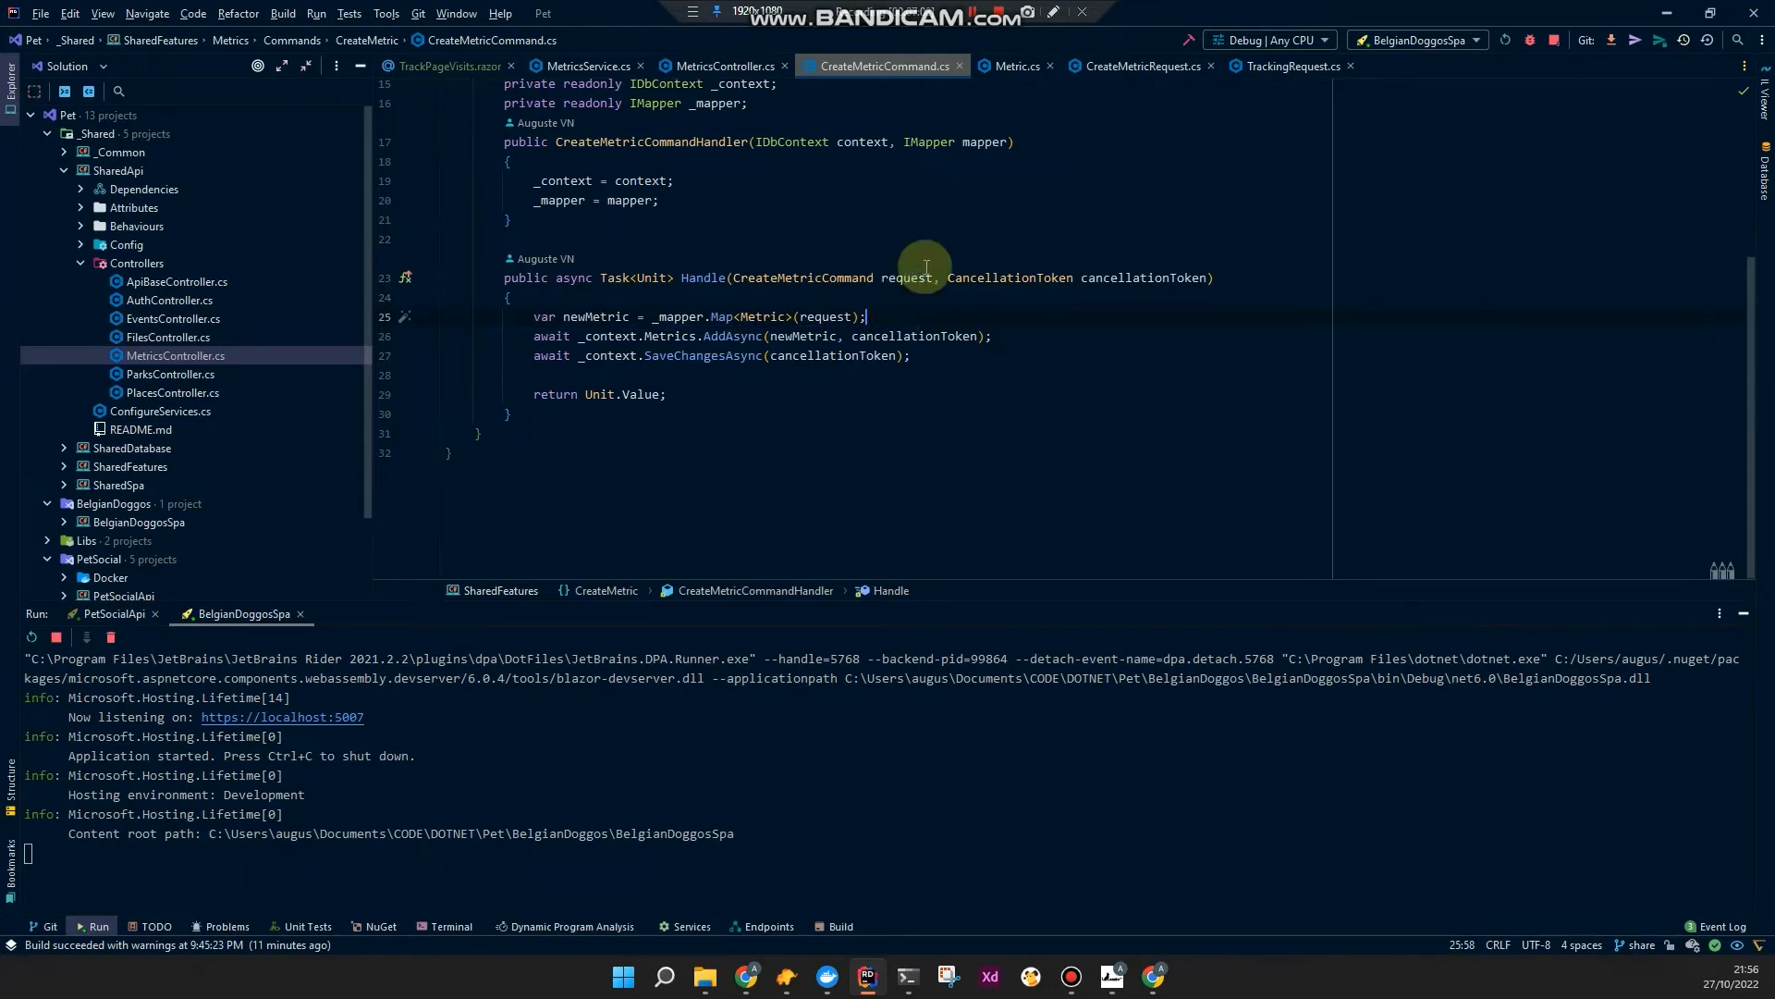
double_click(906, 278)
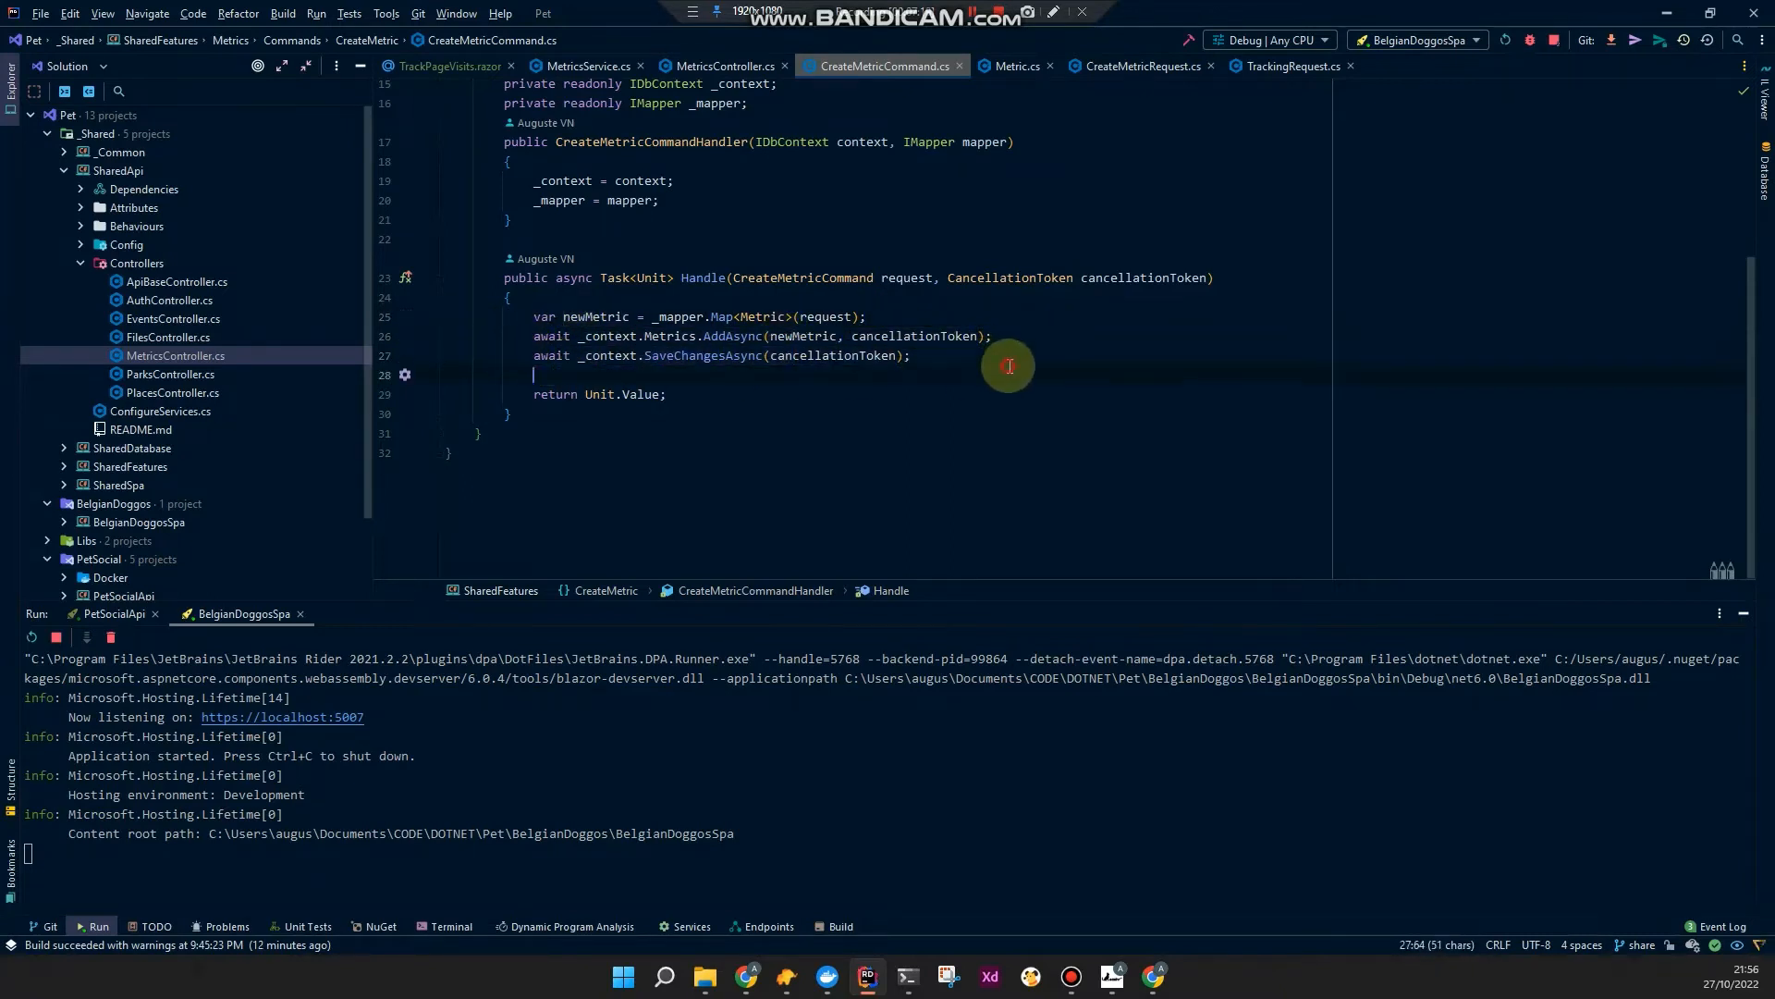
scroll("up", 3)
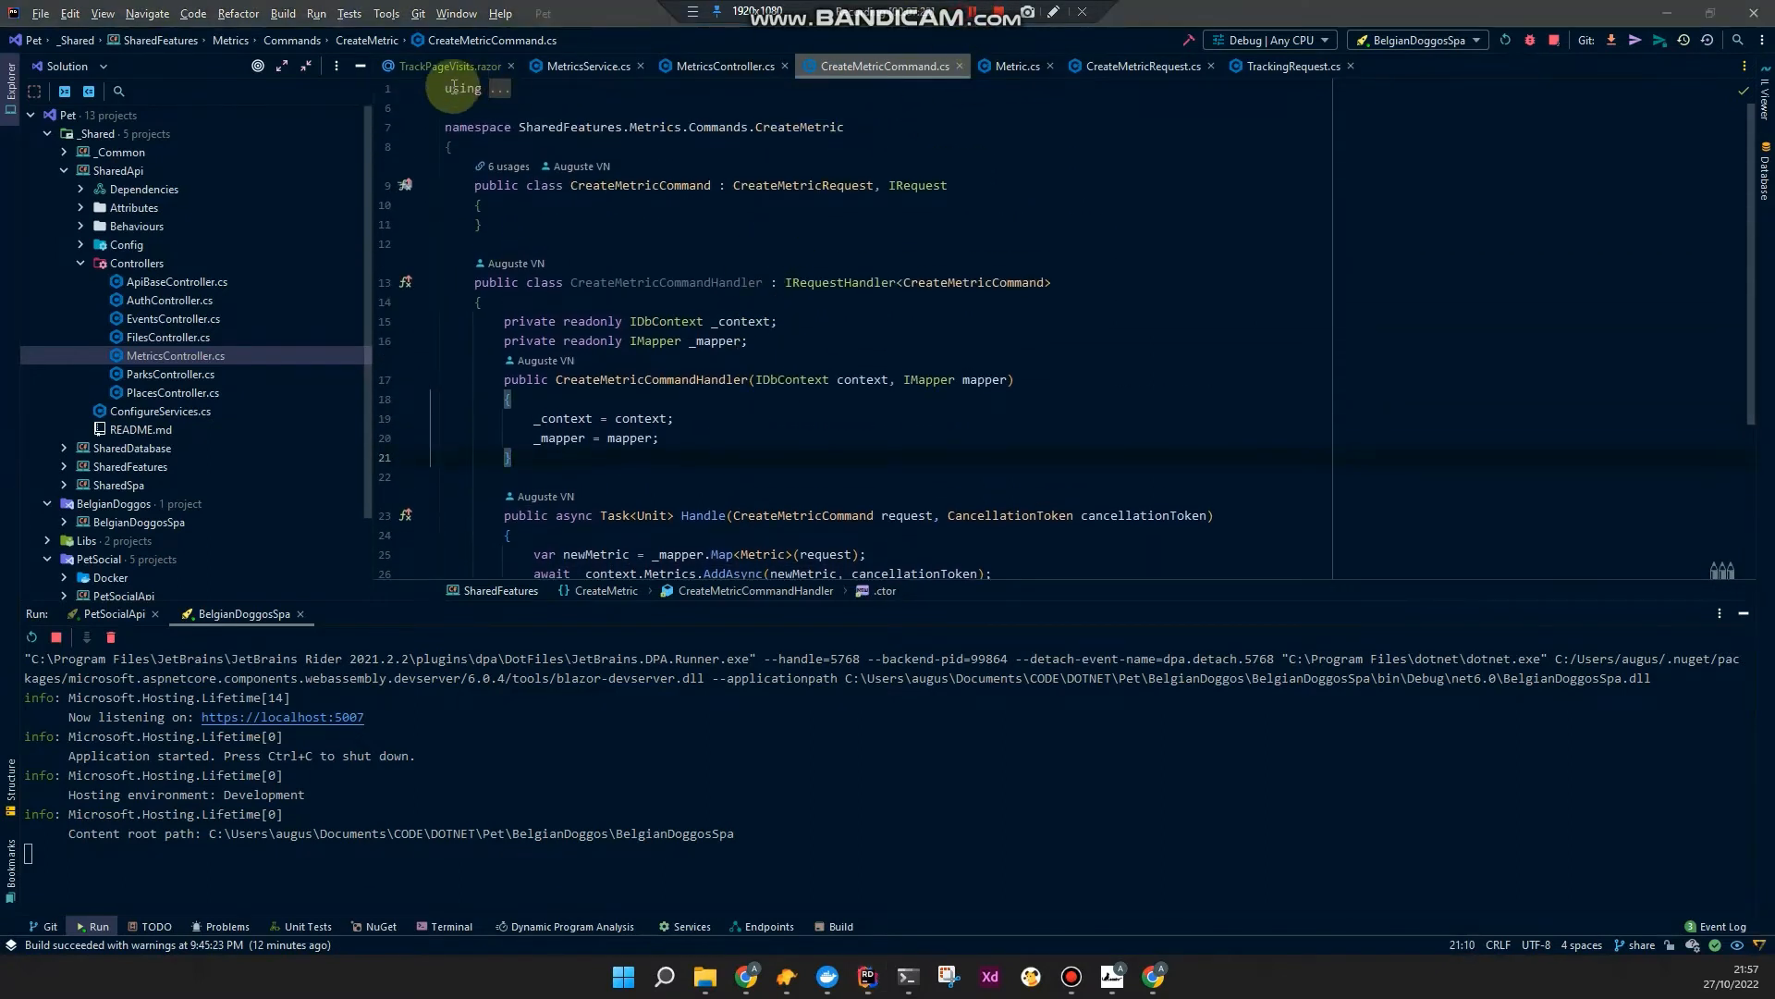
Switch back to the TrackPageVisits.razor component
left_click(446, 67)
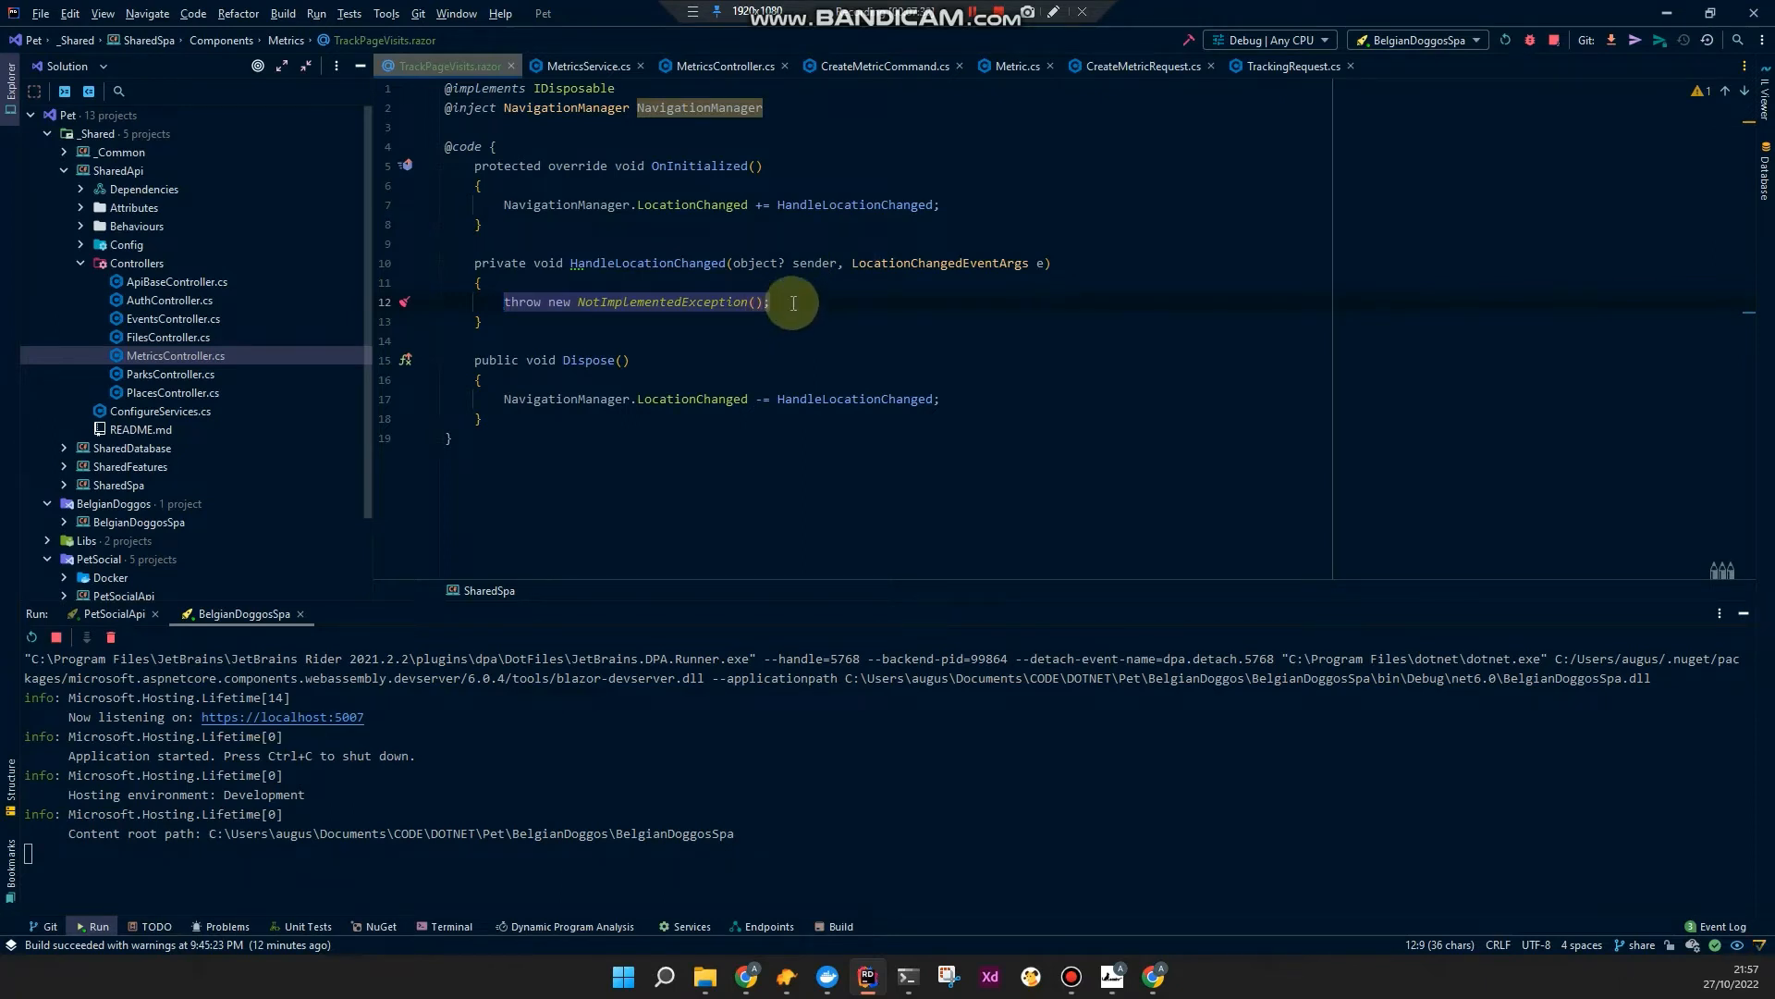
mouse_move(778, 299)
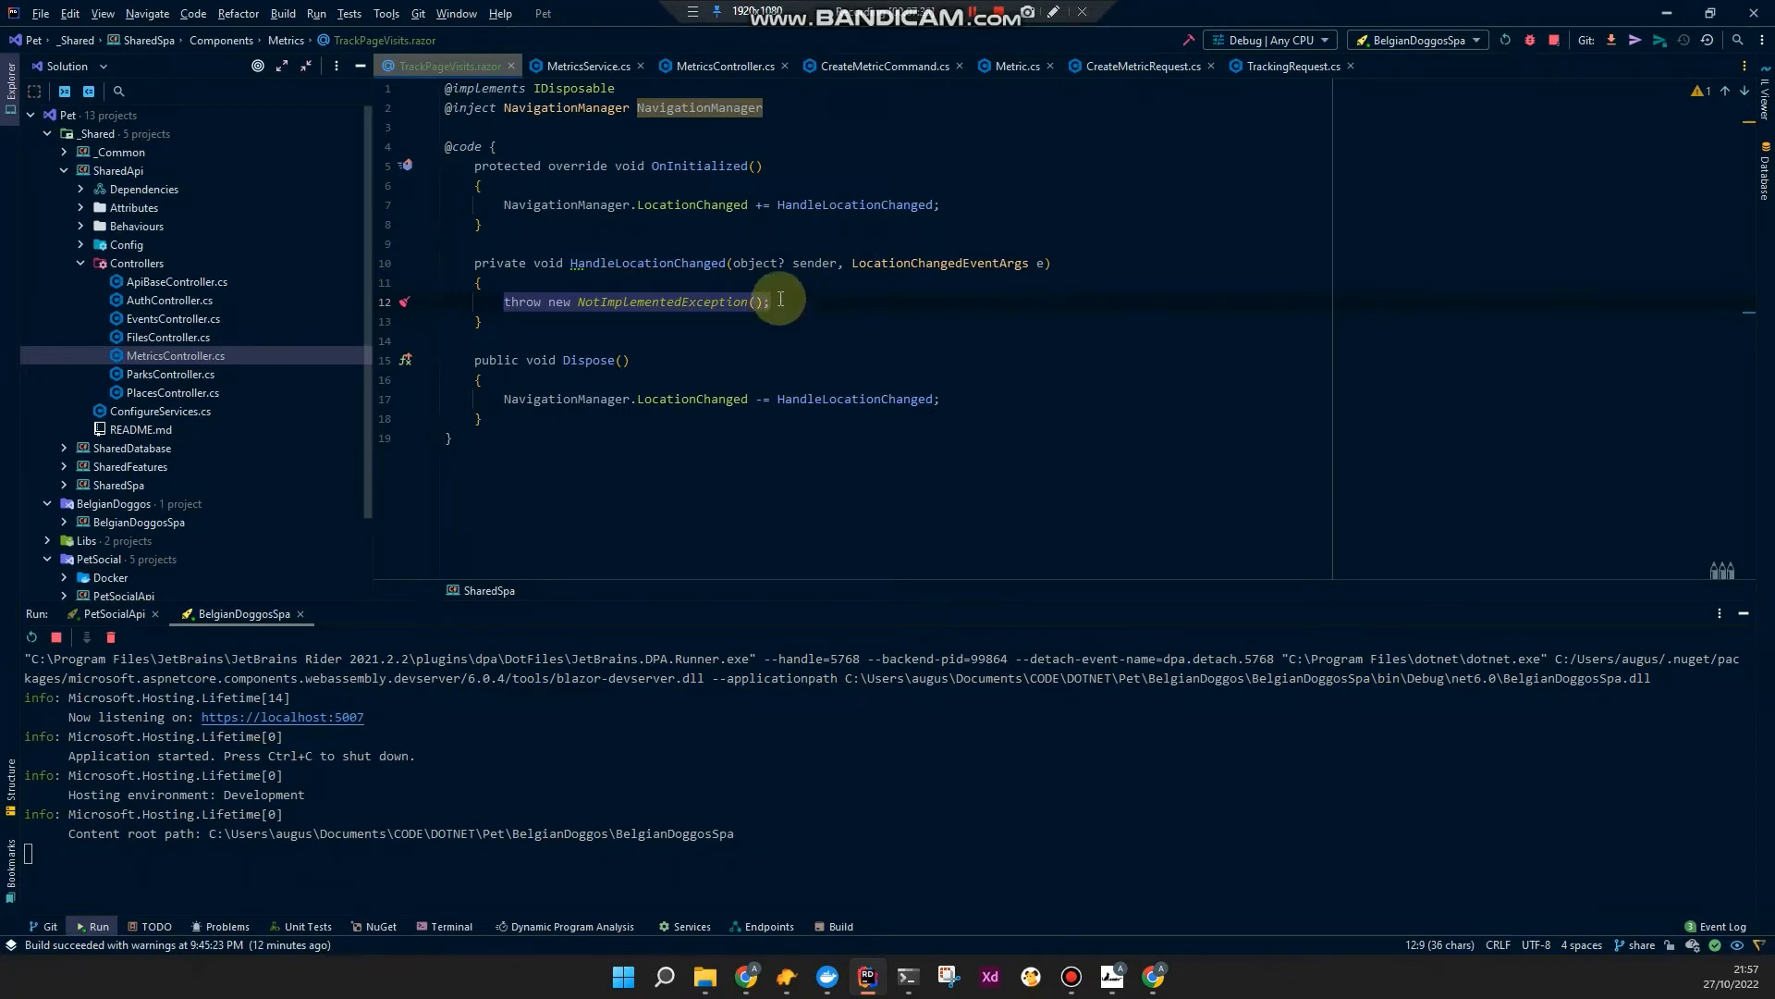
mouse_move(792, 300)
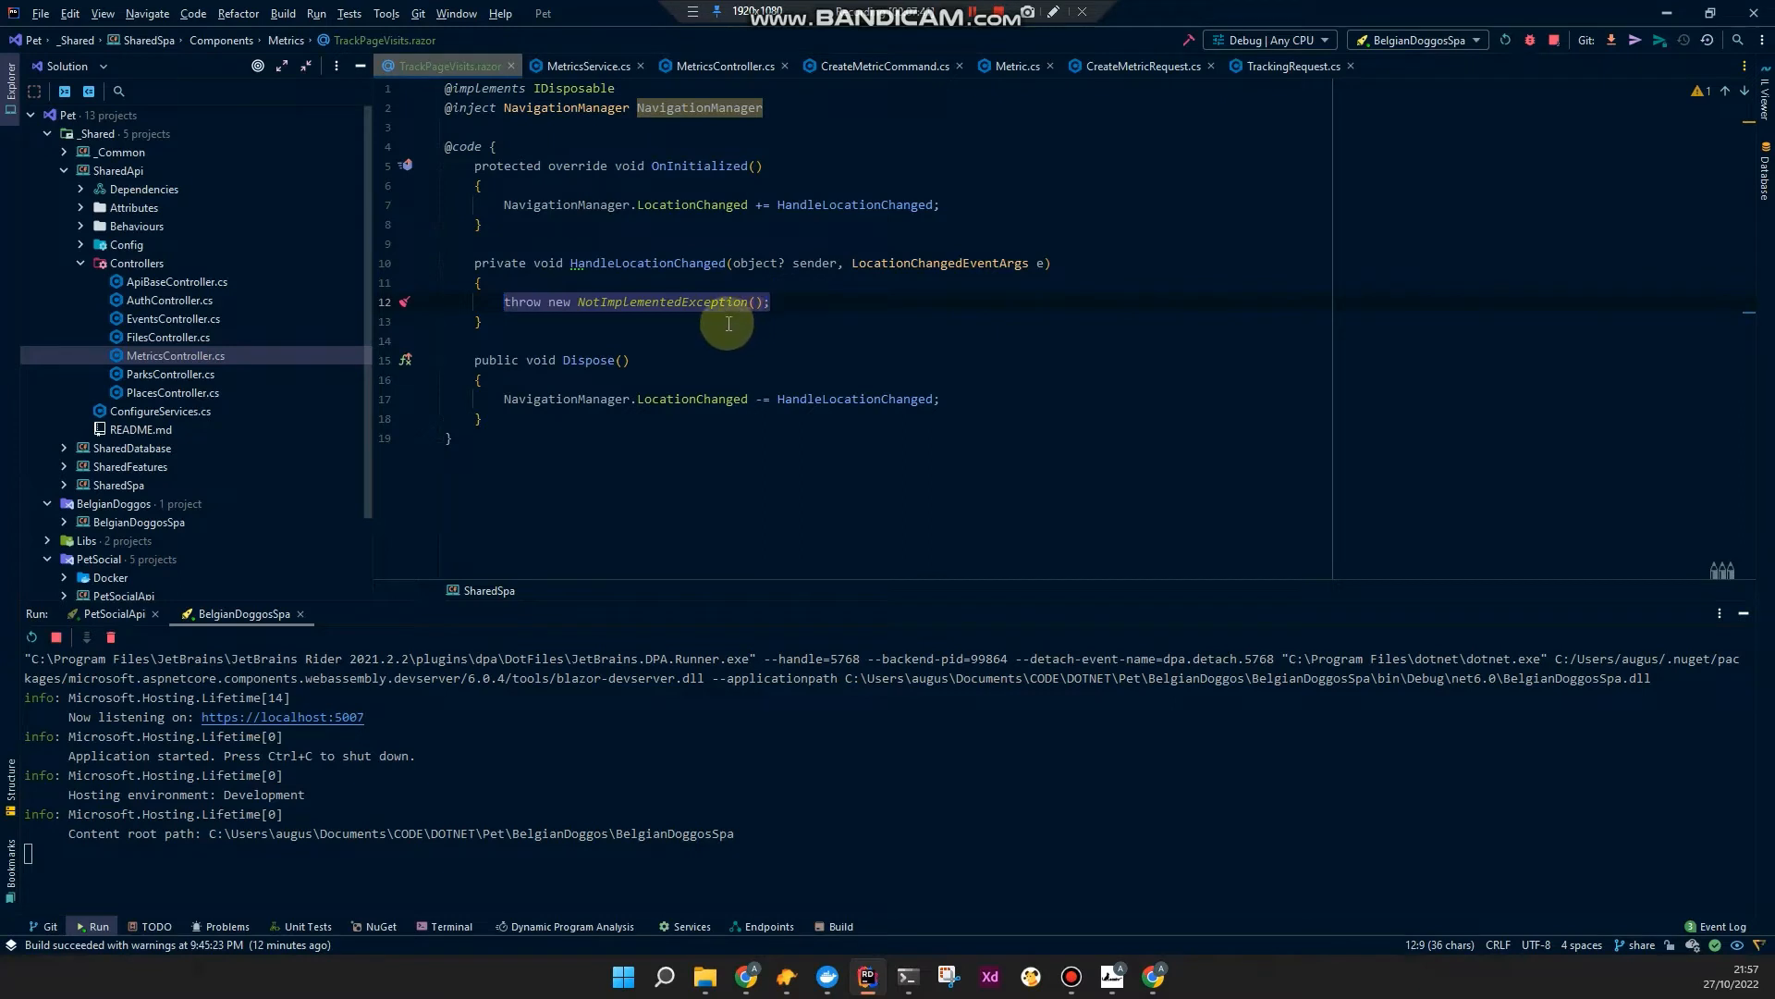
mouse_move(827, 161)
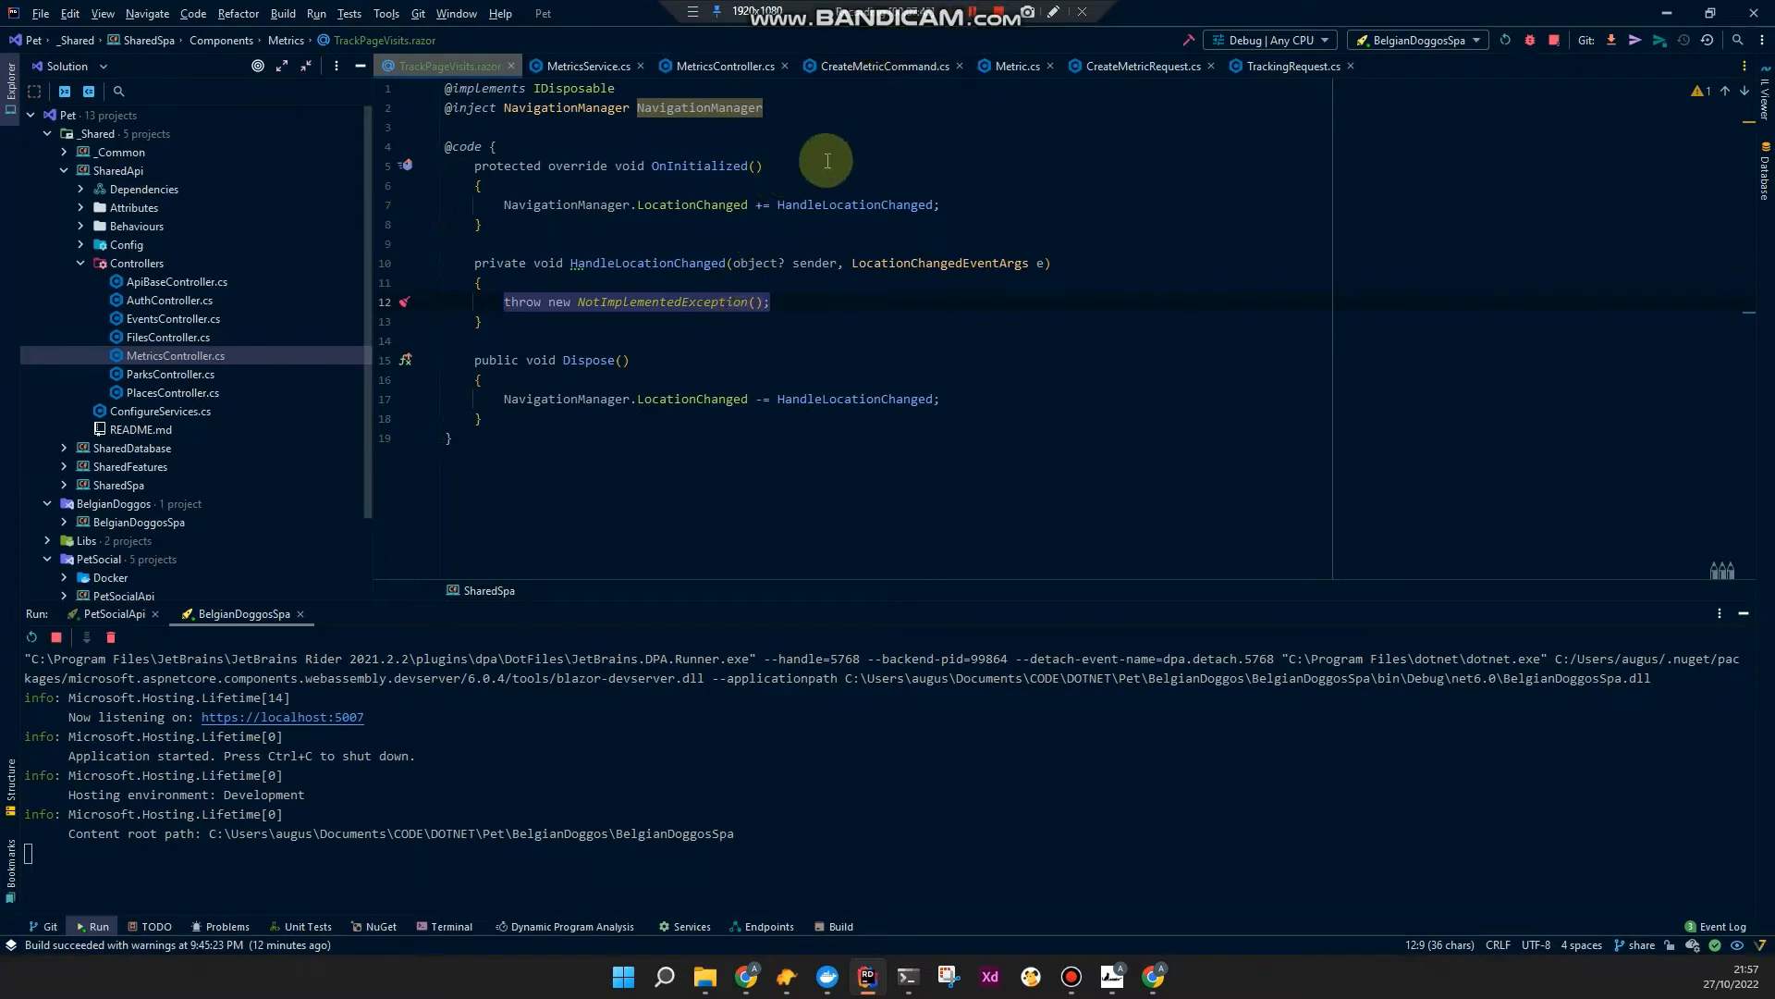
mouse_move(112, 366)
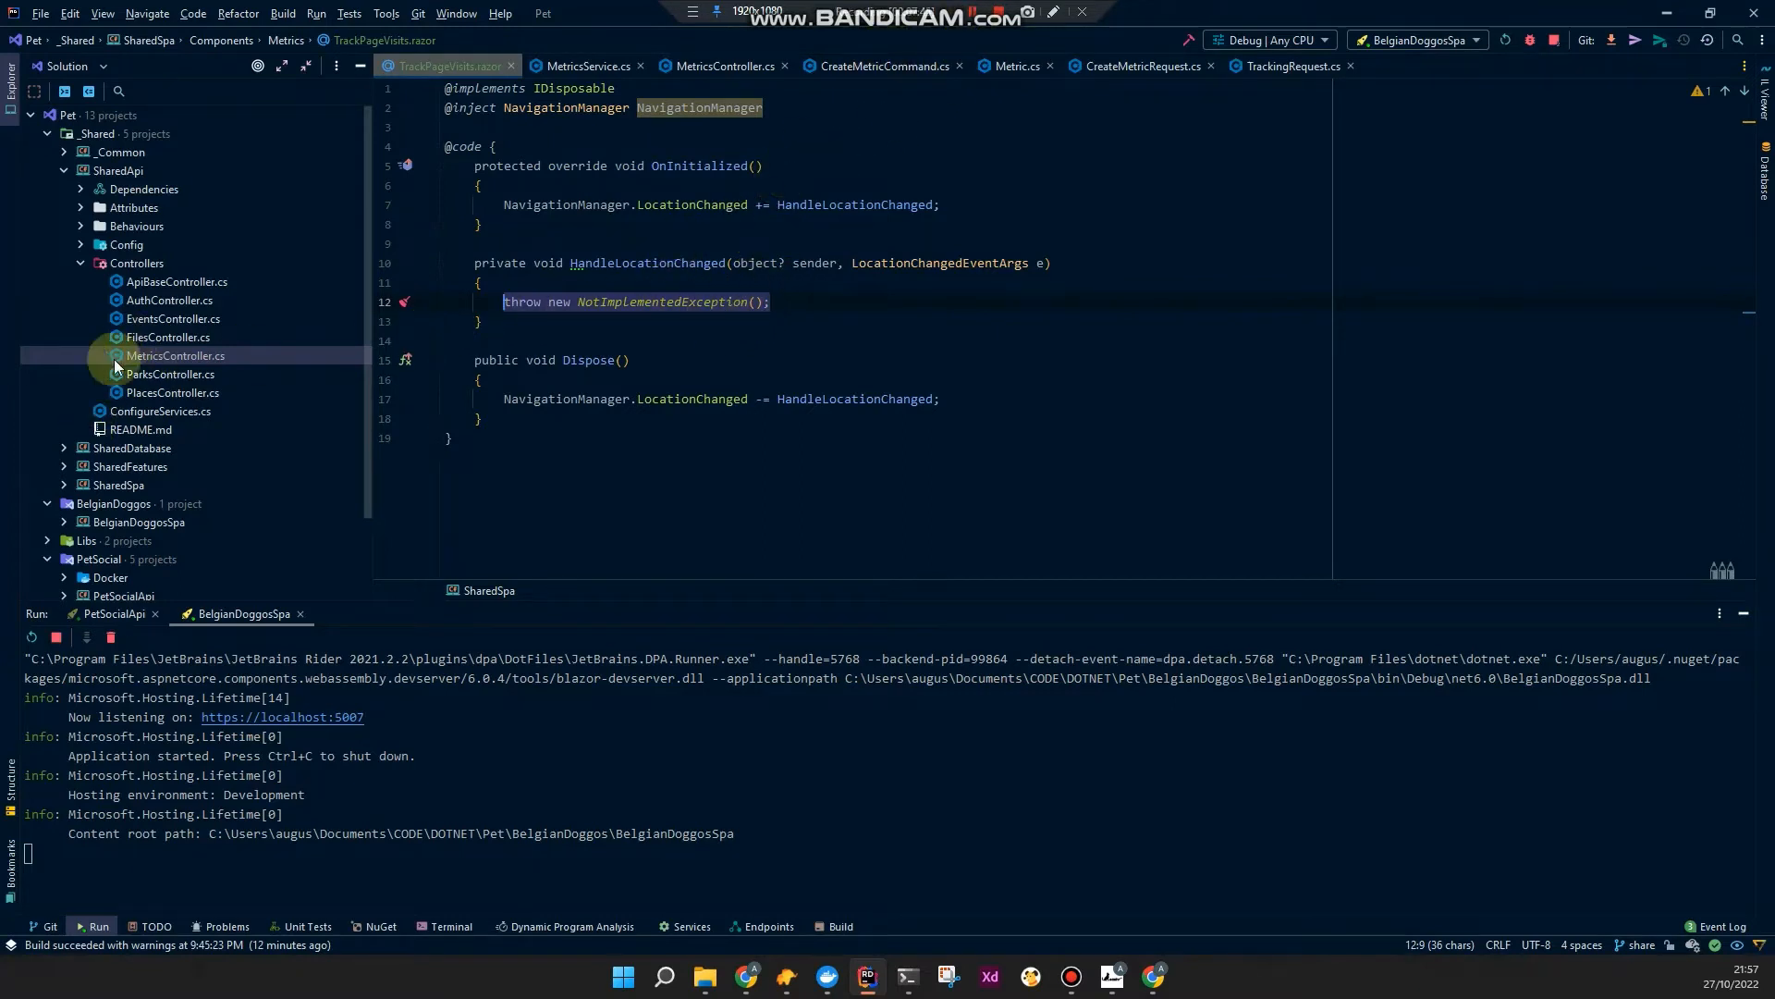
mouse_move(629, 87)
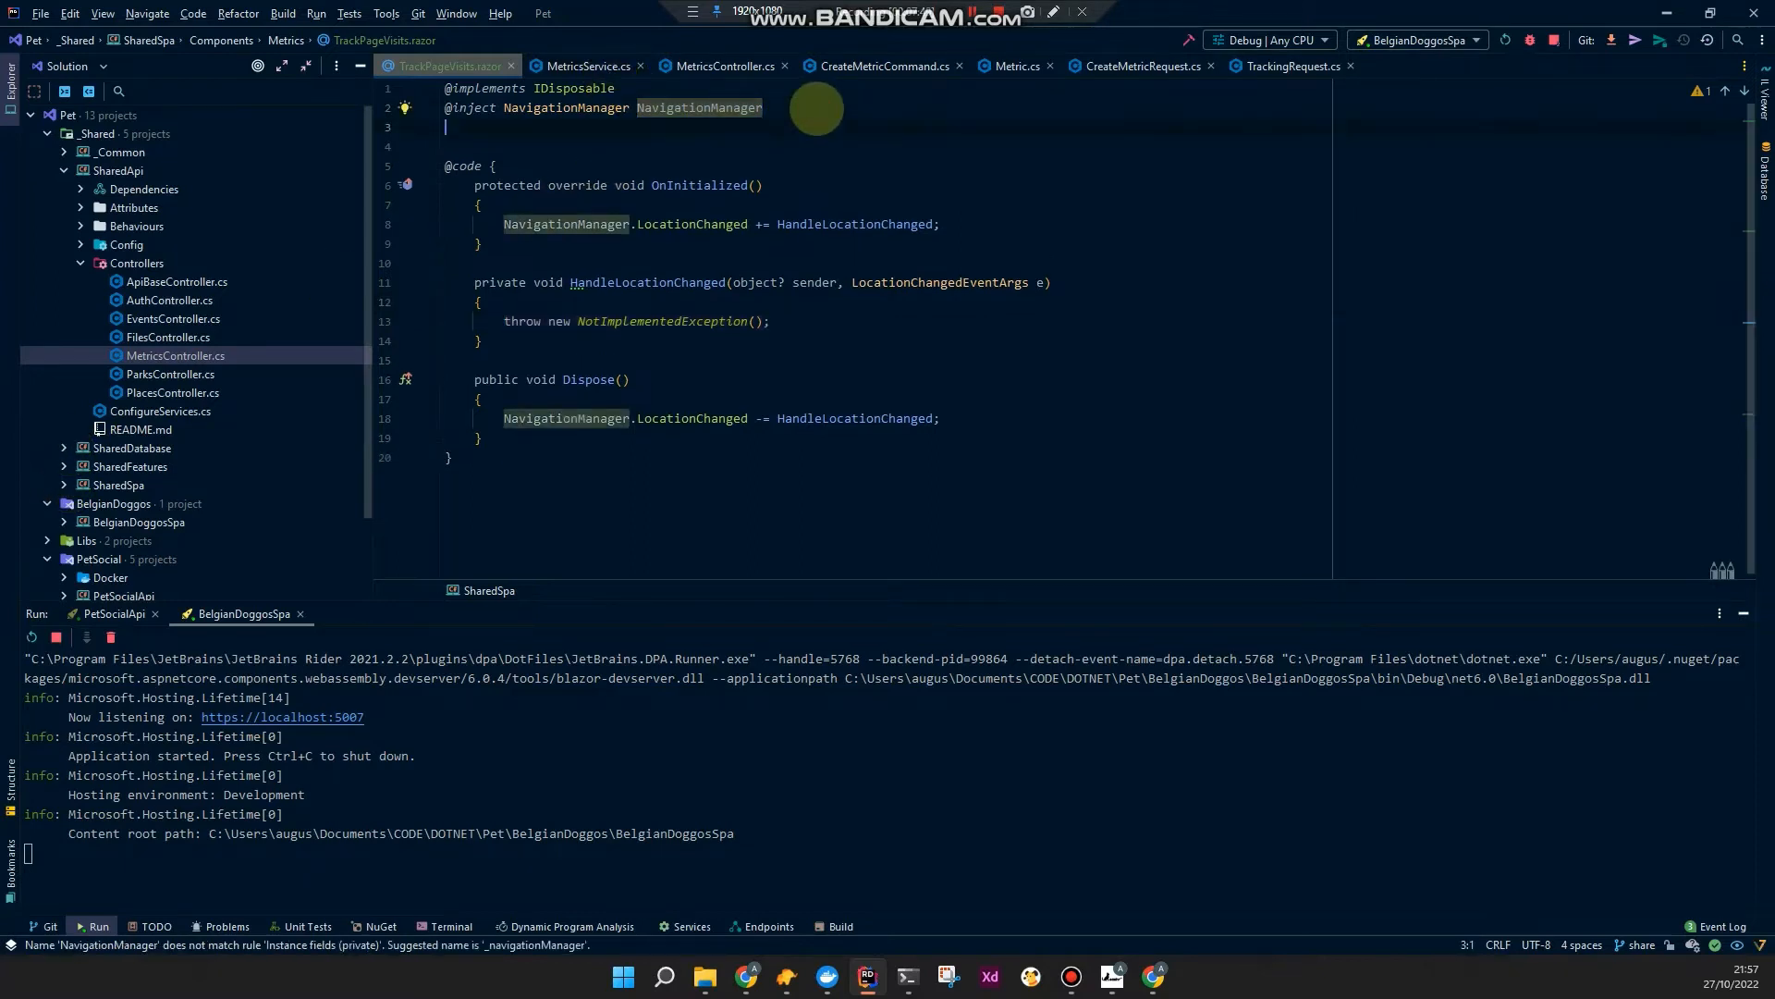
type("@inject")
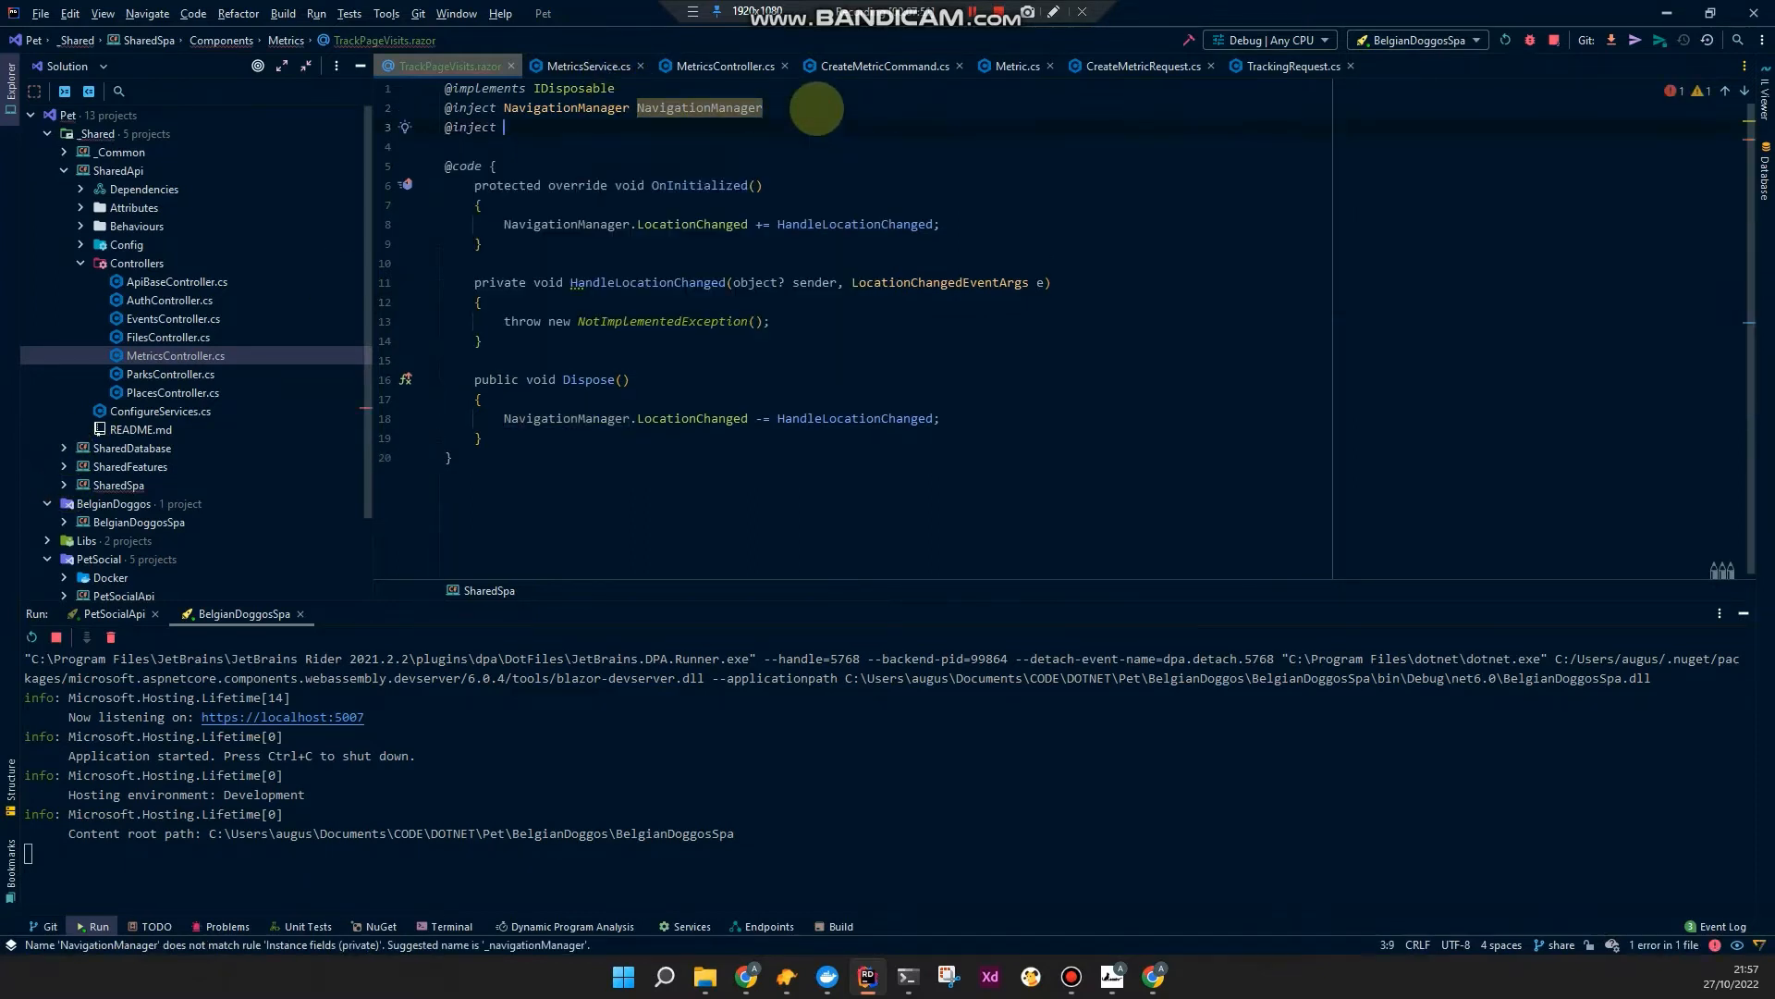
type("C")
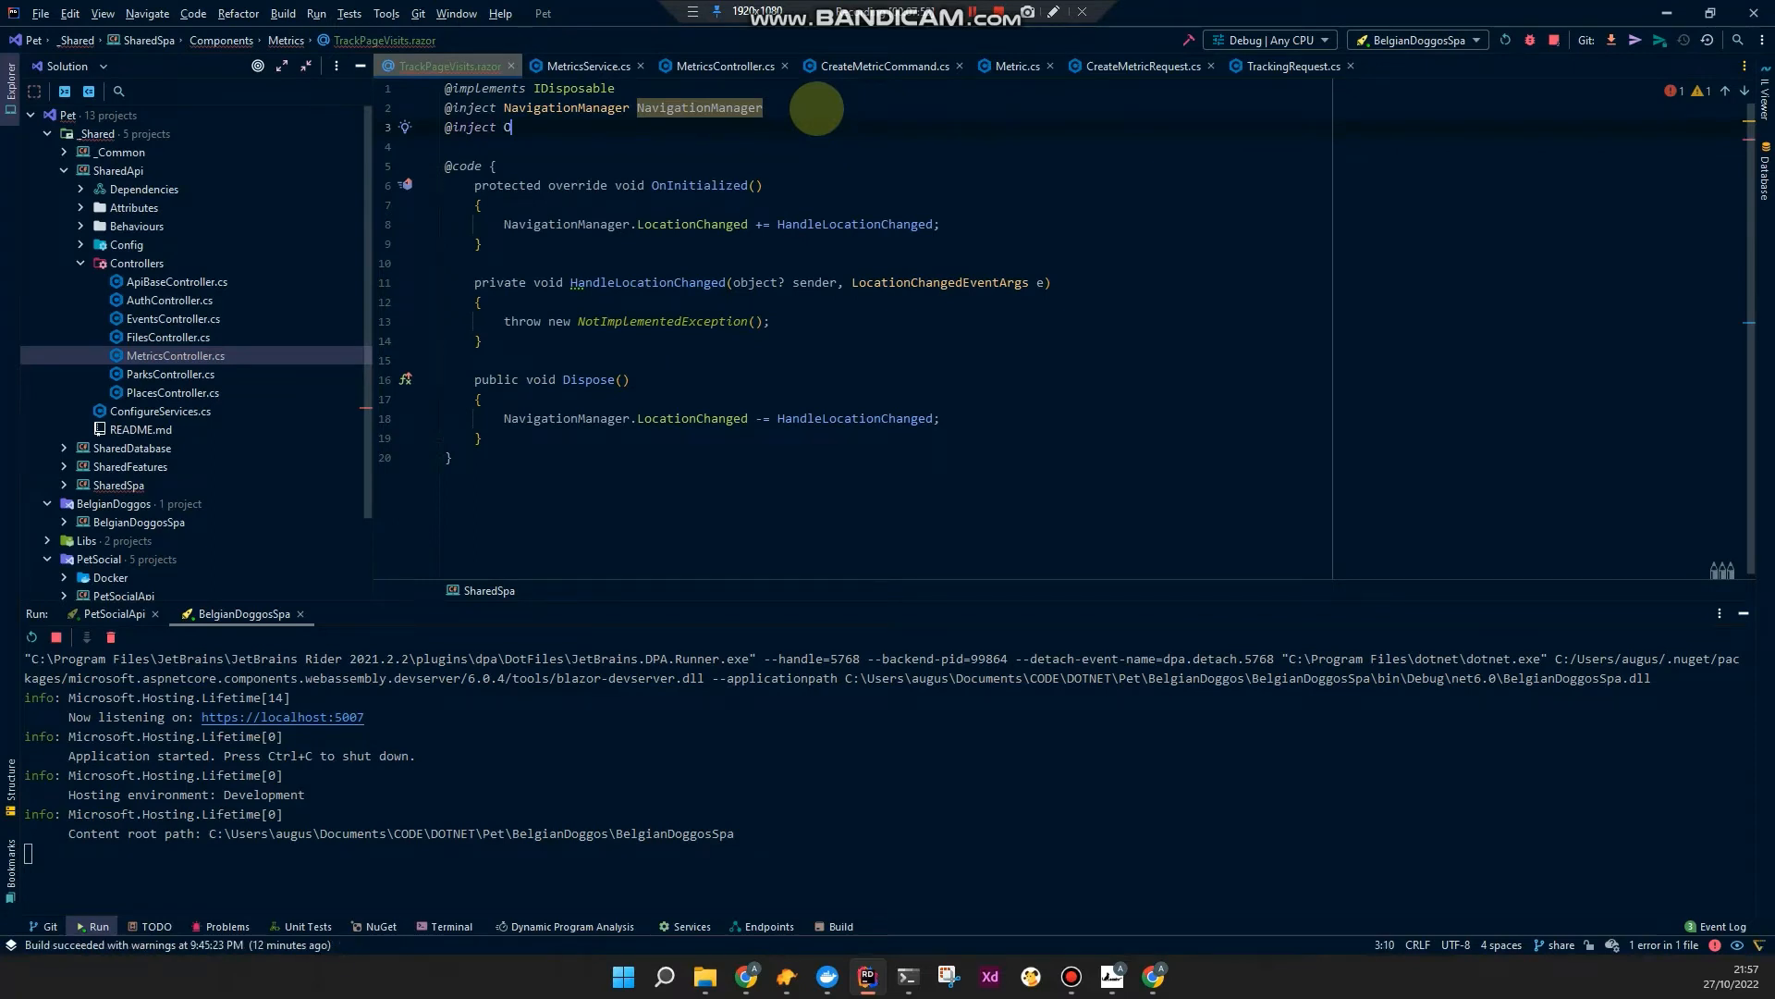
type("ISpaMetricsService")
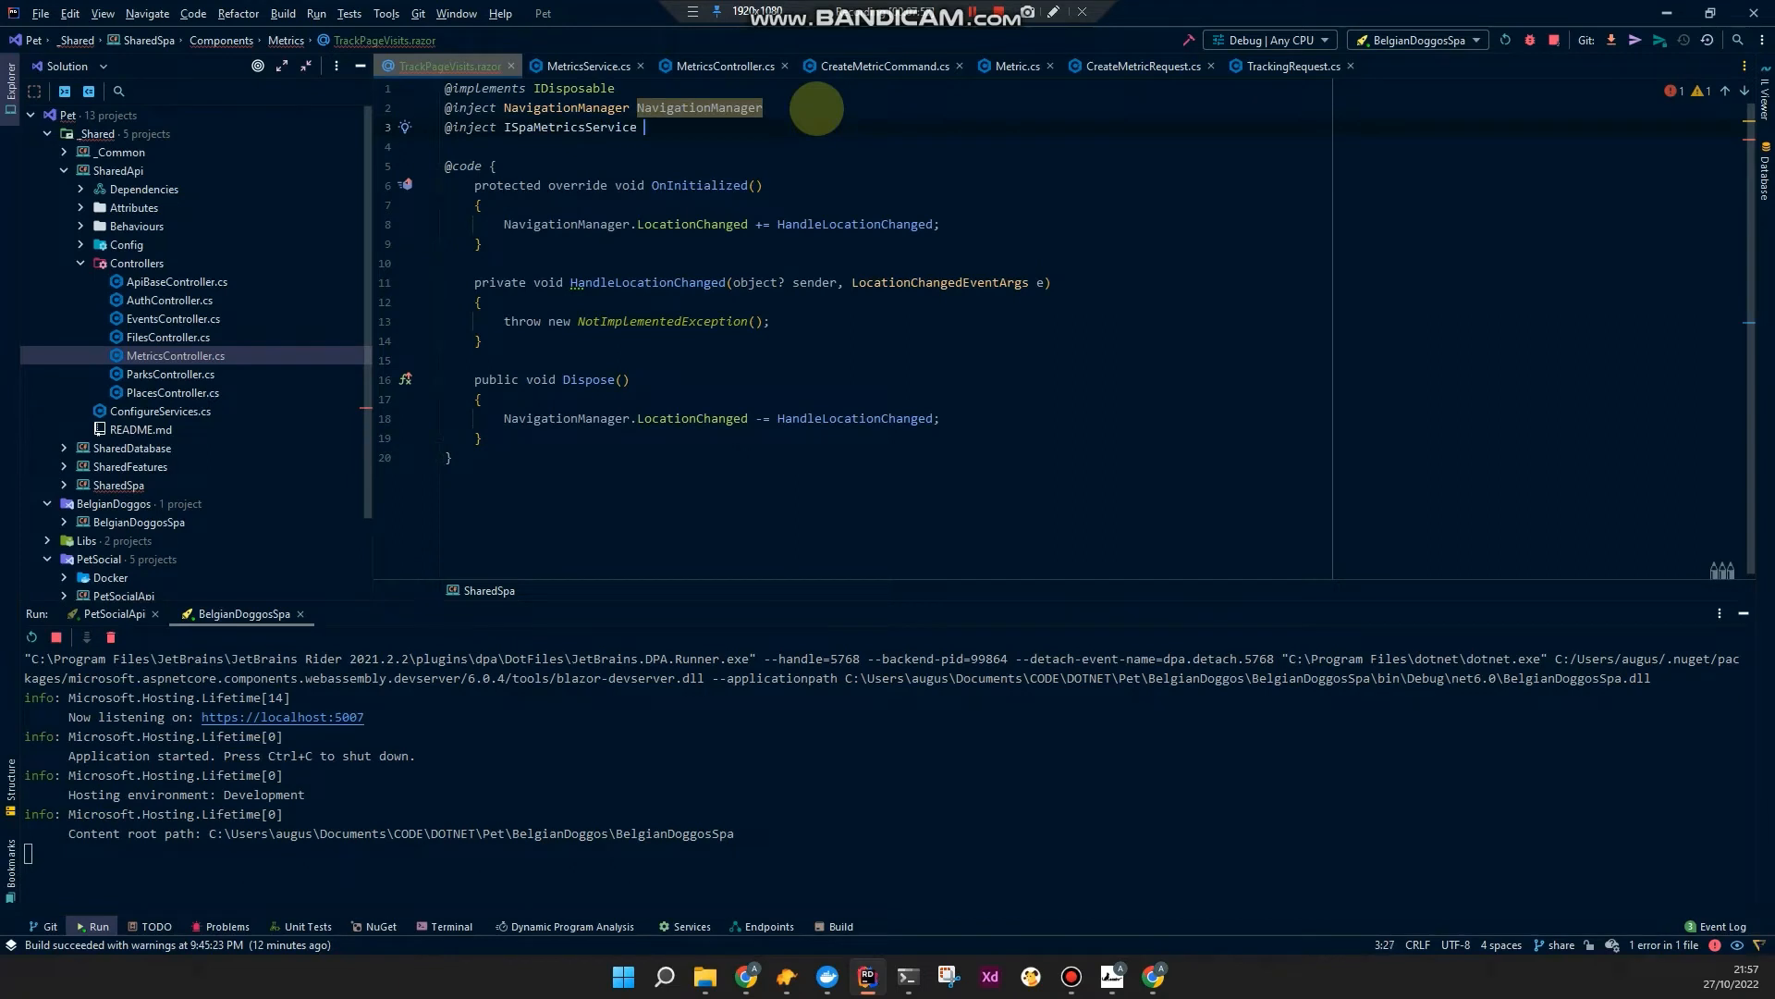
type("MetricsService")
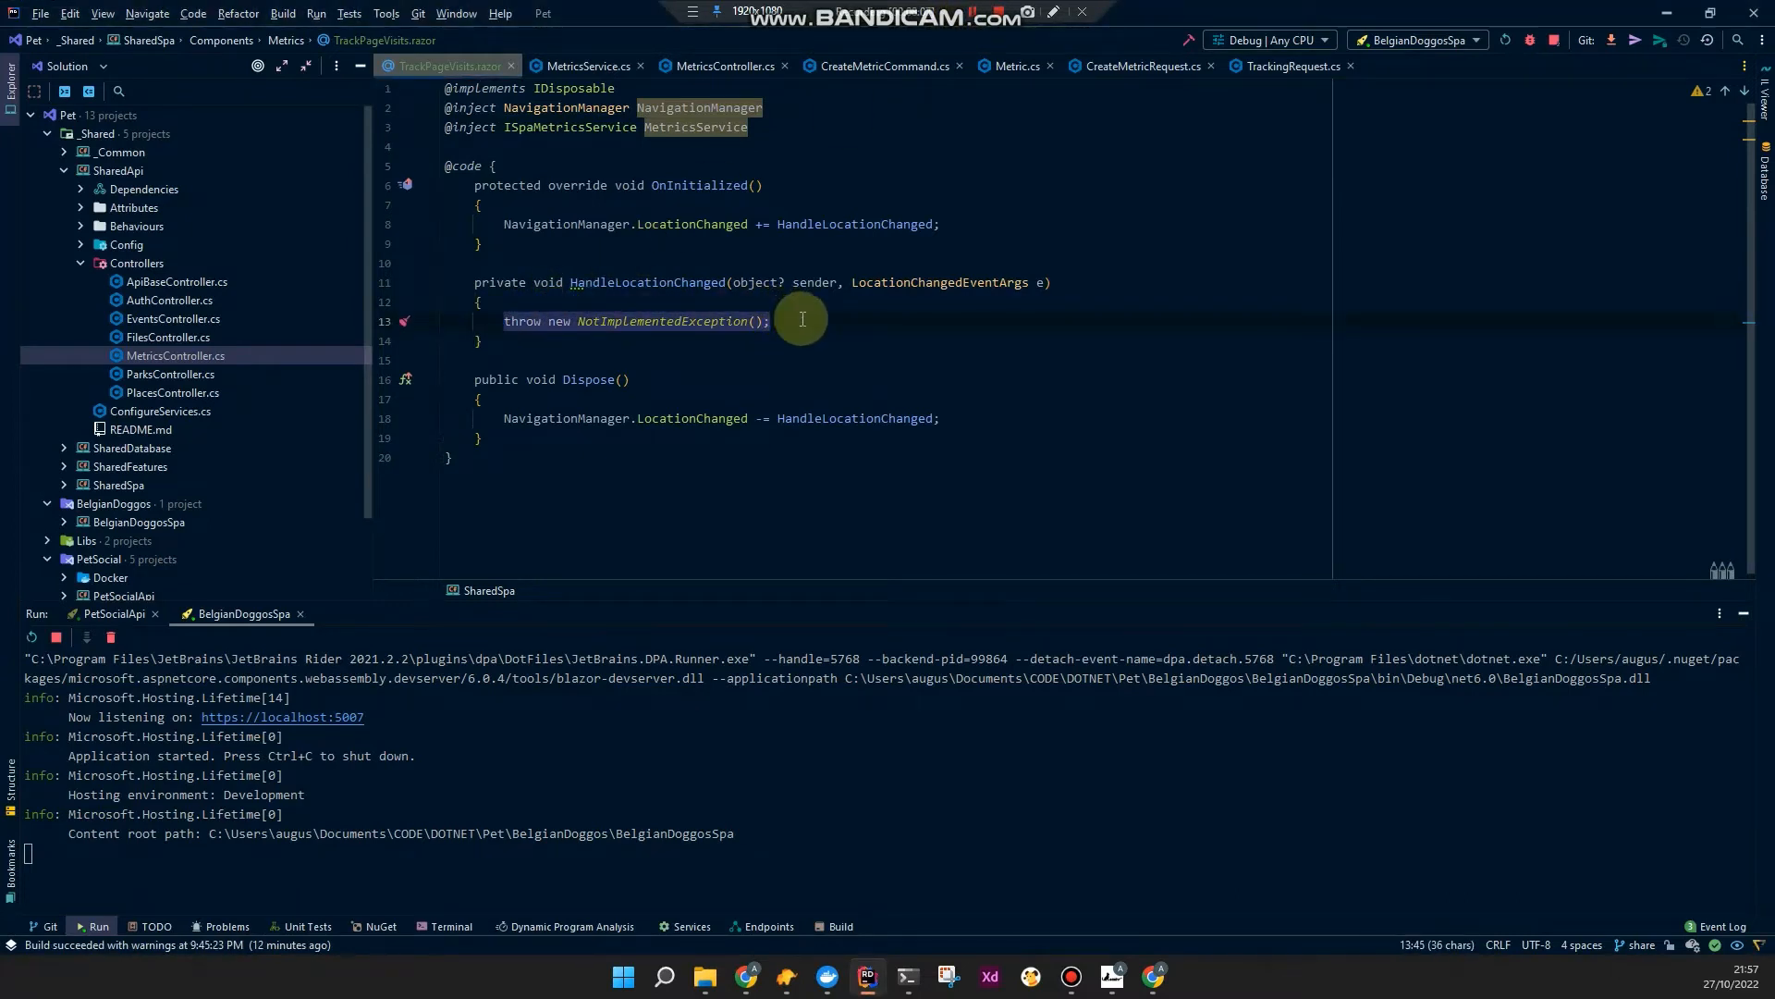
Add a second inject line for ISpaNavigationBaseService named NavigationService via completion
left_click(448, 107)
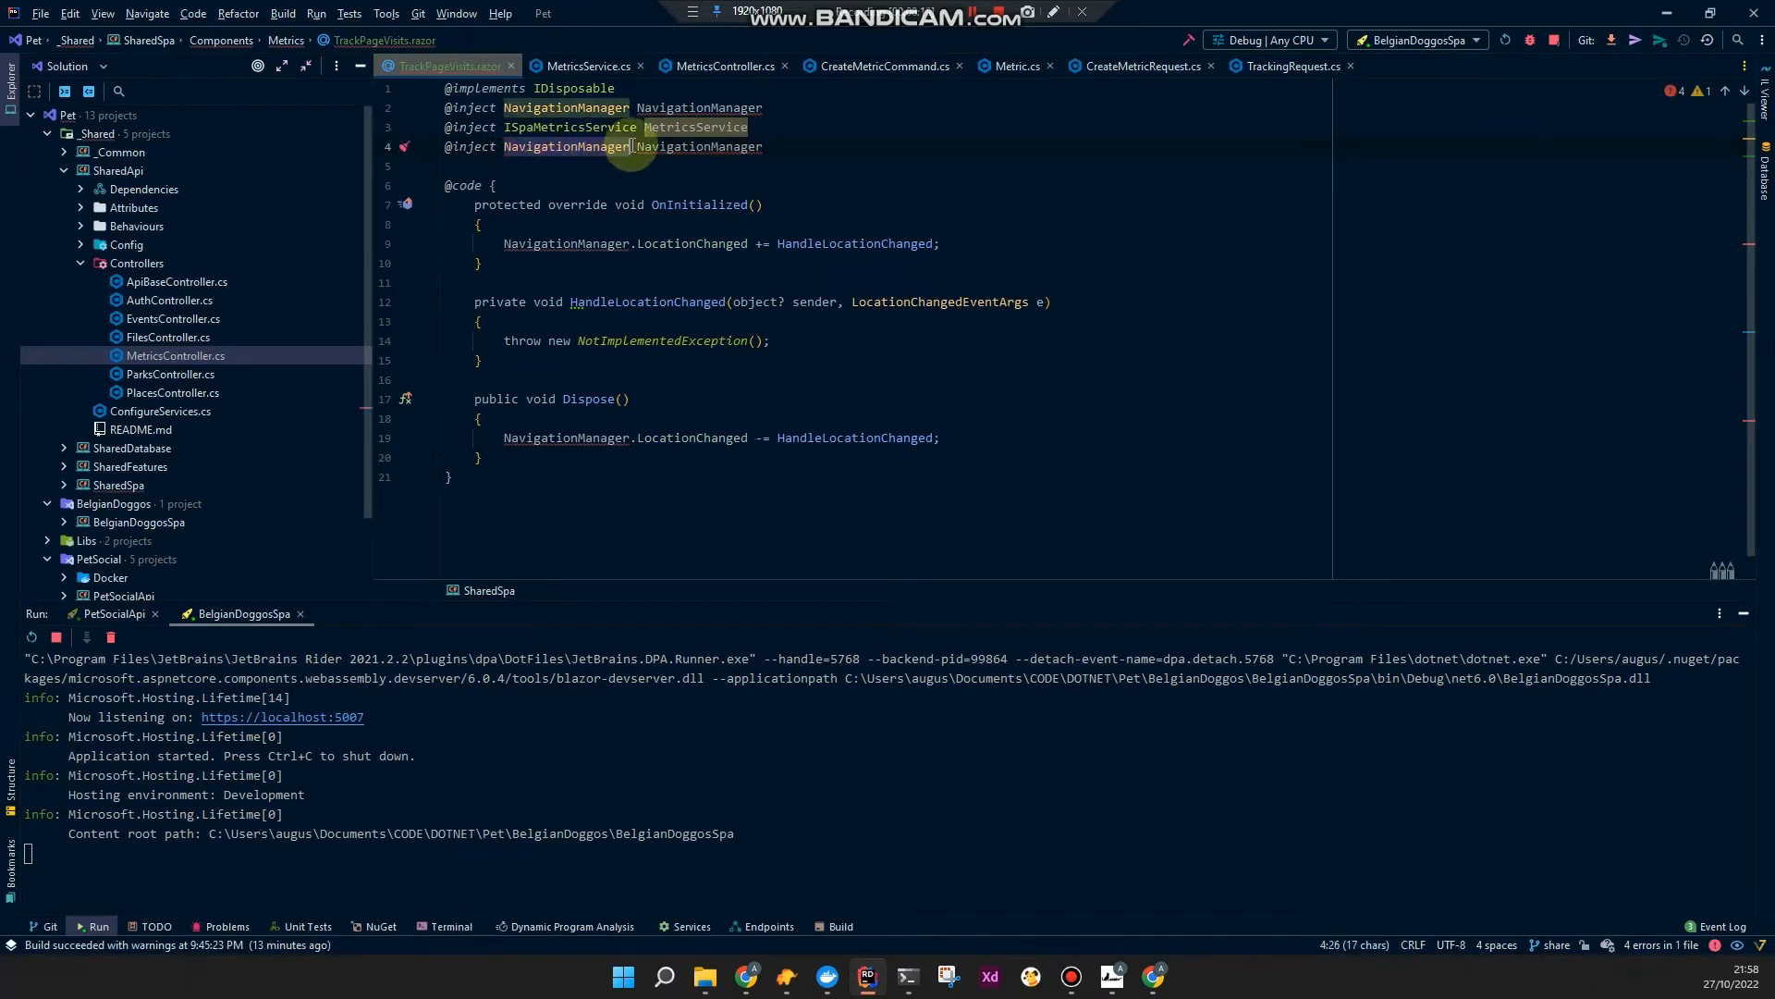
type("ISp")
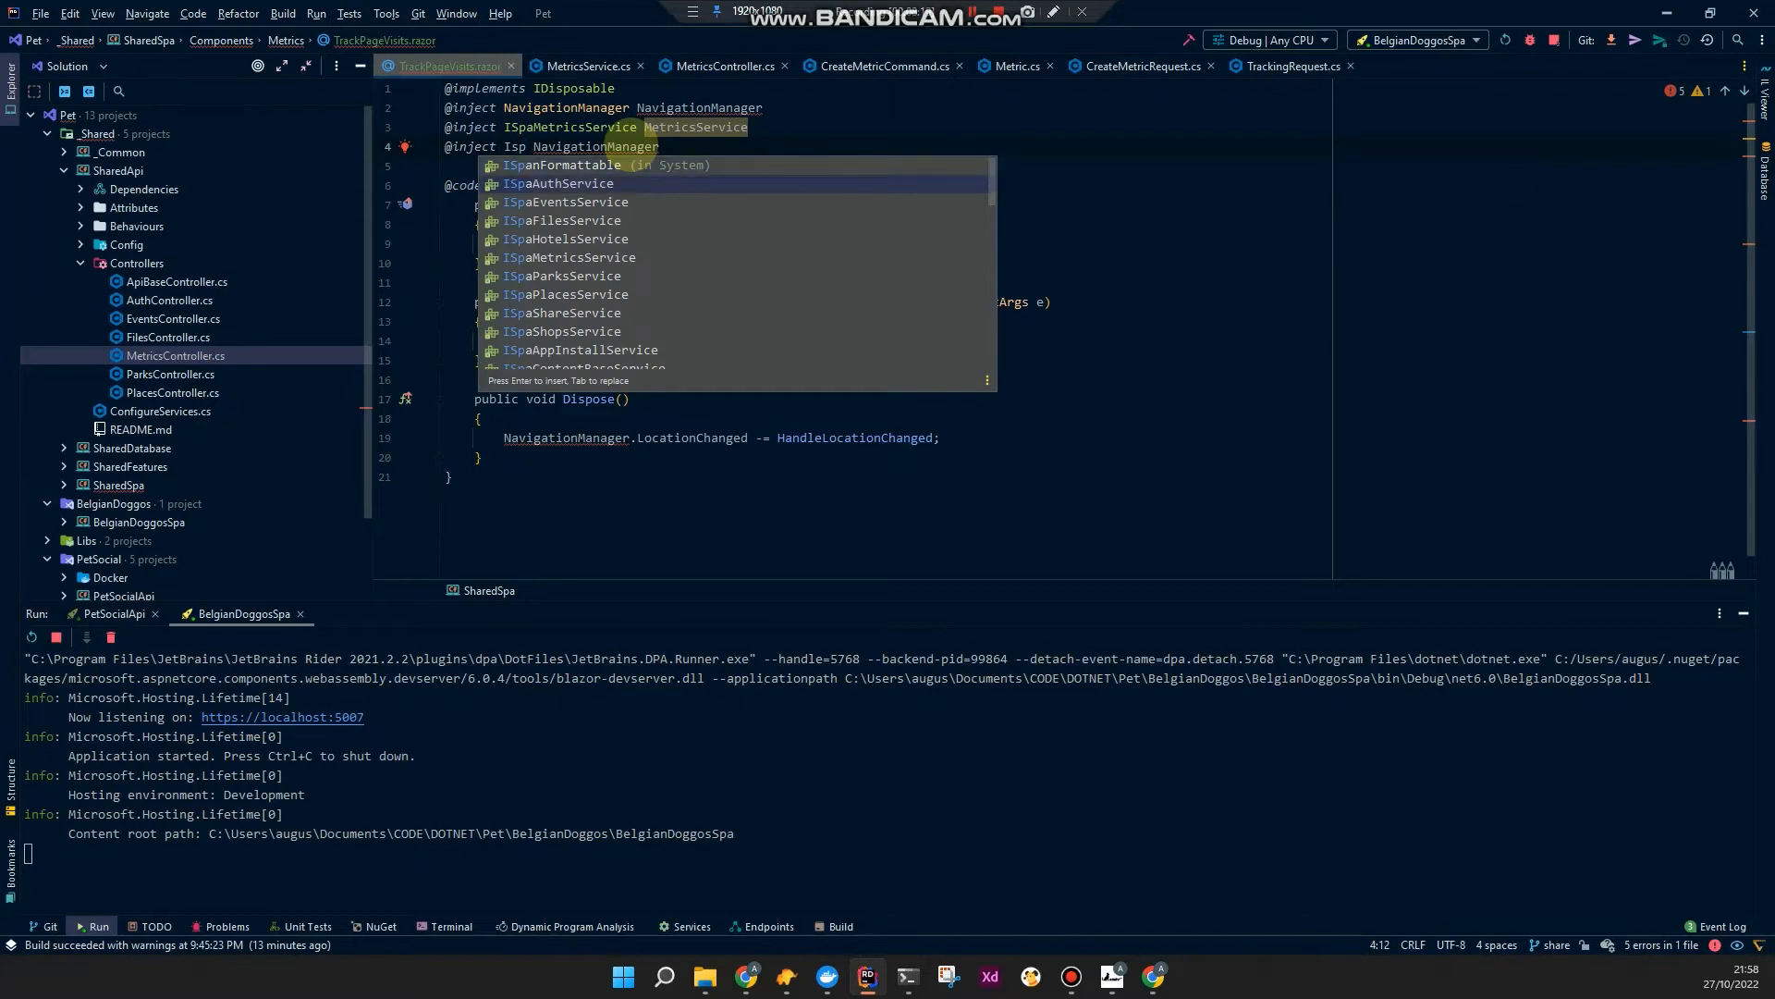
mouse_move(562, 294)
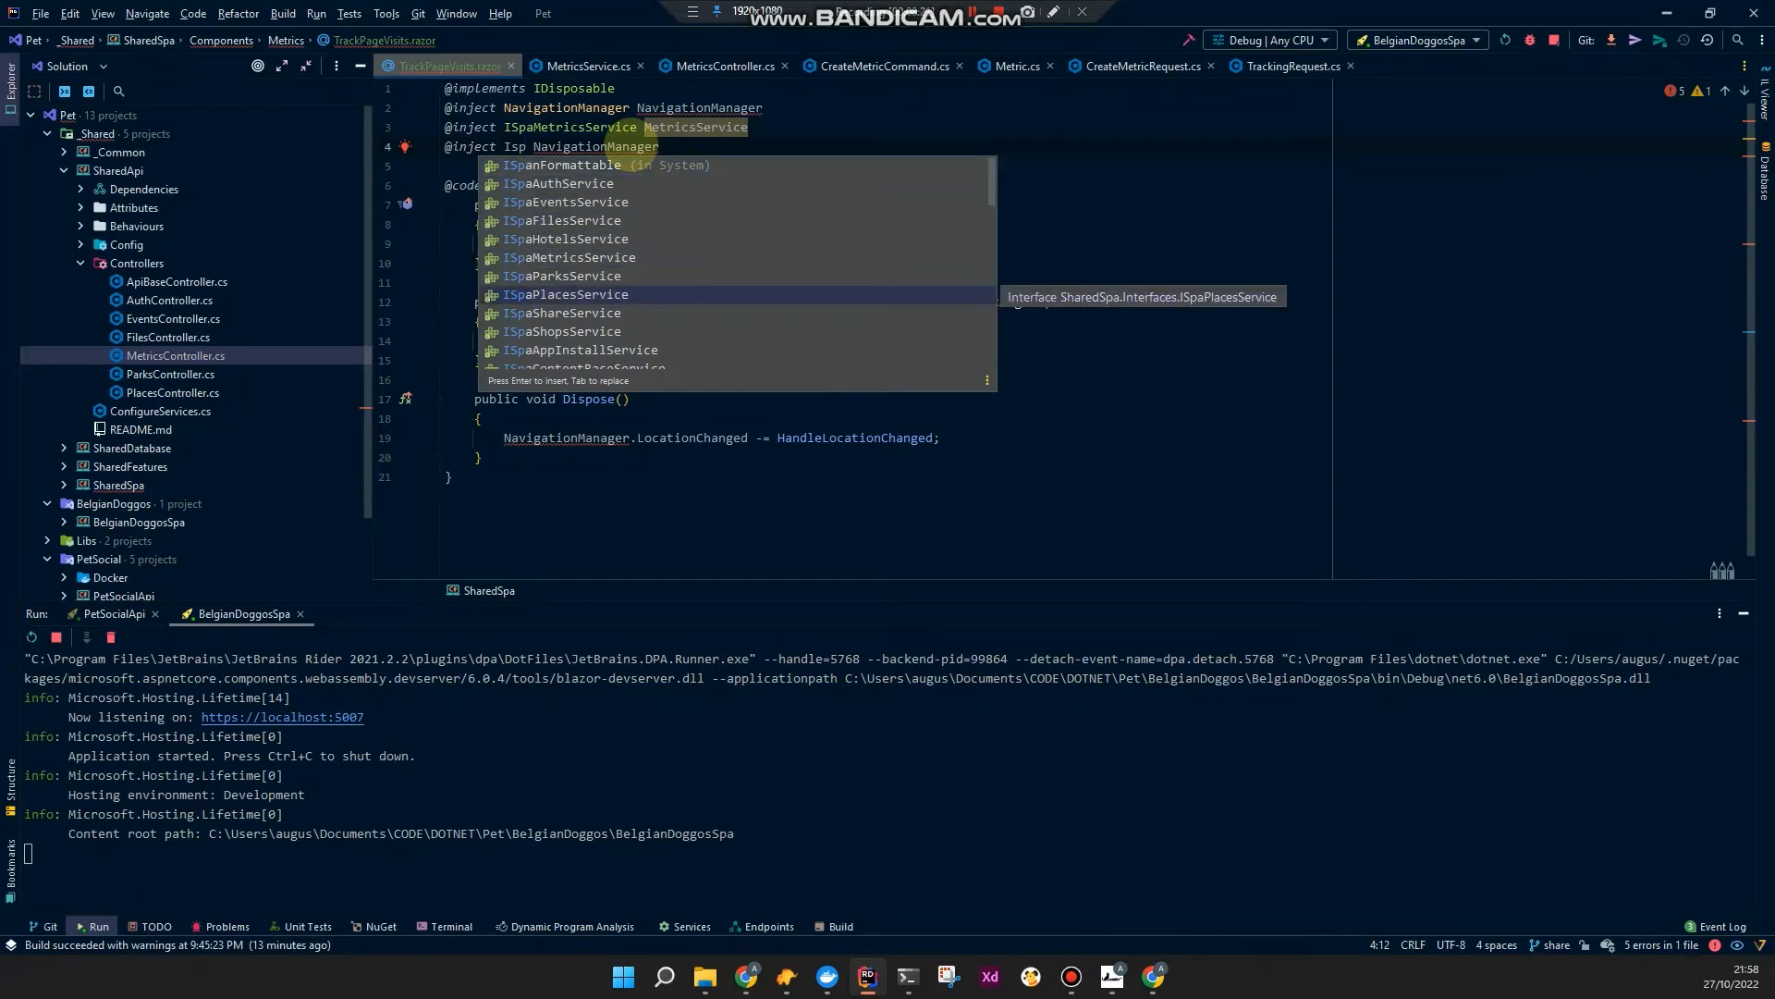
type("aNa")
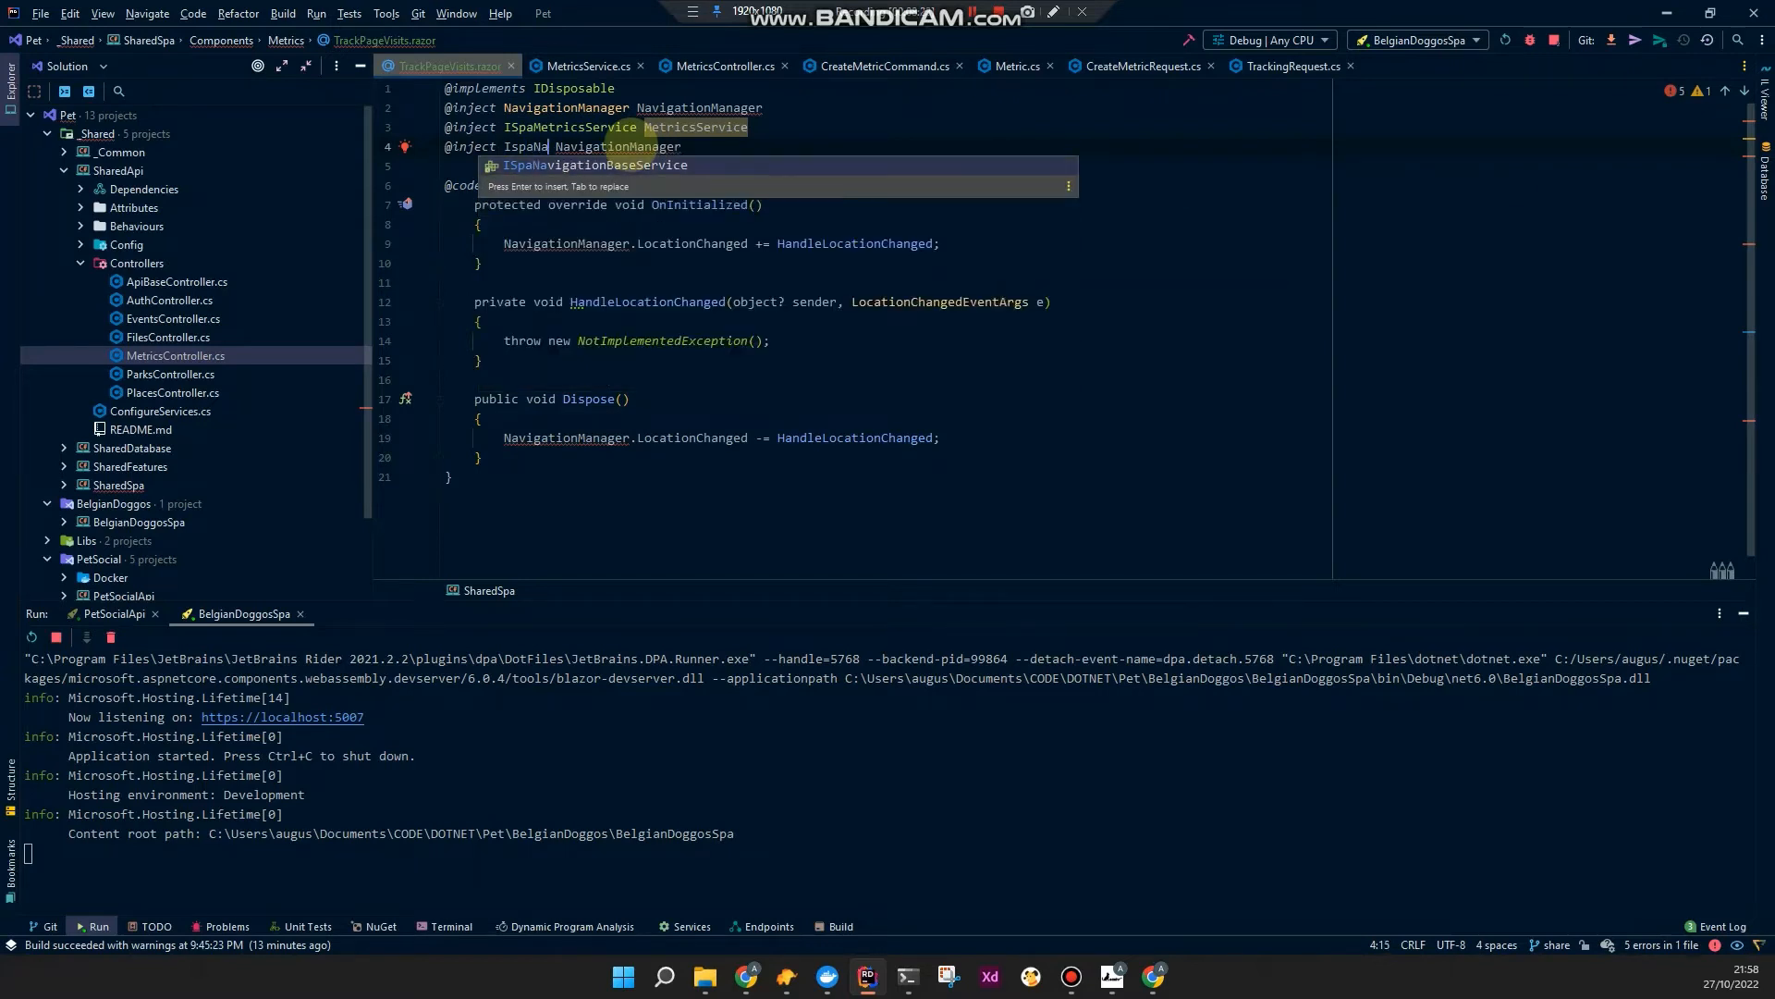
key("Enter")
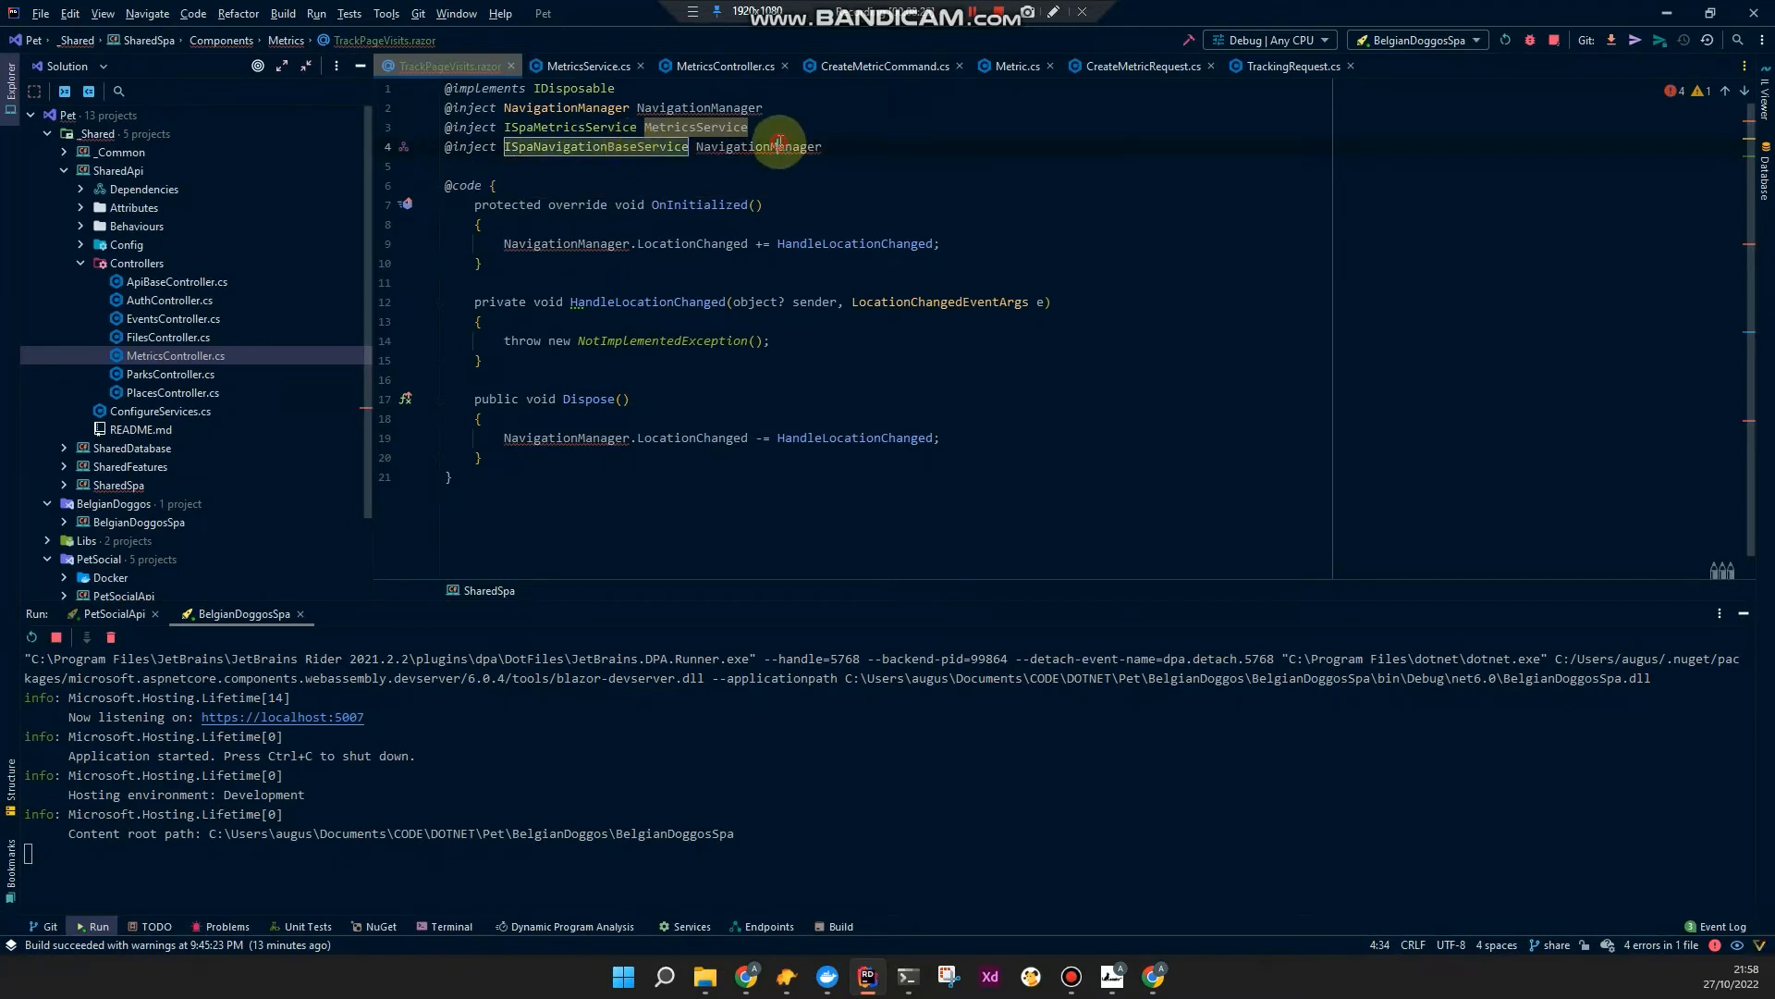
type("Navig")
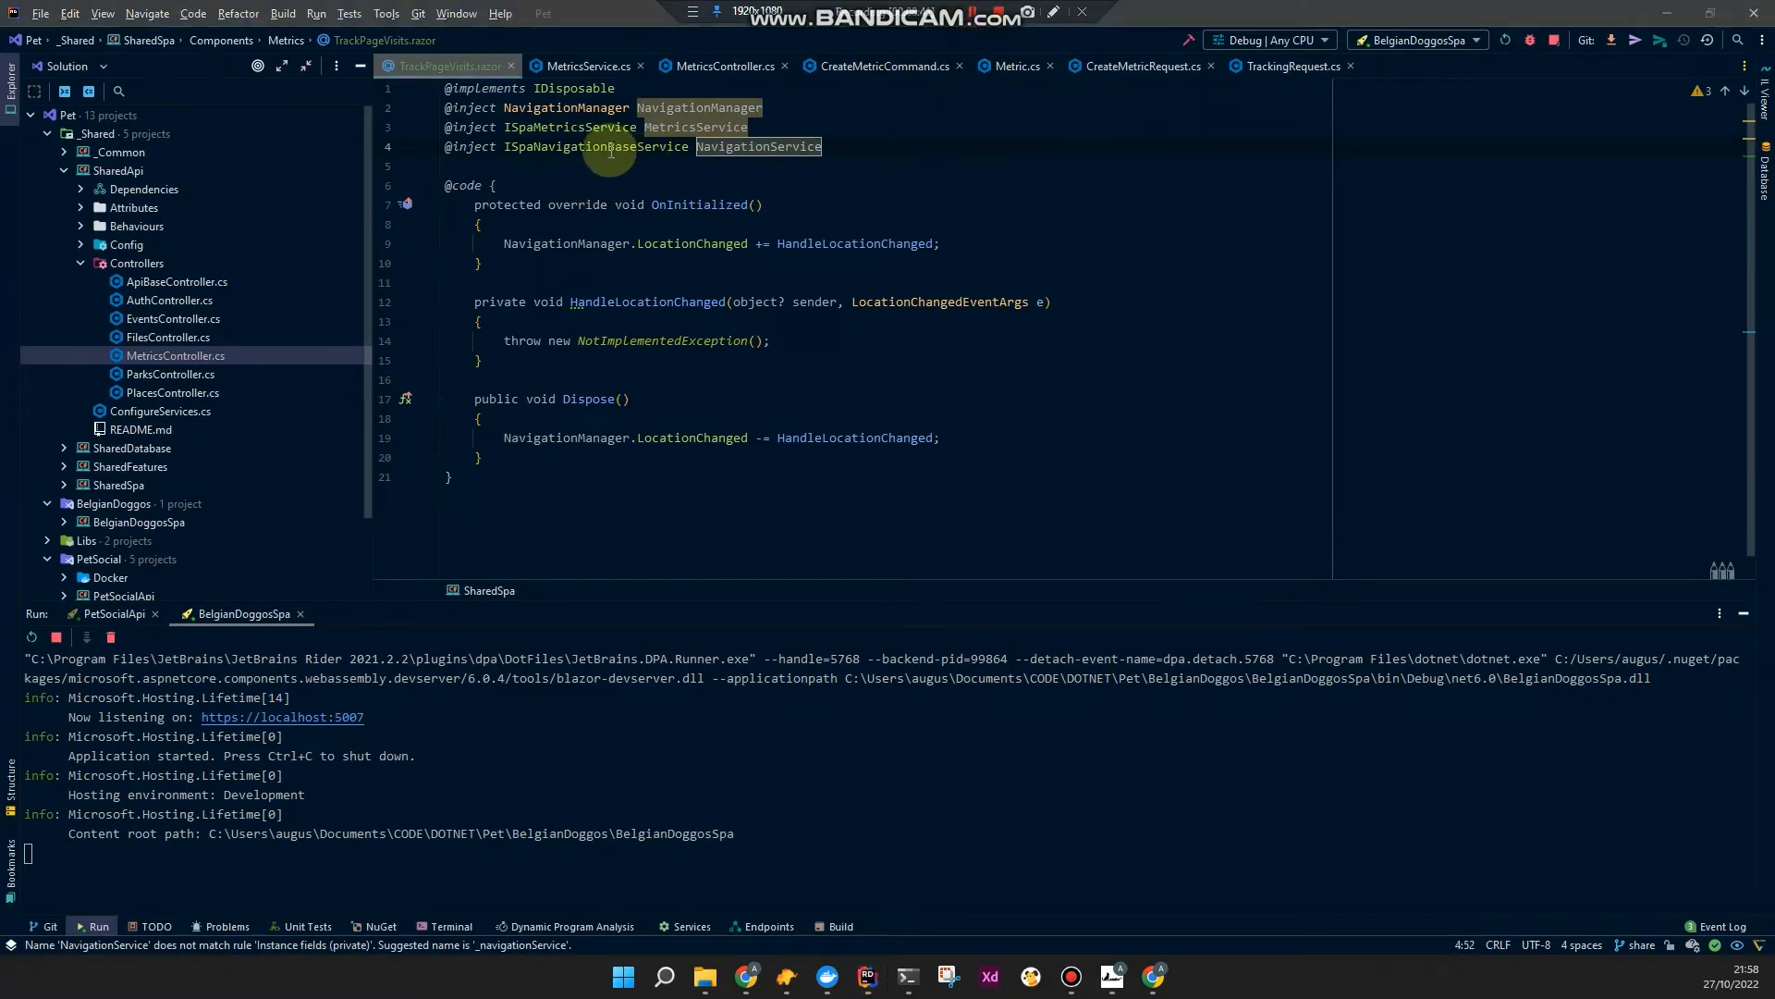
left_click(608, 146)
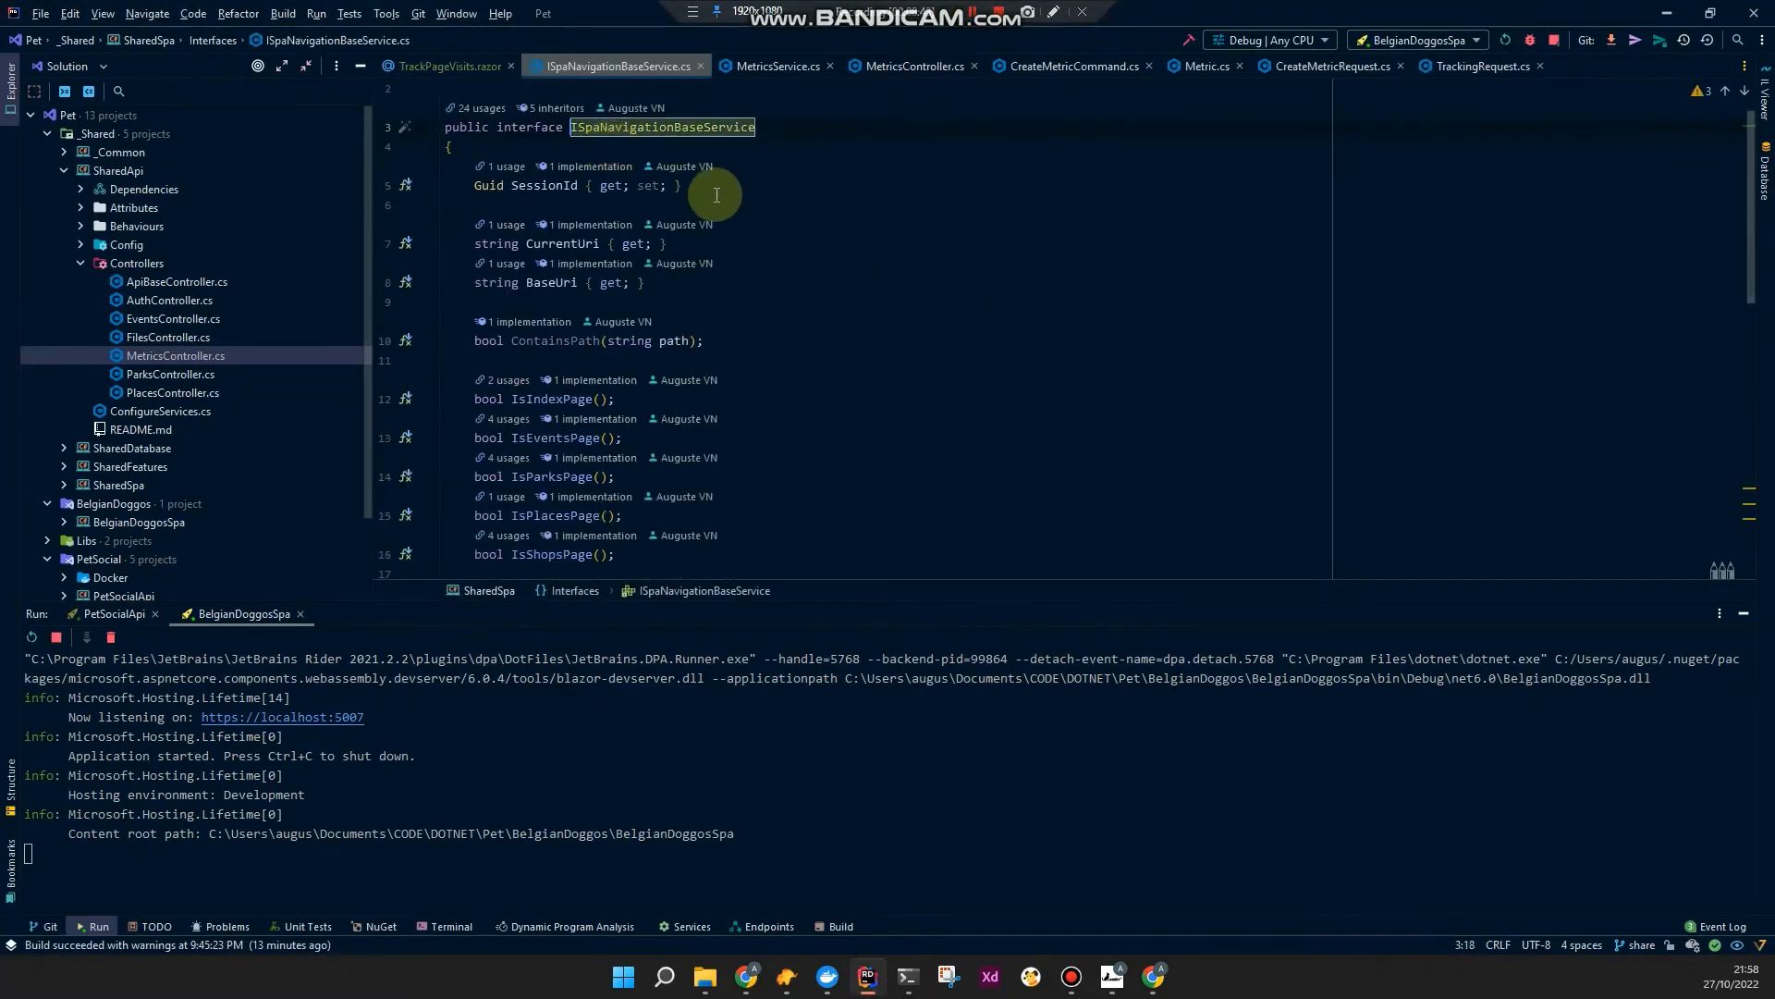
mouse_move(668, 280)
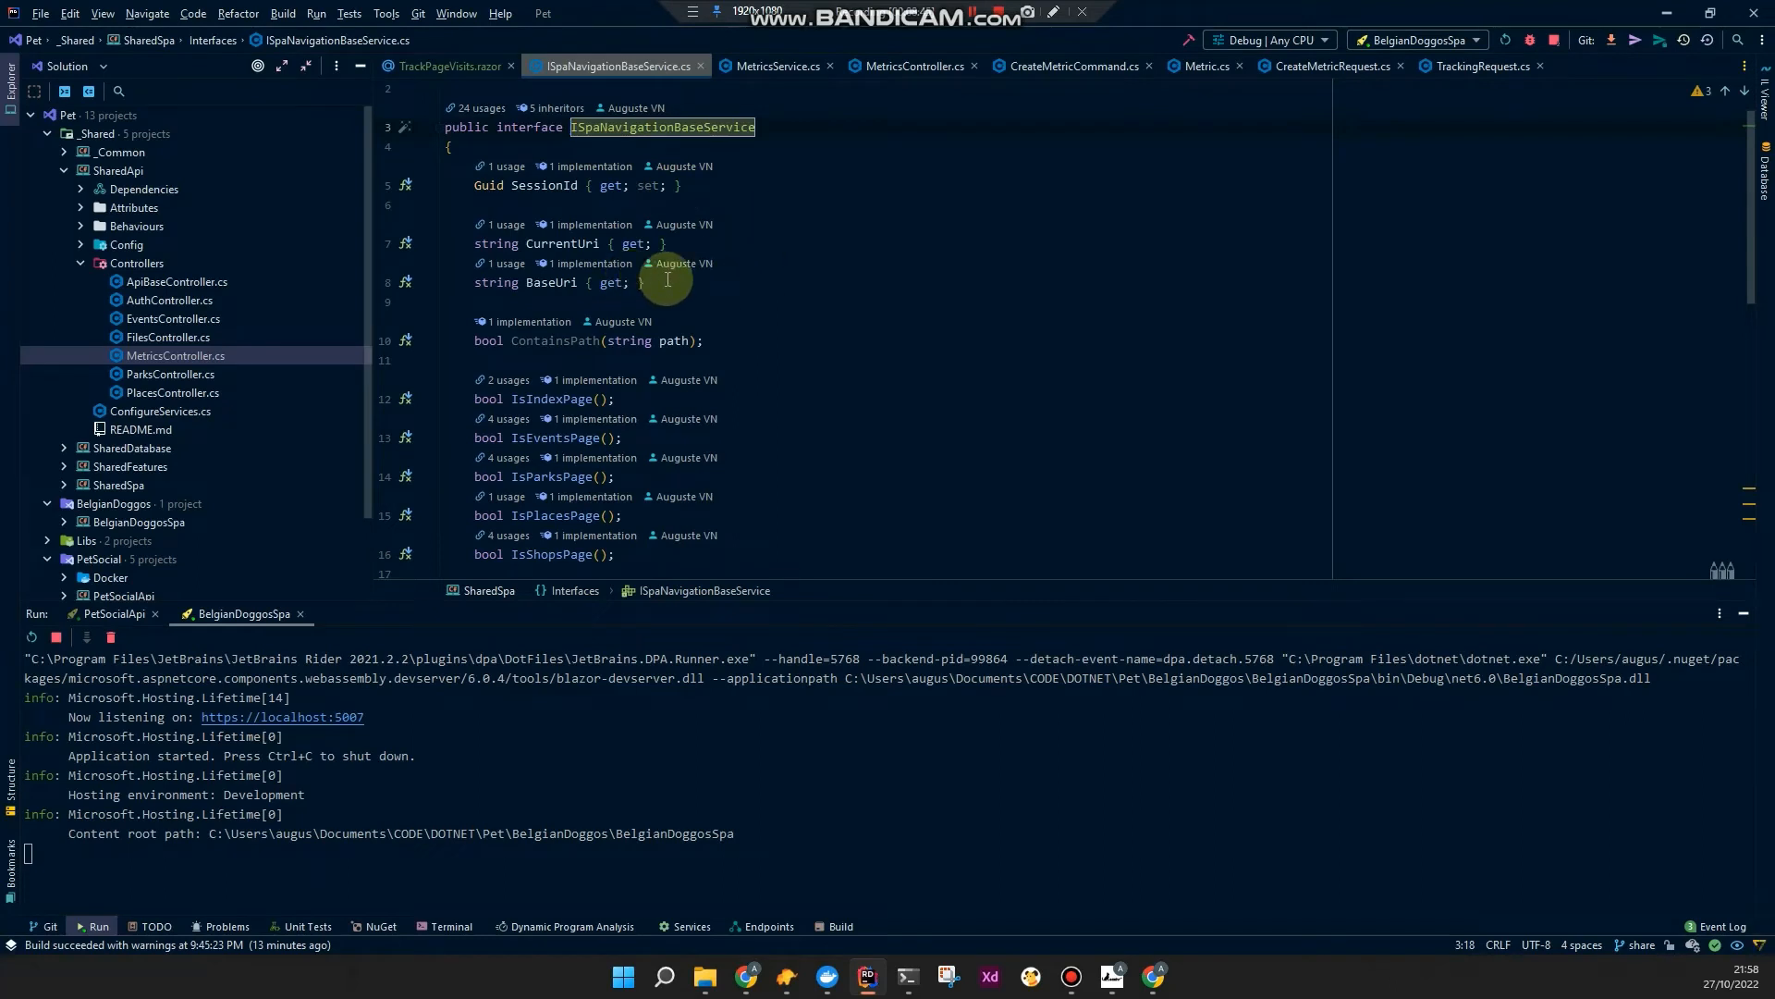
left_click(556, 244)
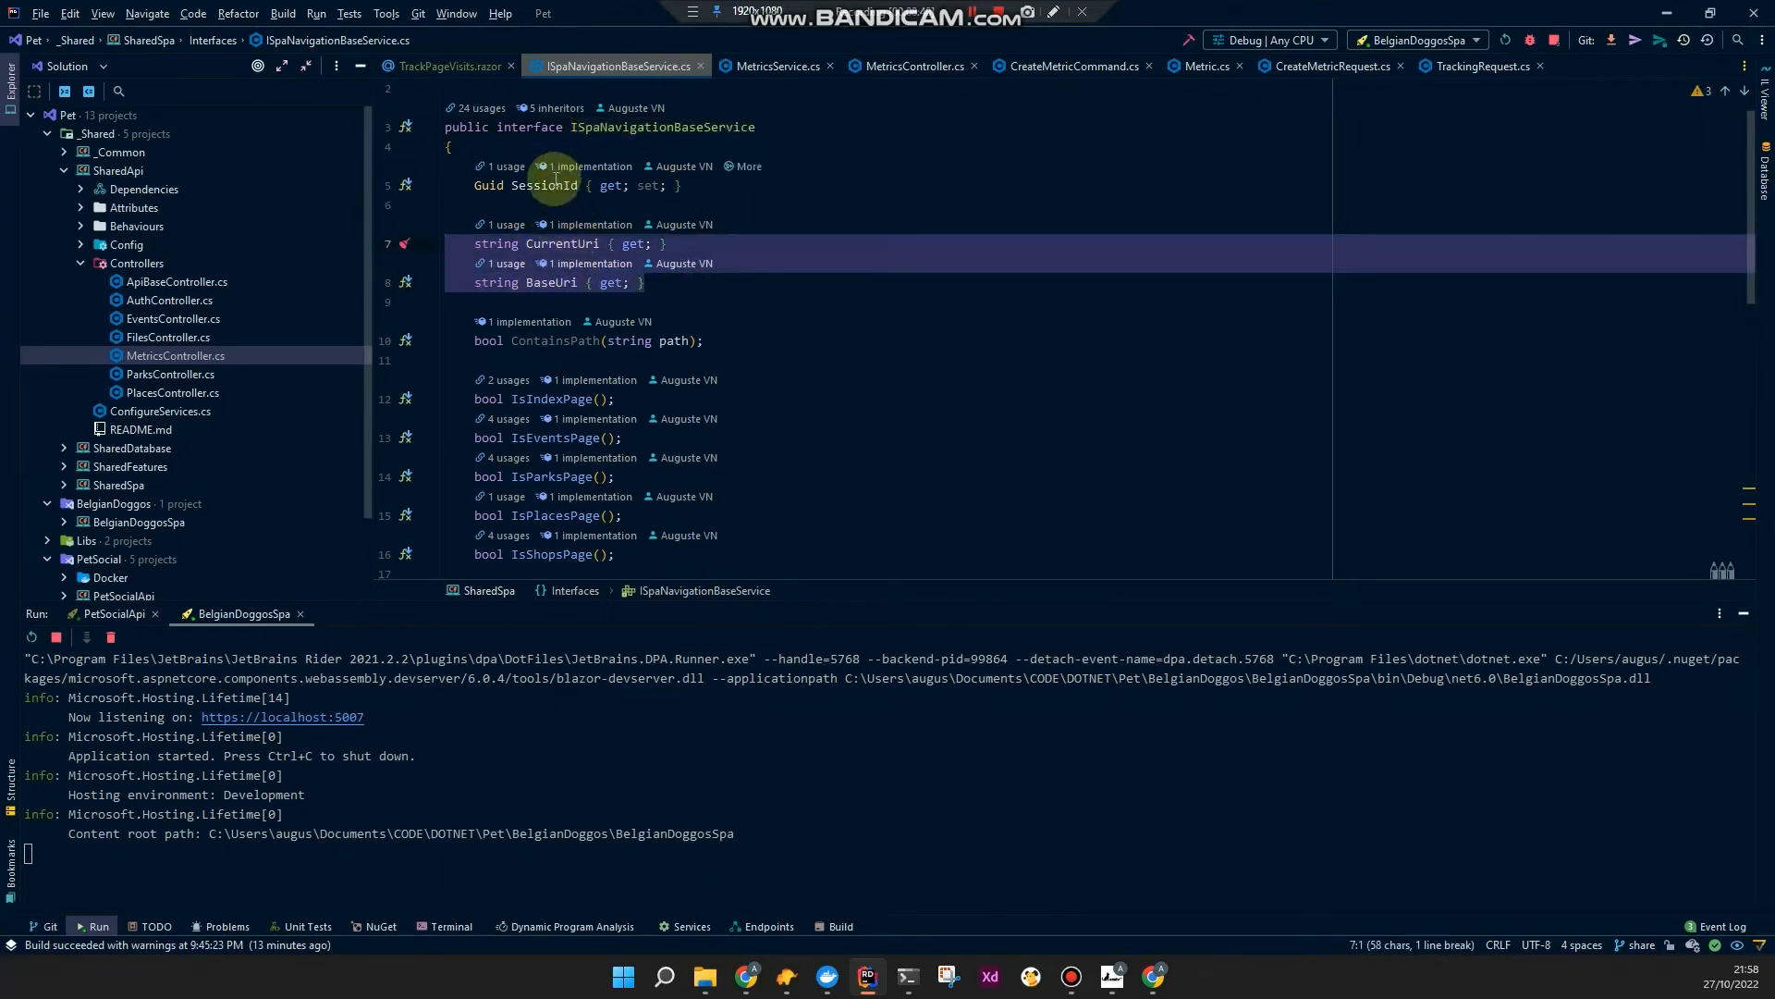
left_click(442, 67)
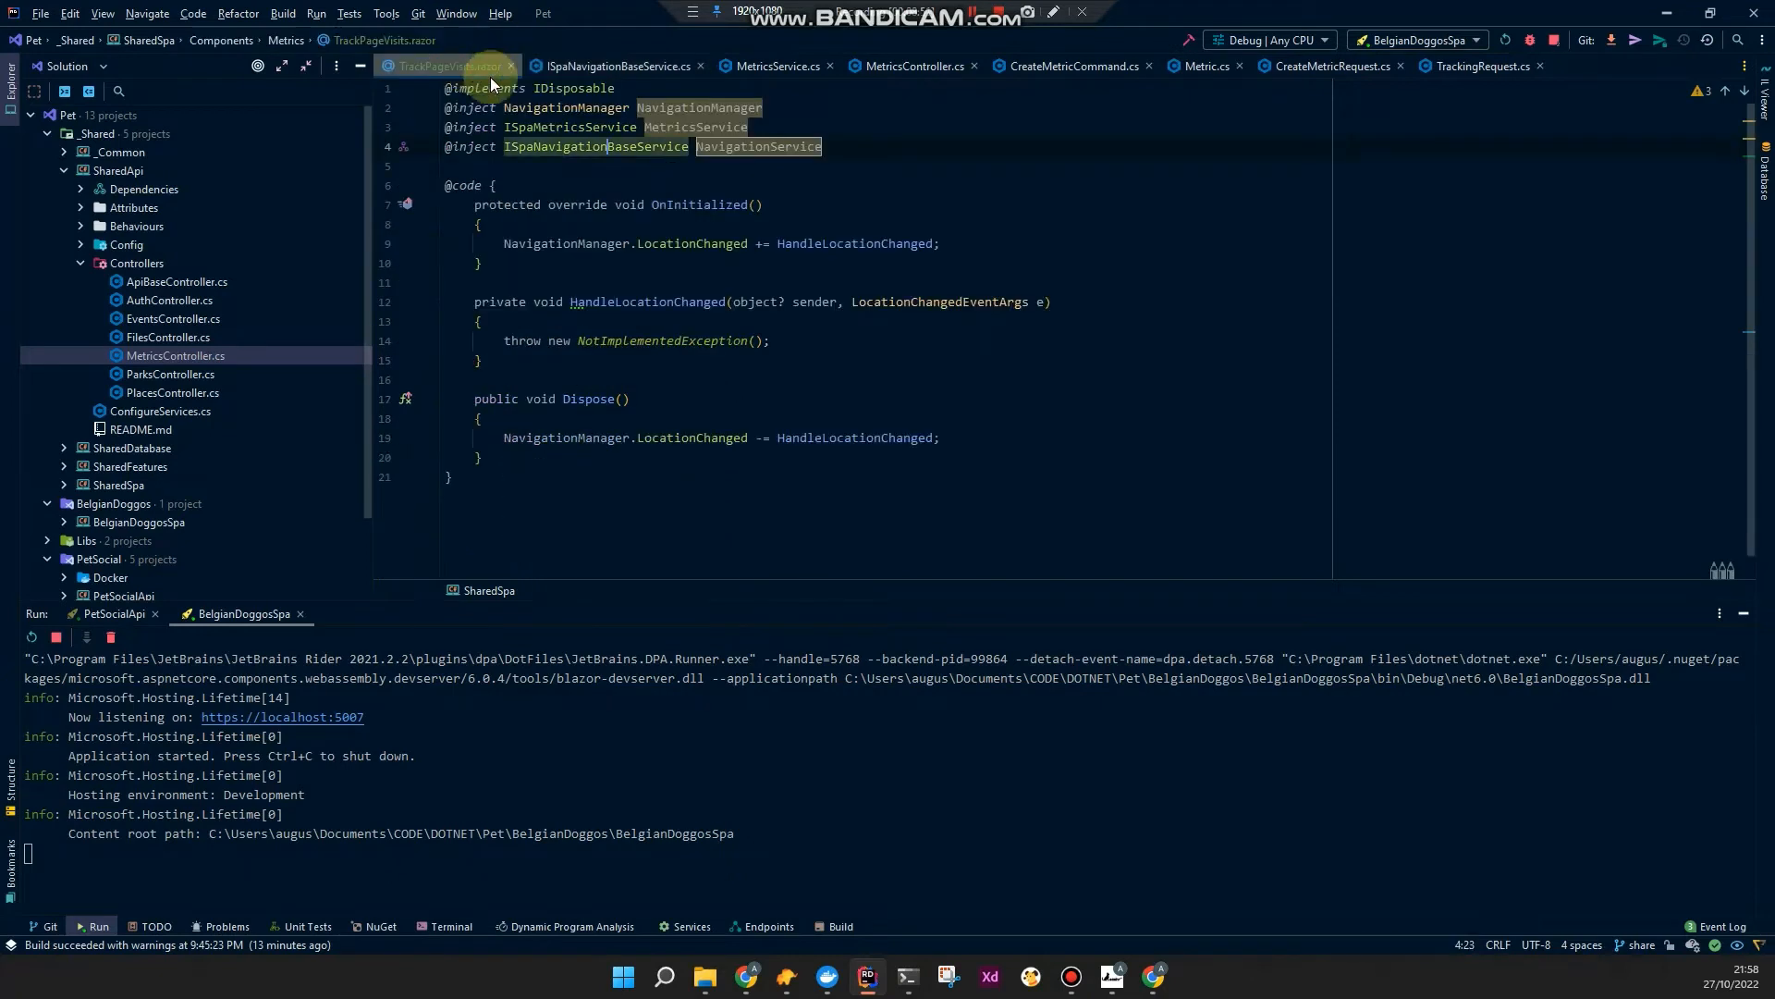
mouse_move(880, 181)
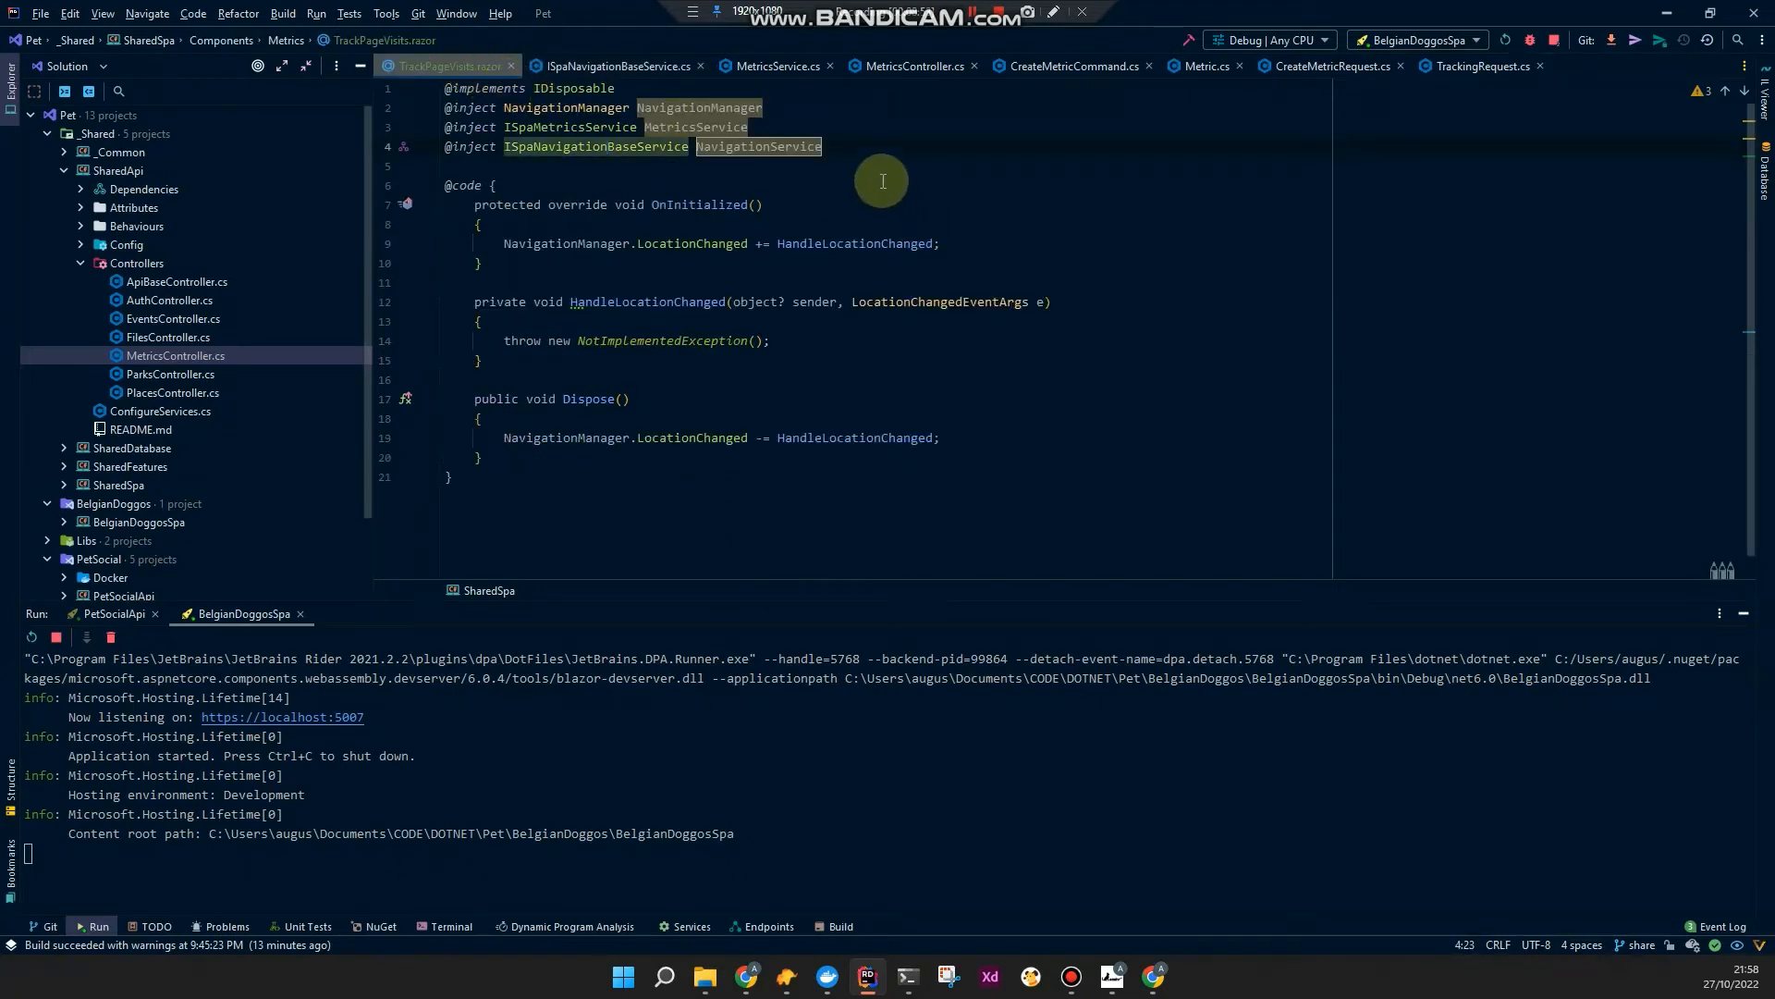
mouse_move(873, 163)
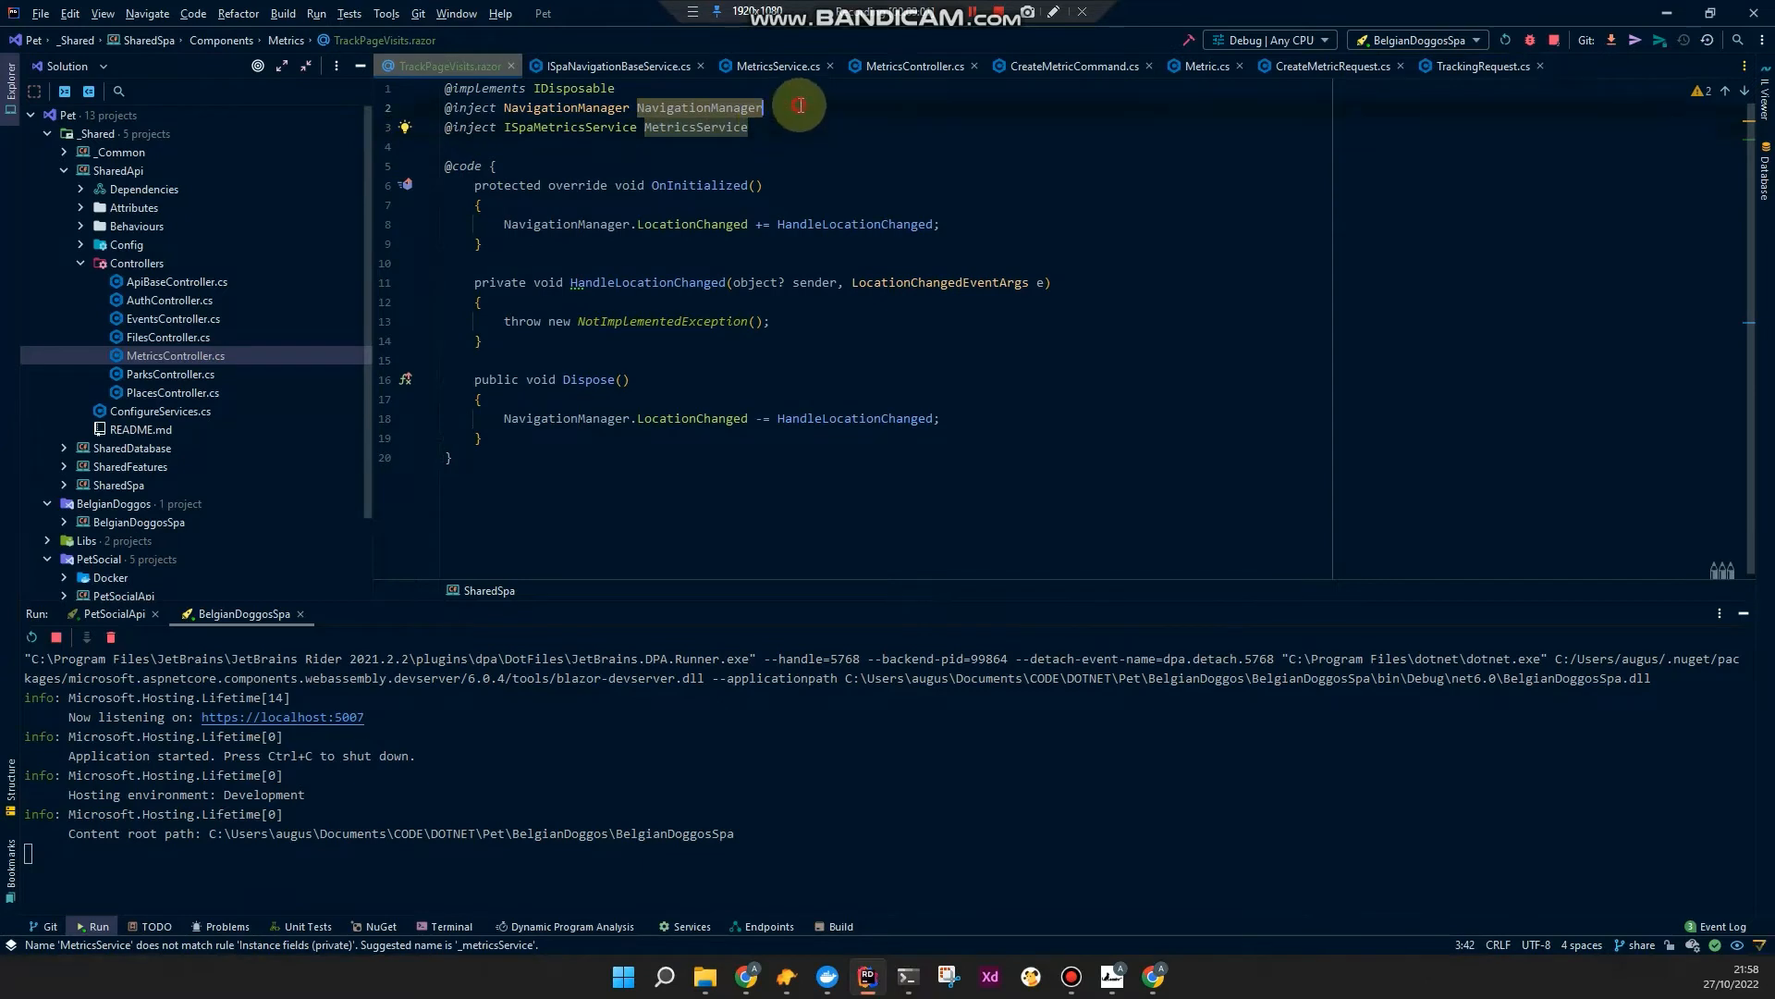
Replace the handler's NotImplementedException with a NavigationManager. member access
left_click(699, 107)
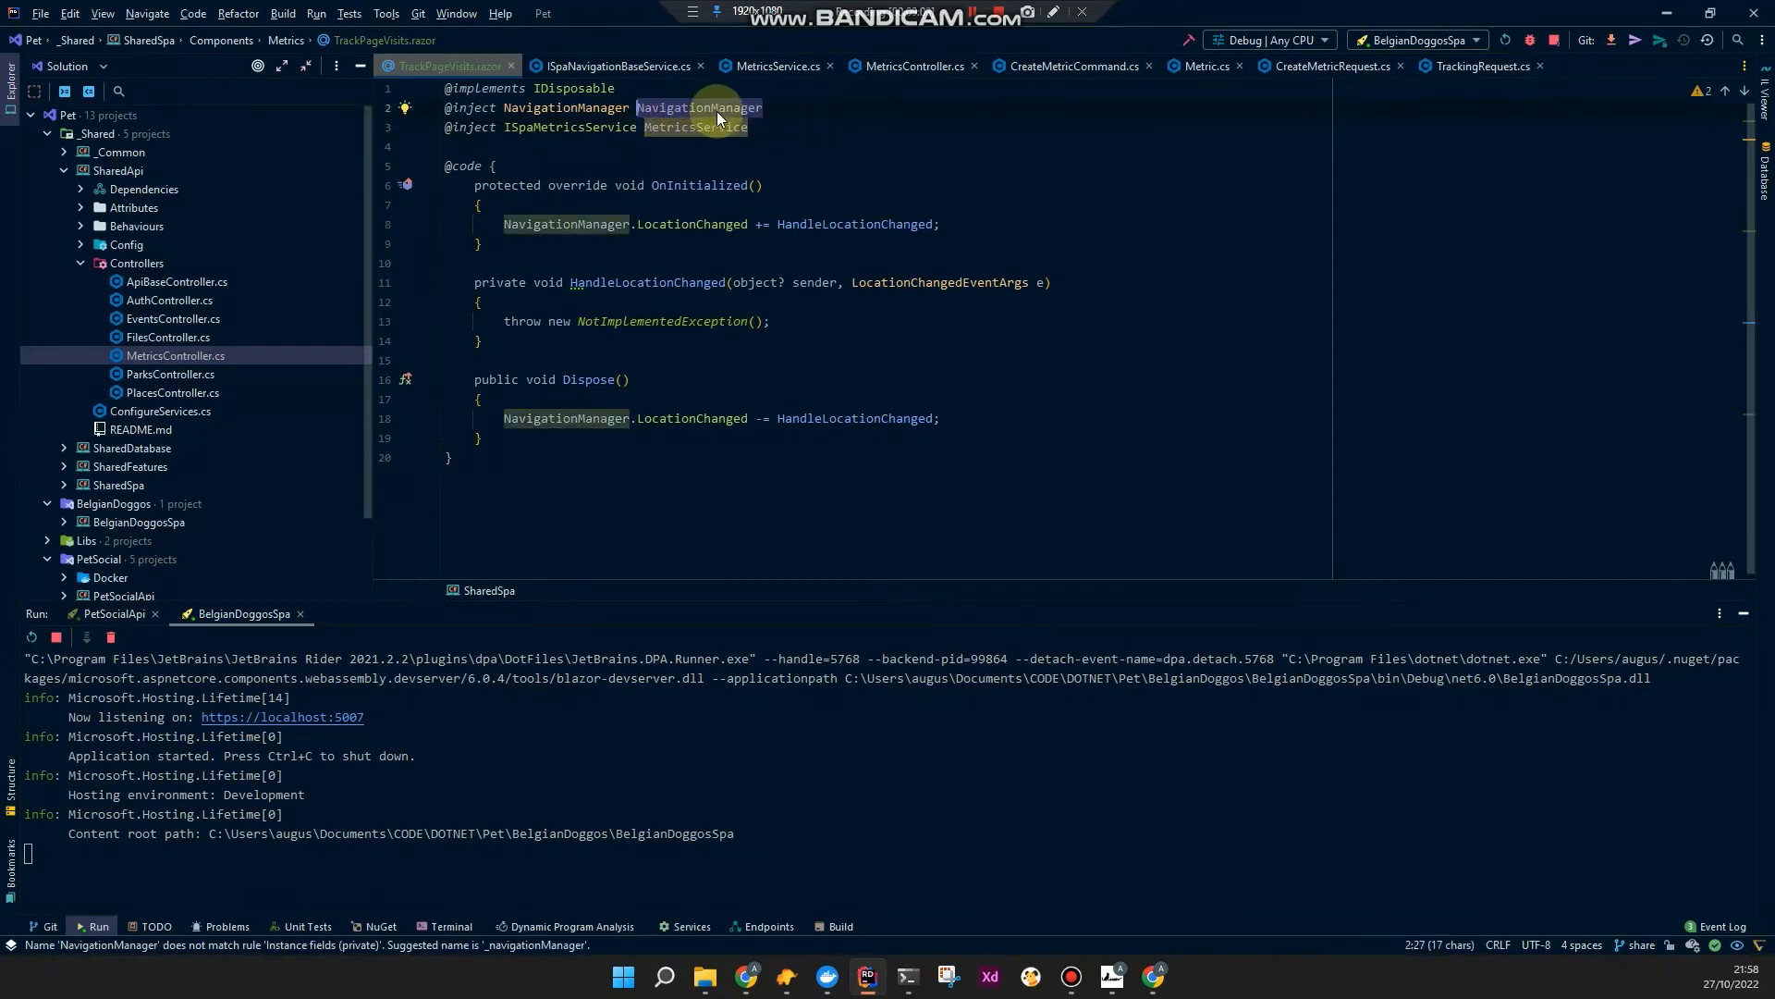
left_click(925, 307)
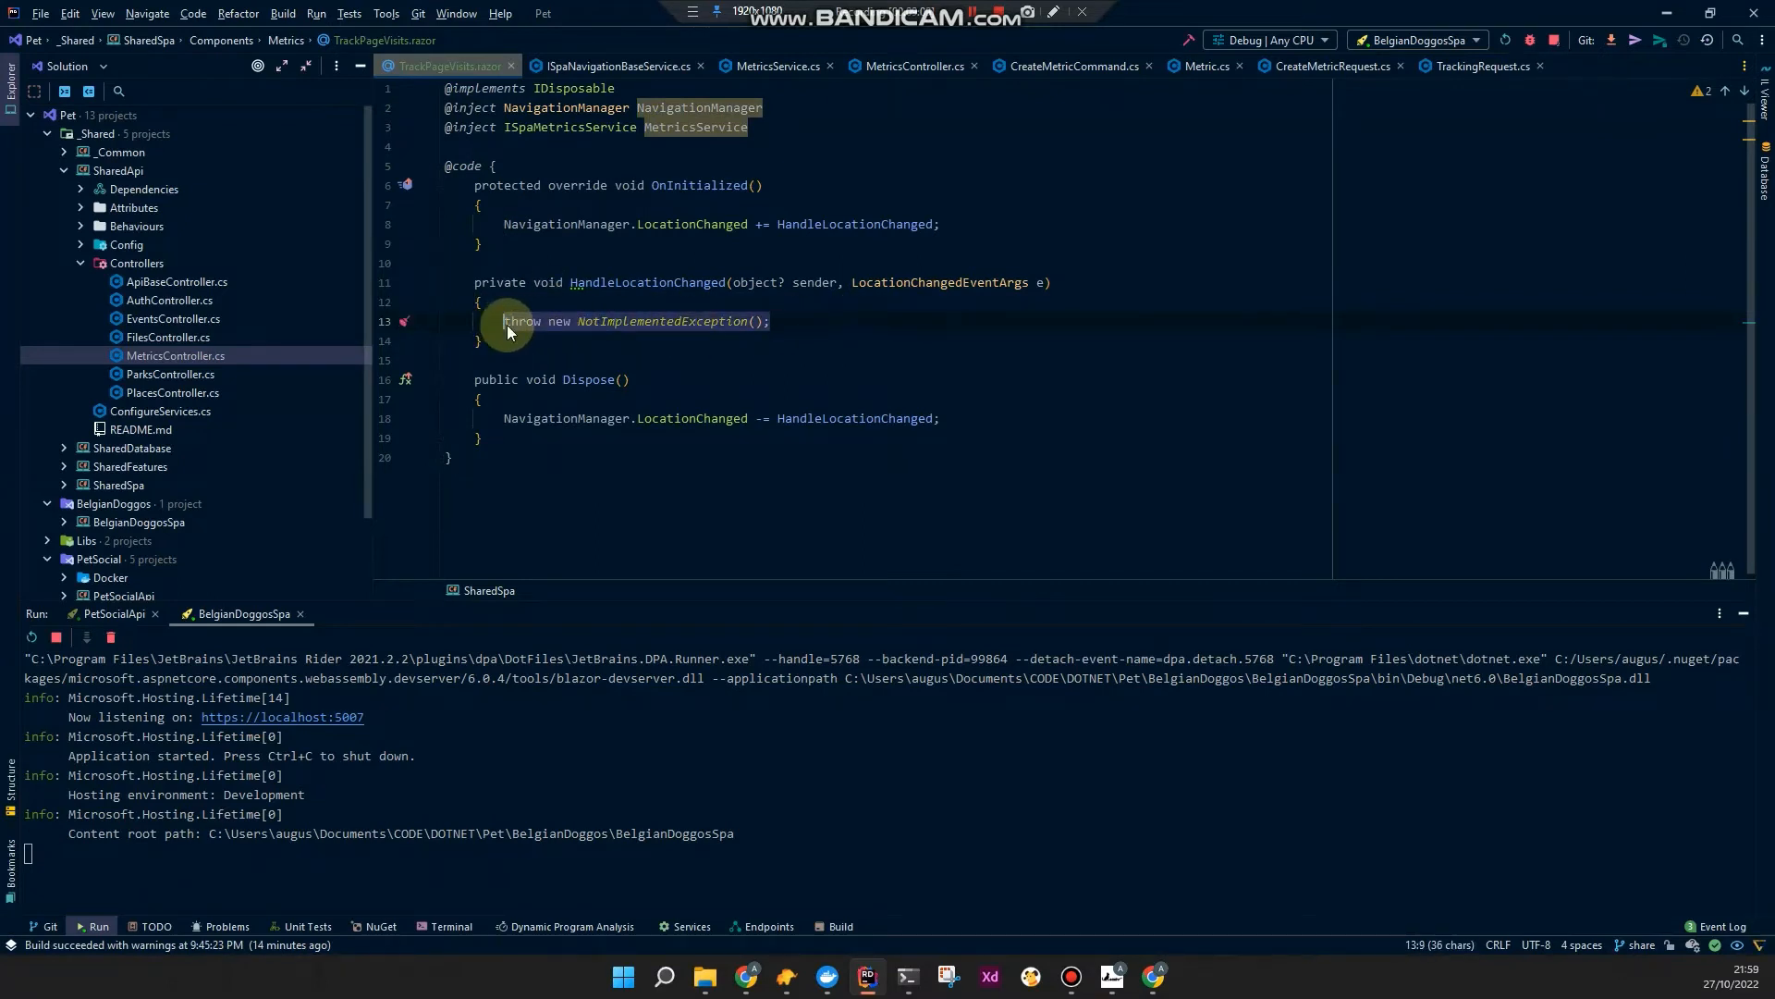
type("NavigationManager")
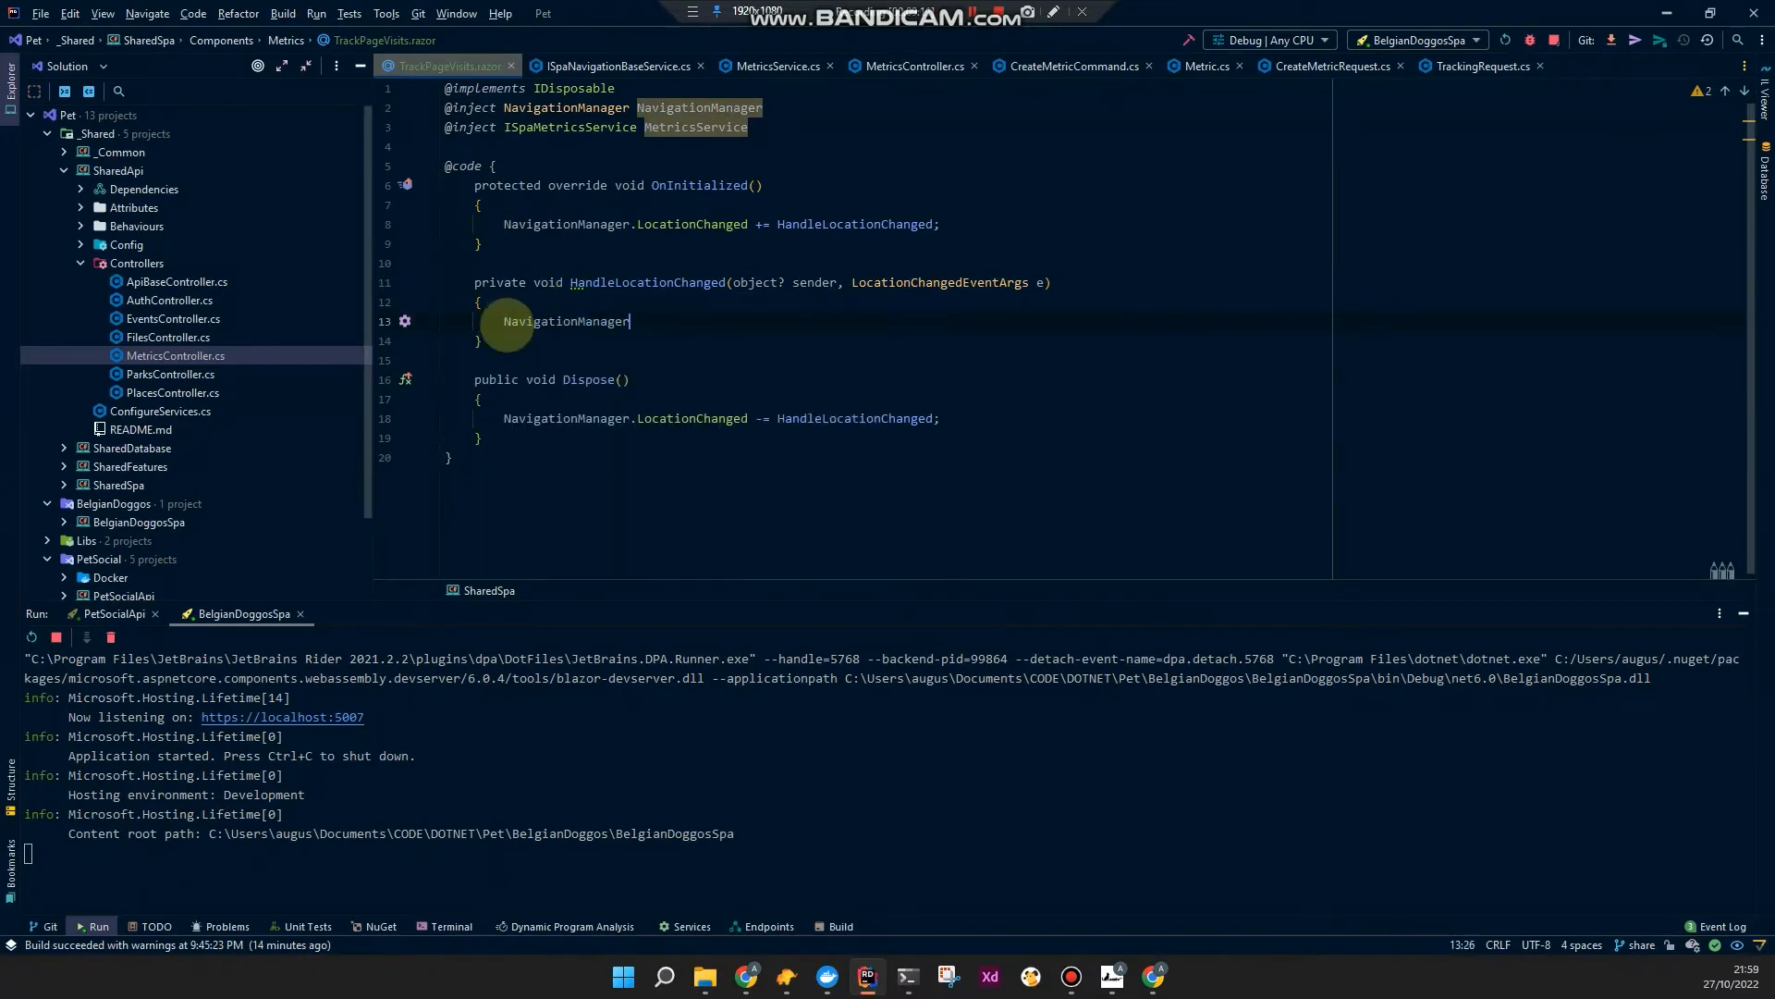
type(".")
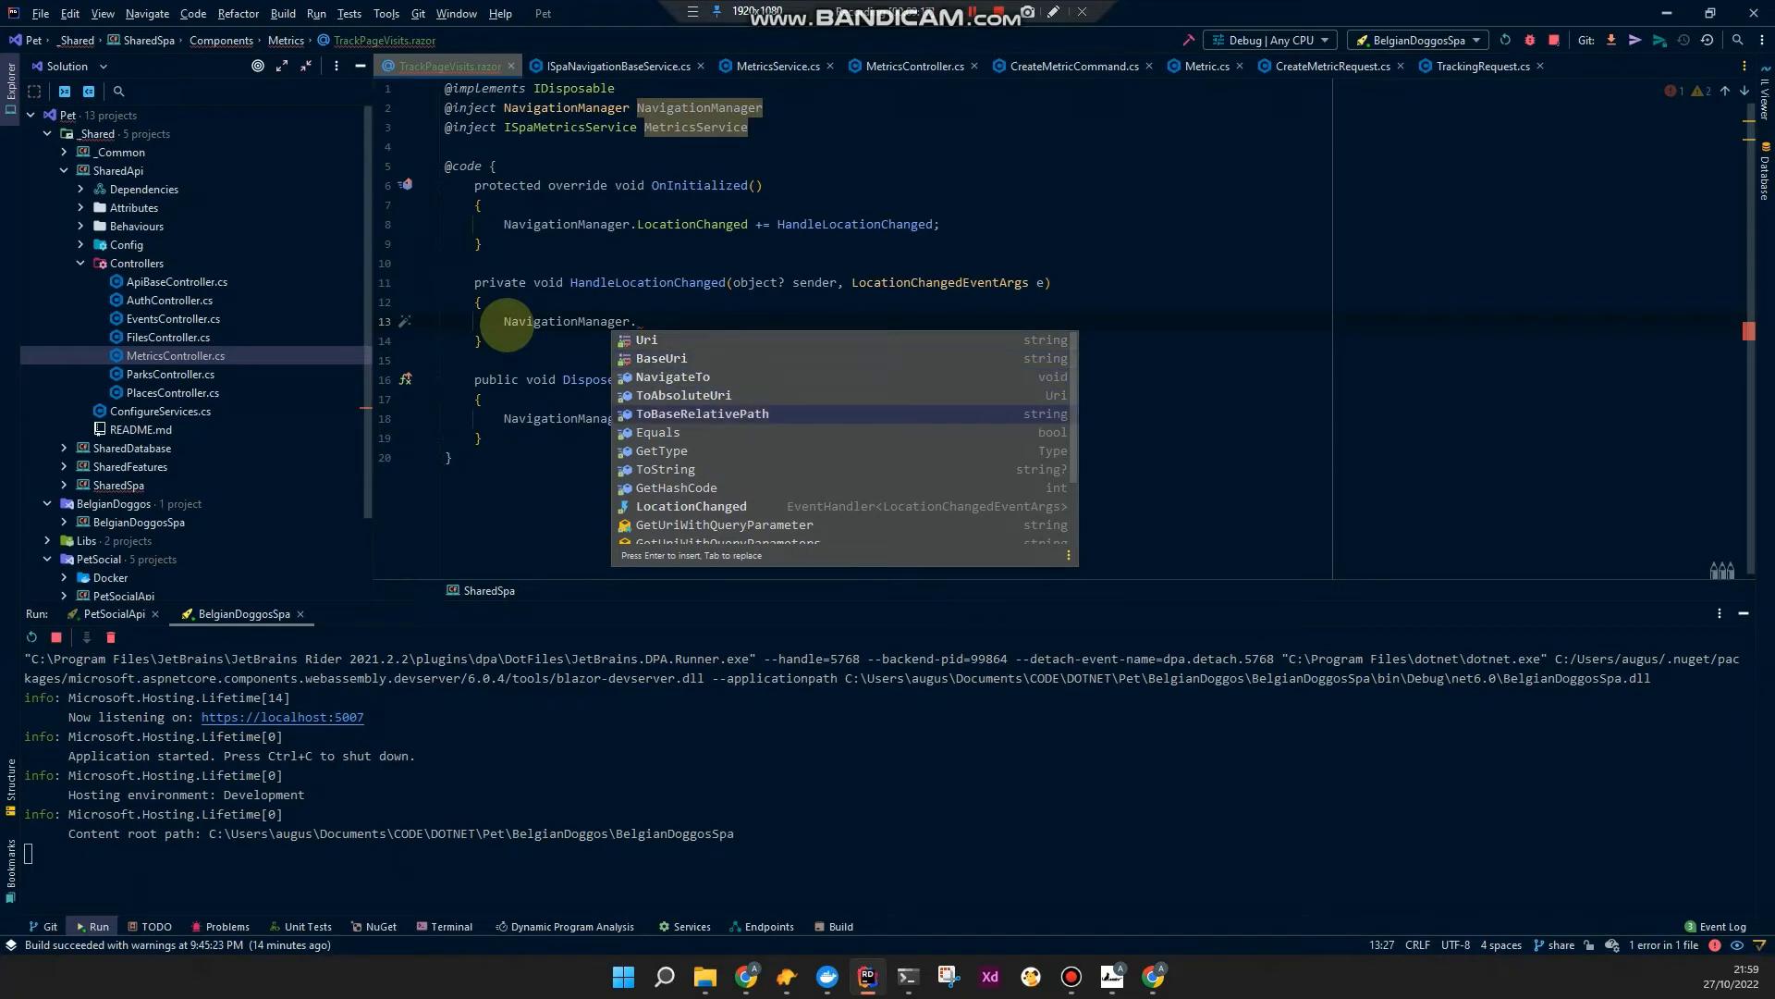
mouse_move(662, 357)
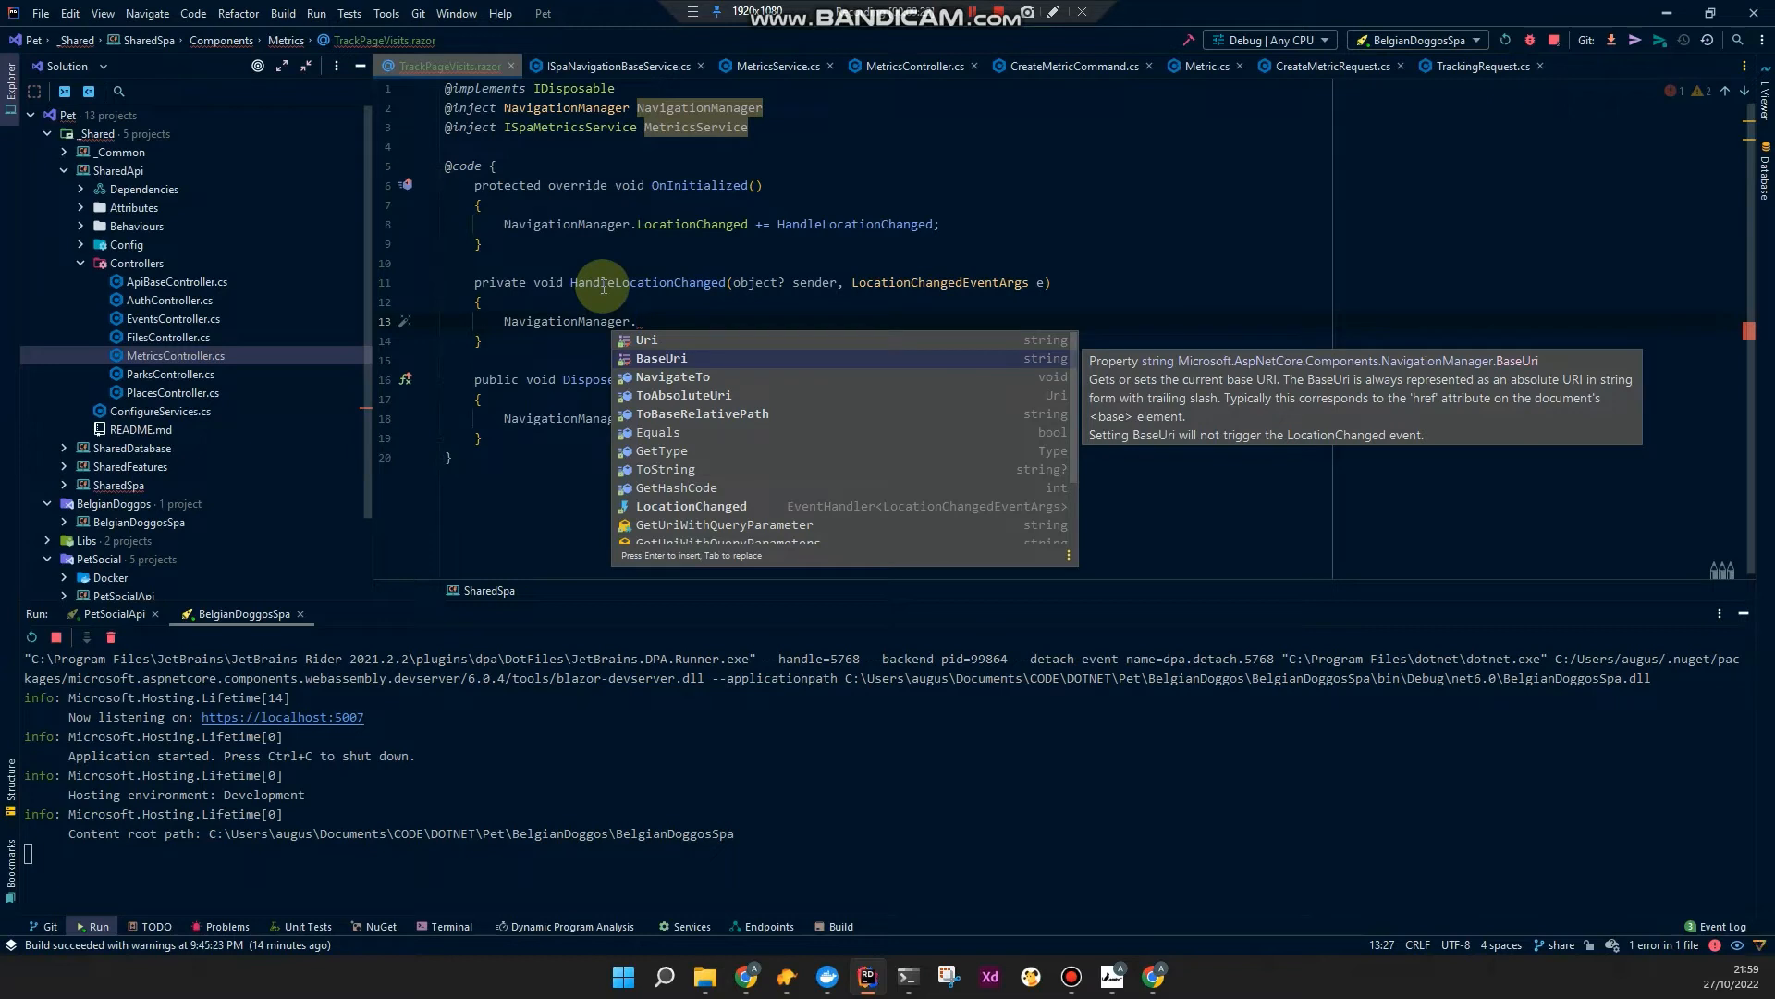
mouse_move(677, 337)
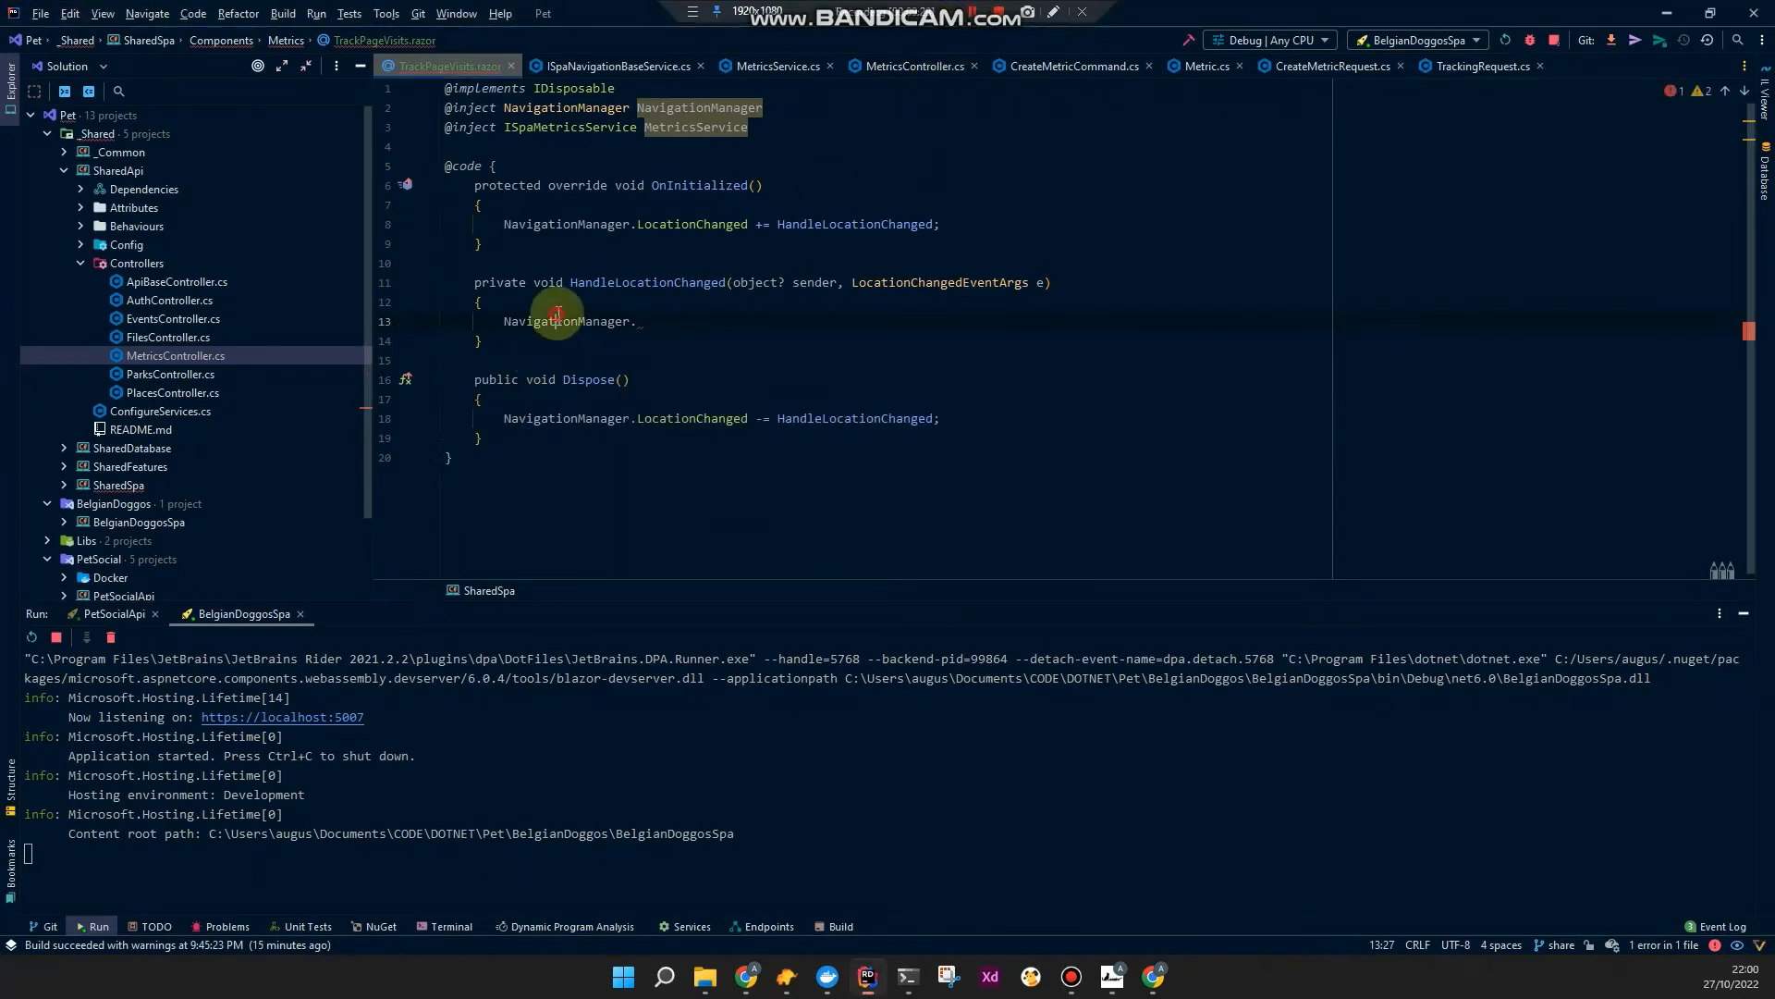
Replace it with Task.Run calling MetricsService.CreateMetric(new CreateMetricRequest {...})
double_click(566, 320)
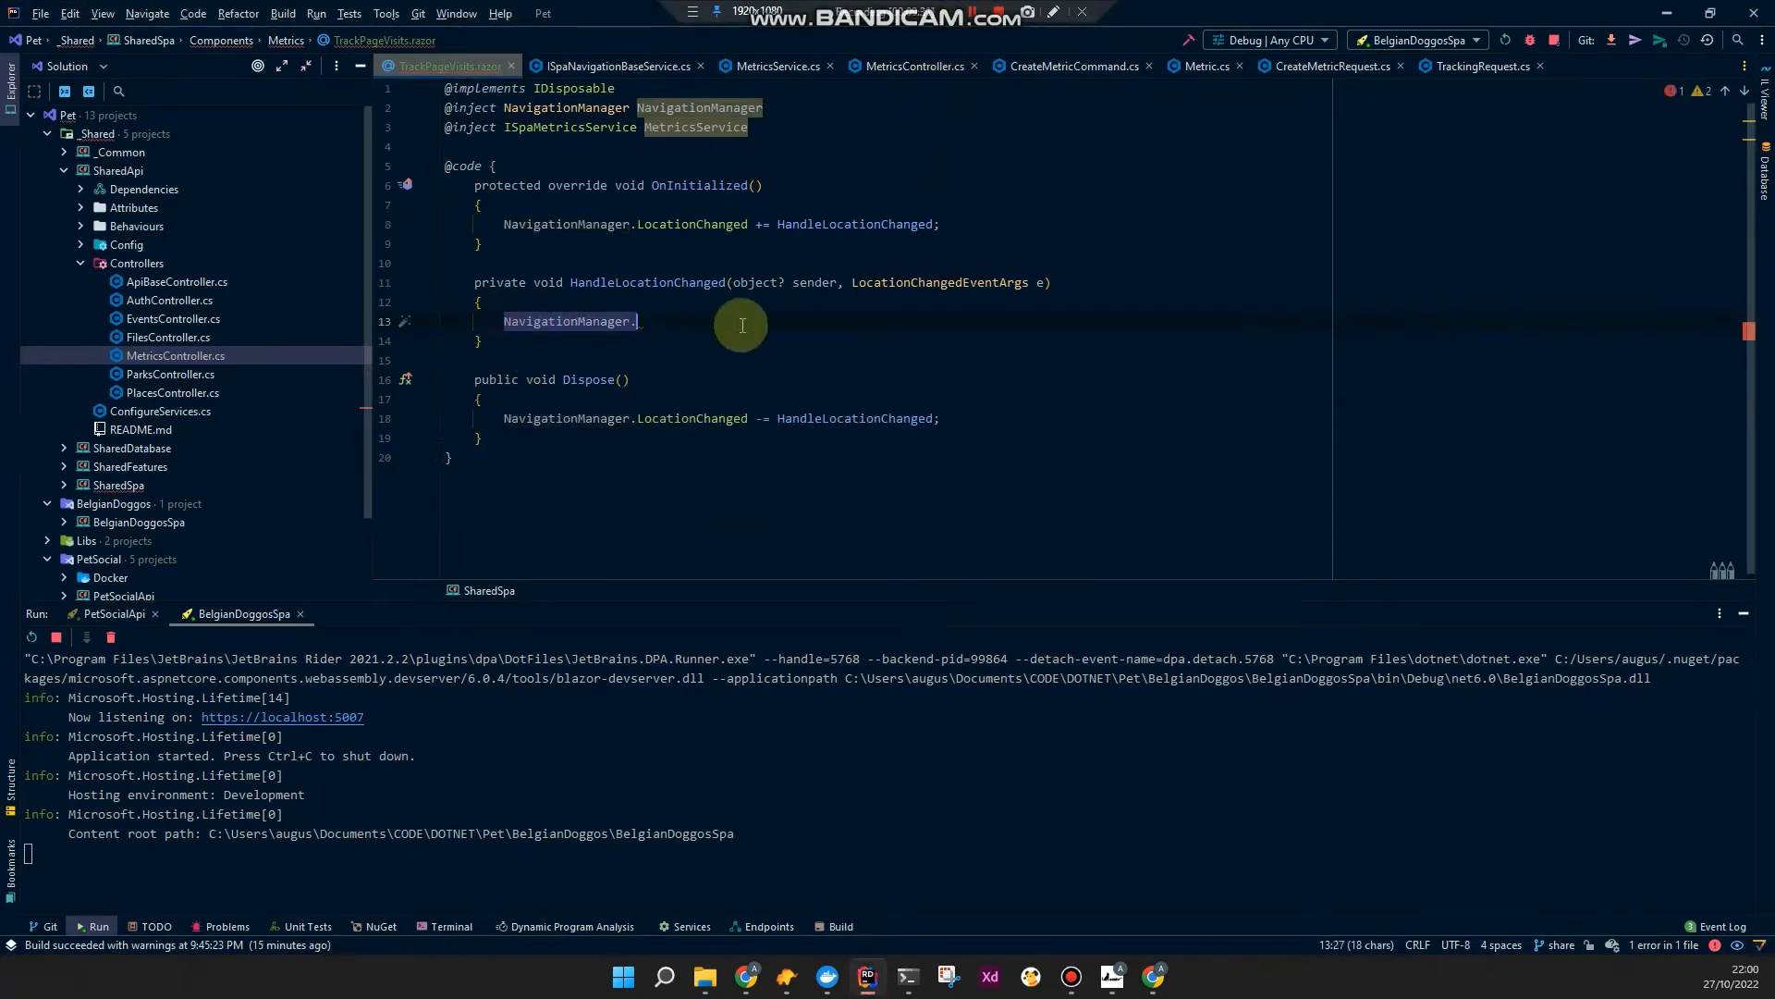
type("Task")
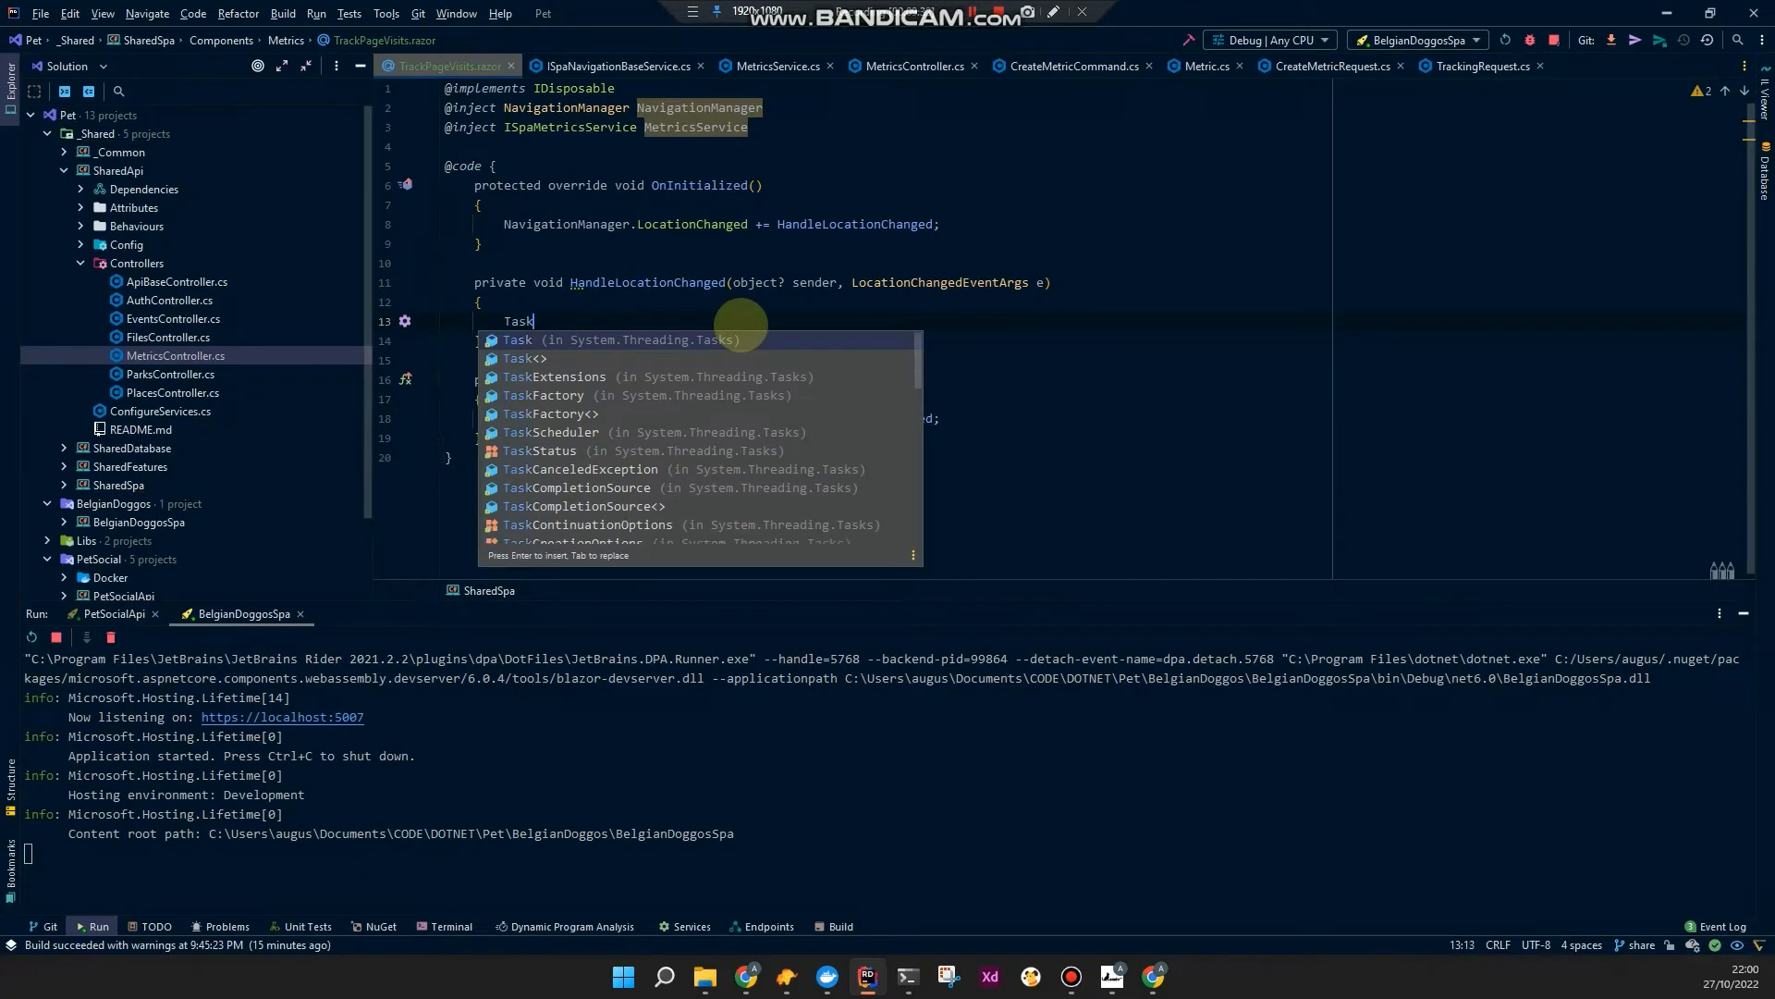
type(".Run(() => );")
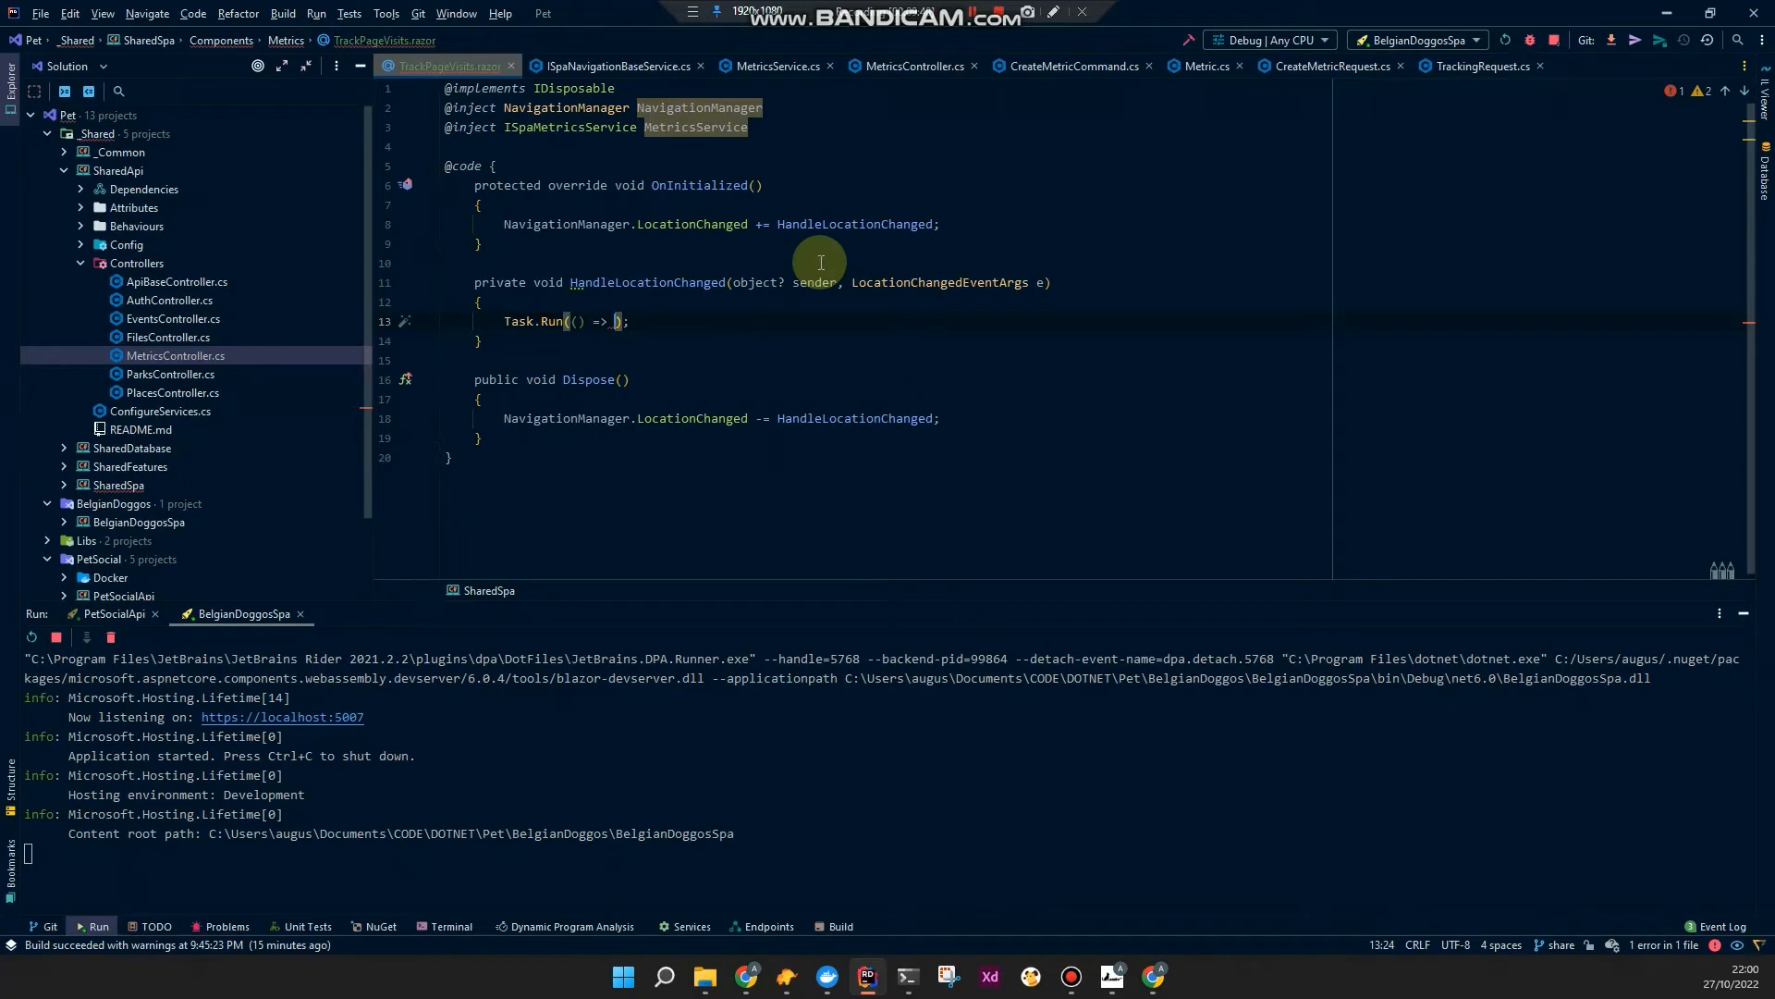
mouse_move(697, 268)
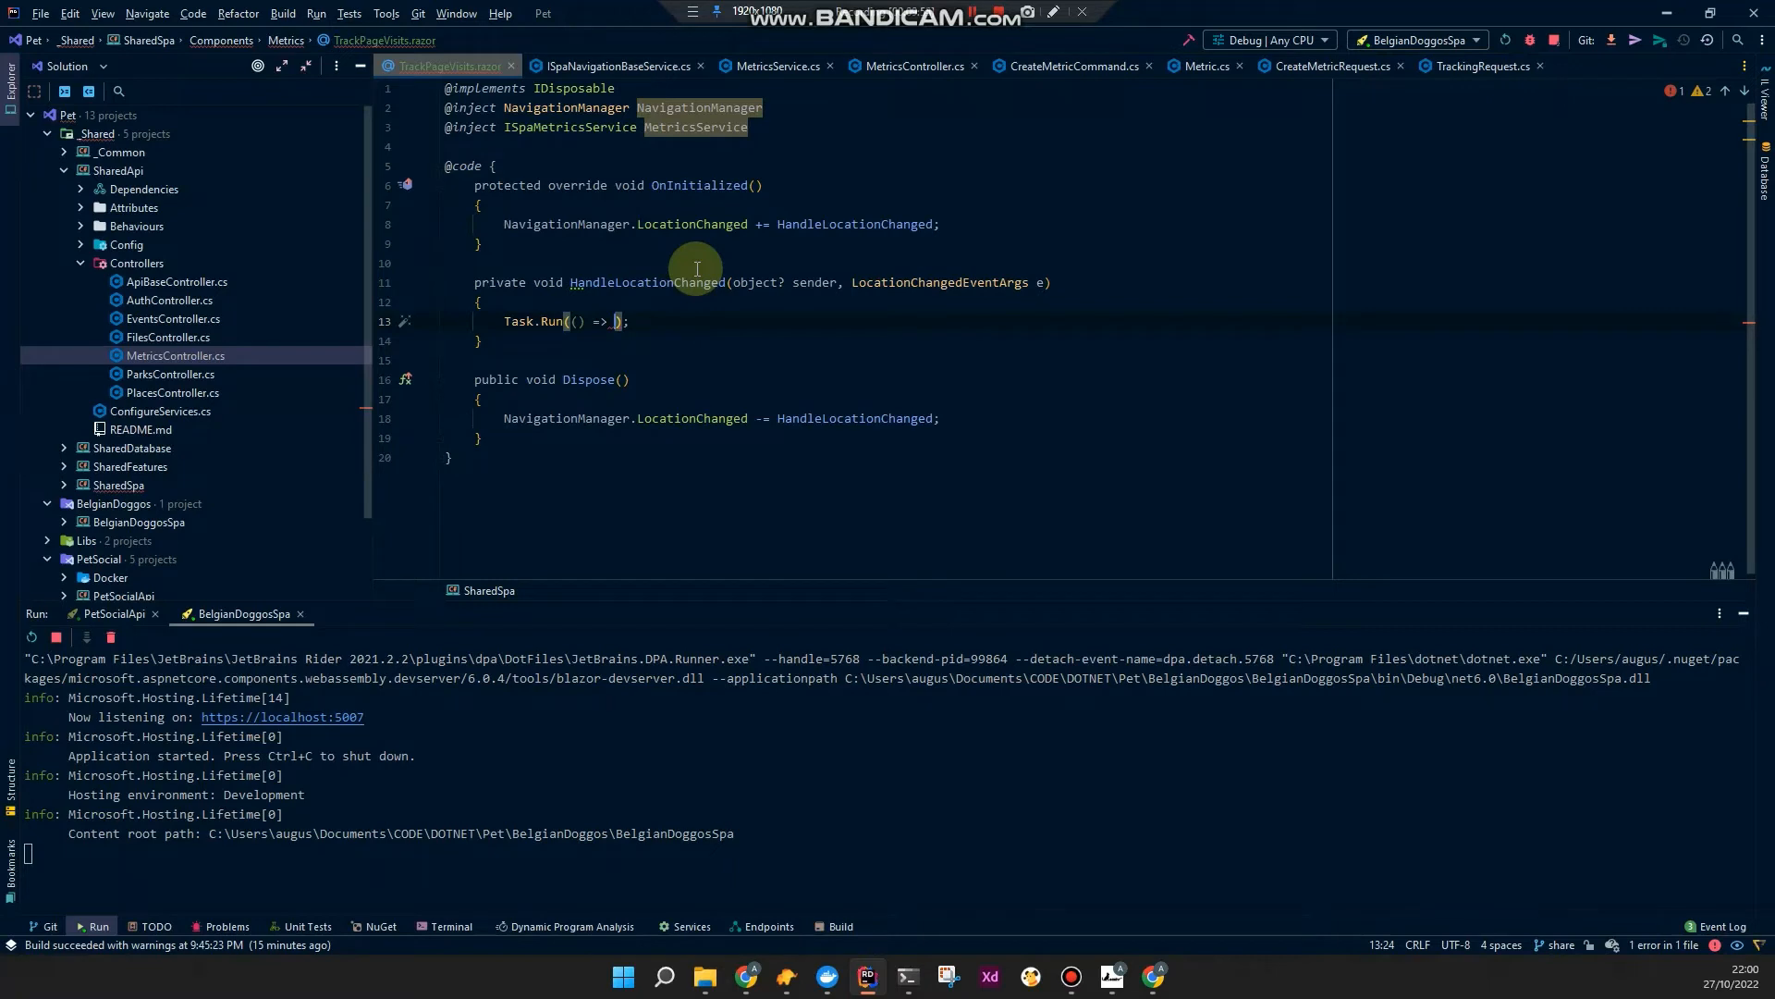
mouse_move(498, 325)
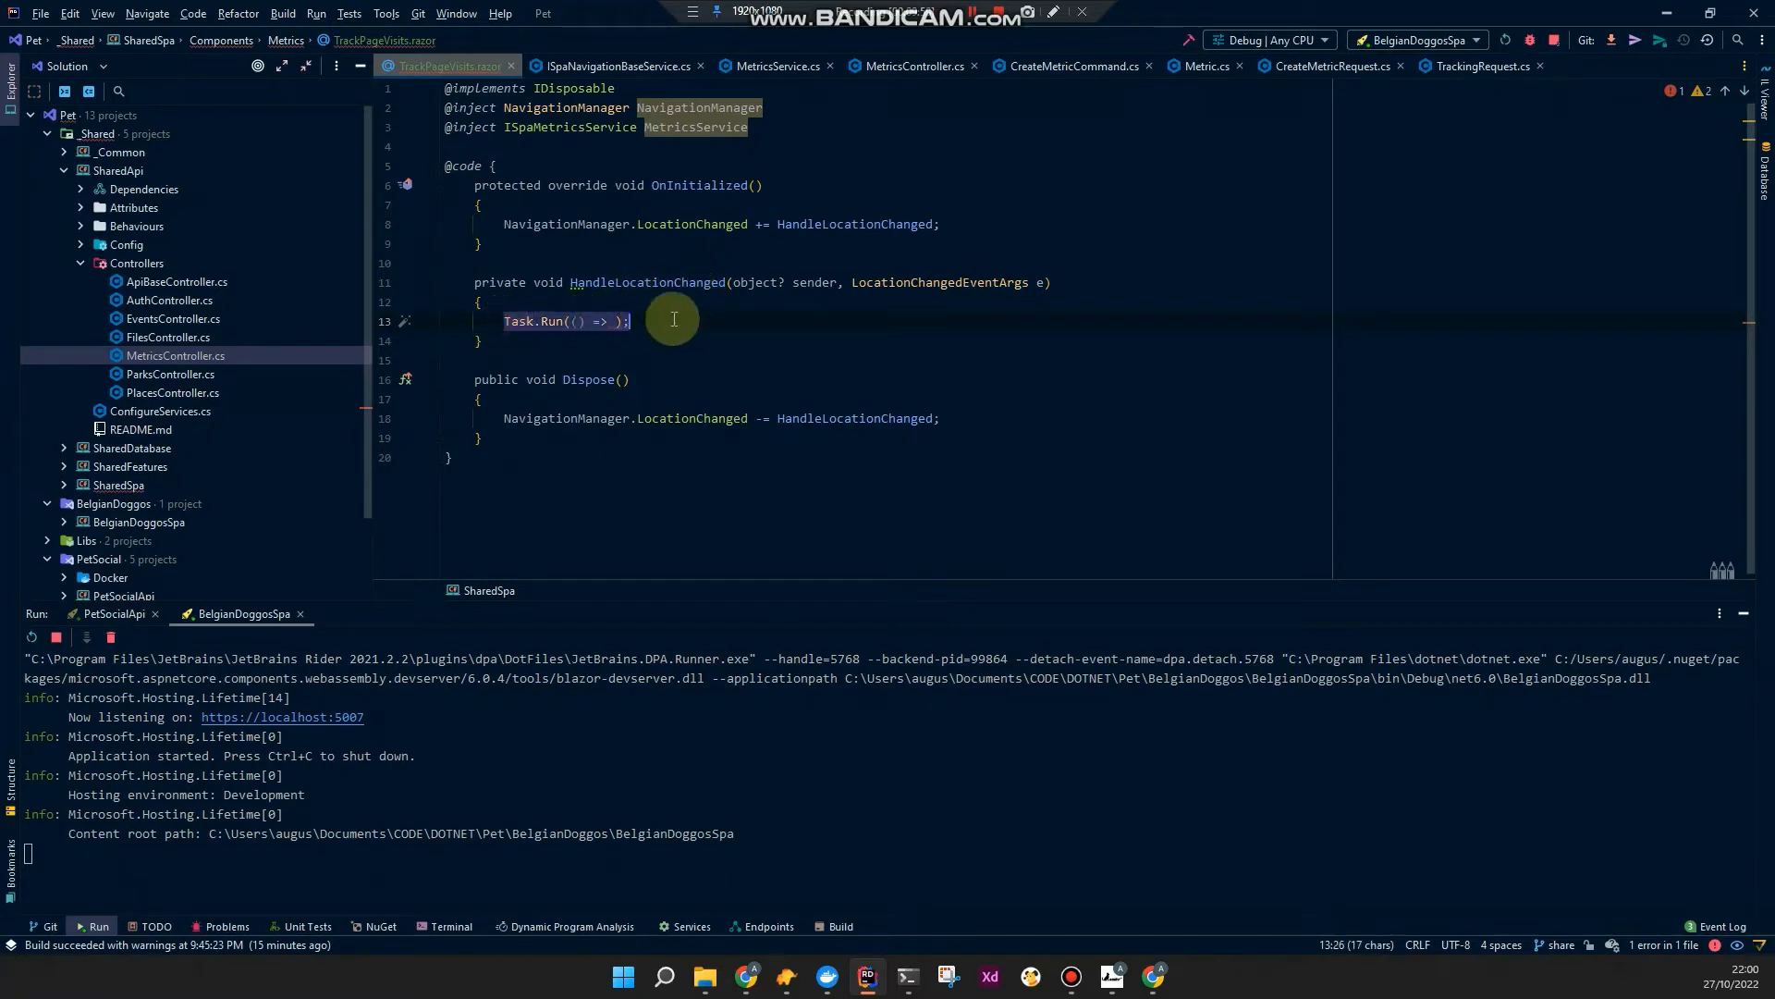
type("MetricsService.CreateMetric(")
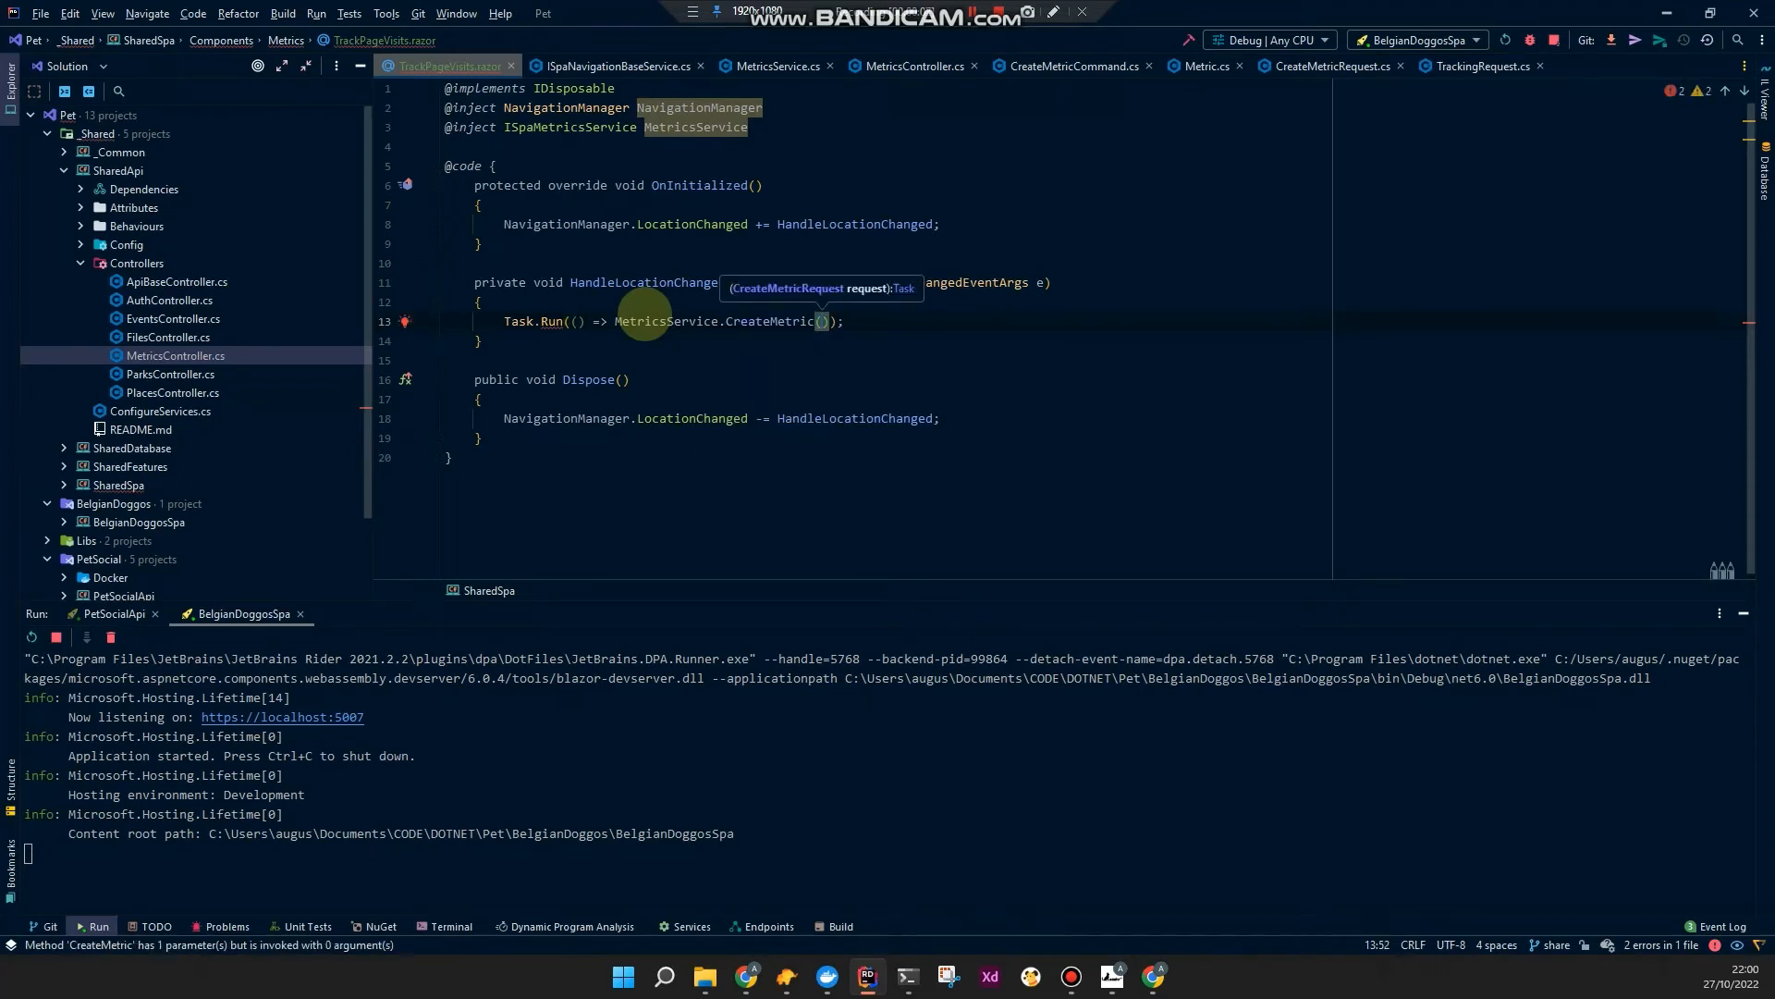
type("new CreateMetricRequest")
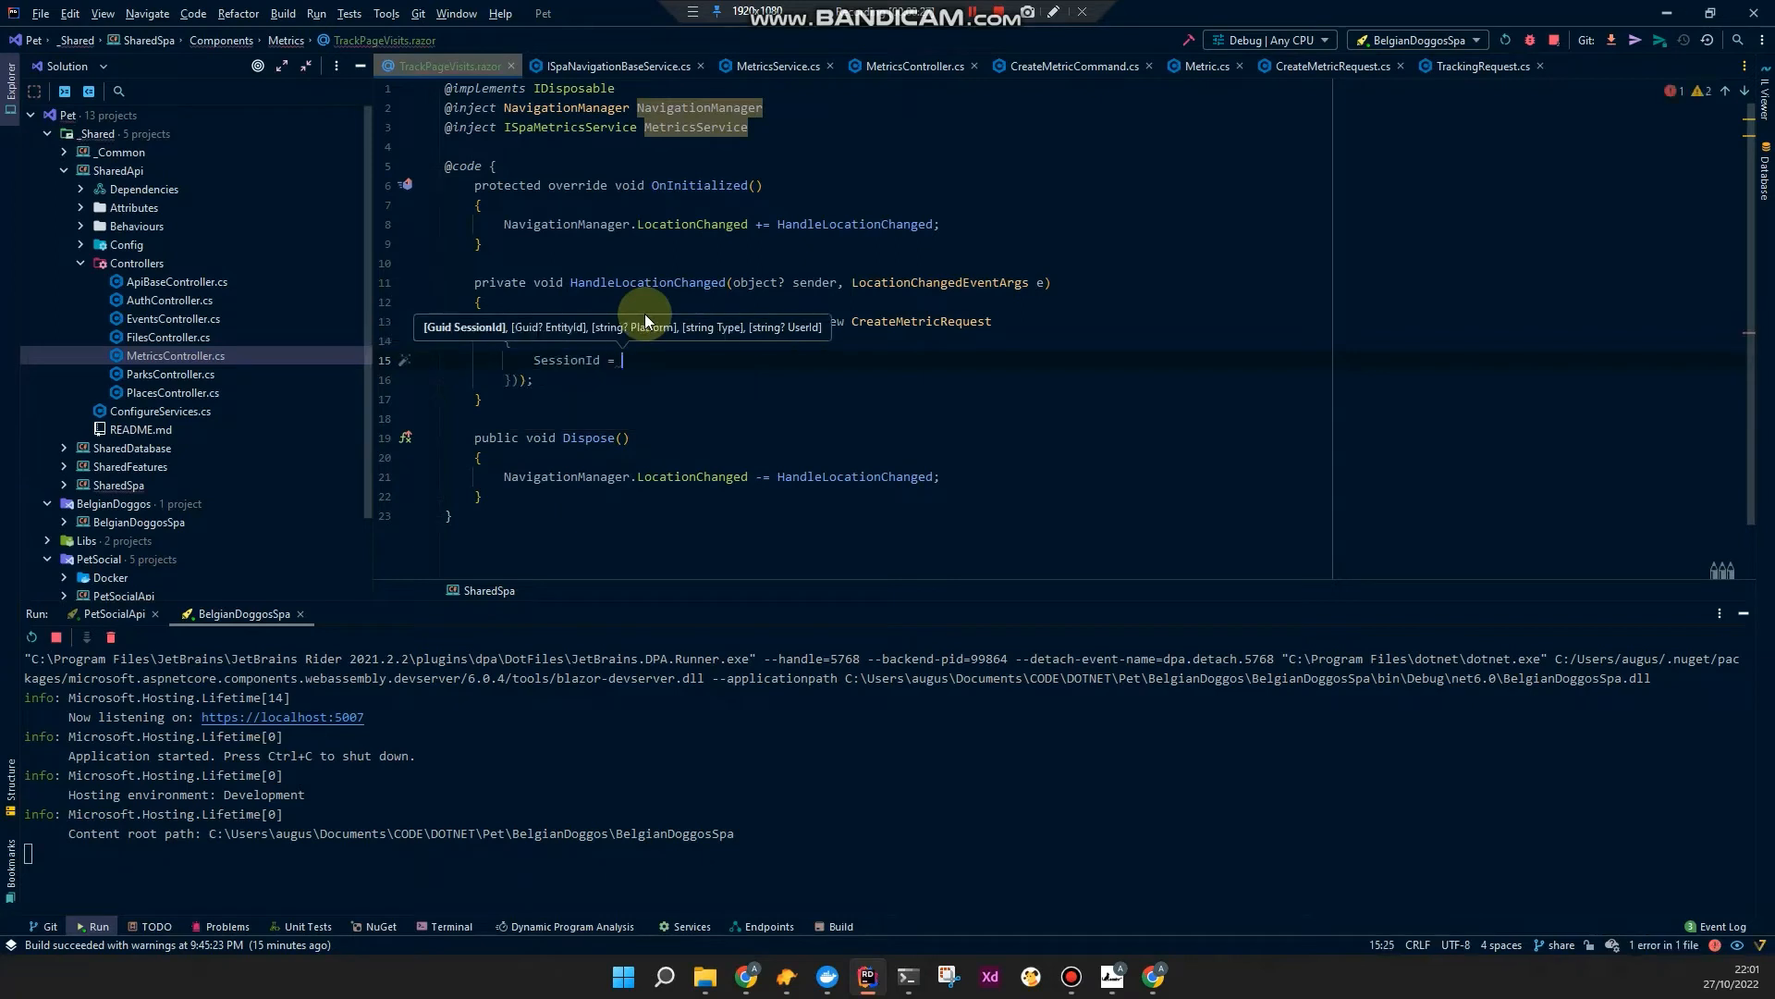
type("N")
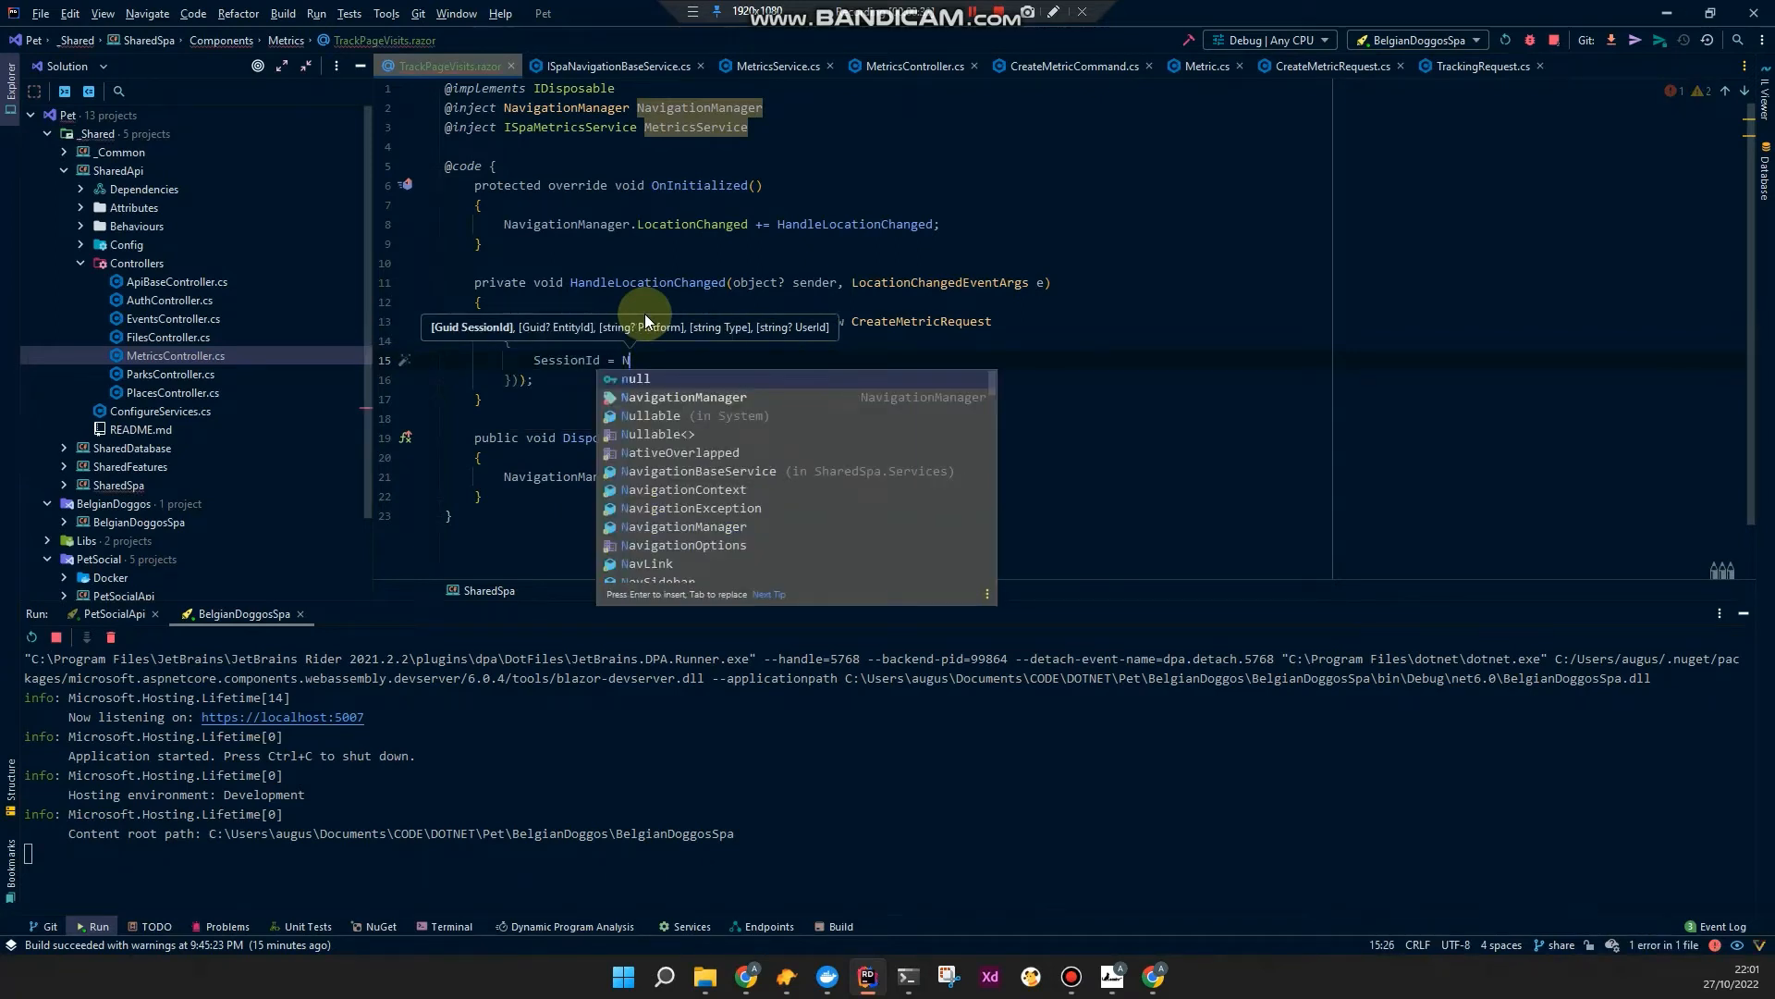
mouse_move(829, 107)
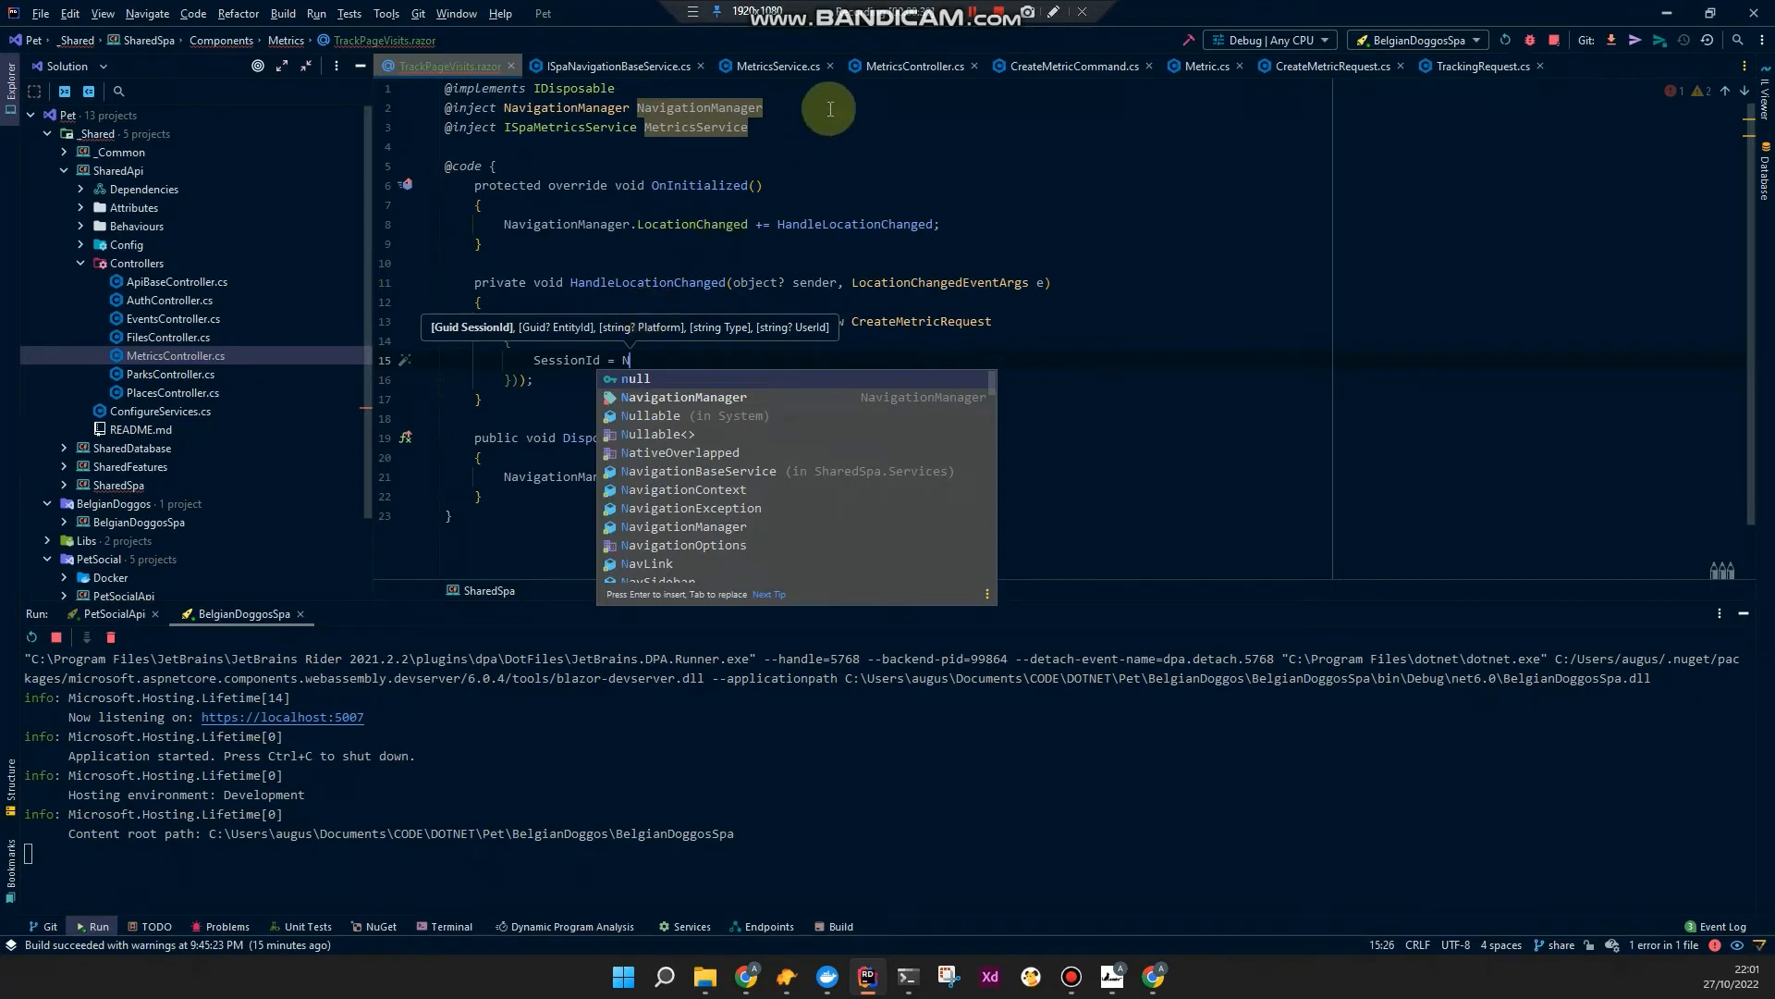
mouse_move(753, 209)
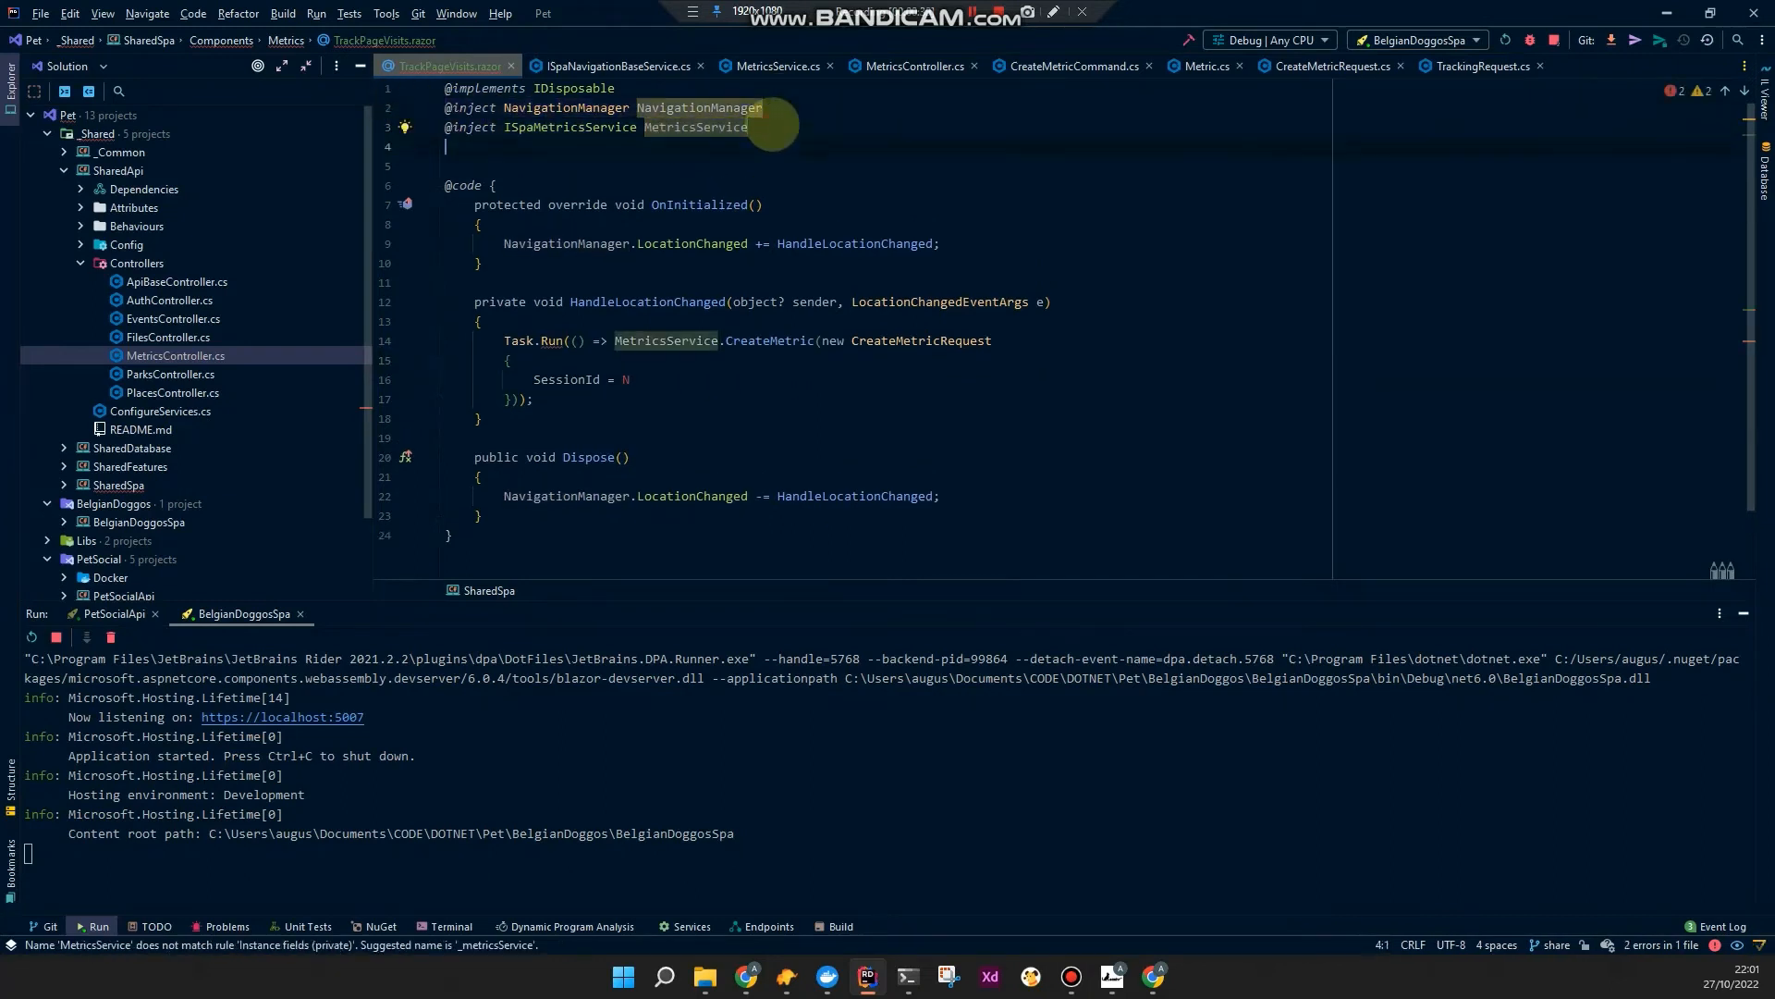
type("@inject NavigationManager NavigationManager")
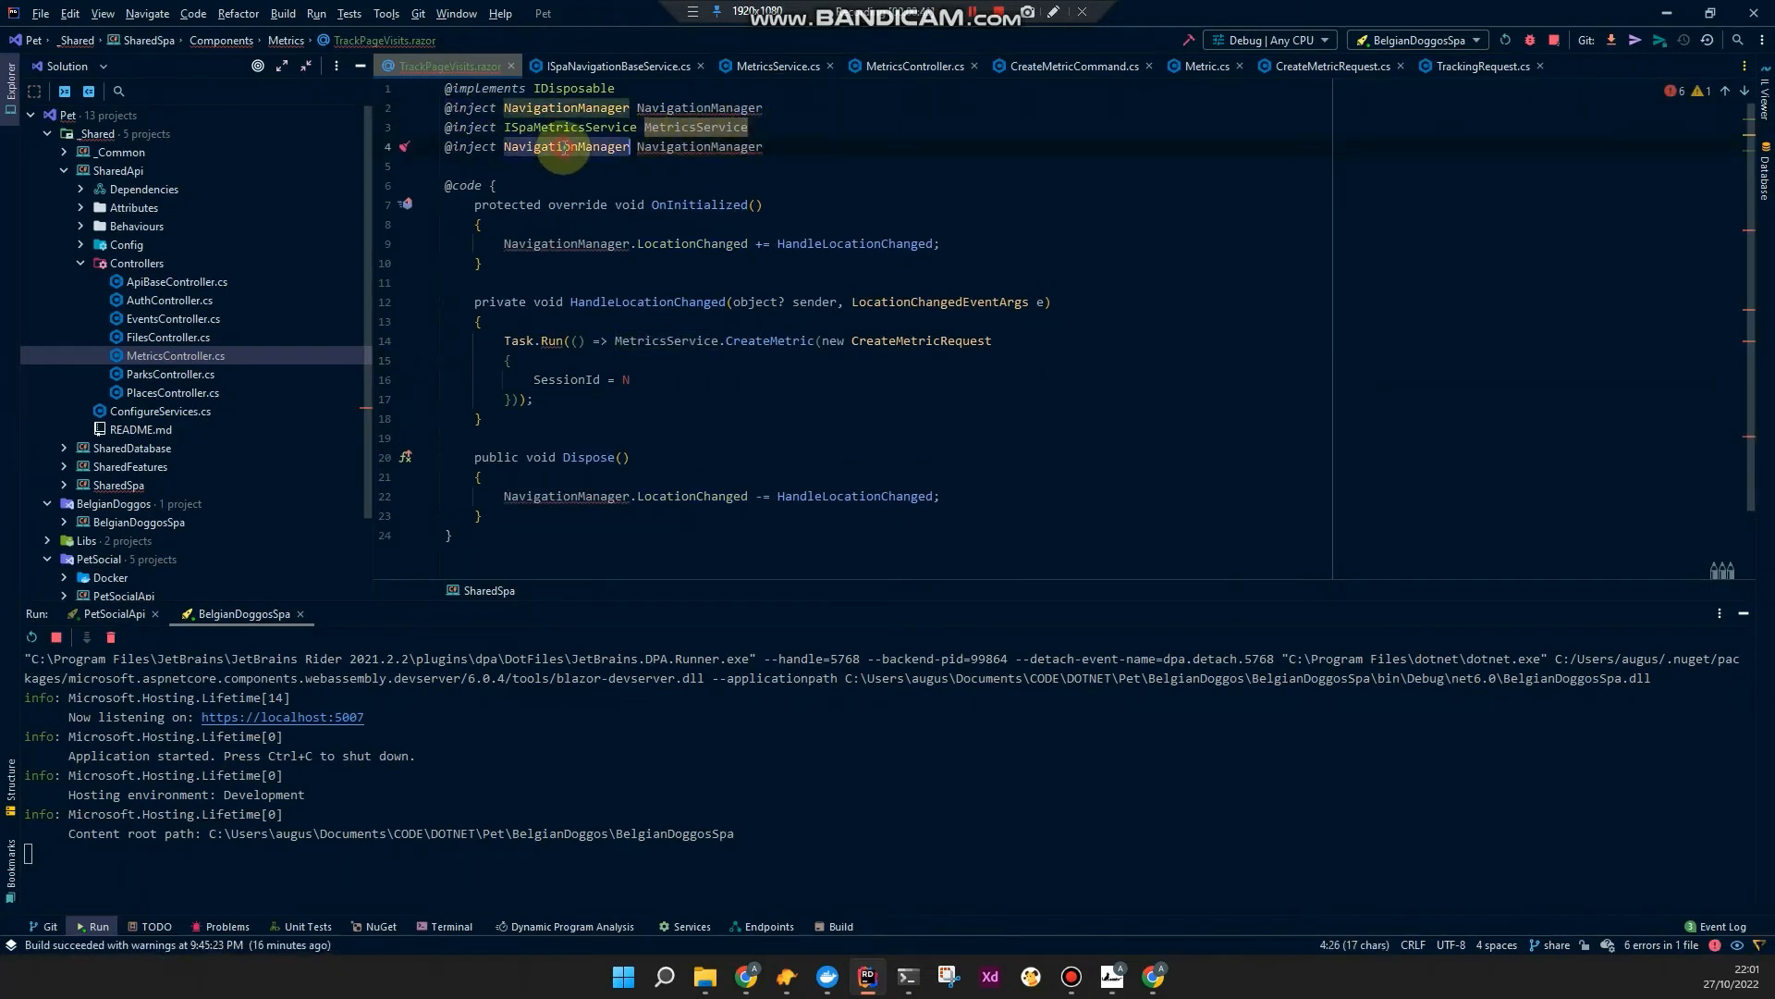
type("ISpaNavigationBaseService")
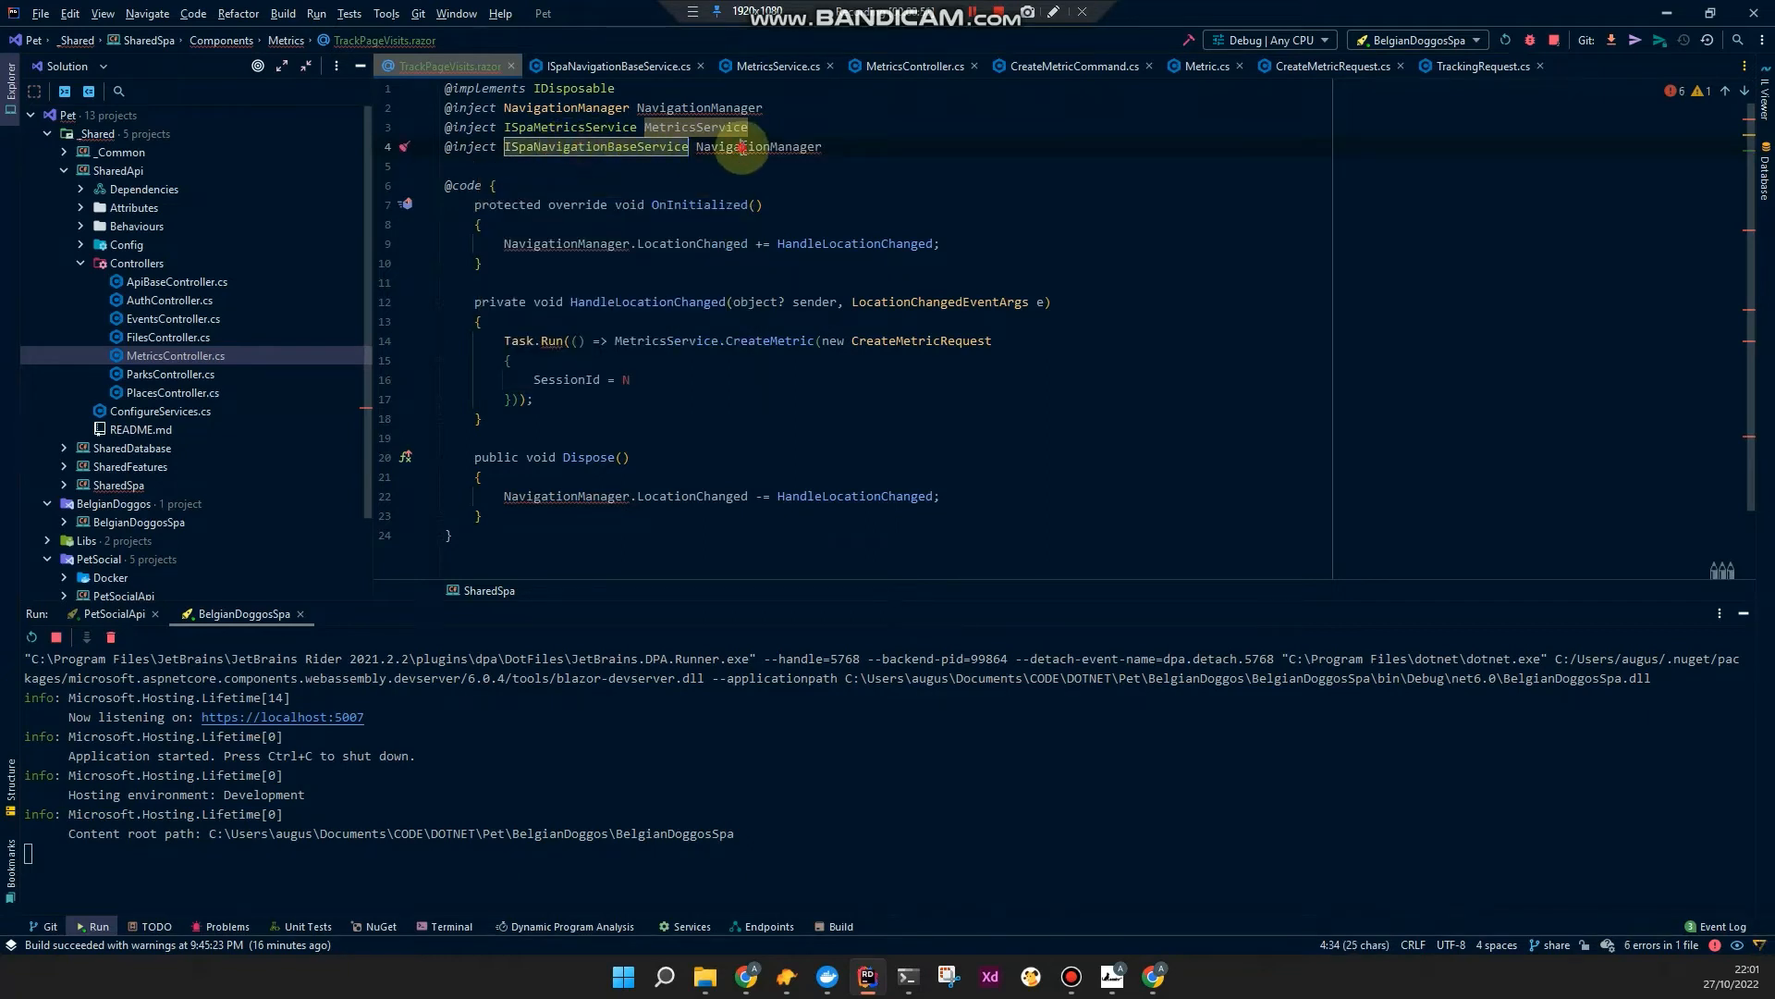
double_click(760, 146)
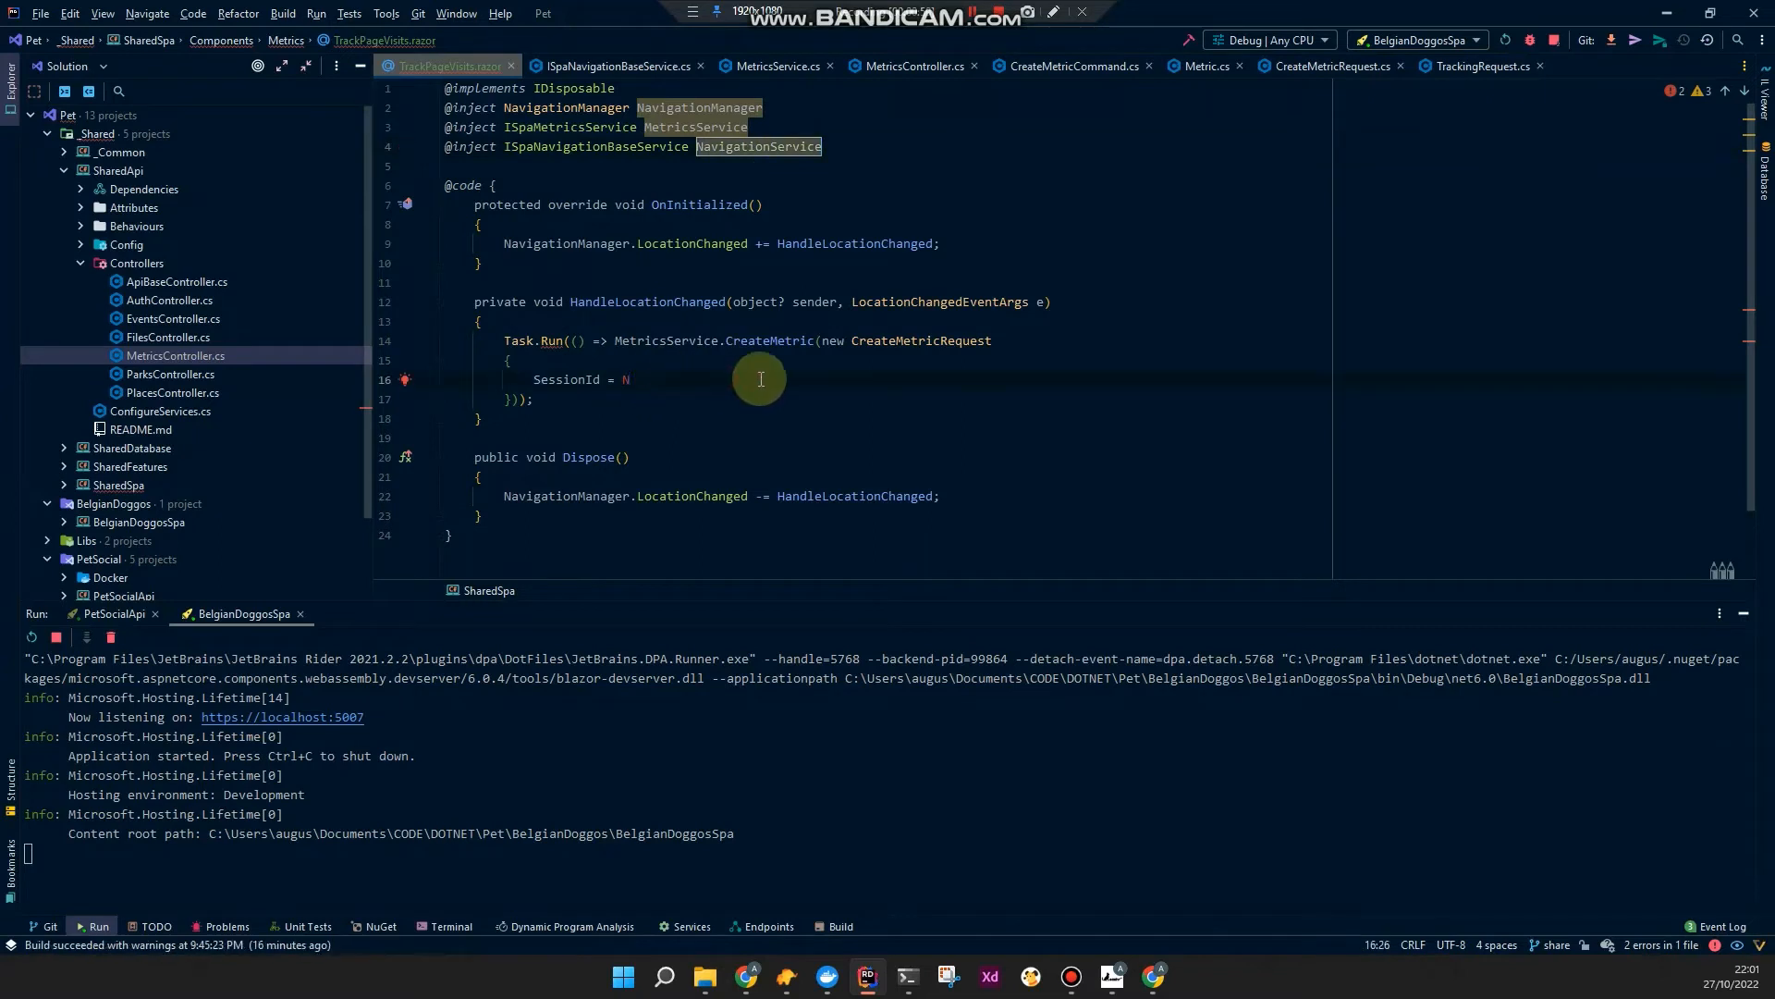
Set SessionId = NavigationService.SessionId and Platform = NavigationManager.Uri
type("NavigationService.SessionId,")
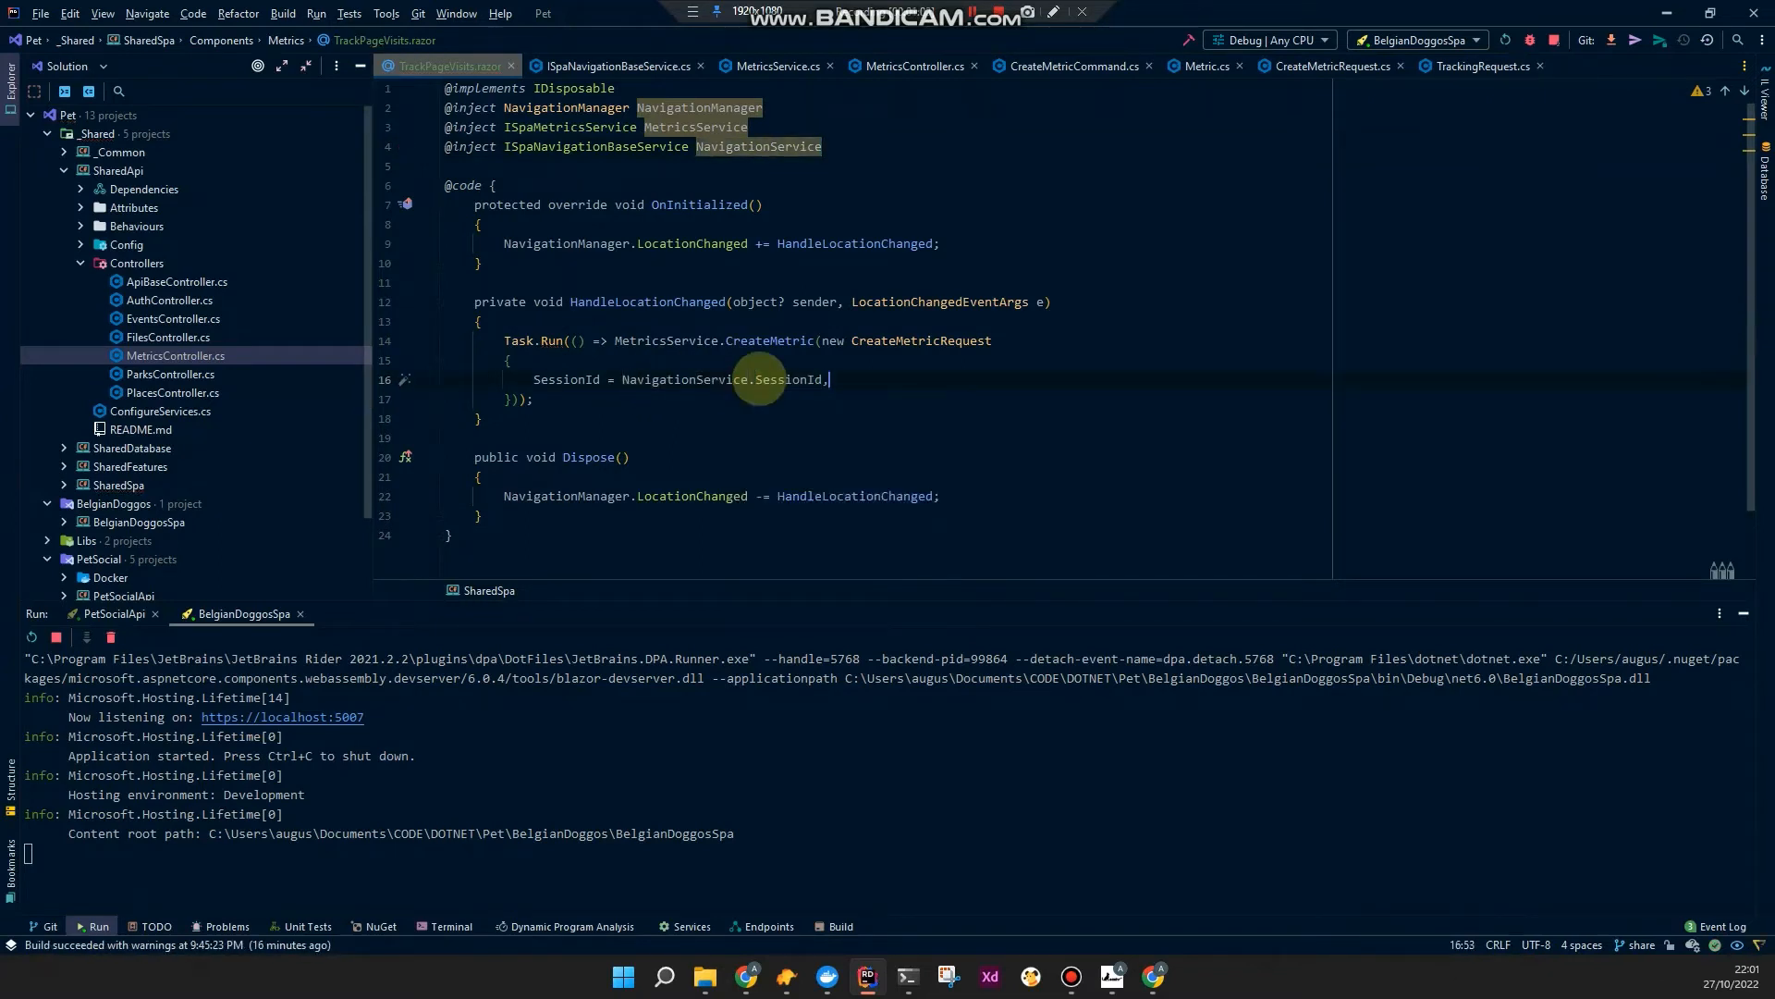
type("Platform =")
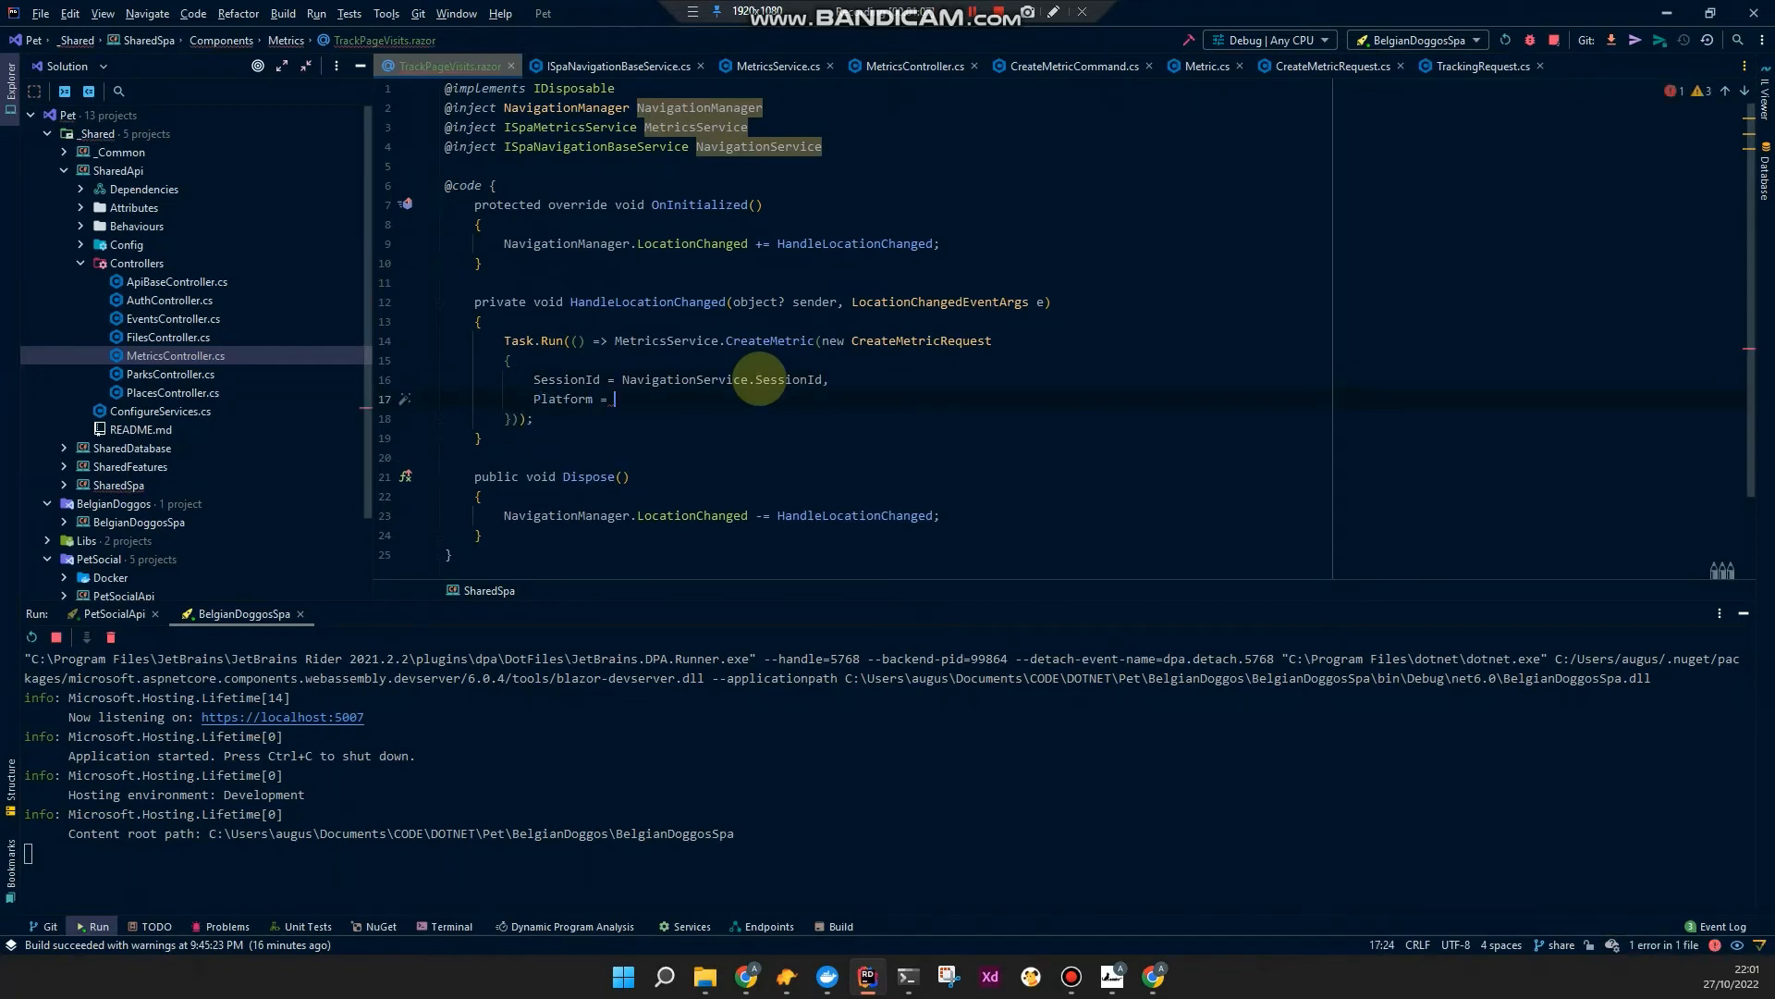
type("NavigationManager")
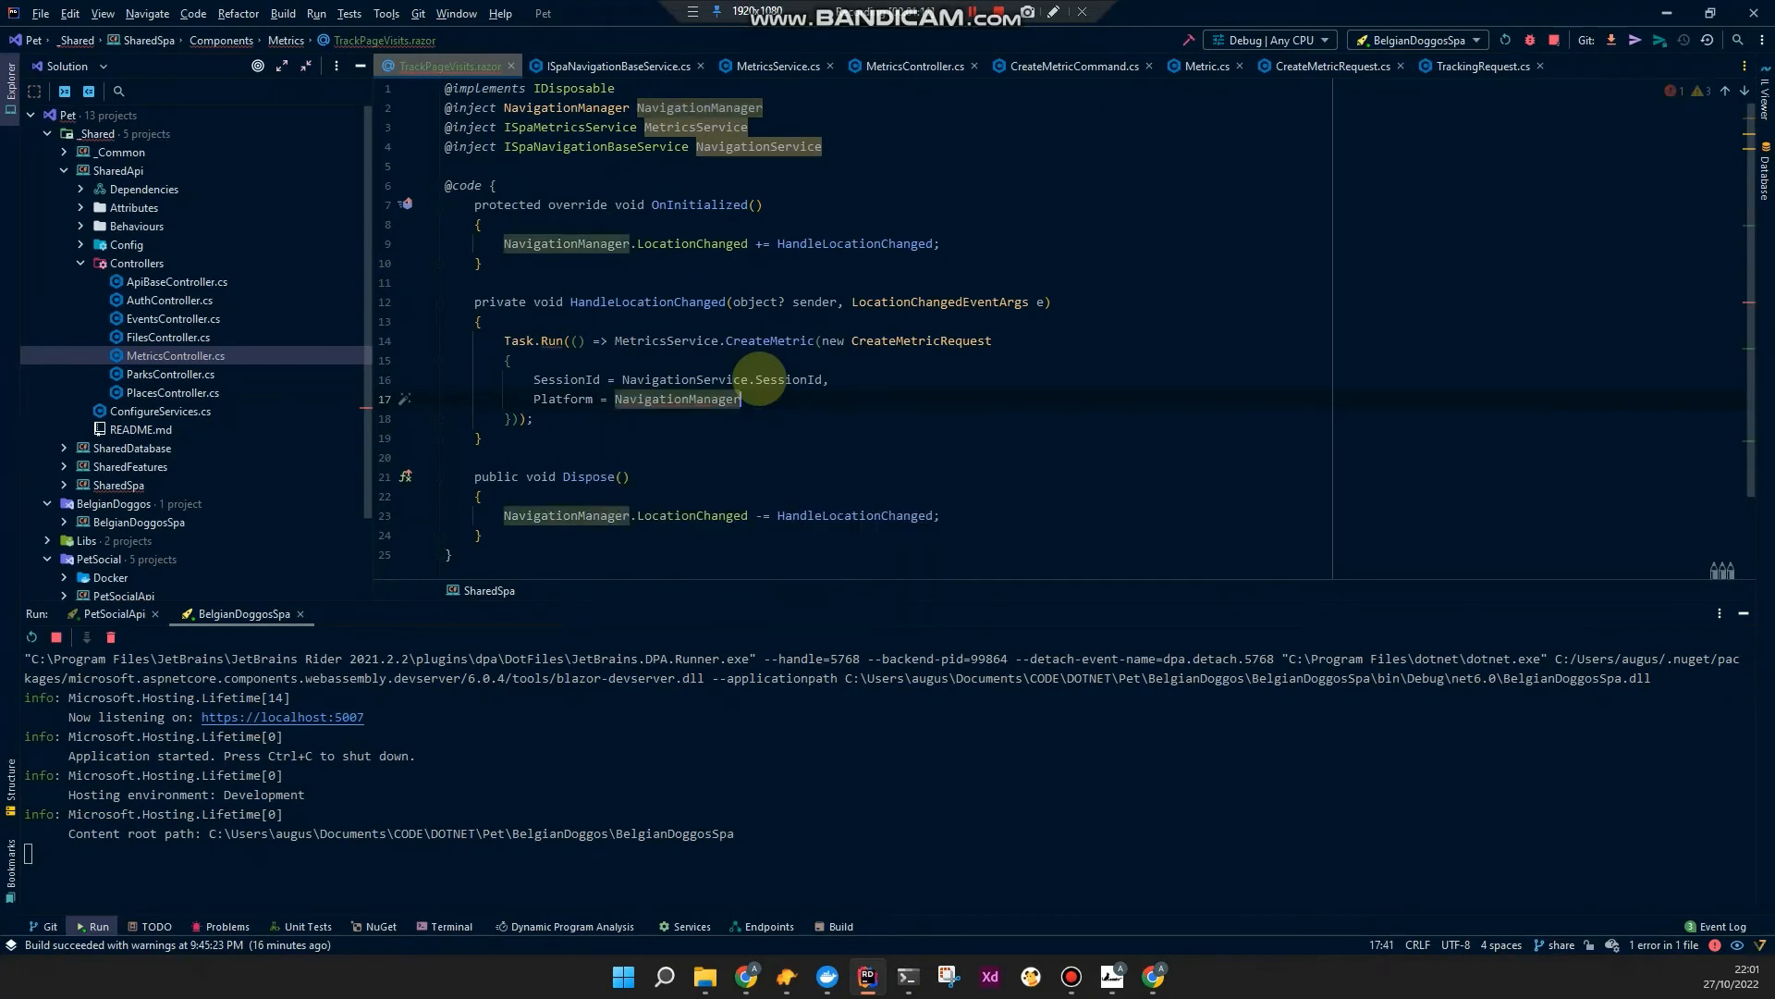
type(".Uri,")
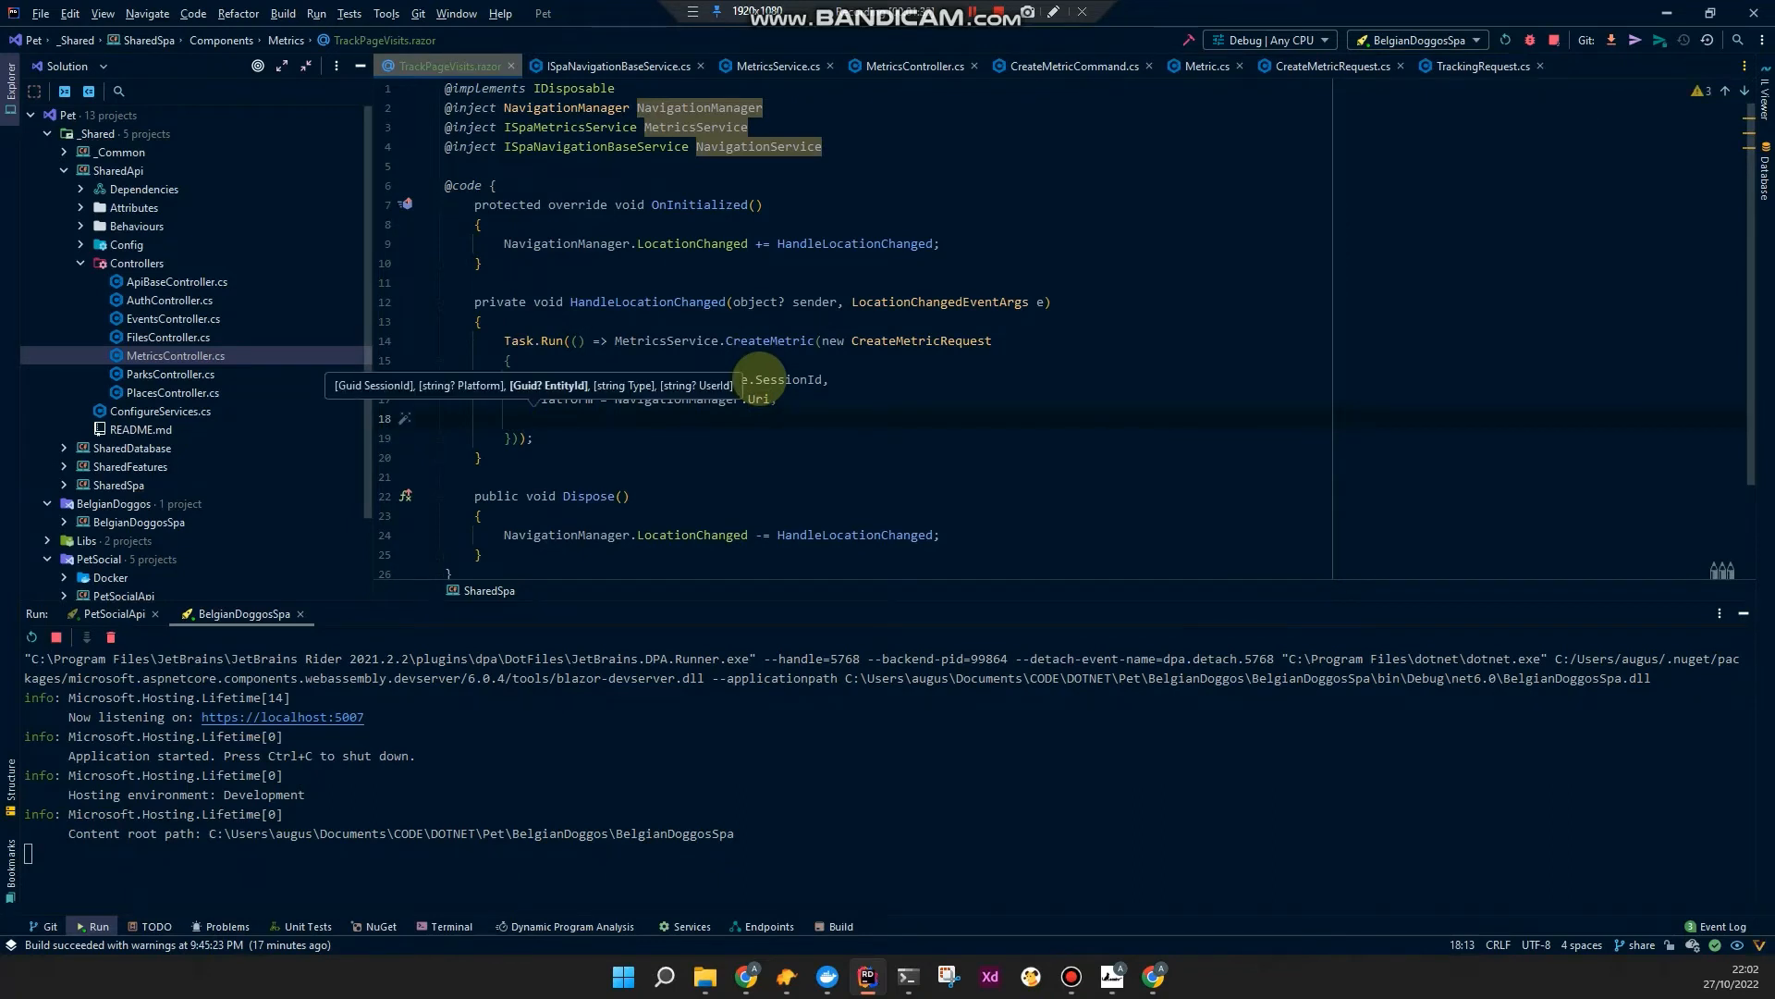
Add UserId = AuthService.CurrentUserId, injecting ISpaAuthService as AuthService
left_click(532, 418)
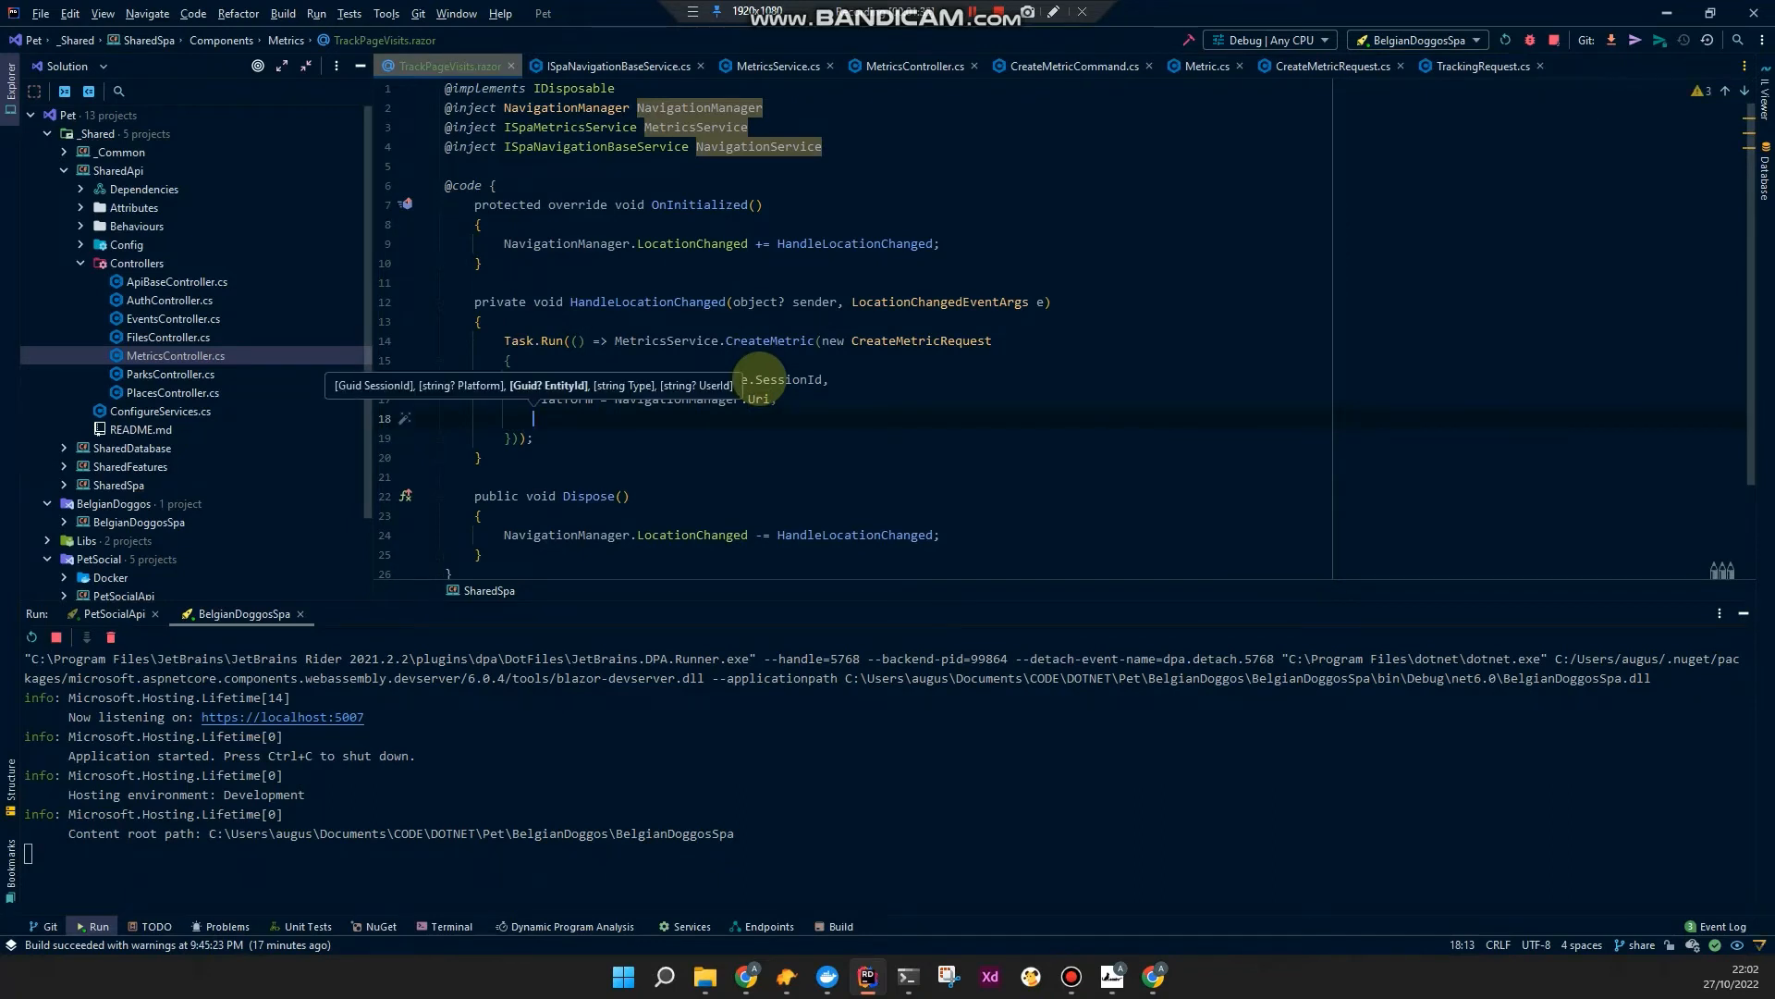
type("T")
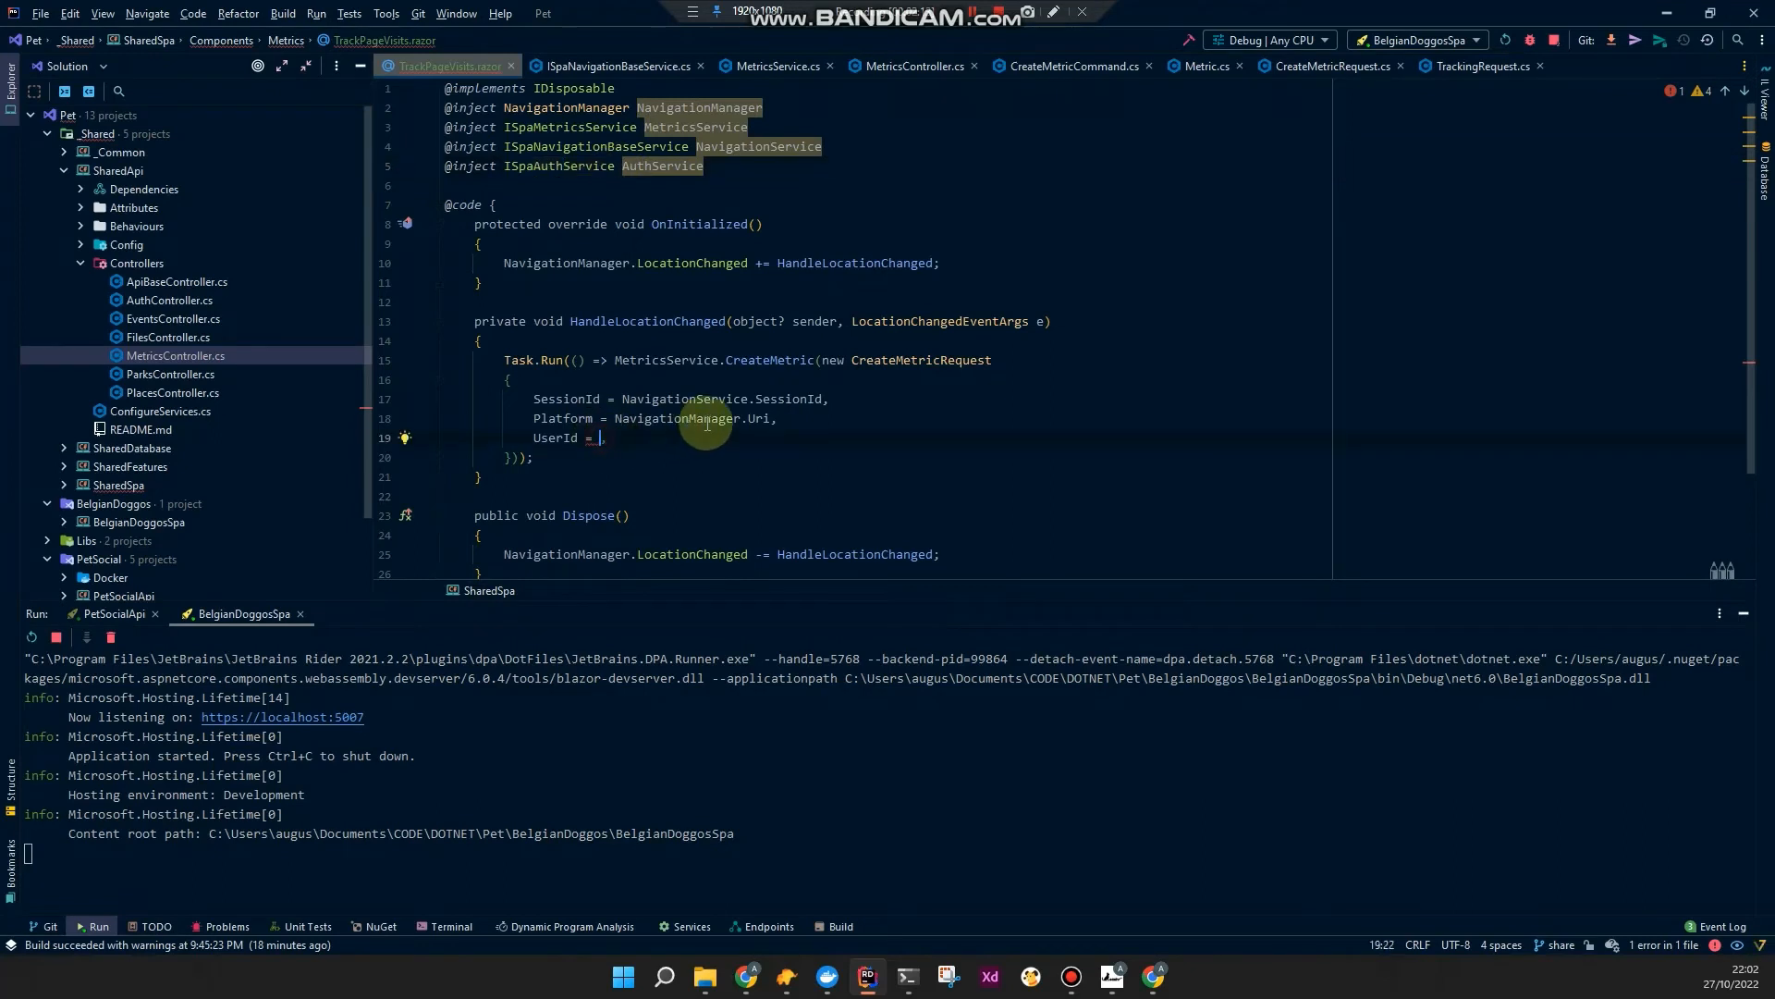
mouse_move(709, 426)
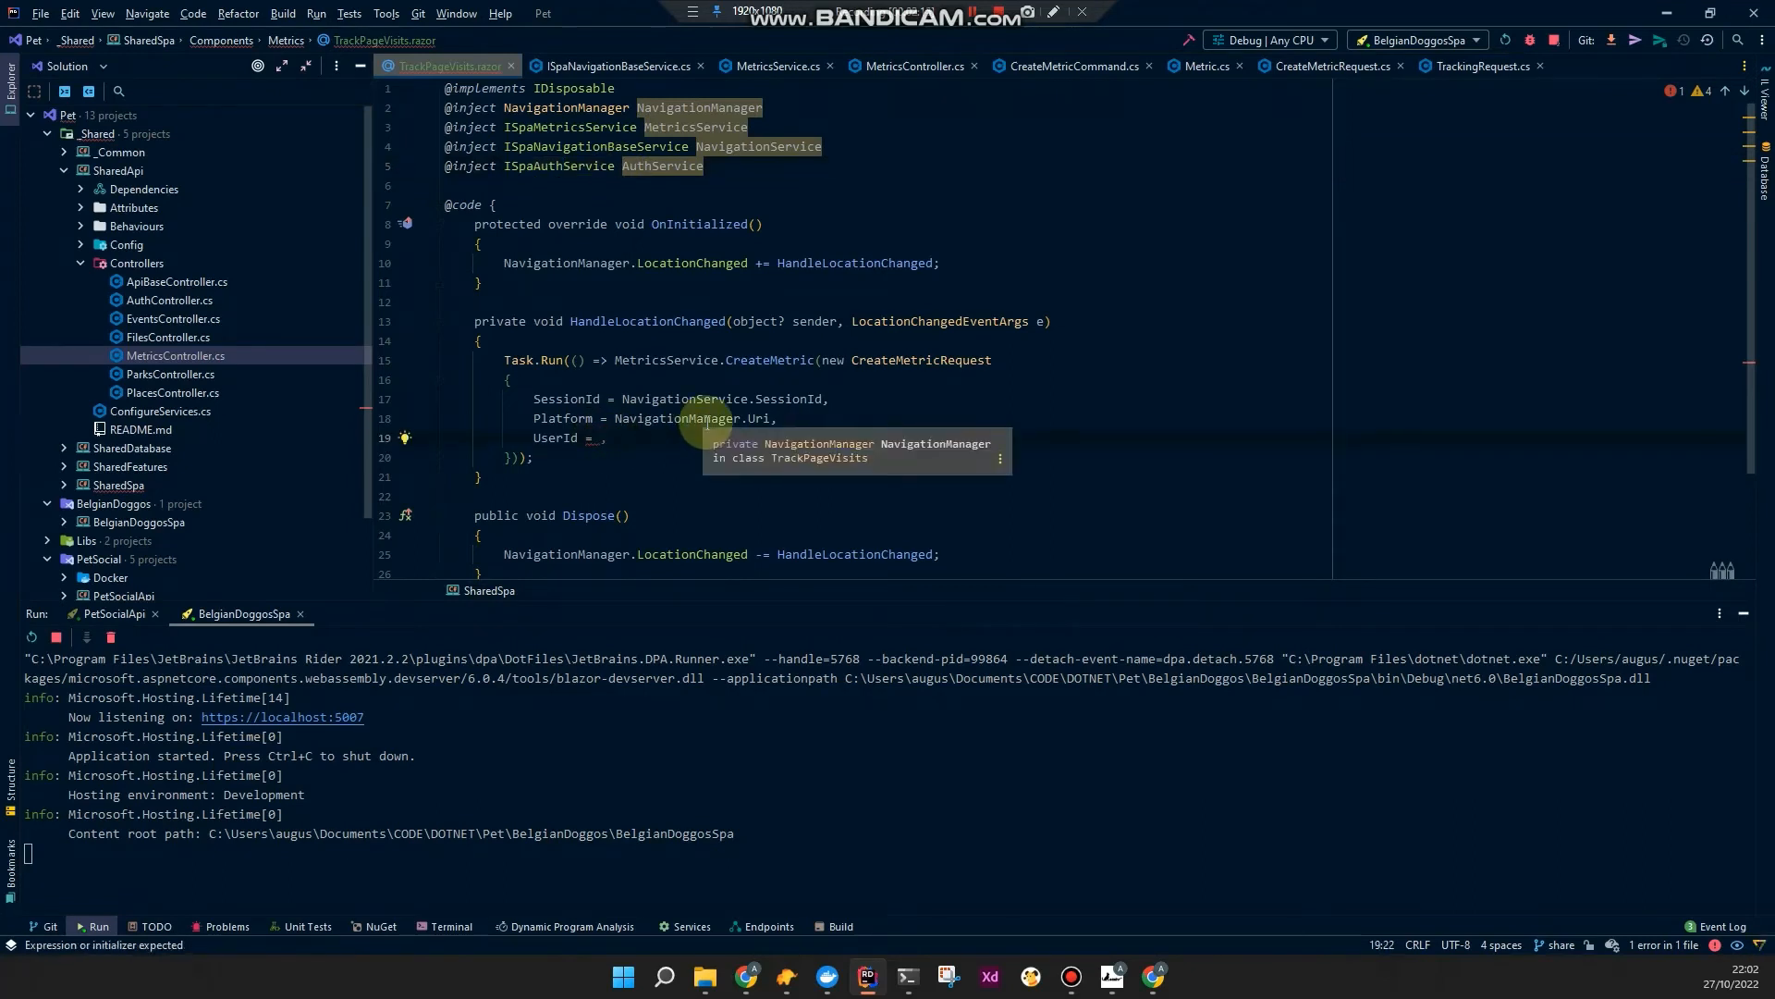
type("AuthService")
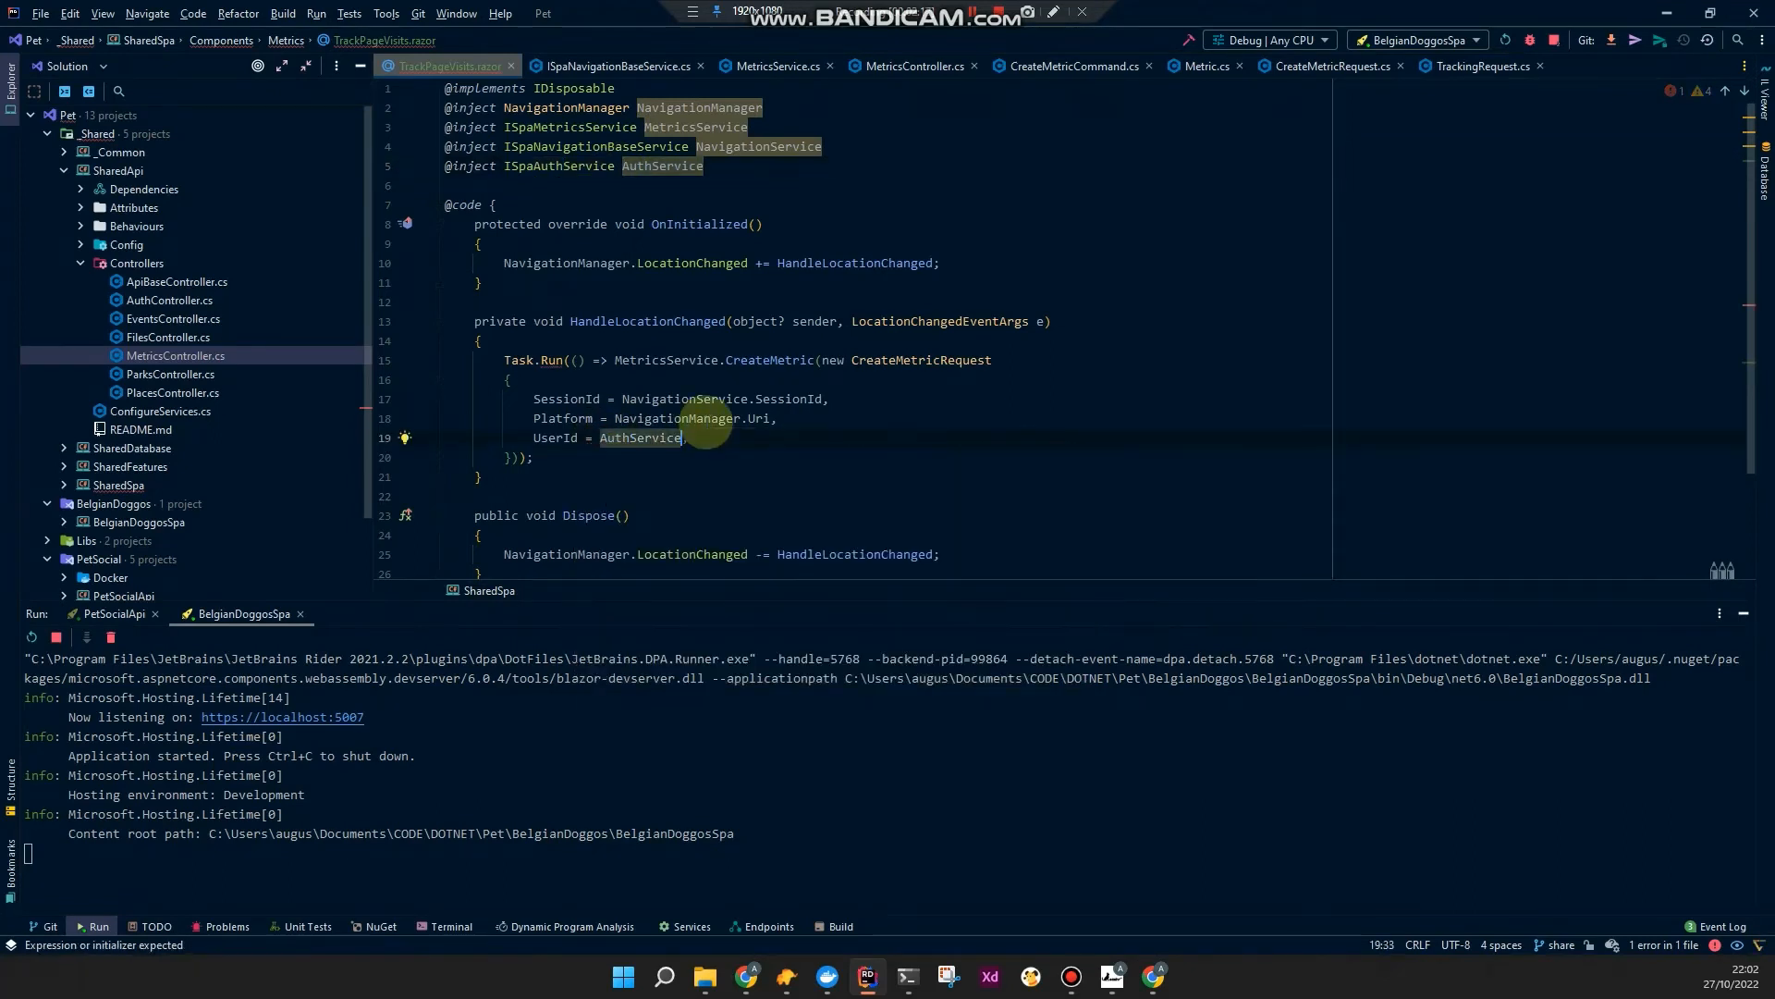
type(".CurrentUserId,")
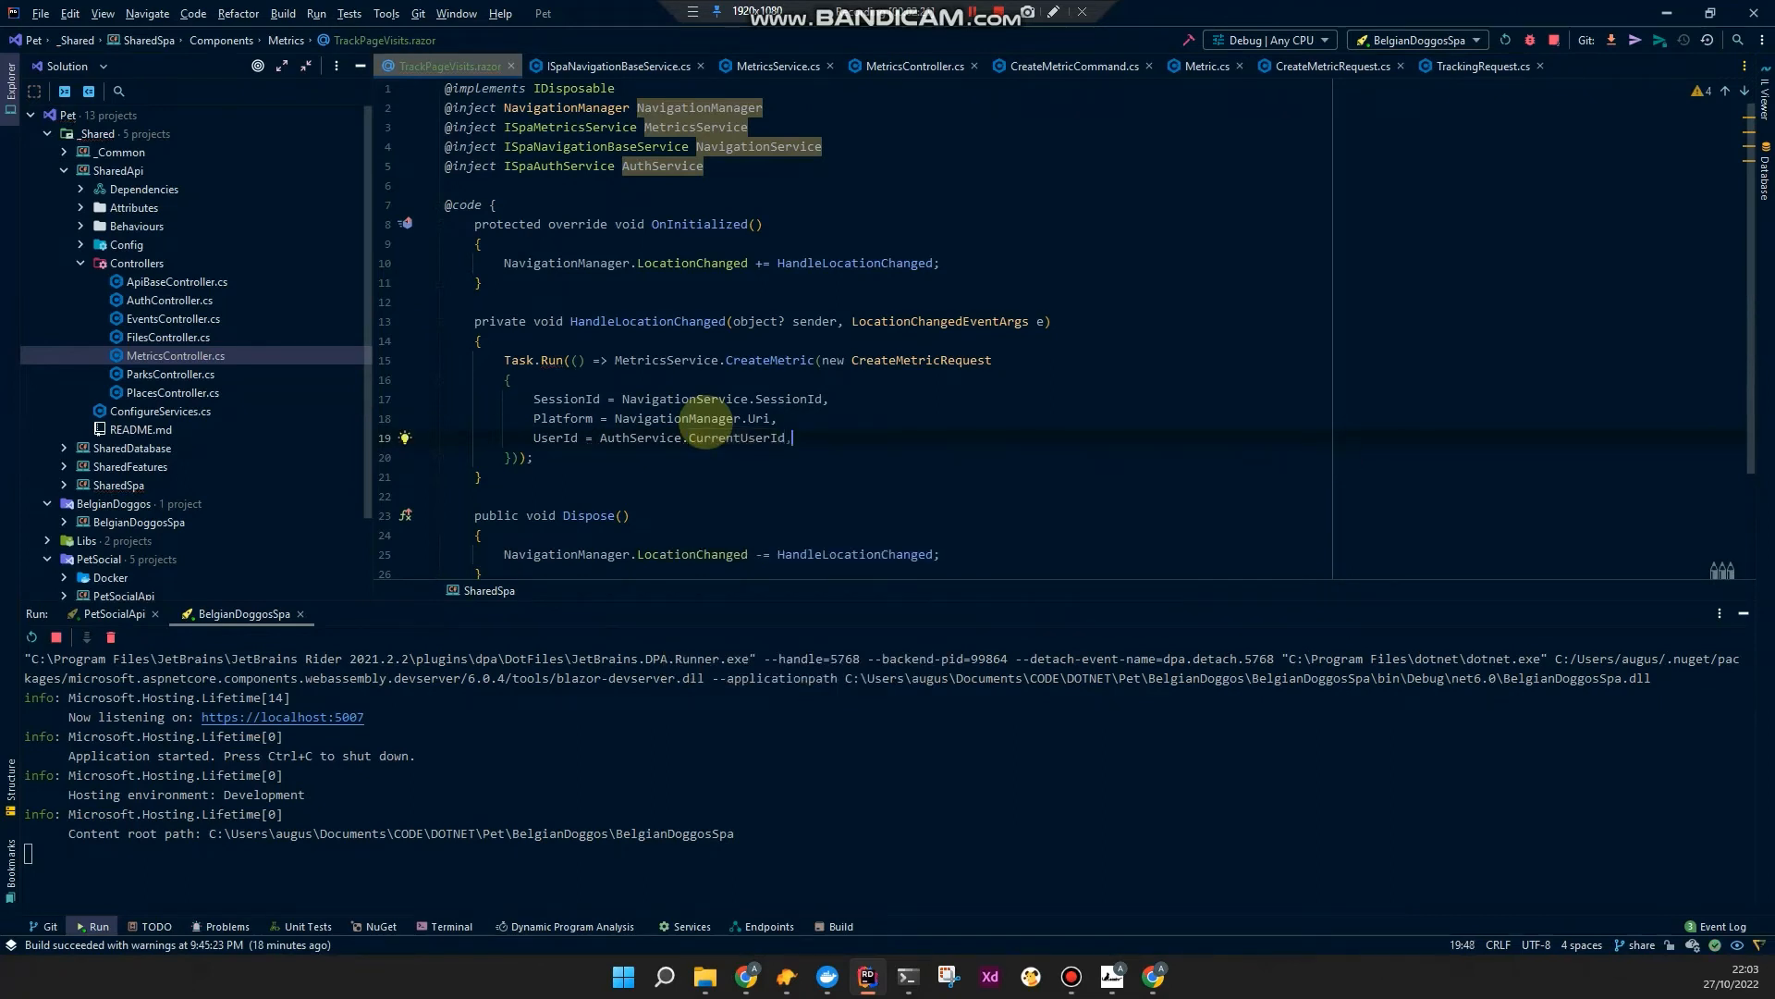
Clear a half-typed Platform field and start Type = "PAGE_VISIT"
type("Pa")
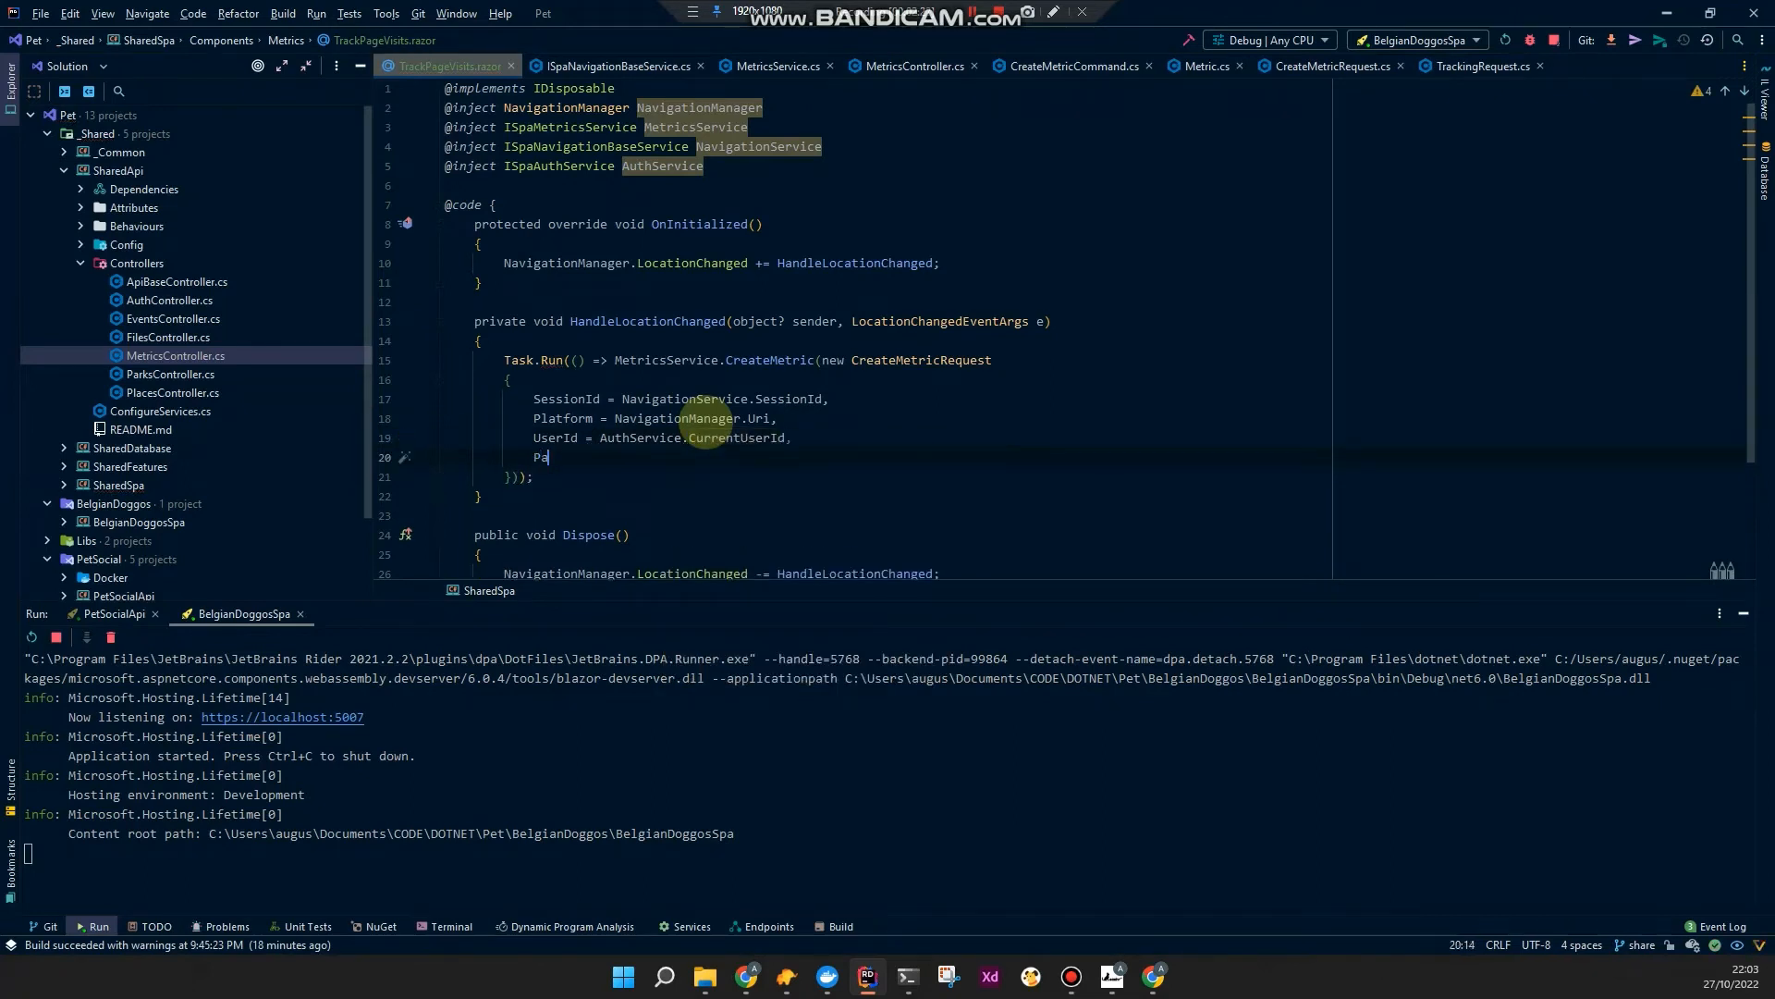
type("latf")
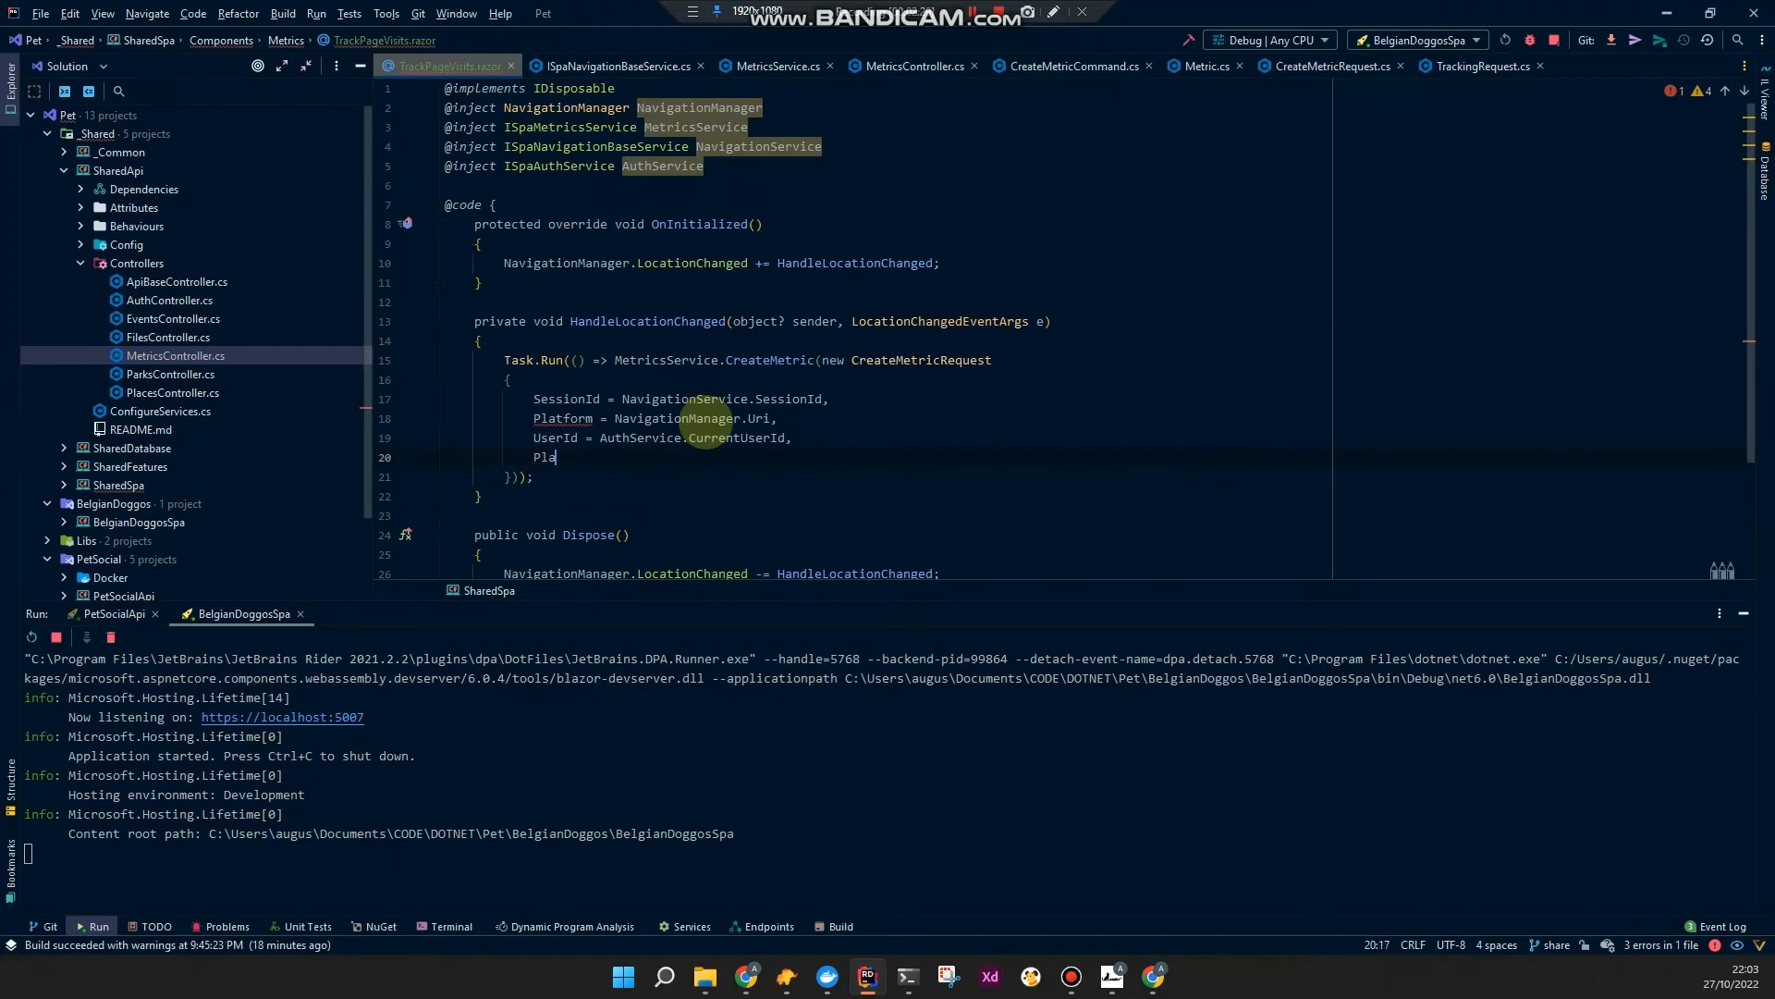
key("Backspace")
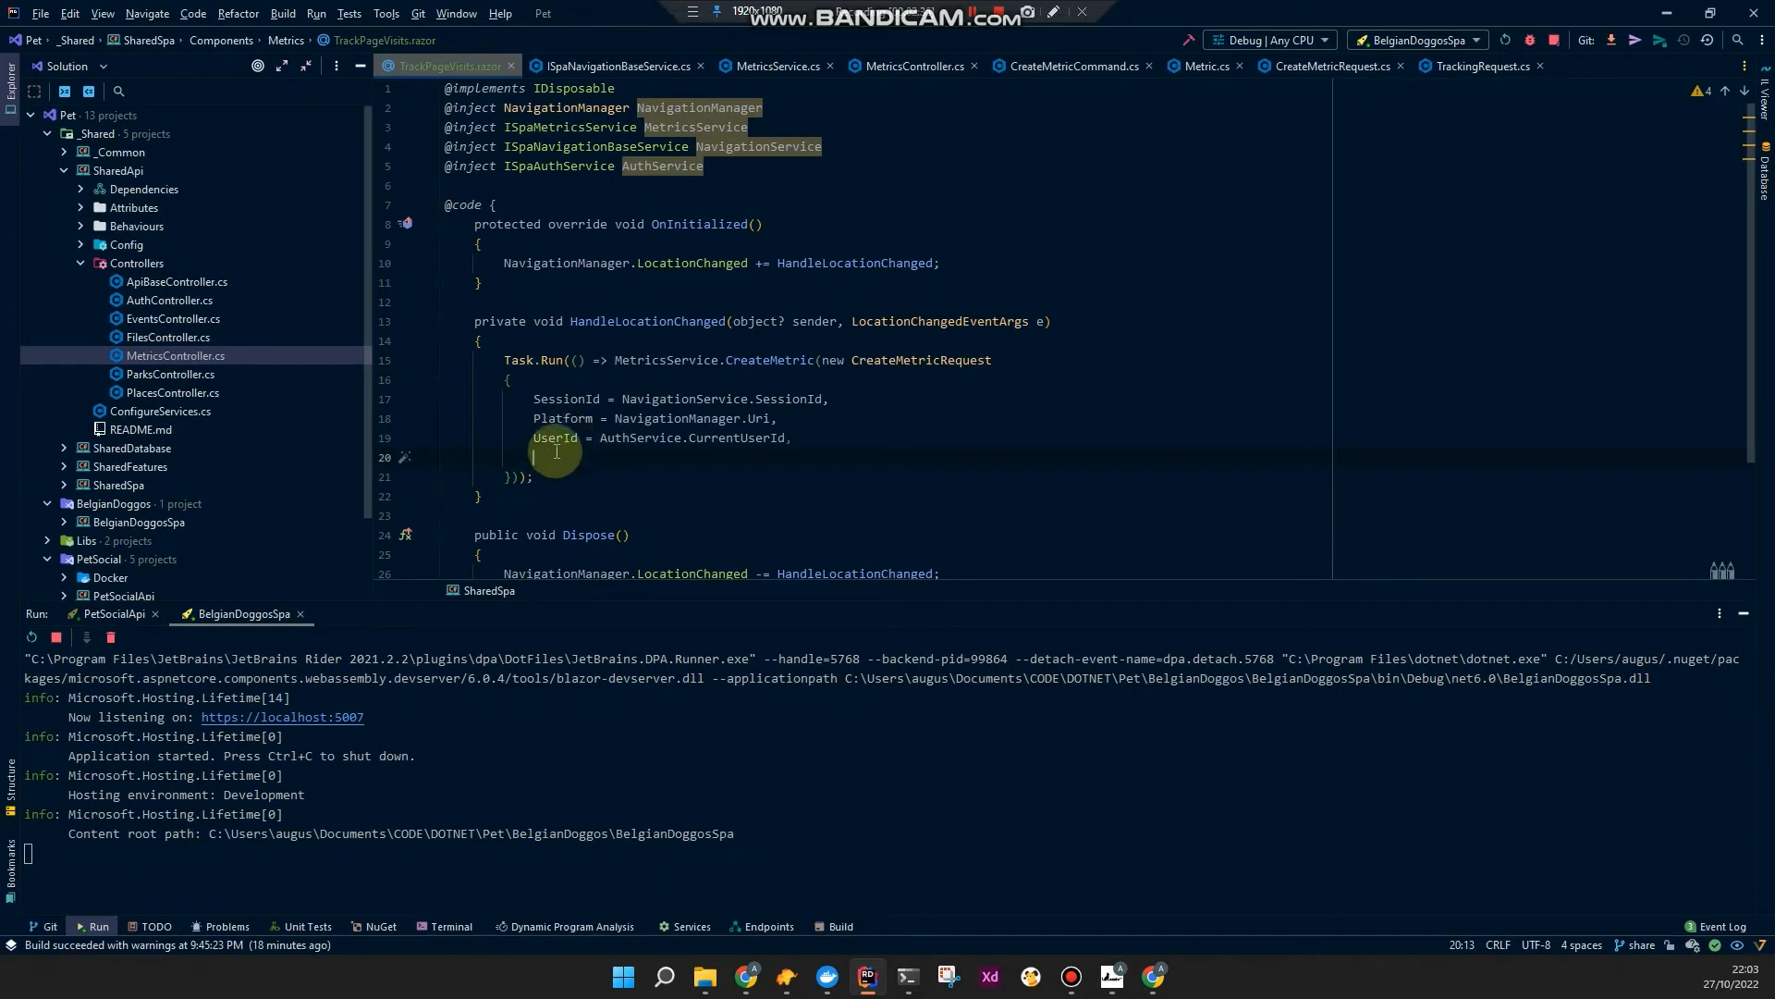
type("Type=")
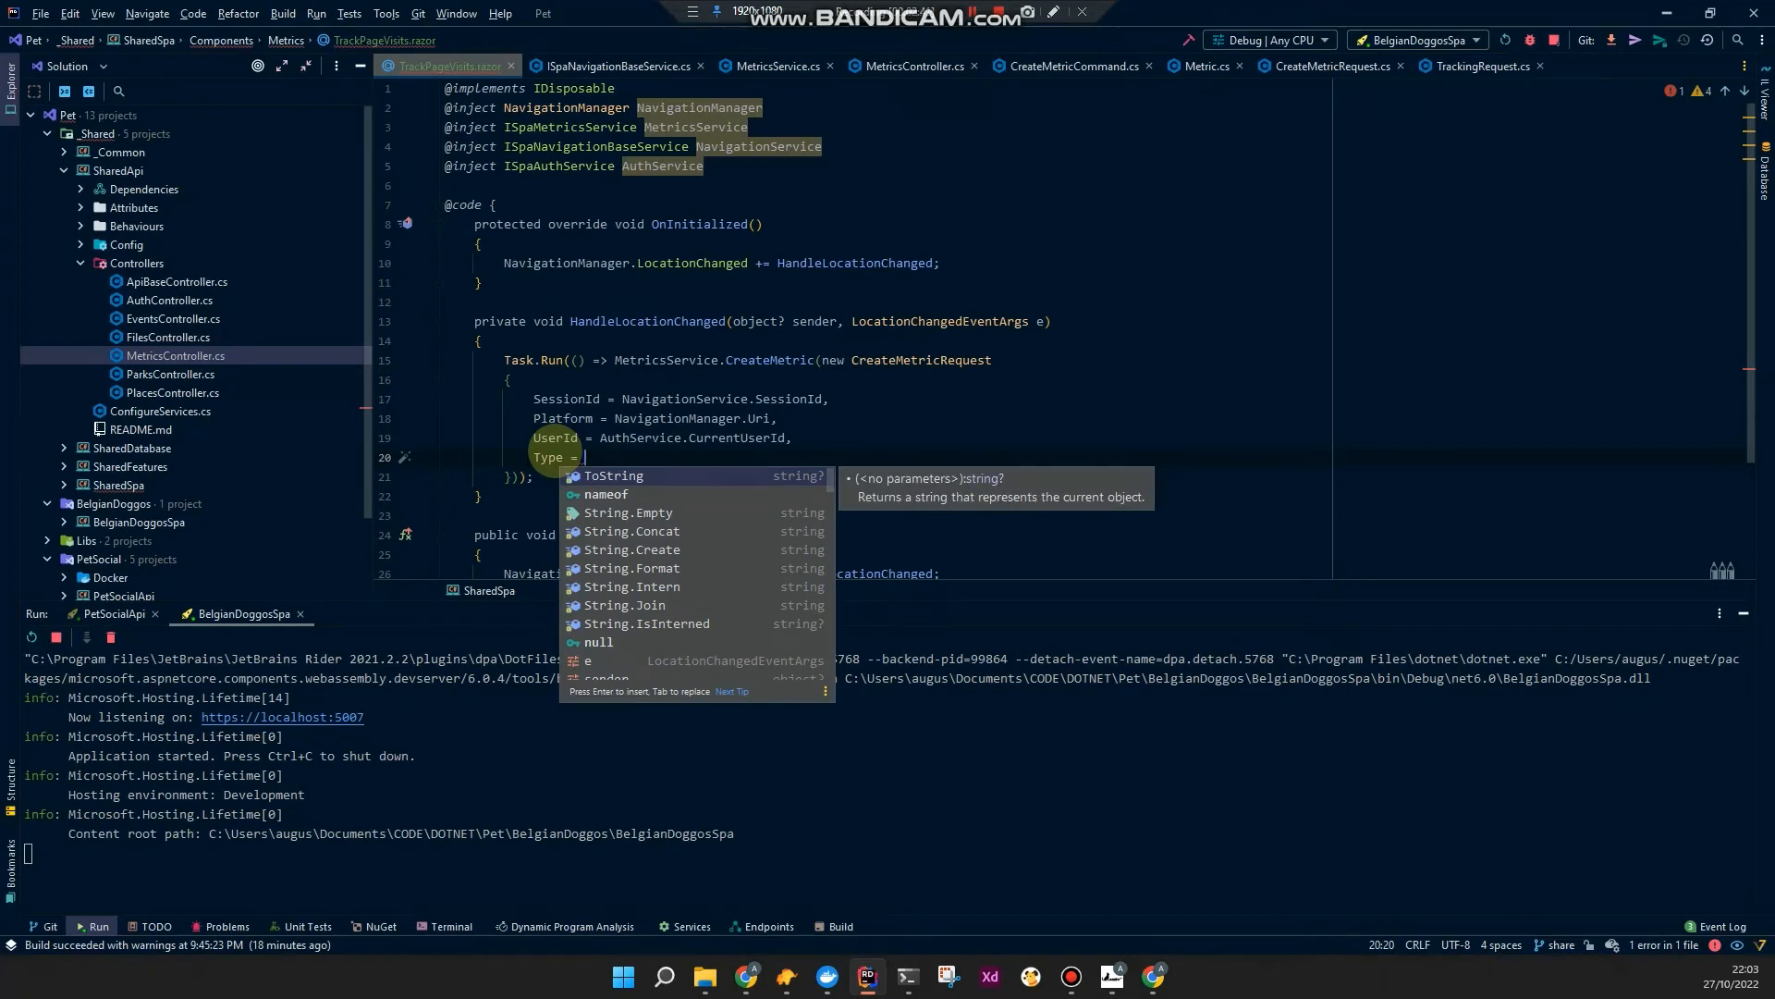
type("\"PAGE_VISIT")
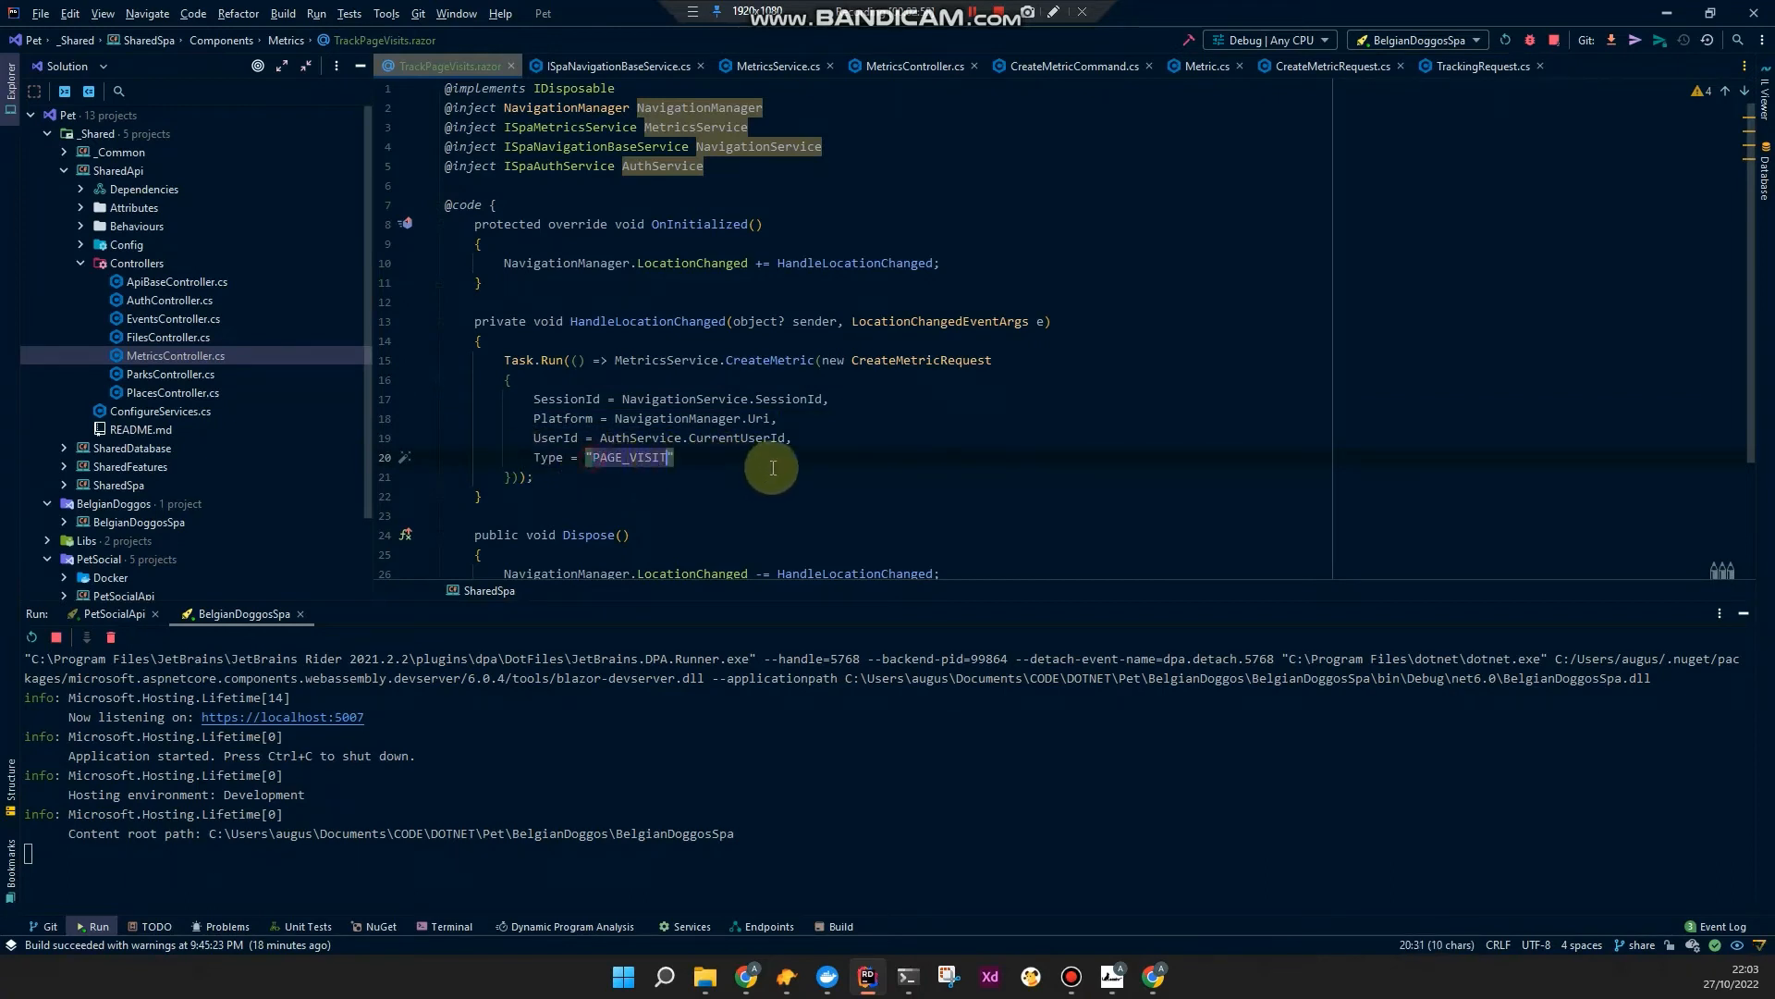
mouse_move(666, 482)
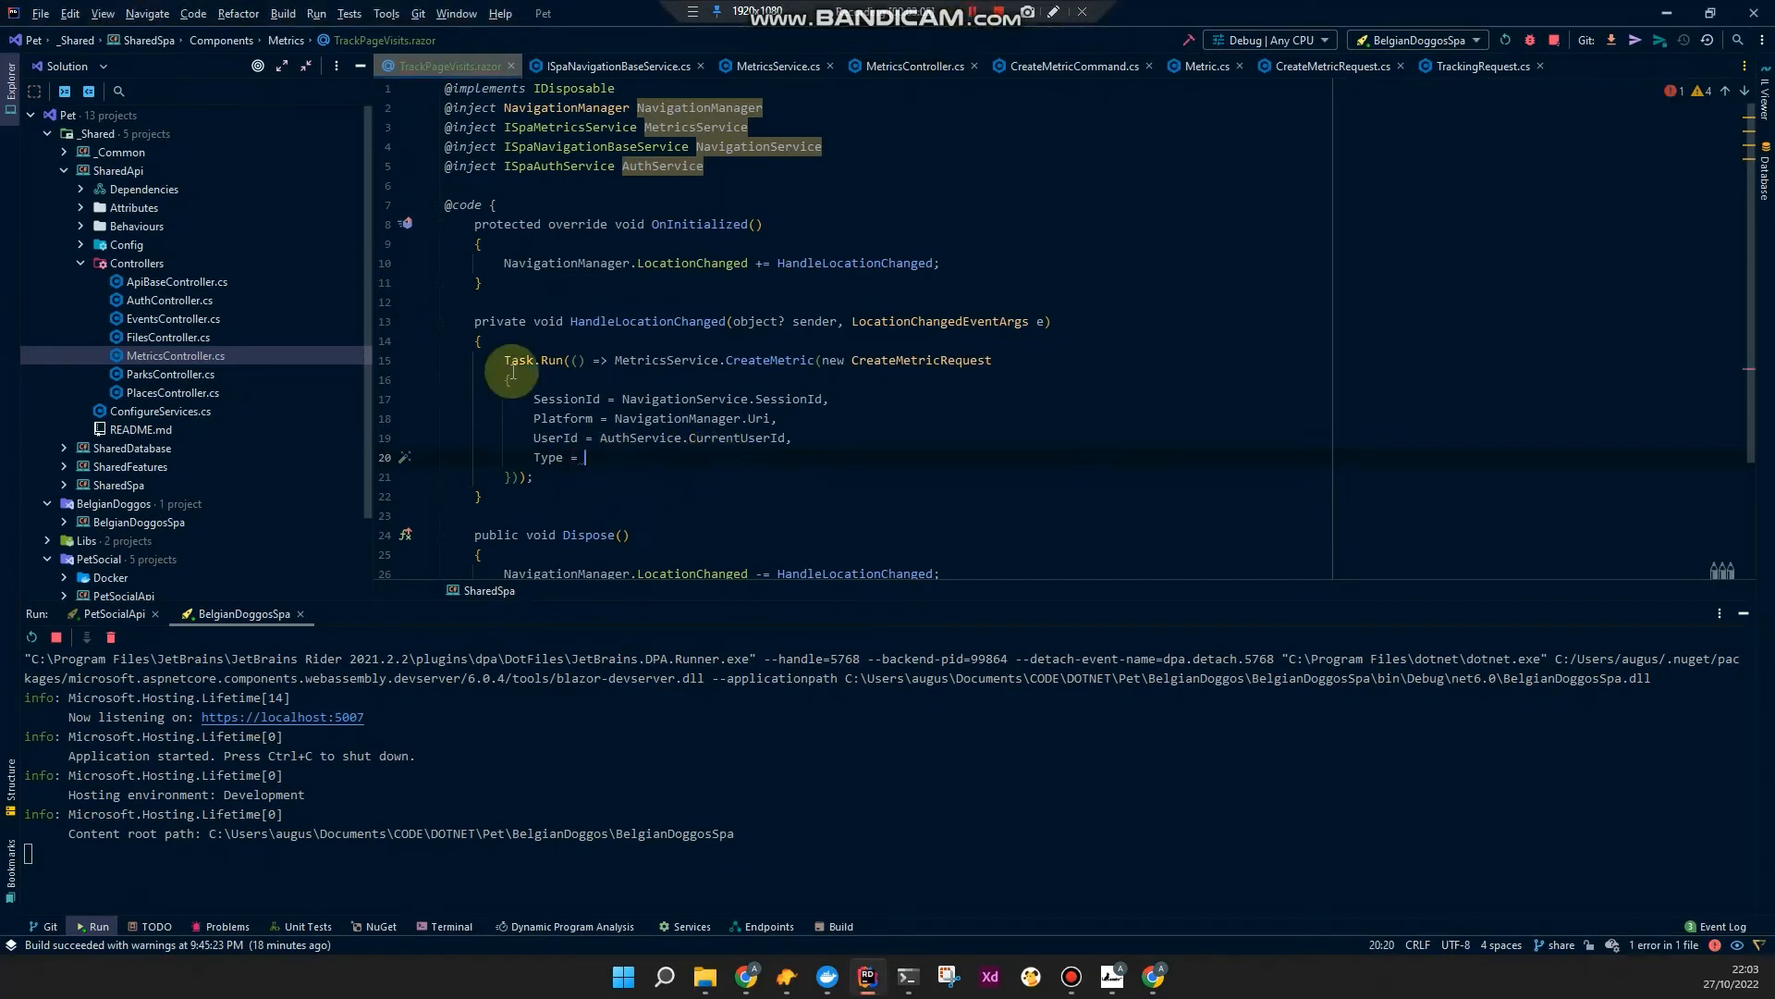
Add public const string PageVisit = "PAGE_VISIT" to MetricType.cs and return to TrackPageVisits.razor
left_click(63, 152)
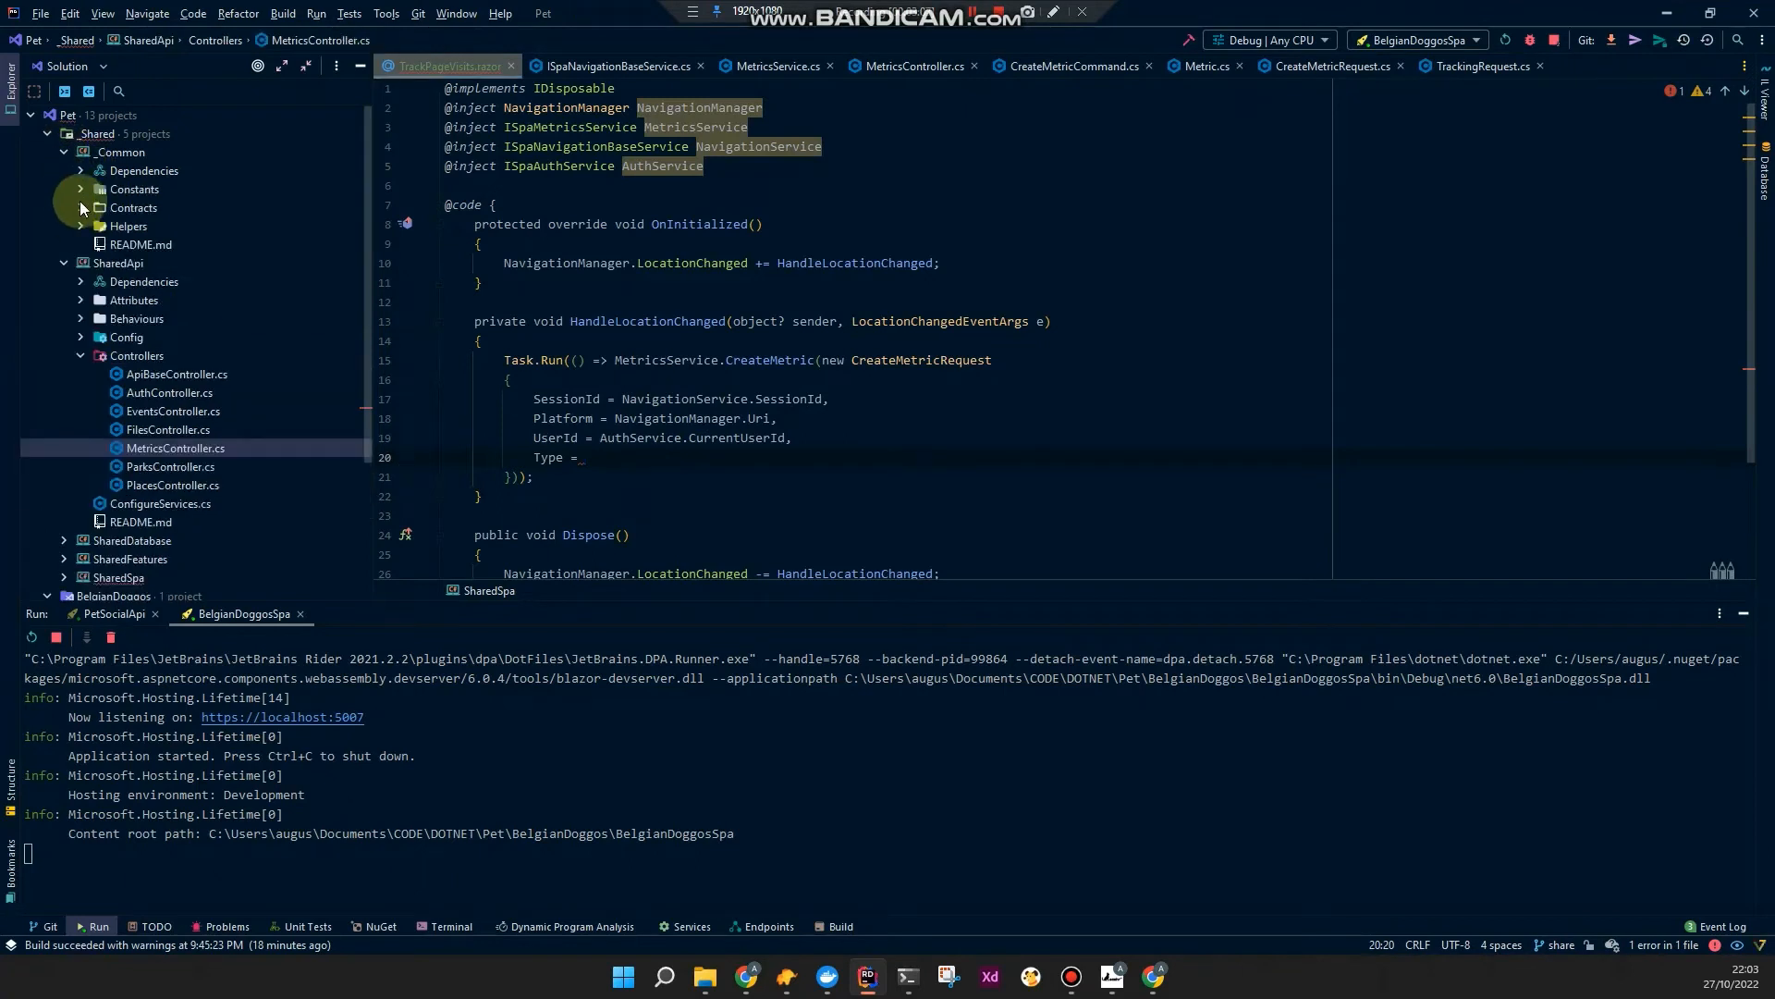
left_click(80, 189)
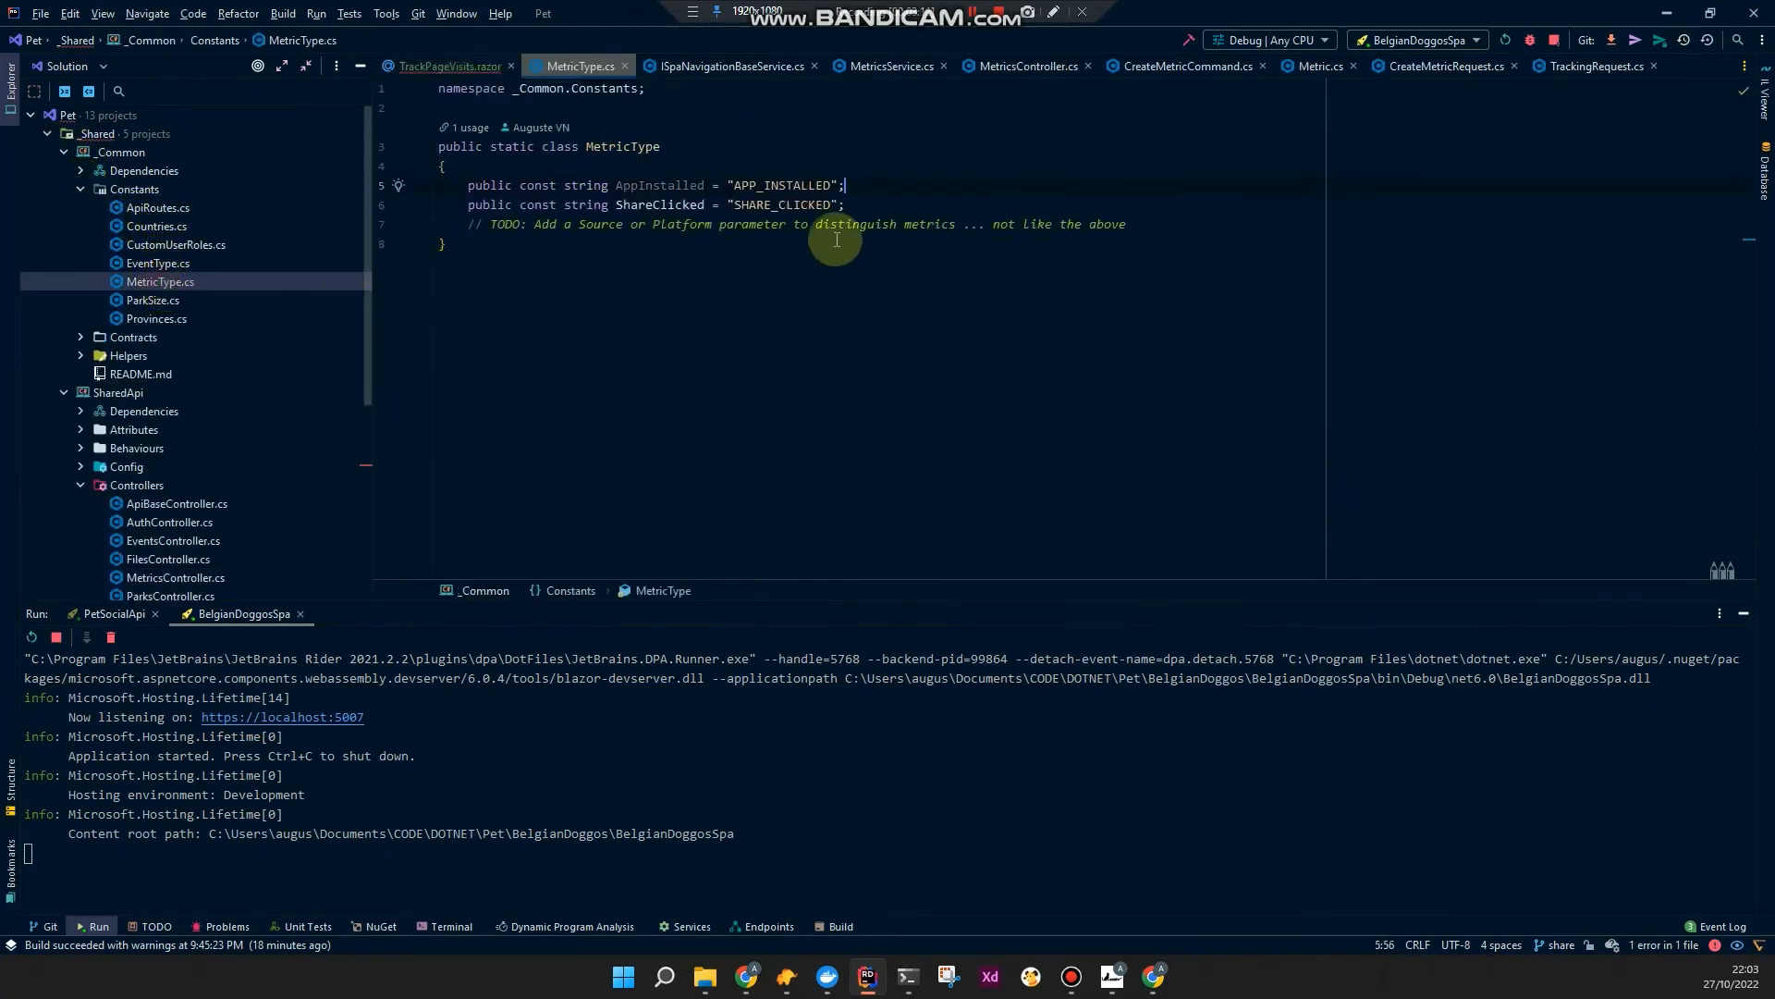
key("enter")
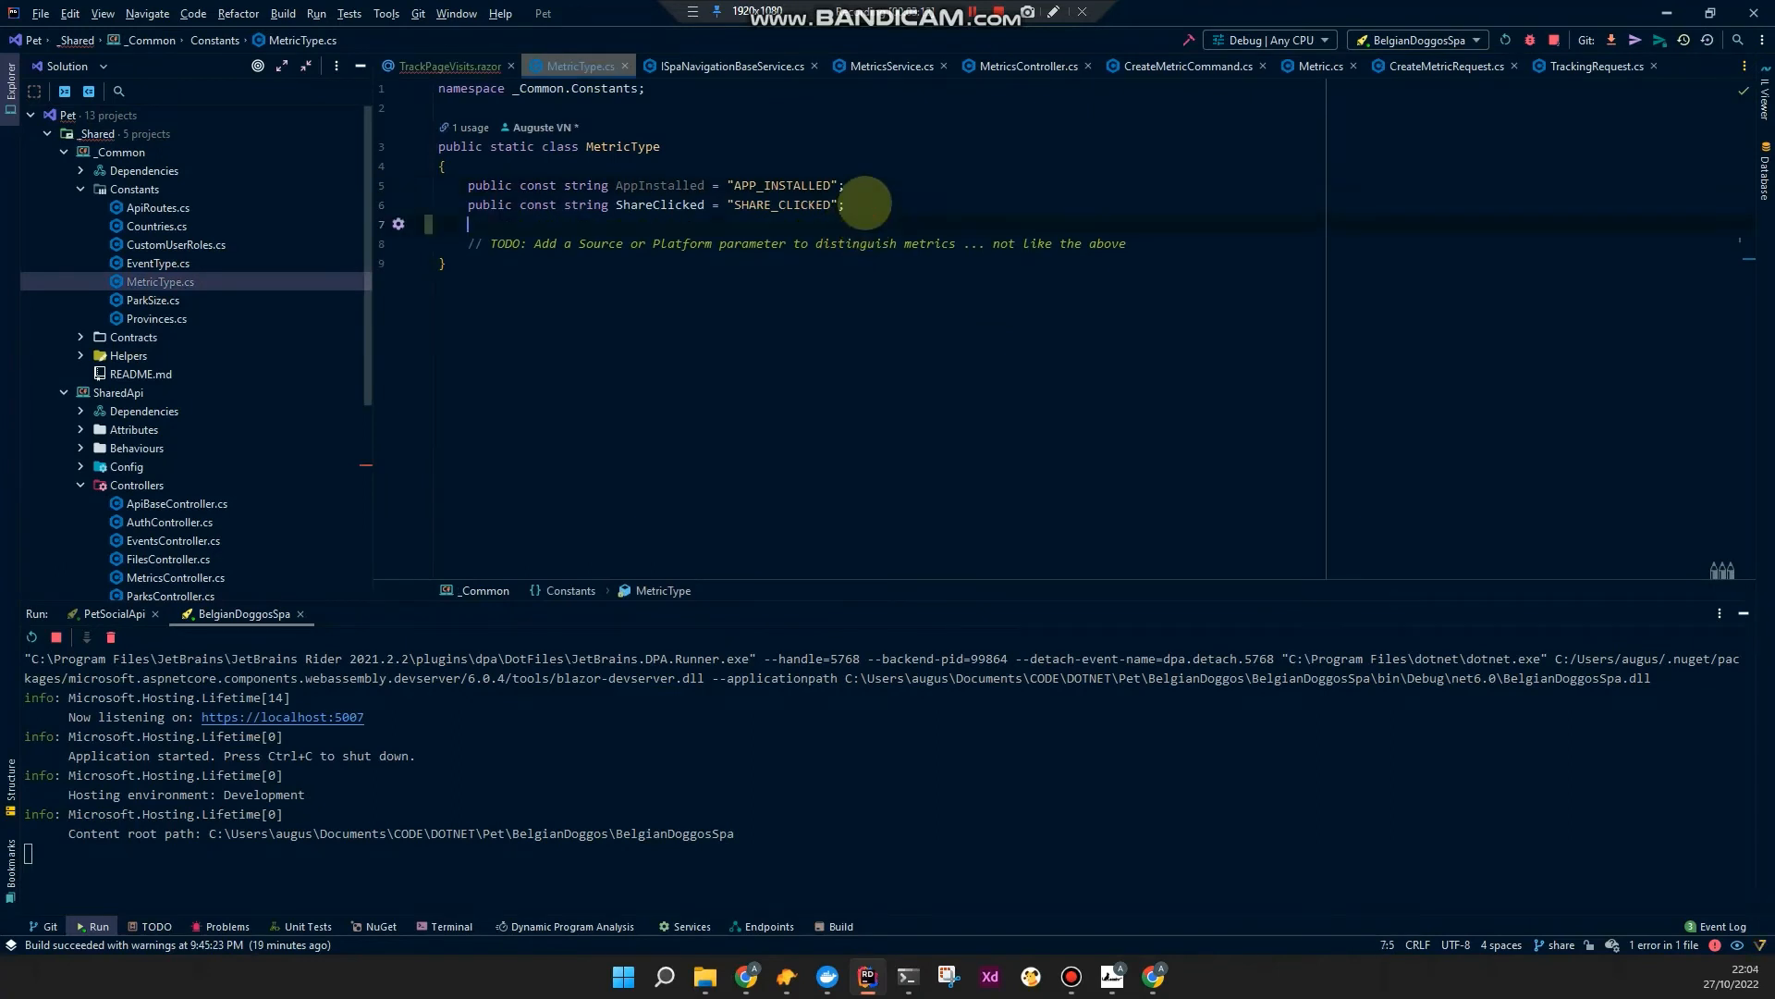
type("public so")
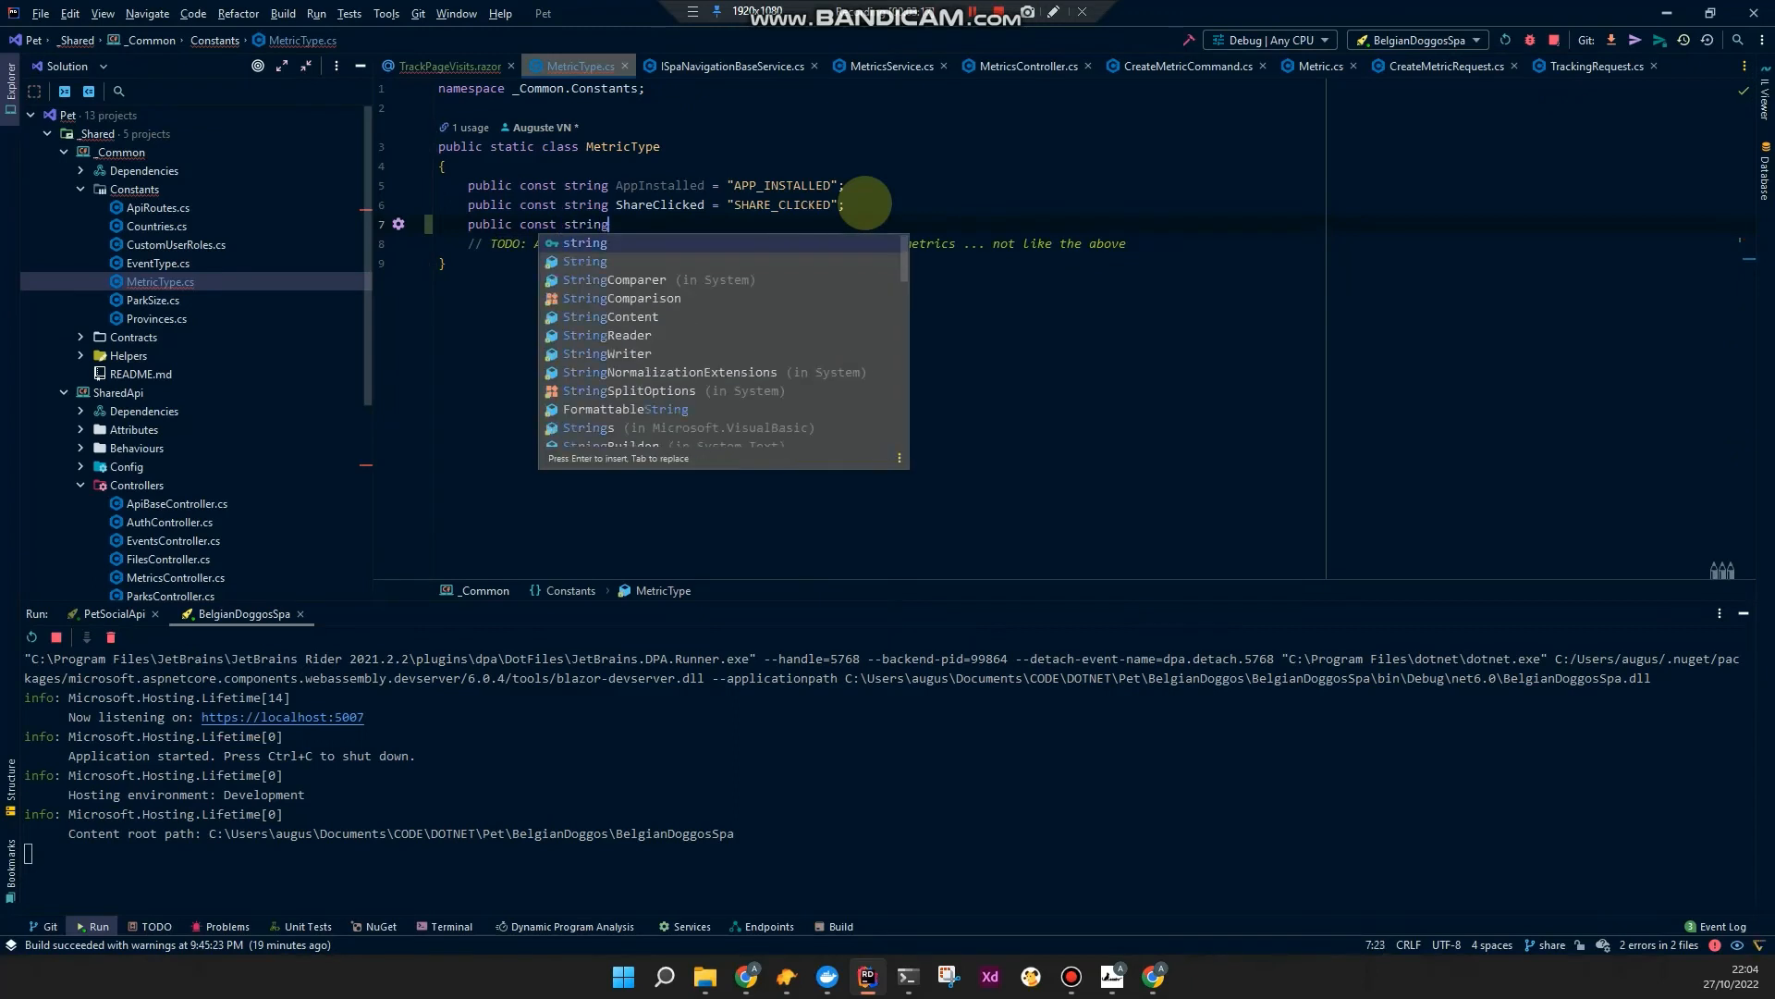
type("Page")
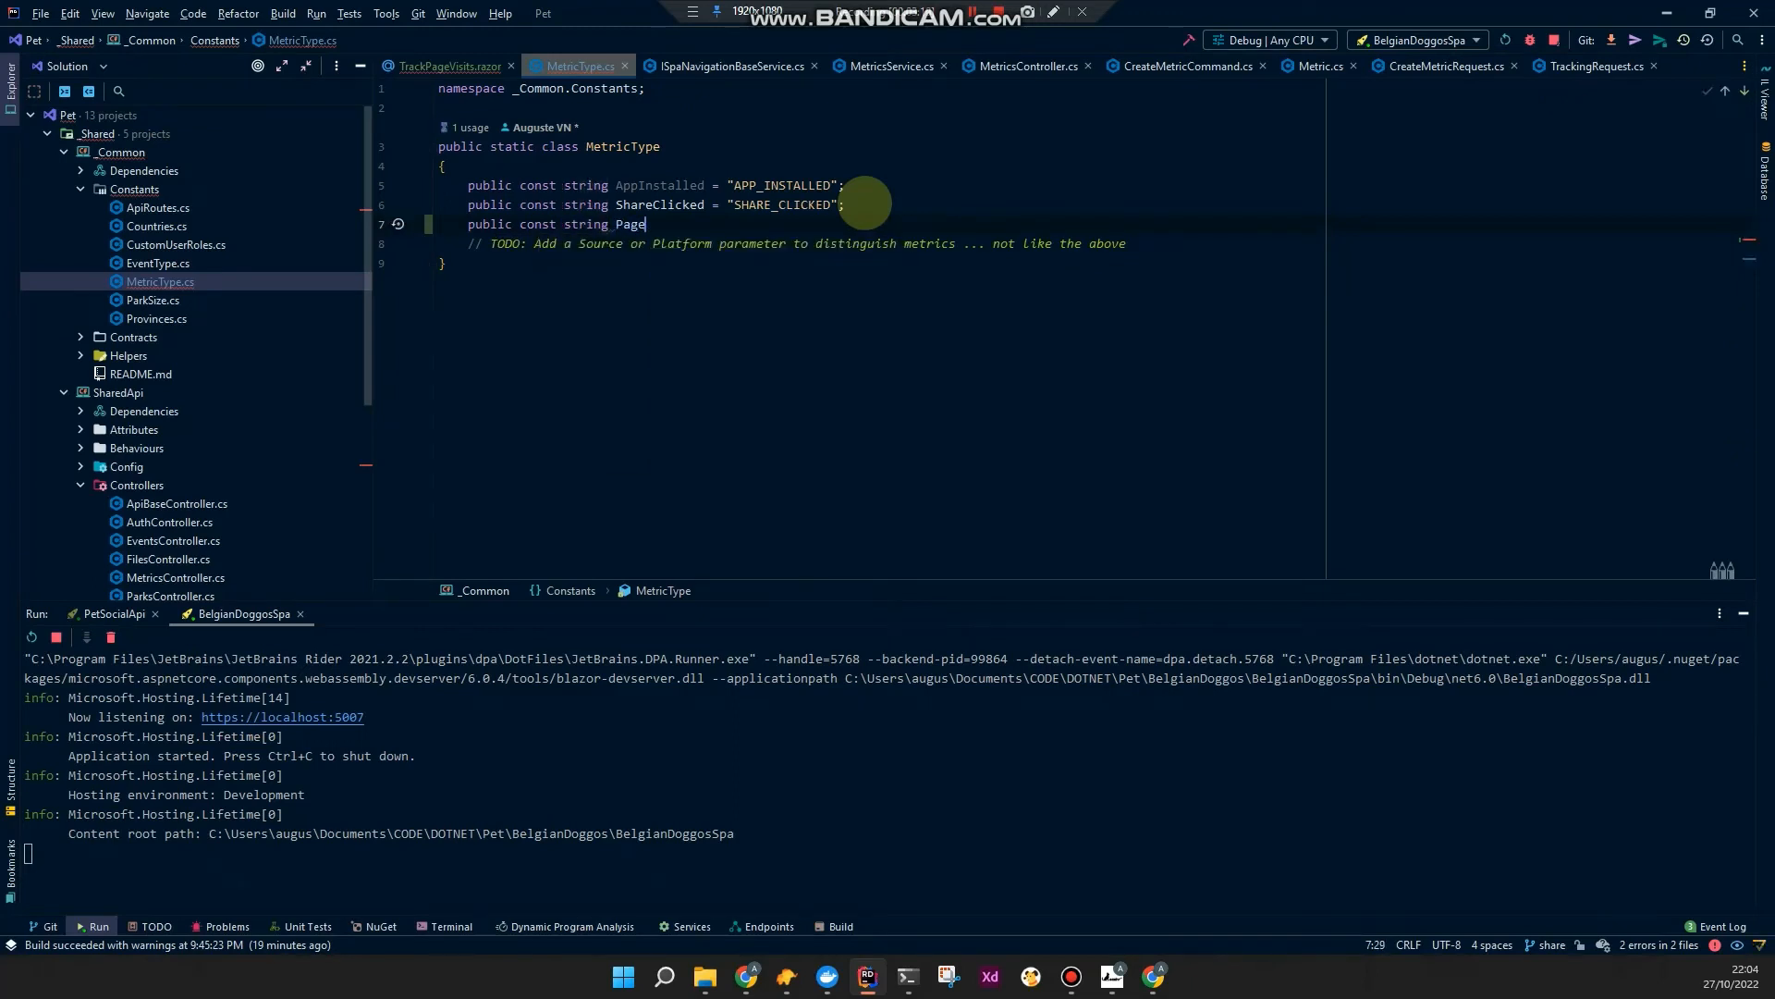
type("Visit")
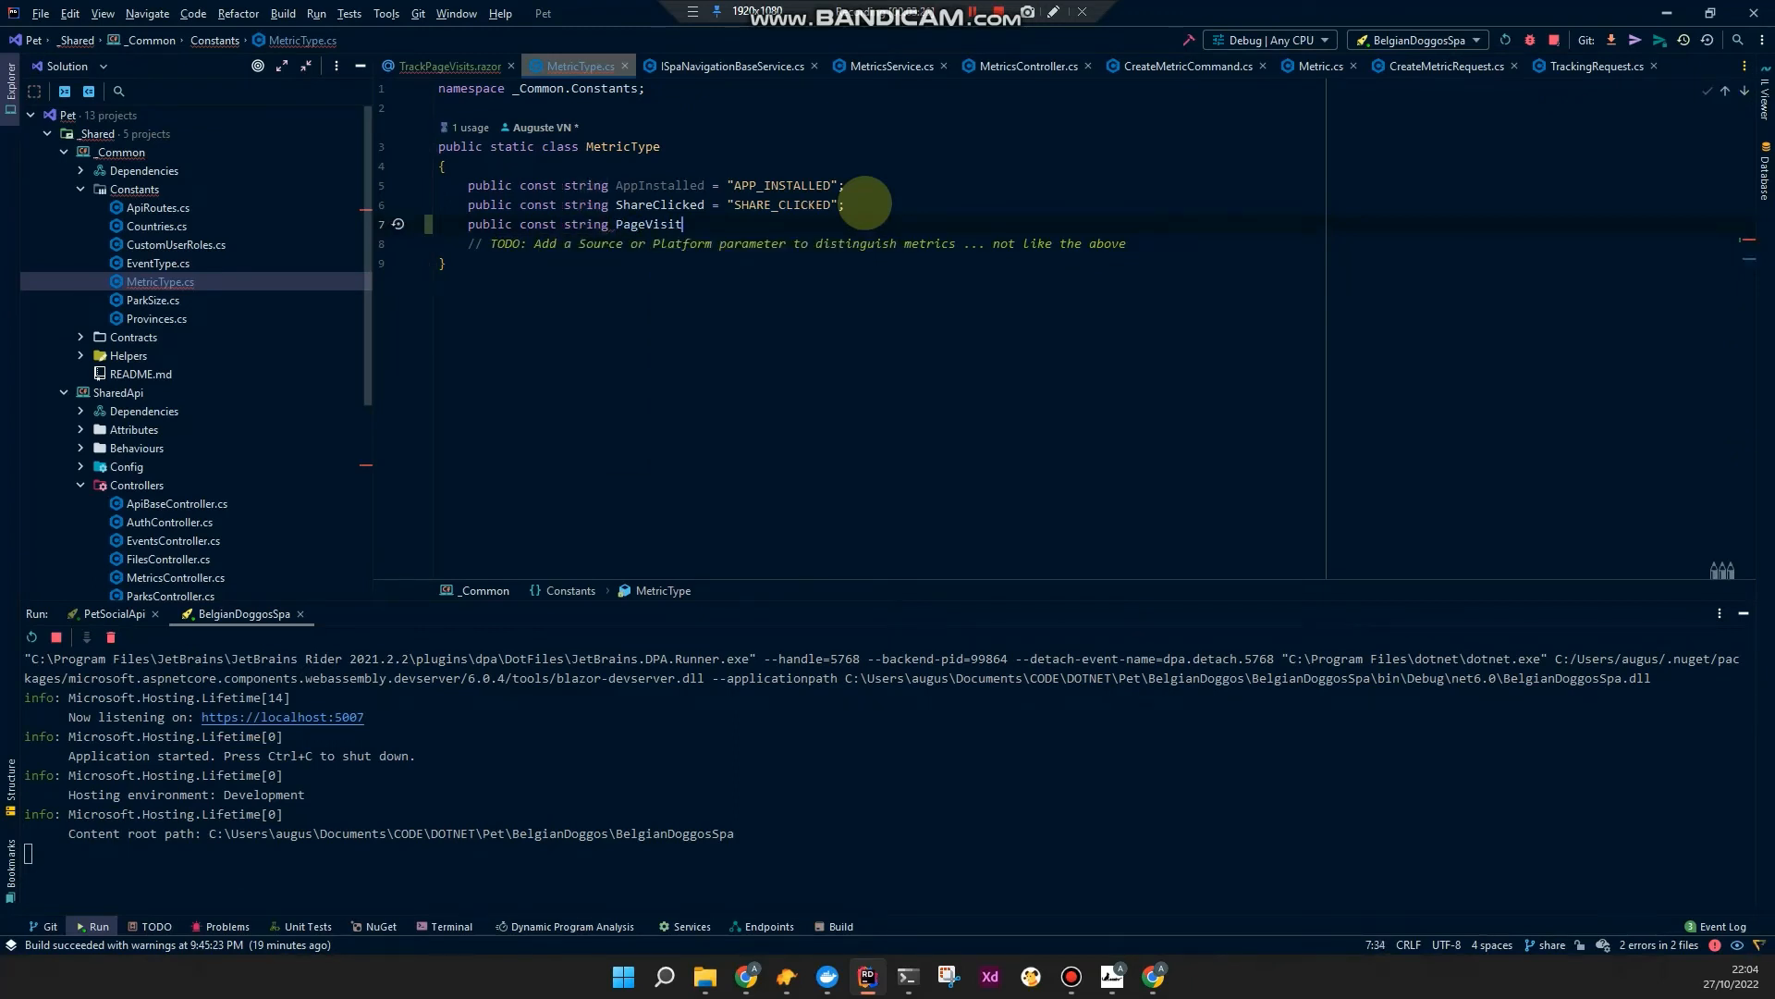
type("= \"PAGE_VISIT\";")
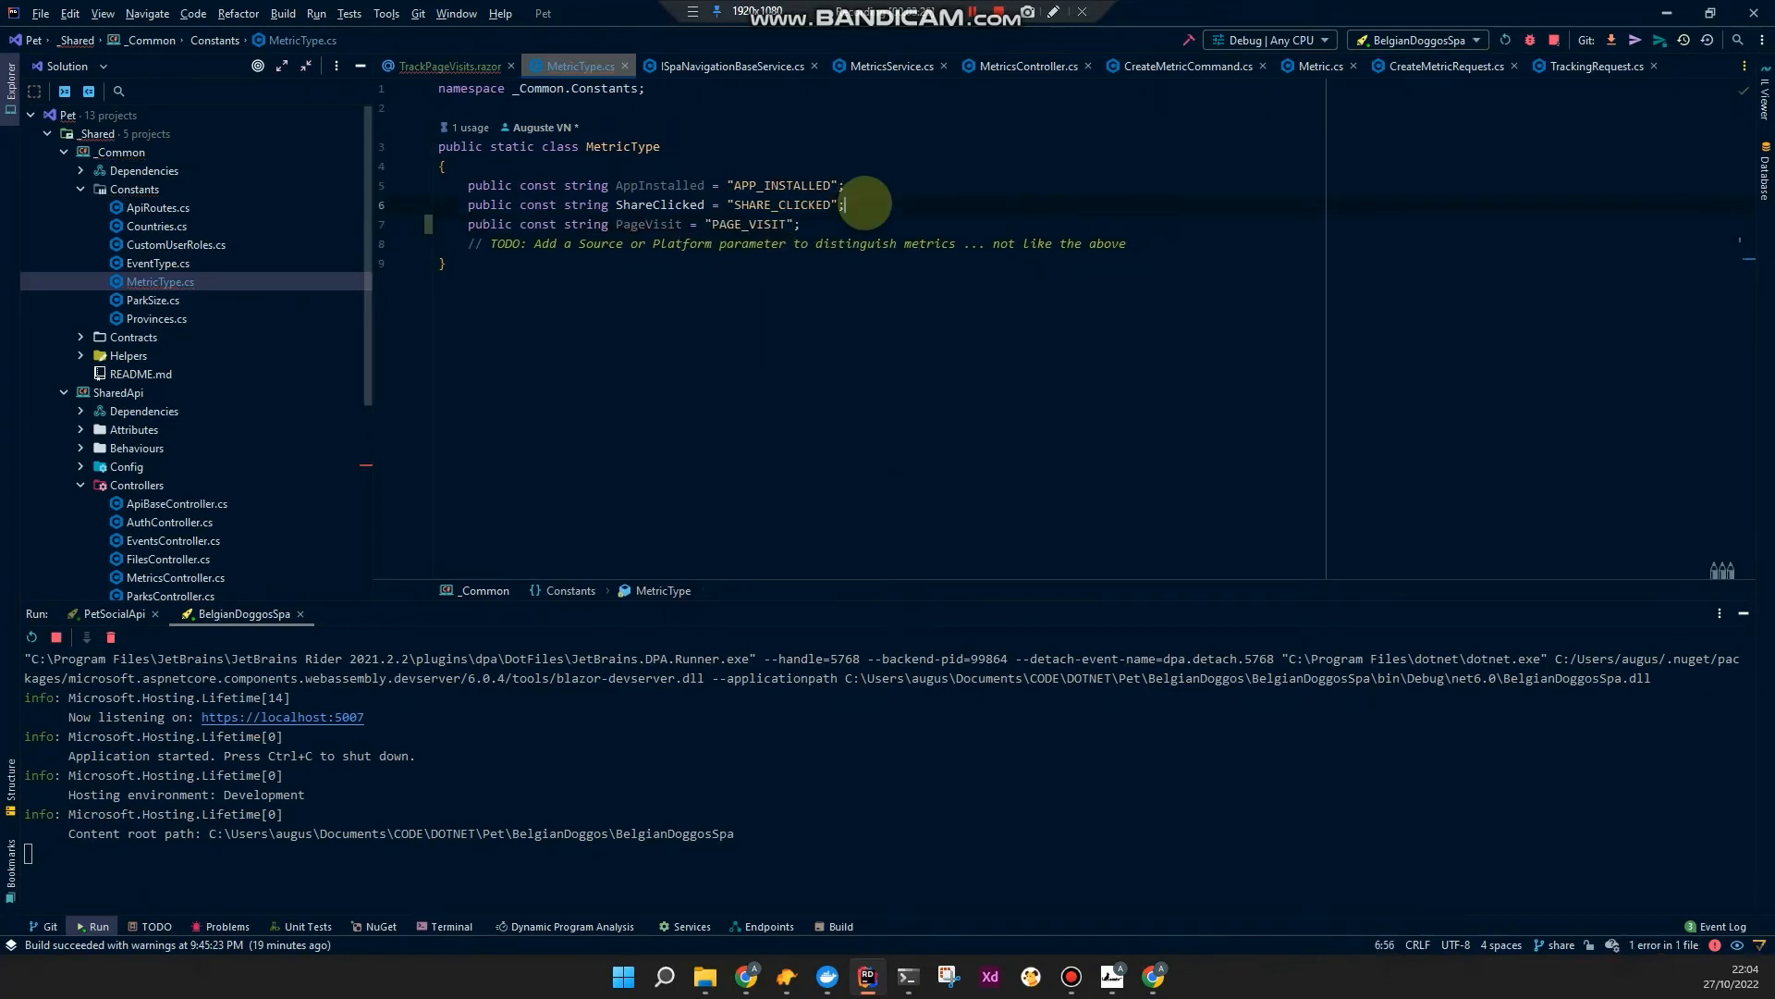
left_click(446, 66)
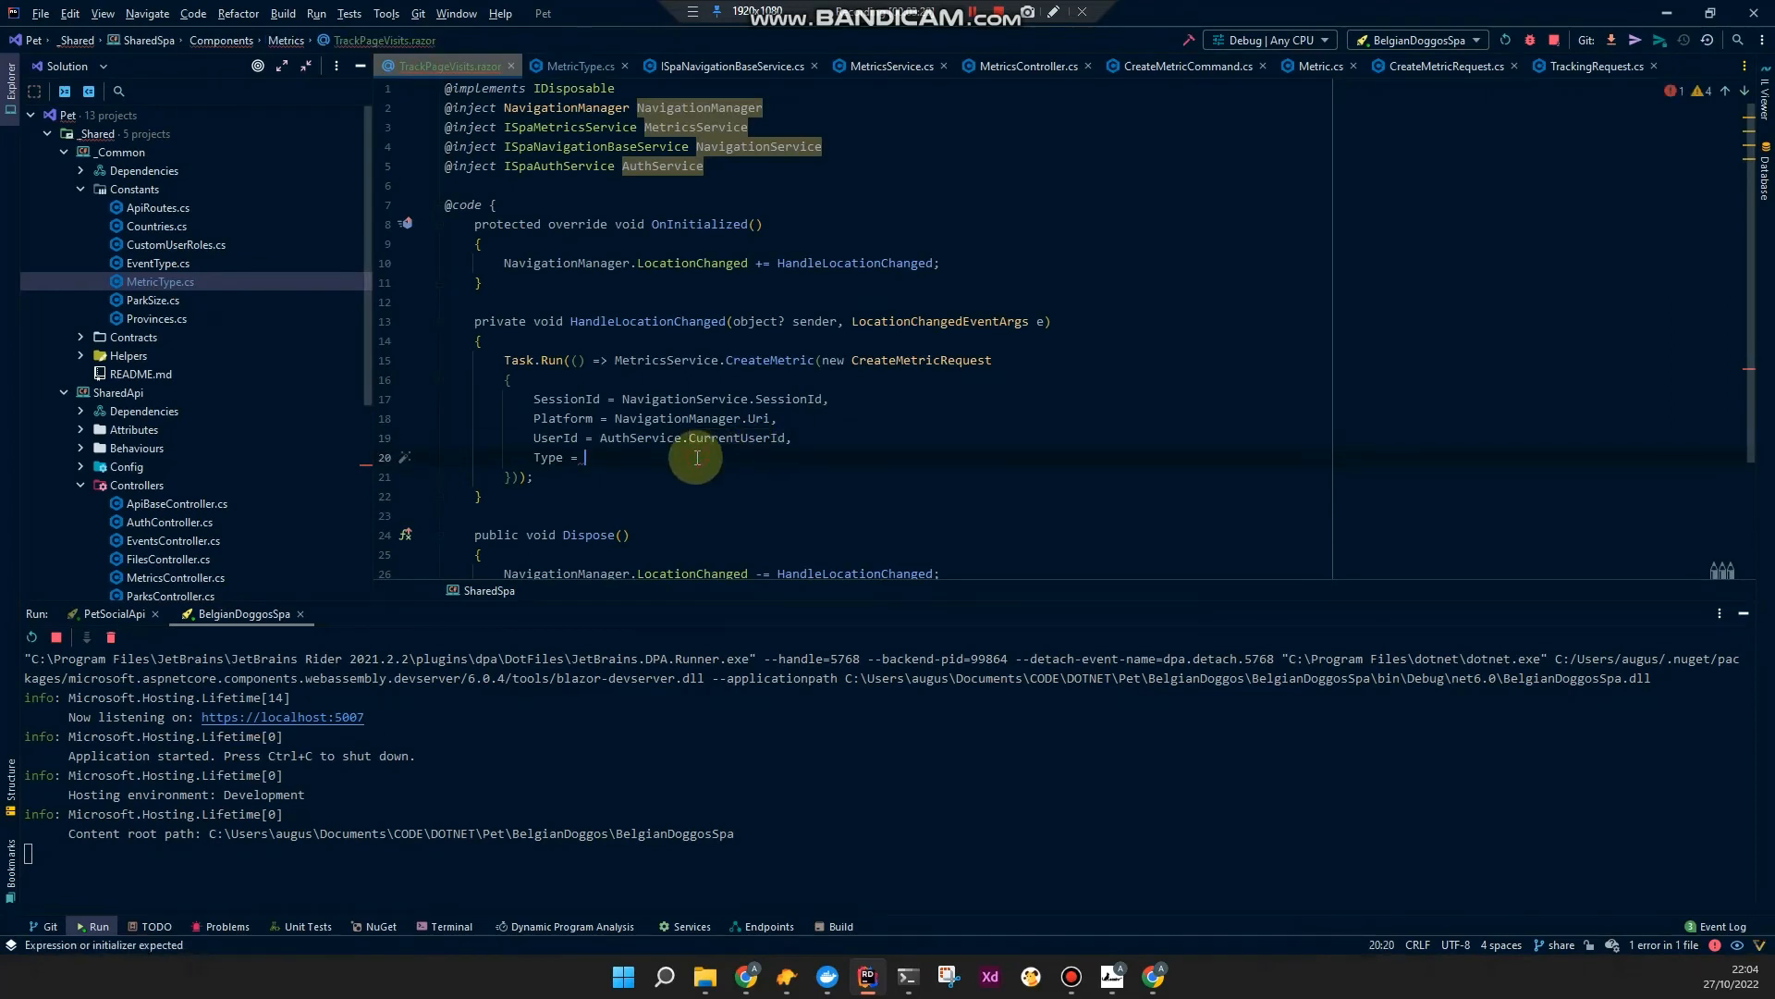
Set Type = MetricType.PageVisit in the CreateMetricRequest initializer
type("MetricType")
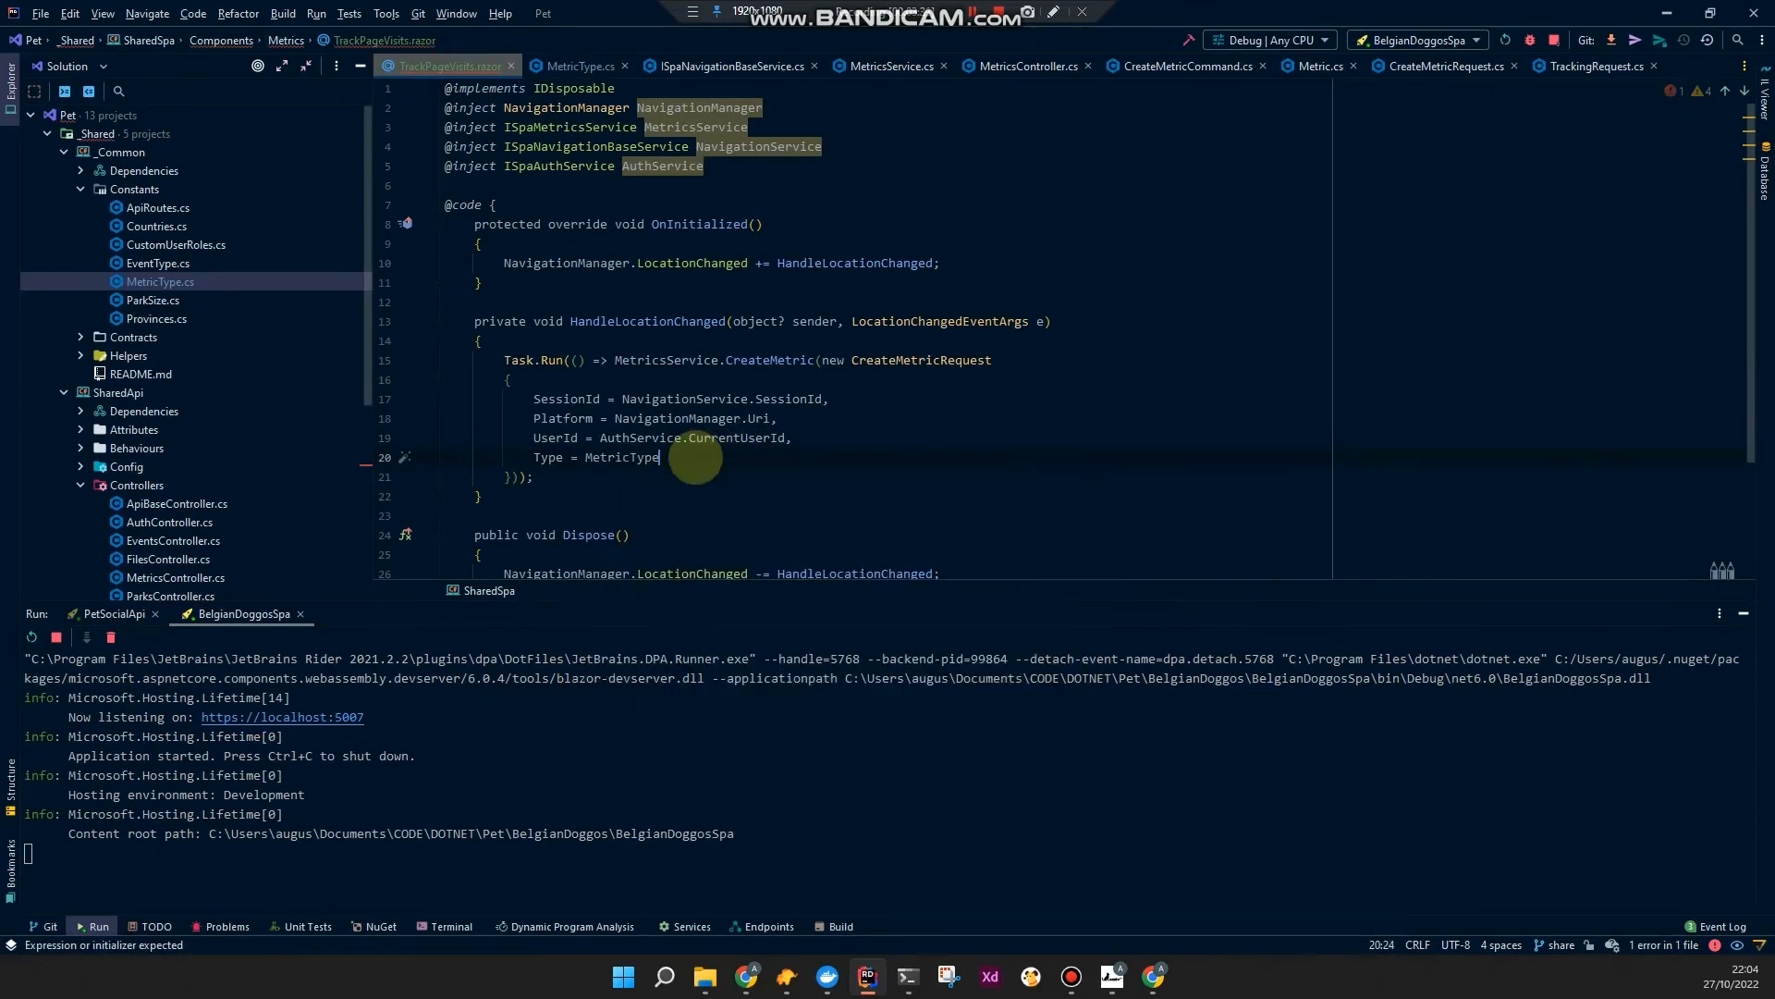
type(".PageVisit")
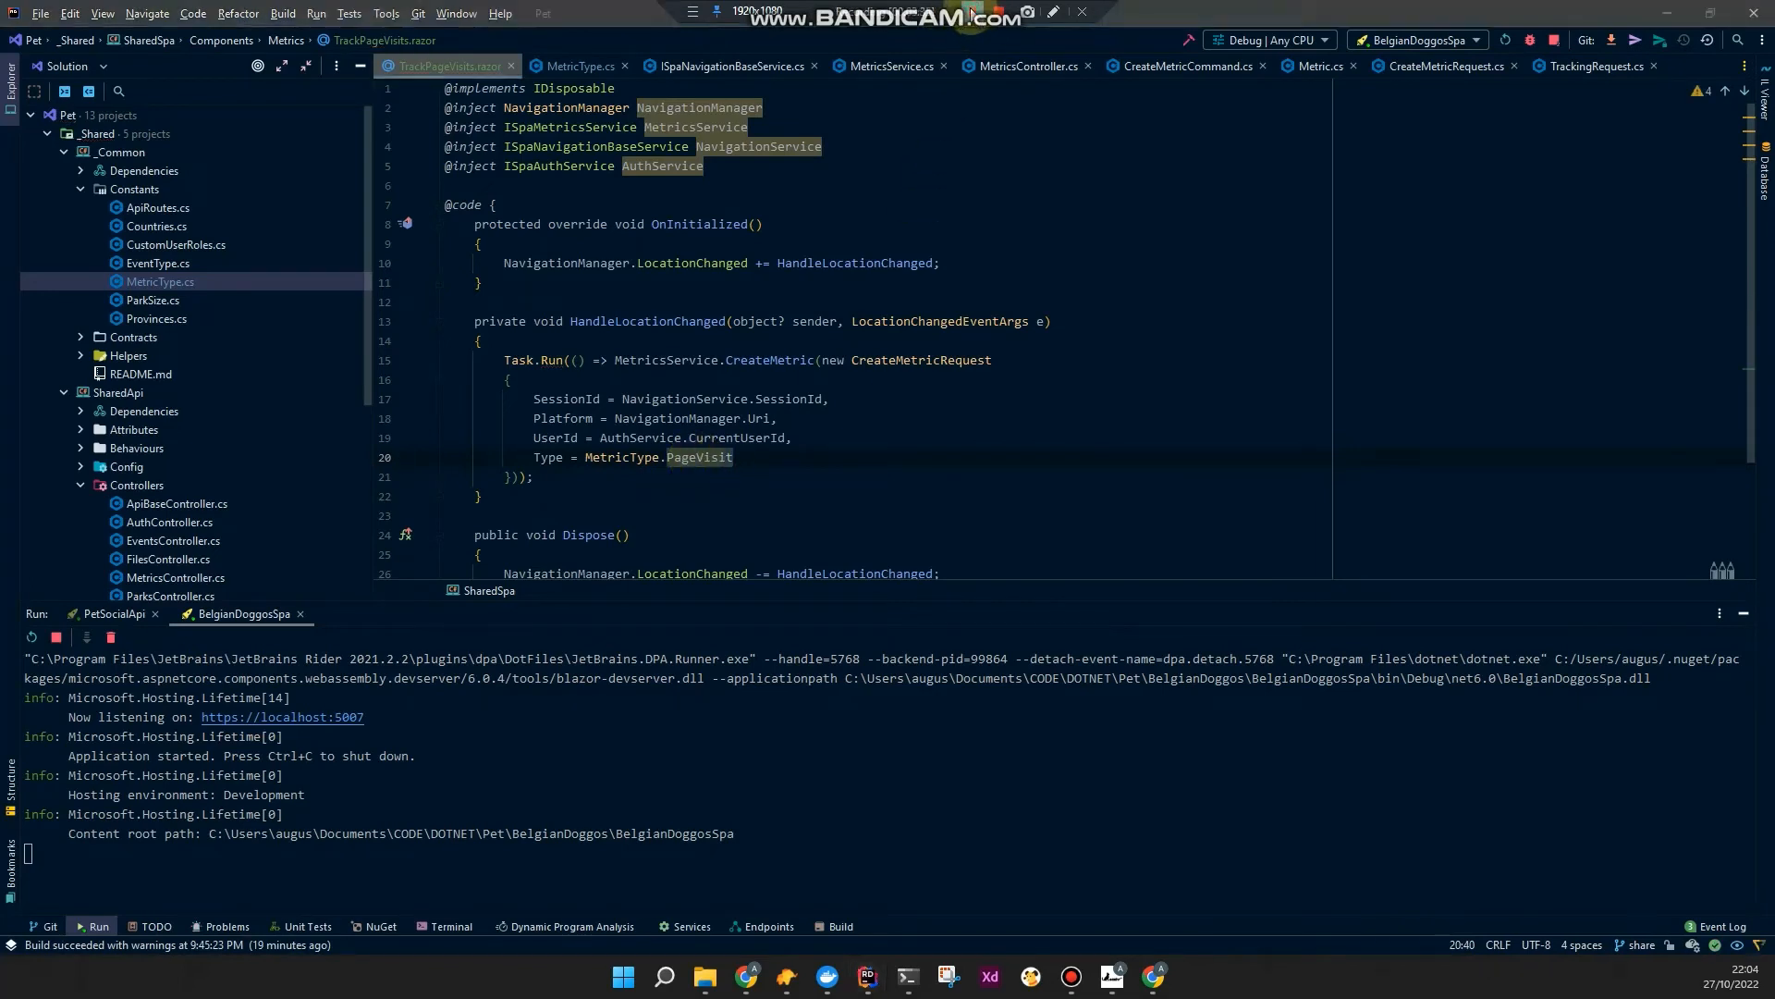
mouse_move(977, 42)
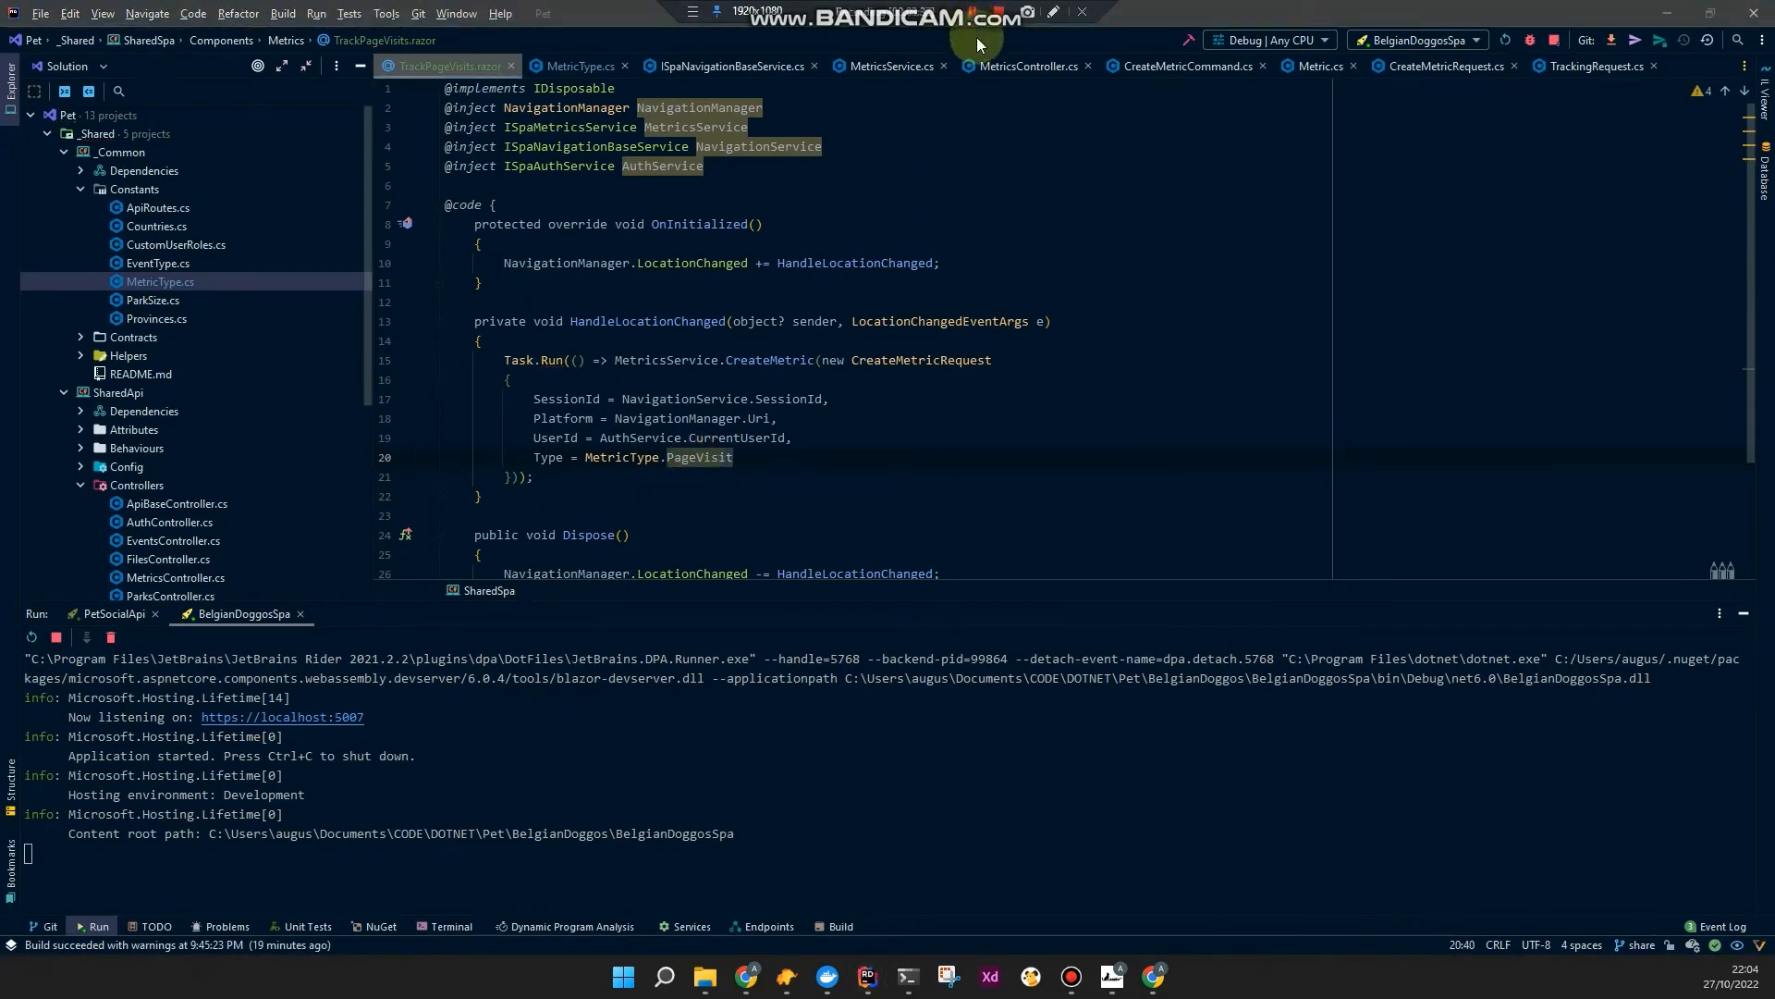
mouse_move(786, 466)
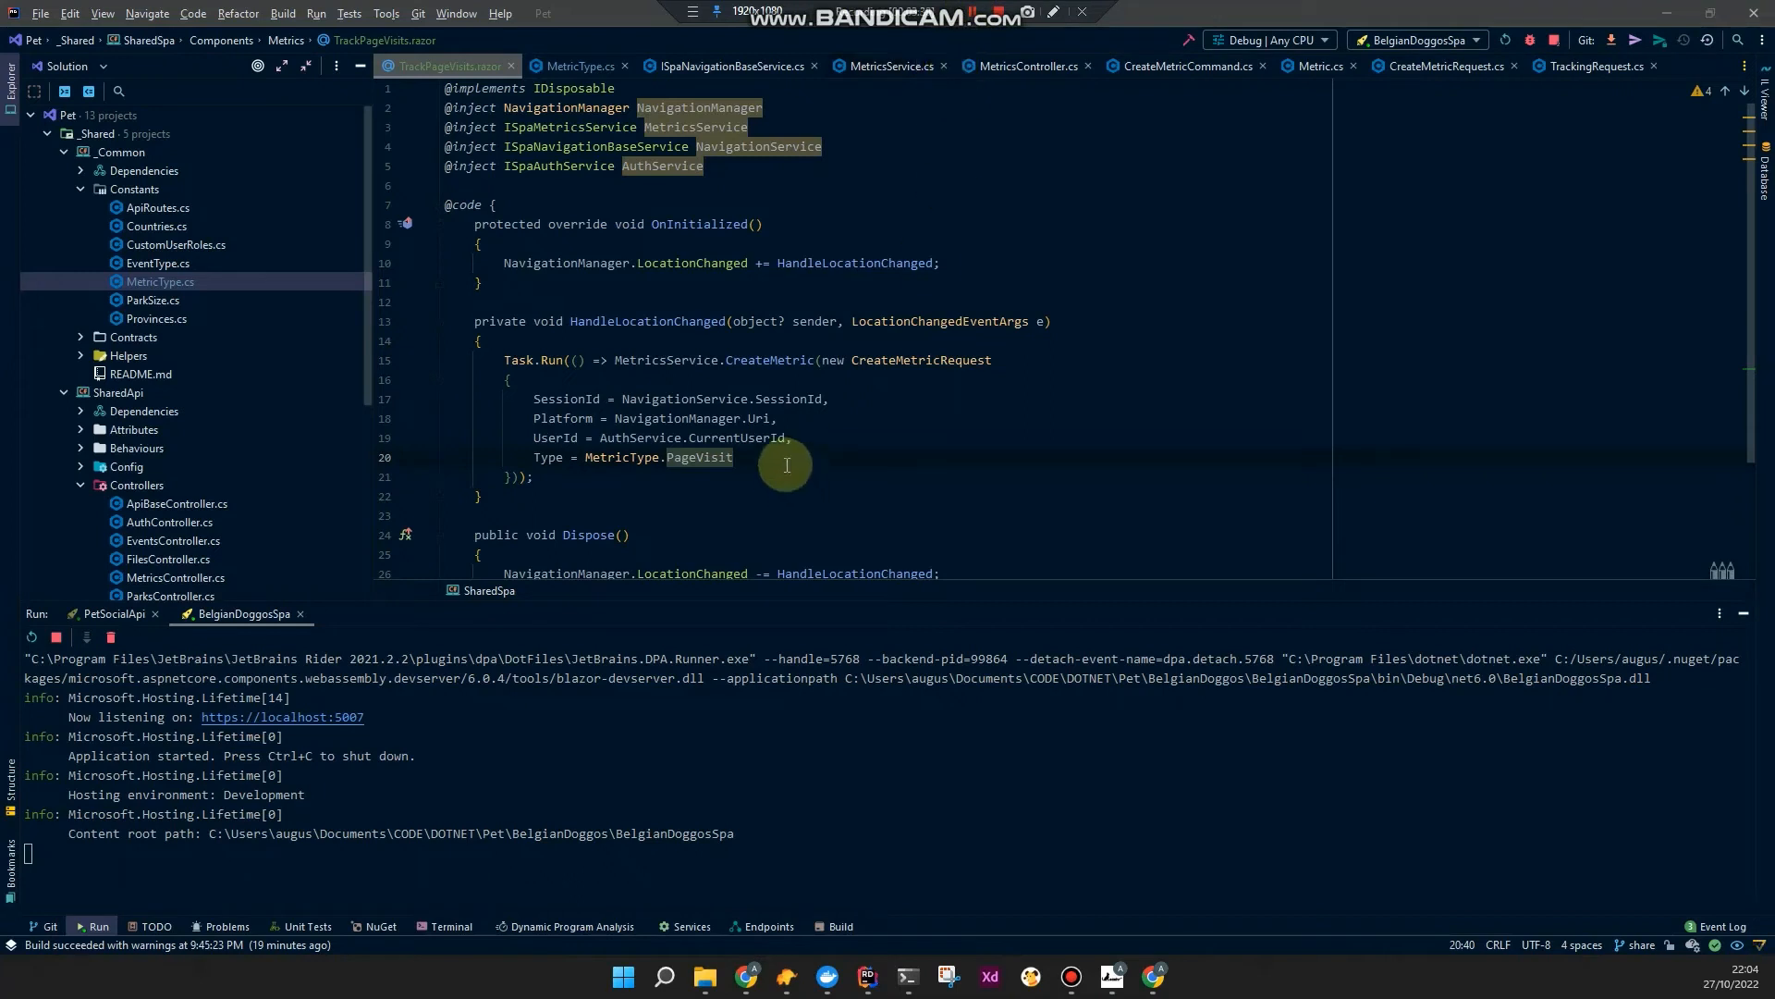
scroll("down", 3)
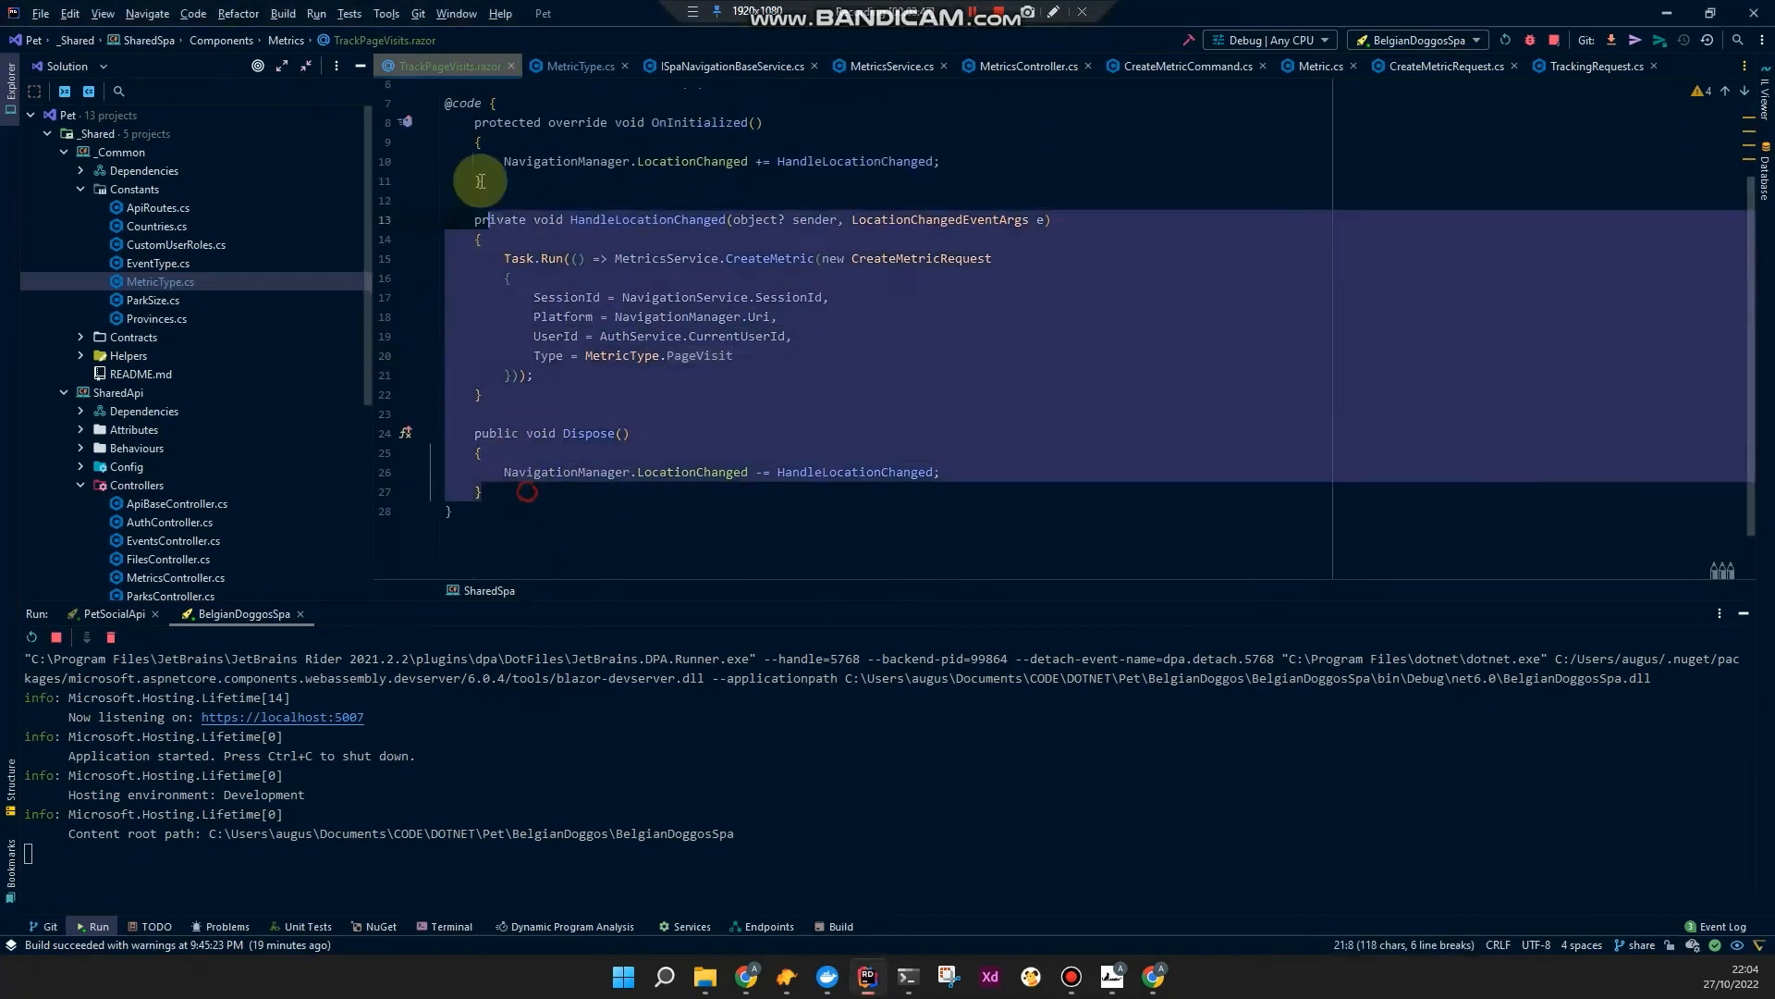
scroll("up", 3)
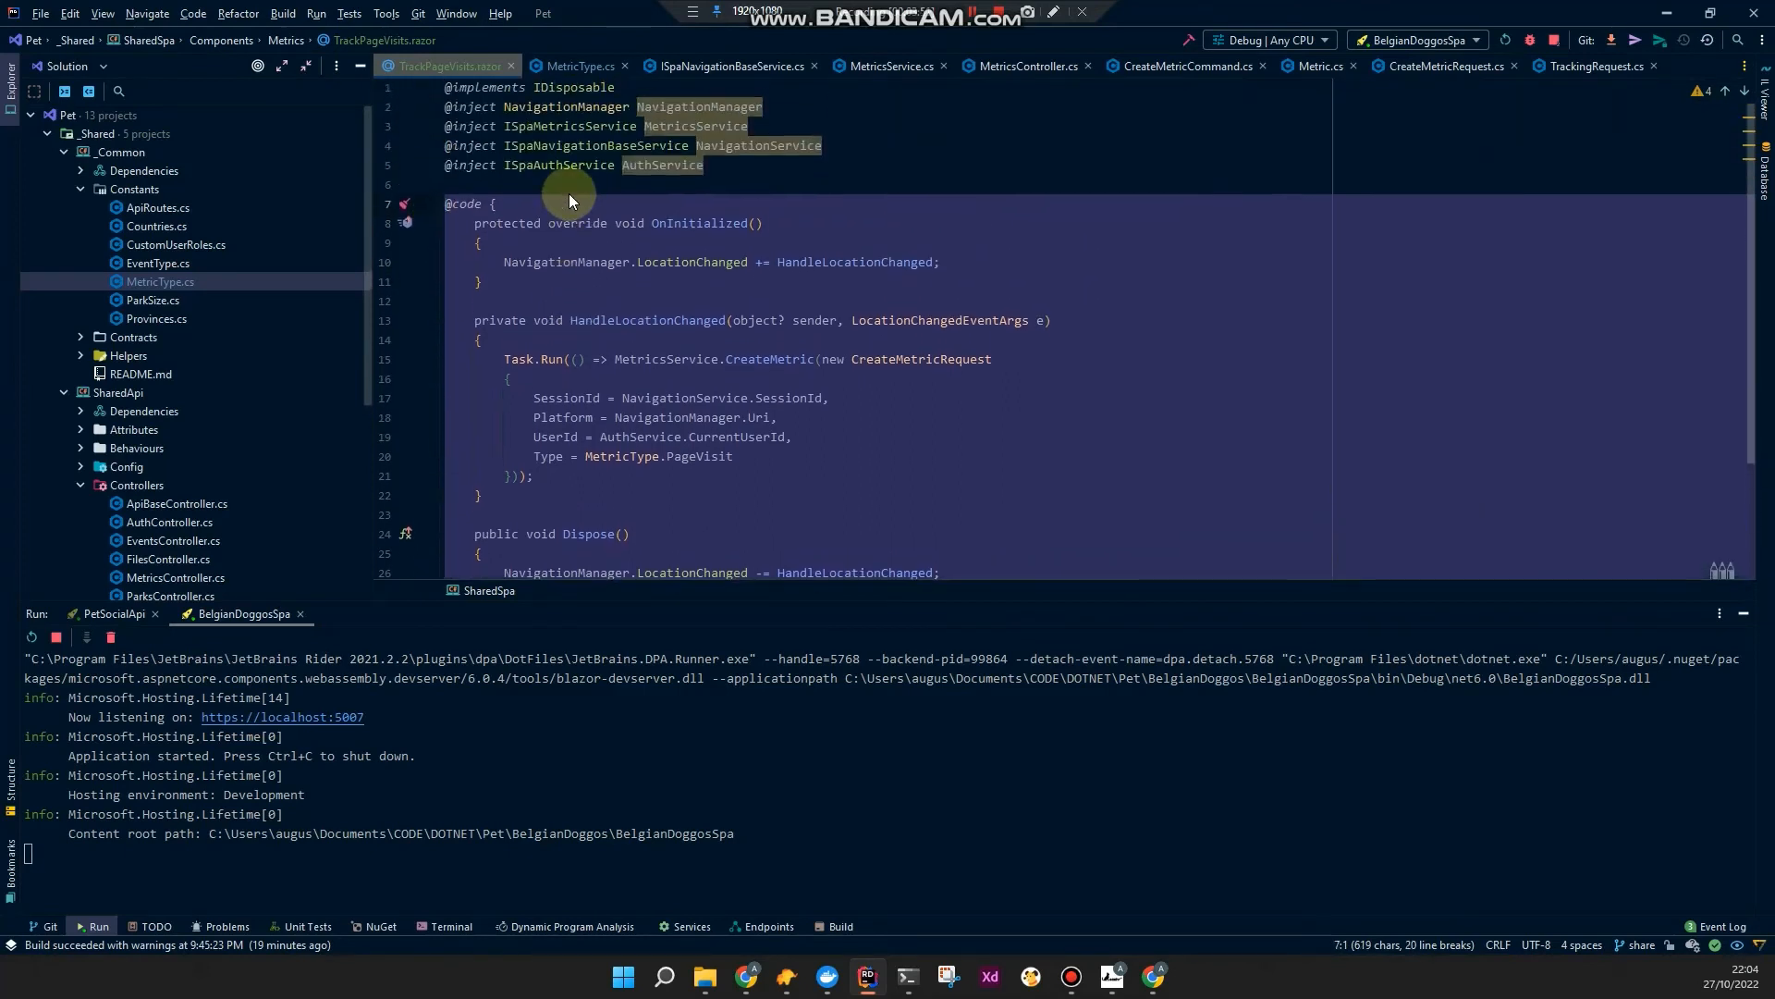
mouse_move(542, 263)
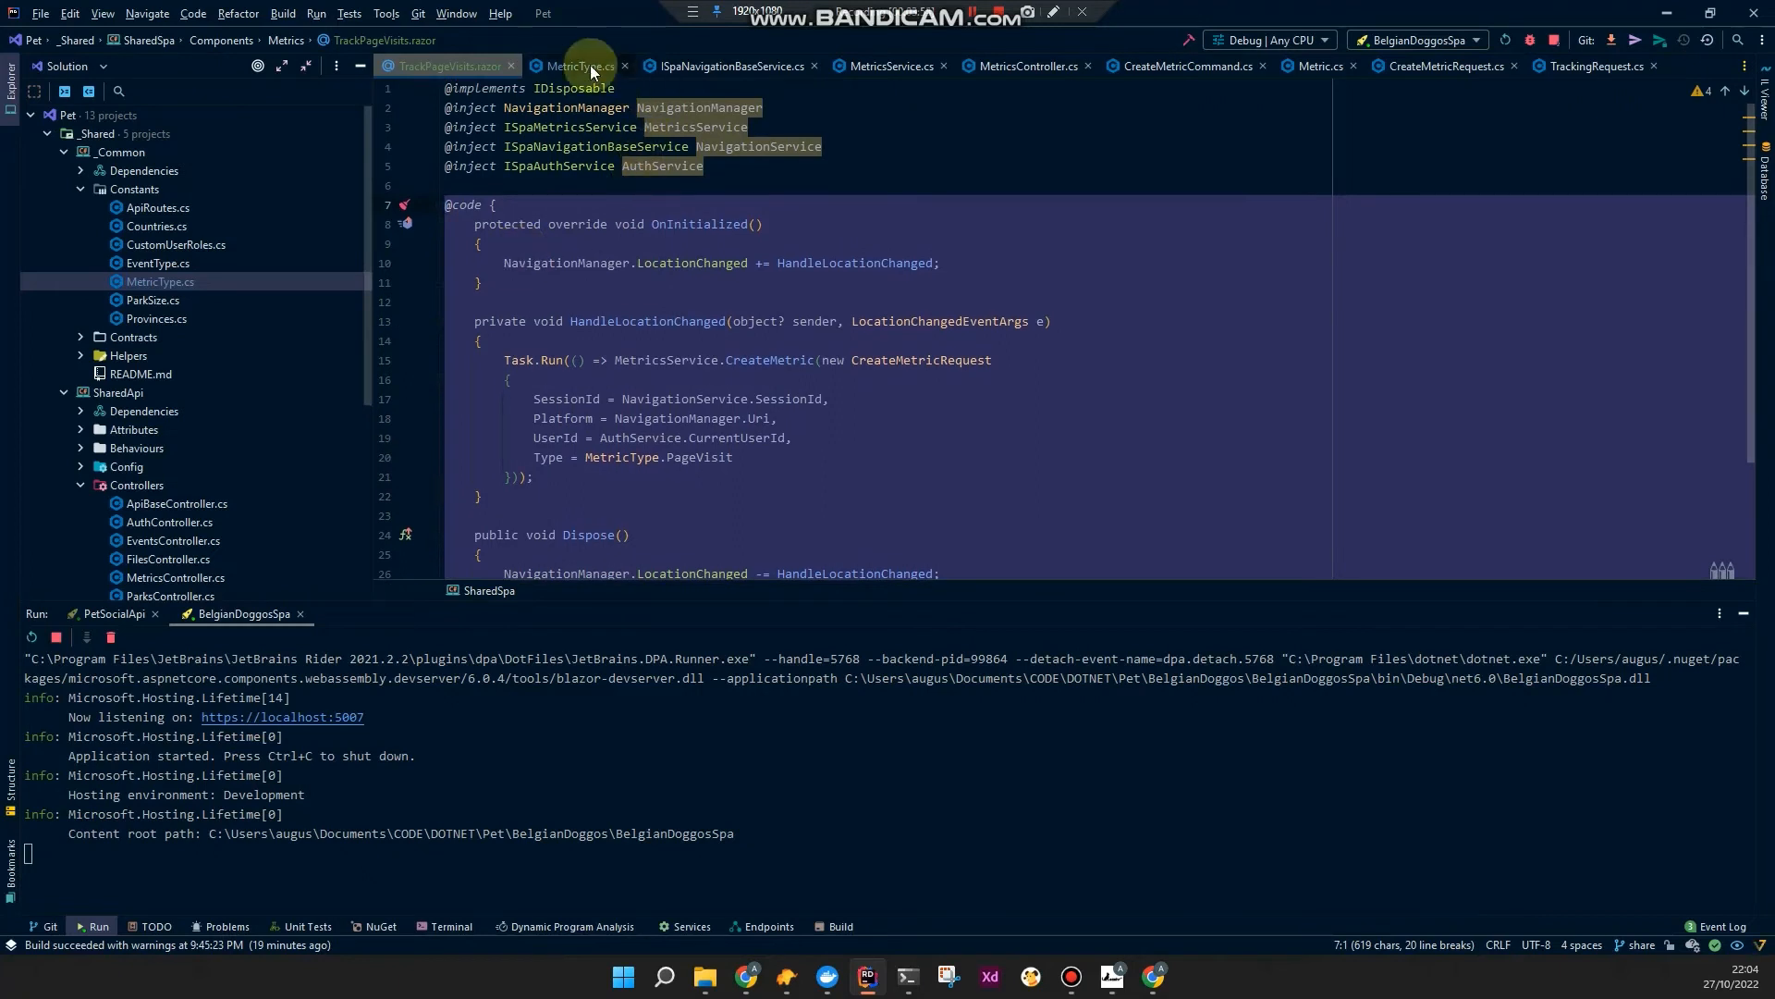
mouse_move(547, 203)
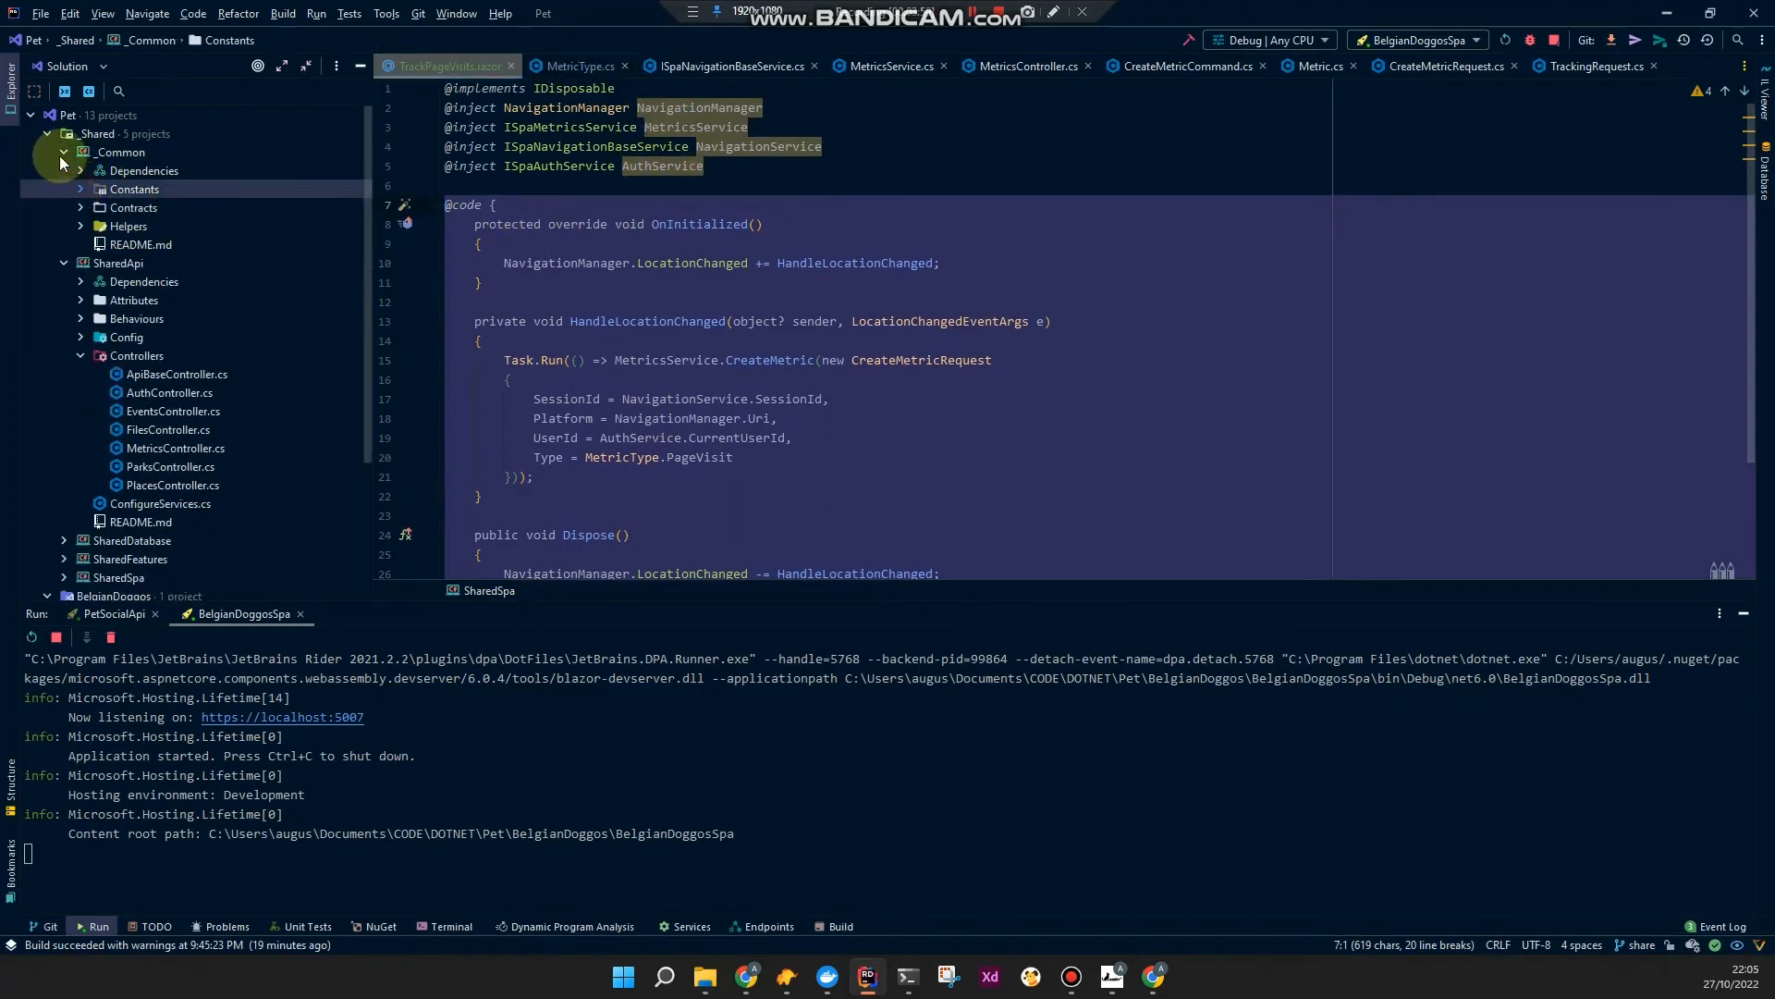
Insert <TrackPageVisits /> above the main div in BelgianDoggosSpa's MainLayout.razor
left_click(62, 152)
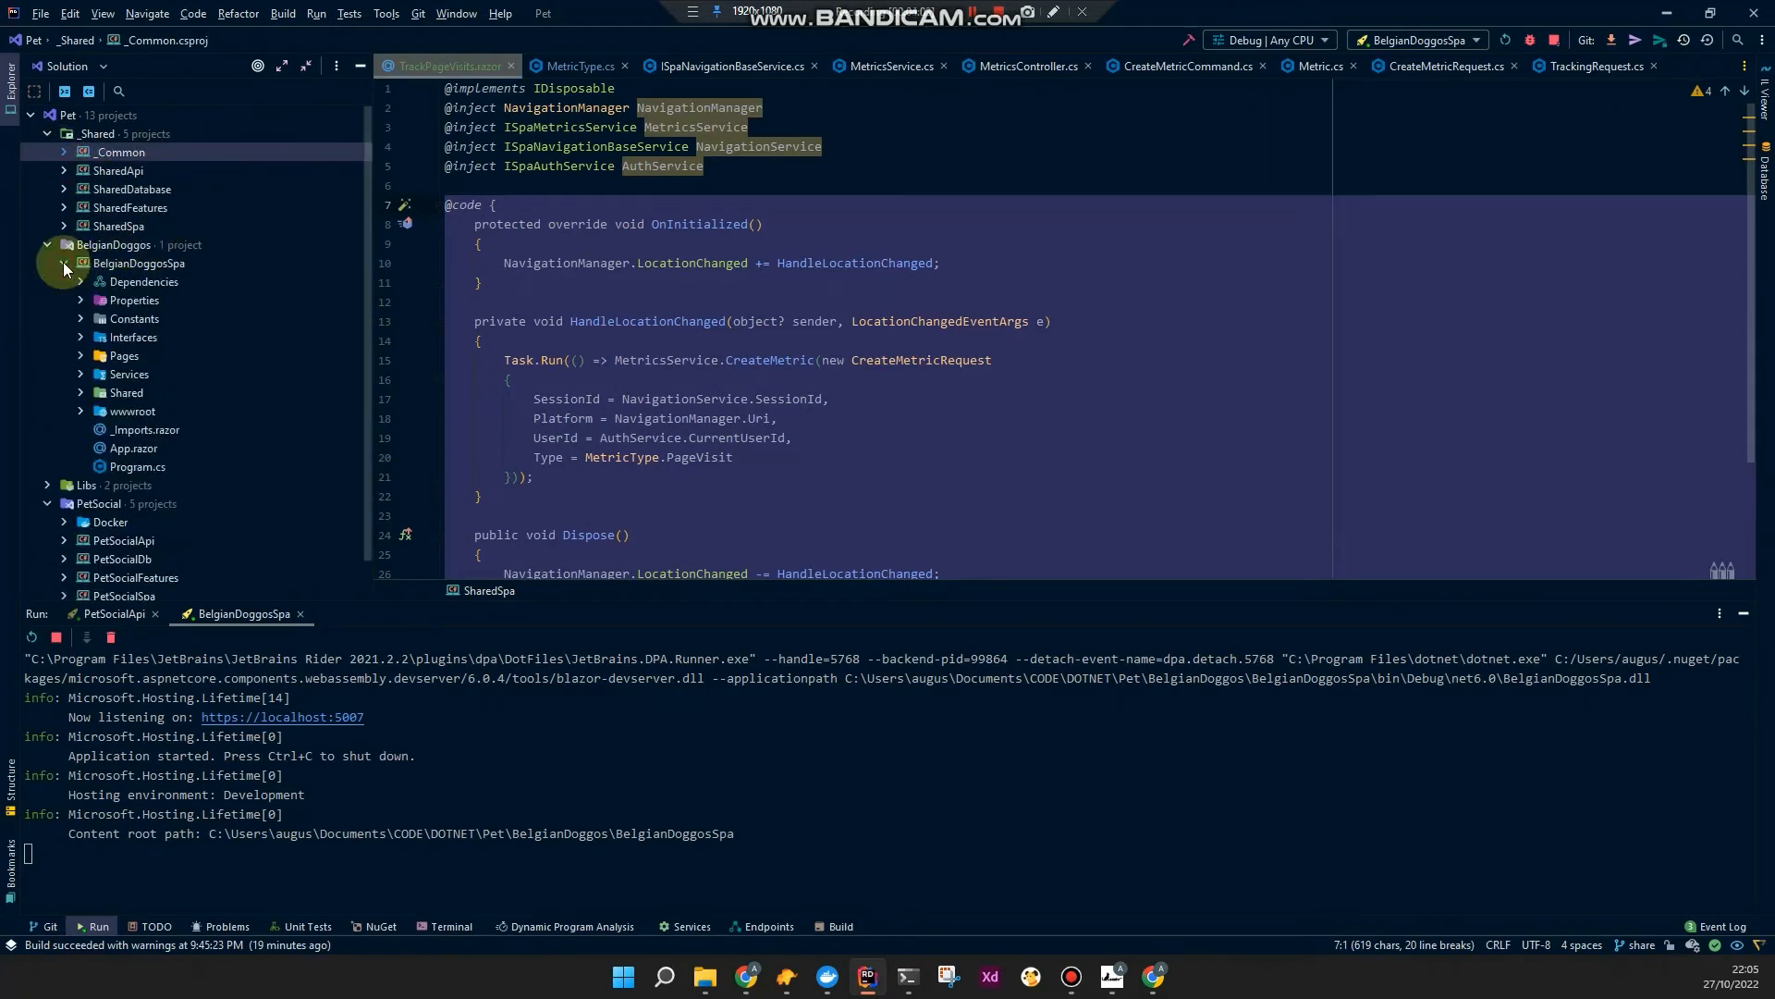
left_click(77, 355)
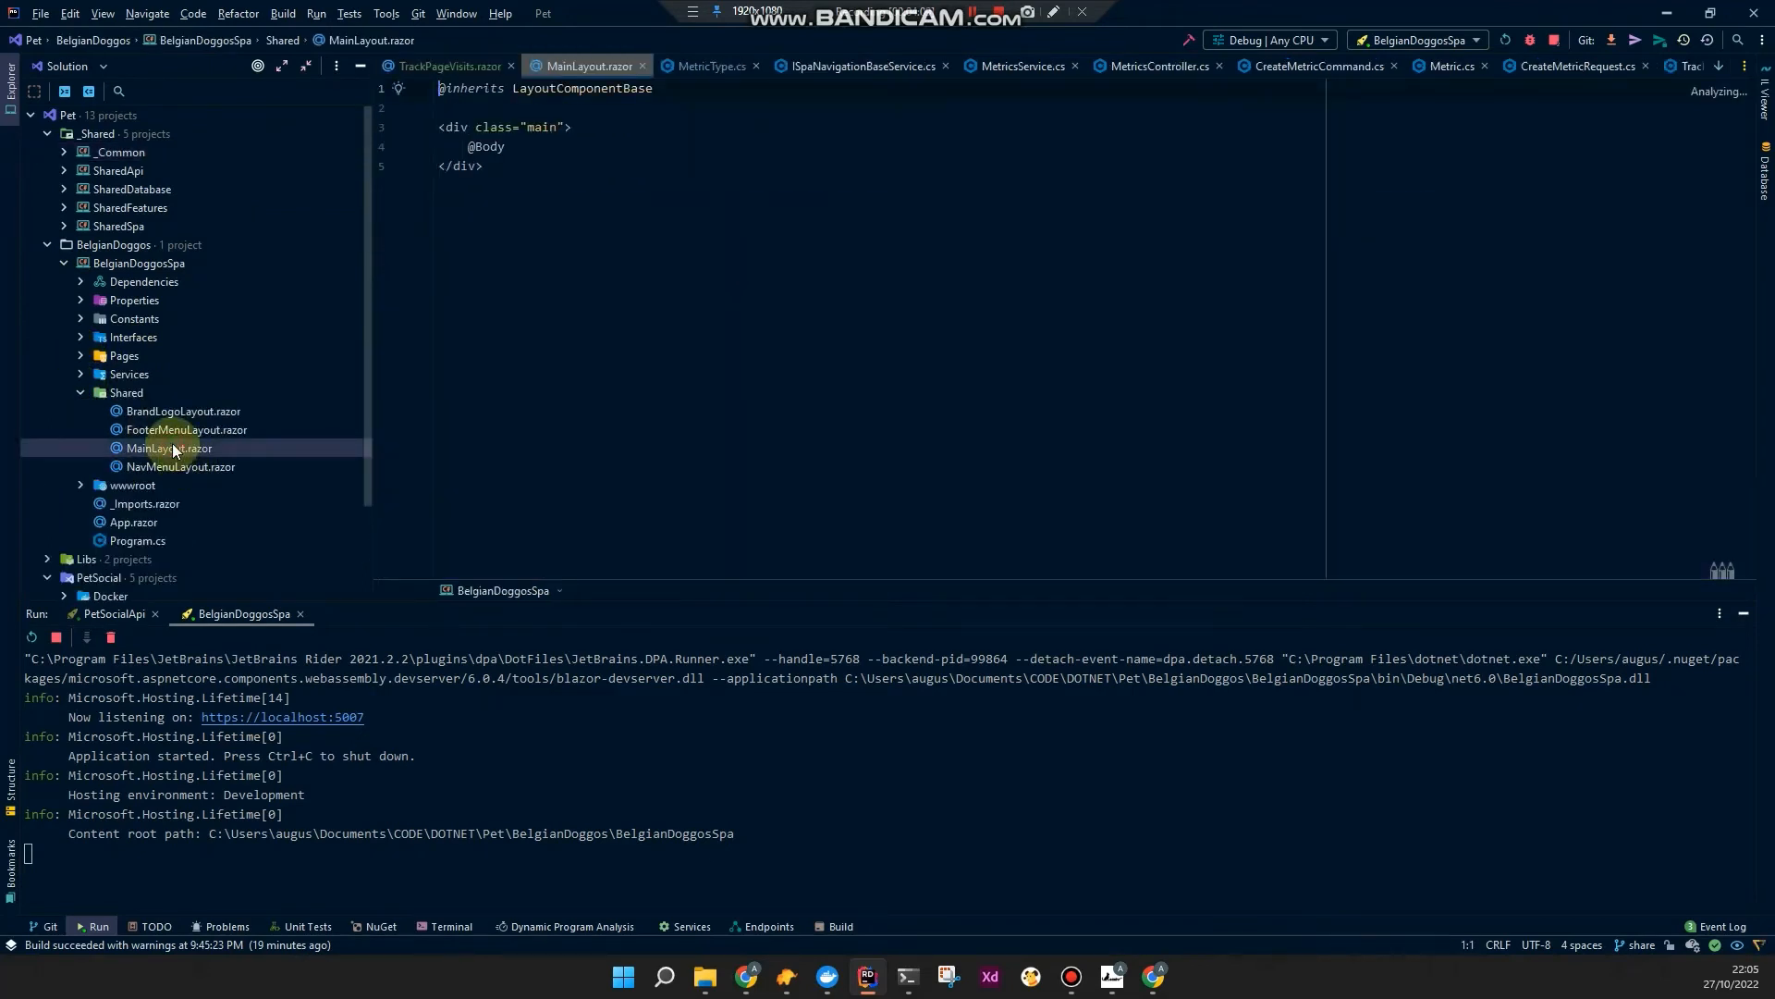
left_click(572, 127)
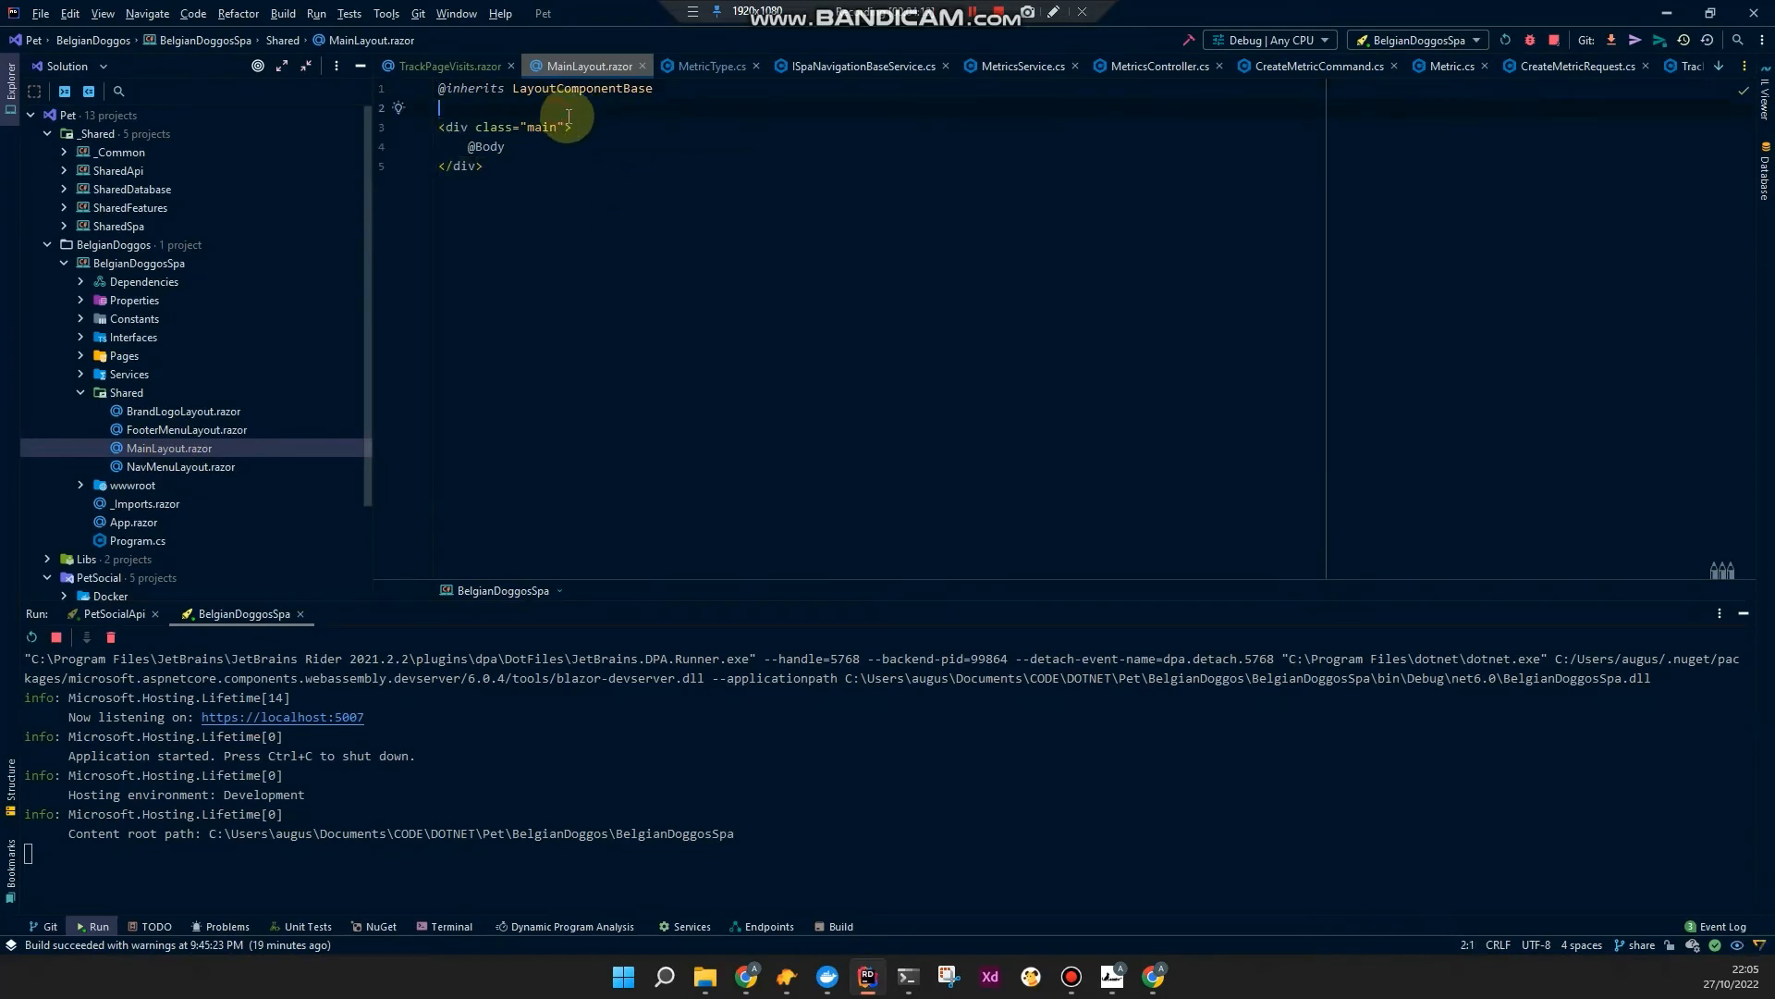
type("<")
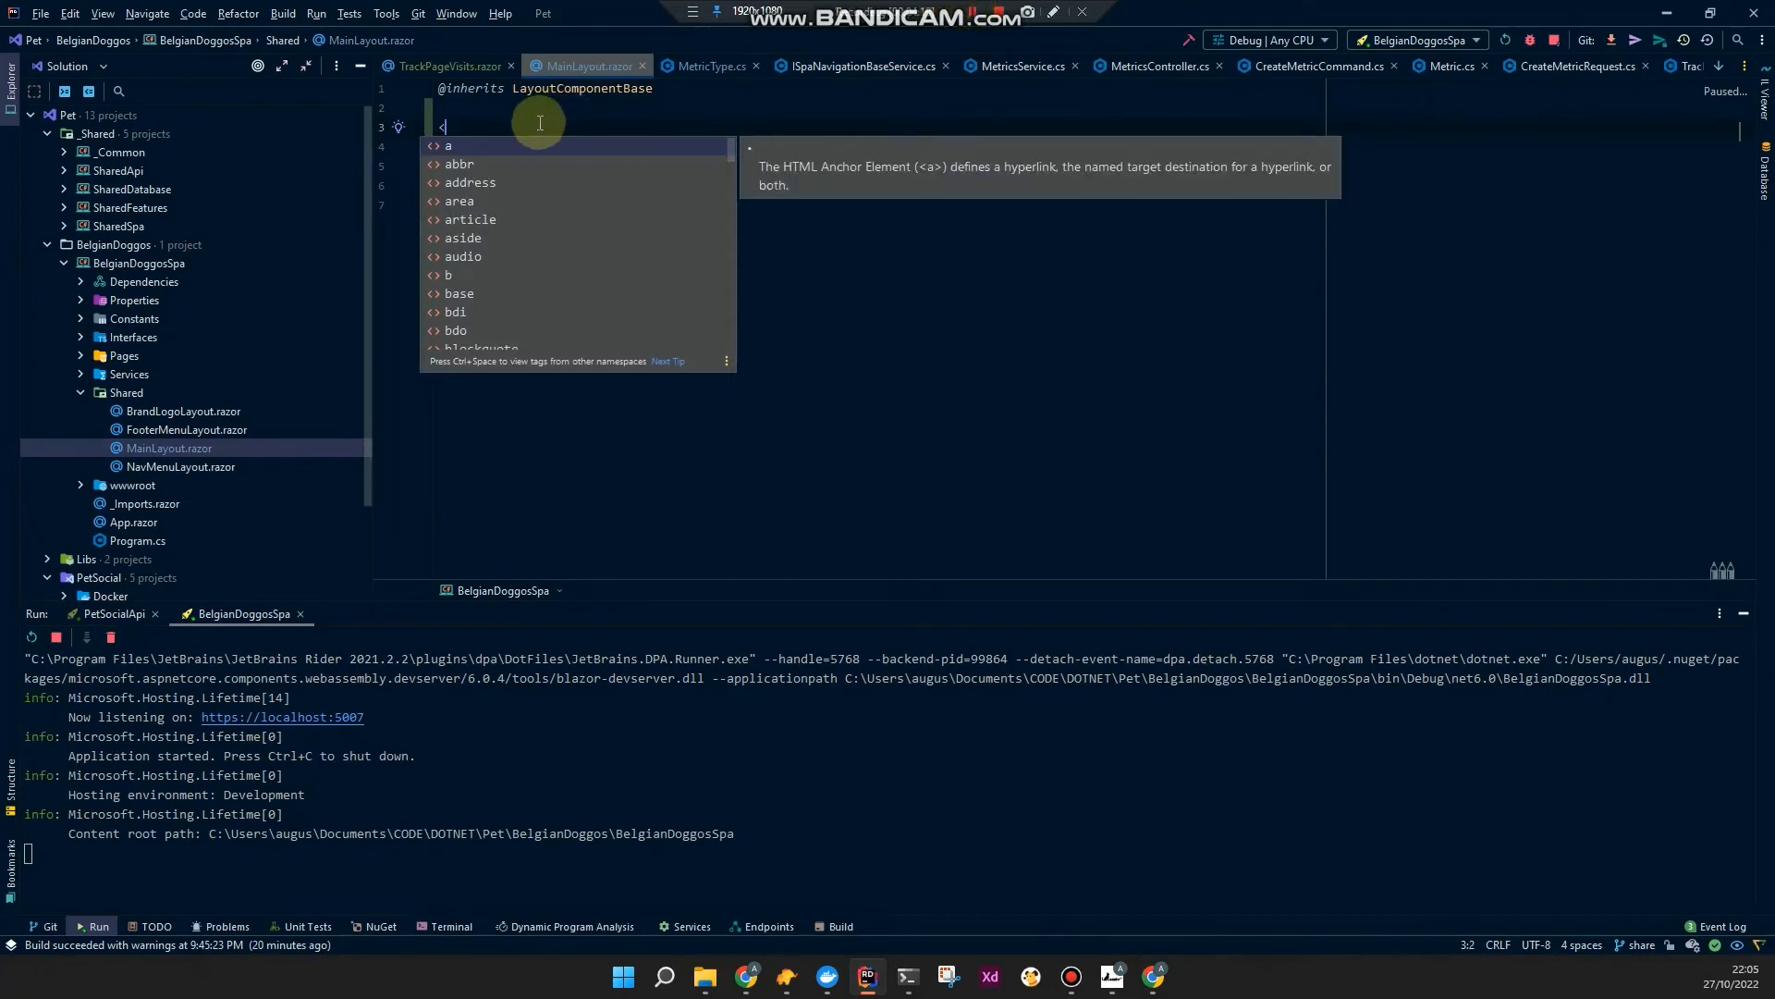
type("TrackPage")
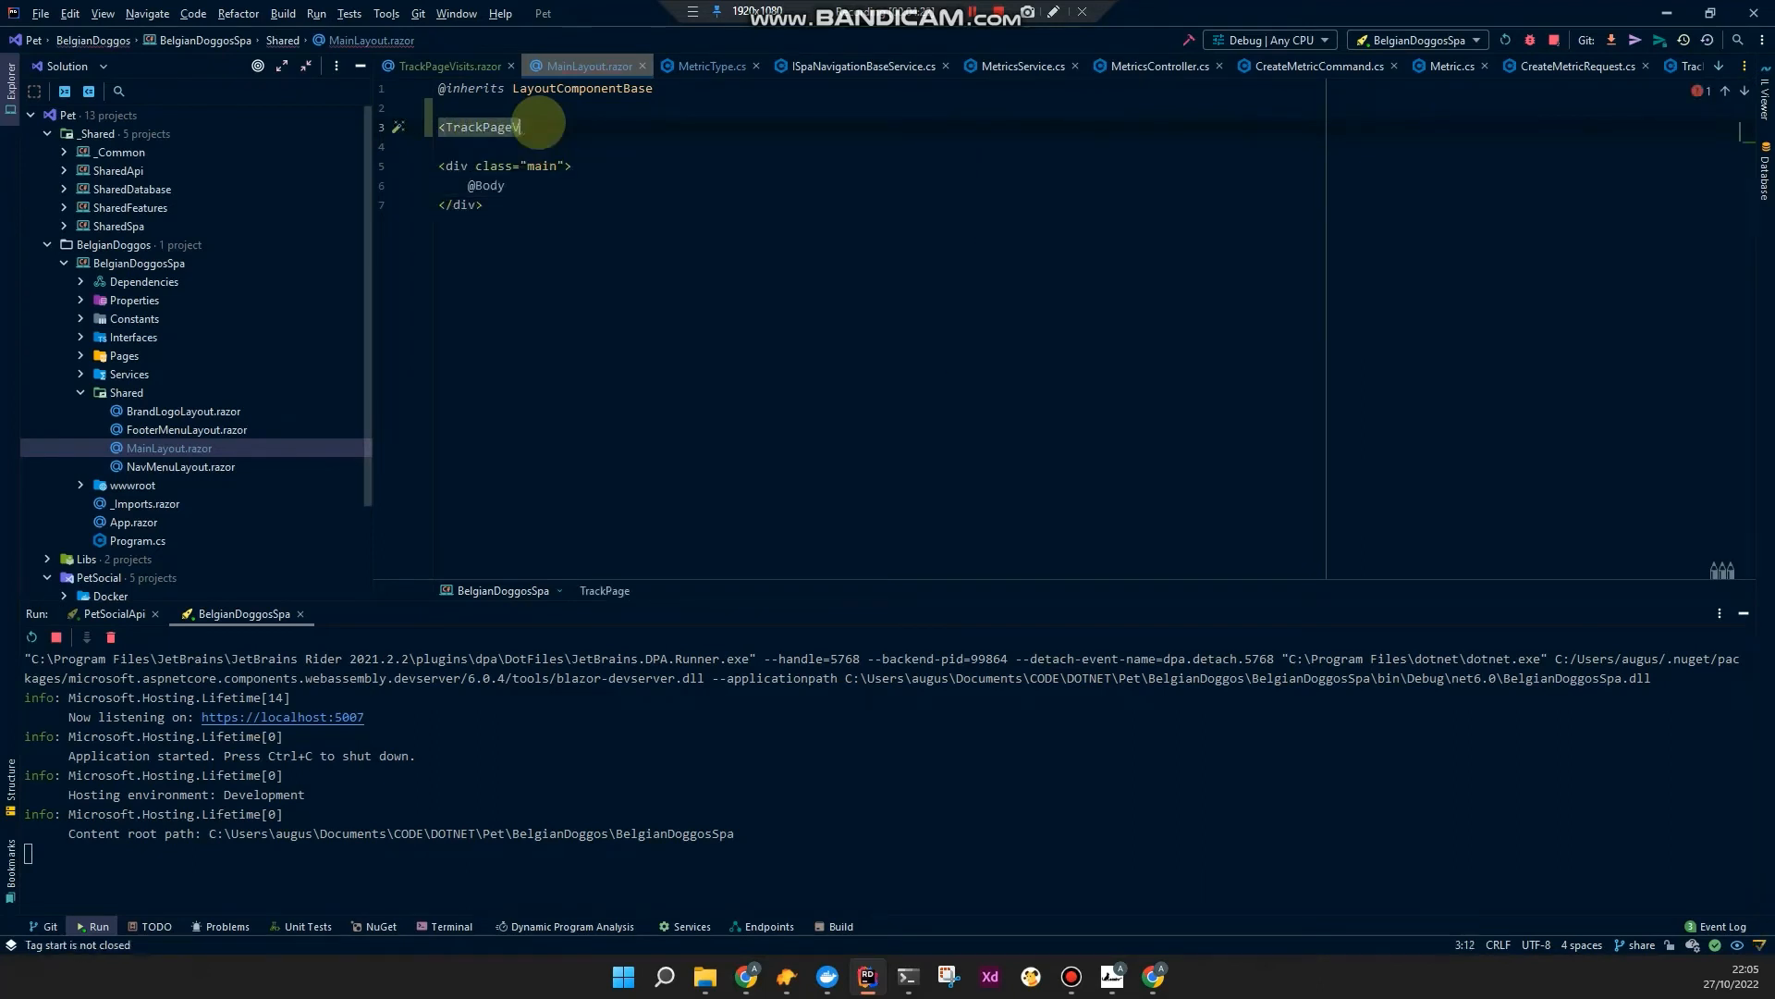
type("Visits")
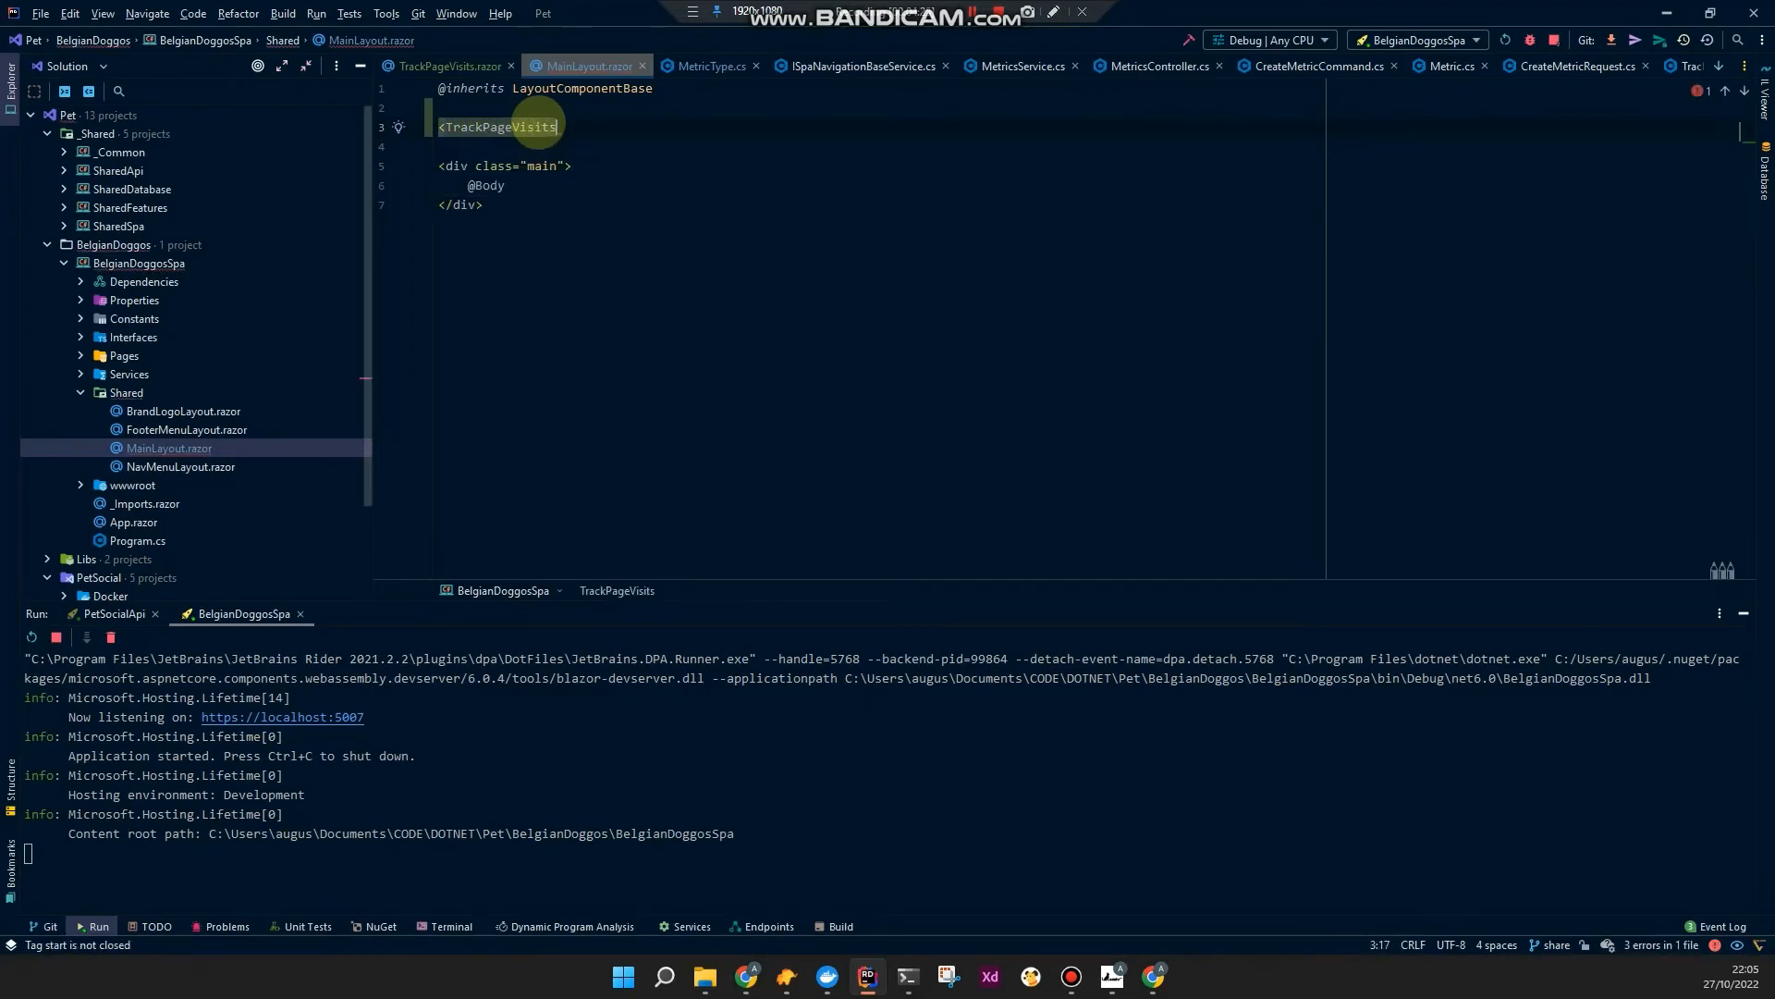
type("/>")
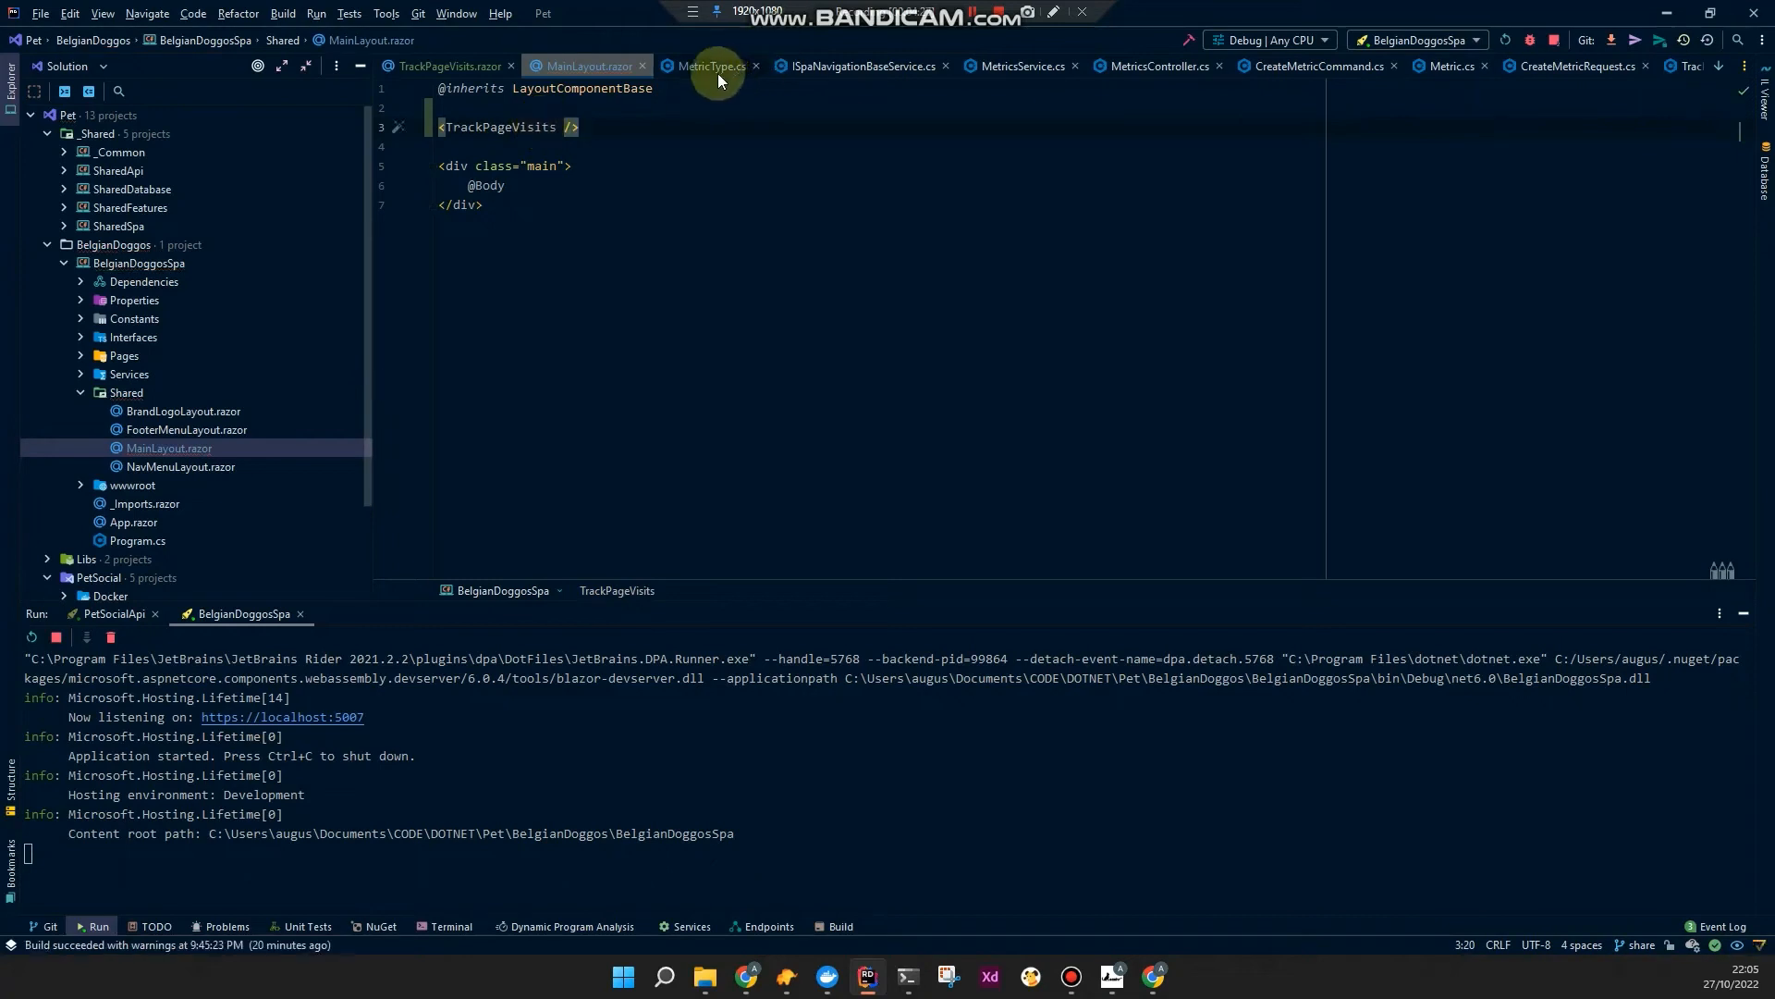
left_click(79, 392)
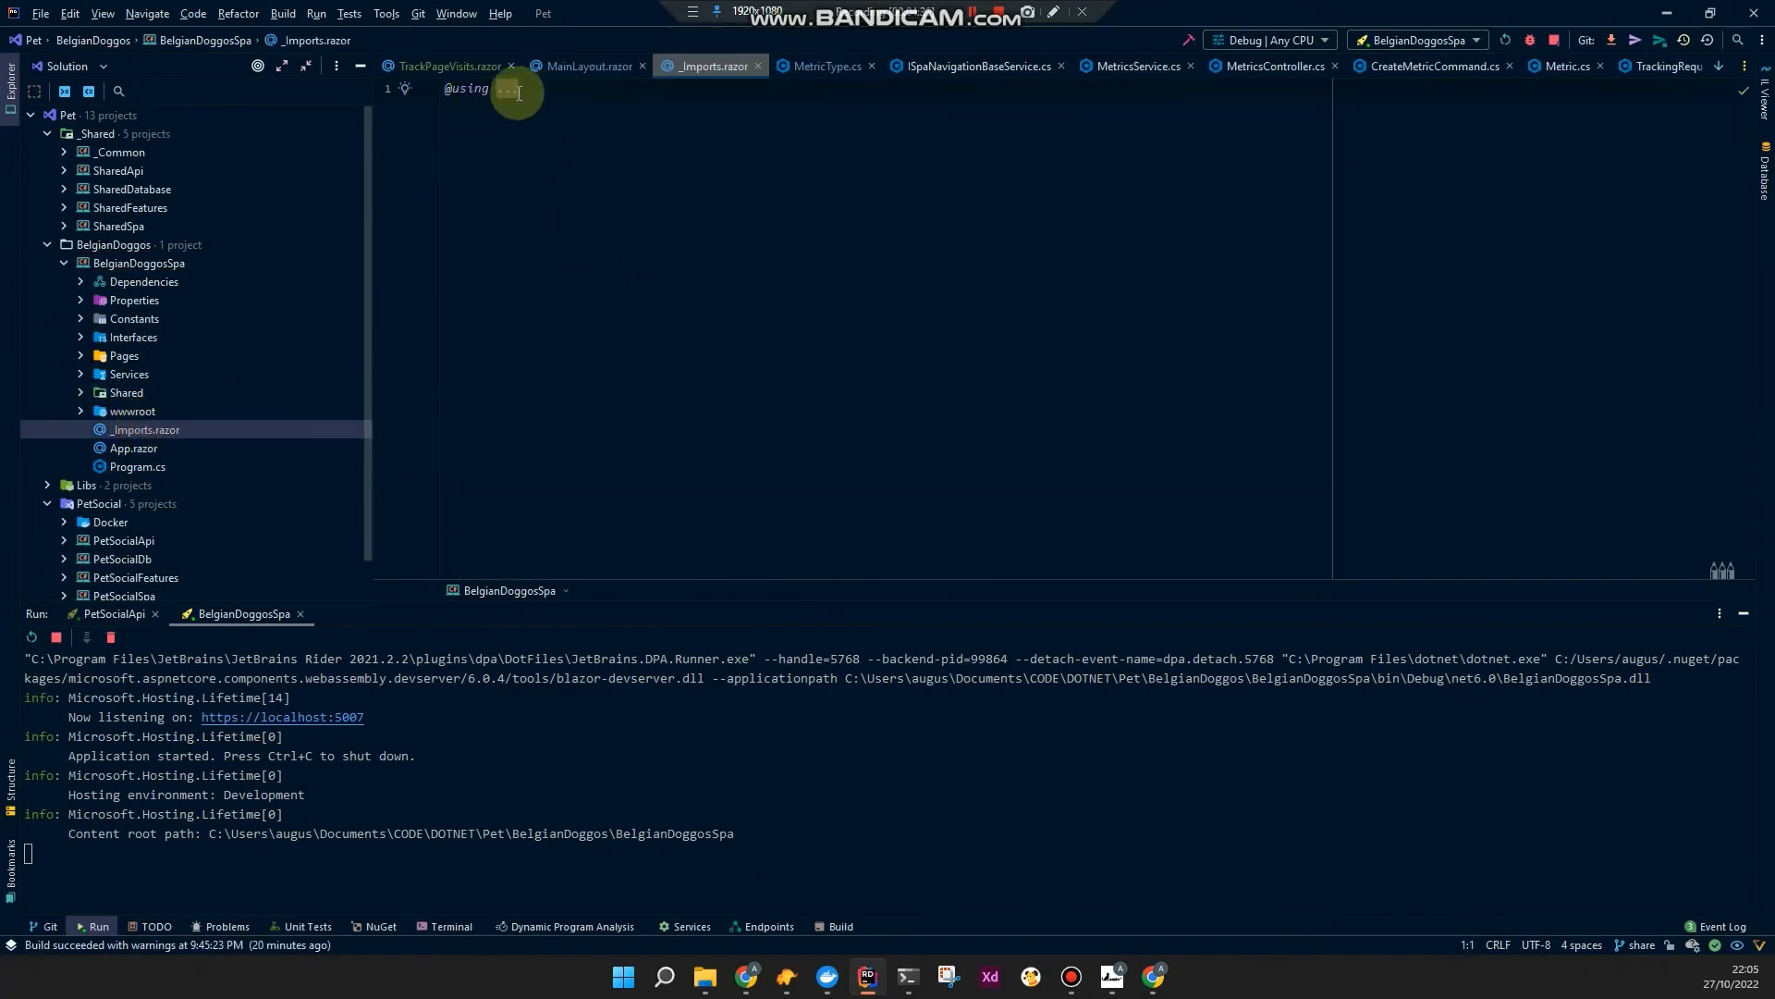
scroll("down", 3)
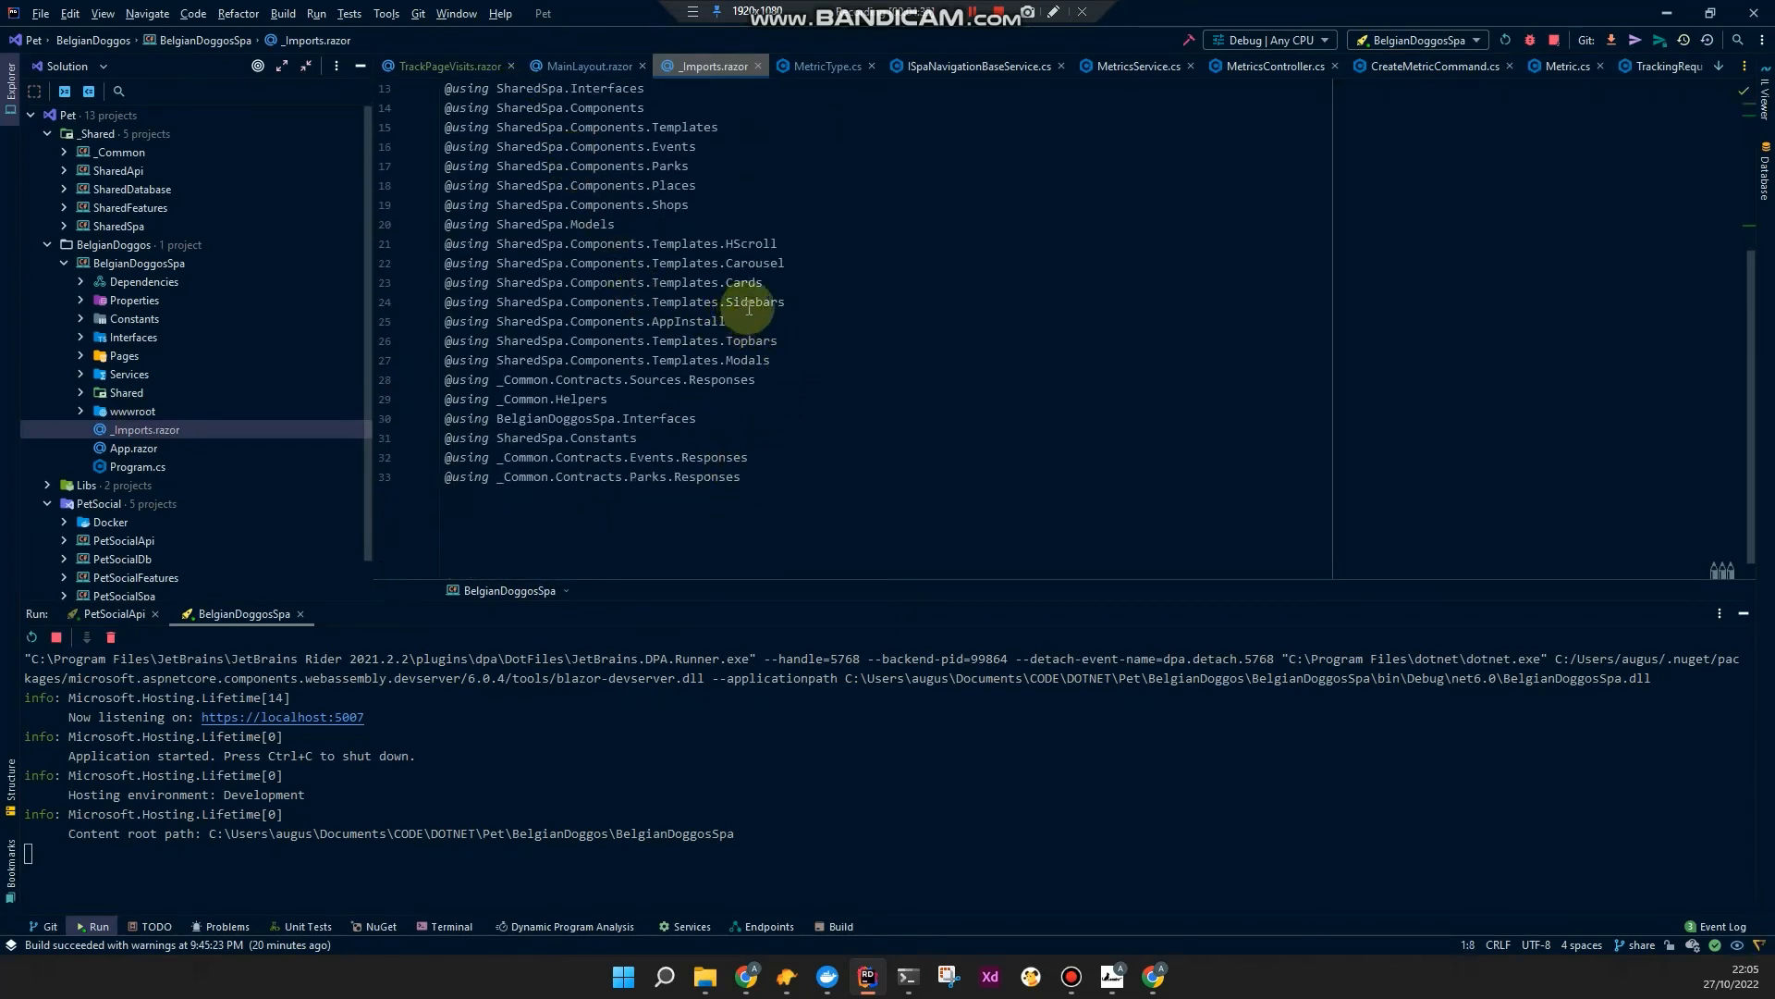
mouse_move(753, 352)
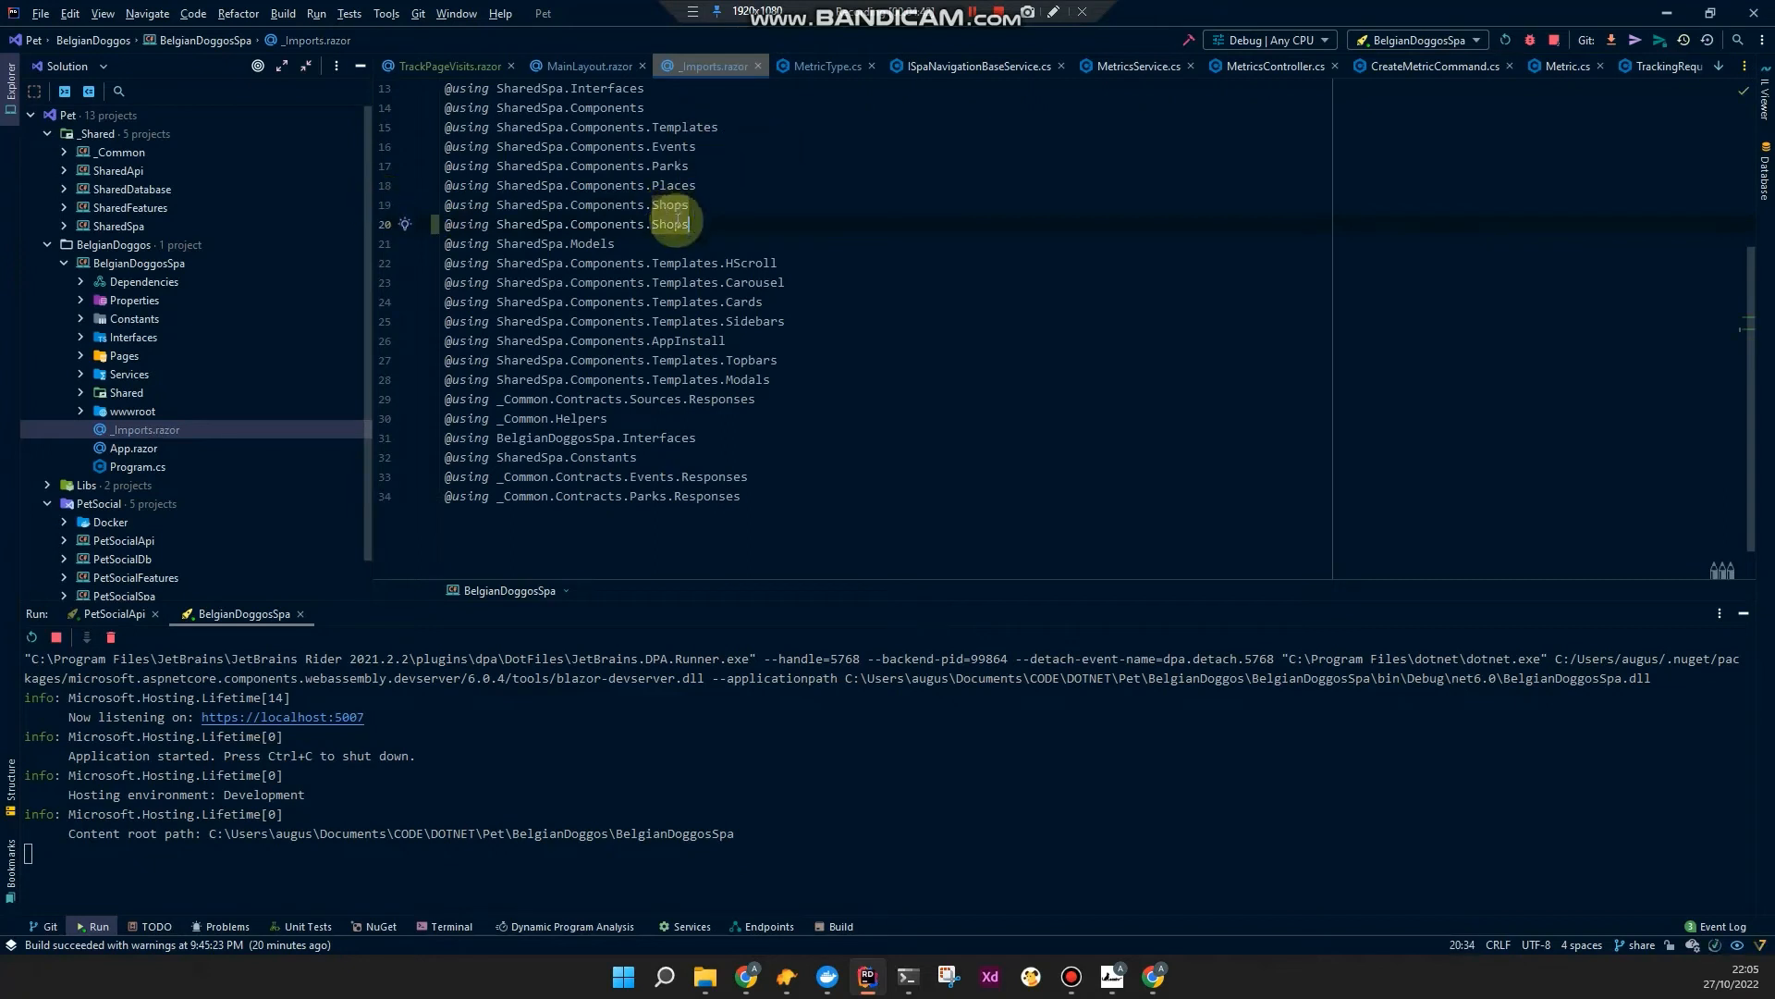
type("Metric")
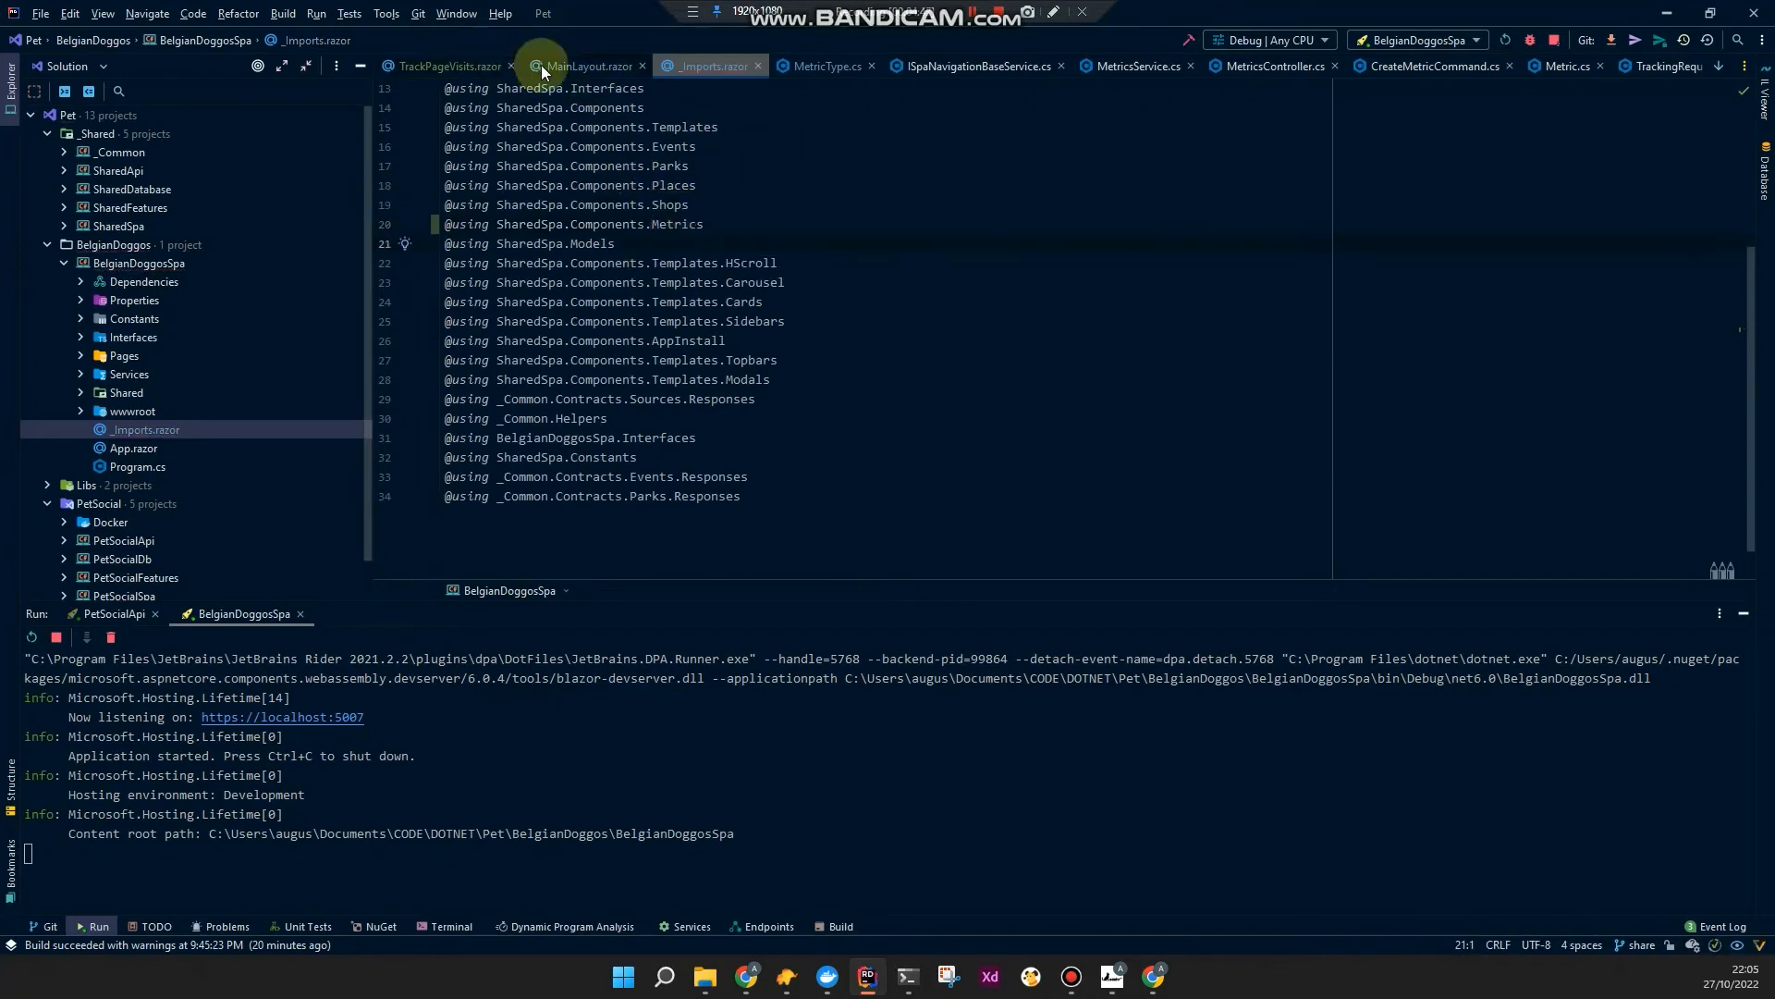
left_click(583, 66)
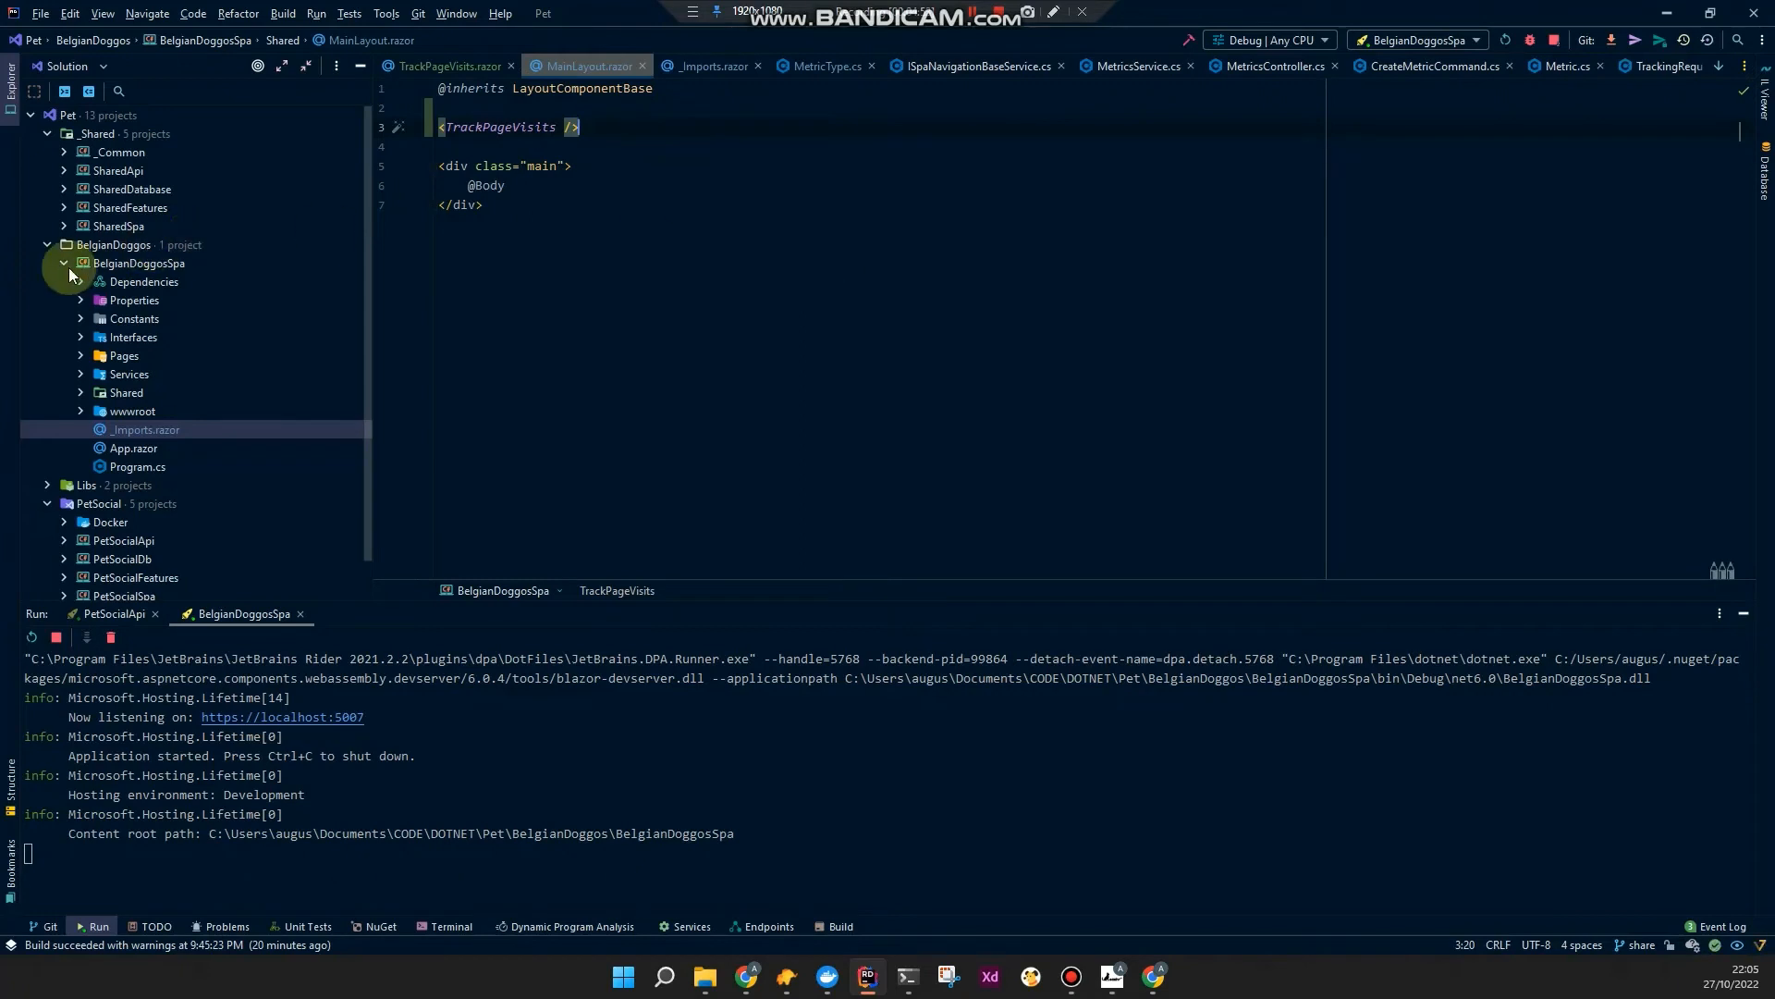
Collapse the solution tree, close all editor tabs and stop the running applications
left_click(63, 263)
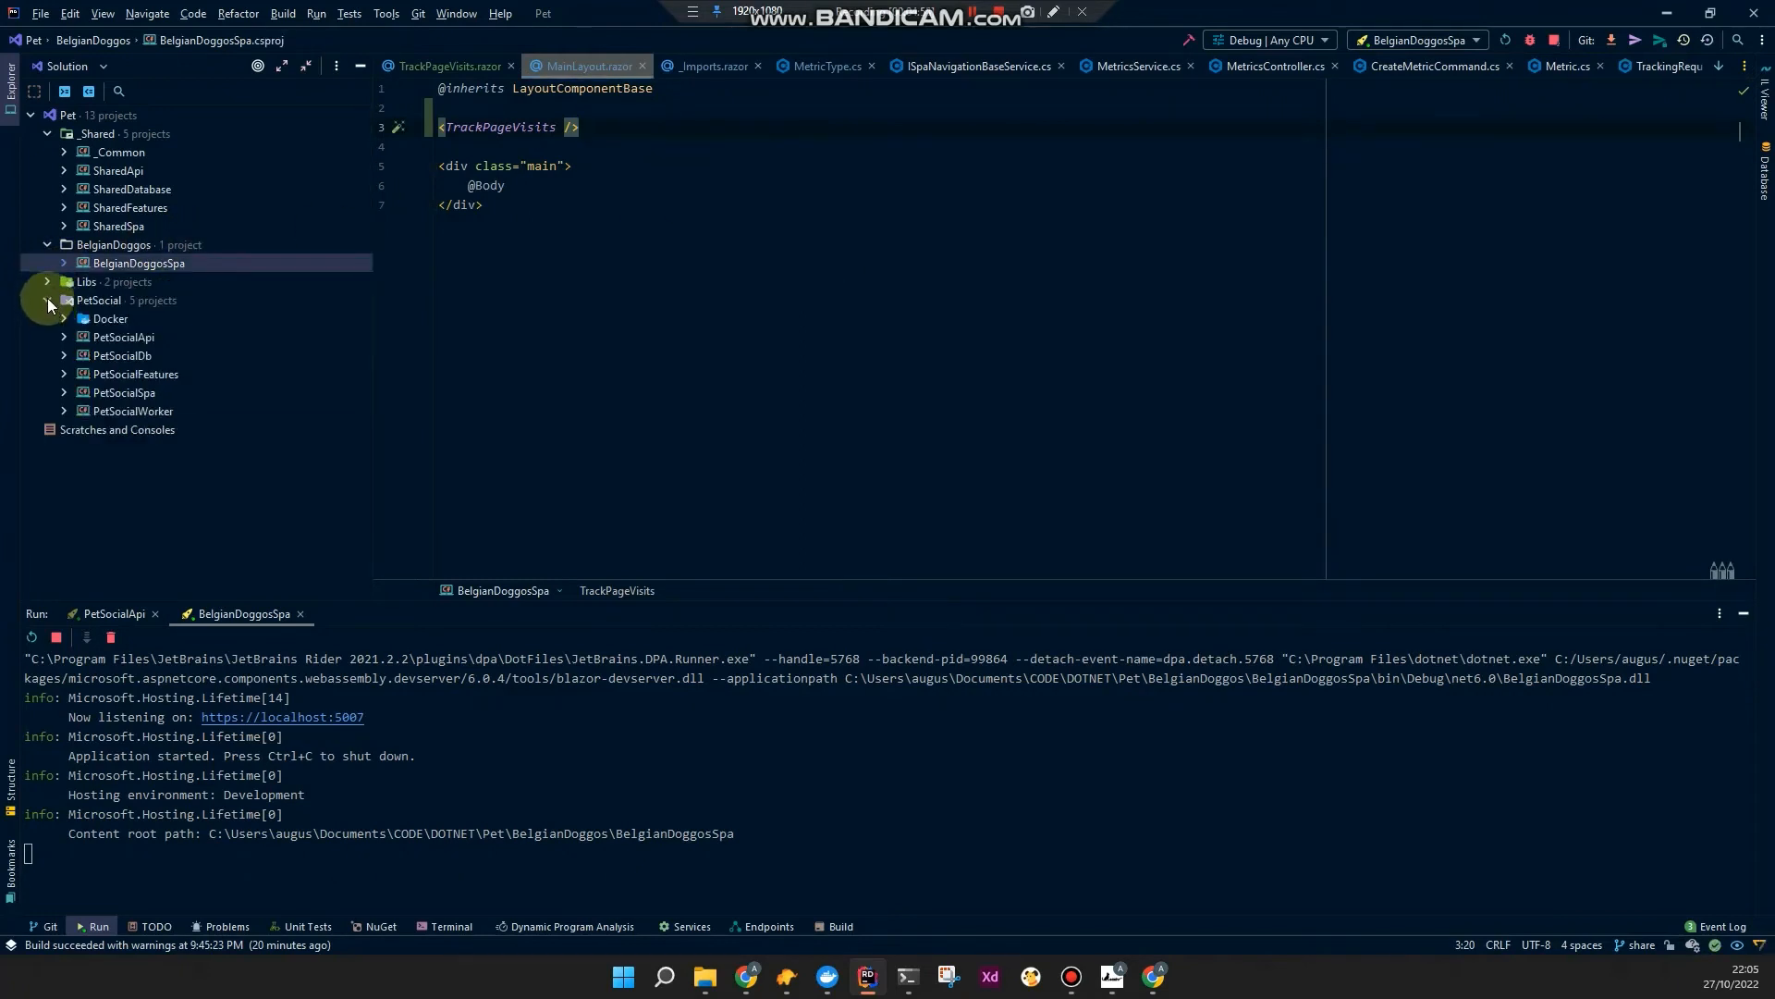
left_click(118, 226)
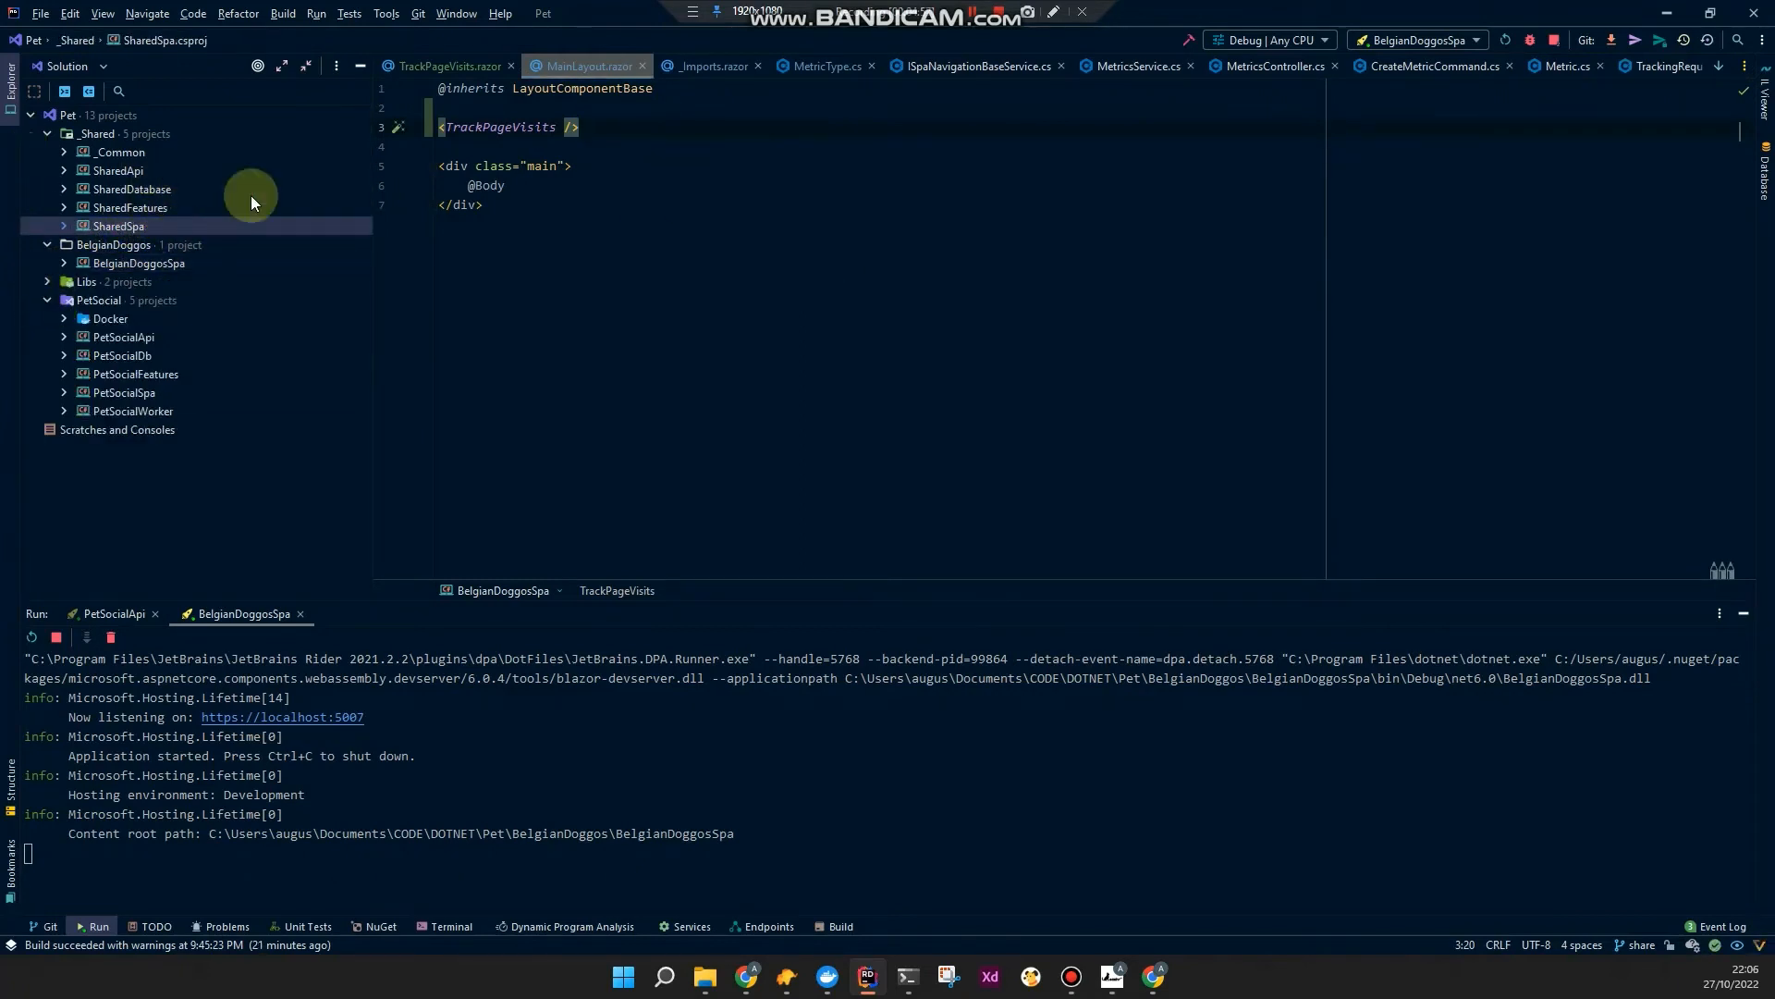
left_click(118, 225)
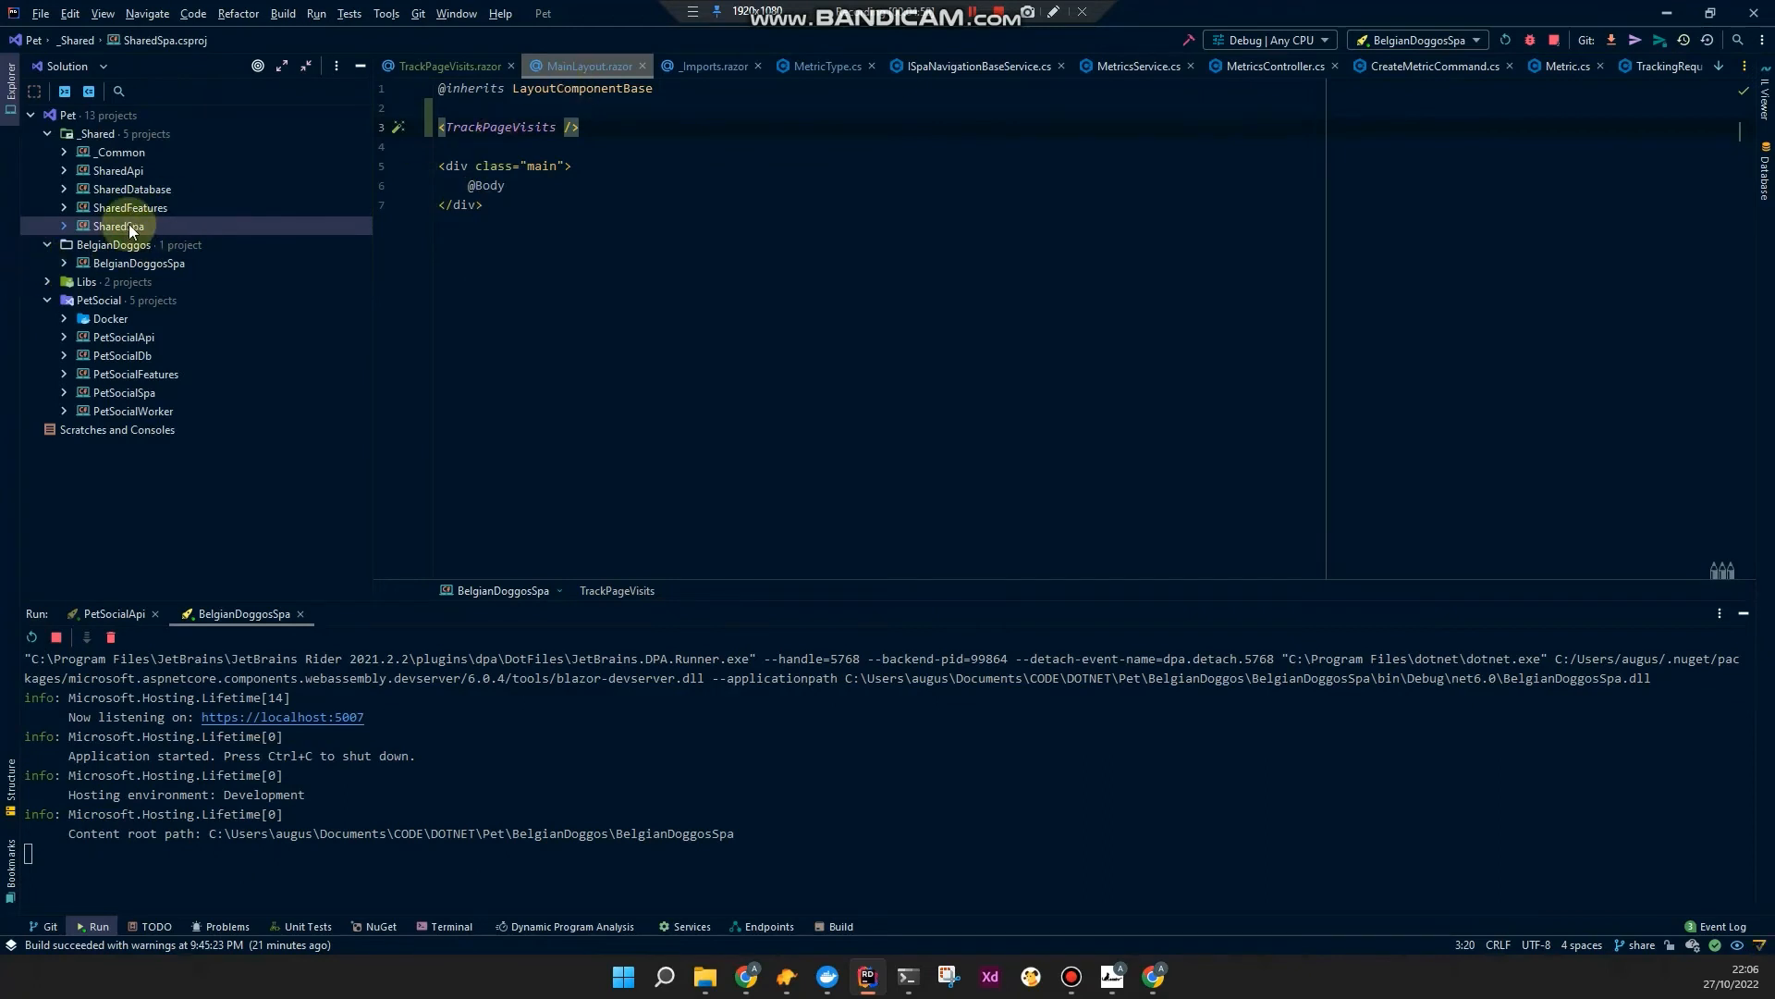
right_click(585, 66)
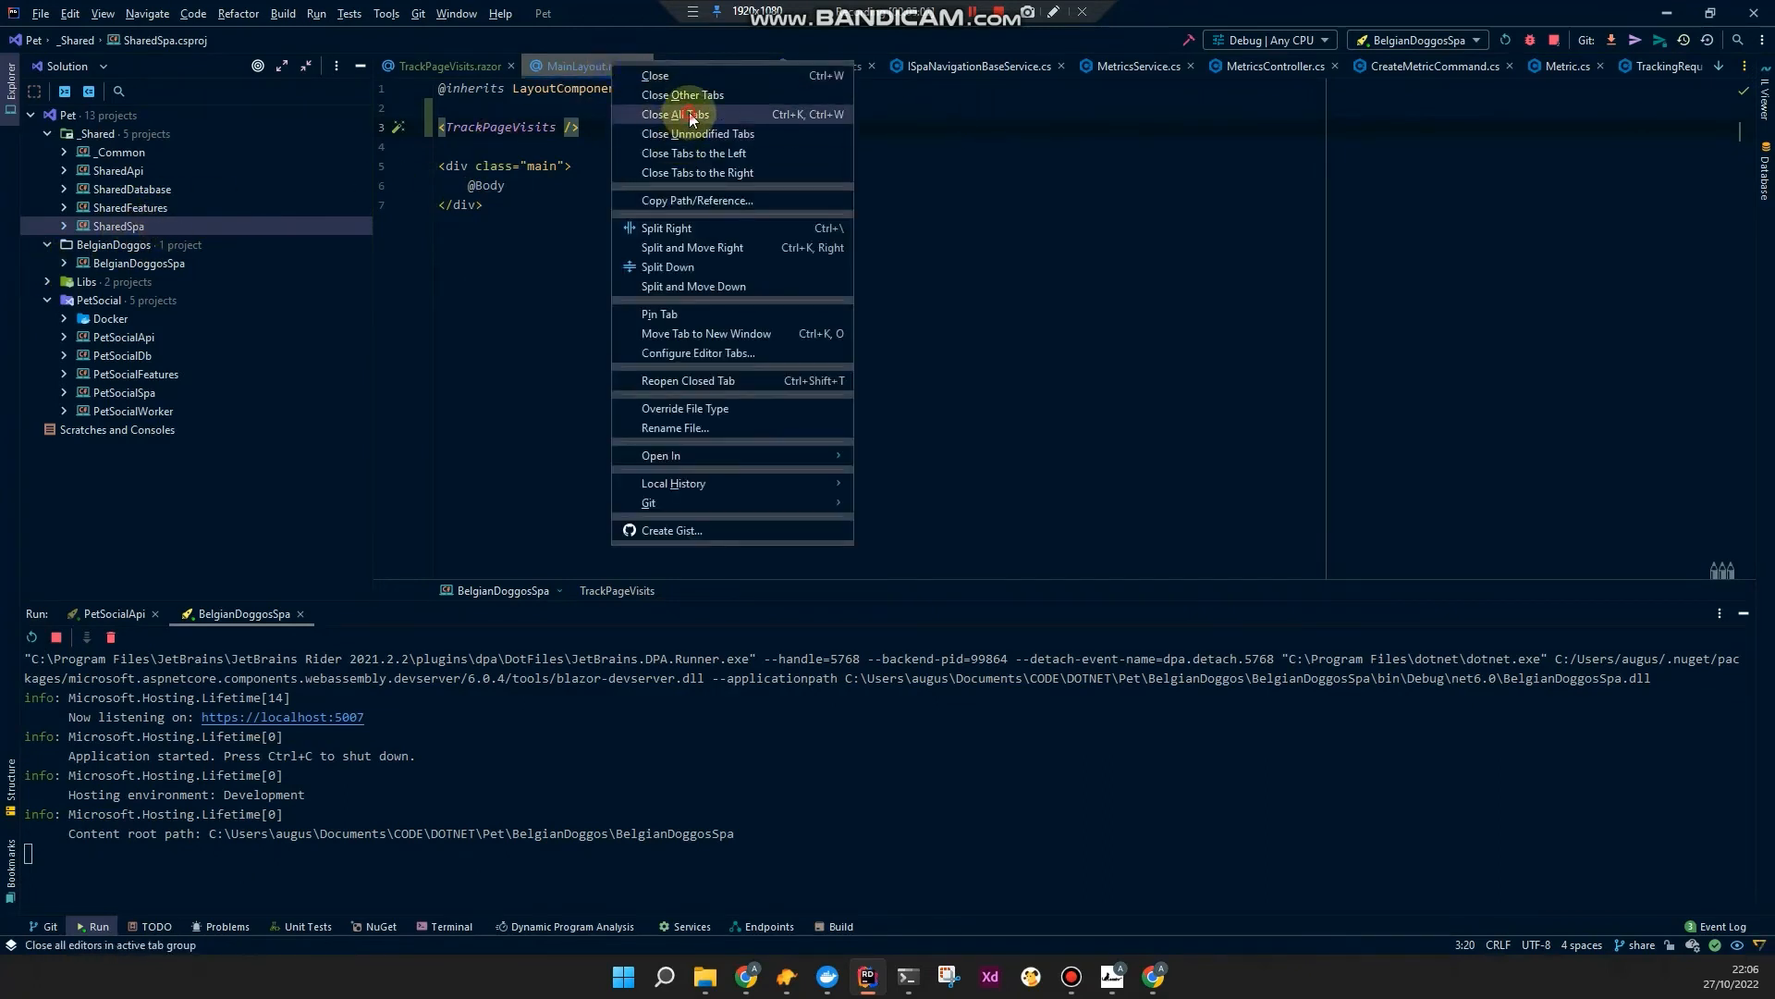
left_click(673, 115)
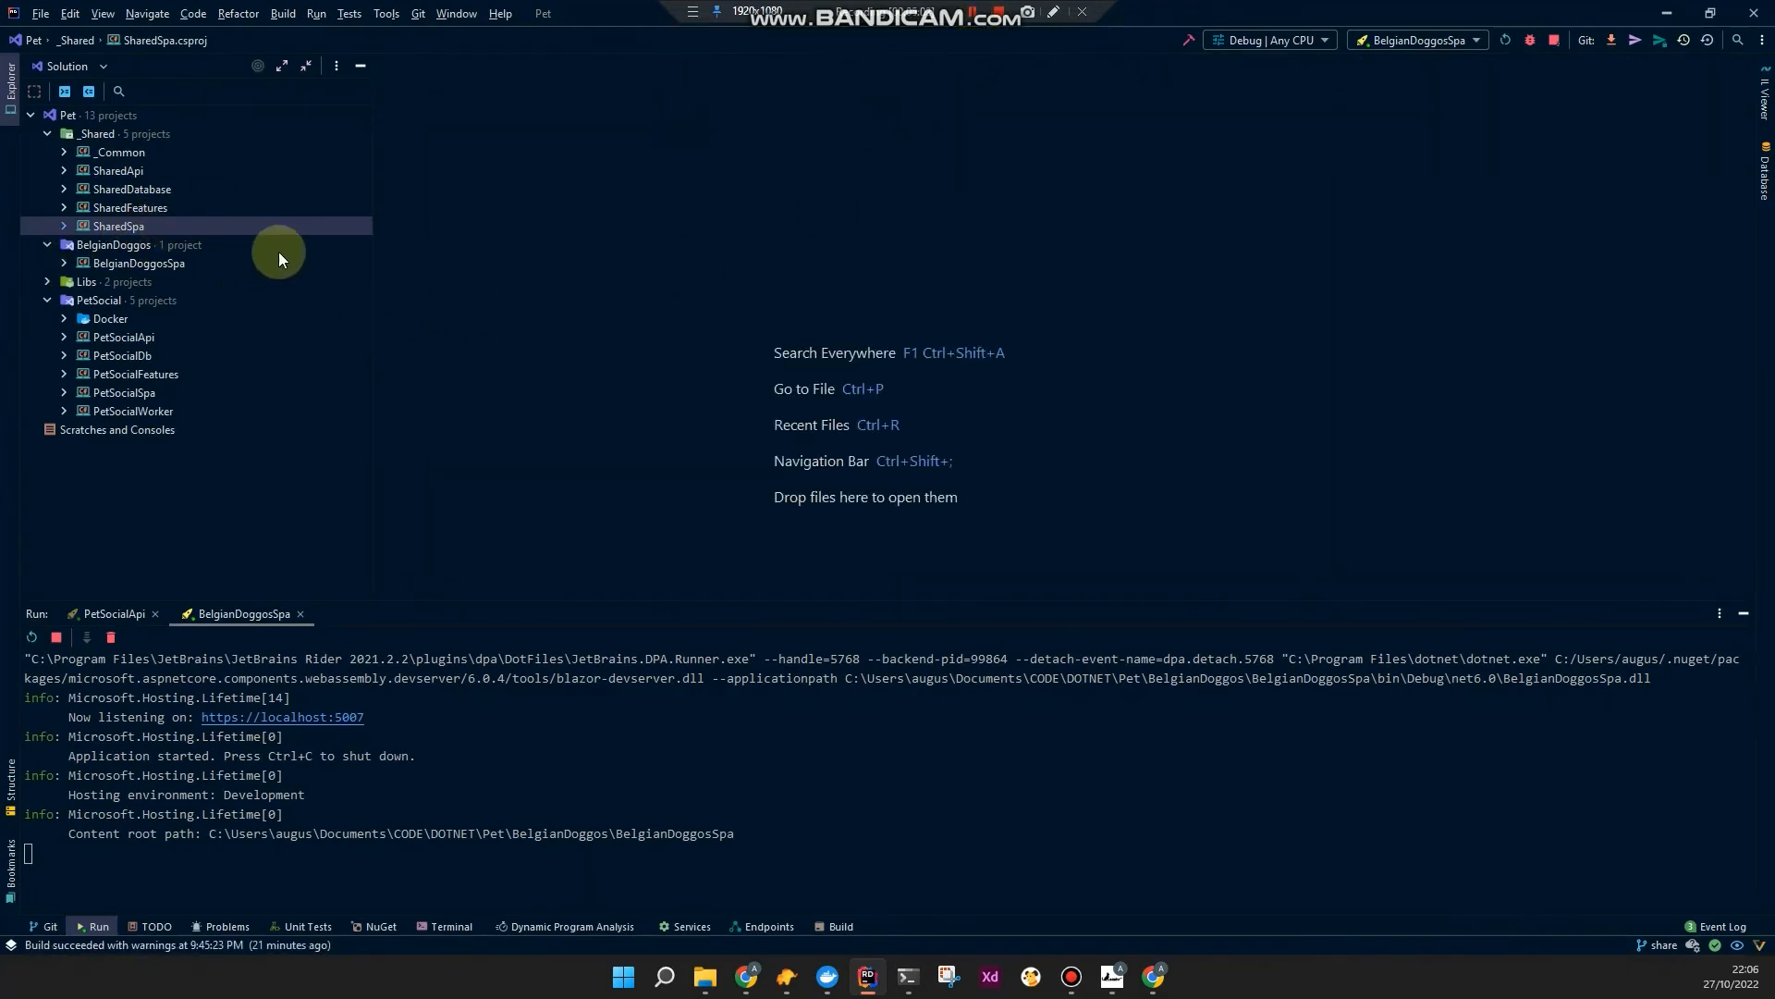
left_click(111, 612)
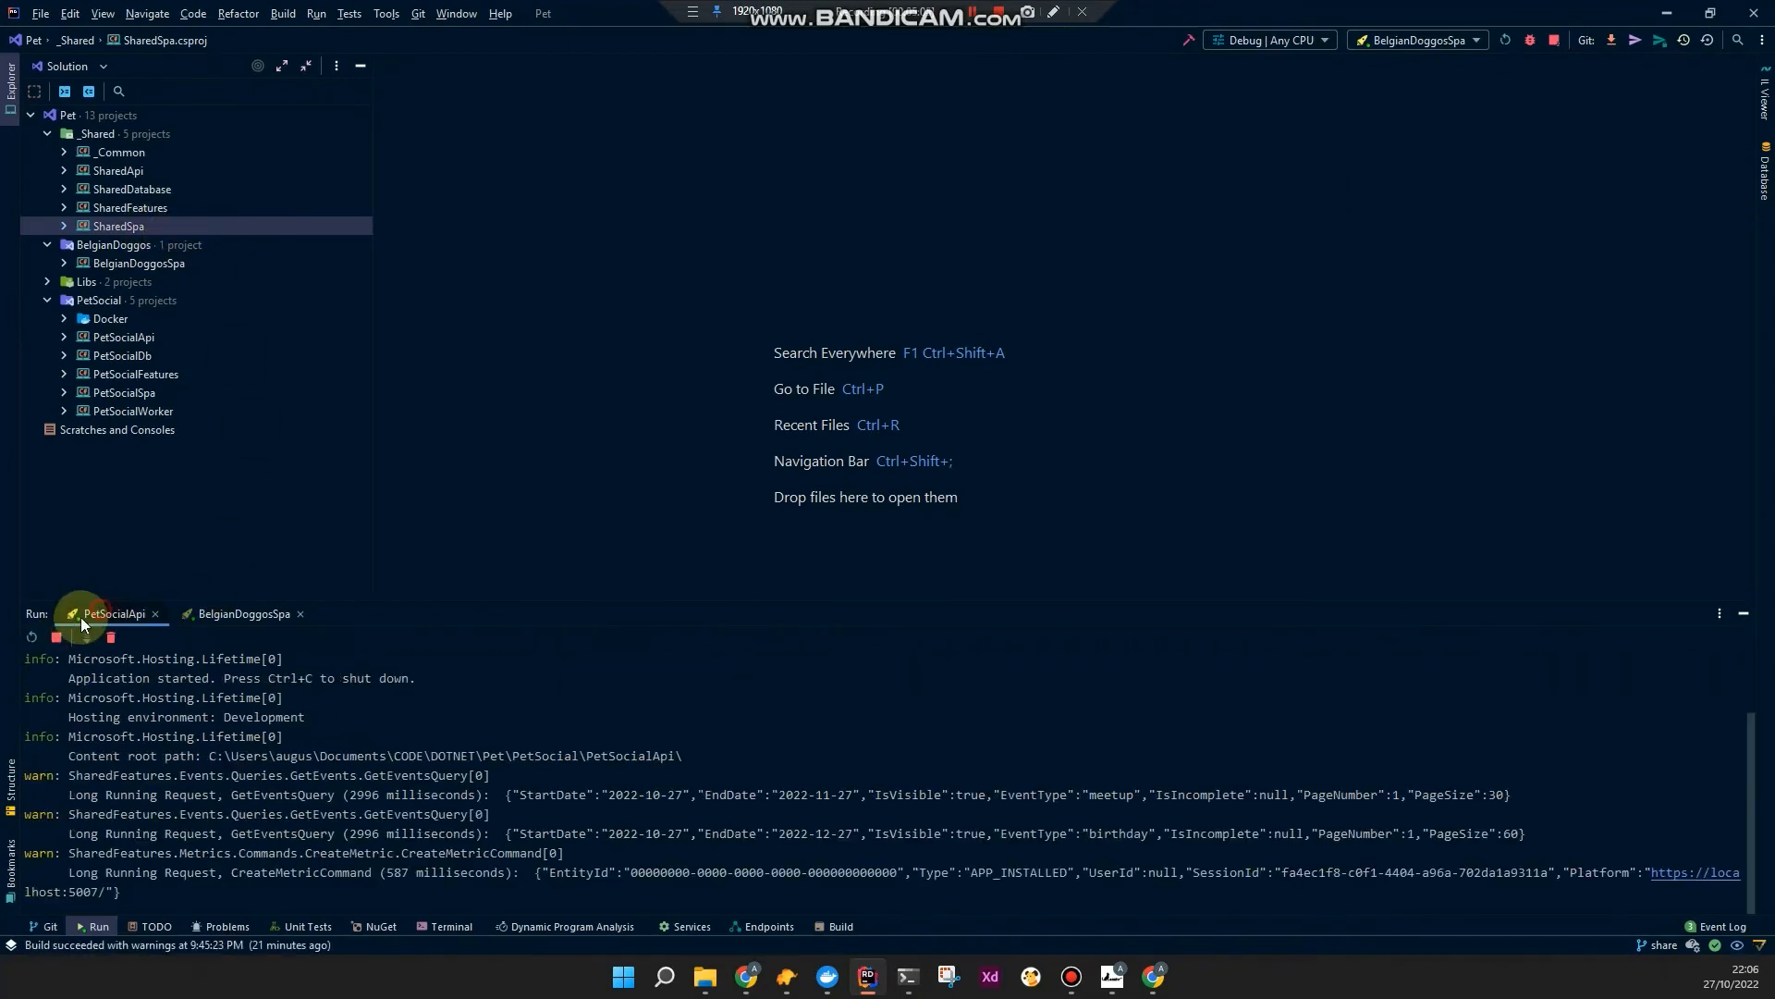
left_click(156, 614)
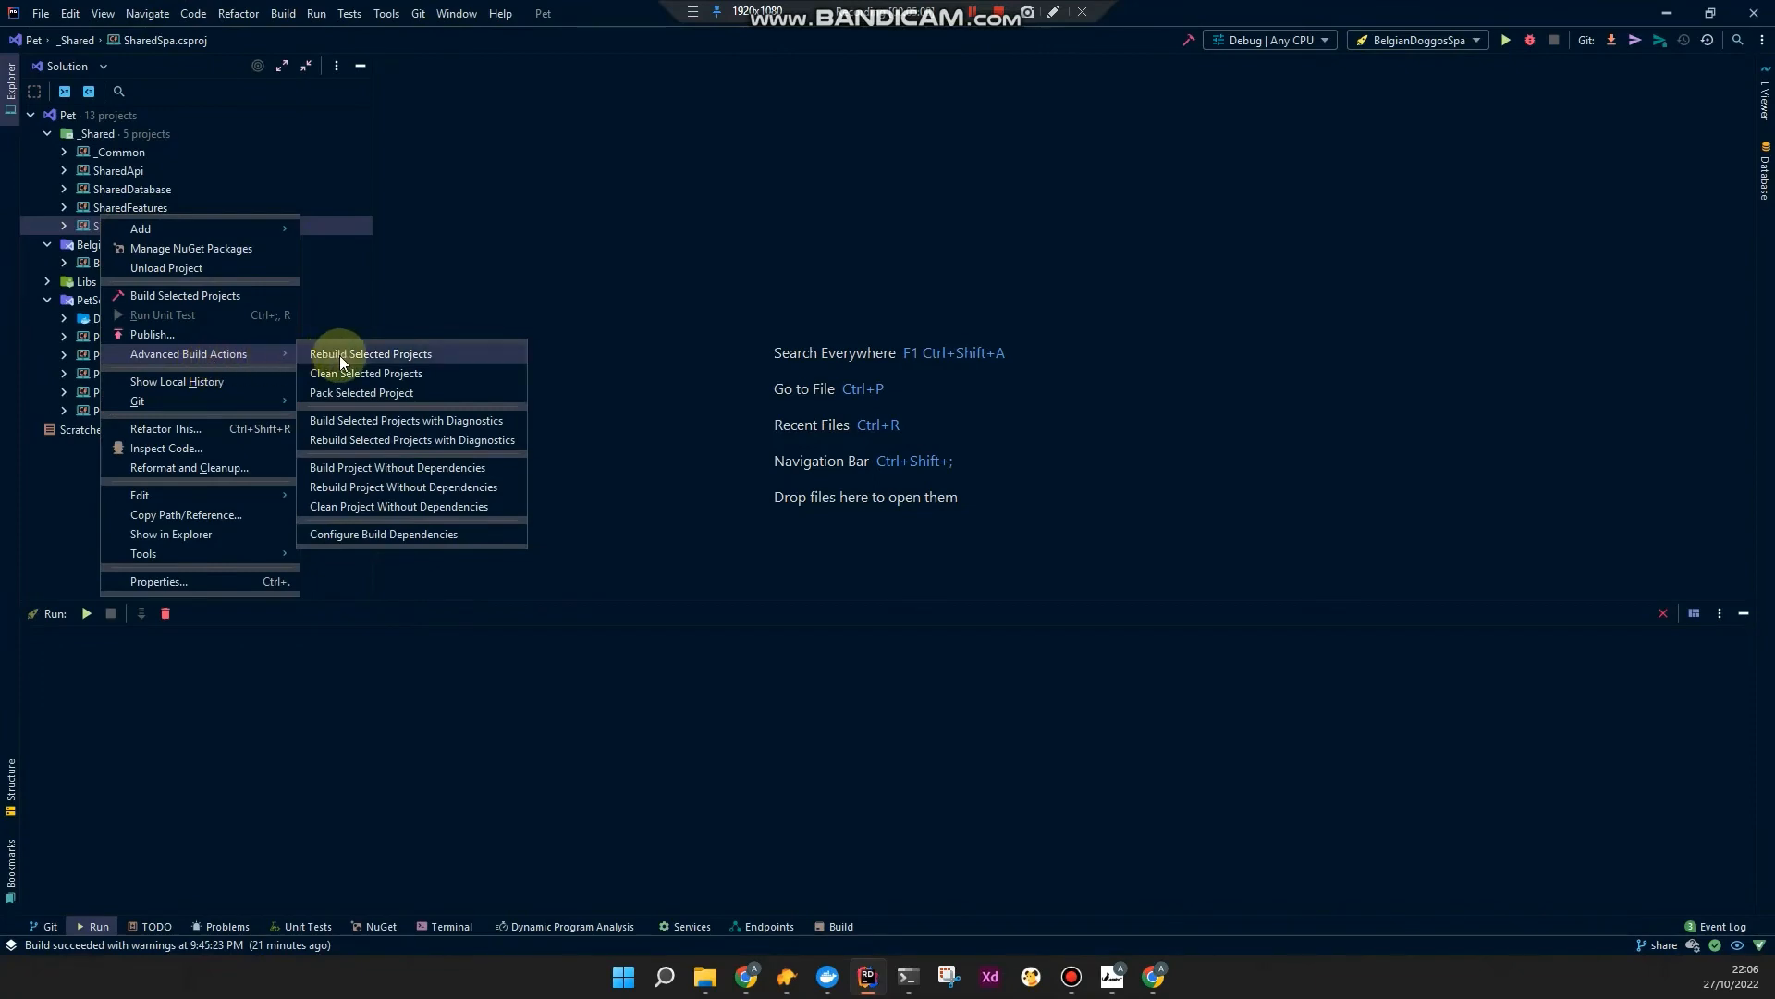
Rebuild SharedSpa, run BelgianDoggosSpa and switch to the browser
left_click(370, 353)
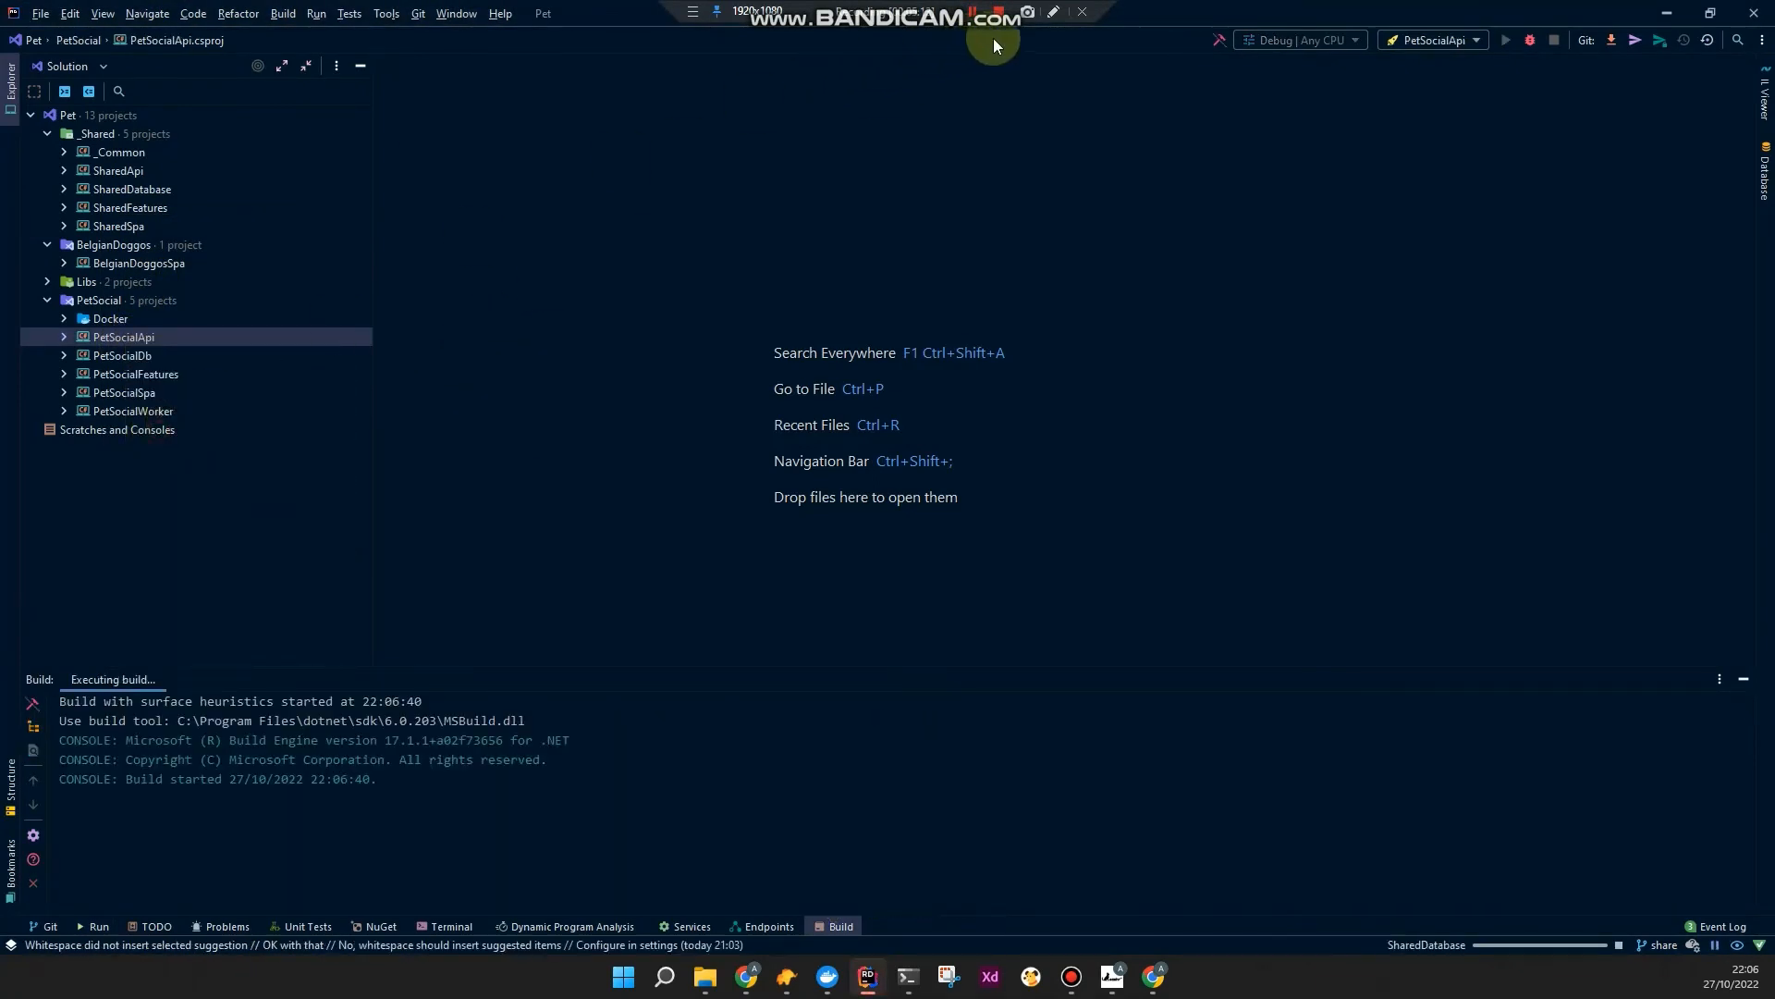
right_click(138, 262)
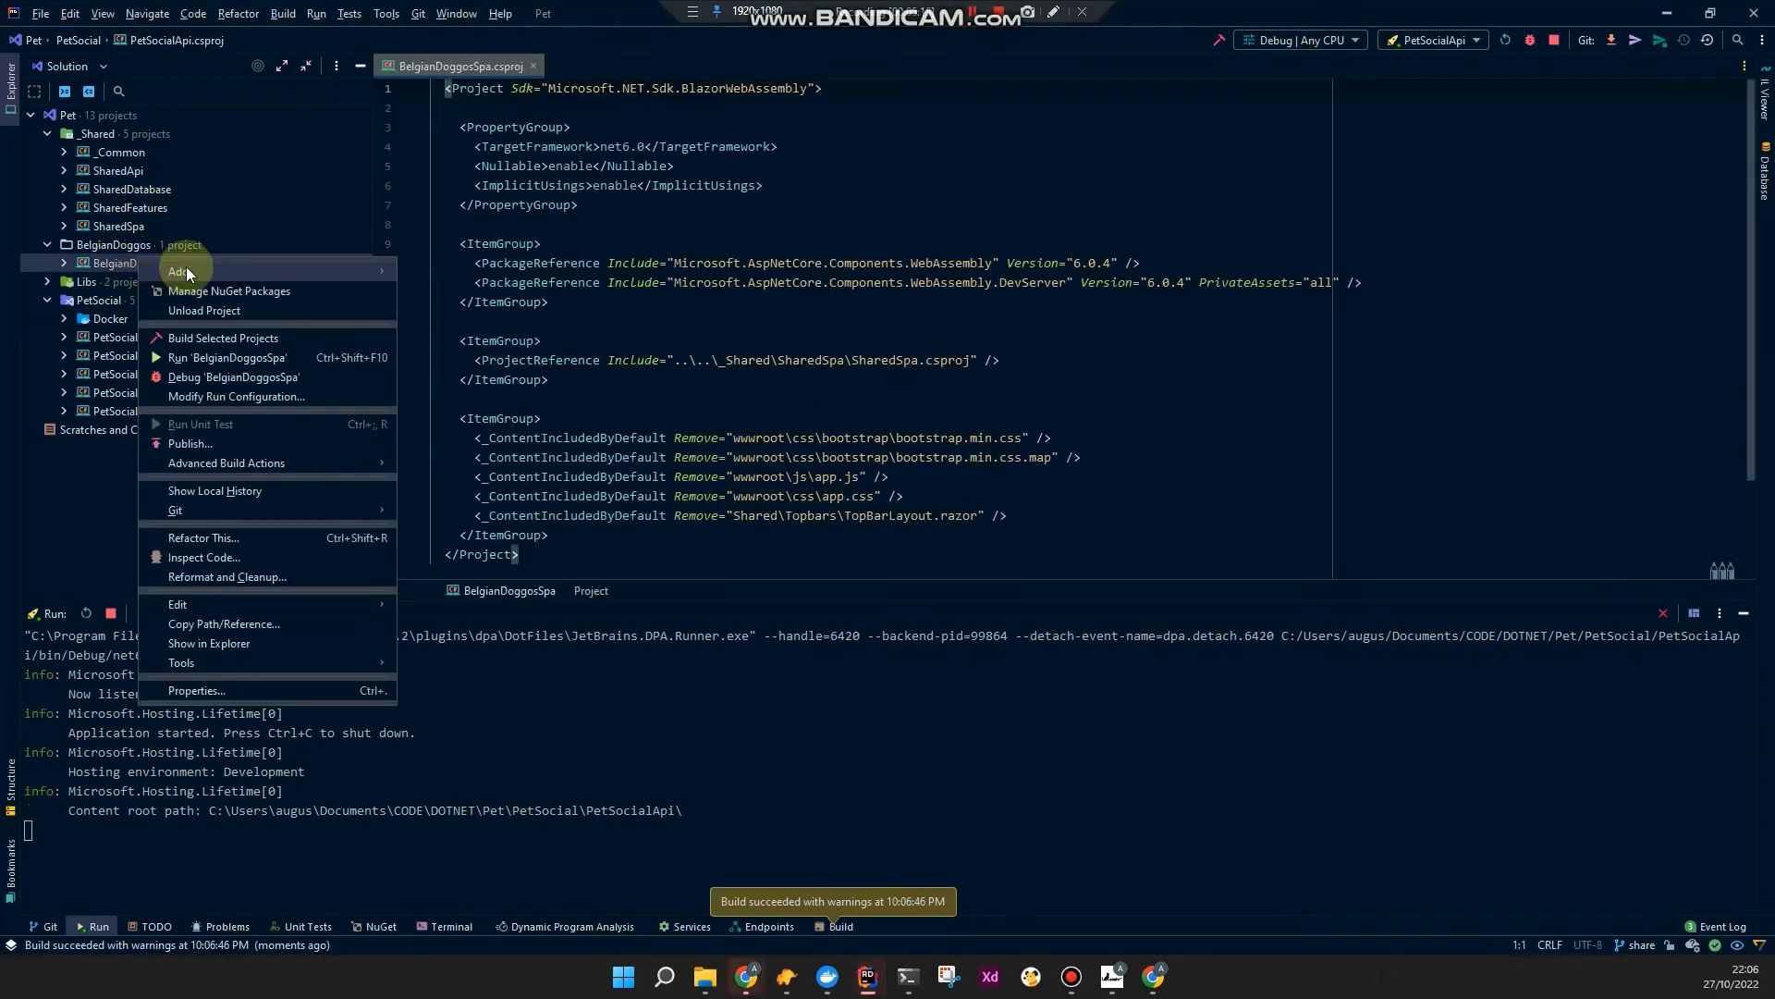
left_click(222, 338)
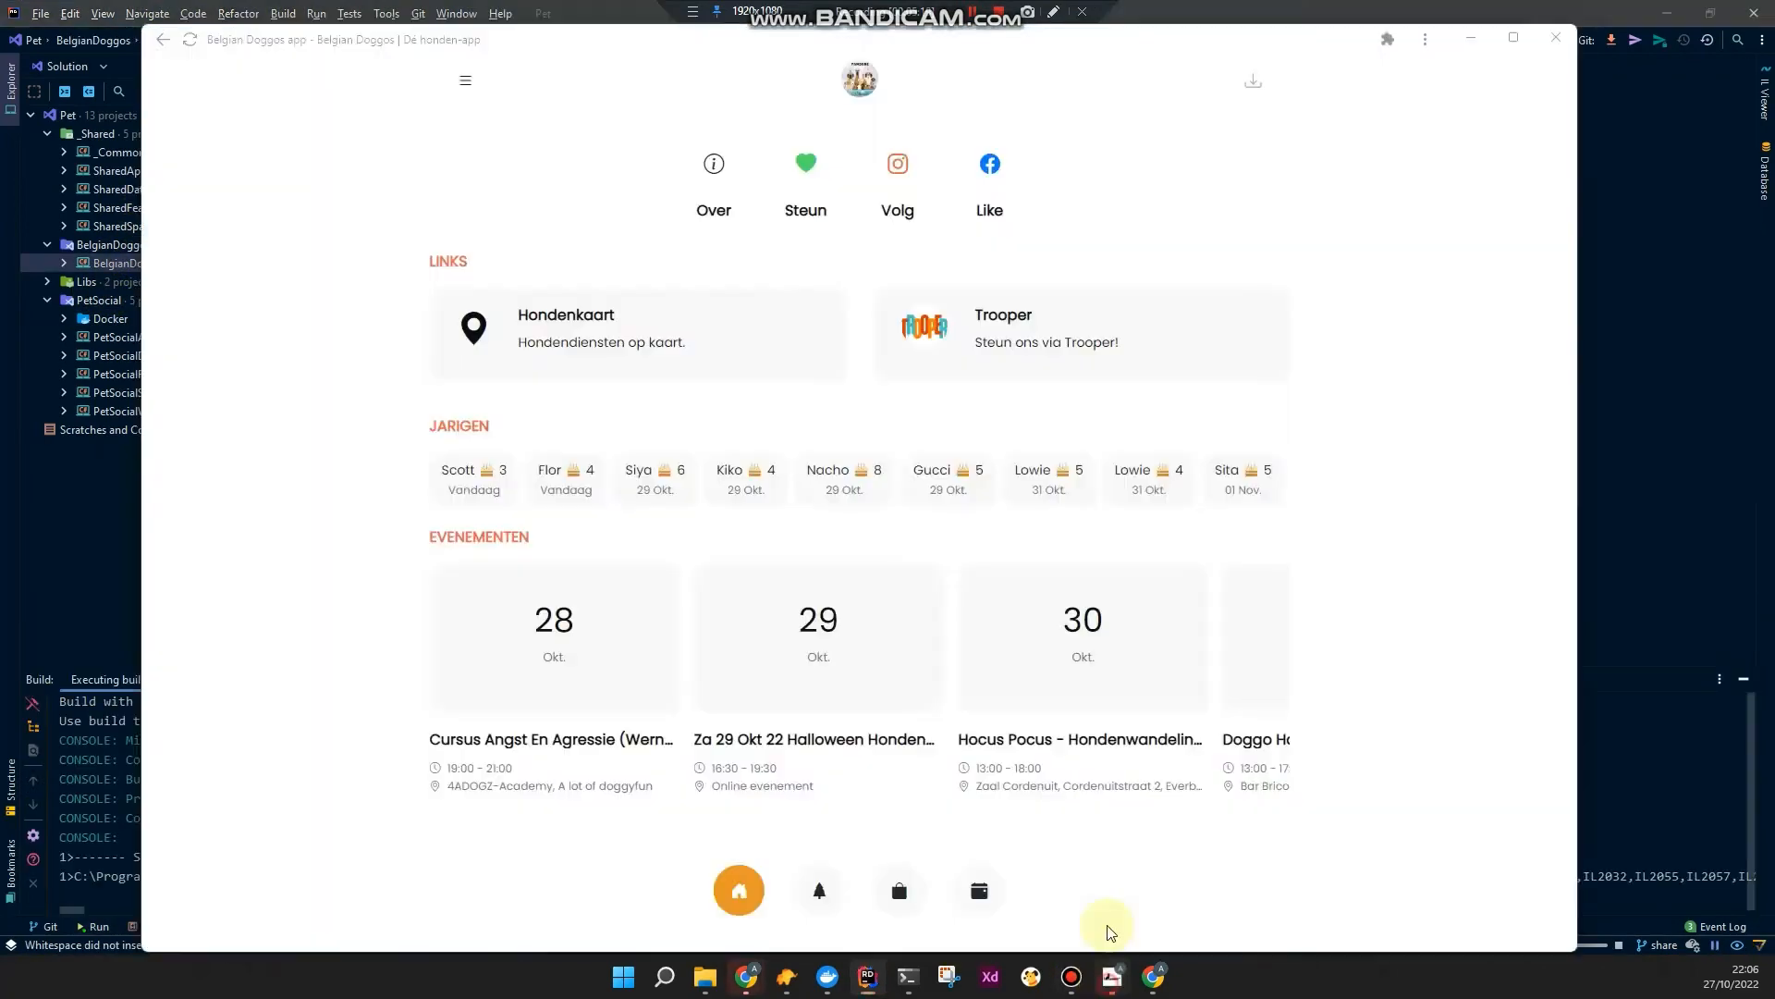
left_click(1424, 39)
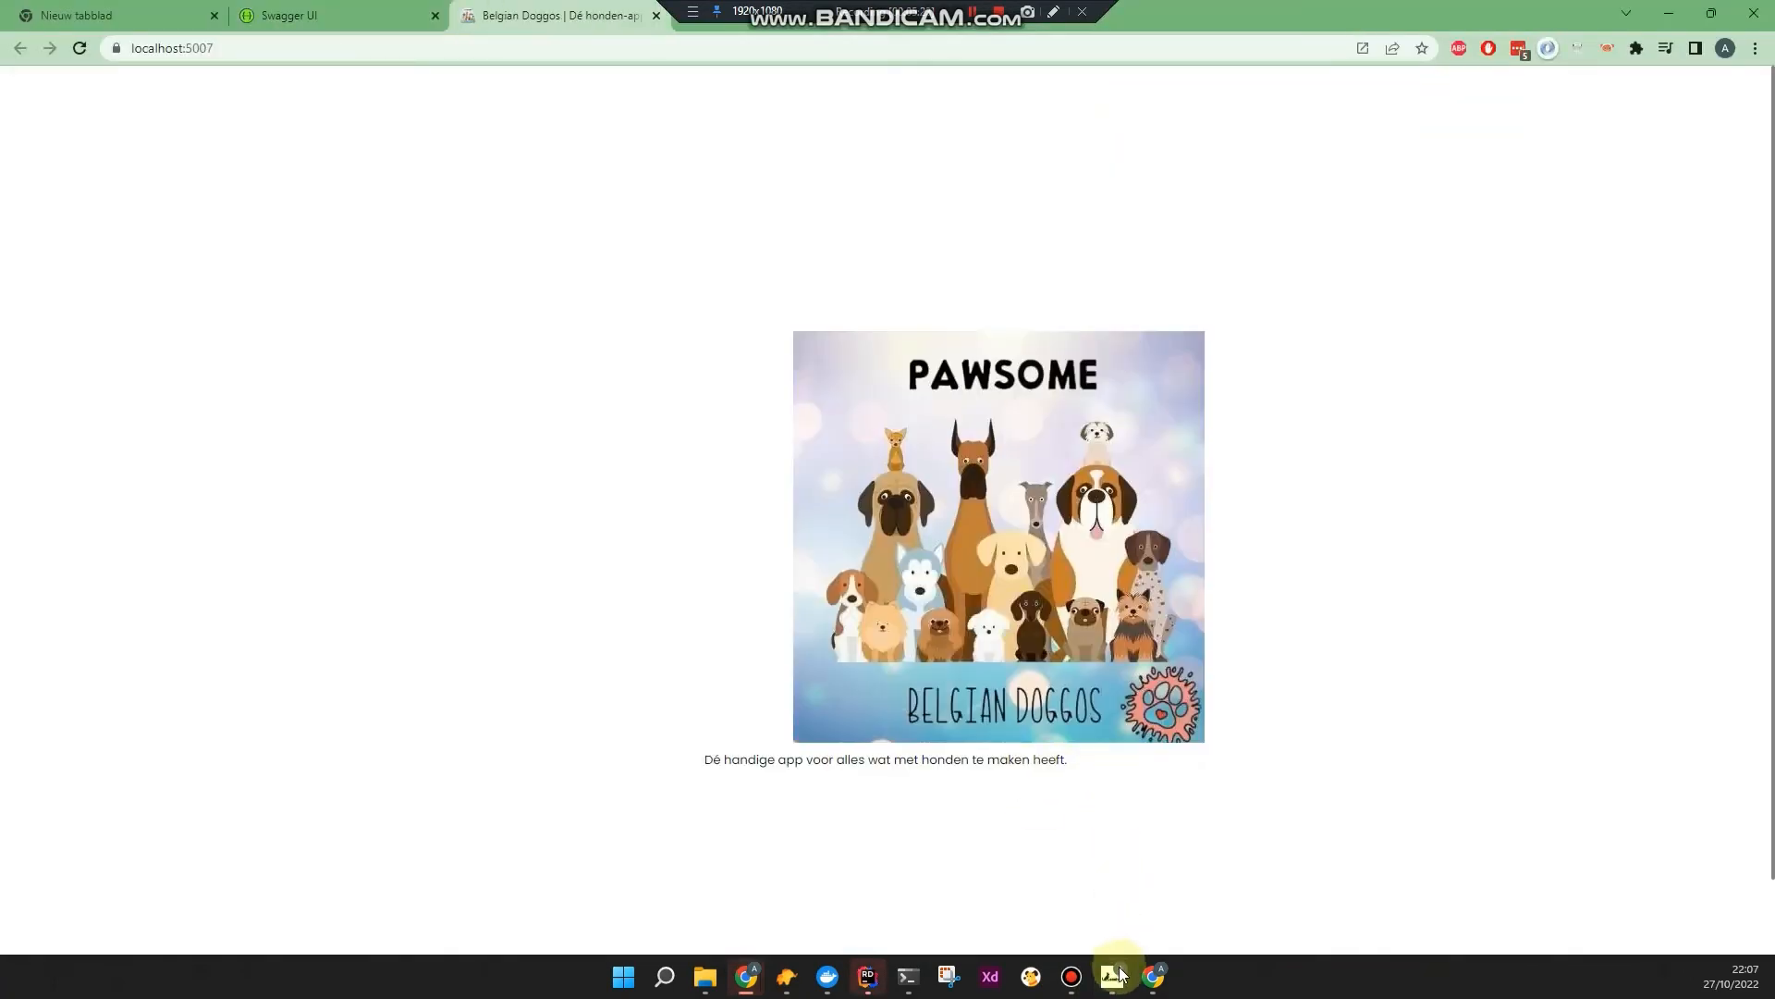
Inspect the Belgian Doggos home page in DevTools and select the address bar
left_click(1152, 976)
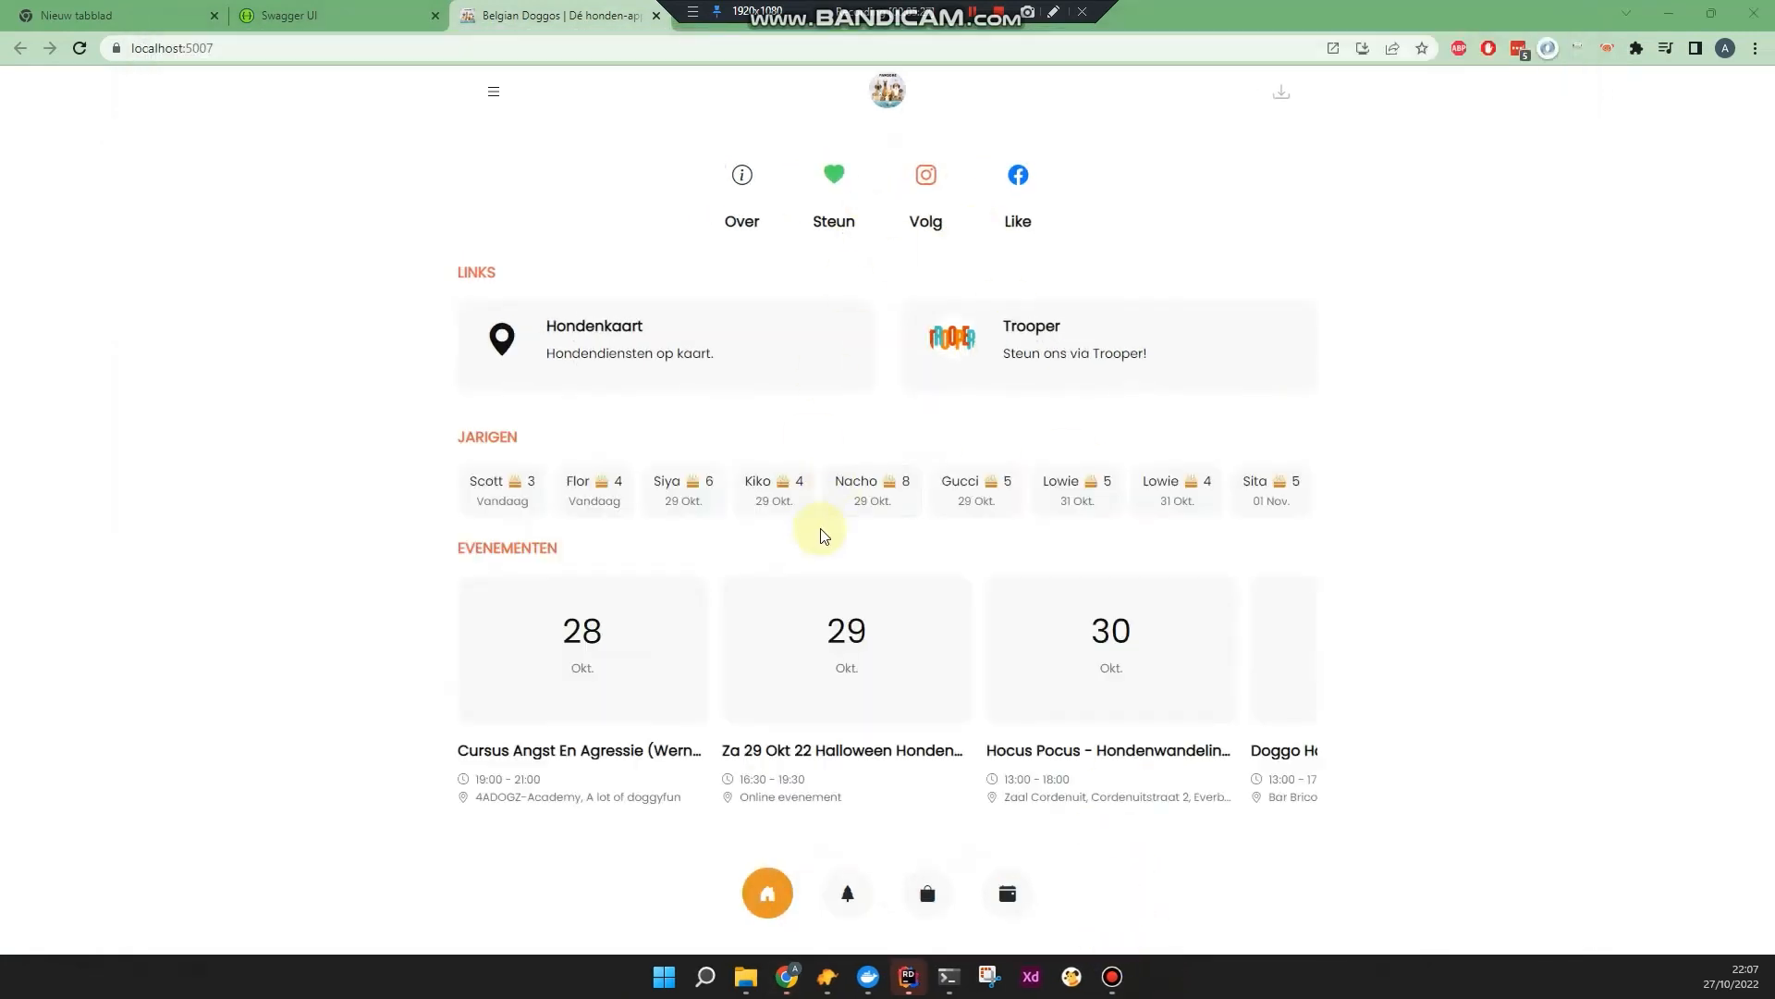
right_click(821, 536)
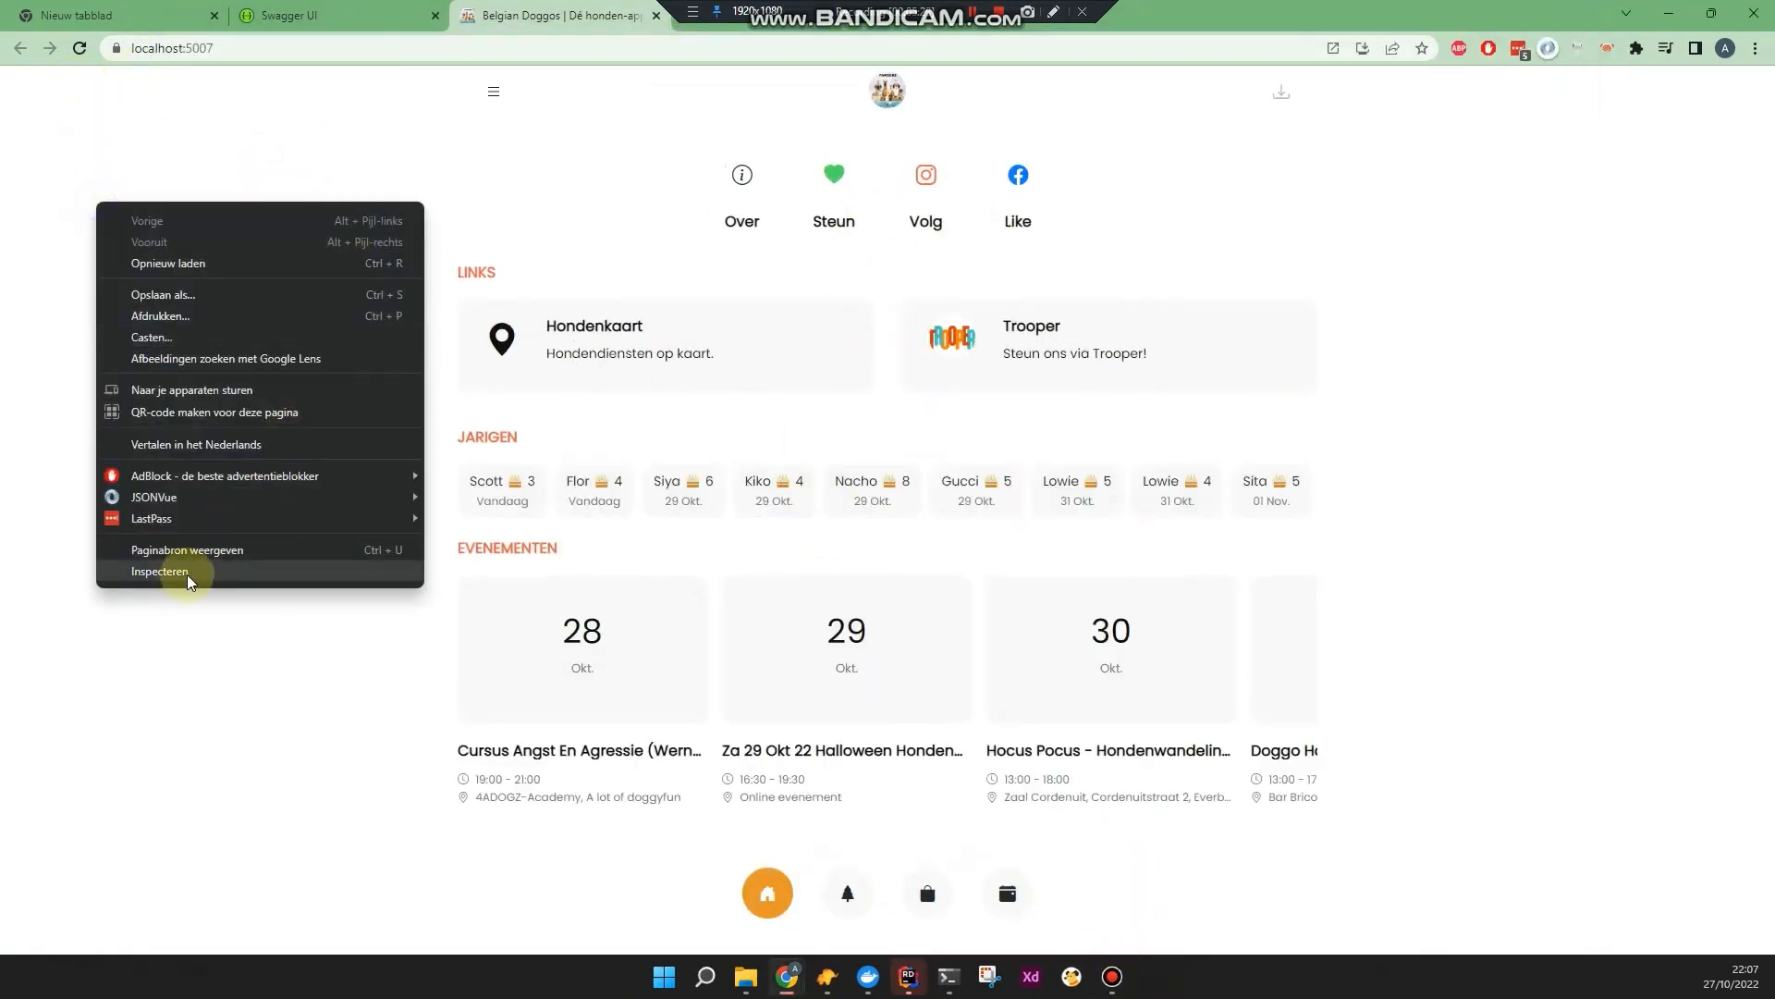
left_click(159, 572)
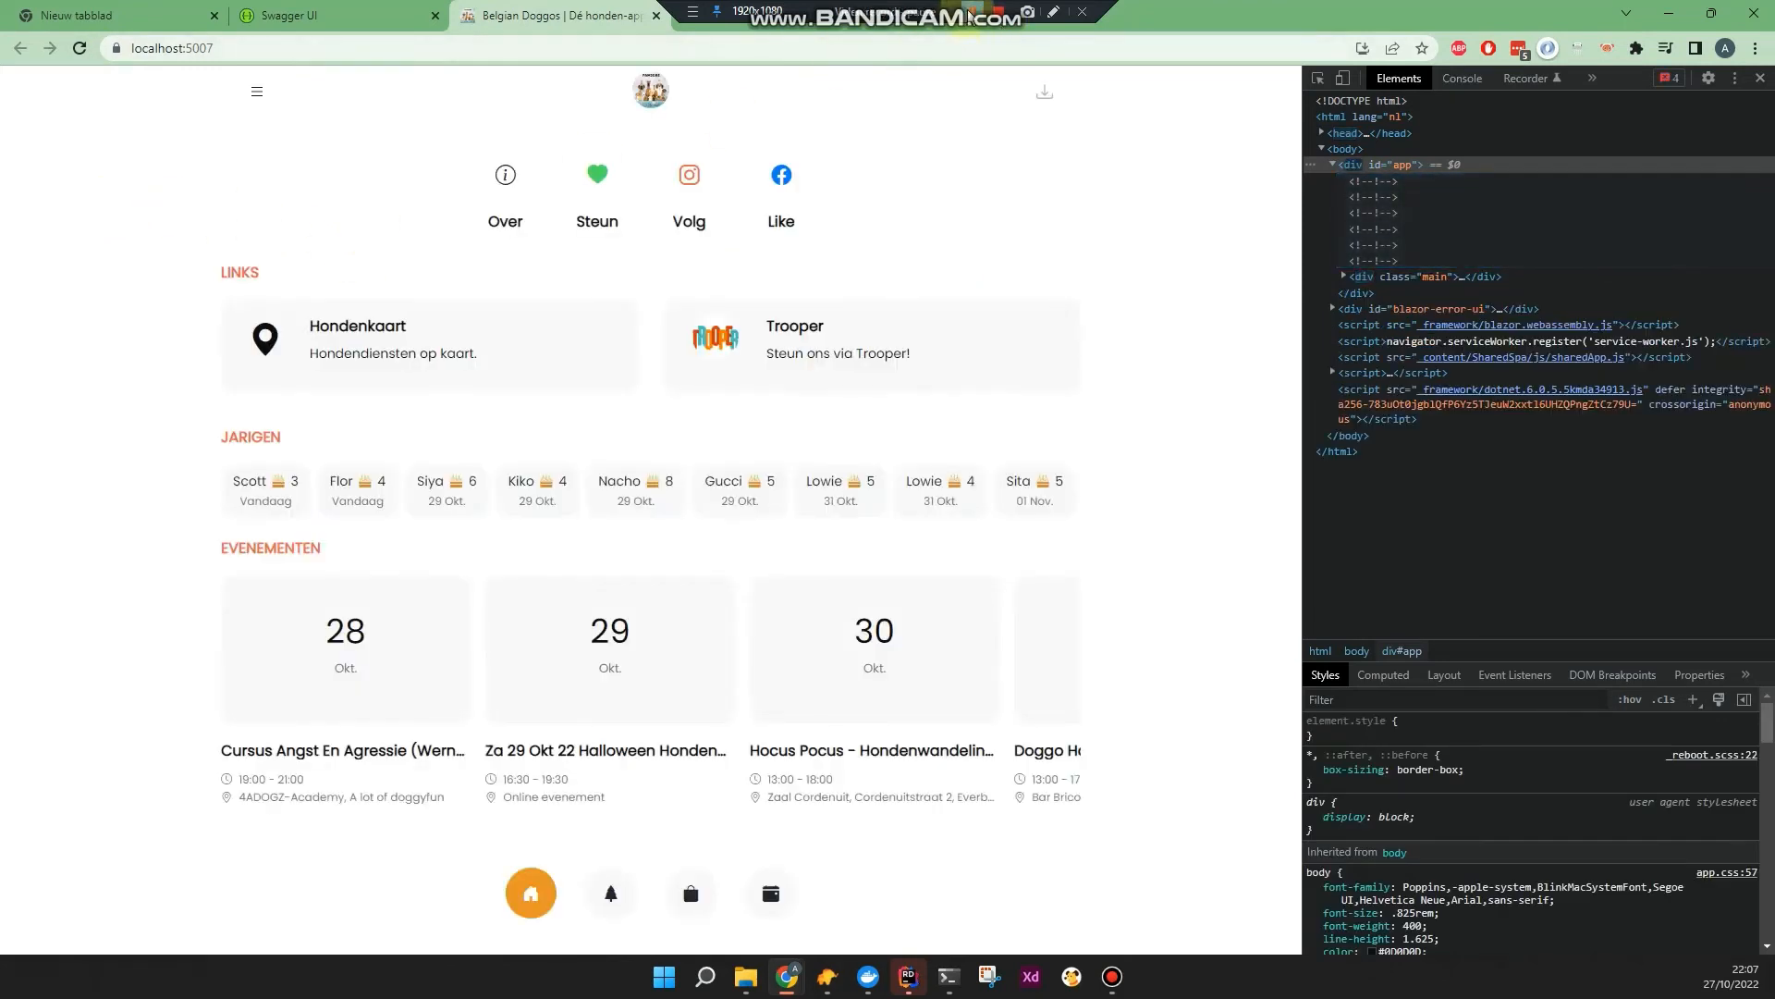
mouse_move(1019, 168)
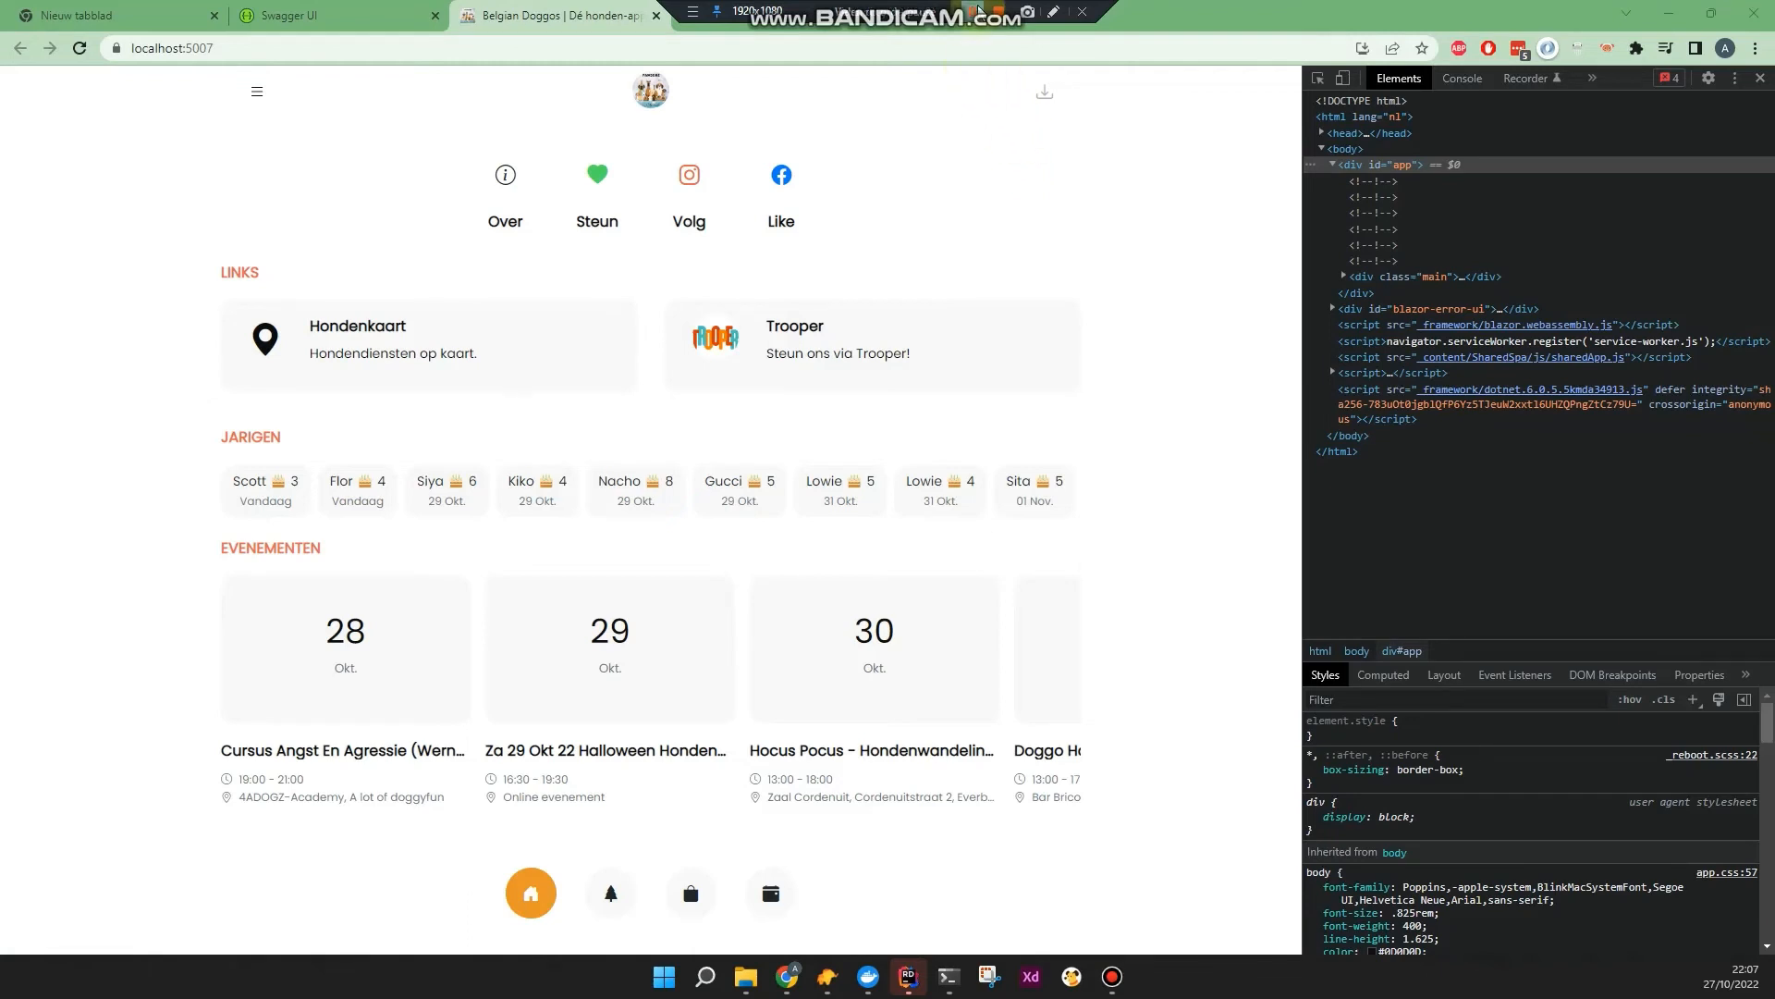
mouse_move(967, 83)
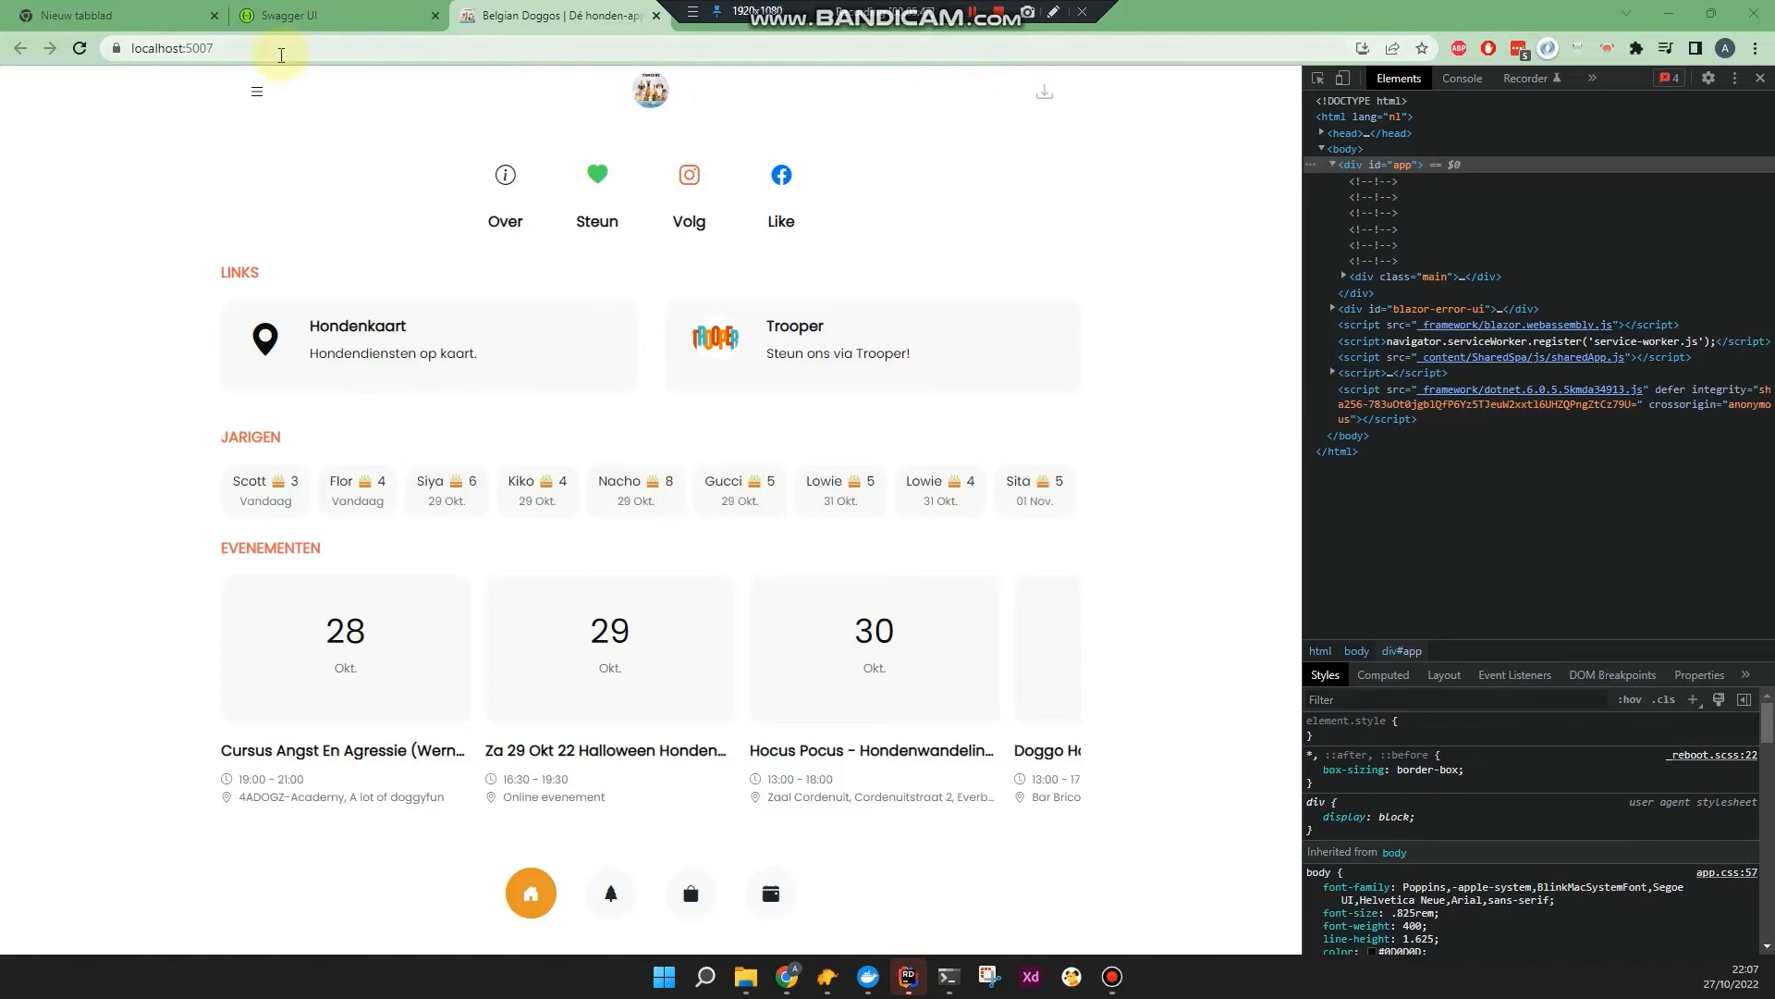
left_click(226, 48)
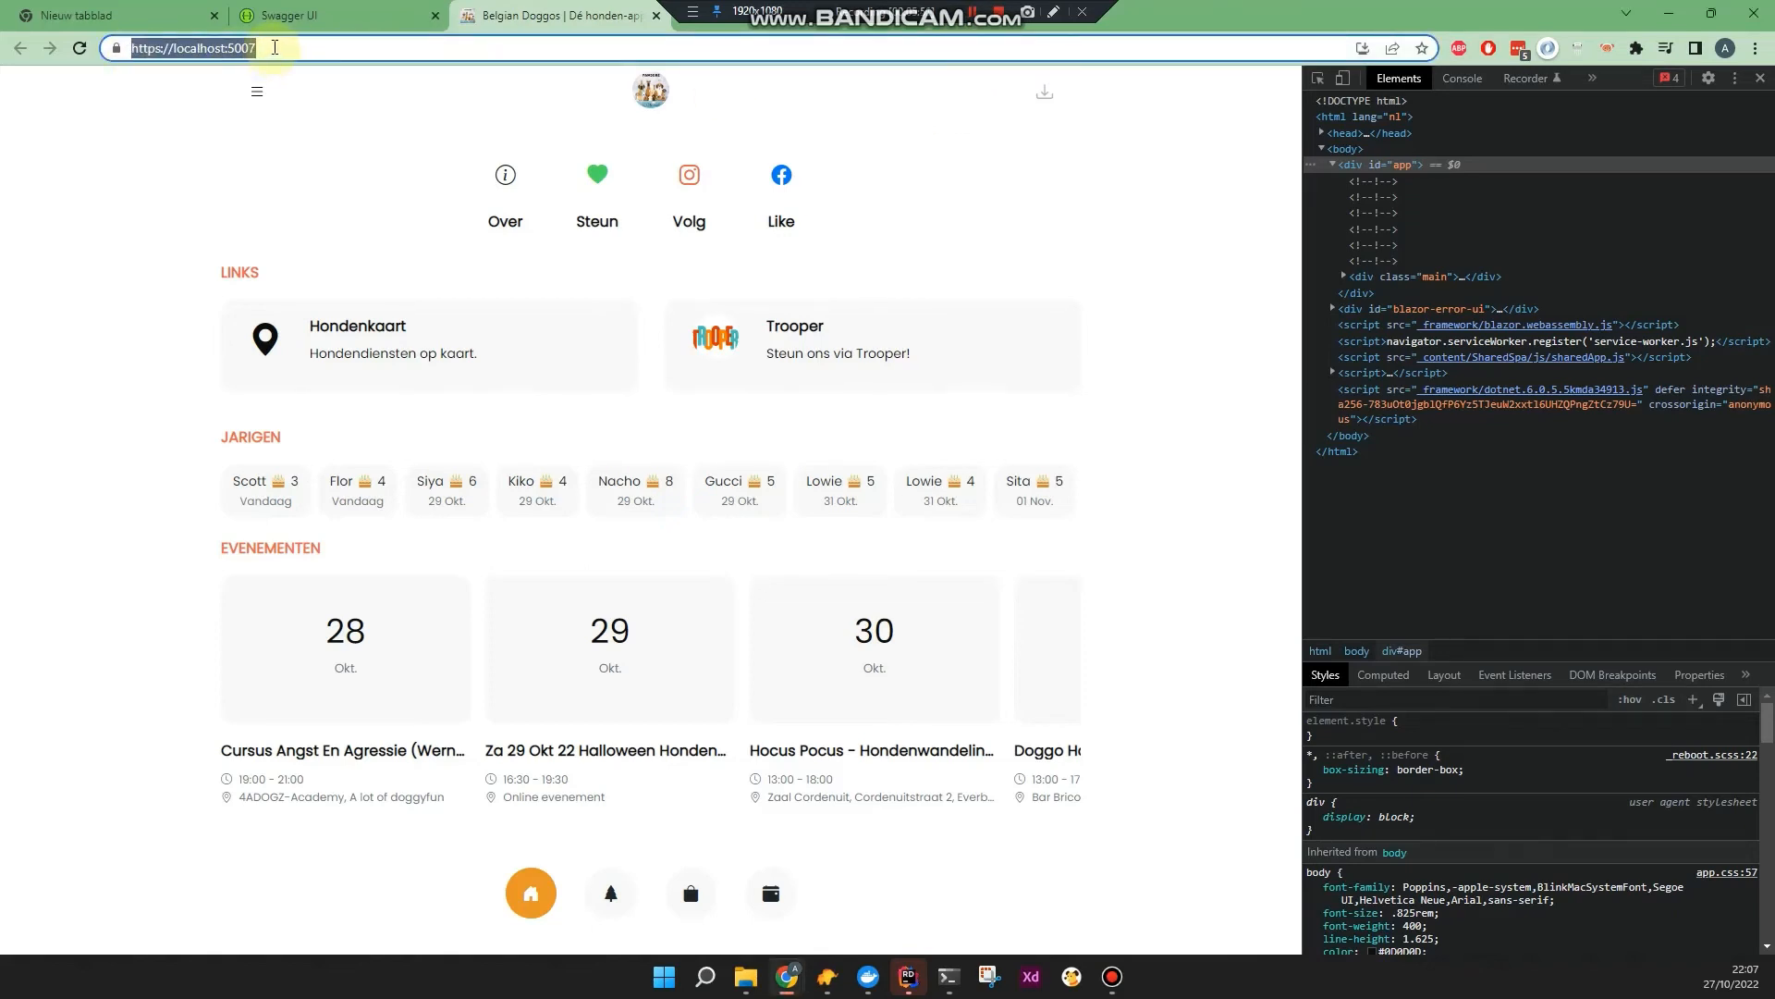
mouse_move(341, 70)
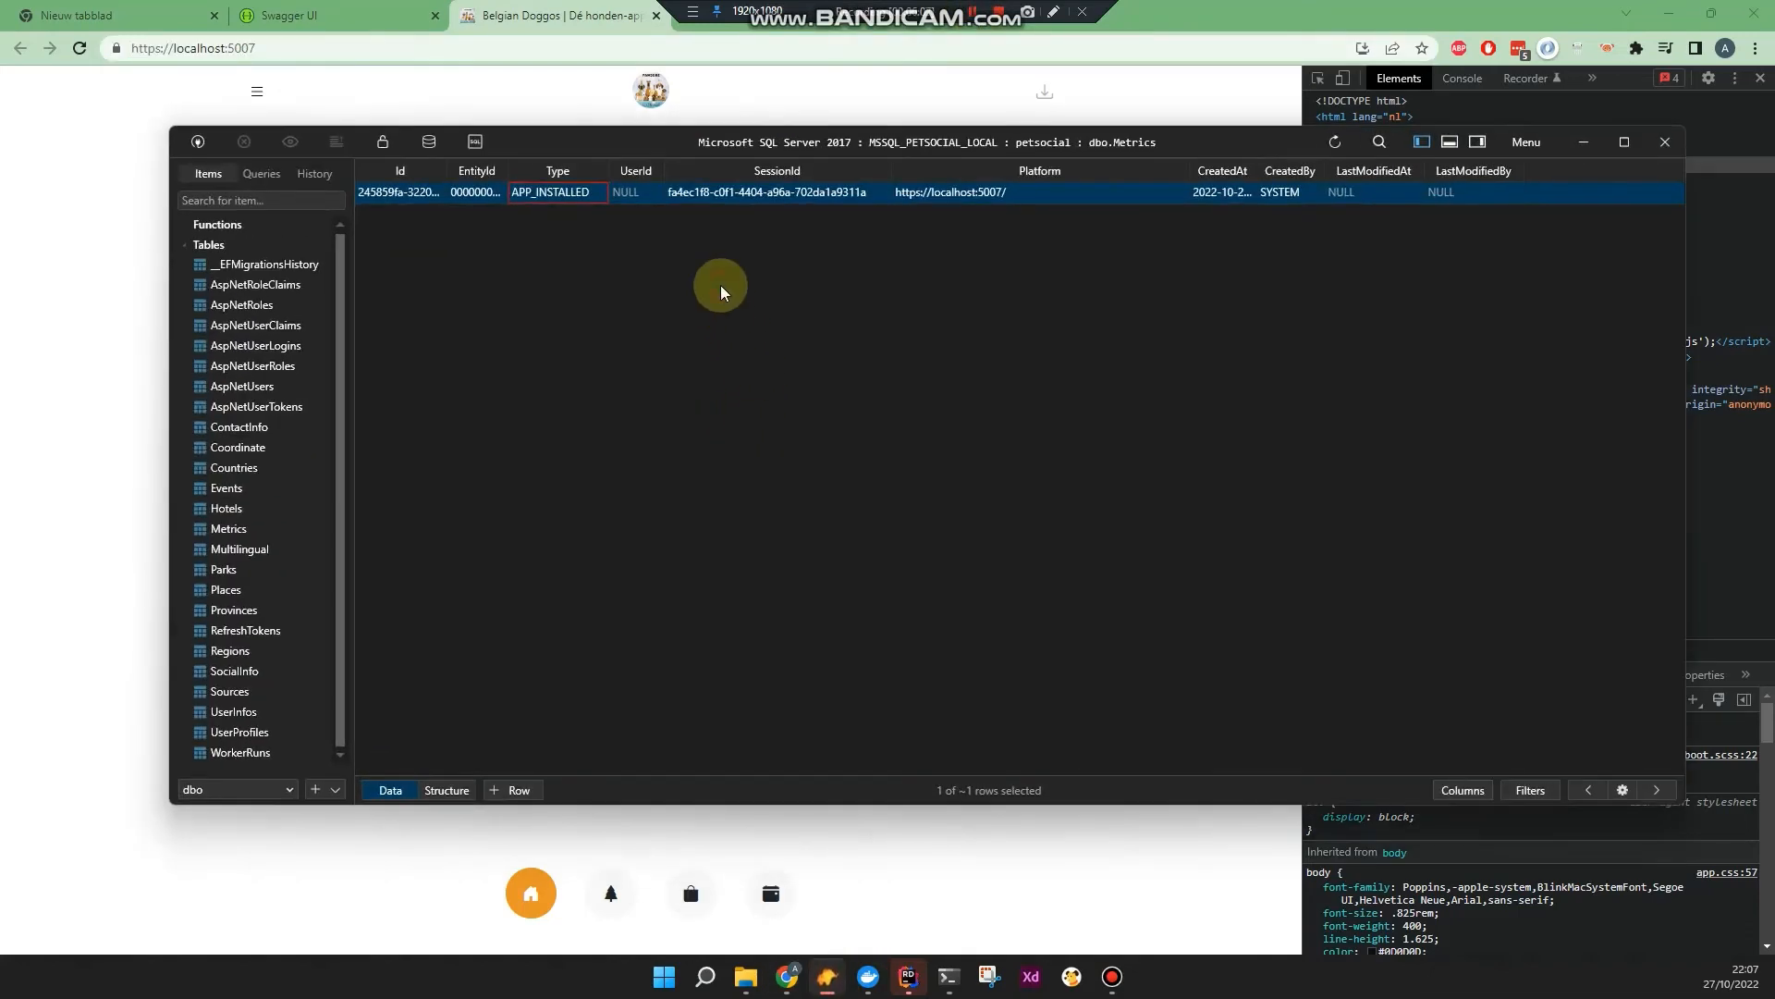
Reload the dbo.Metrics table data, then switch back to the Belgian Doggos app
left_click(1335, 142)
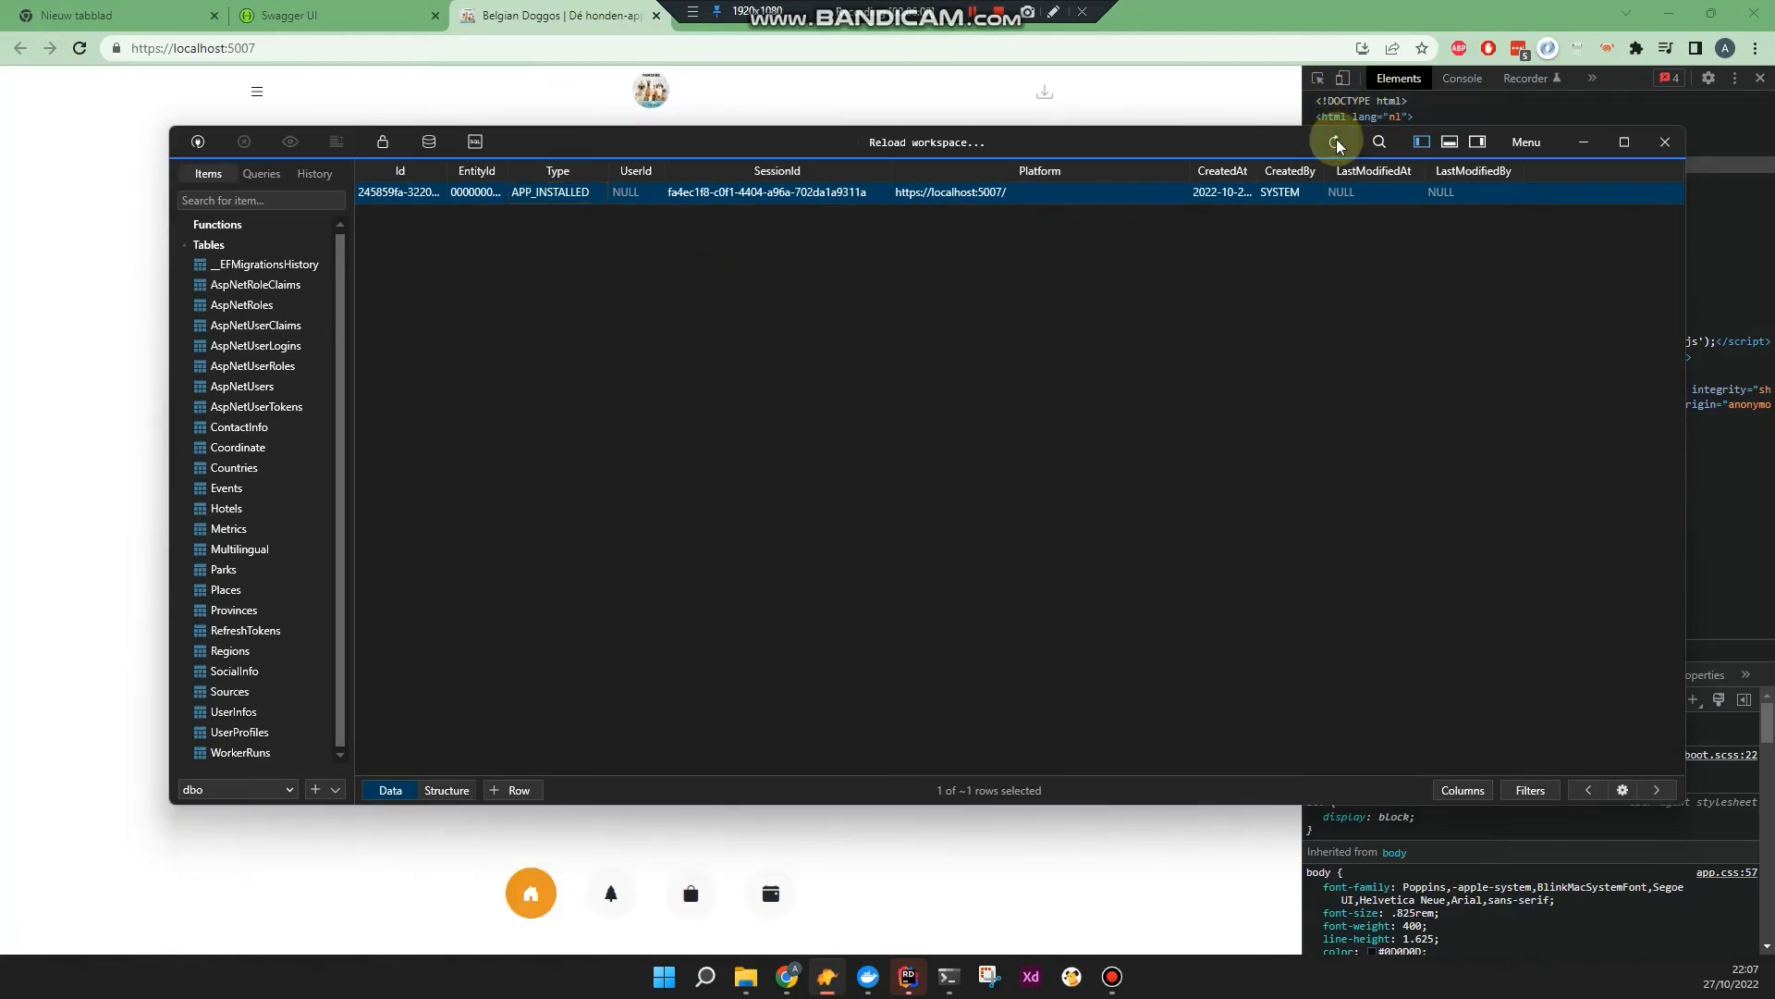
left_click(1336, 142)
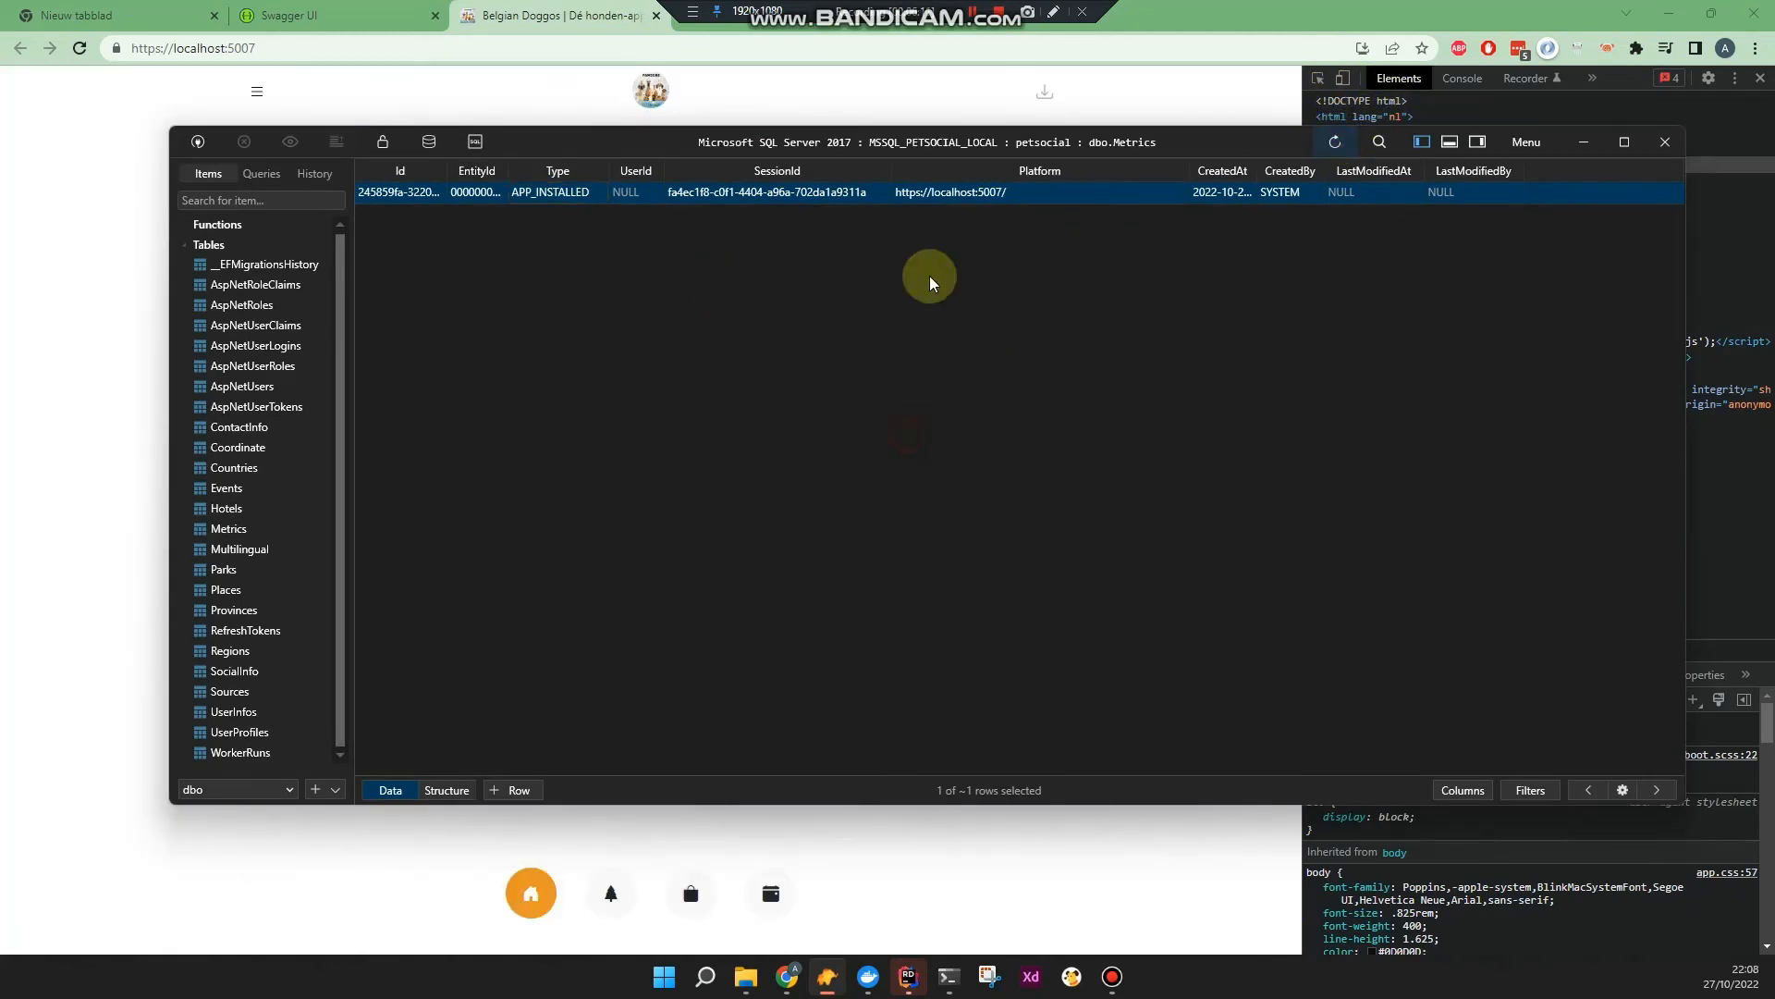
left_click(1461, 78)
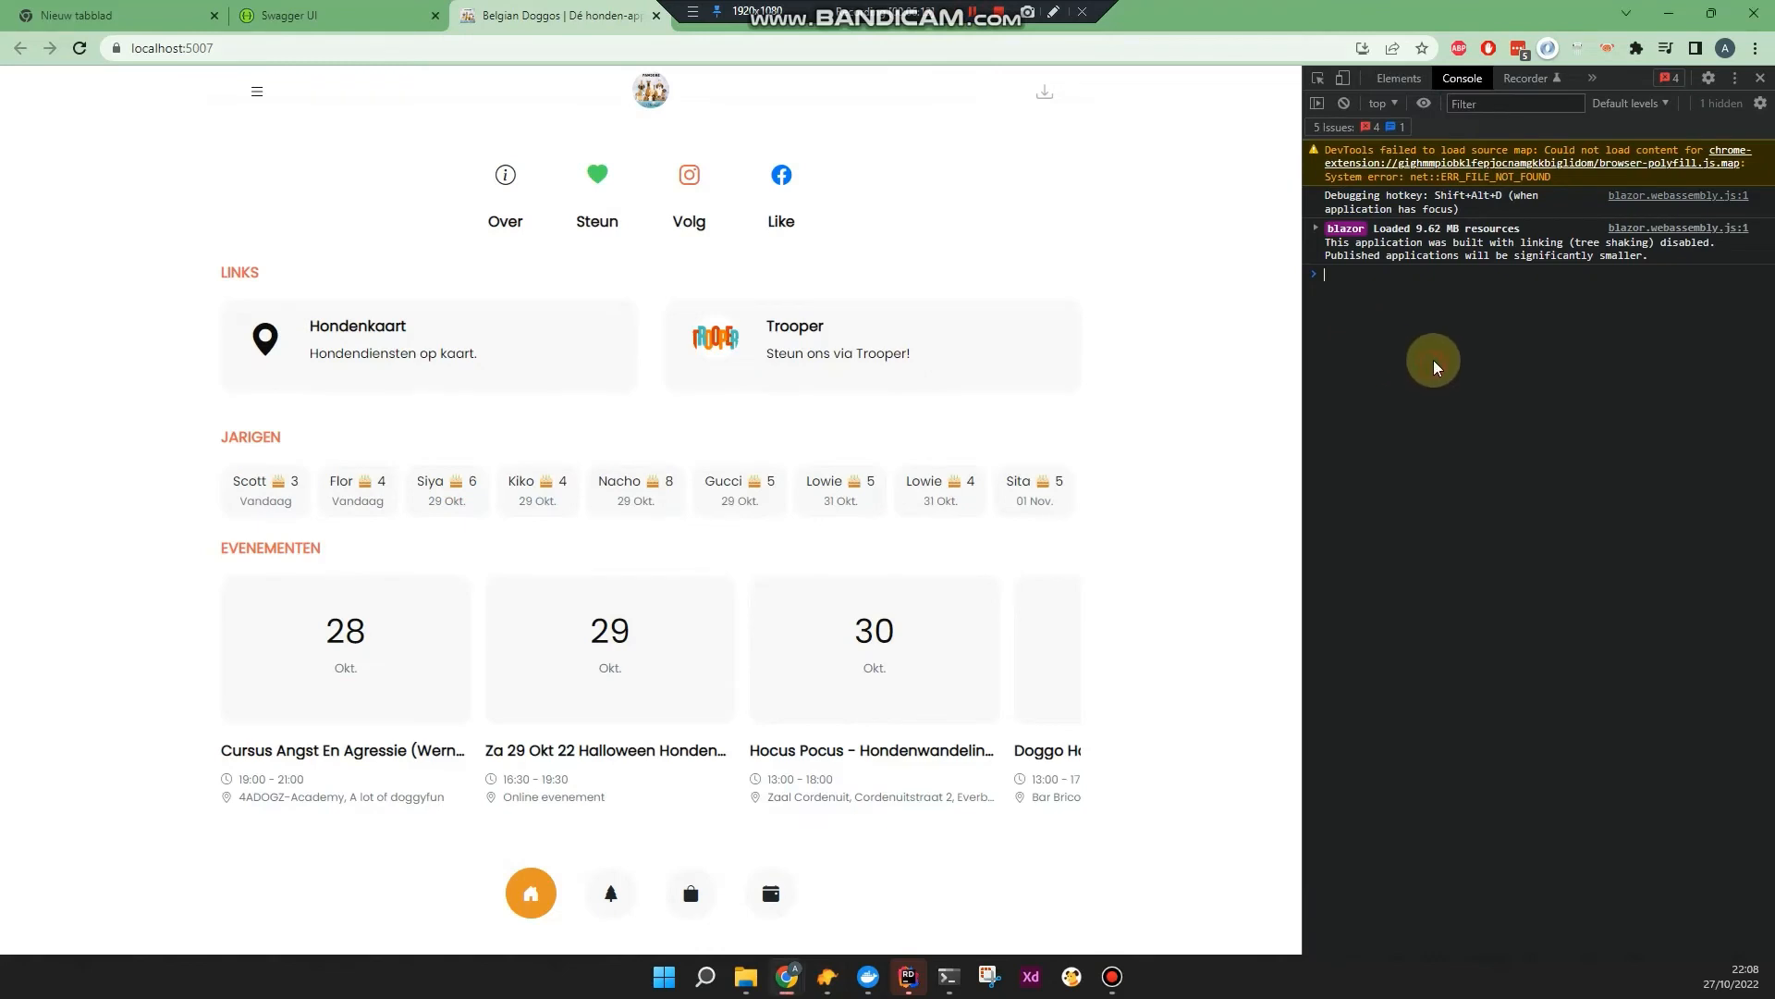
mouse_move(233, 117)
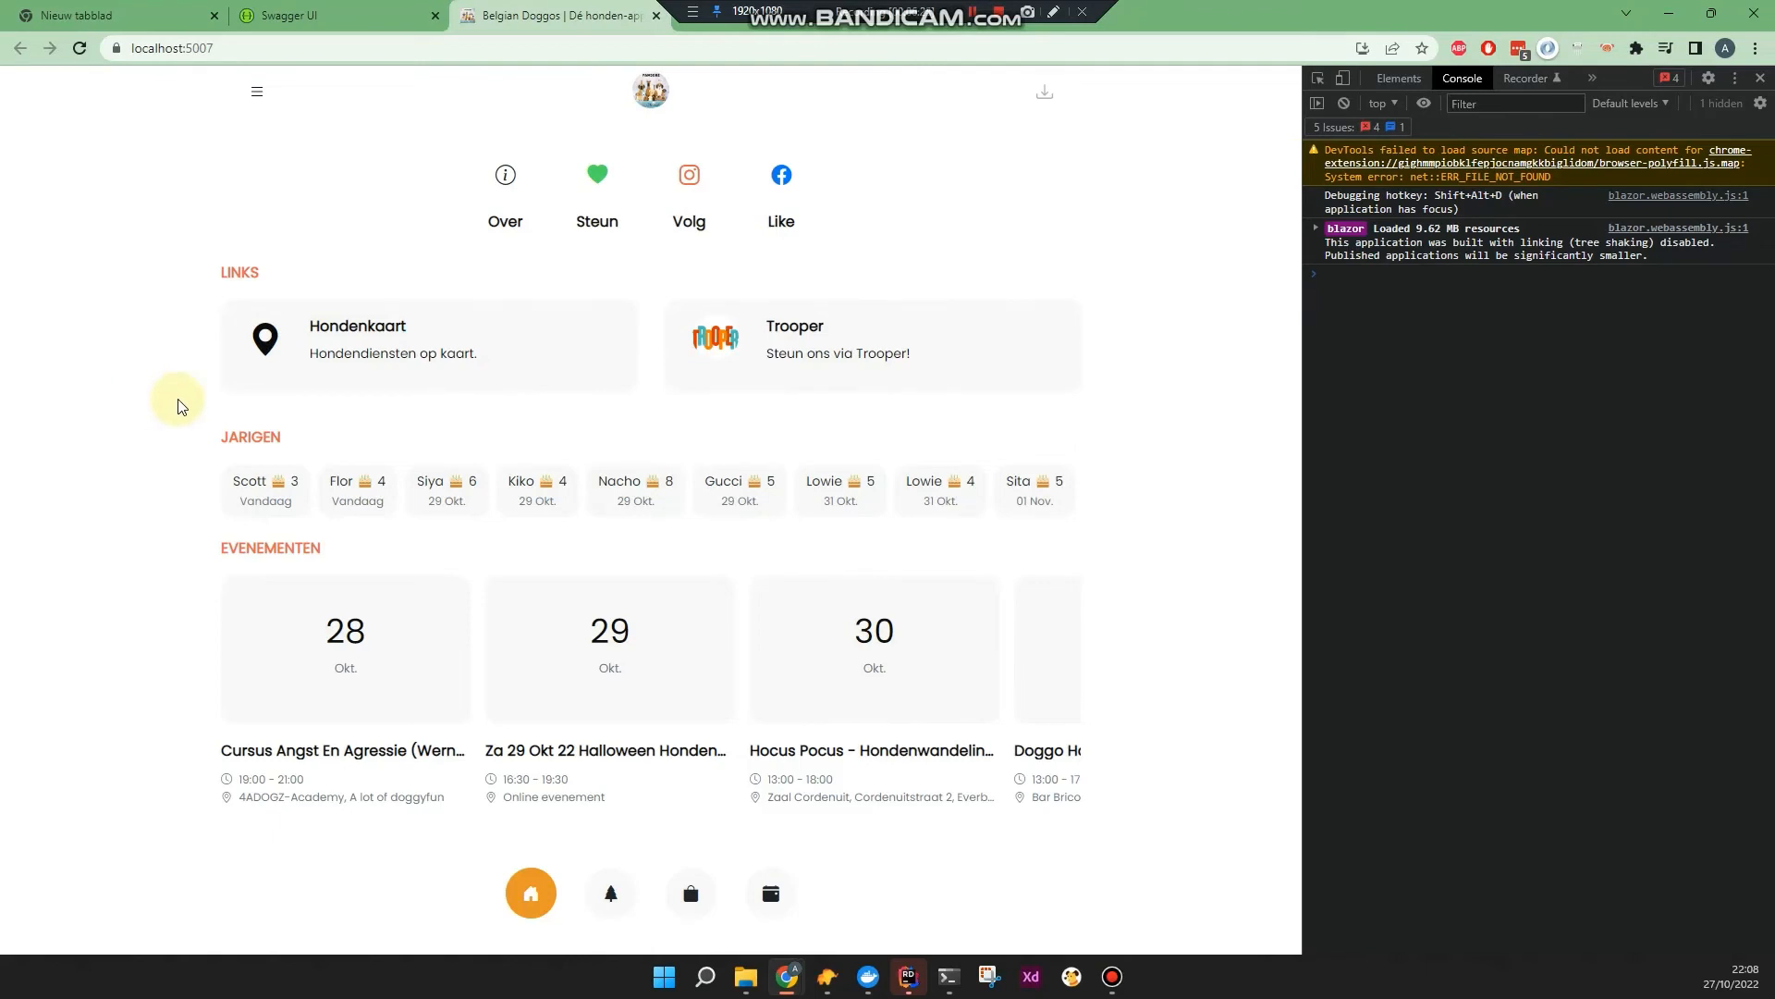
mouse_move(148, 199)
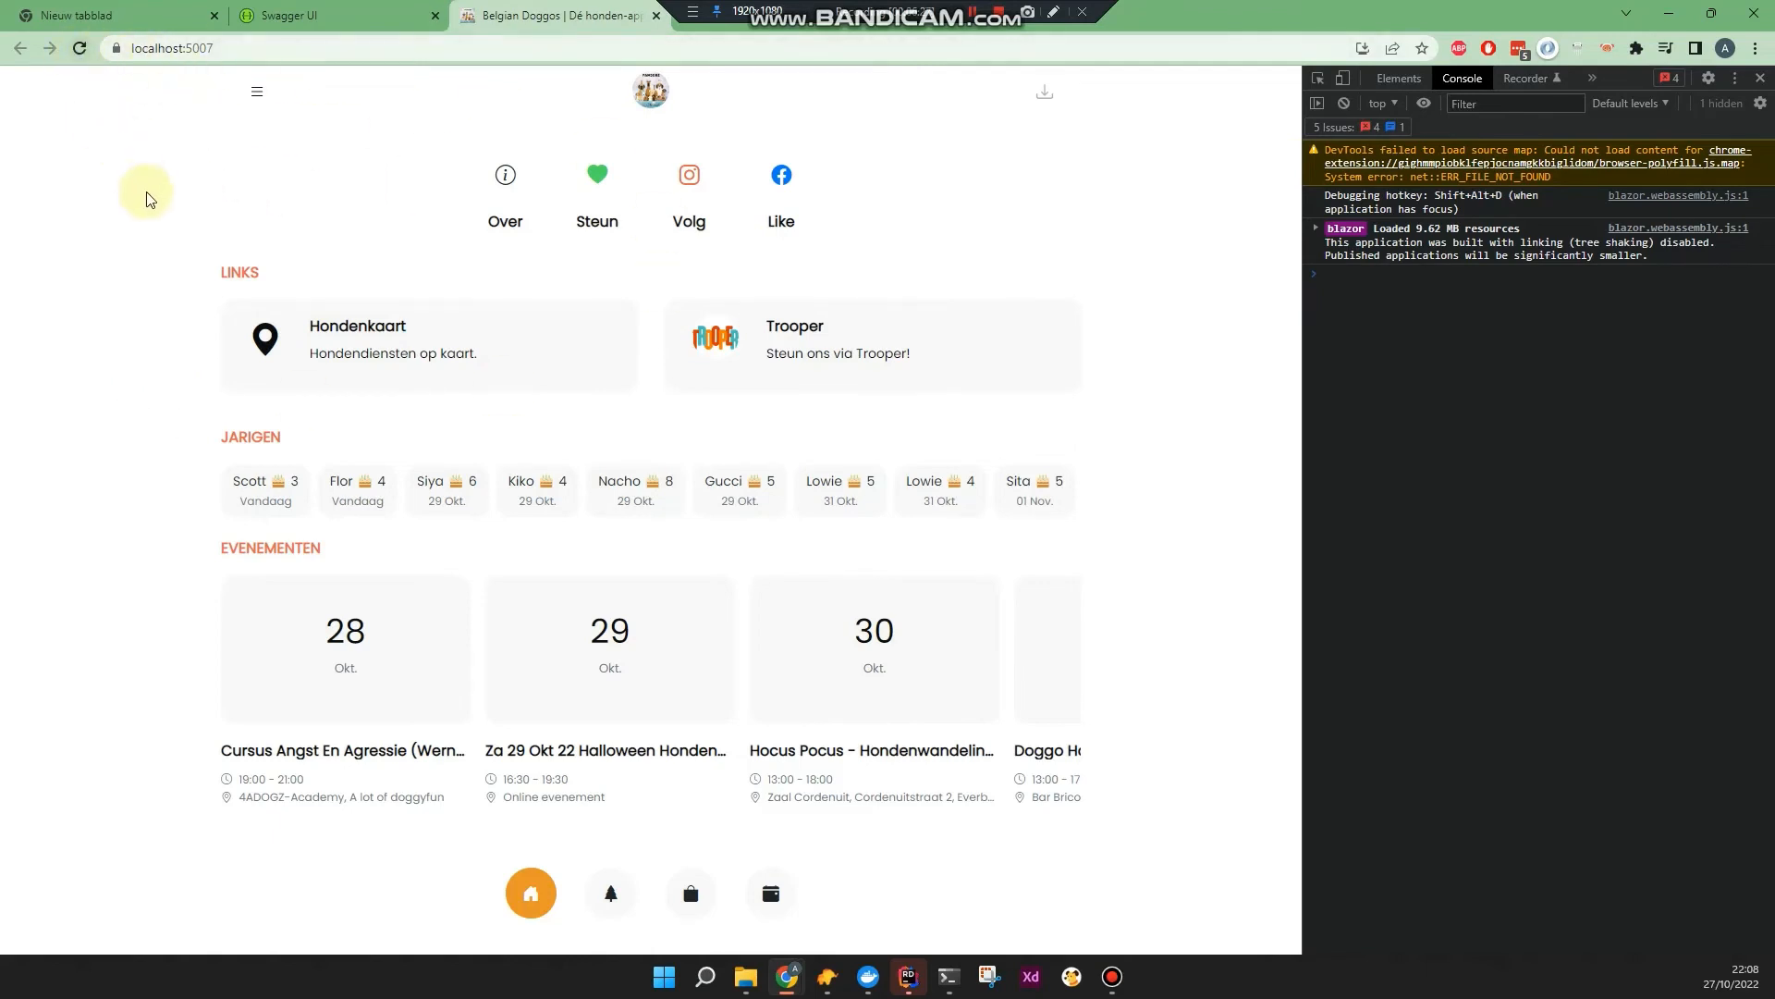
mouse_move(78, 210)
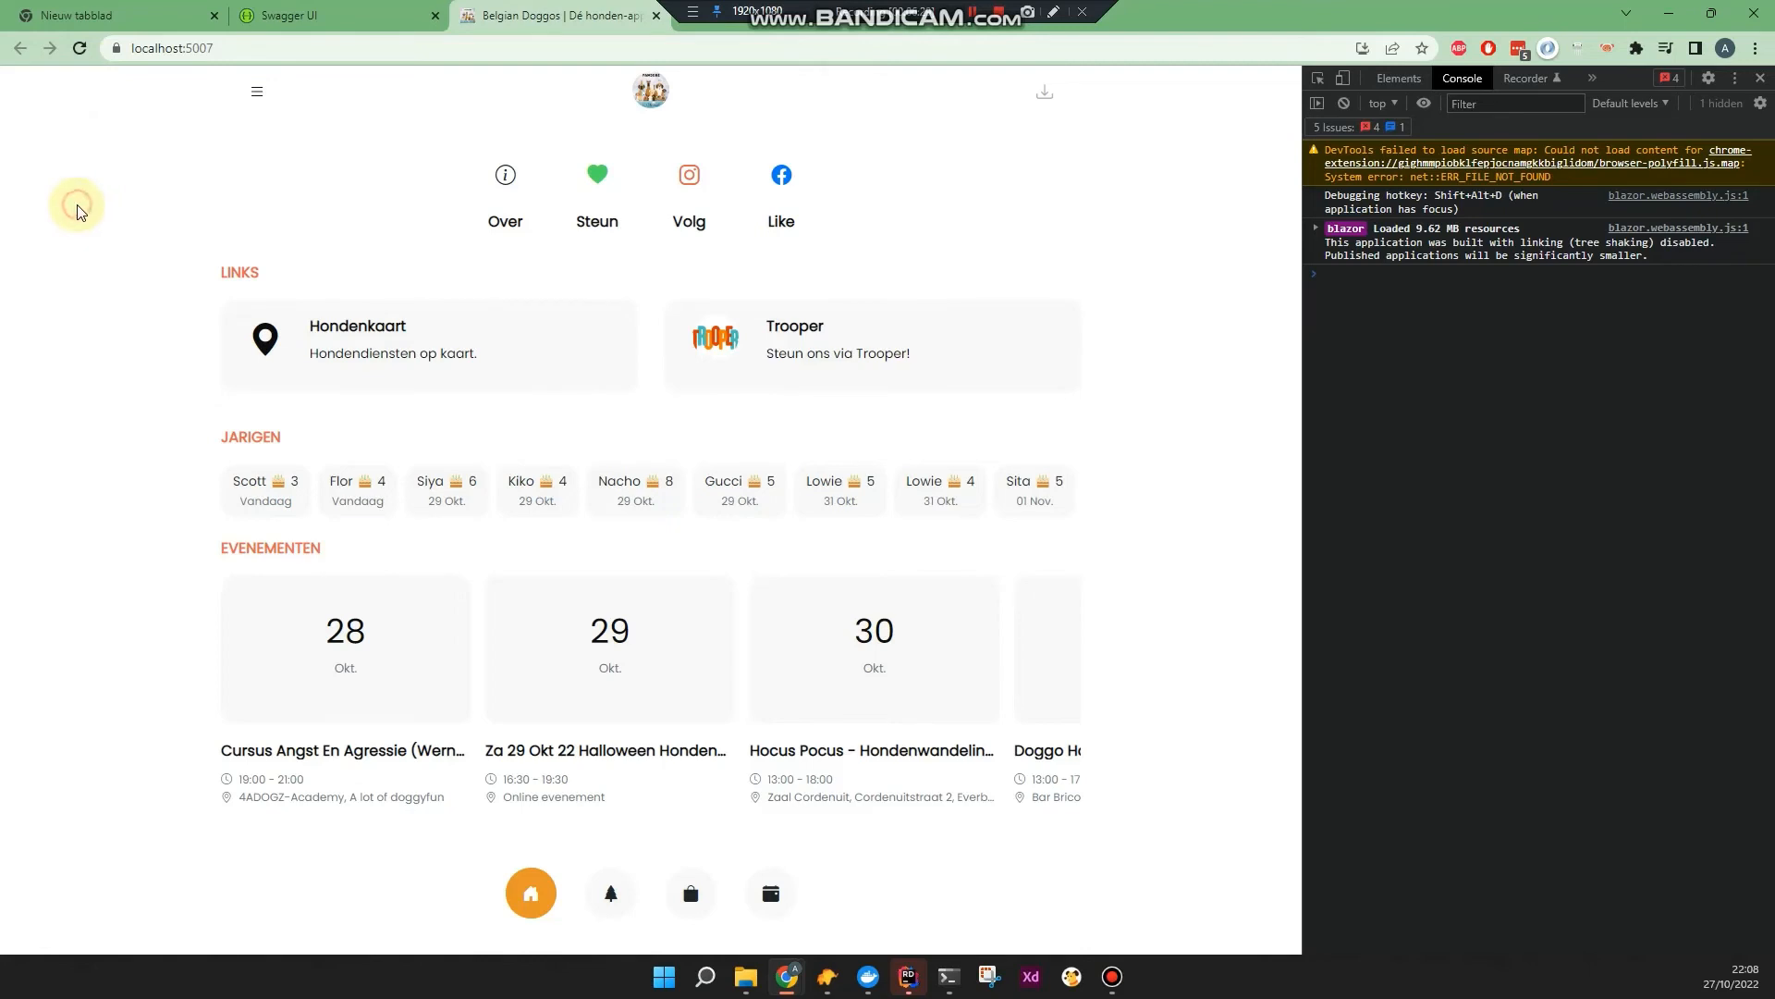
mouse_move(82, 157)
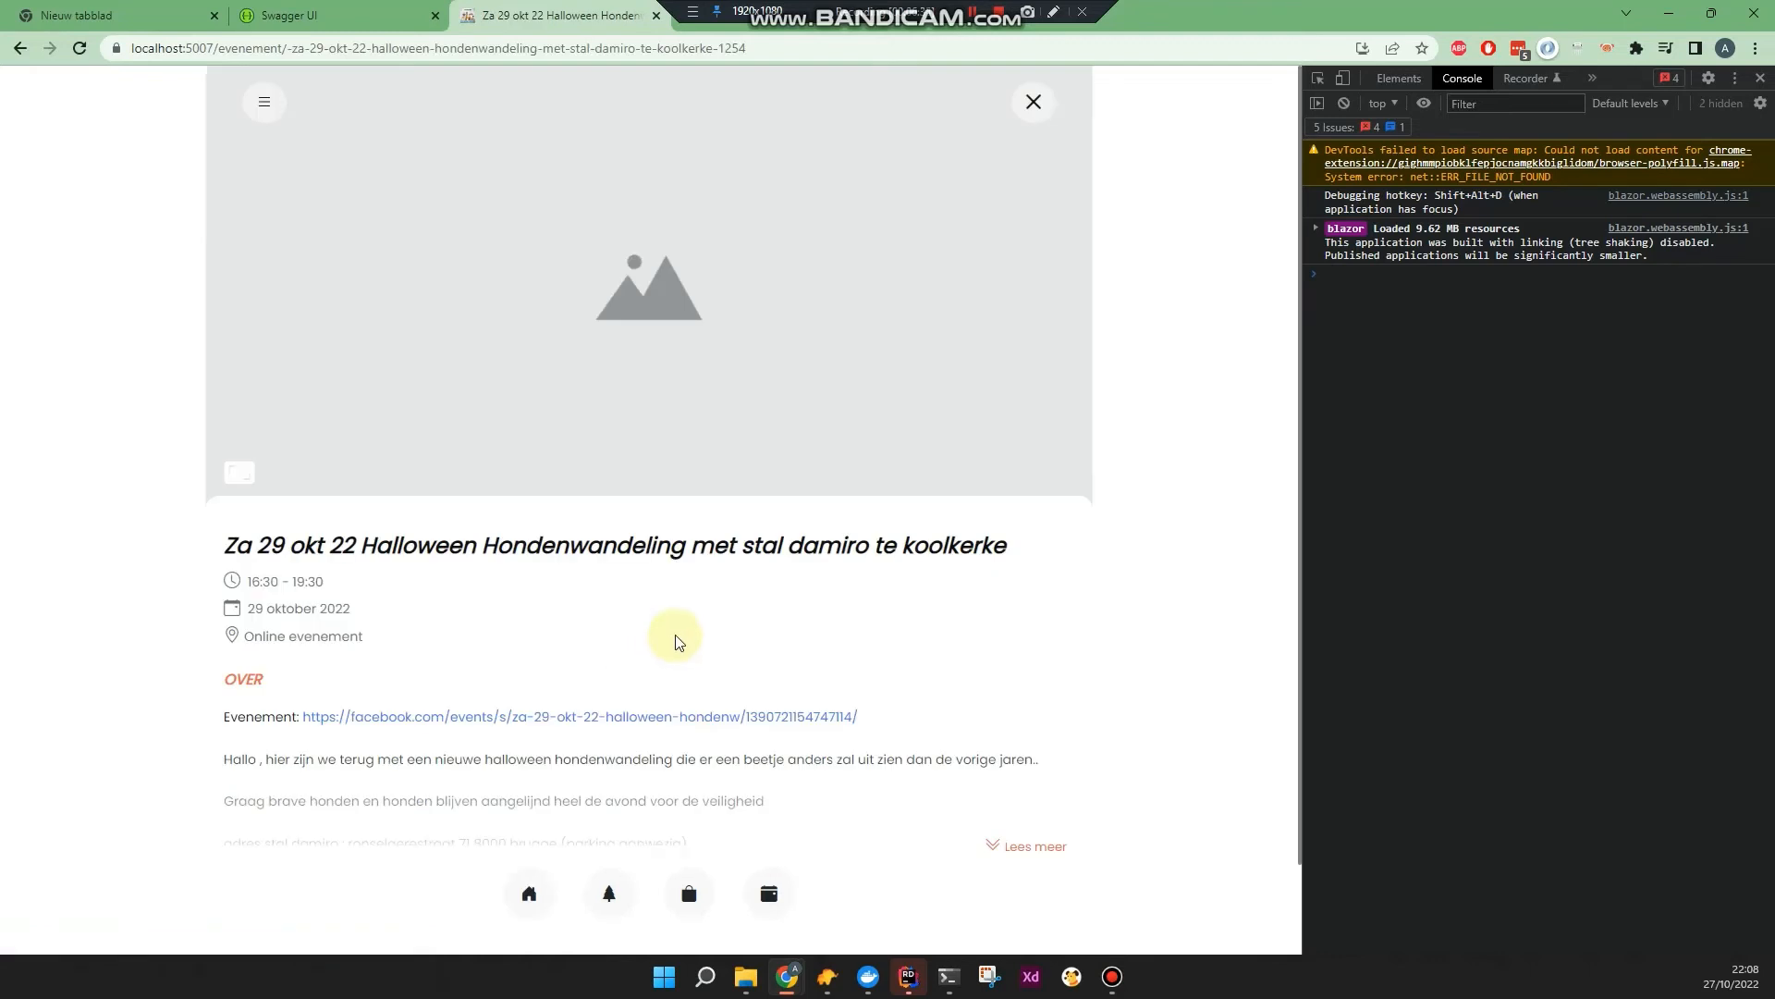
mouse_move(1031, 100)
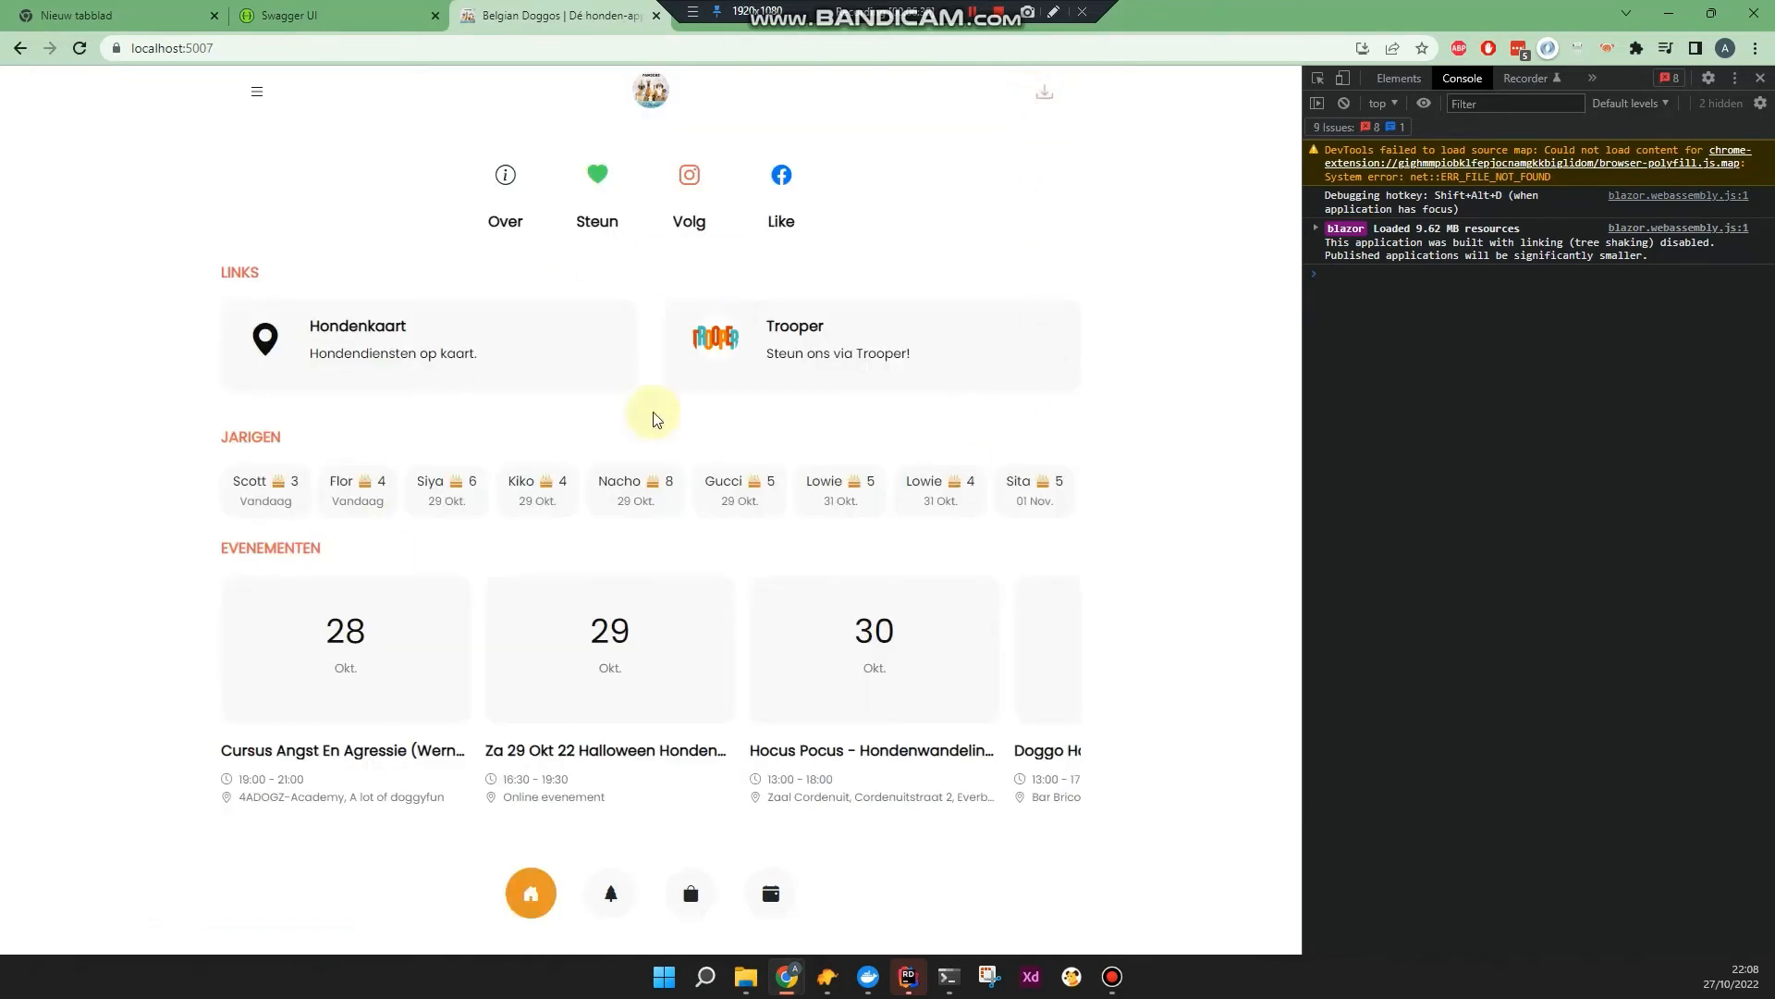
mouse_move(1080, 709)
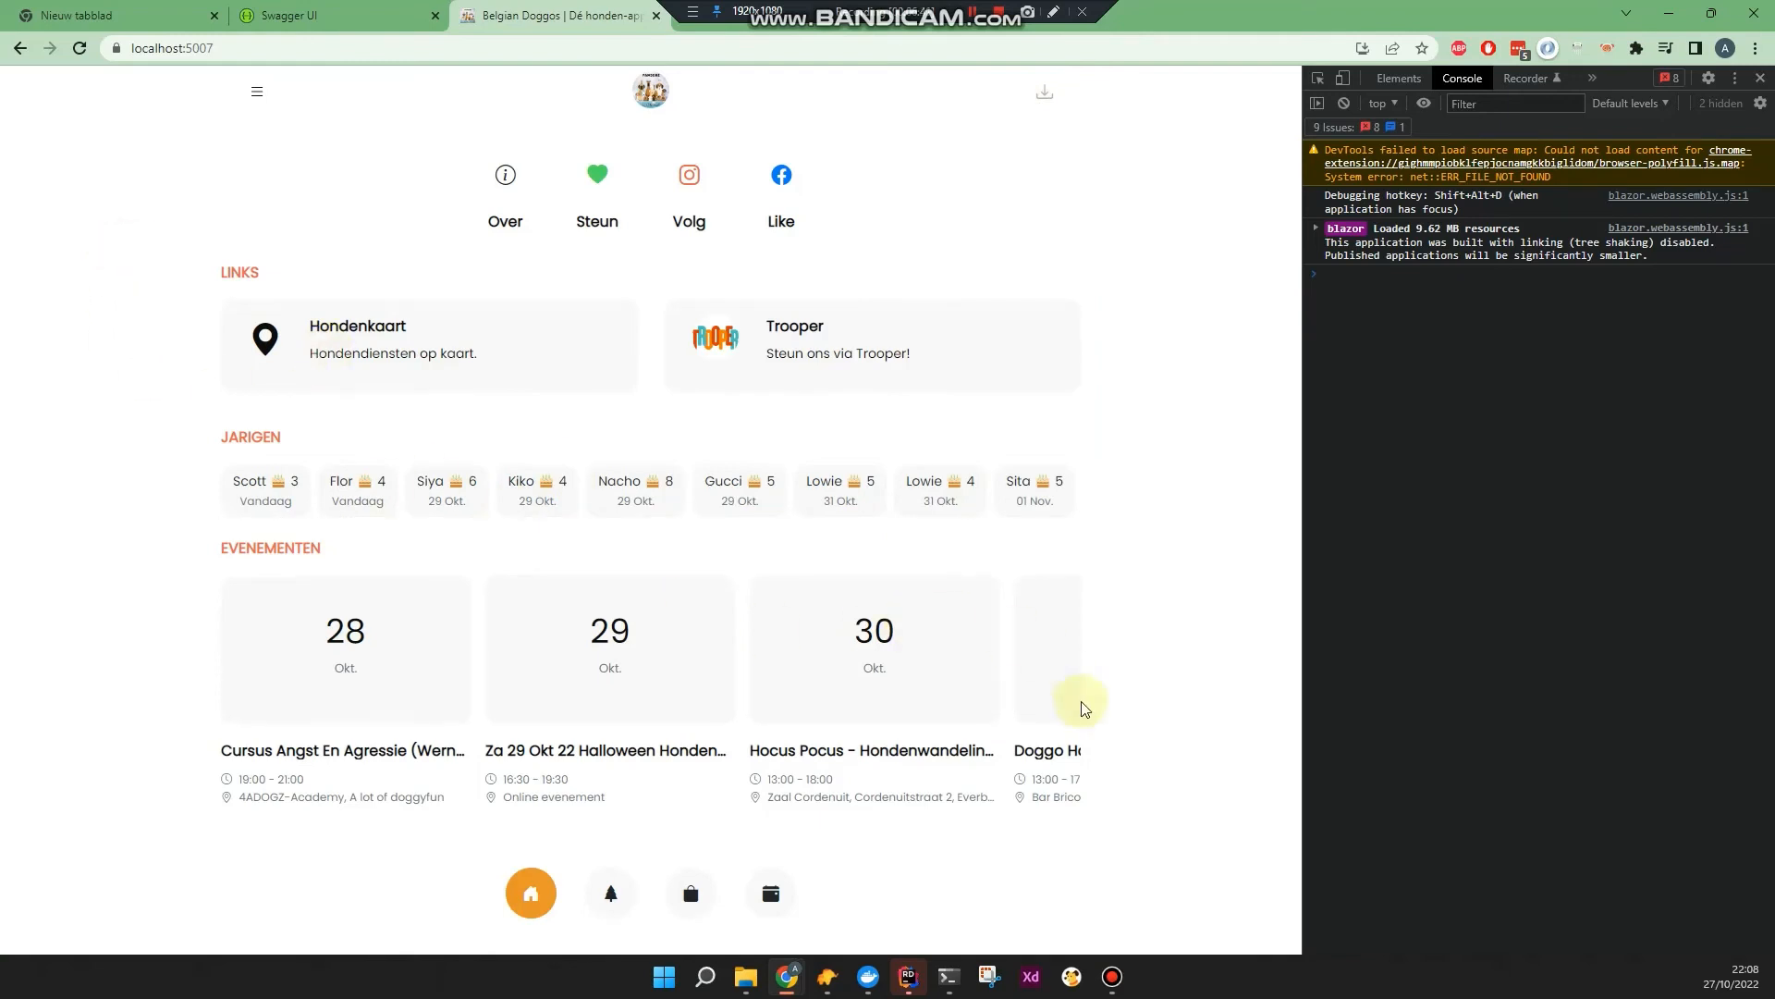
Browse to the off-leash zones list and the Hondenweide Camille Huysmanslaan details
left_click(608, 893)
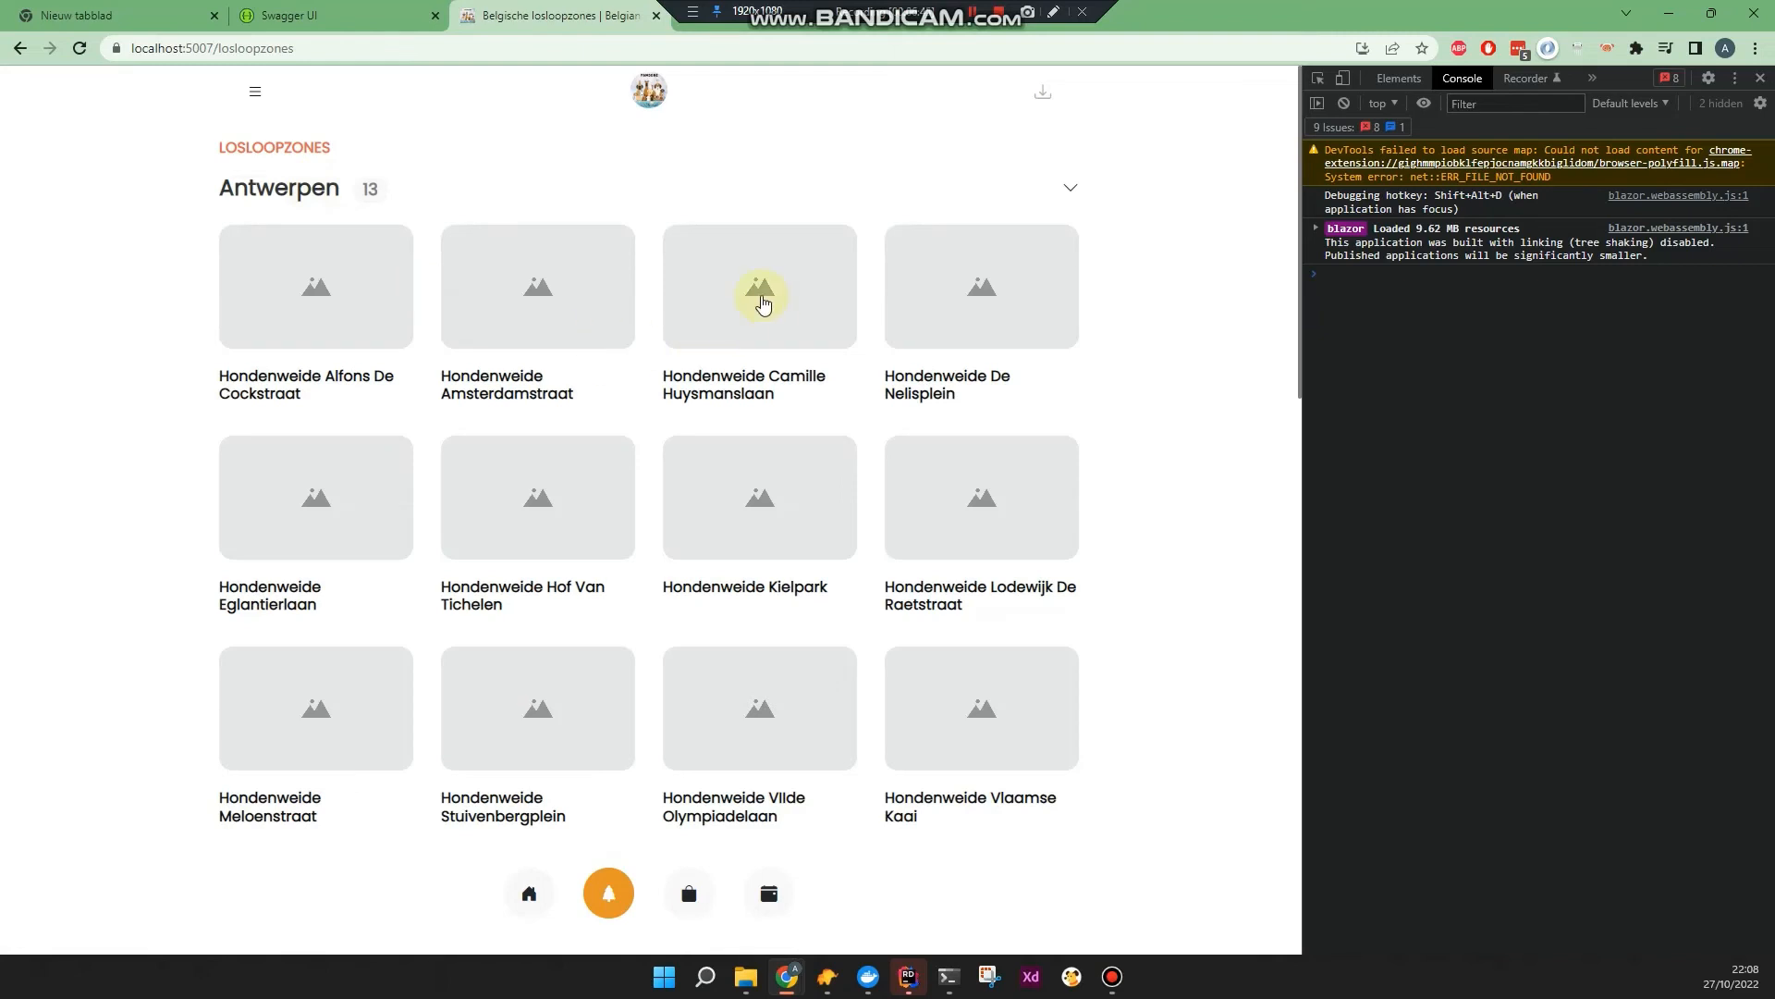
left_click(758, 286)
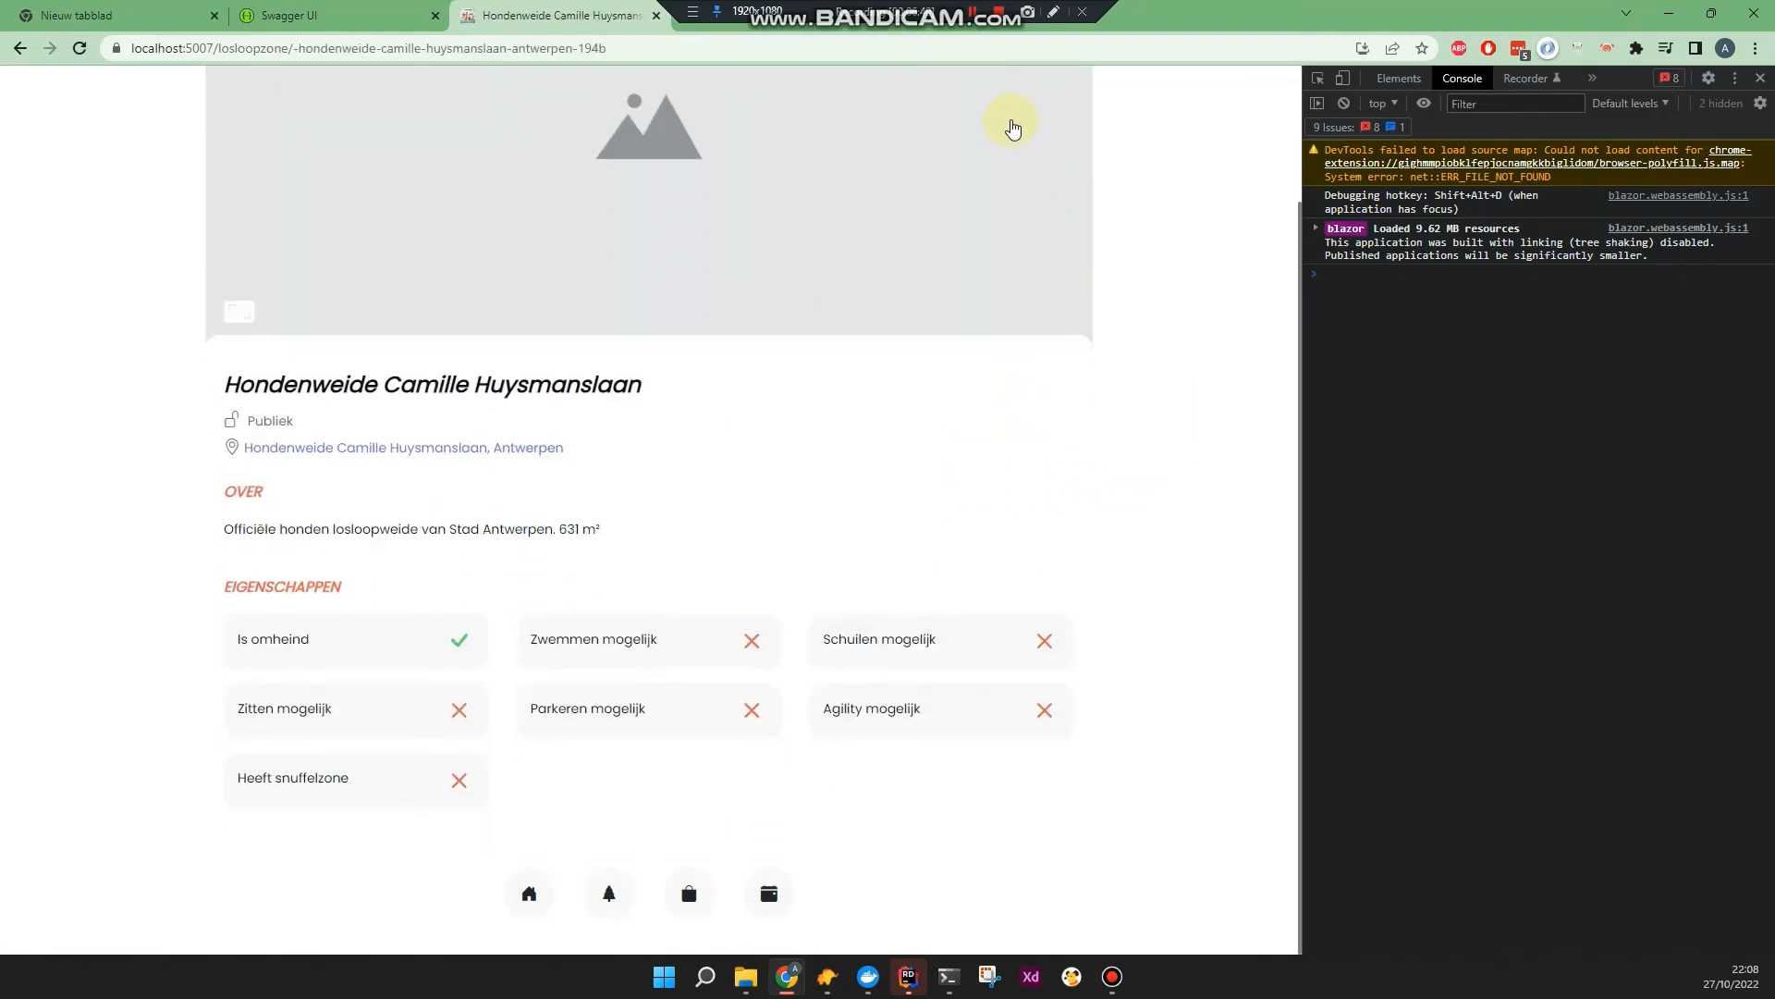
mouse_move(854, 873)
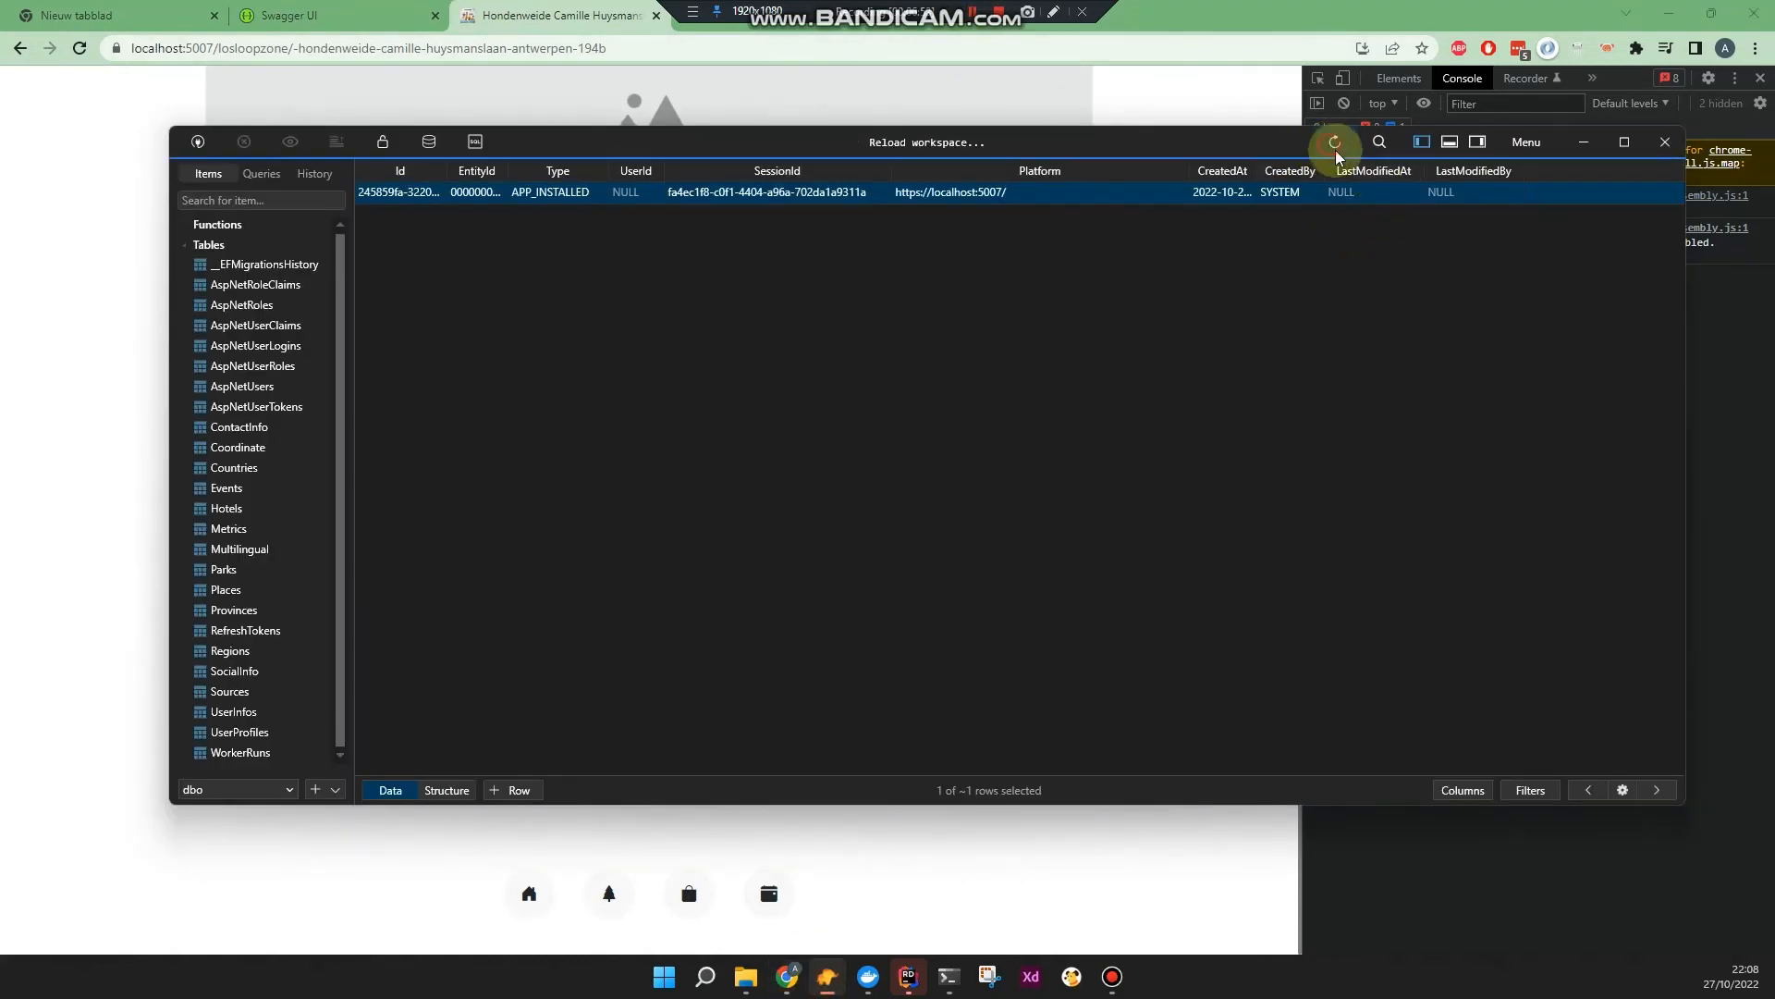
Reload dbo.Metrics and inspect the new PAGE_VISIT rows, including the home page visit
left_click(1335, 142)
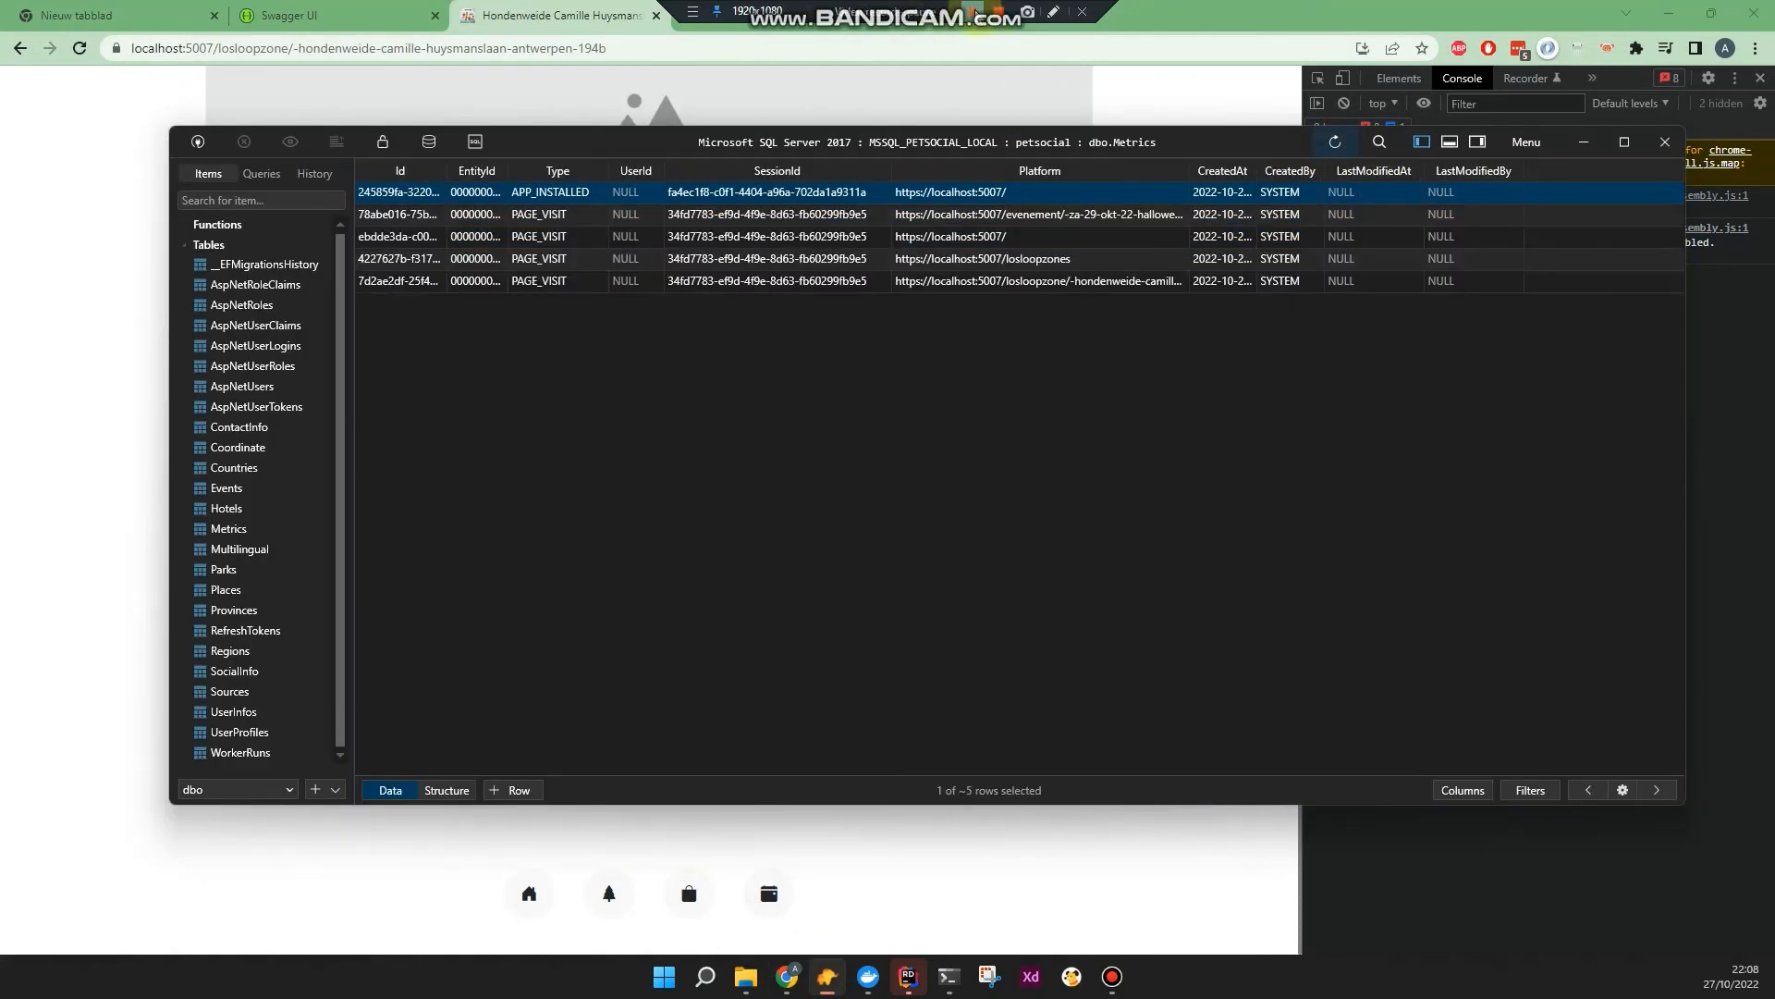
mouse_move(1007, 116)
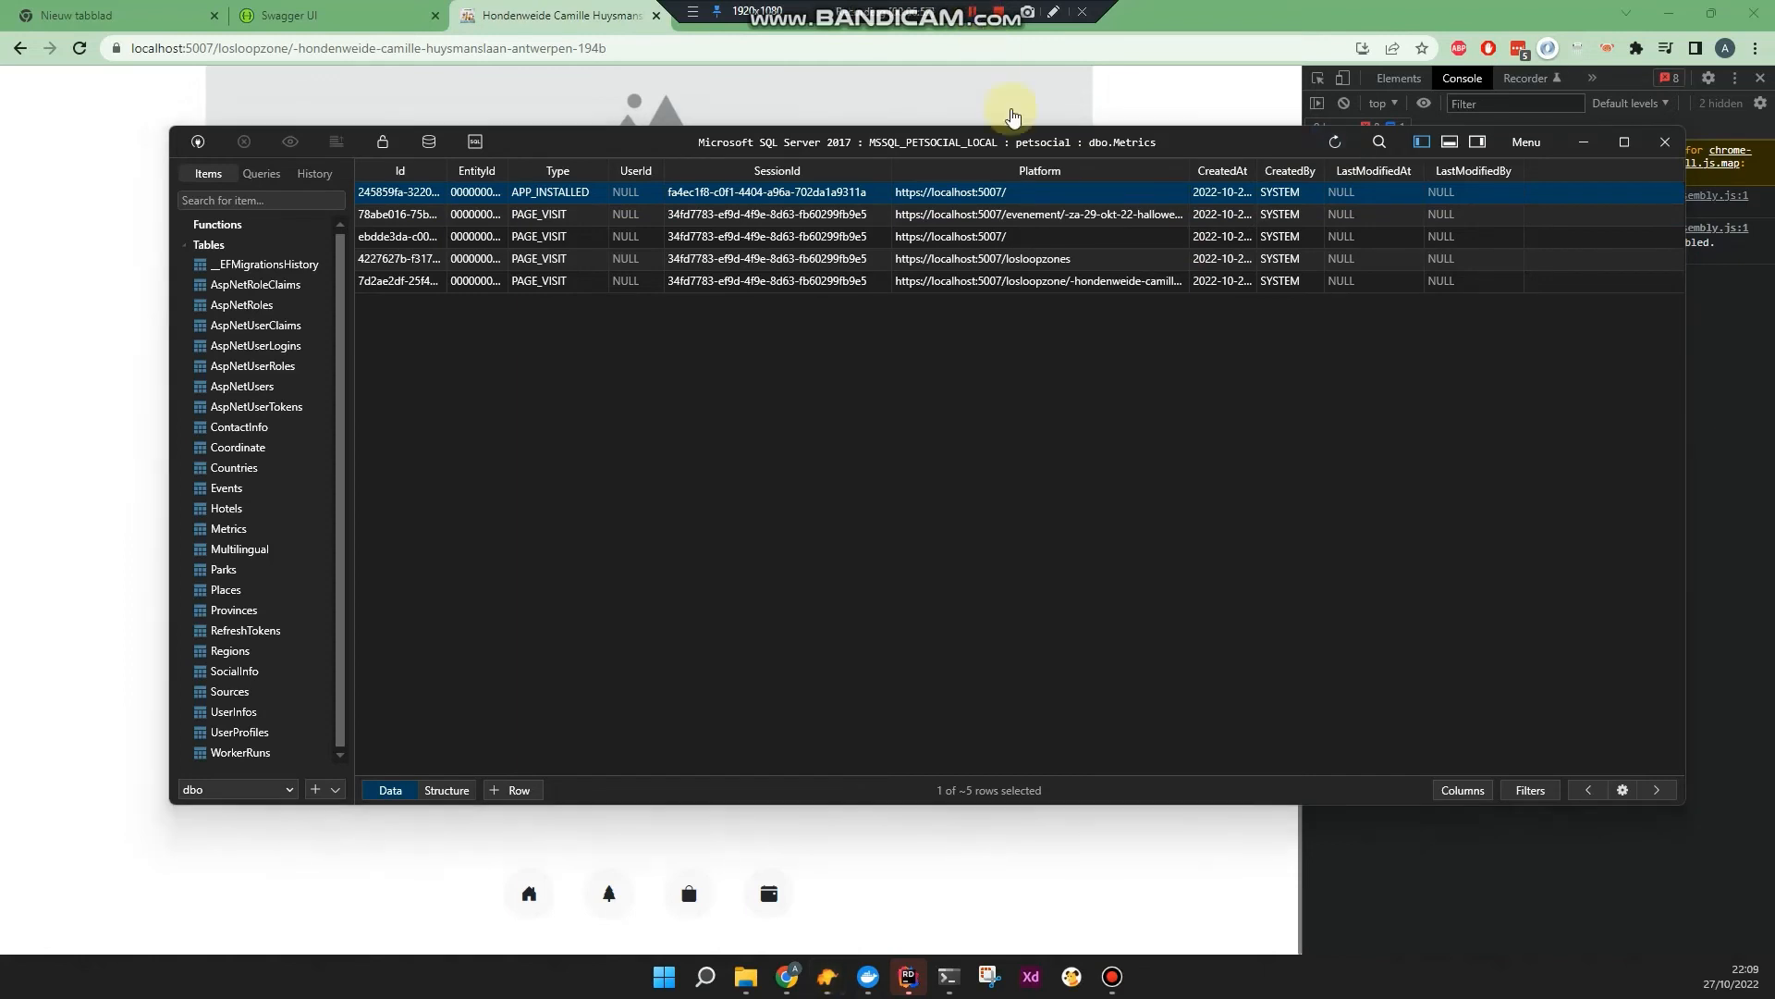
left_click(1019, 214)
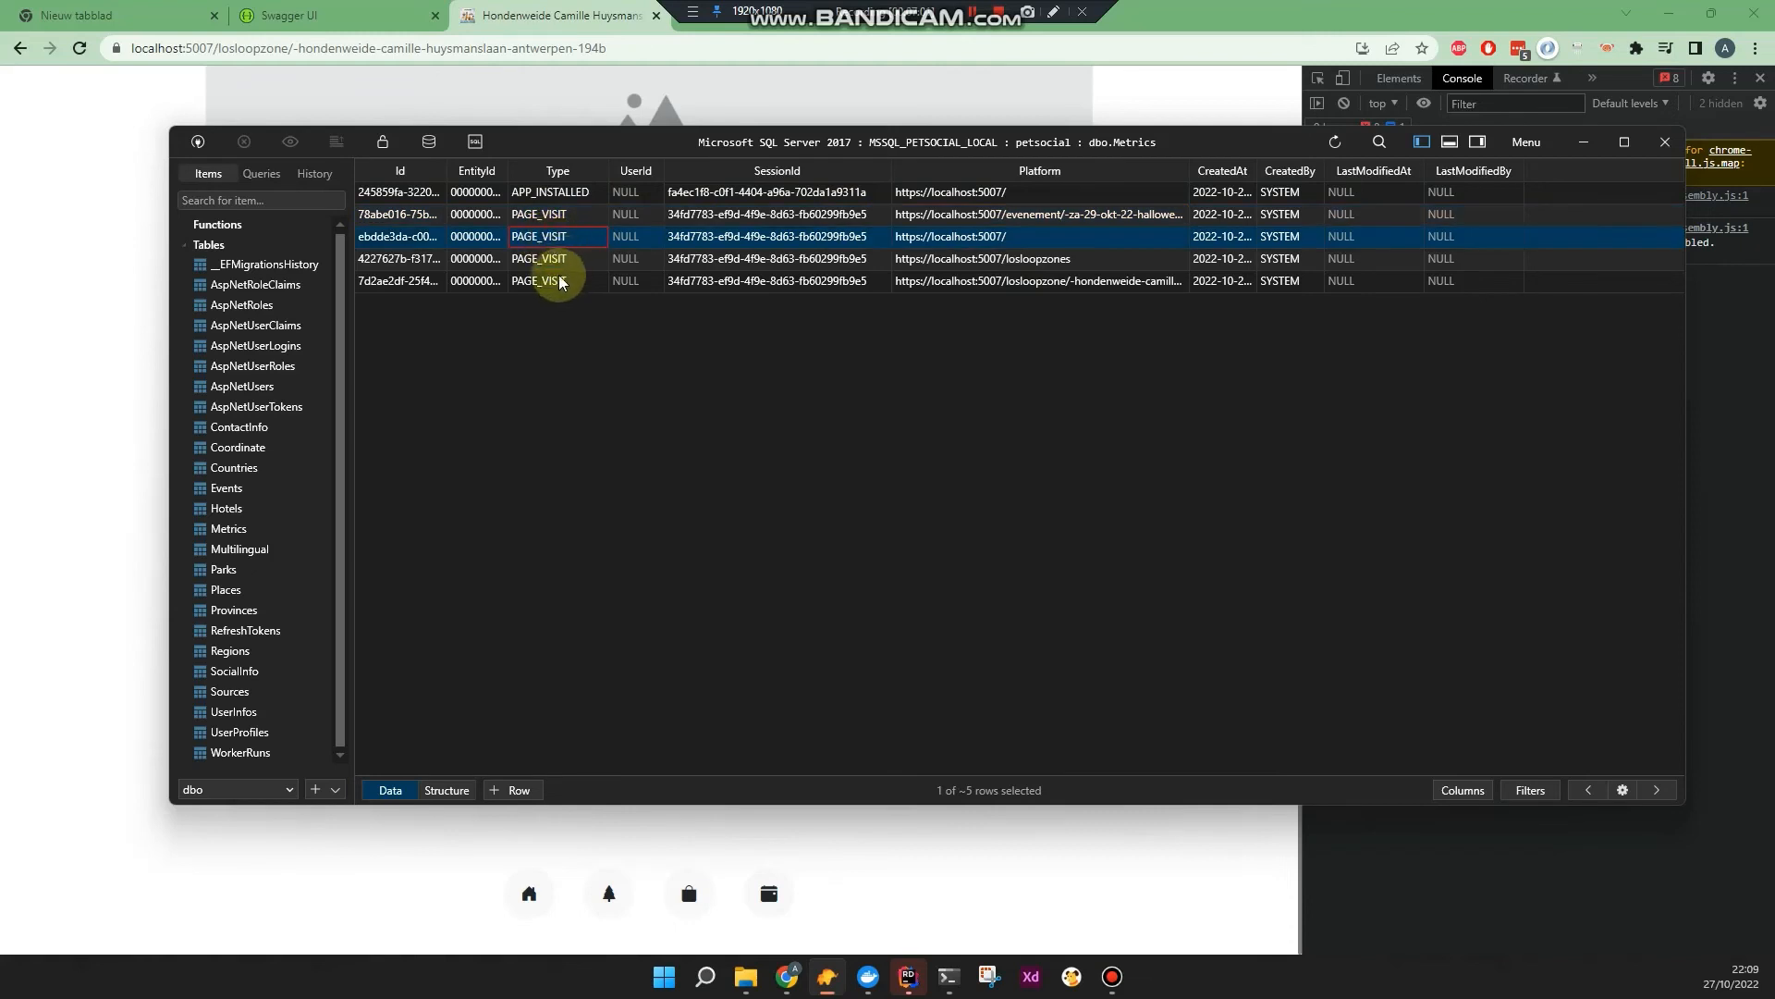
left_click(557, 279)
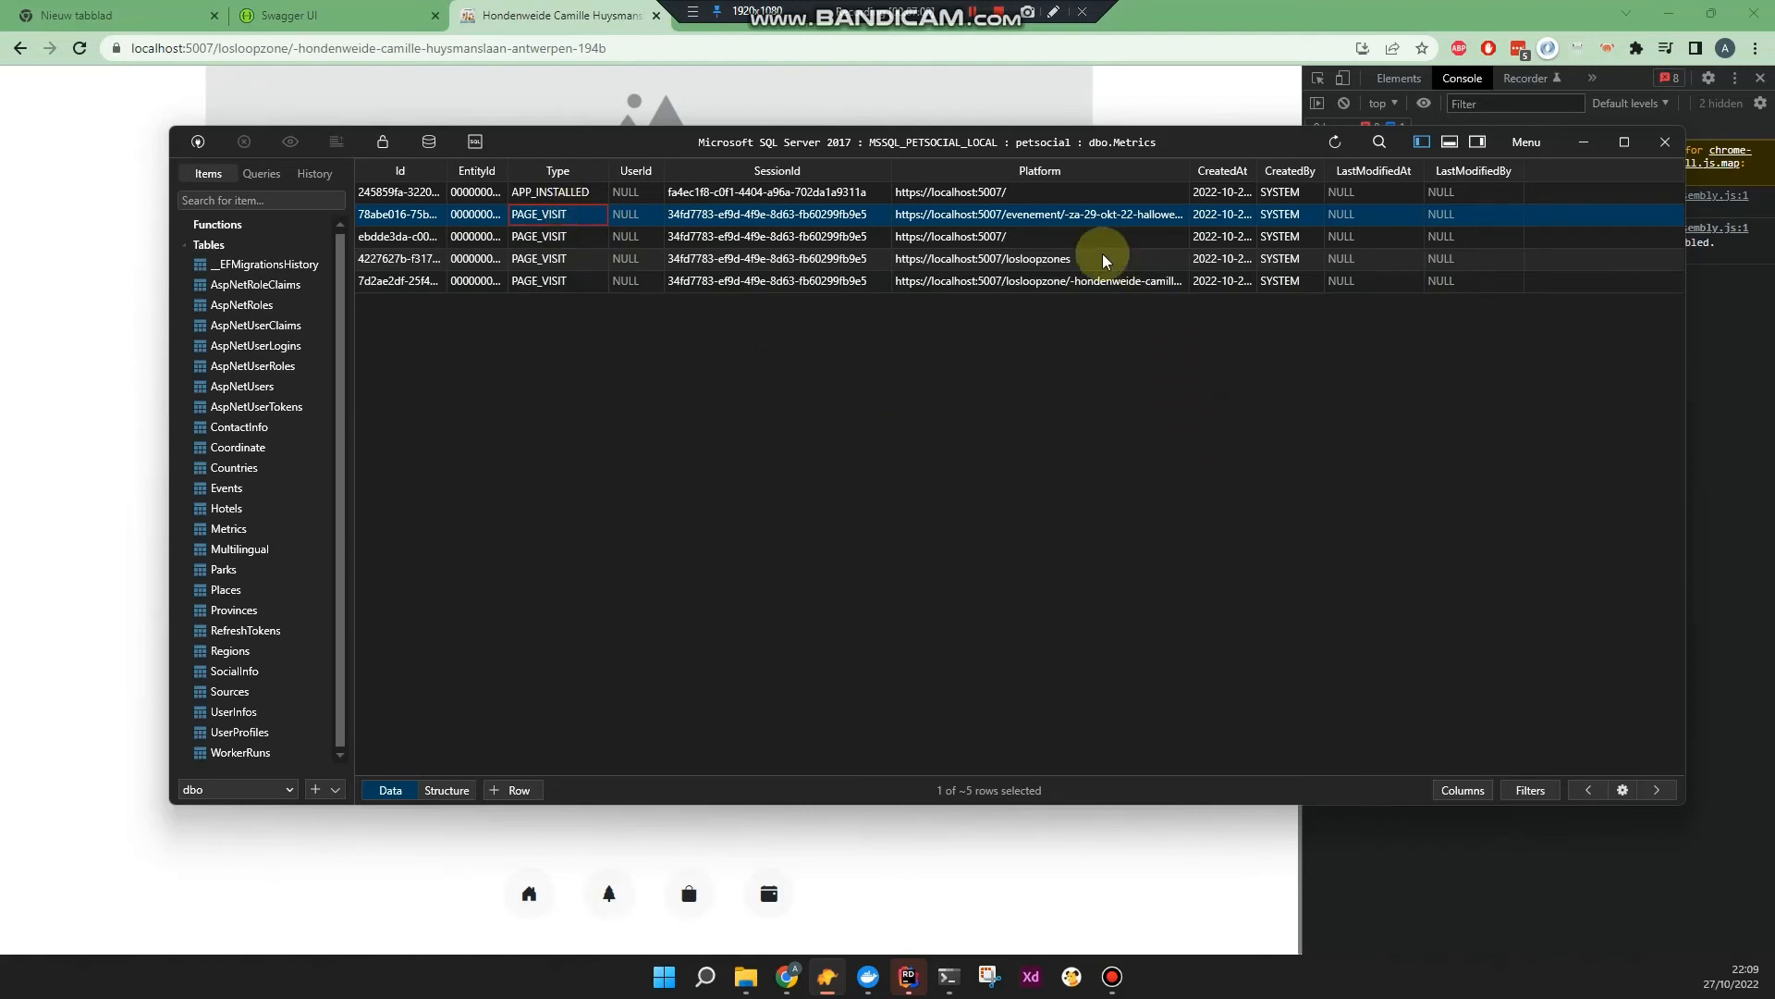
mouse_move(1086, 225)
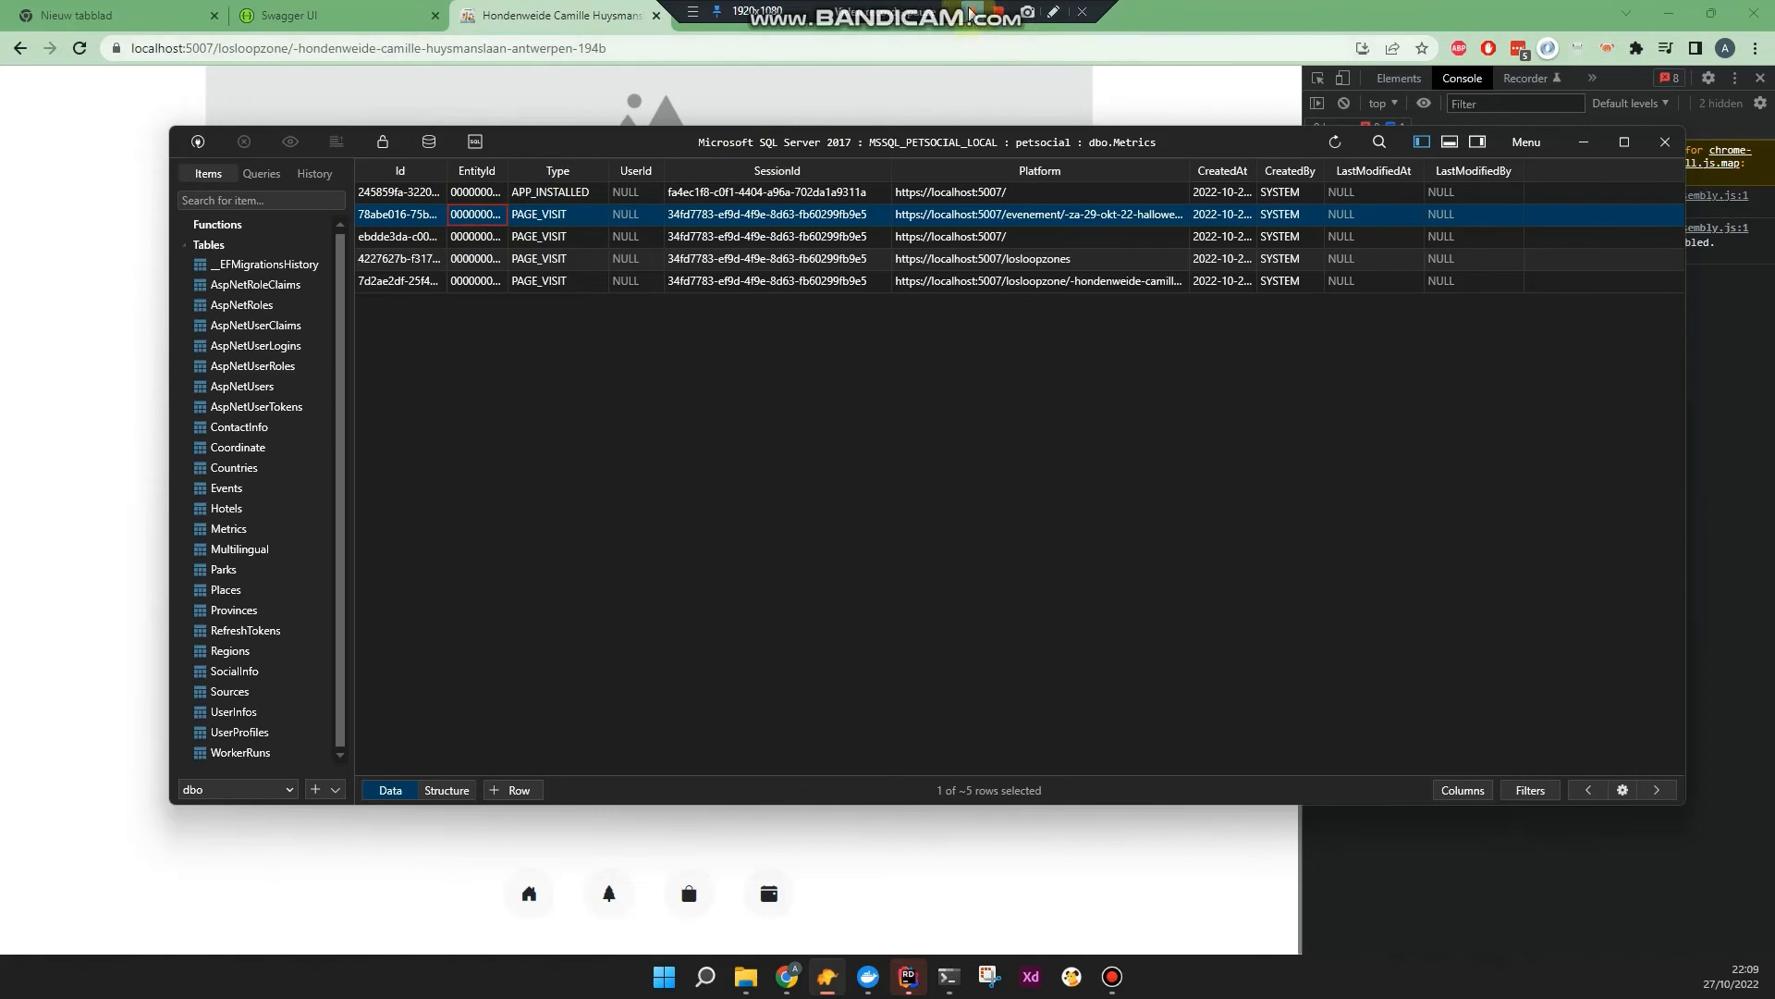
mouse_move(890, 464)
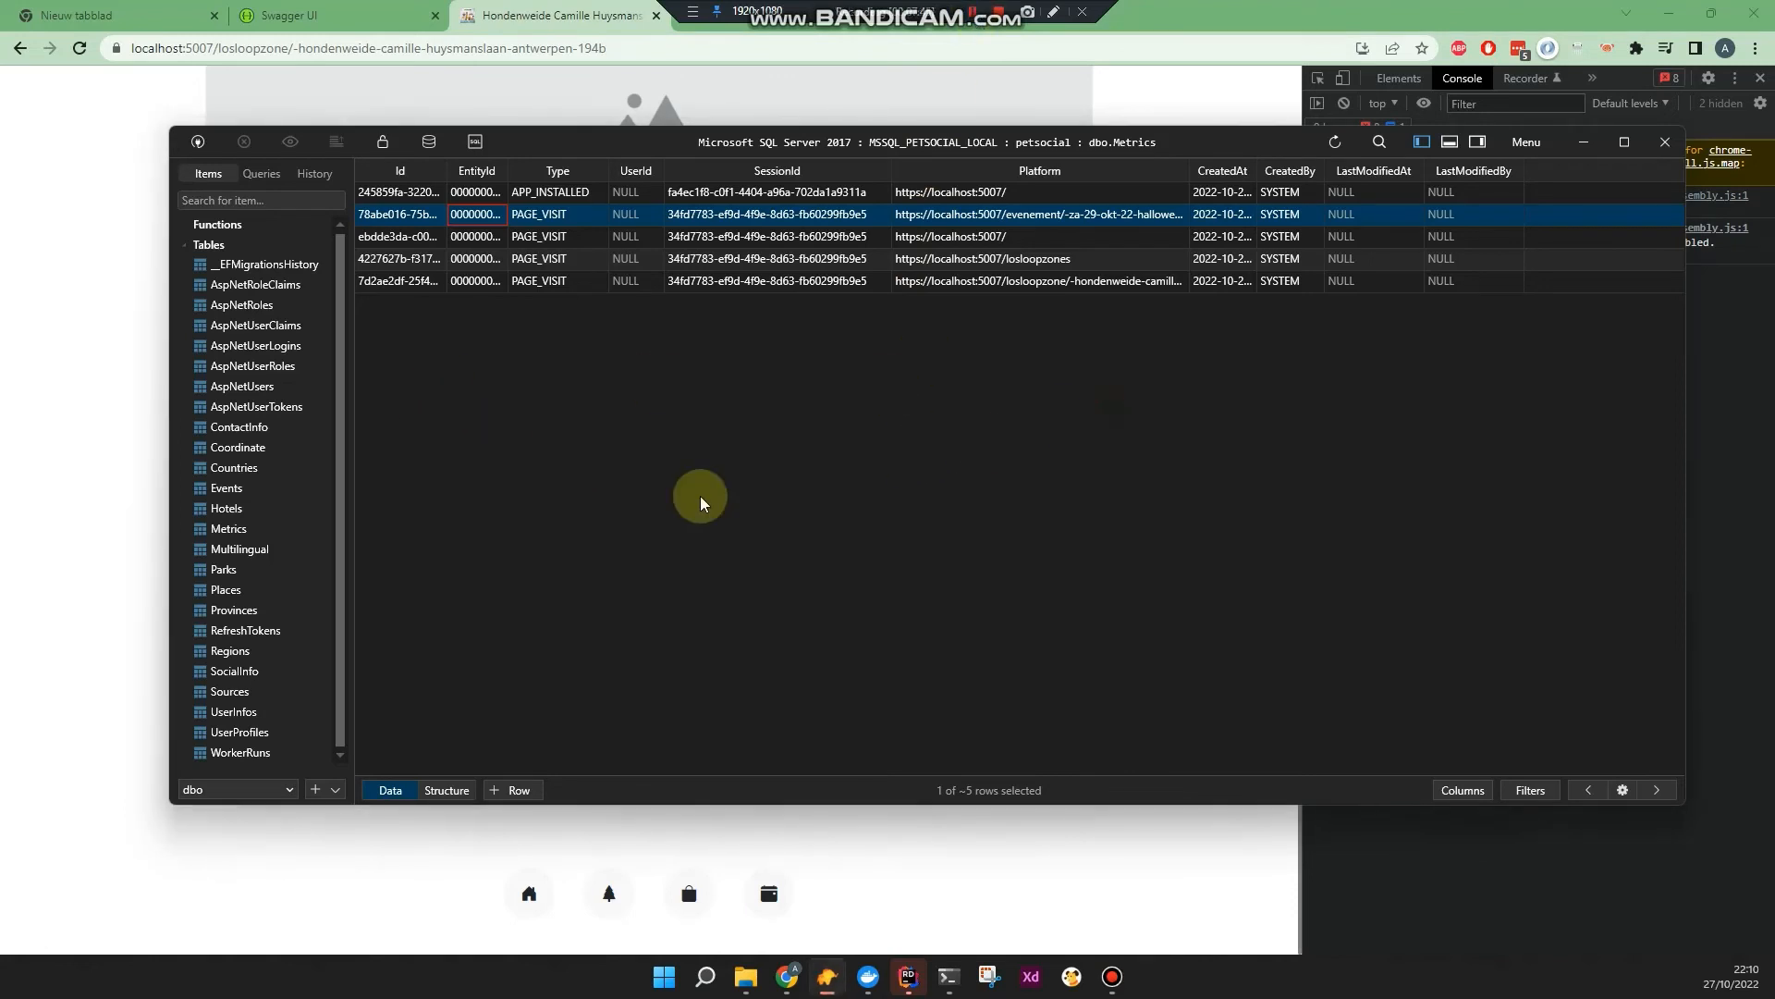
mouse_move(544, 284)
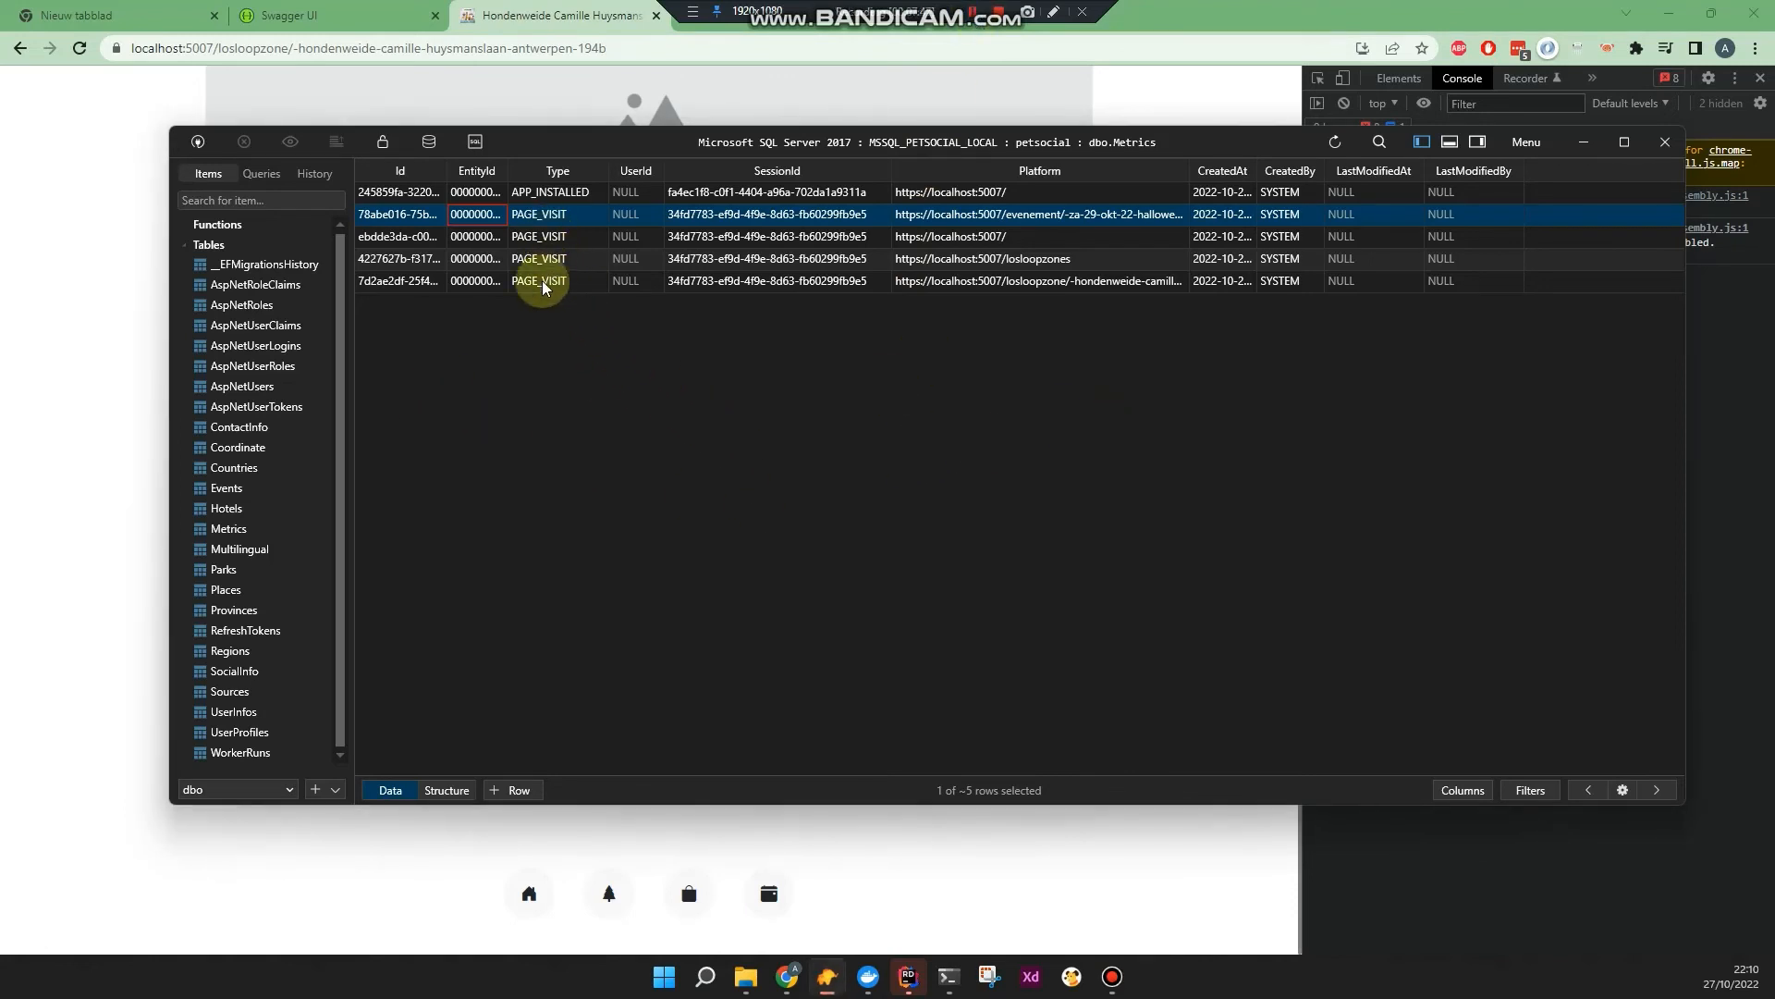
mouse_move(481, 270)
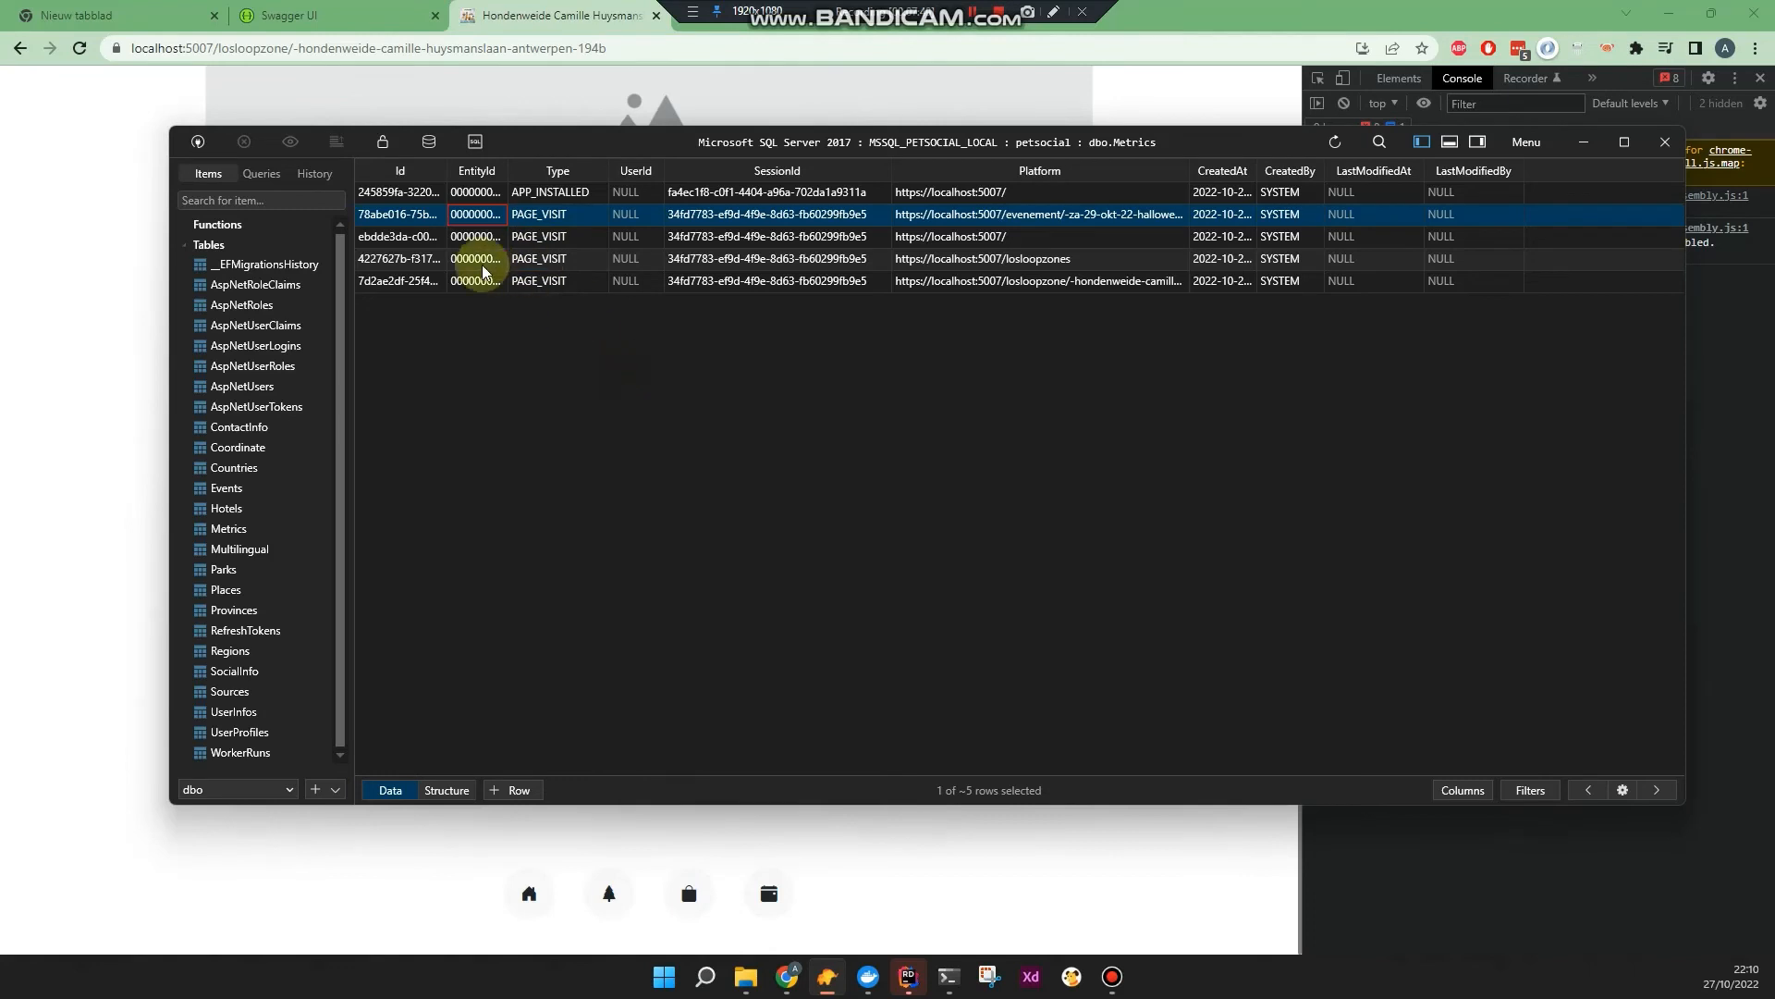
mouse_move(577, 685)
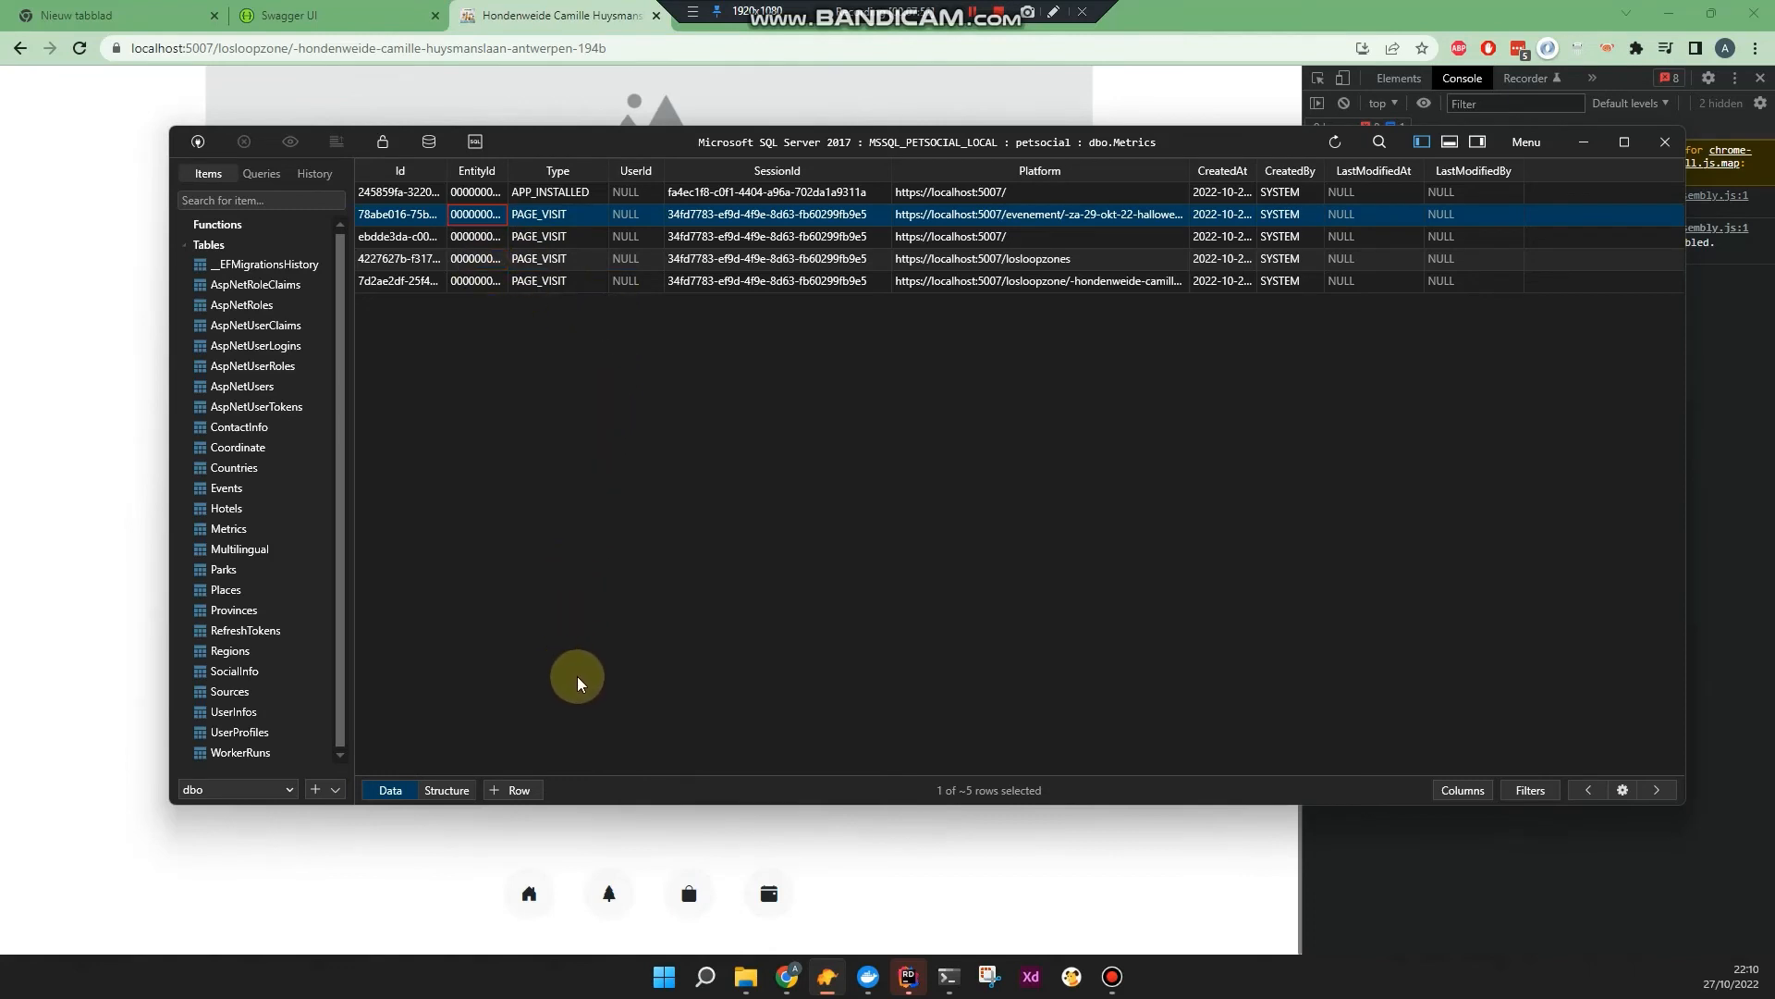
mouse_move(638, 475)
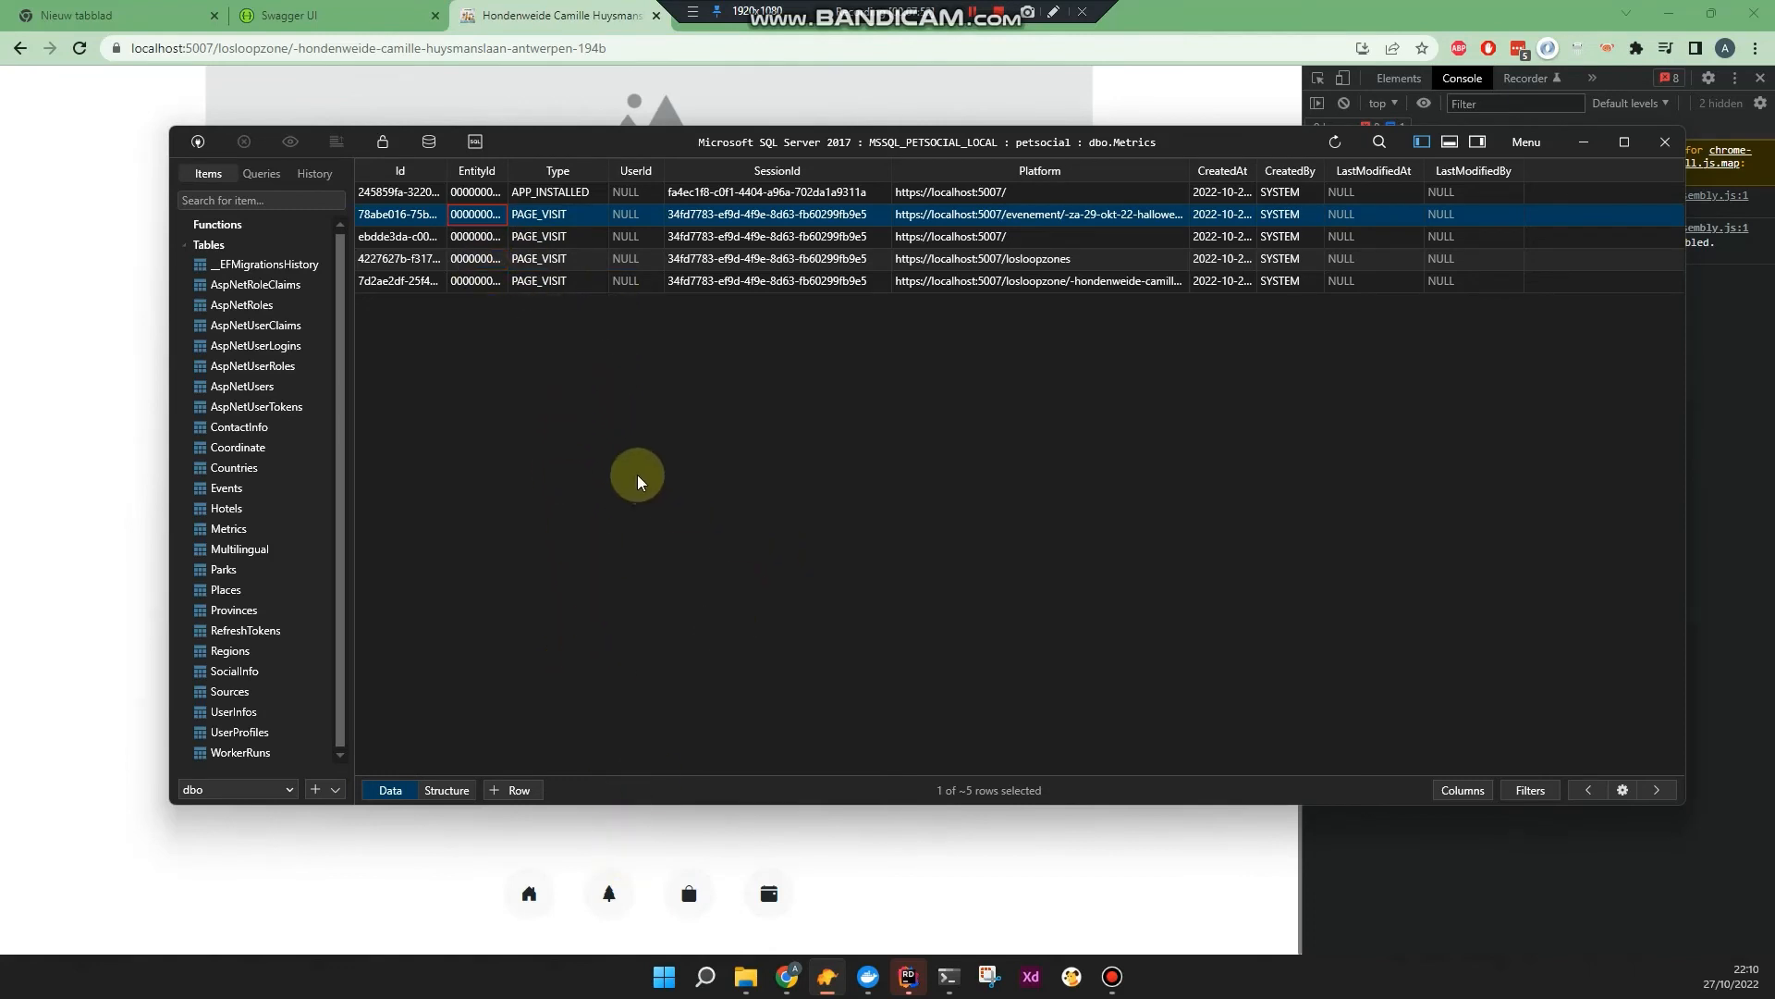
mouse_move(593, 433)
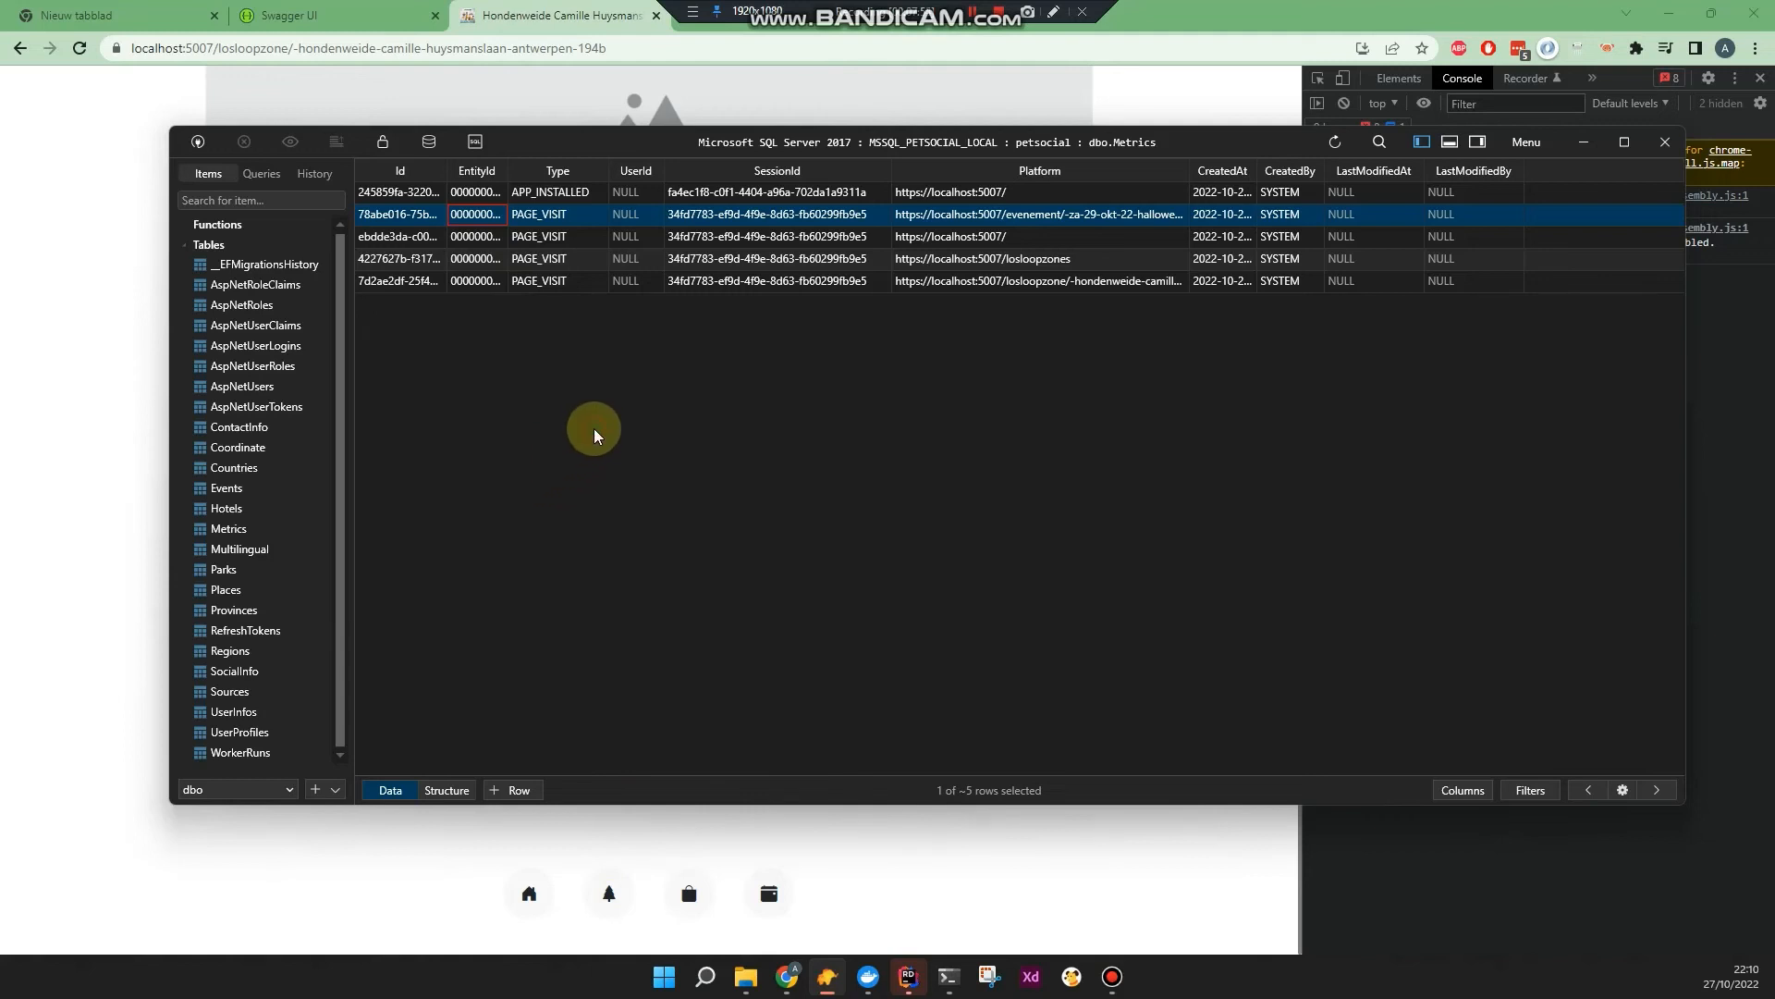
mouse_move(598, 420)
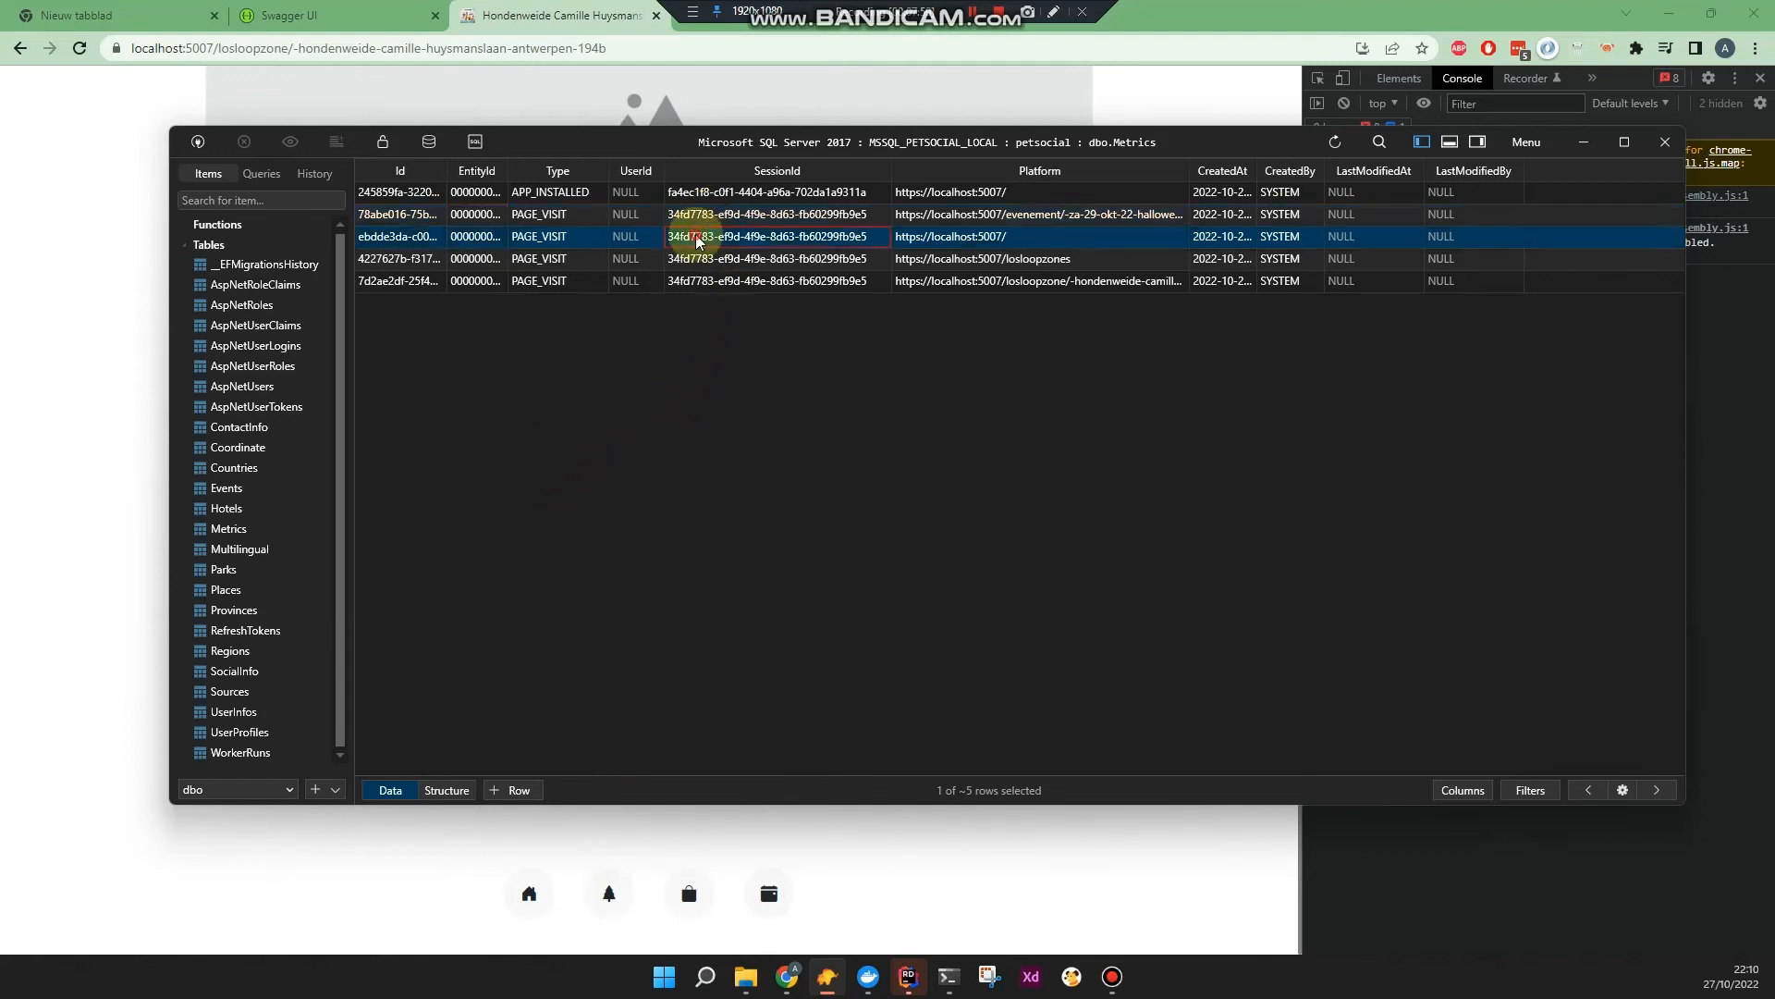
left_click(777, 281)
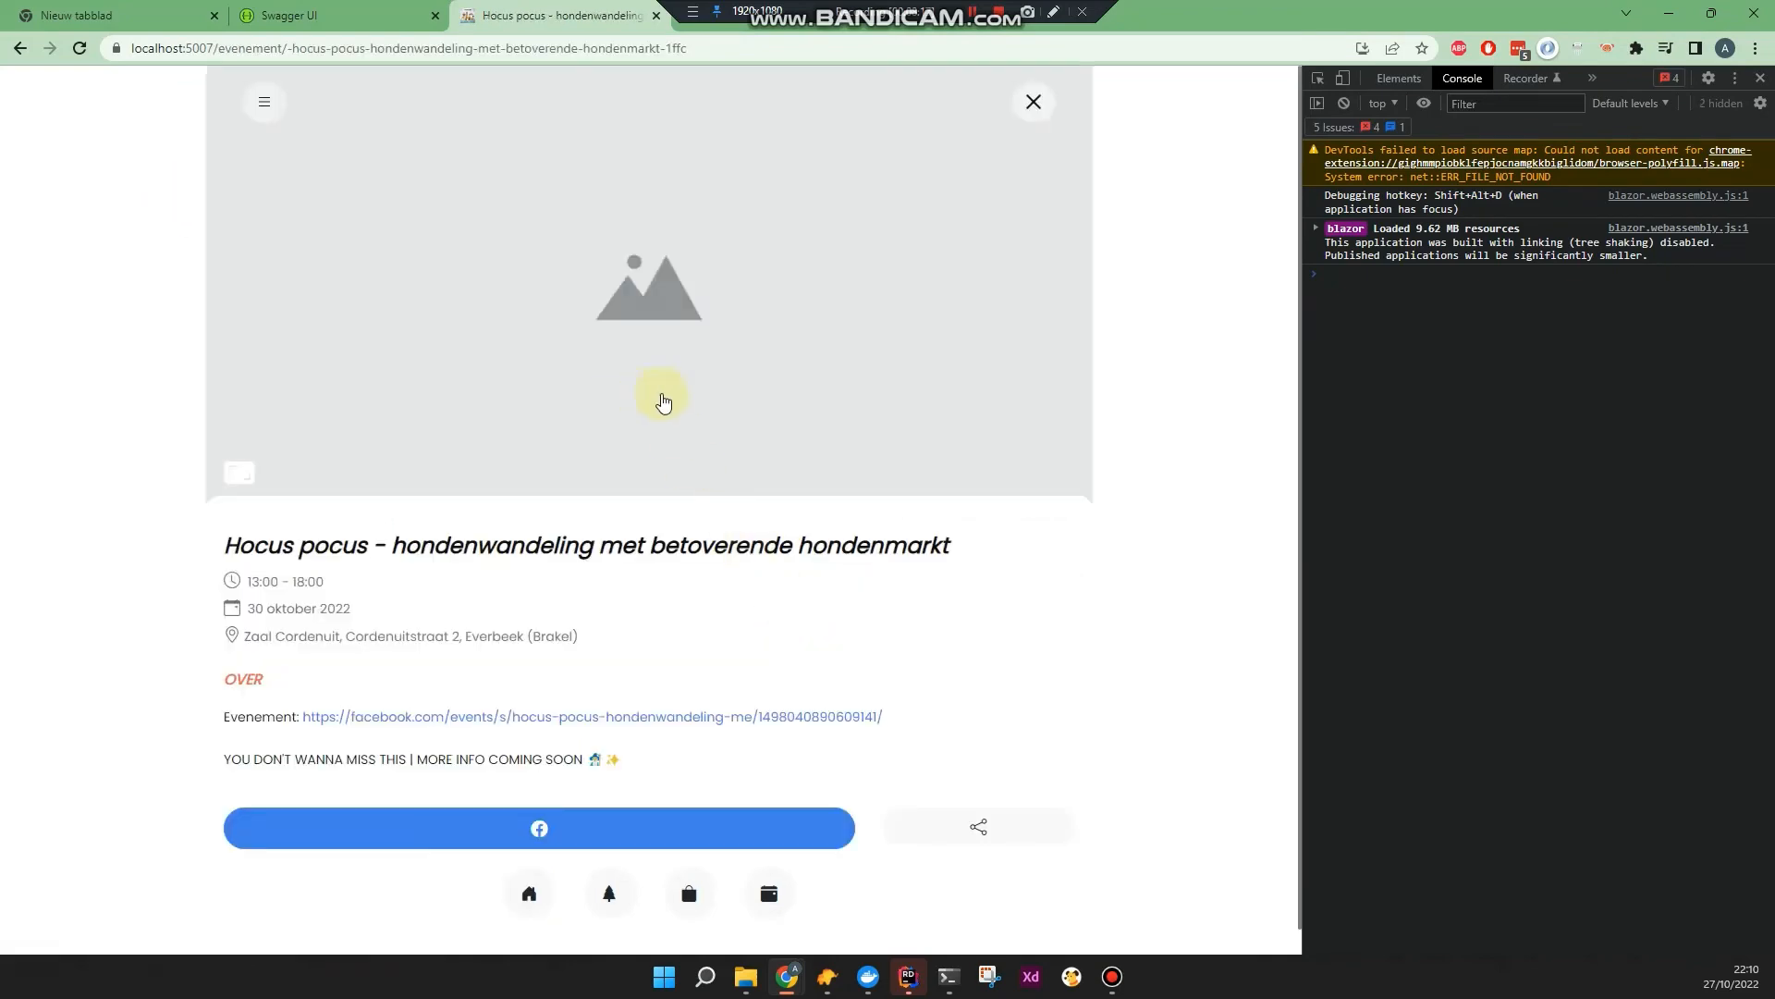
Open the Hocus pocus event from the events list
left_click(828, 974)
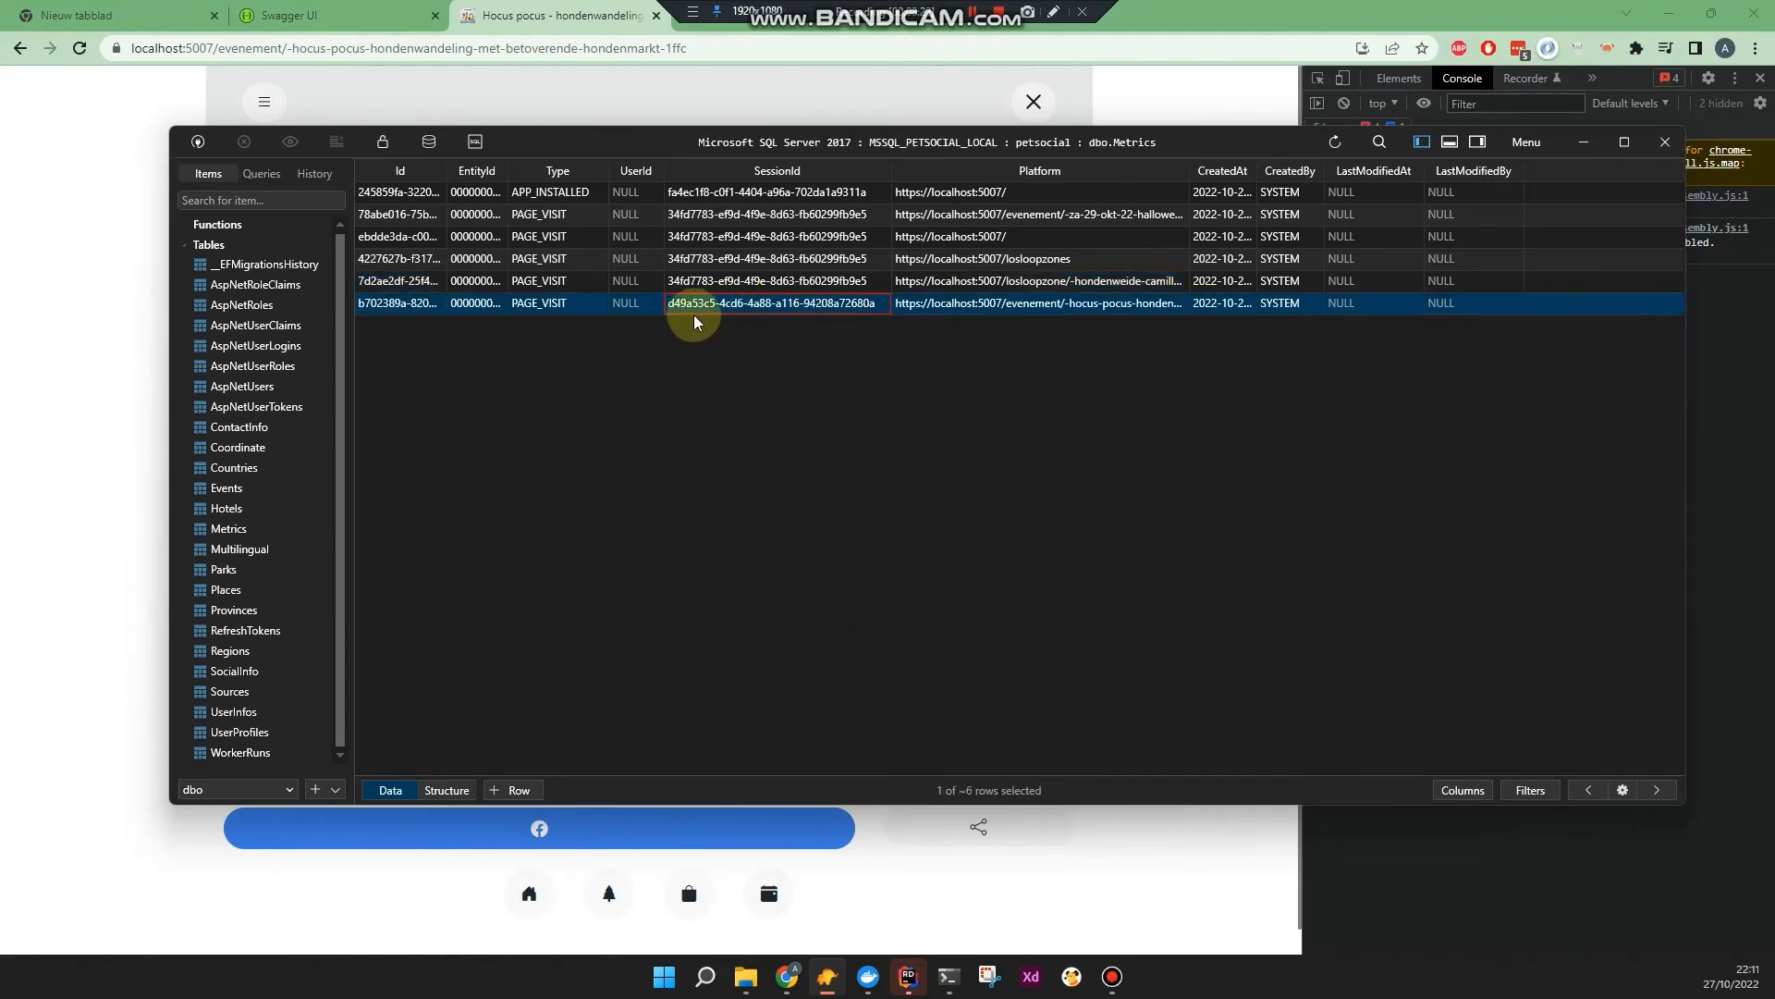
mouse_move(980, 48)
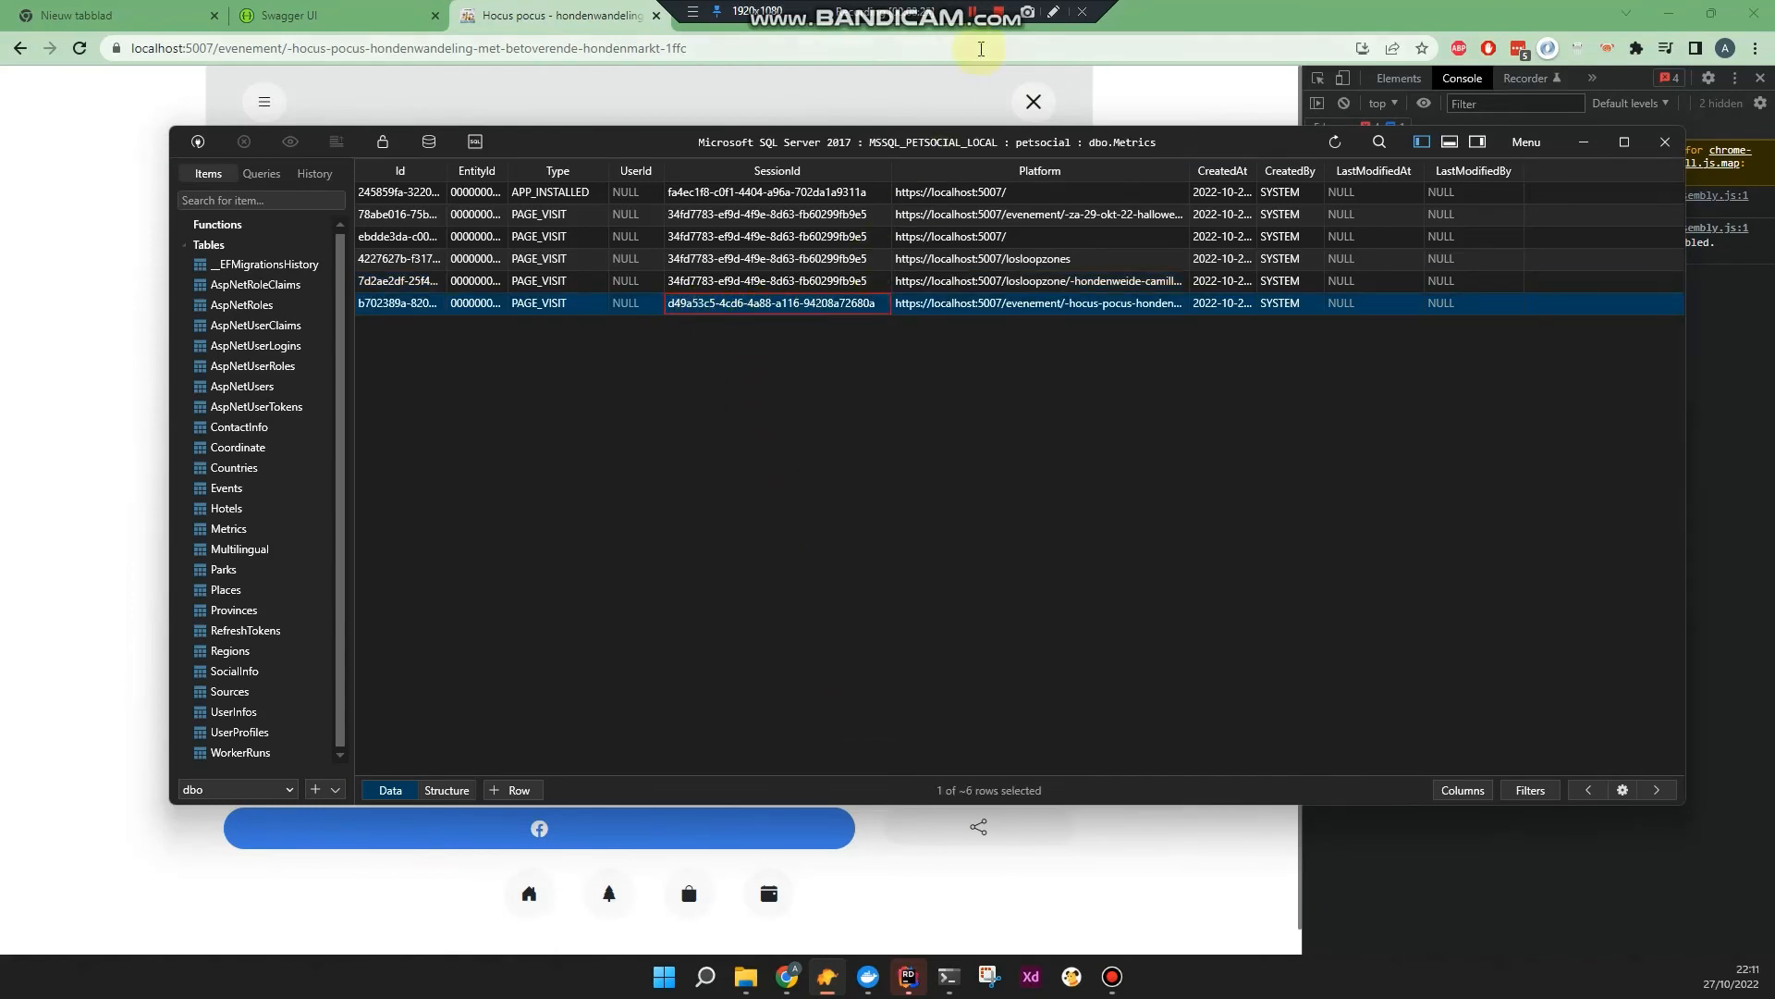
mouse_move(967, 83)
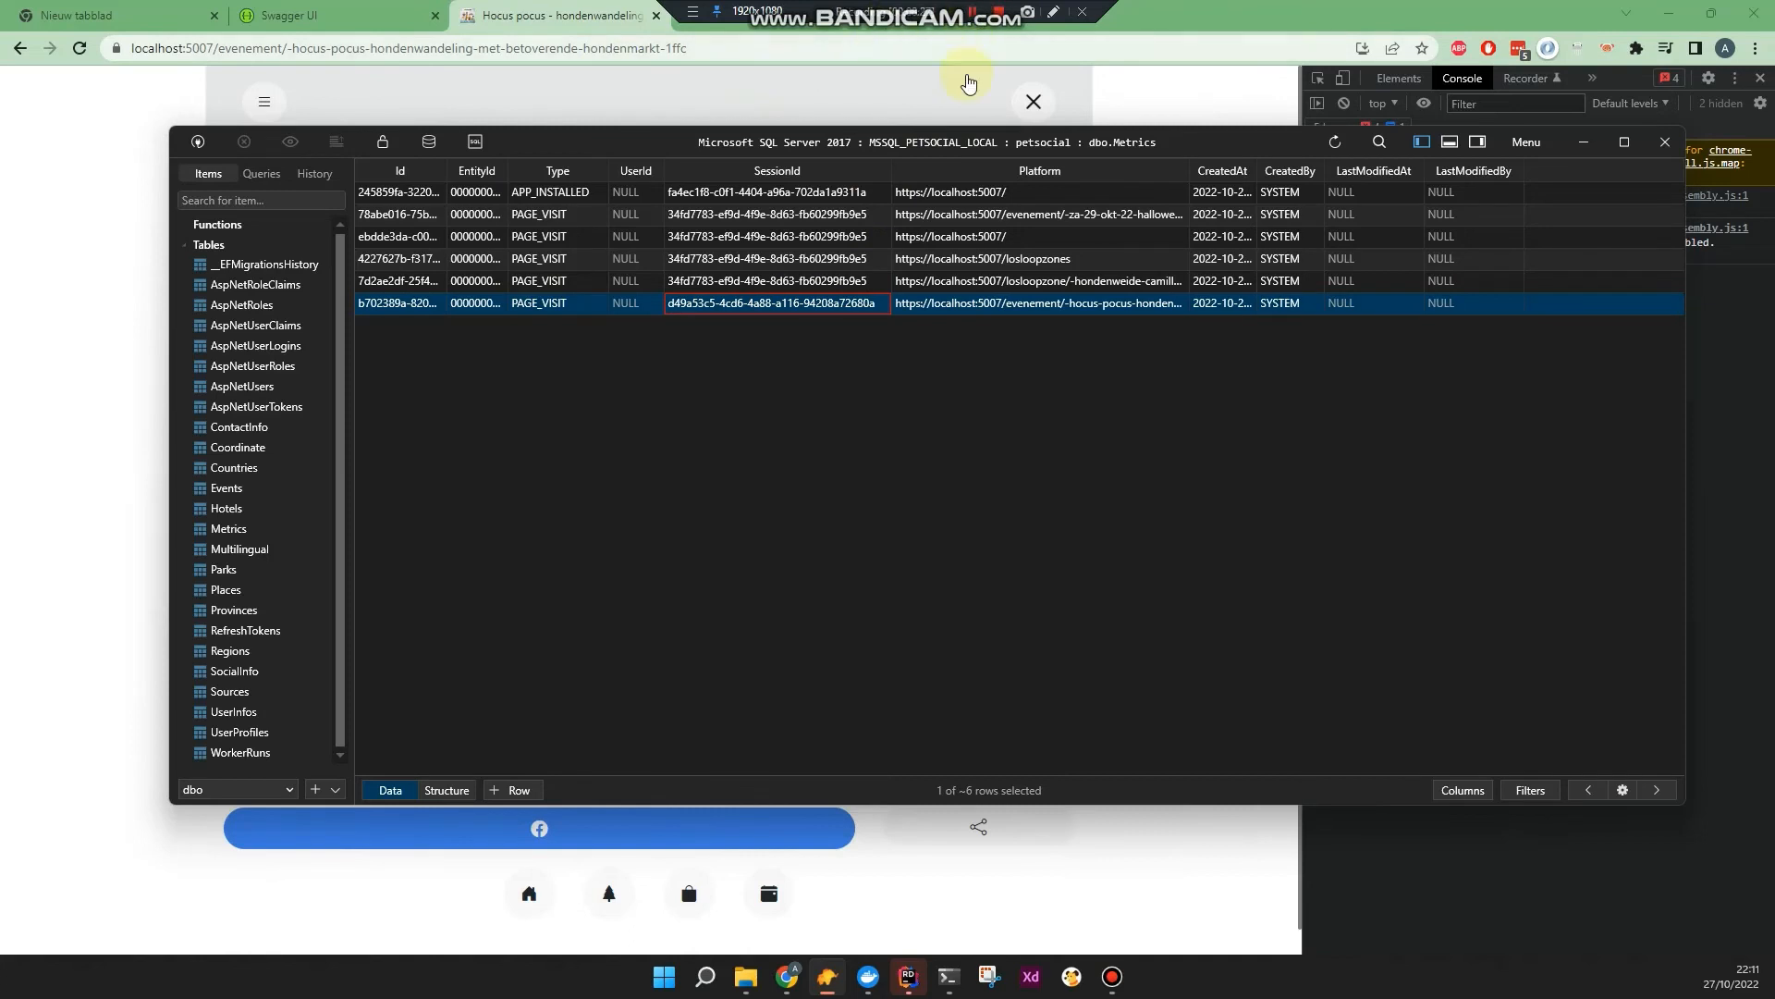
mouse_move(967, 33)
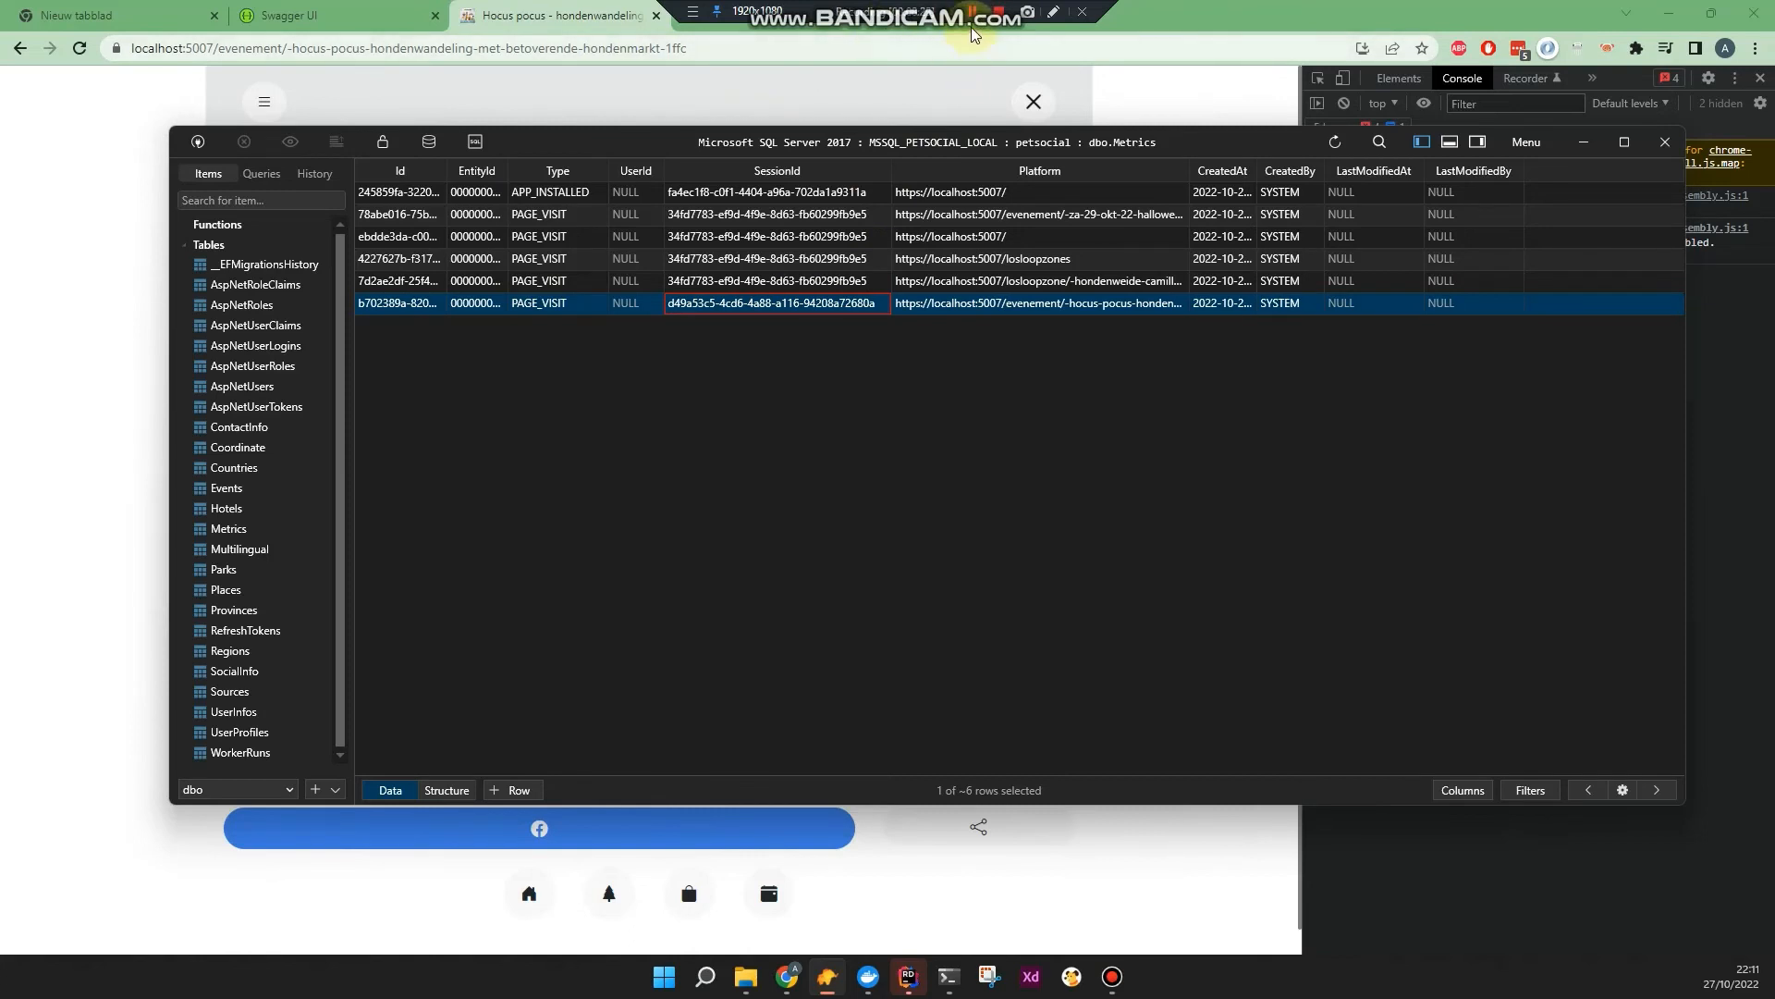
mouse_move(782, 329)
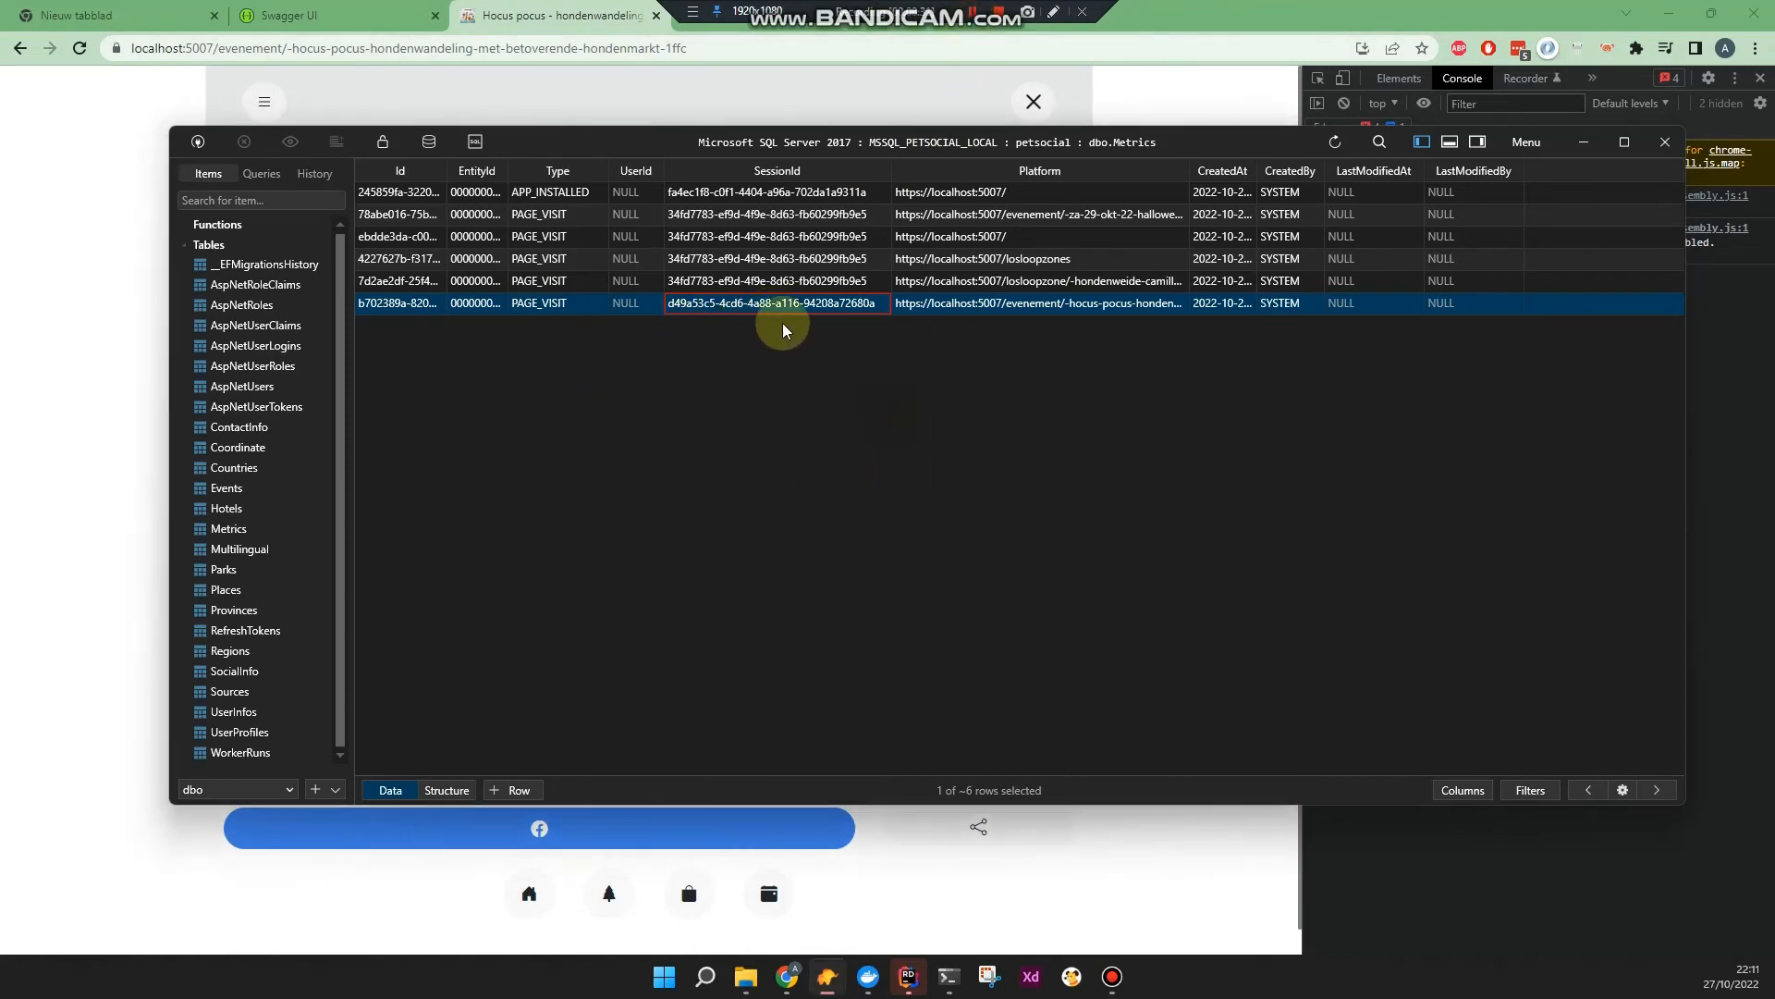
mouse_move(733, 364)
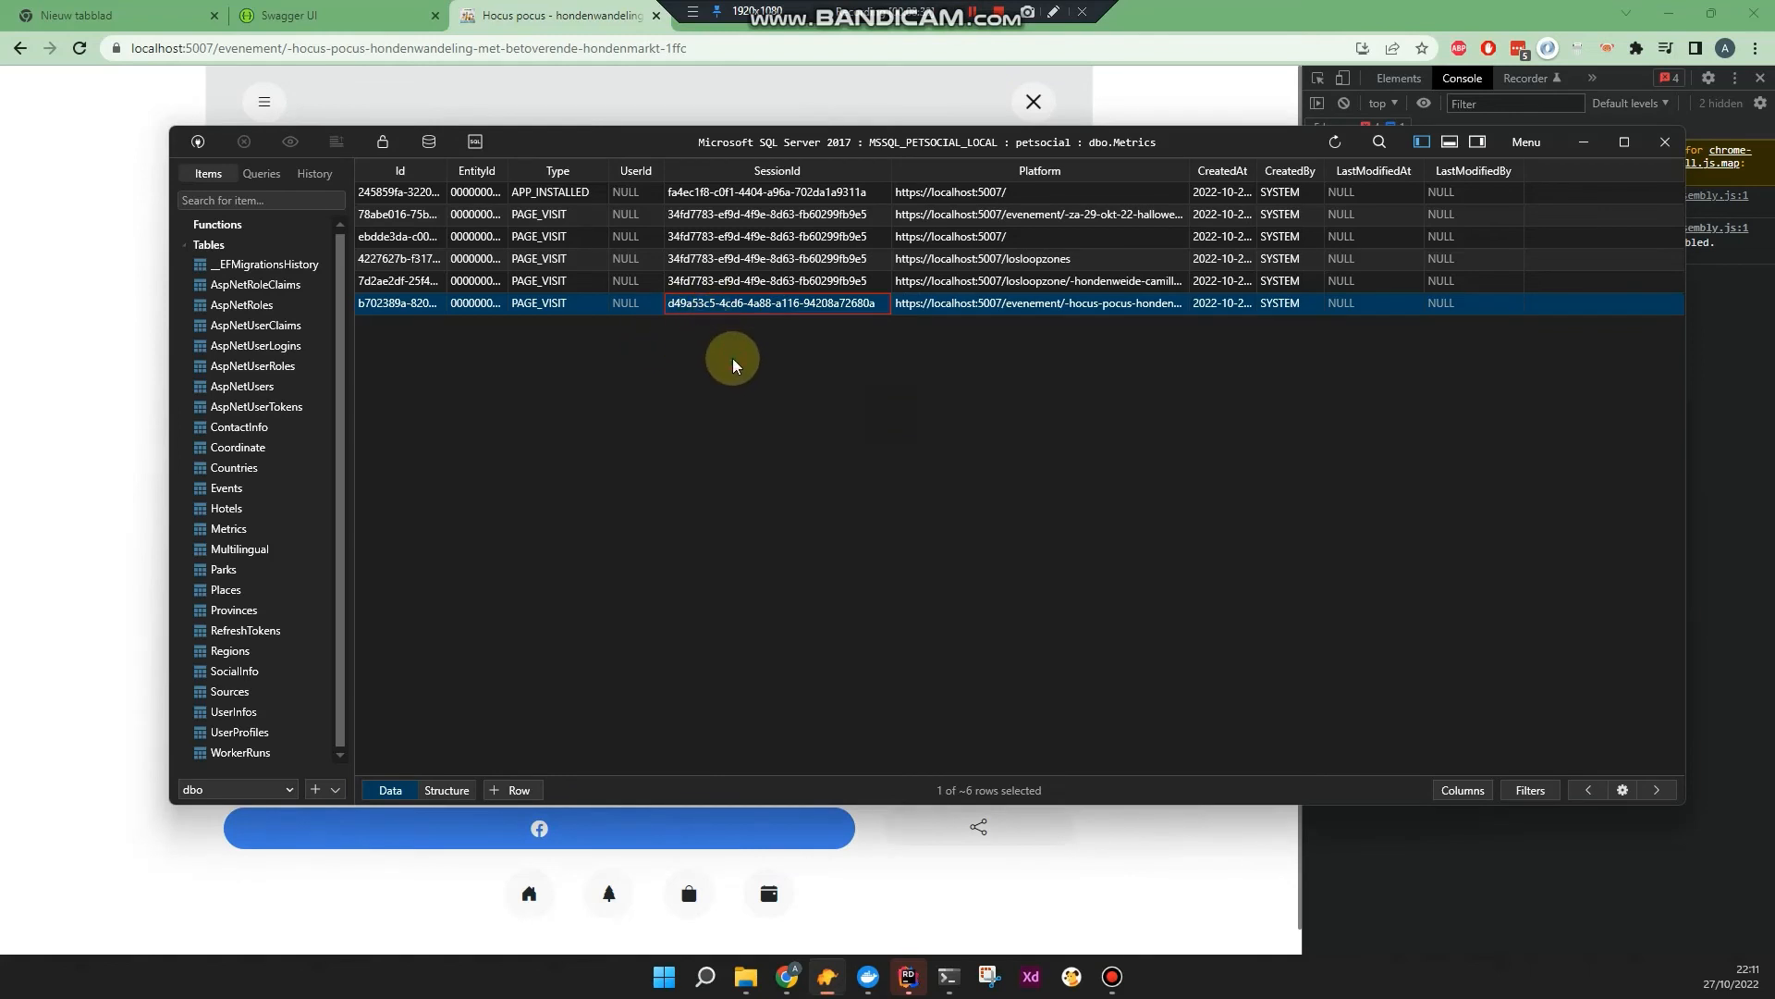
mouse_move(867, 409)
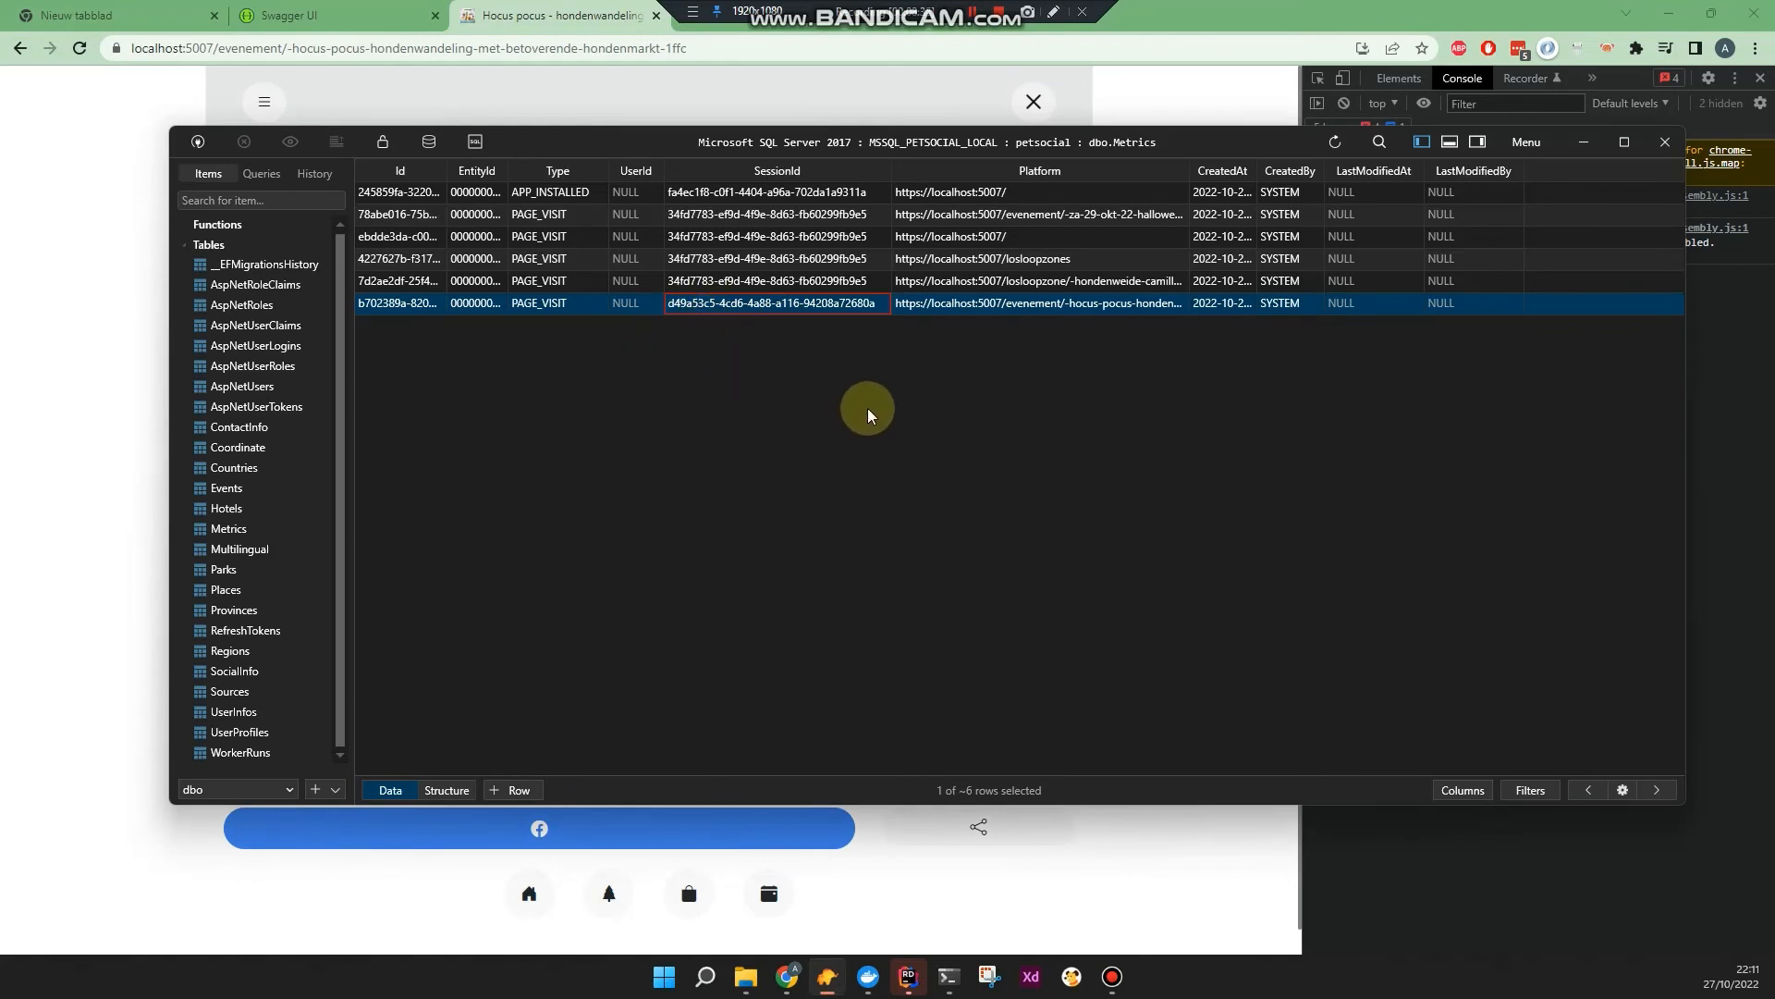
mouse_move(962, 142)
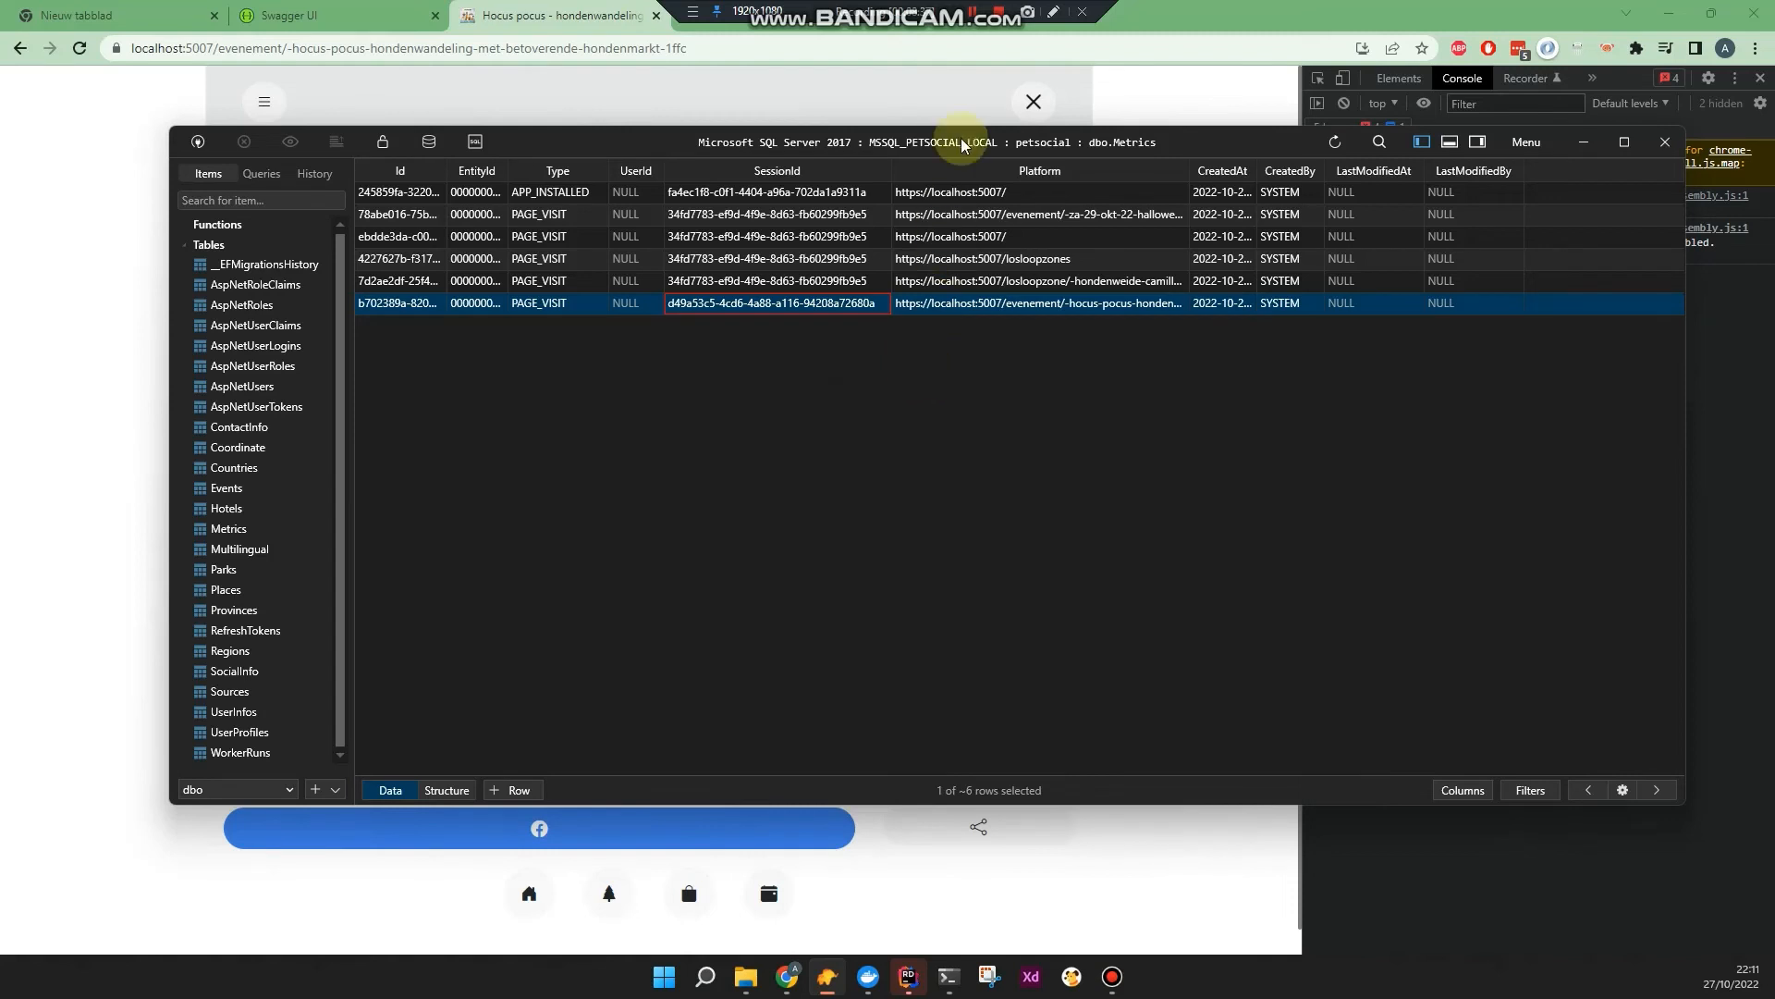
mouse_move(884, 479)
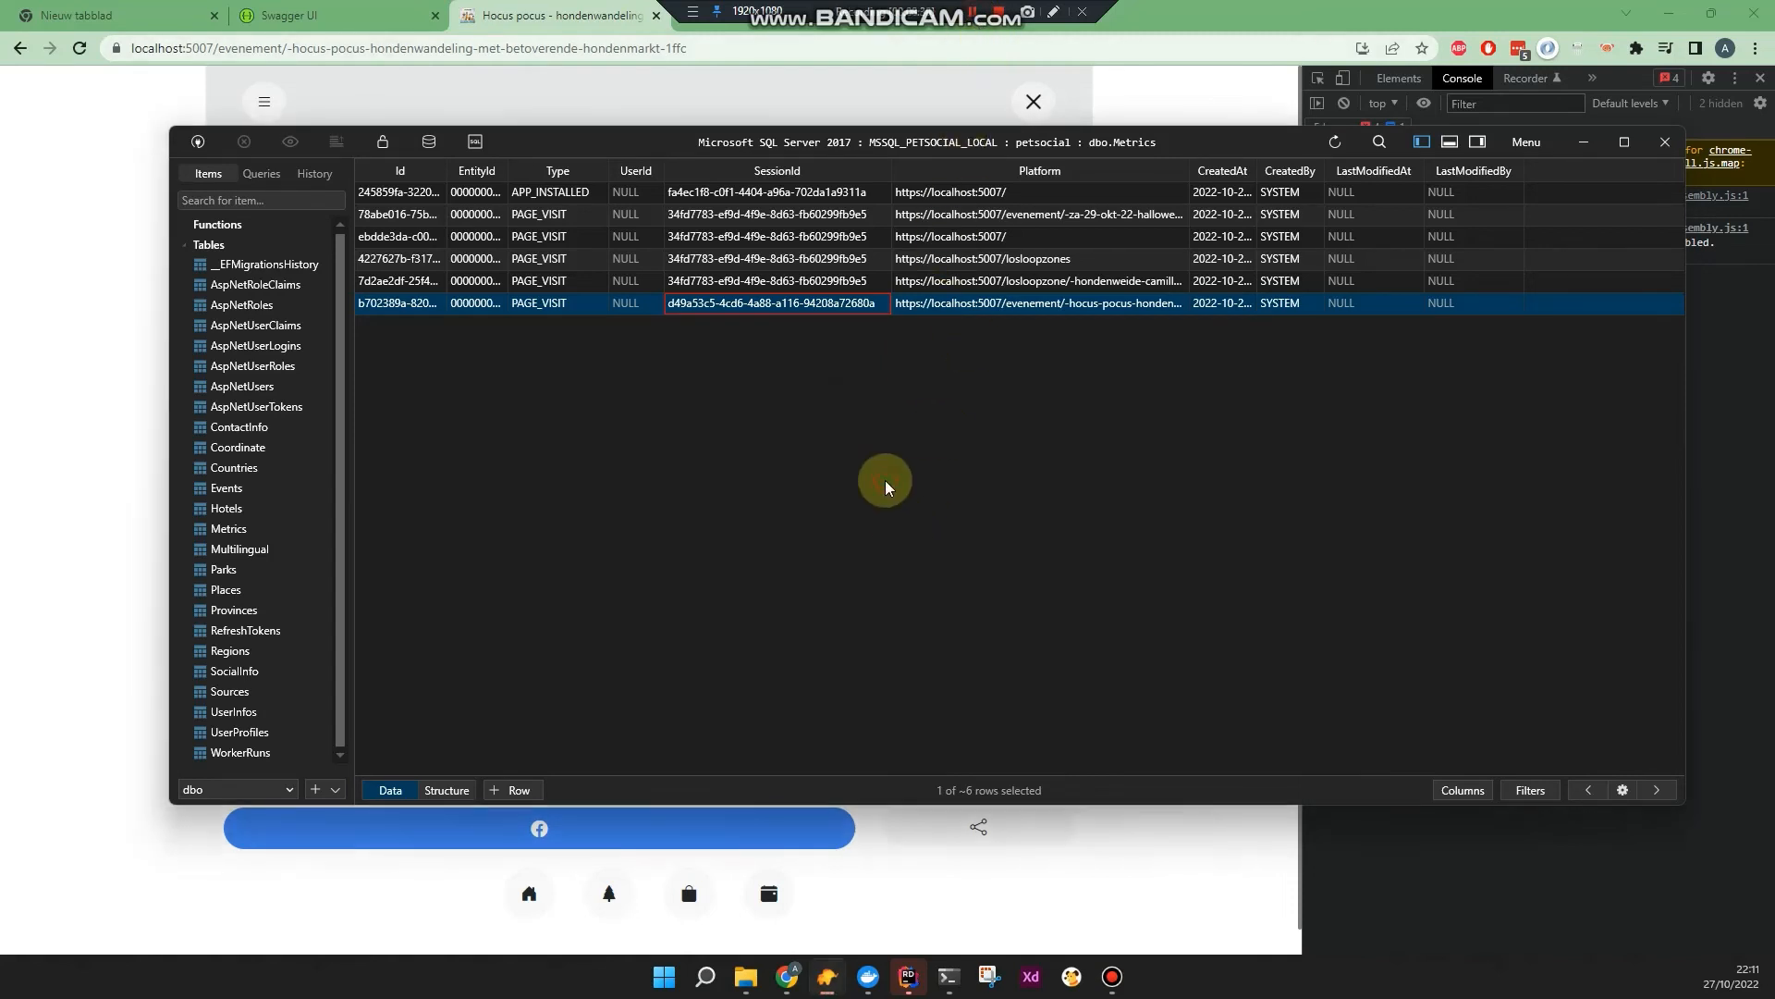
mouse_move(1247, 405)
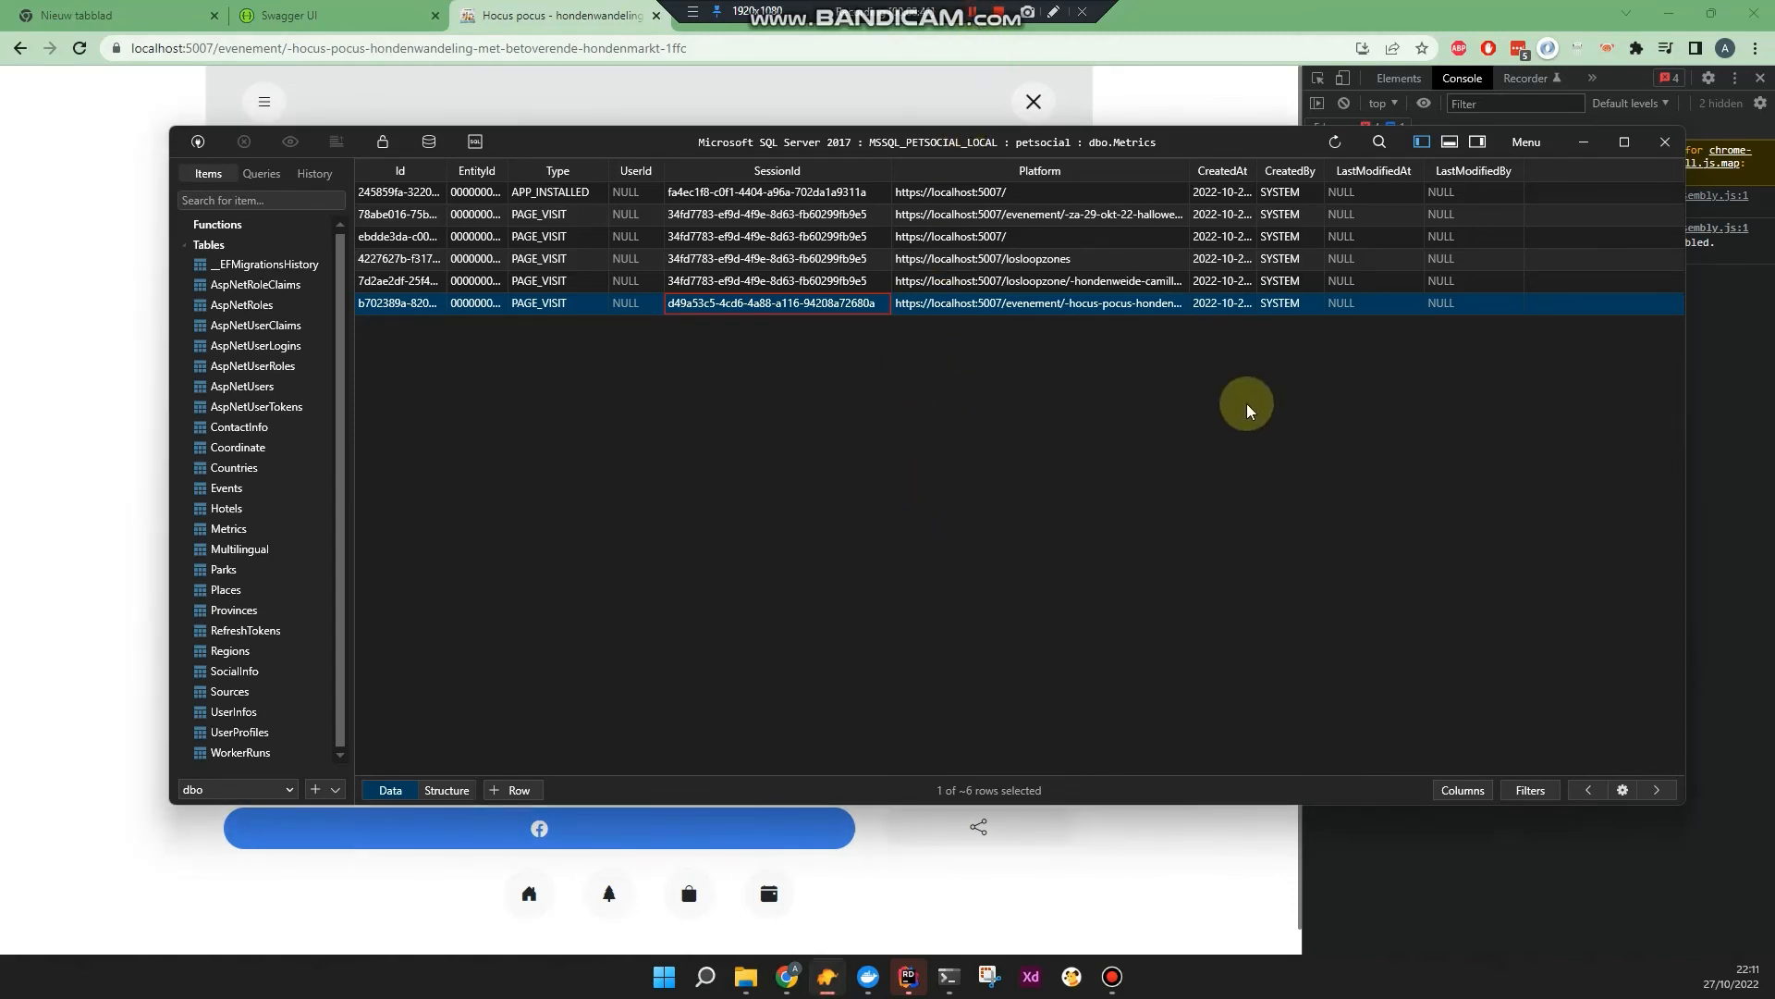
mouse_move(941, 431)
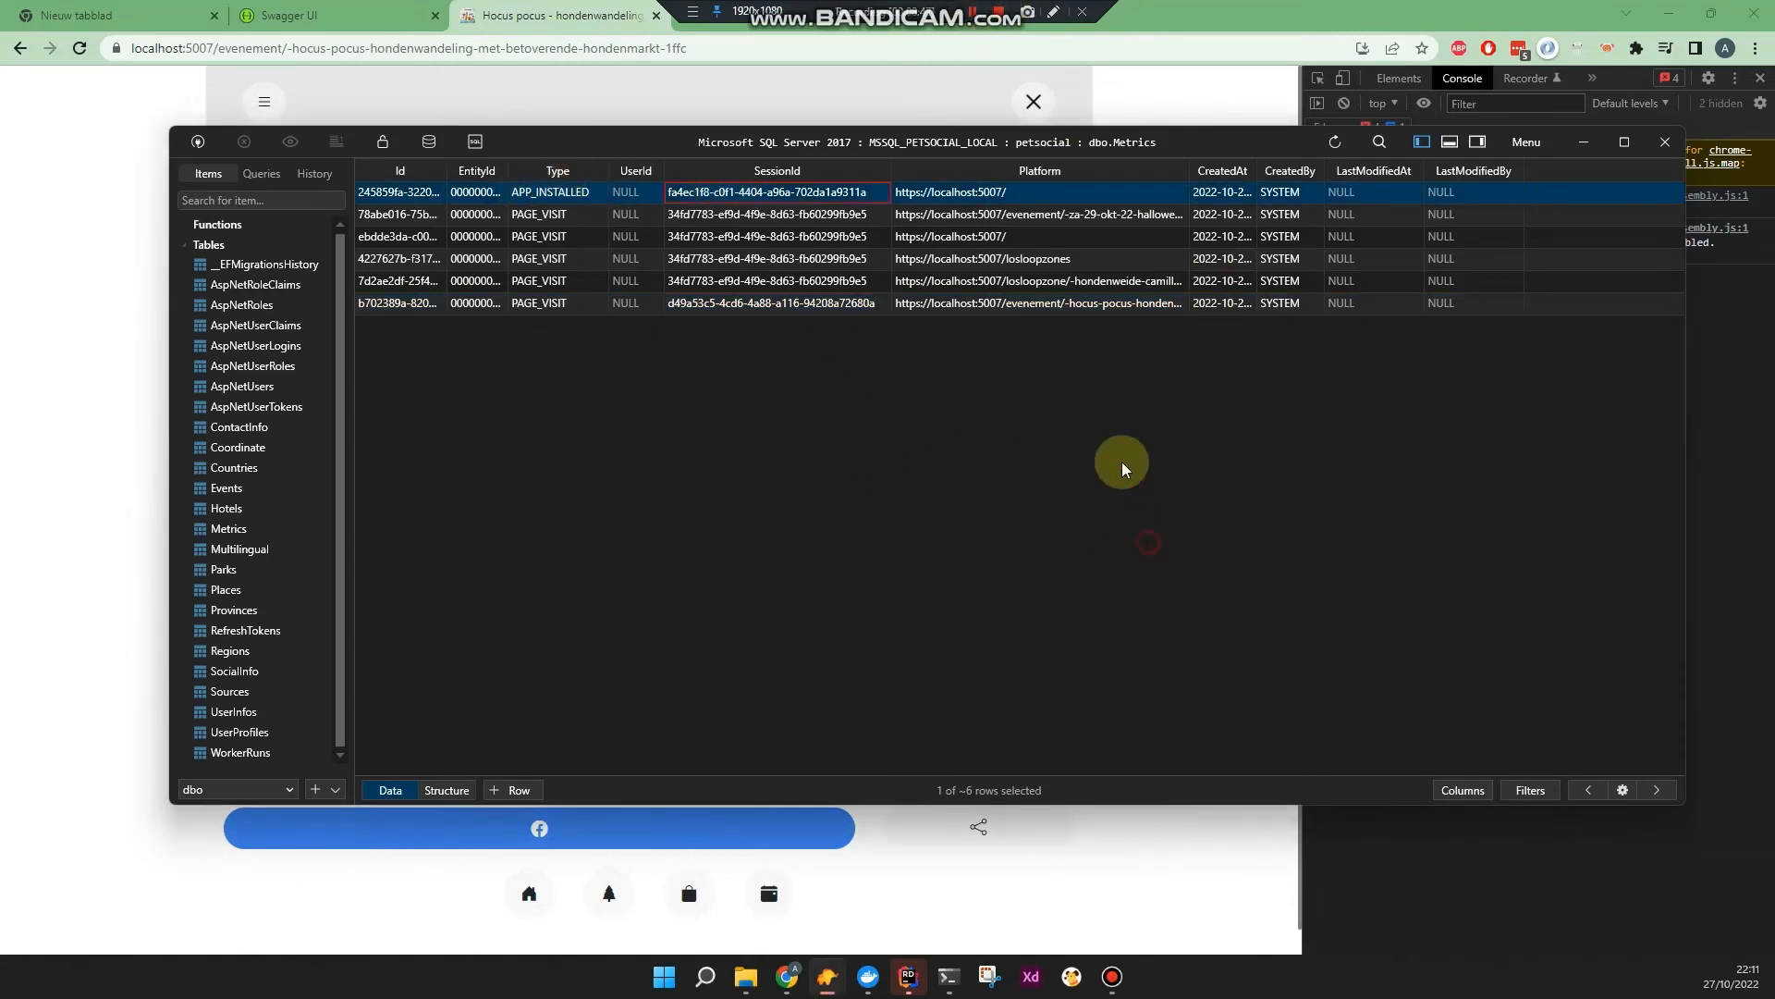
Inspect the Halloween event PAGE_VISIT row, then minimize Beekeeper Studio to reveal the event page
left_click(1016, 214)
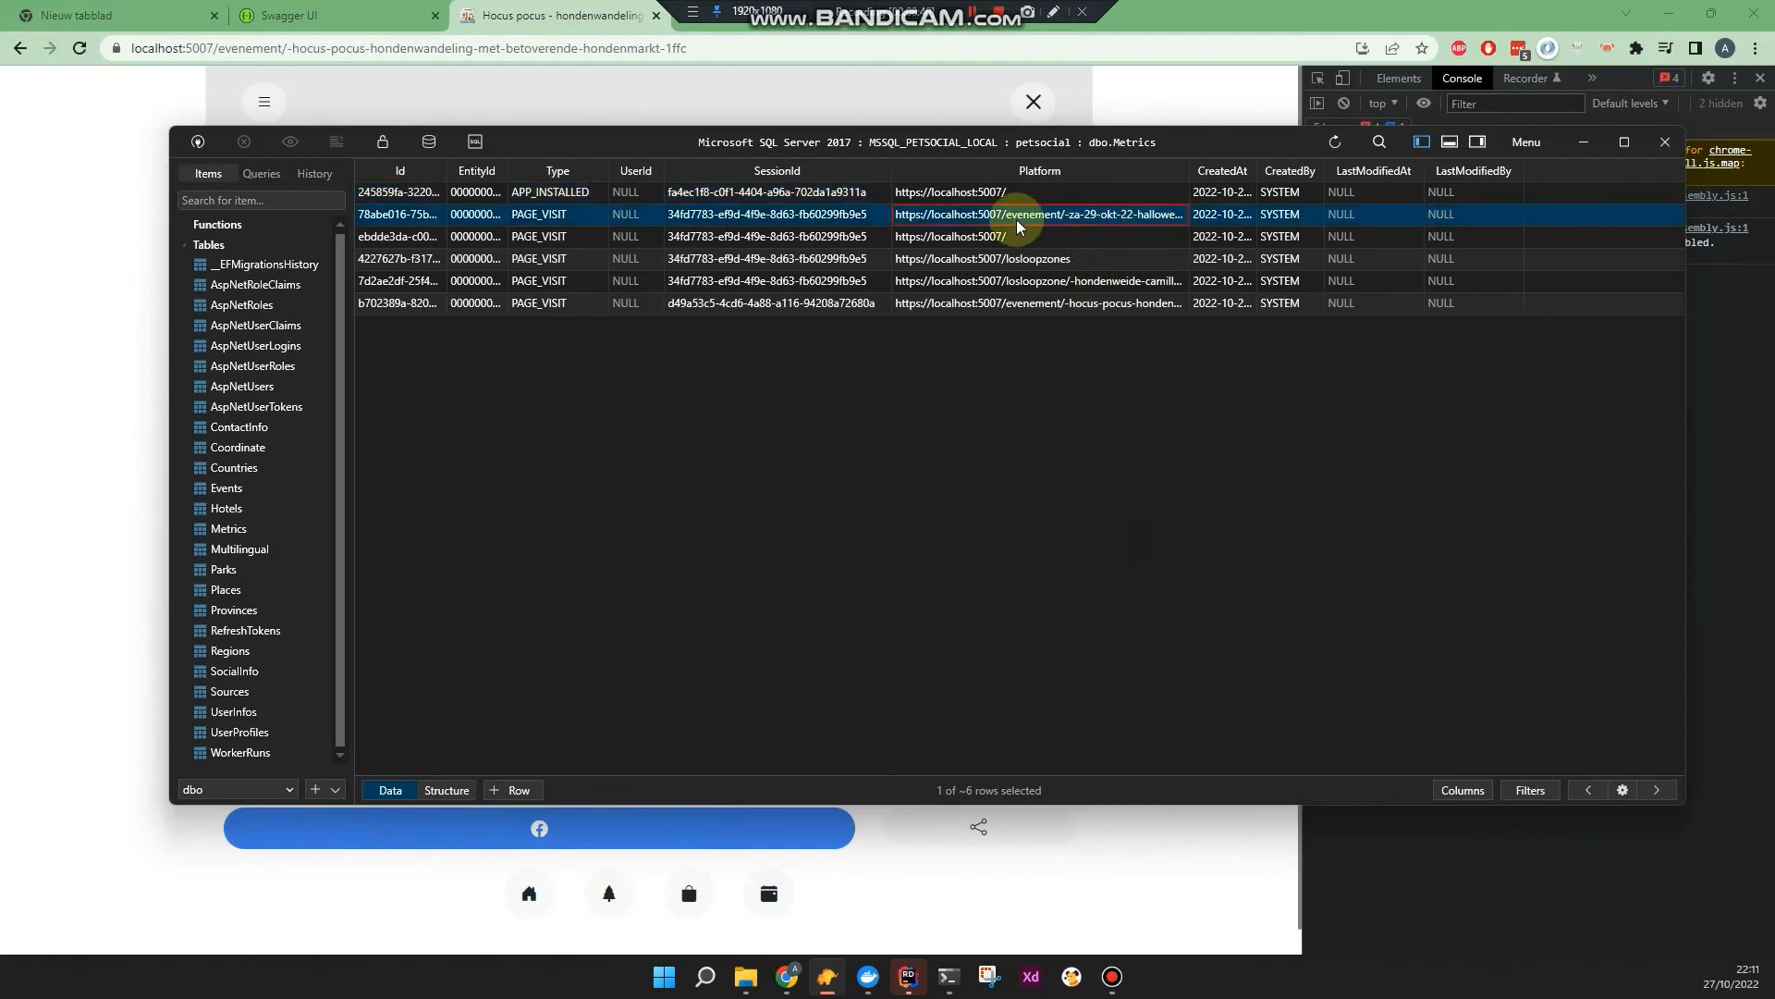
mouse_move(1104, 215)
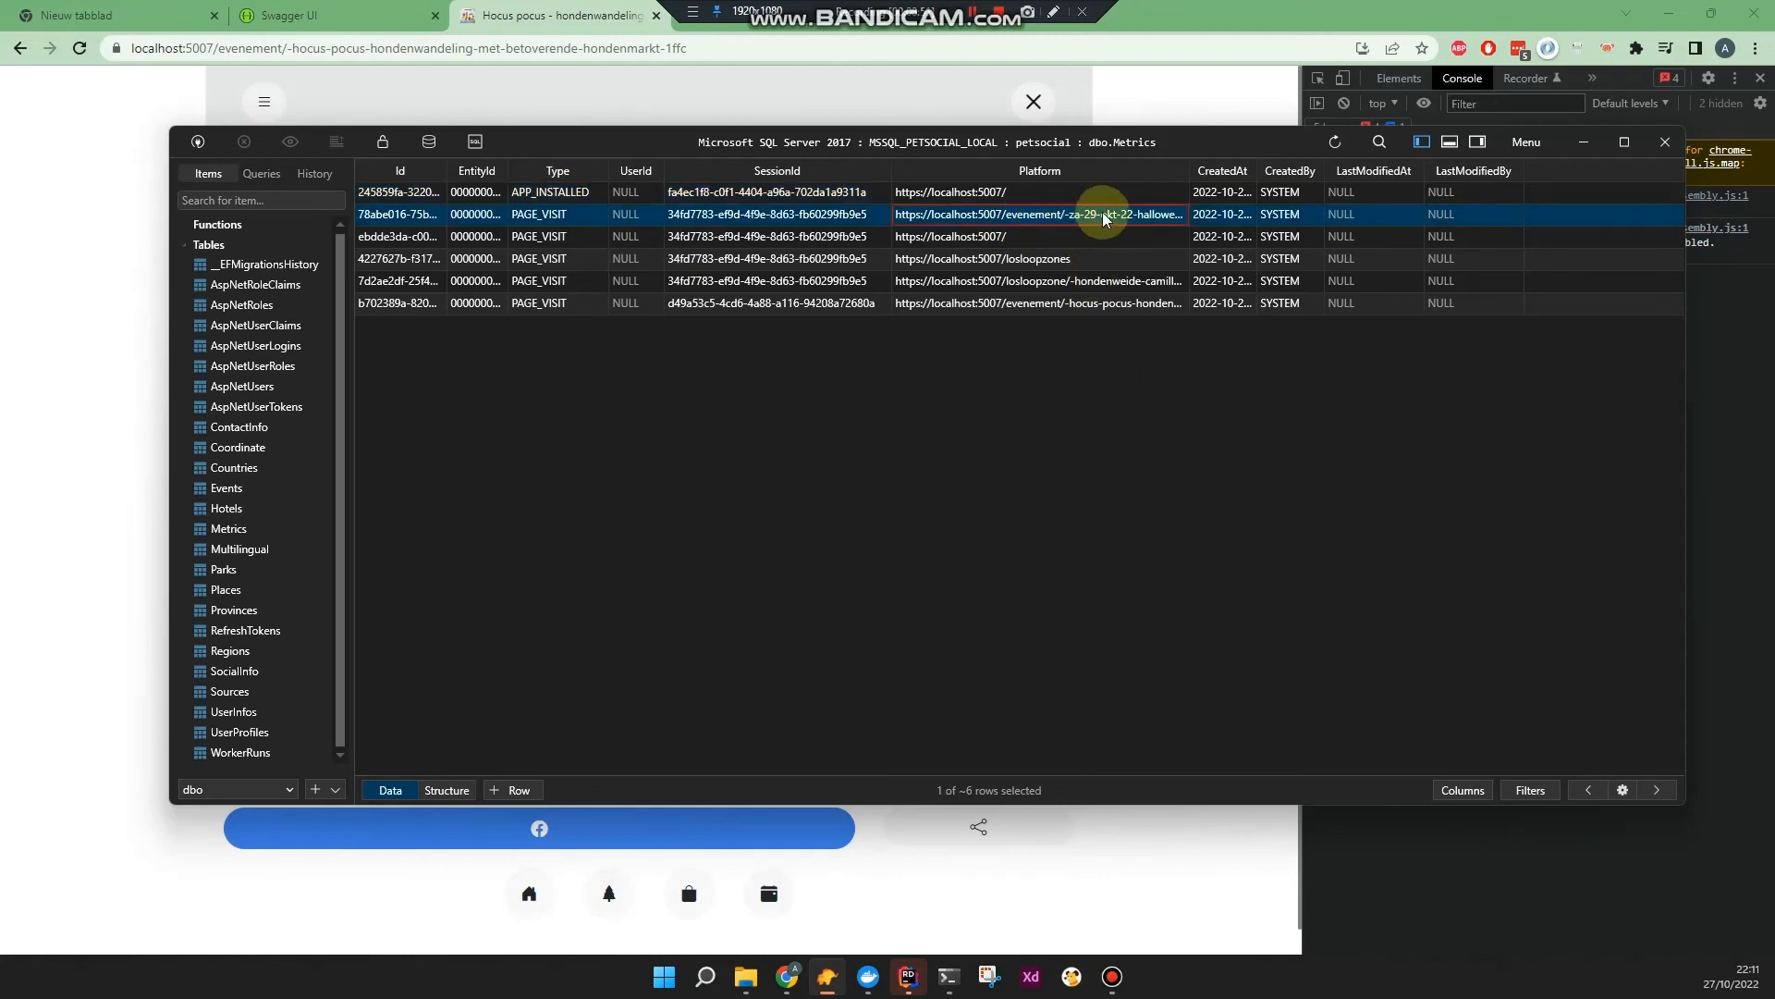
mouse_move(1093, 223)
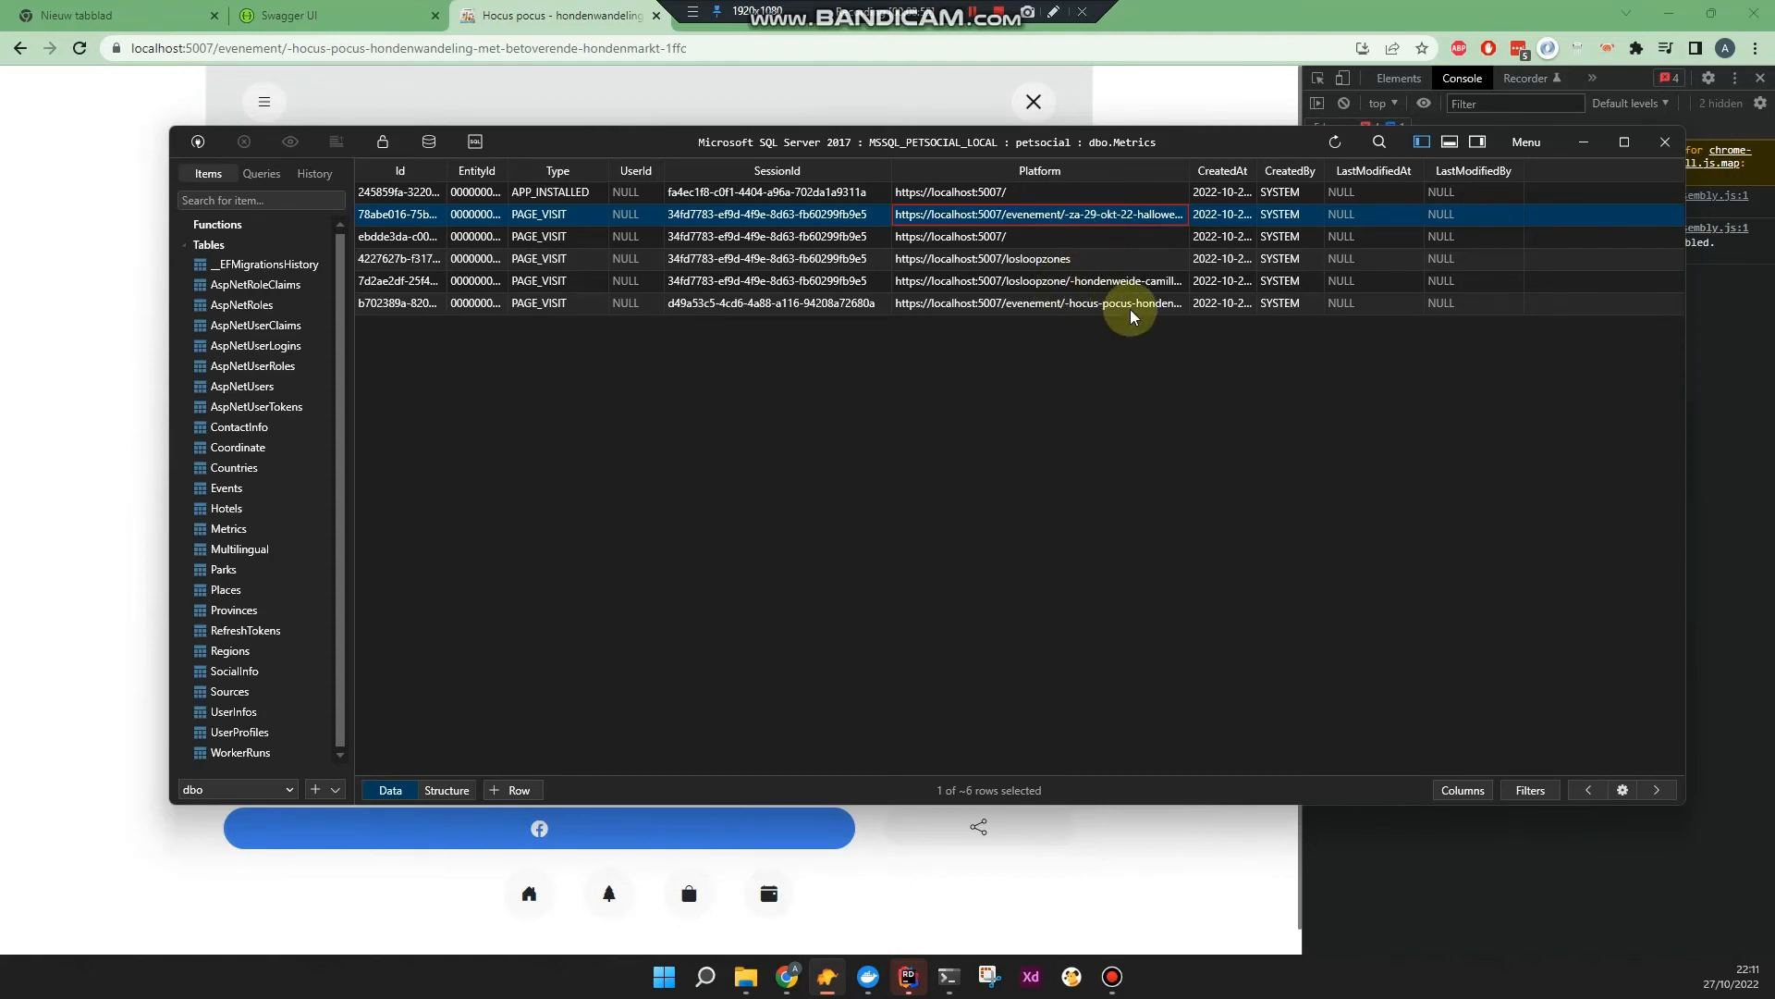
mouse_move(1114, 226)
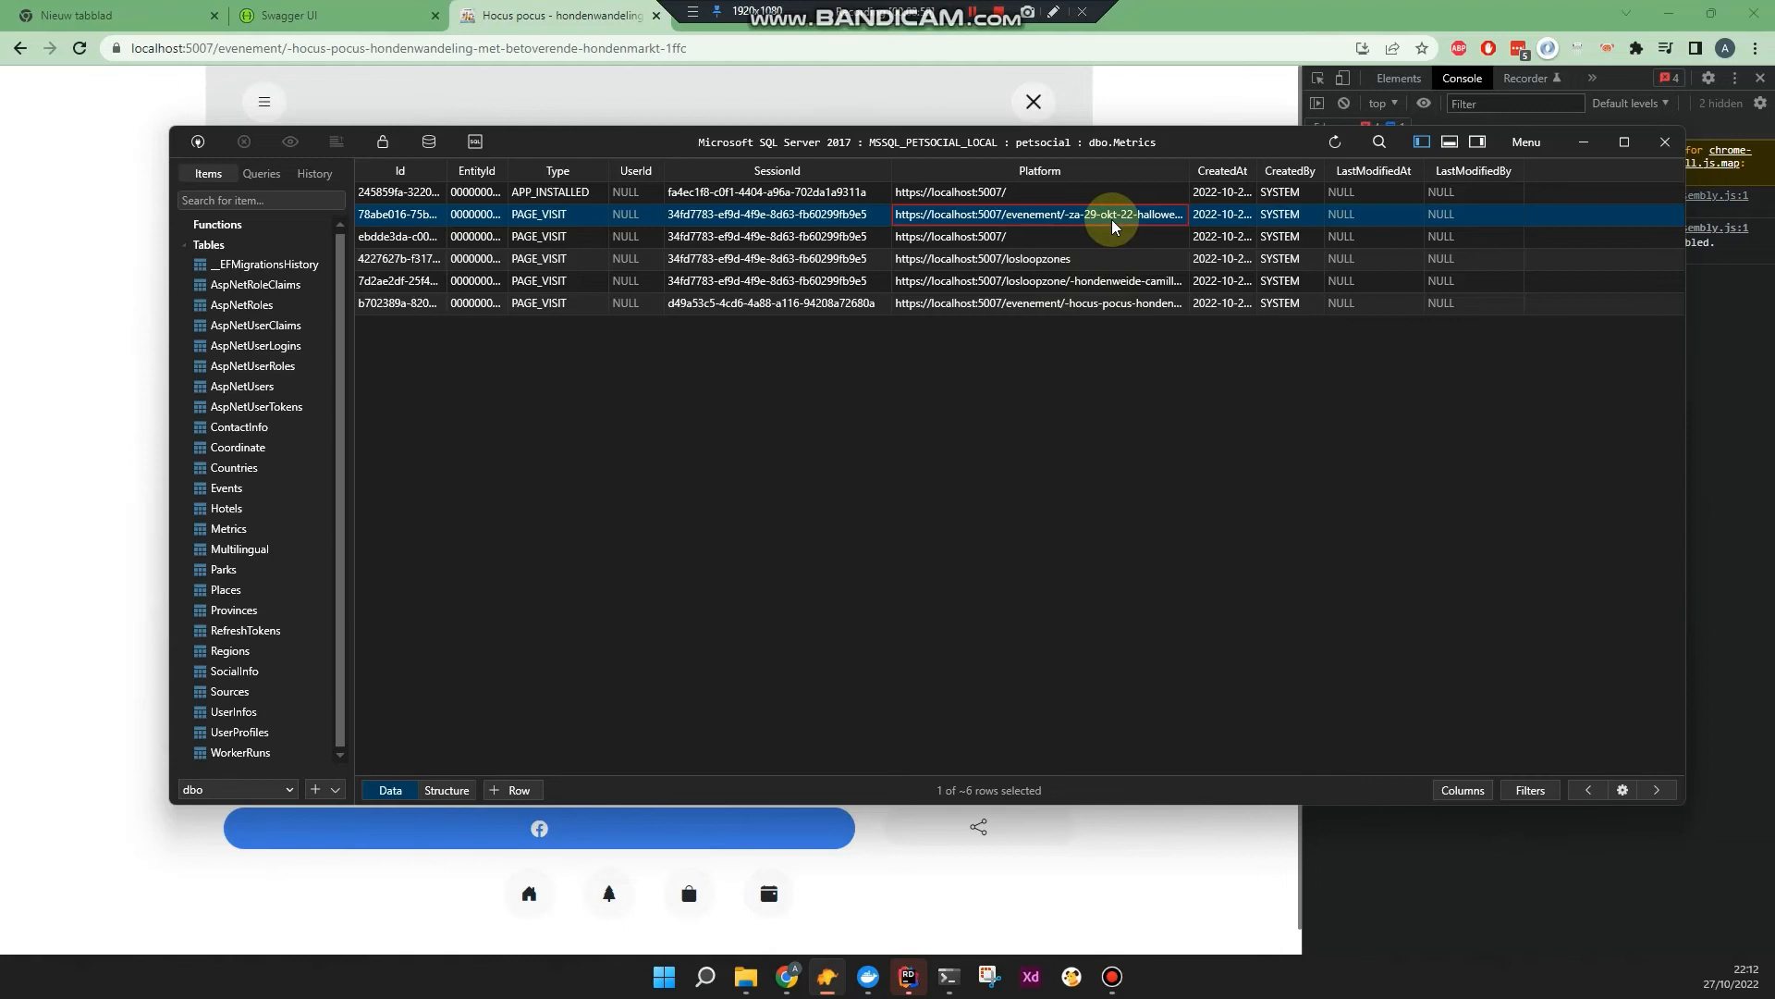
left_click(1661, 143)
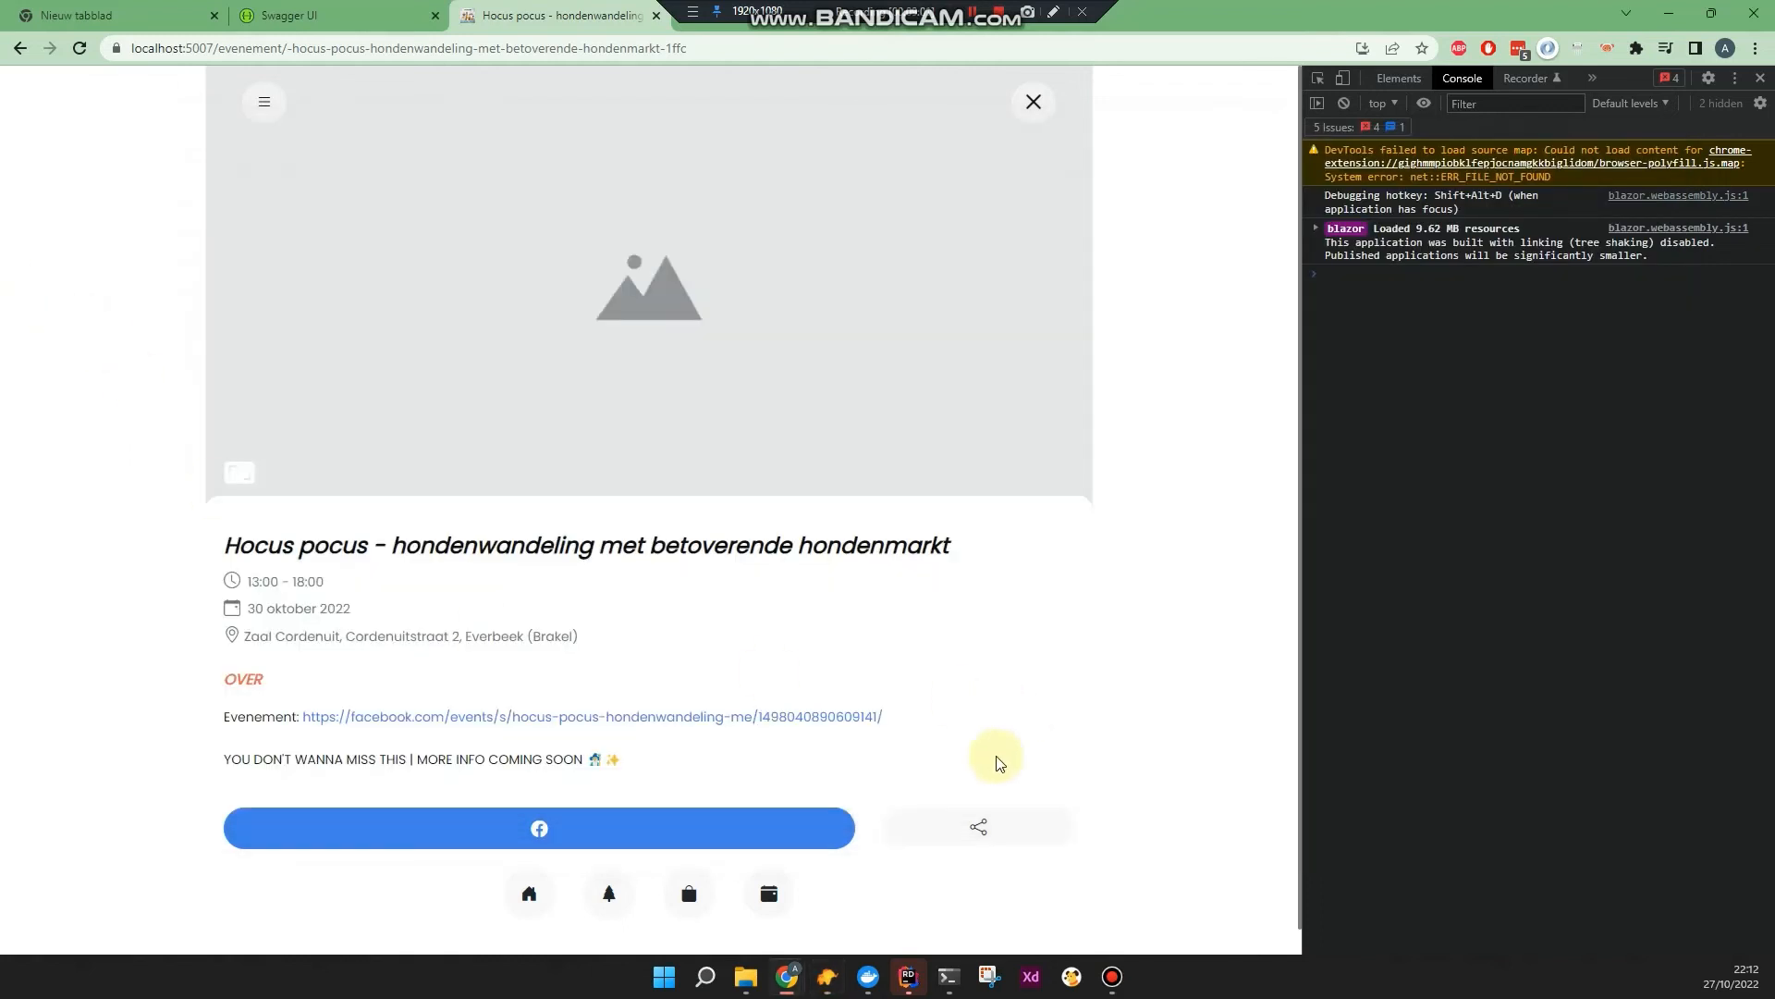
left_click(976, 828)
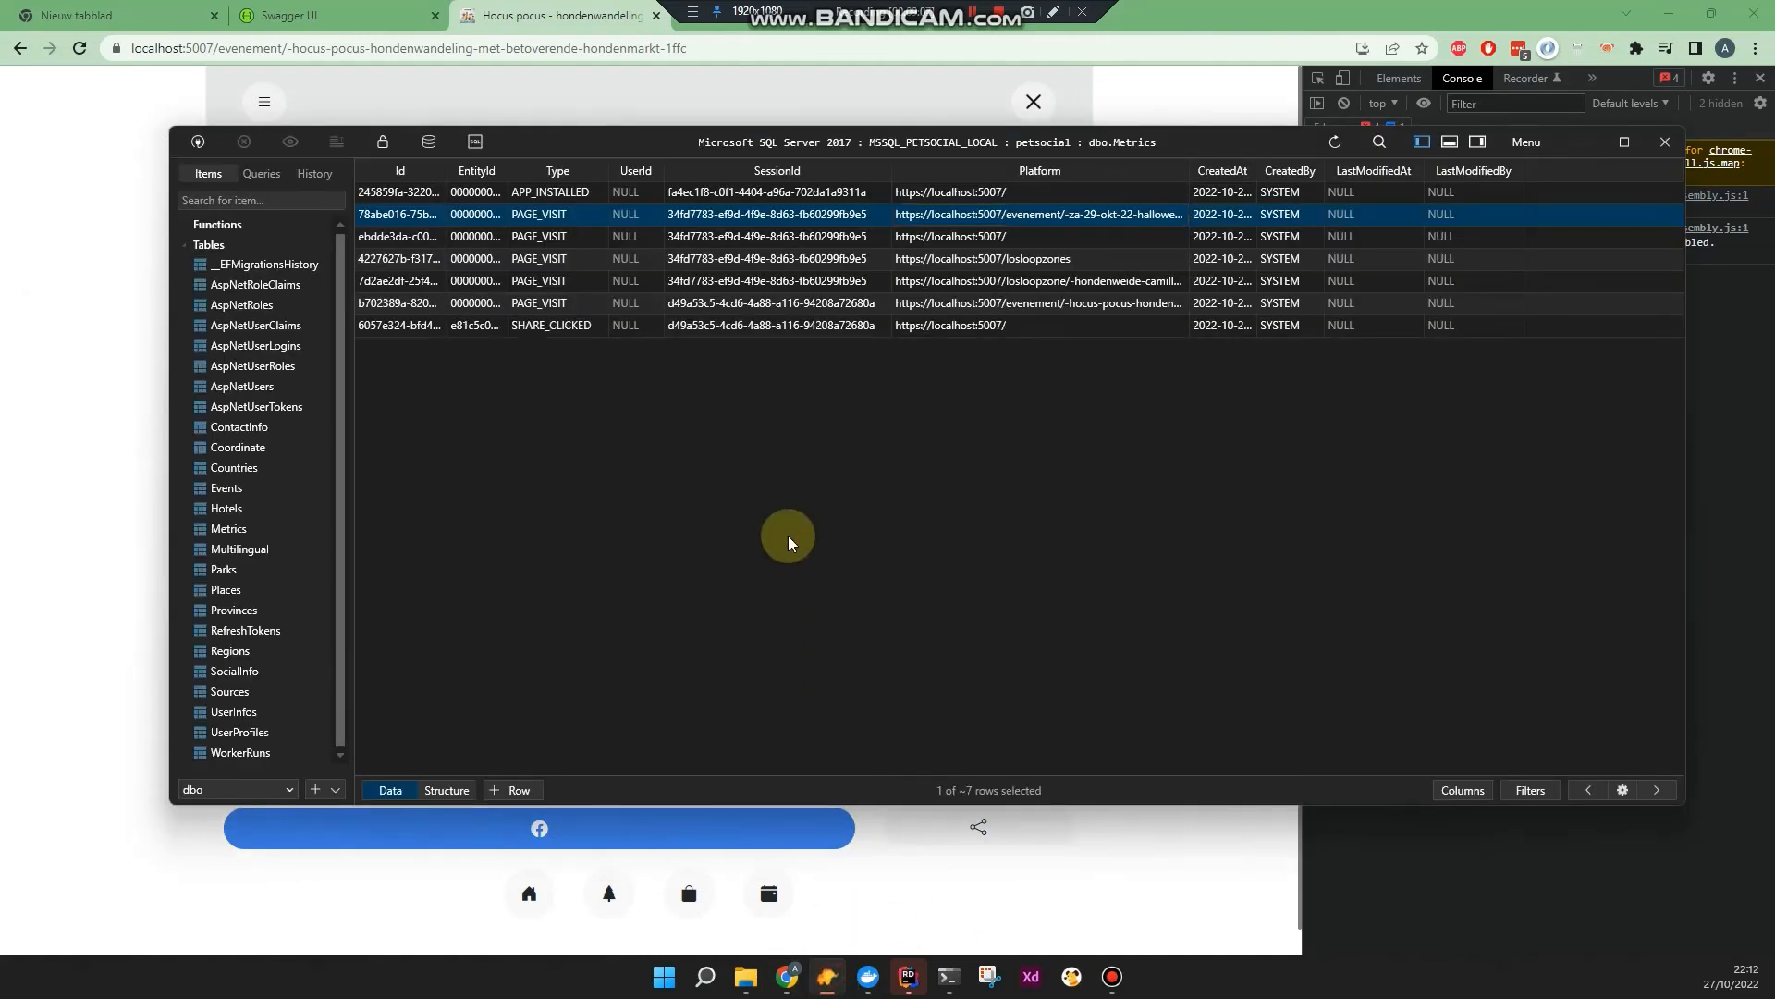
left_click(551, 325)
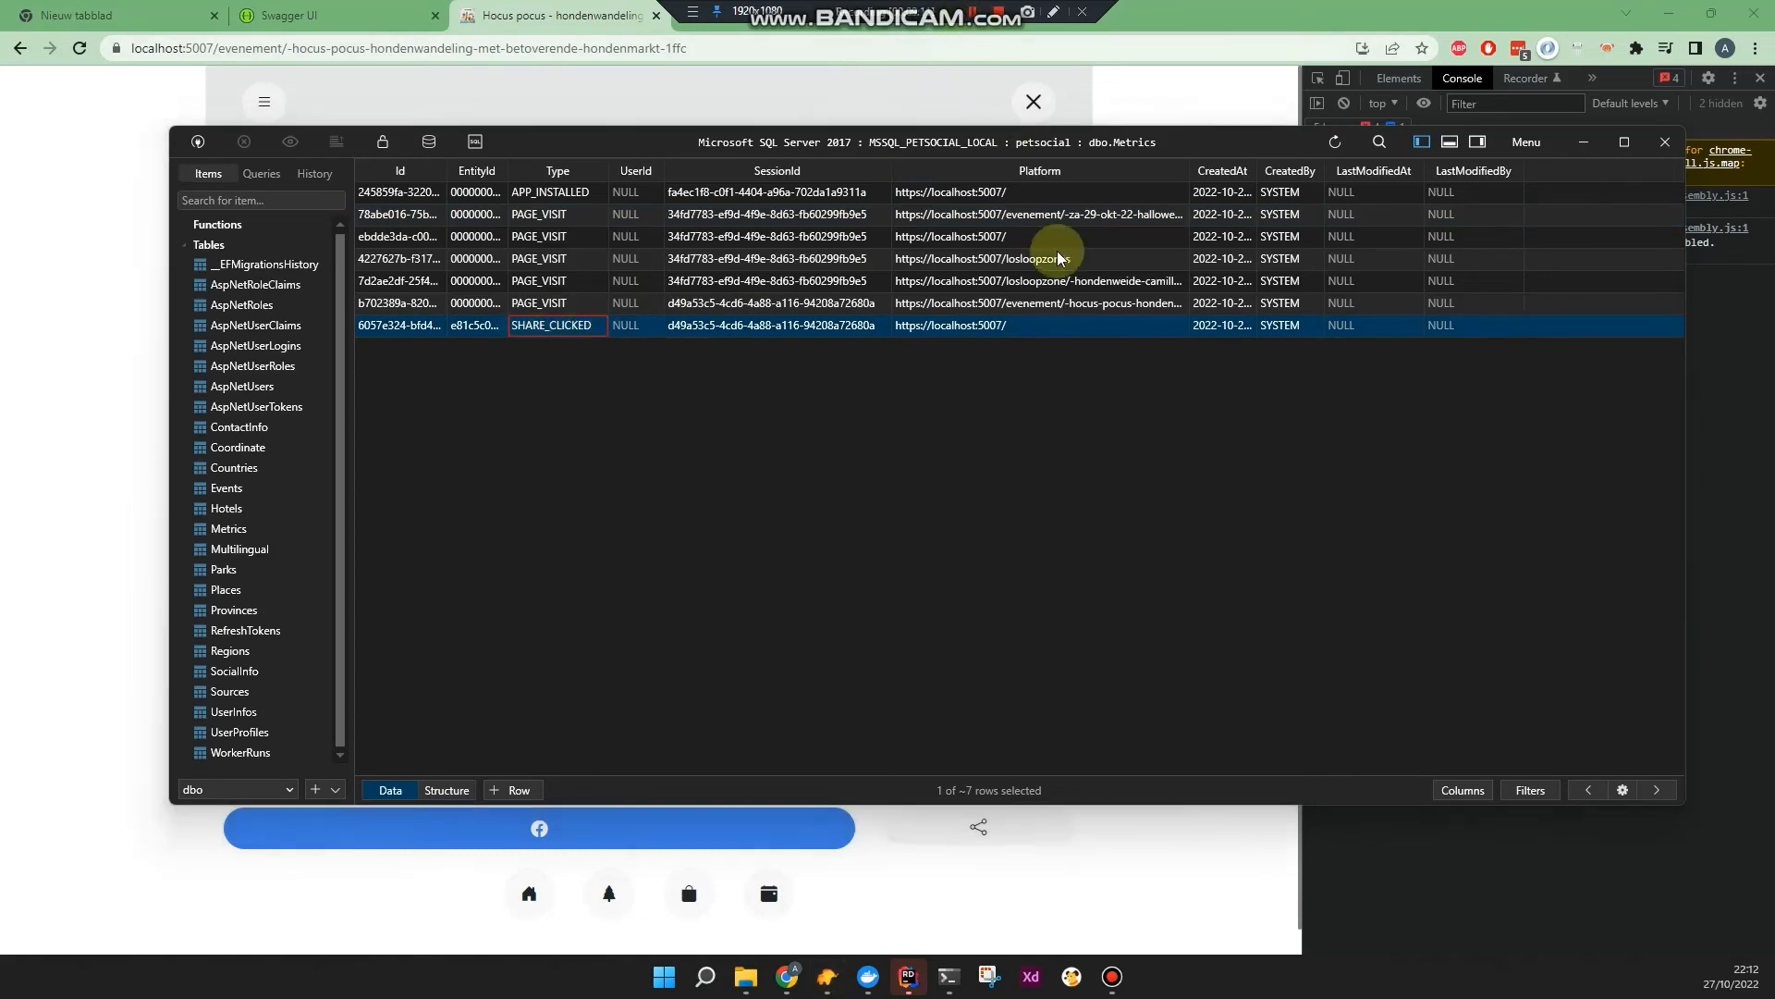
mouse_move(1015, 342)
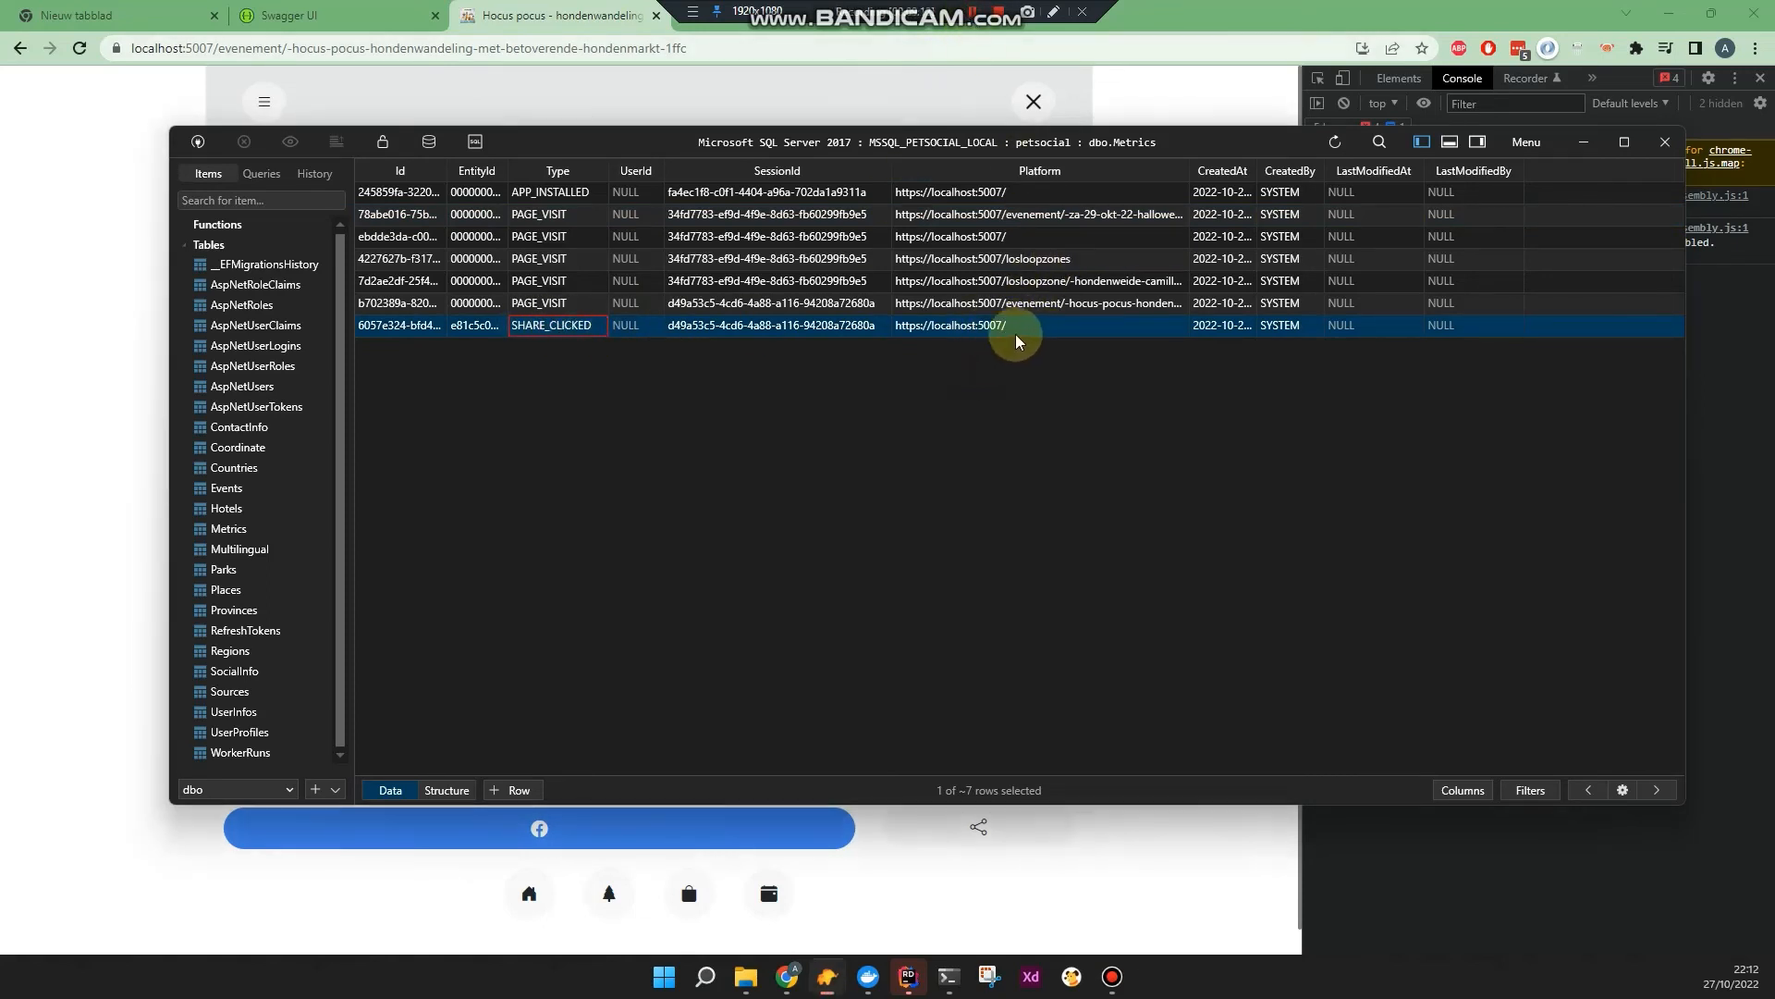
mouse_move(844, 961)
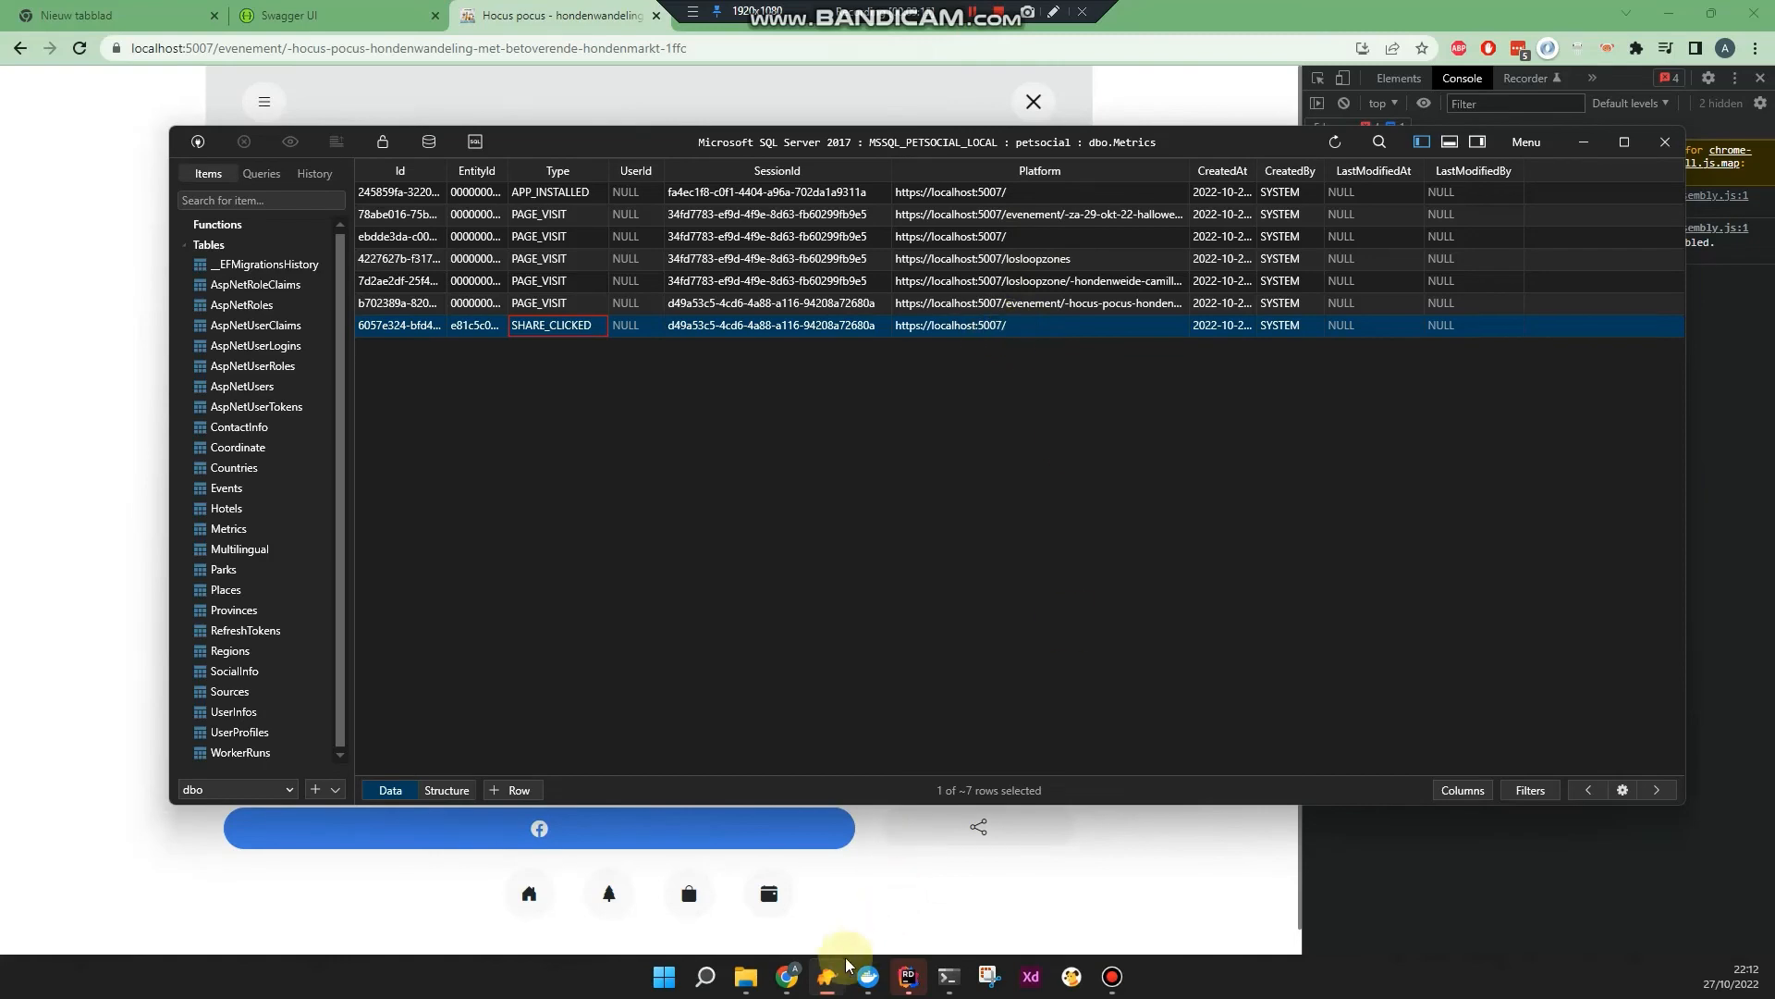
left_click(906, 982)
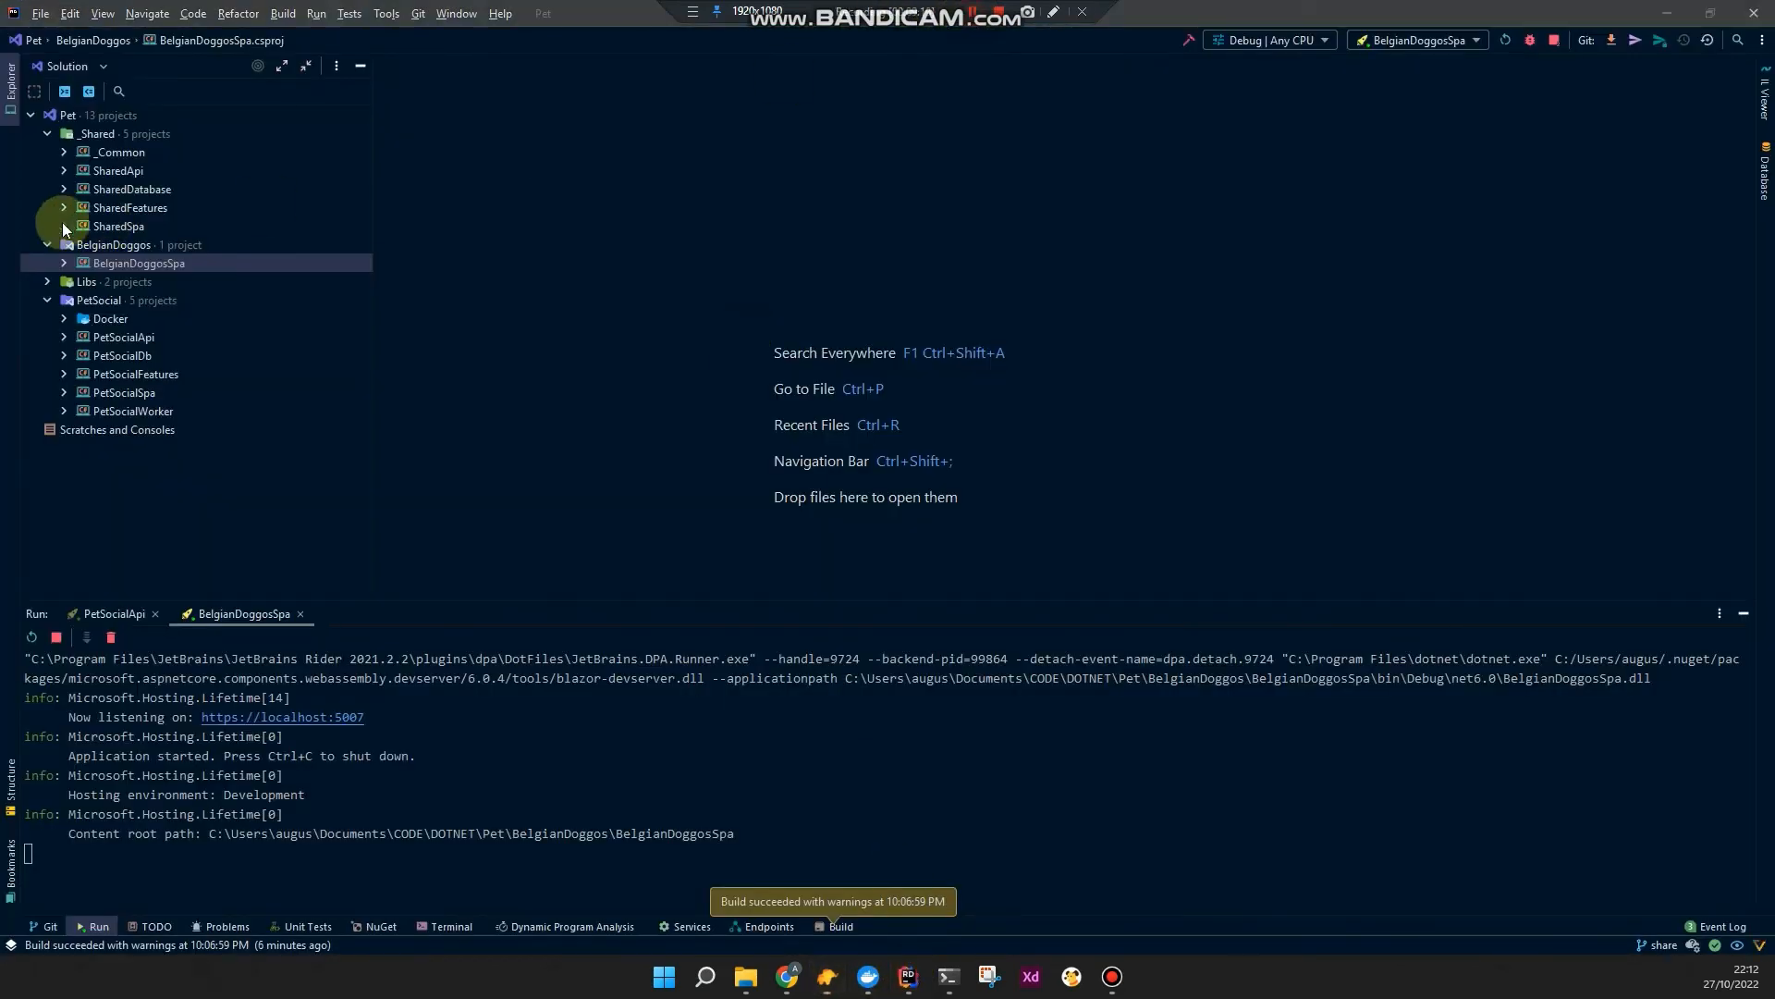
Expand SharedSpa, review ShareLayout.razor's Share method and unfold the Components/Events folder
left_click(63, 226)
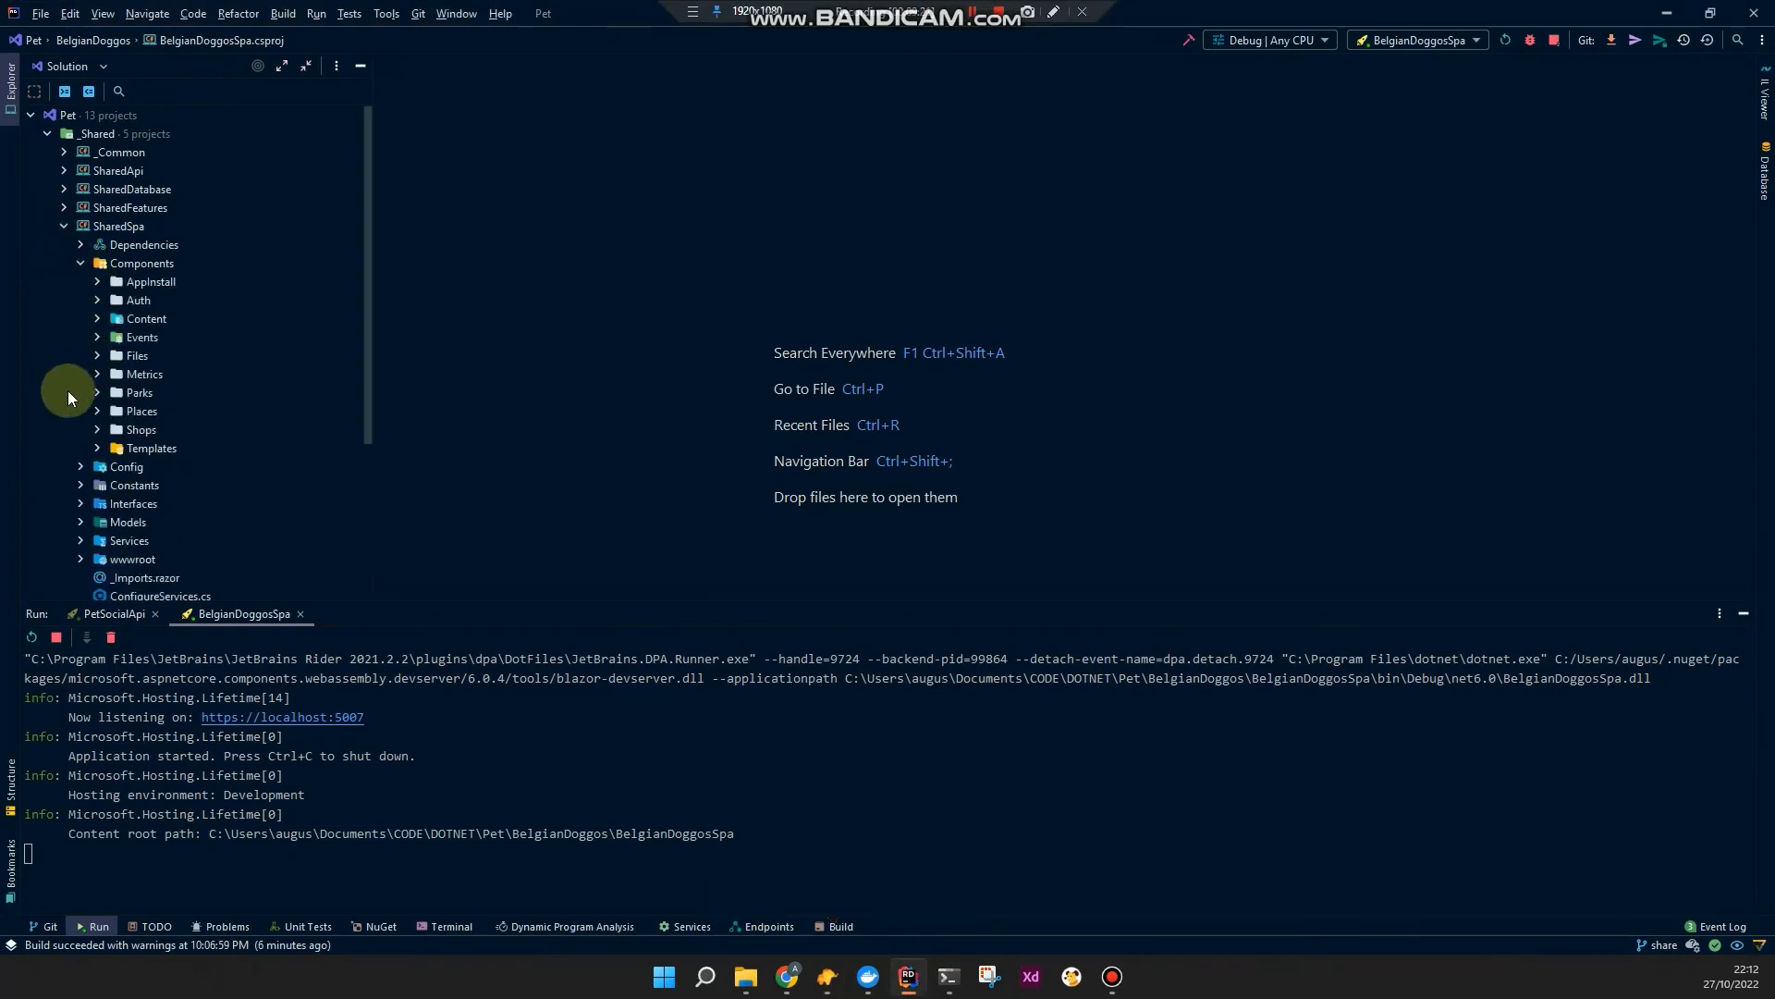
mouse_move(100, 455)
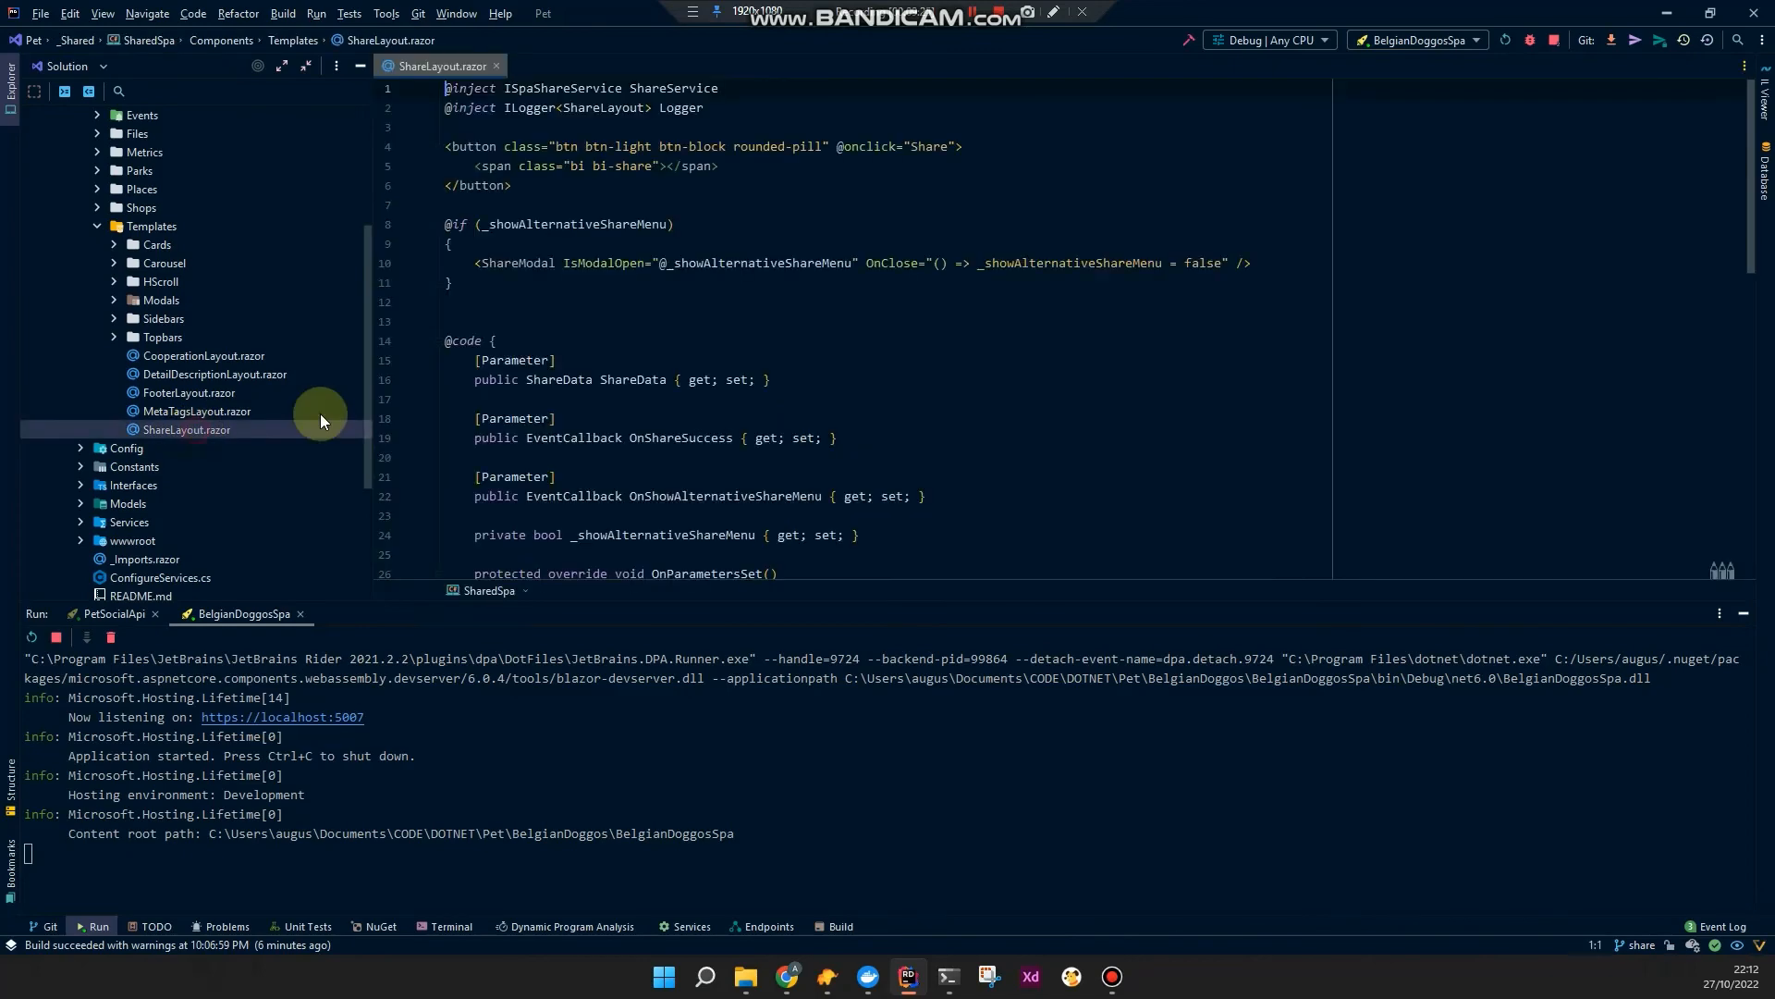
scroll("down", 3)
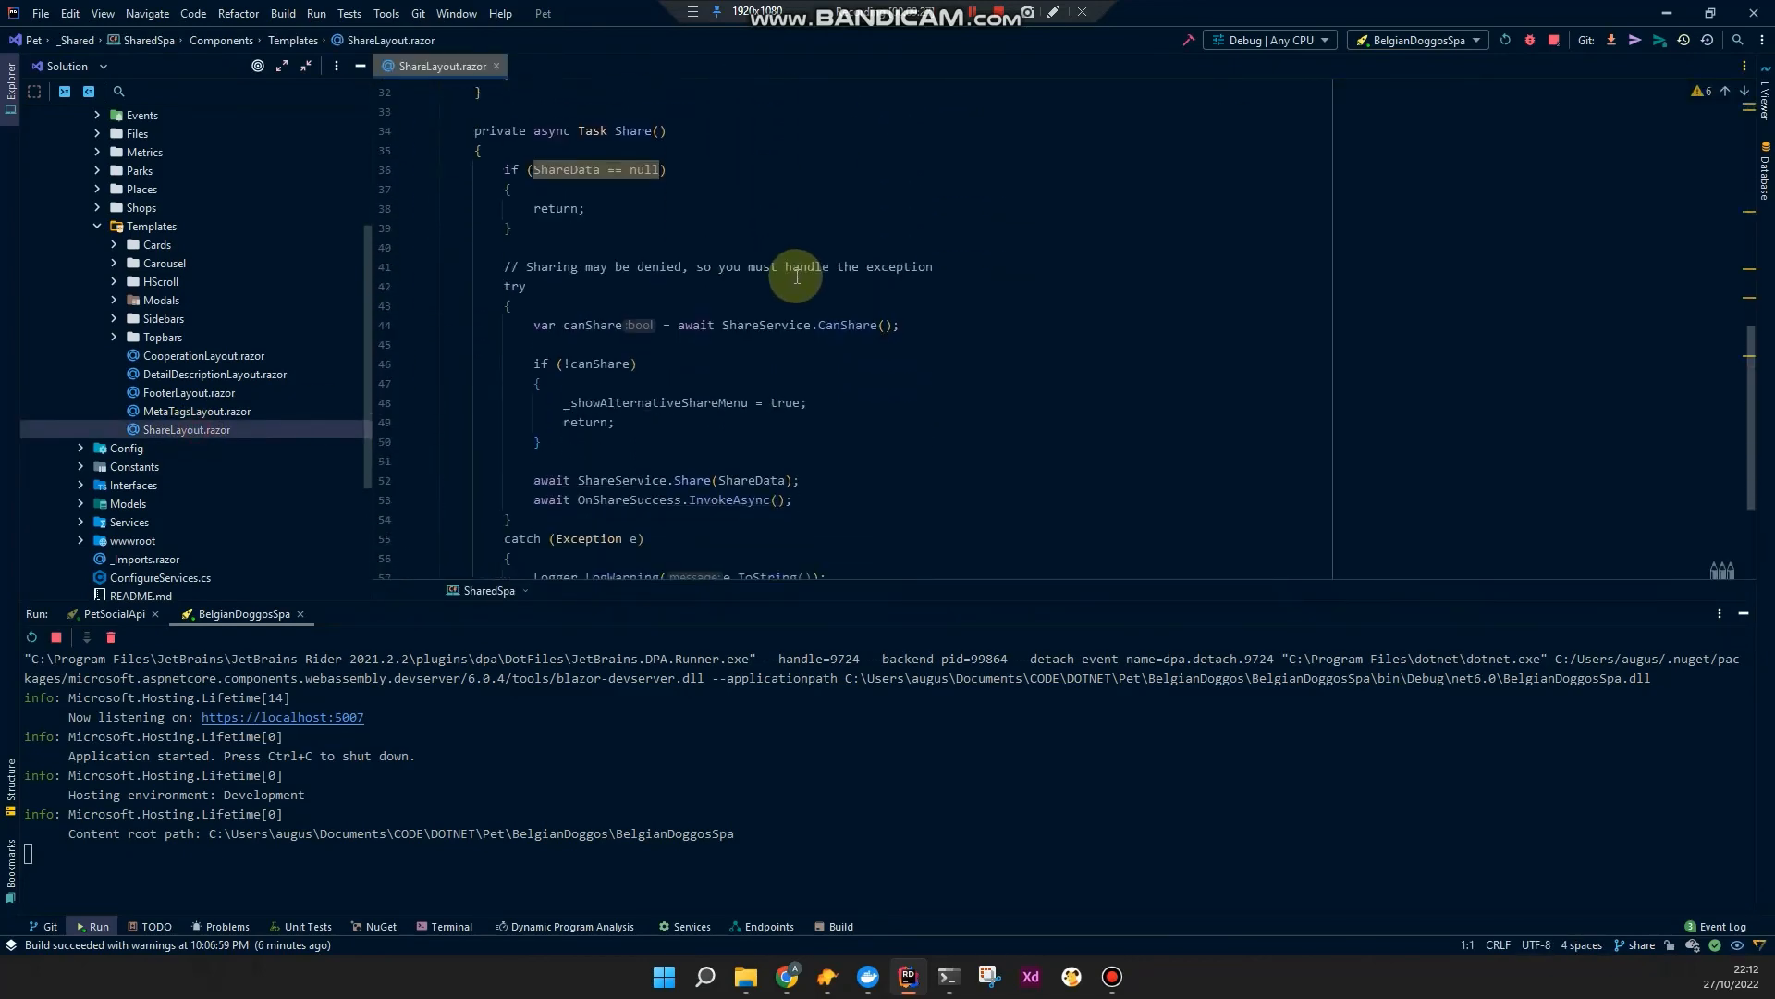
scroll("down", 3)
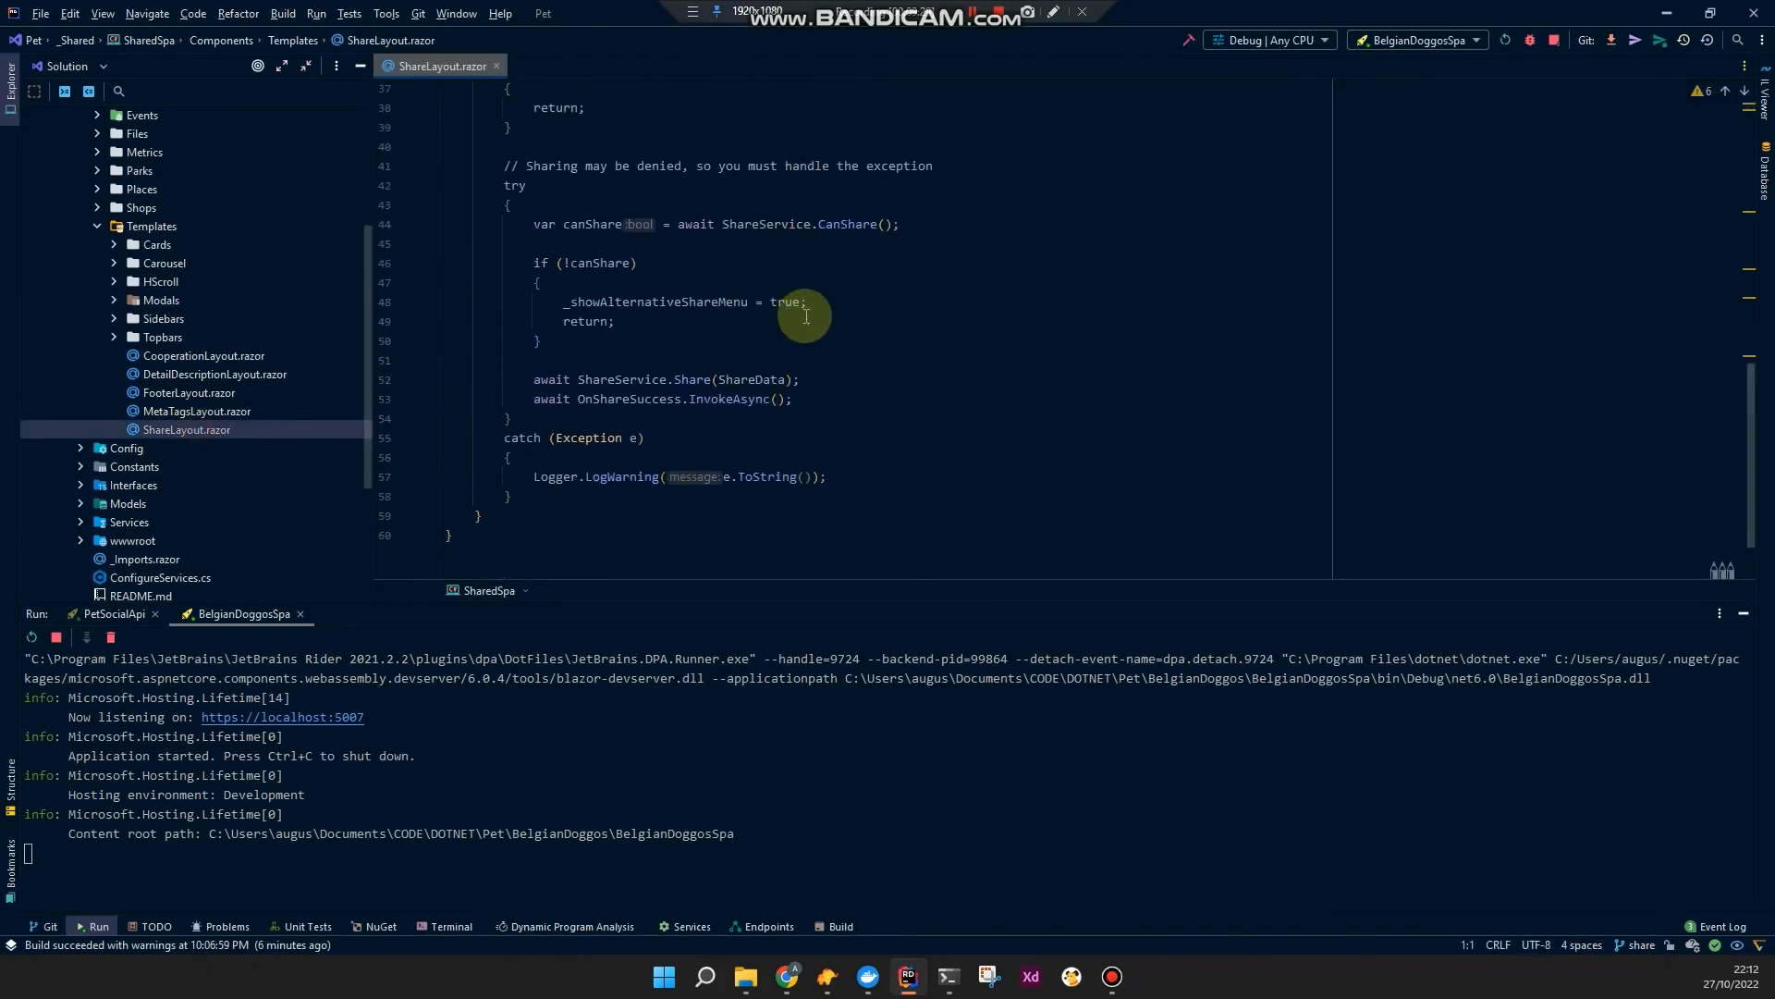
scroll("up", 3)
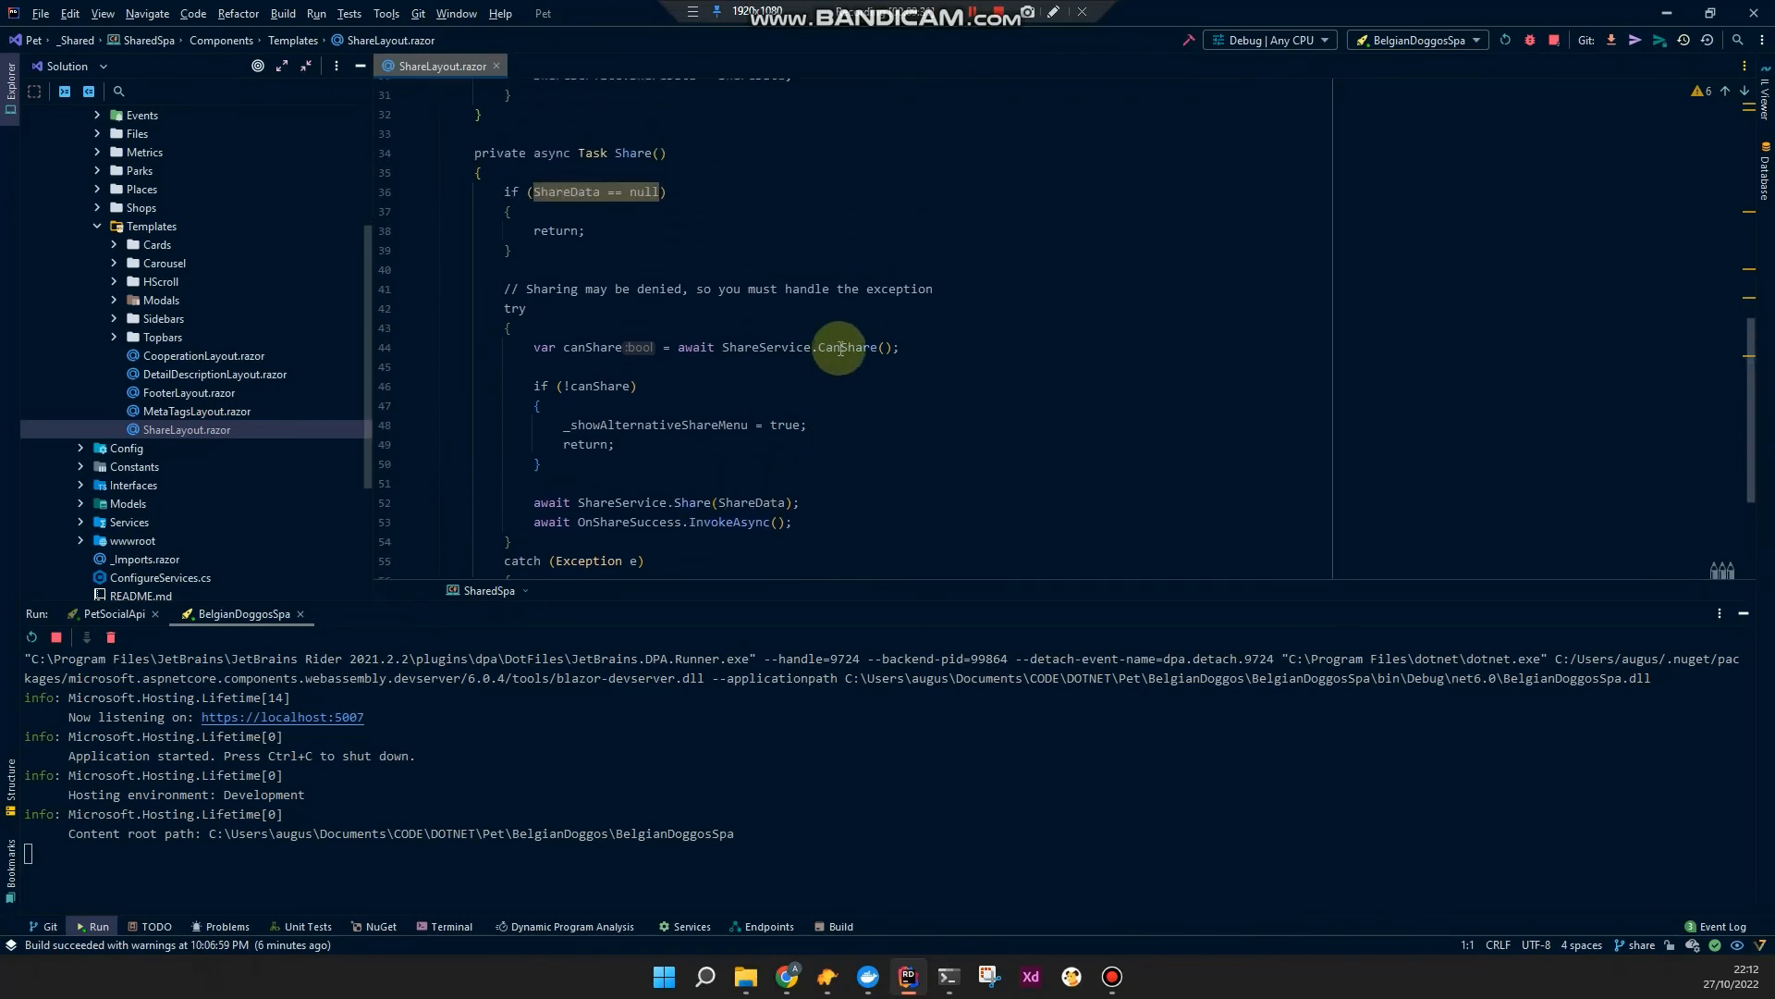
scroll("up", 3)
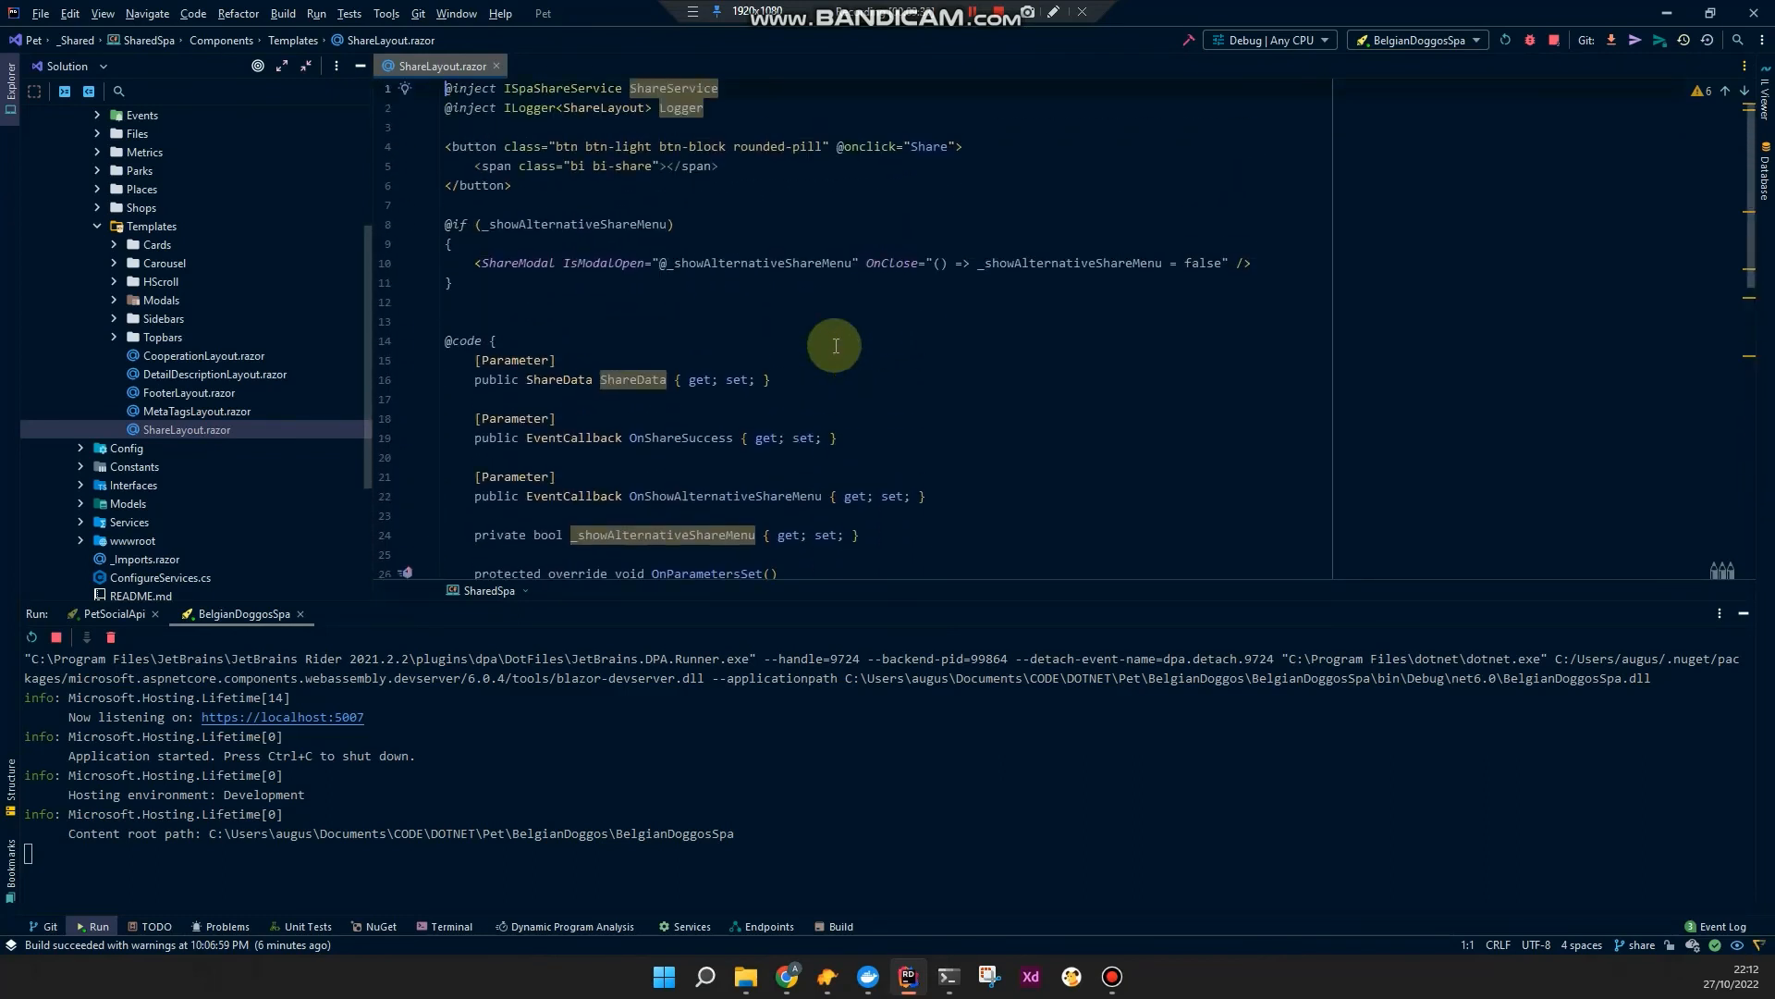
mouse_move(205, 188)
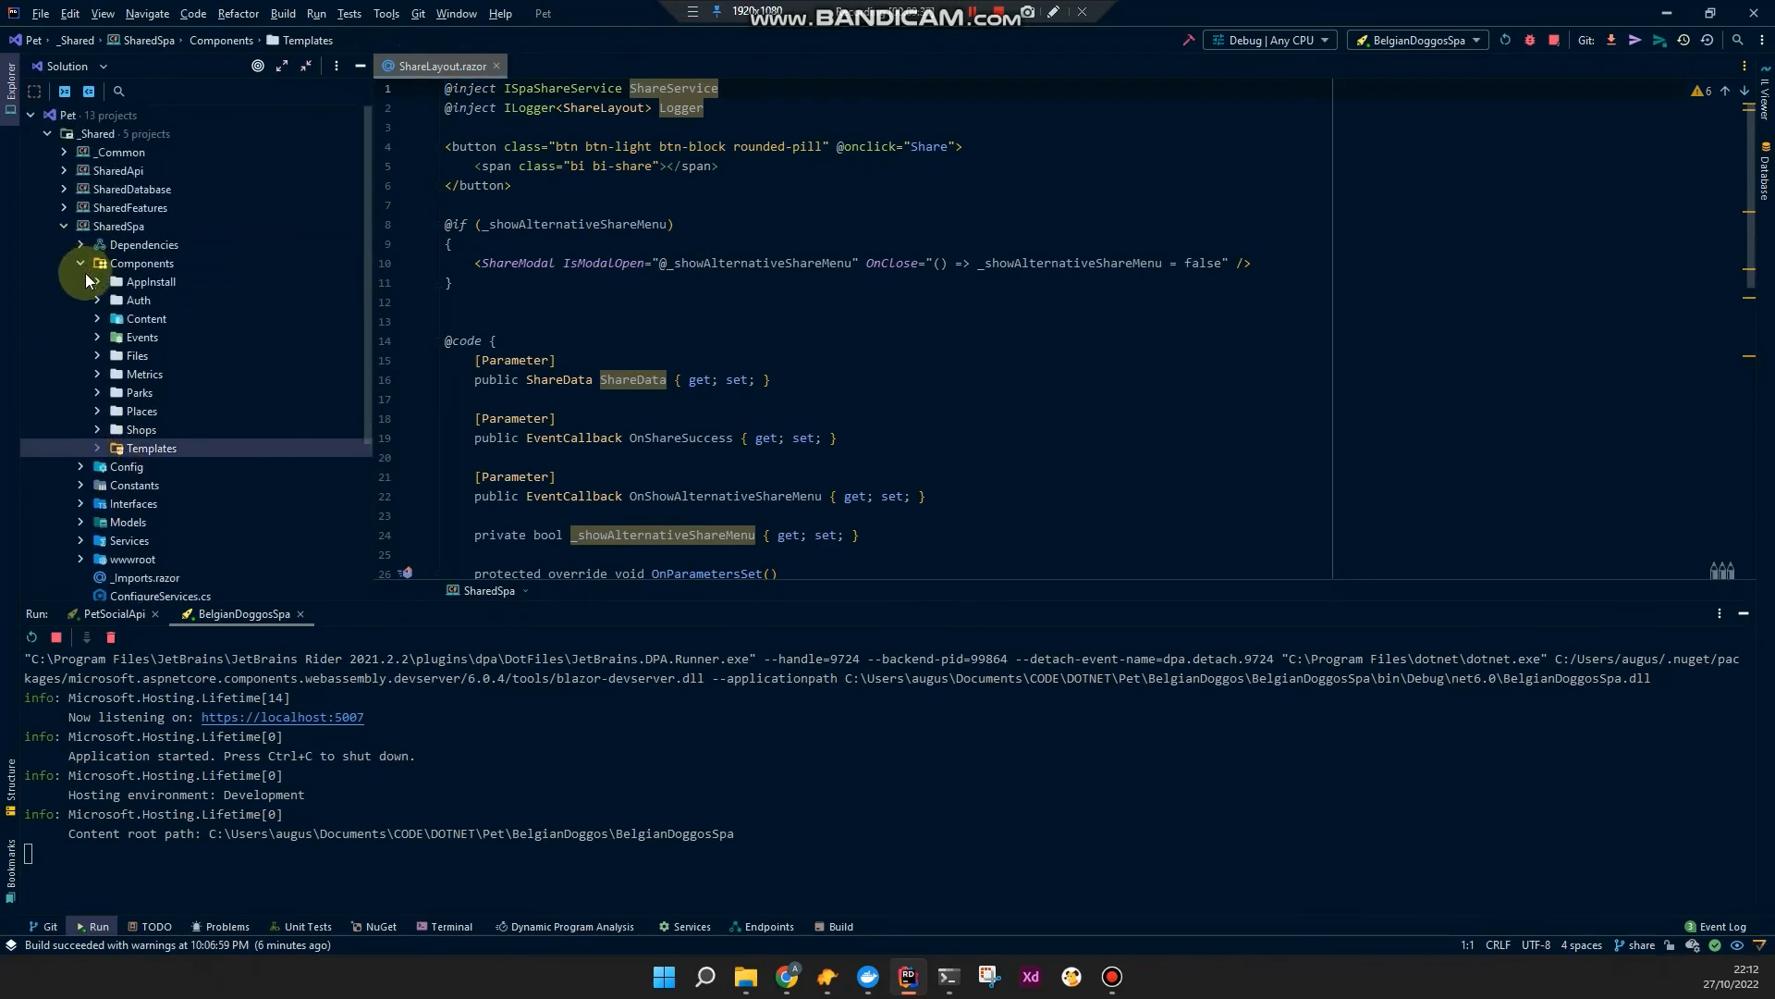
left_click(98, 339)
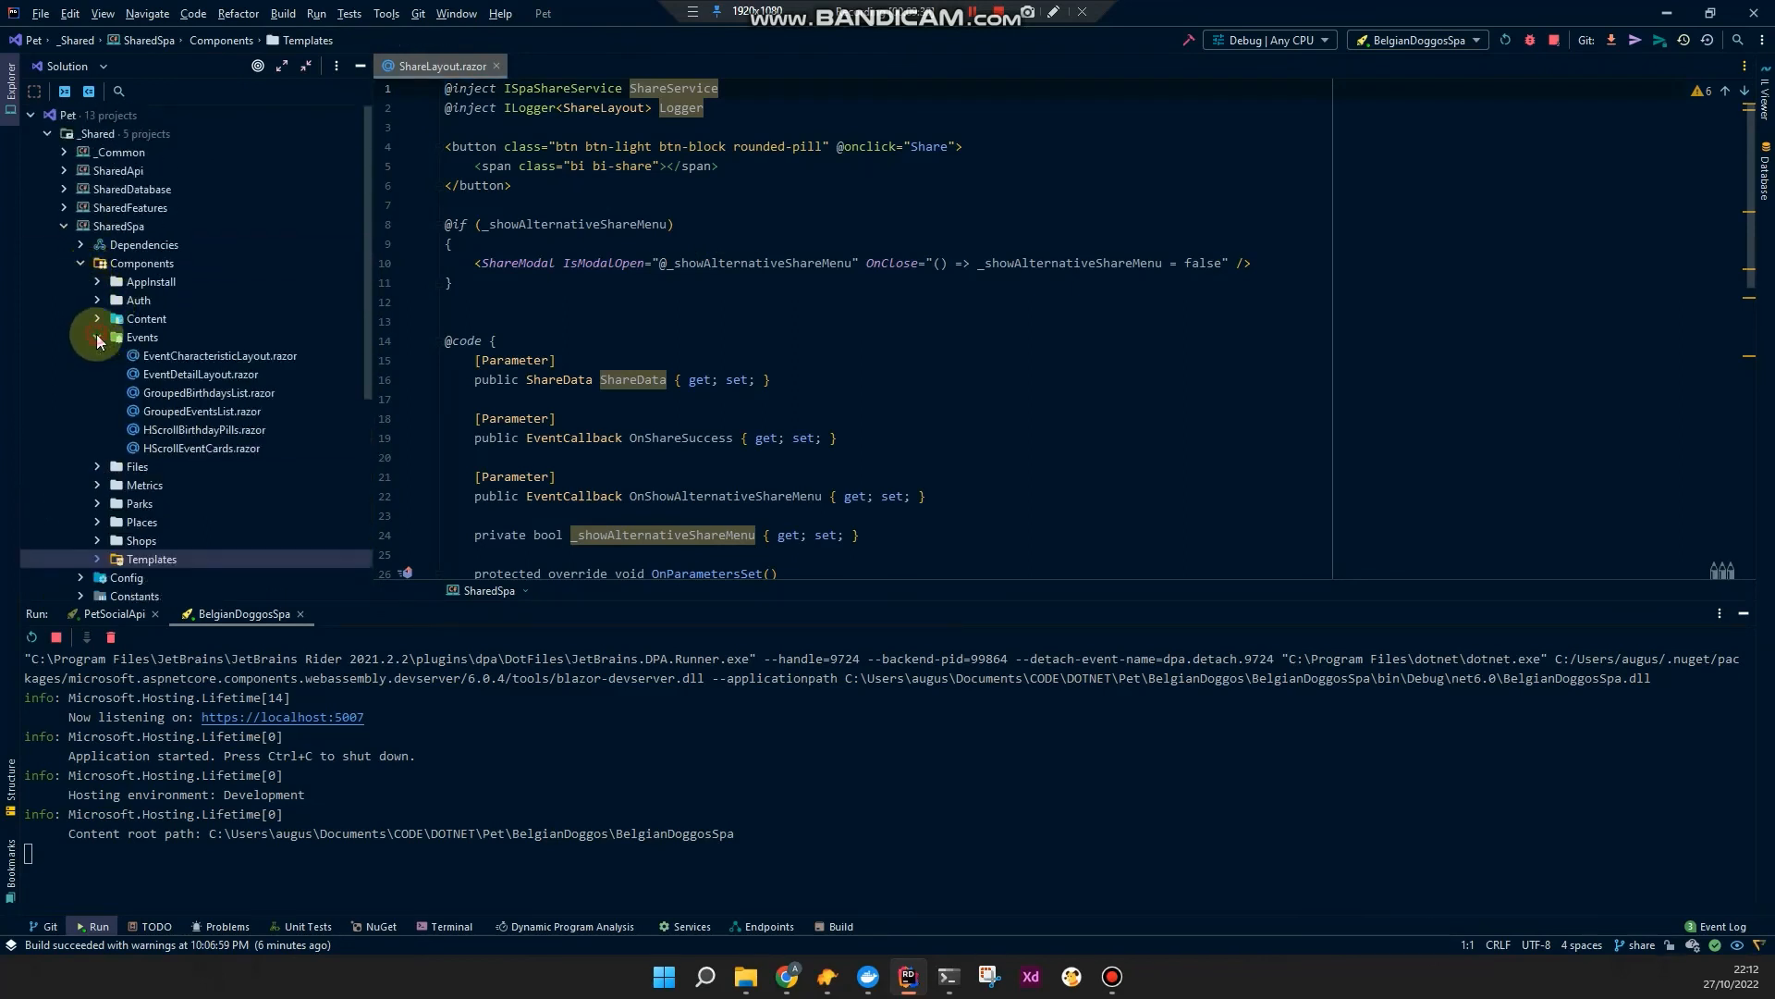
double_click(202, 374)
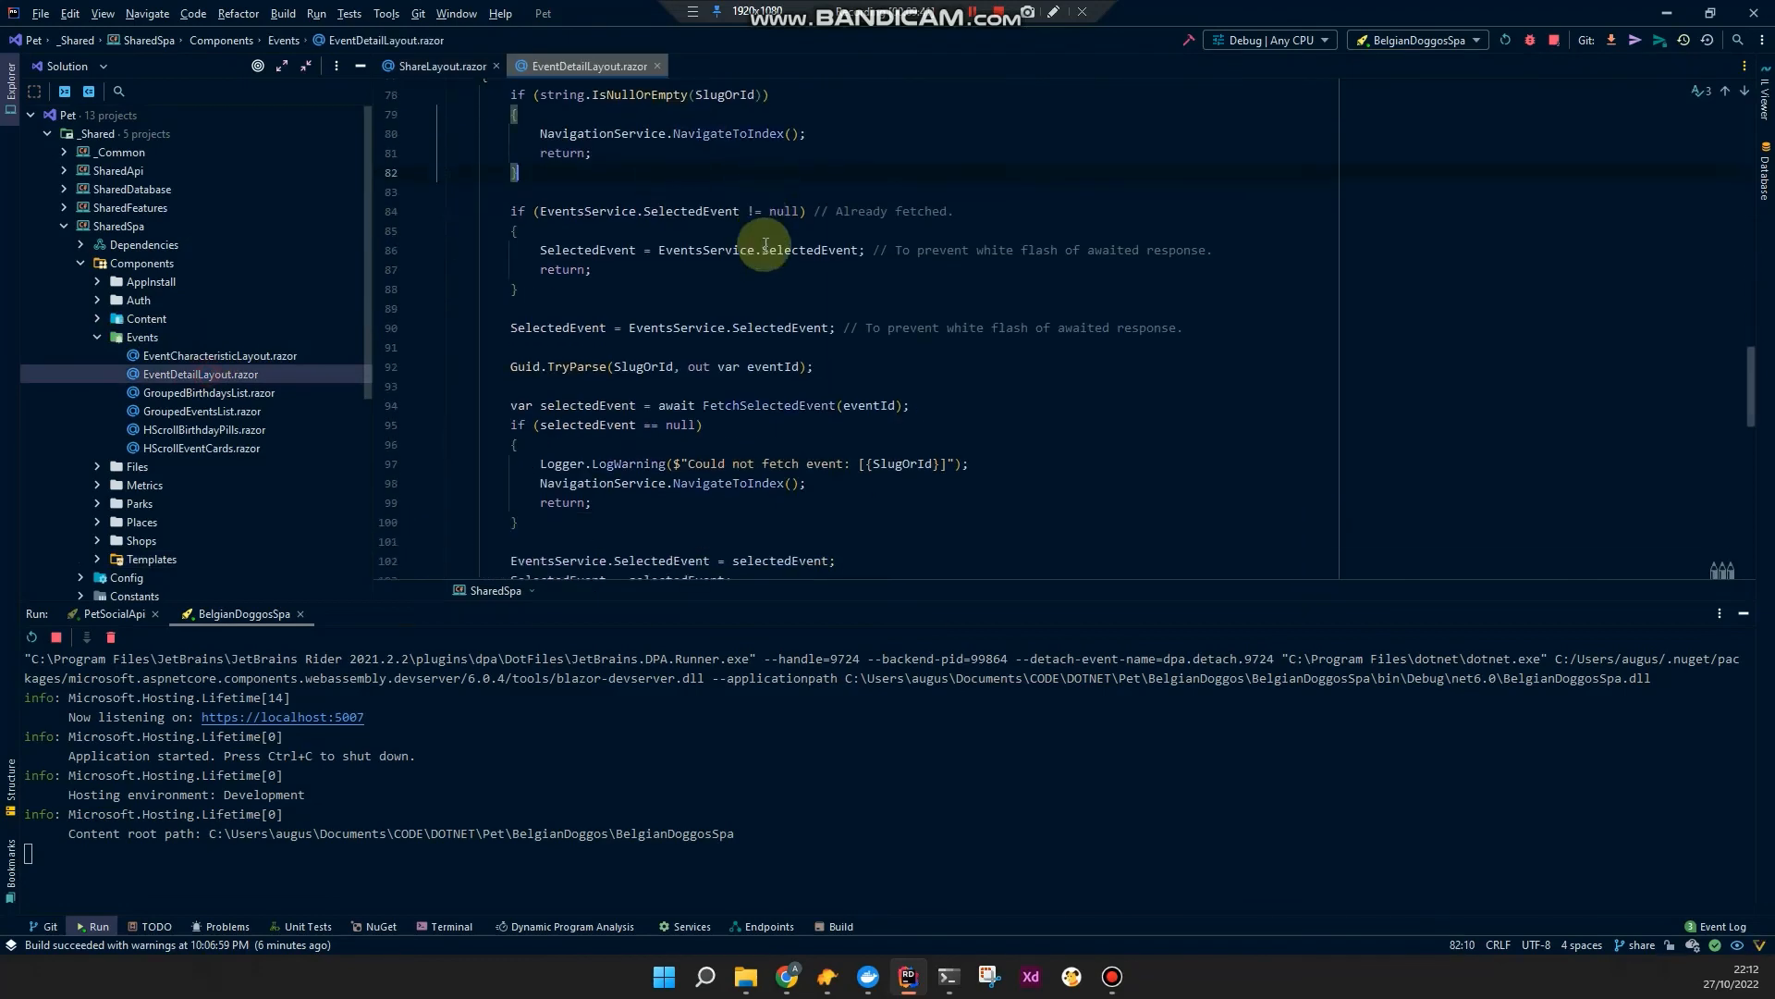
scroll("down", 3)
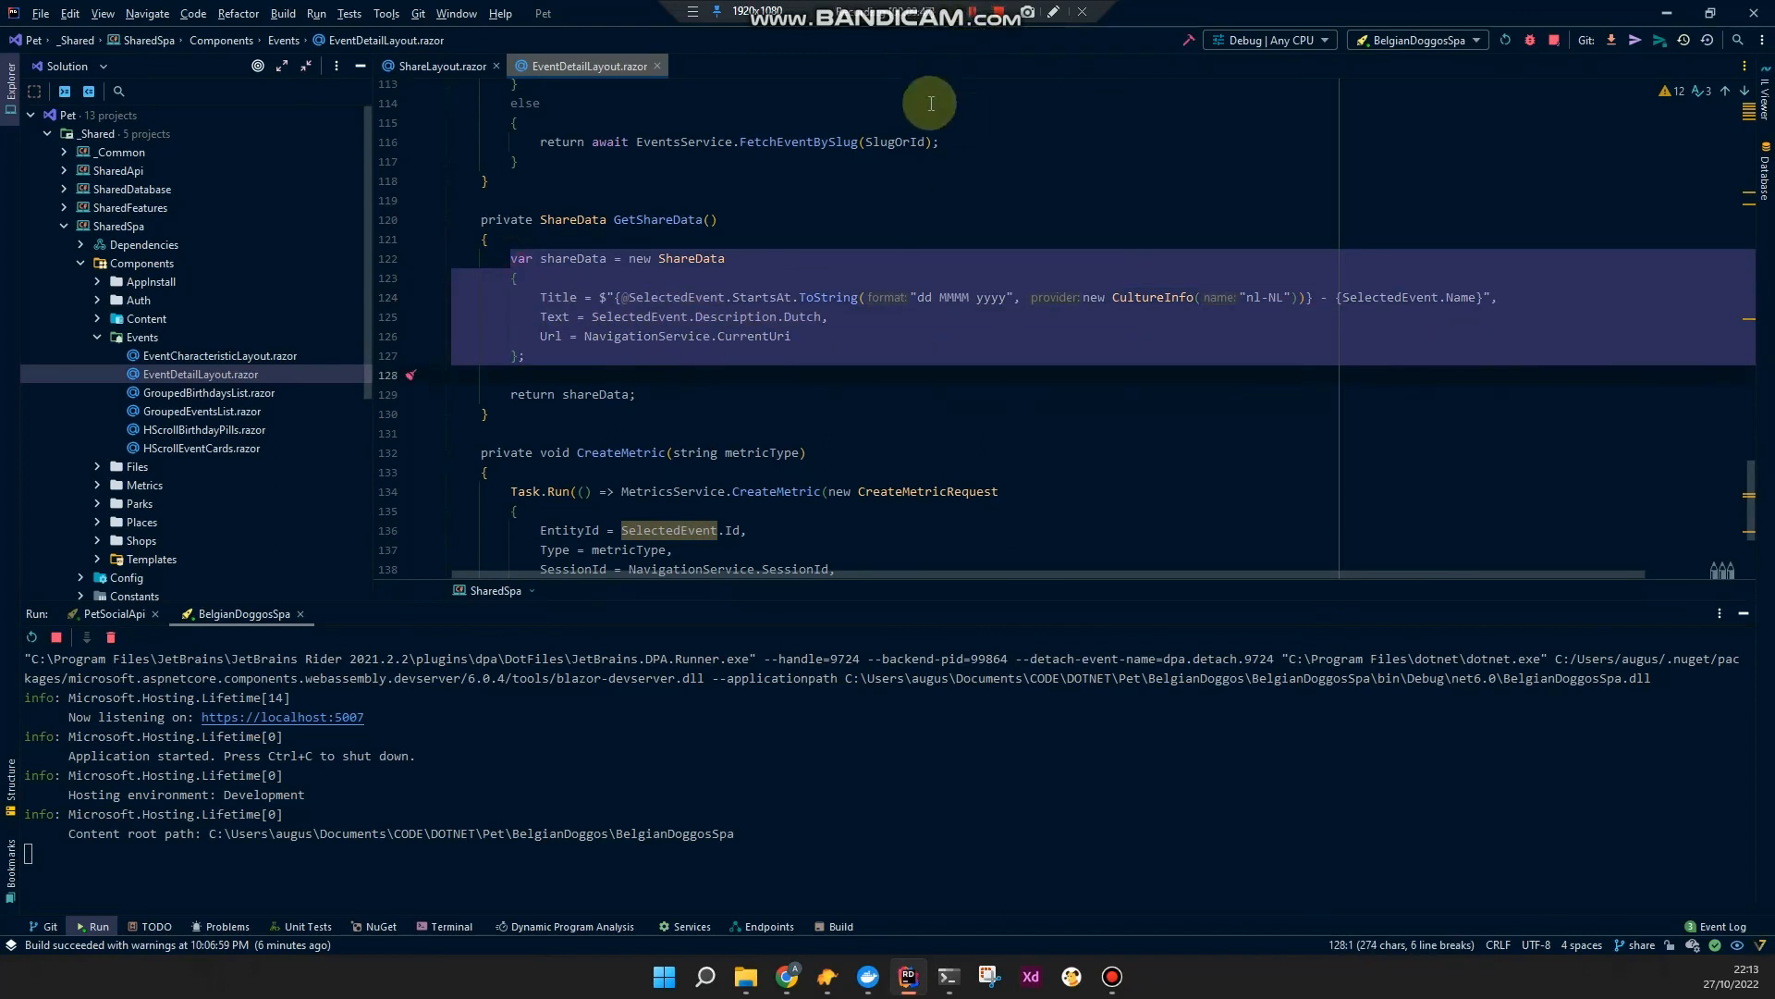
scroll("down", 3)
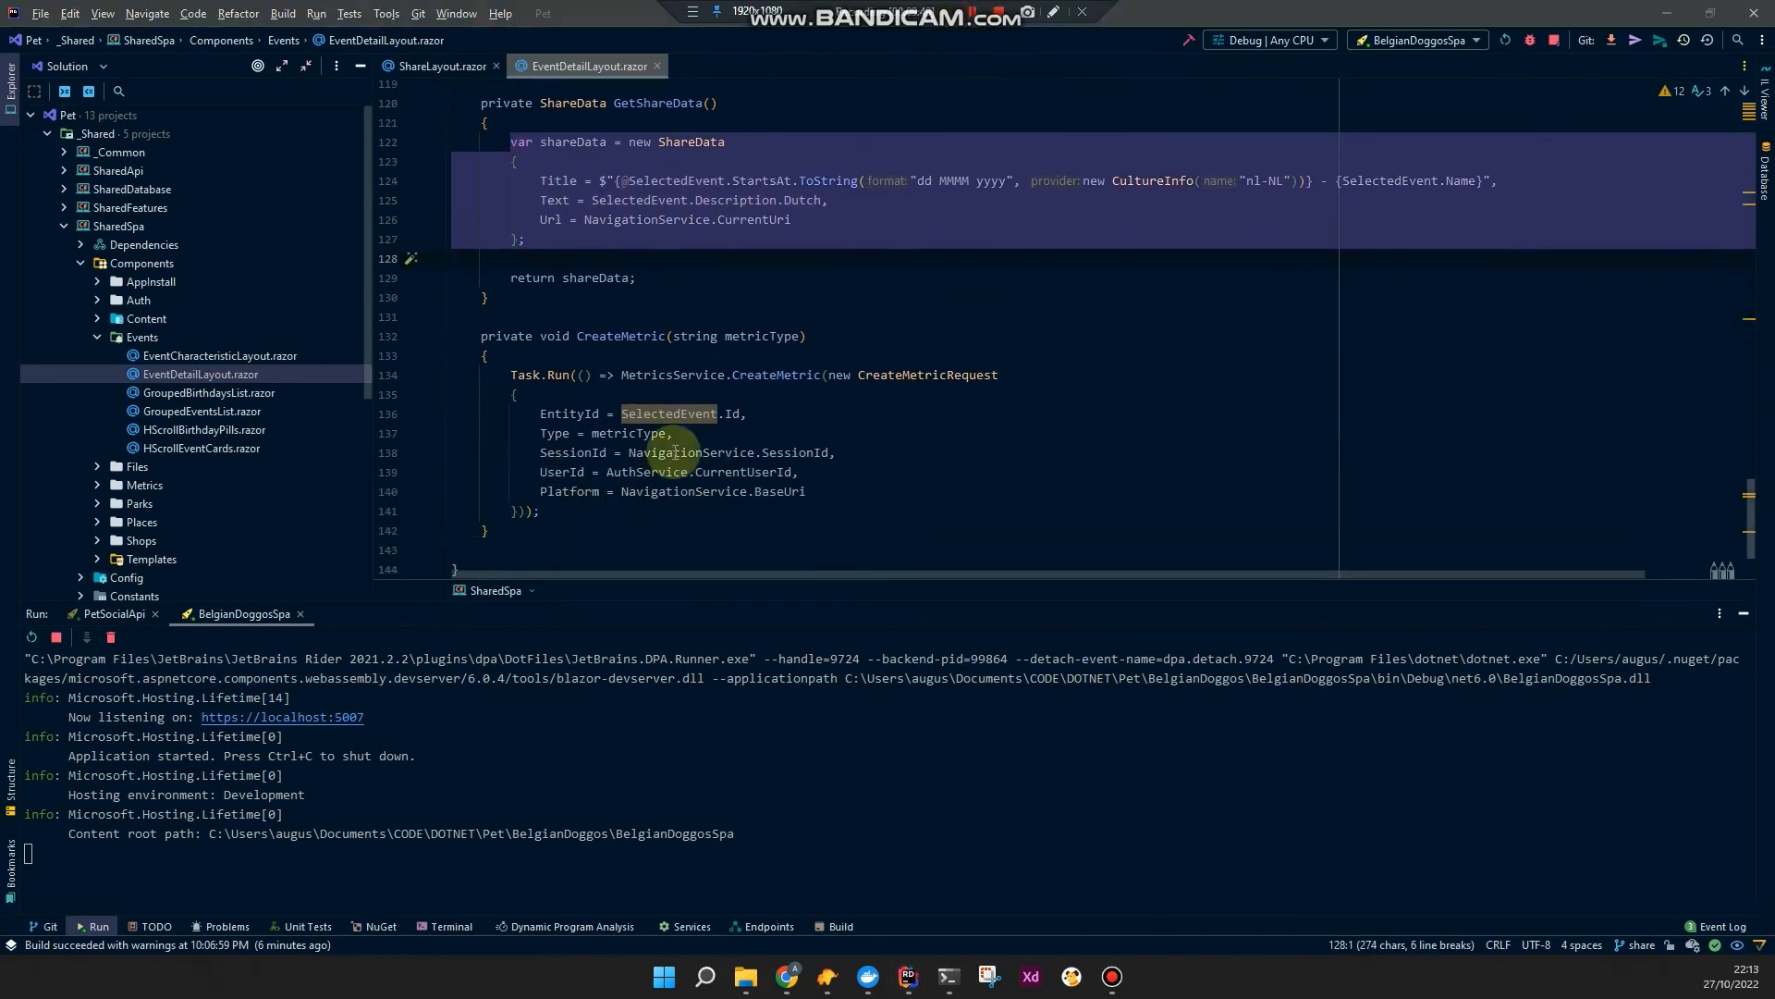
scroll("down", 3)
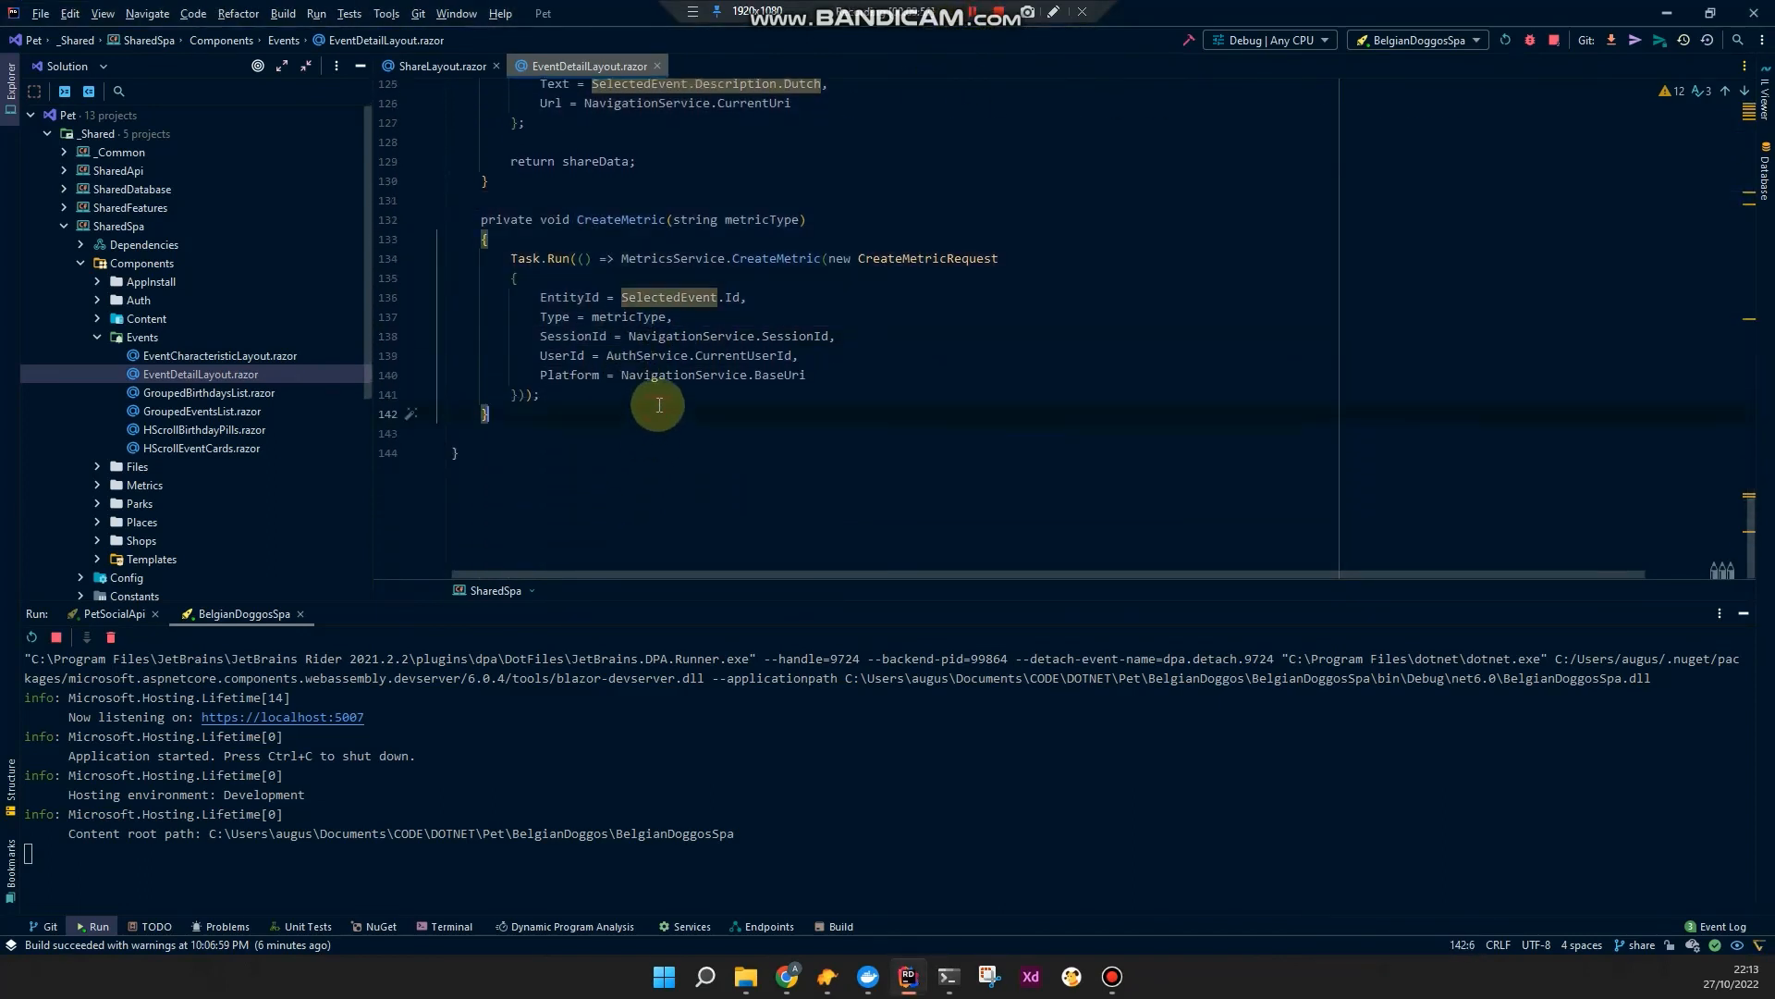
scroll("up", 3)
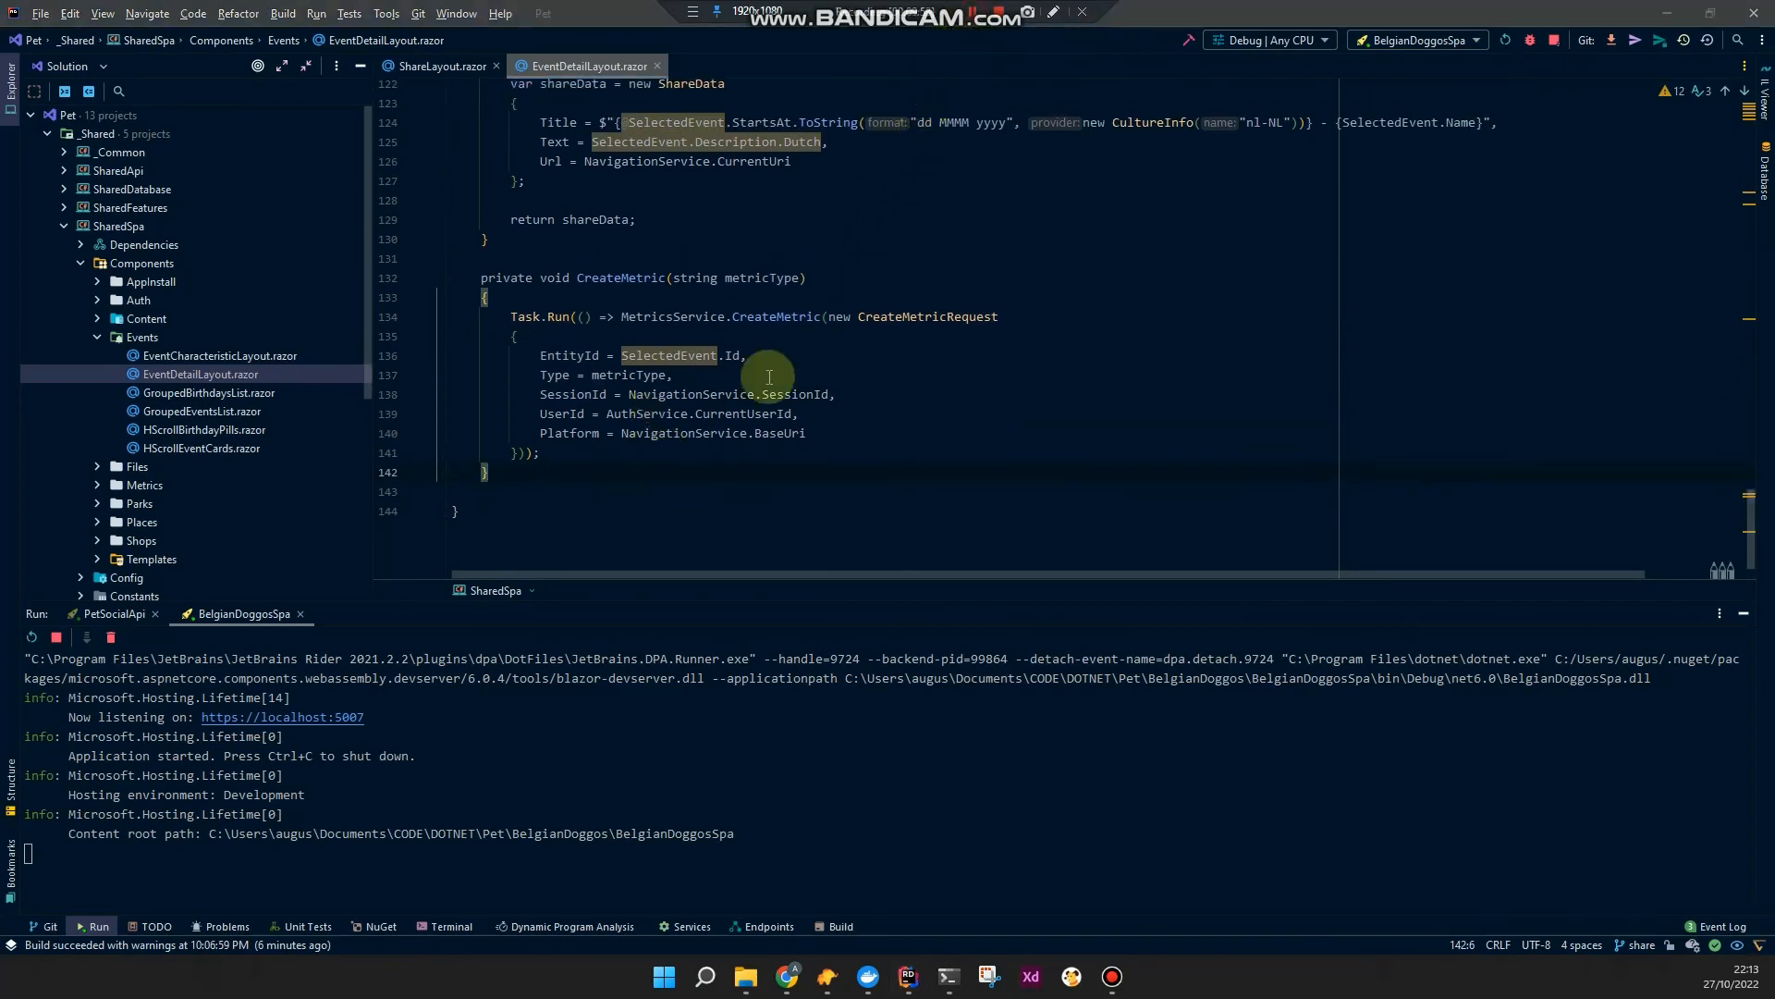
scroll("up", 3)
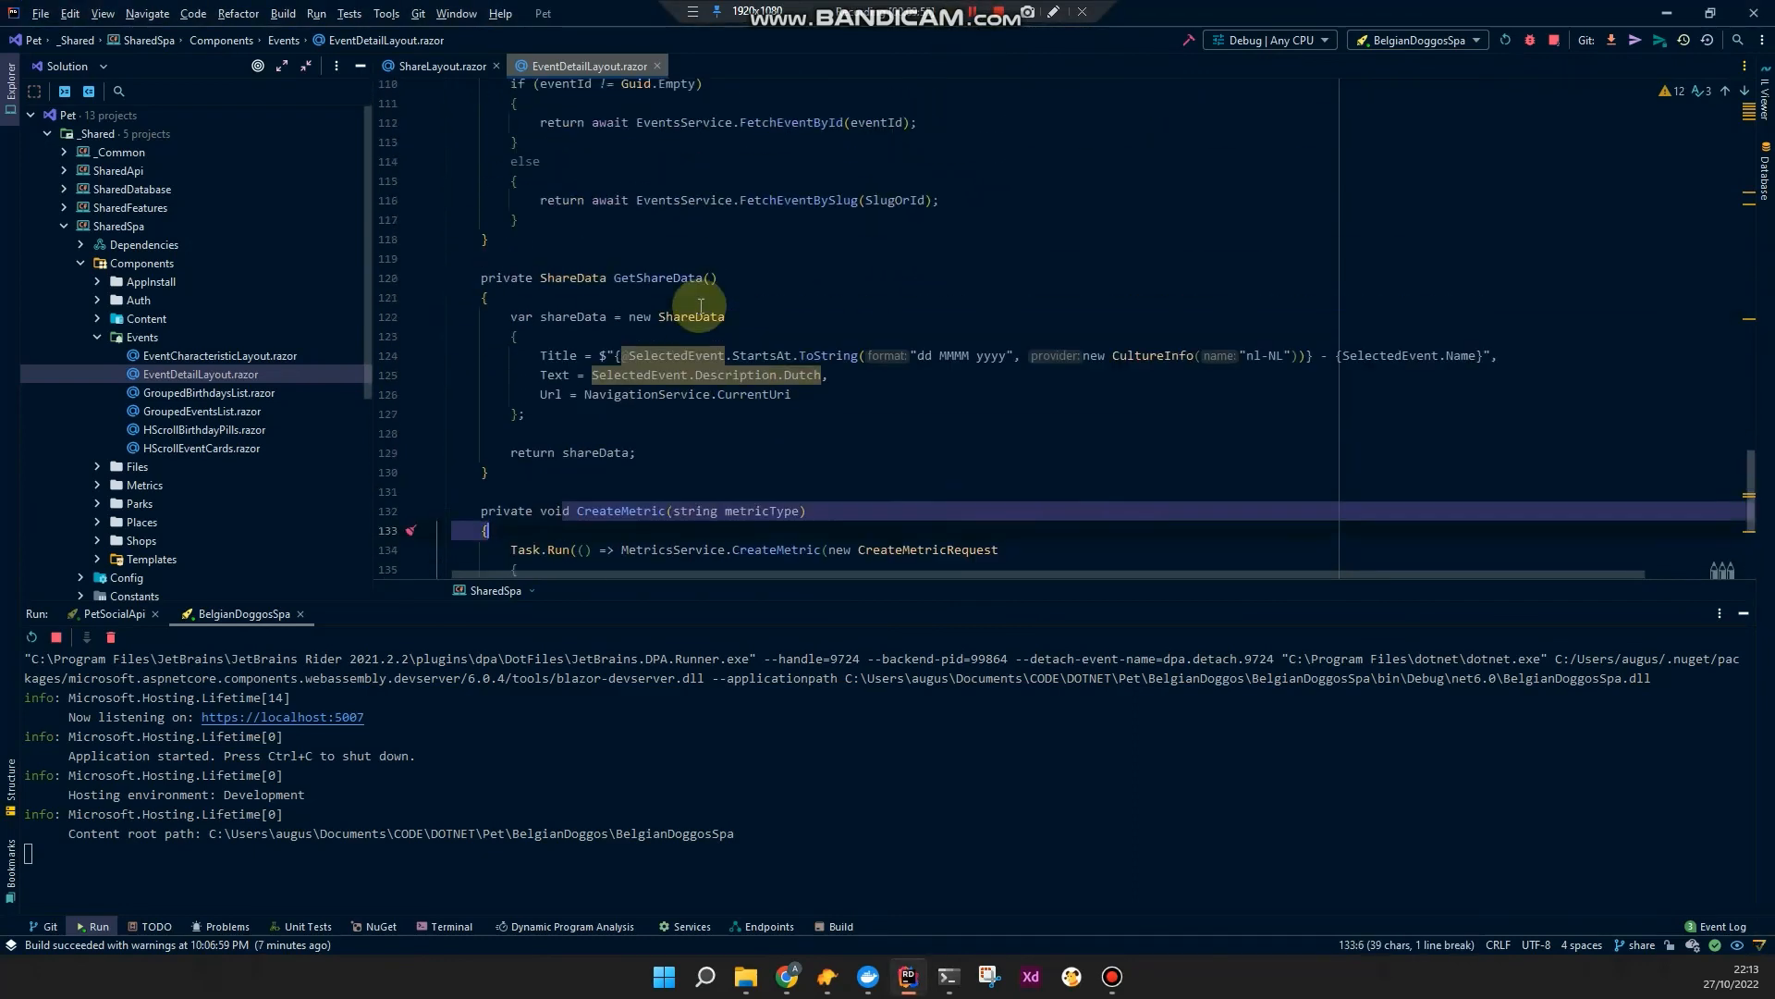
scroll("up", 3)
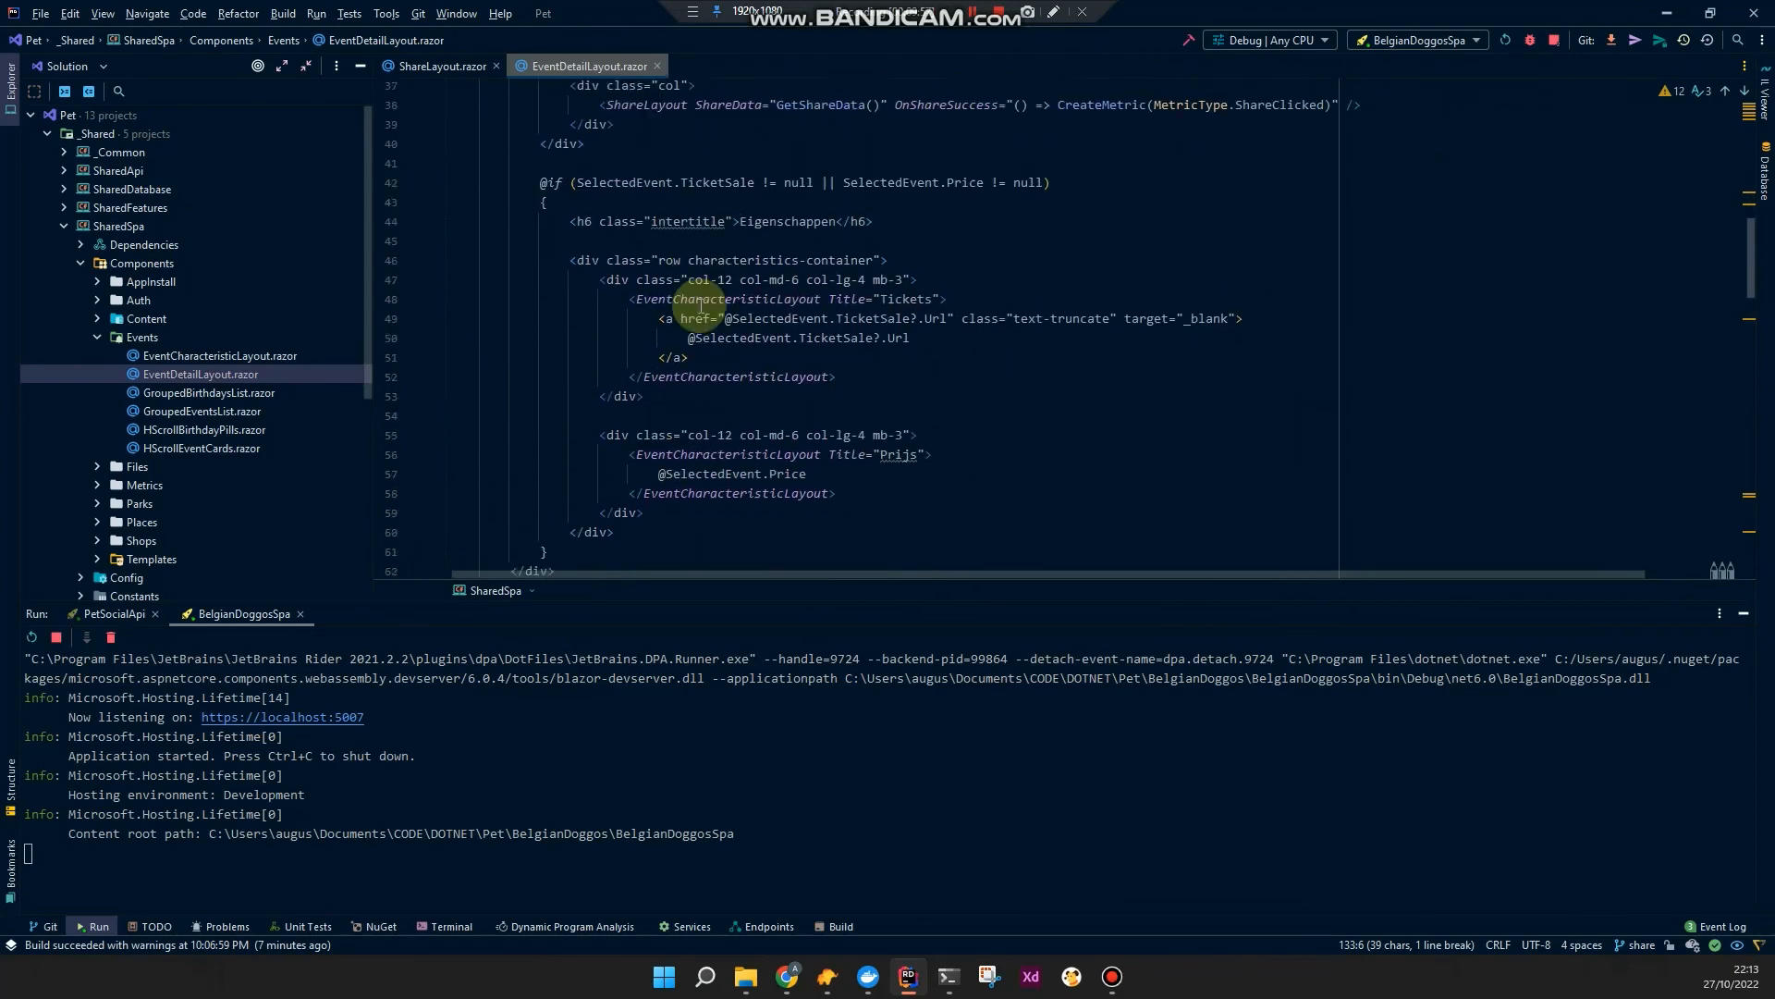
scroll("up", 3)
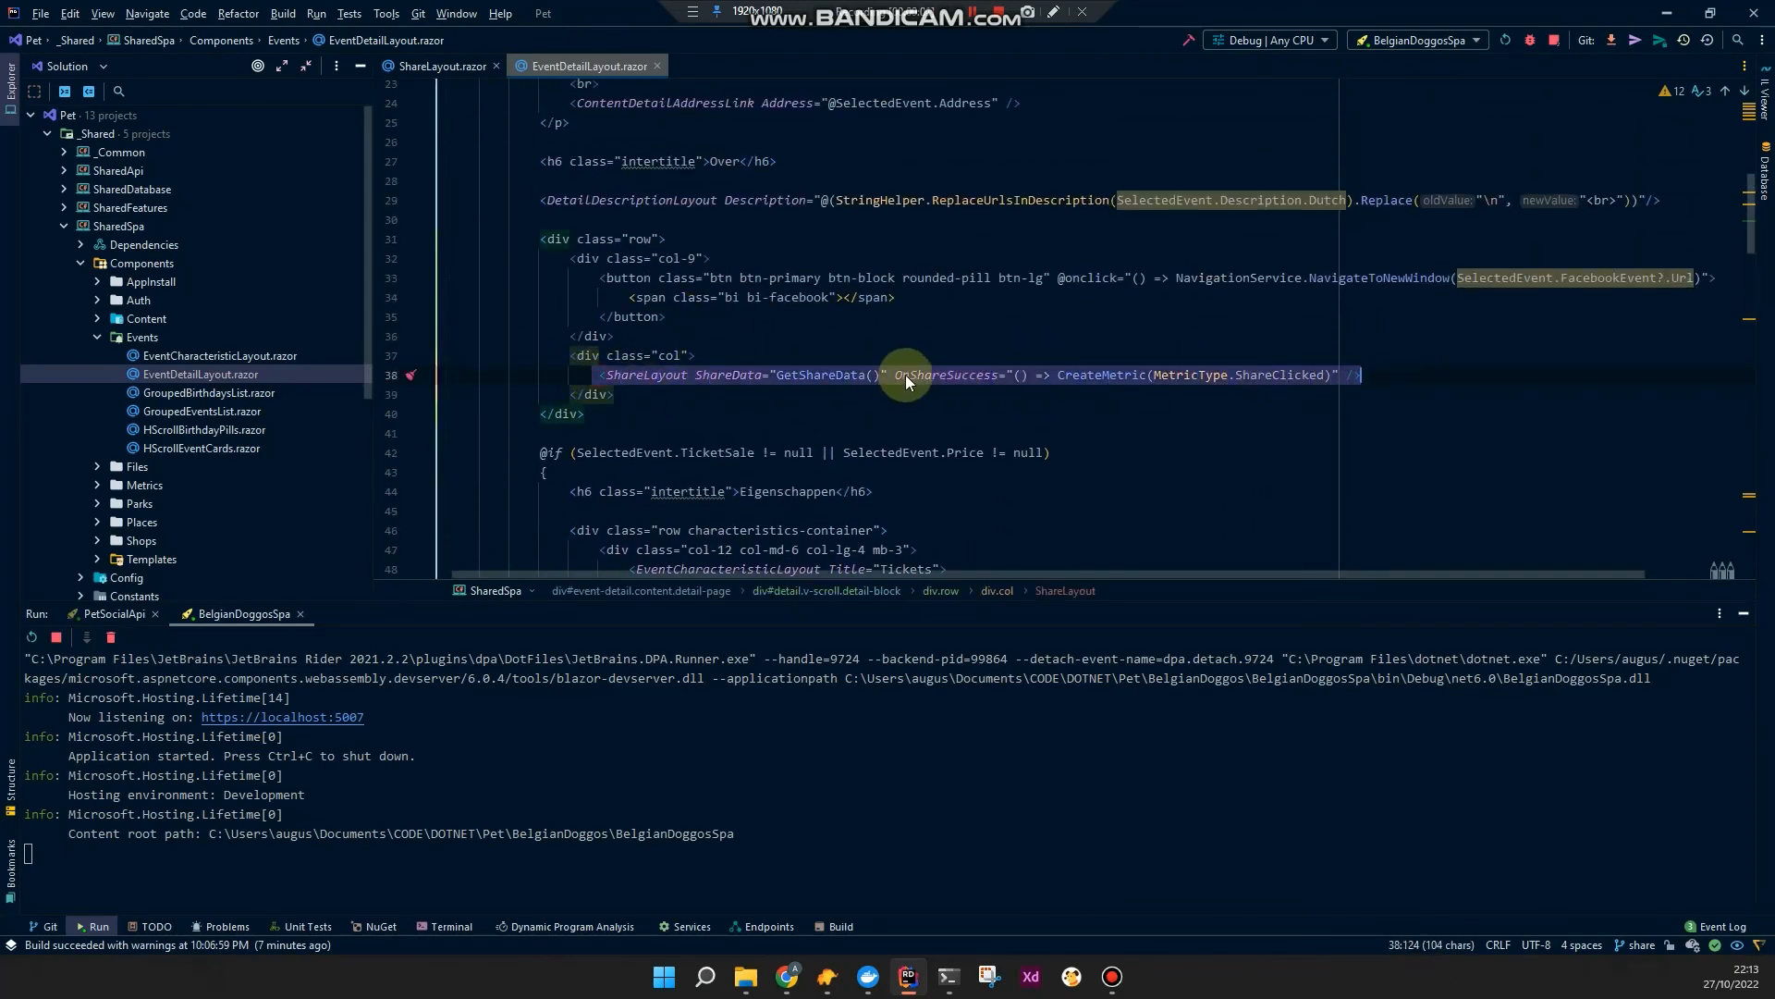
double_click(947, 376)
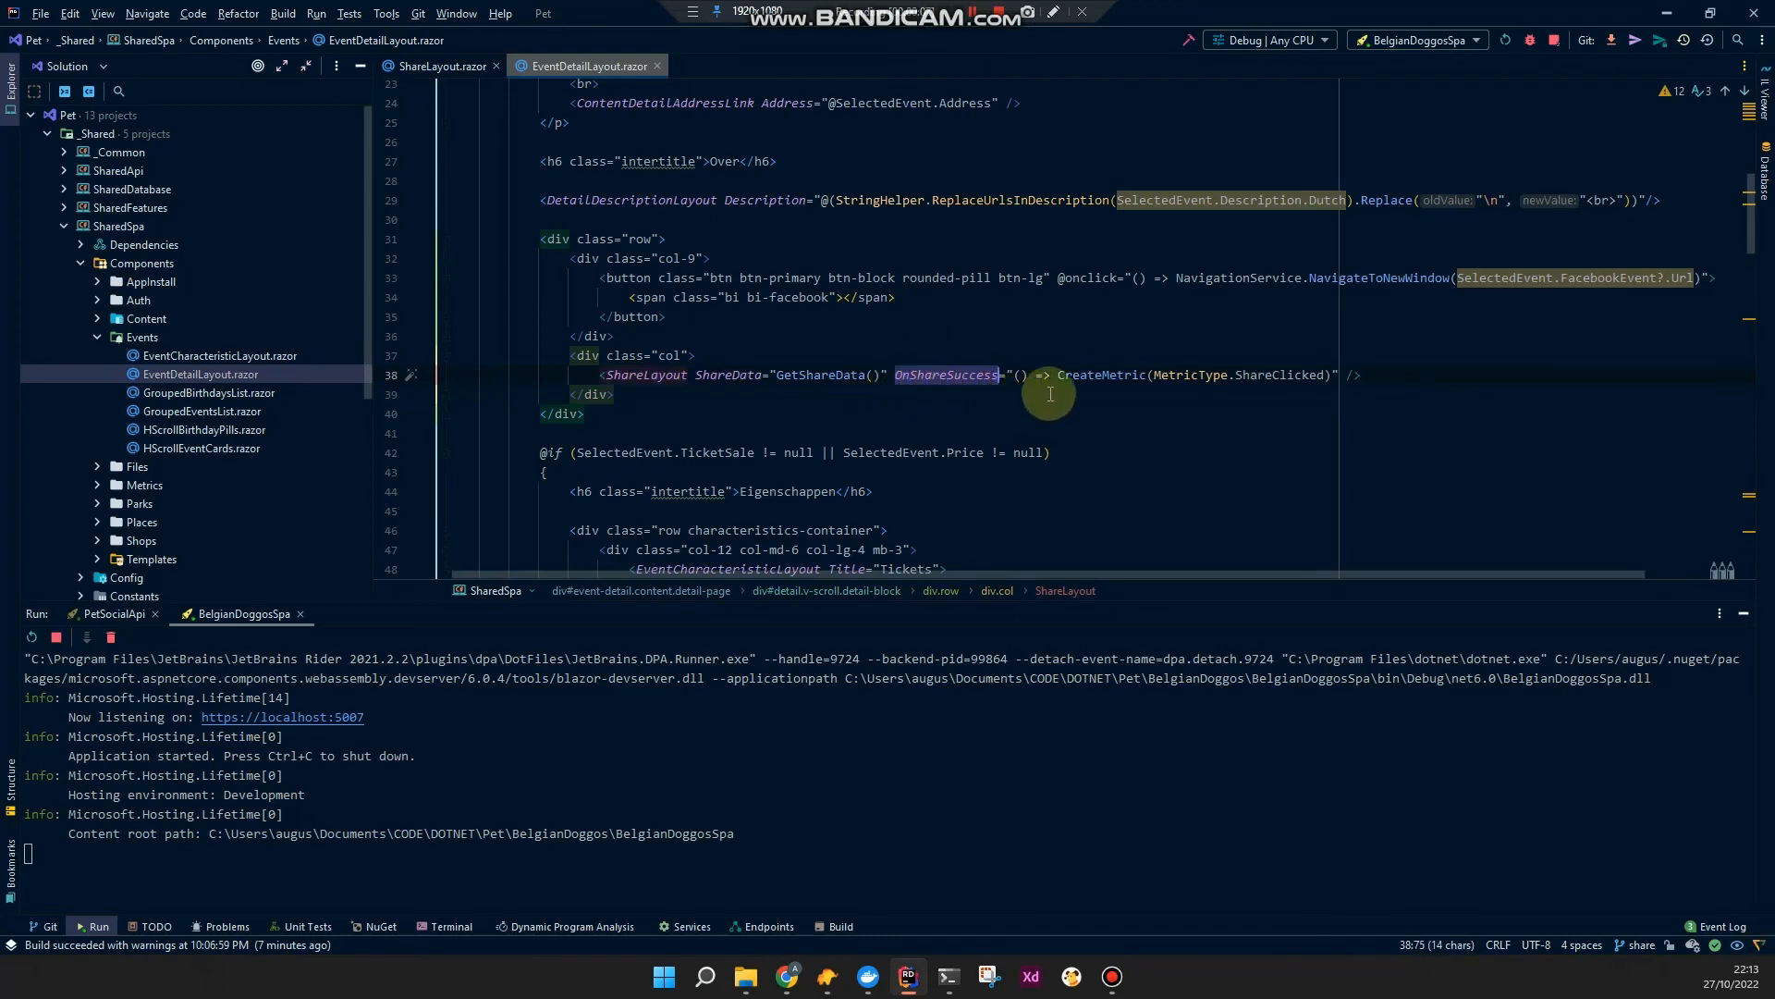
left_click(1119, 375)
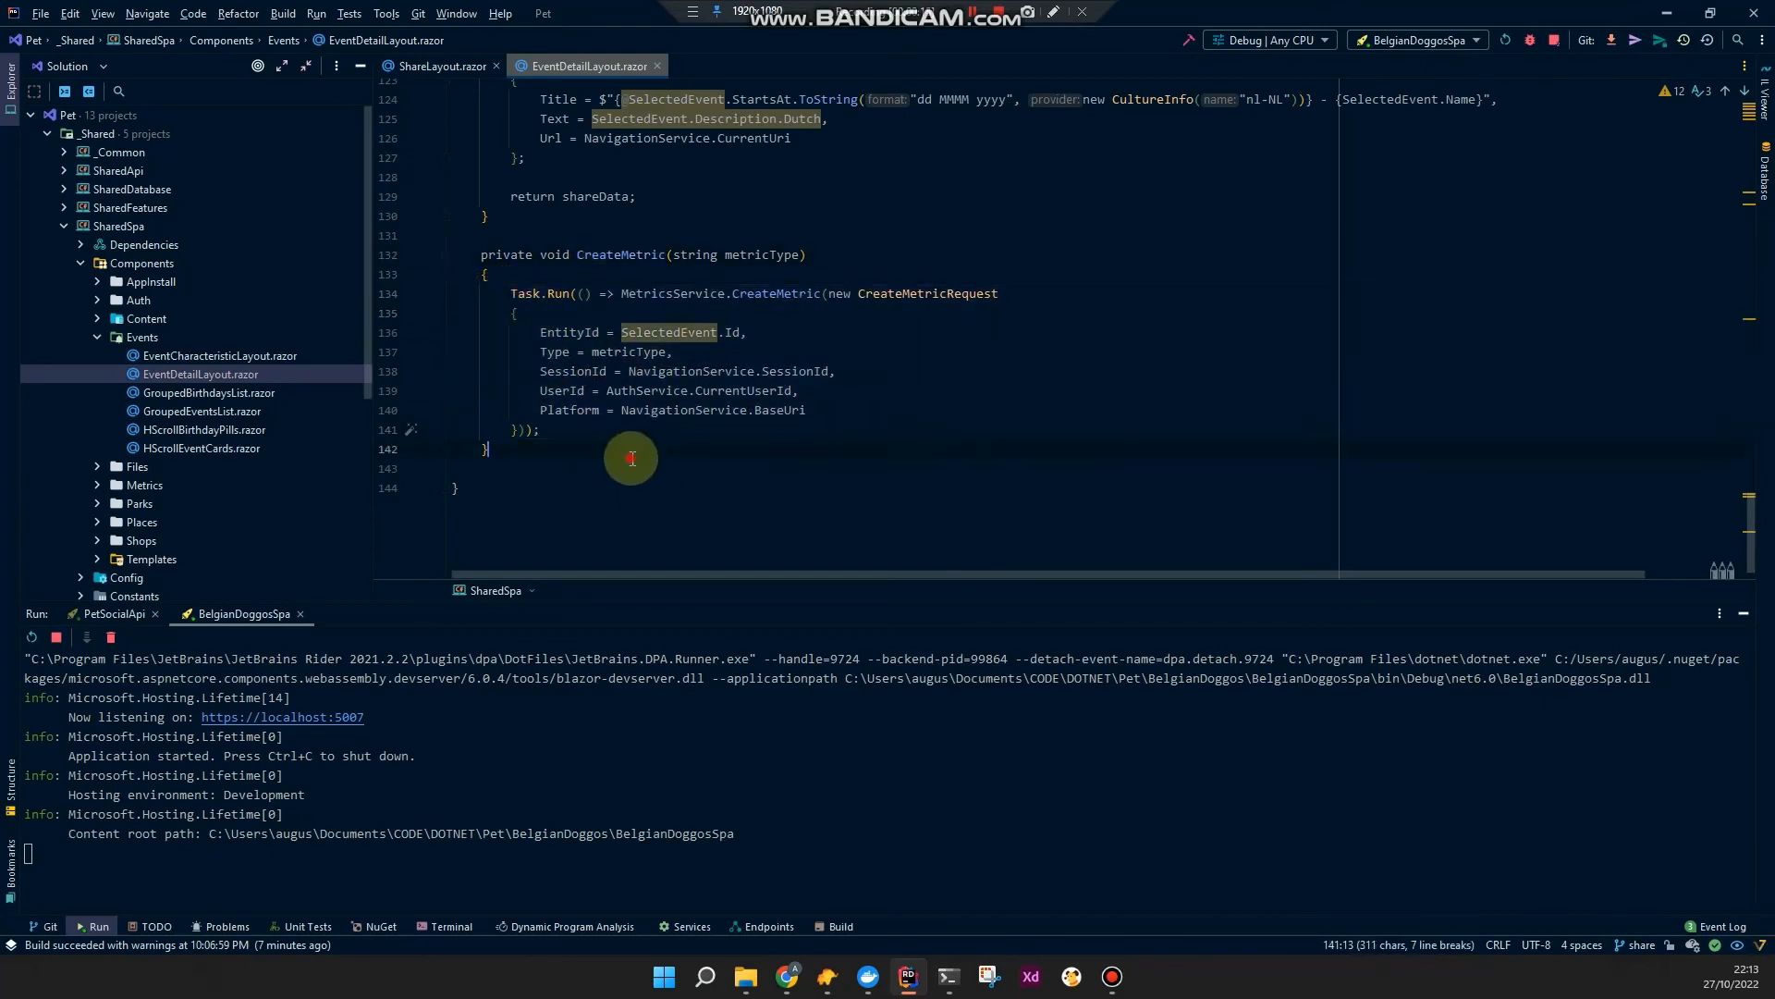
Replace NavigationService.BaseUri with CurrentUri for Platform in EventDetailLayout's CreateMetric request
double_click(776, 410)
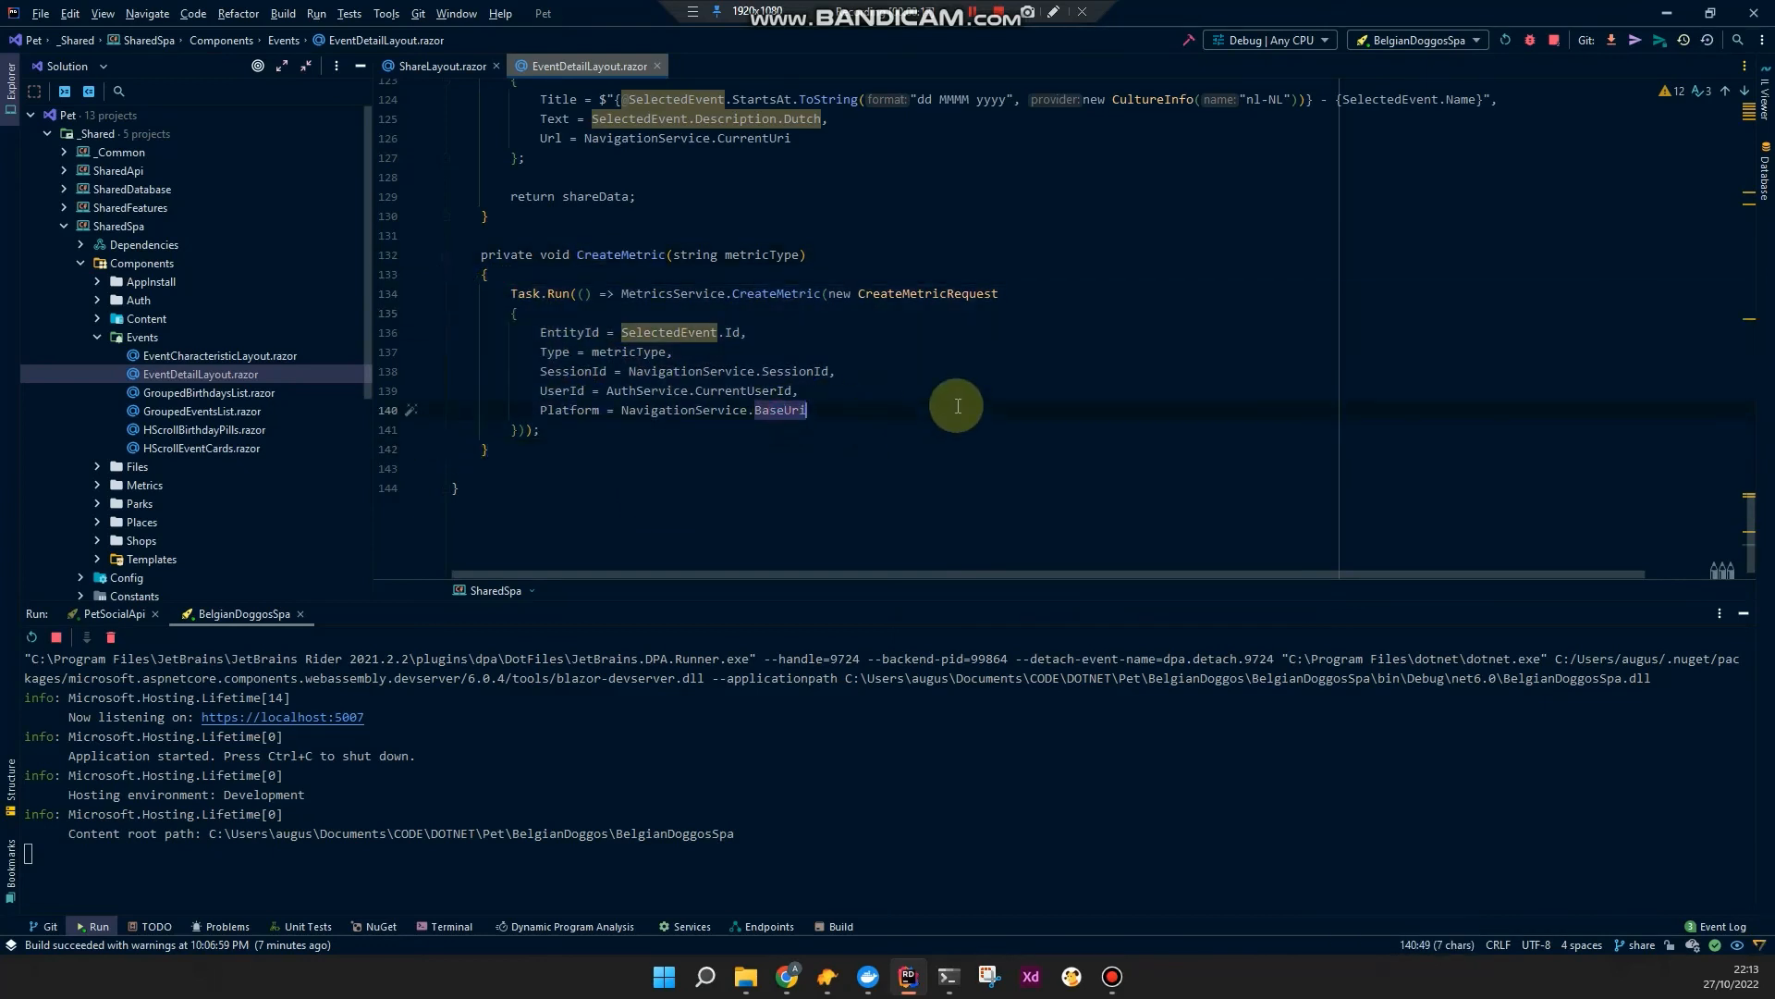
type("Ur")
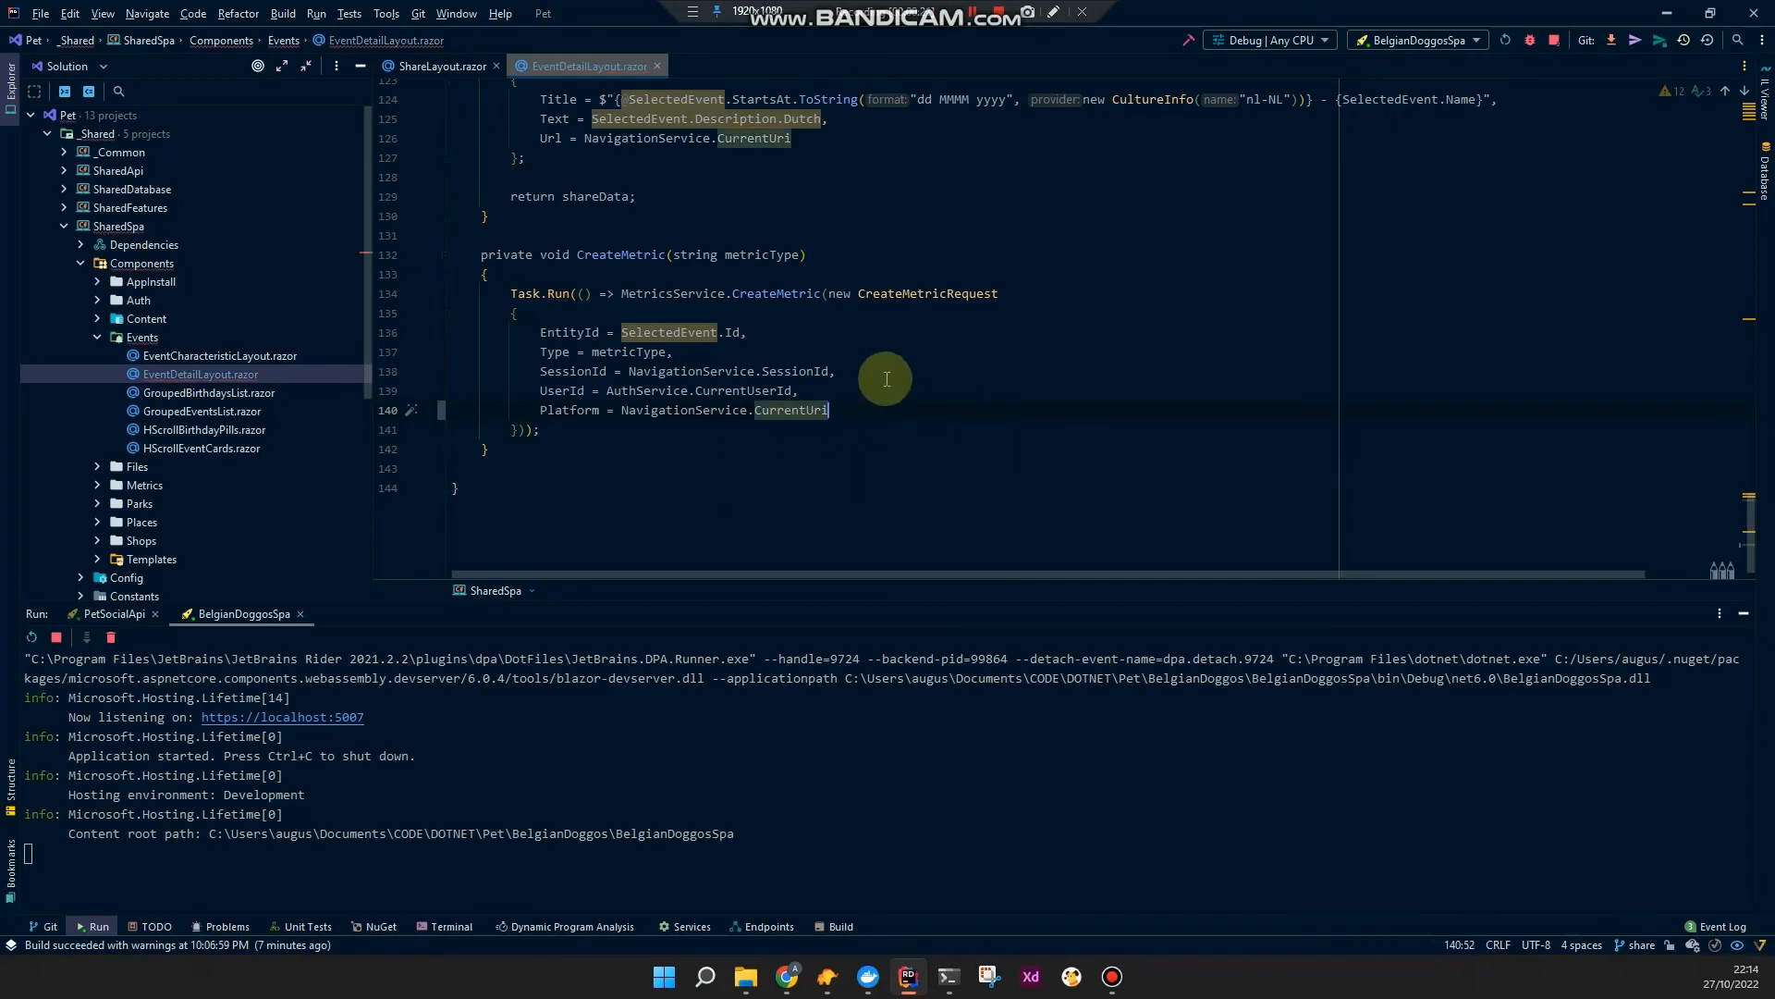
left_click(828, 372)
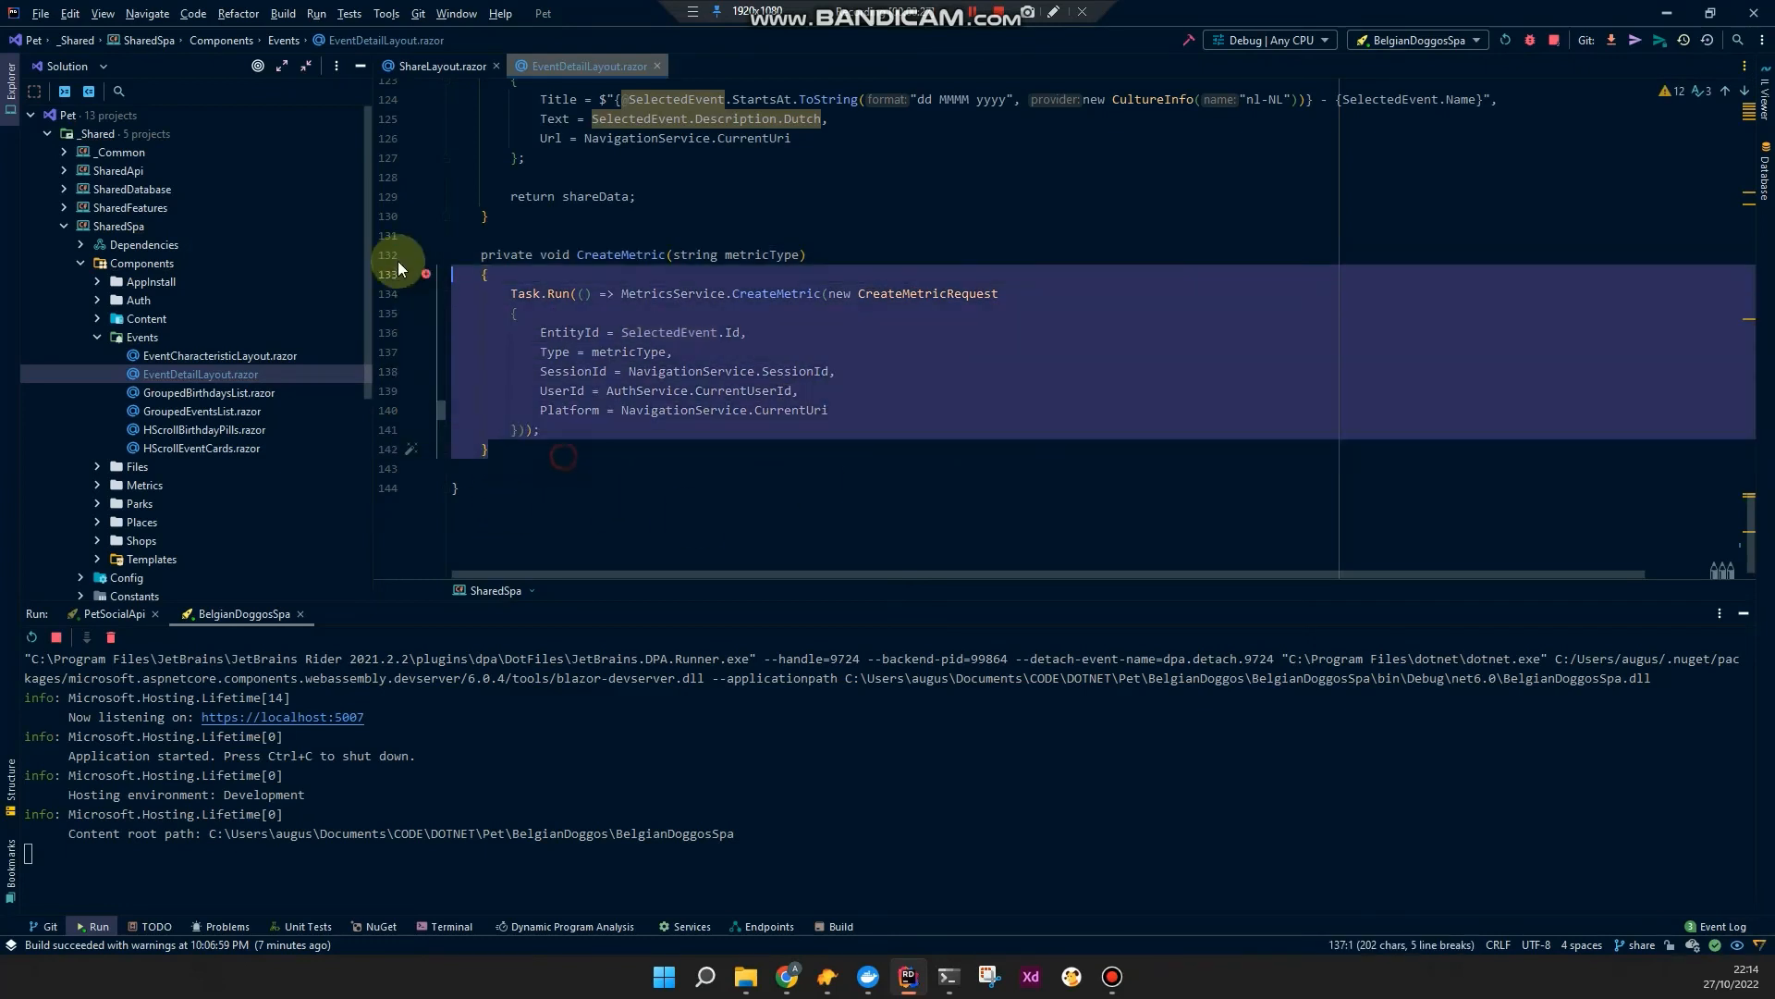
scroll("up", 3)
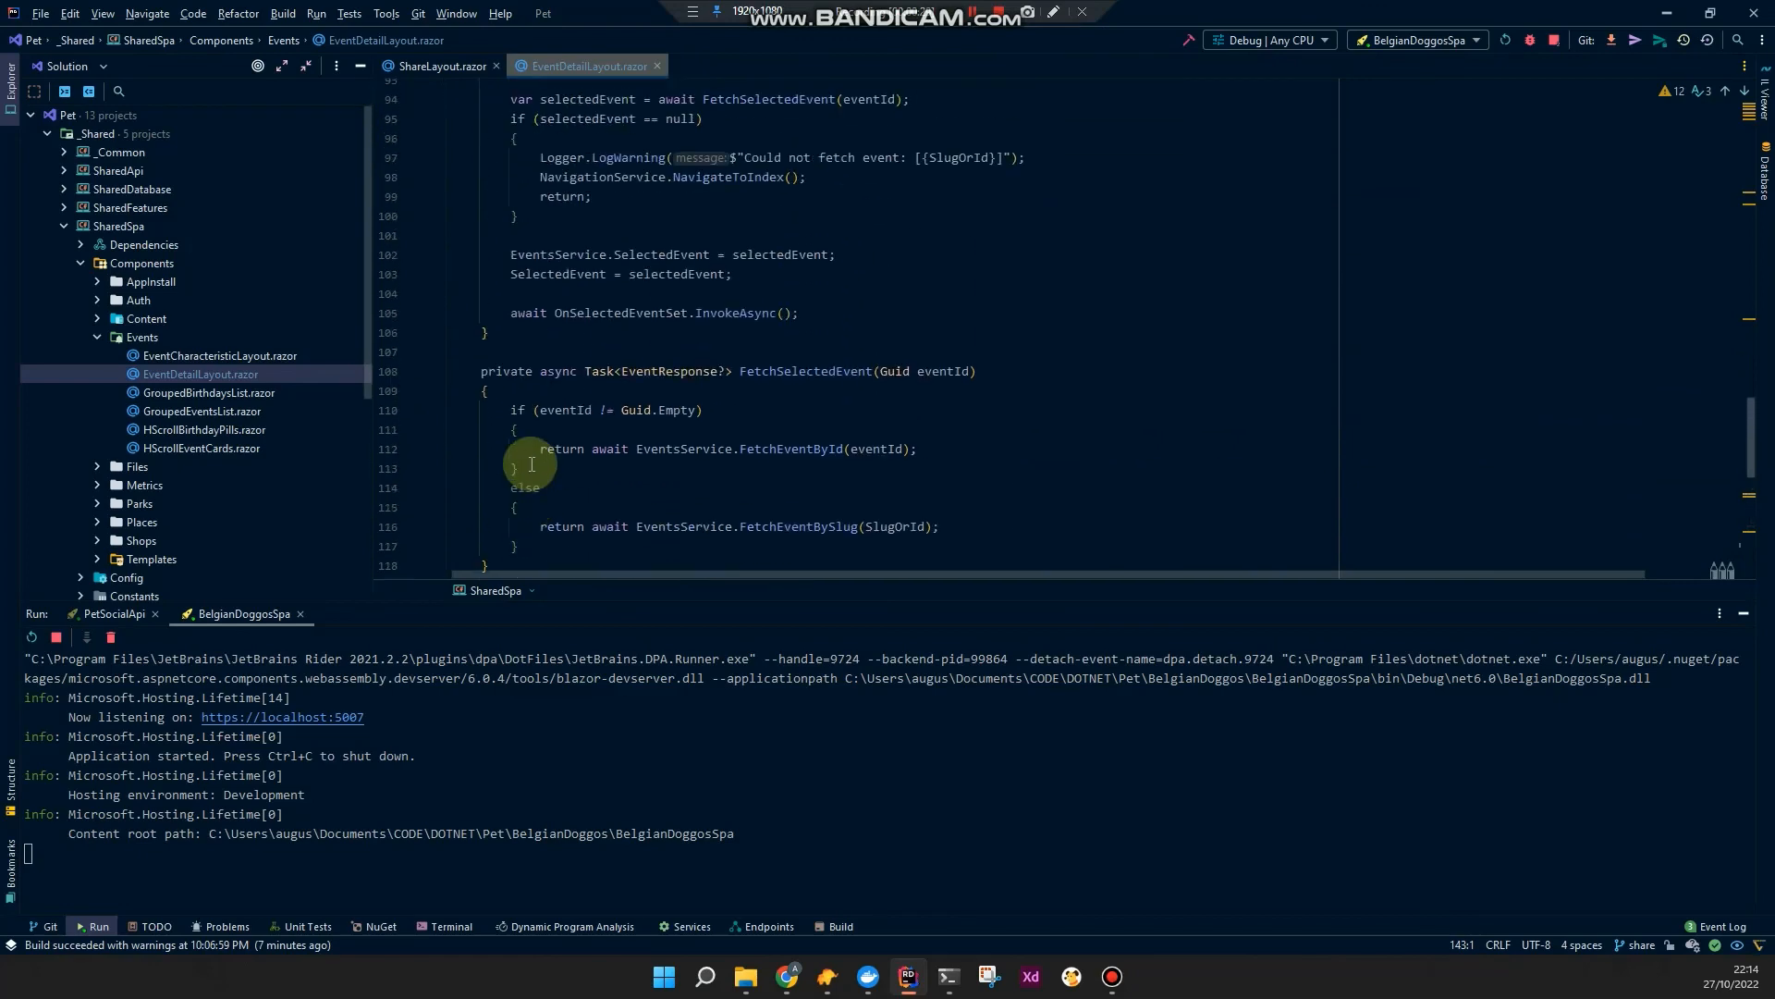
scroll("up", 3)
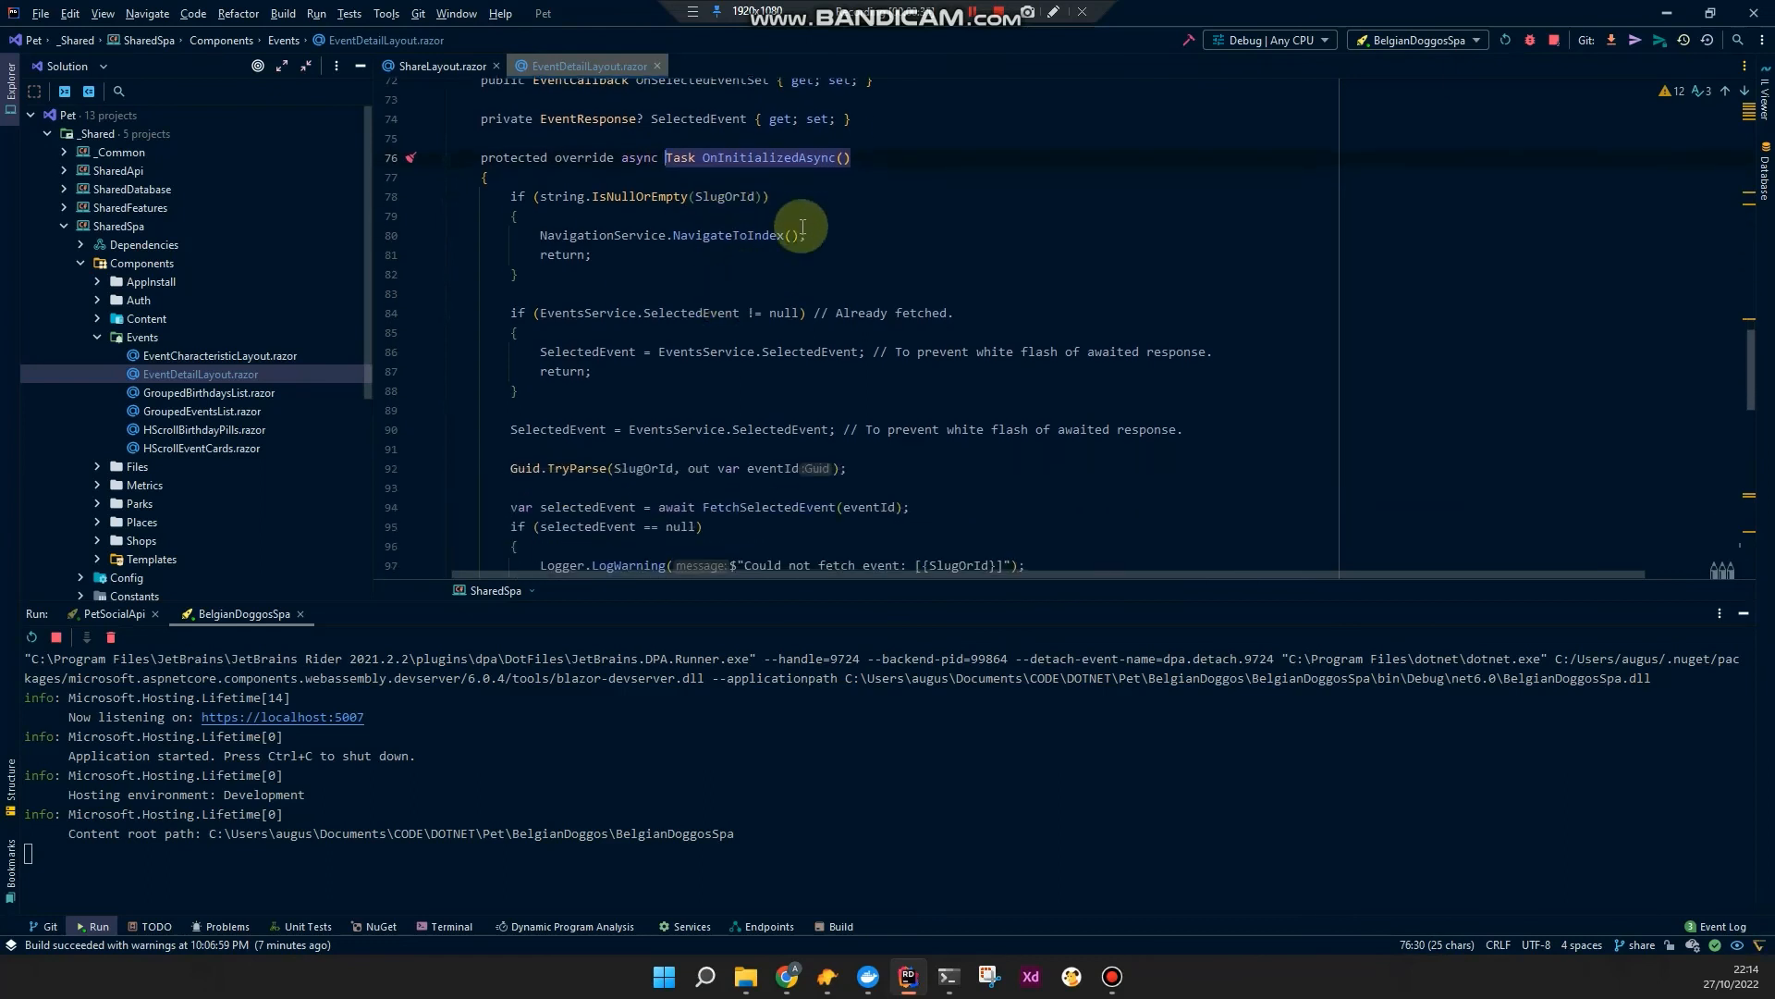
scroll("down", 3)
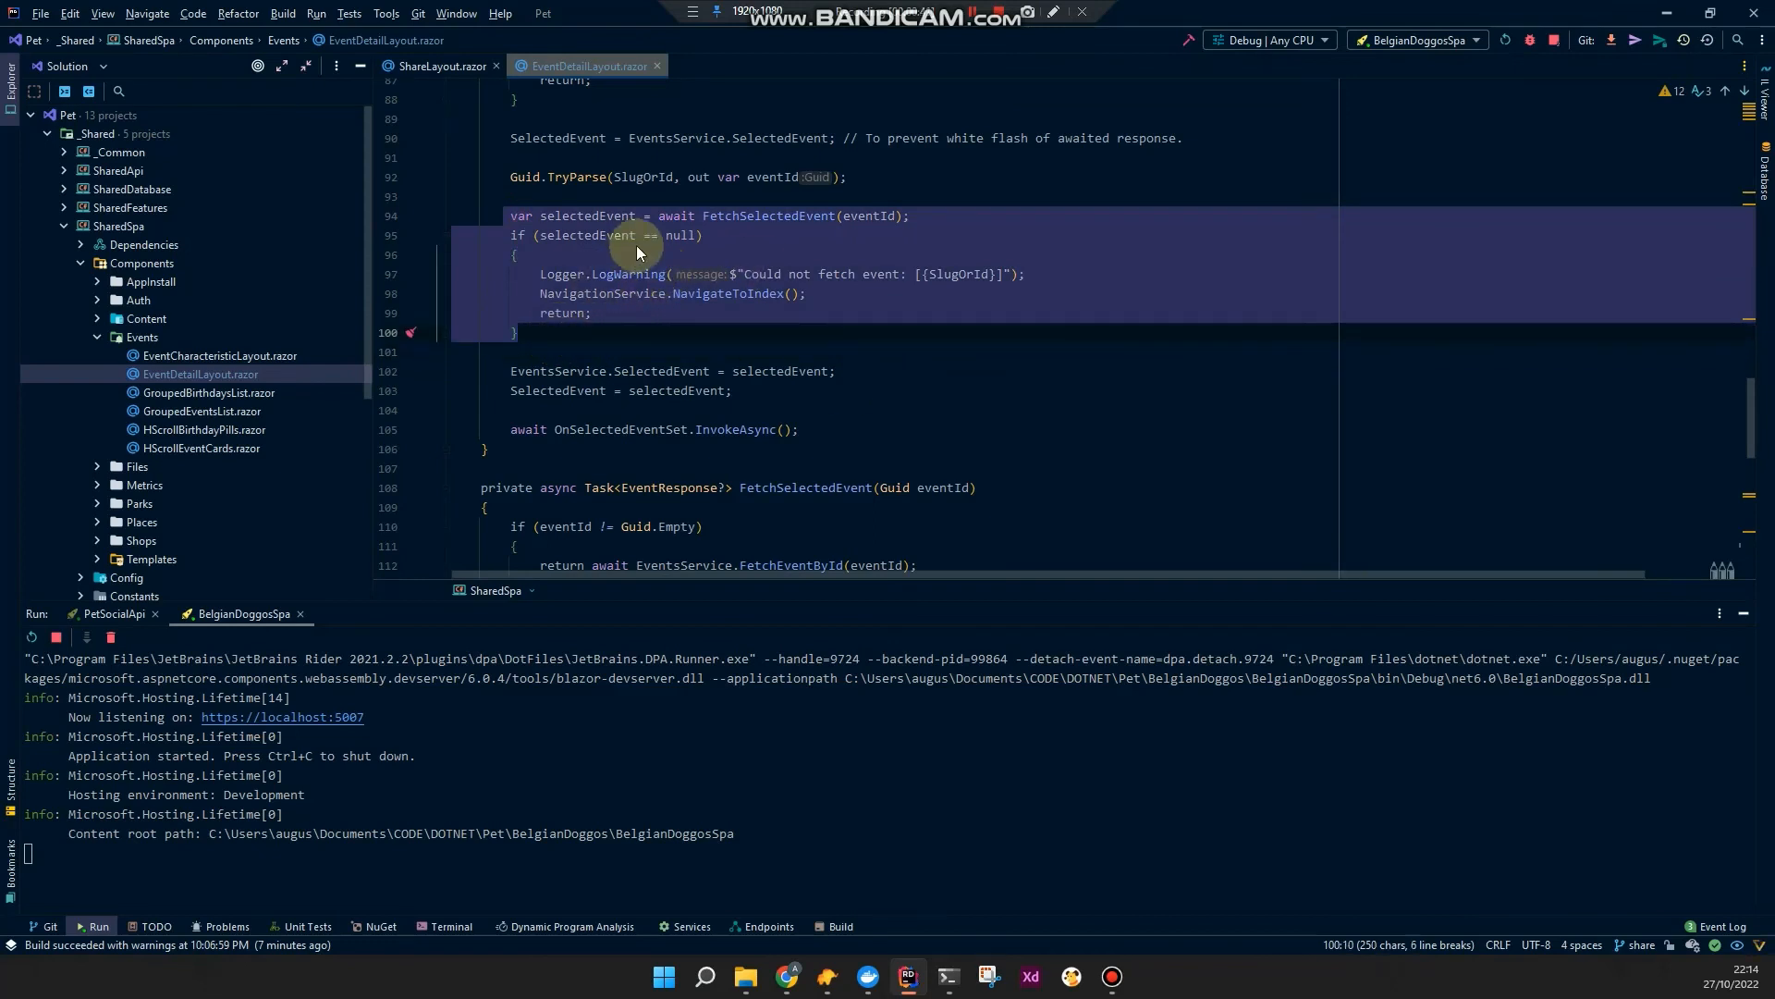
left_click(560, 333)
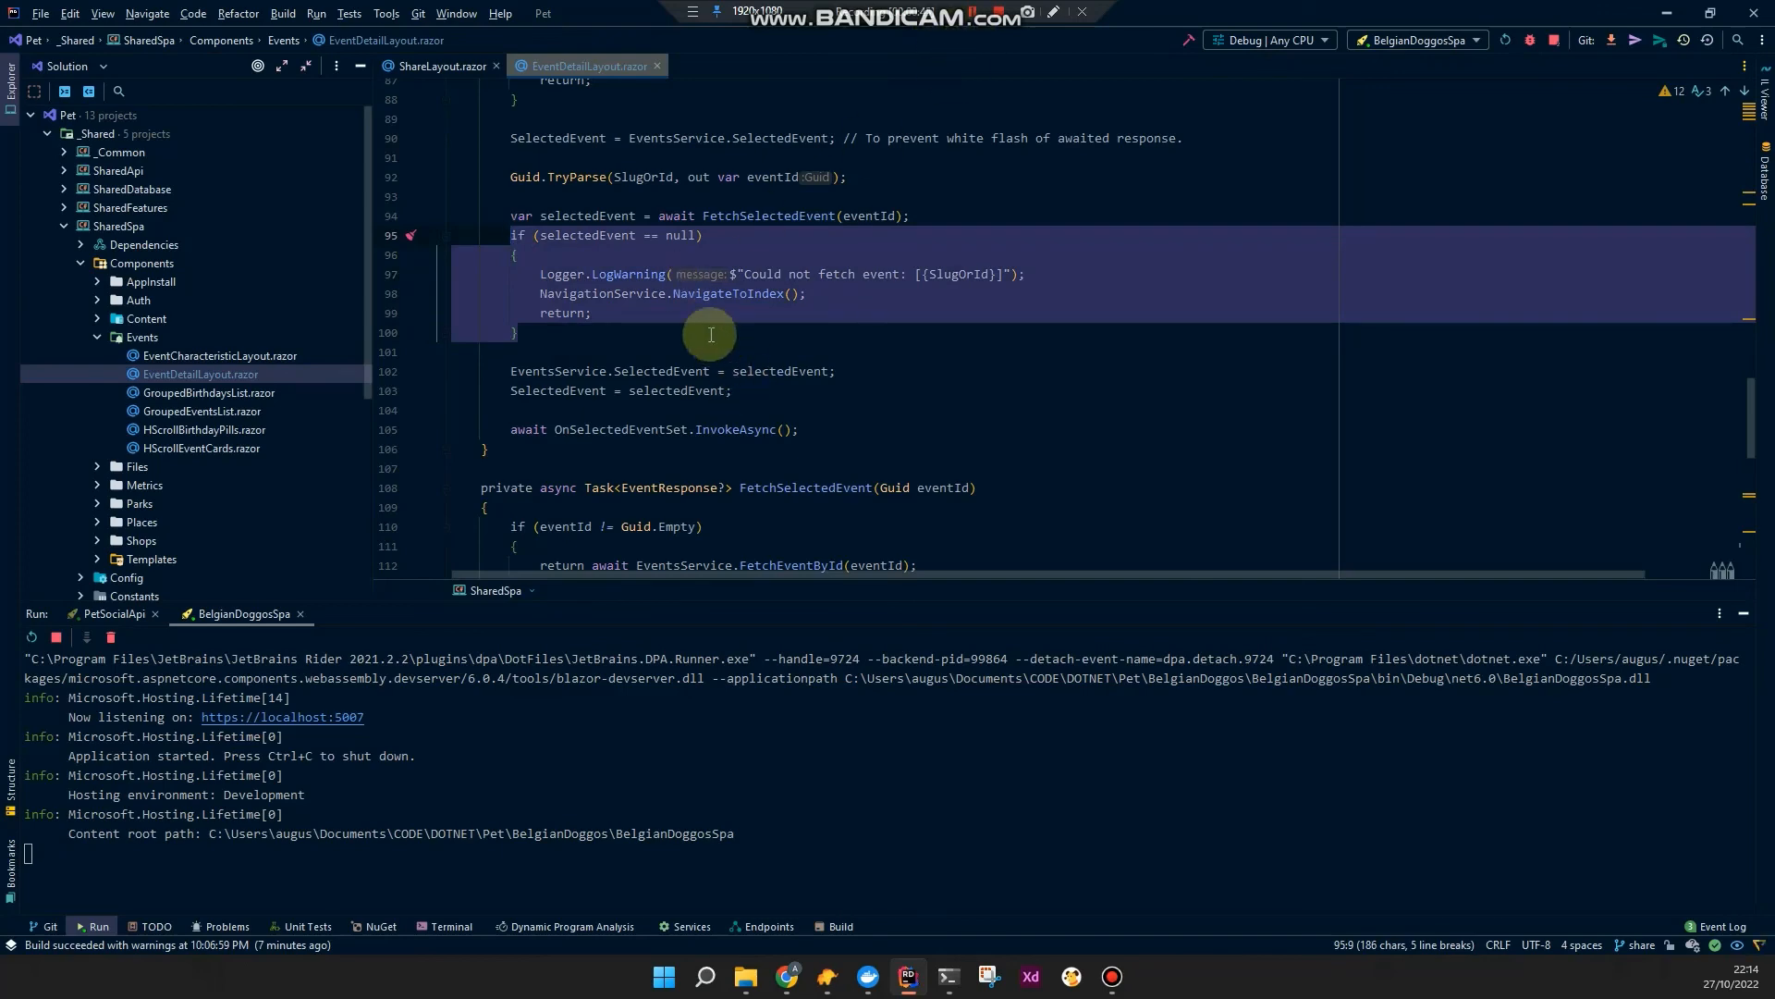
scroll("down", 3)
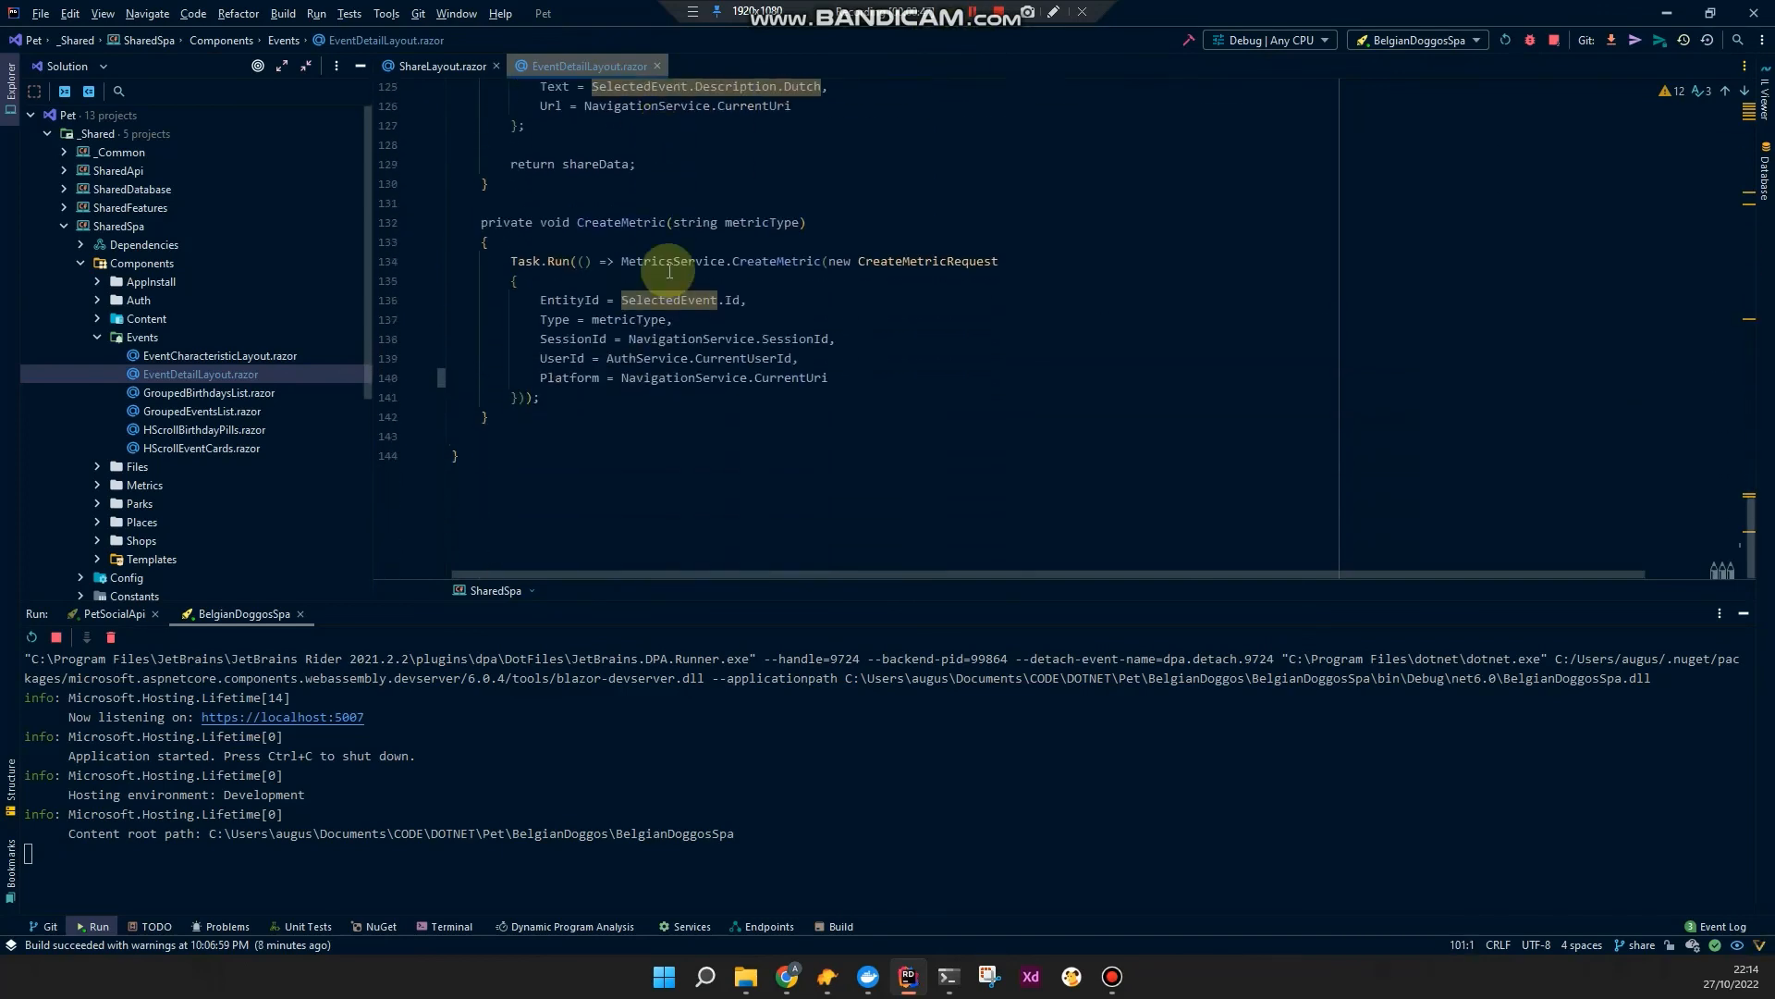
scroll("up", 3)
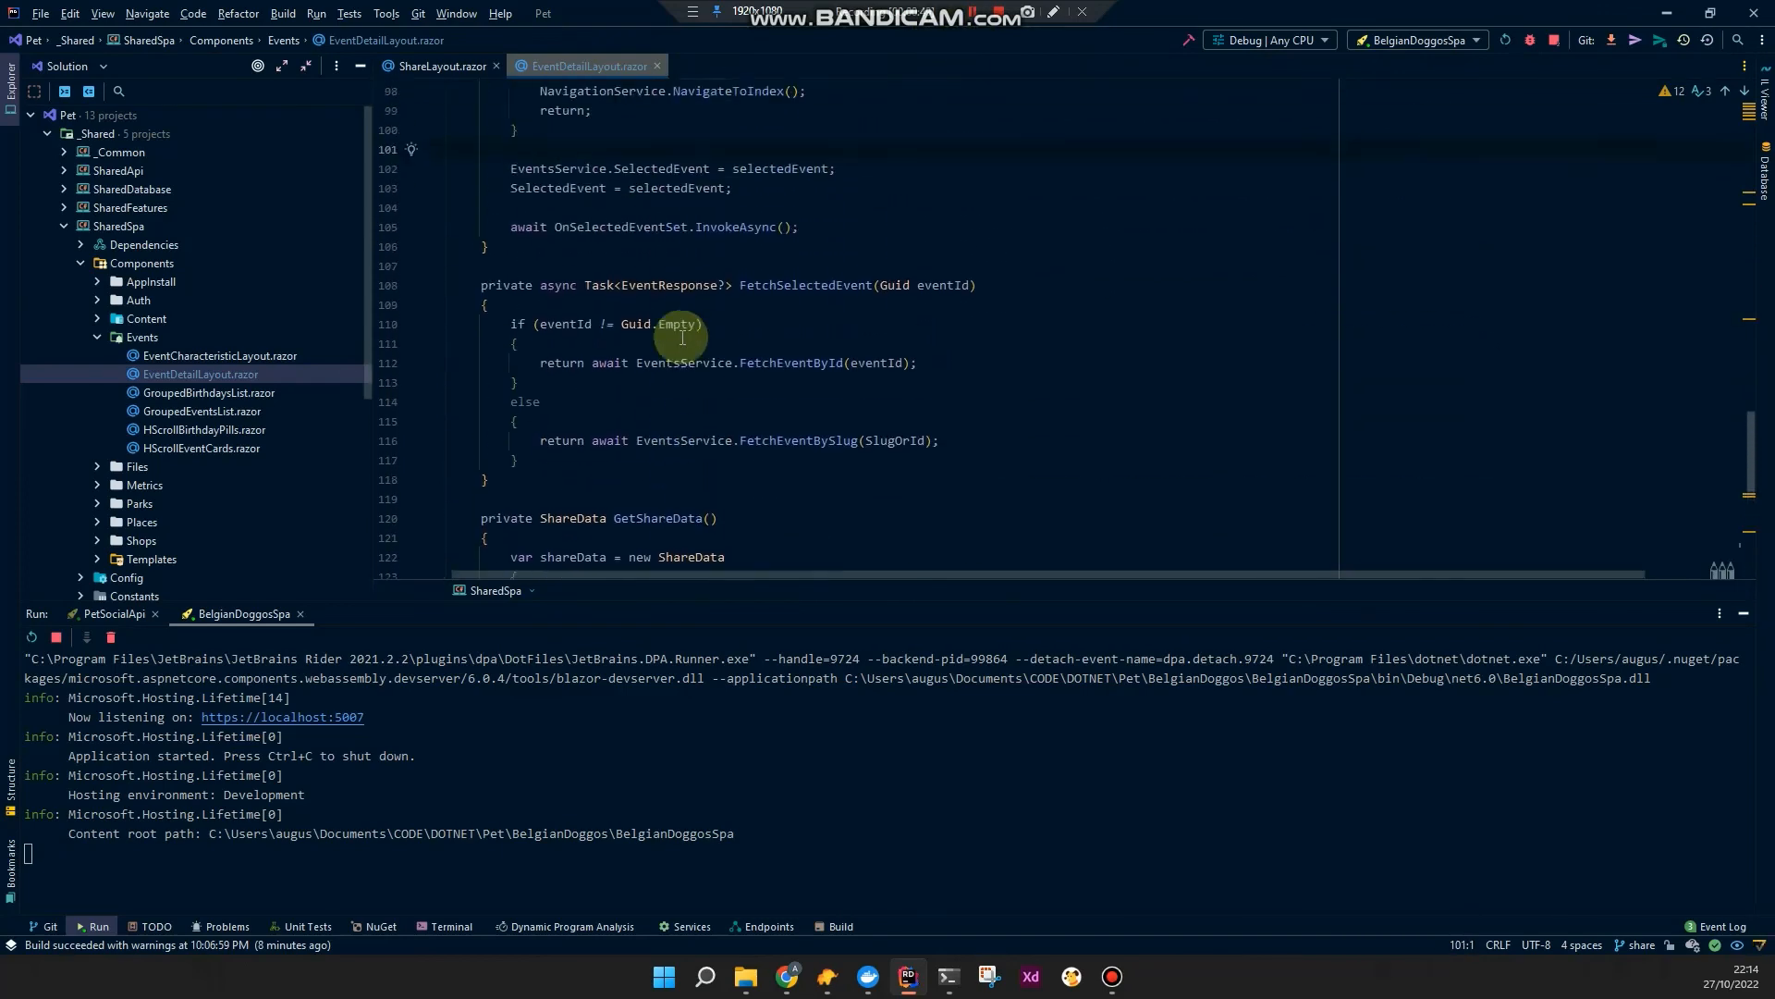
scroll("up", 3)
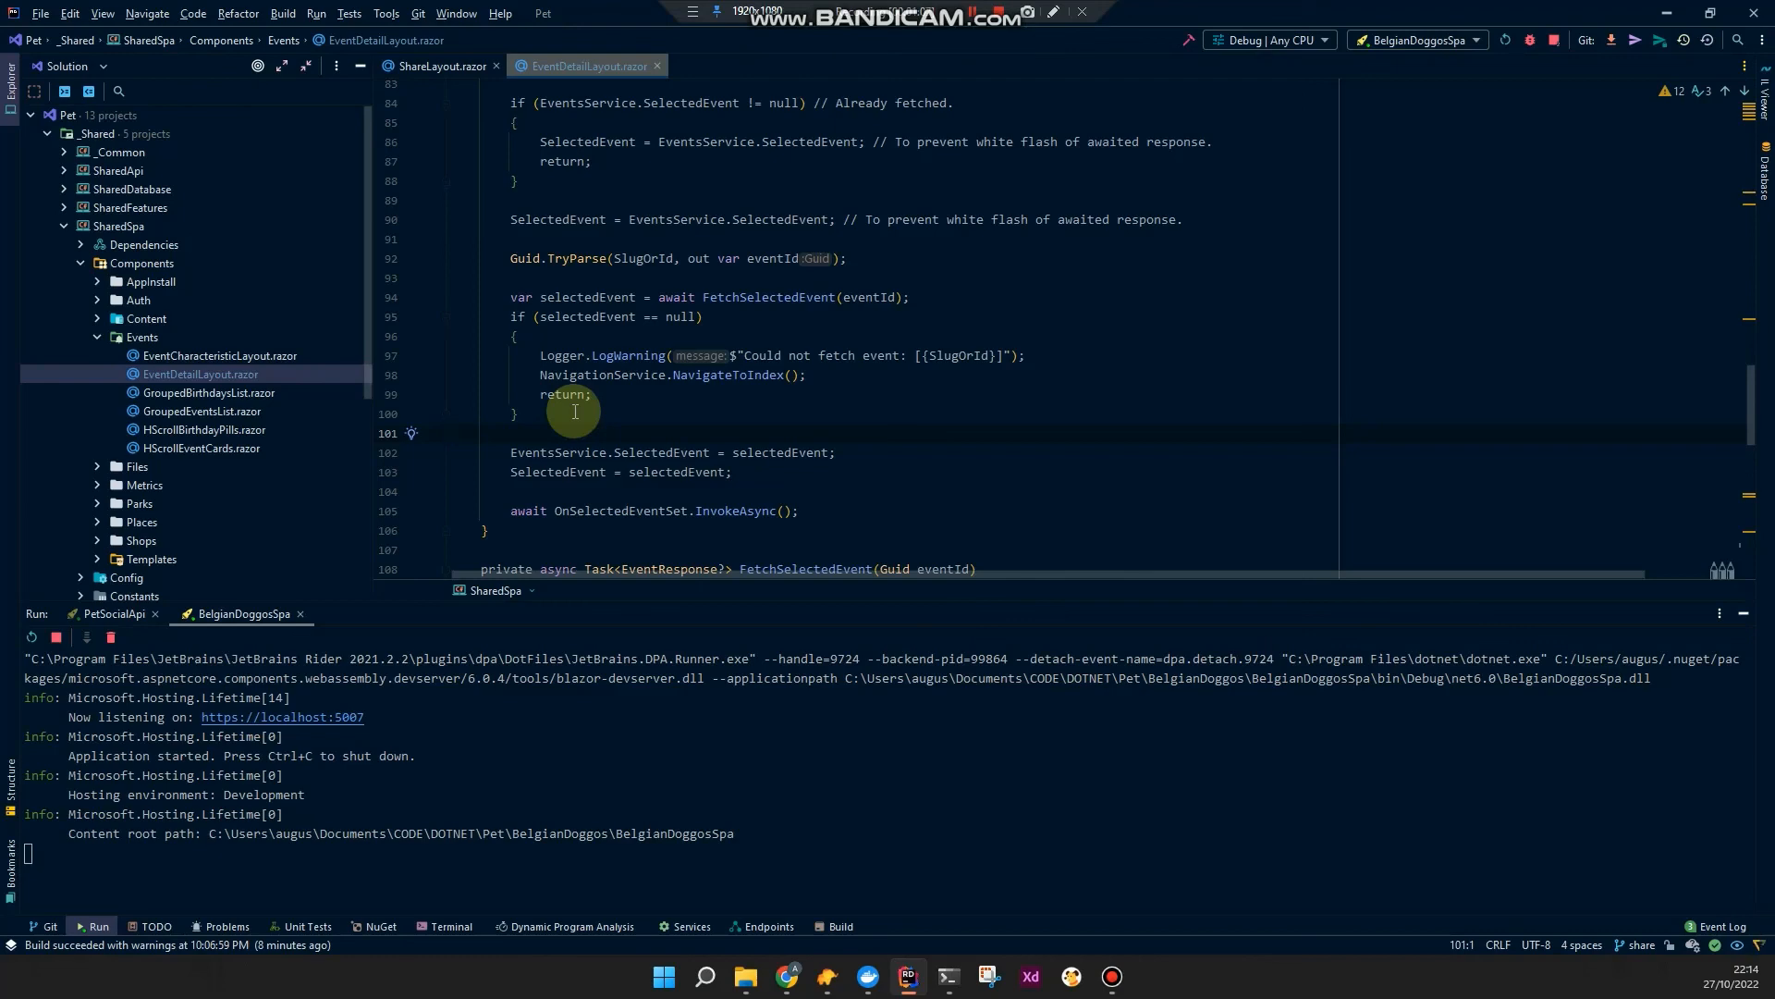
mouse_move(781, 977)
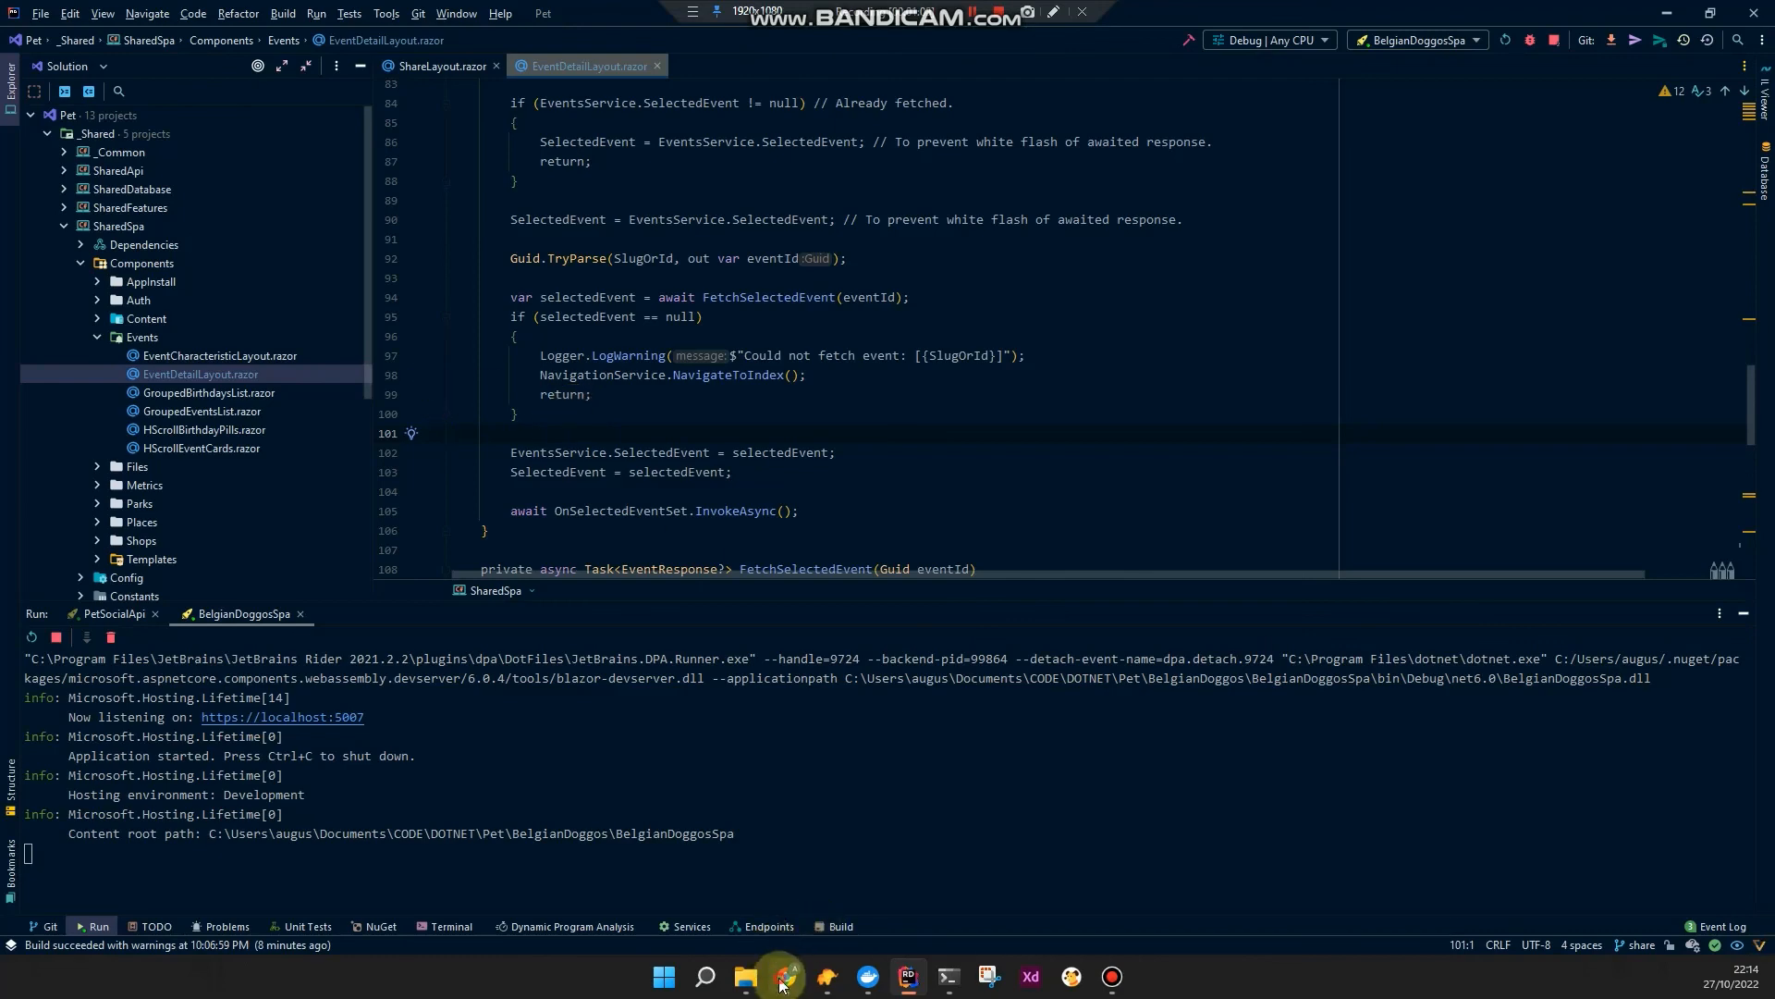
Switch to Chrome showing the Hocus pocus event page at localhost:5007
left_click(784, 976)
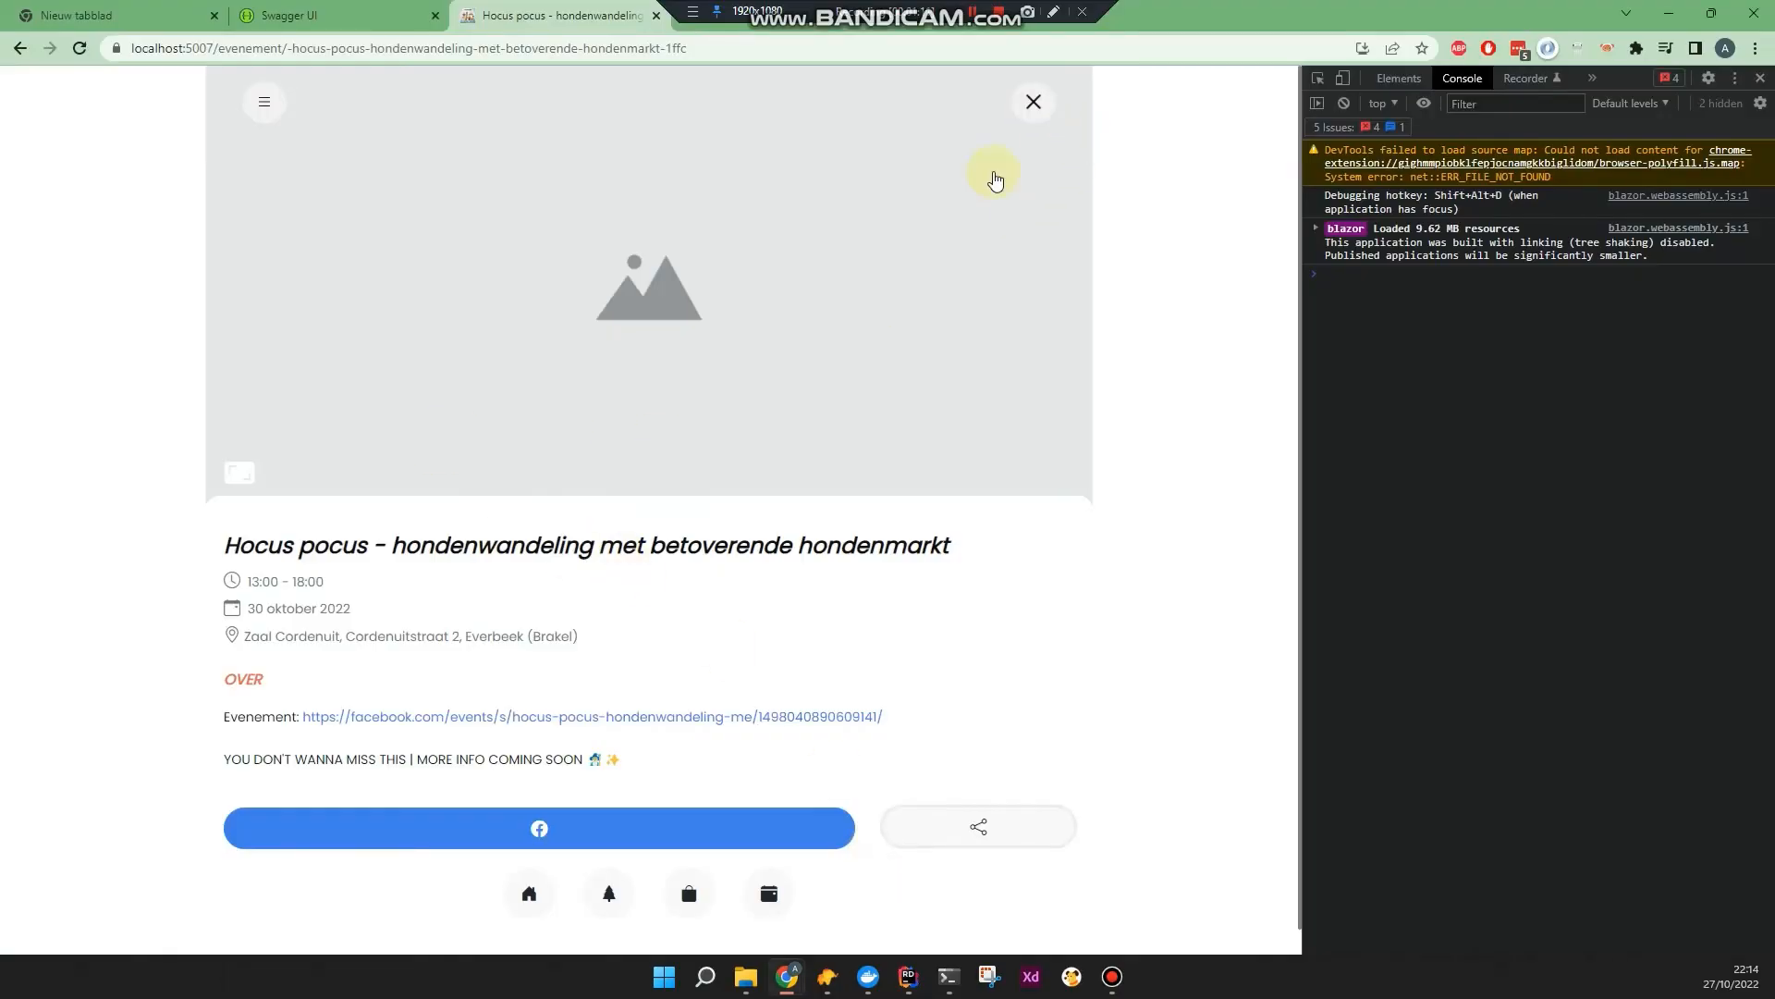
mouse_move(477, 442)
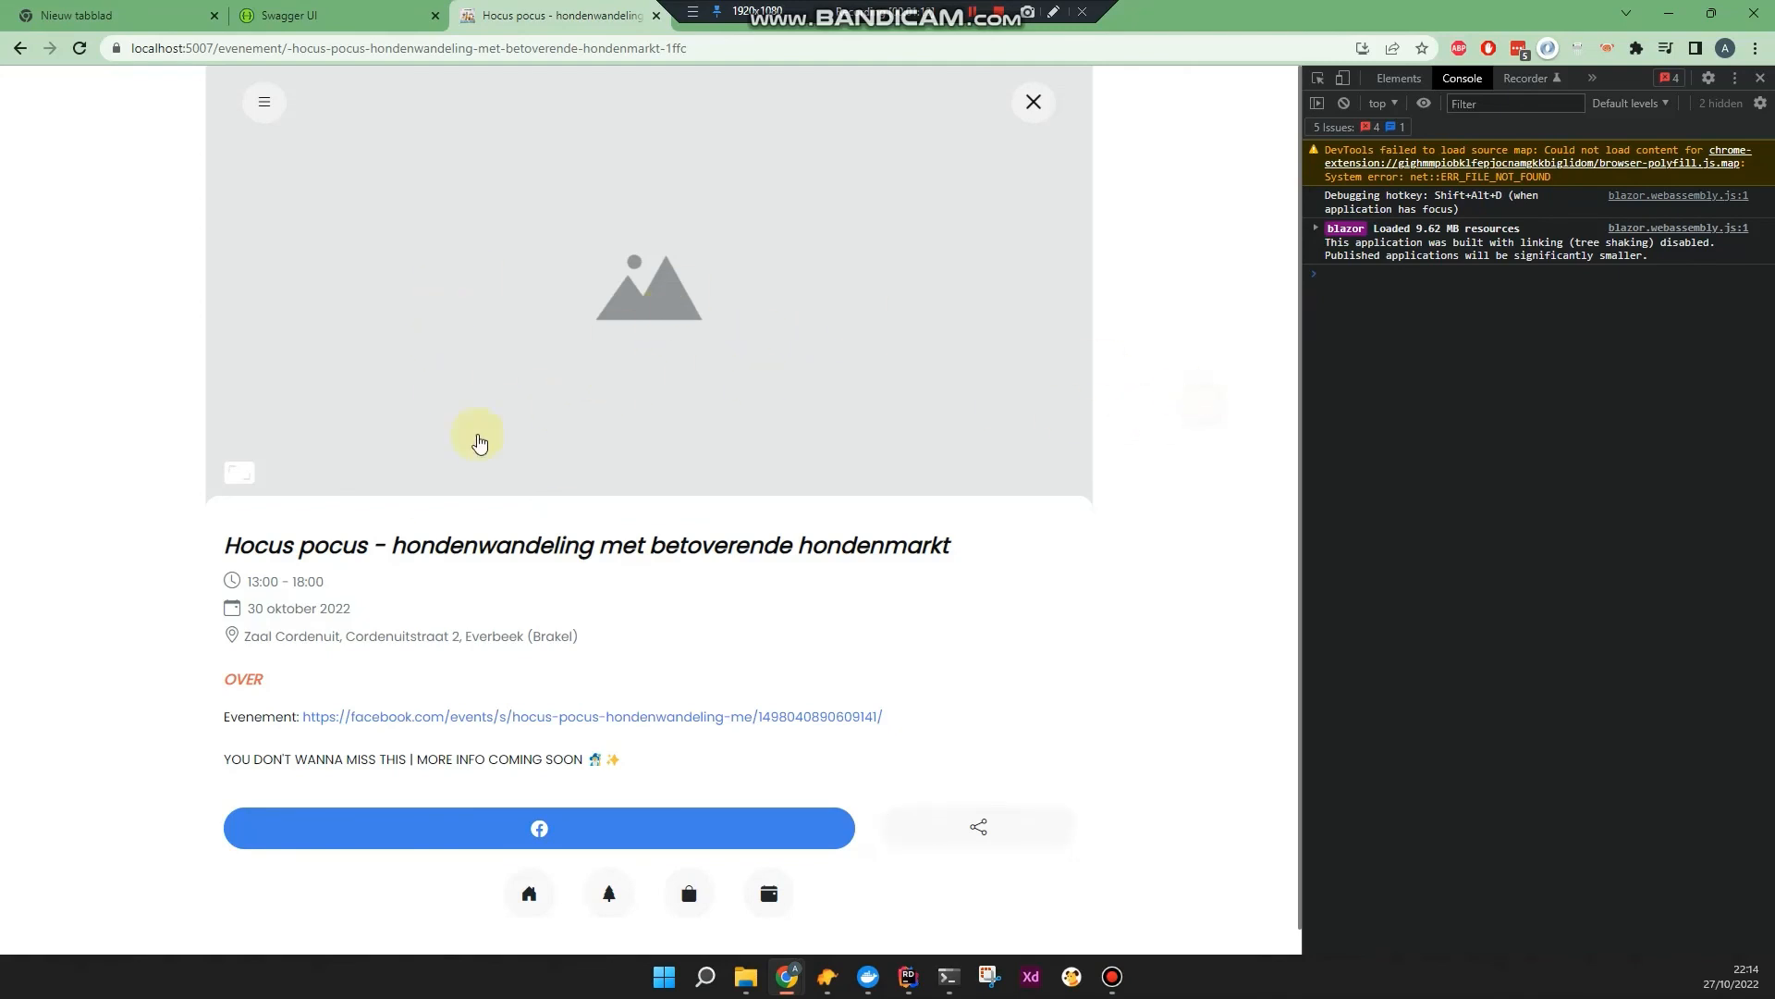
mouse_move(618, 340)
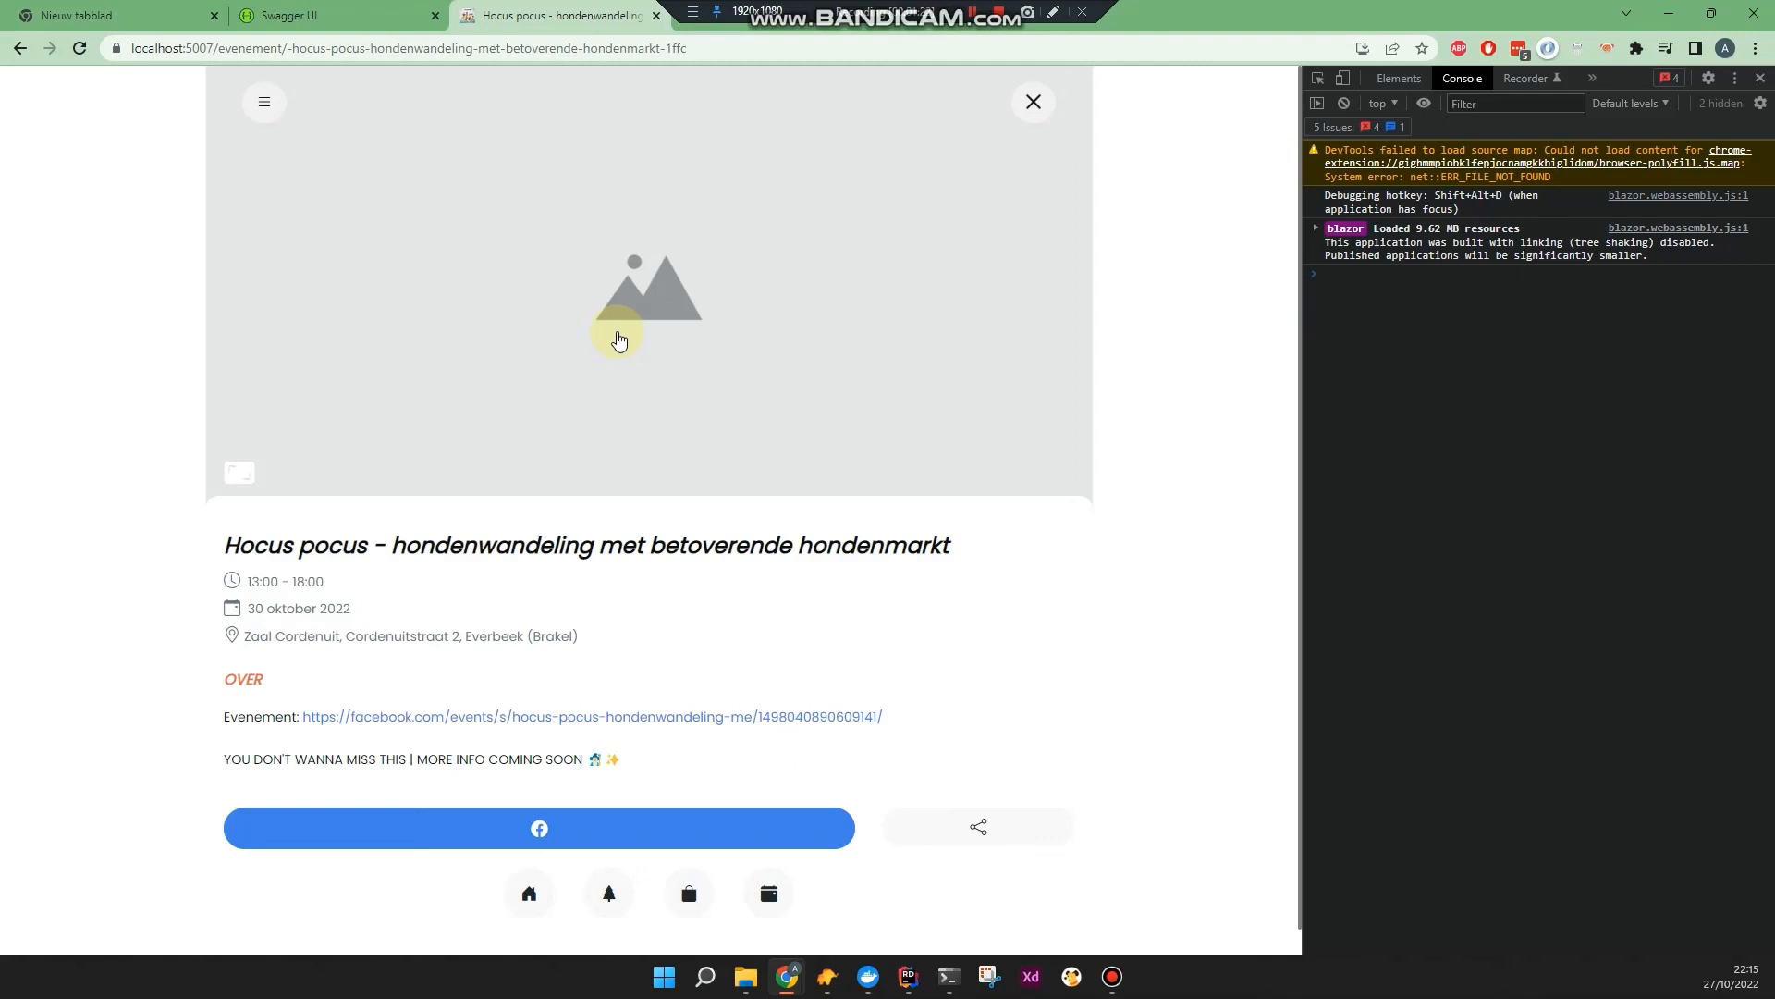
mouse_move(573, 274)
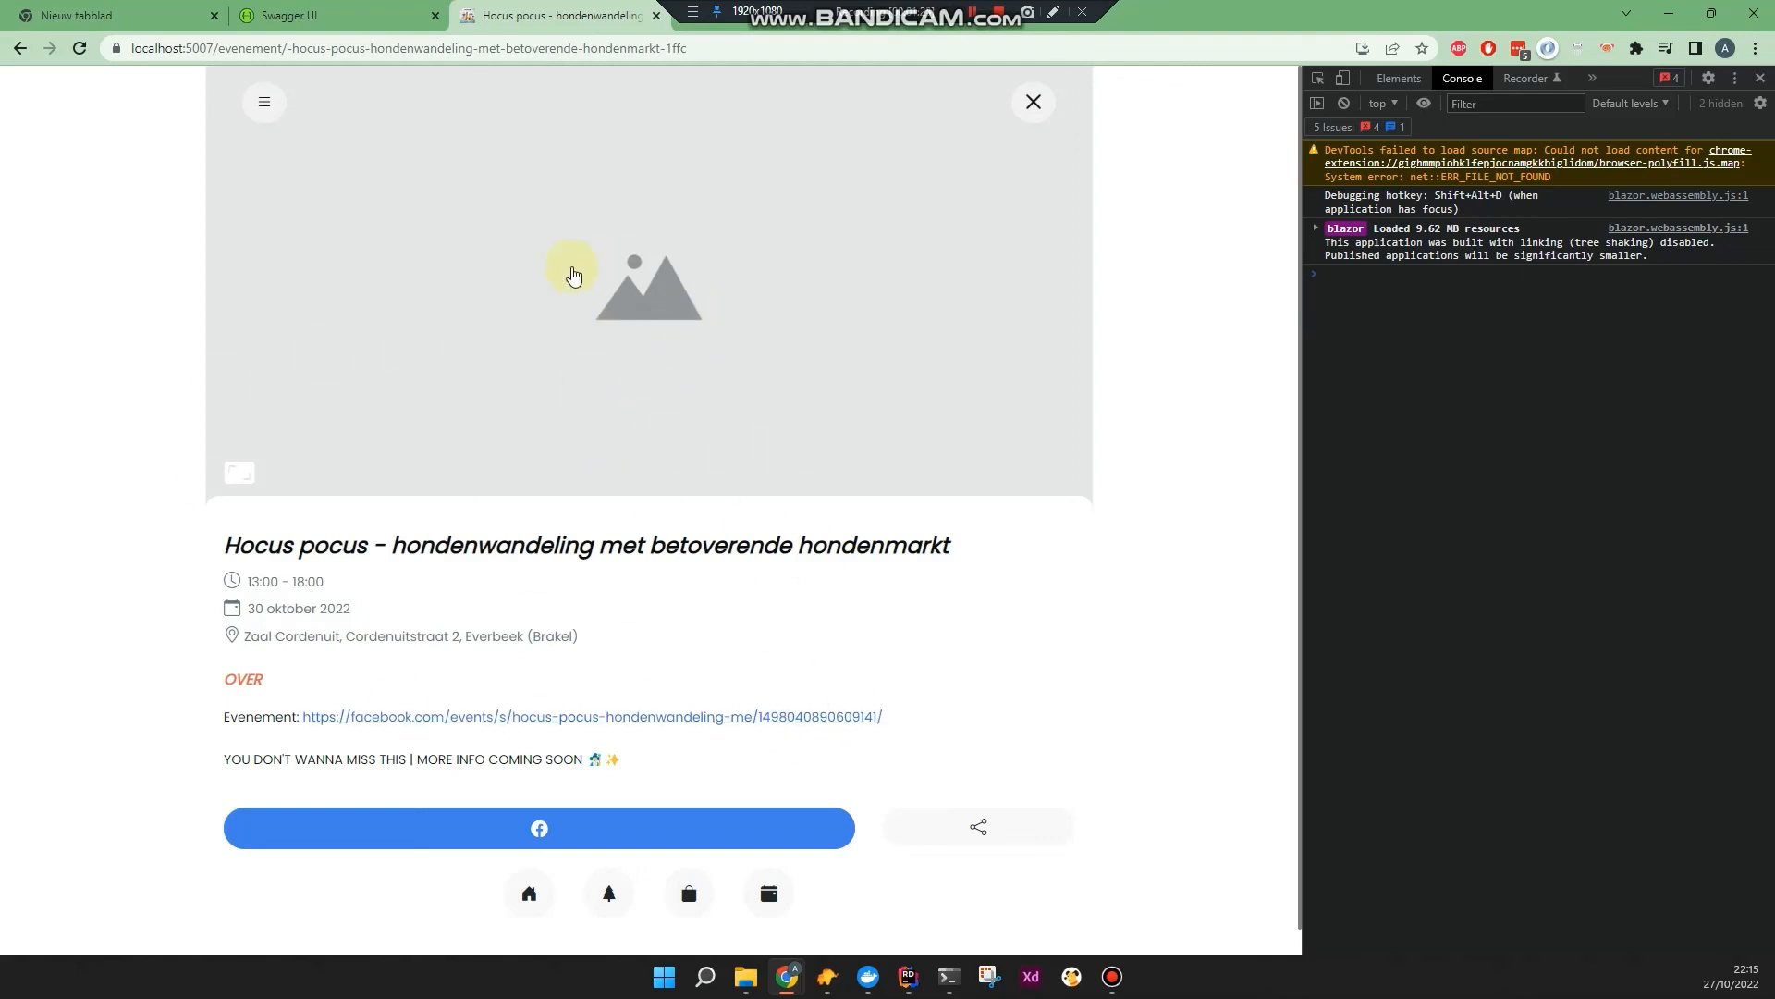
mouse_move(543, 297)
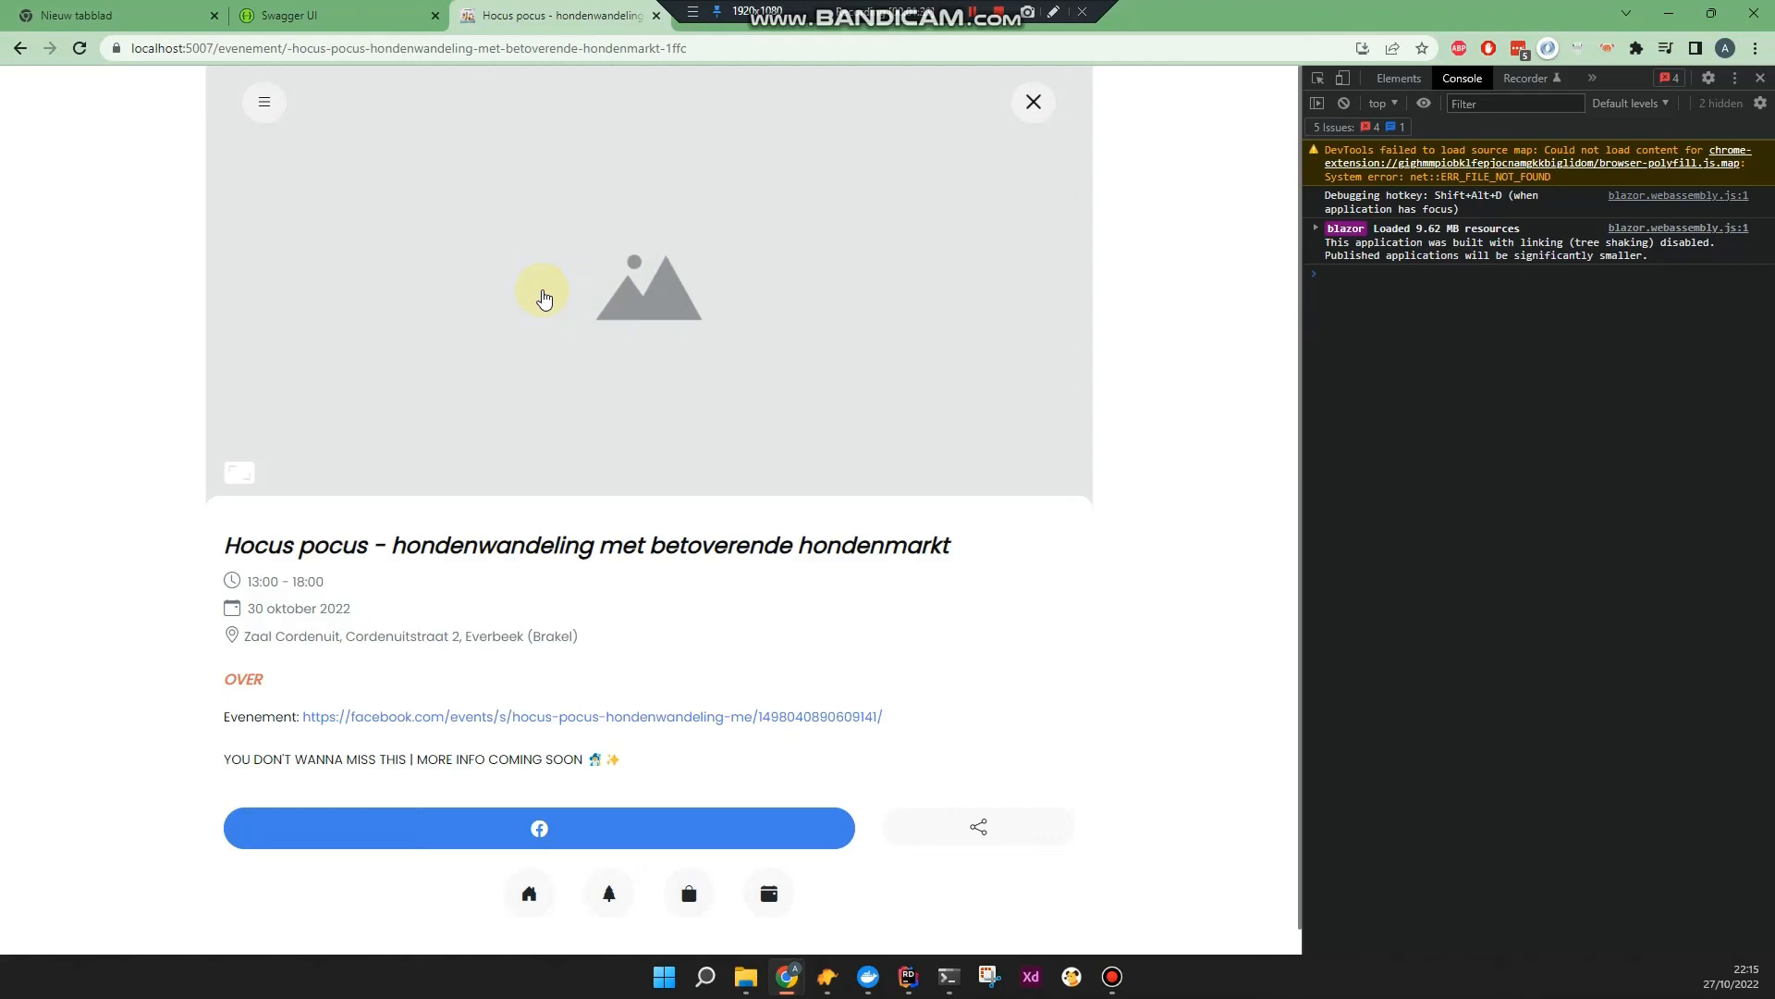
mouse_move(547, 113)
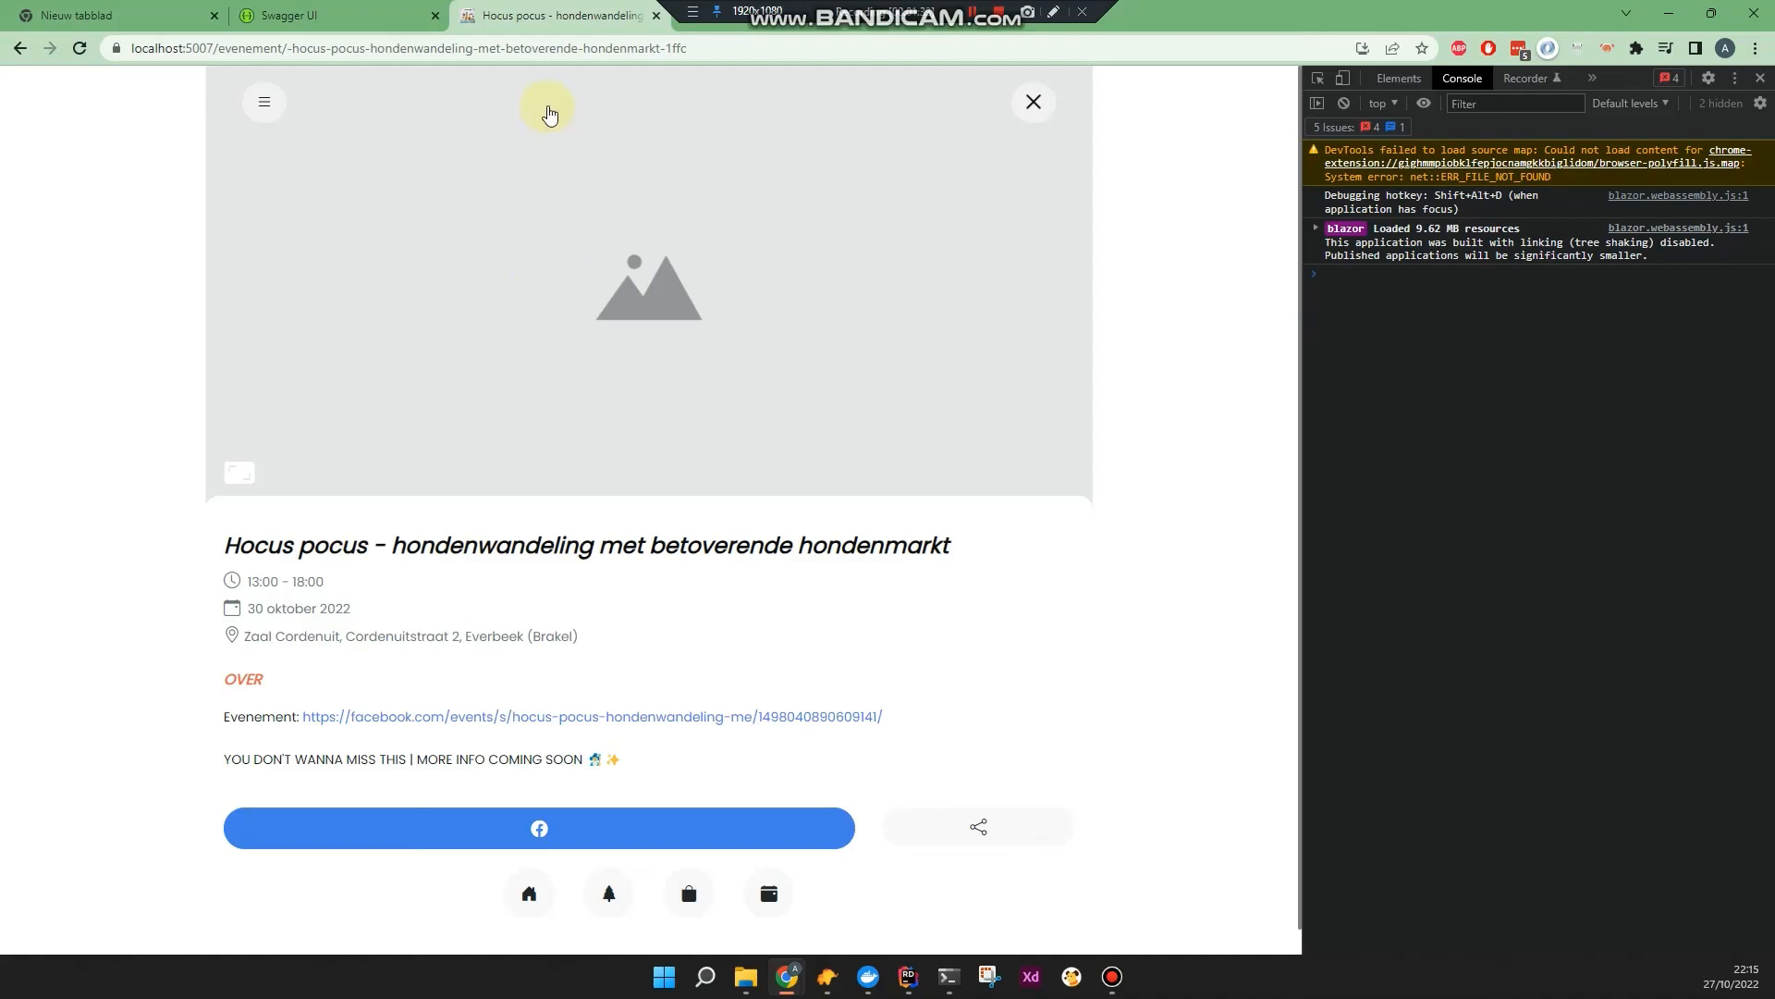
Review the already-fetched event check block in Rider, glancing at the running app in between
left_click(908, 976)
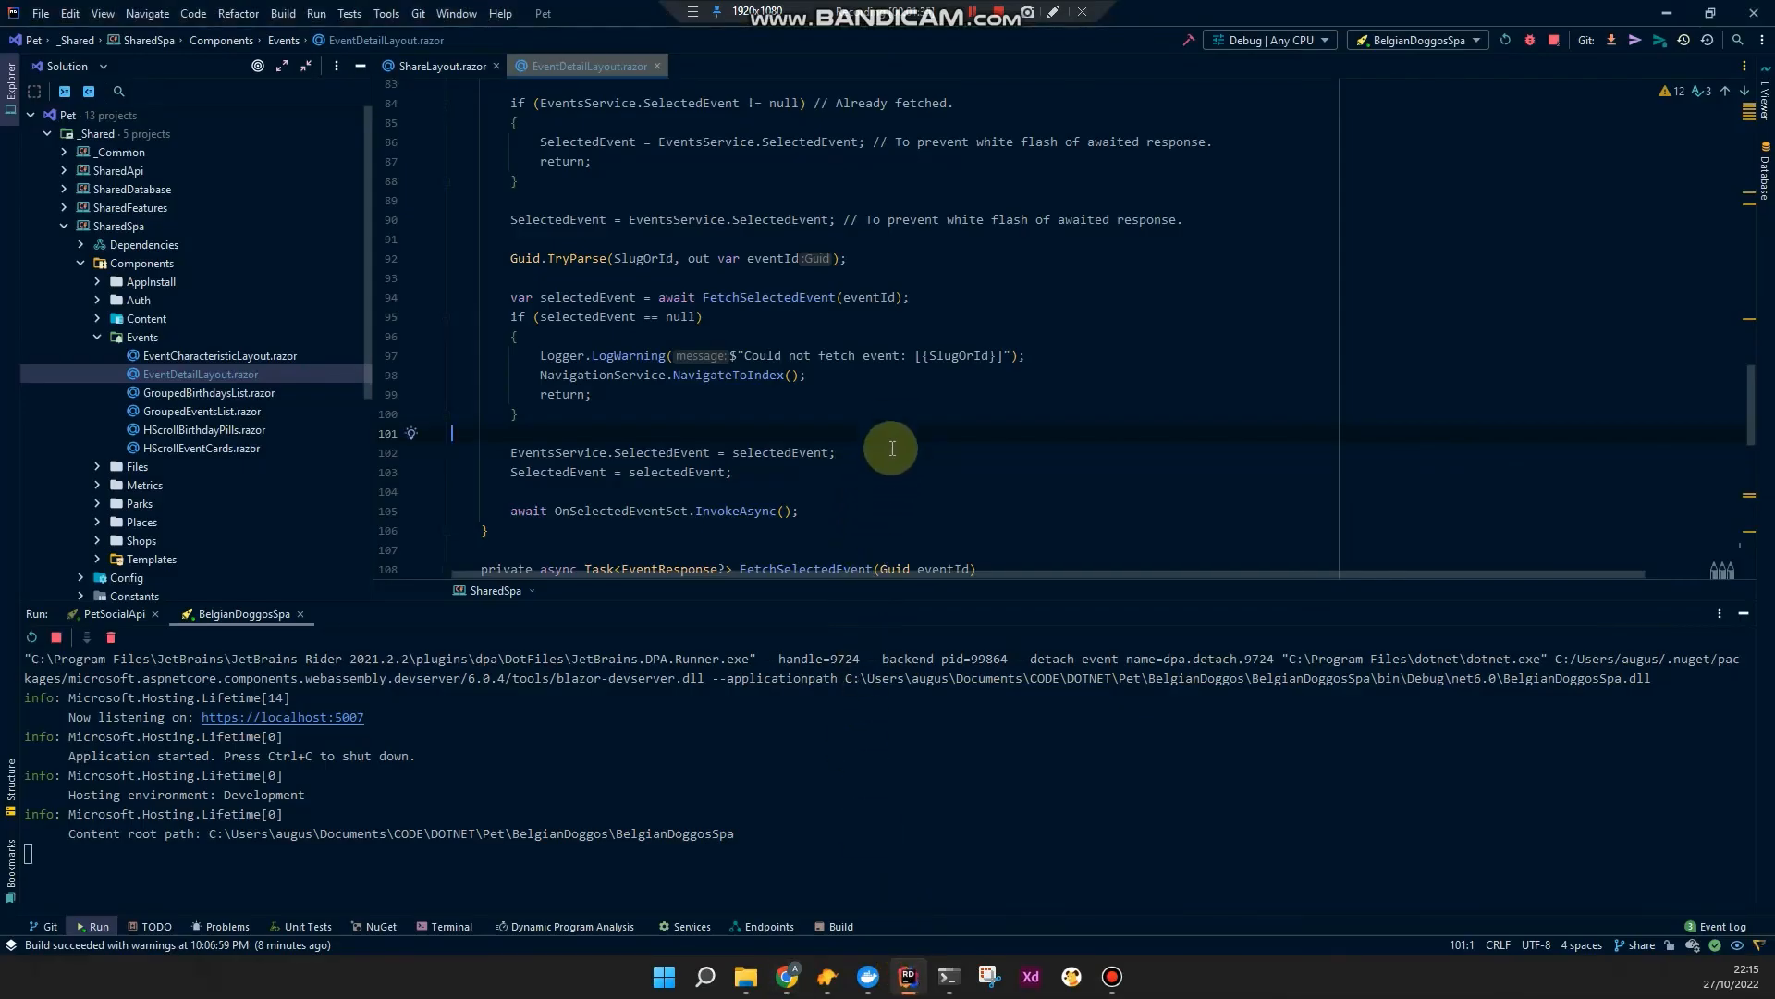
mouse_move(880, 390)
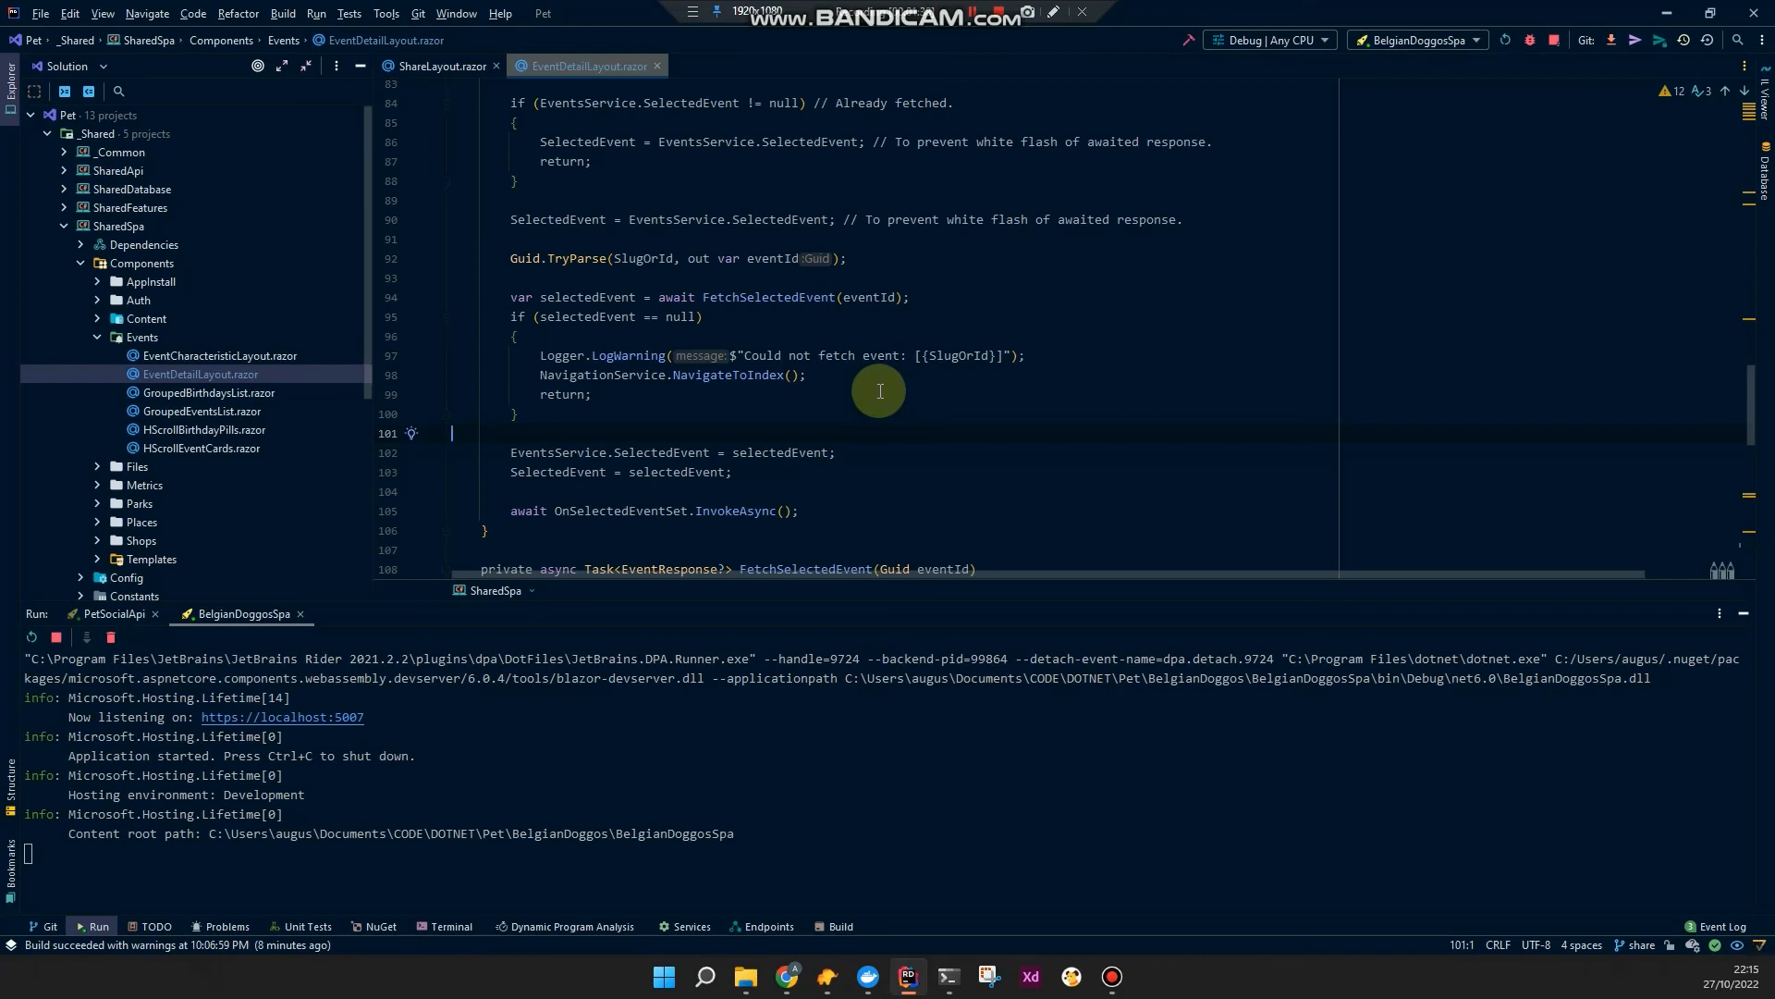
scroll("up", 3)
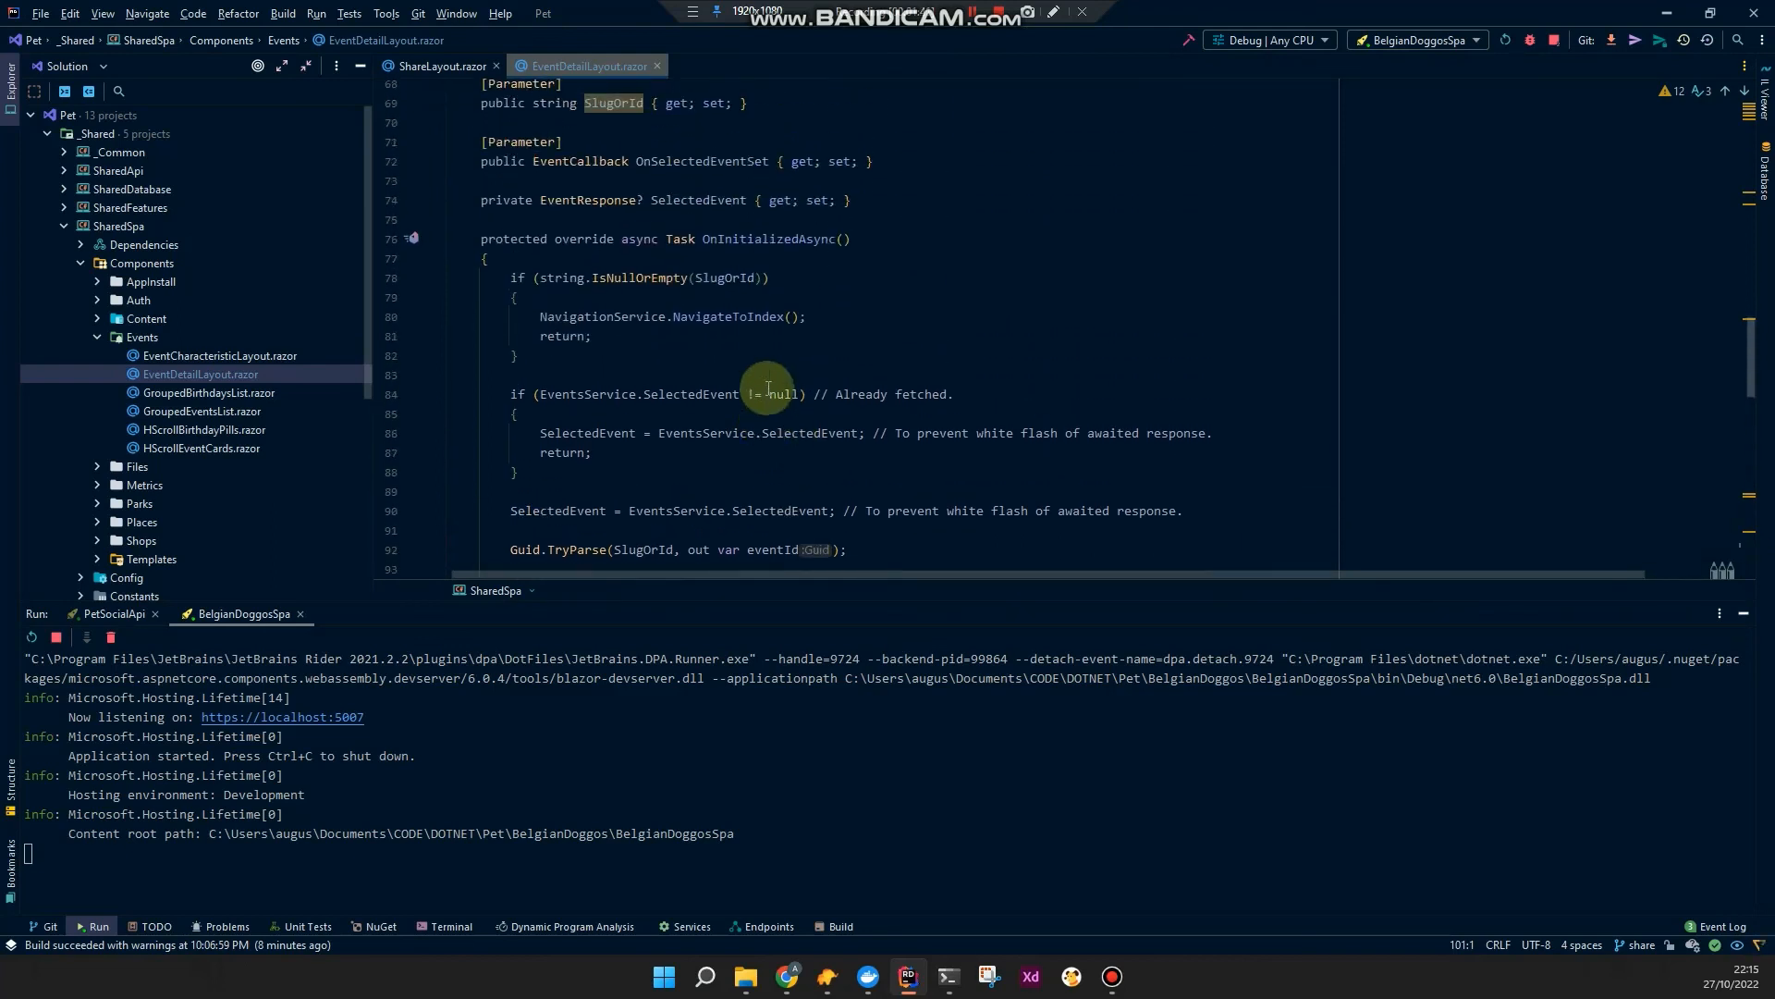
scroll("down", 3)
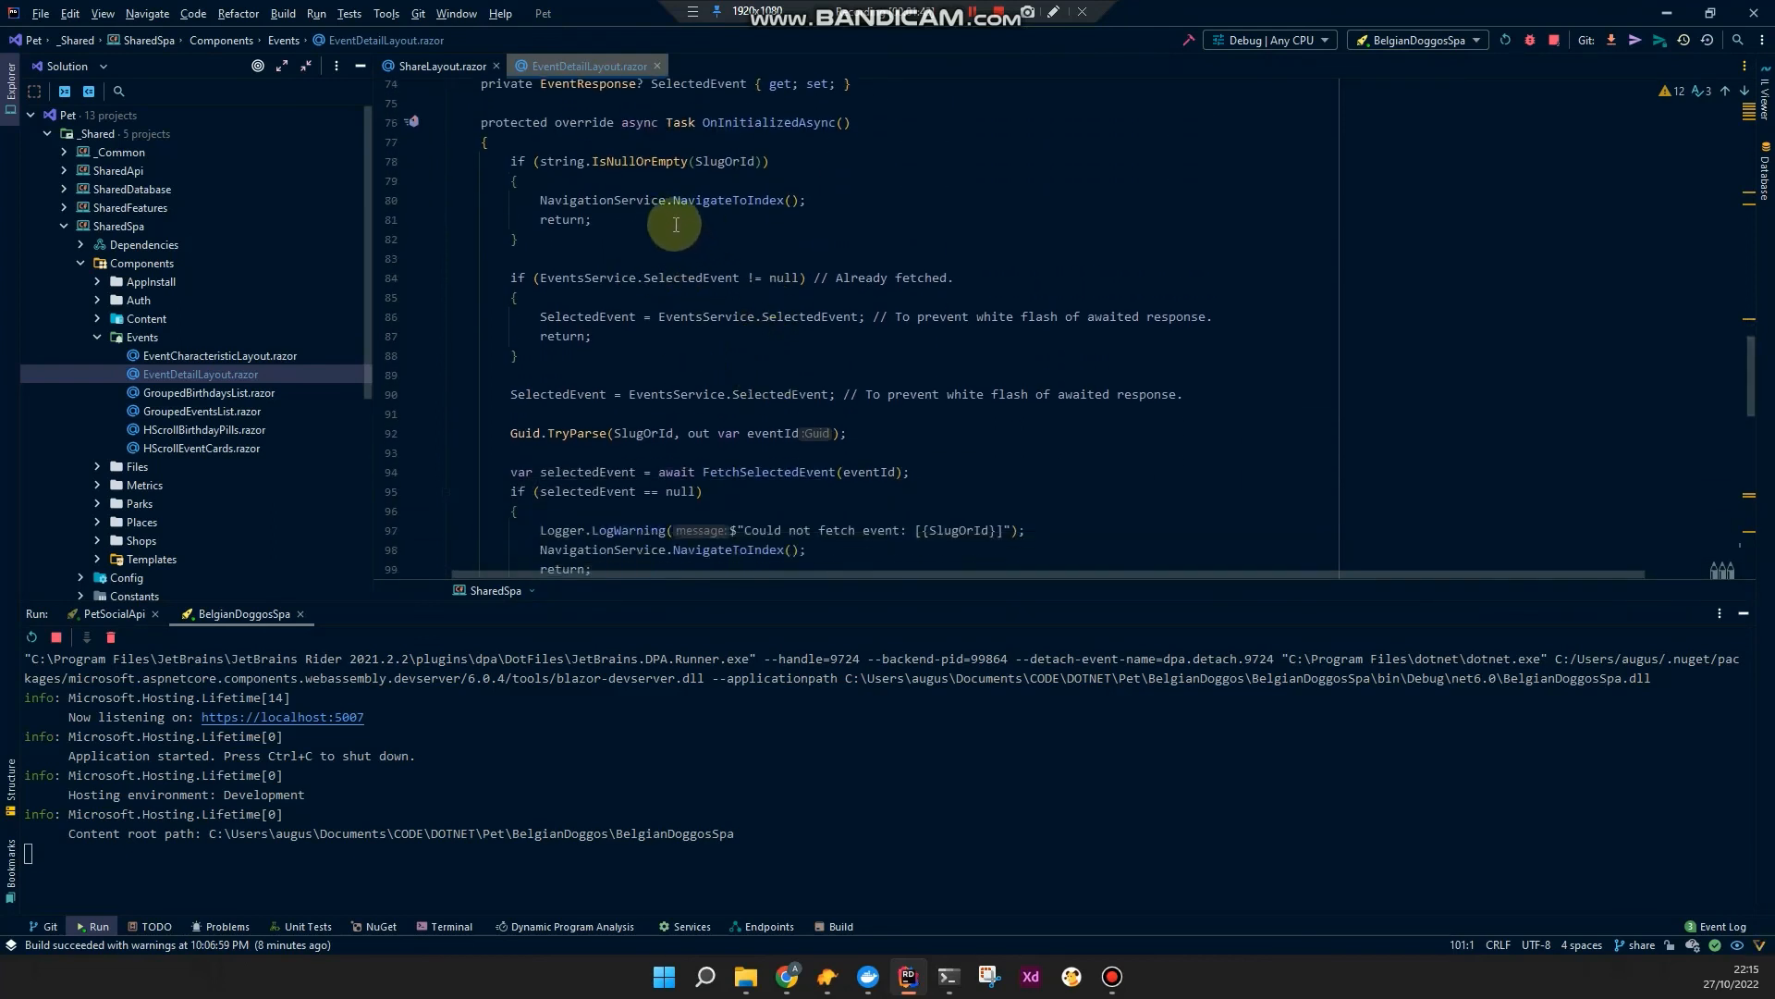
mouse_move(496, 273)
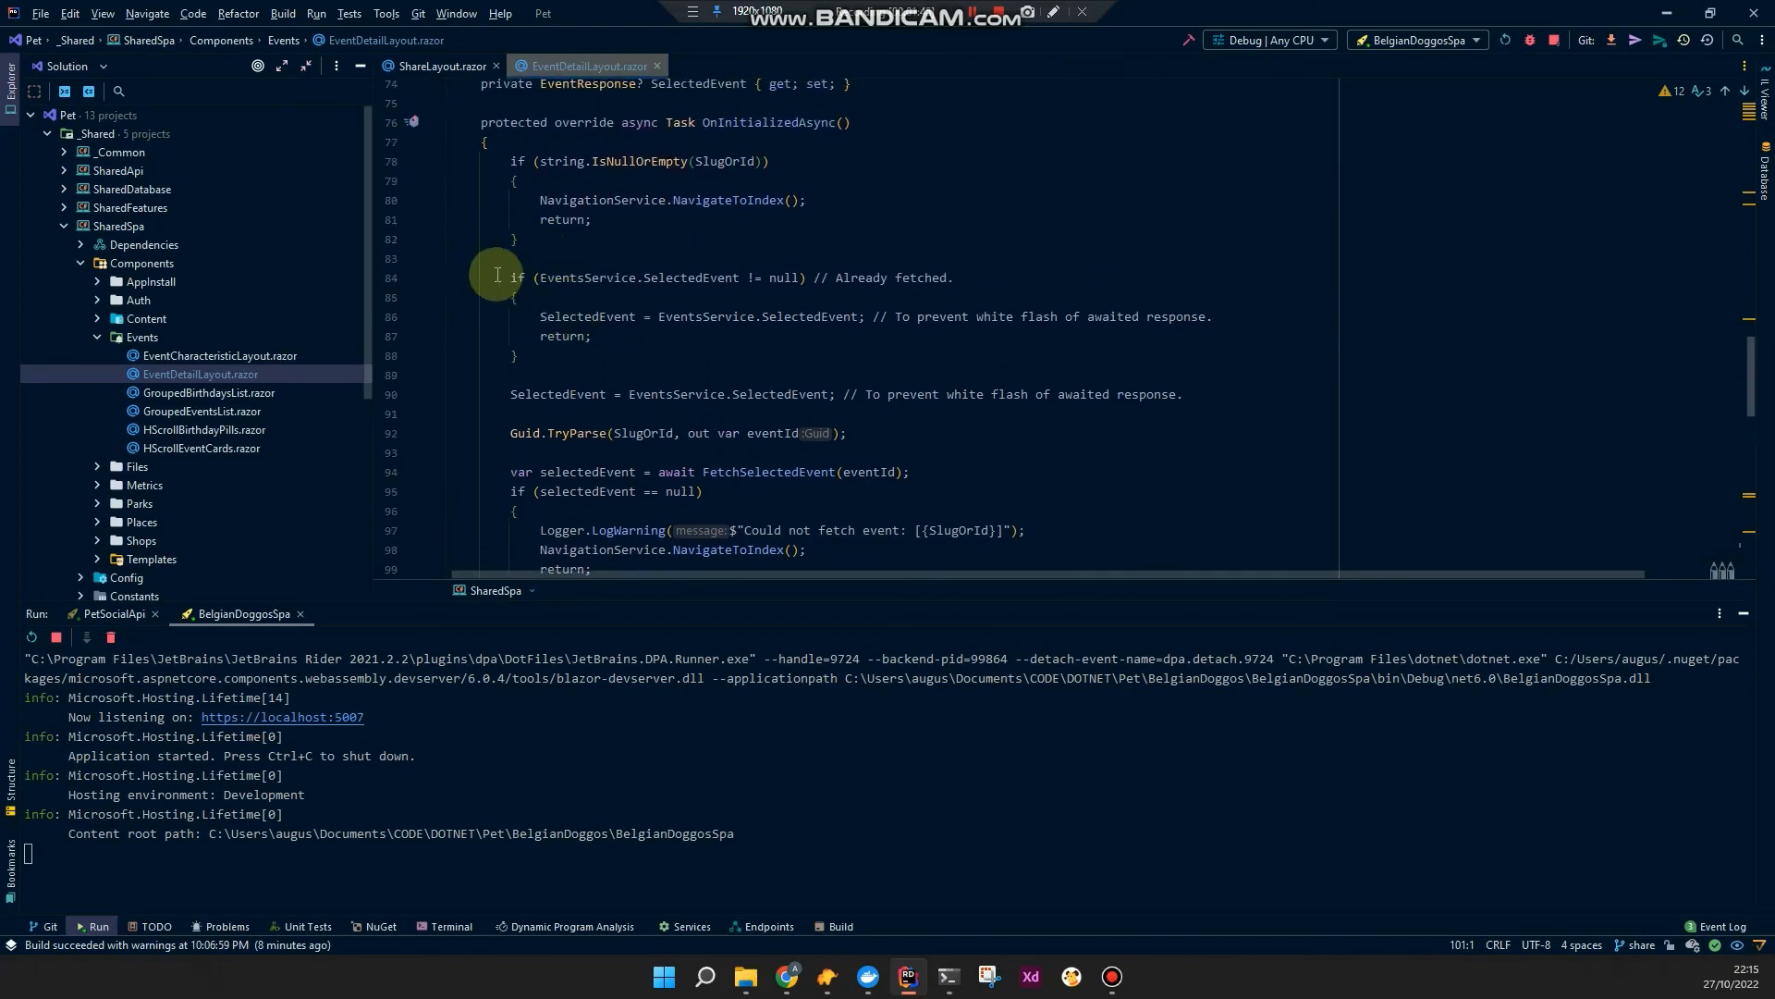
left_click_drag(512, 278, 516, 355)
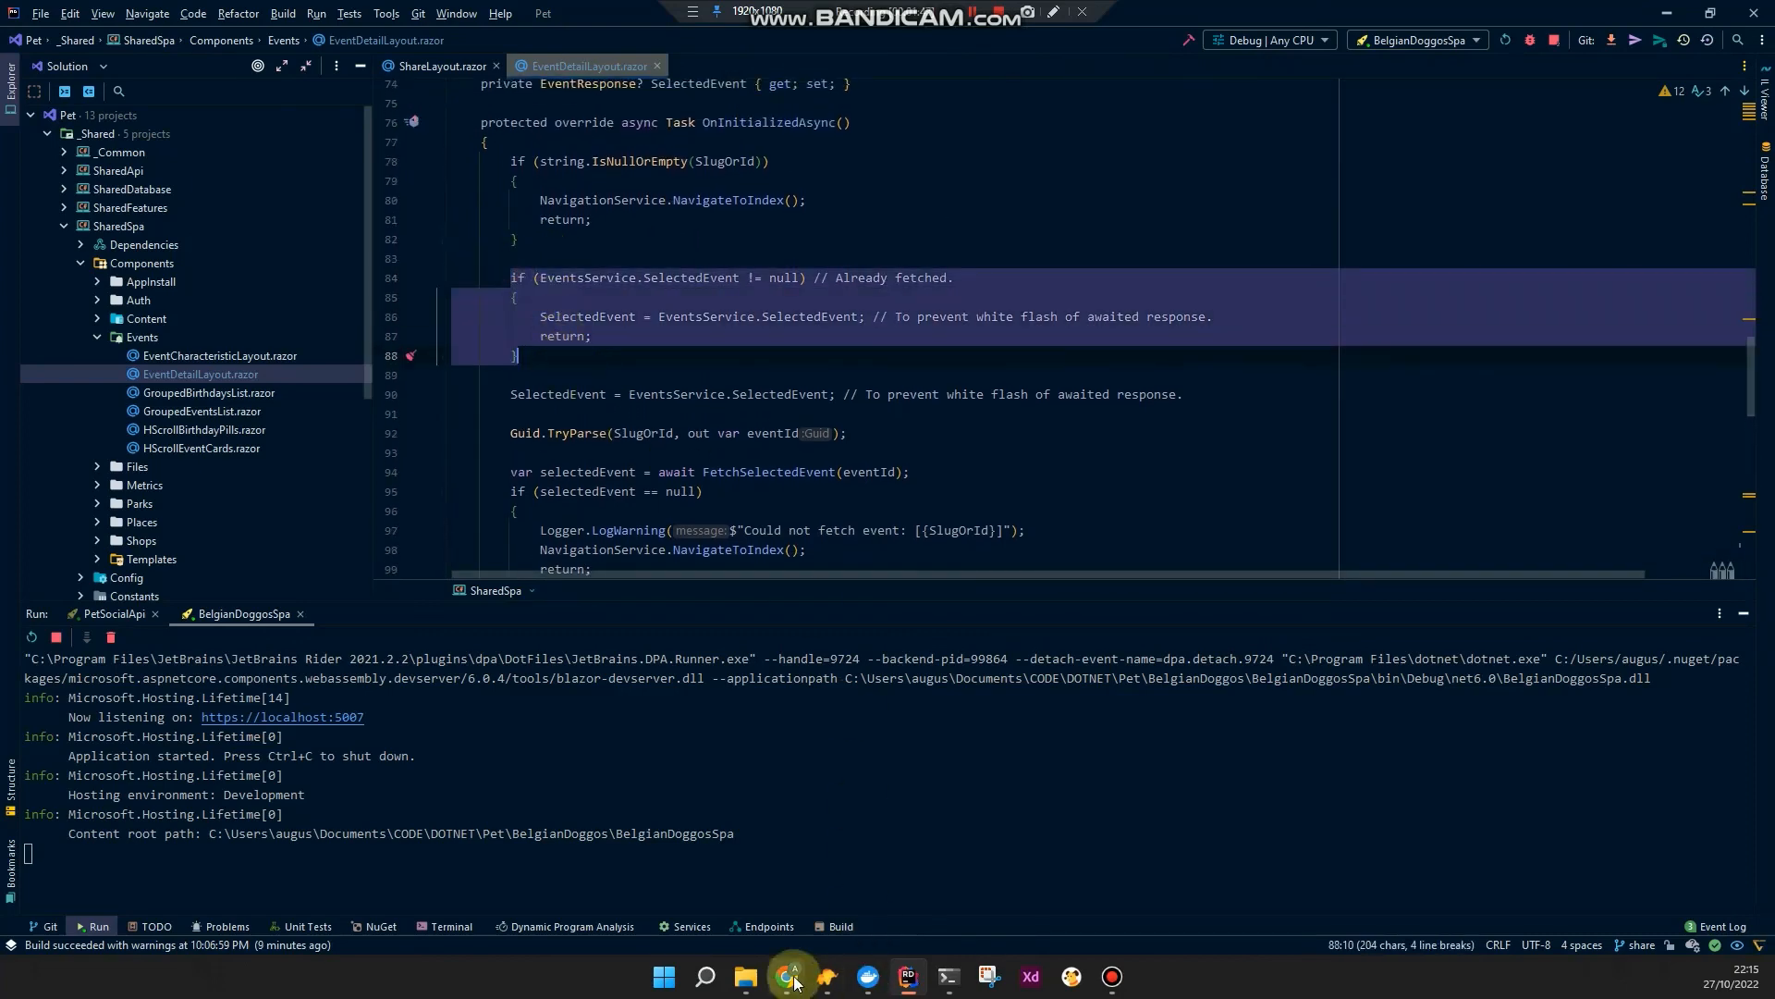
left_click(784, 974)
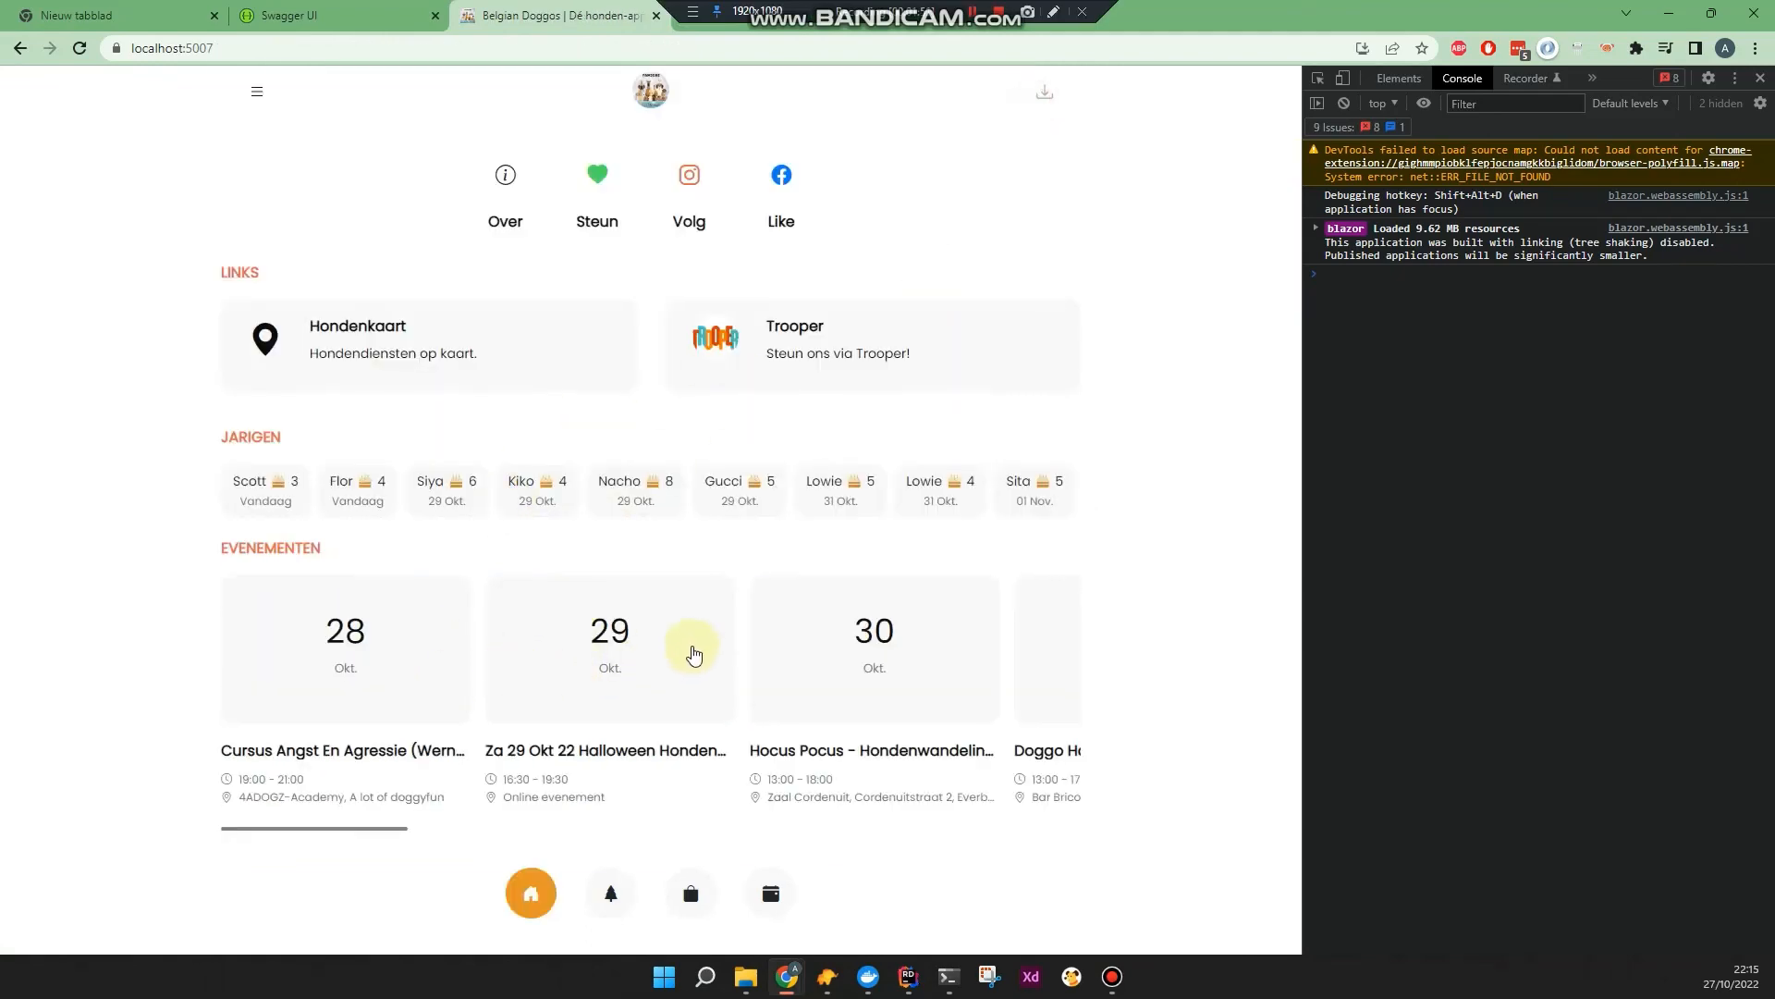
left_click(906, 977)
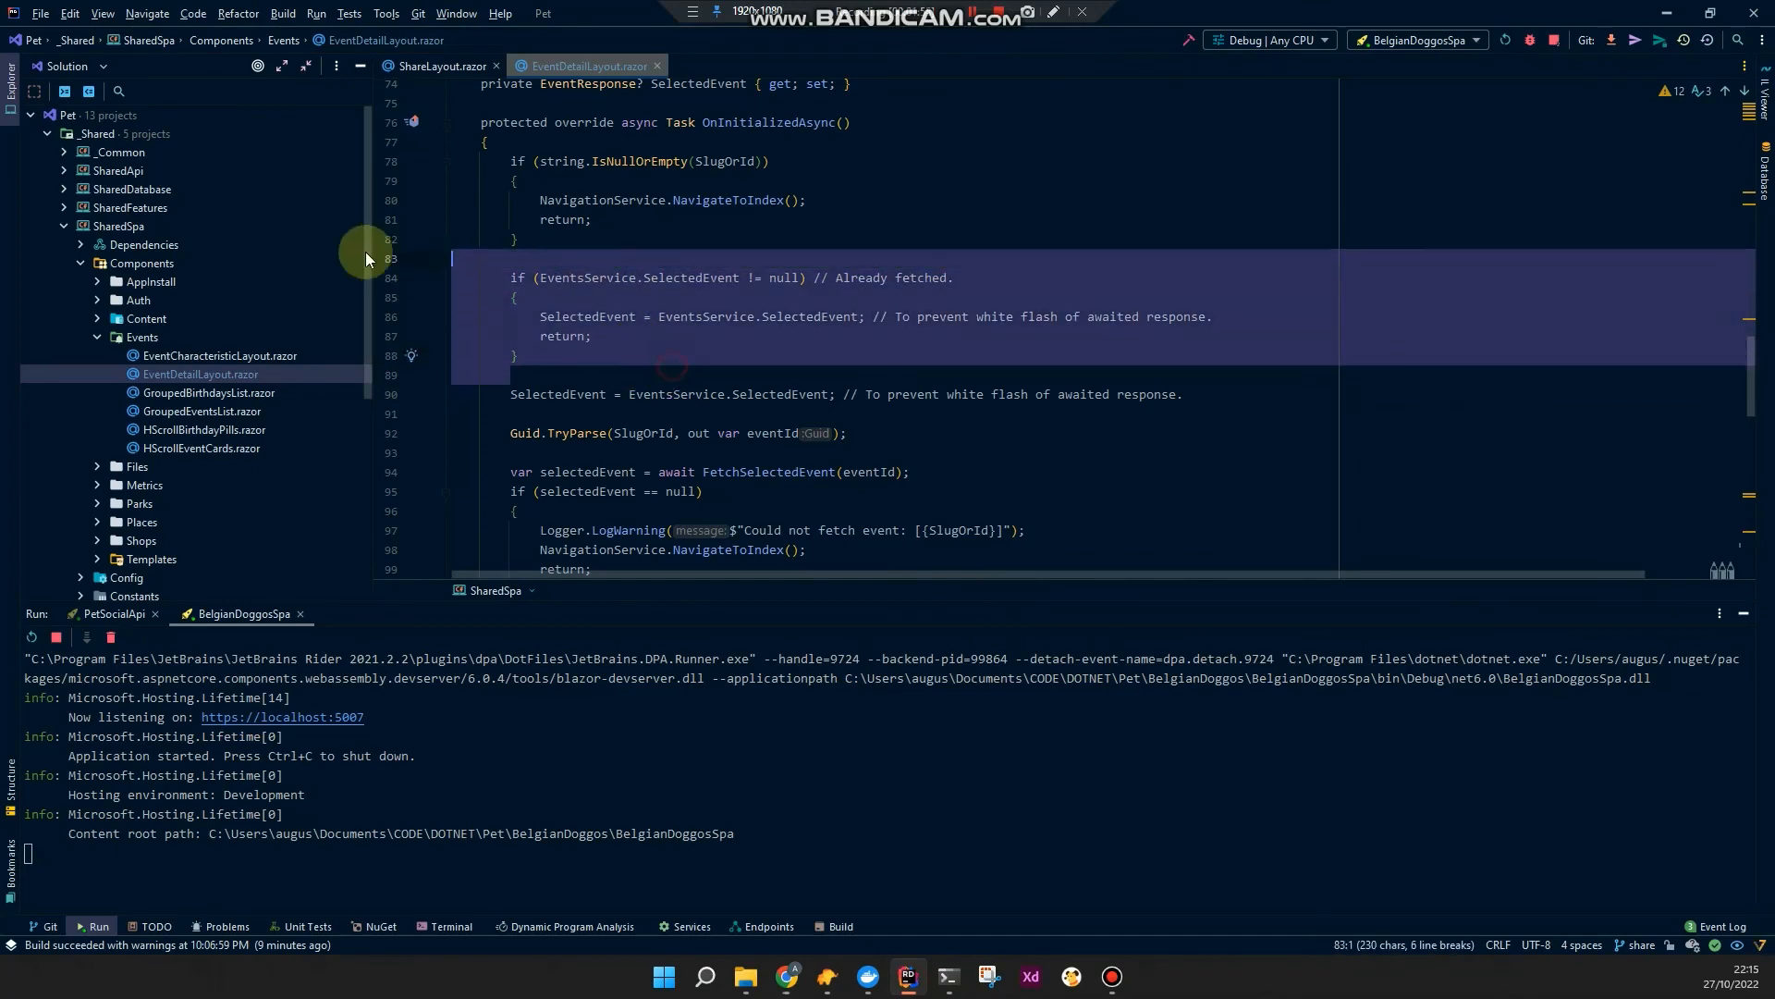
mouse_move(790, 974)
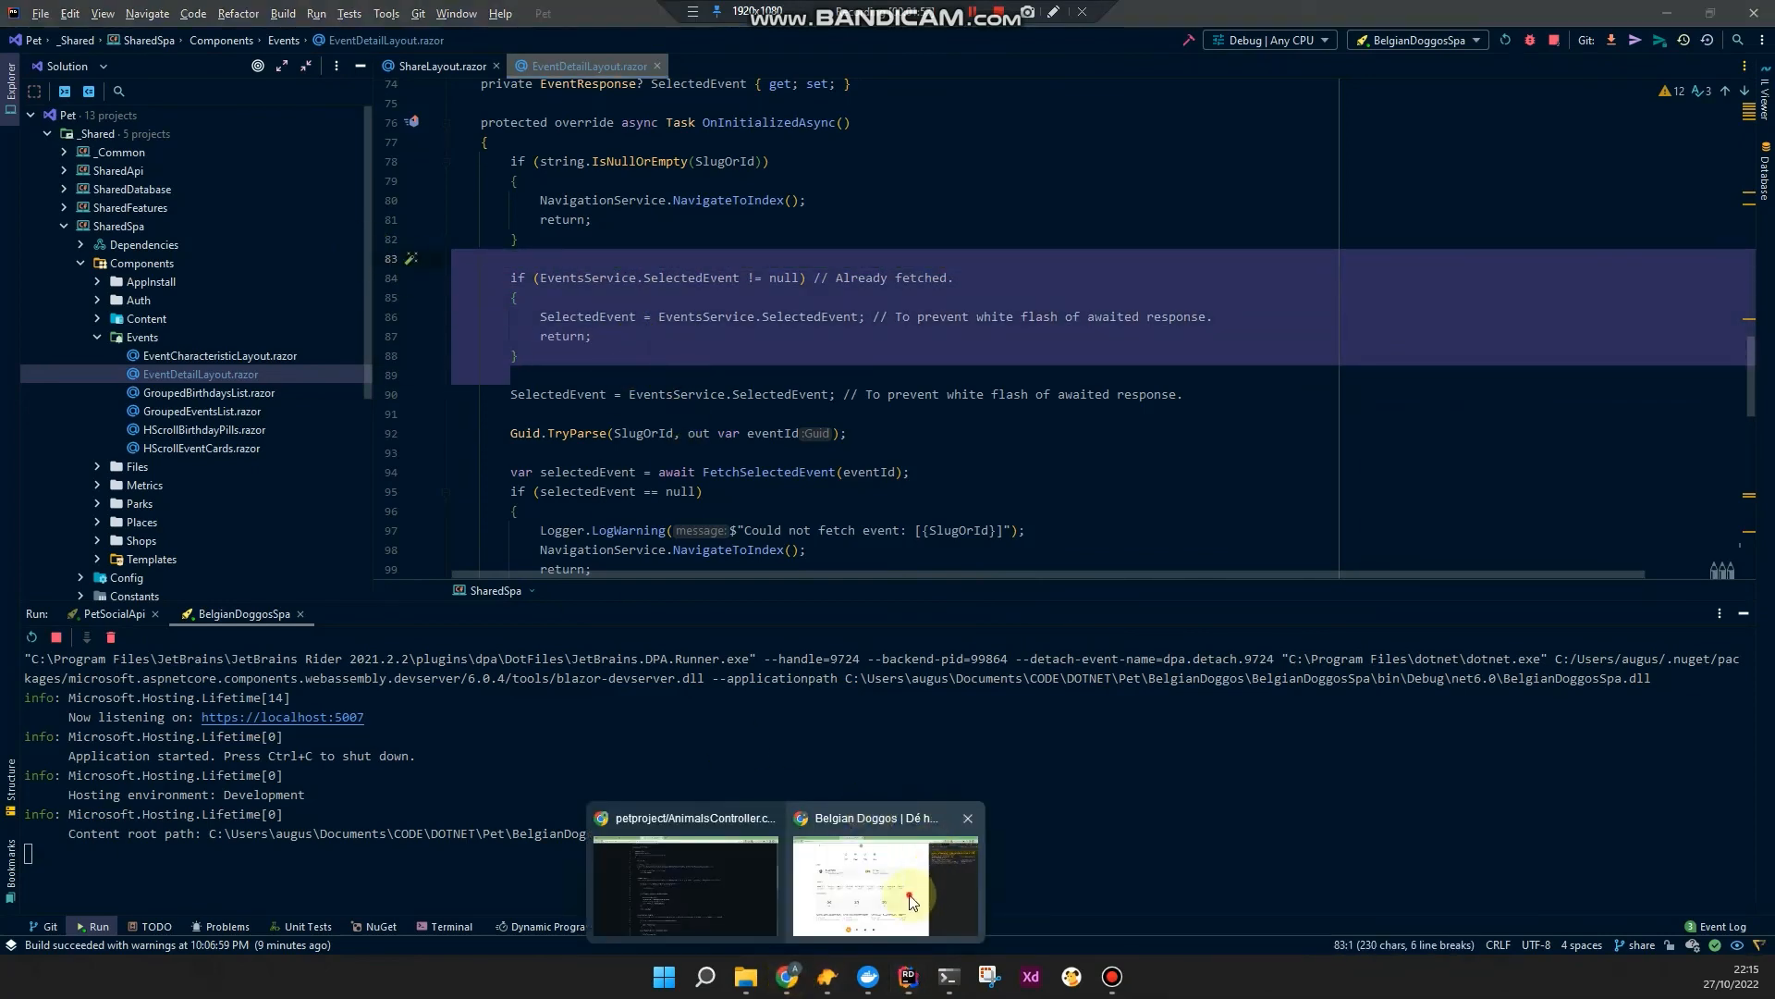
Reopen the Hocus pocus event page from the Belgian Doggos home page and clear the text selection
left_click(884, 890)
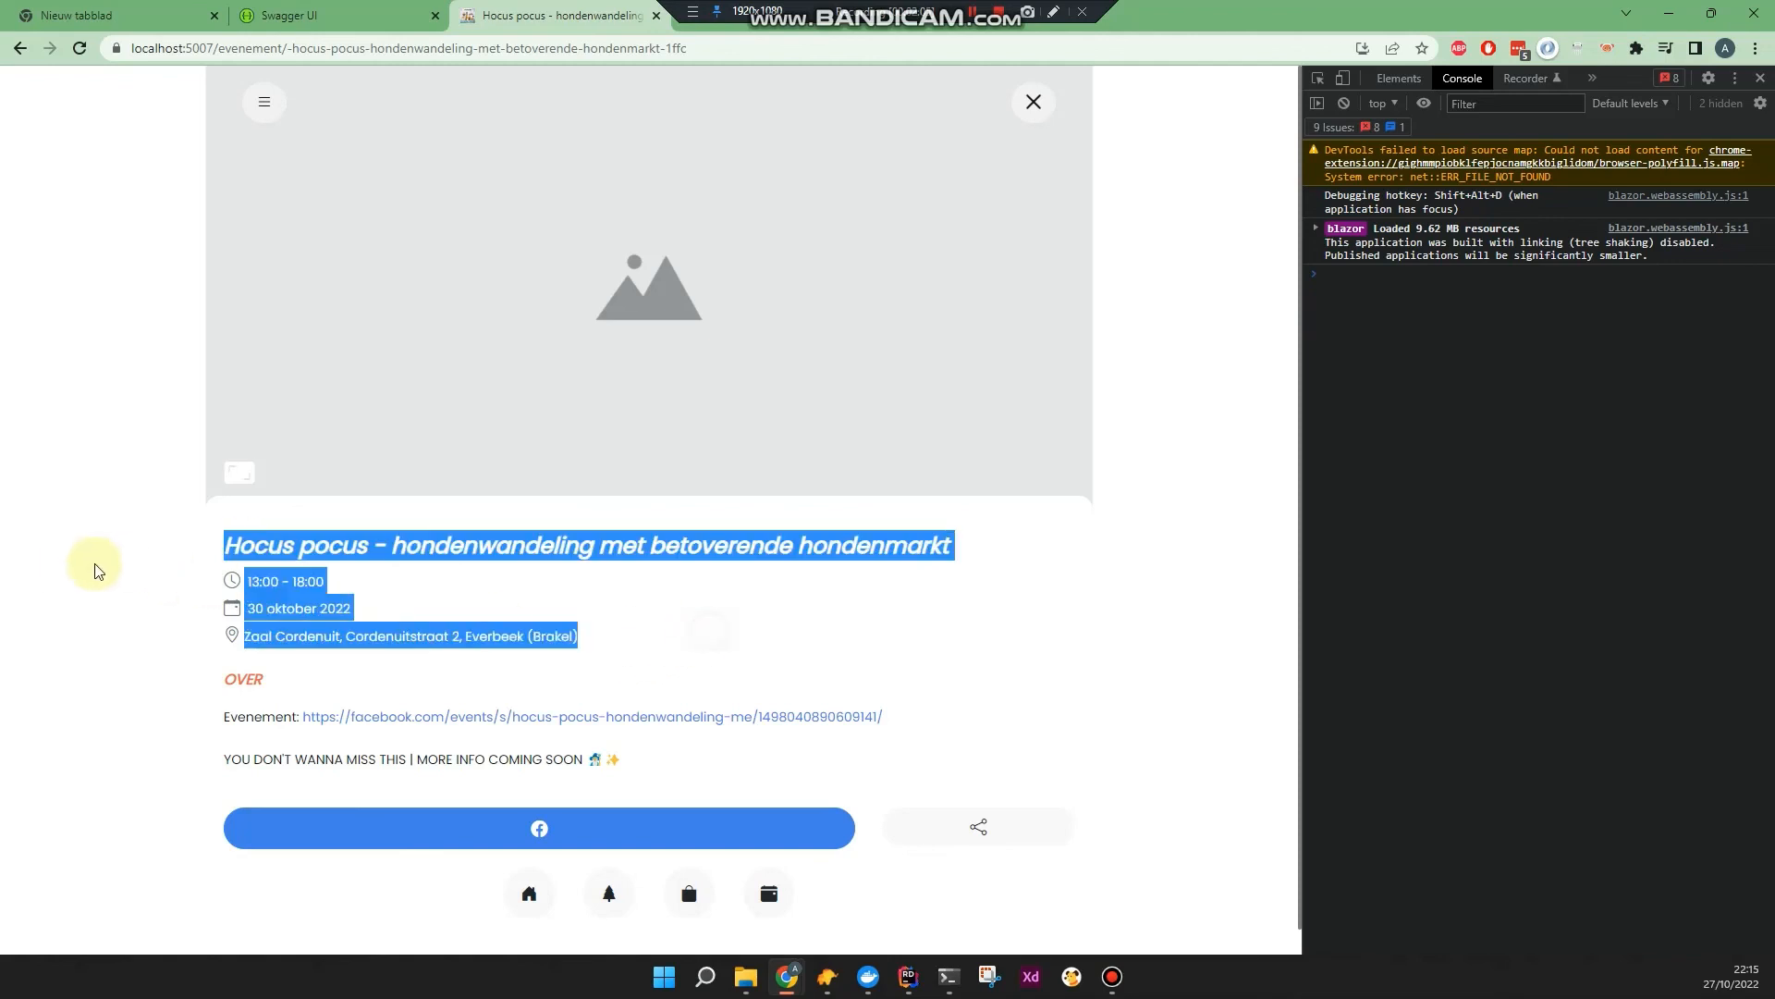
left_click(731, 623)
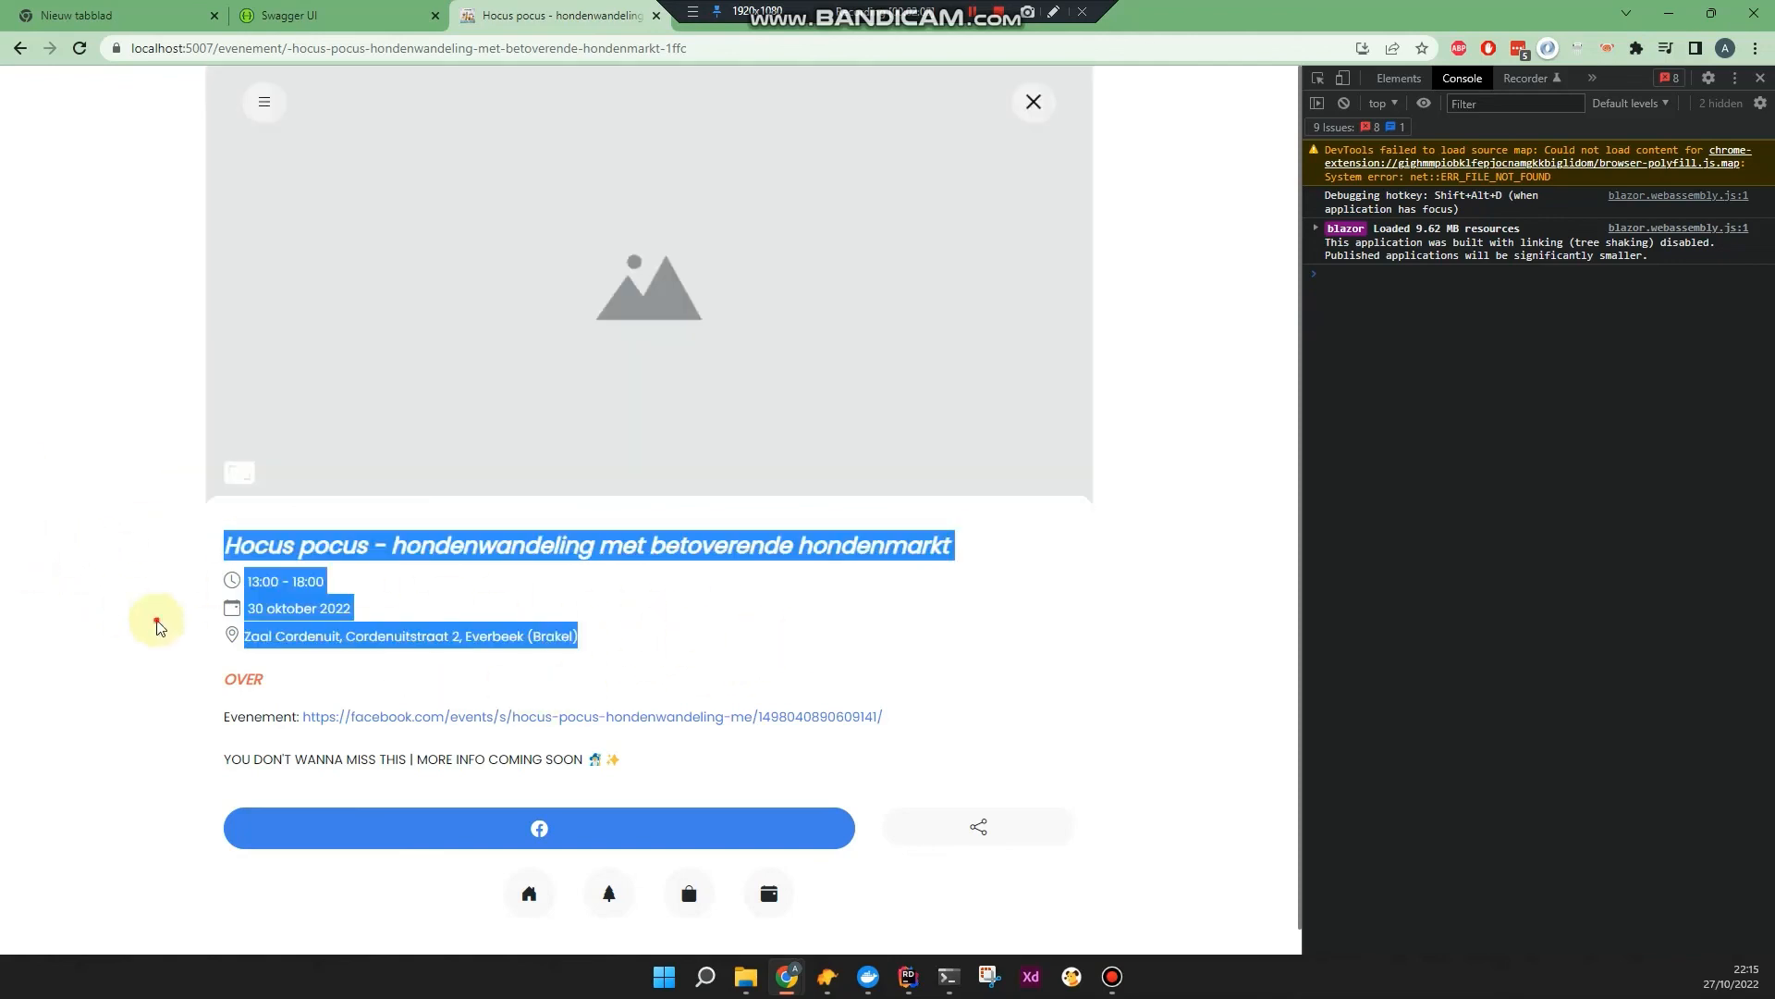
left_click(159, 629)
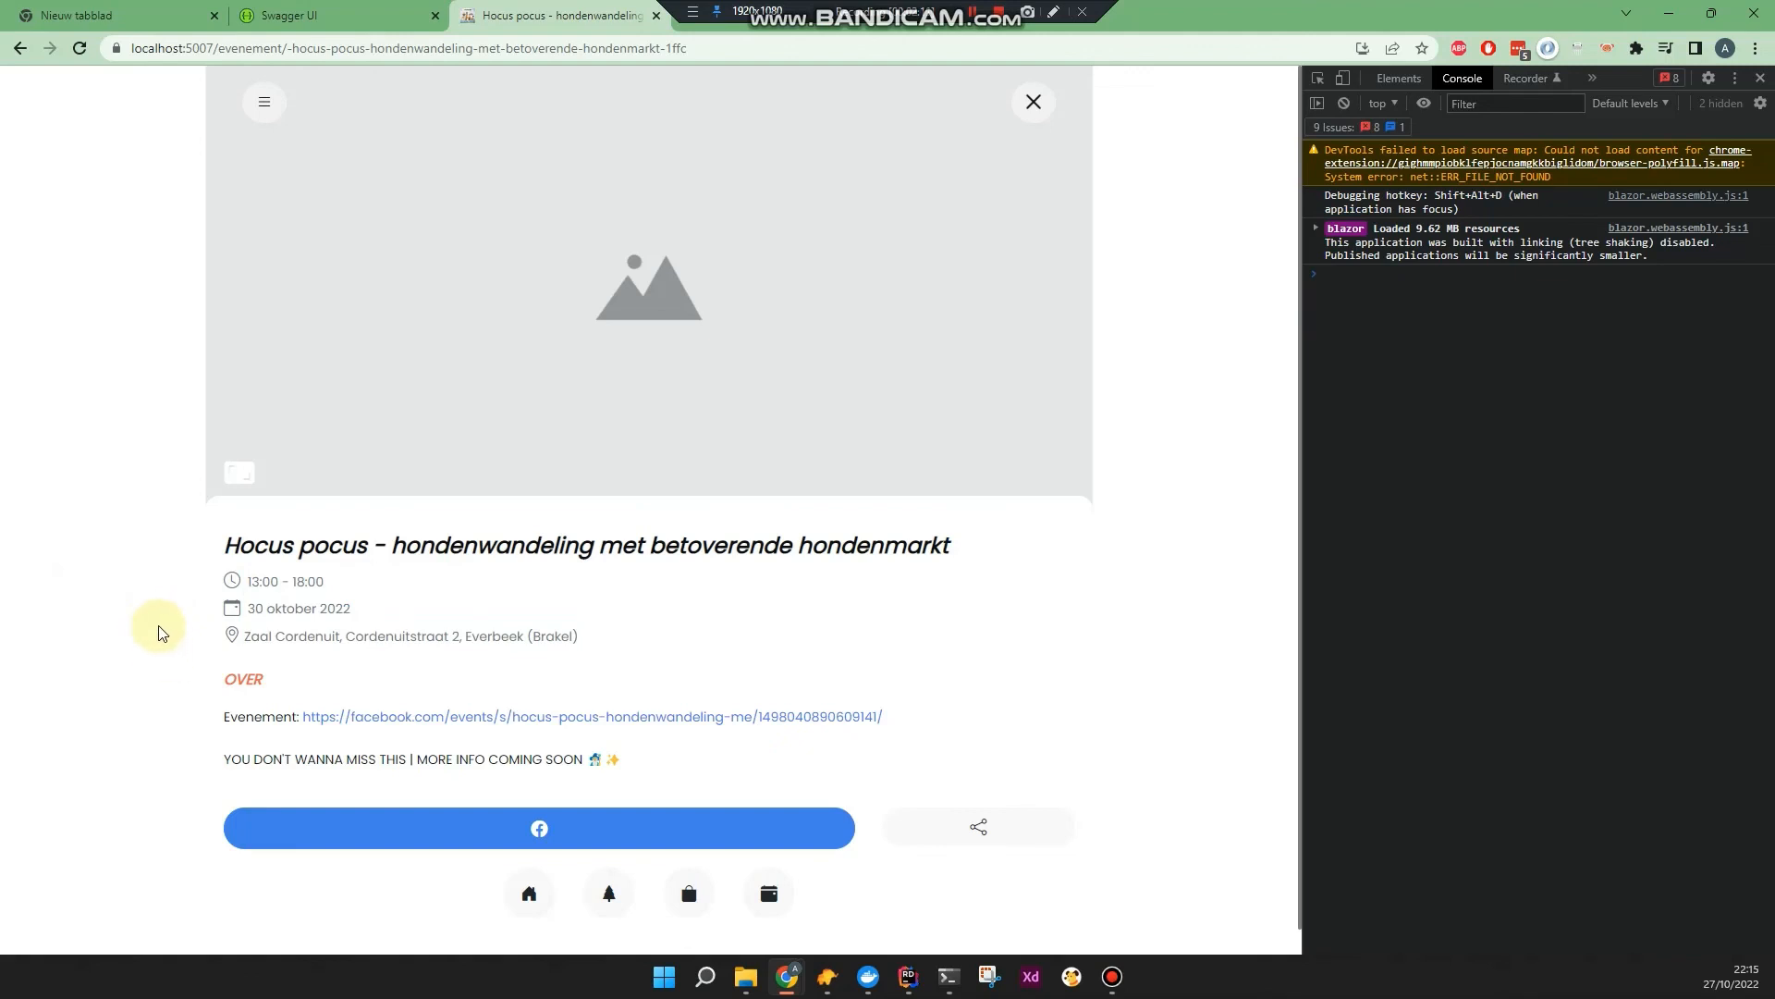
mouse_move(1183, 471)
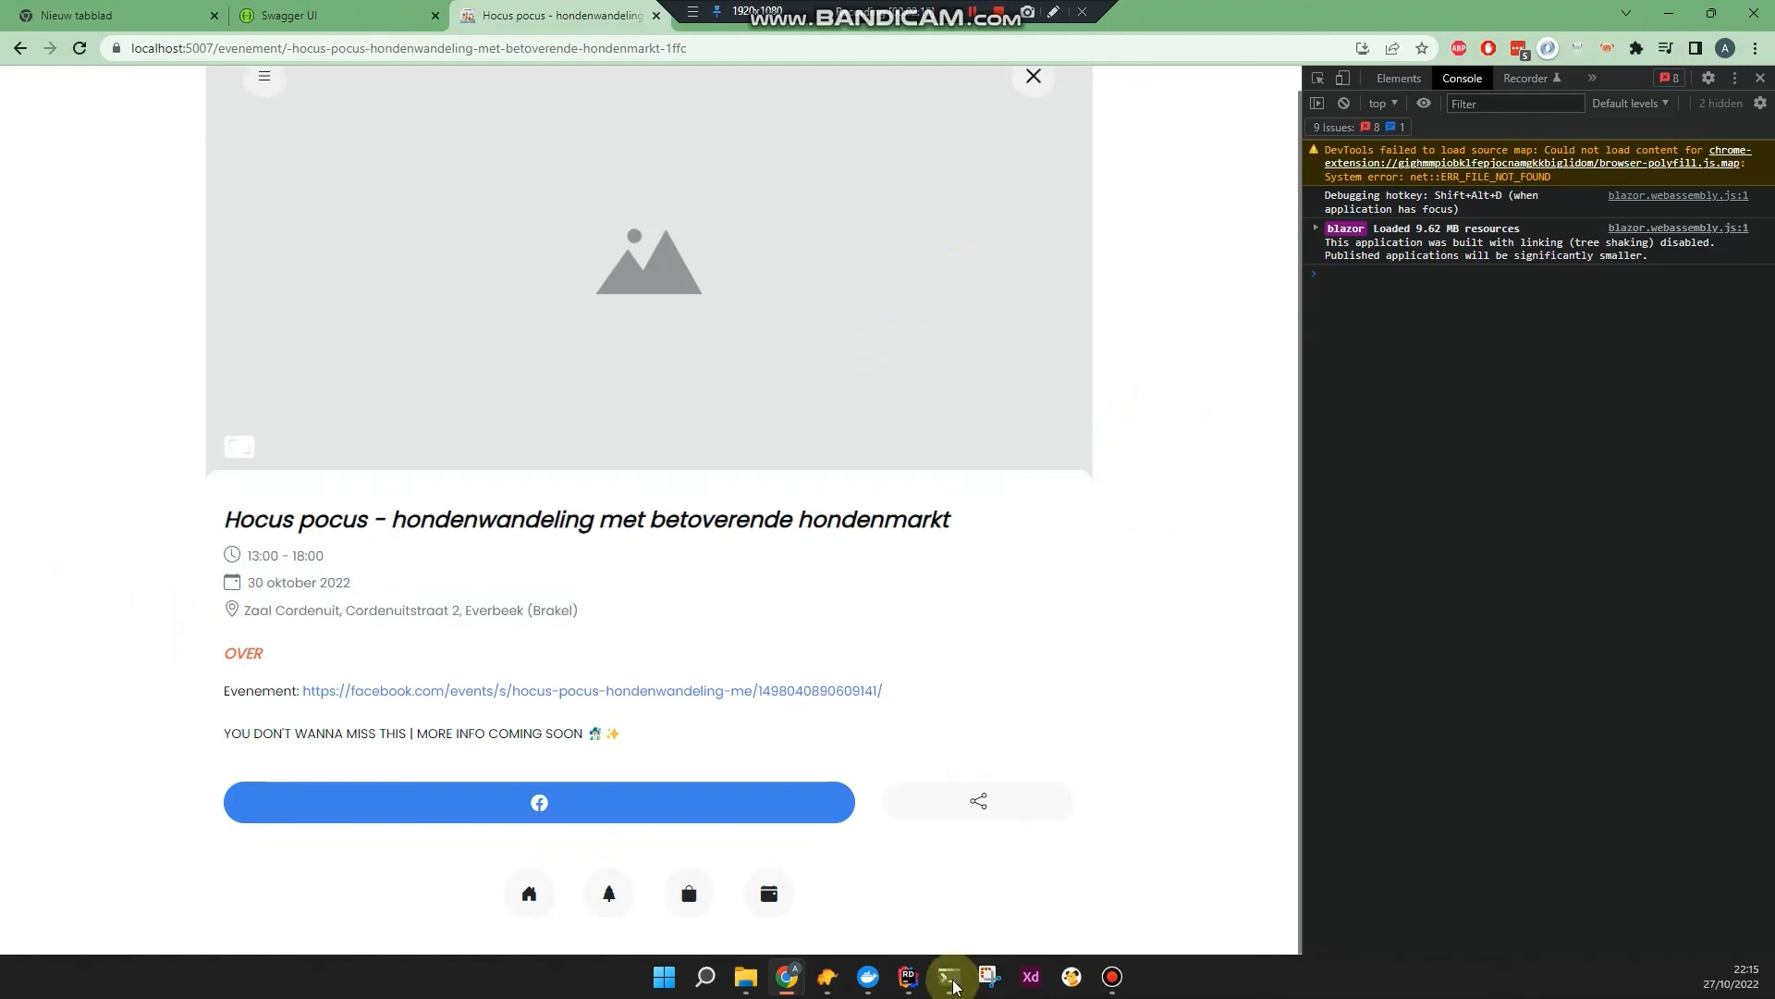
Return to ShareLayout.razor in Rider and fold the Events components folder
left_click(945, 976)
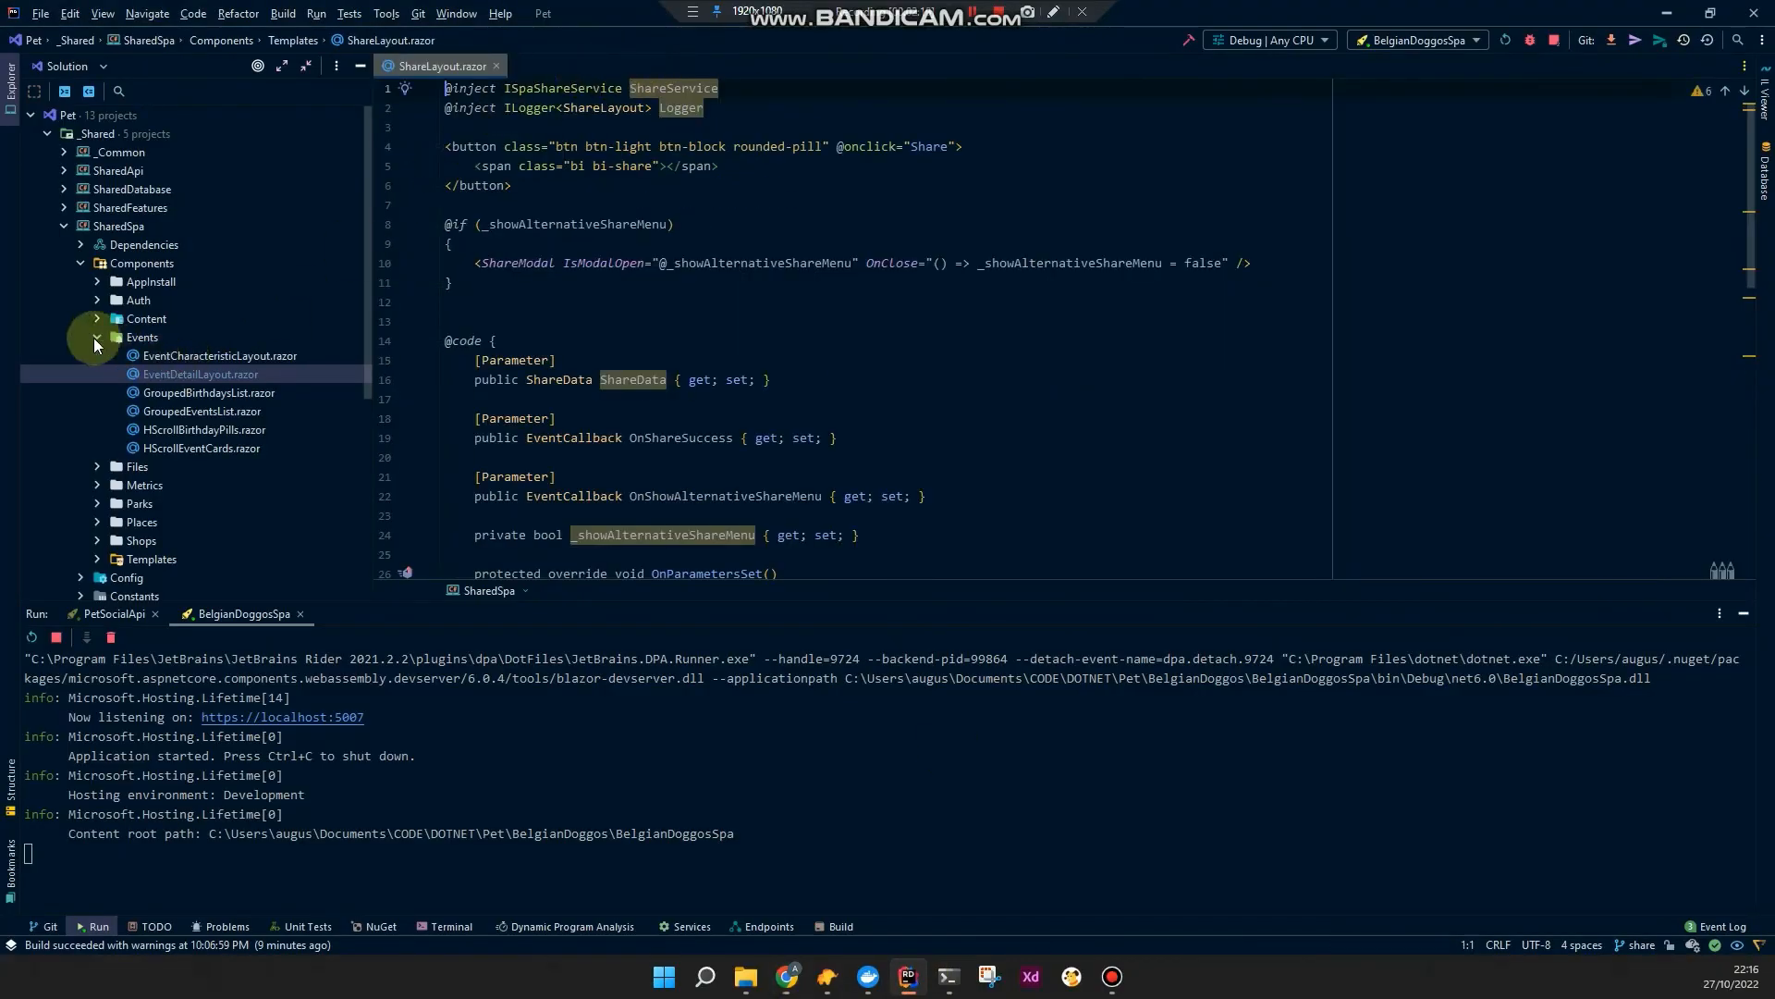
left_click(94, 337)
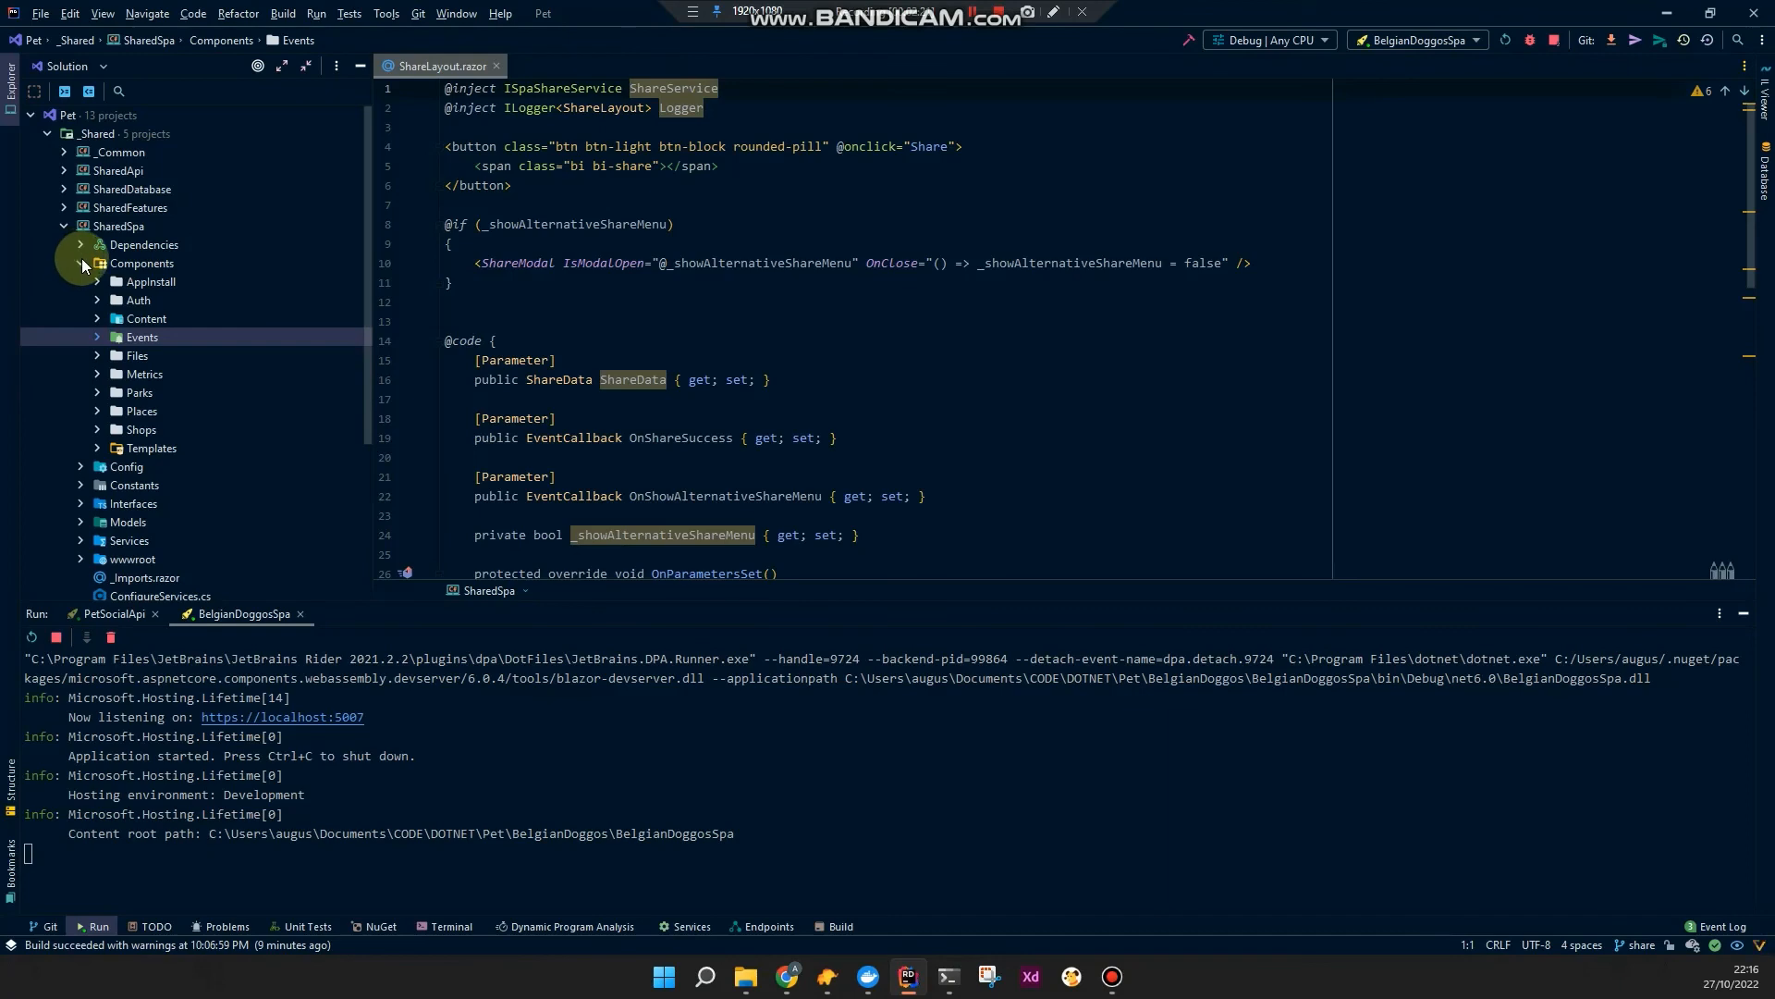
scroll("down", 3)
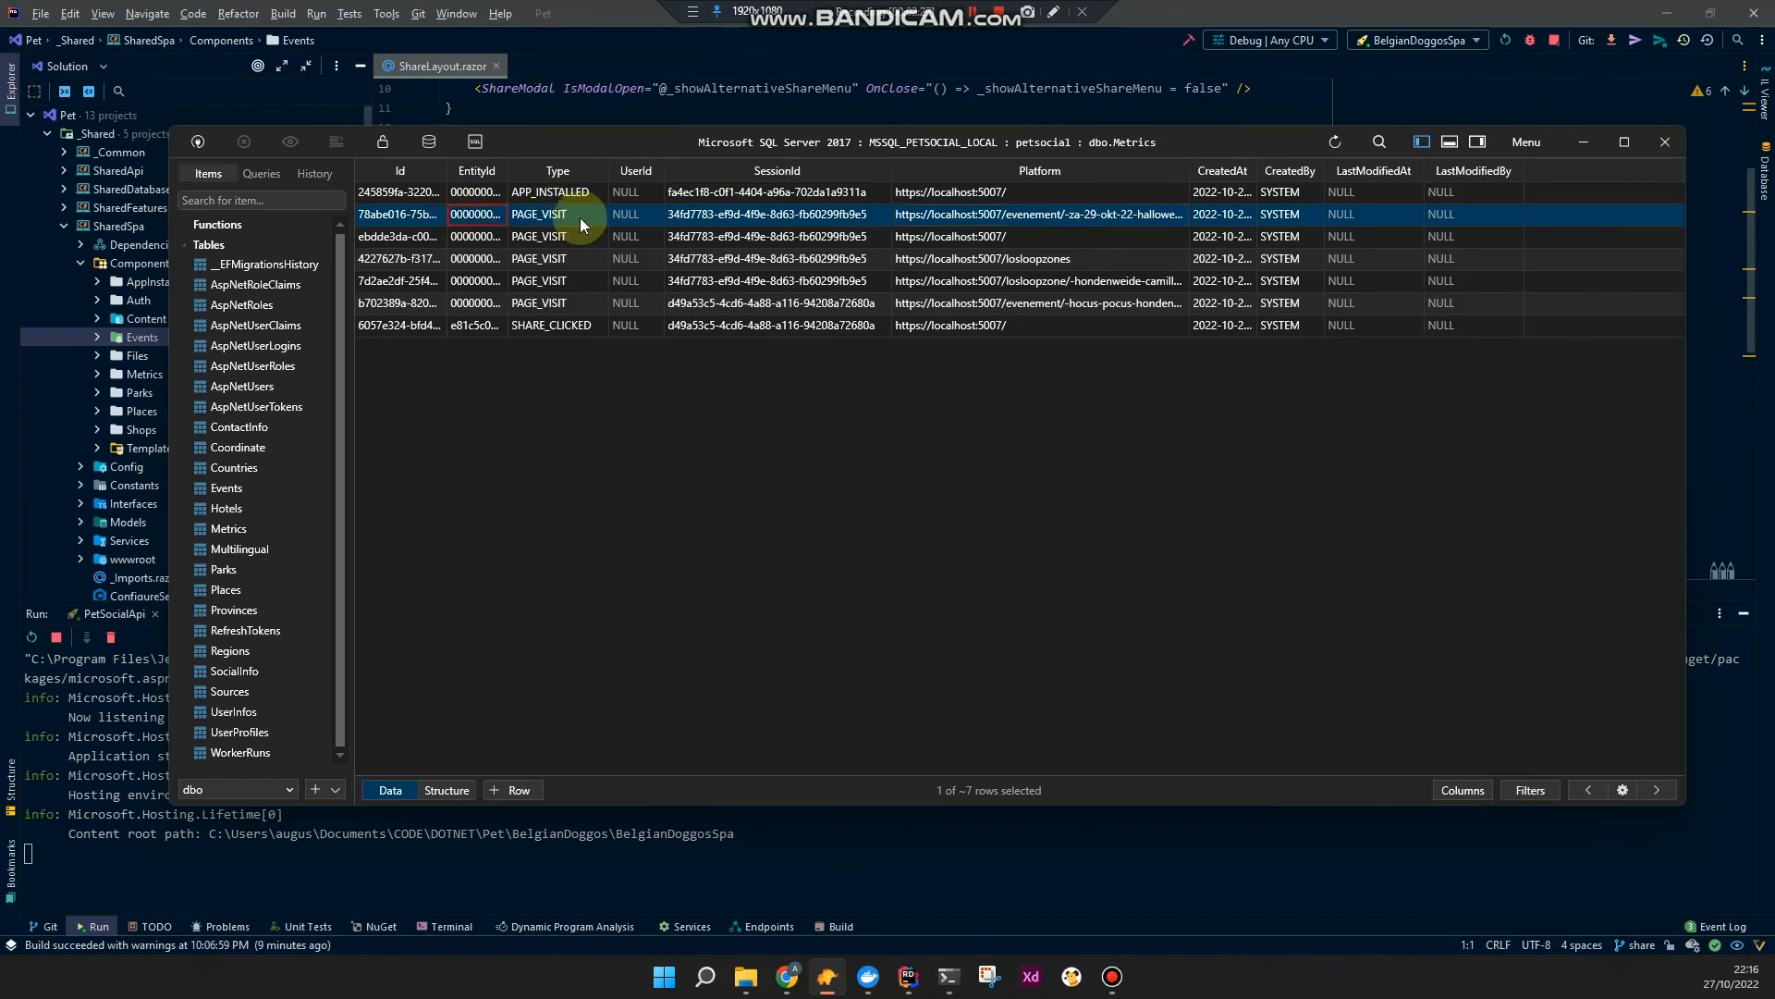
mouse_move(1071, 215)
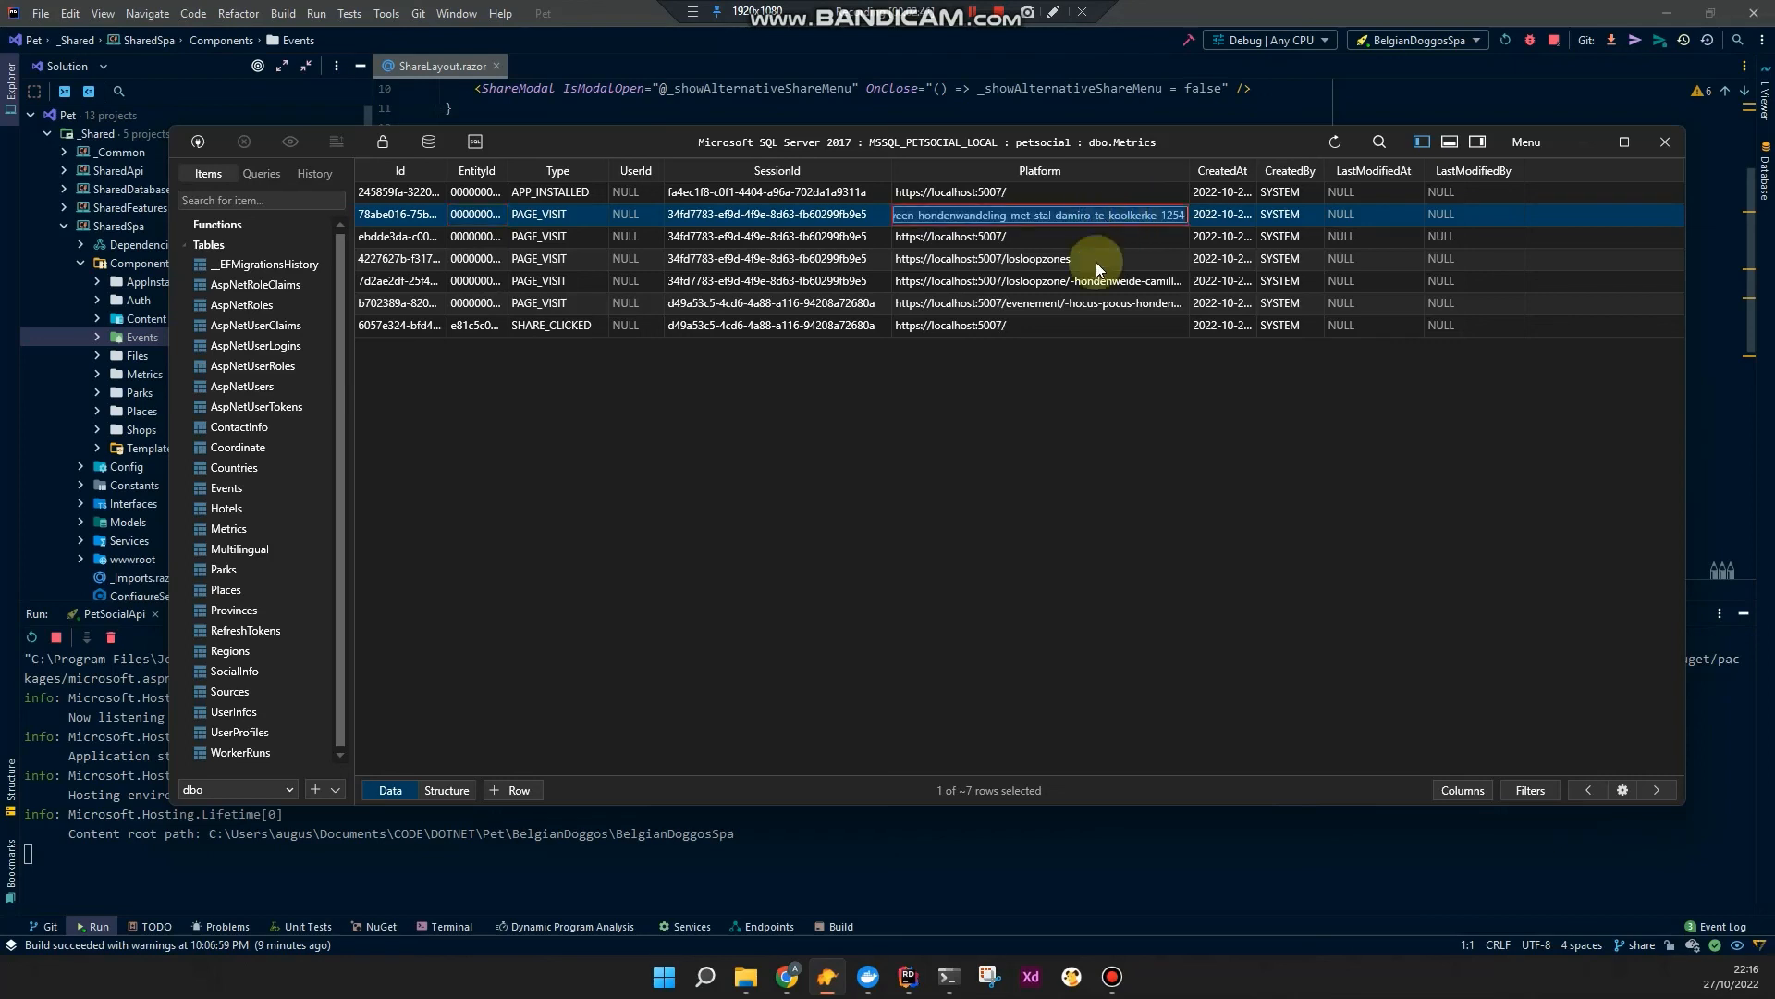
Check the Halloween PAGE_VISIT URL, then open the SHARE_CLICKED row's full EntityId value
left_click(1035, 235)
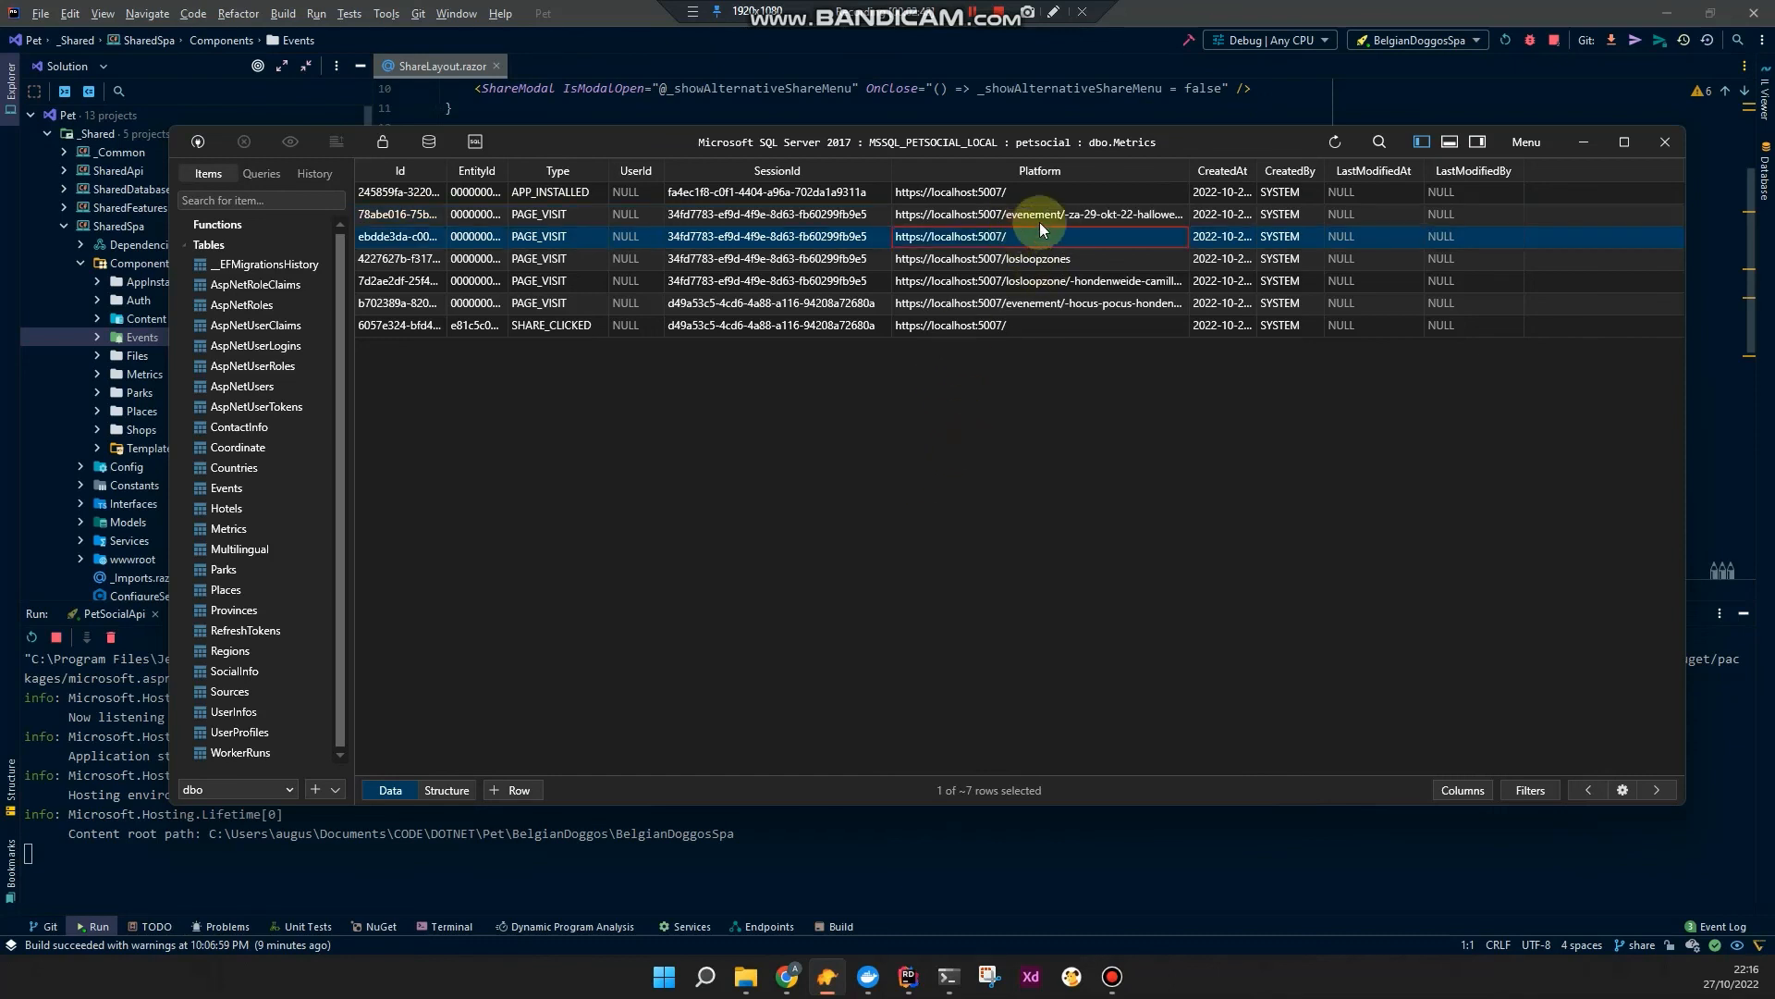
left_click(1036, 215)
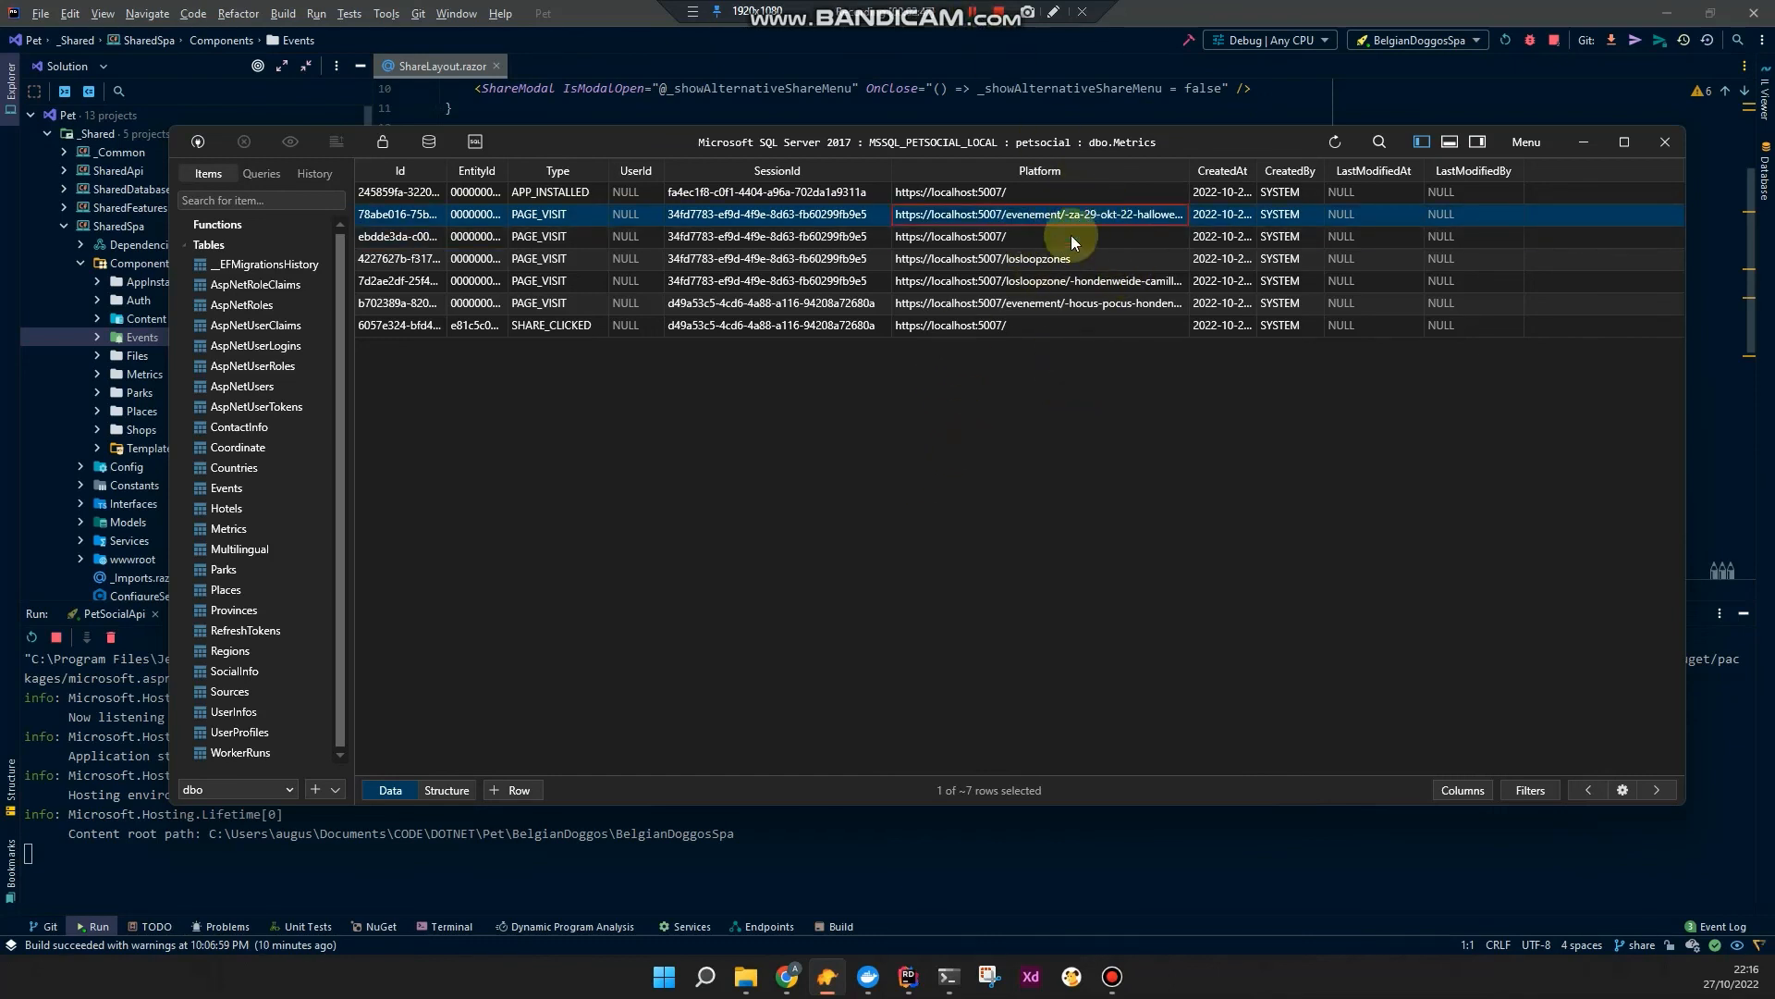
mouse_move(1091, 219)
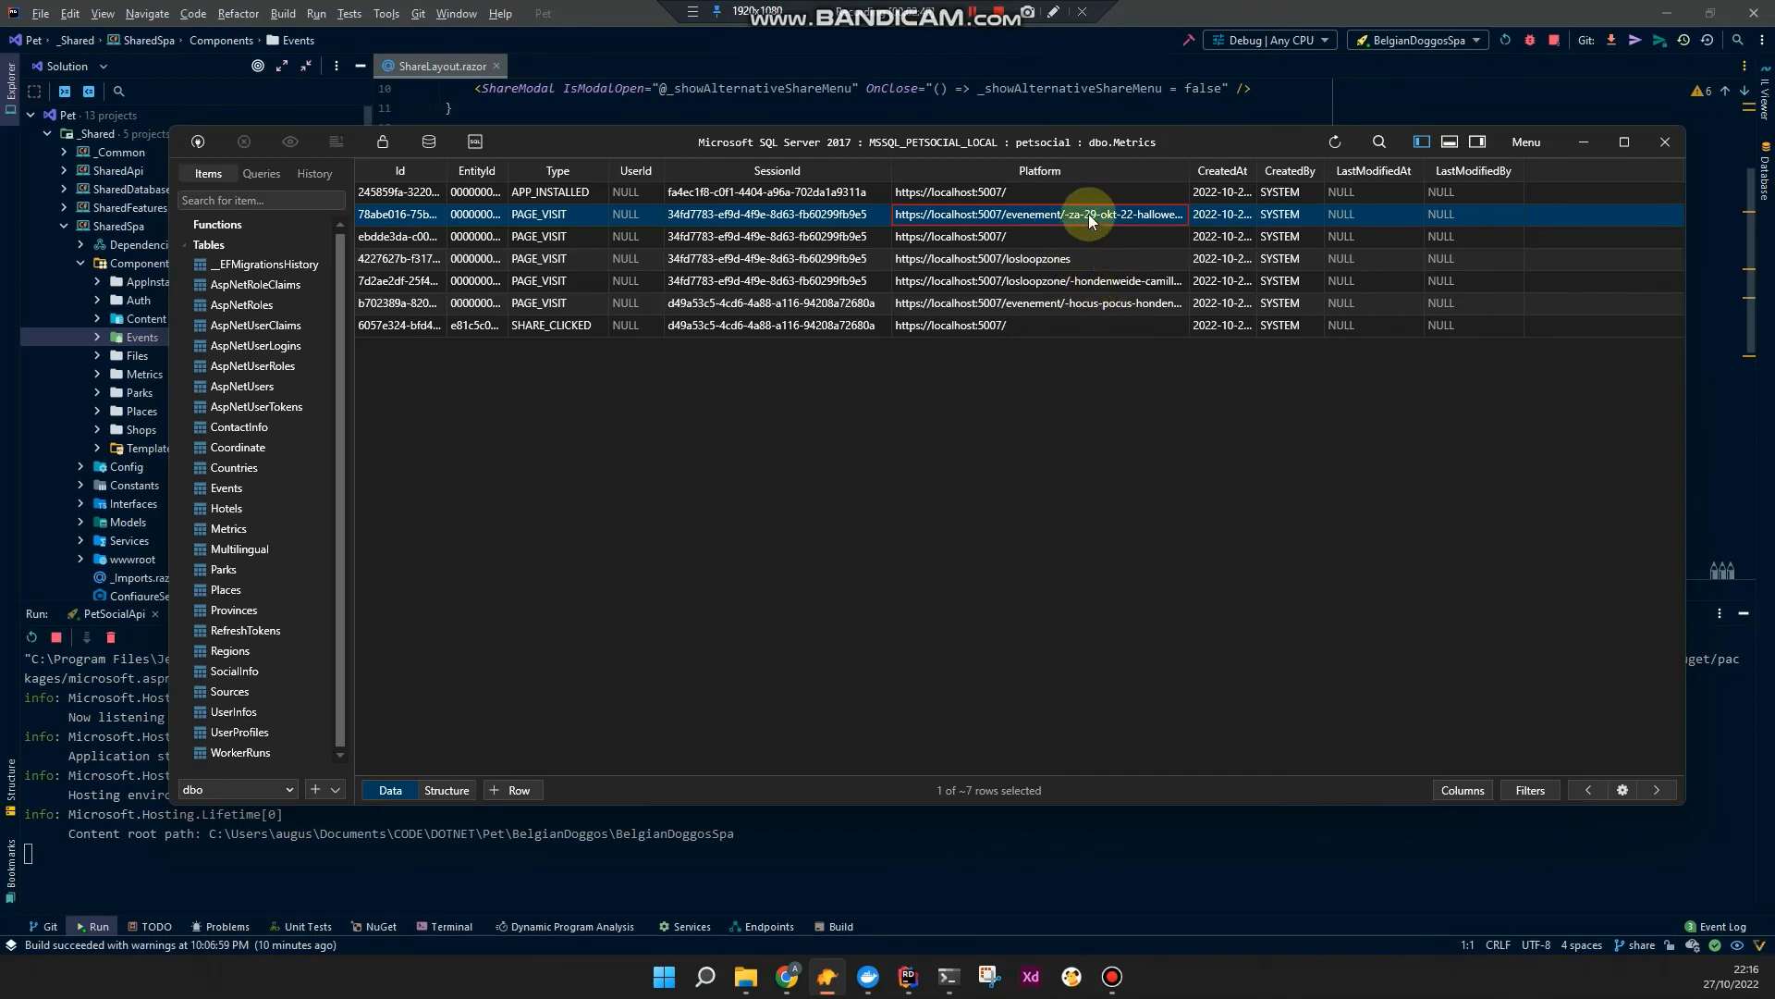
mouse_move(1028, 721)
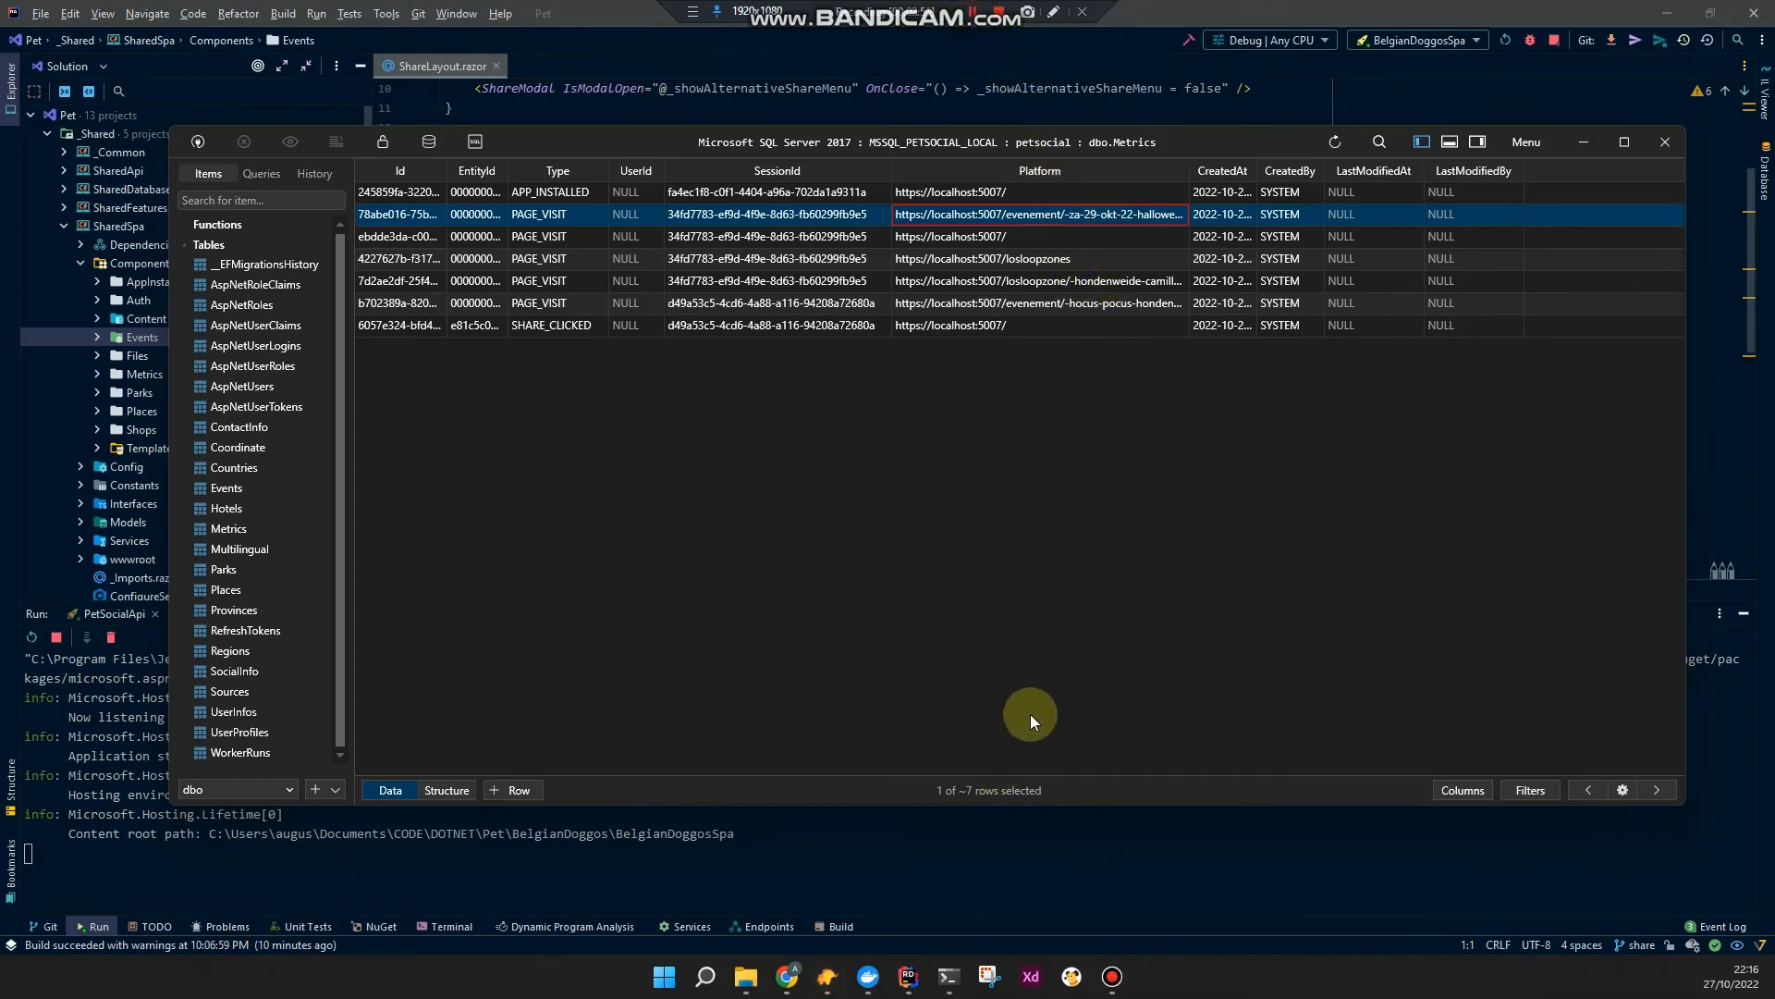
mouse_move(1015, 582)
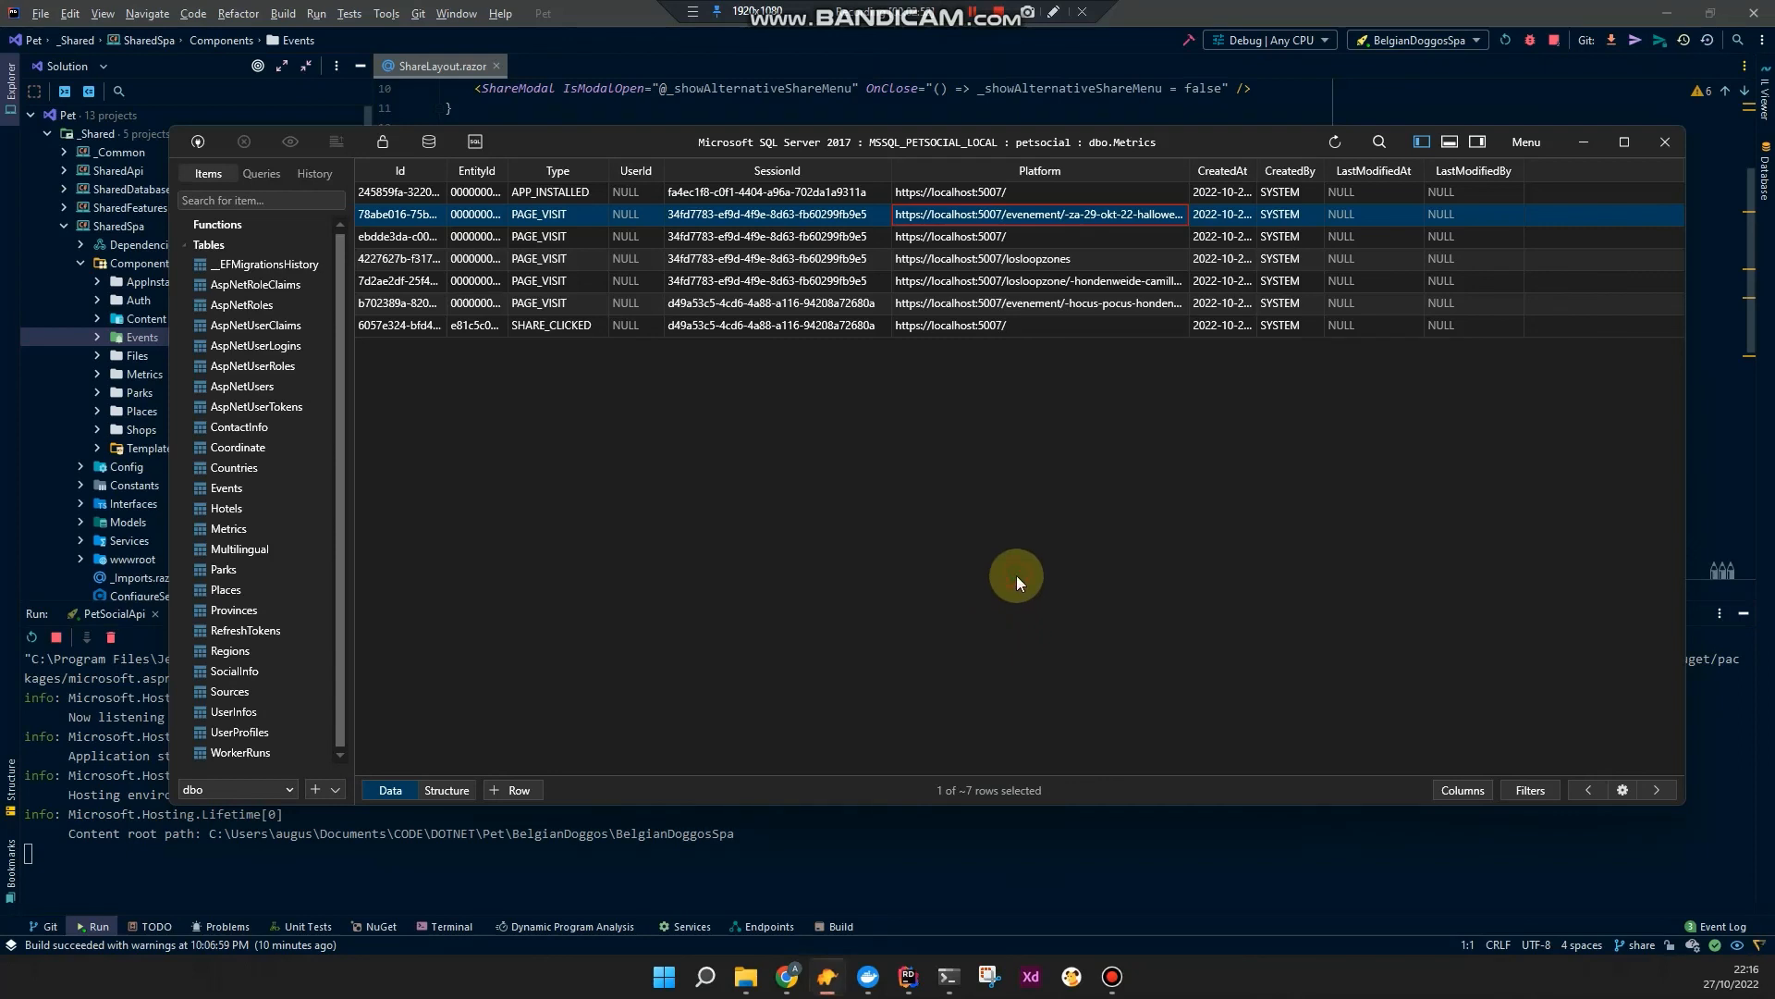
mouse_move(592, 436)
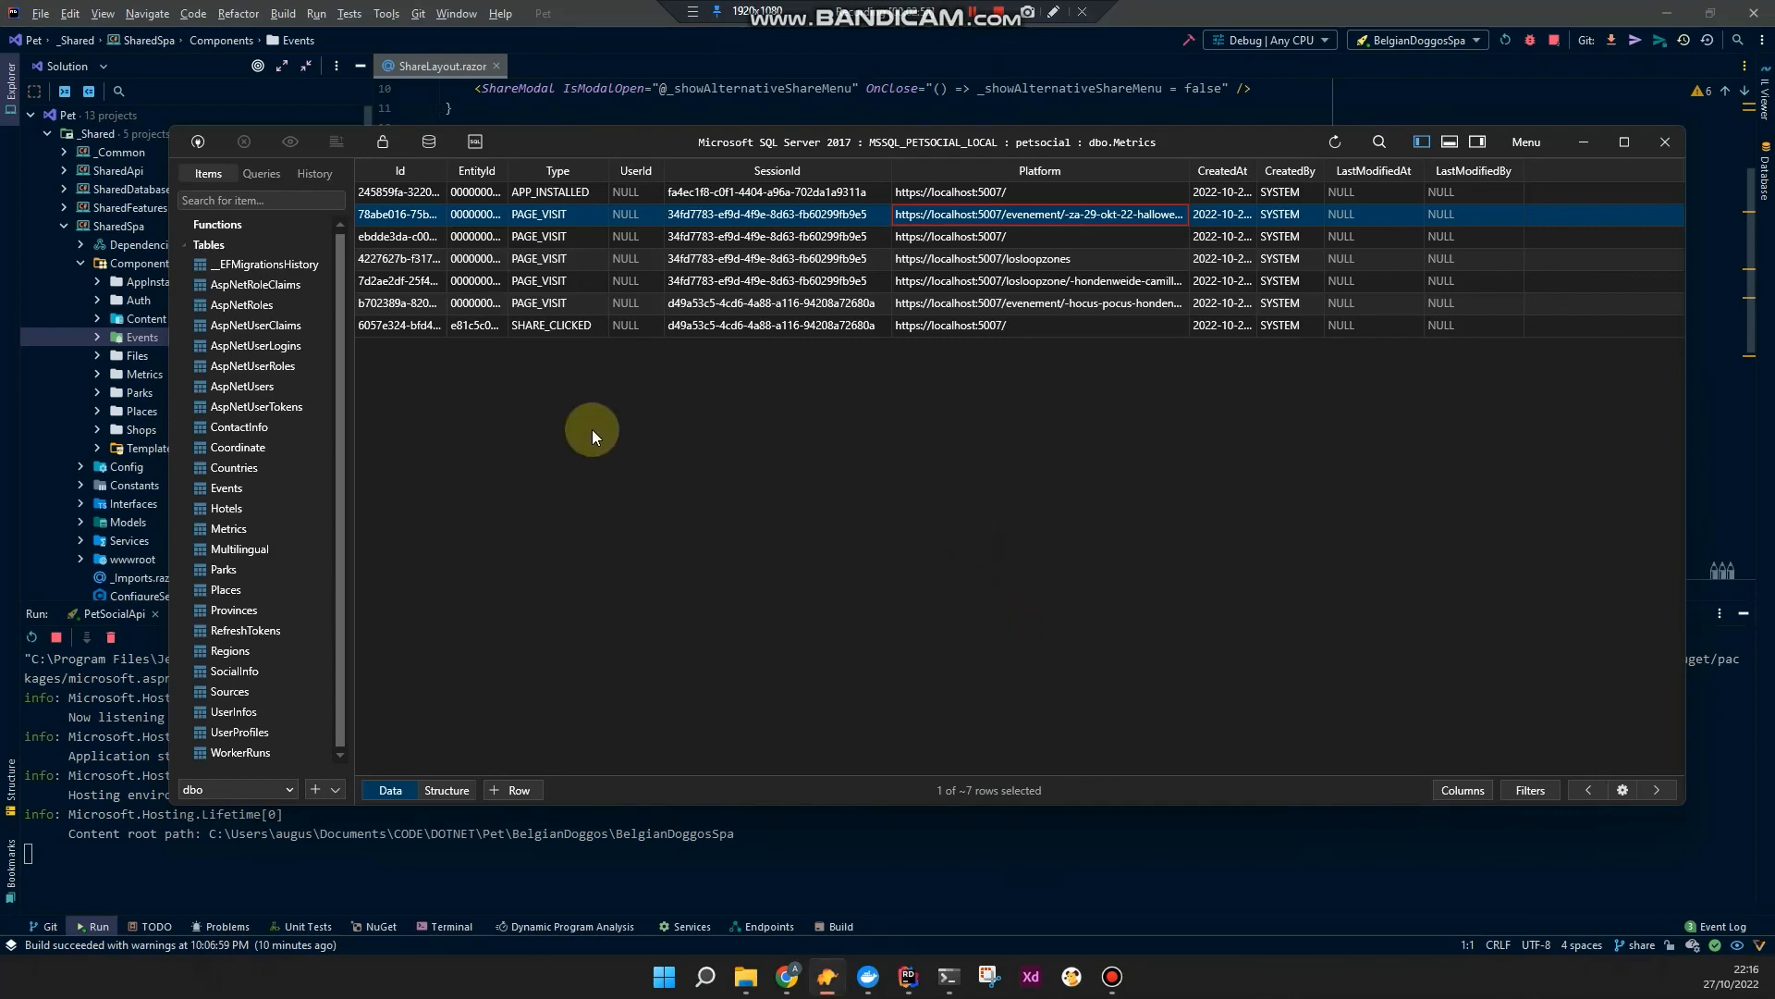
mouse_move(492, 379)
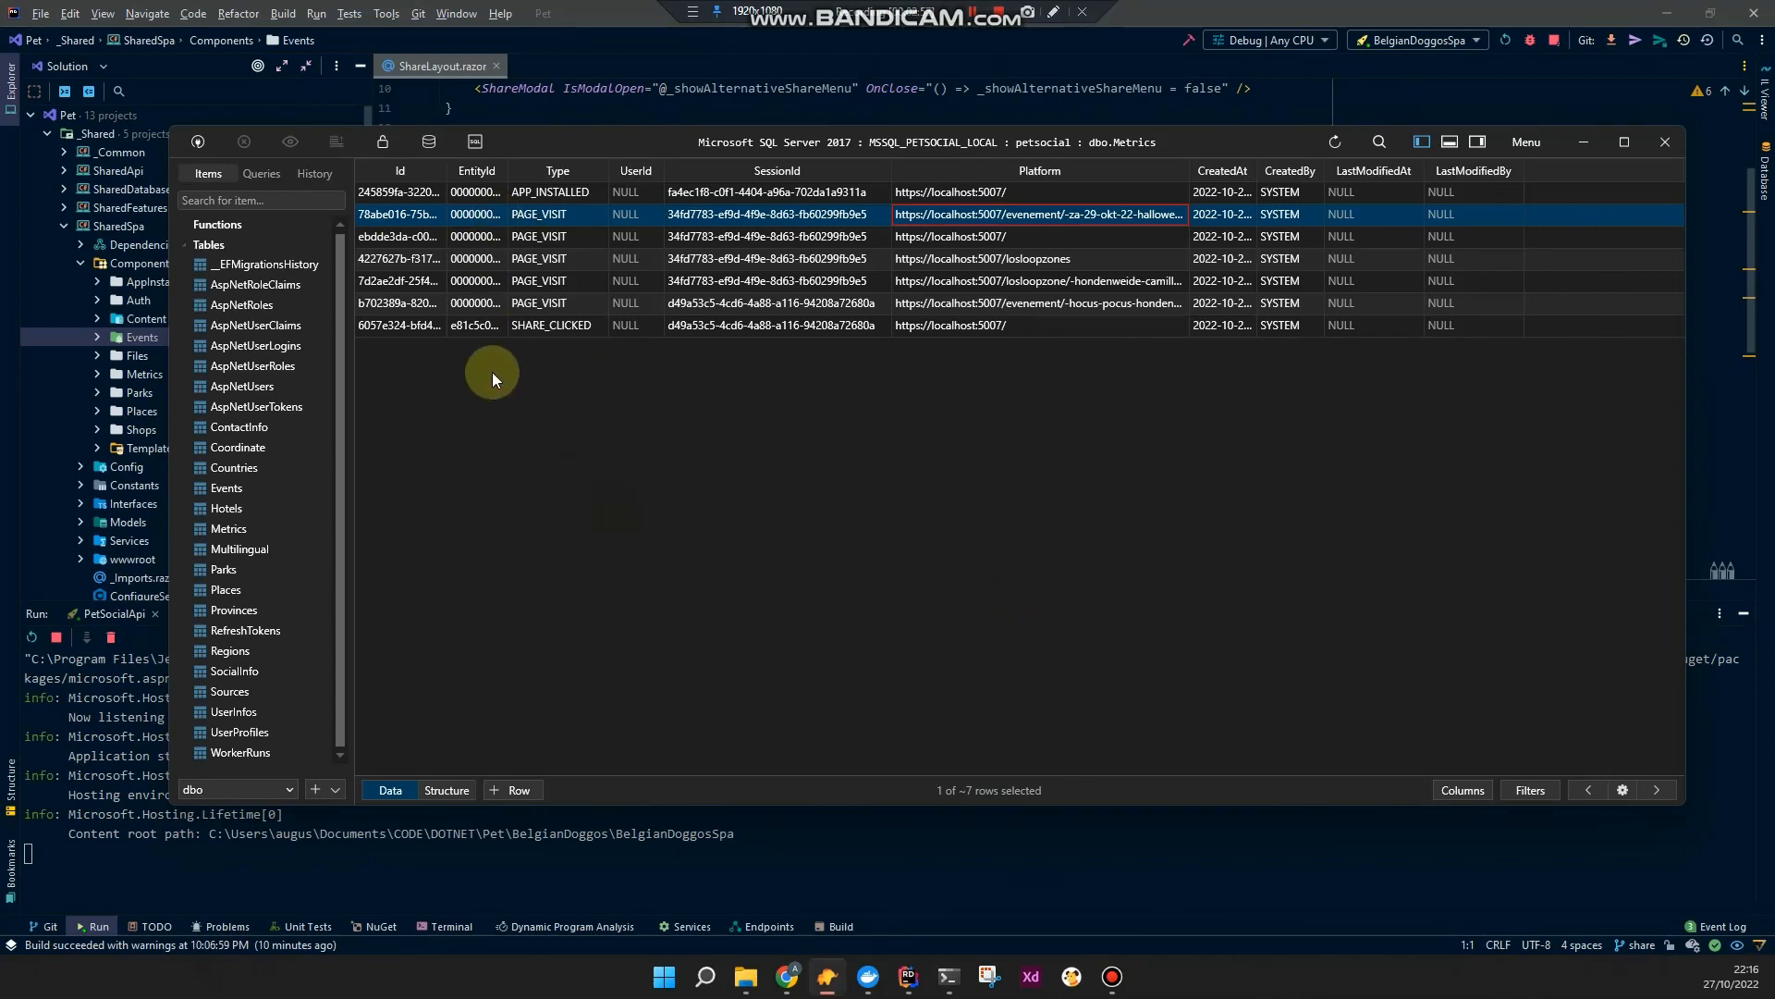
left_click(475, 327)
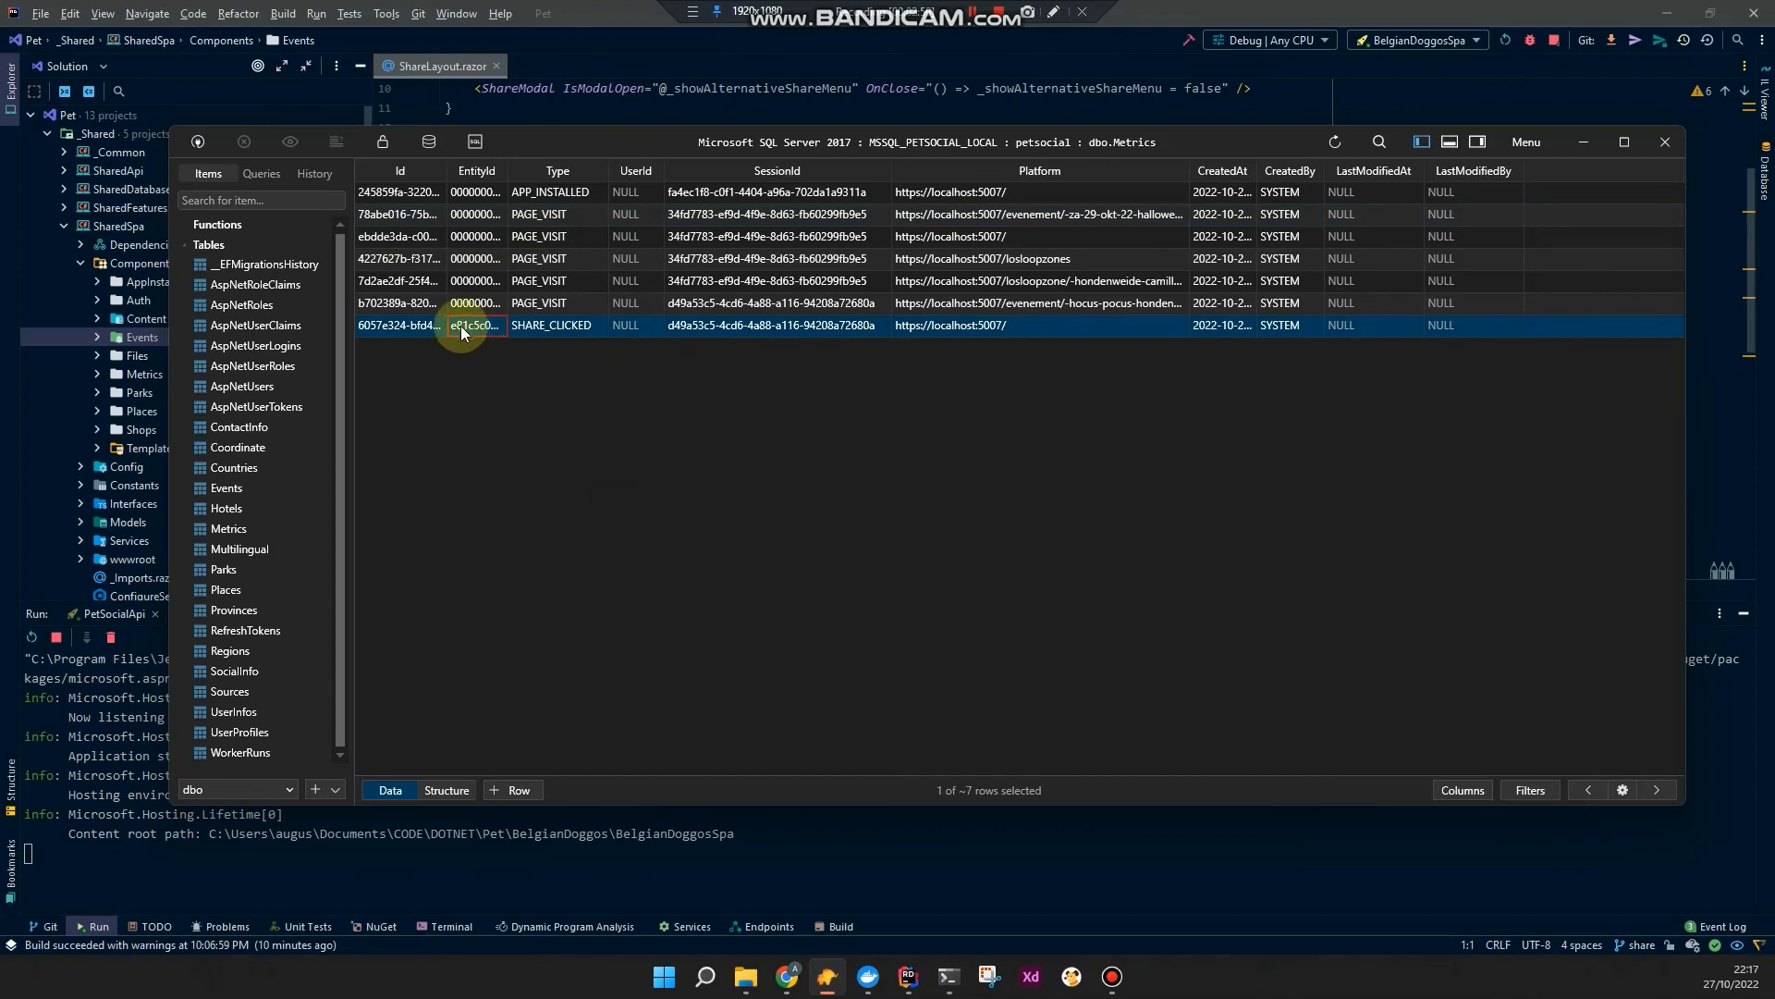
double_click(475, 327)
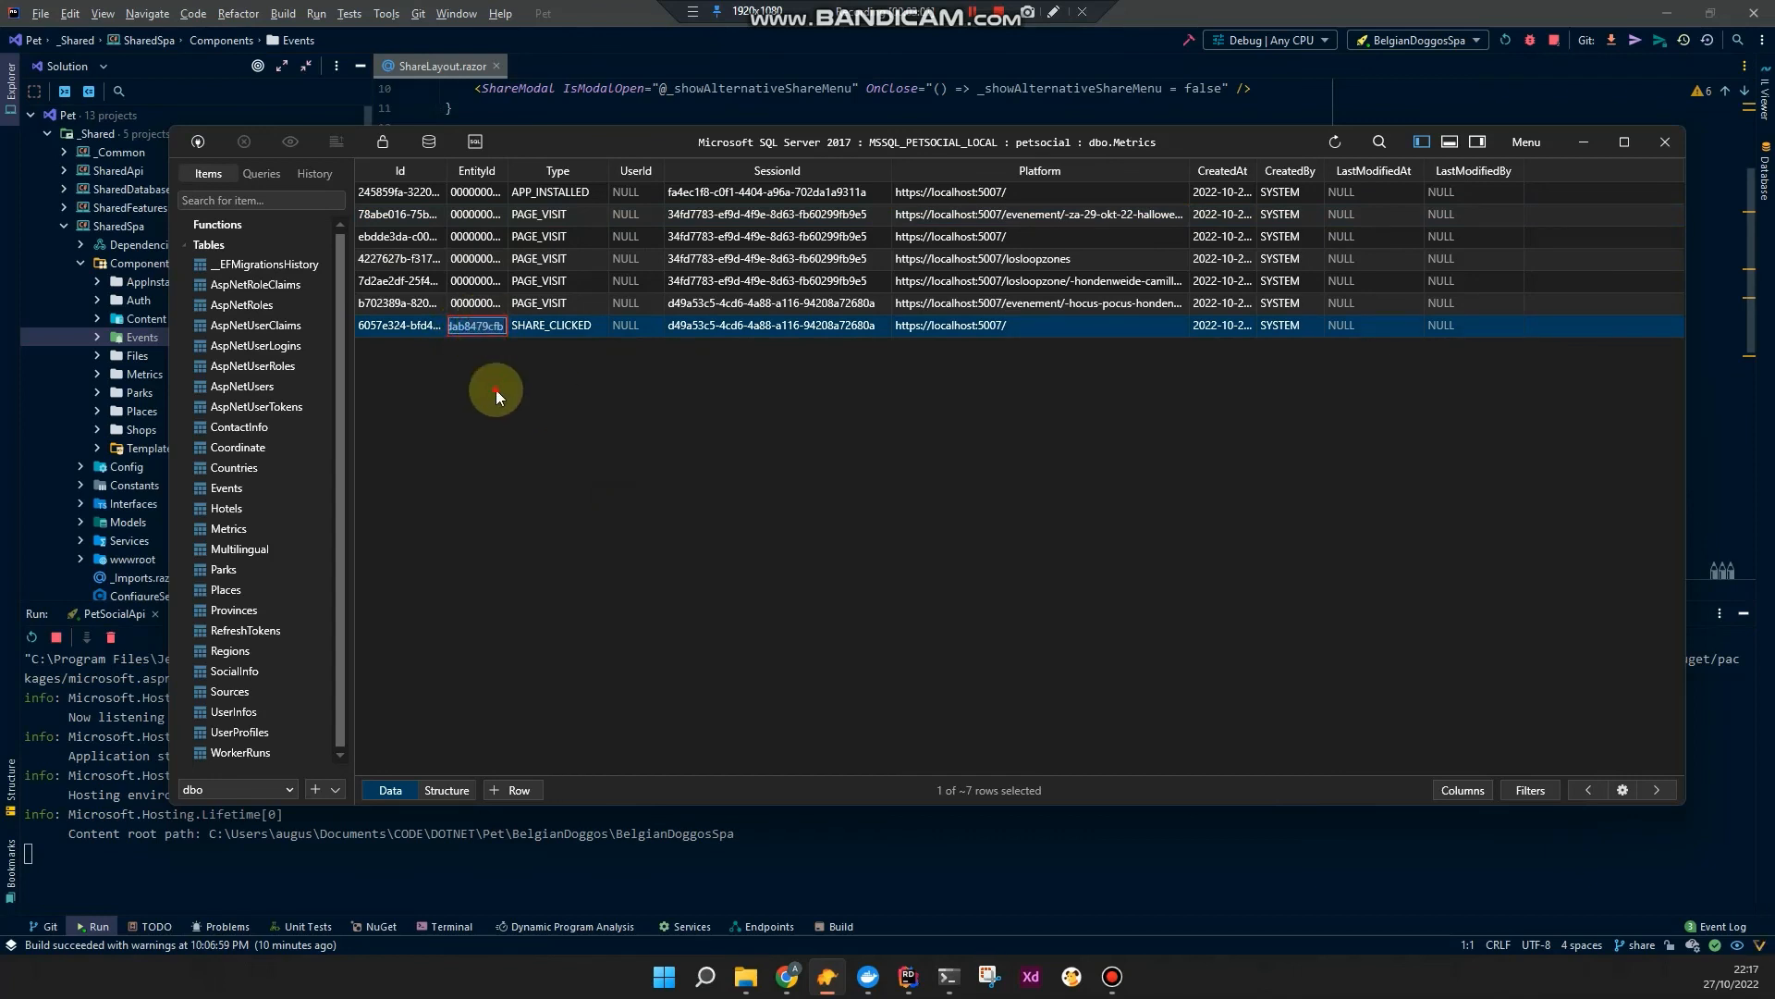
mouse_move(710, 405)
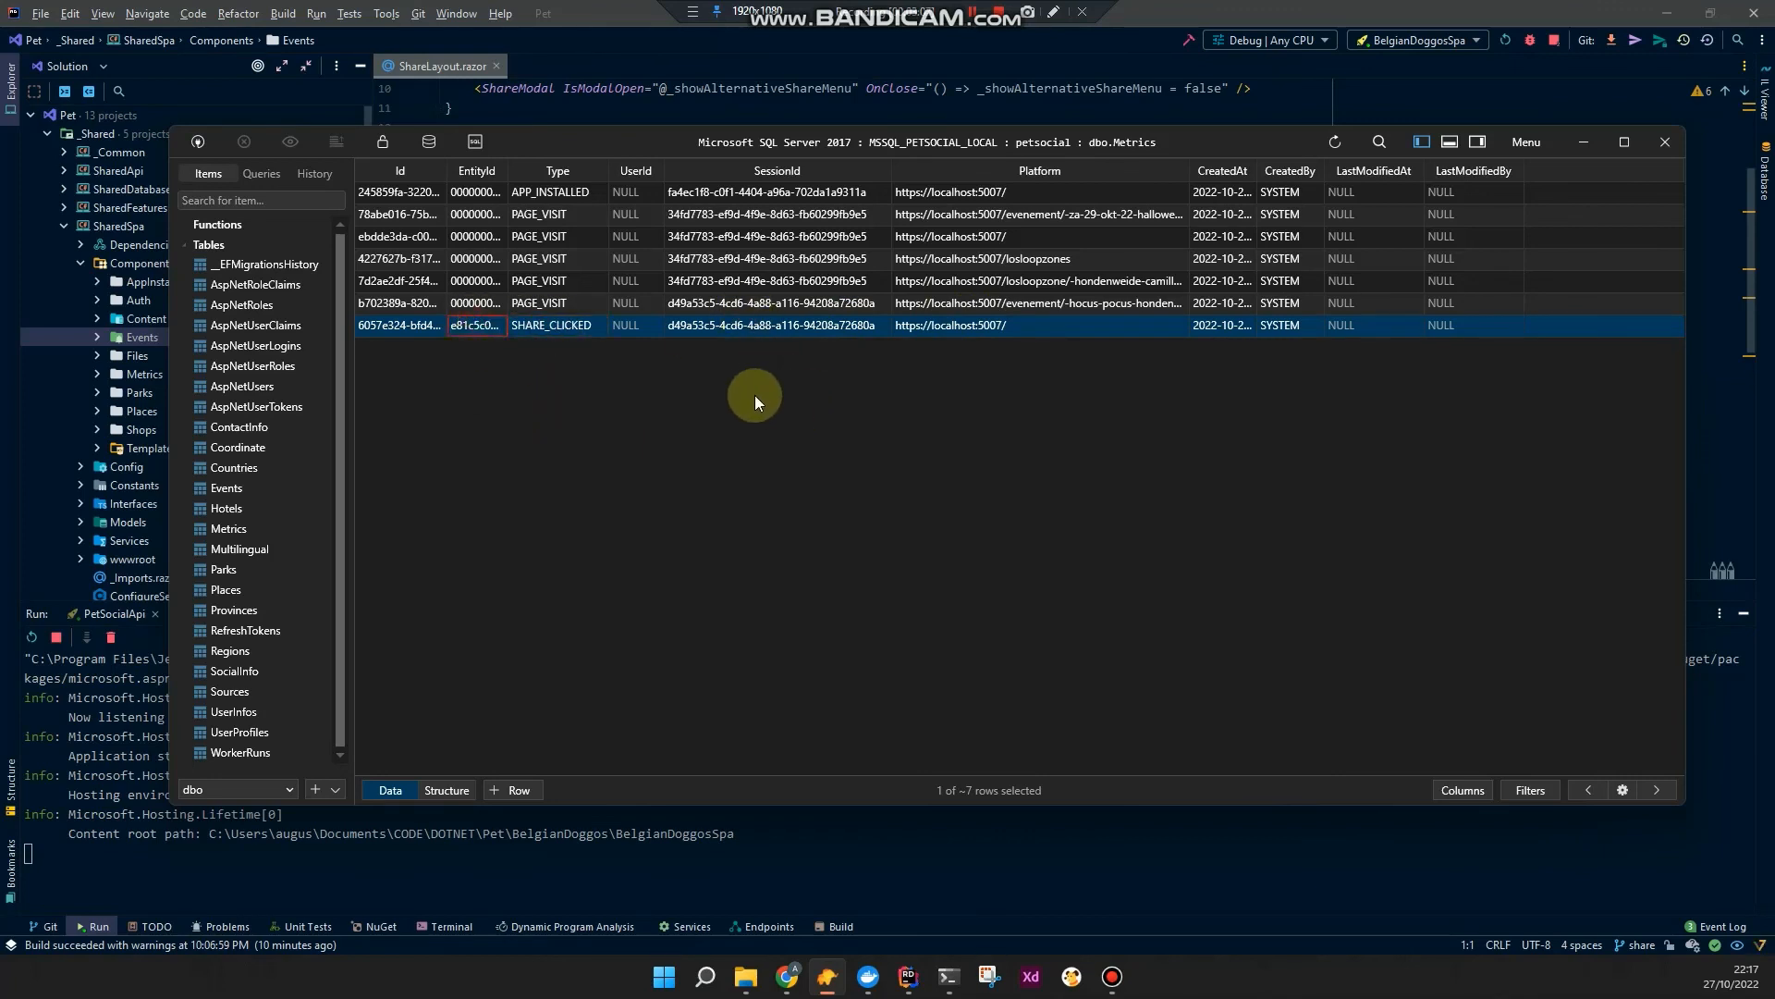
mouse_move(967, 168)
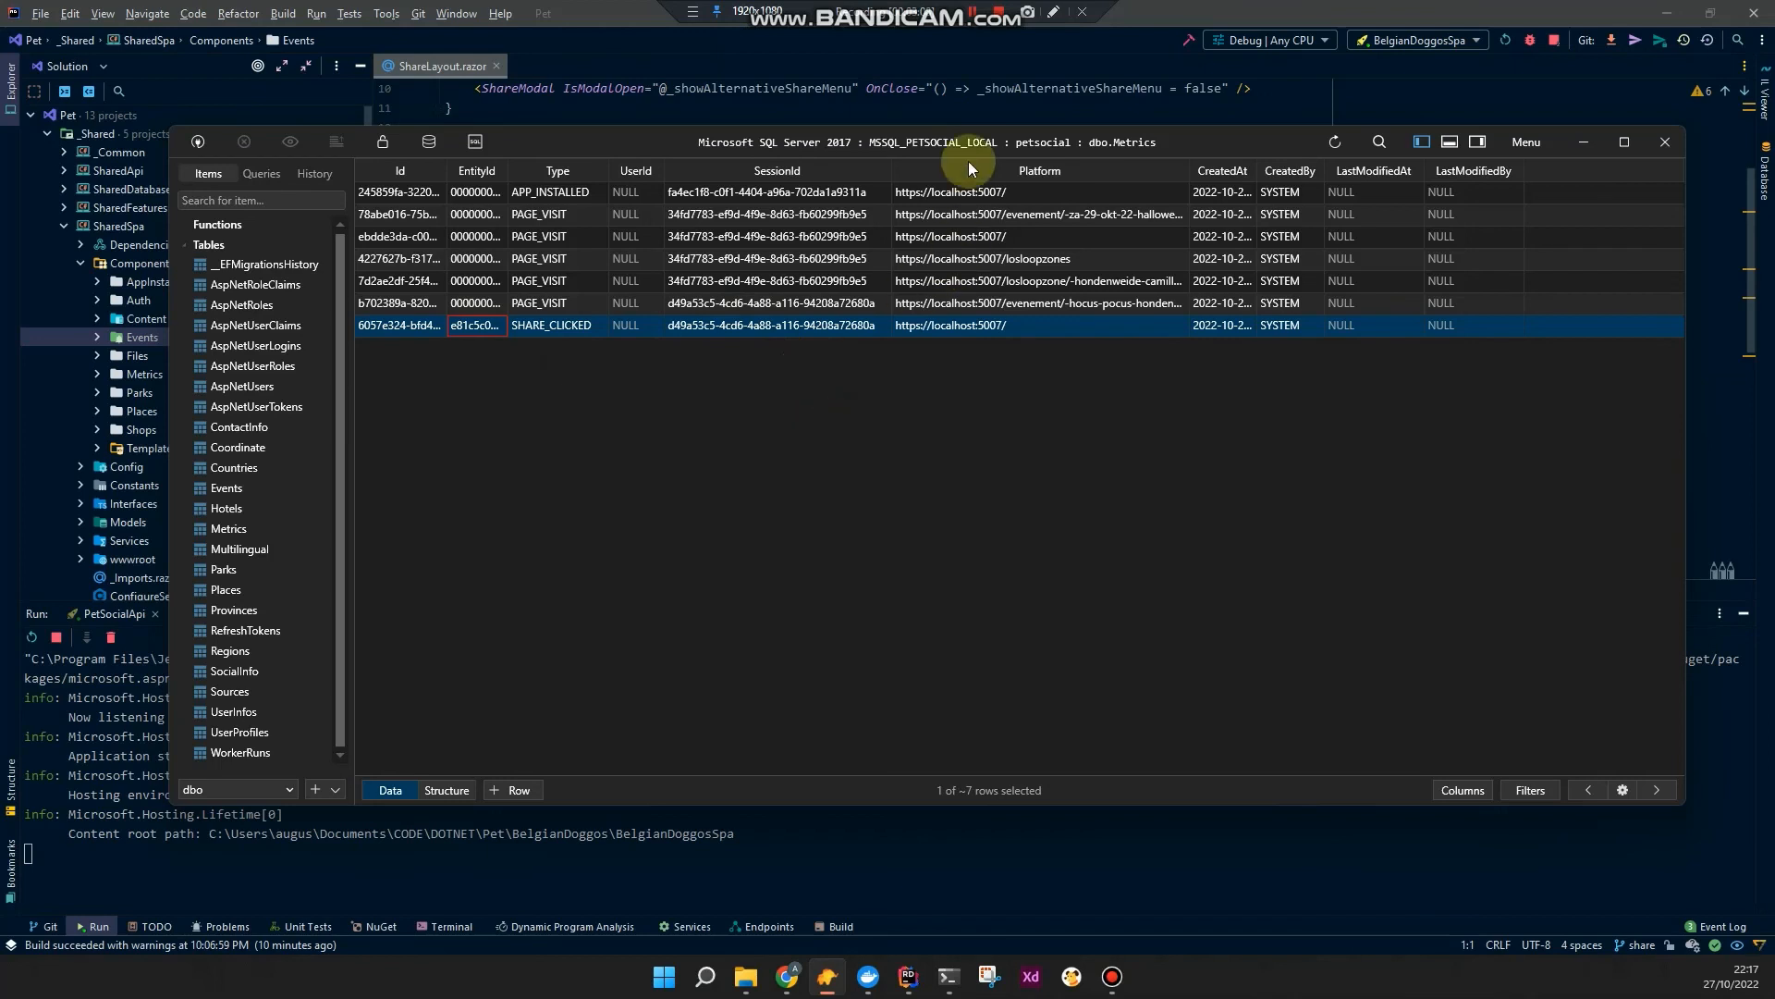
mouse_move(1080, 514)
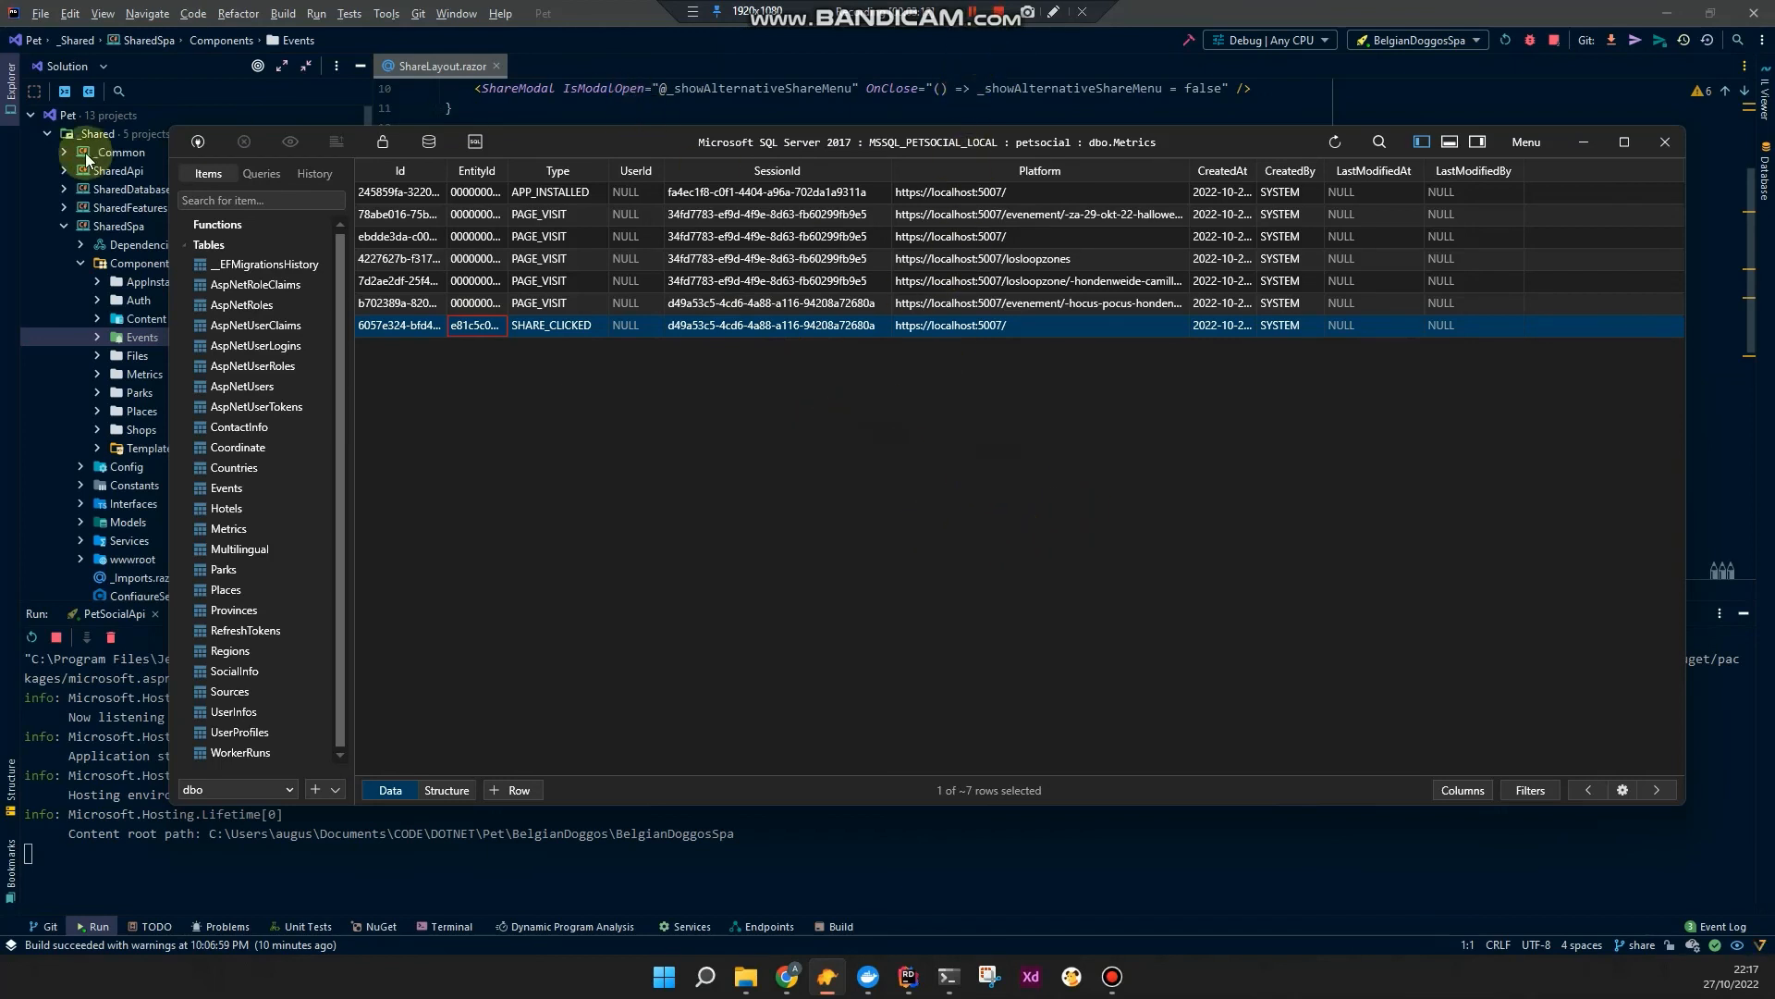
Bring Rider forward and fold SharedSpa and PetSocialApi, leaving BelgianDoggosSpa selected
left_click(1662, 143)
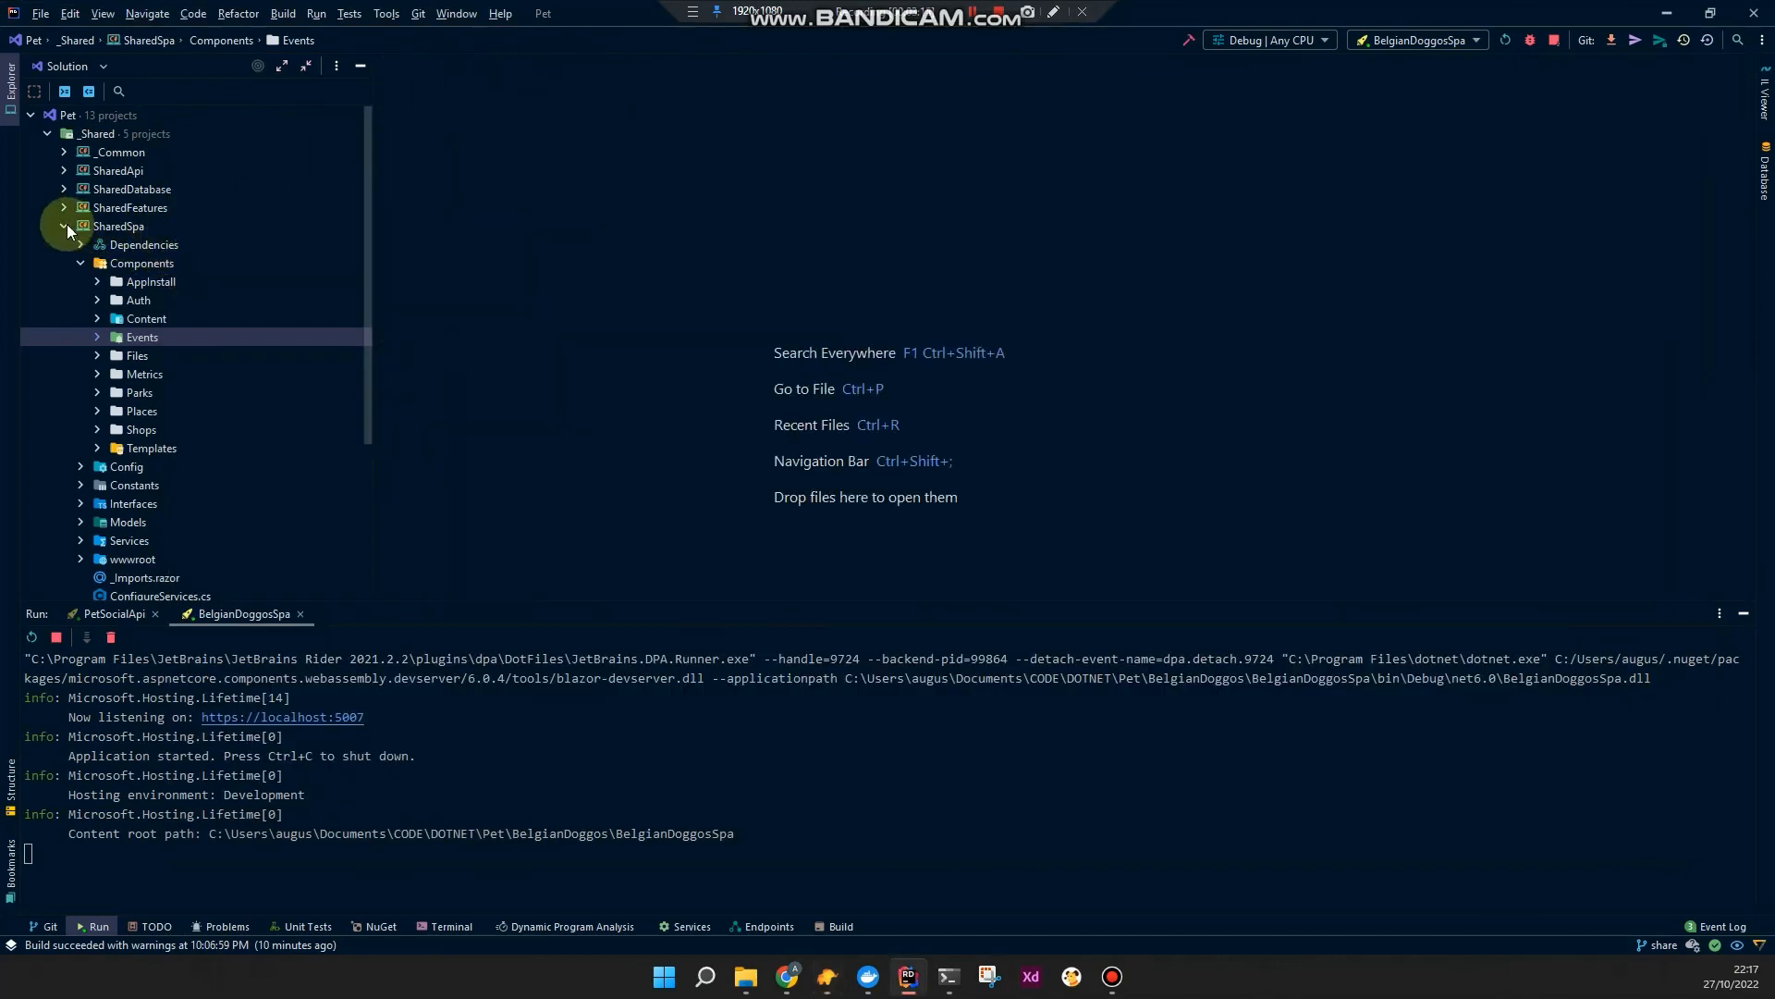
left_click(63, 226)
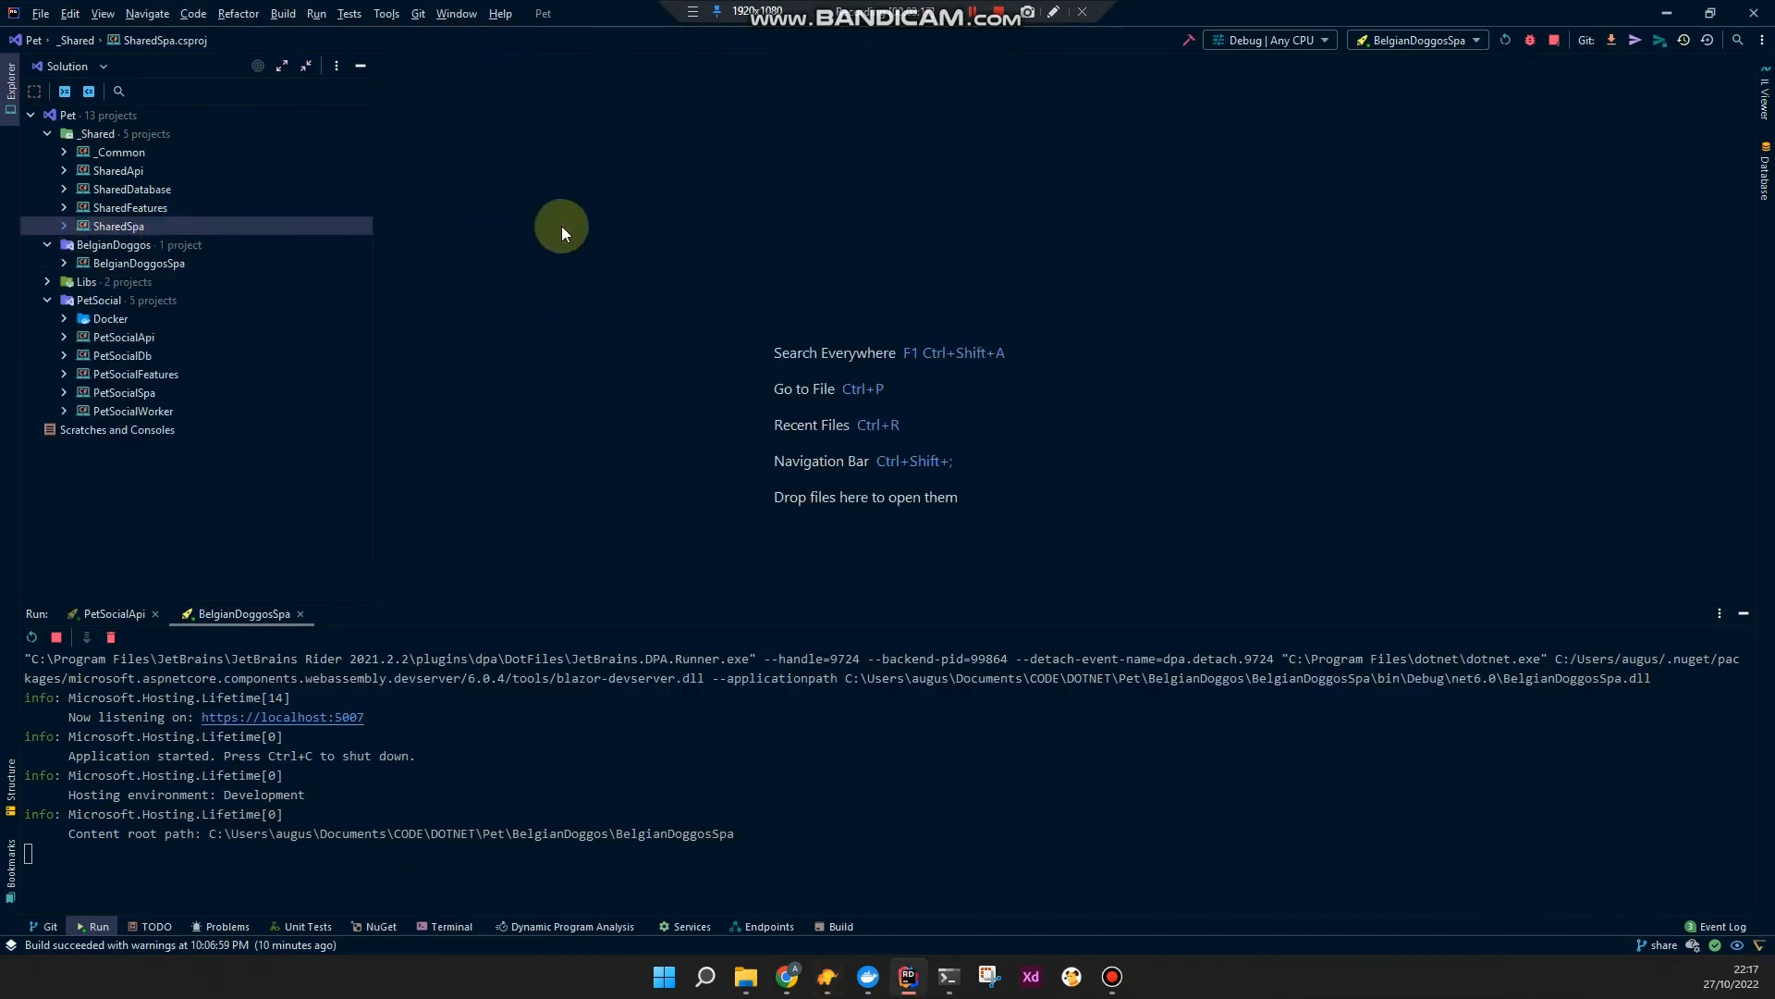
mouse_move(531, 280)
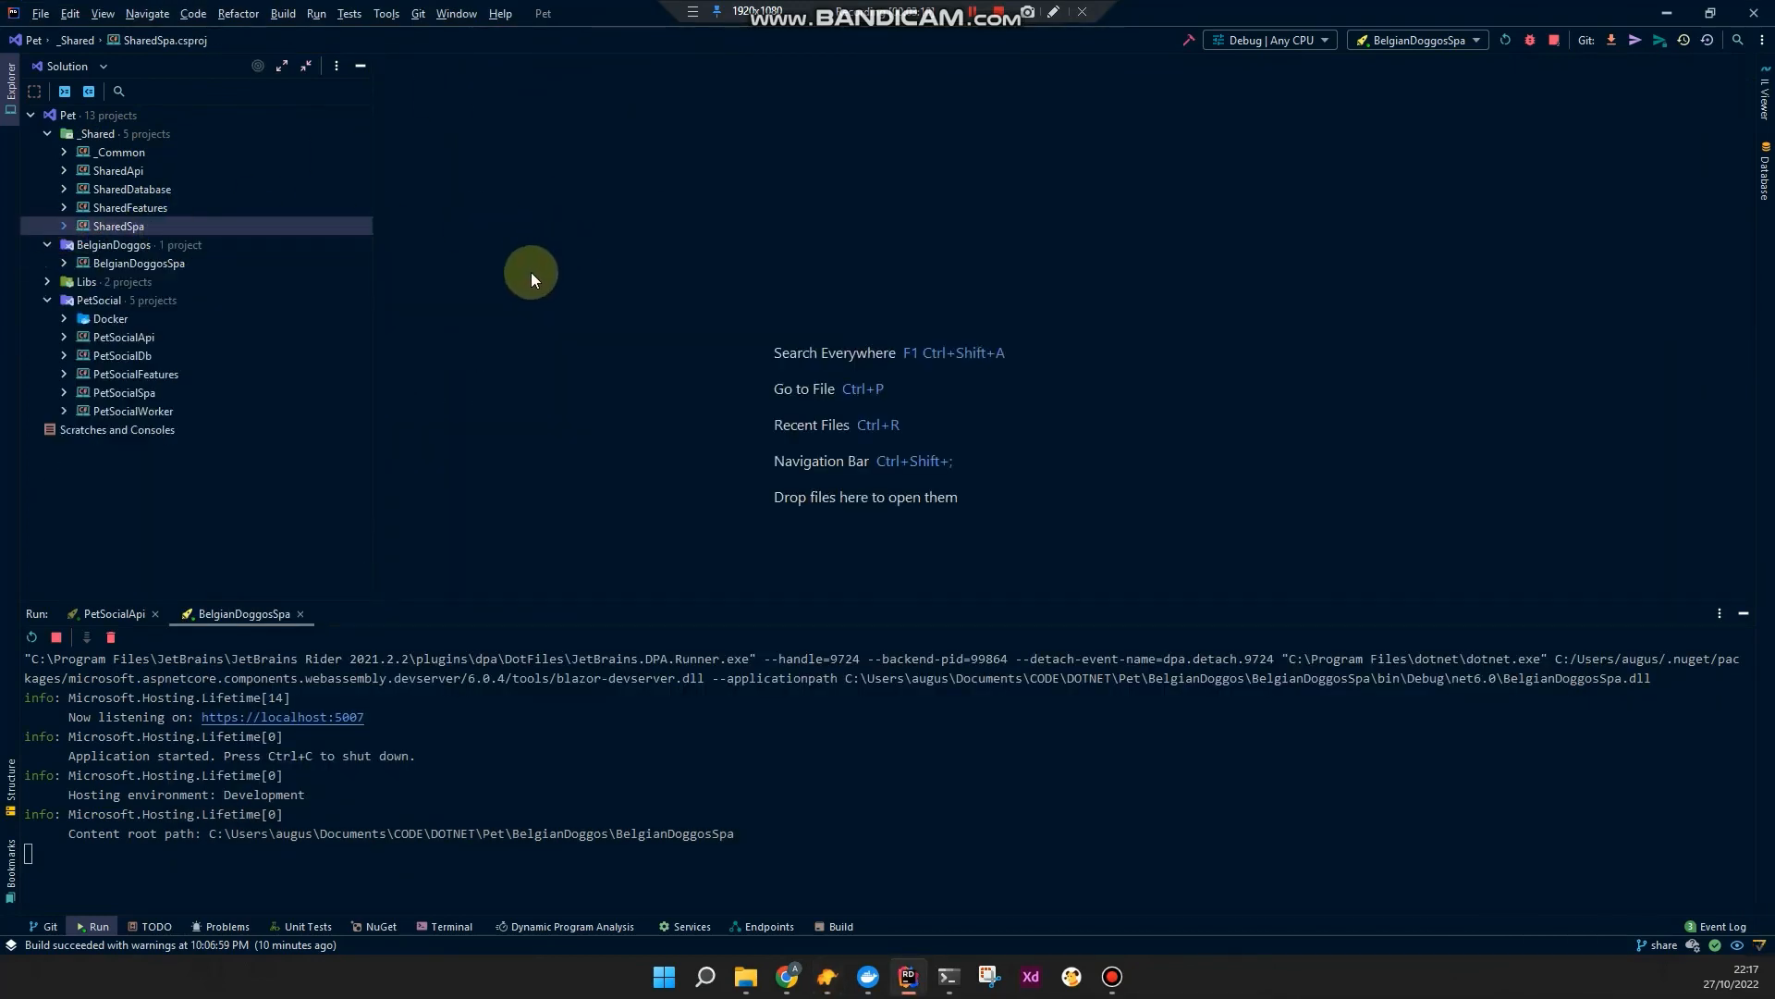
mouse_move(144, 361)
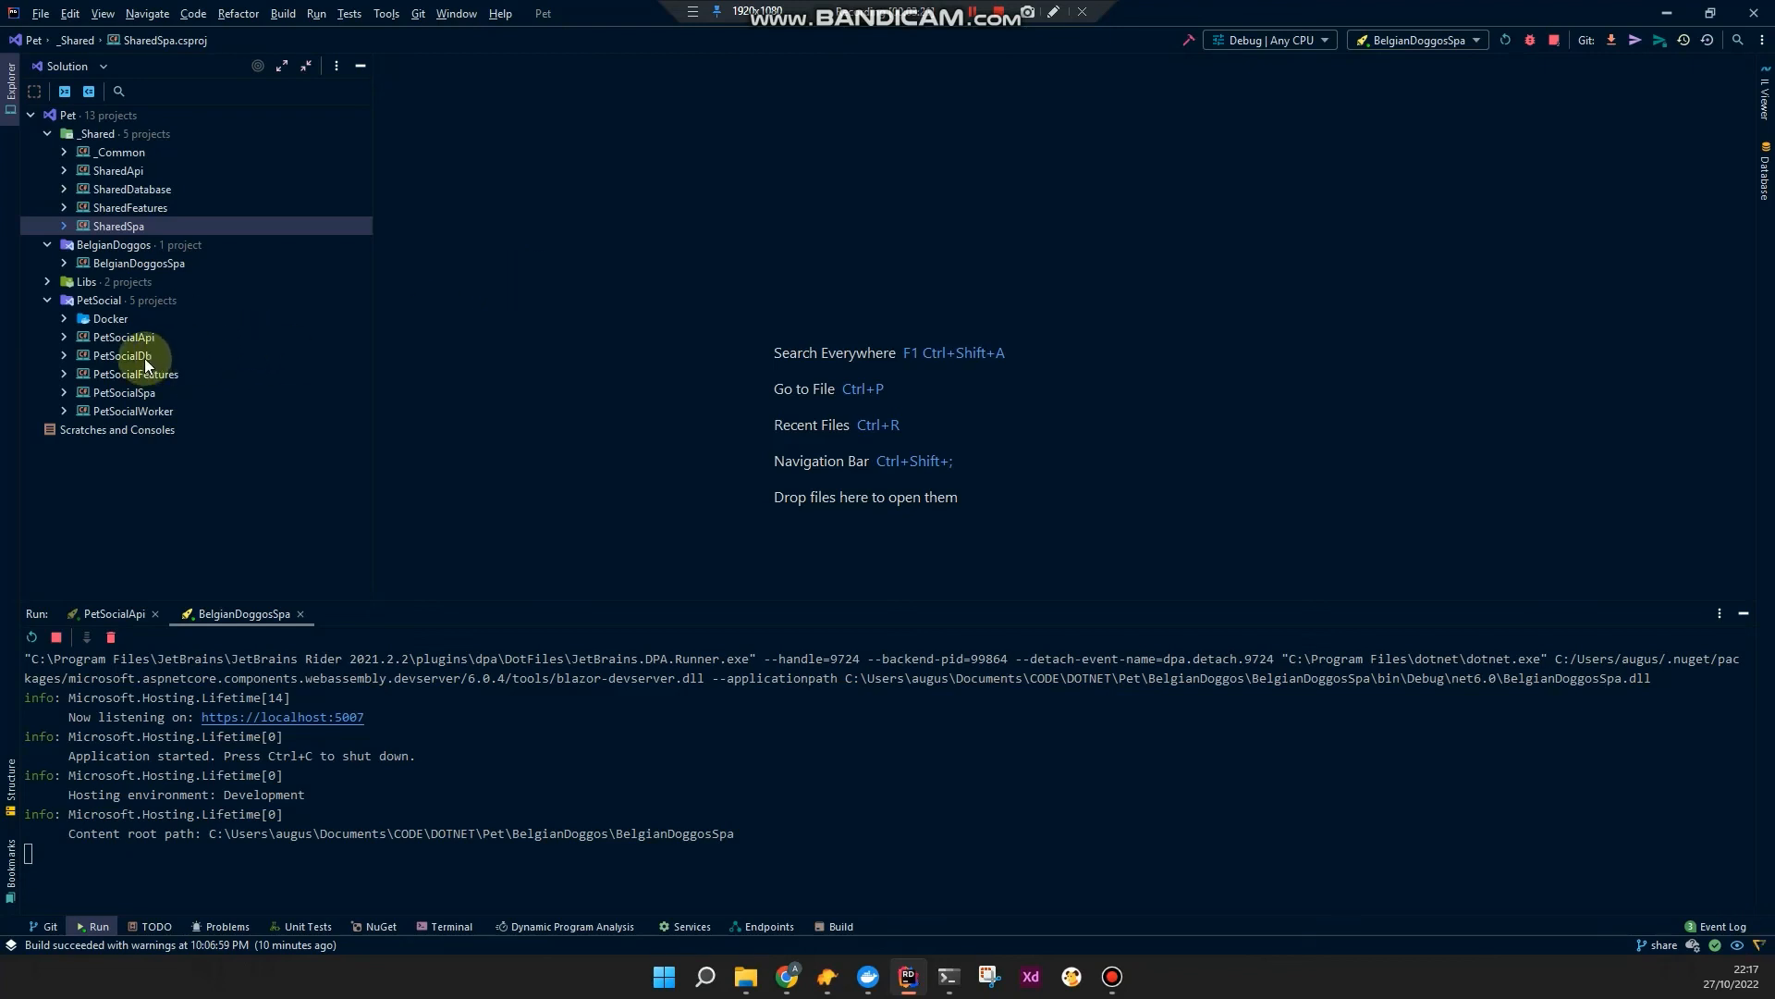
mouse_move(142, 321)
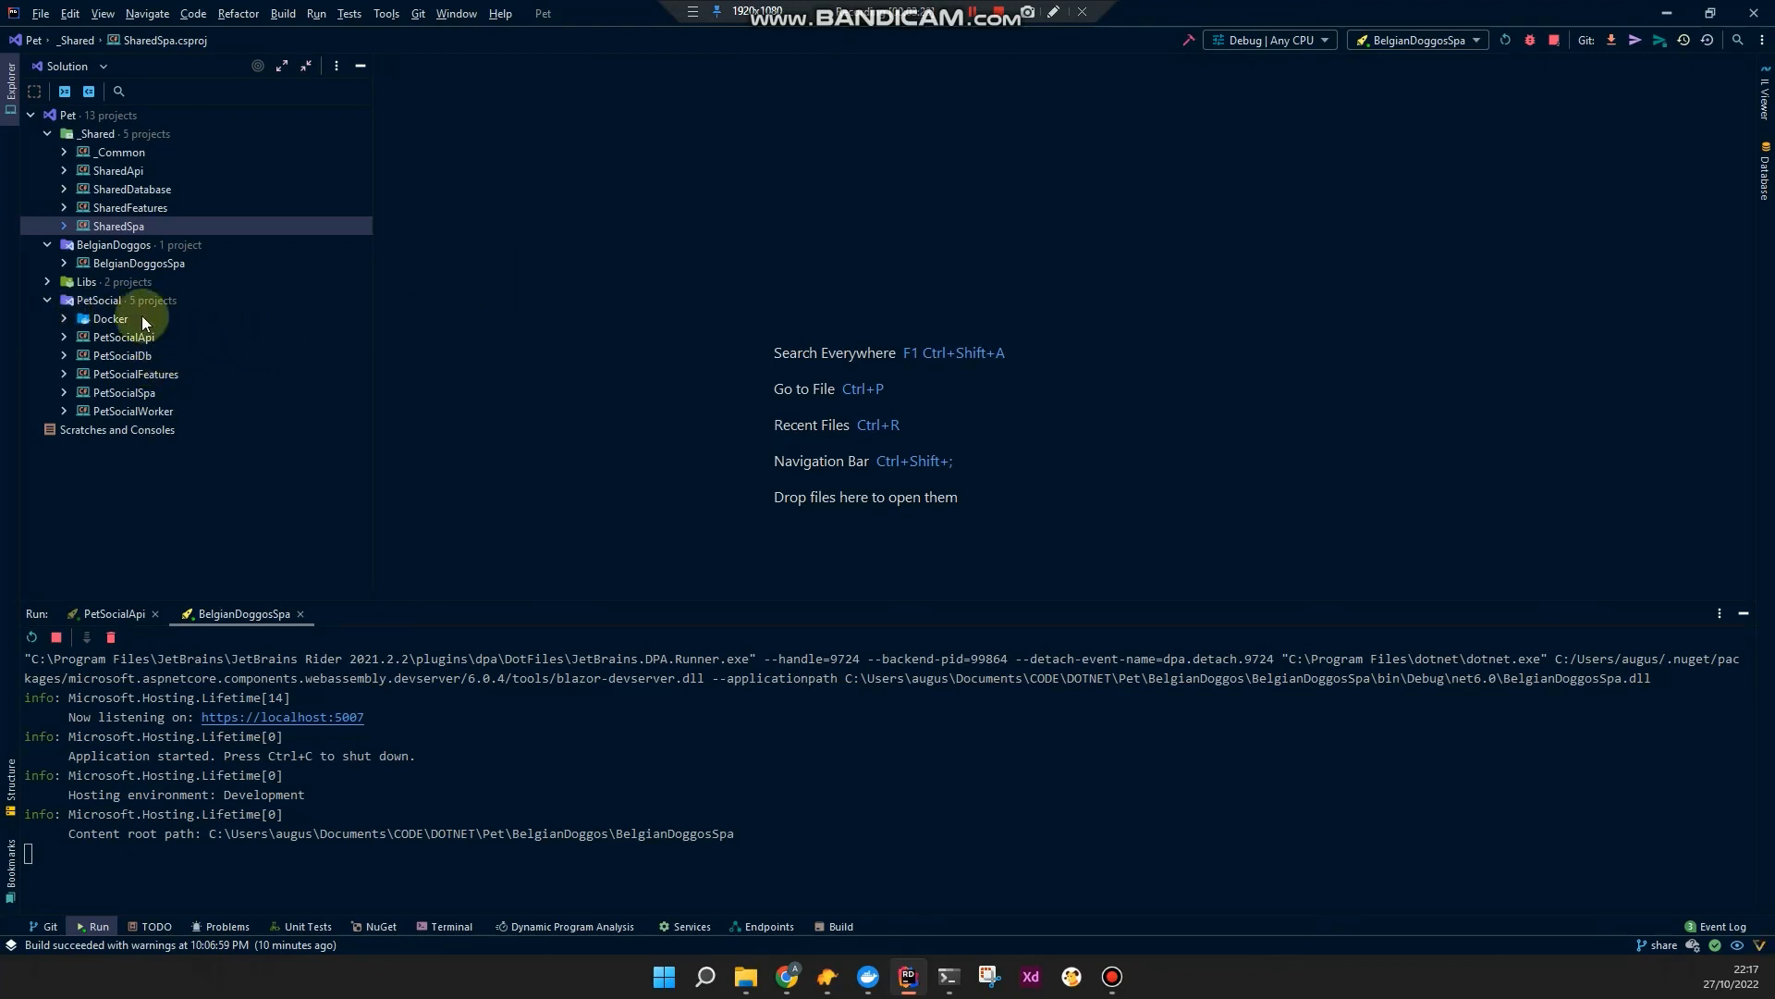
left_click(124, 337)
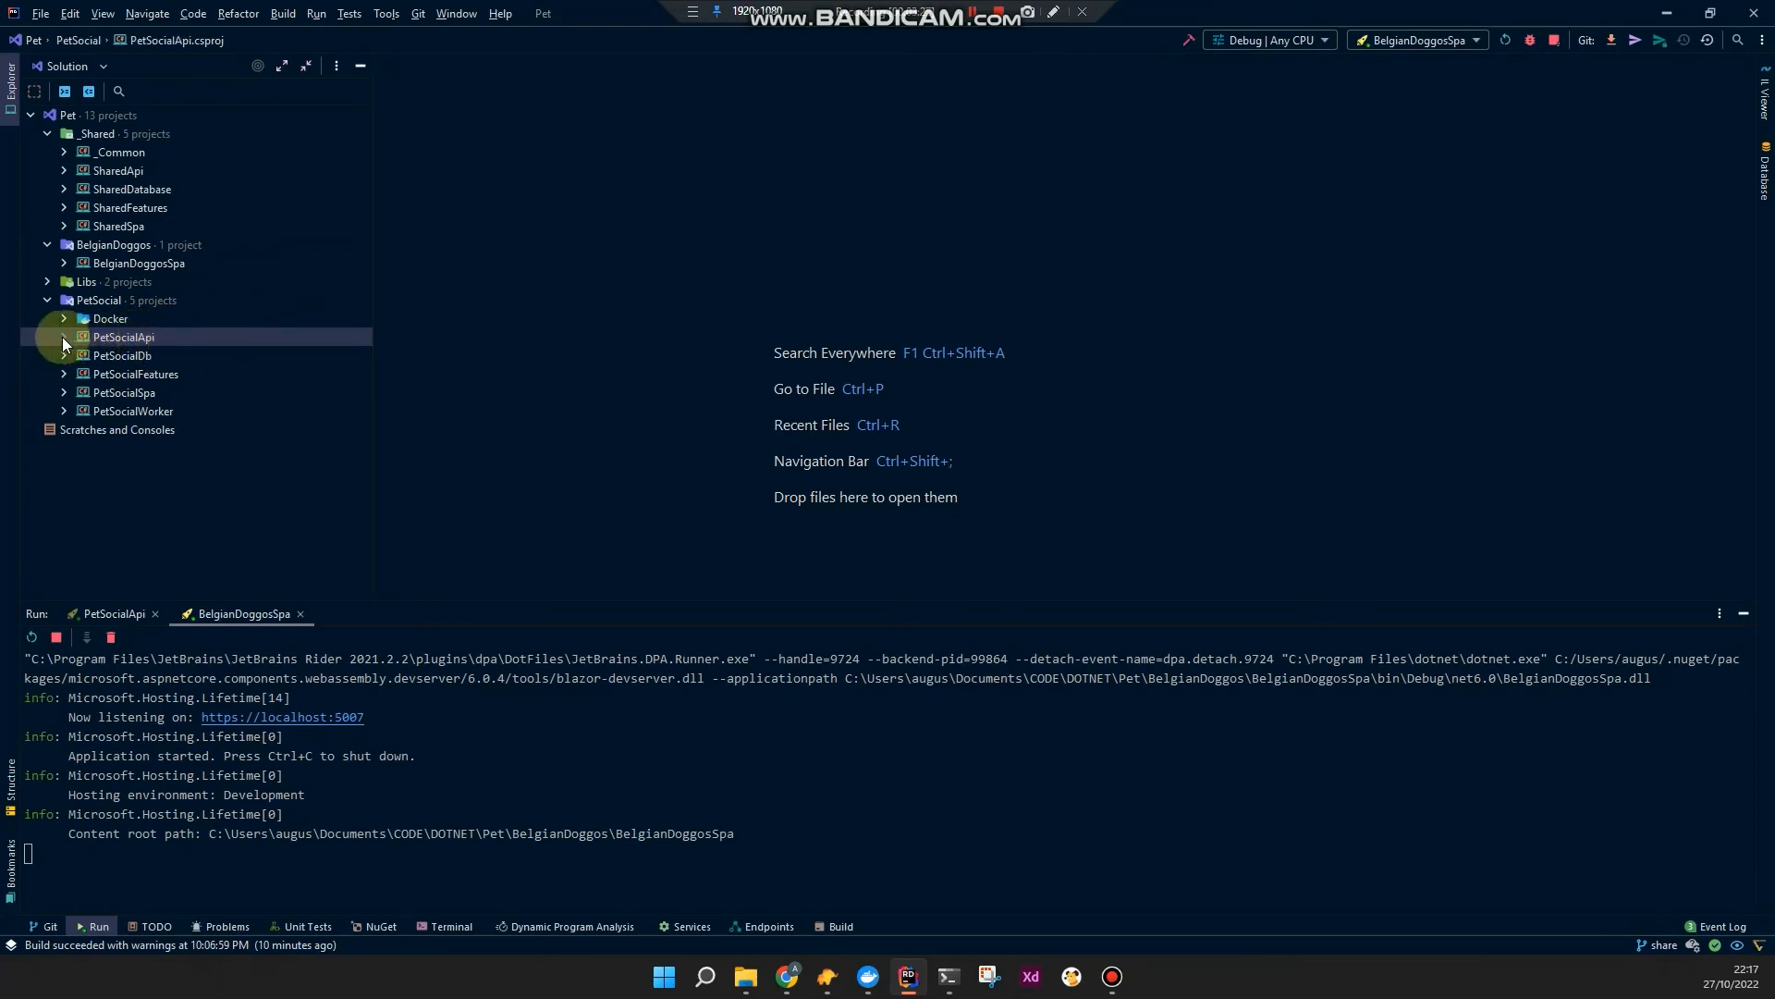
left_click(63, 337)
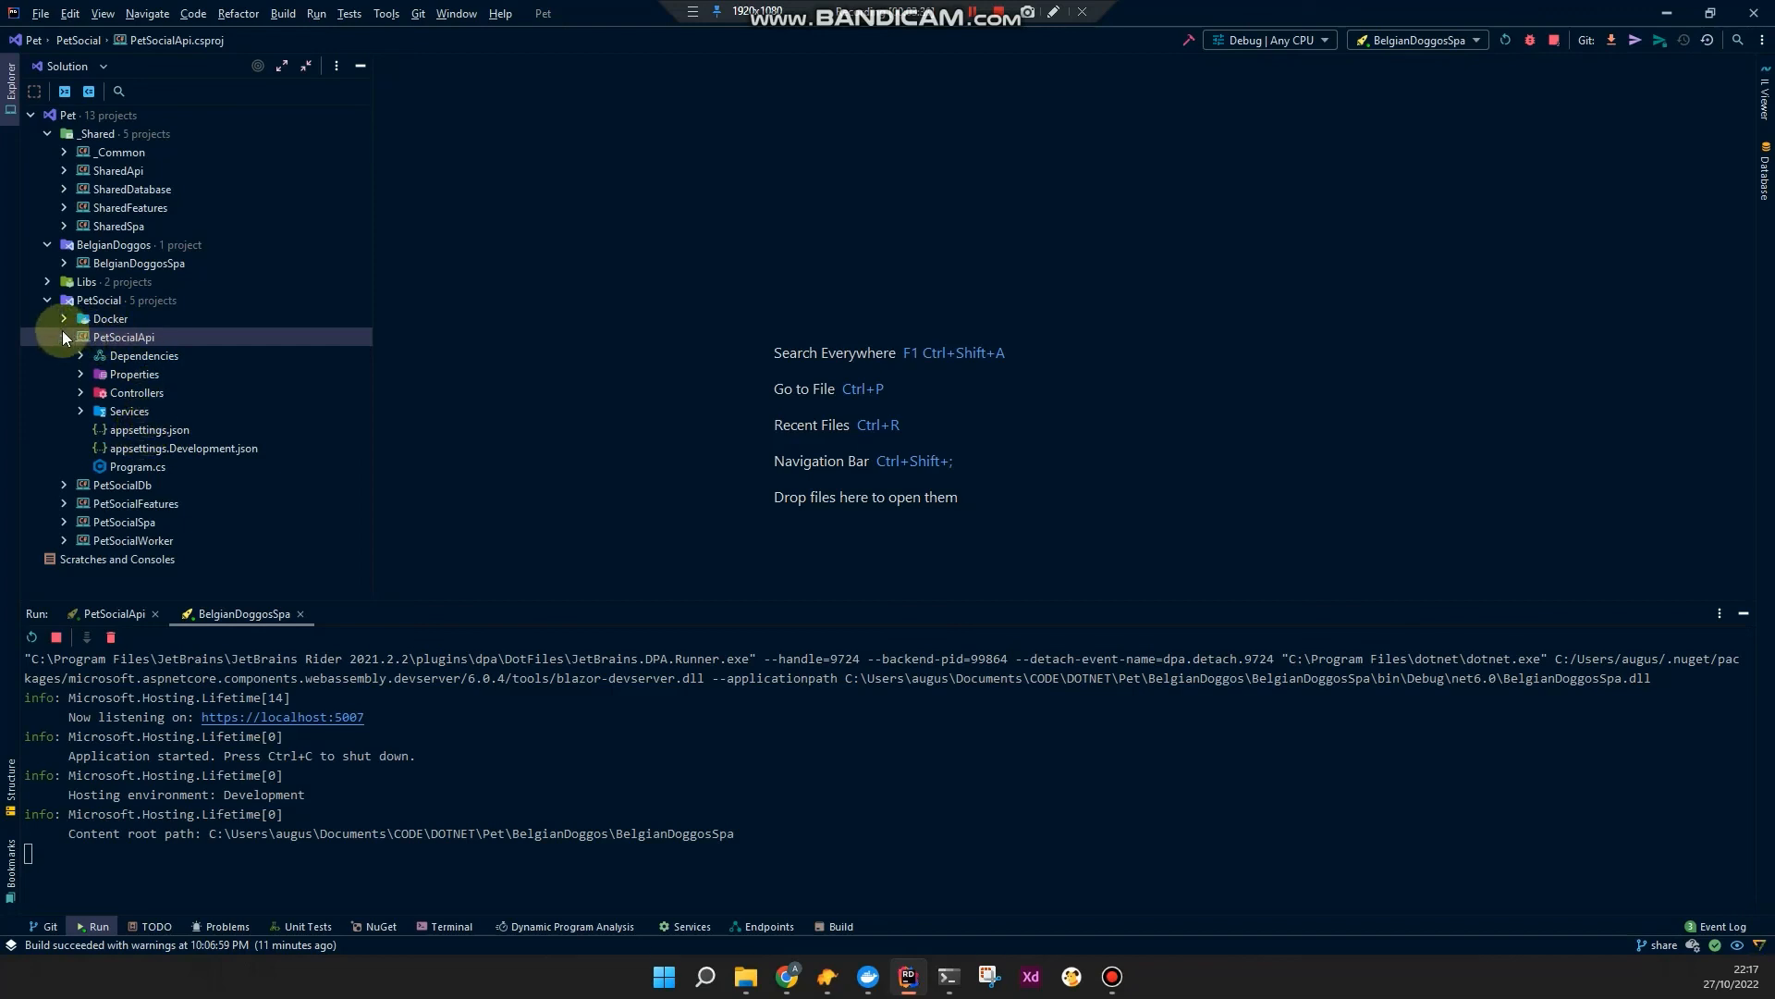
left_click(65, 336)
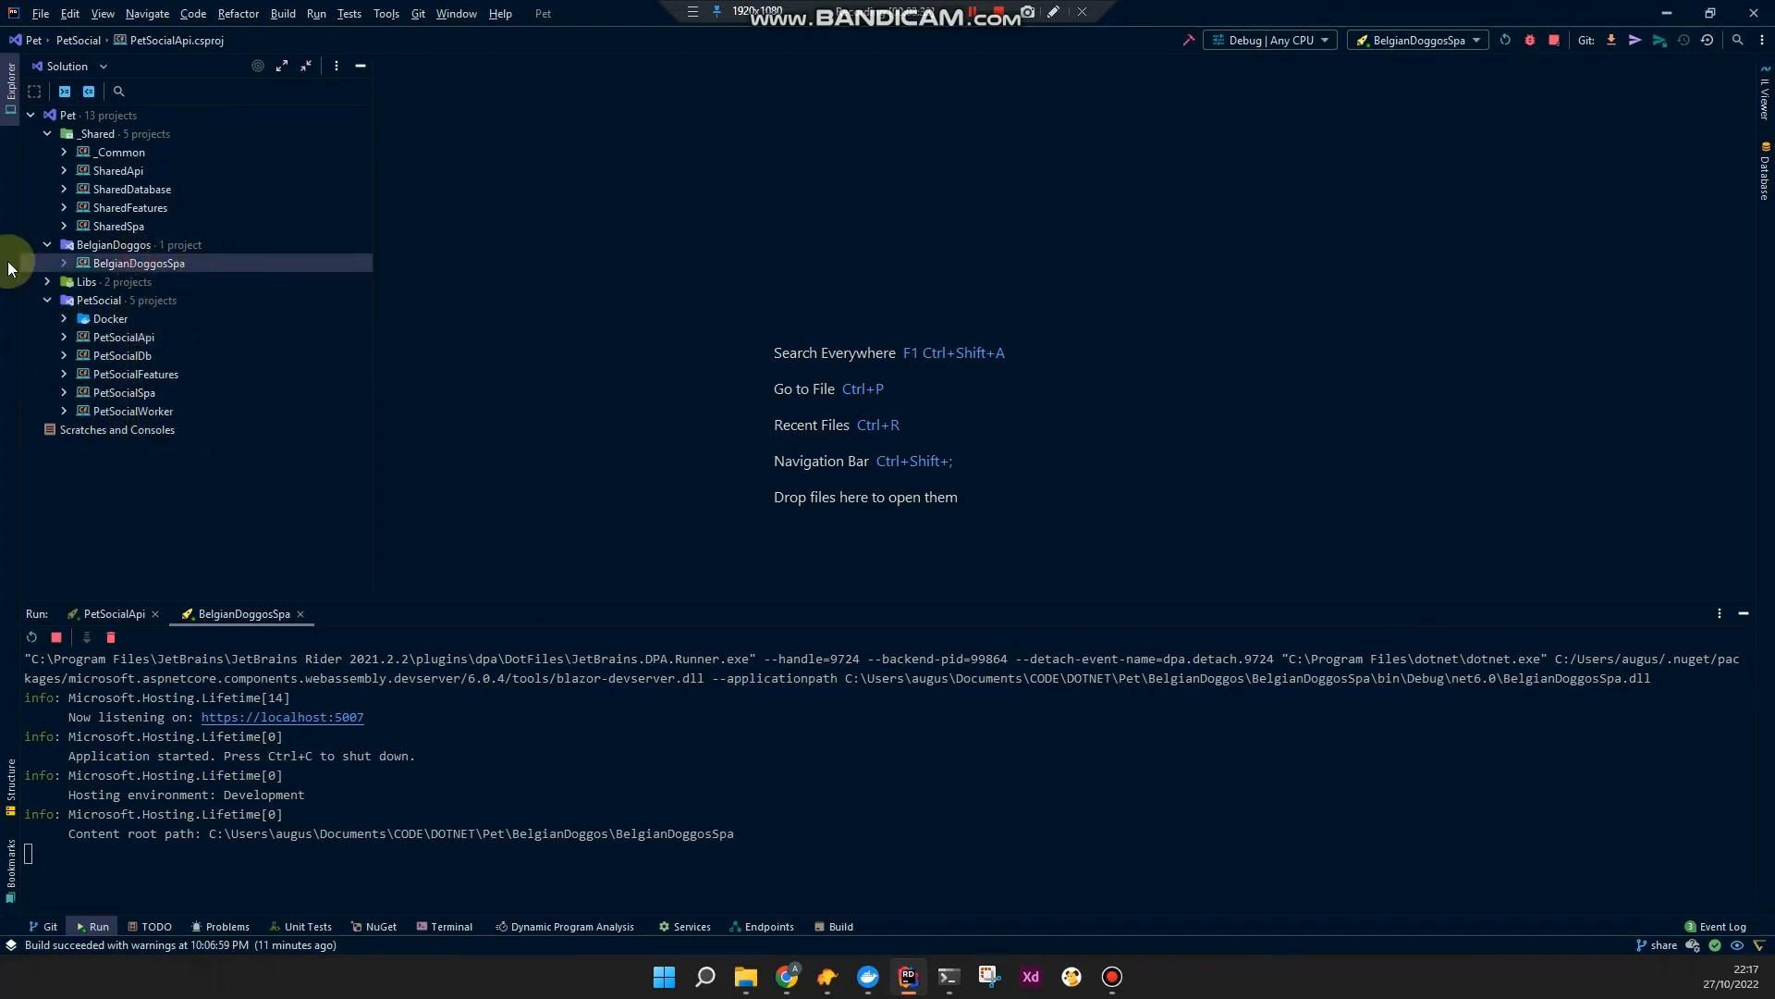
left_click(139, 263)
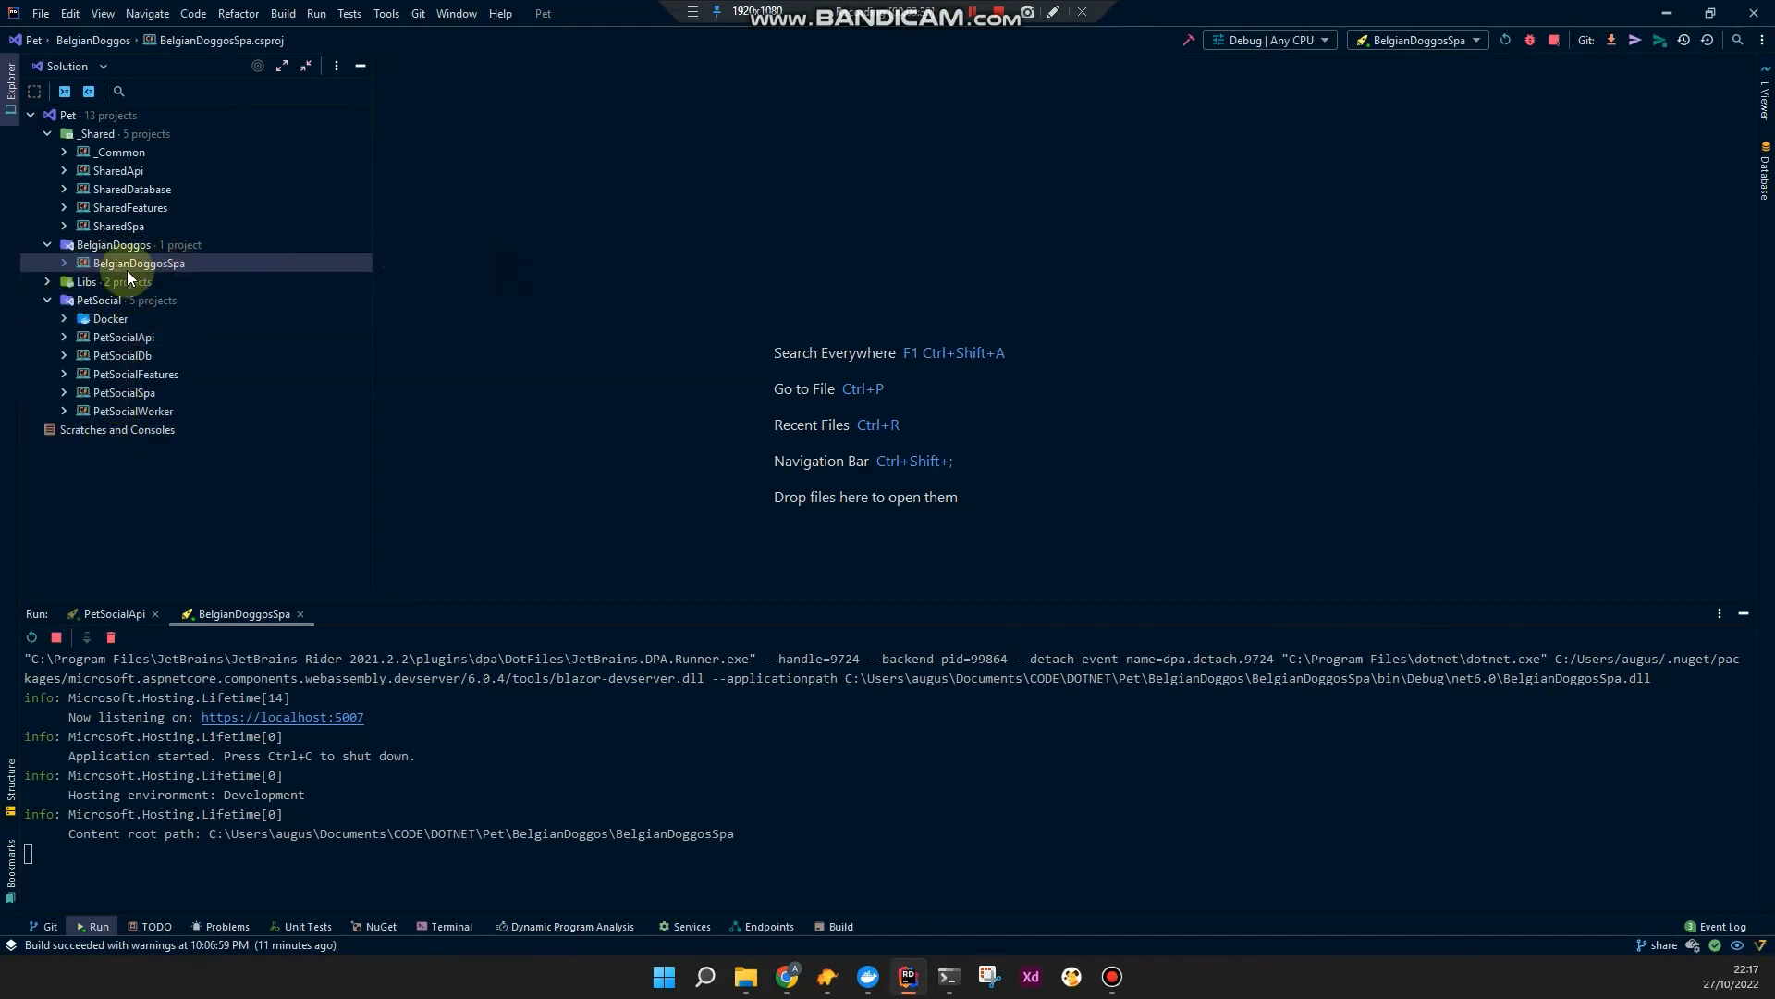
mouse_move(270, 274)
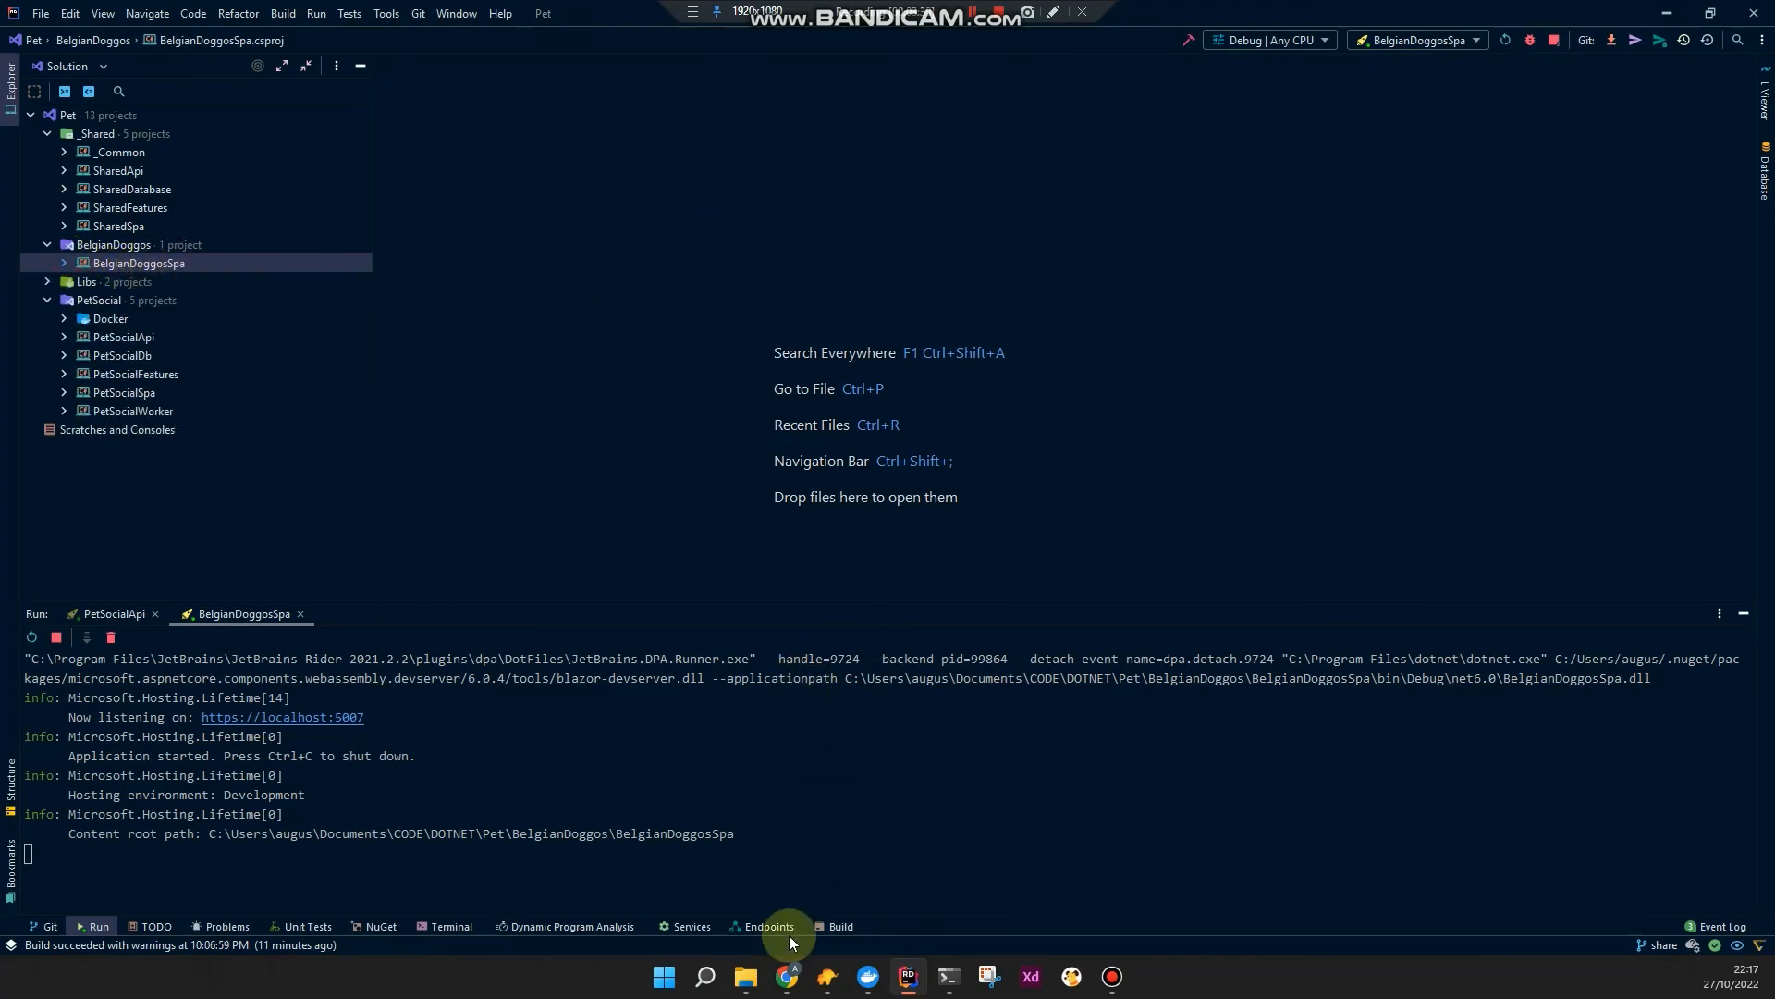
Switch to Chrome showing the Belgian Doggos home page
left_click(786, 974)
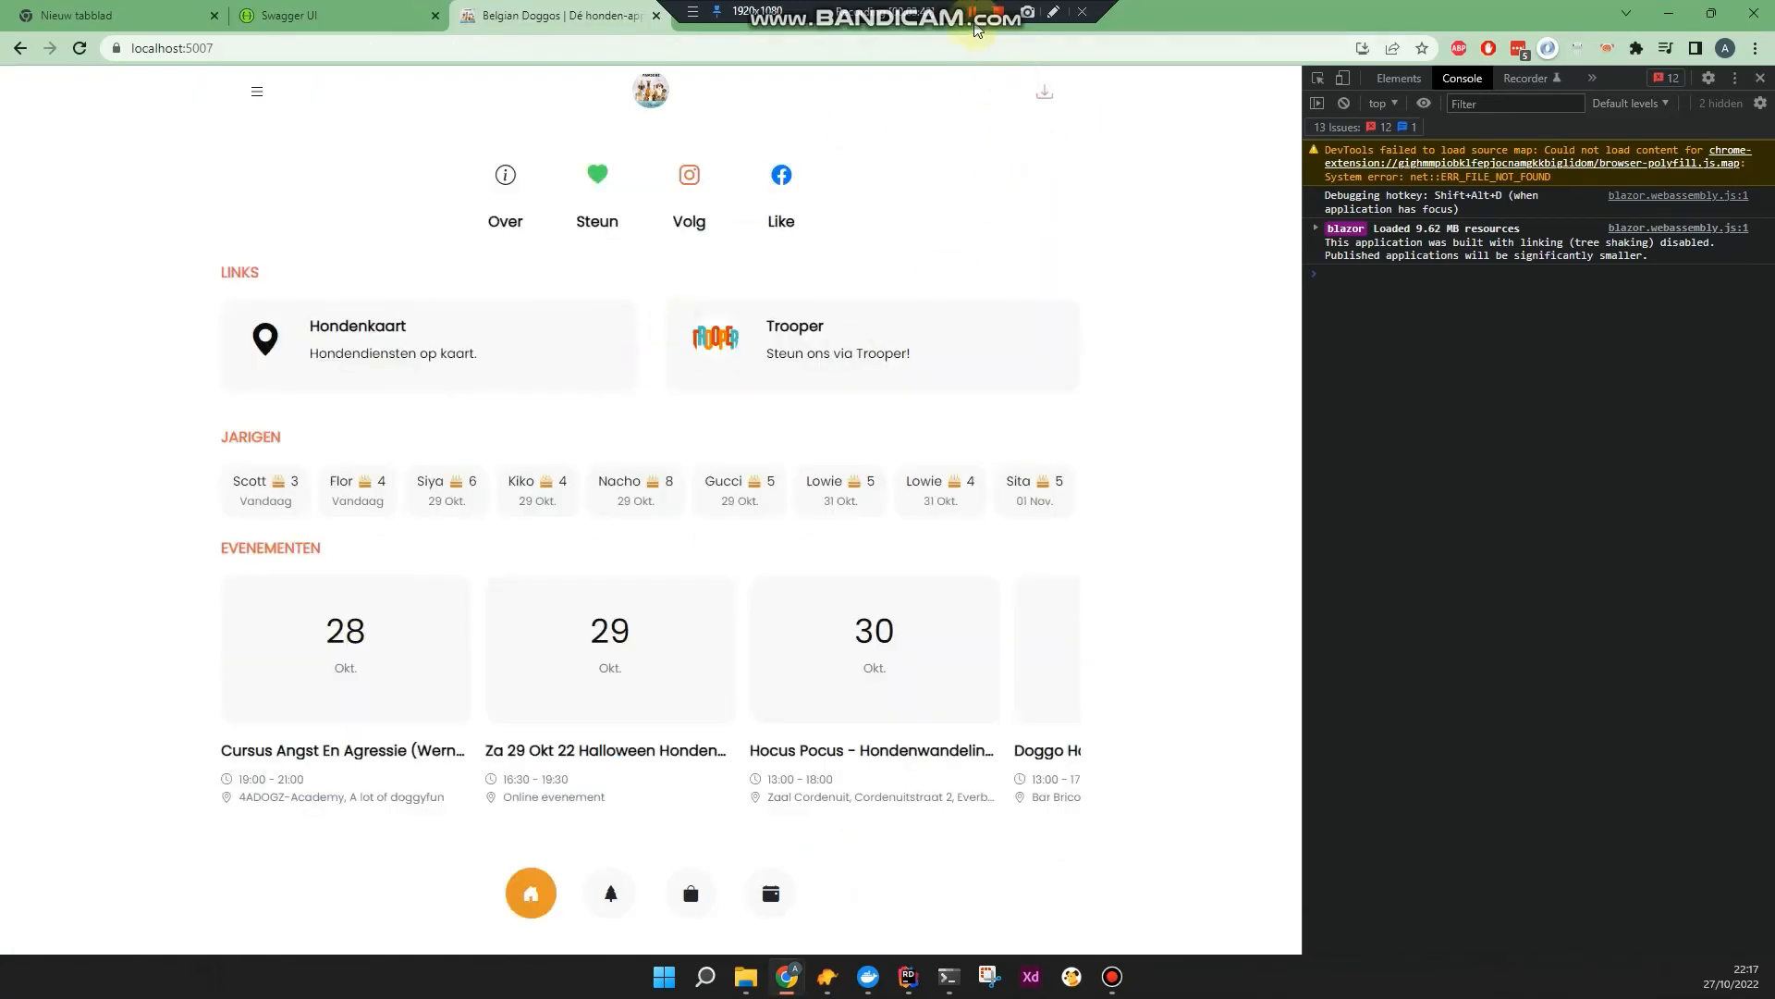
mouse_move(982, 140)
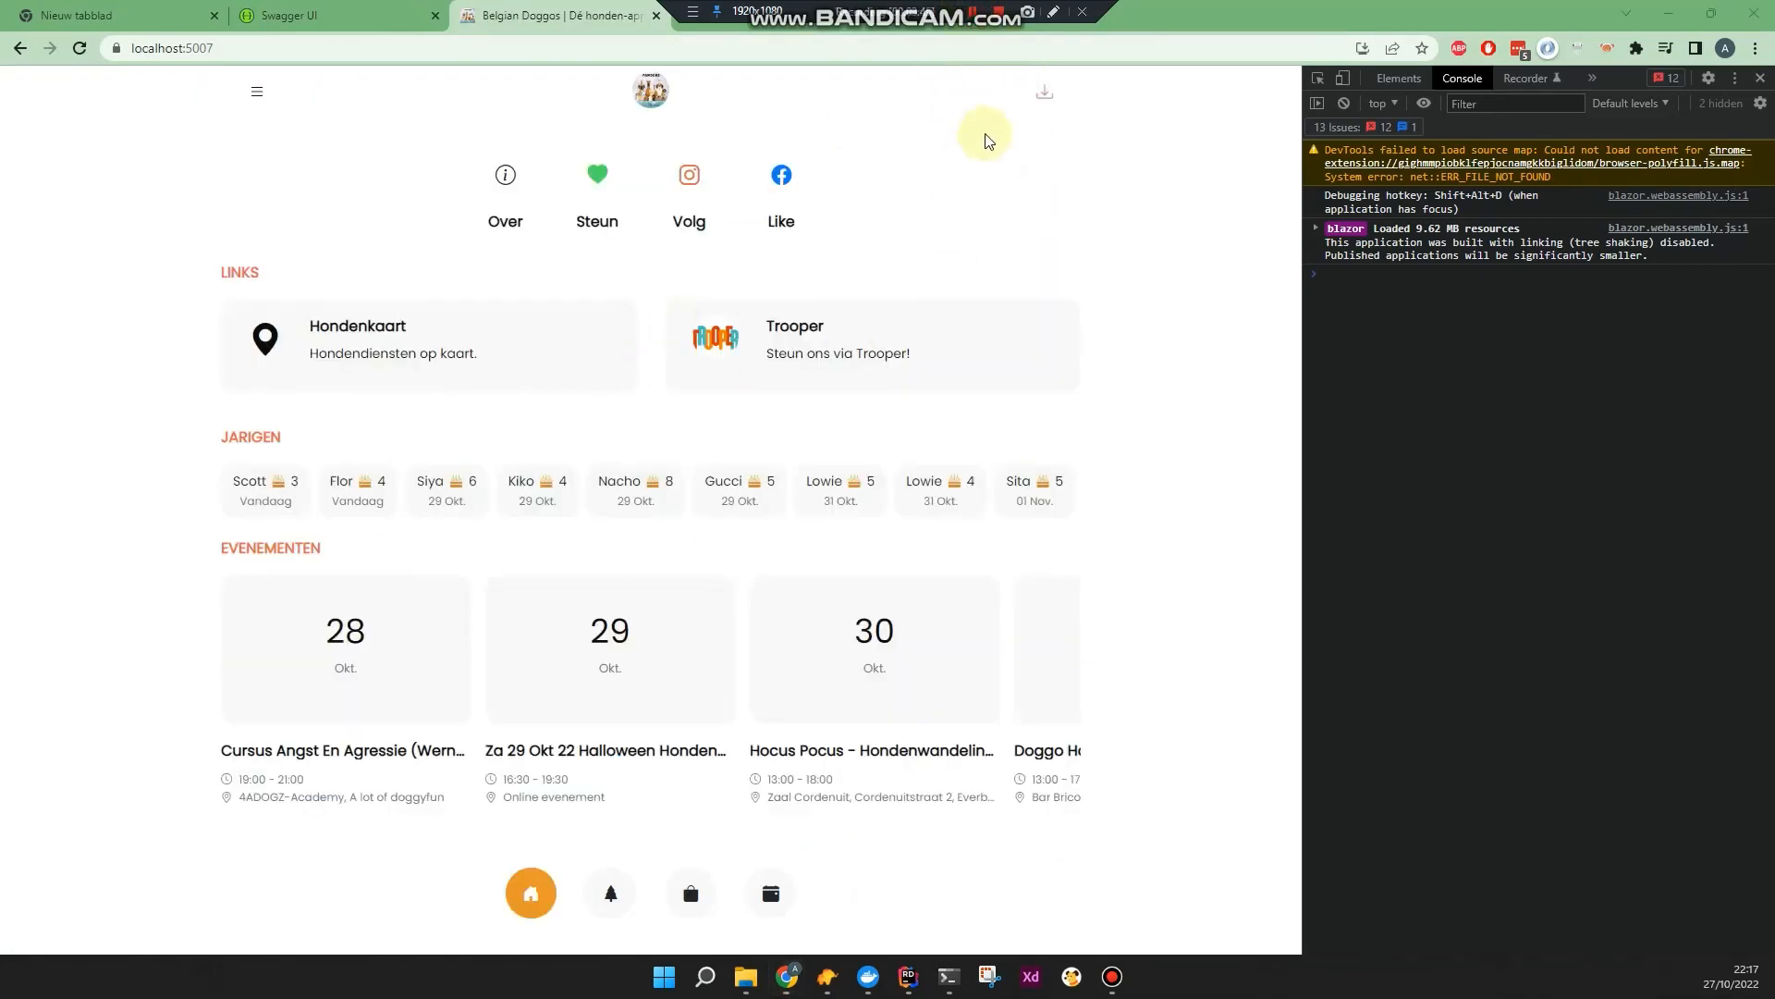